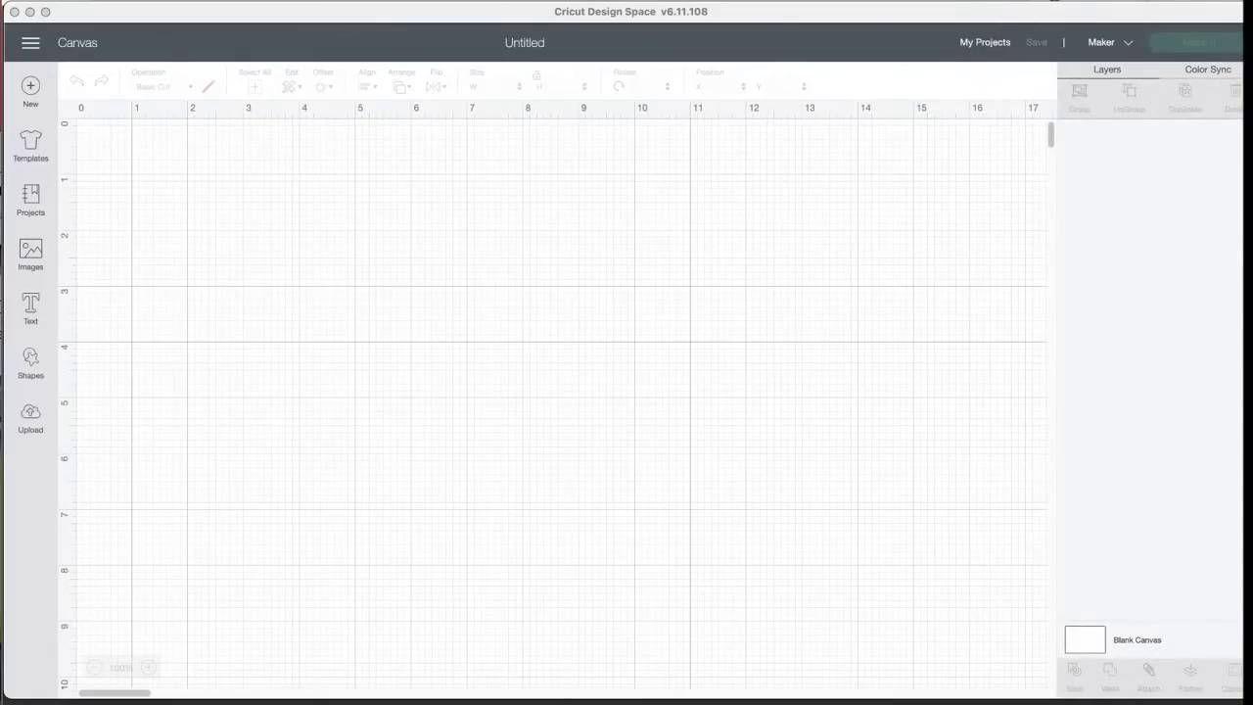
pyautogui.moveTo(317, 333)
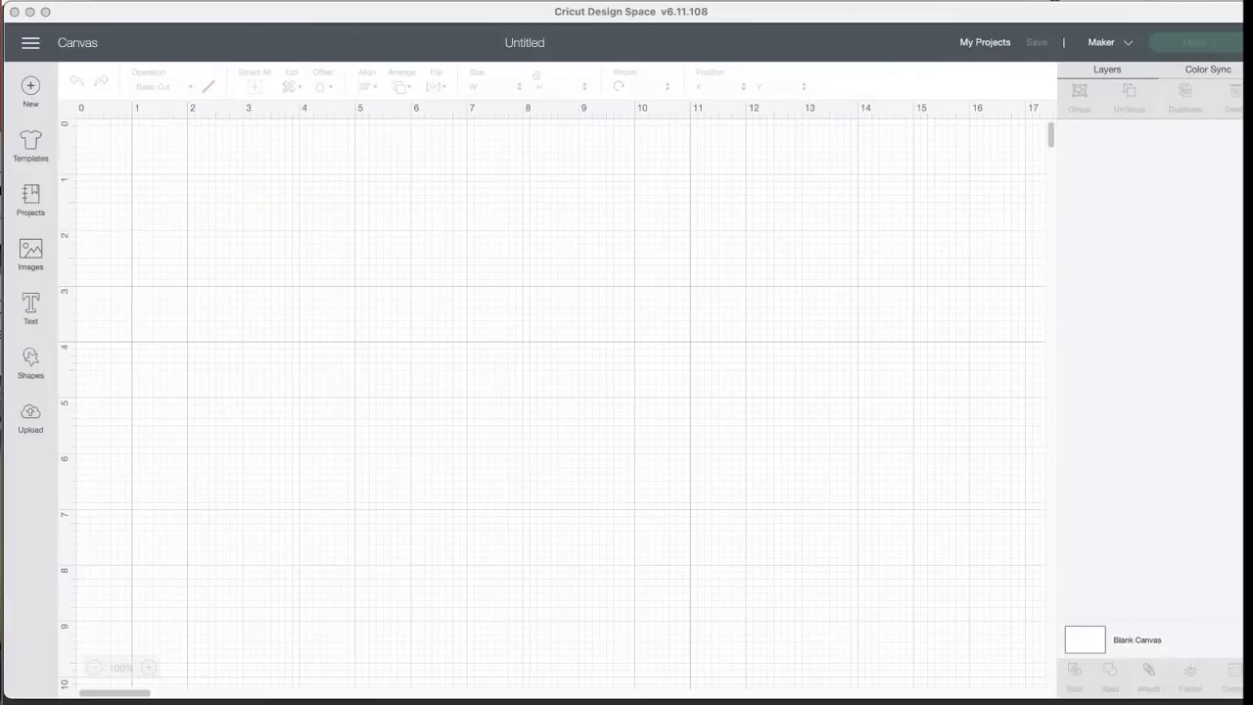
pyautogui.moveTo(353, 218)
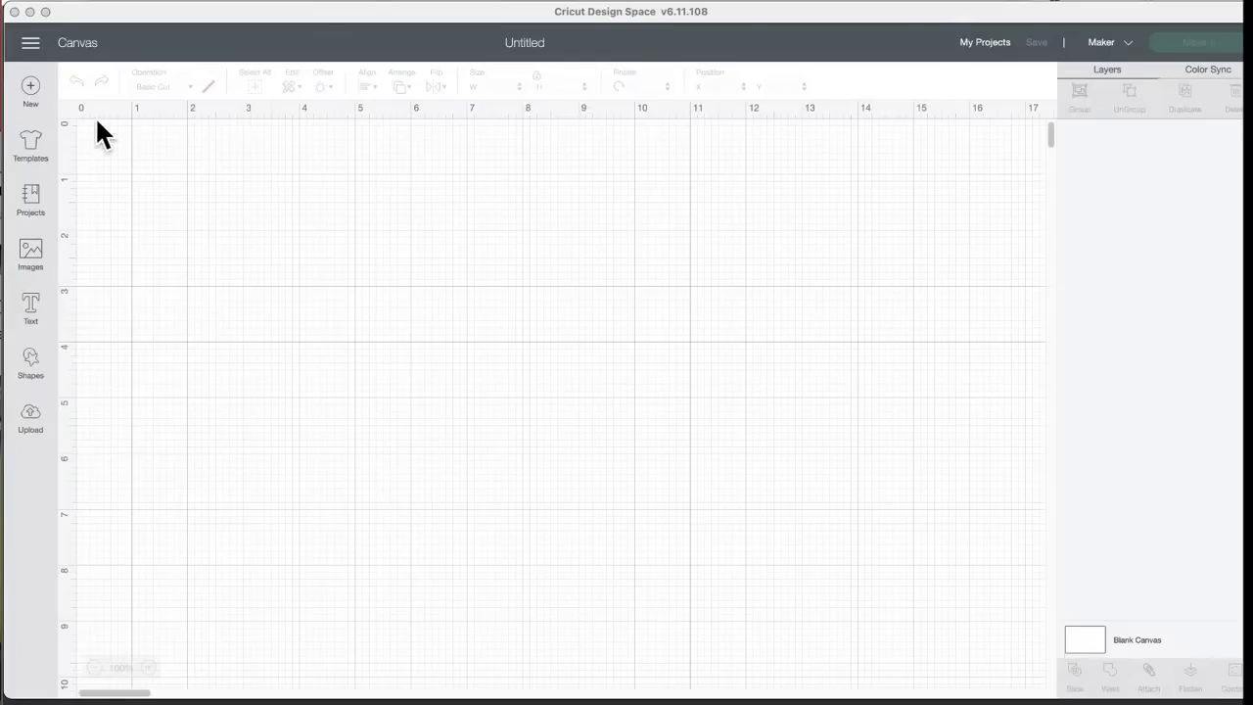
pyautogui.moveTo(98, 252)
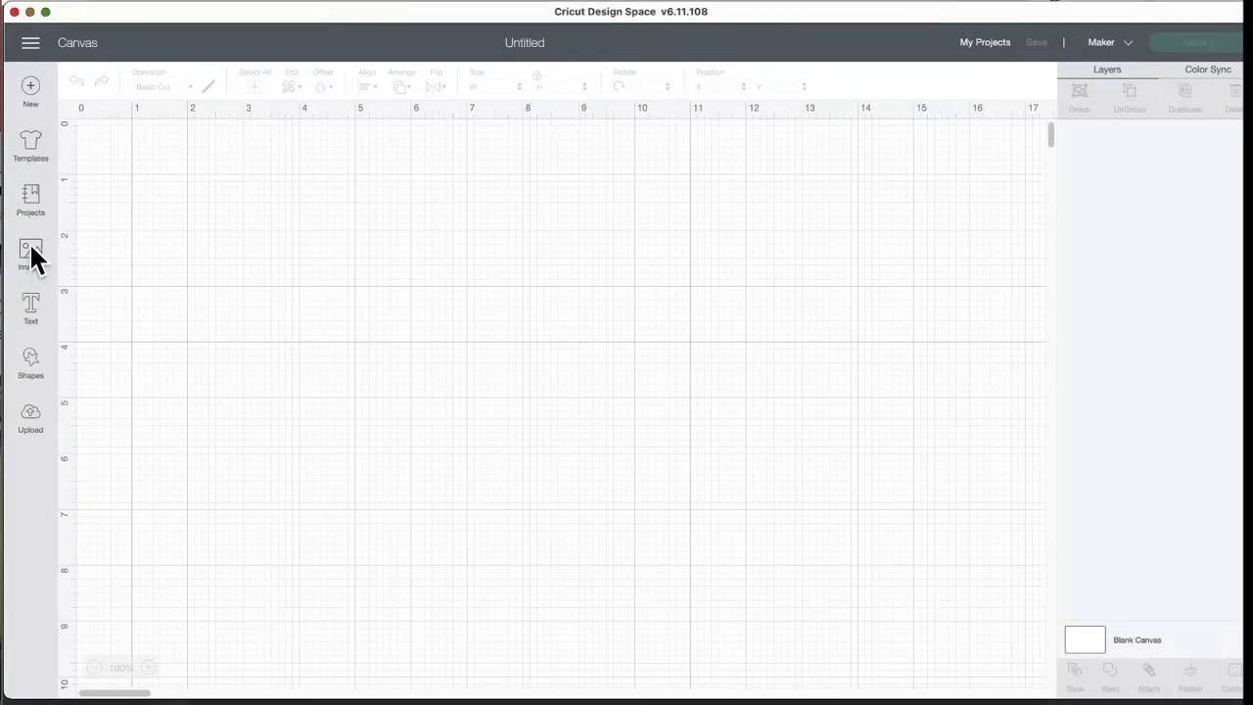
# - Open the image library and its category list showing Occasions, Themes, Trending, People & Places, Shapes
pyautogui.click(32, 252)
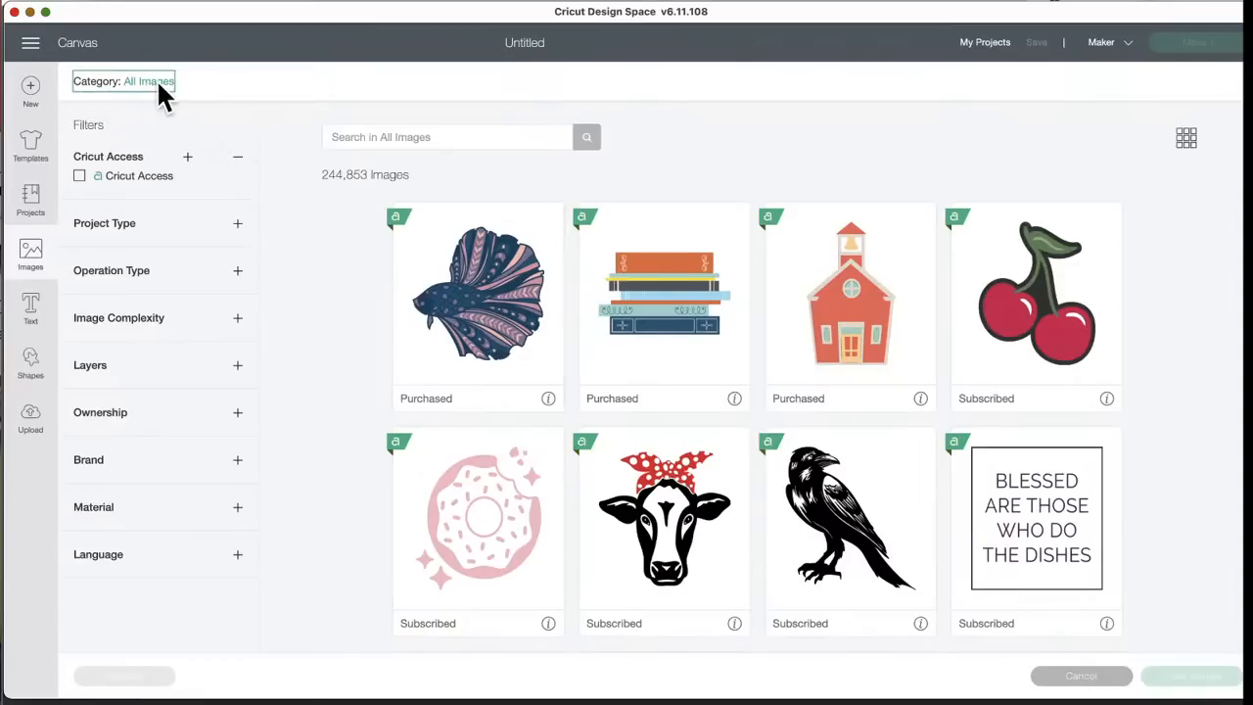
pyautogui.click(147, 82)
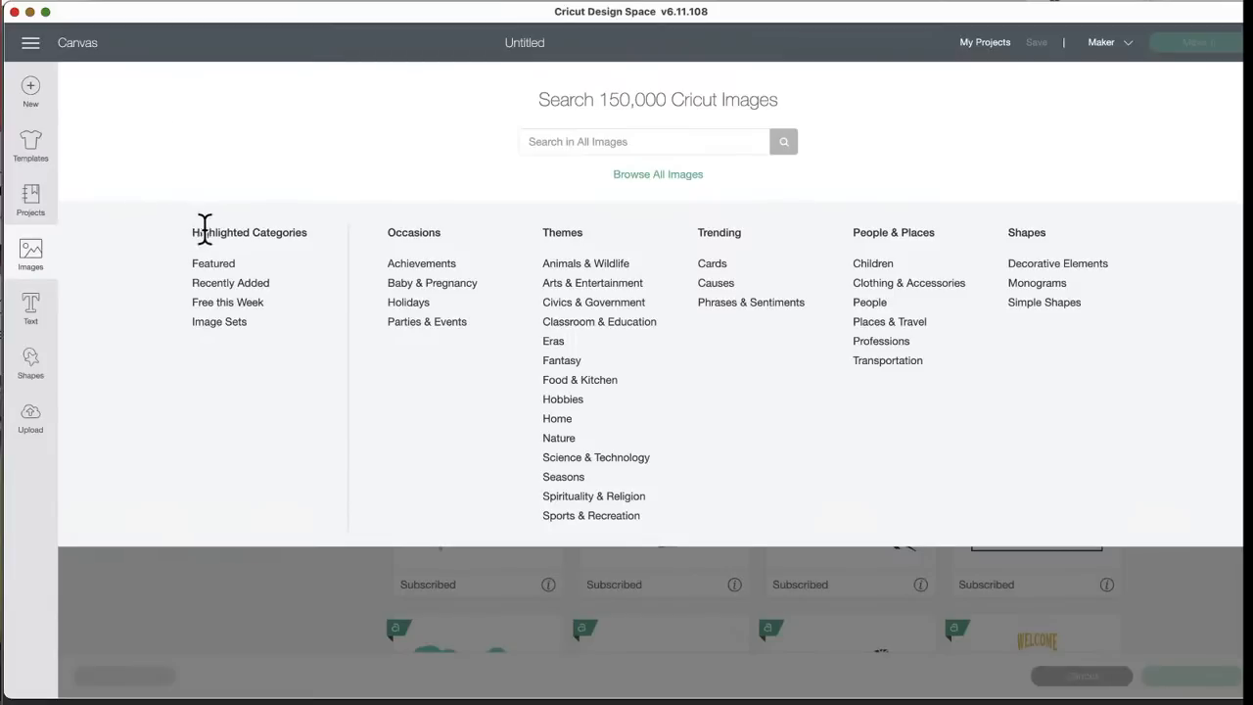
pyautogui.moveTo(188, 242)
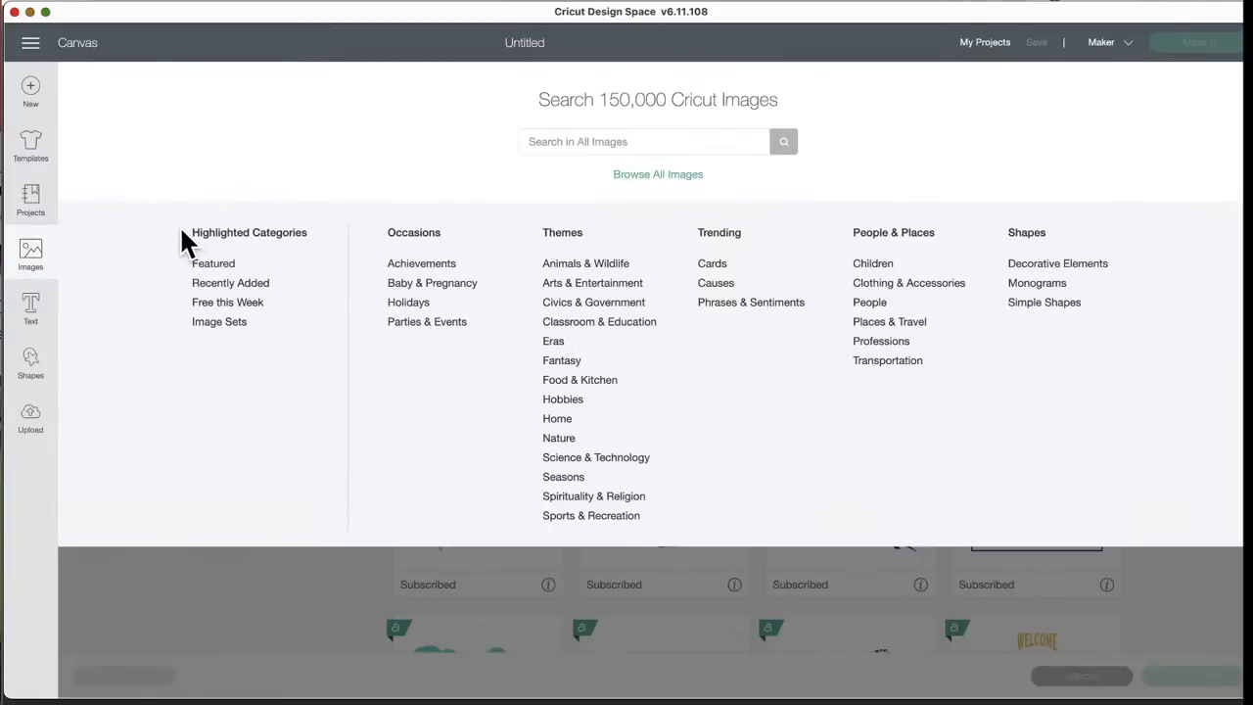
pyautogui.moveTo(192, 259)
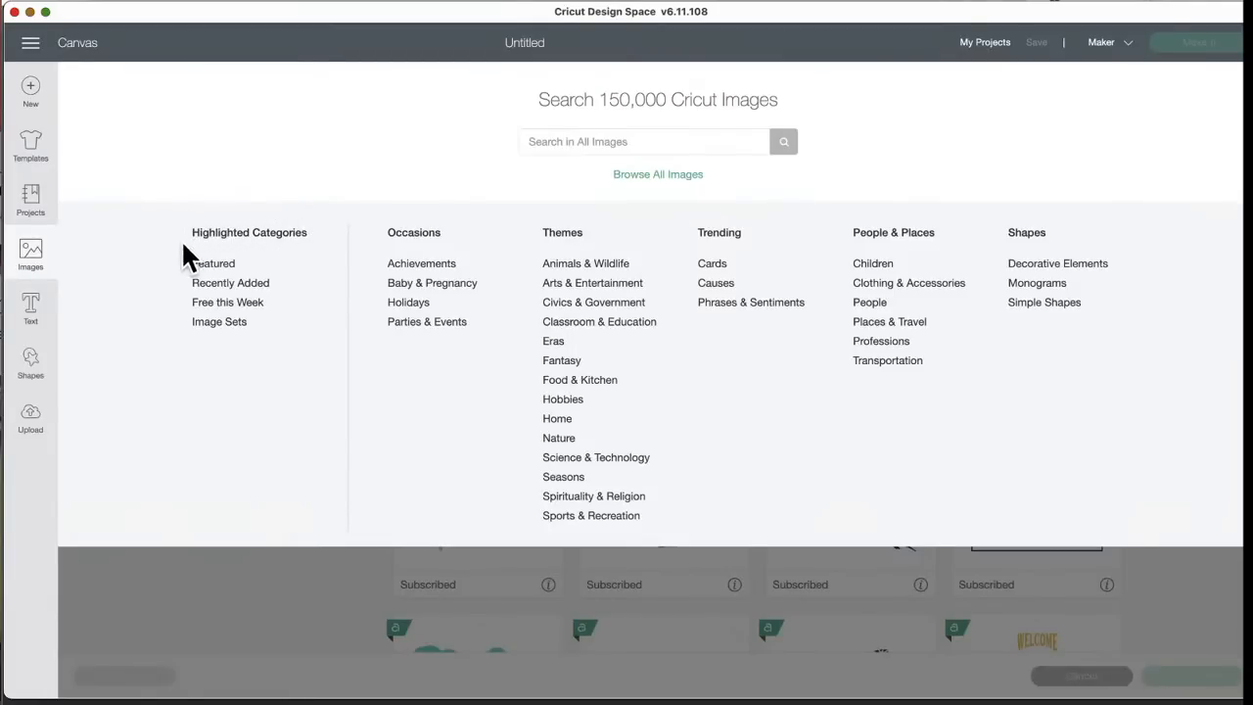
pyautogui.moveTo(219, 321)
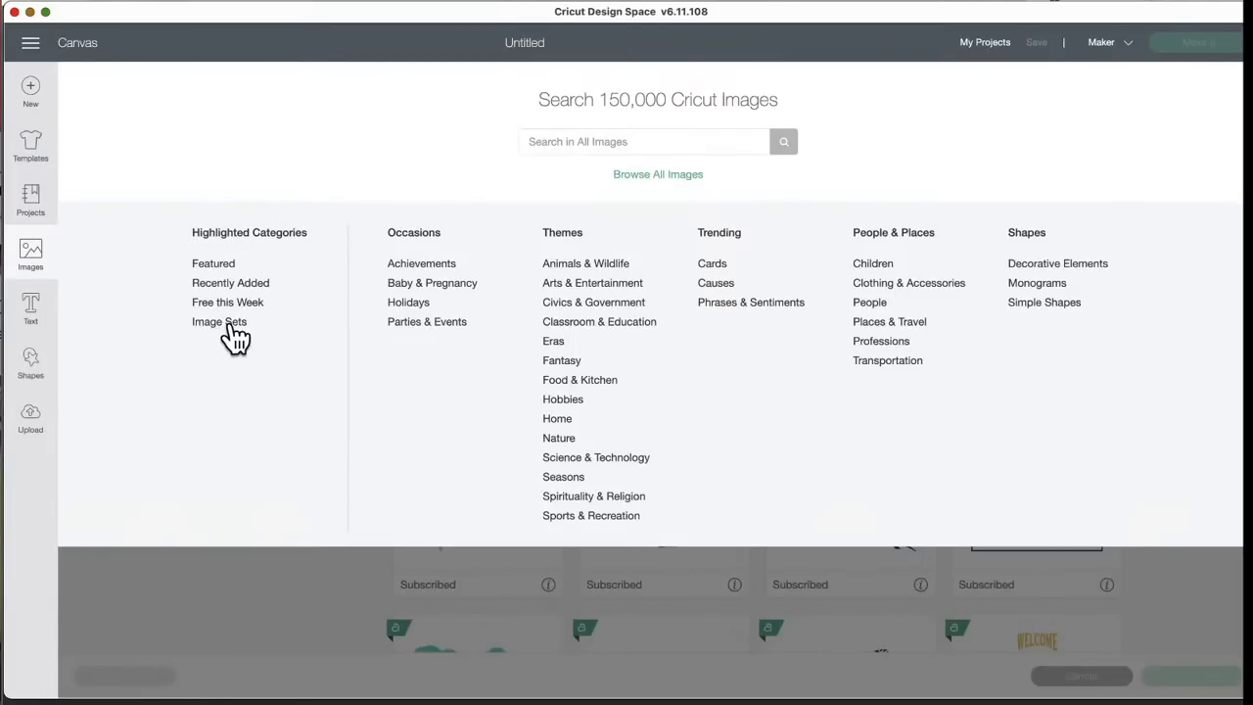
pyautogui.moveTo(364, 282)
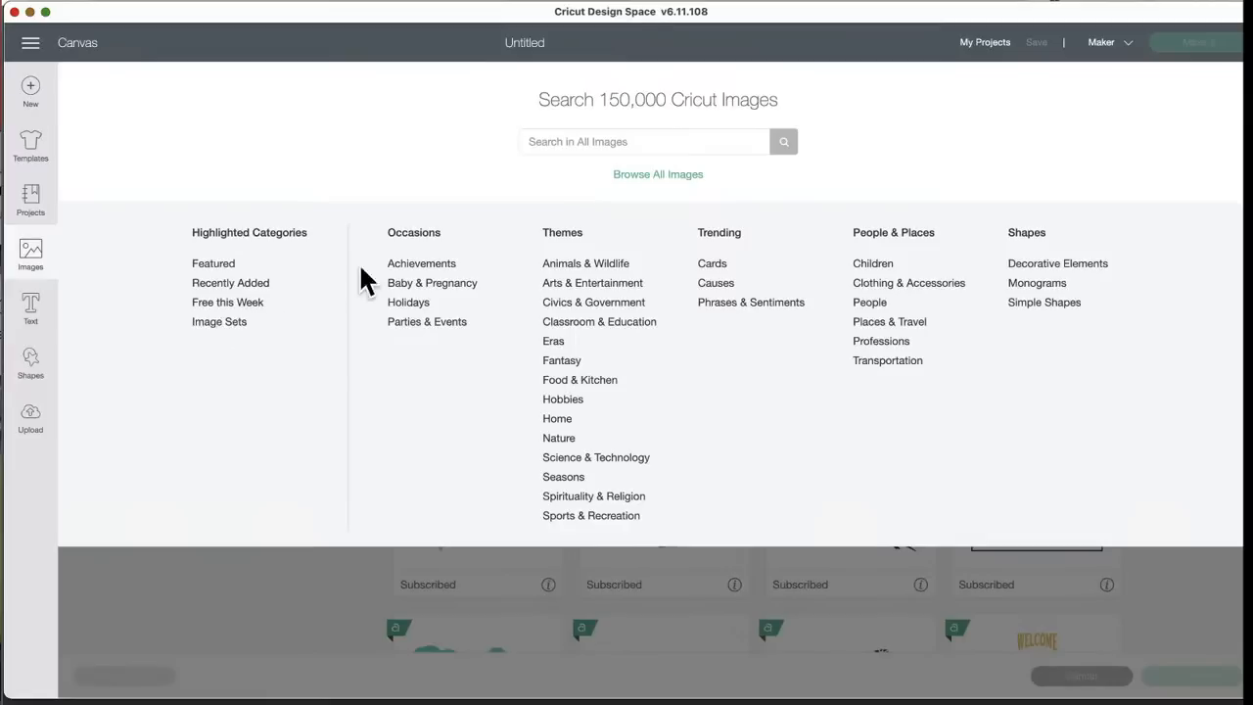
pyautogui.moveTo(606, 442)
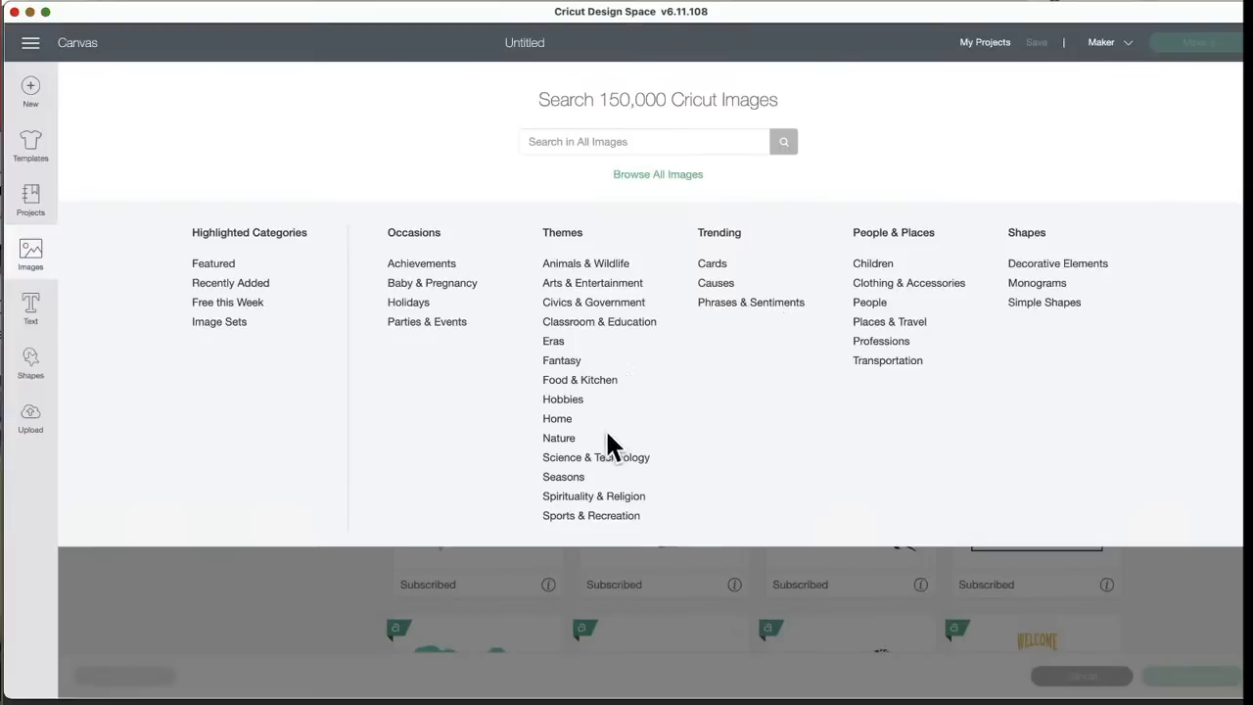
pyautogui.moveTo(160, 348)
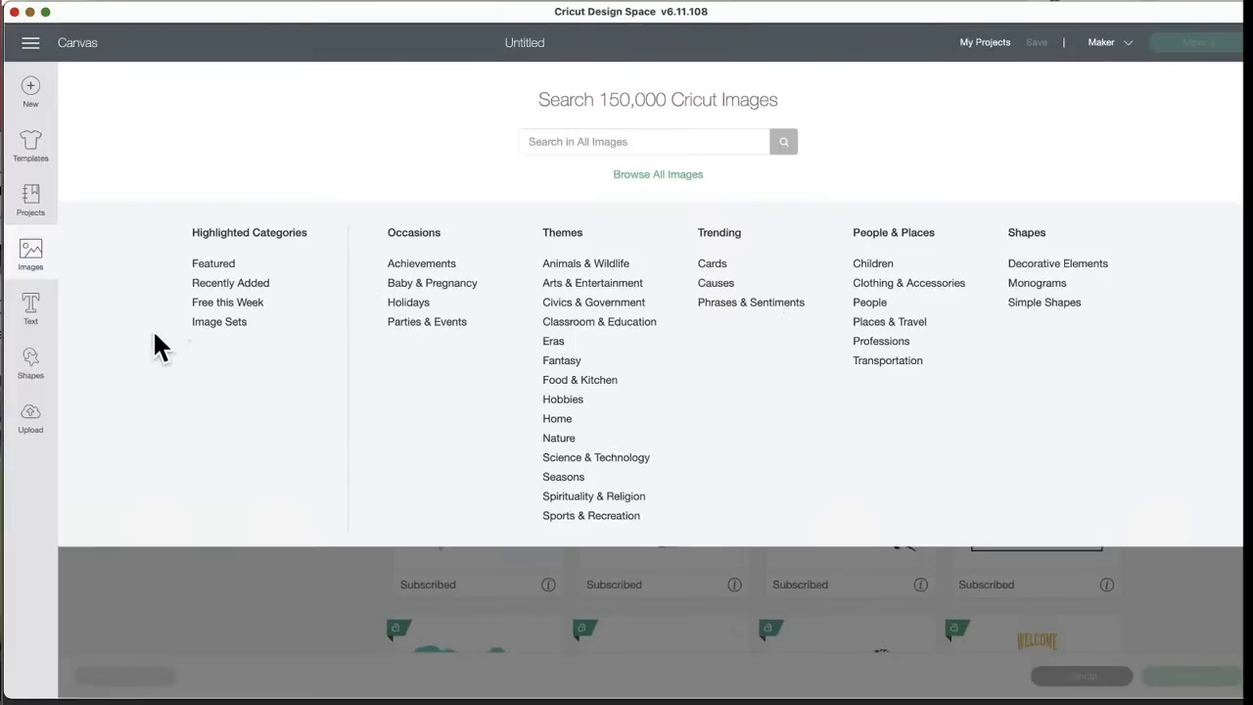
pyautogui.moveTo(231, 333)
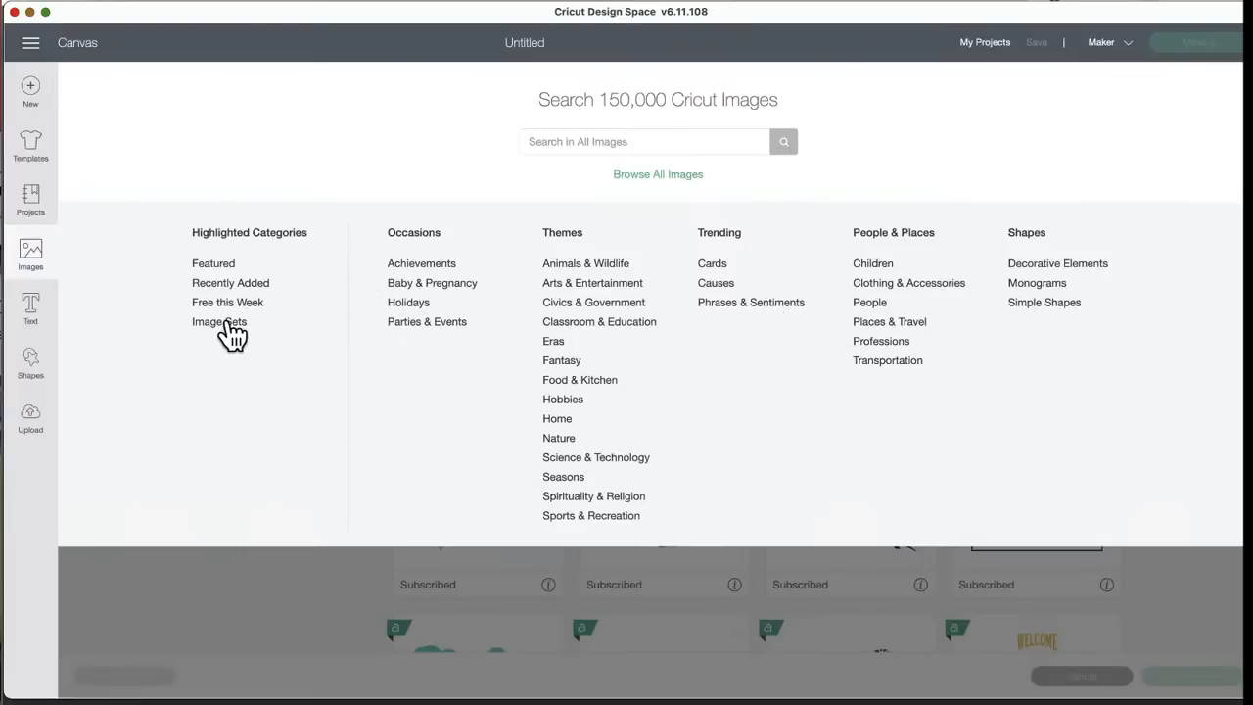
pyautogui.click(220, 321)
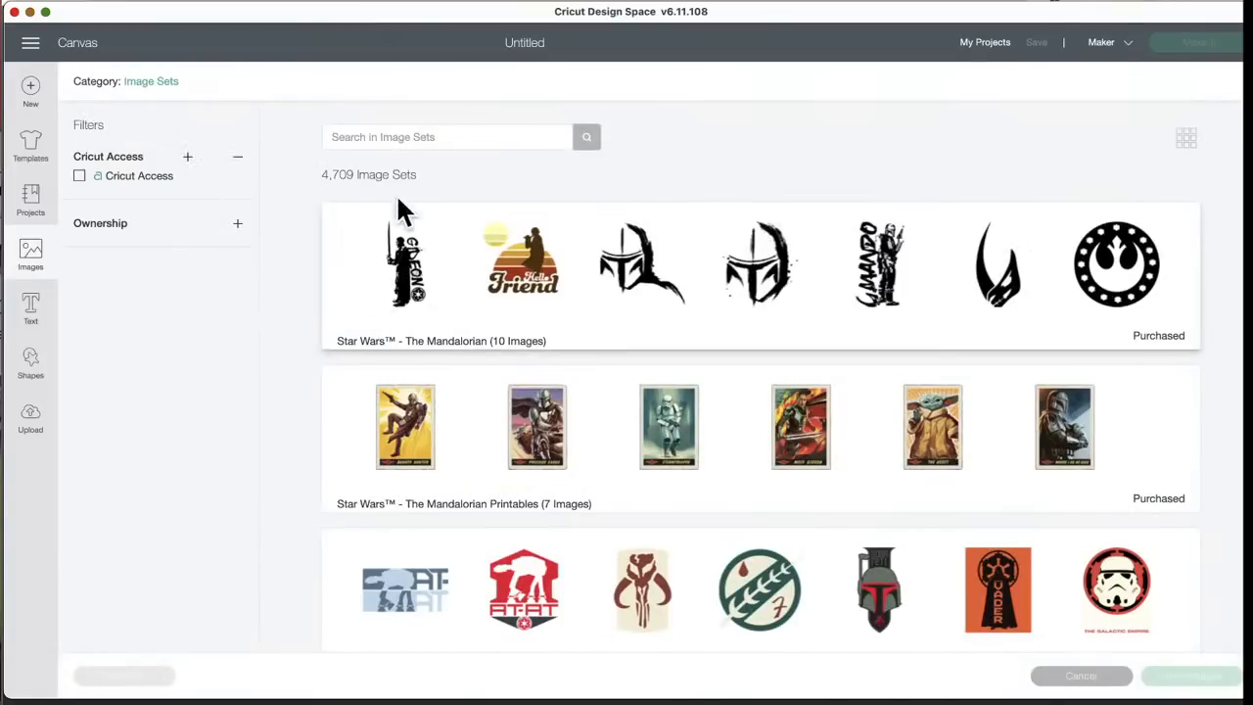
pyautogui.moveTo(469, 427)
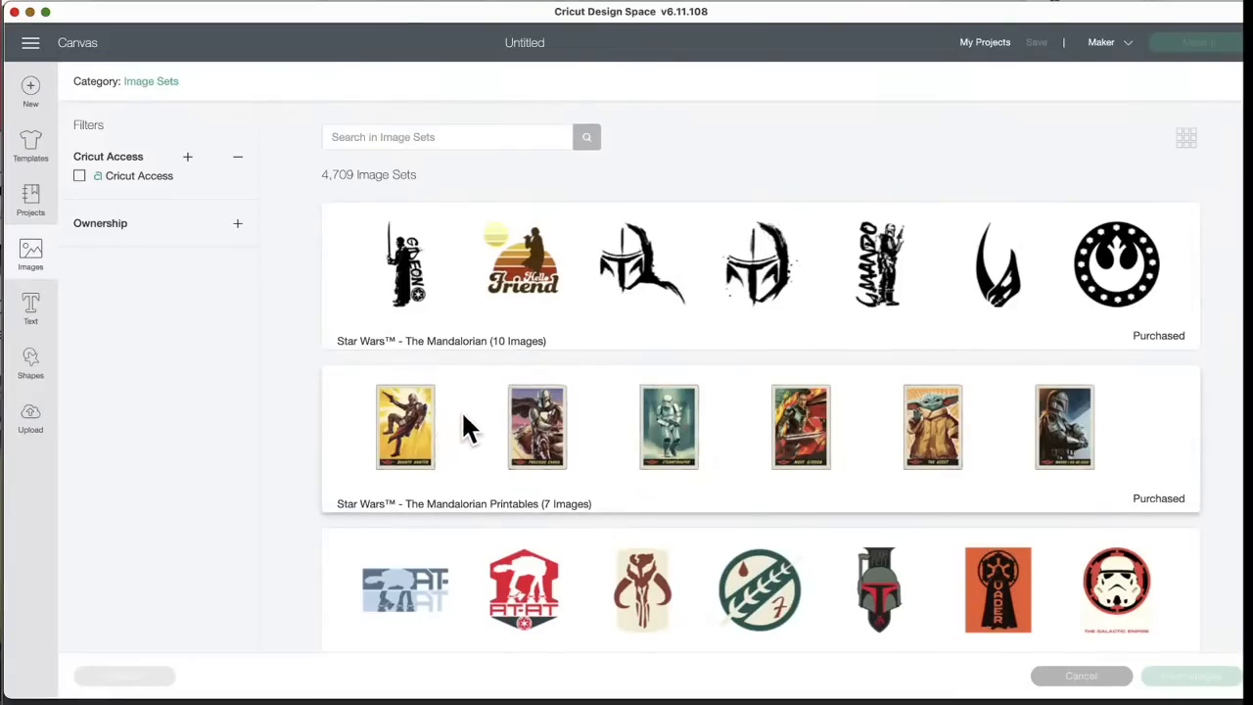
pyautogui.moveTo(572, 499)
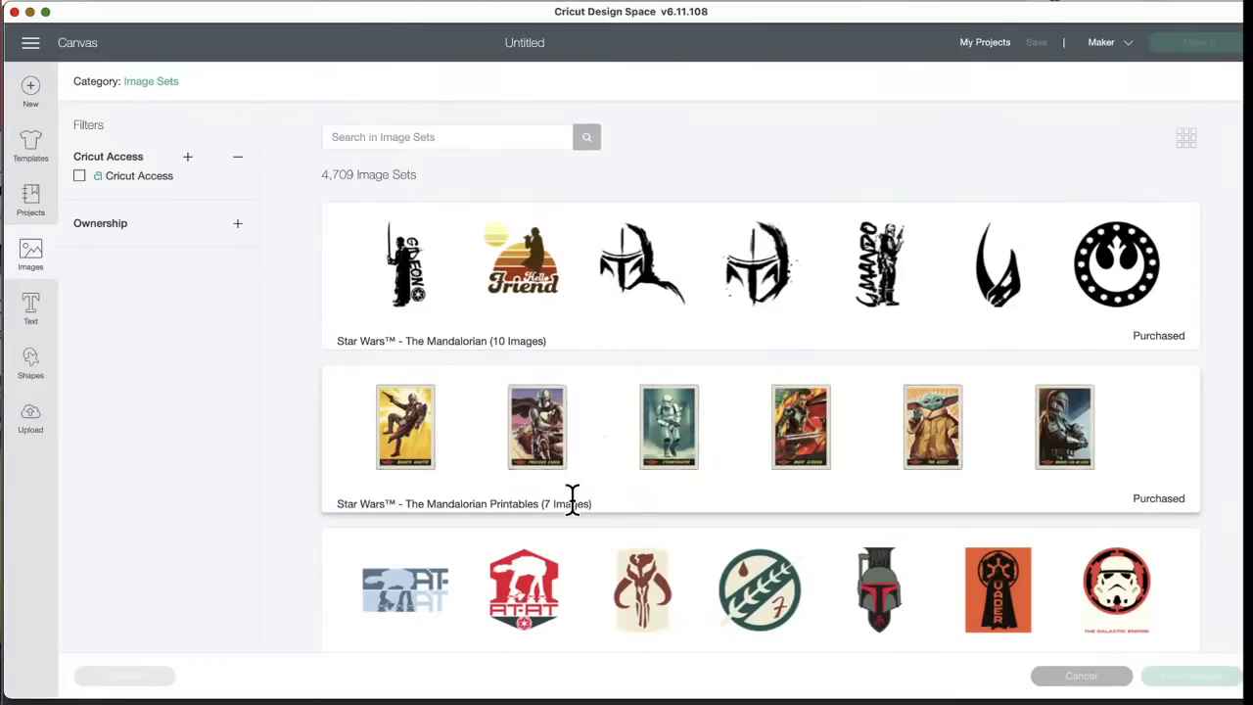
pyautogui.scroll(-3)
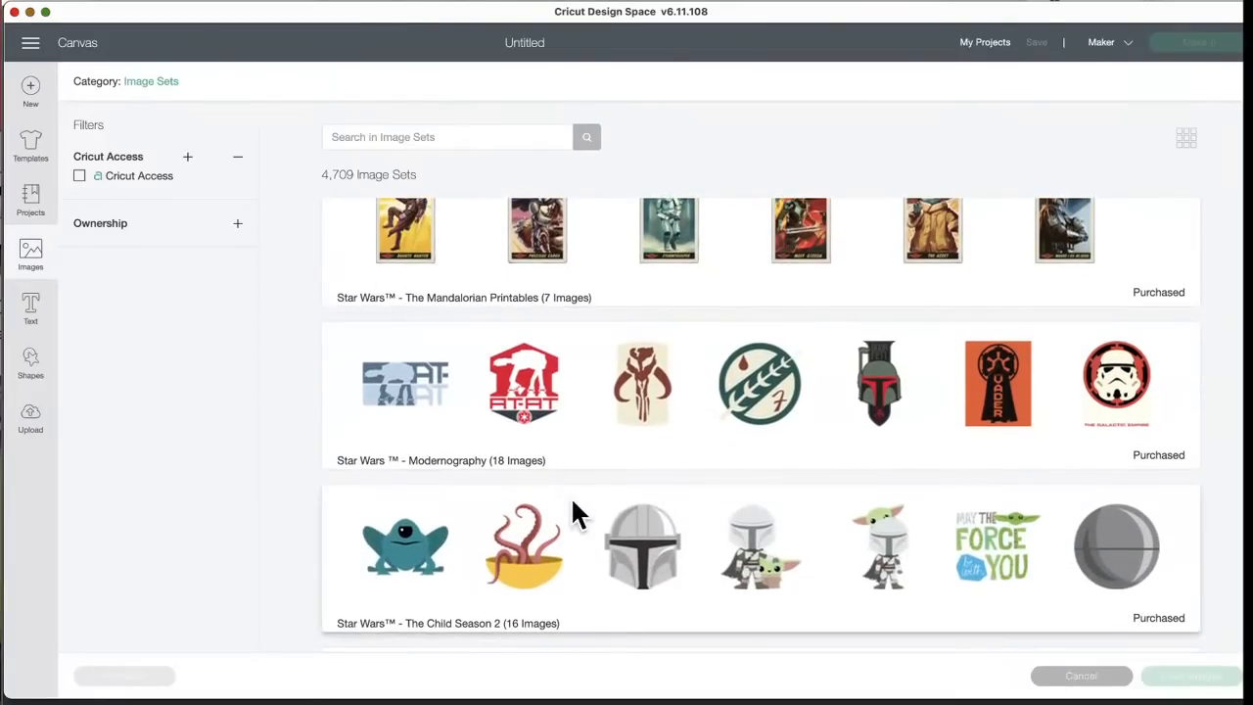
pyautogui.scroll(-3)
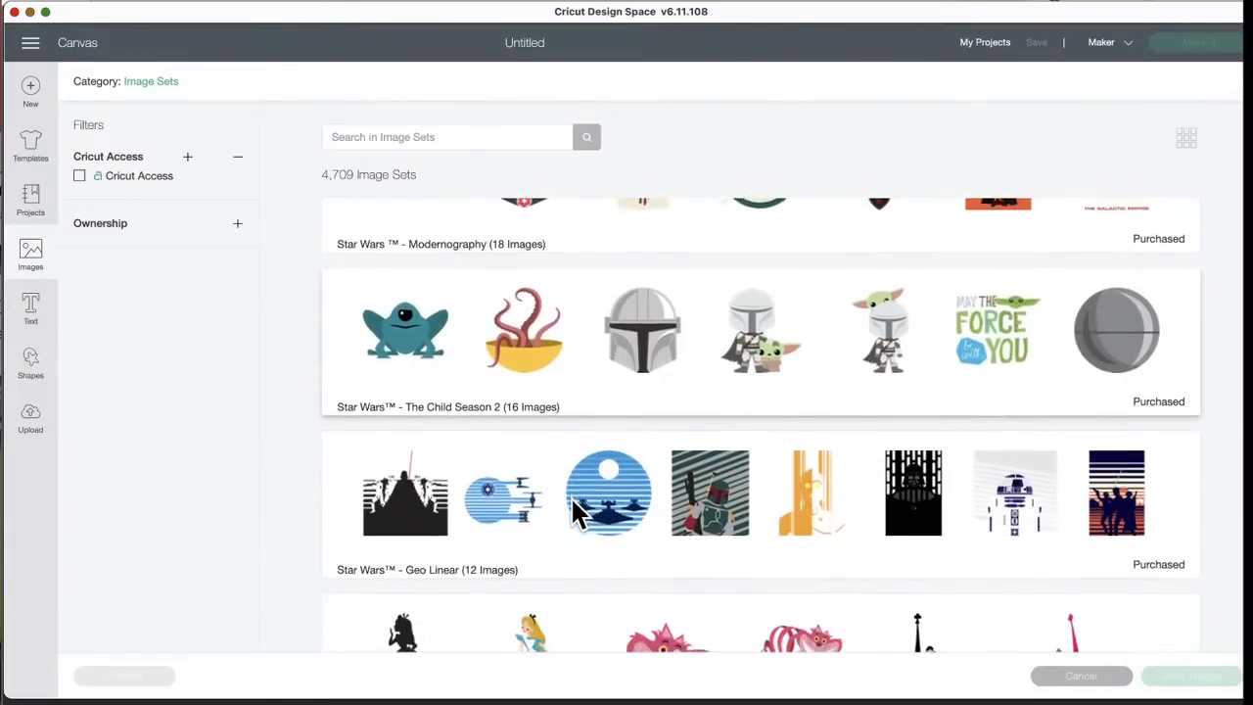
pyautogui.scroll(-3)
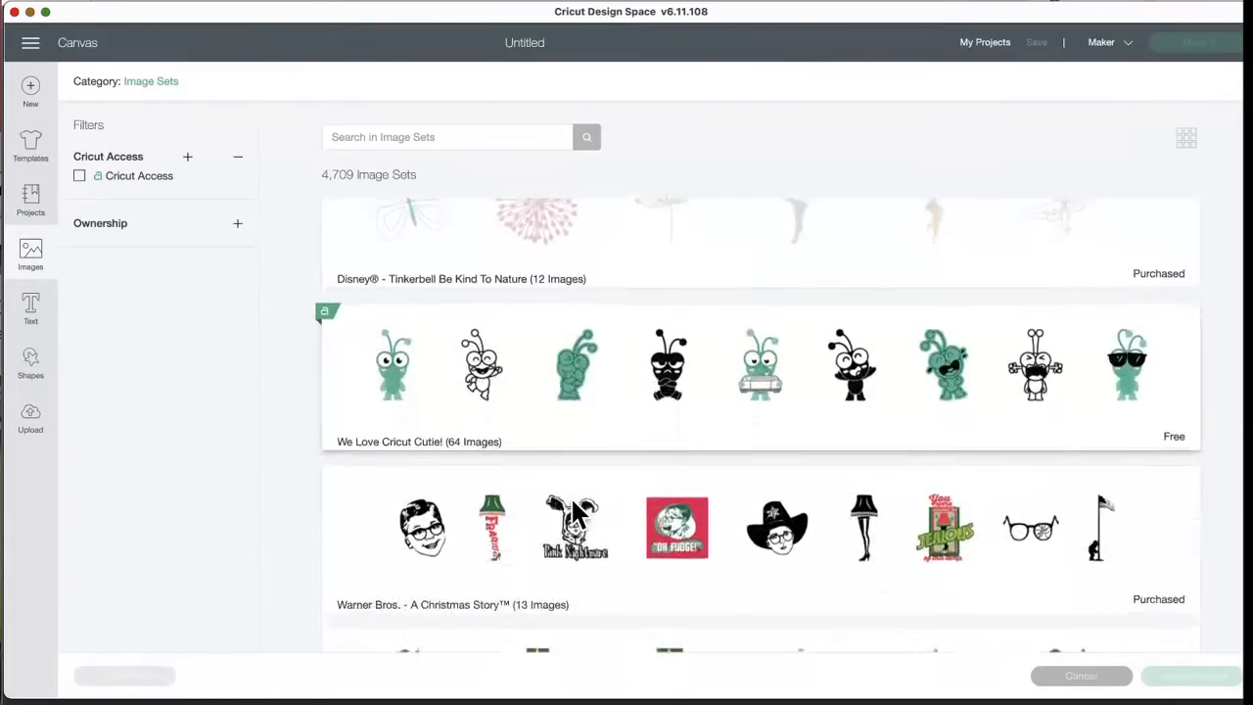
pyautogui.scroll(-3)
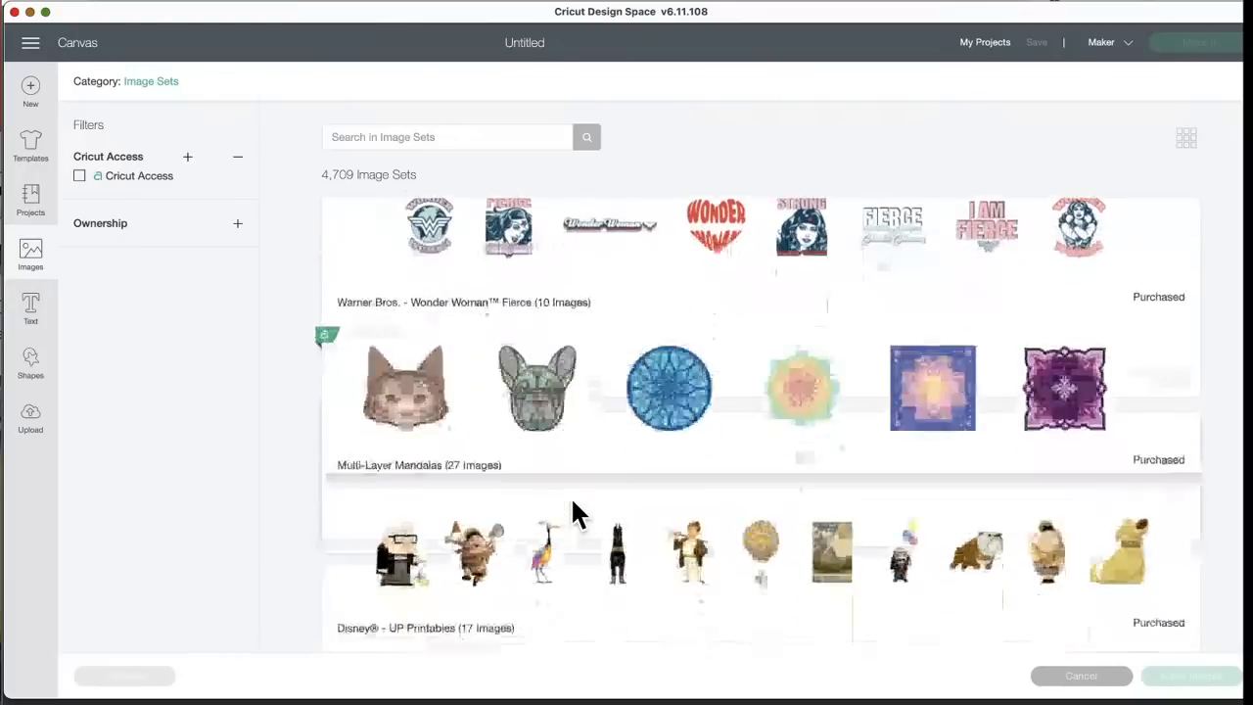
pyautogui.scroll(-3)
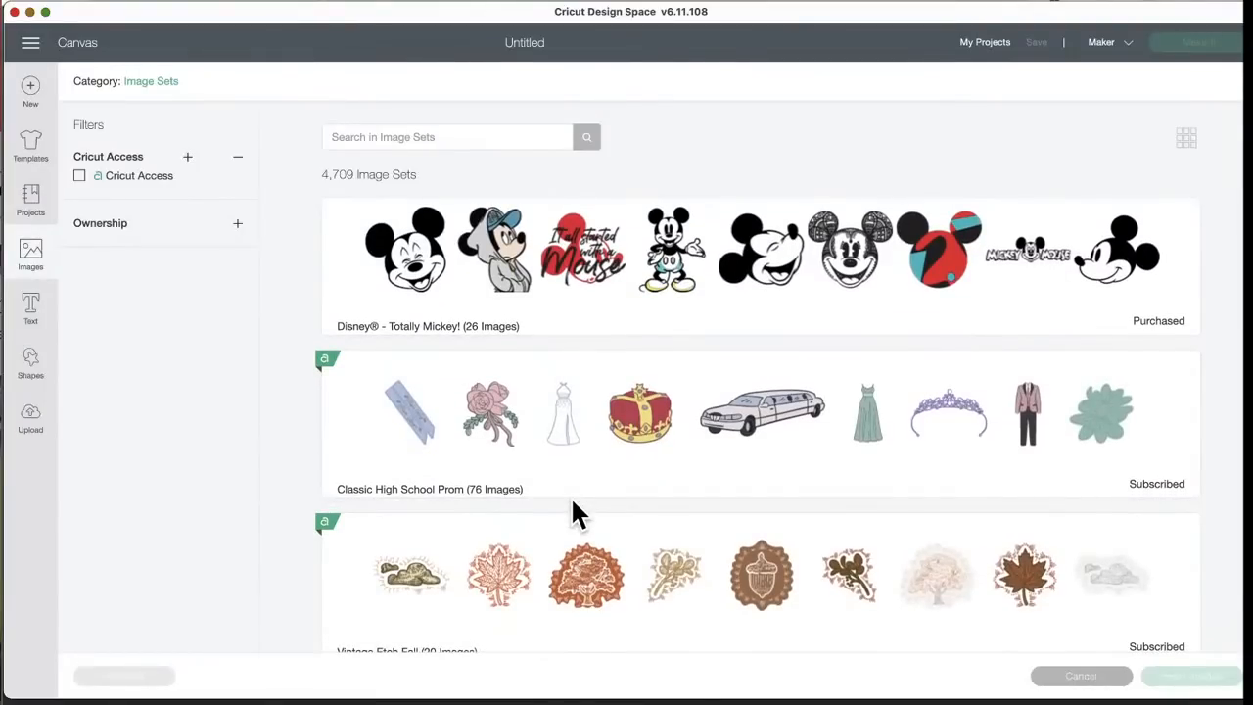
pyautogui.moveTo(587, 472)
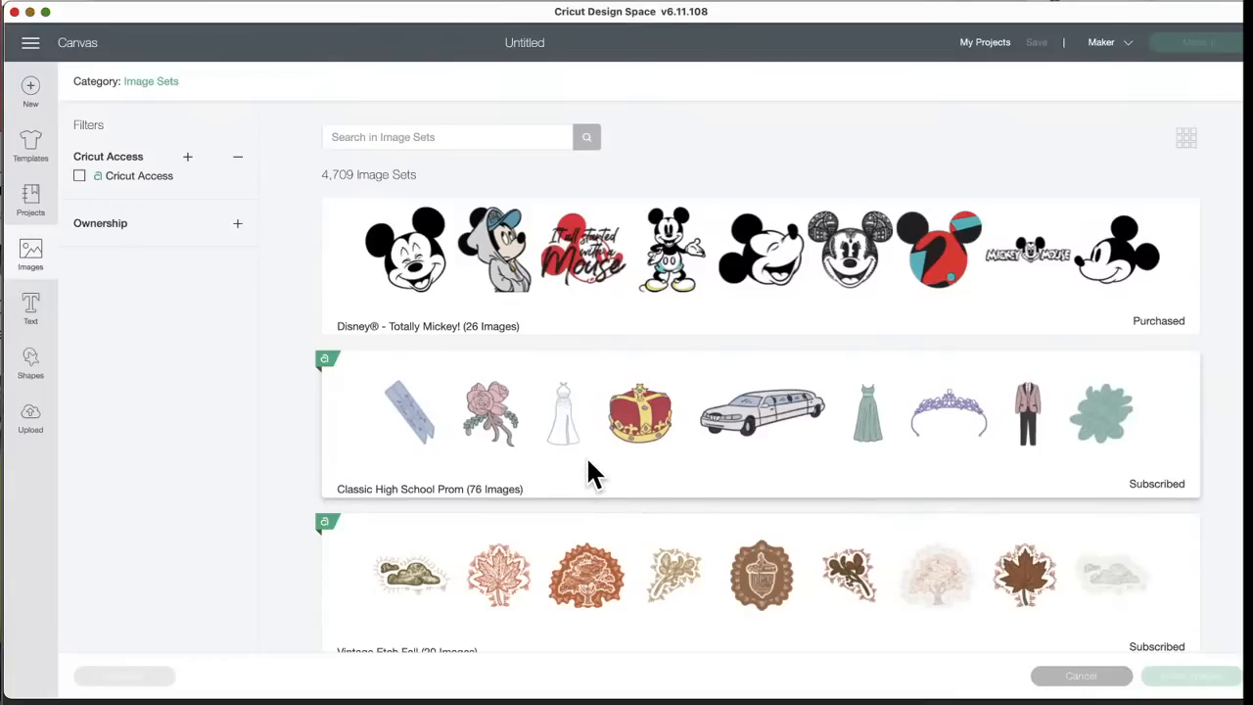
pyautogui.moveTo(705, 441)
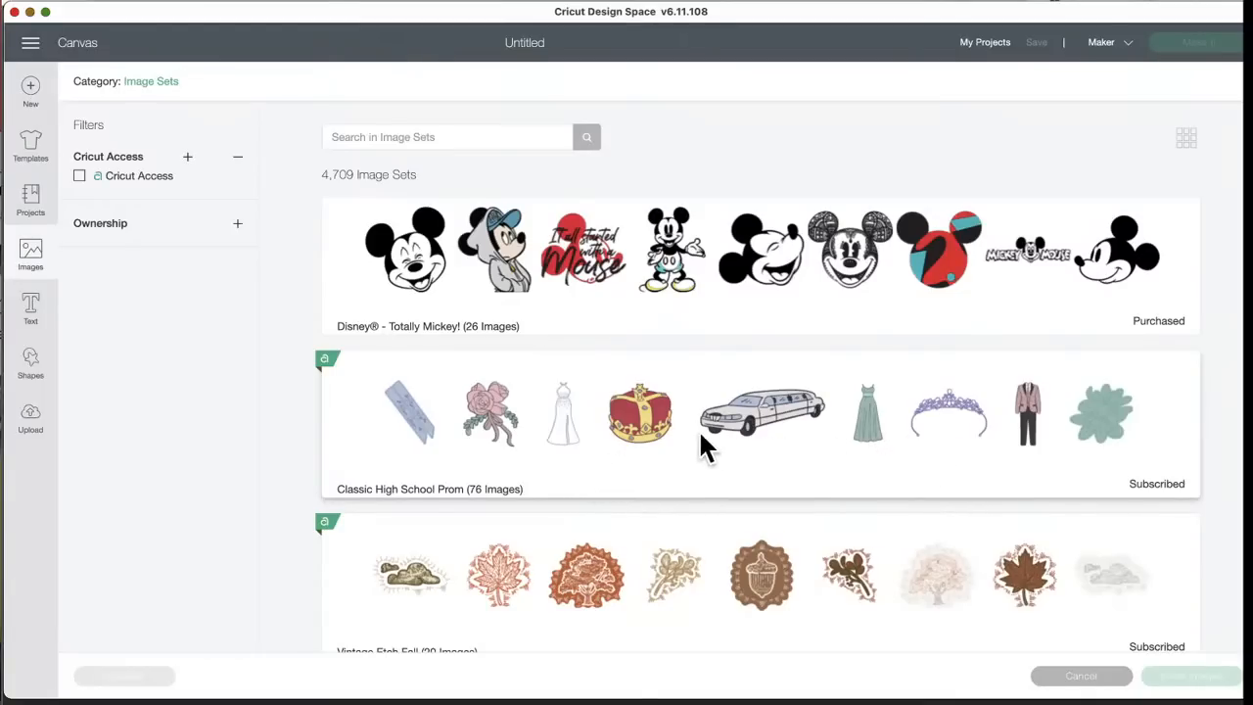
pyautogui.moveTo(636, 479)
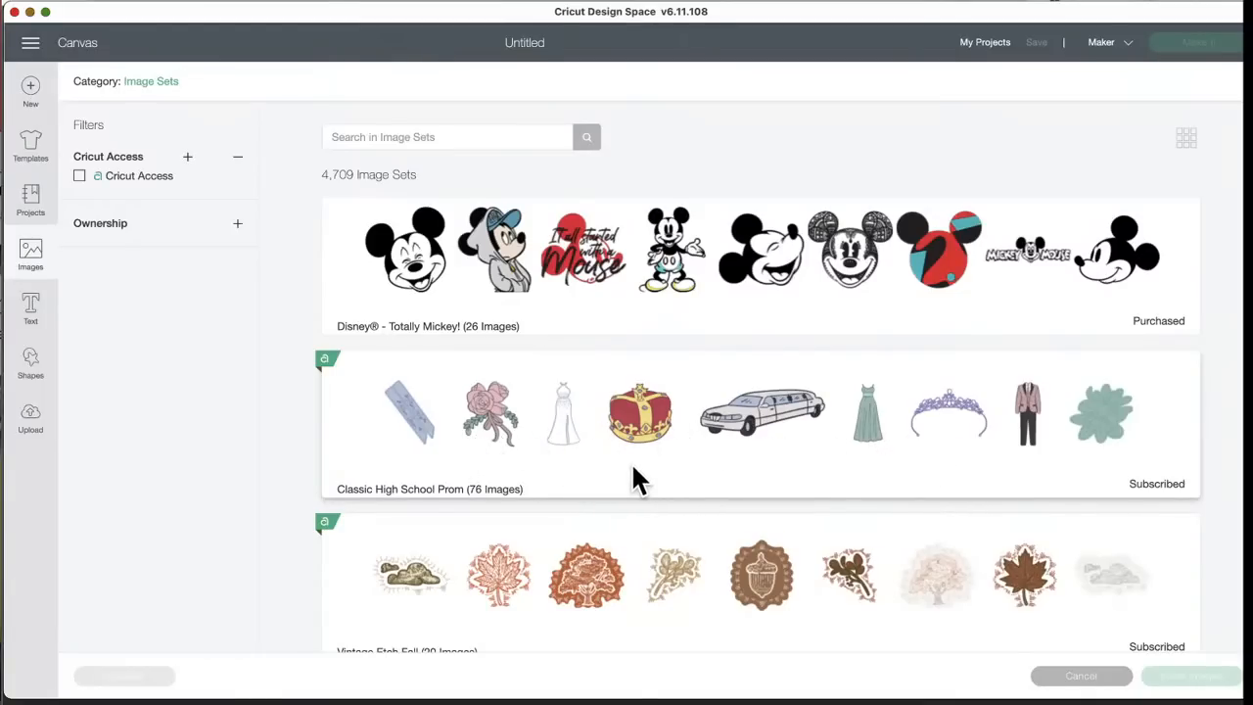
pyautogui.scroll(-3)
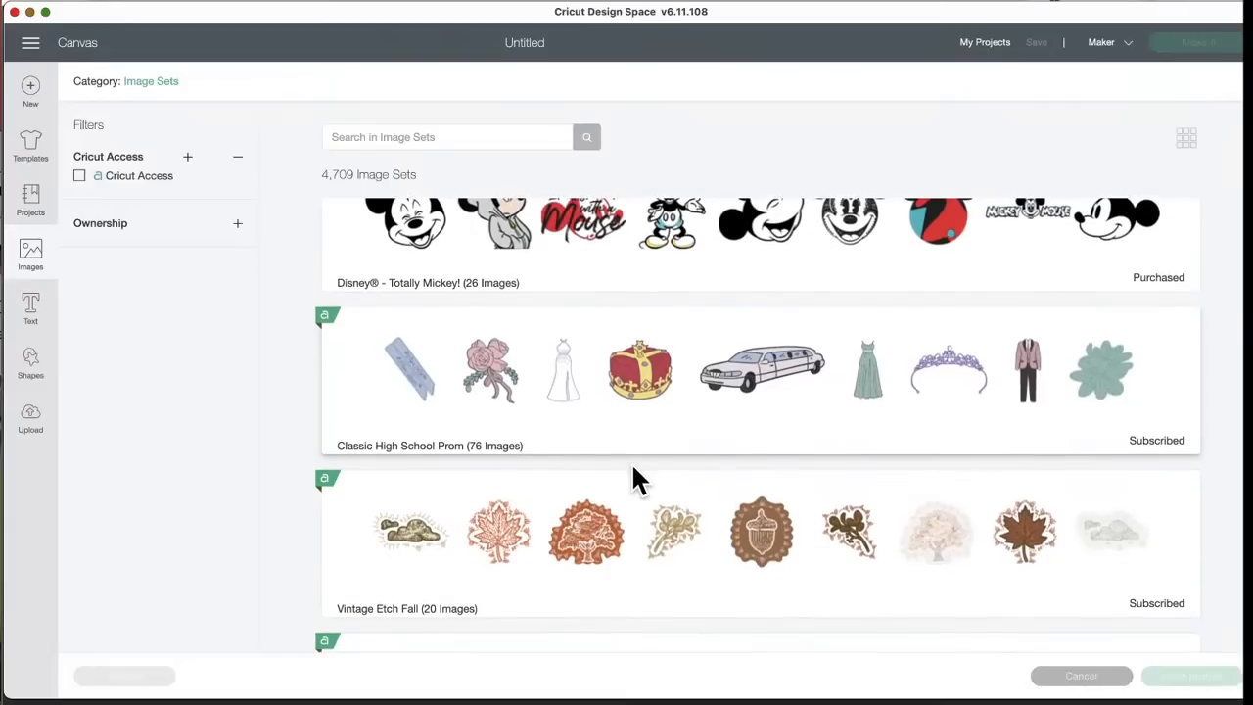
pyautogui.scroll(-3)
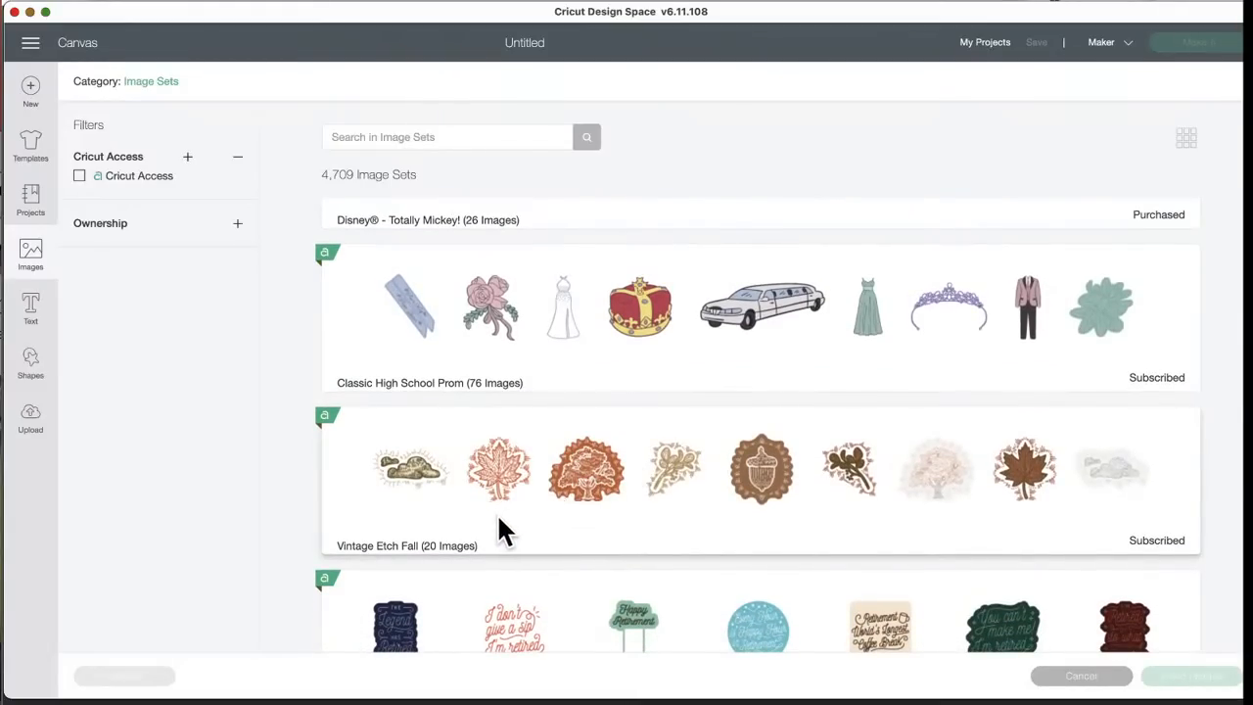
pyautogui.moveTo(470, 568)
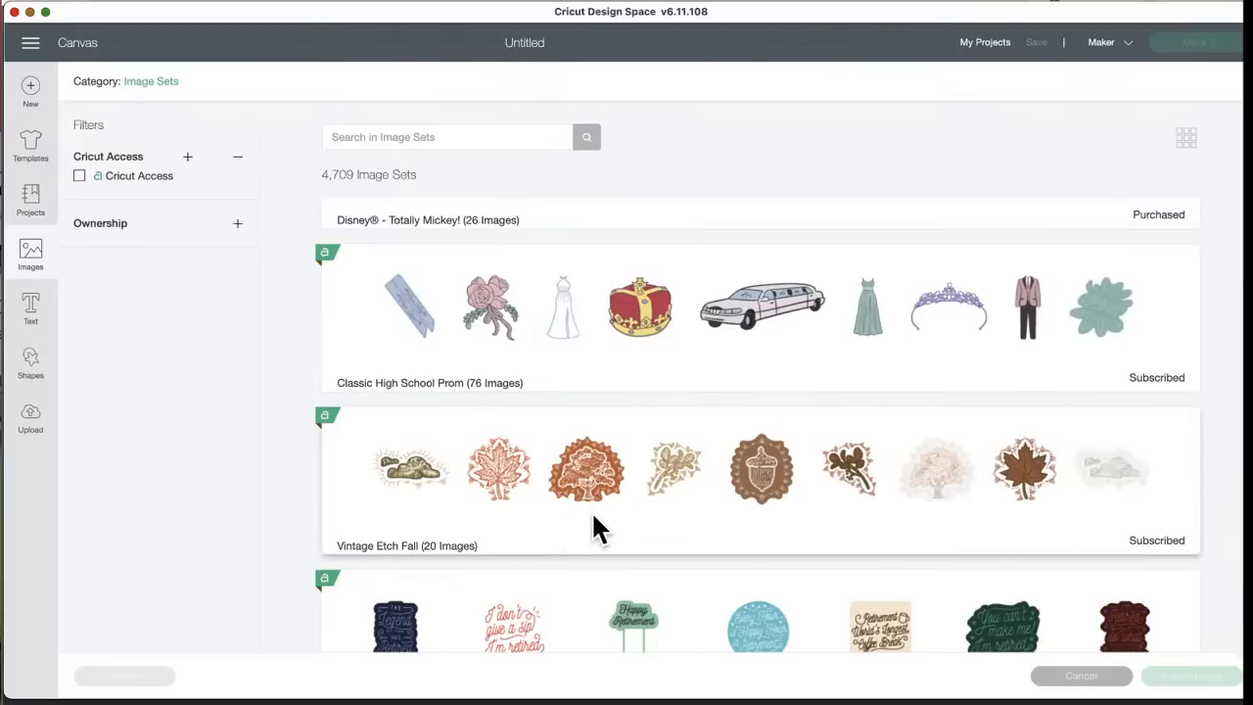
pyautogui.scroll(-3)
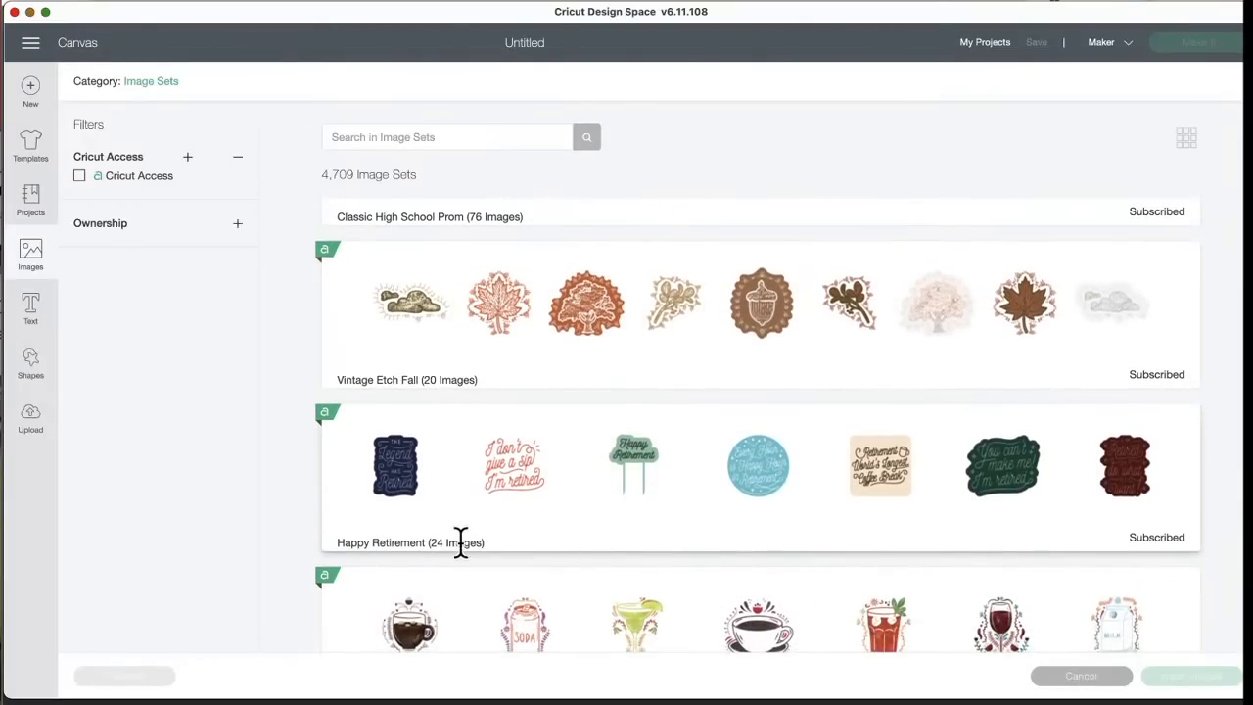
pyautogui.moveTo(532, 560)
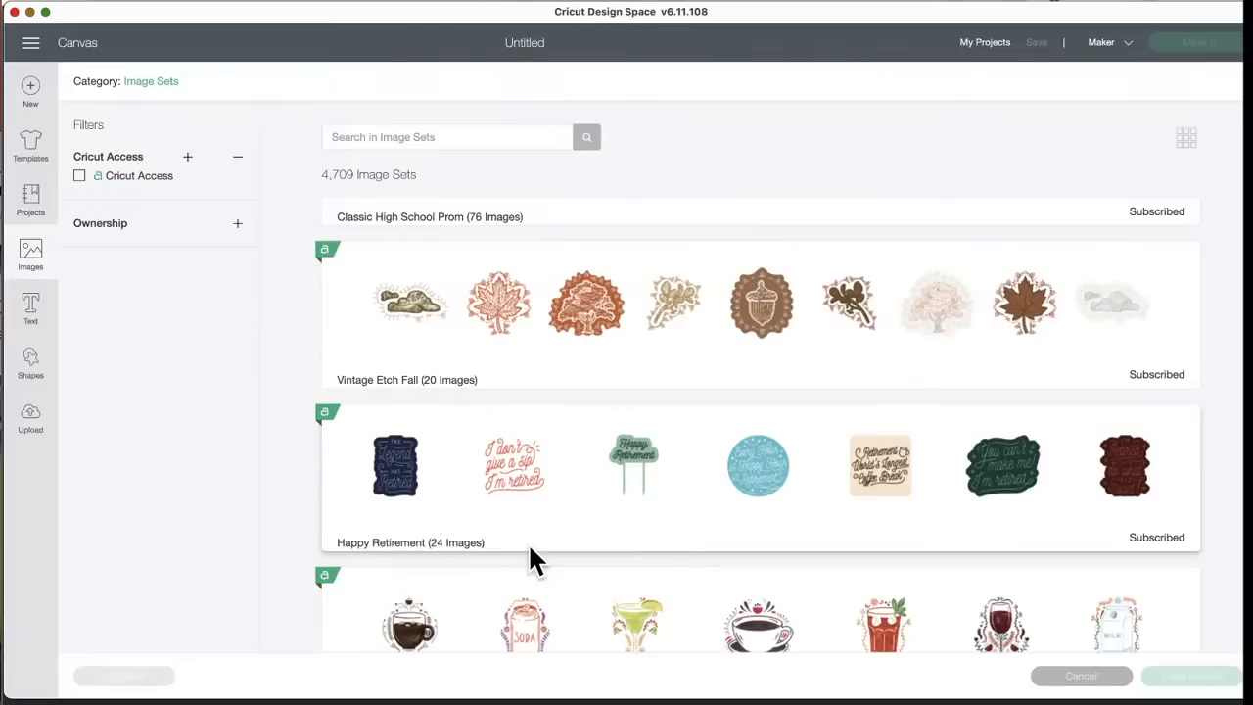
pyautogui.scroll(-3)
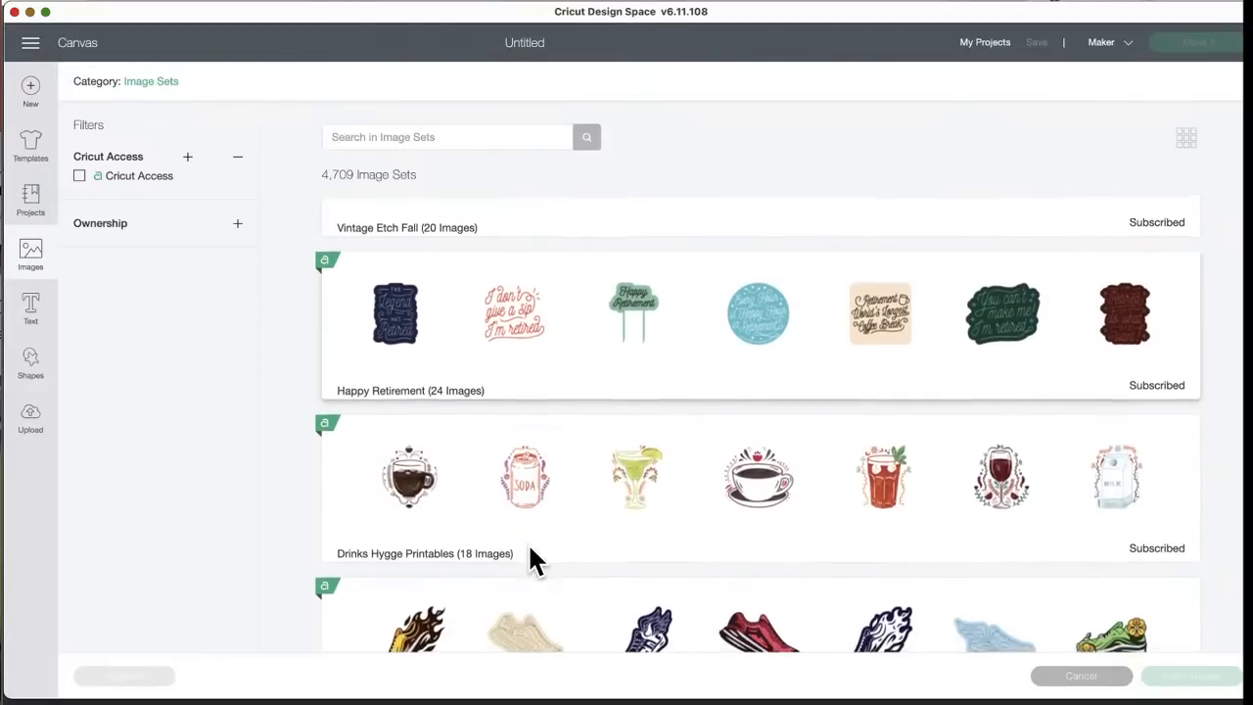
pyautogui.scroll(-3)
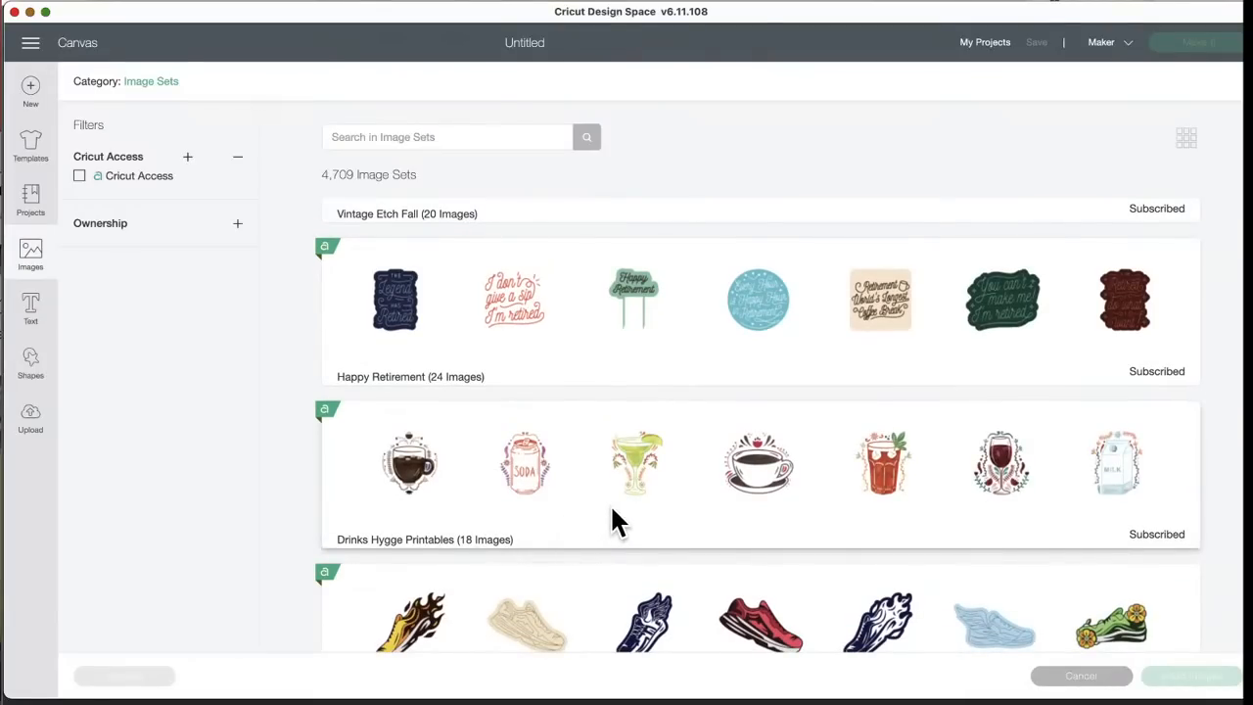
pyautogui.moveTo(918, 513)
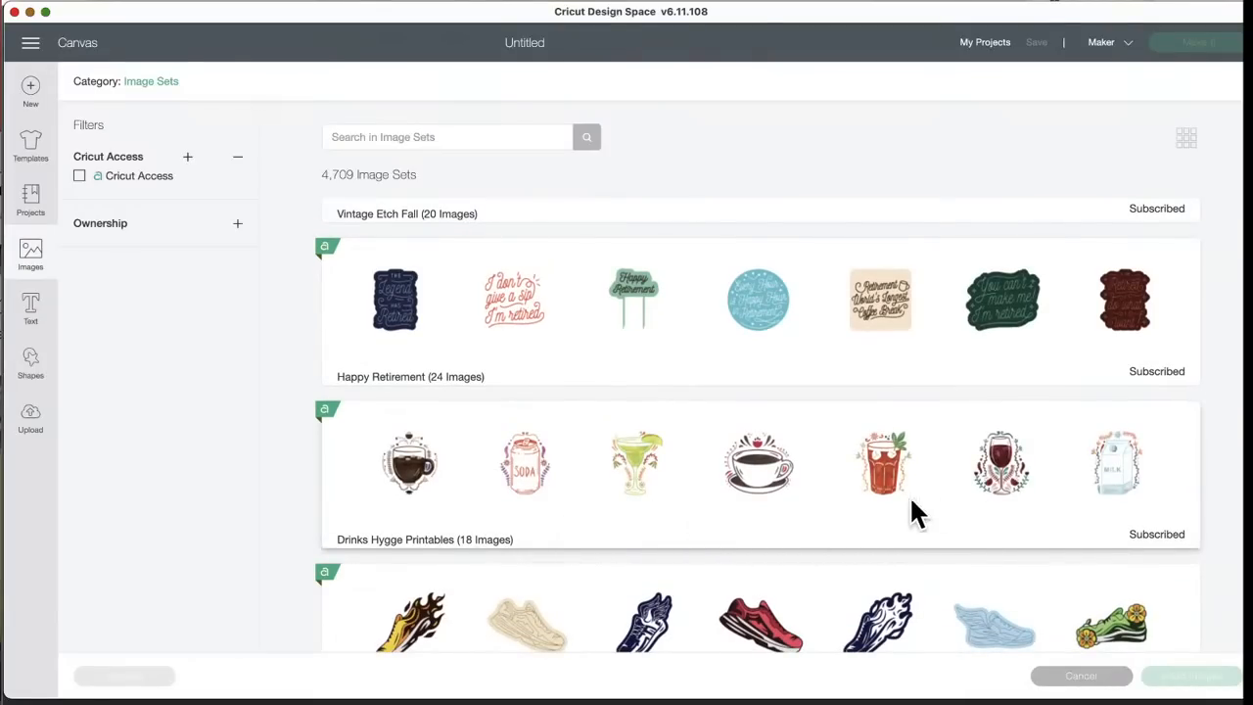
pyautogui.scroll(-3)
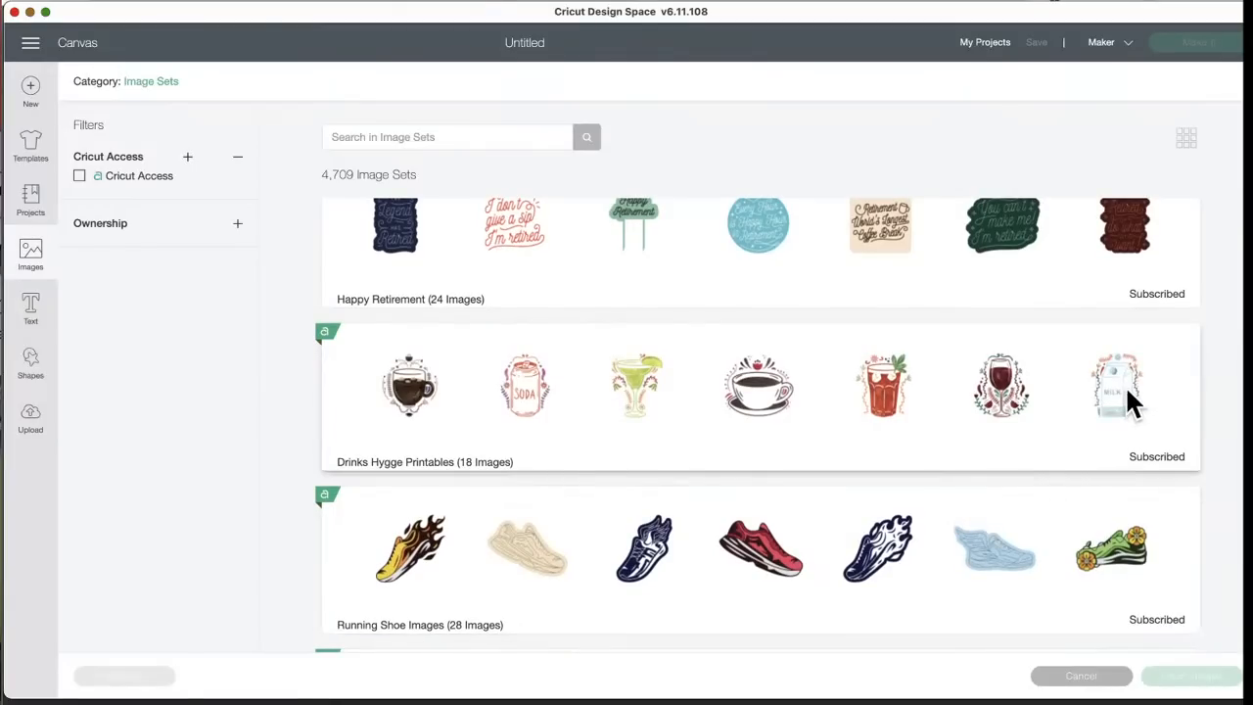
pyautogui.scroll(-3)
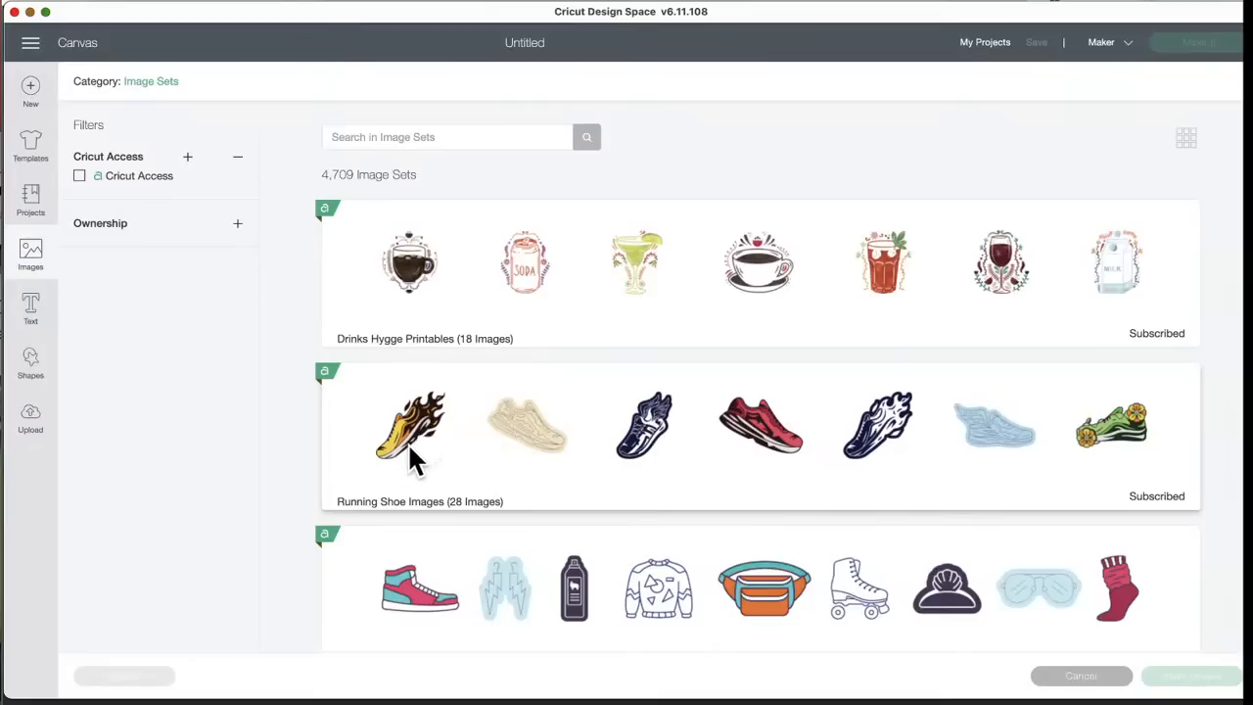
pyautogui.moveTo(1120, 454)
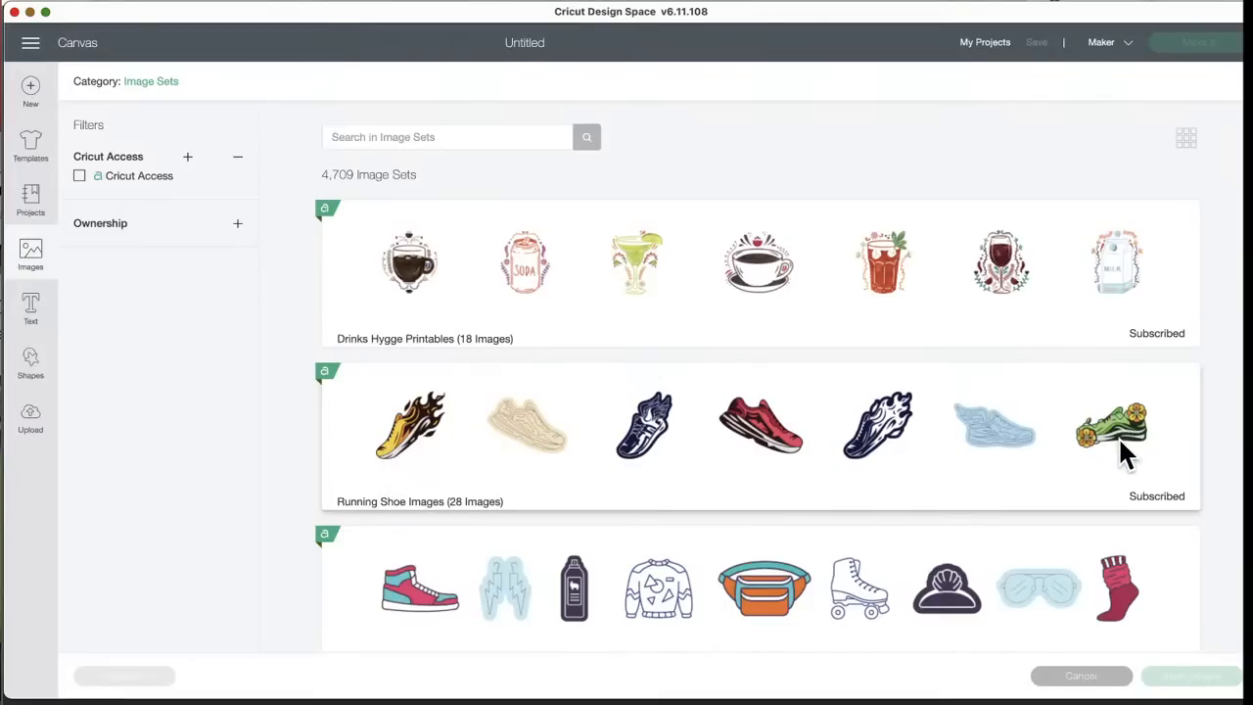
pyautogui.moveTo(655, 519)
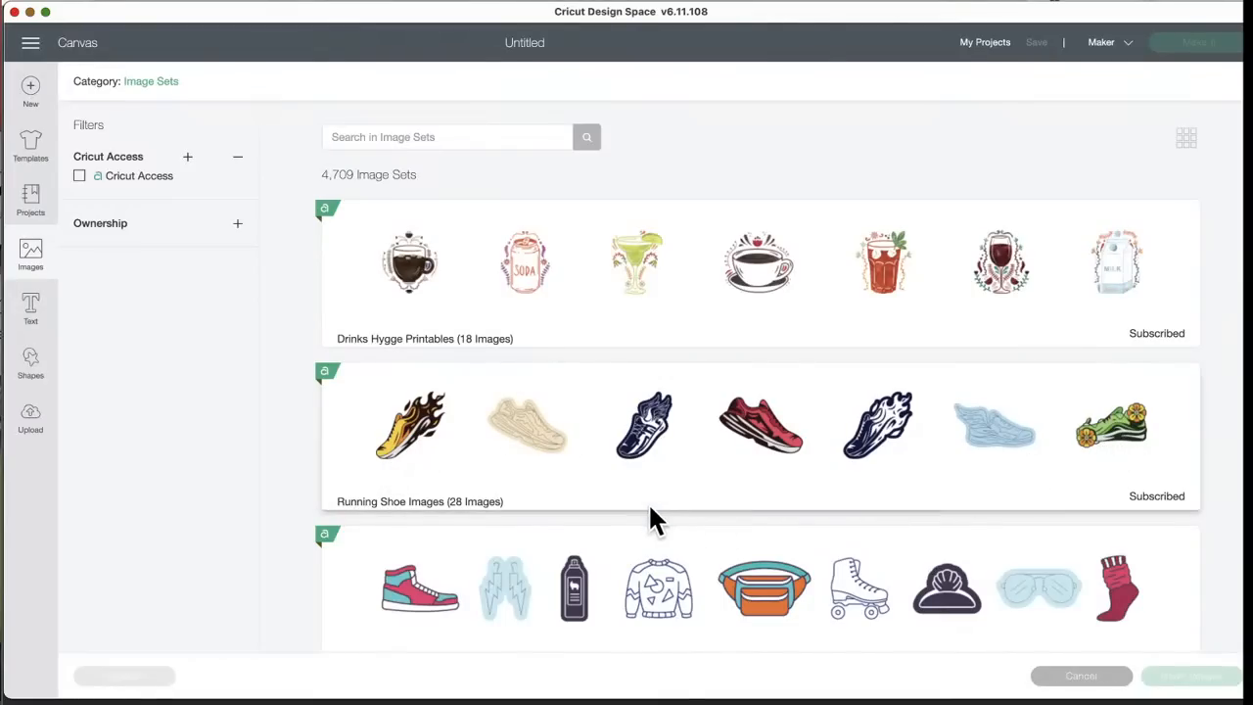
pyautogui.scroll(-3)
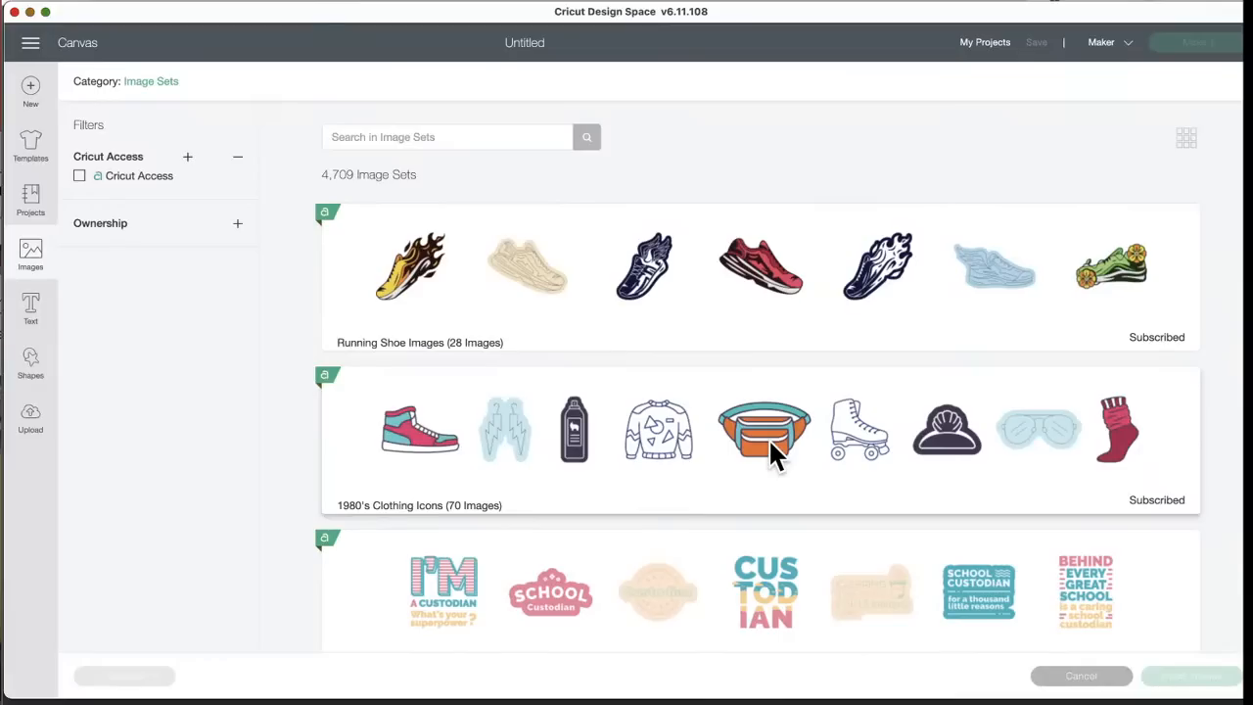
pyautogui.moveTo(681, 427)
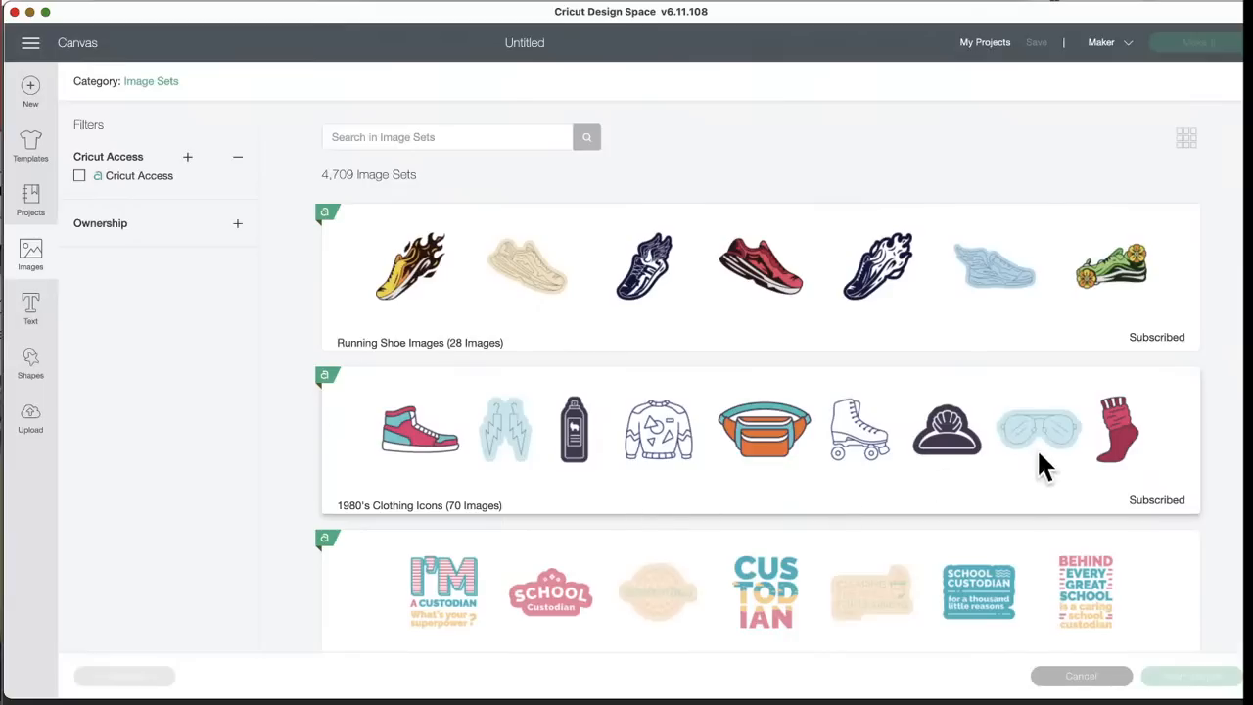
pyautogui.moveTo(1135, 434)
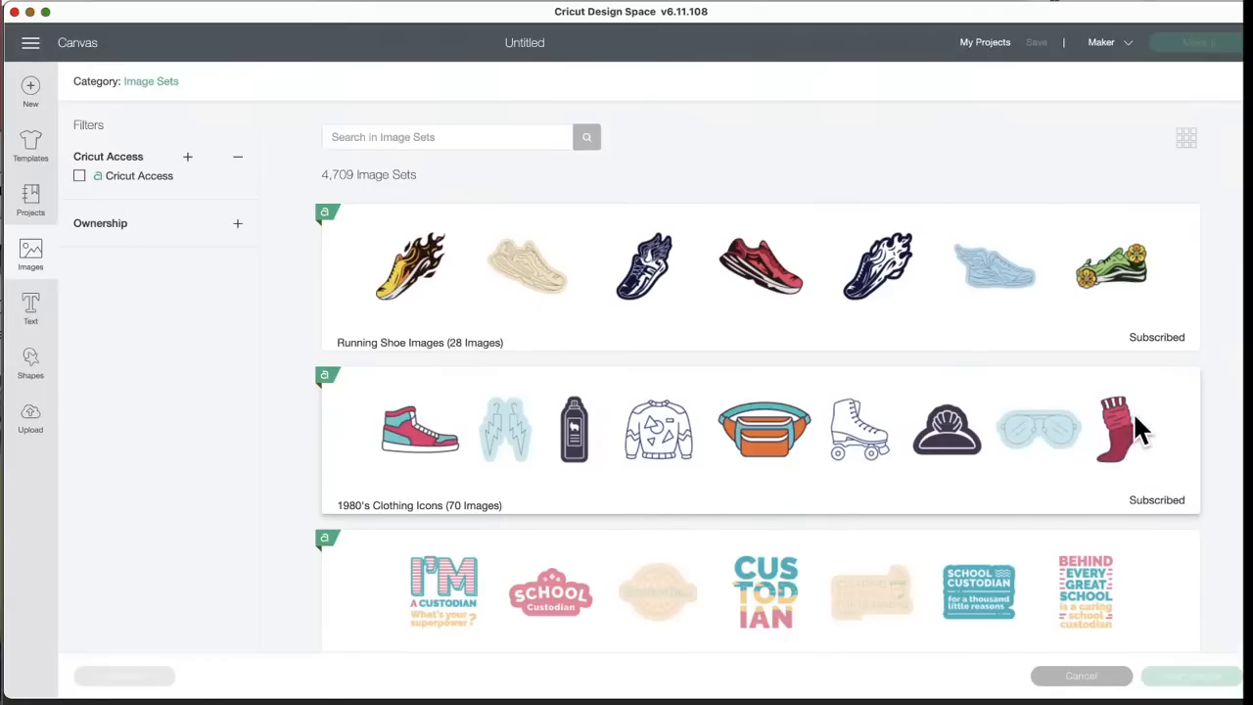
pyautogui.moveTo(1126, 421)
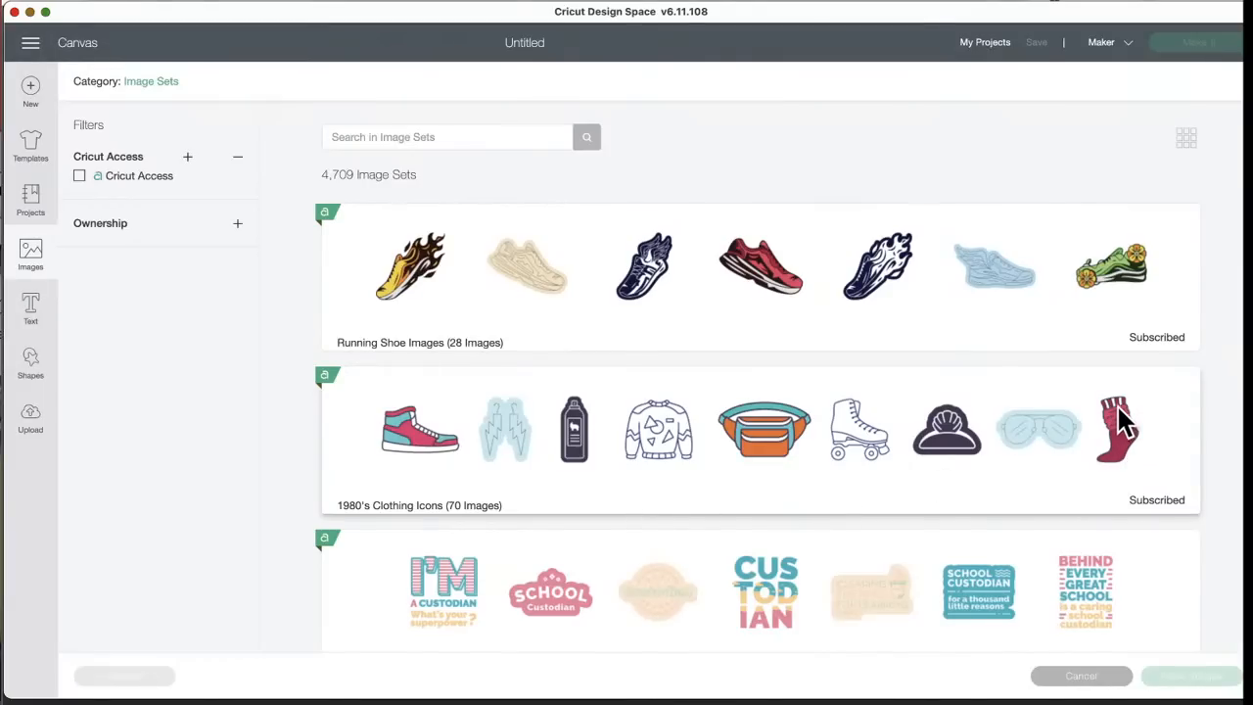
pyautogui.moveTo(1123, 446)
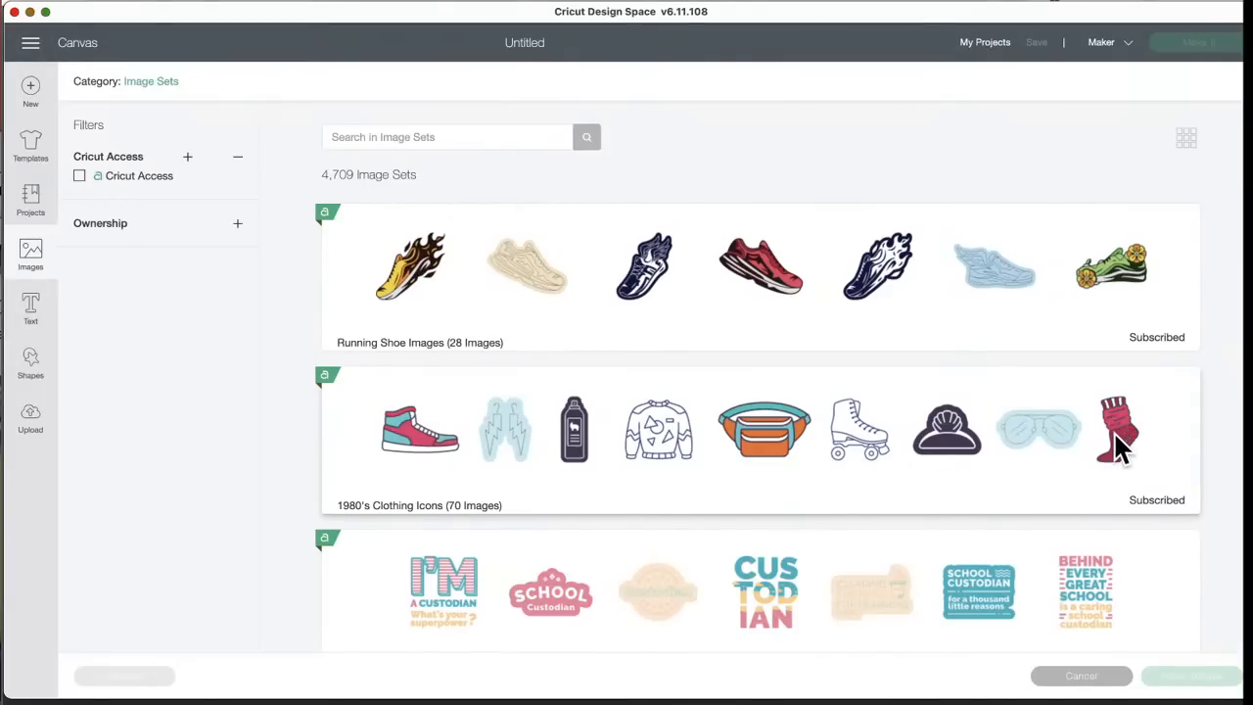
pyautogui.scroll(-3)
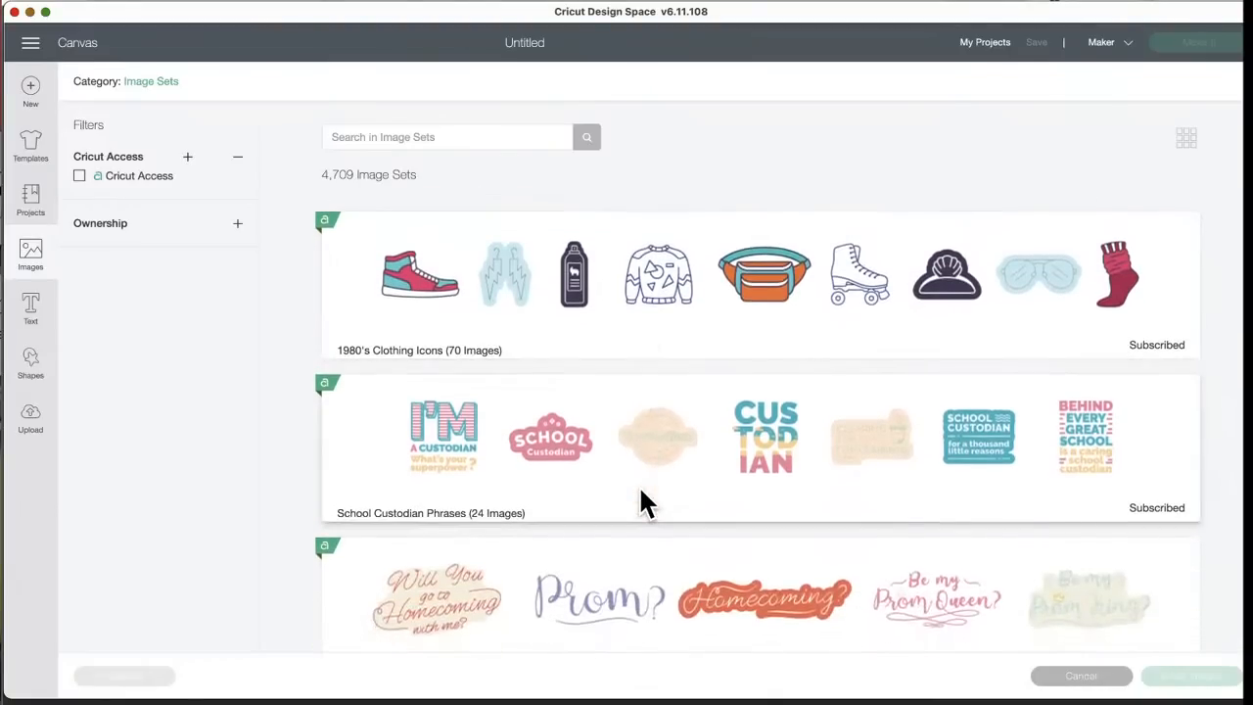
pyautogui.scroll(-3)
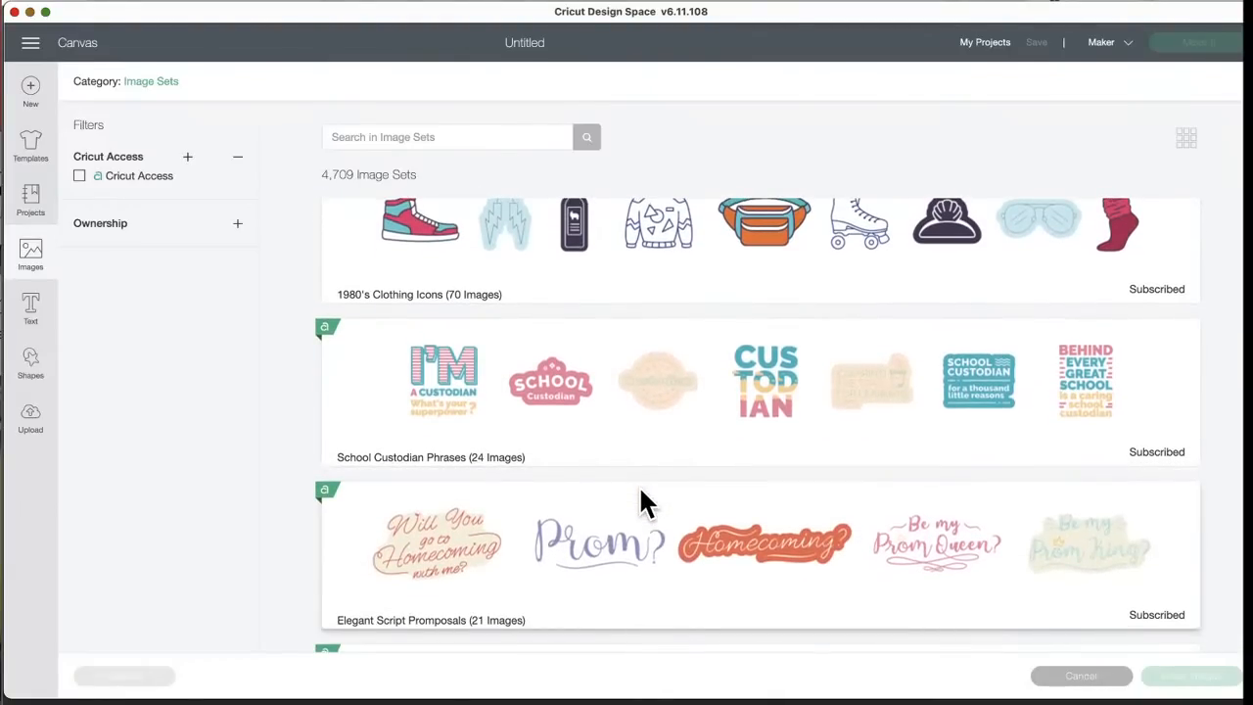
pyautogui.moveTo(462, 485)
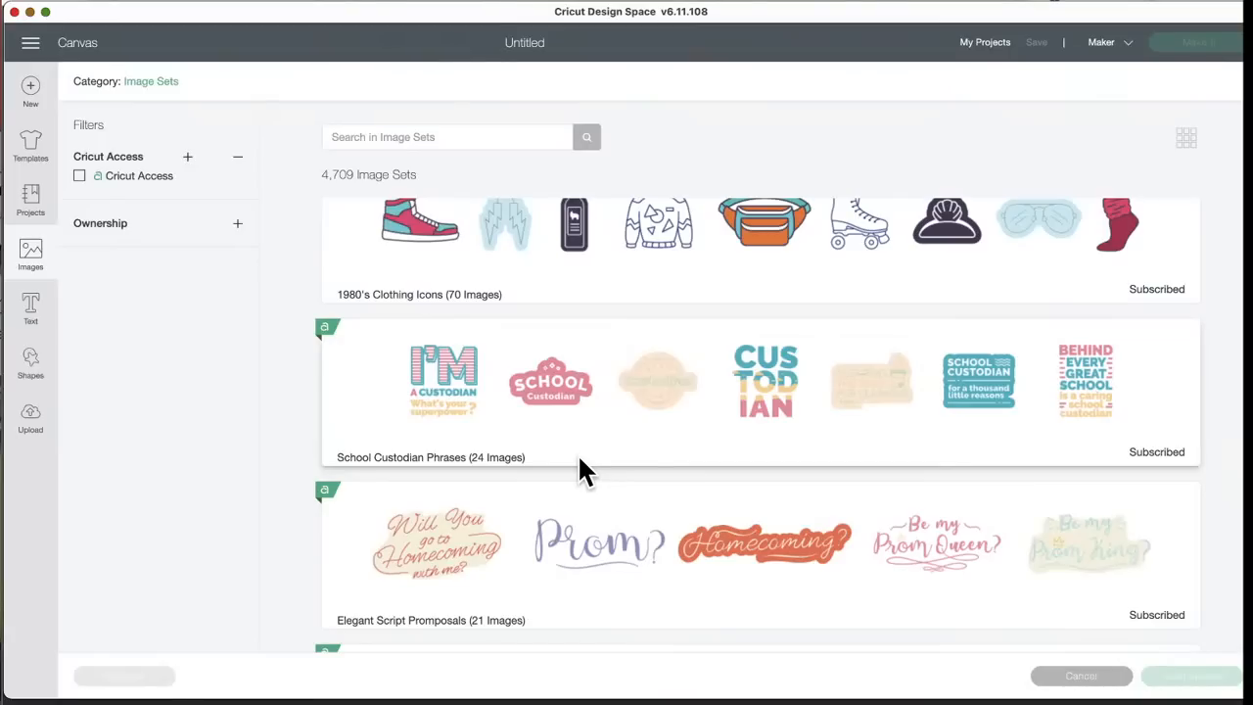
pyautogui.moveTo(774, 362)
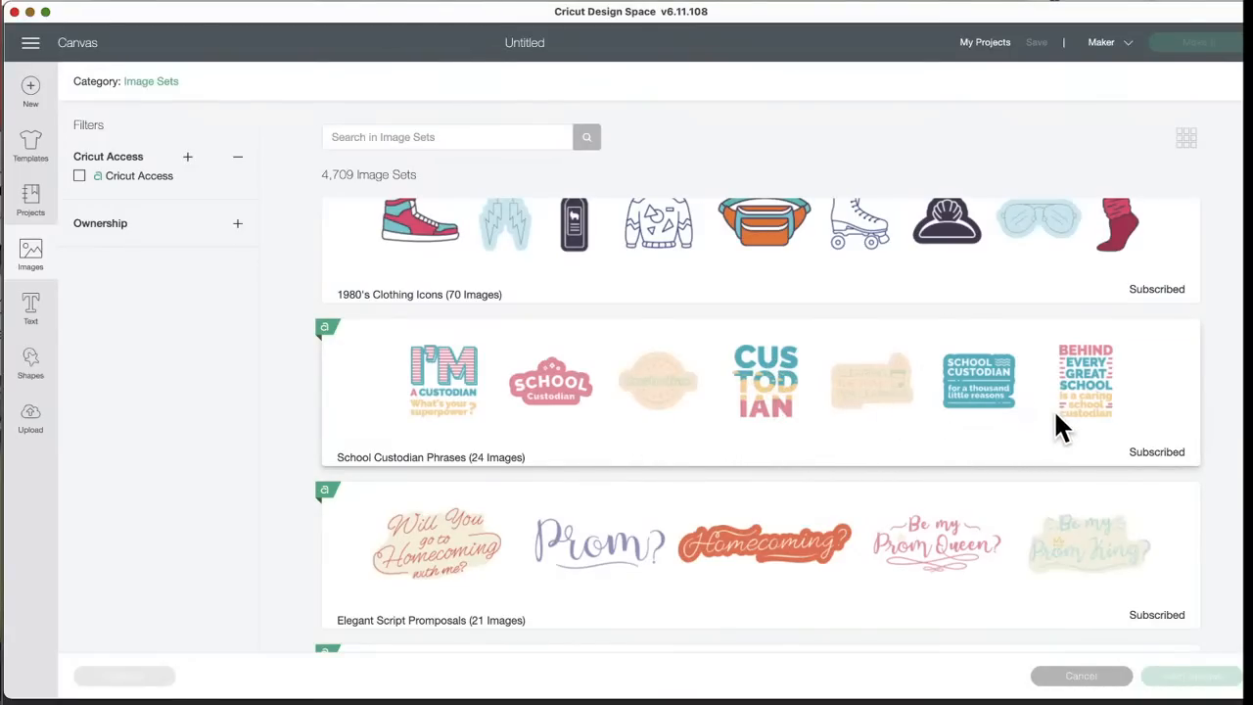
pyautogui.moveTo(1125, 368)
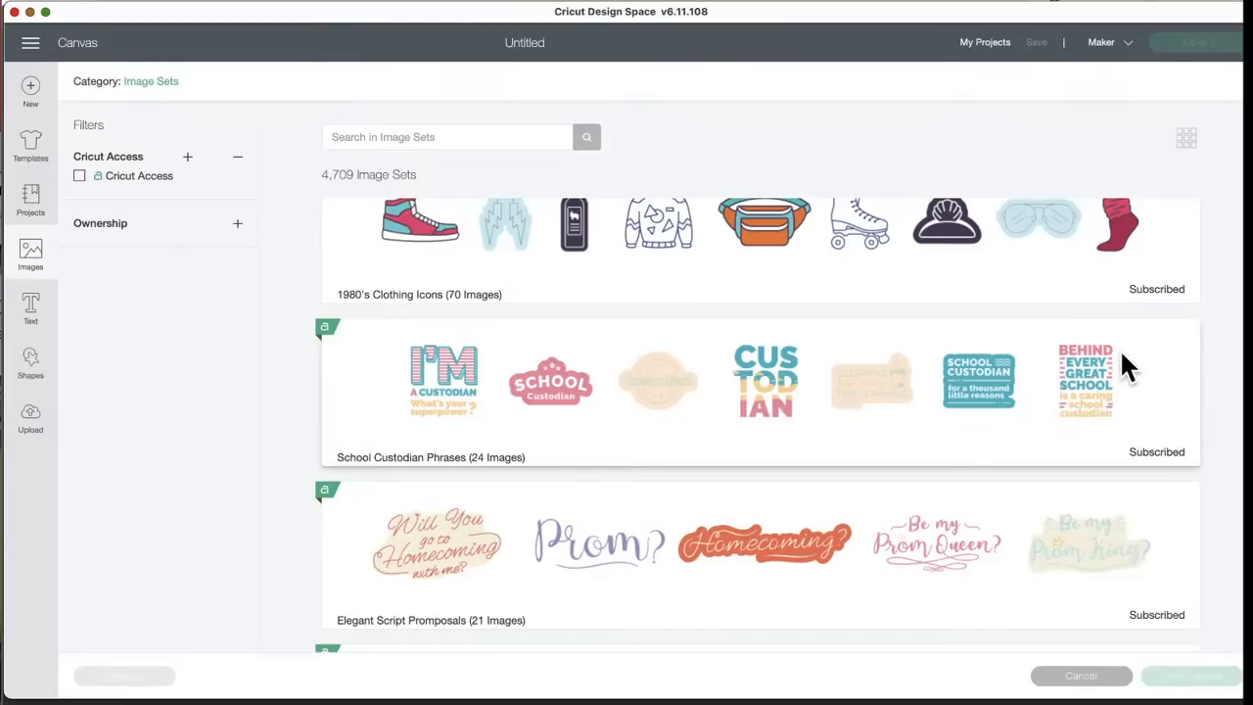
pyautogui.moveTo(819, 440)
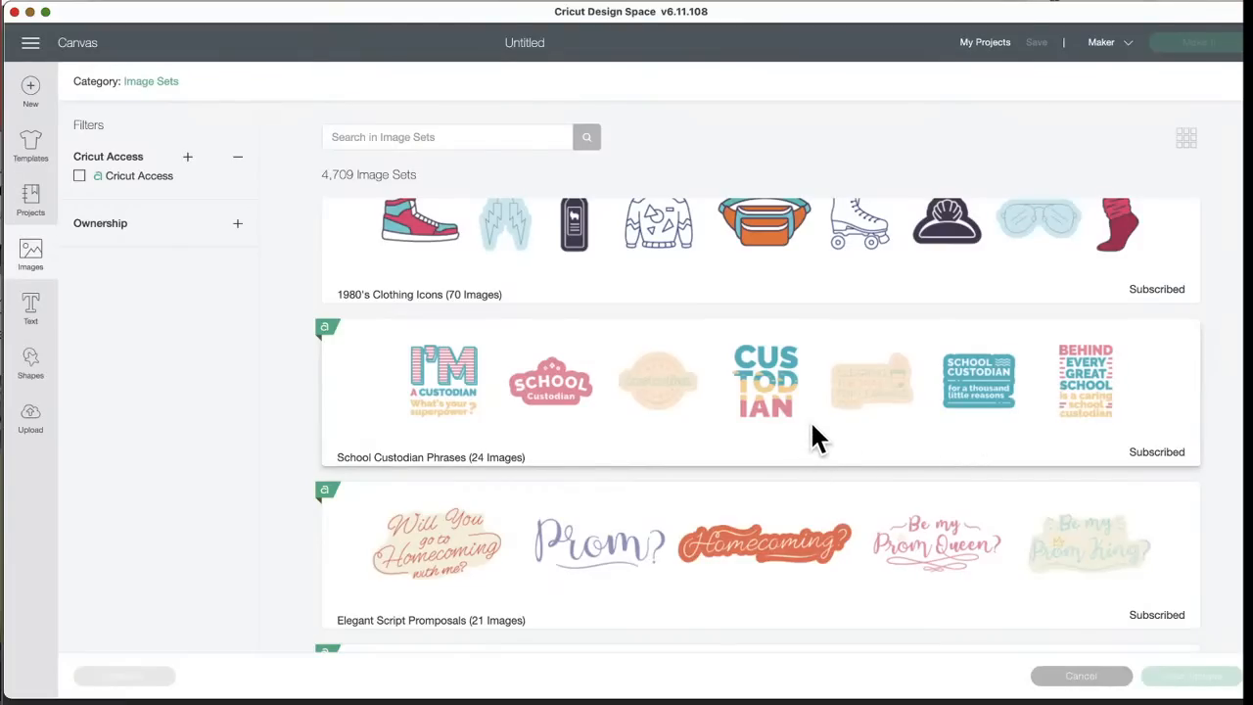
pyautogui.moveTo(1116, 376)
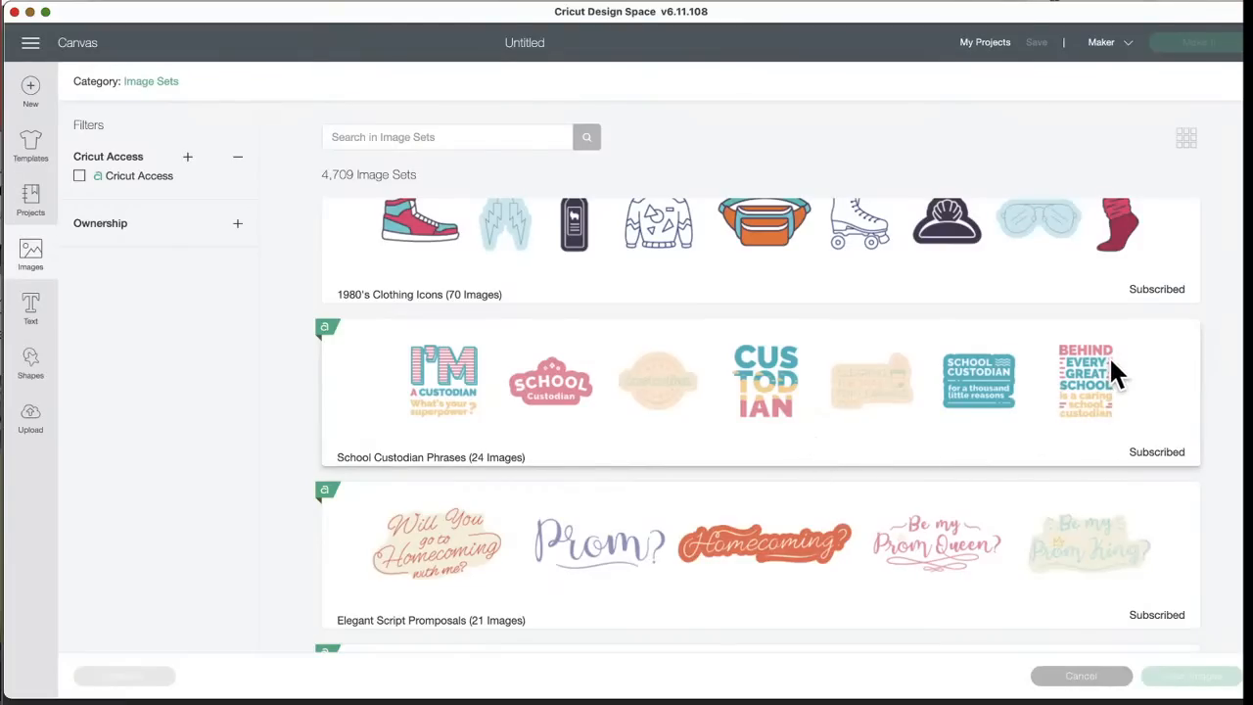
pyautogui.moveTo(1116, 401)
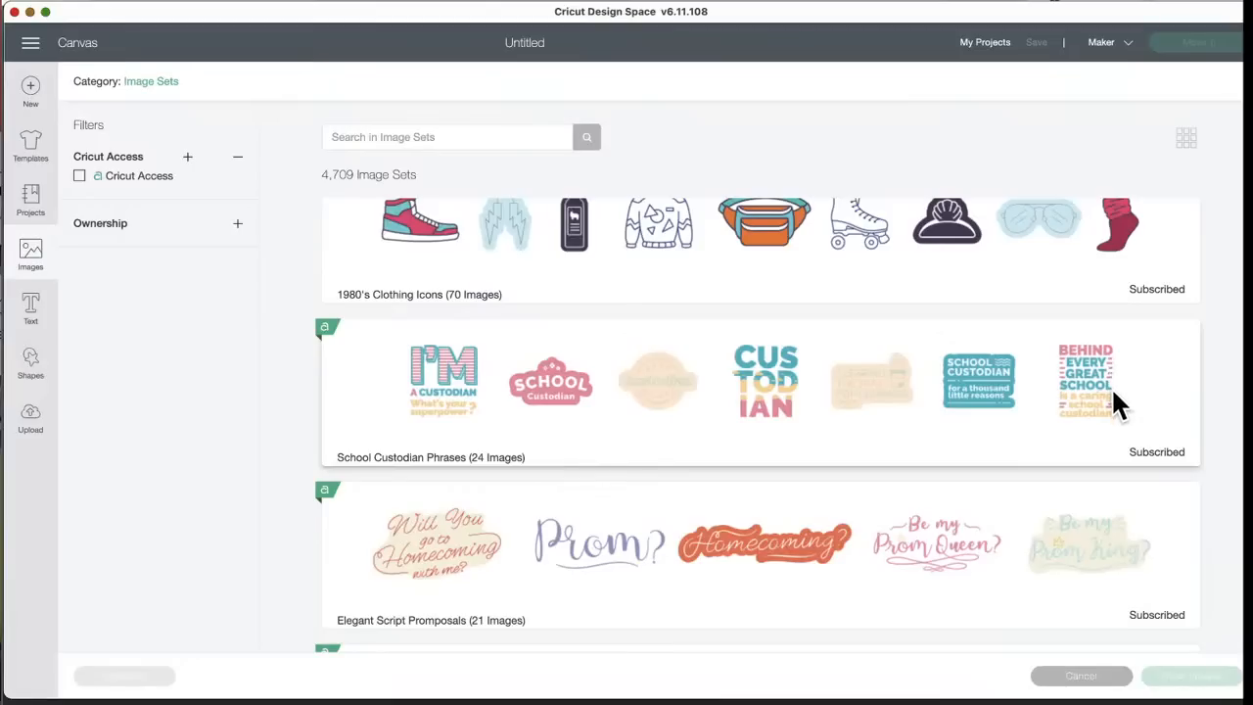
pyautogui.moveTo(1108, 434)
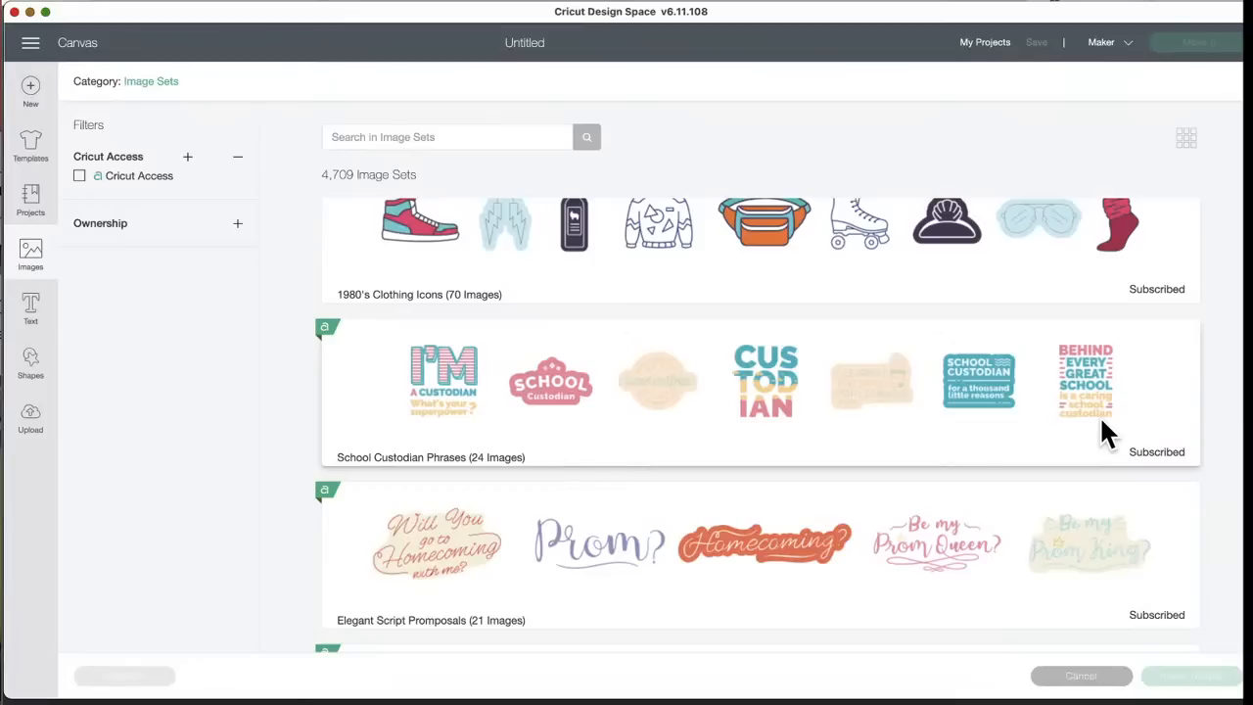
pyautogui.scroll(-3)
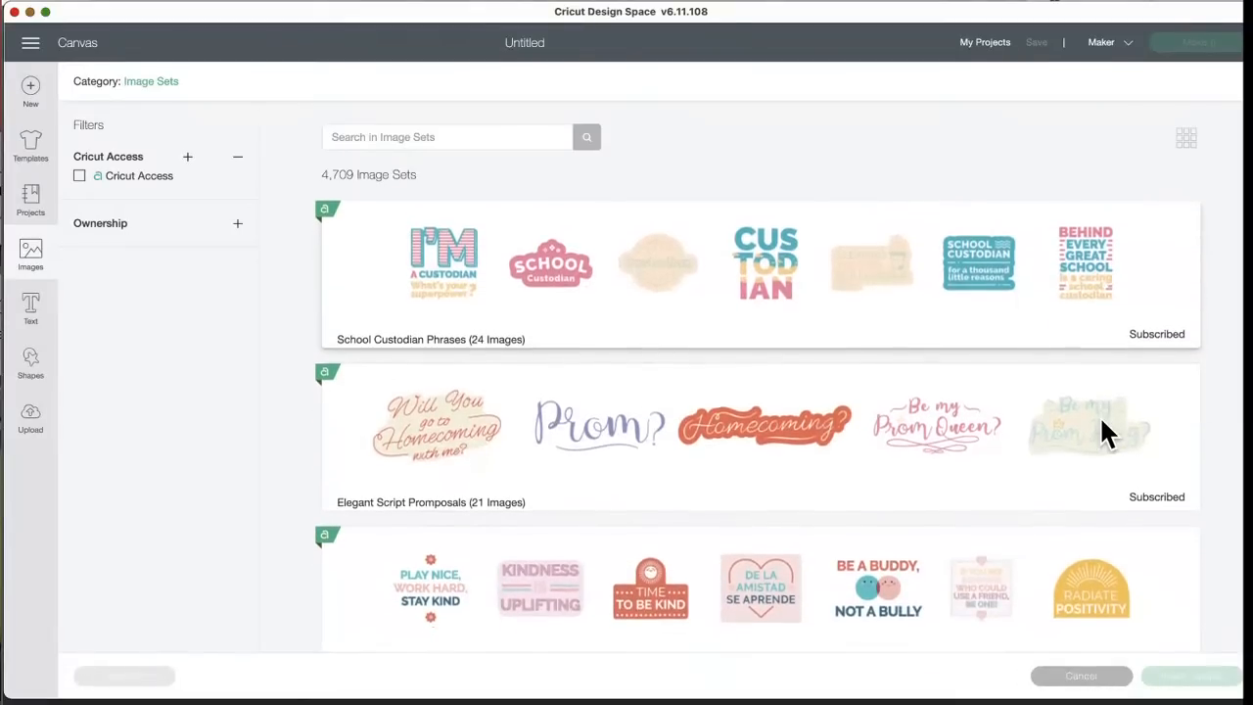
pyautogui.scroll(-3)
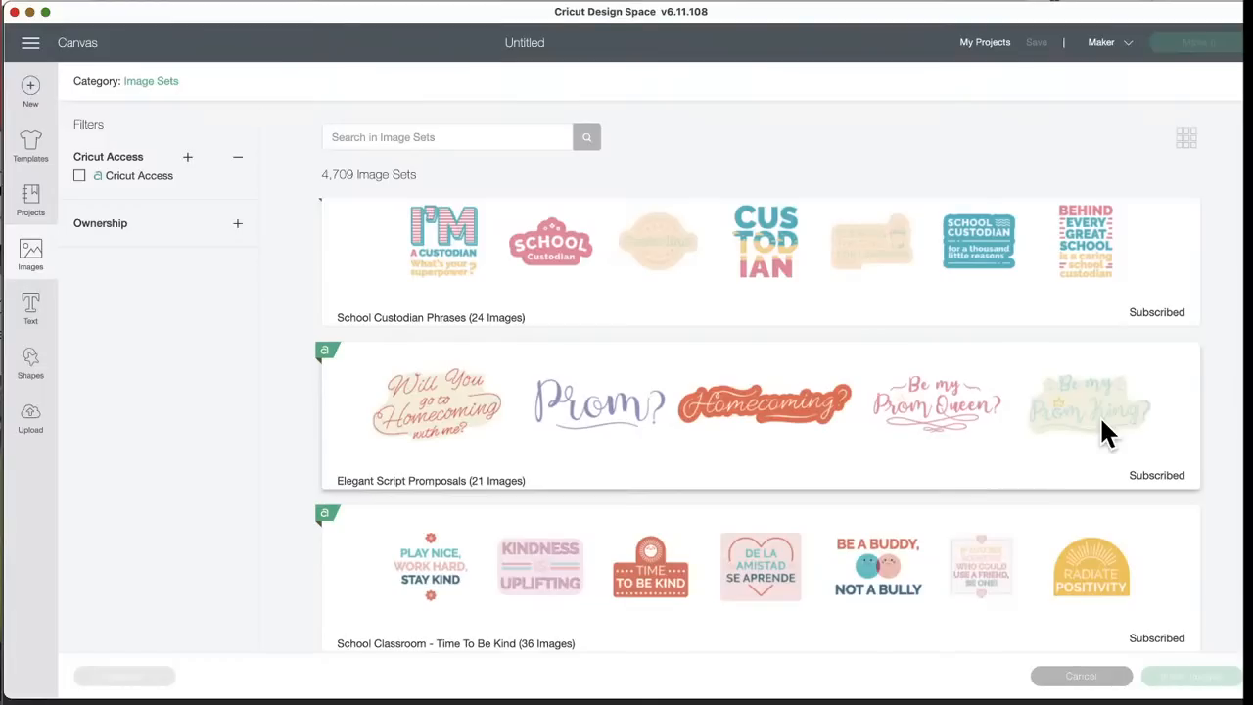
pyautogui.scroll(-3)
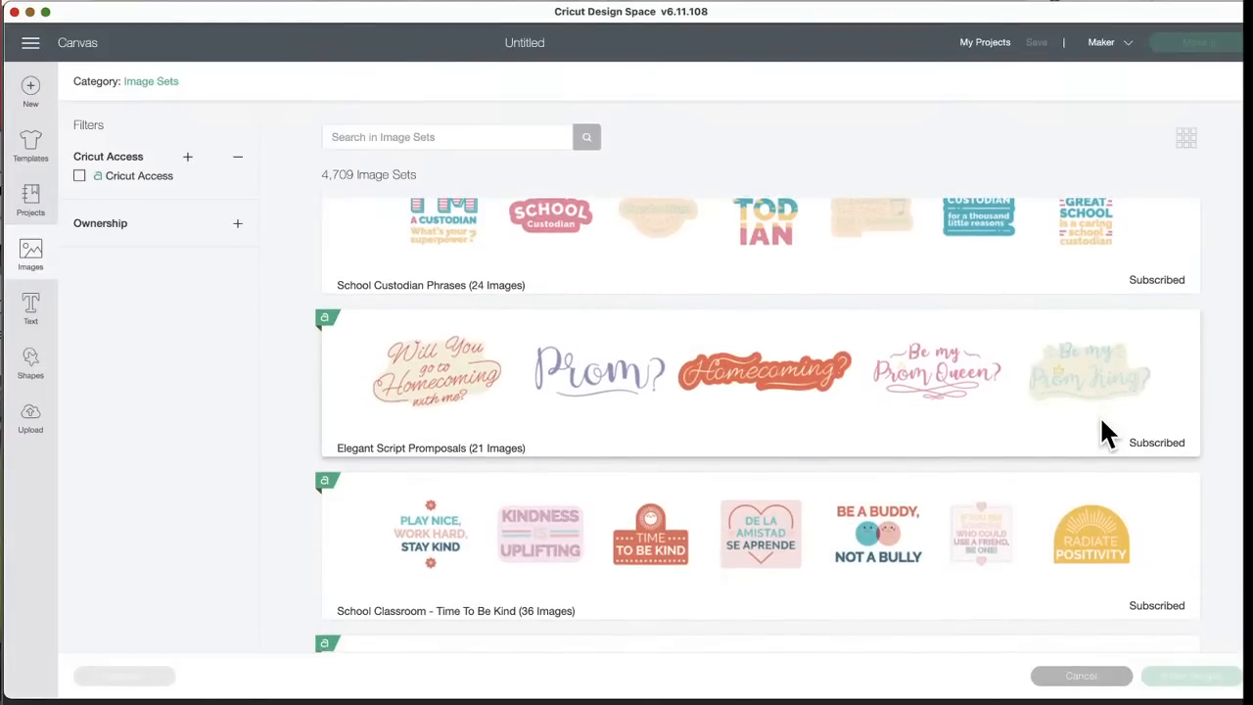
pyautogui.scroll(-3)
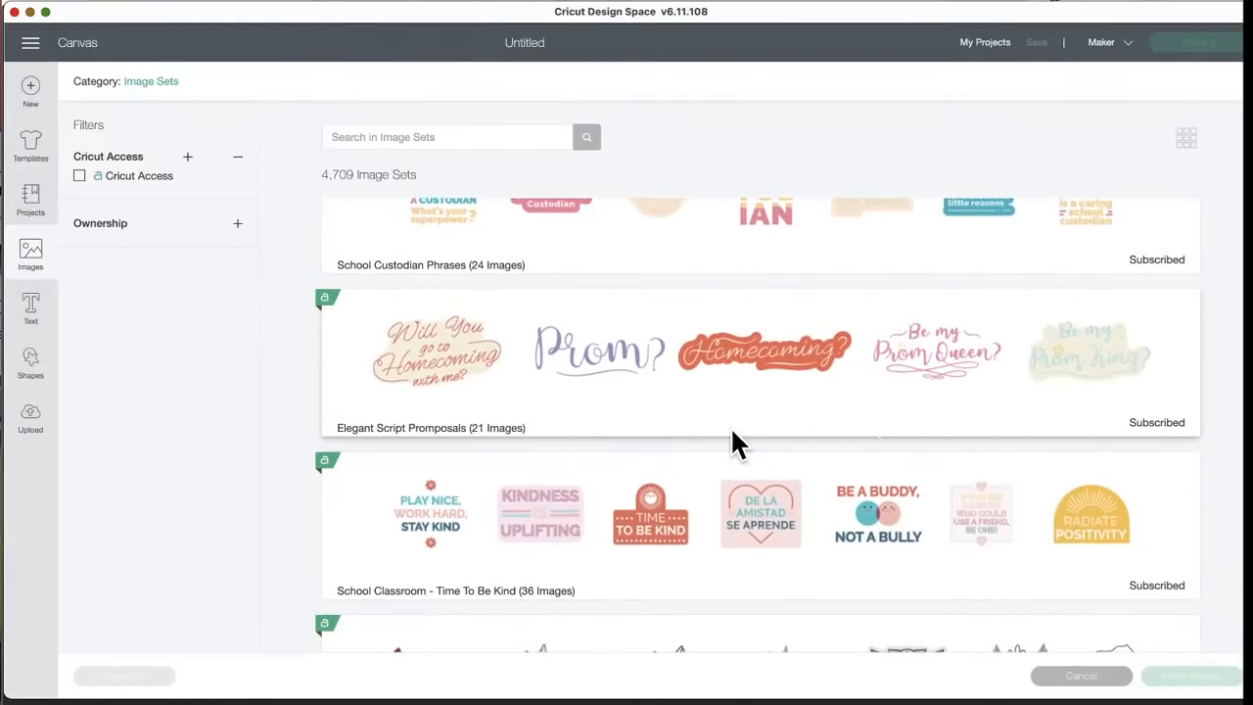
pyautogui.moveTo(360, 430)
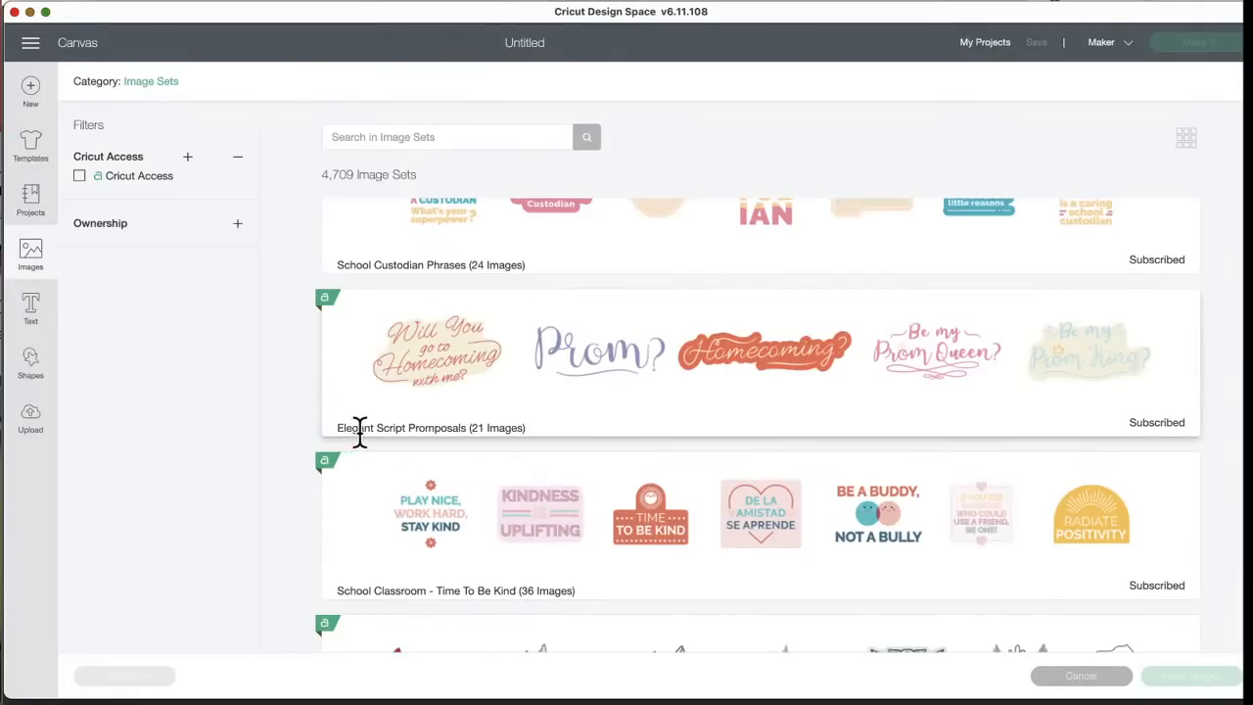
pyautogui.moveTo(395, 450)
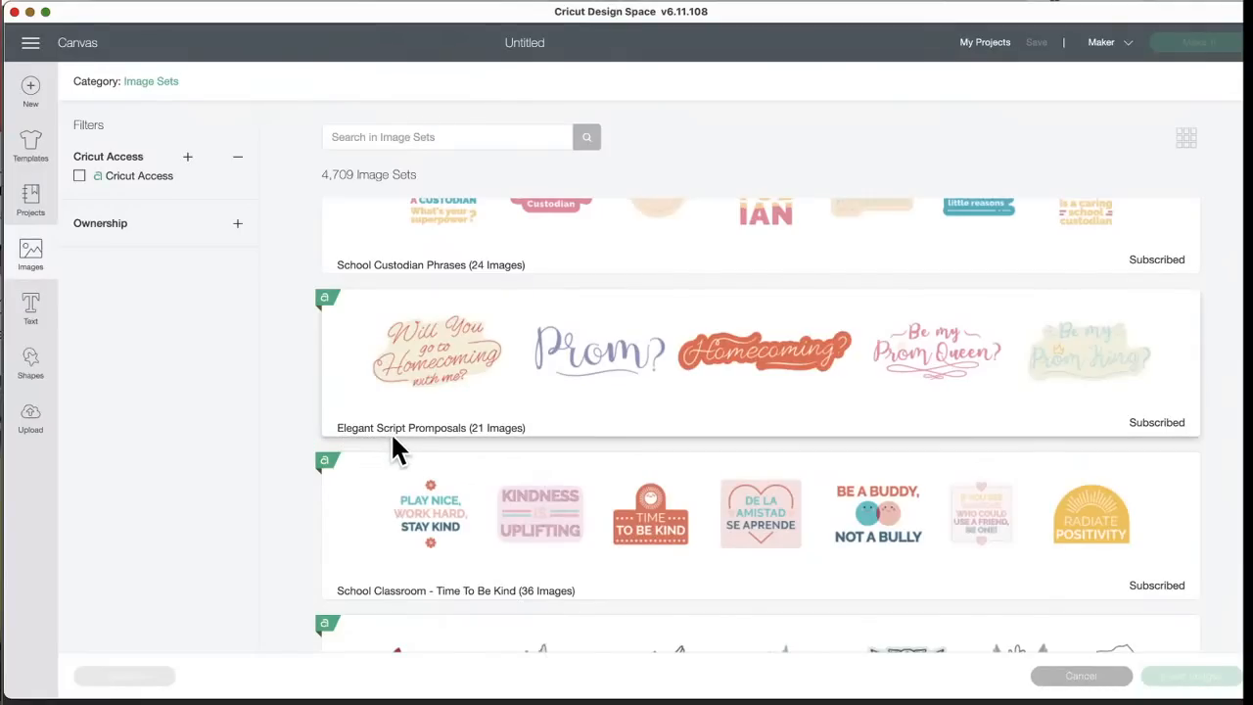
pyautogui.moveTo(490, 448)
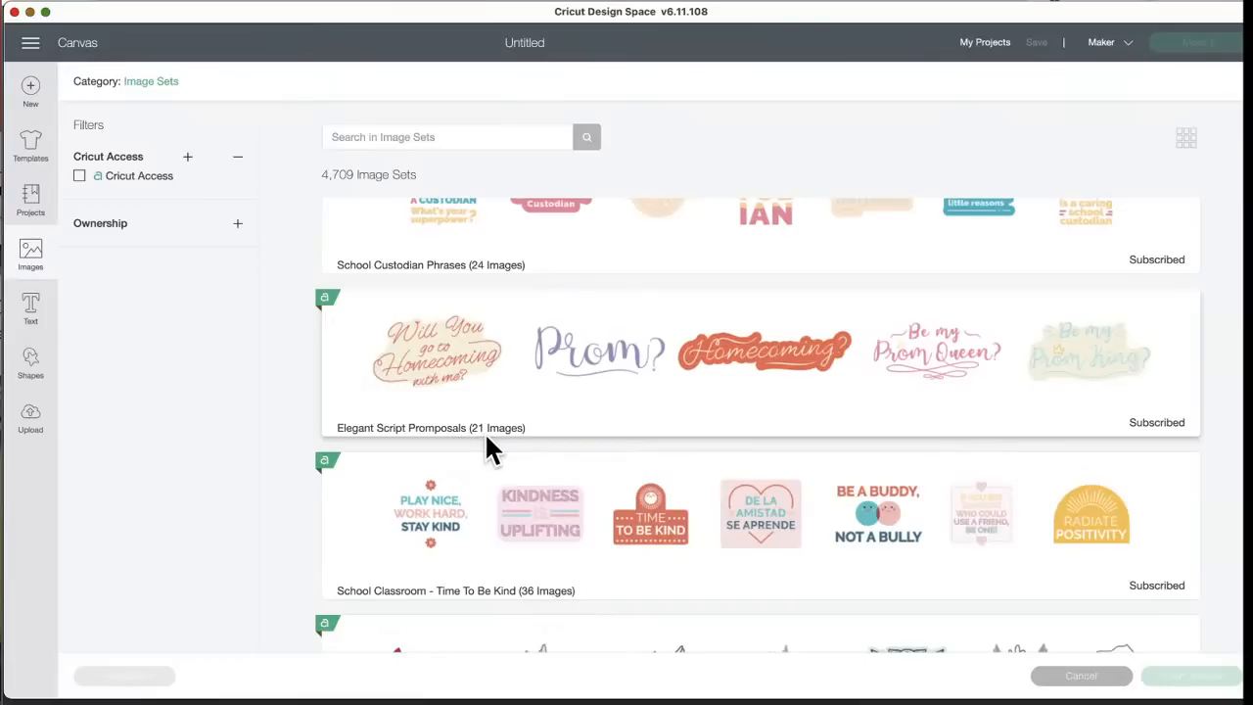
pyautogui.moveTo(1093, 401)
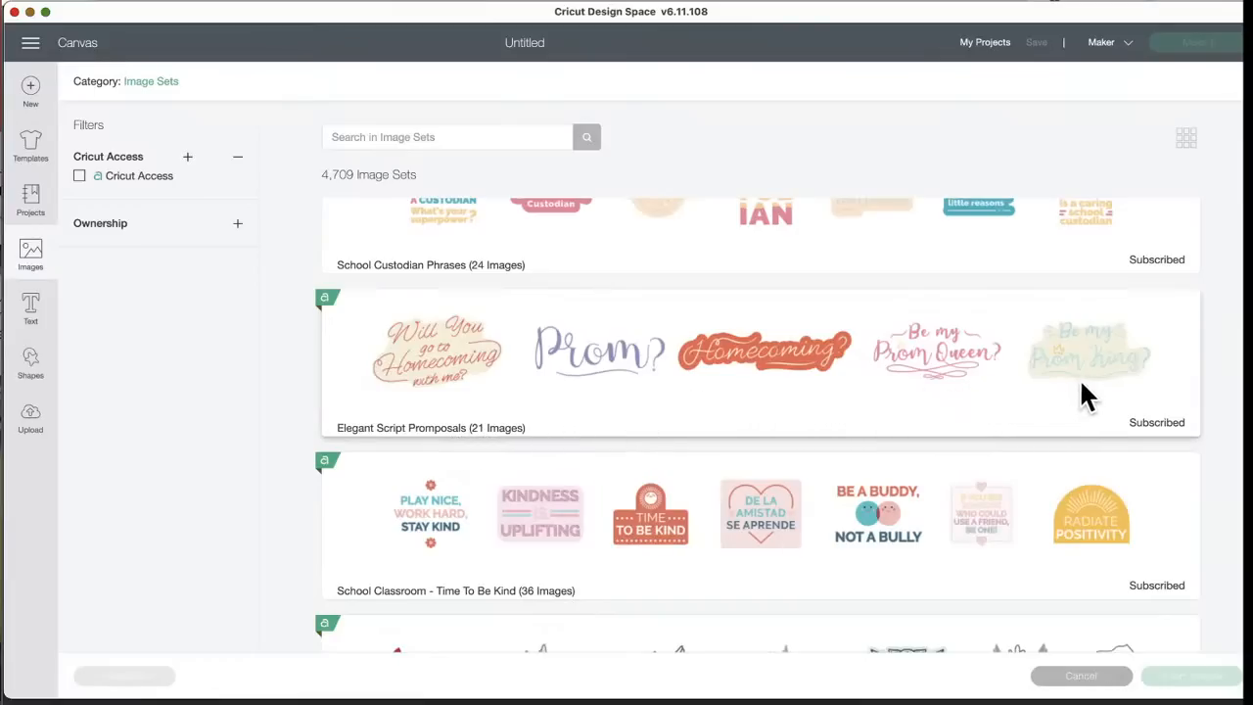
pyautogui.moveTo(748, 411)
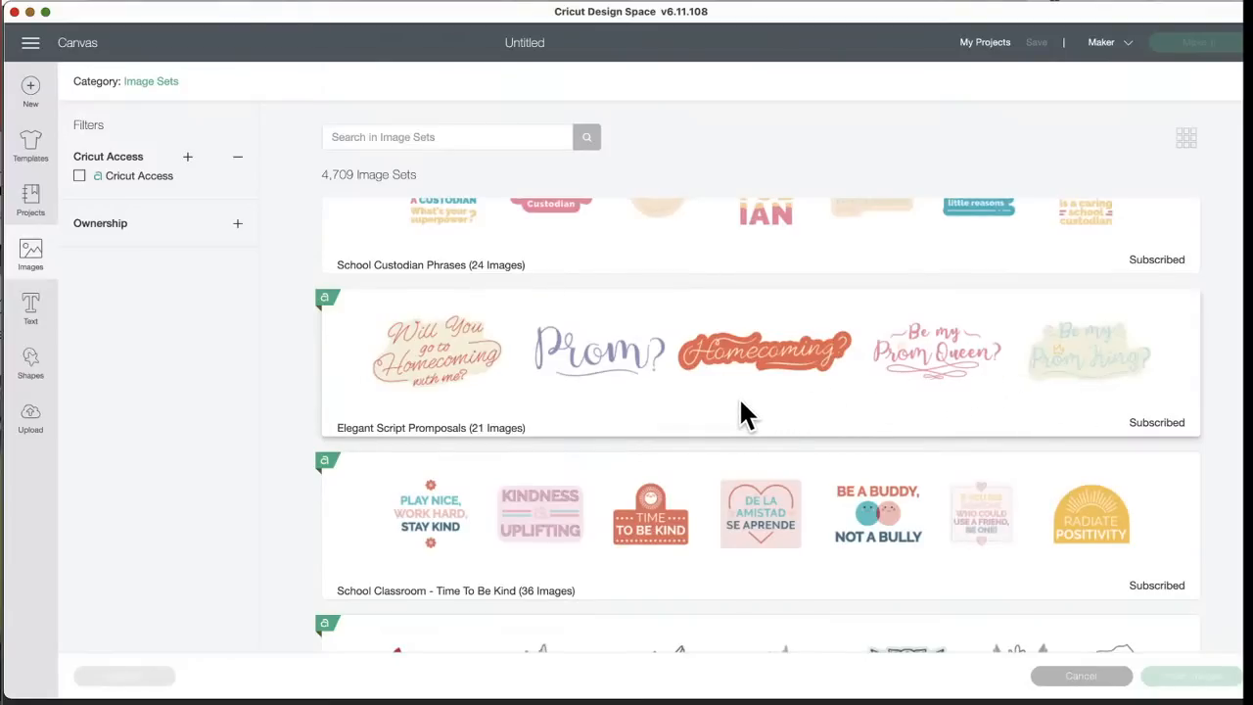
pyautogui.scroll(-3)
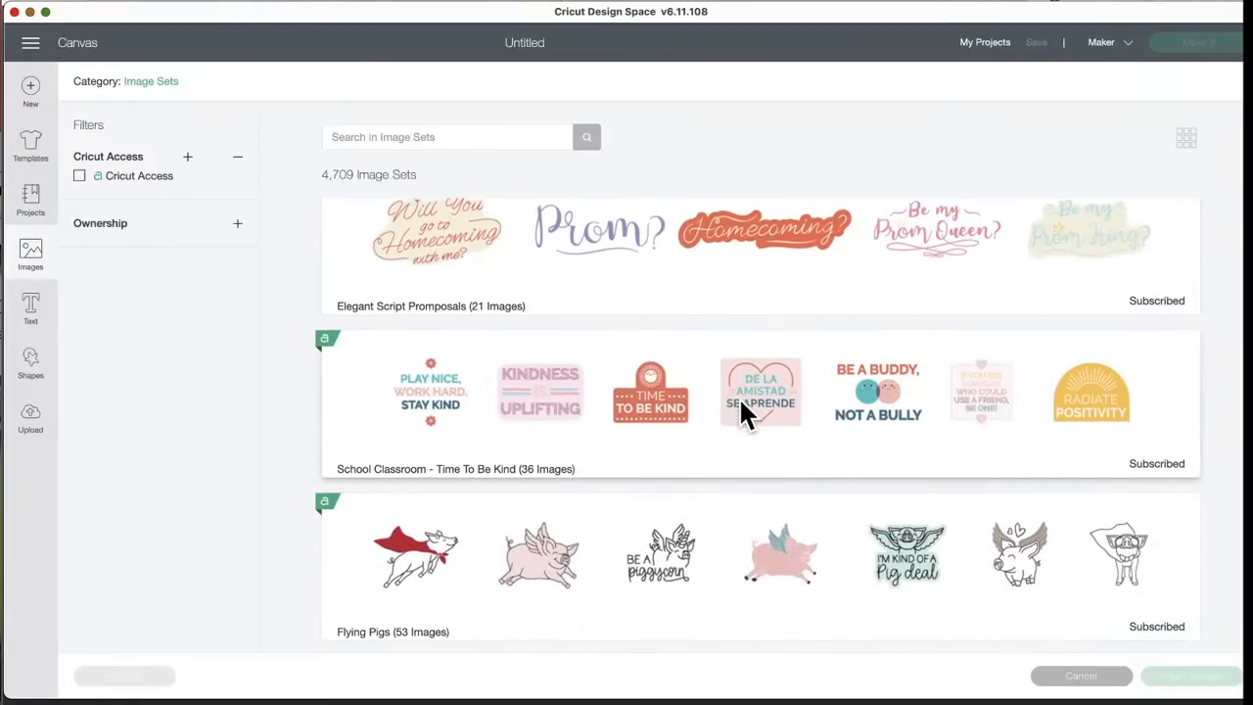
pyautogui.scroll(-3)
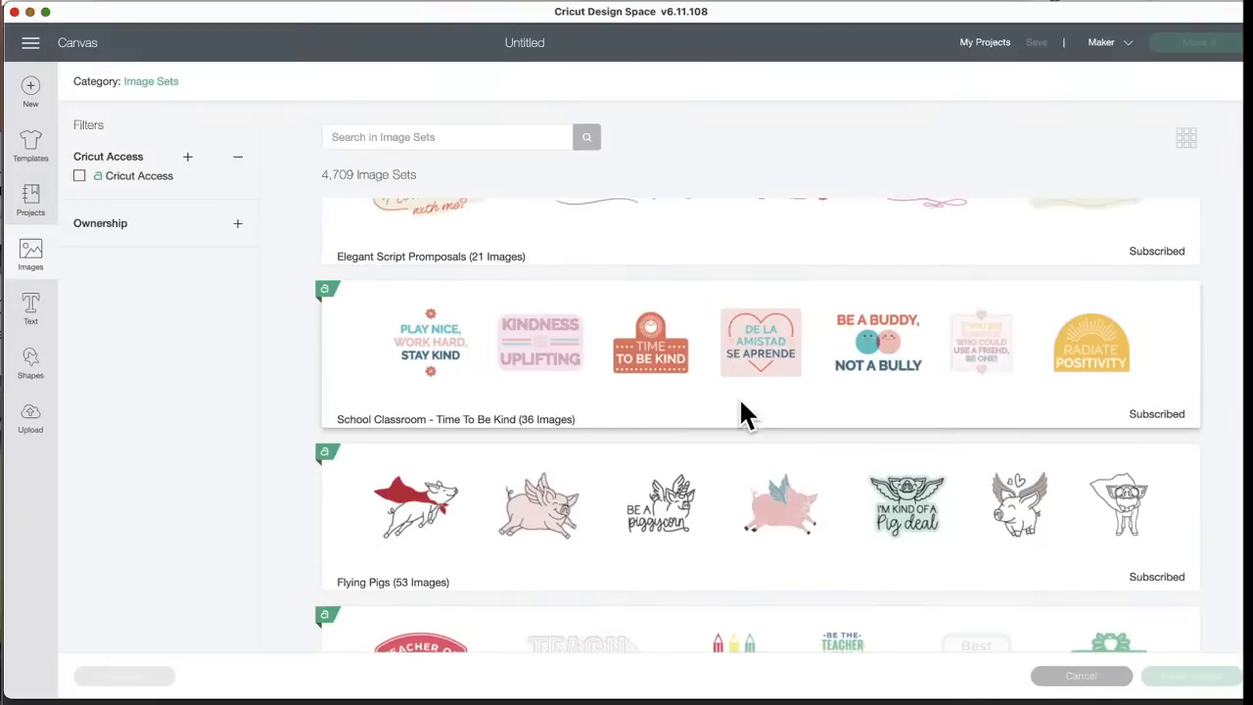
pyautogui.moveTo(1061, 376)
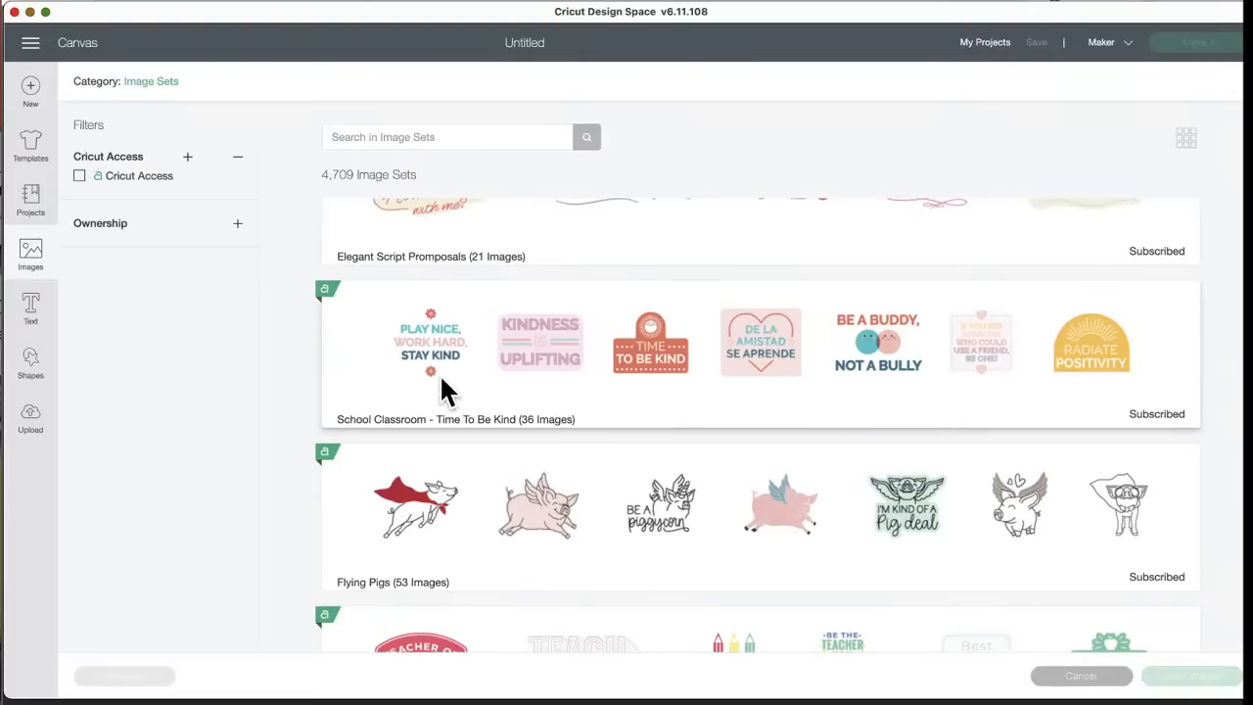
pyautogui.moveTo(697, 391)
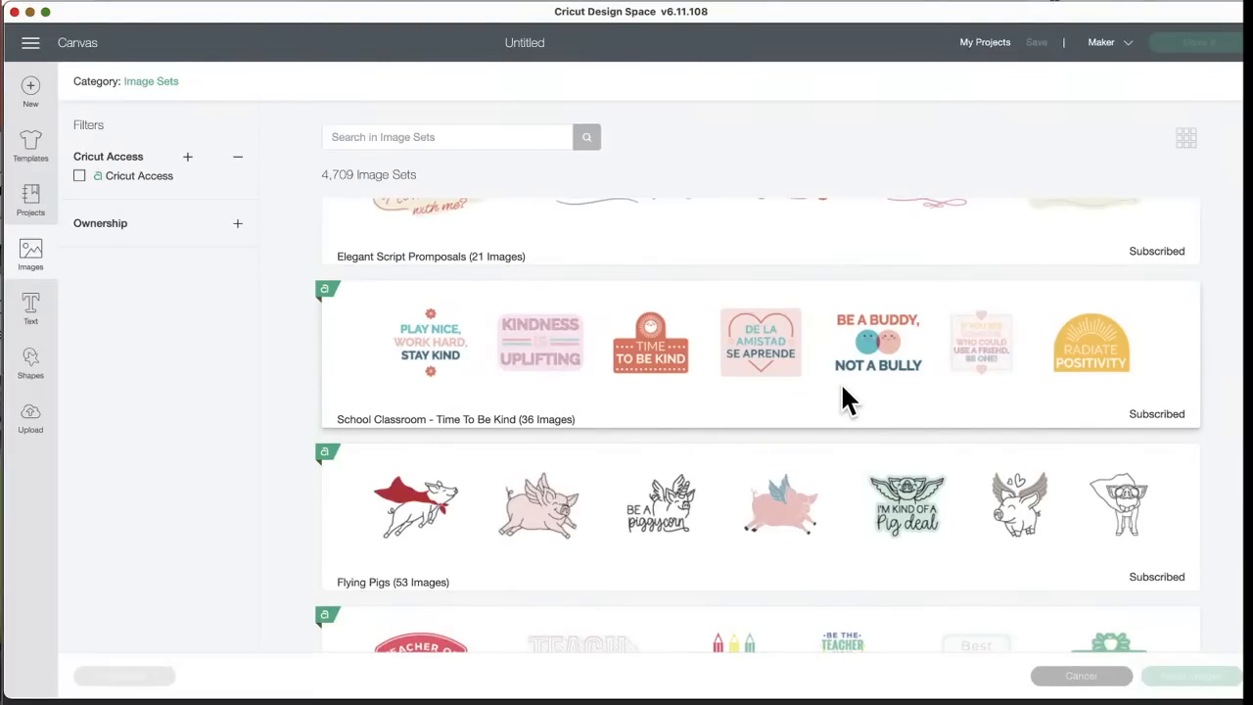
pyautogui.moveTo(767, 450)
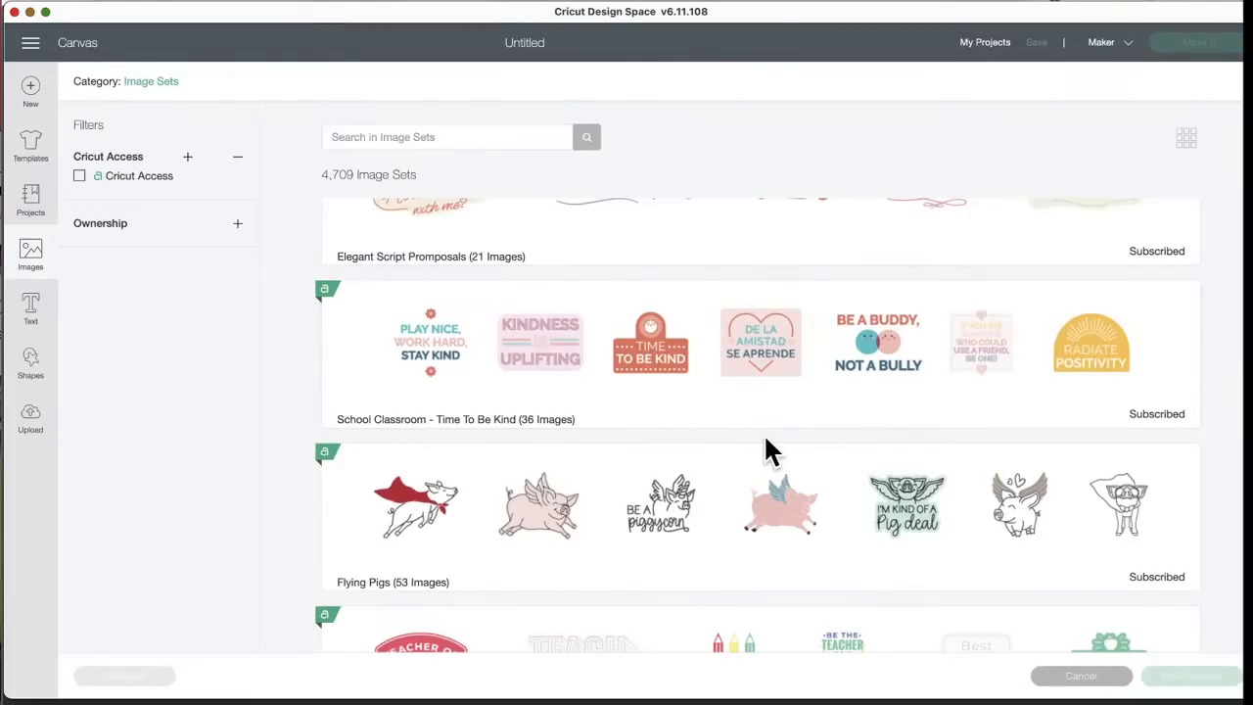
pyautogui.scroll(-3)
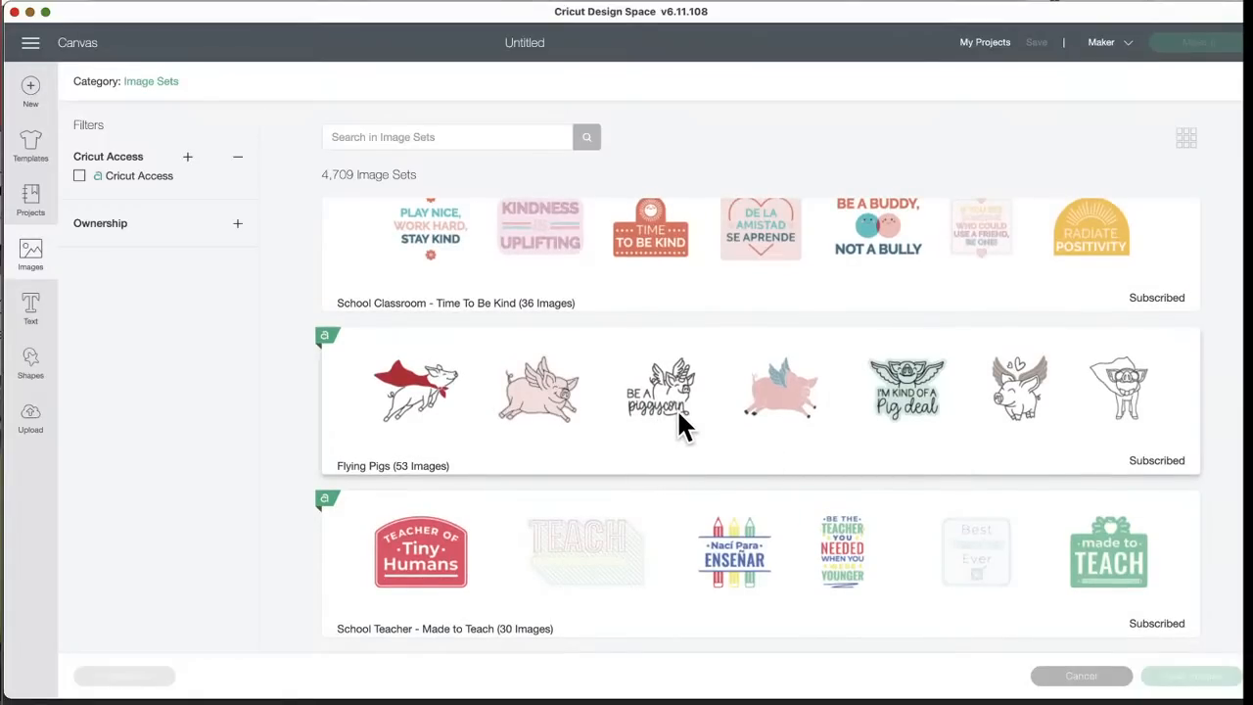
pyautogui.moveTo(924, 431)
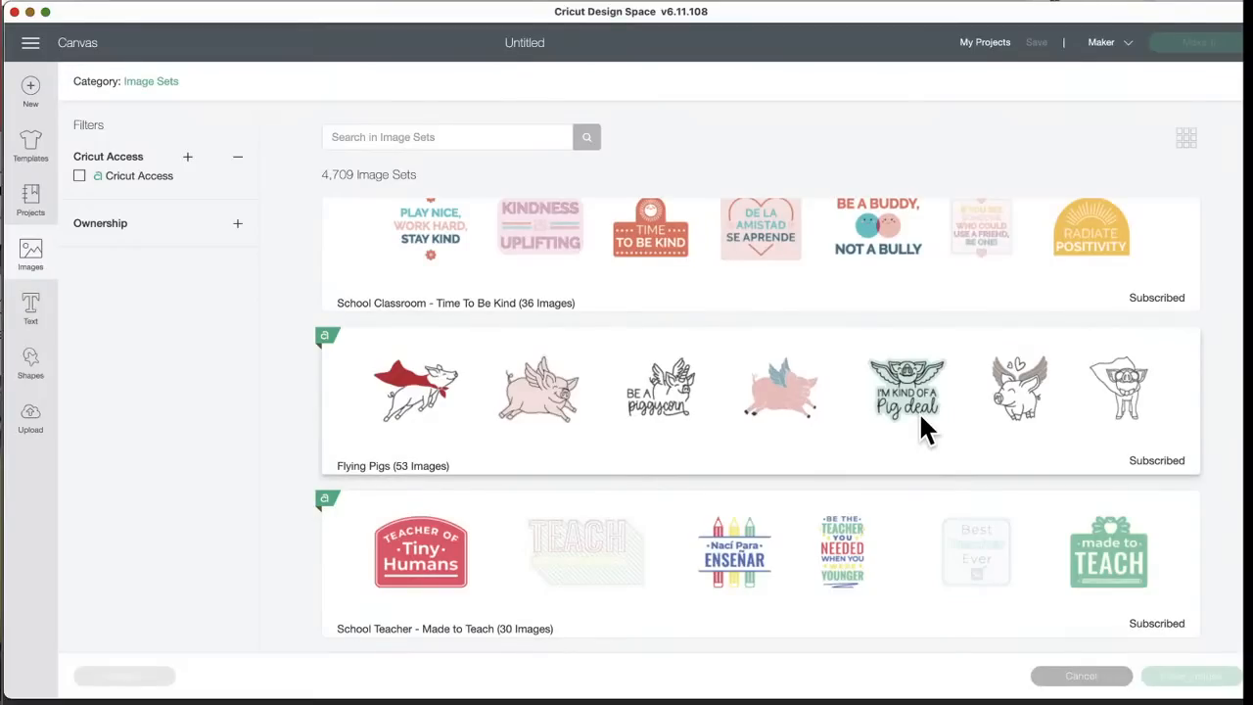
pyautogui.moveTo(1132, 411)
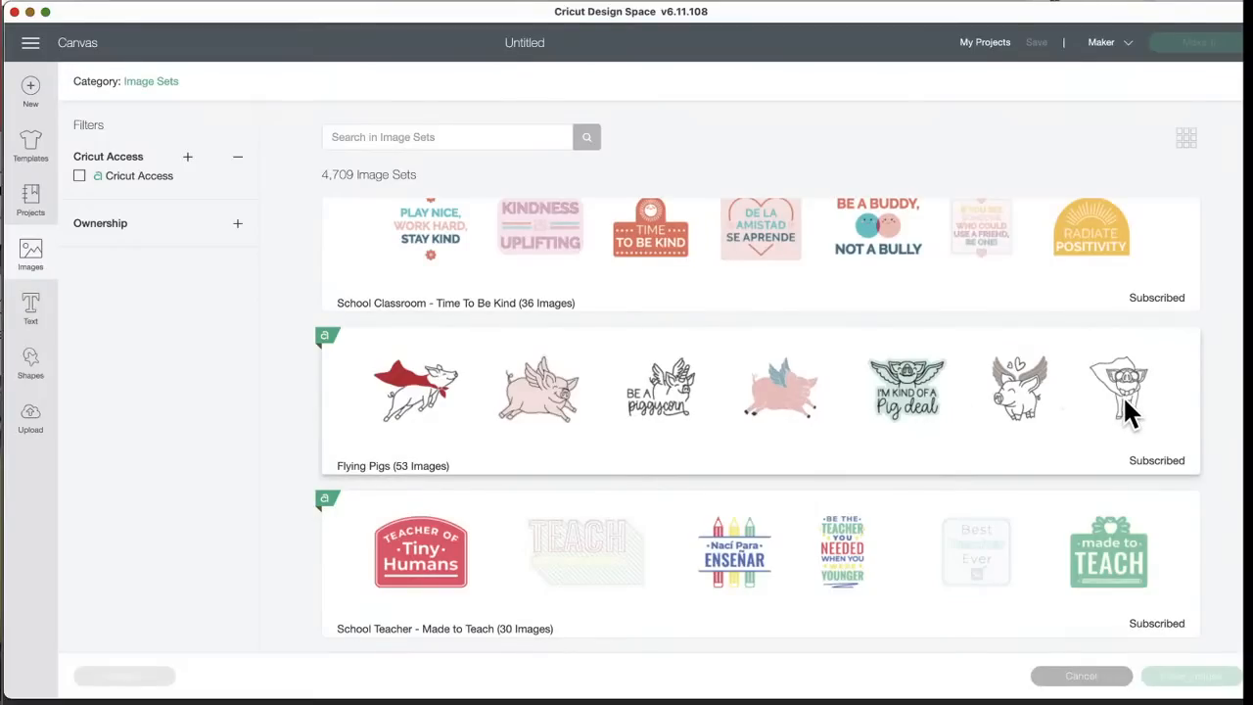
pyautogui.moveTo(421, 427)
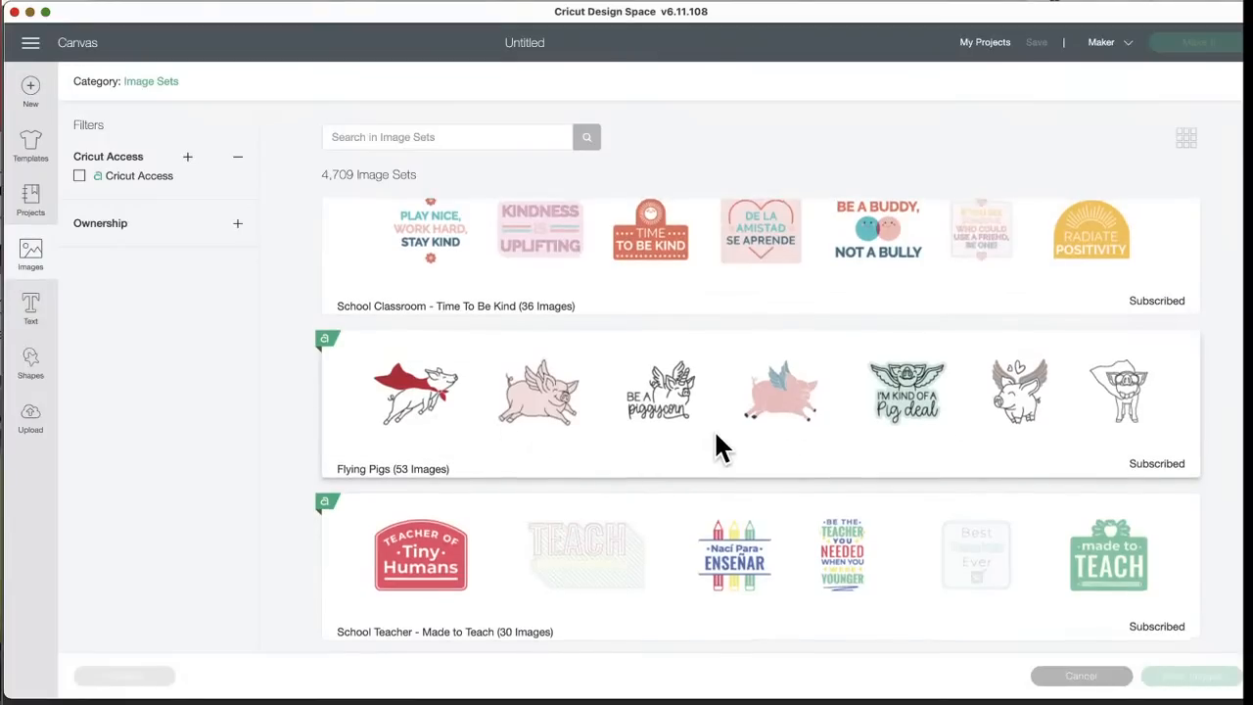
pyautogui.scroll(-3)
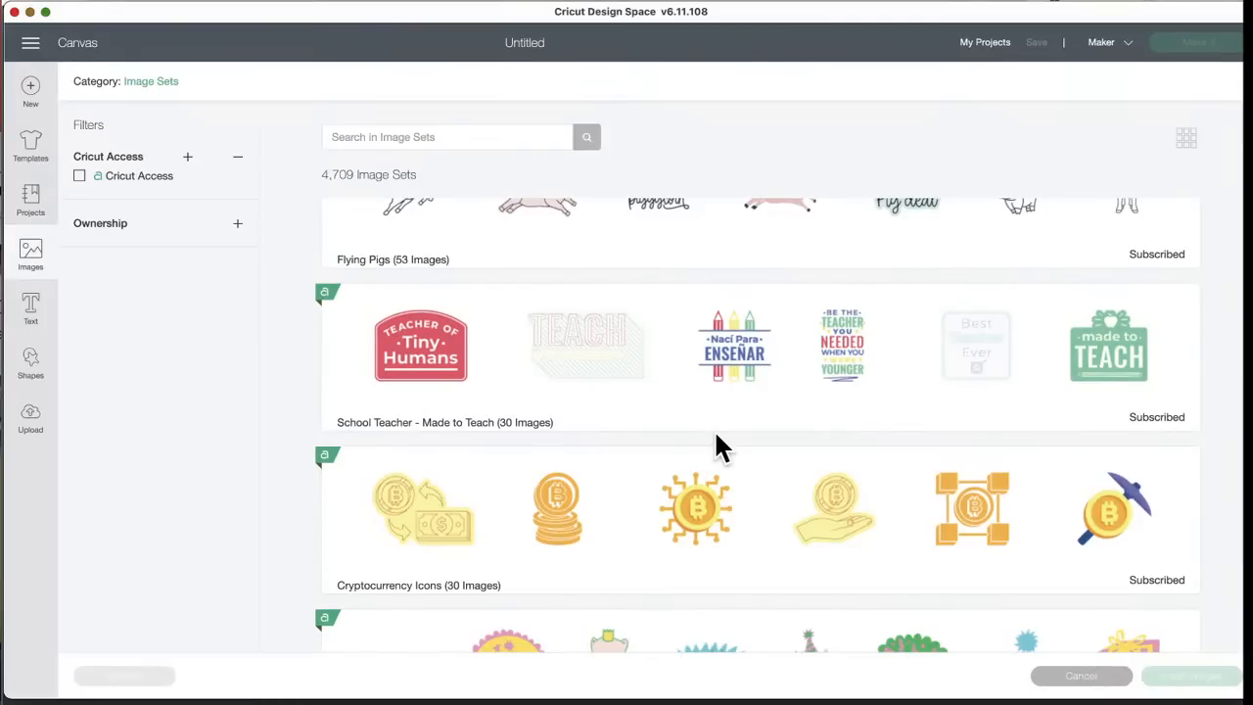
pyautogui.moveTo(389, 427)
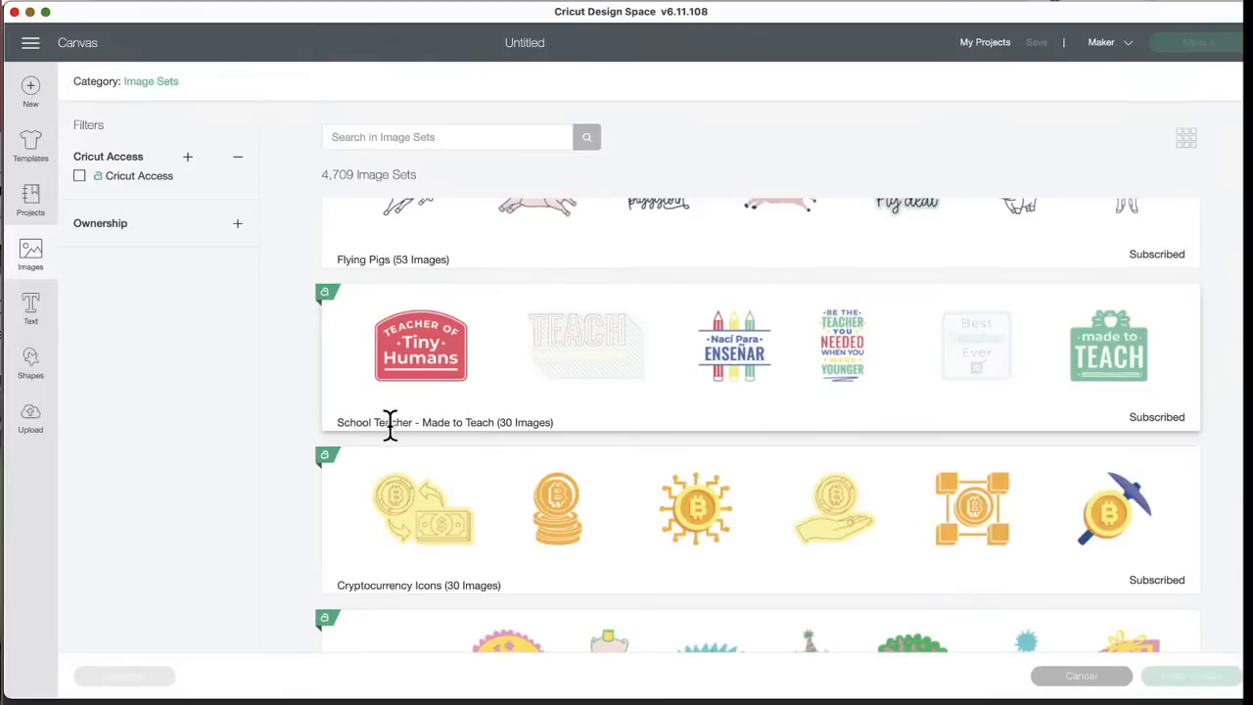
pyautogui.moveTo(689, 429)
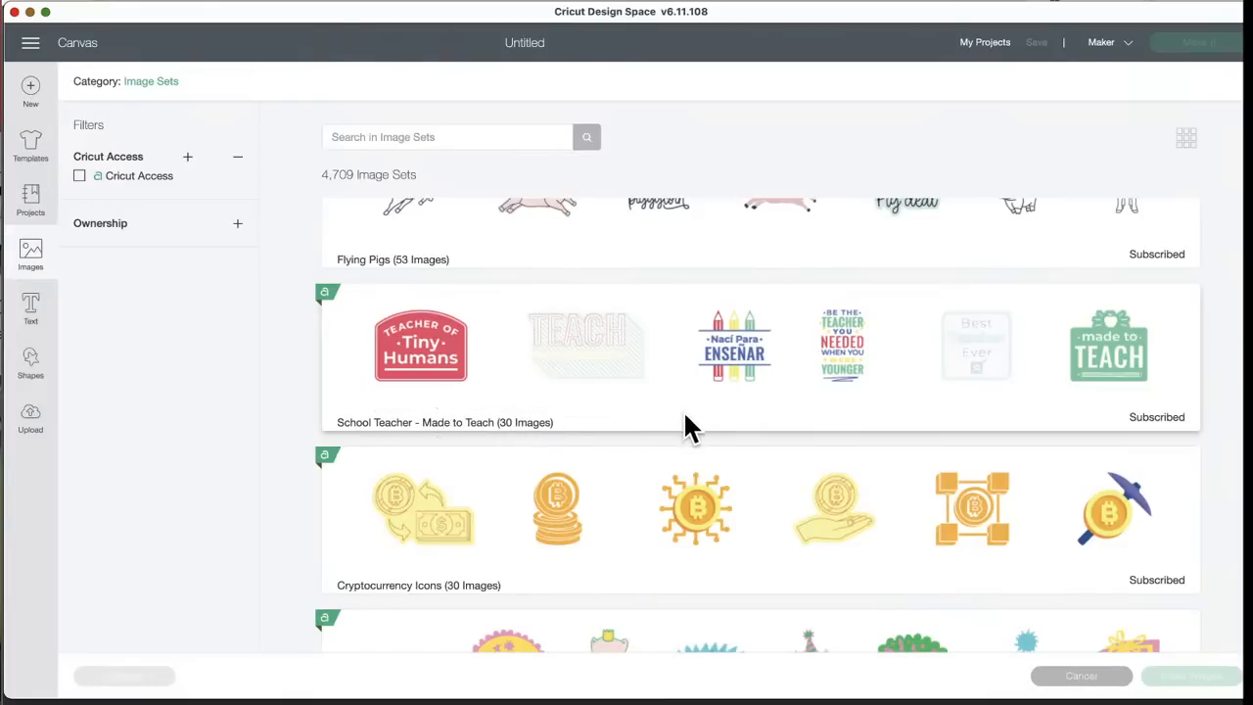
pyautogui.scroll(-3)
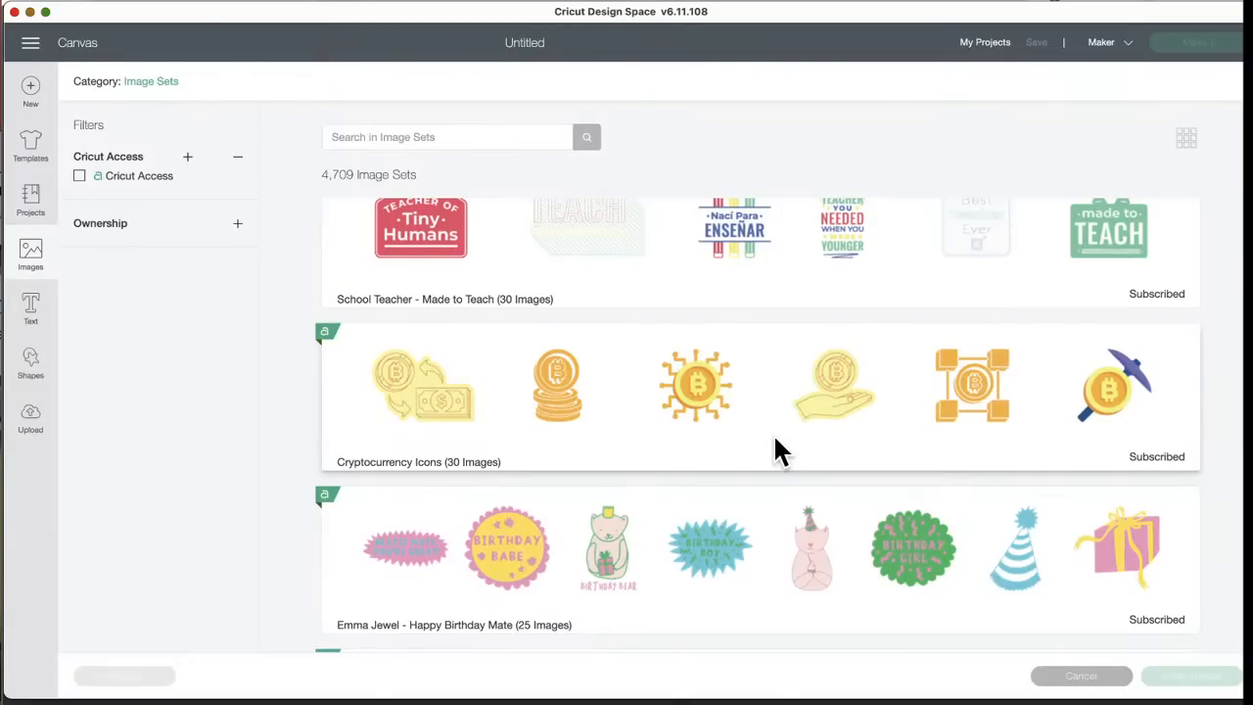
pyautogui.scroll(-3)
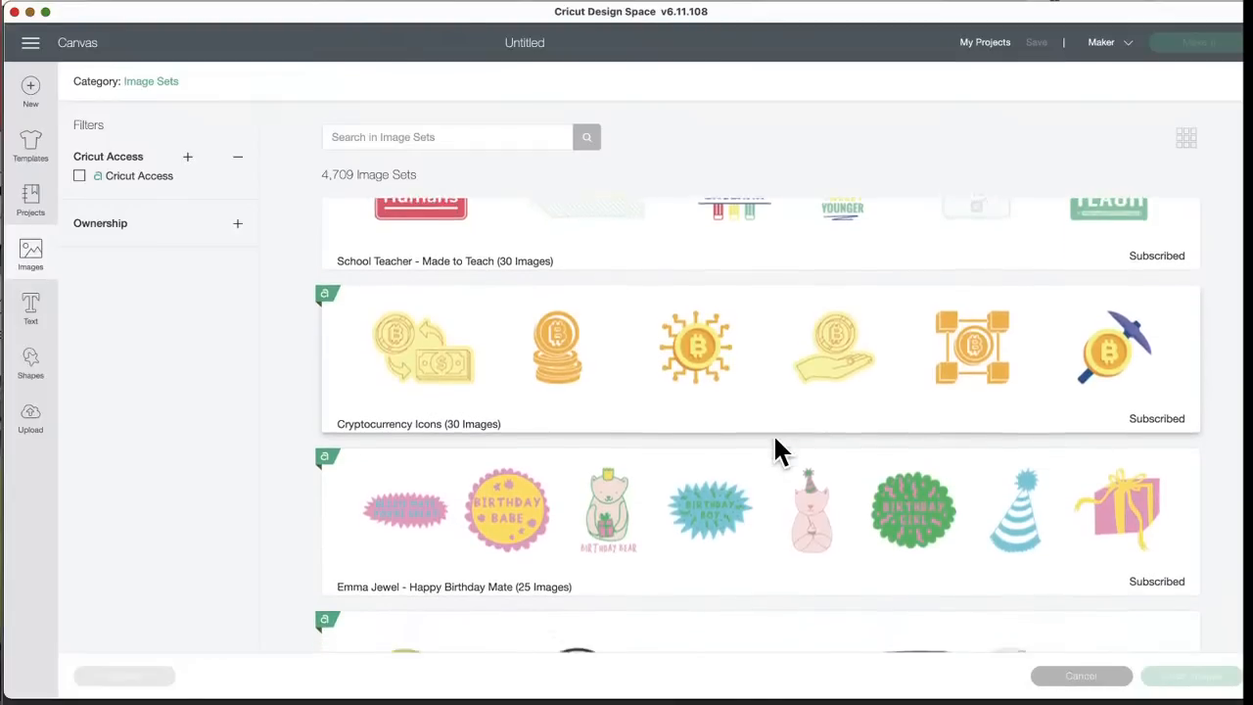
pyautogui.scroll(-3)
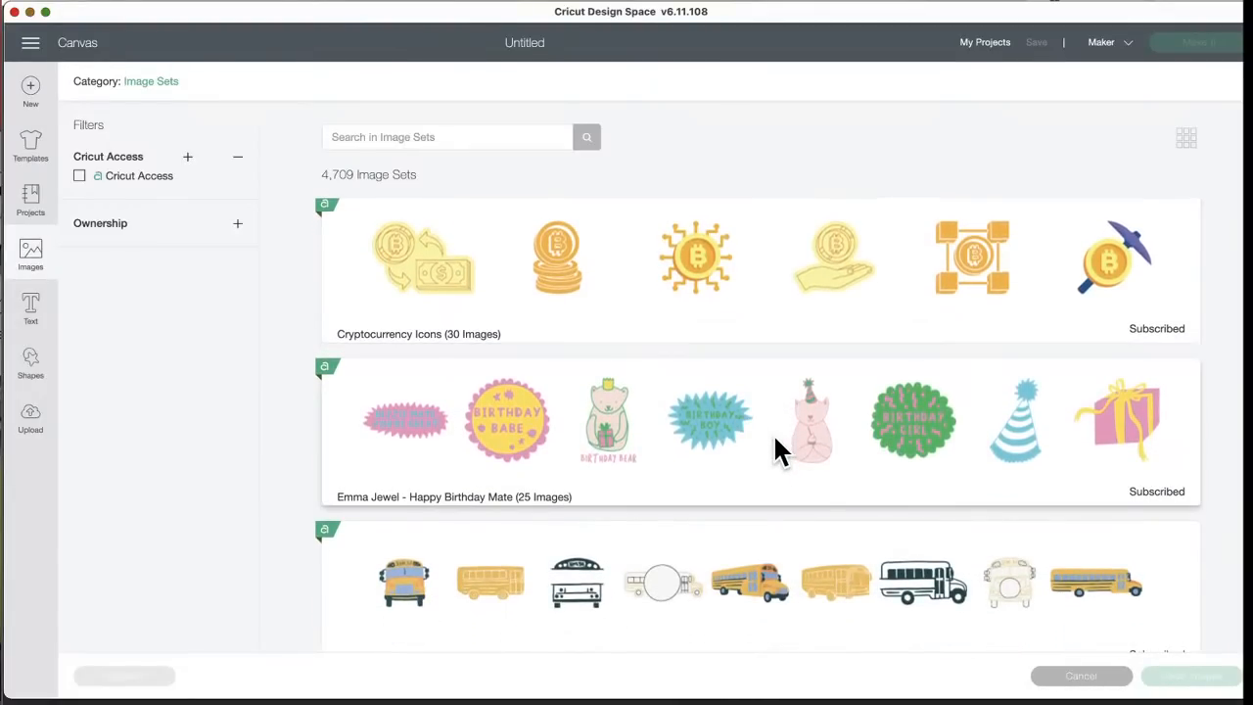
pyautogui.scroll(-3)
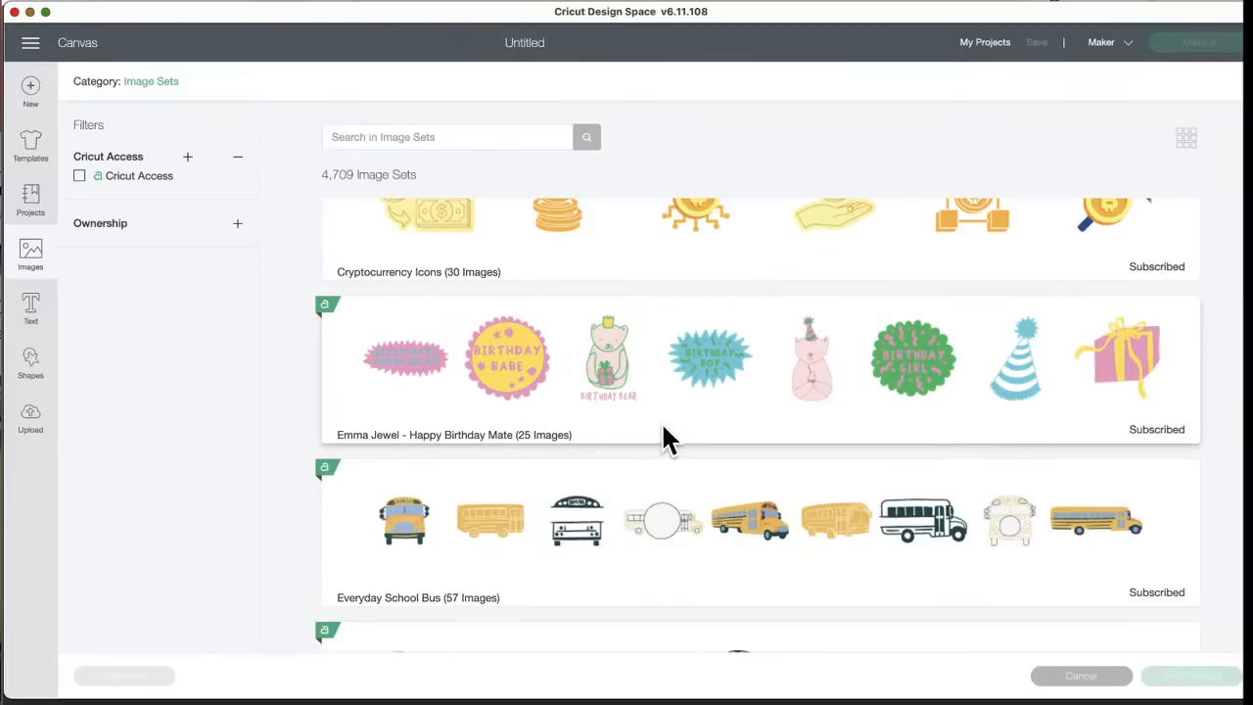
pyautogui.moveTo(818, 412)
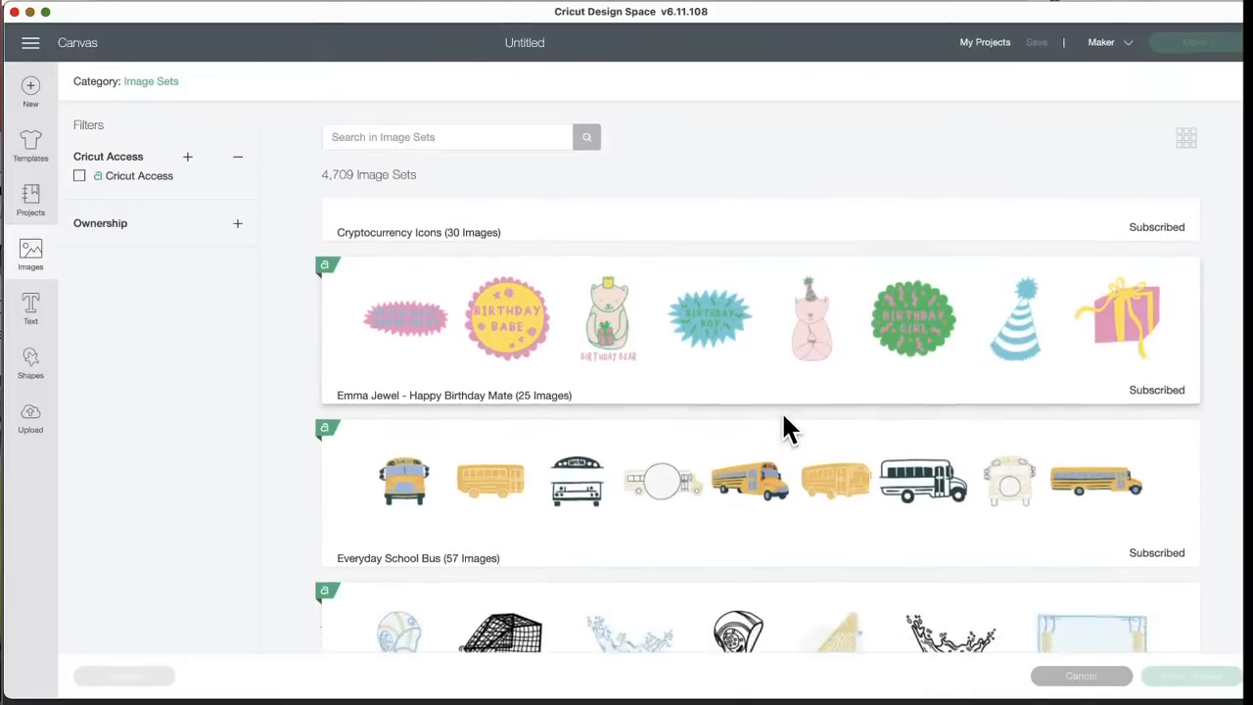
pyautogui.scroll(-3)
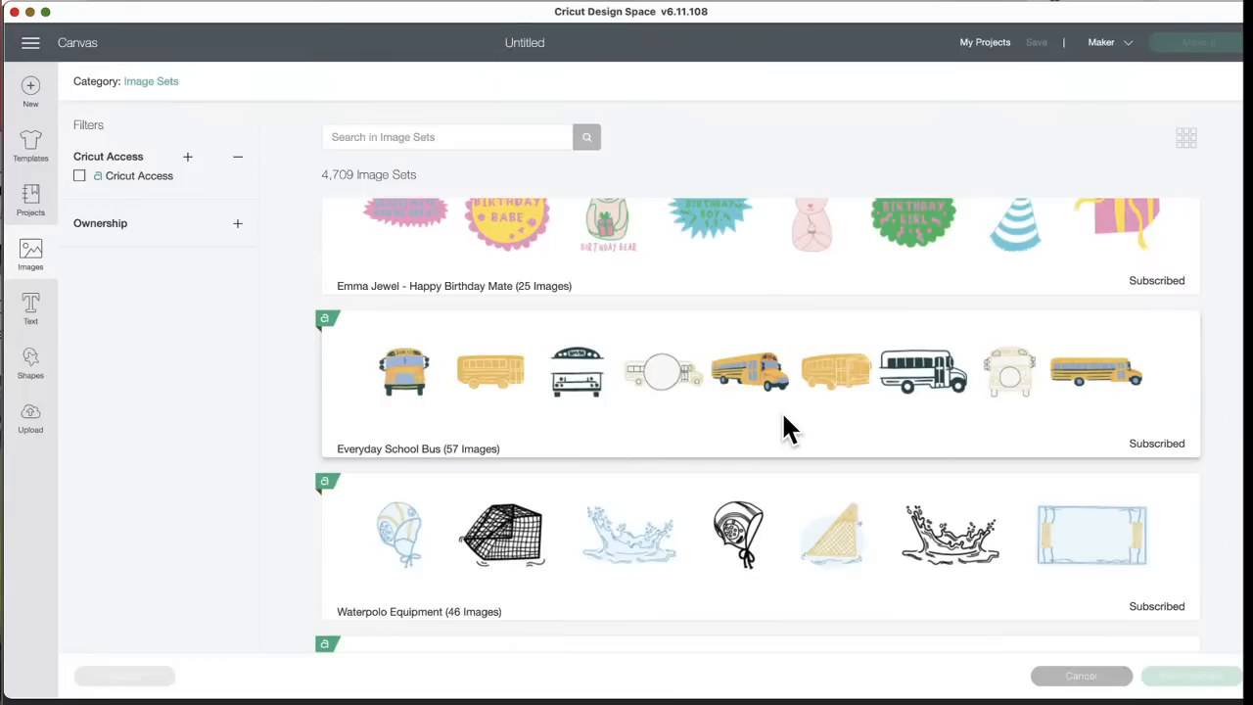
pyautogui.scroll(-3)
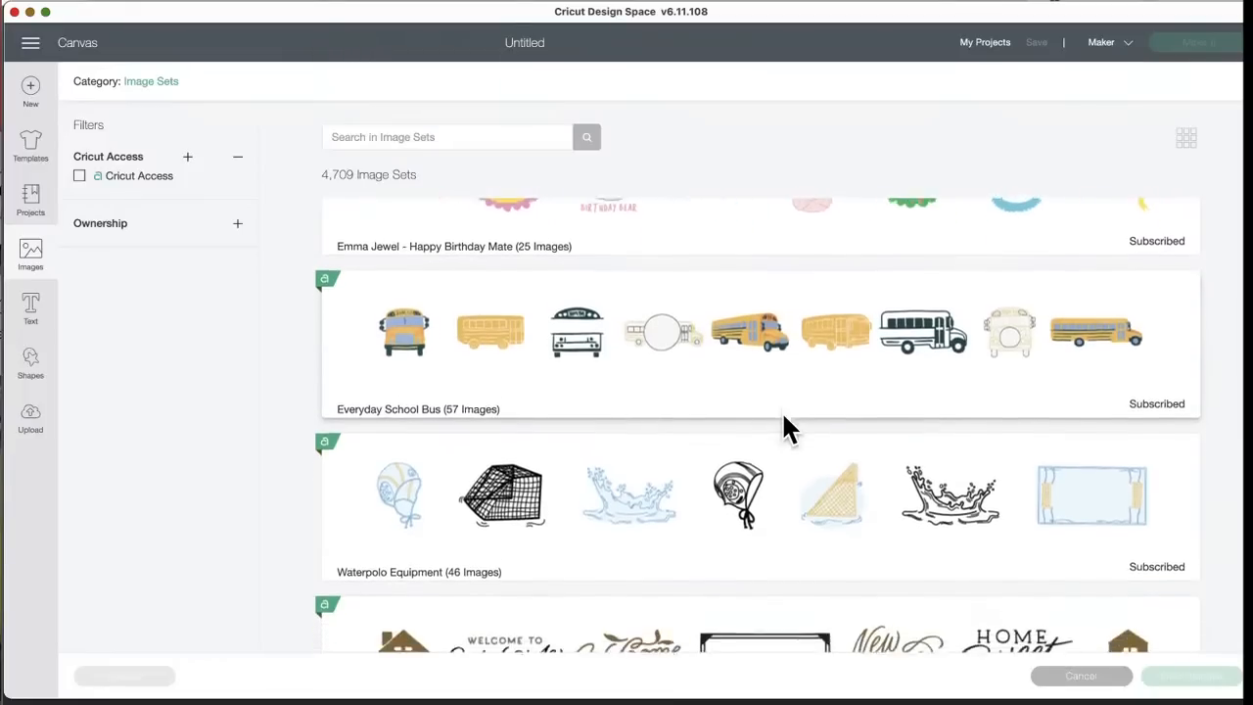
pyautogui.scroll(-3)
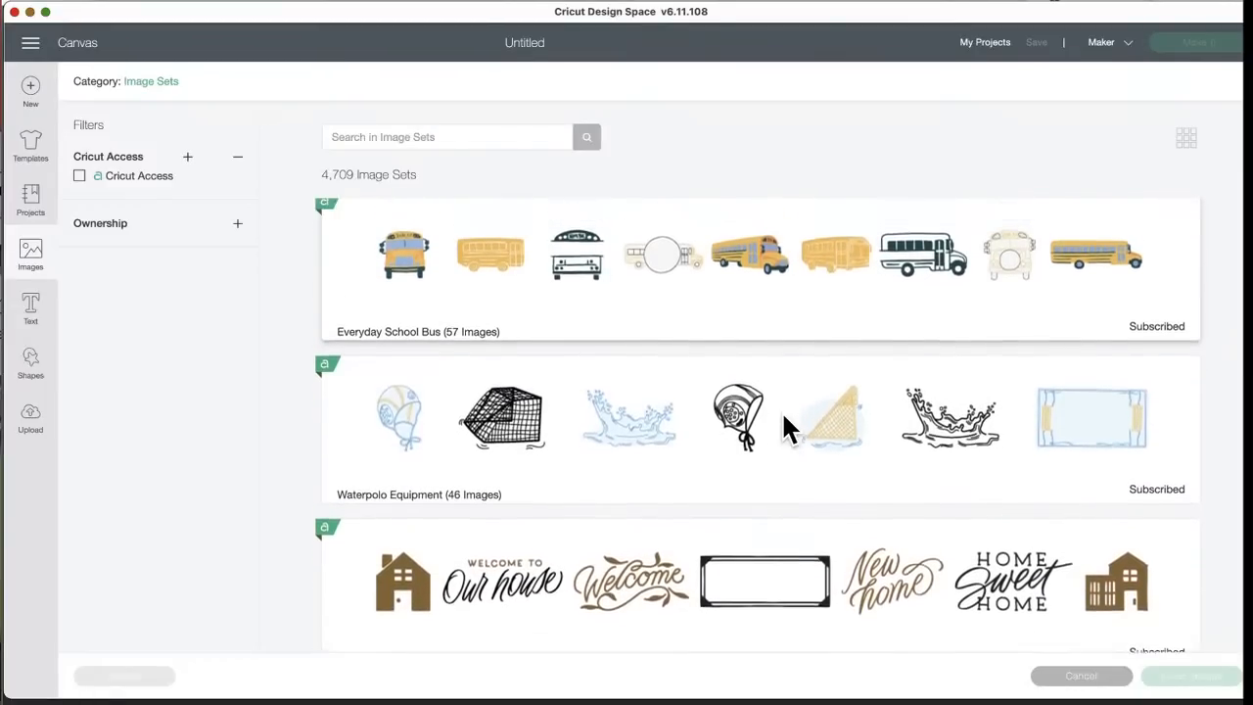
pyautogui.scroll(-3)
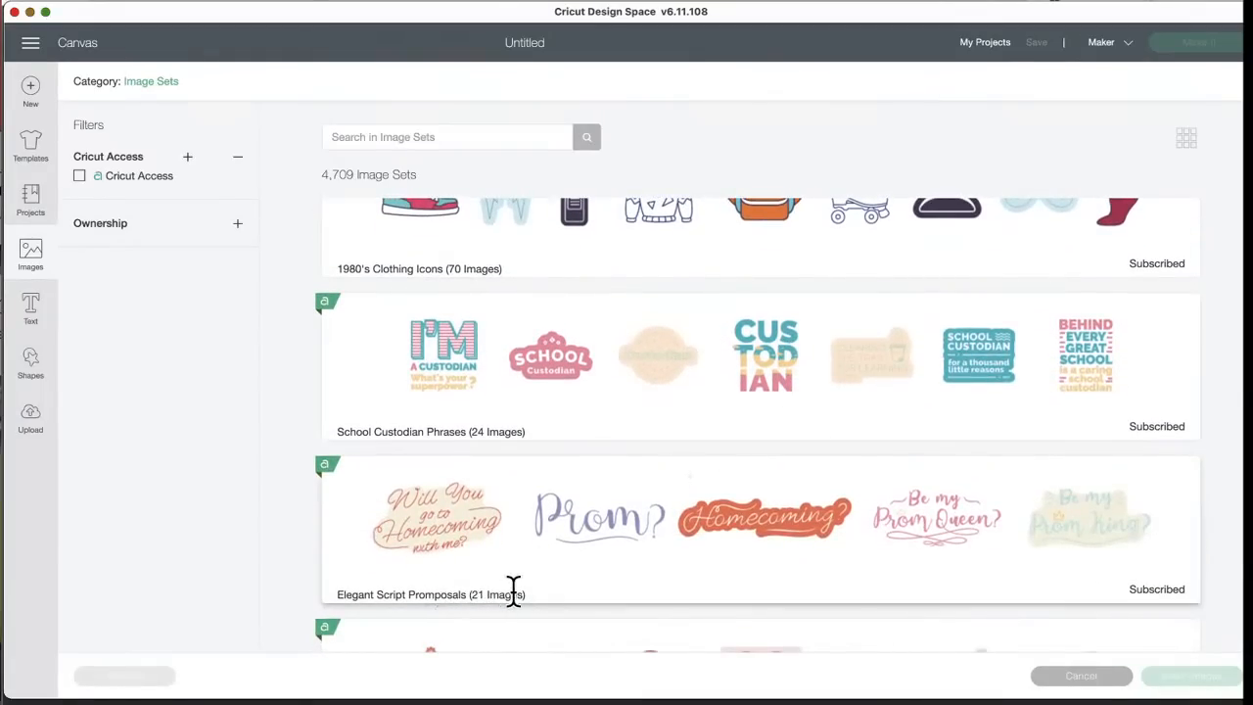
pyautogui.moveTo(489, 577)
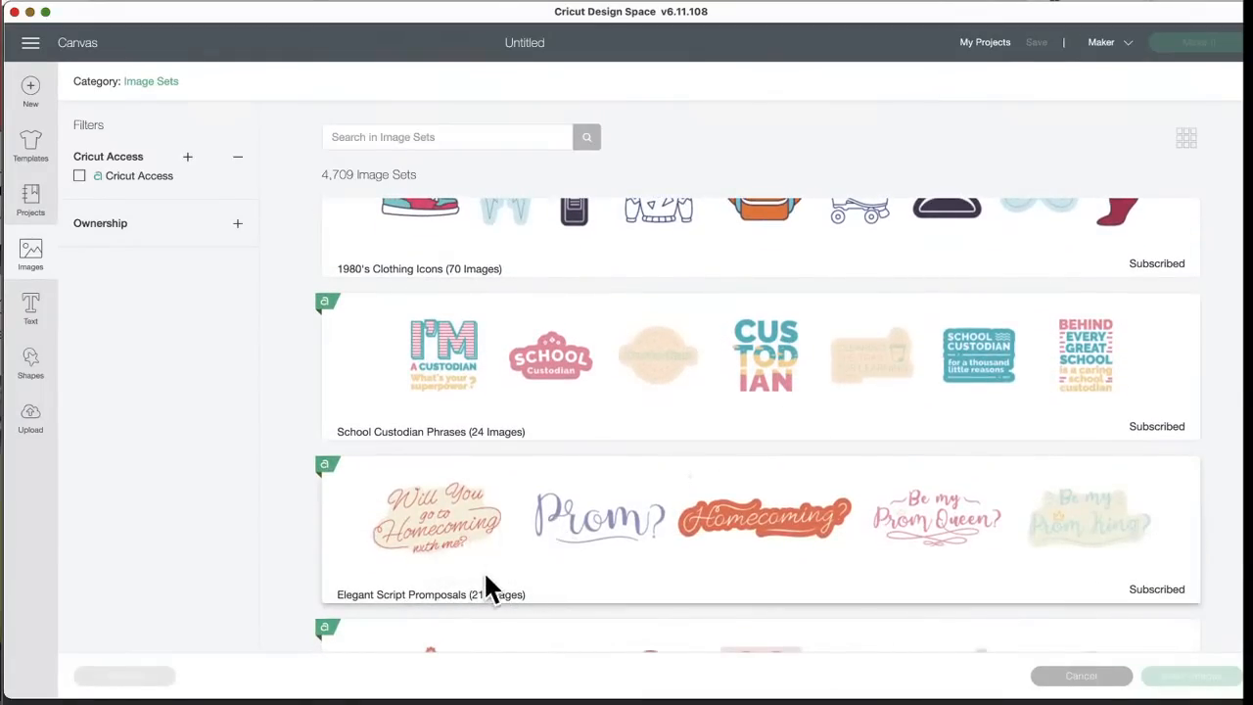
pyautogui.scroll(-3)
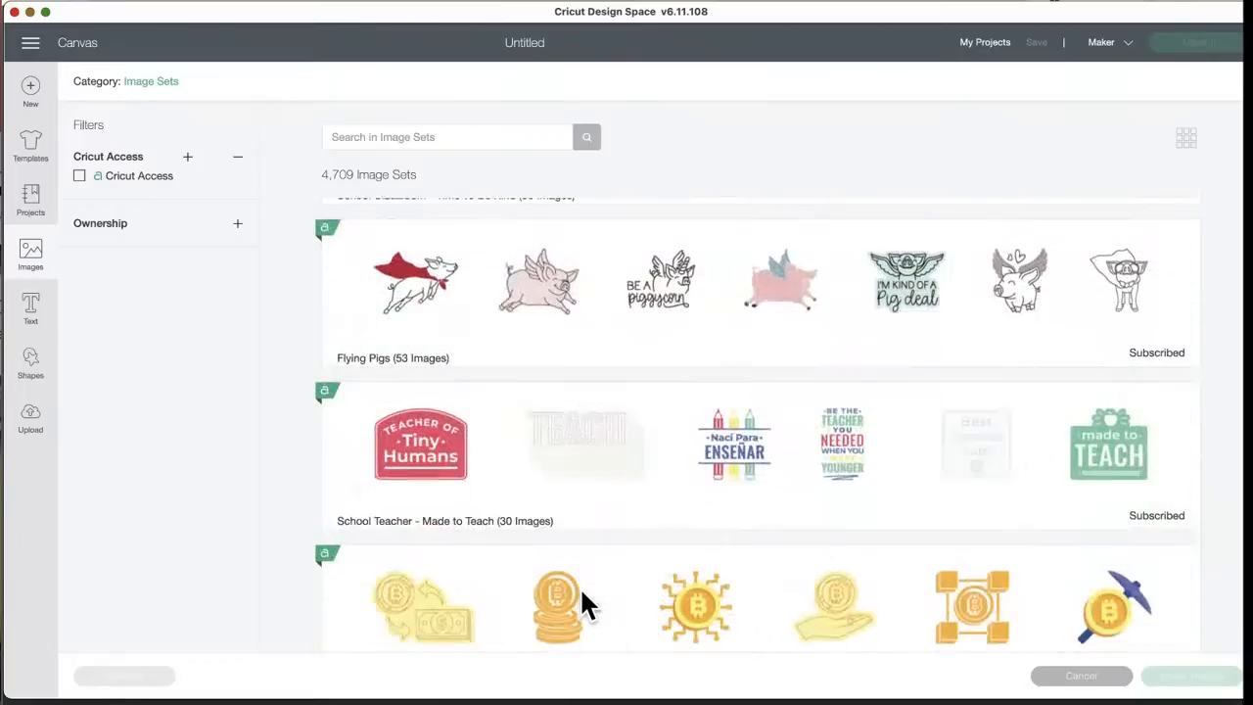
pyautogui.scroll(-3)
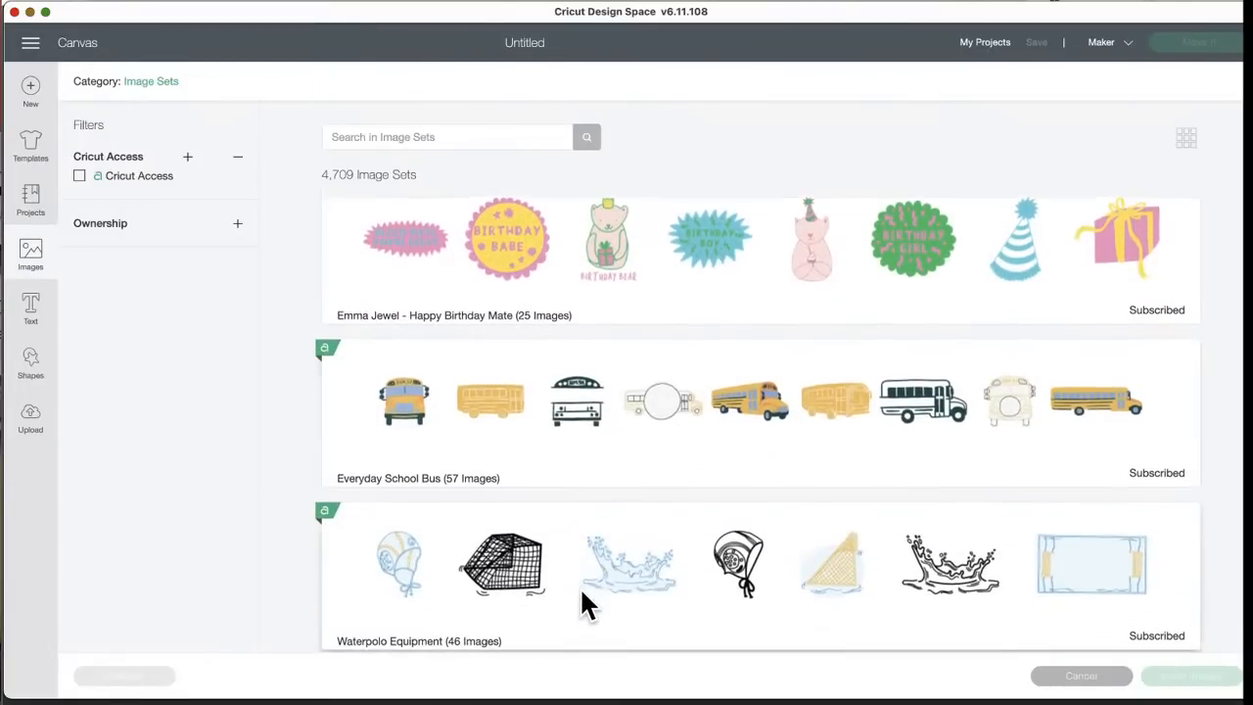
pyautogui.scroll(-3)
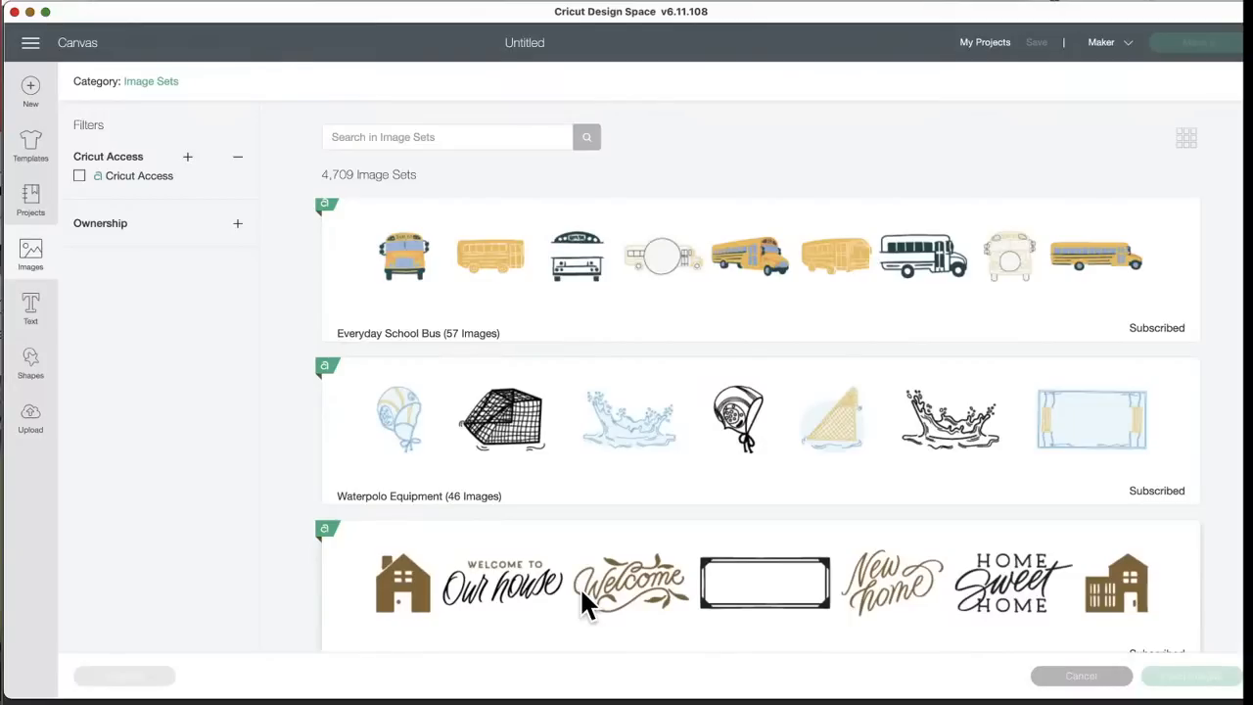
pyautogui.scroll(-3)
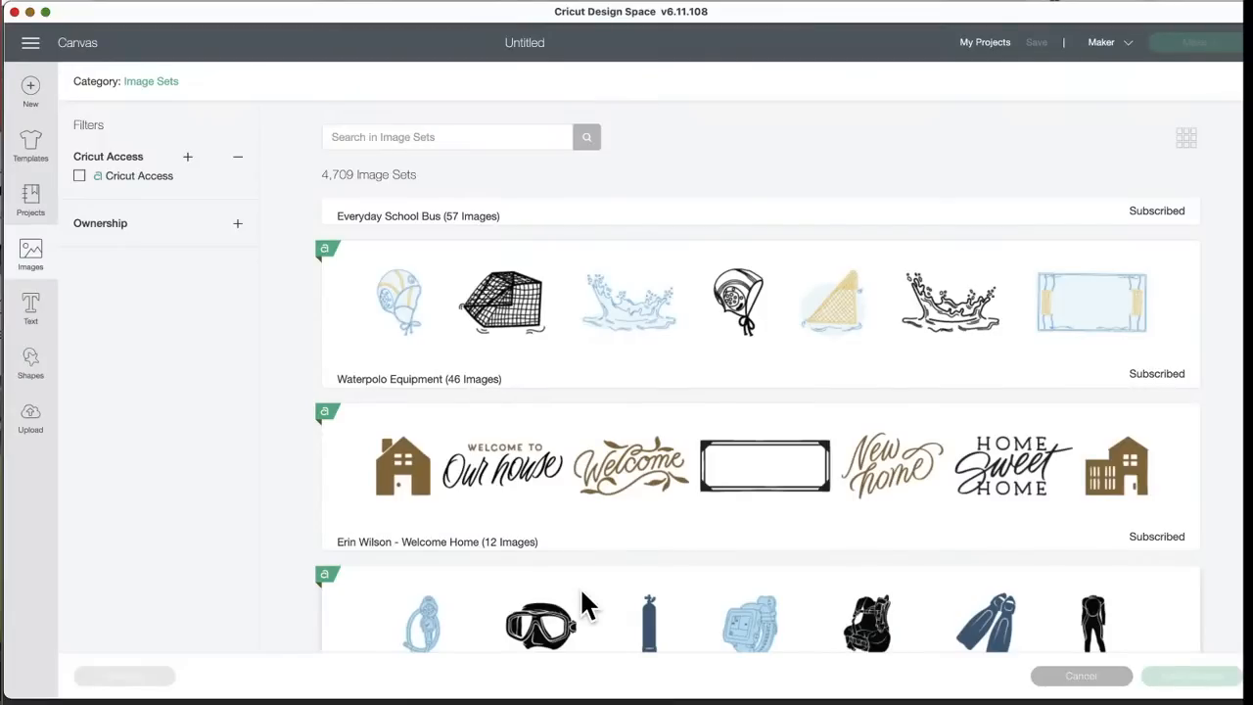
pyautogui.moveTo(666, 528)
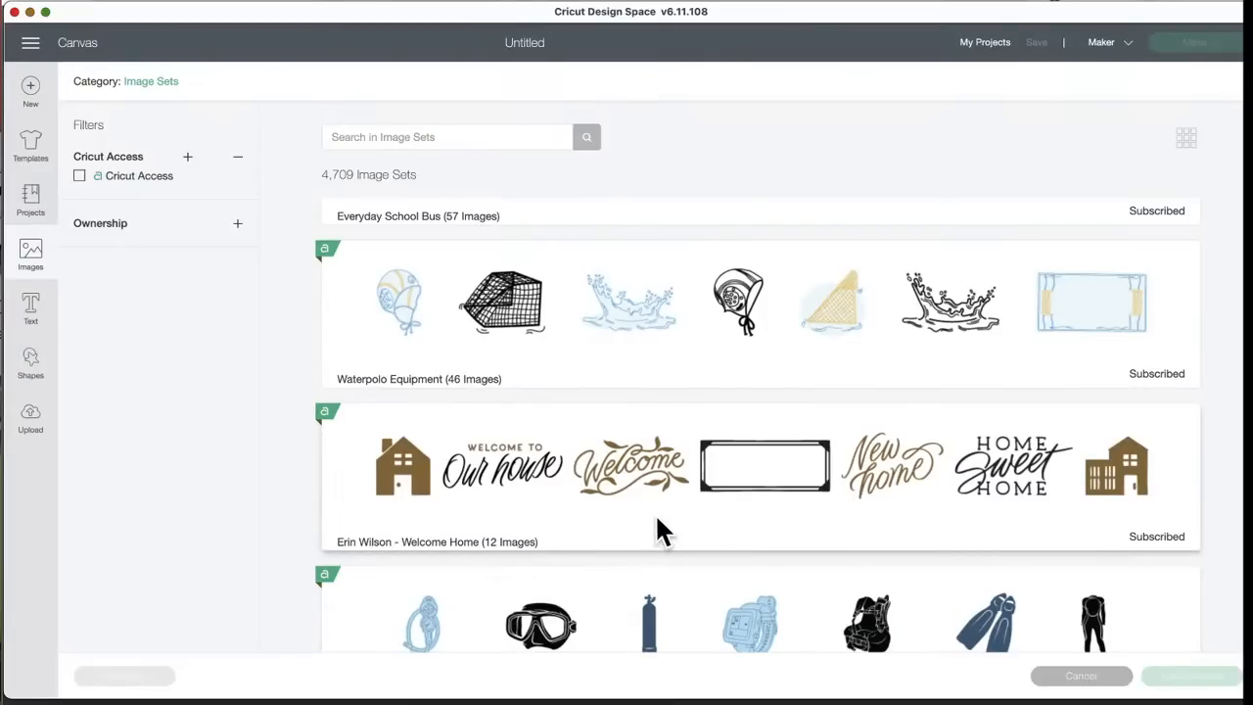
pyautogui.scroll(-3)
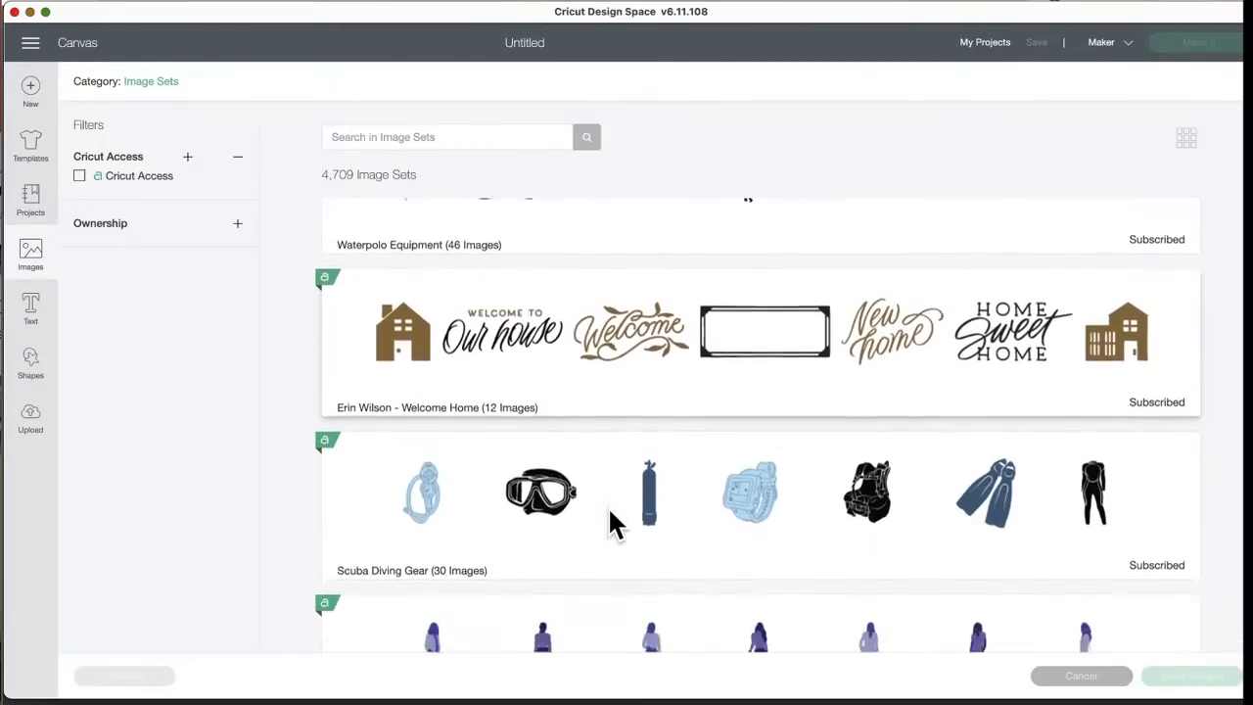
pyautogui.scroll(-3)
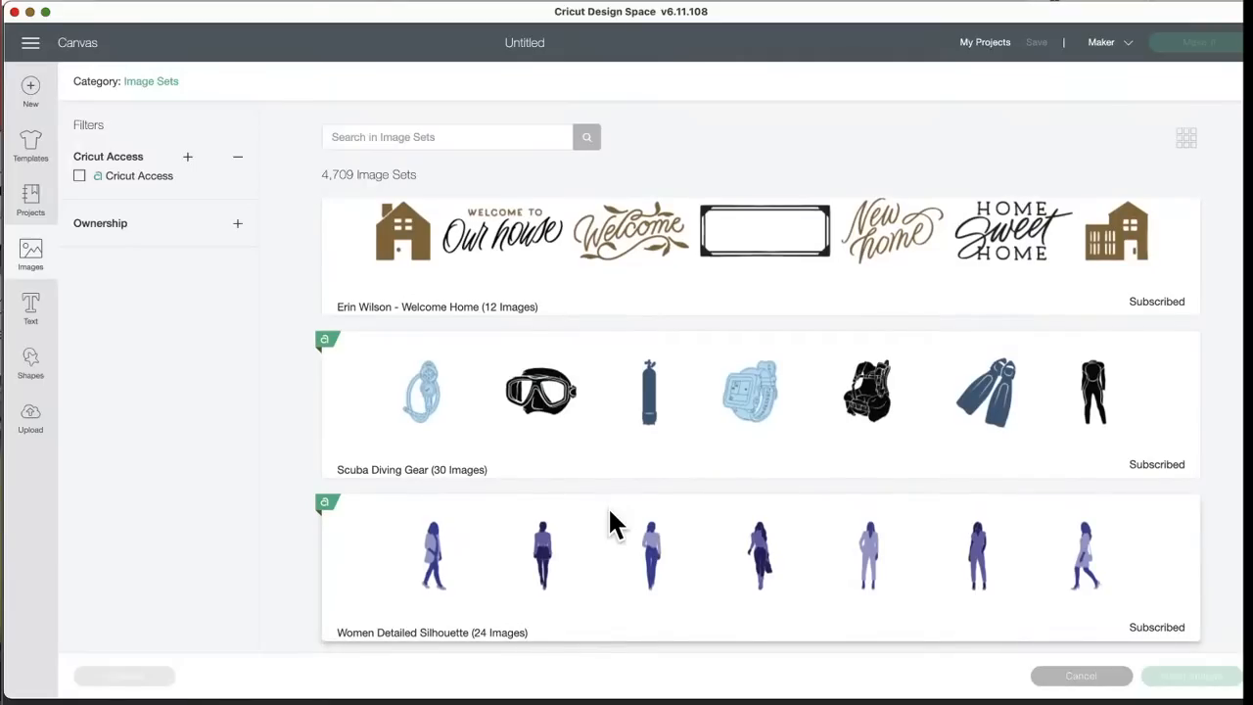
pyautogui.scroll(-3)
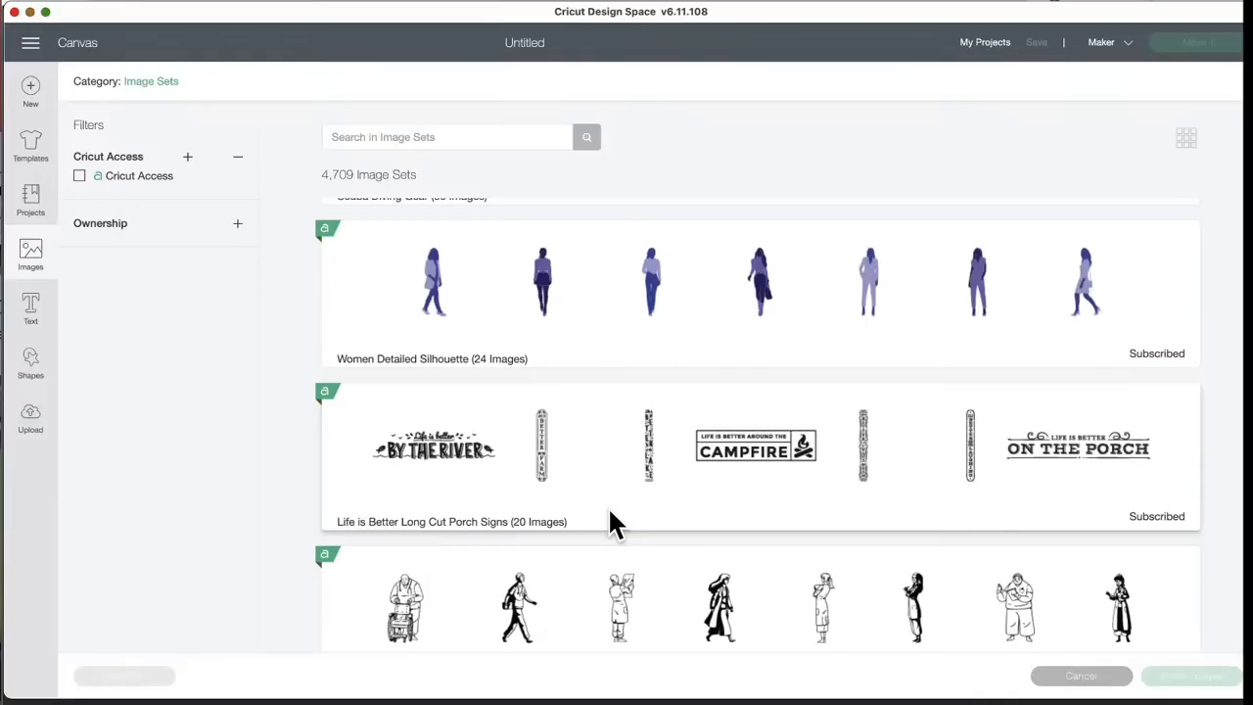
pyautogui.scroll(-3)
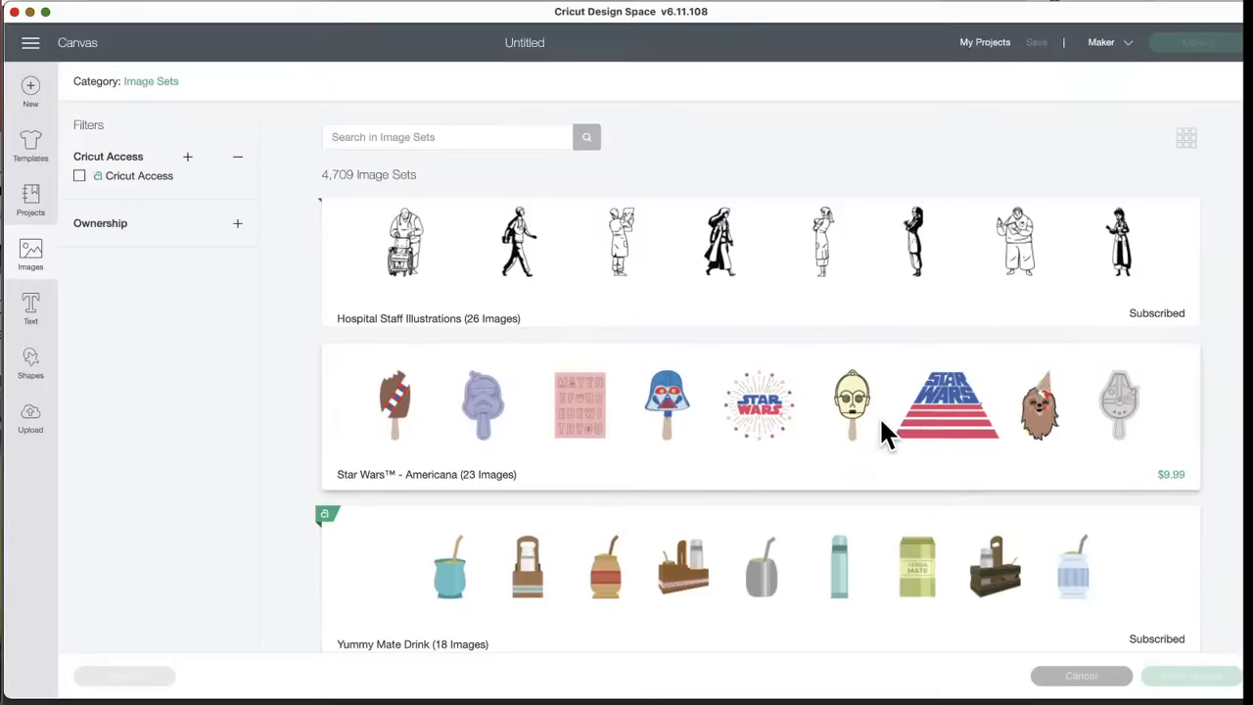
pyautogui.moveTo(1092, 434)
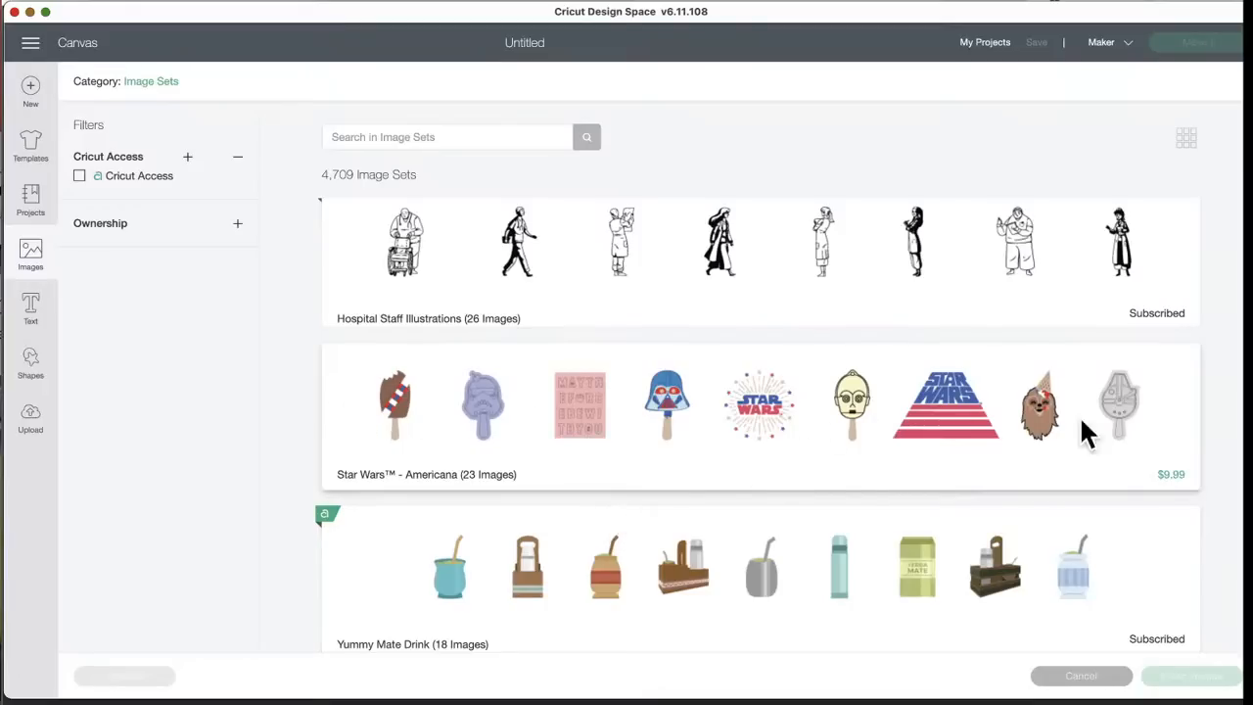
pyautogui.moveTo(830, 454)
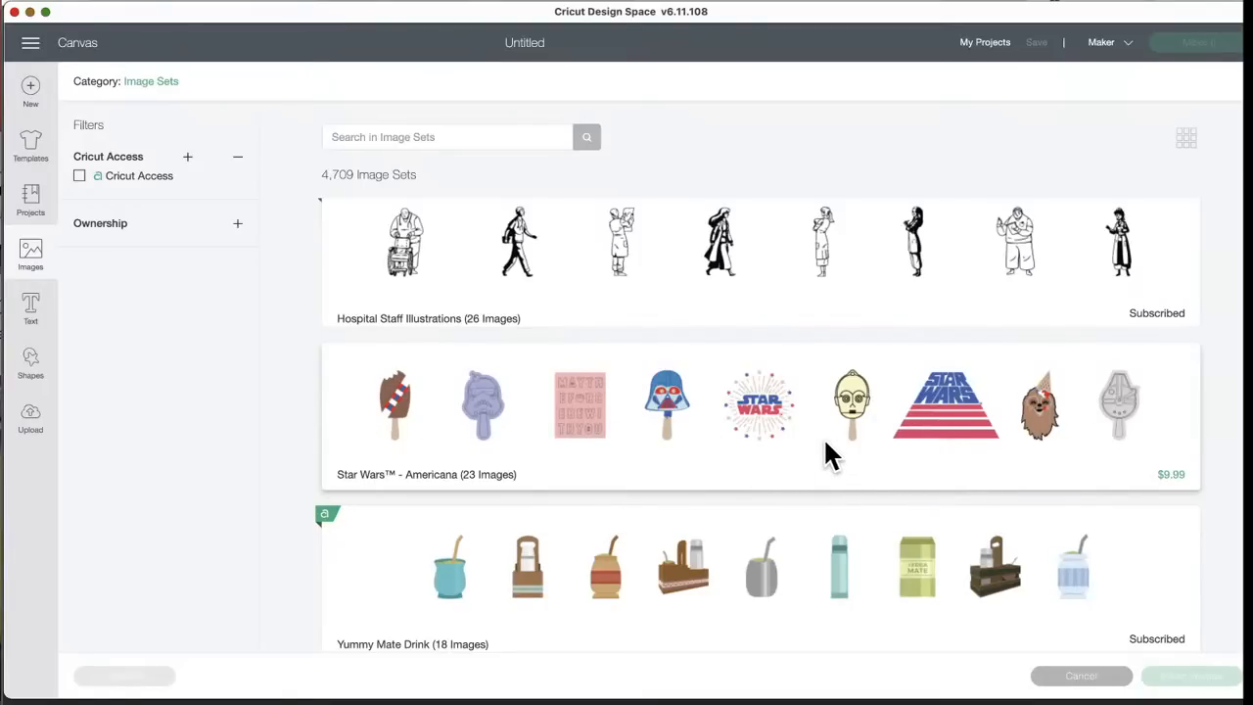
pyautogui.moveTo(940, 410)
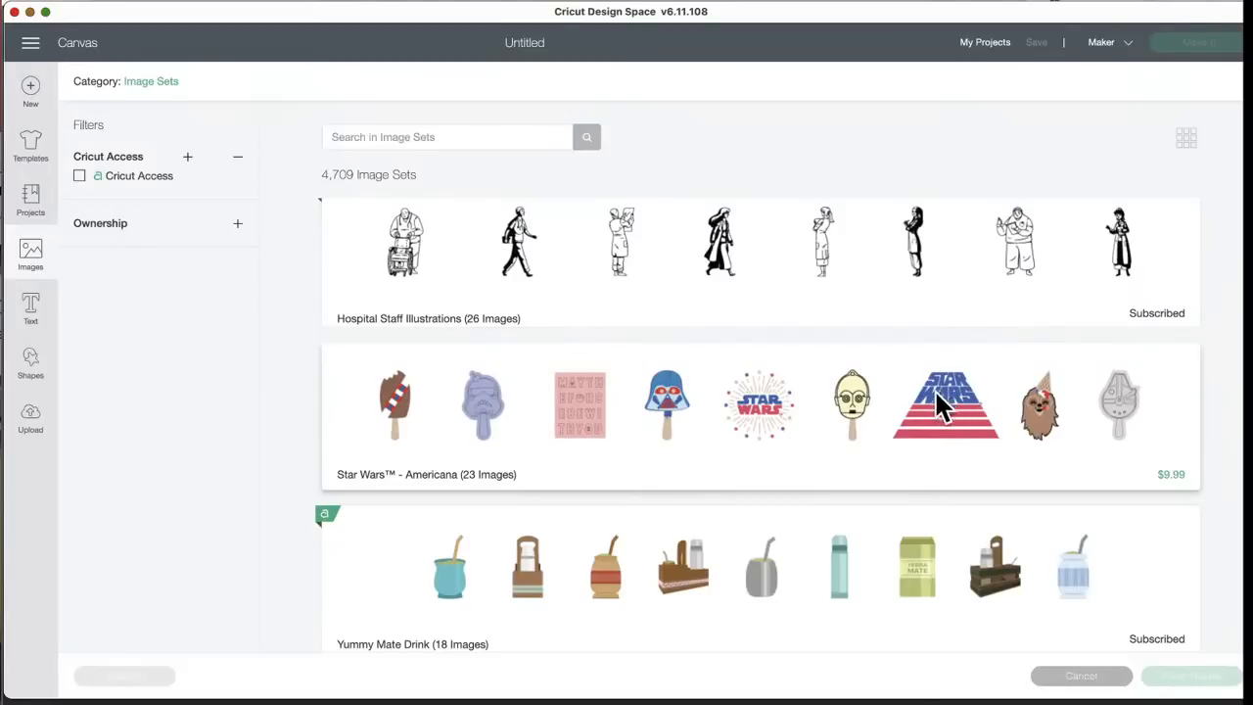
pyautogui.moveTo(1167, 493)
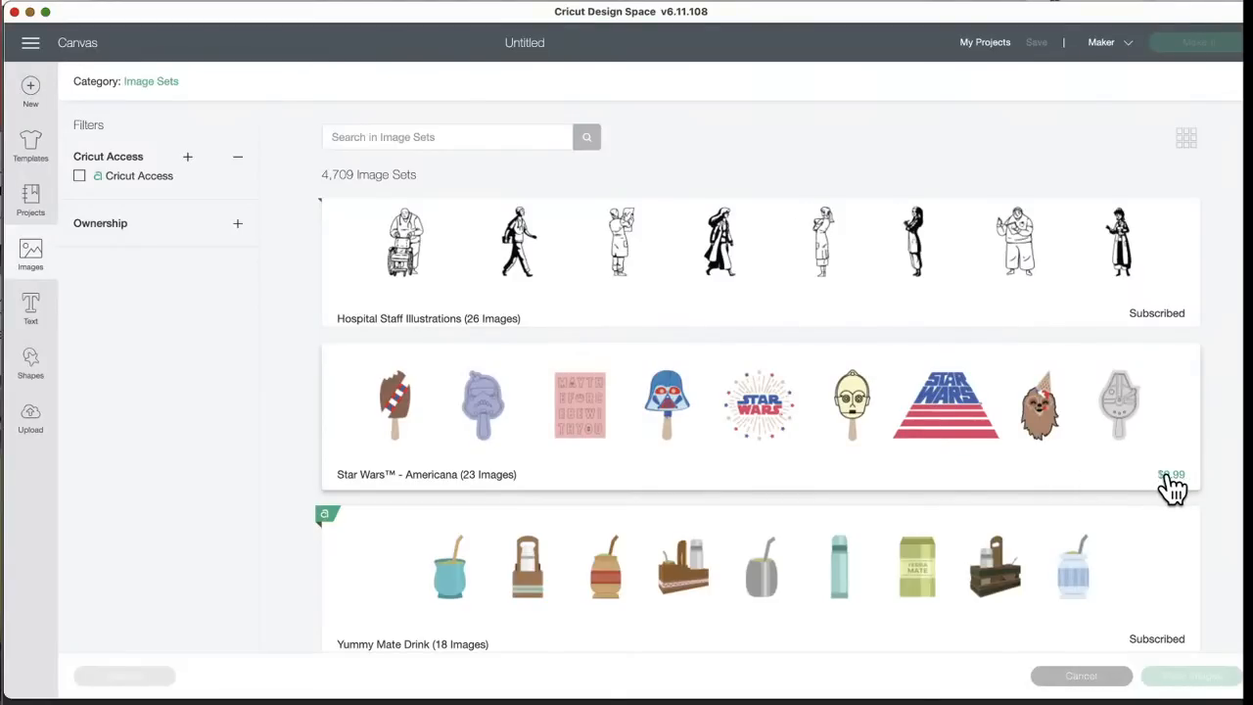
pyautogui.moveTo(1171, 491)
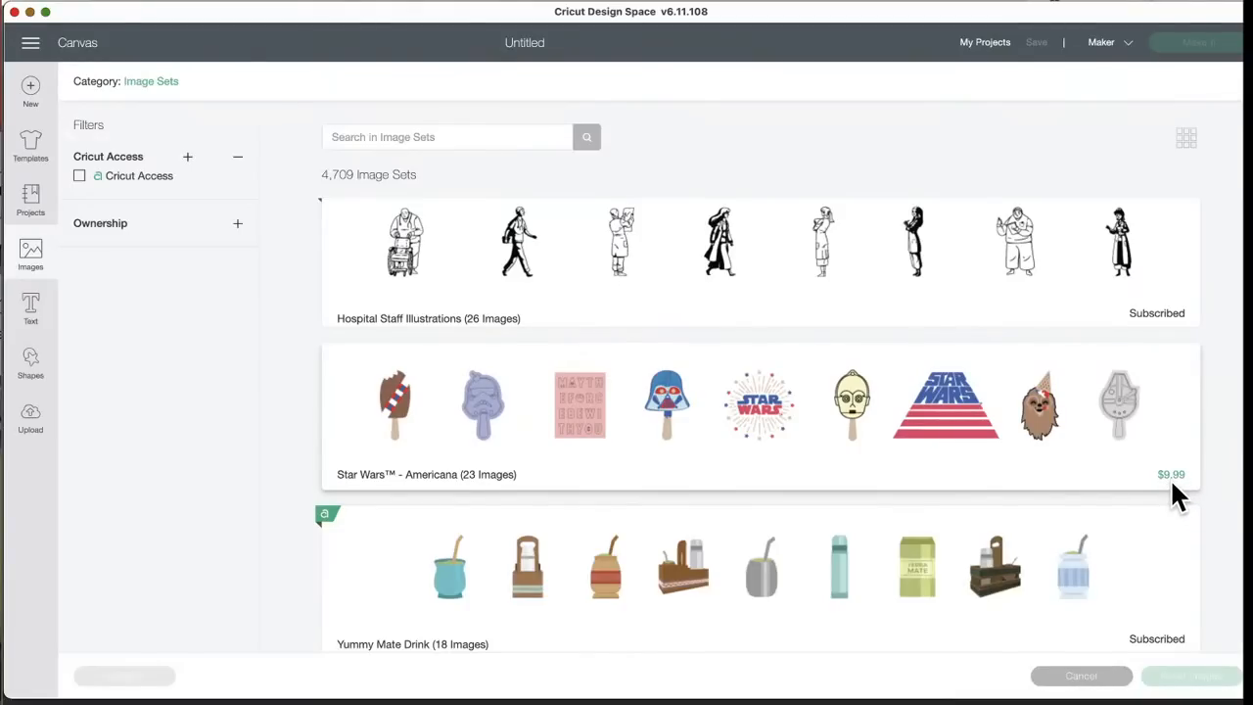
pyautogui.moveTo(983, 446)
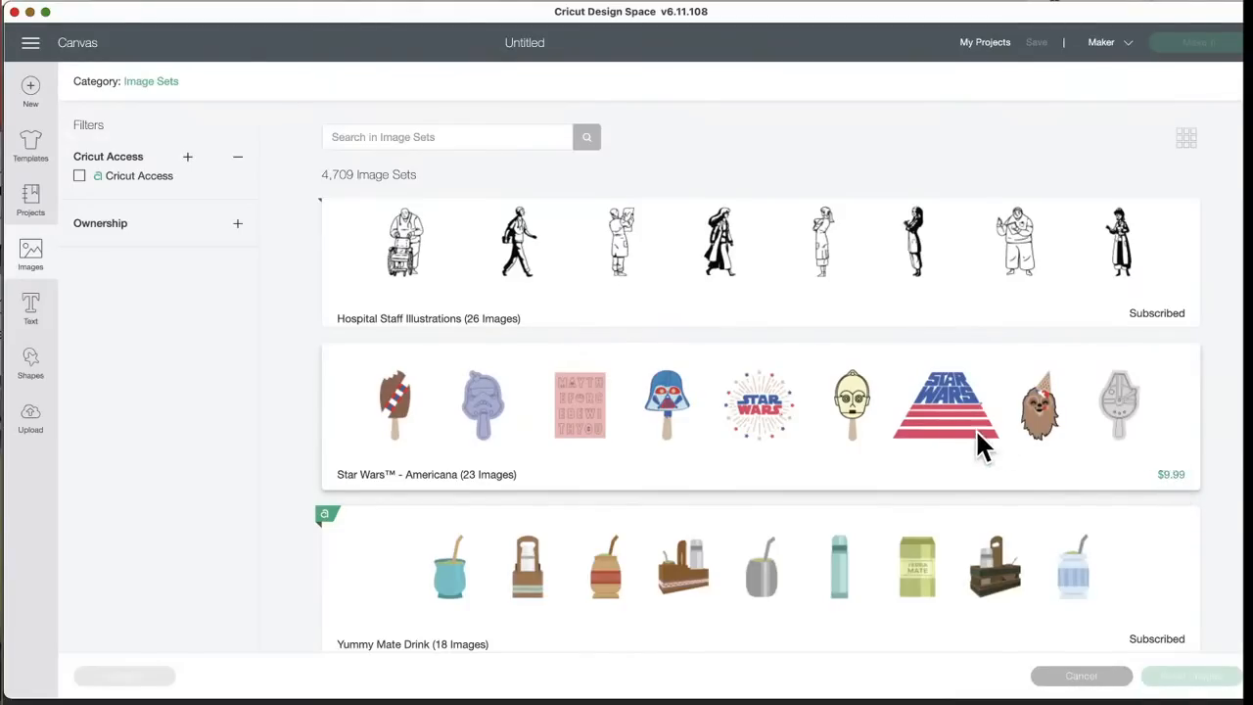
pyautogui.moveTo(930, 421)
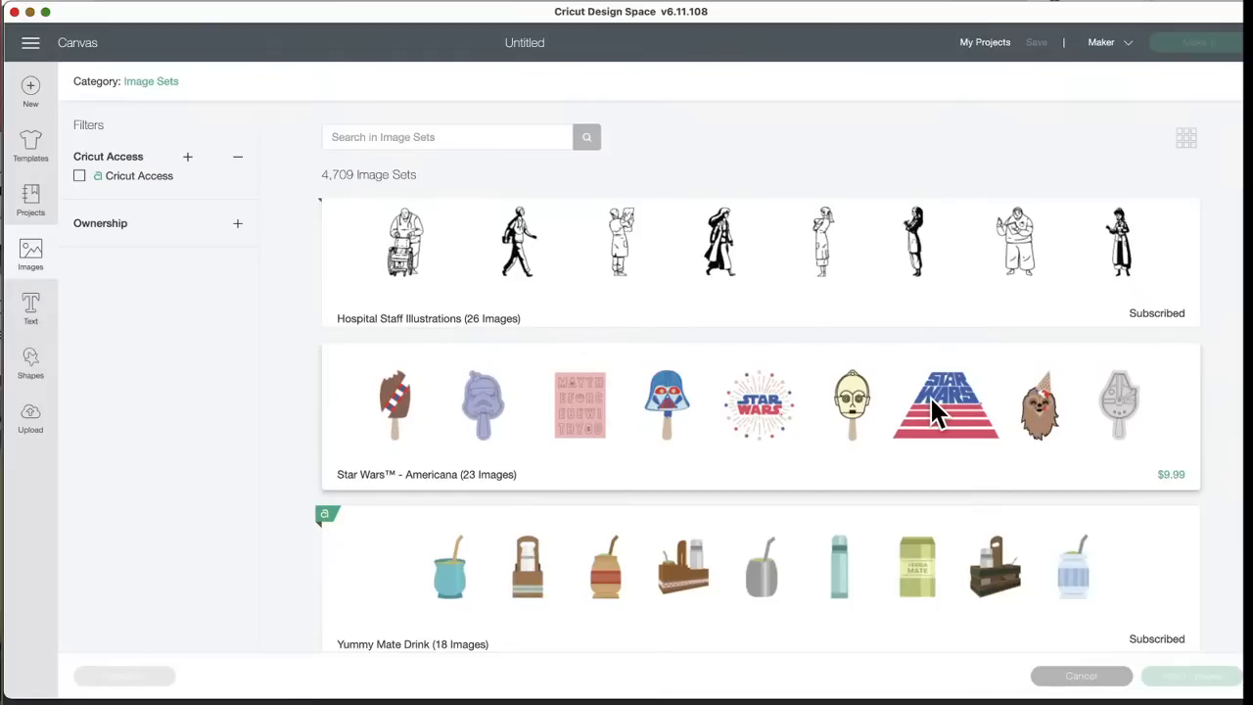
pyautogui.scroll(-3)
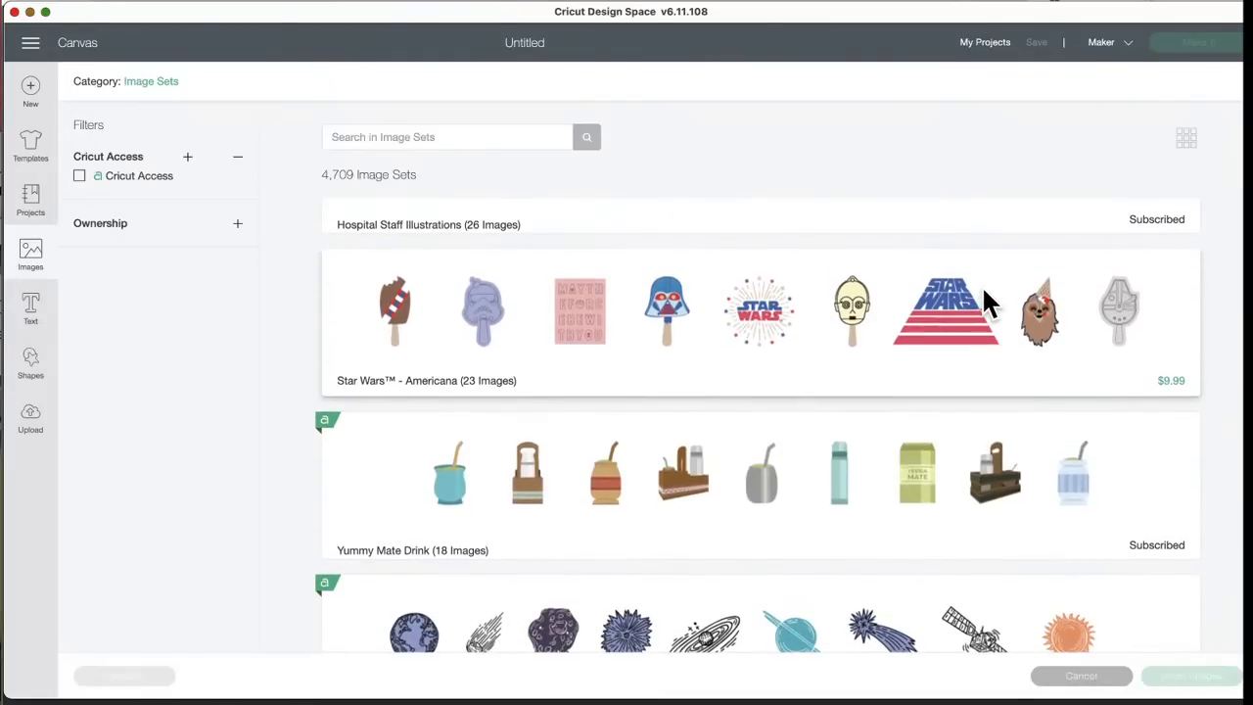
pyautogui.scroll(-3)
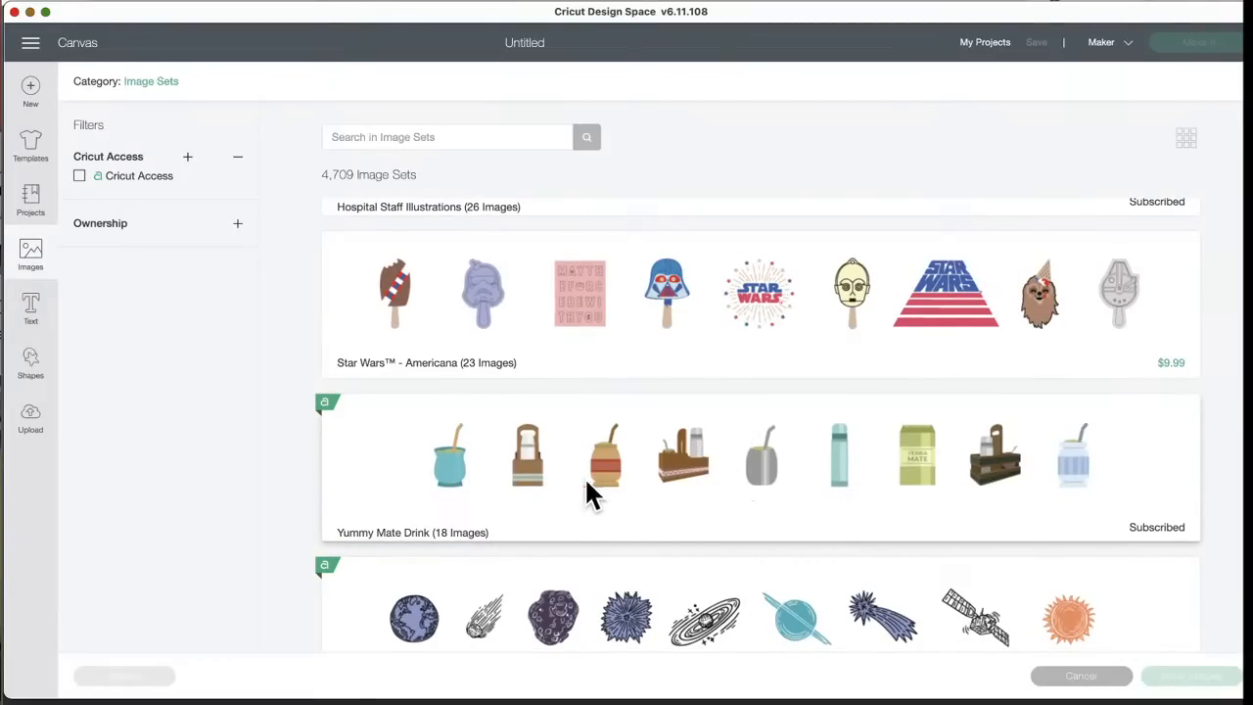
pyautogui.scroll(-3)
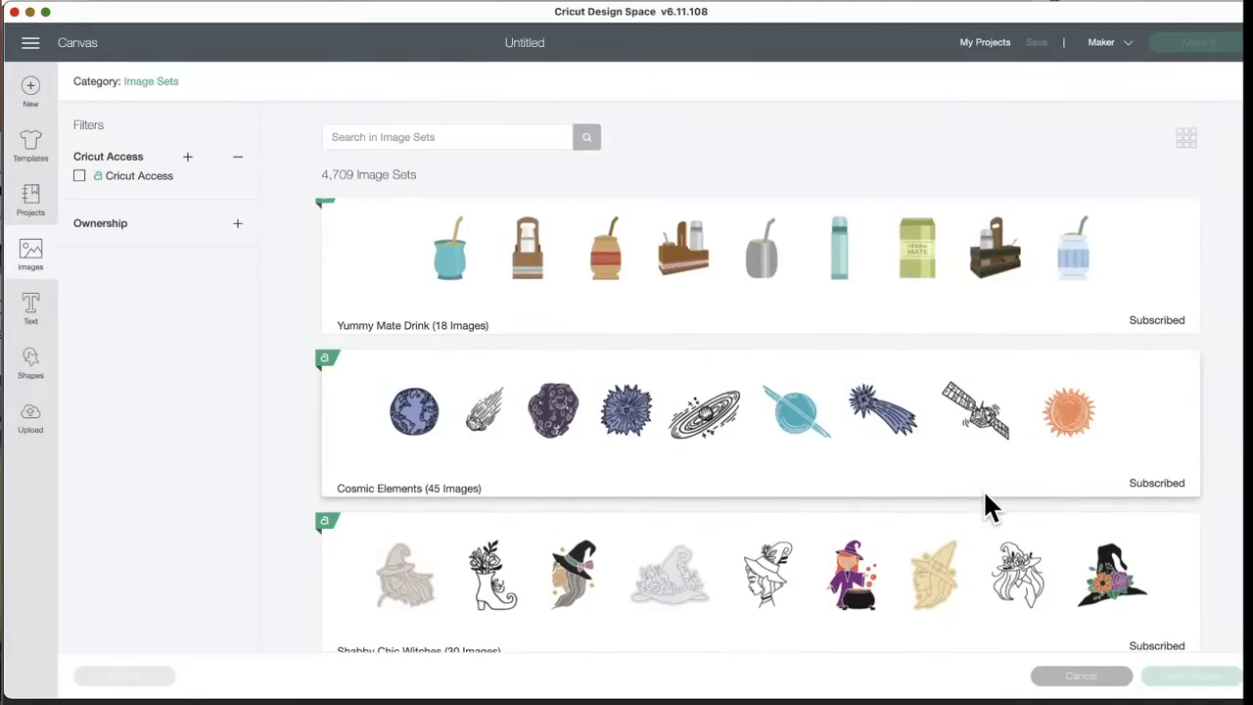
pyautogui.scroll(-3)
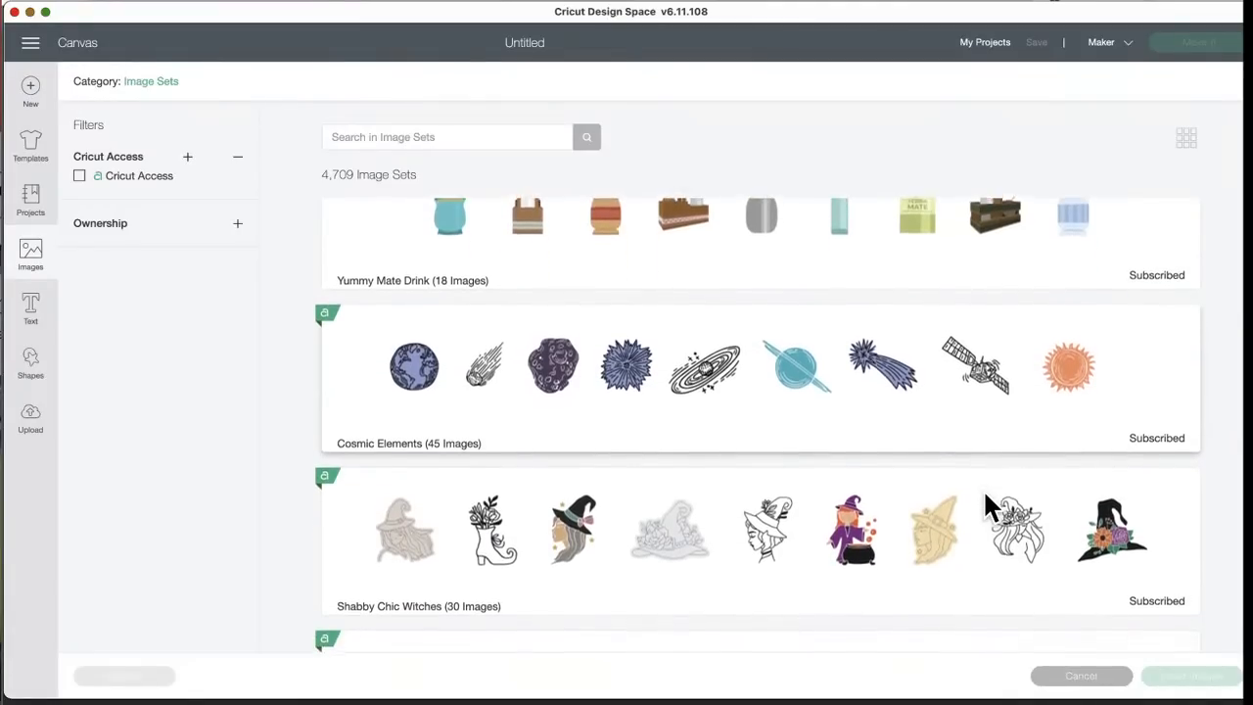
pyautogui.scroll(-3)
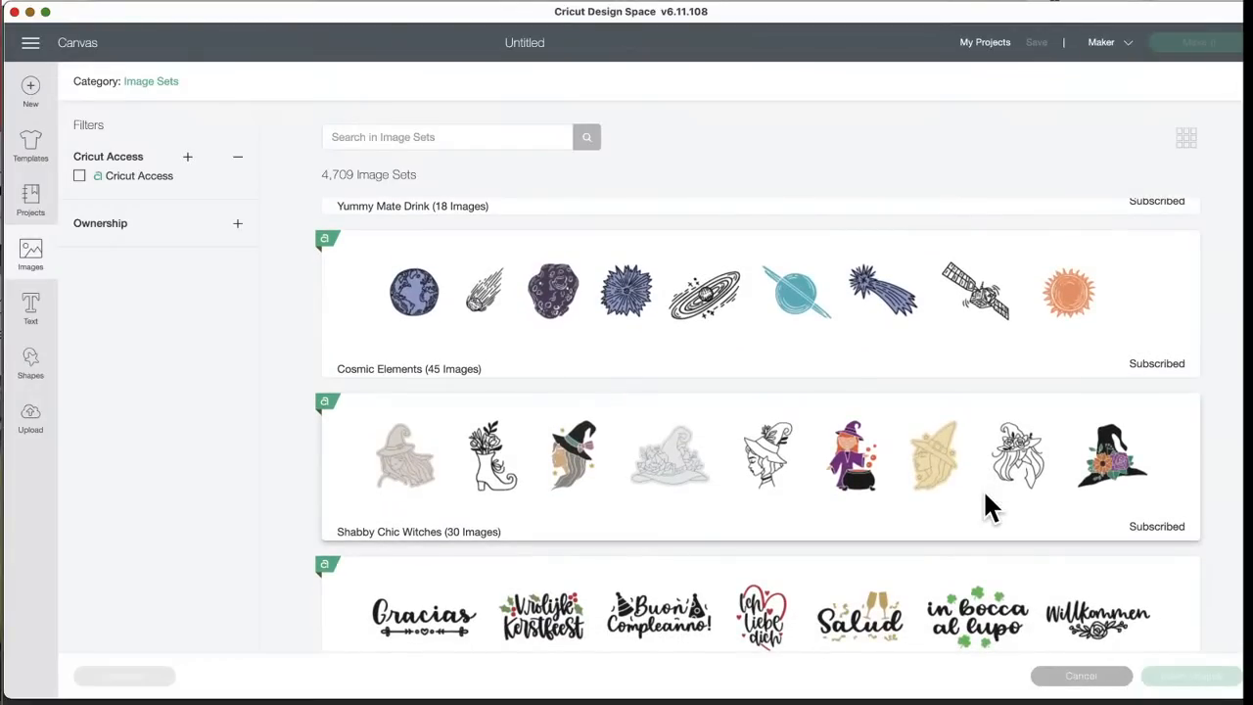
pyautogui.scroll(-3)
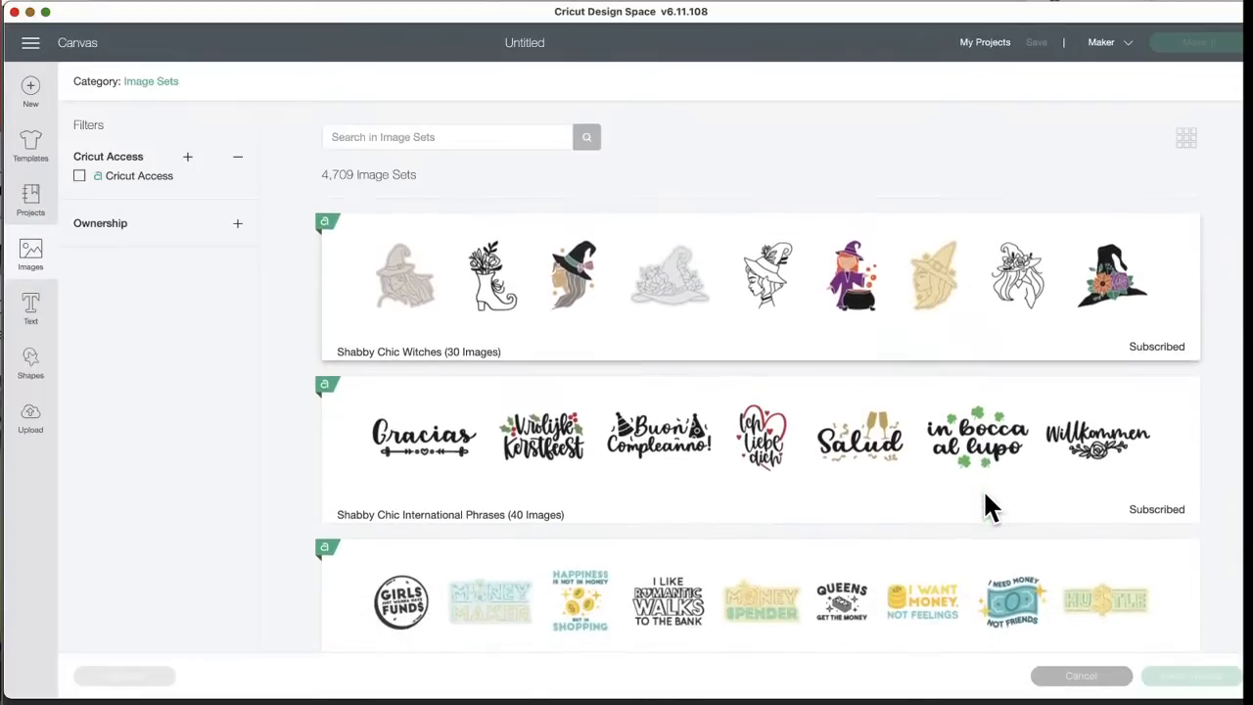
pyautogui.scroll(-3)
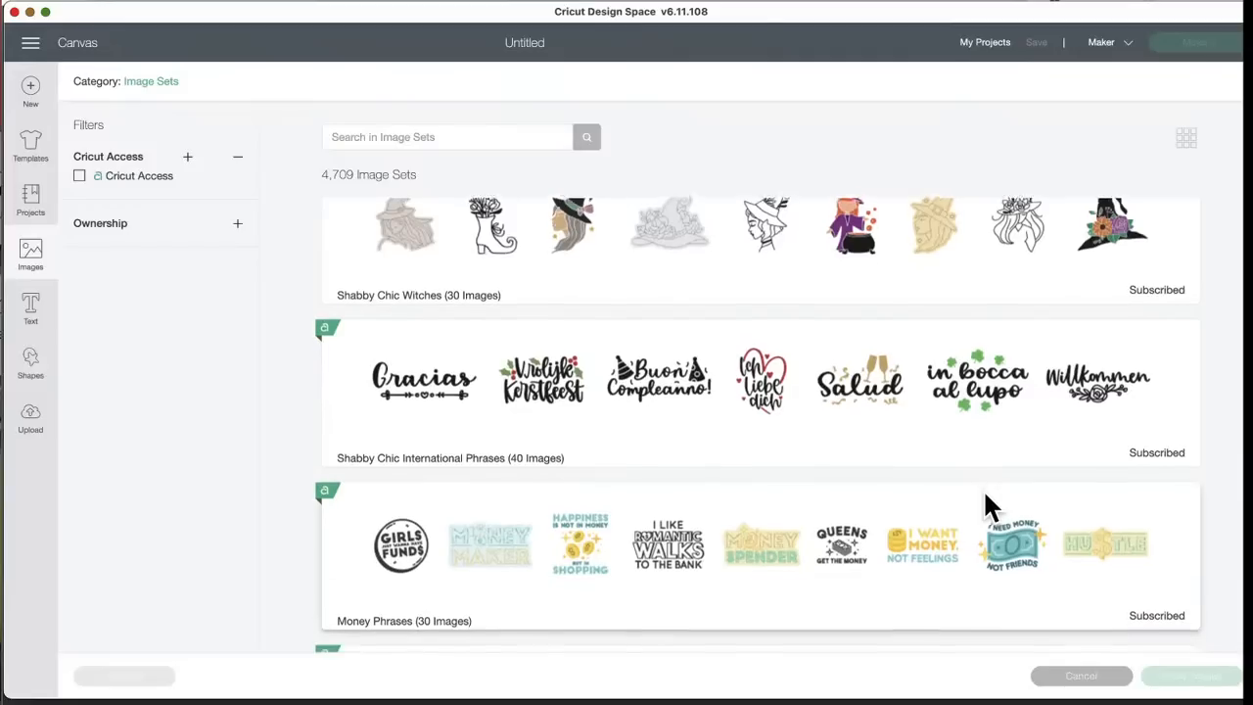
pyautogui.scroll(-3)
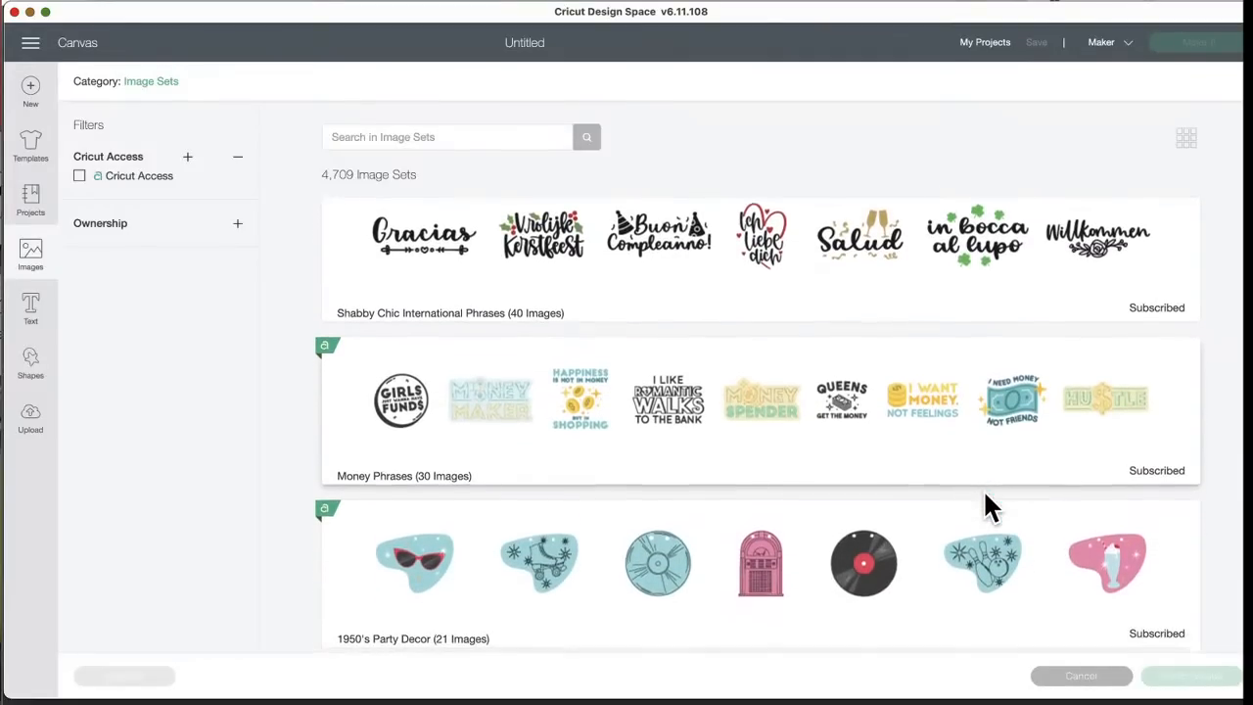
pyautogui.scroll(-3)
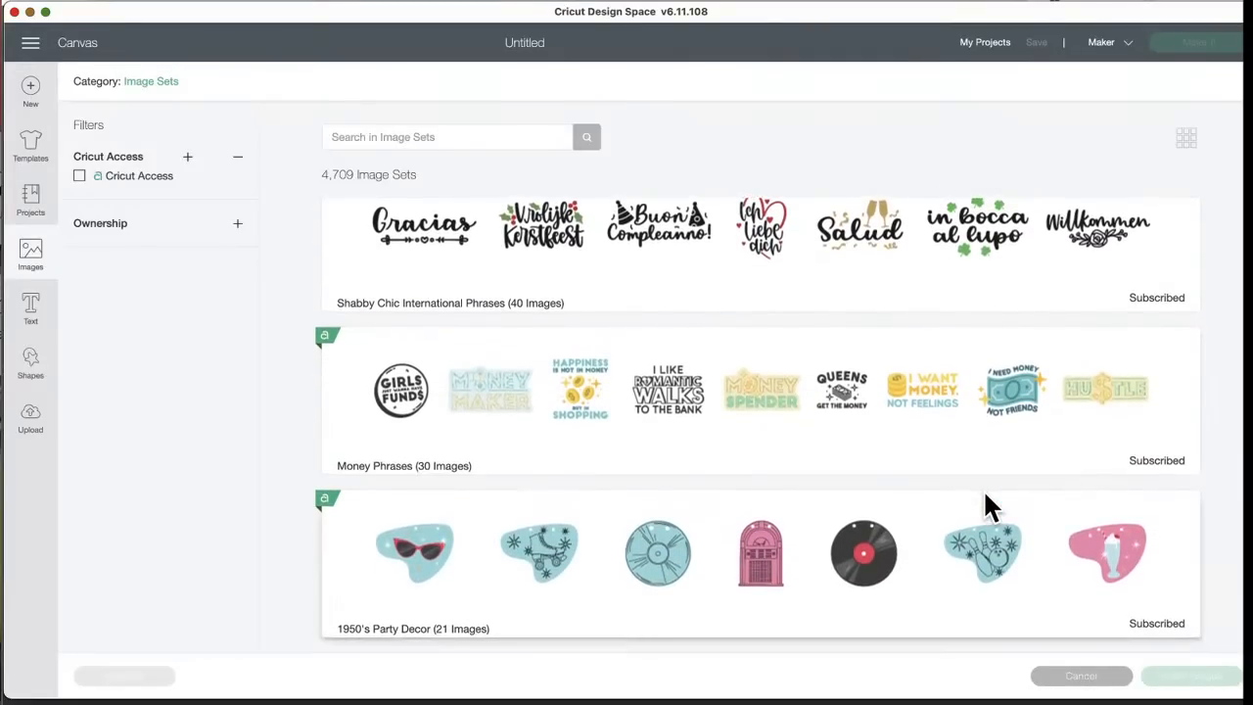
pyautogui.moveTo(715, 439)
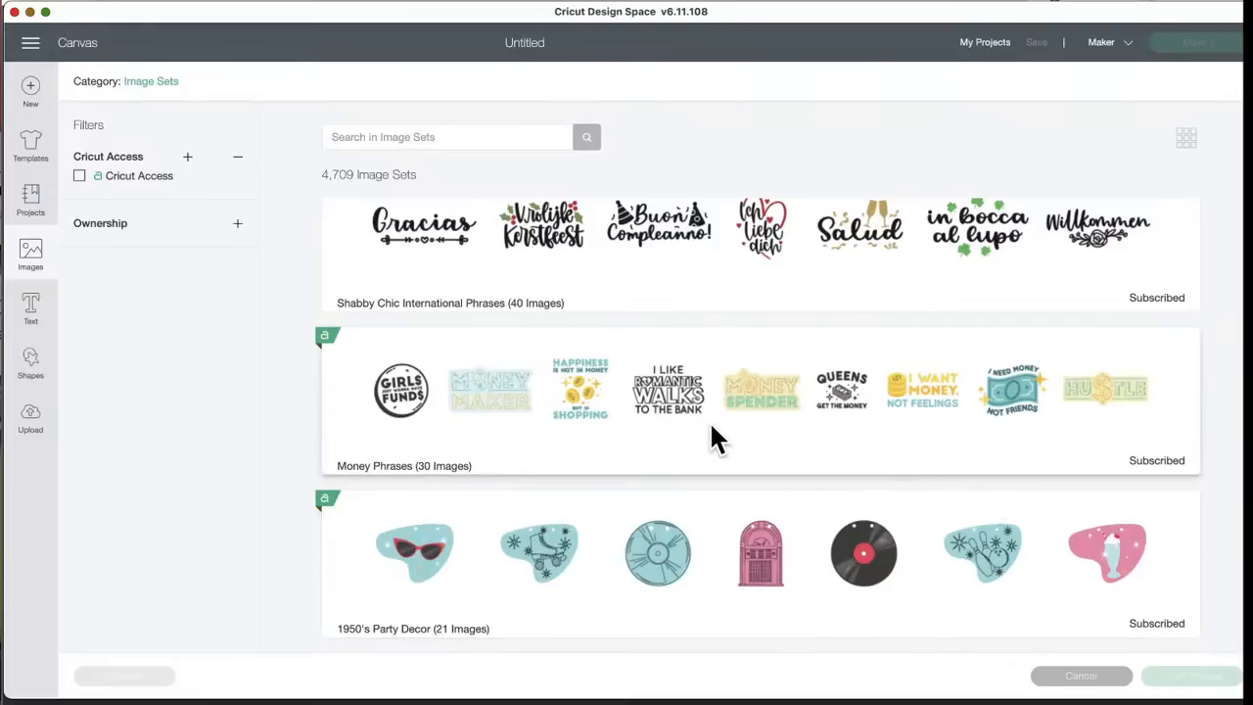
pyautogui.moveTo(682, 435)
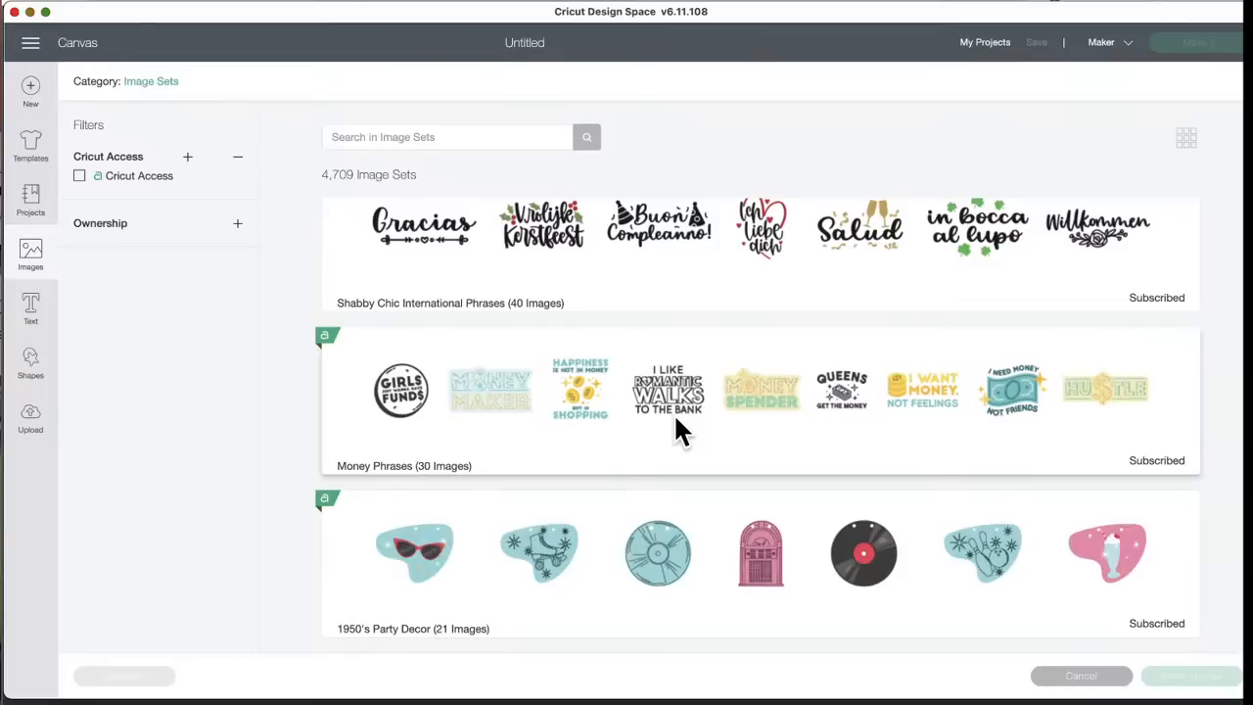
pyautogui.moveTo(932, 431)
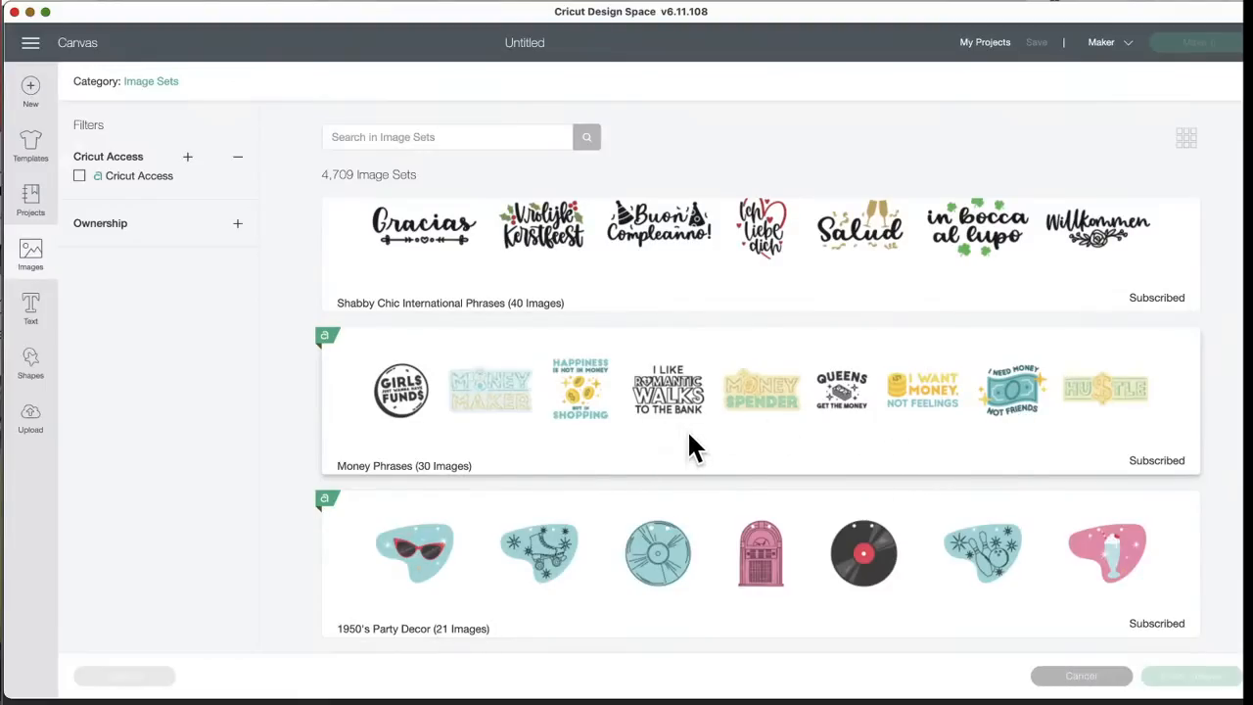
pyautogui.moveTo(615, 441)
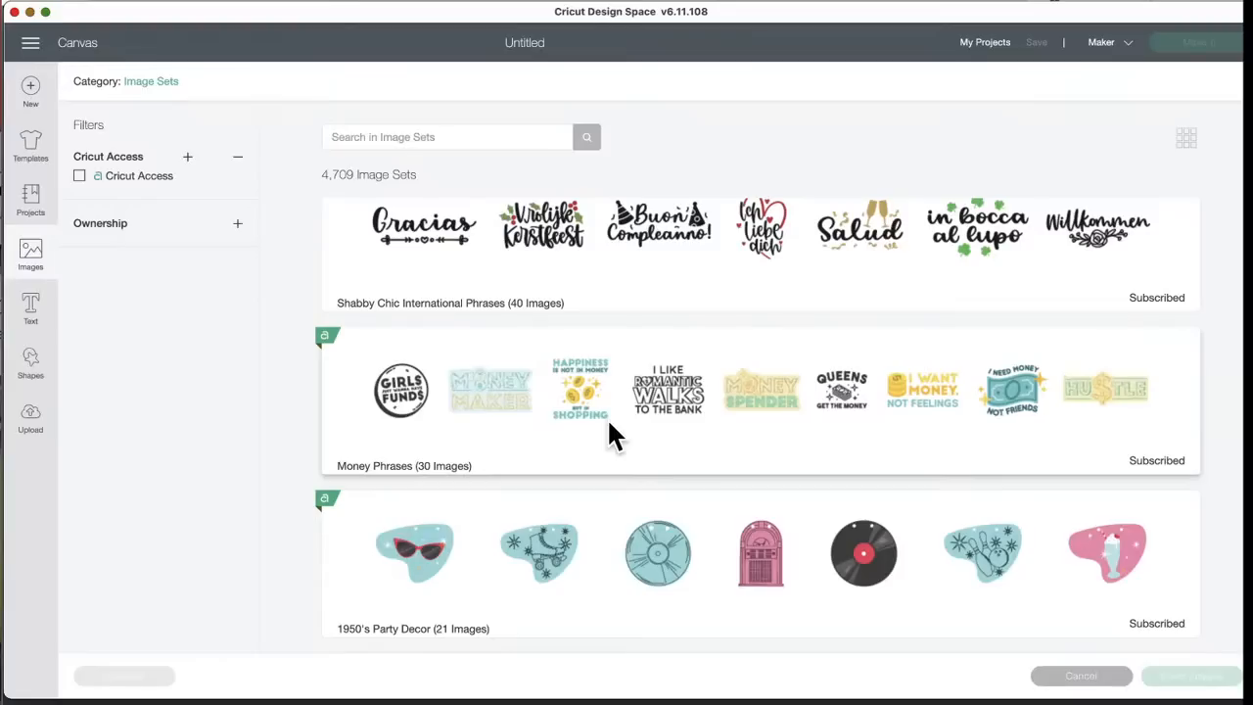
pyautogui.moveTo(591, 391)
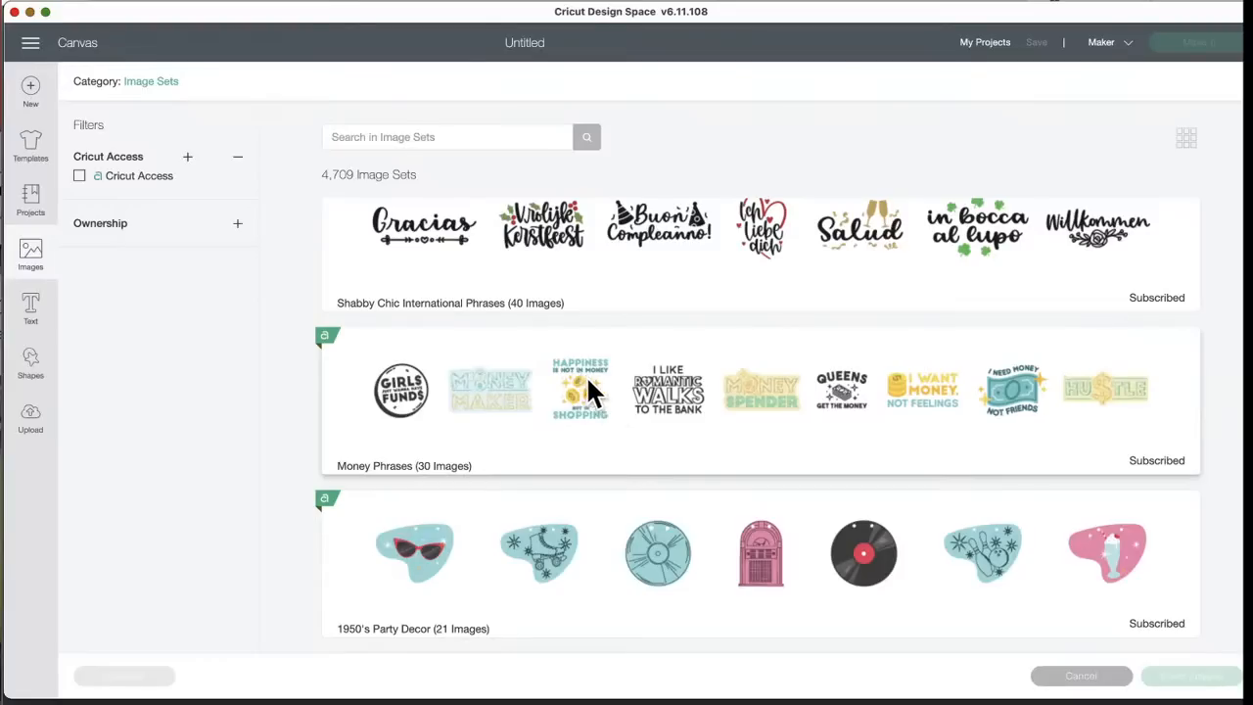
pyautogui.moveTo(603, 438)
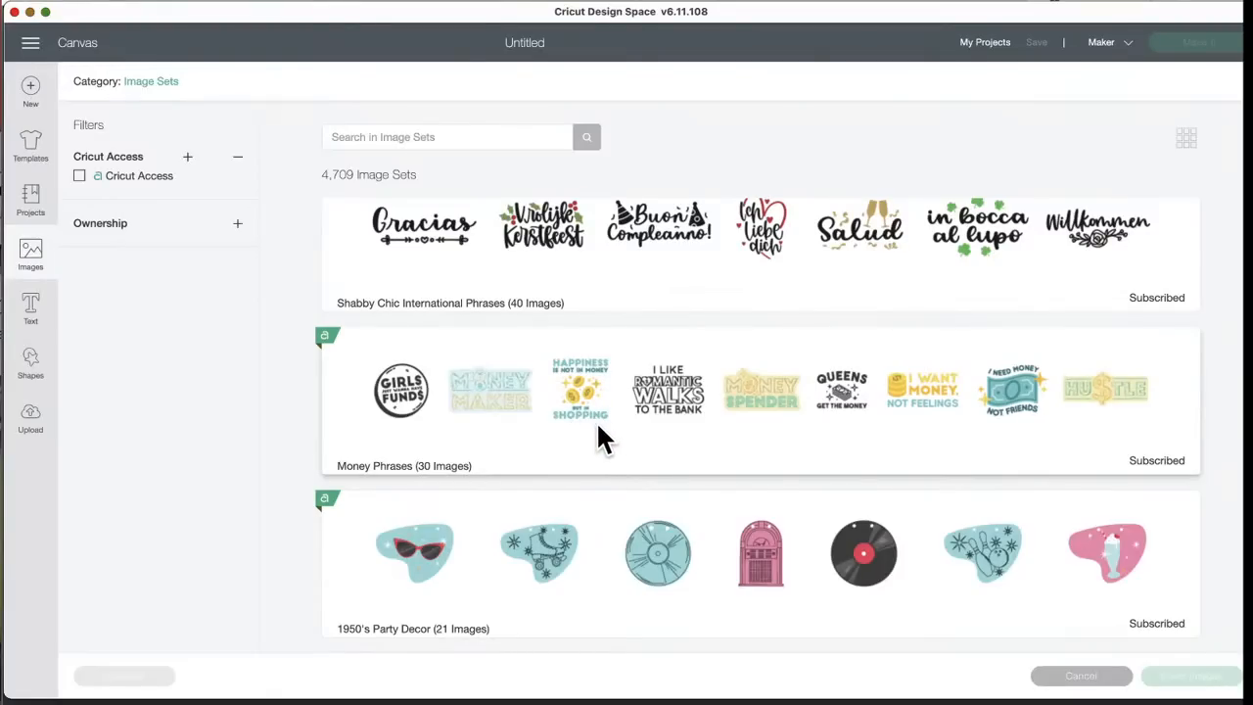
pyautogui.scroll(-3)
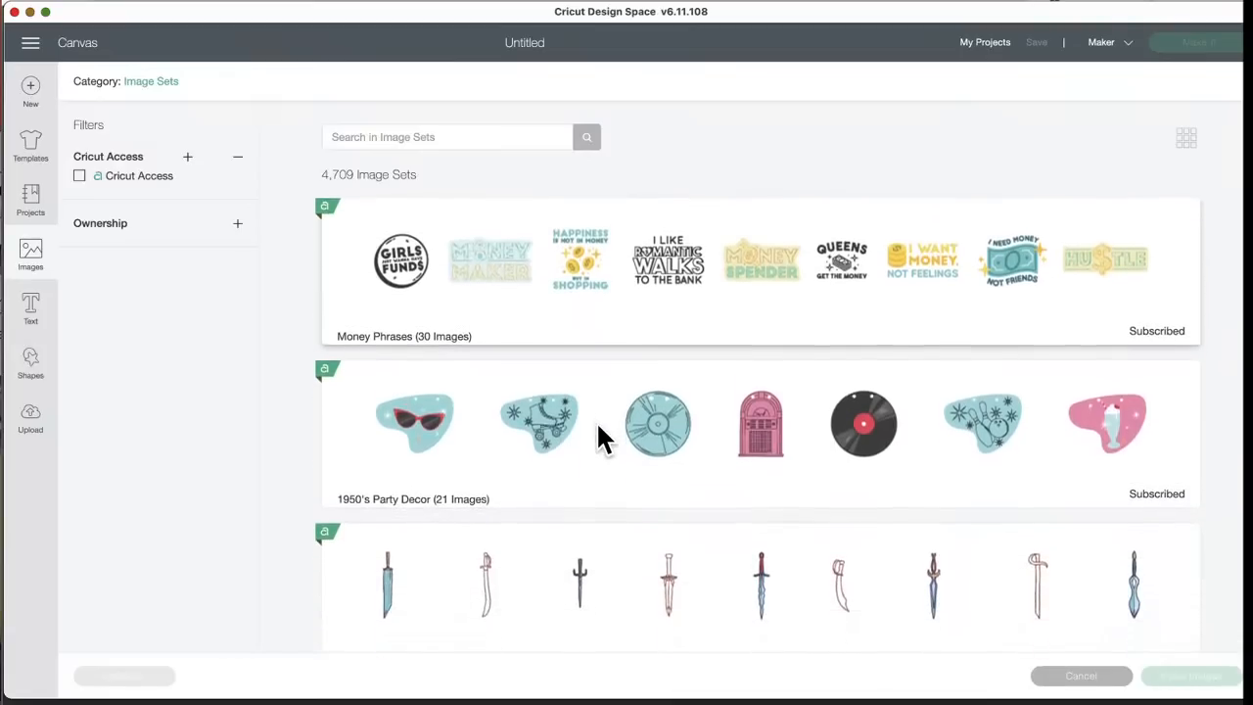
pyautogui.scroll(-3)
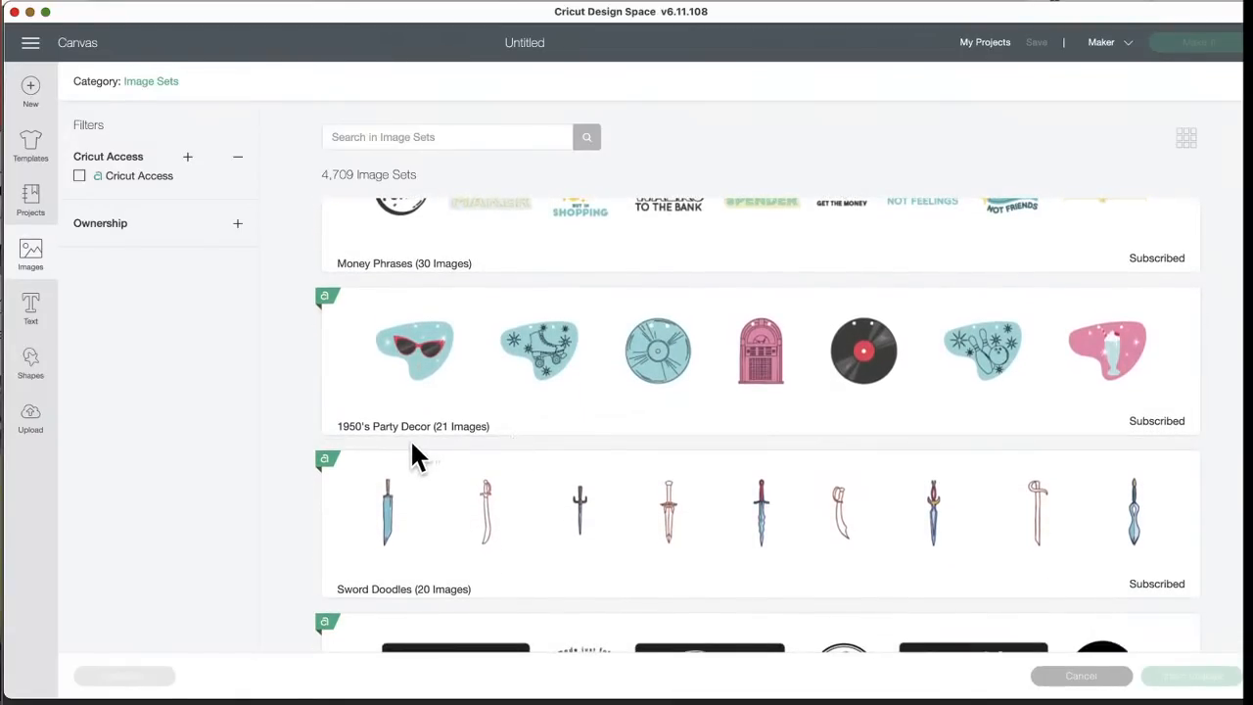
pyautogui.moveTo(441, 454)
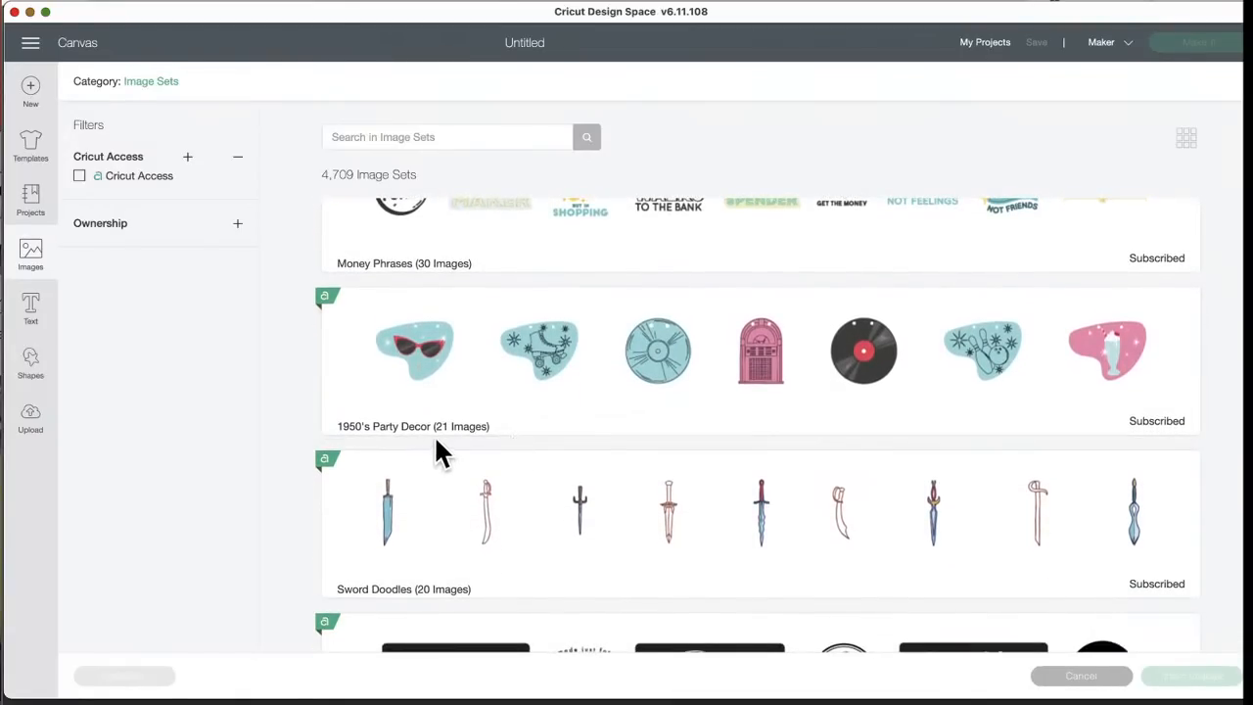
pyautogui.moveTo(723, 415)
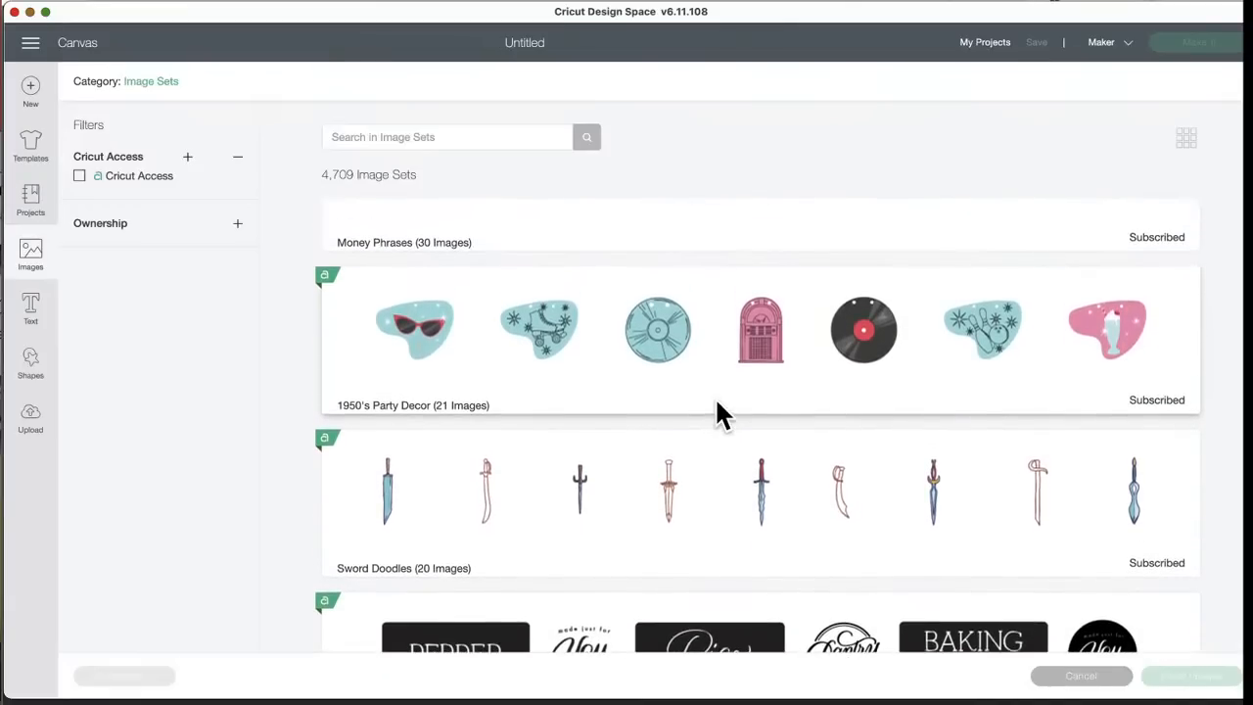
pyautogui.moveTo(764, 313)
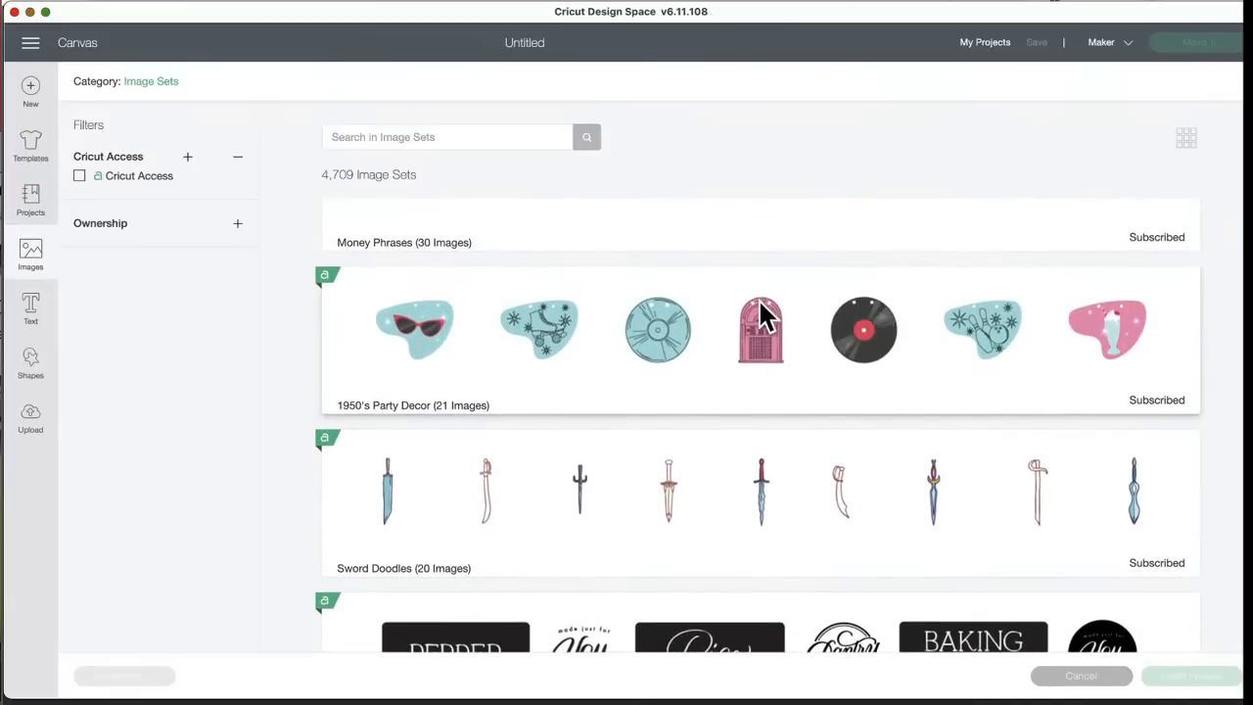
pyautogui.moveTo(1159, 342)
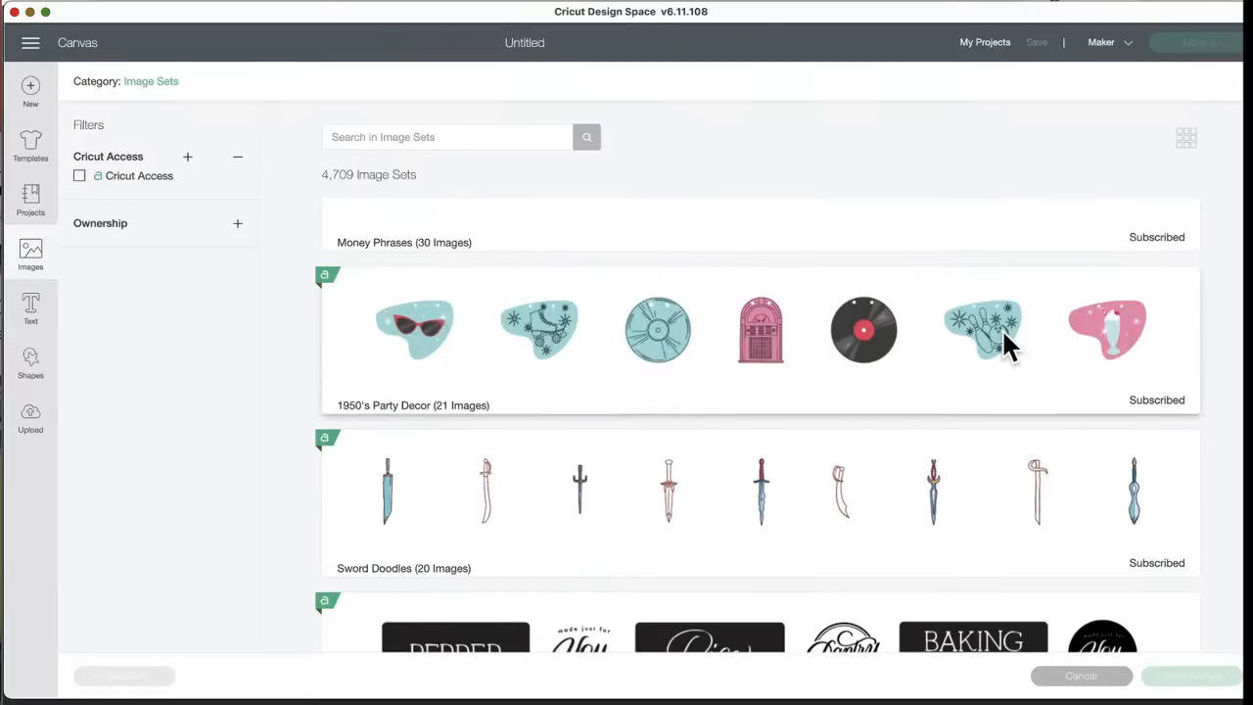
pyautogui.moveTo(900, 314)
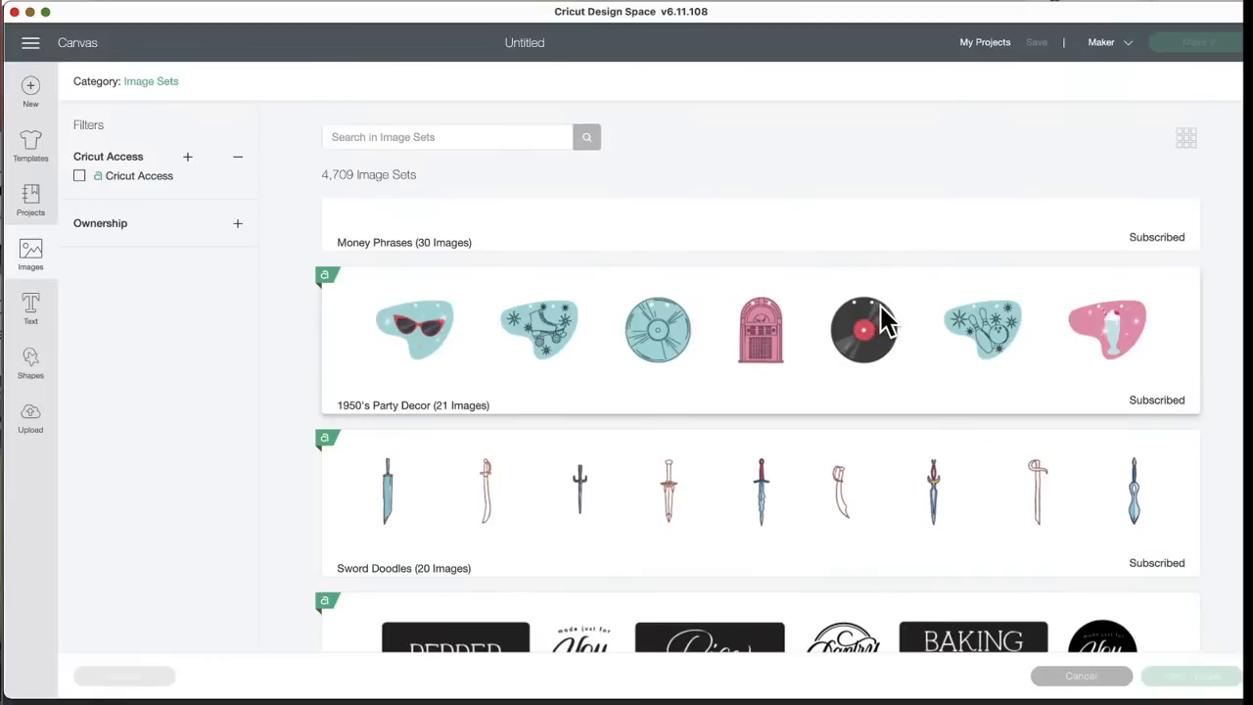
pyautogui.moveTo(607, 454)
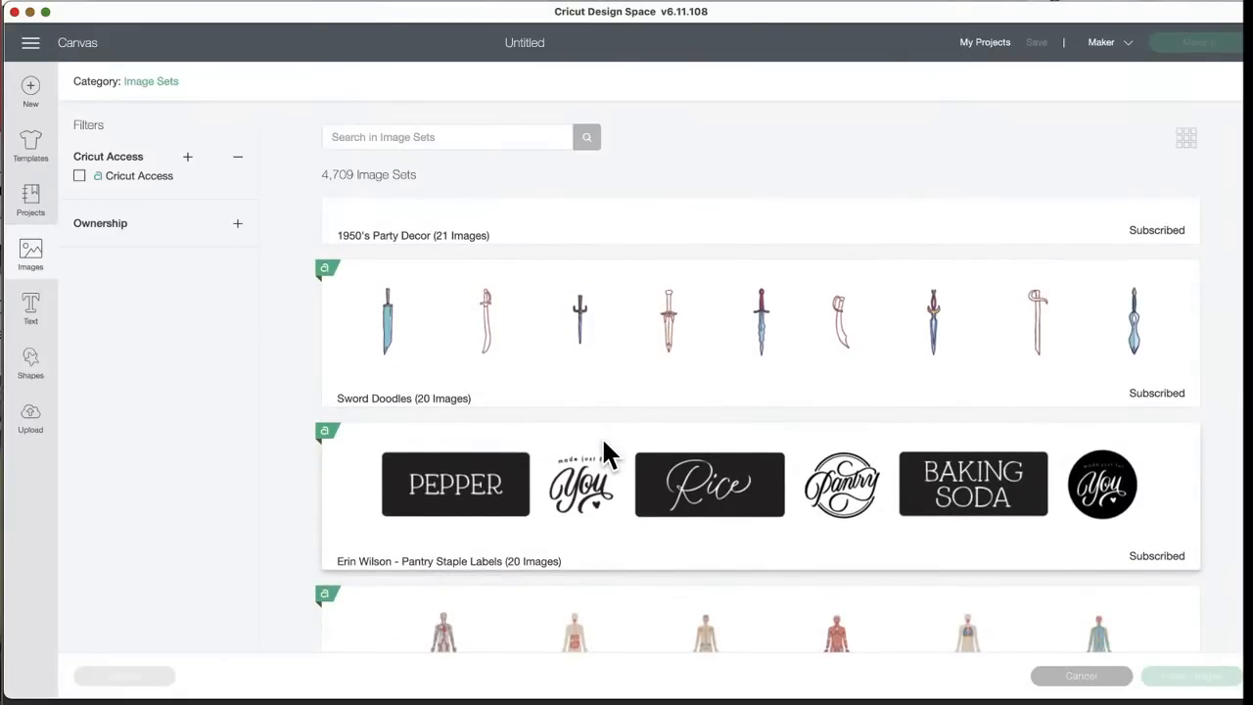
pyautogui.scroll(-3)
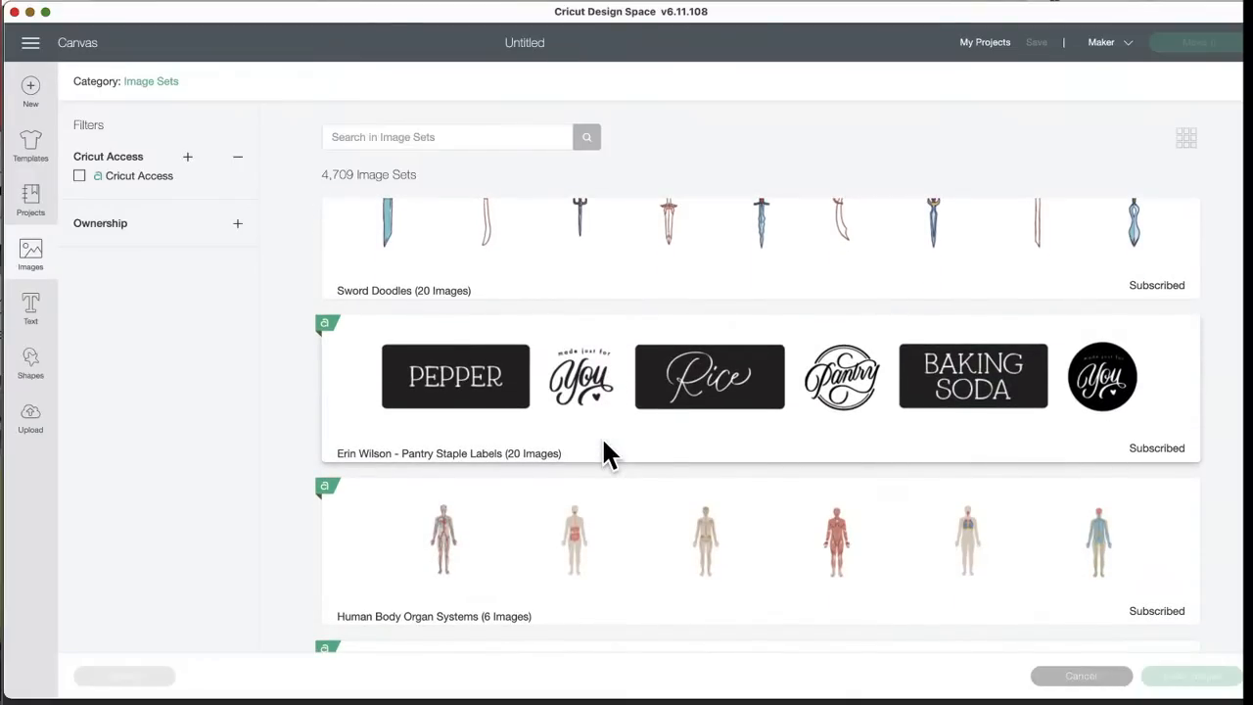
pyautogui.scroll(-3)
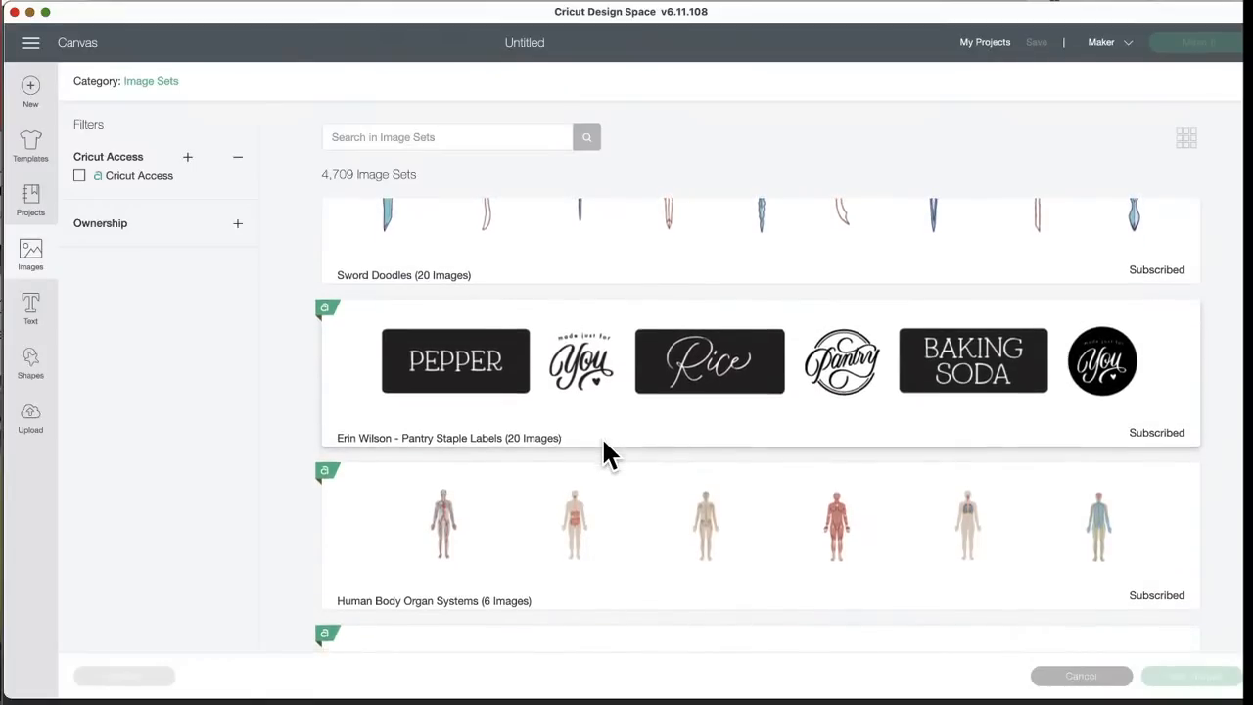
pyautogui.scroll(-3)
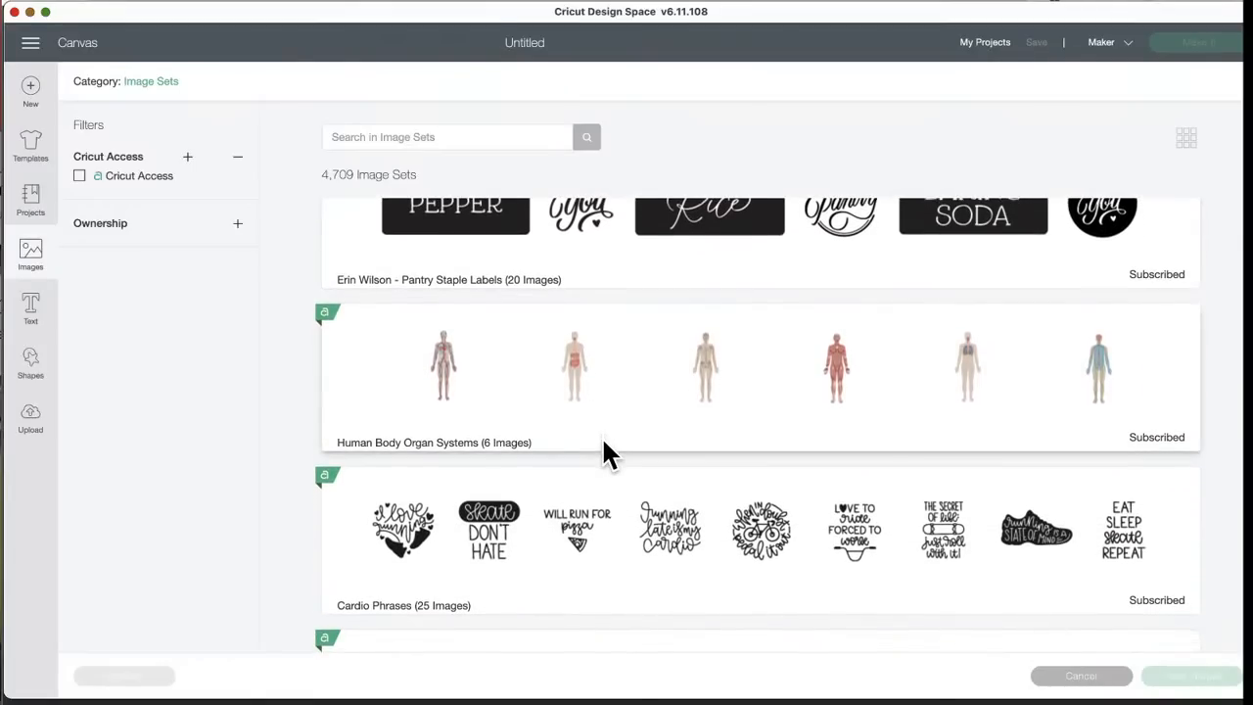
pyautogui.scroll(-3)
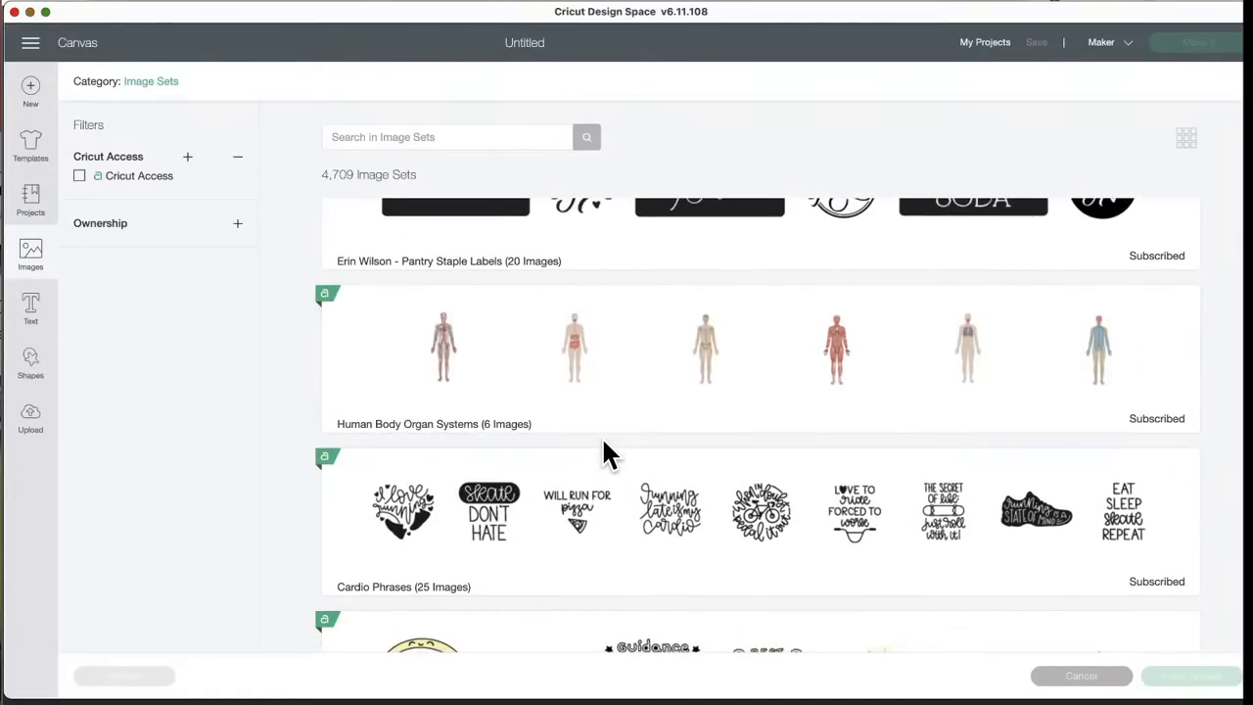
pyautogui.moveTo(1061, 380)
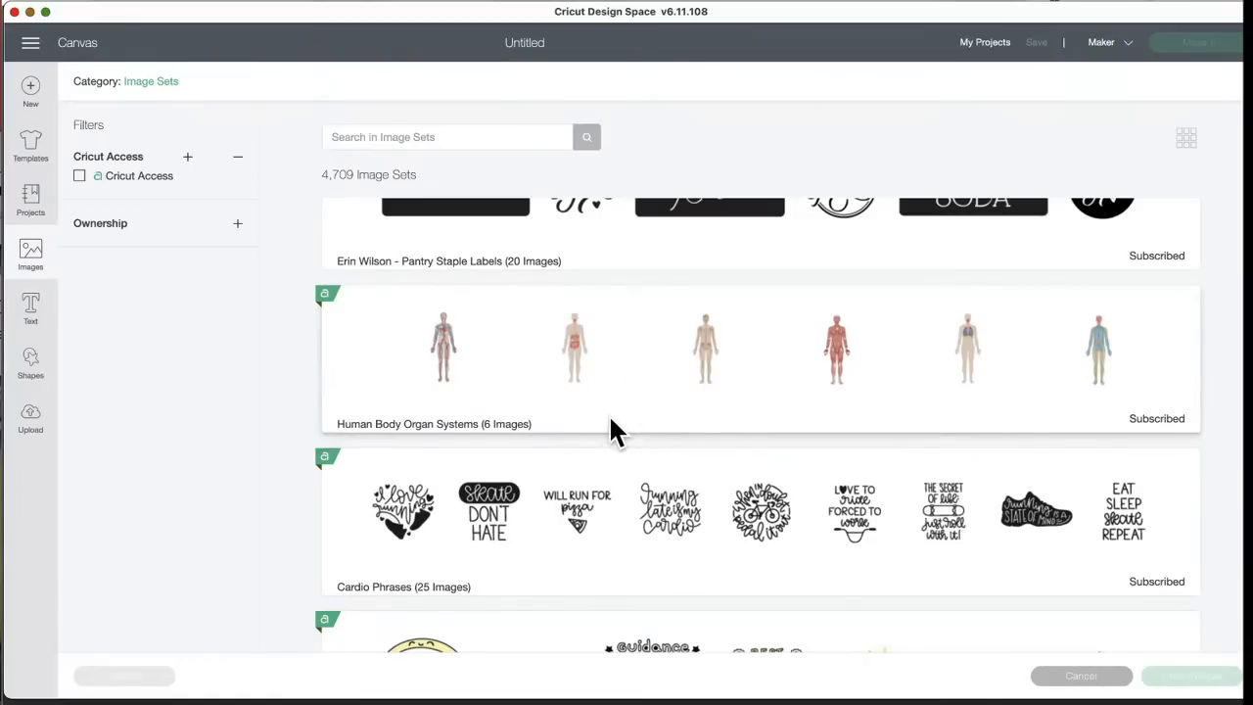
pyautogui.scroll(-3)
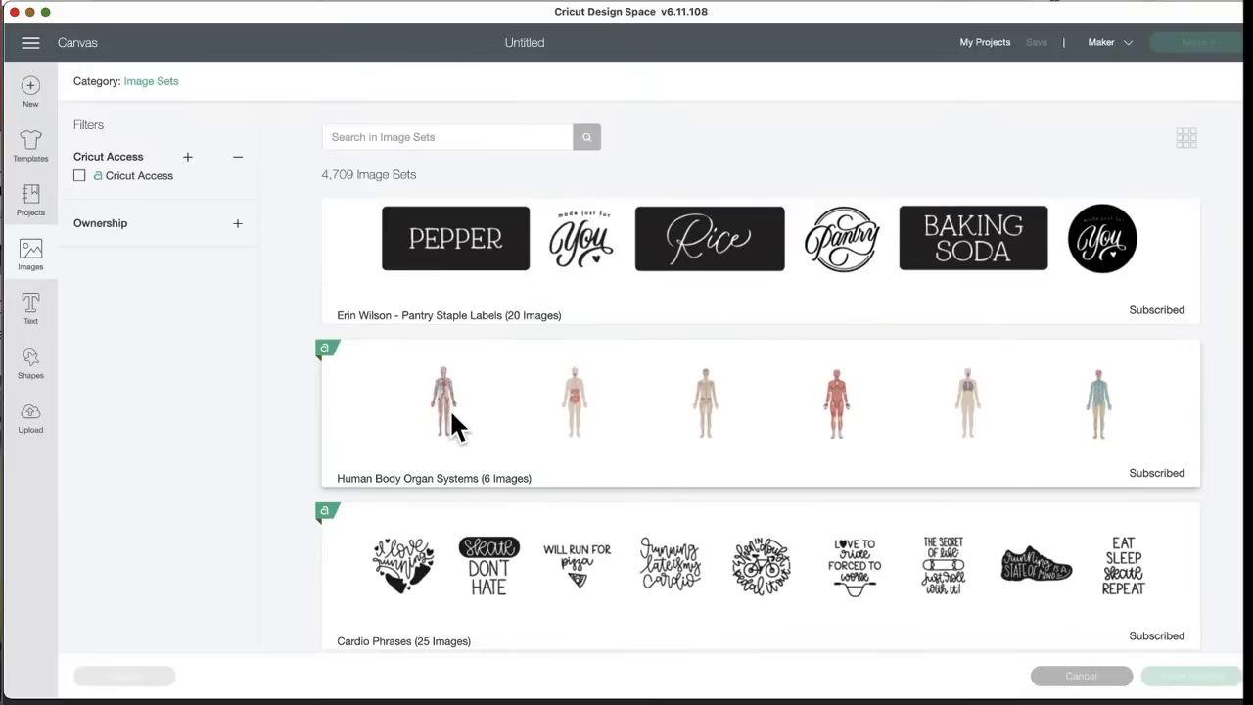
pyautogui.moveTo(458, 405)
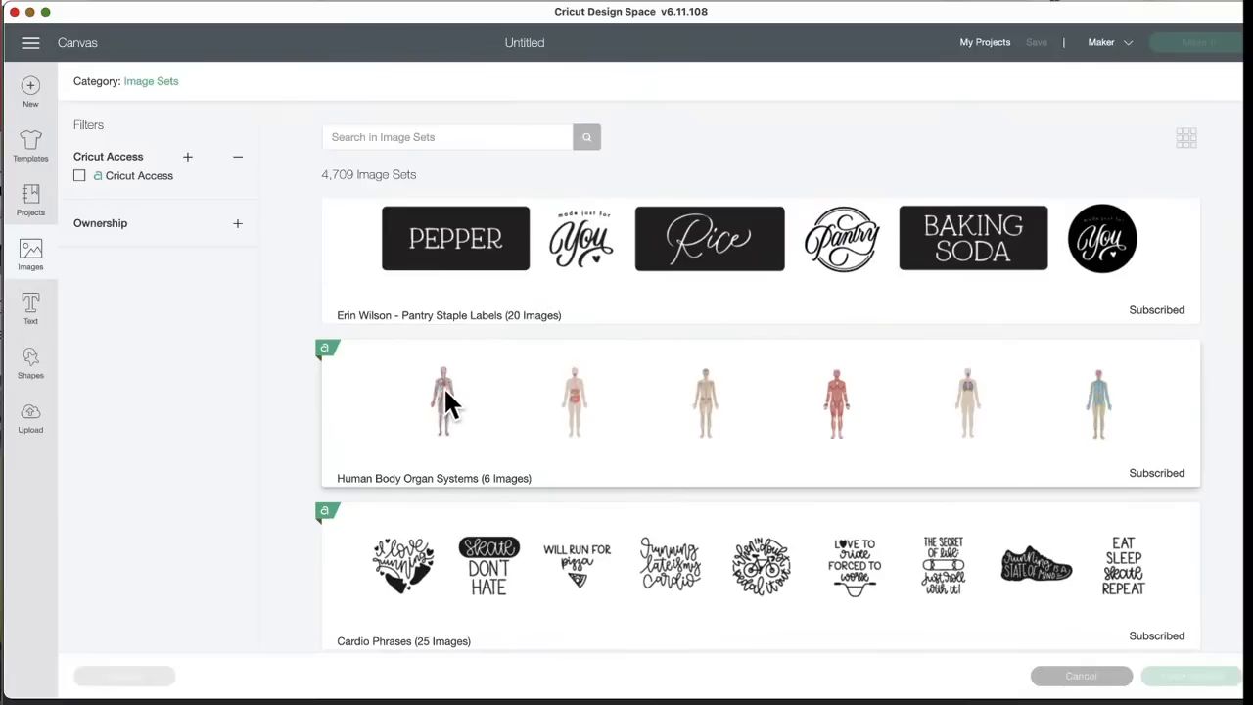
pyautogui.moveTo(452, 452)
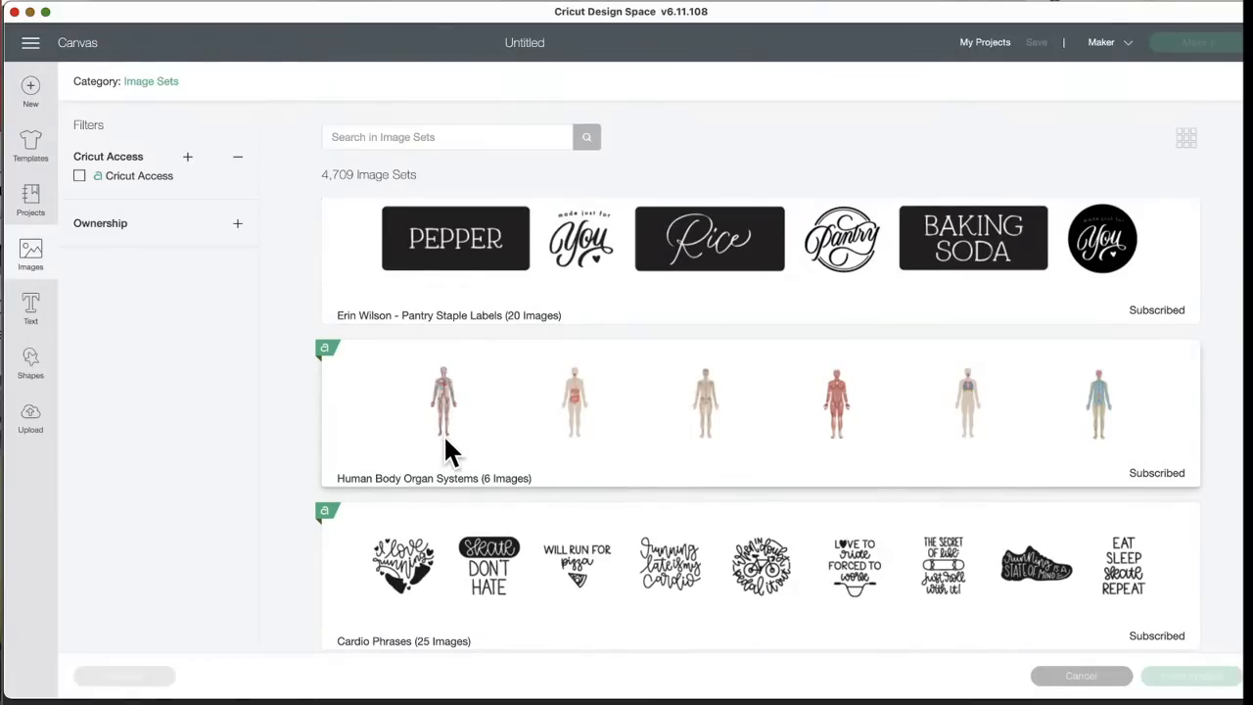
pyautogui.moveTo(462, 435)
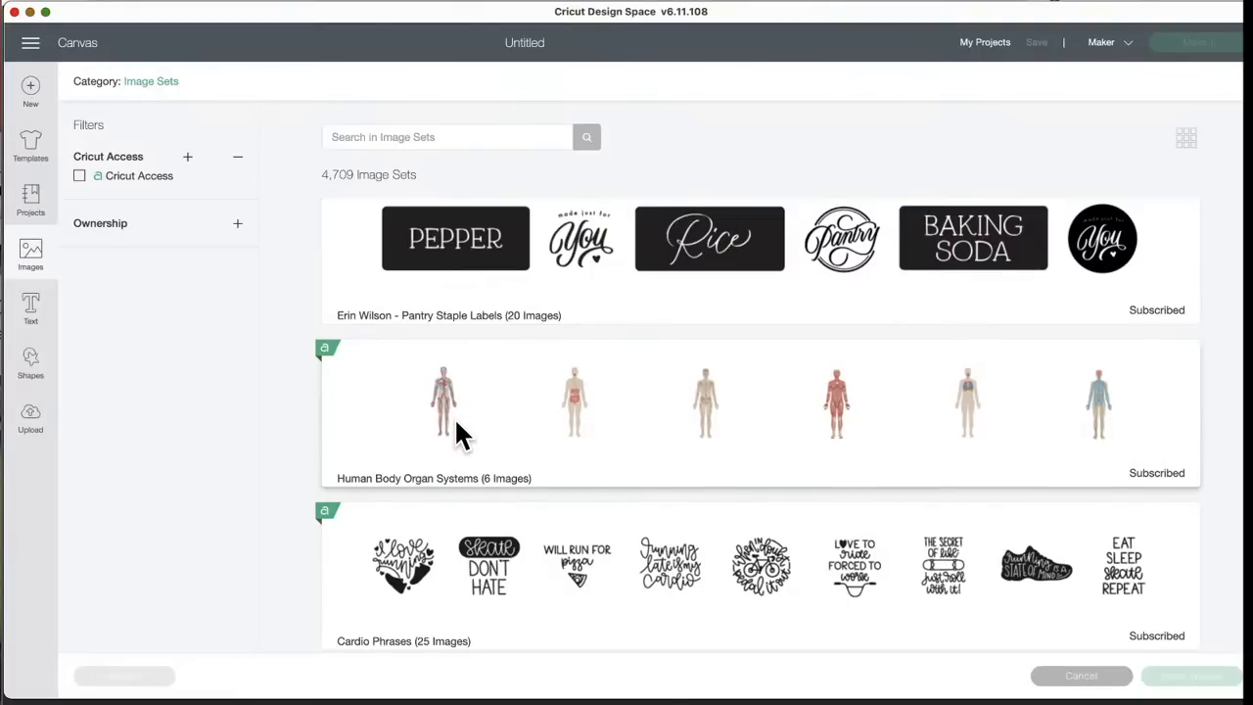
pyautogui.moveTo(505, 440)
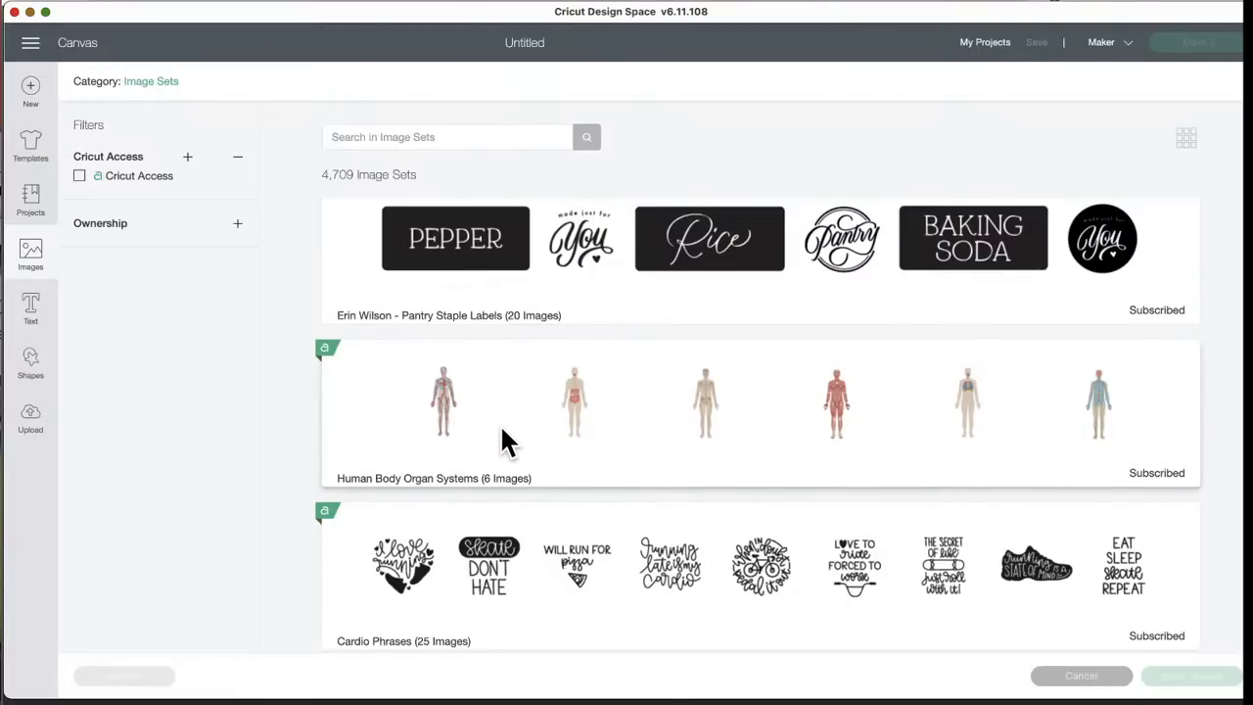
pyautogui.moveTo(557, 446)
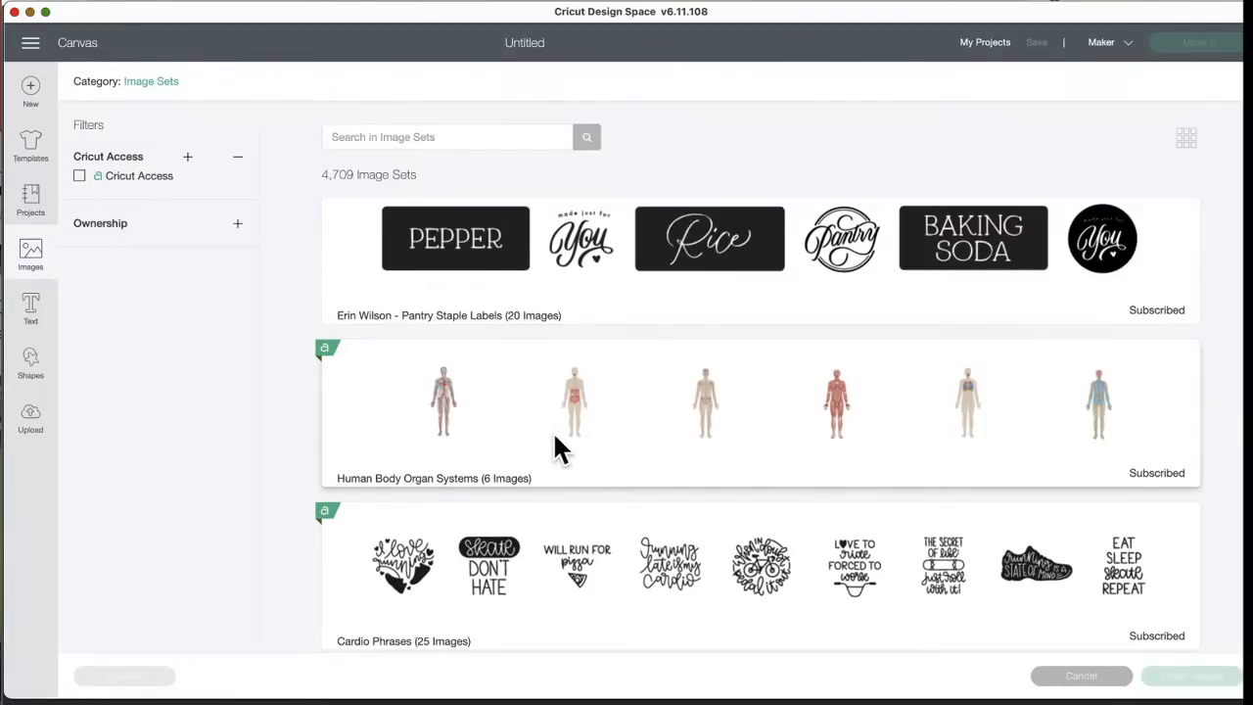
pyautogui.moveTo(446, 387)
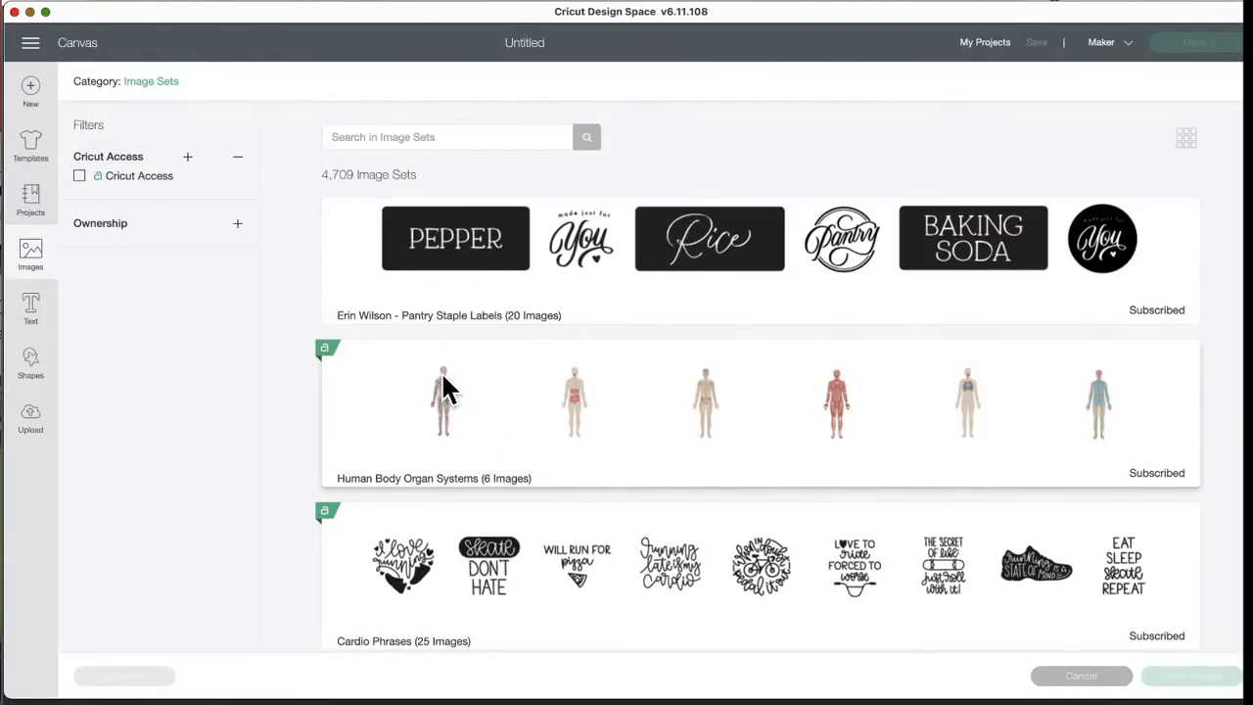
pyautogui.moveTo(674, 479)
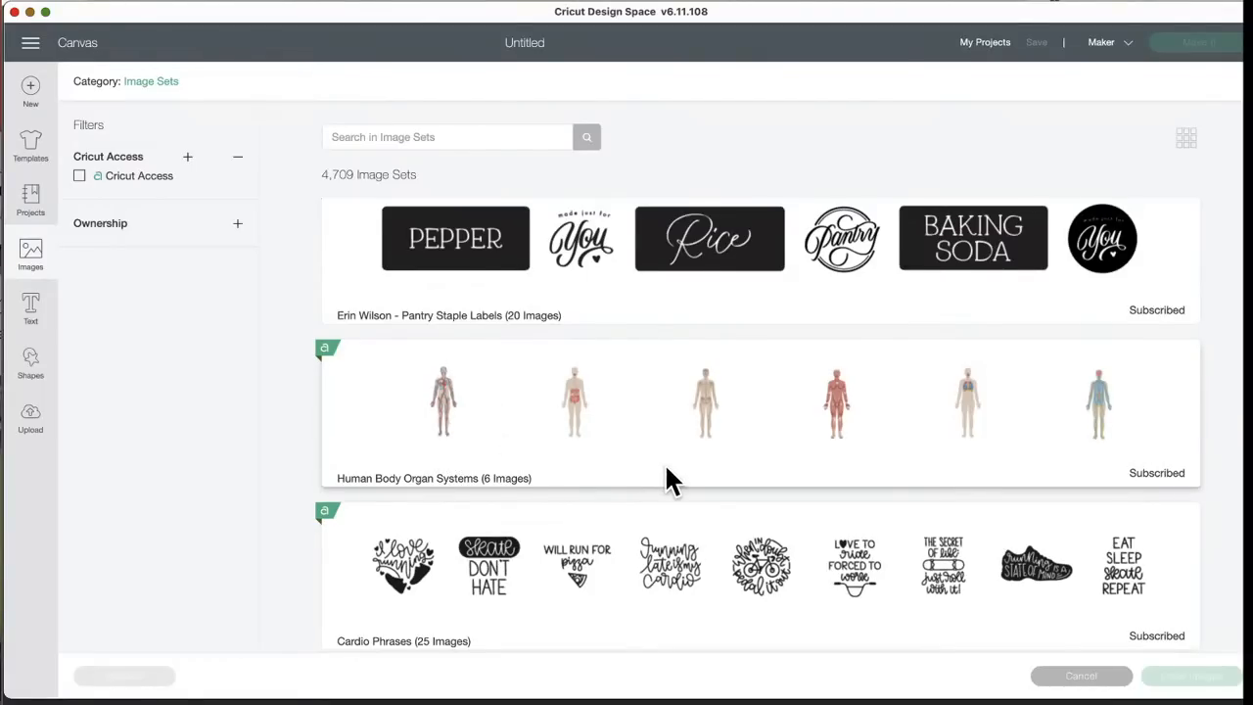
# - Scroll the image sets past guitar and school counselor sets to Fantastic Design Collection and Boot Camp
pyautogui.scroll(-3)
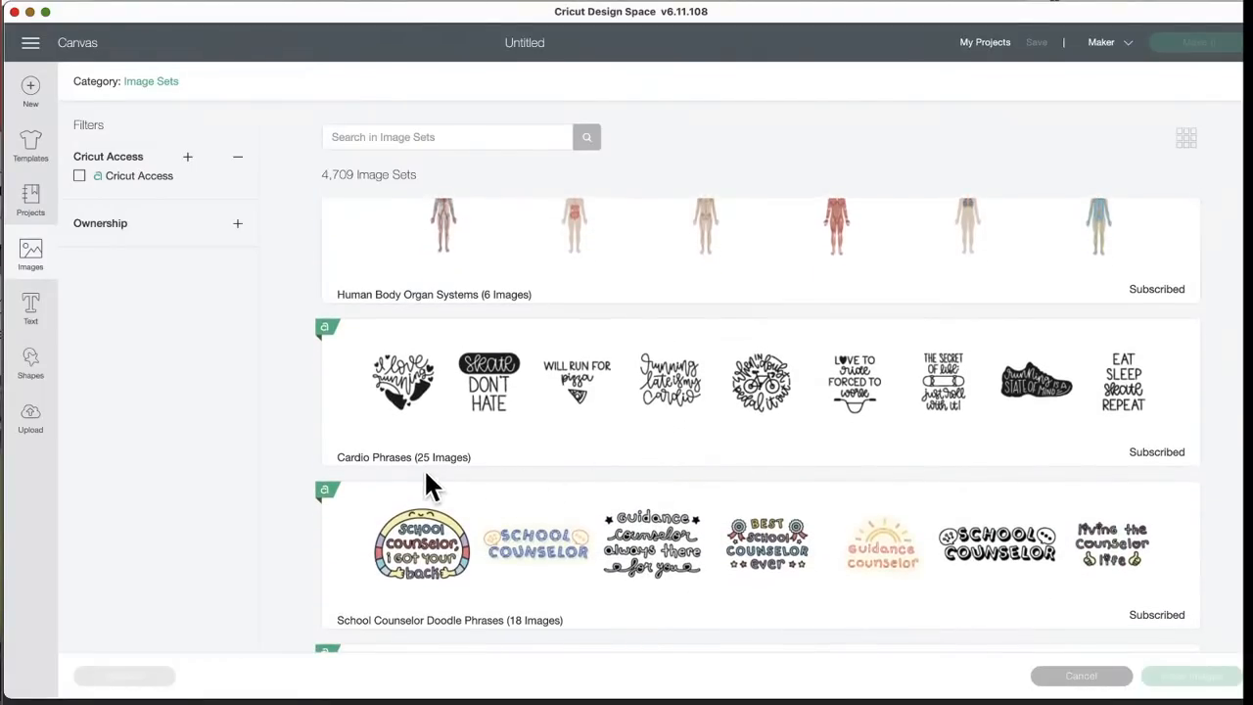
pyautogui.moveTo(564, 476)
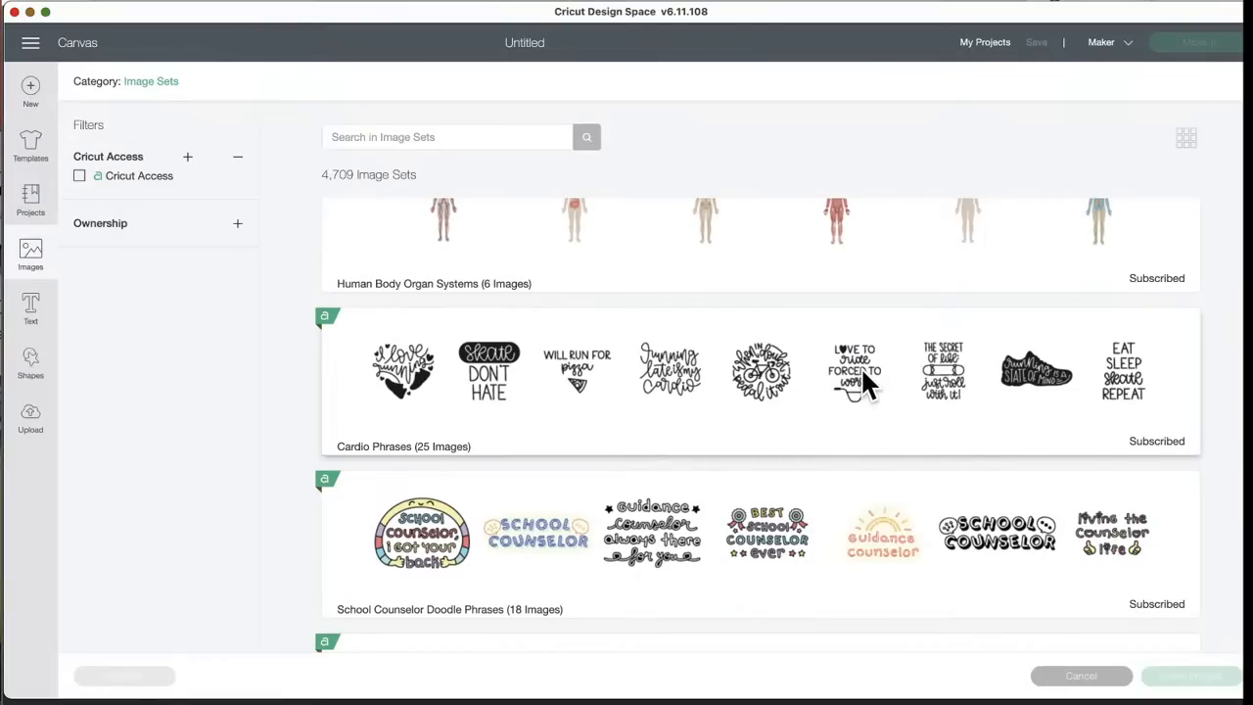
pyautogui.moveTo(865, 405)
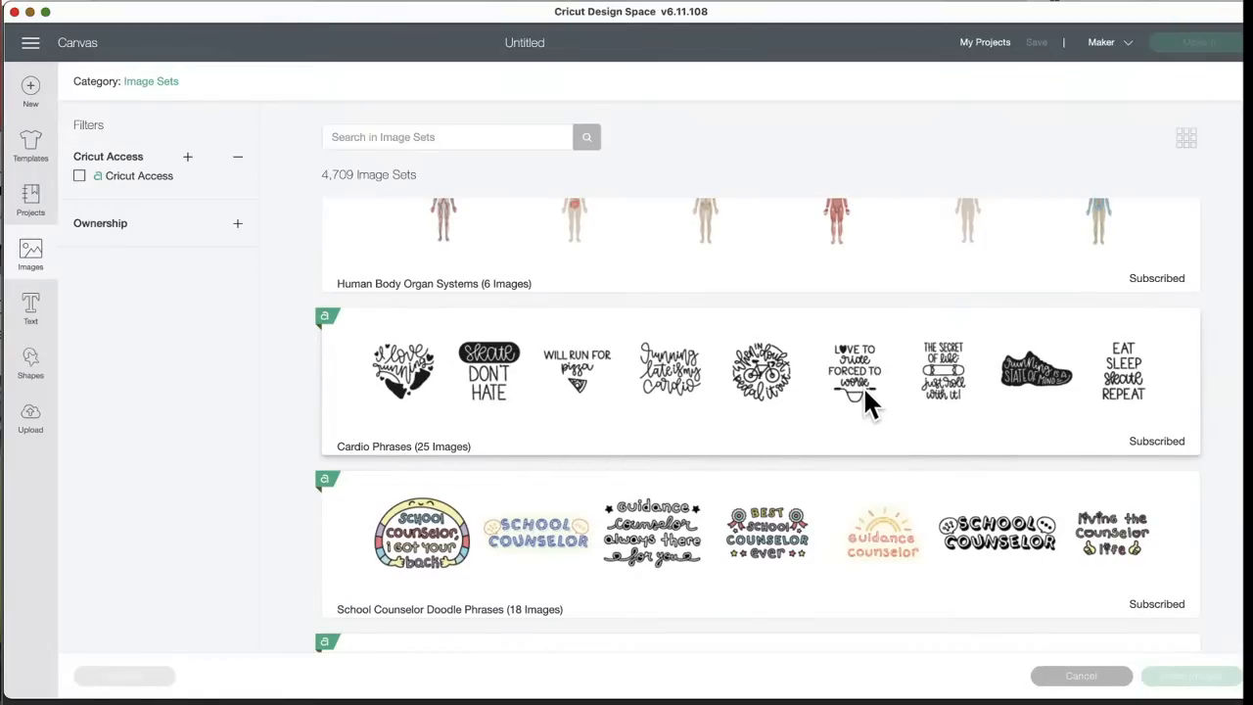
pyautogui.moveTo(1120, 405)
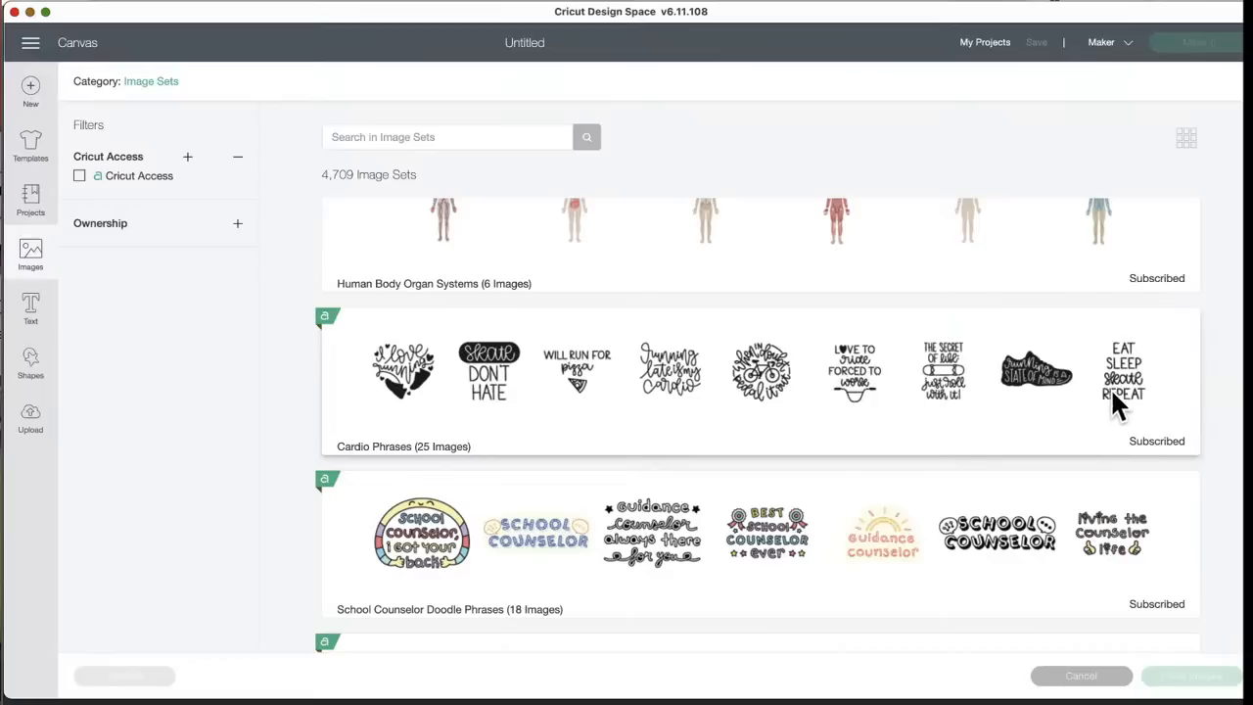
pyautogui.moveTo(1125, 415)
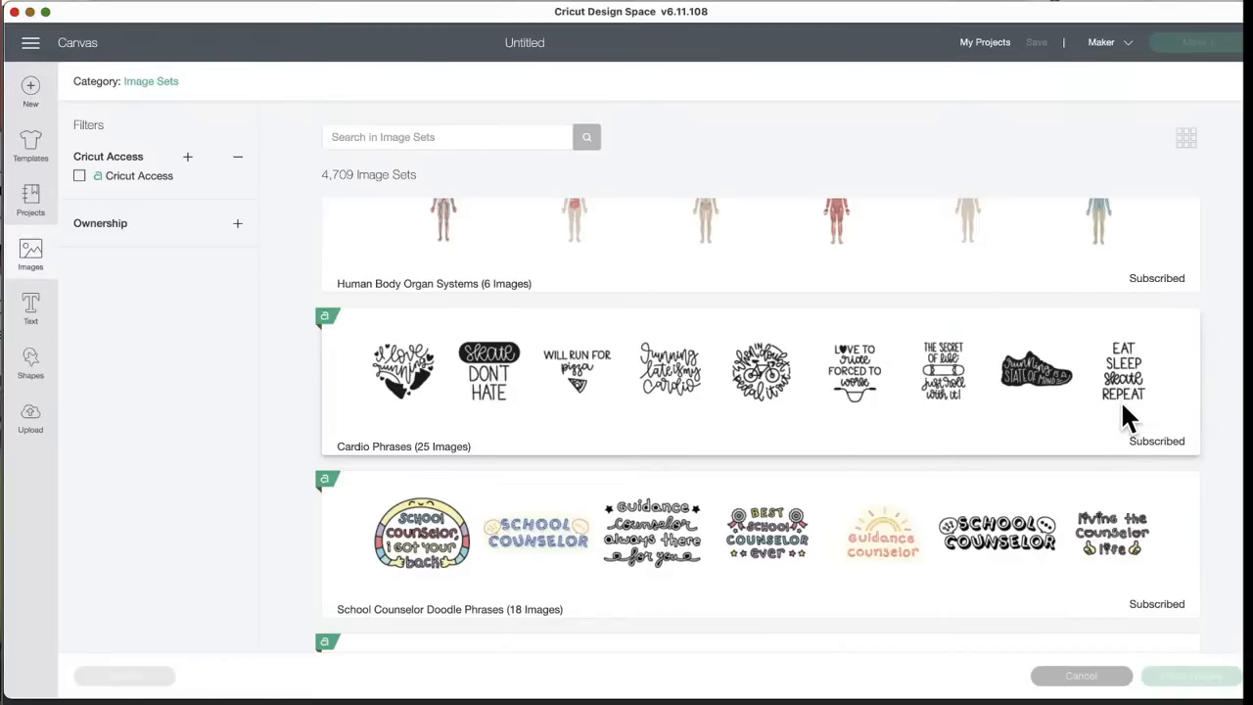
pyautogui.moveTo(818, 439)
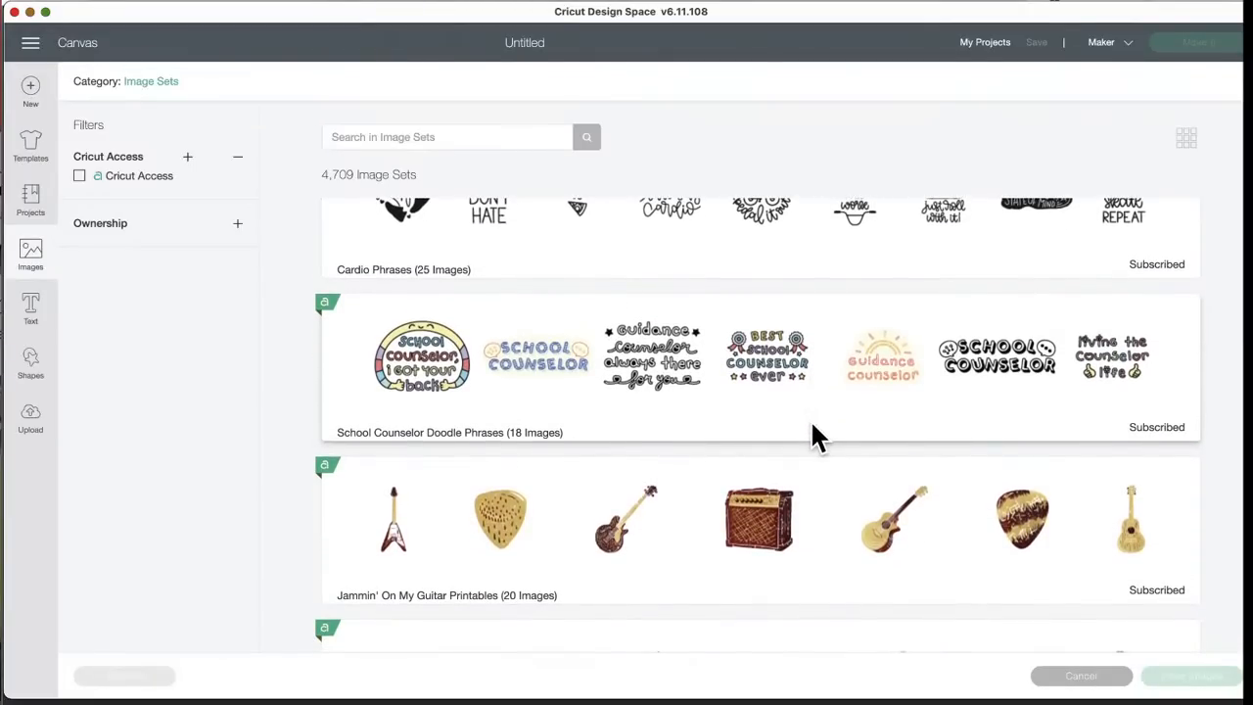
pyautogui.scroll(-3)
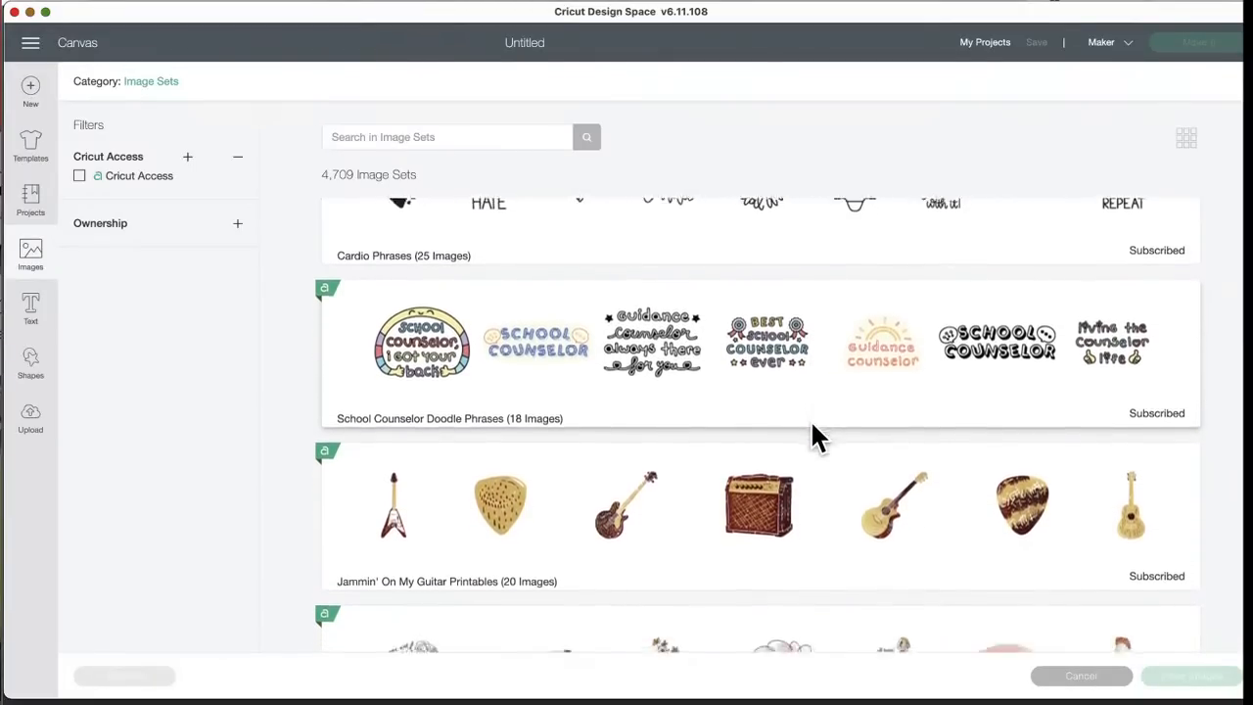
pyautogui.scroll(-3)
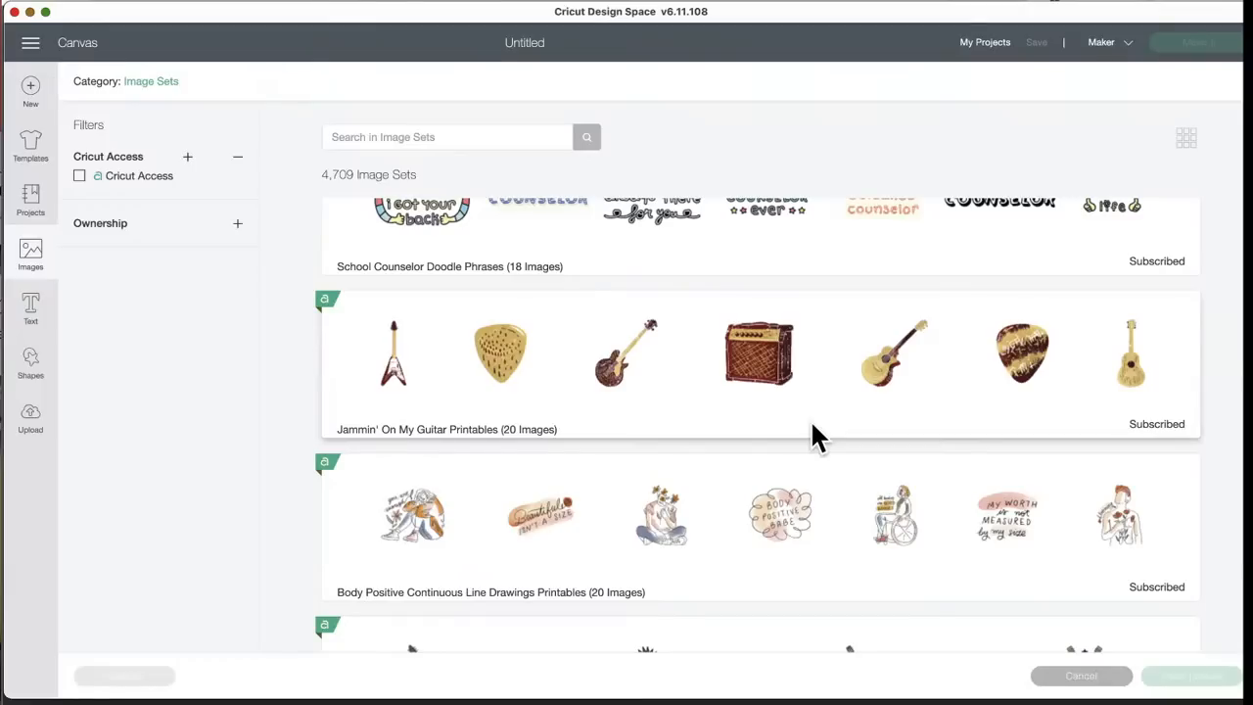
pyautogui.scroll(-3)
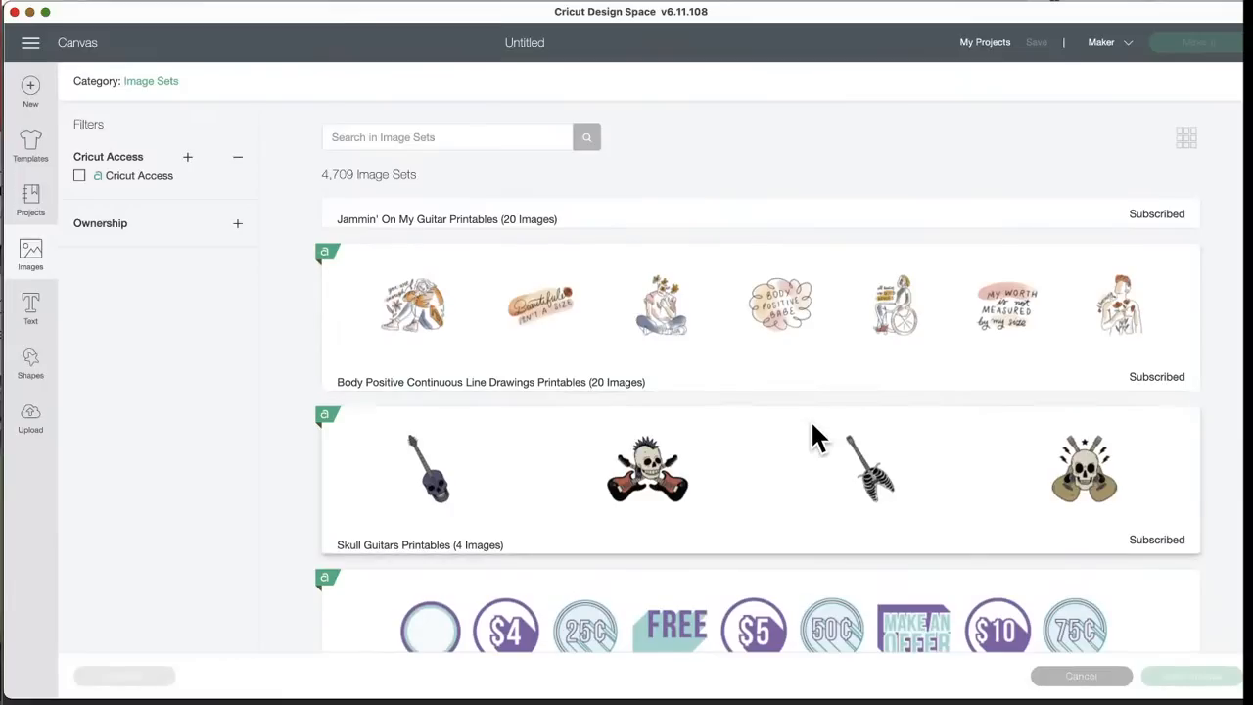
pyautogui.moveTo(689, 333)
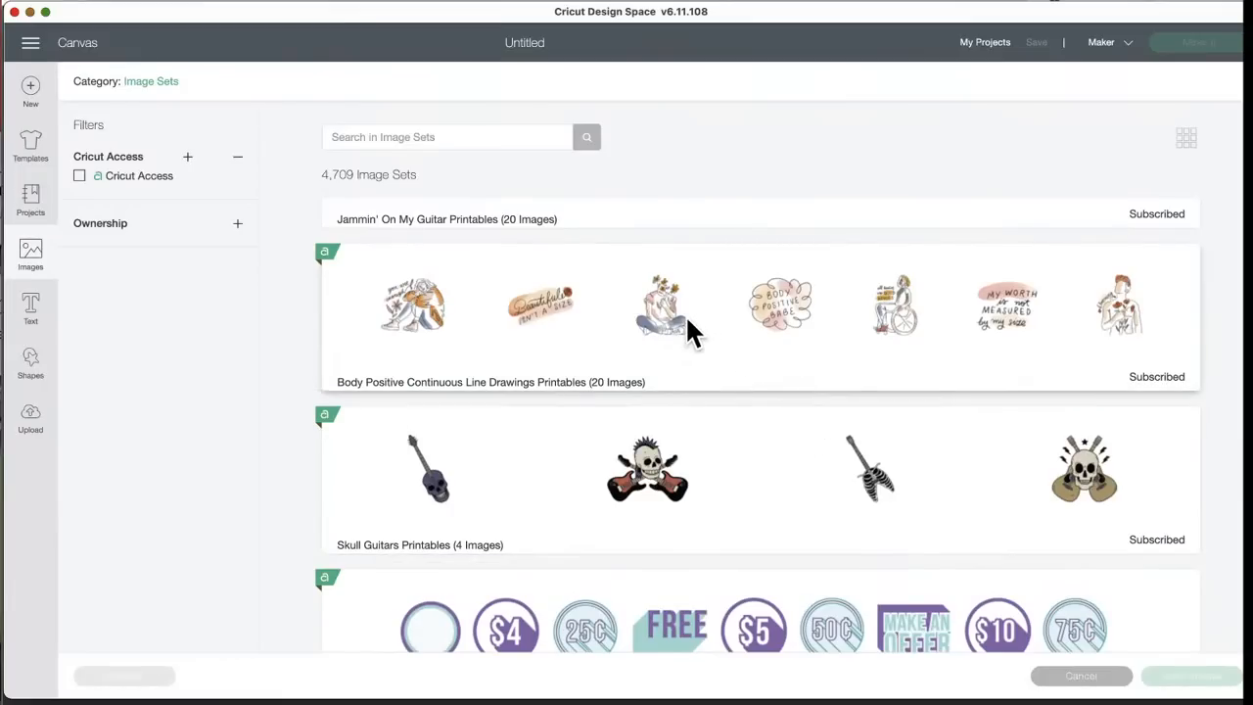
pyautogui.scroll(-3)
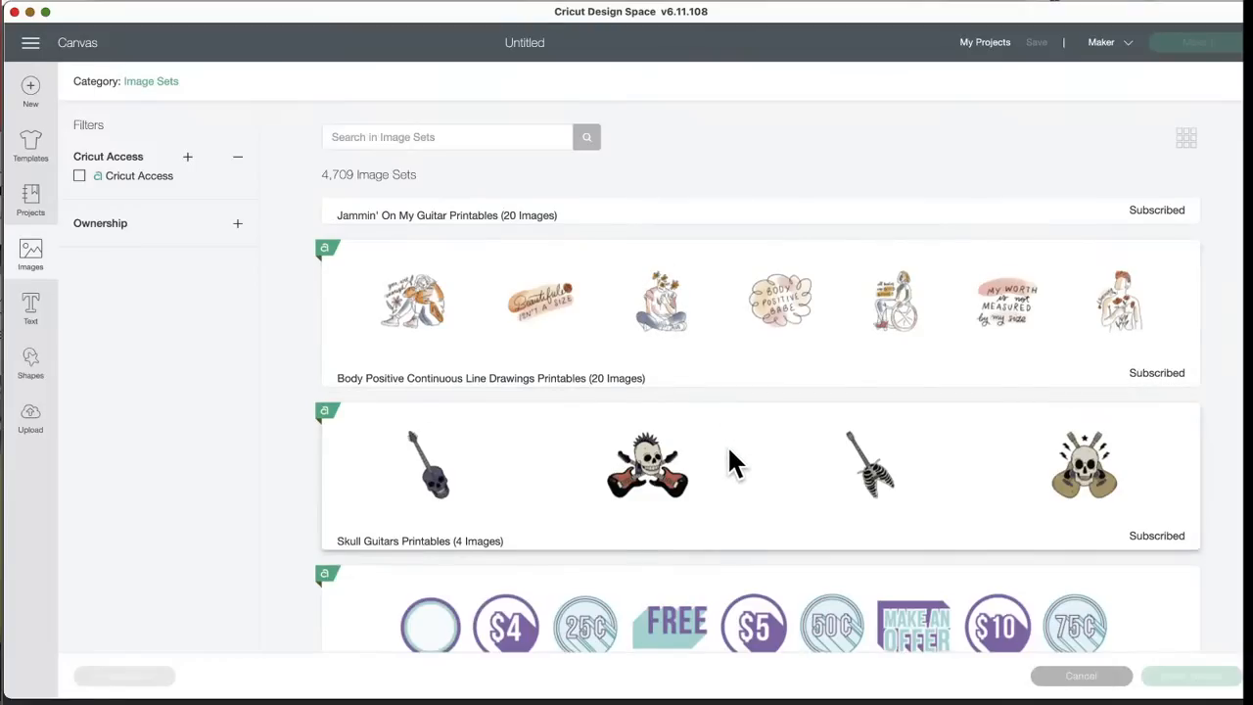
pyautogui.scroll(-3)
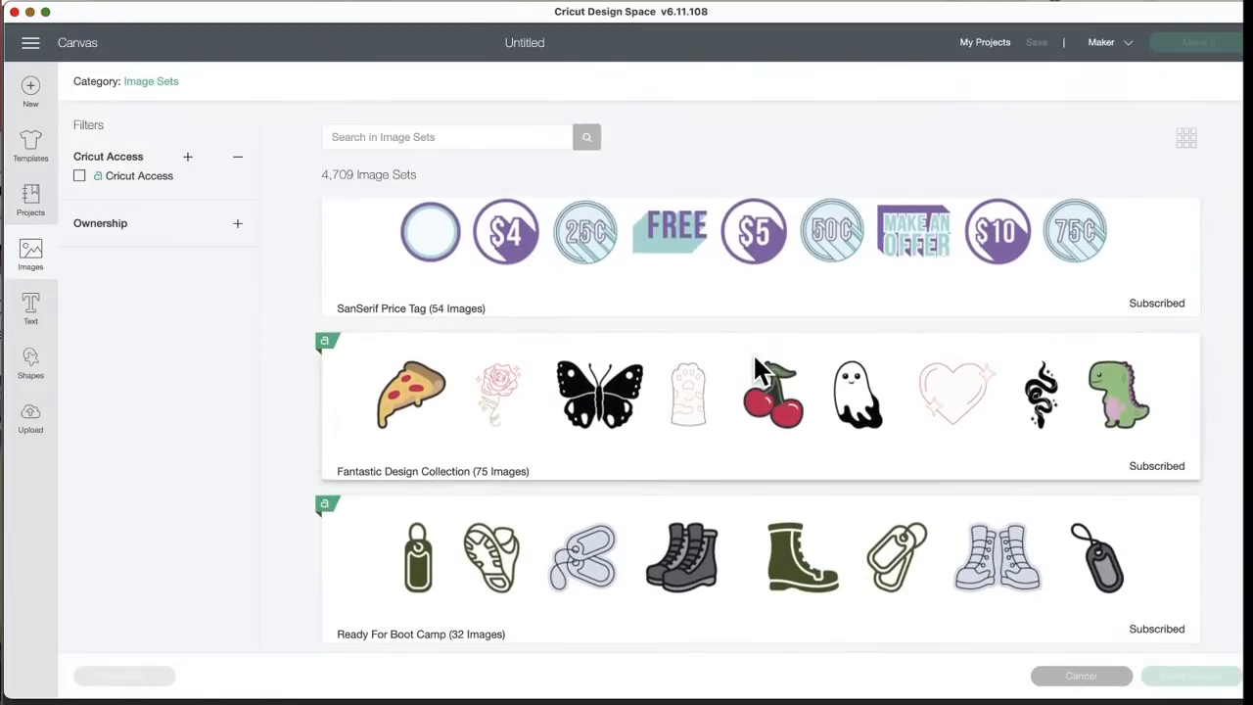
# - Scroll the image sets past Boot Camp and Sweet Treats to Outer Space Elements and Space Jam printables
pyautogui.scroll(-3)
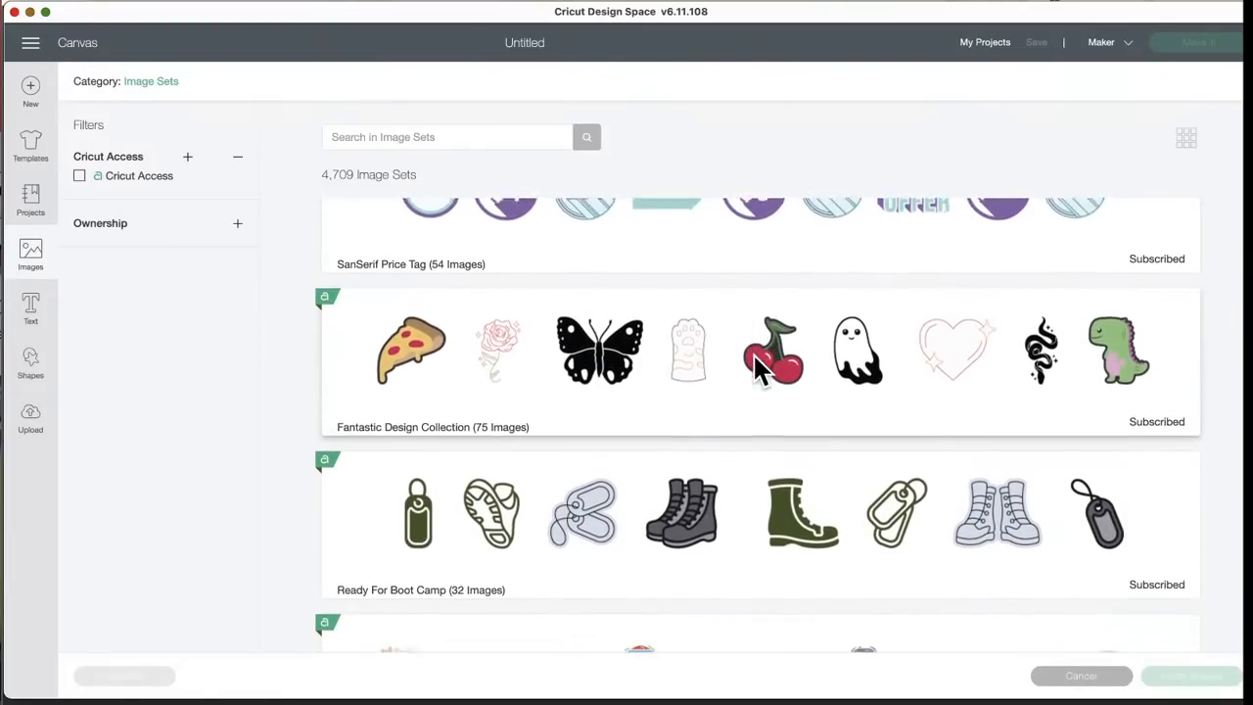
pyautogui.scroll(-3)
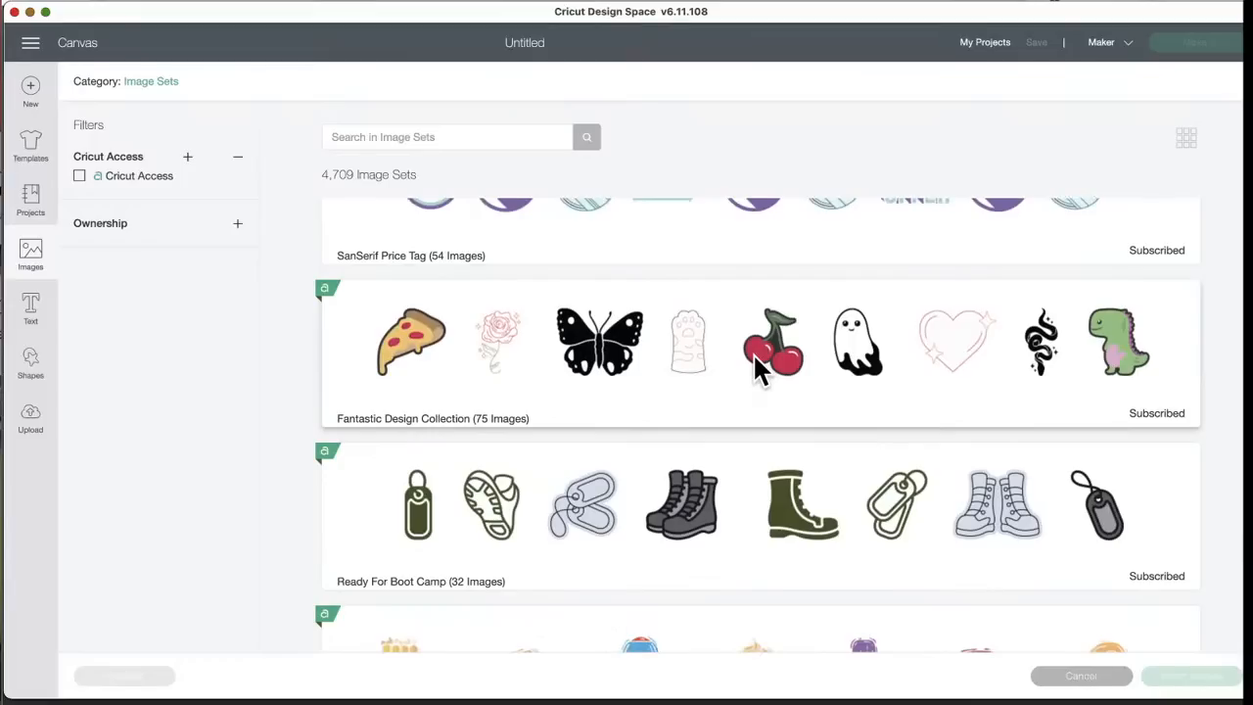
pyautogui.moveTo(759, 376)
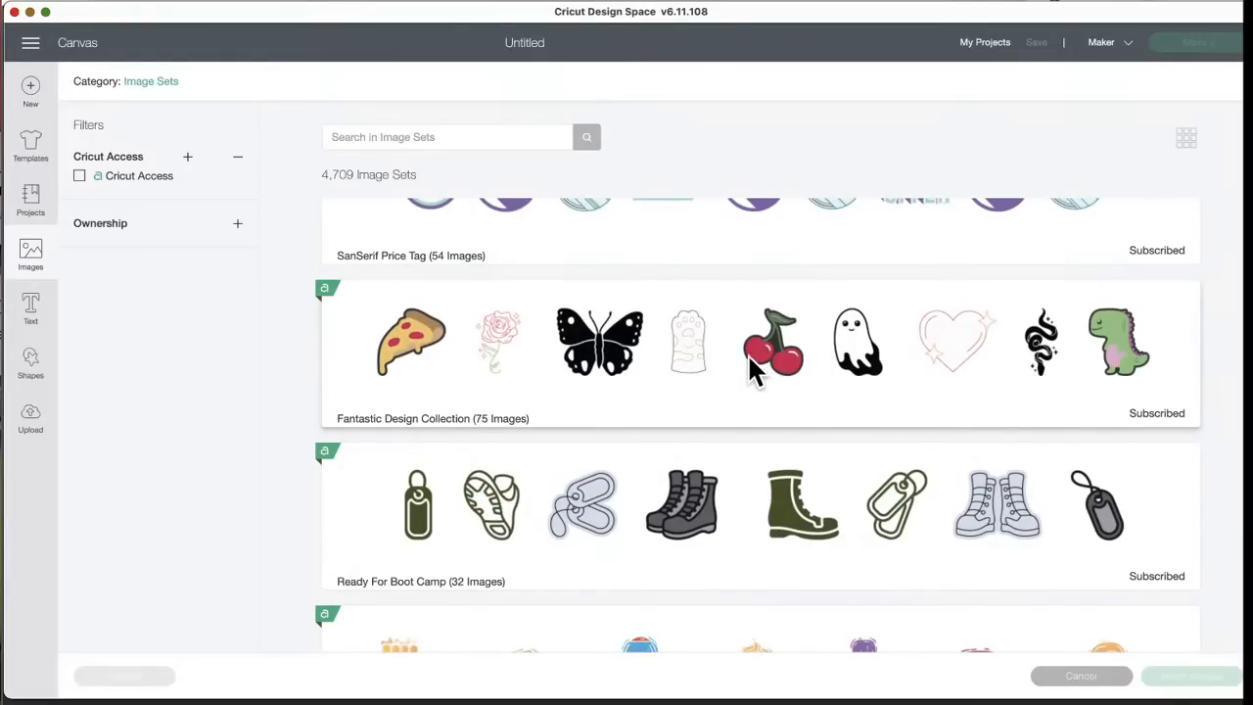
pyautogui.moveTo(536, 434)
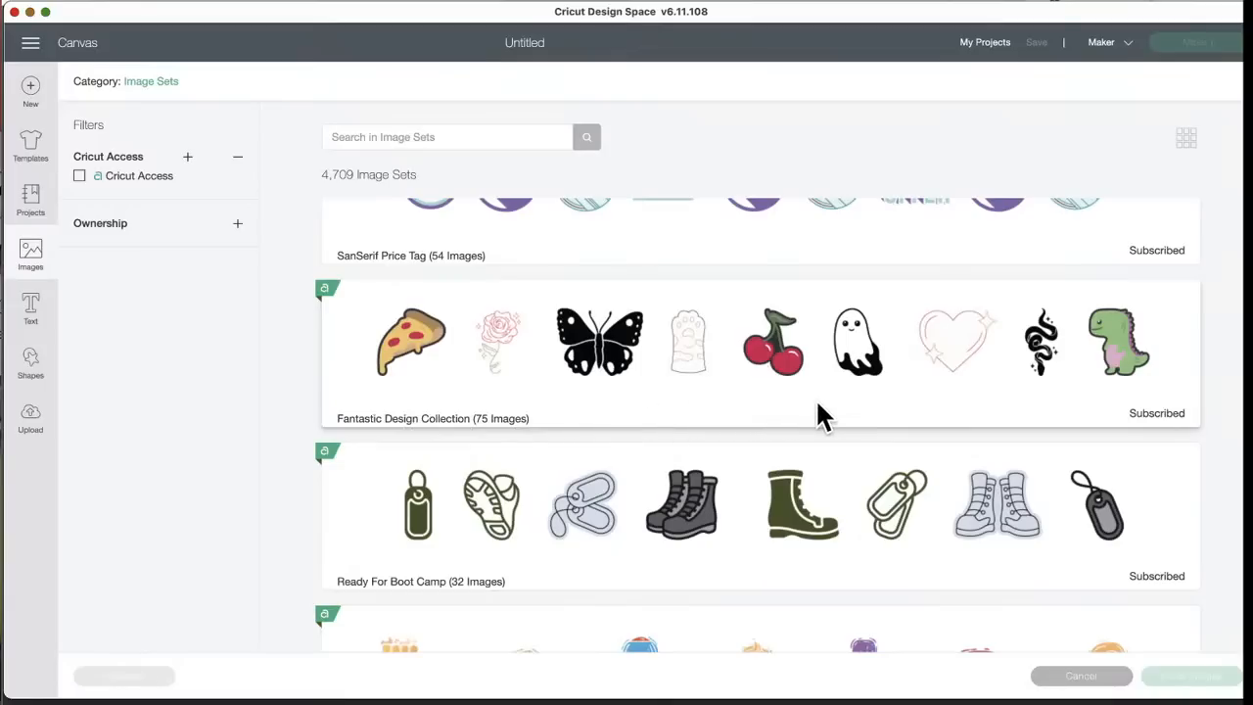
pyautogui.moveTo(1027, 405)
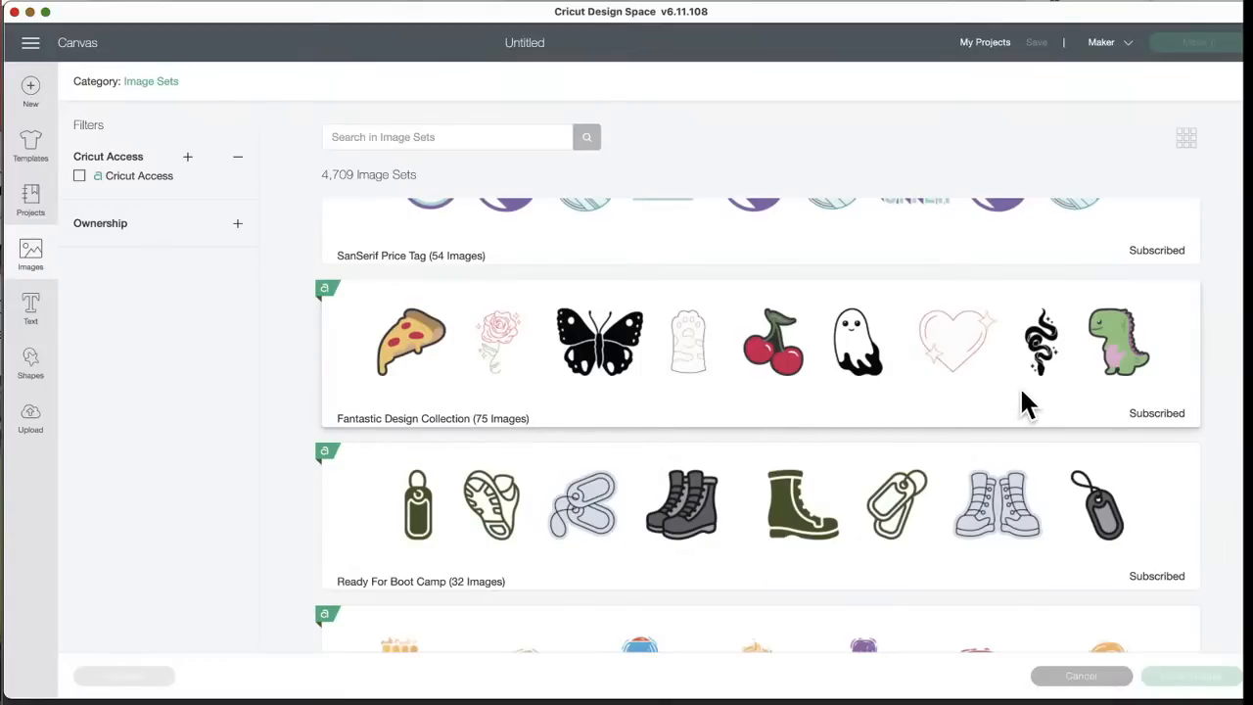
pyautogui.moveTo(1123, 446)
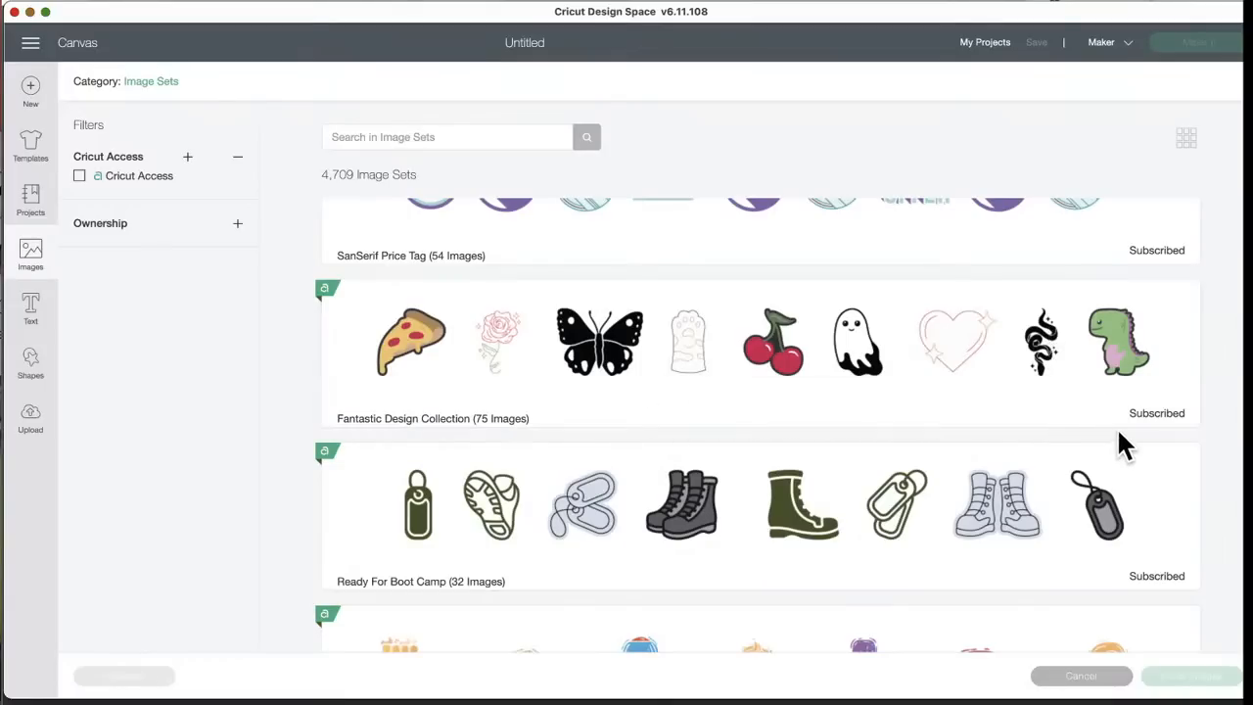
pyautogui.moveTo(877, 368)
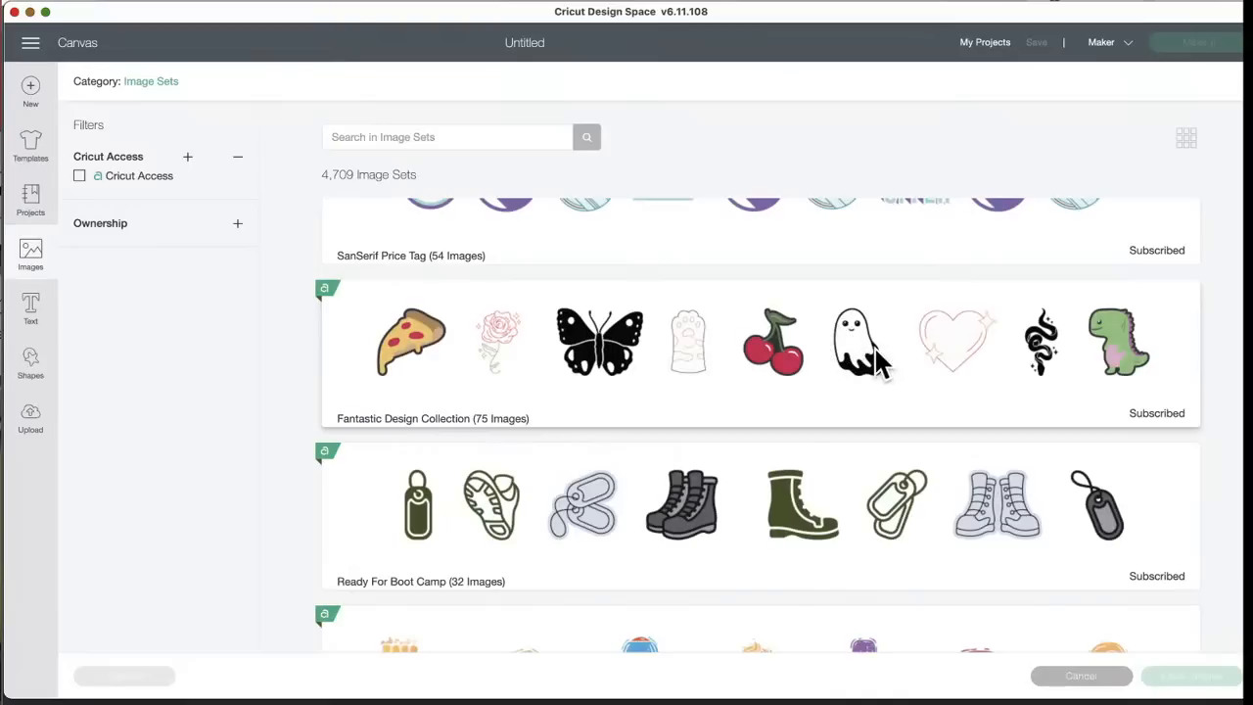
pyautogui.moveTo(415, 352)
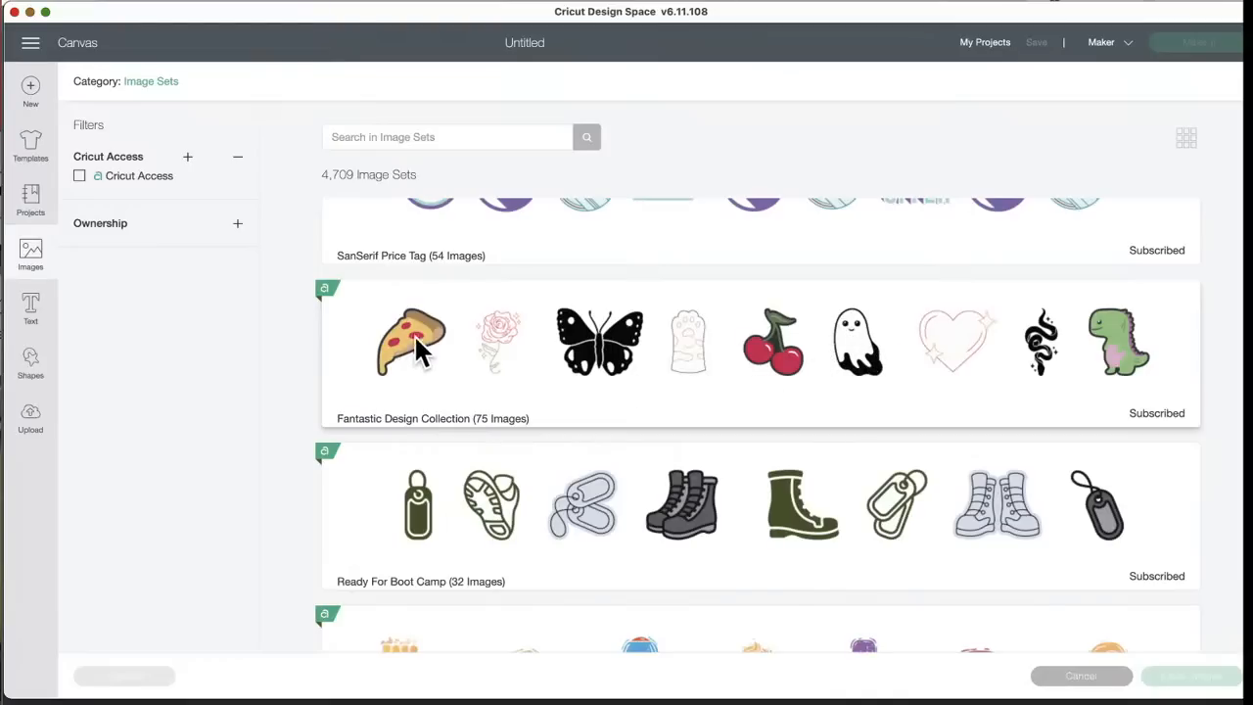
pyautogui.moveTo(611, 431)
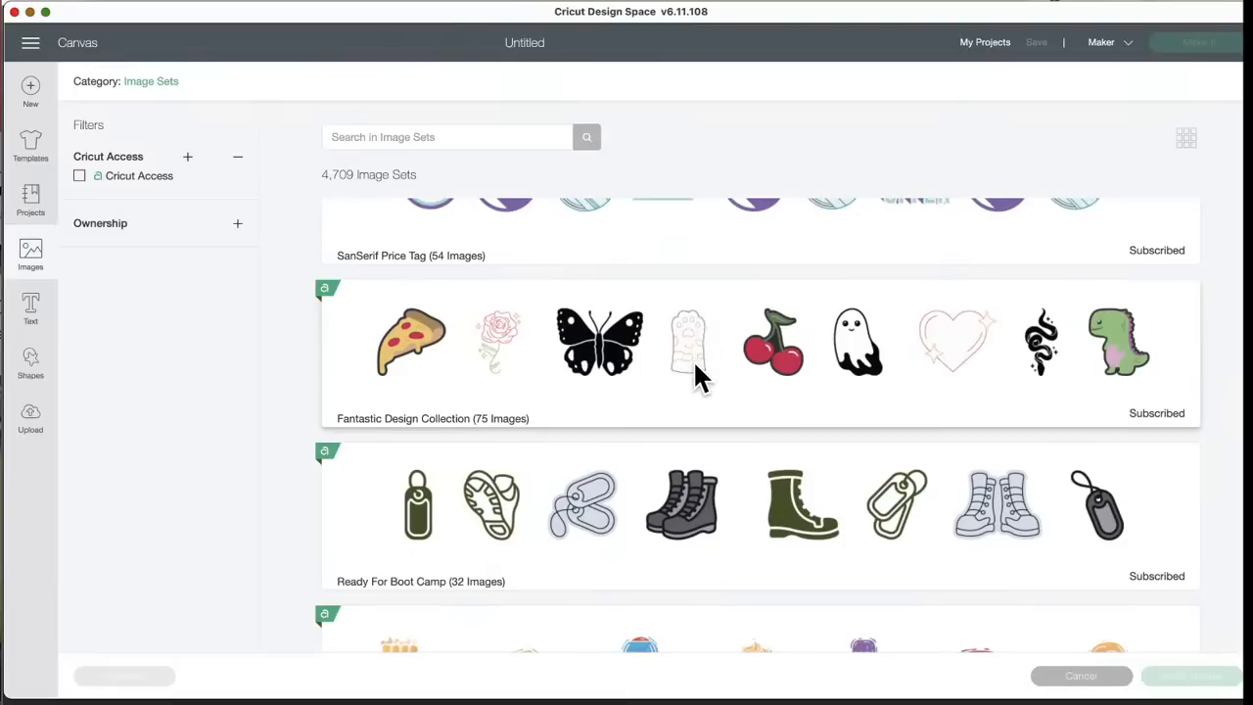
pyautogui.moveTo(695, 348)
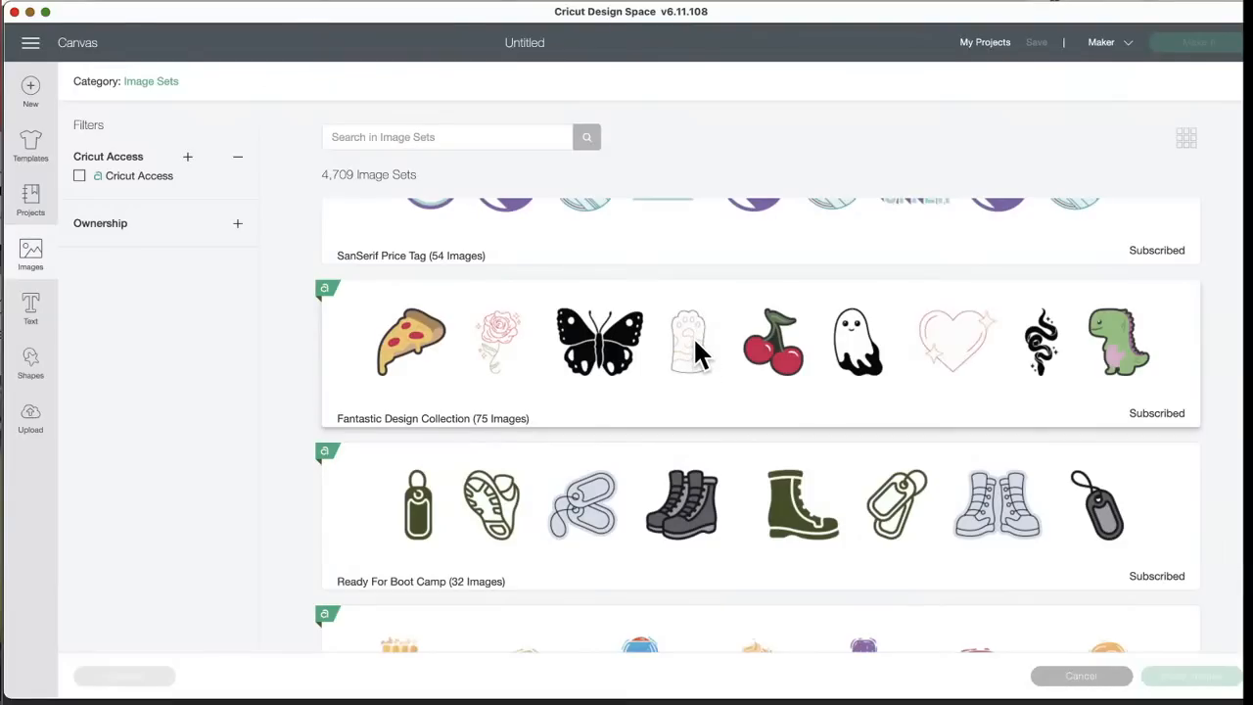
pyautogui.moveTo(685, 376)
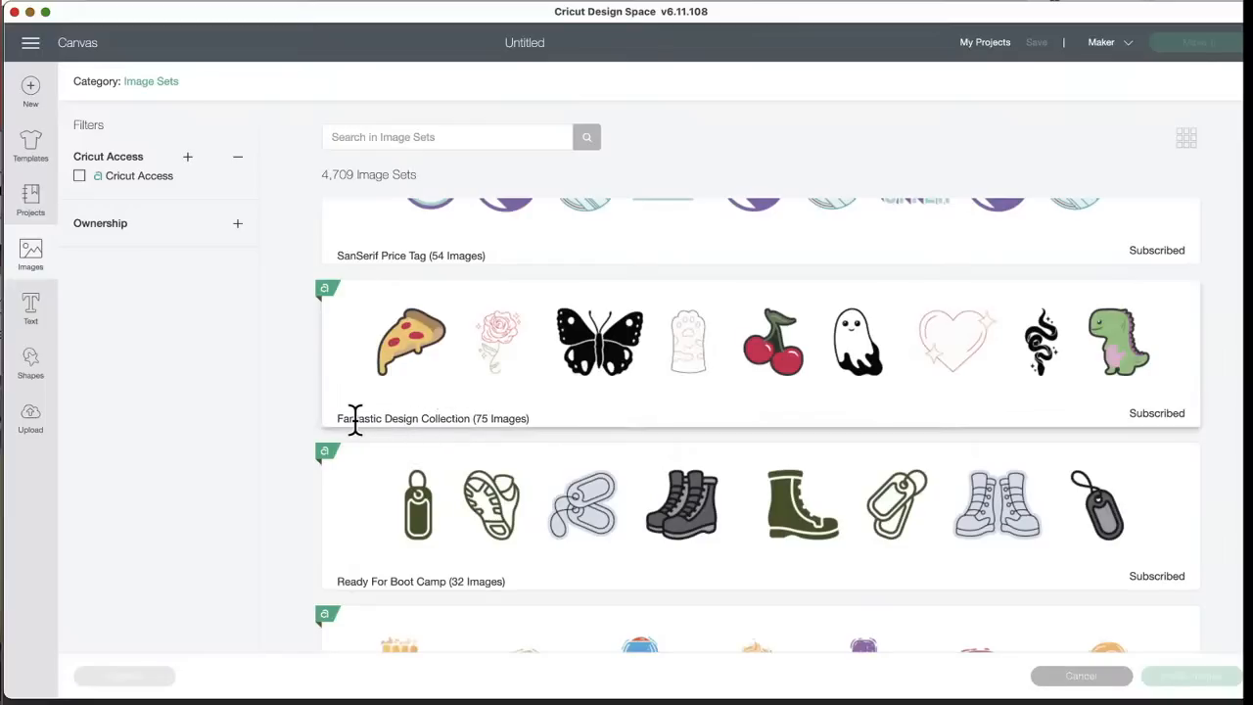
pyautogui.scroll(-3)
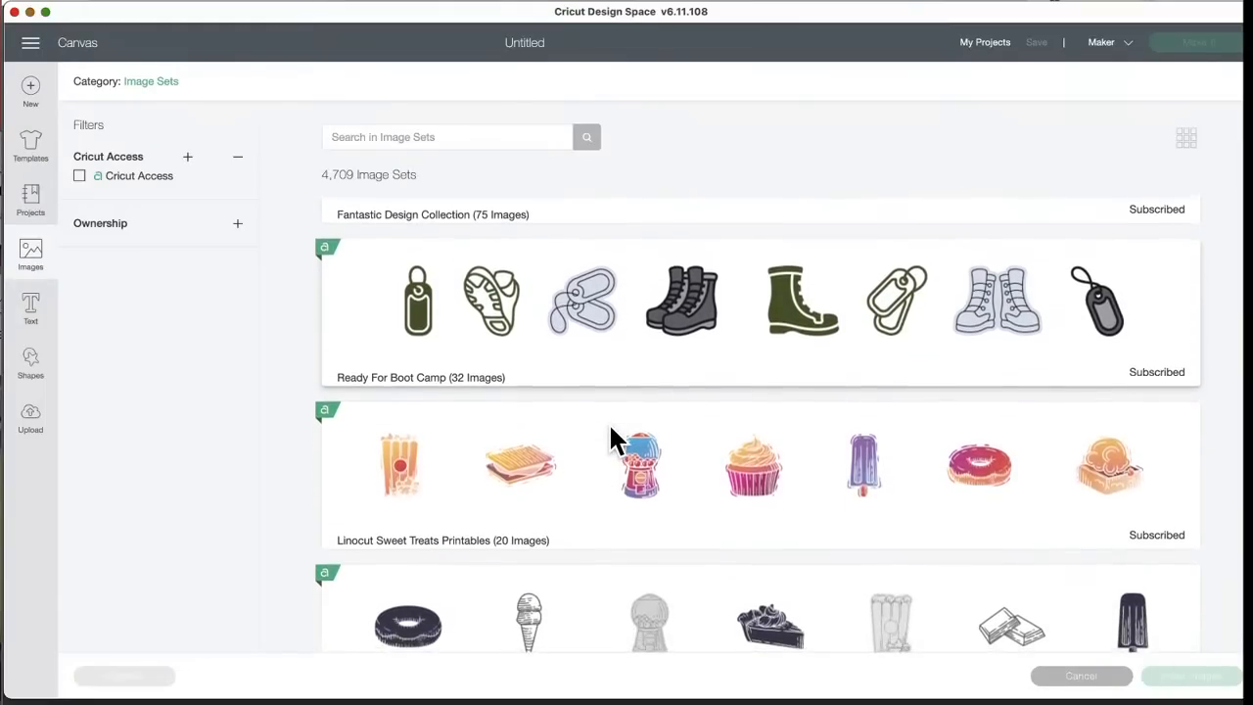
pyautogui.scroll(-3)
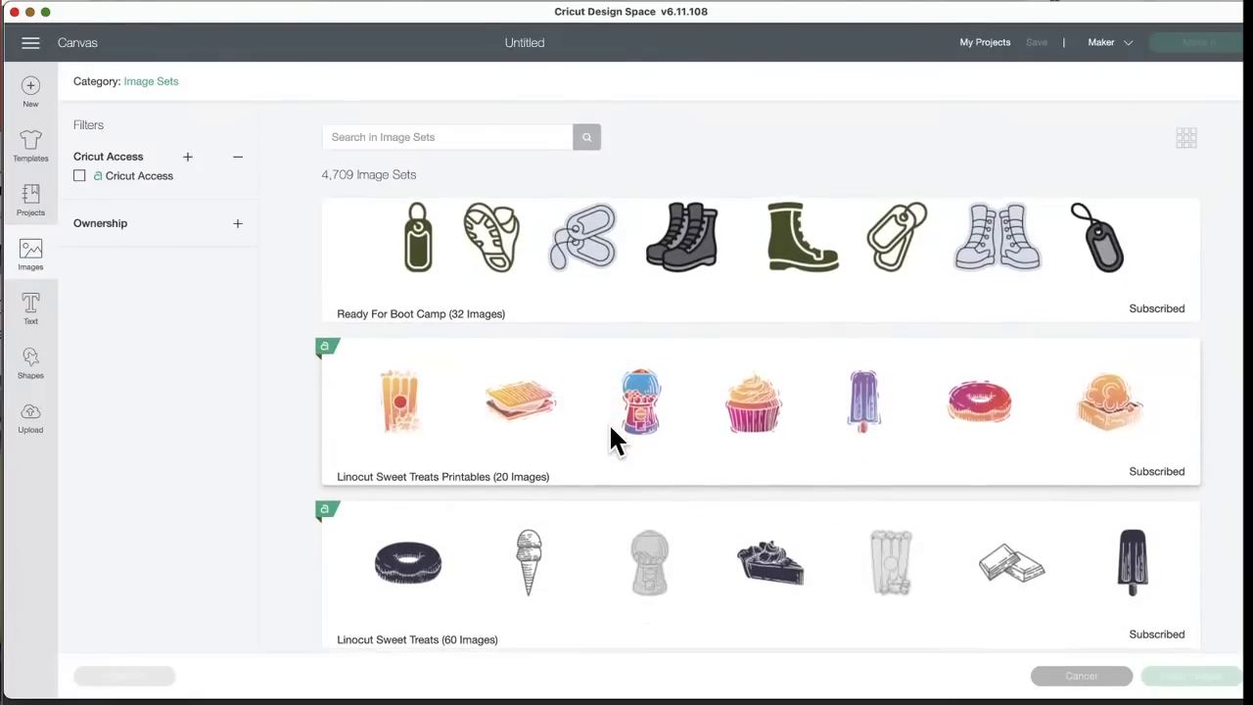
pyautogui.scroll(-3)
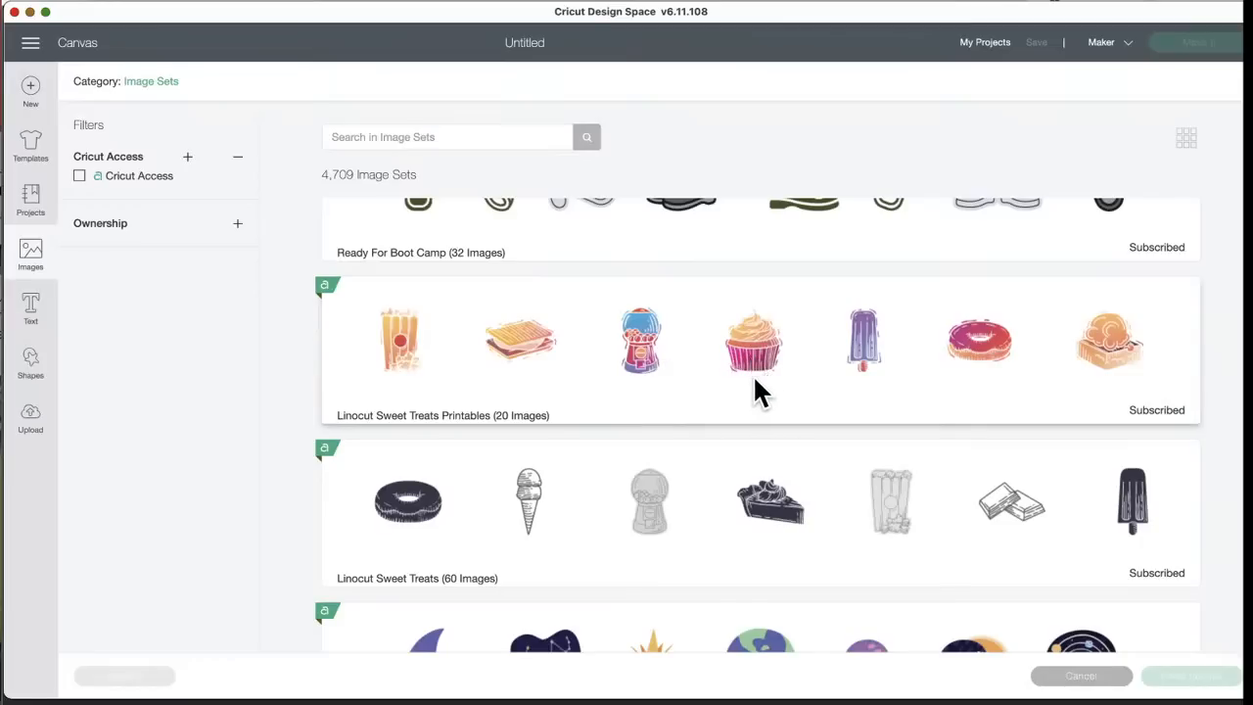
pyautogui.moveTo(624, 400)
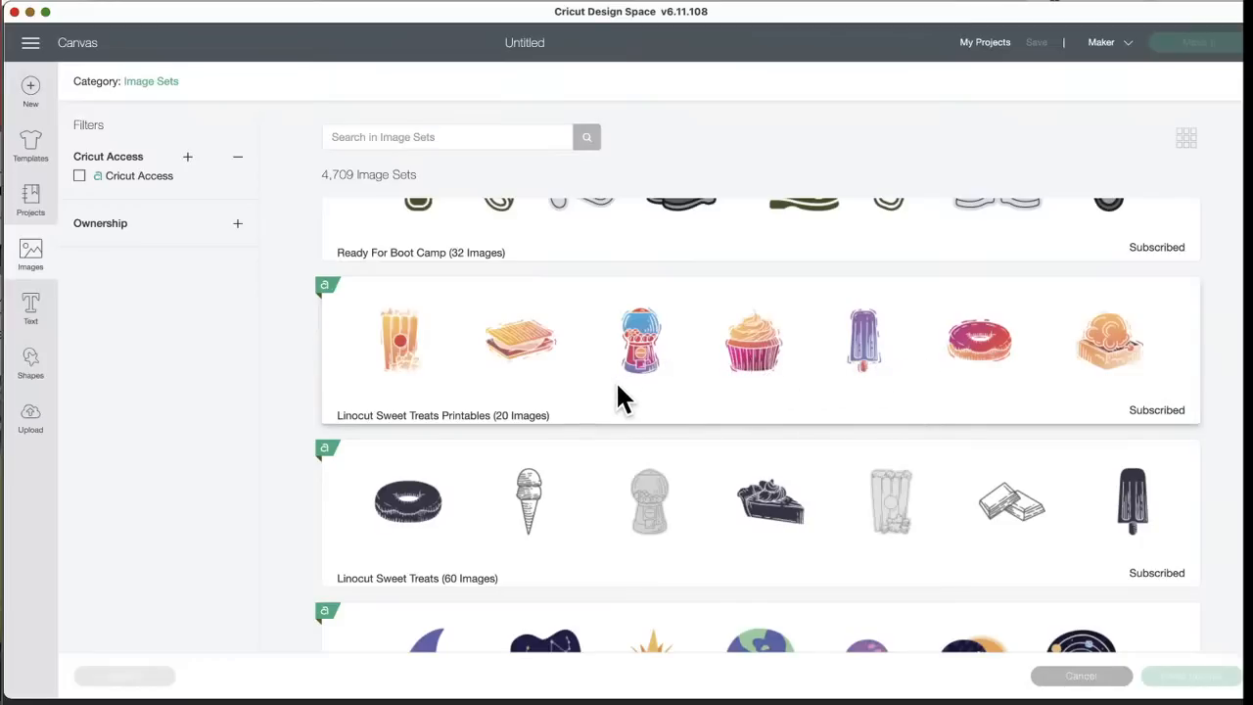
pyautogui.scroll(-3)
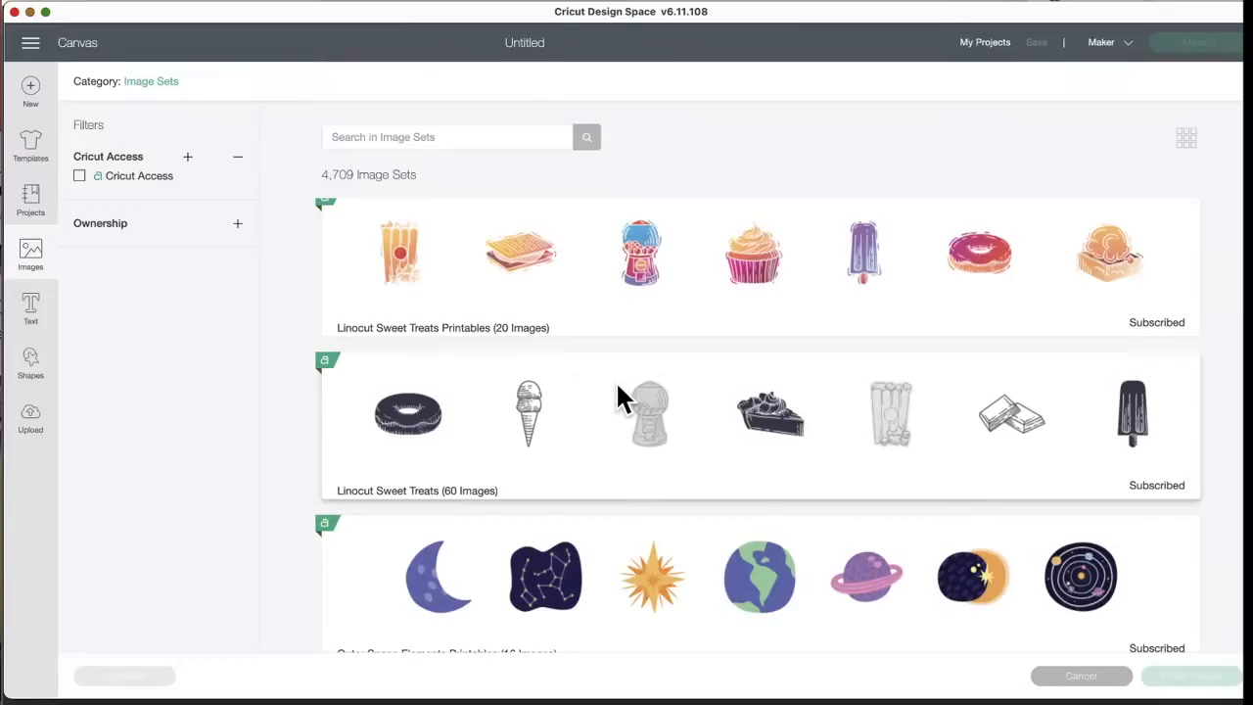
pyautogui.scroll(-3)
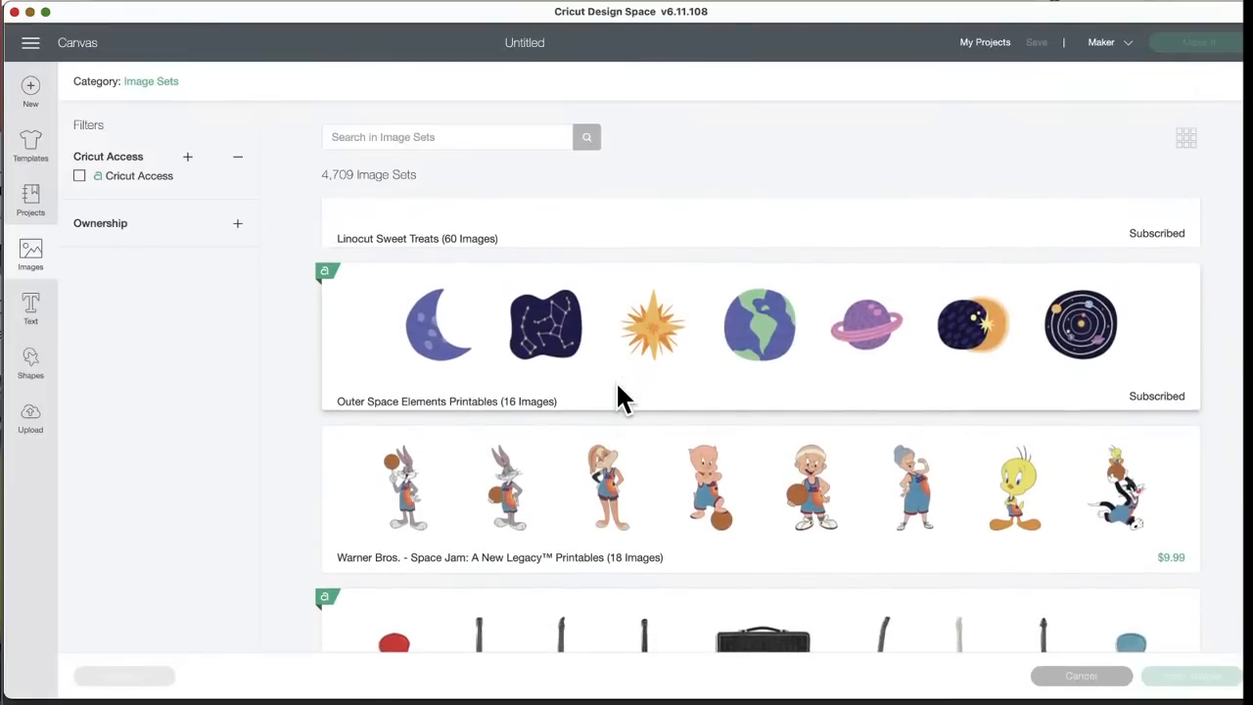
pyautogui.scroll(-3)
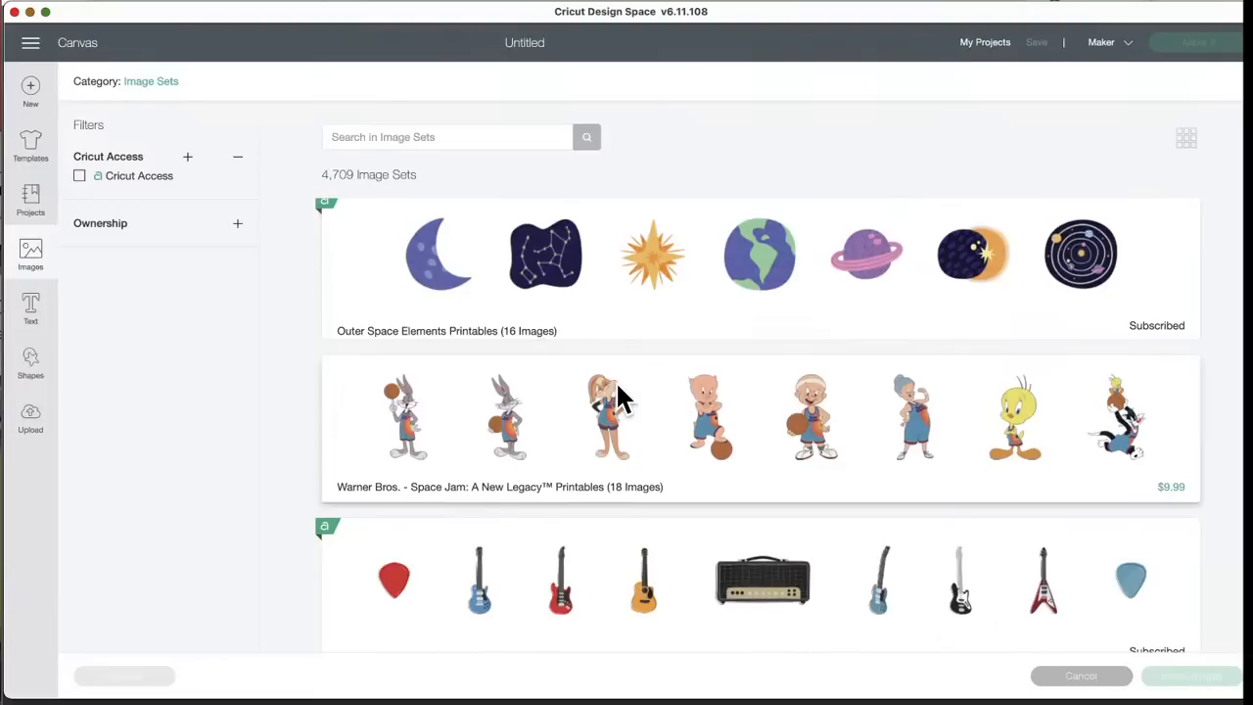
pyautogui.moveTo(670, 429)
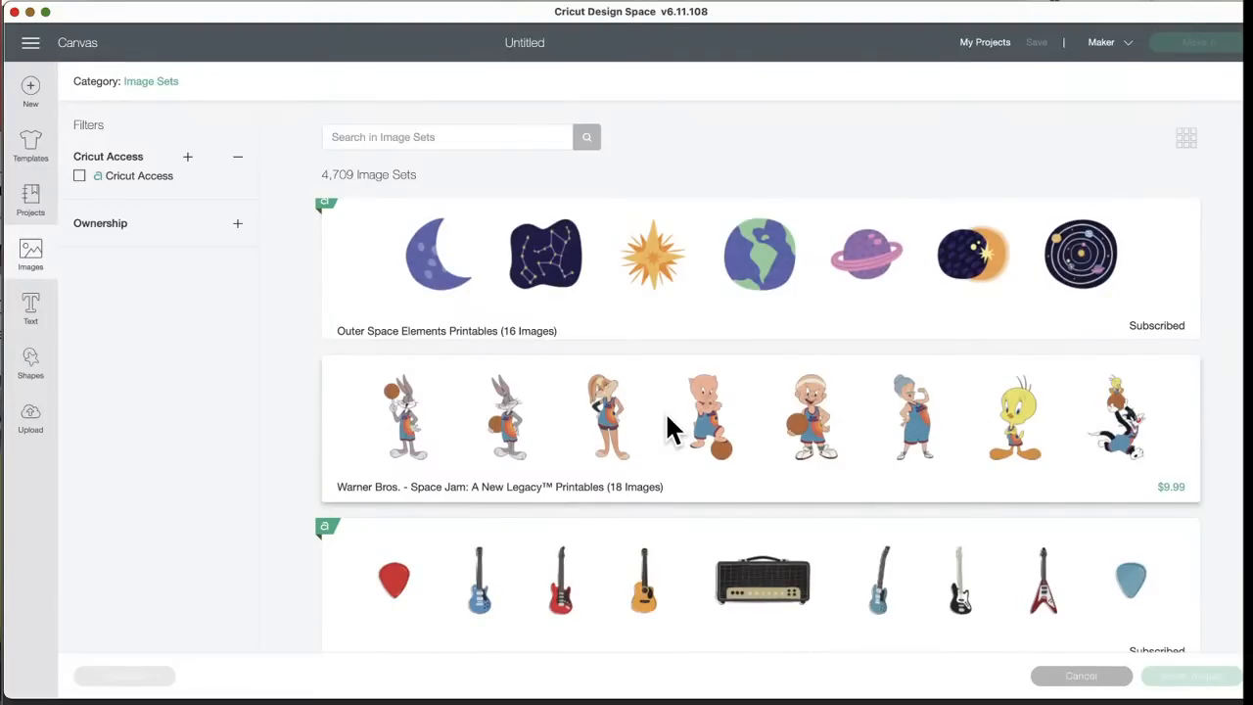
pyautogui.moveTo(982, 498)
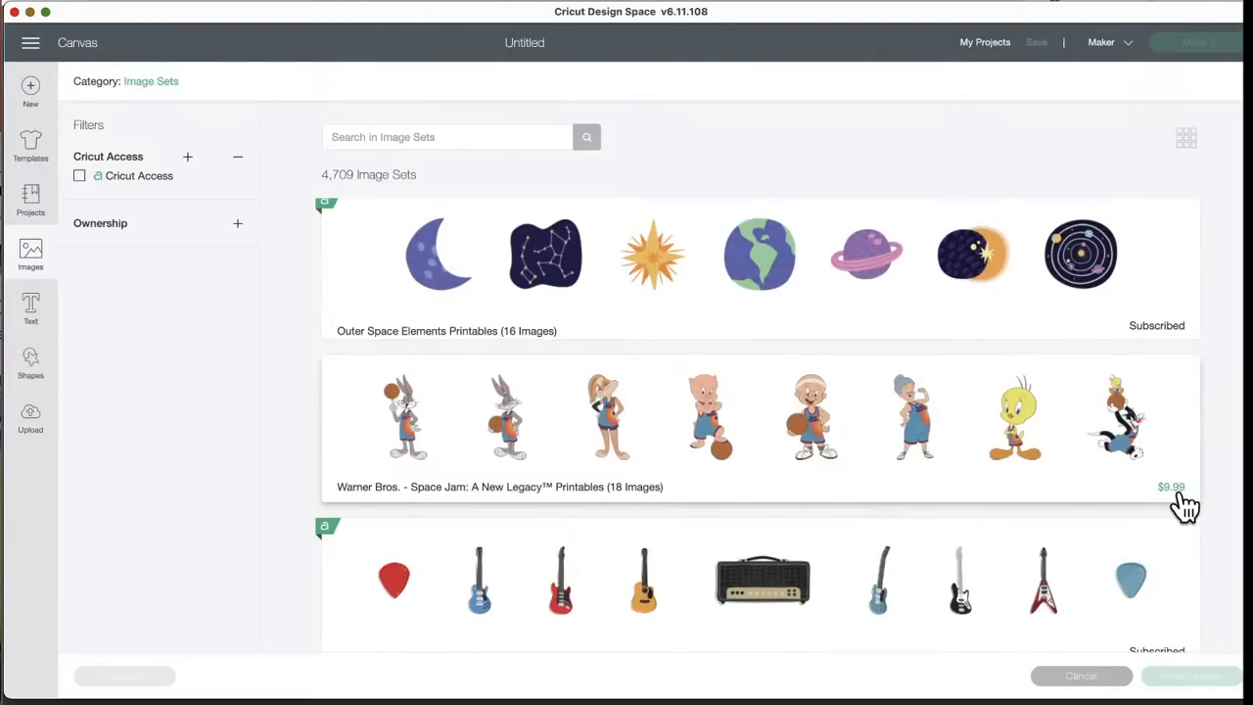
pyautogui.moveTo(556, 409)
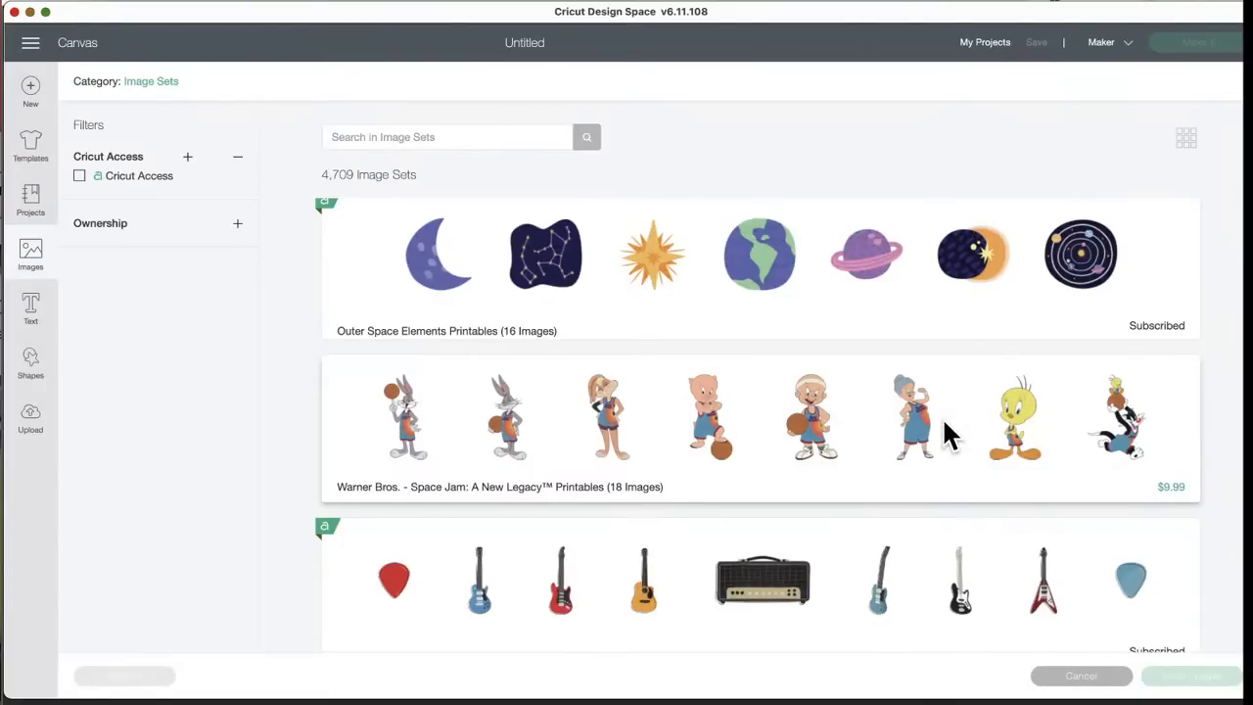
pyautogui.moveTo(1136, 450)
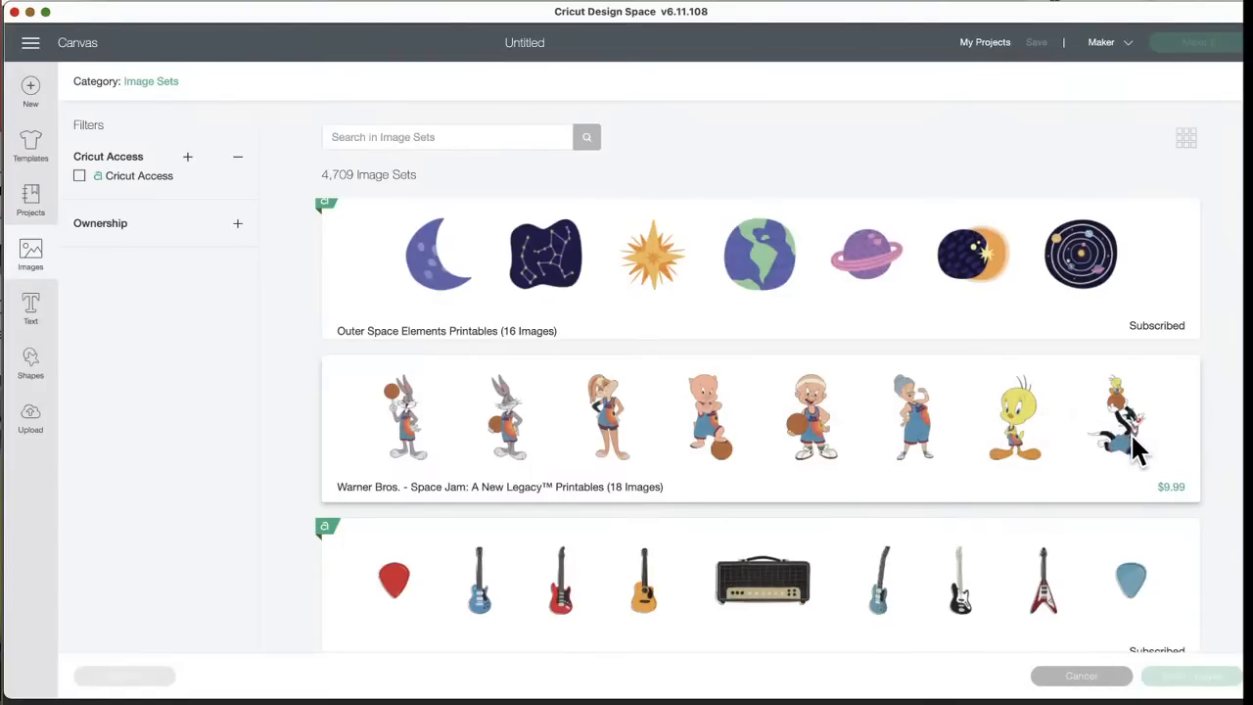
pyautogui.moveTo(642, 451)
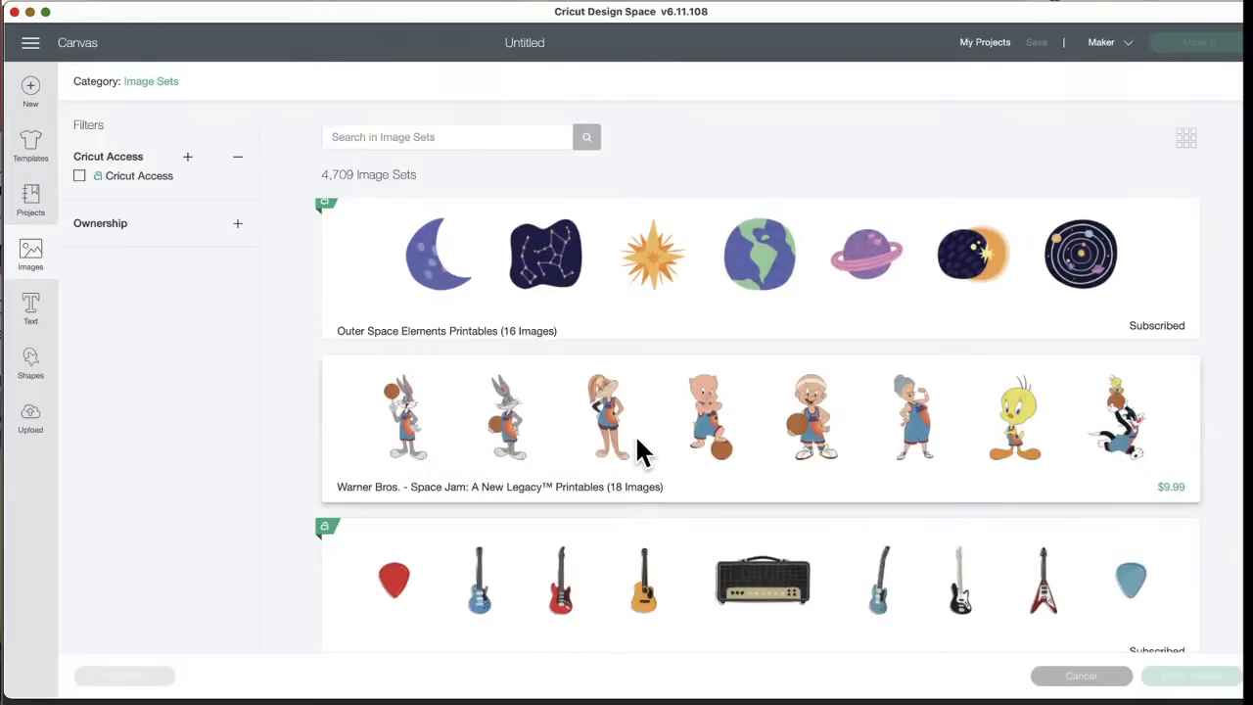
pyautogui.moveTo(552, 447)
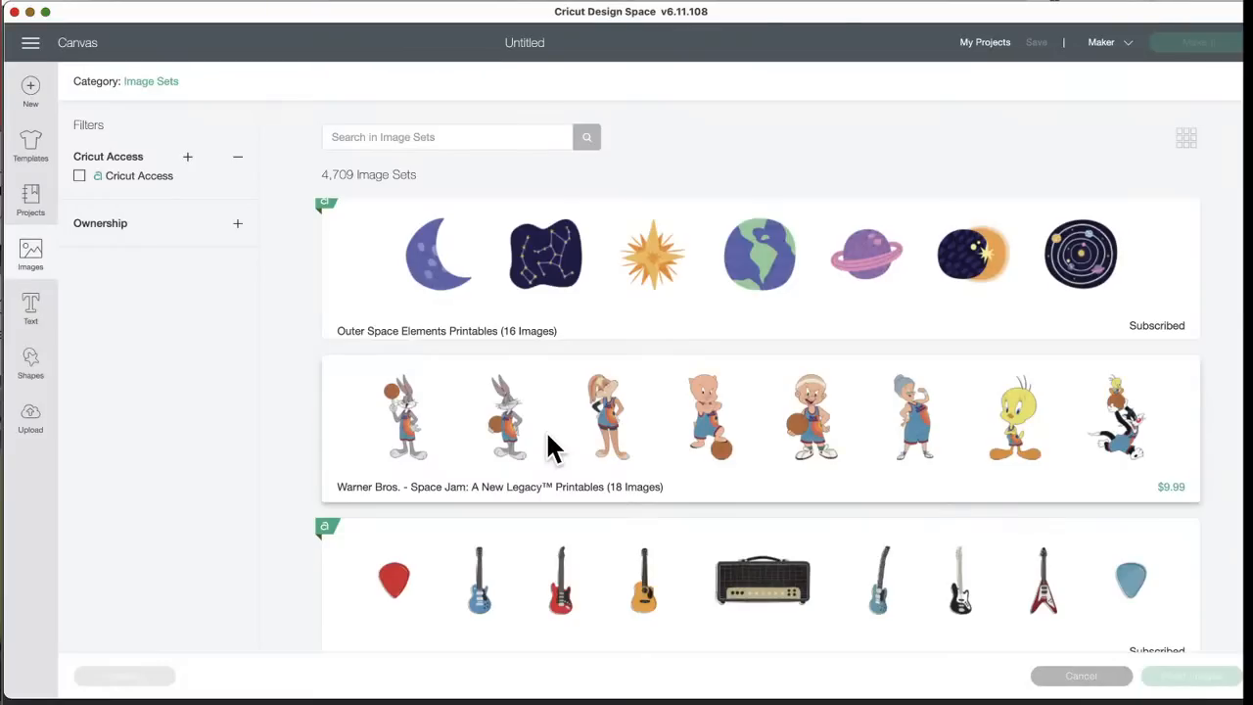
pyautogui.moveTo(564, 489)
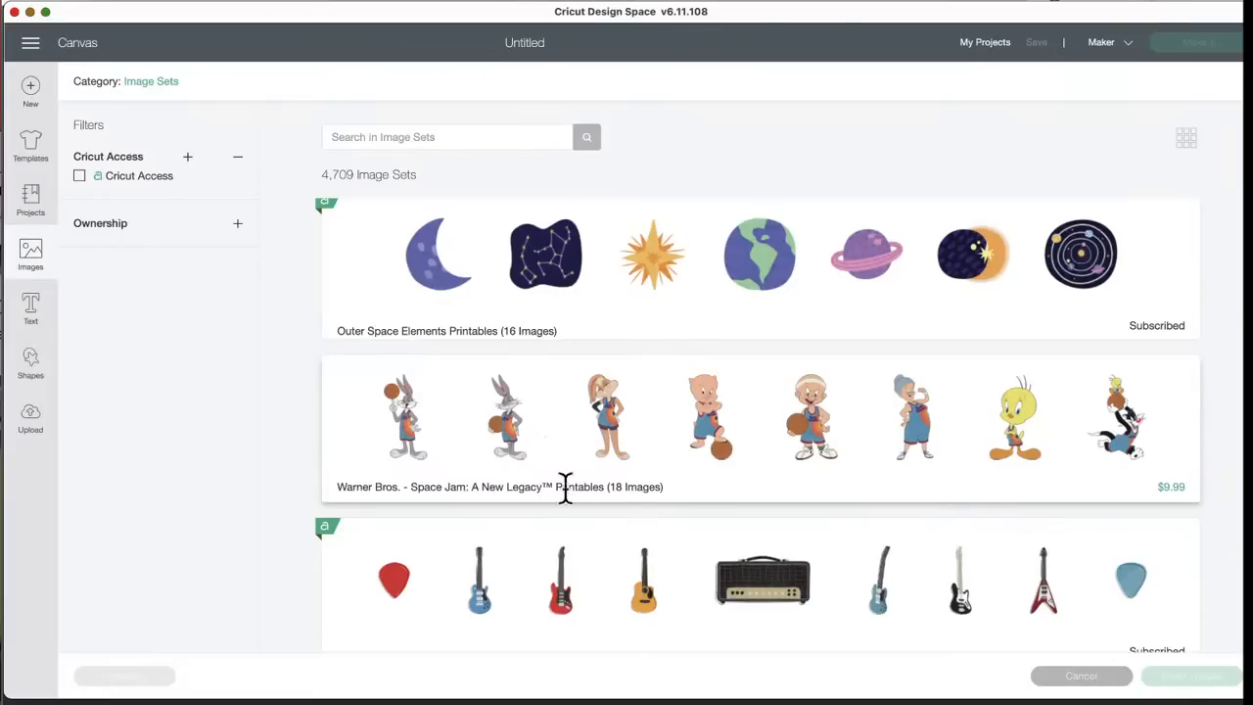
pyautogui.moveTo(832, 469)
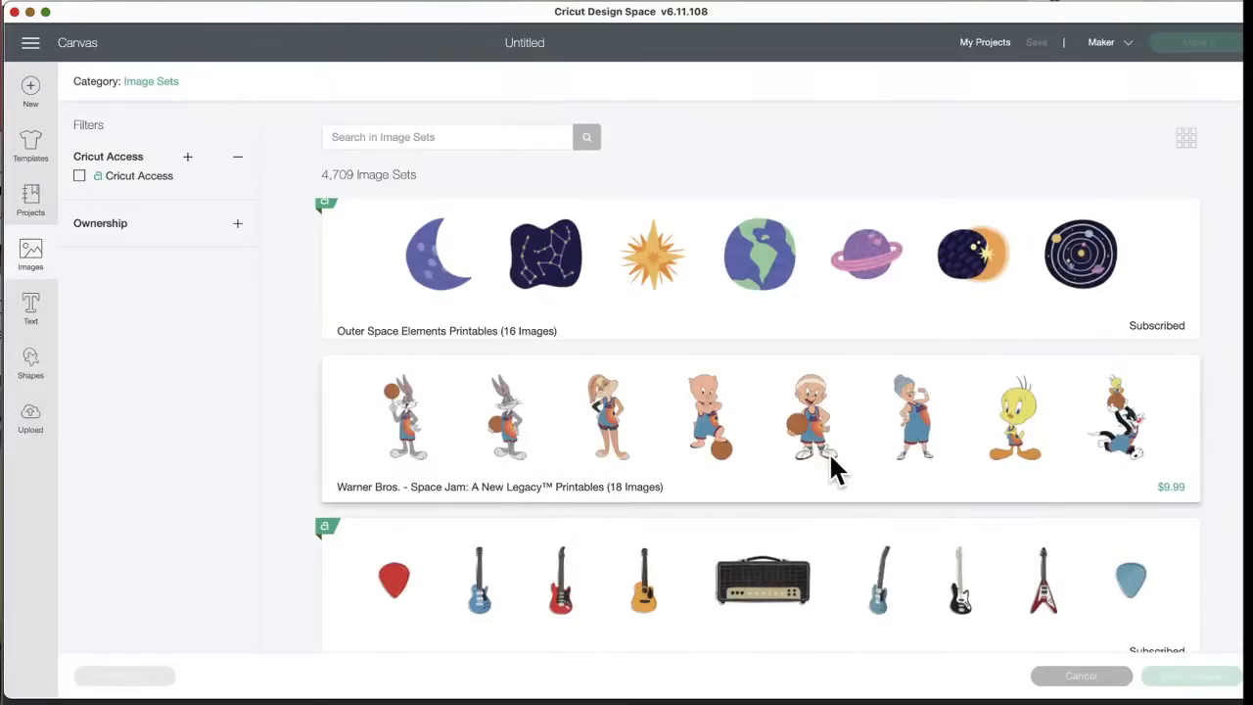
pyautogui.moveTo(637, 485)
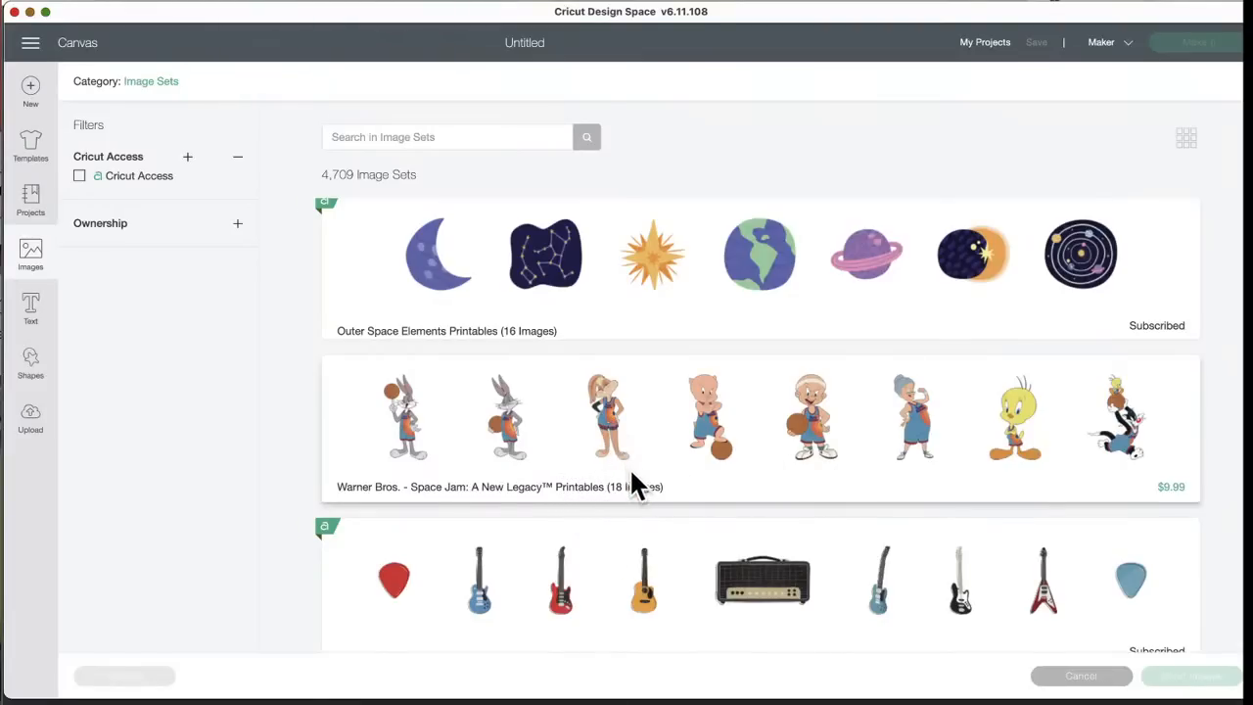
pyautogui.scroll(-3)
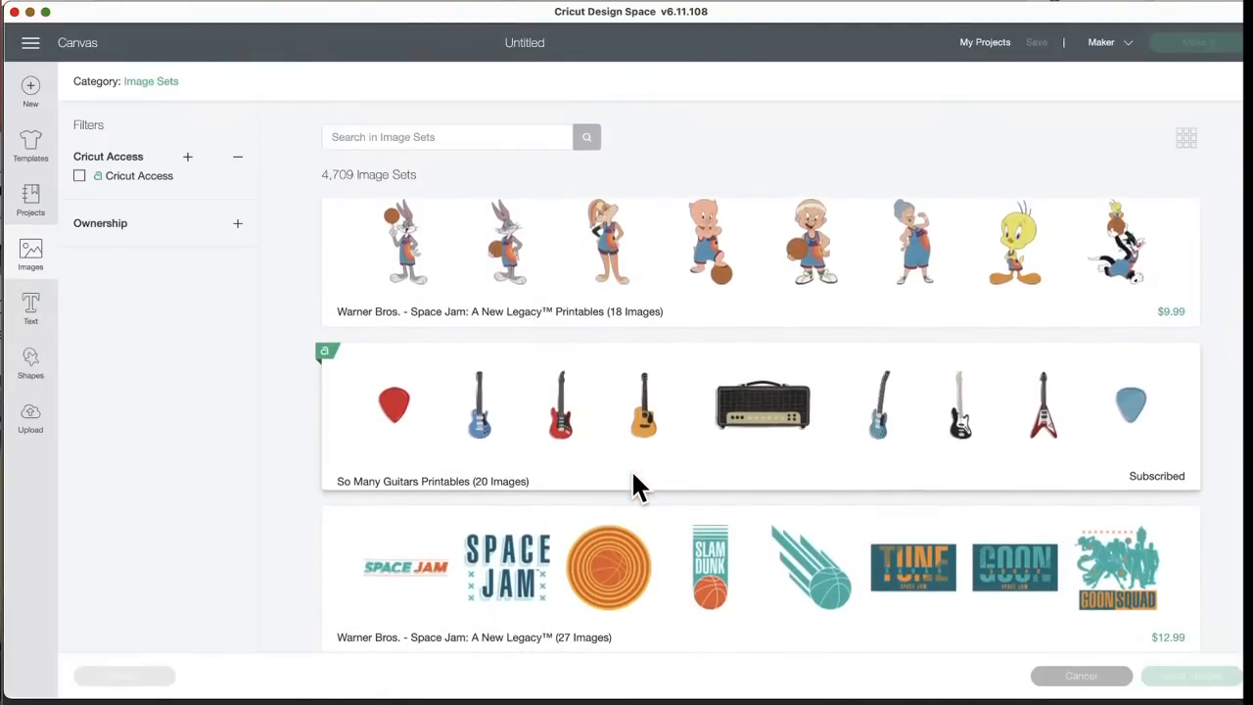
pyautogui.scroll(-3)
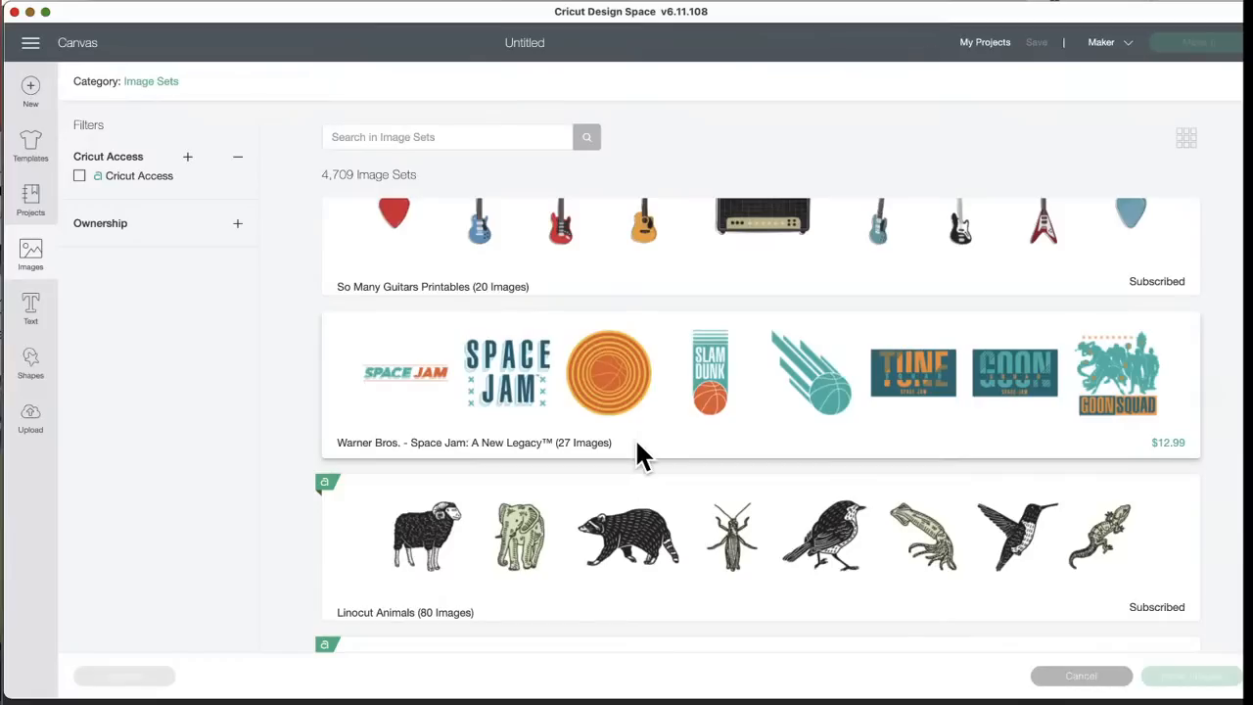
pyautogui.moveTo(648, 448)
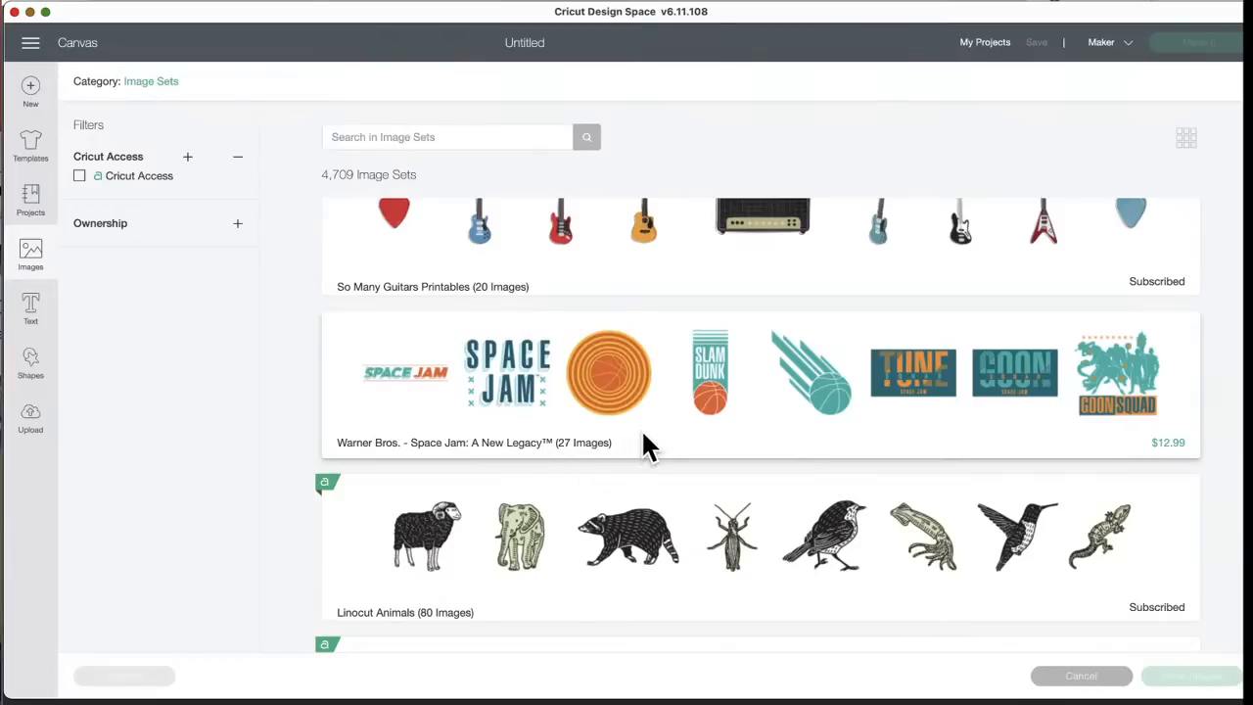
pyautogui.scroll(-3)
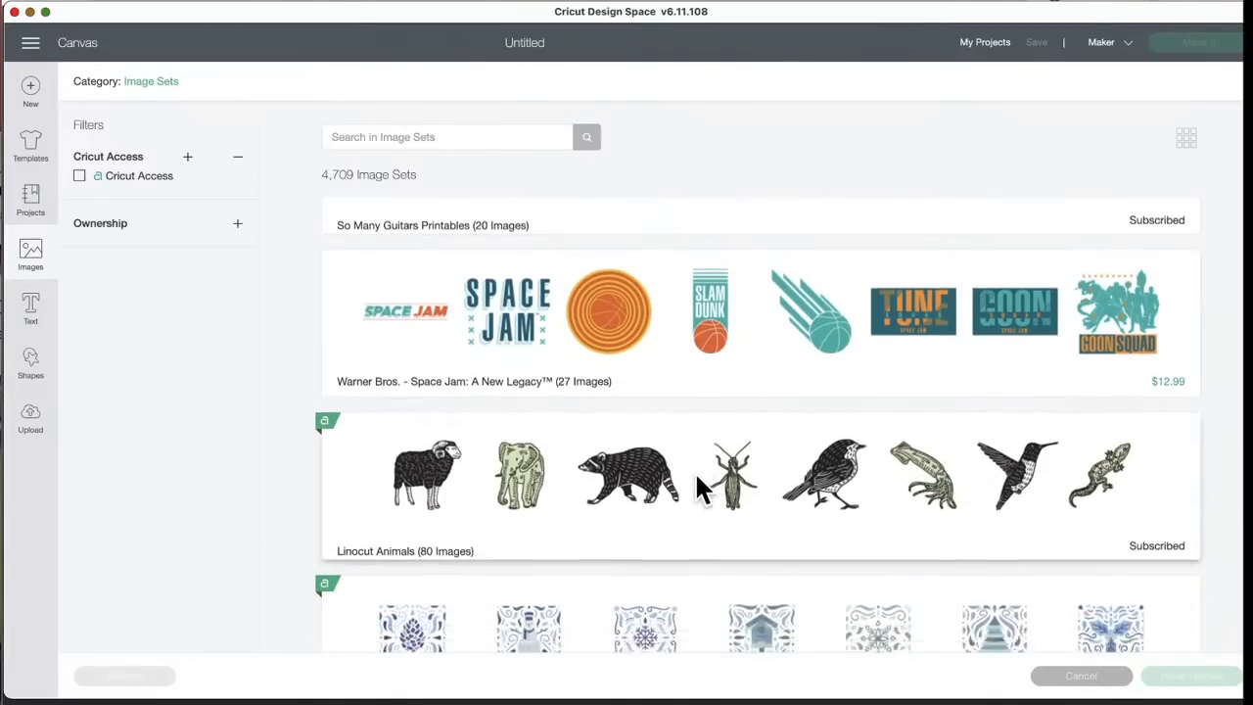
pyautogui.scroll(-3)
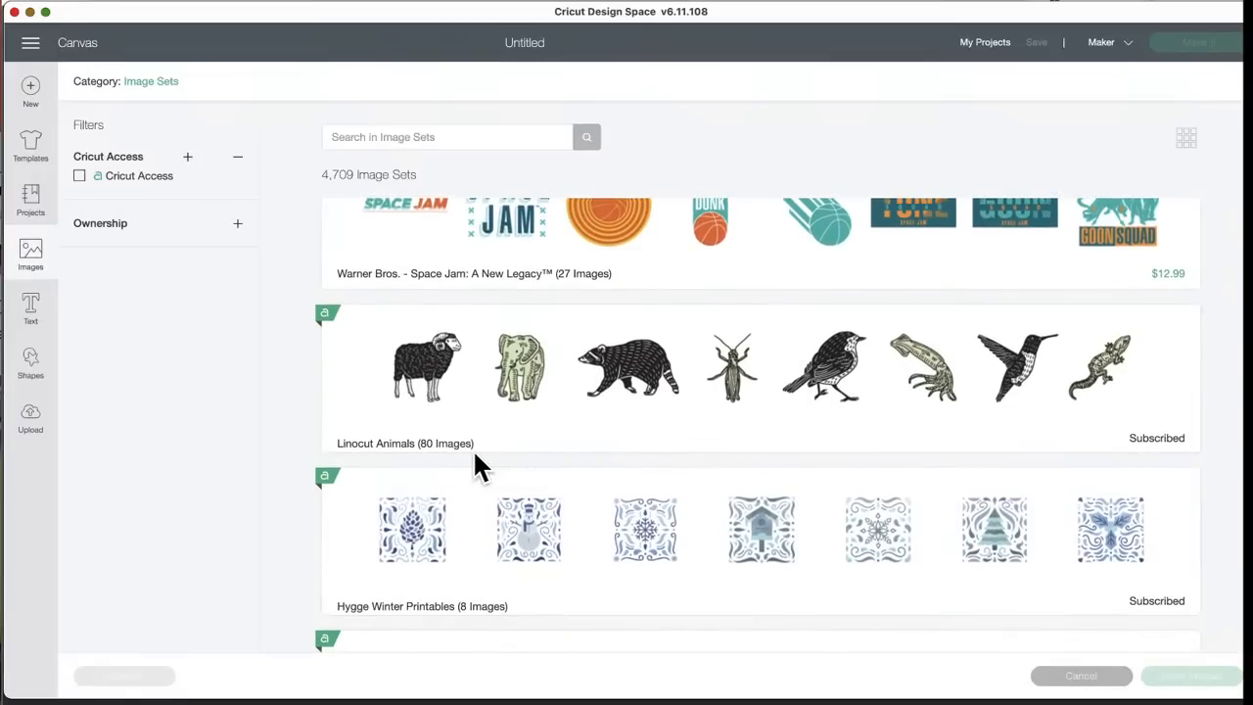
pyautogui.moveTo(616, 460)
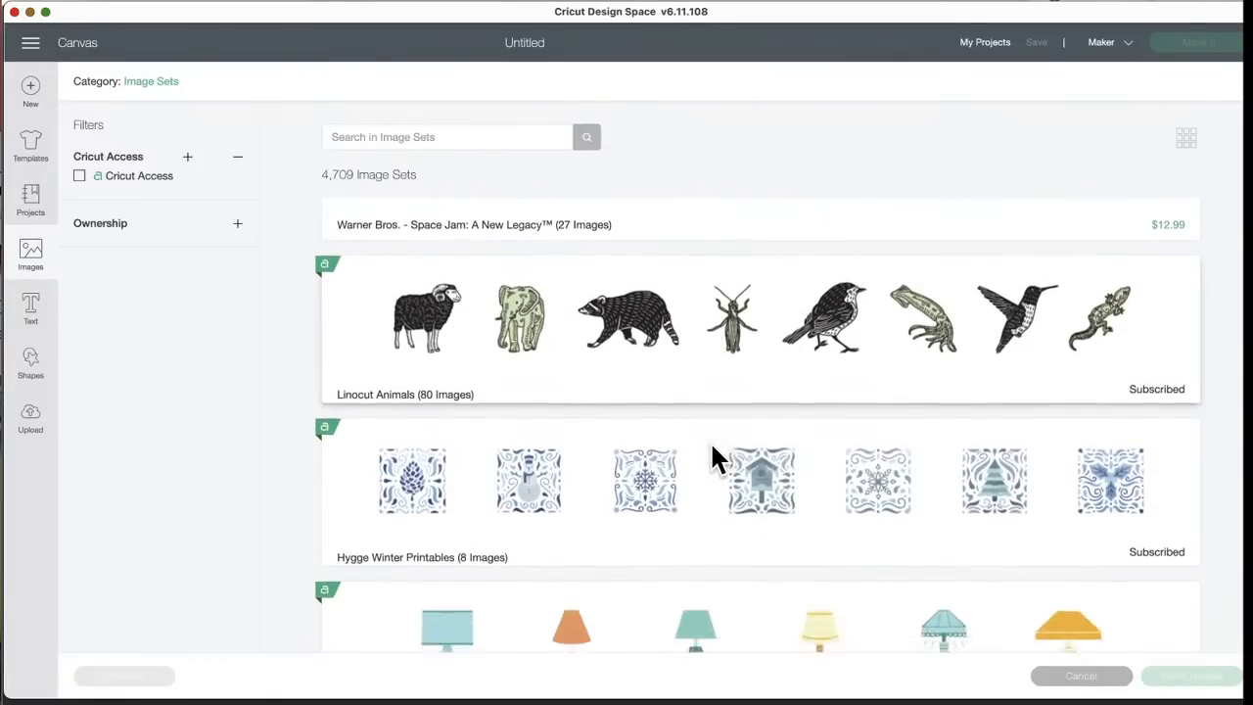
pyautogui.scroll(-3)
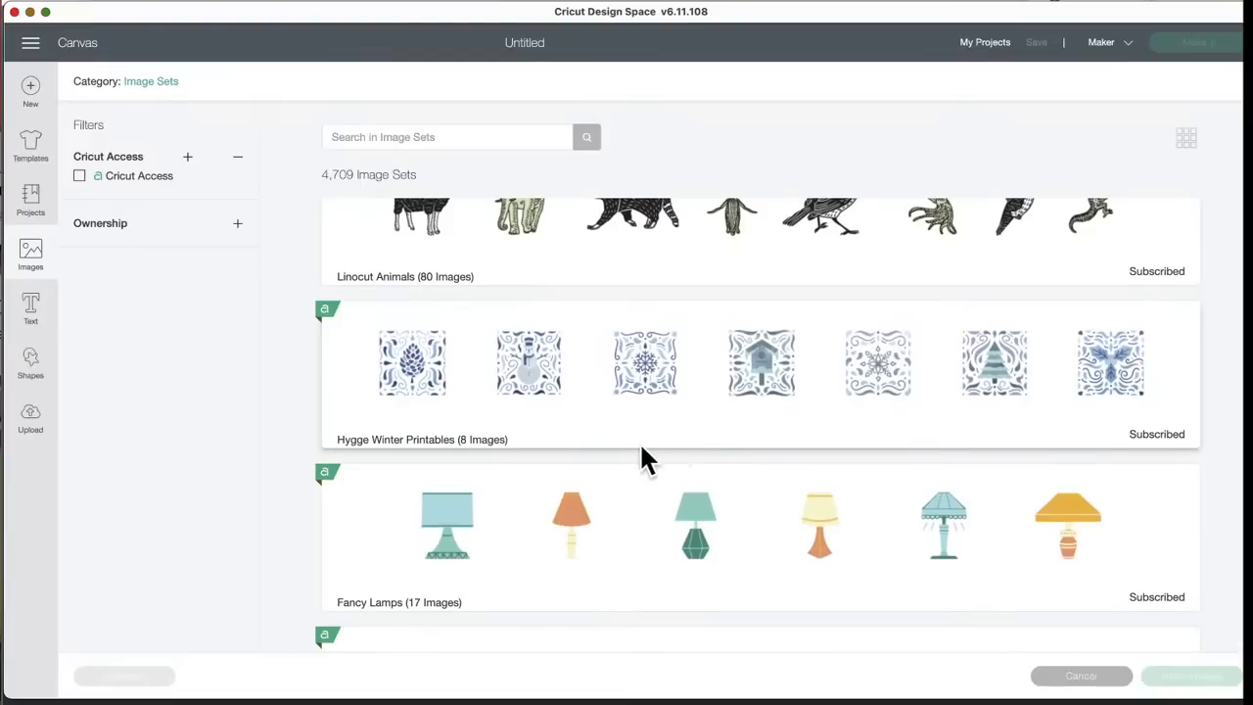
pyautogui.moveTo(930, 395)
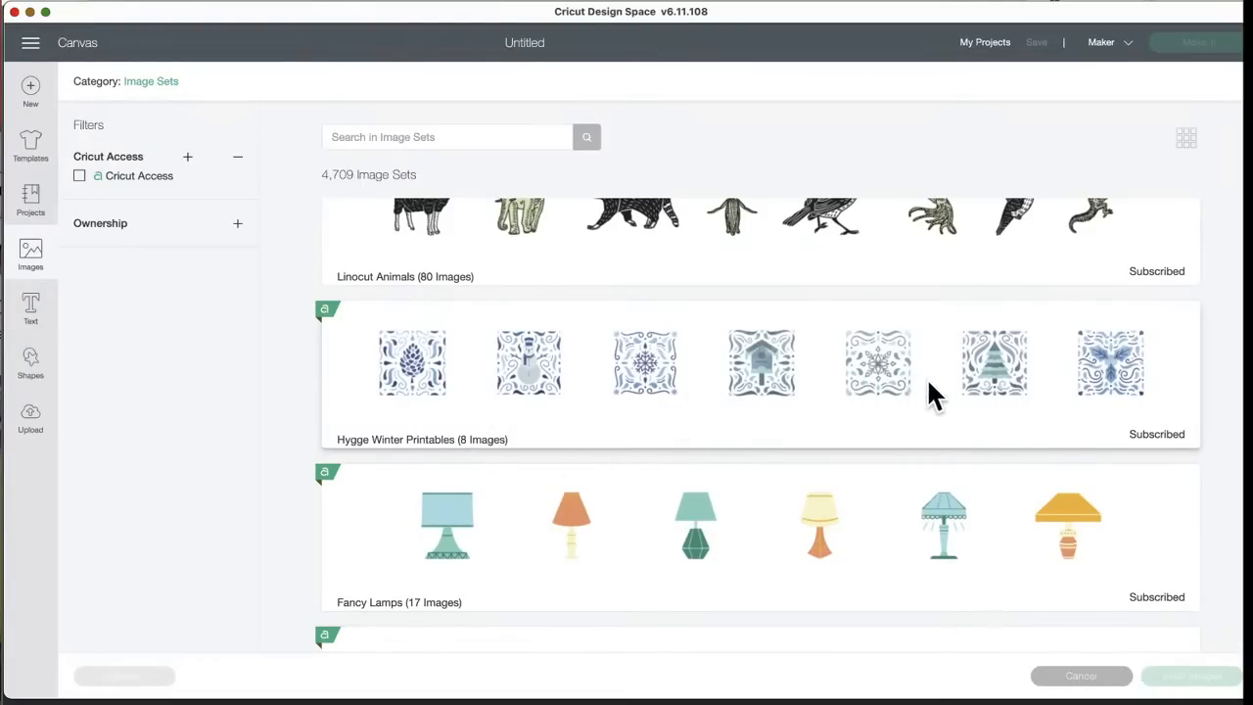
pyautogui.moveTo(578, 381)
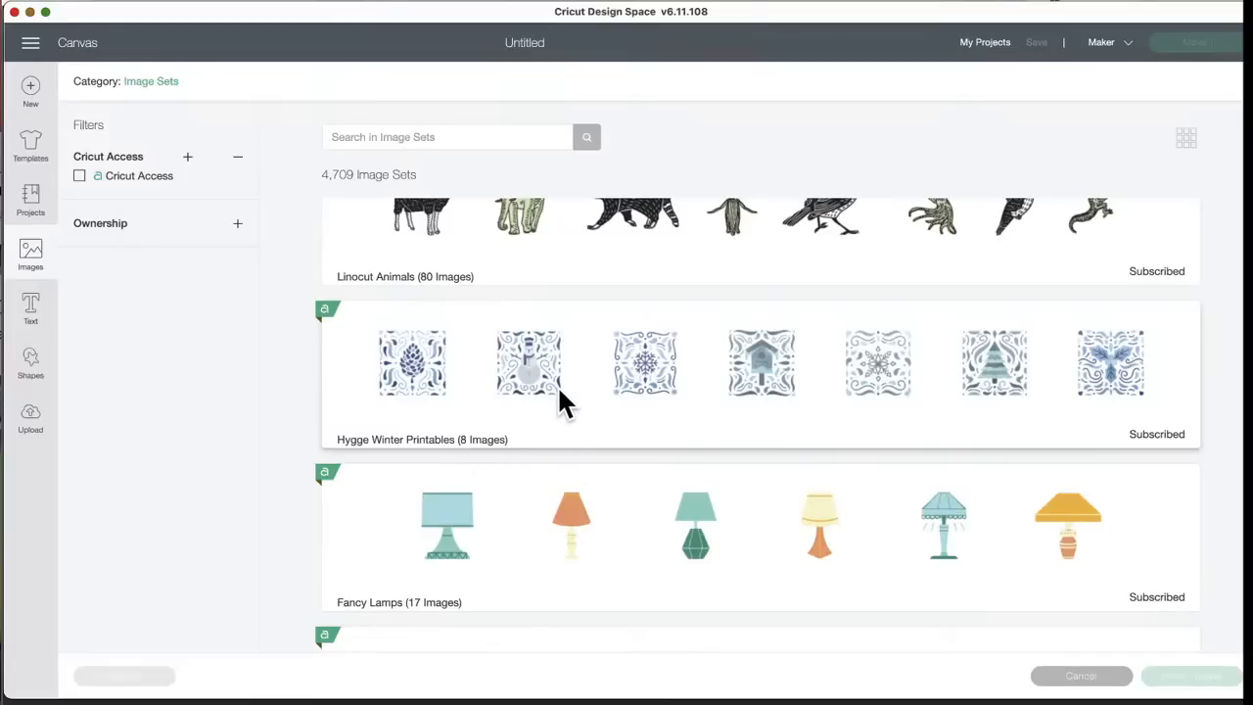
pyautogui.moveTo(544, 388)
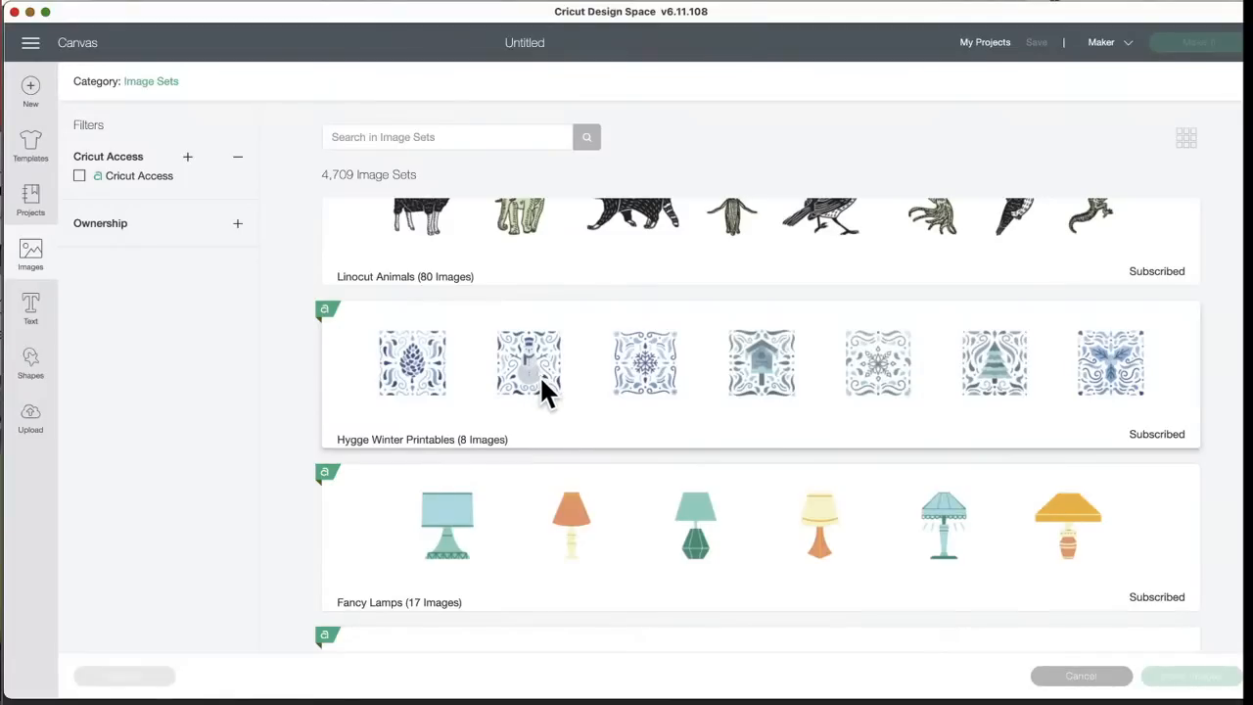
pyautogui.moveTo(552, 415)
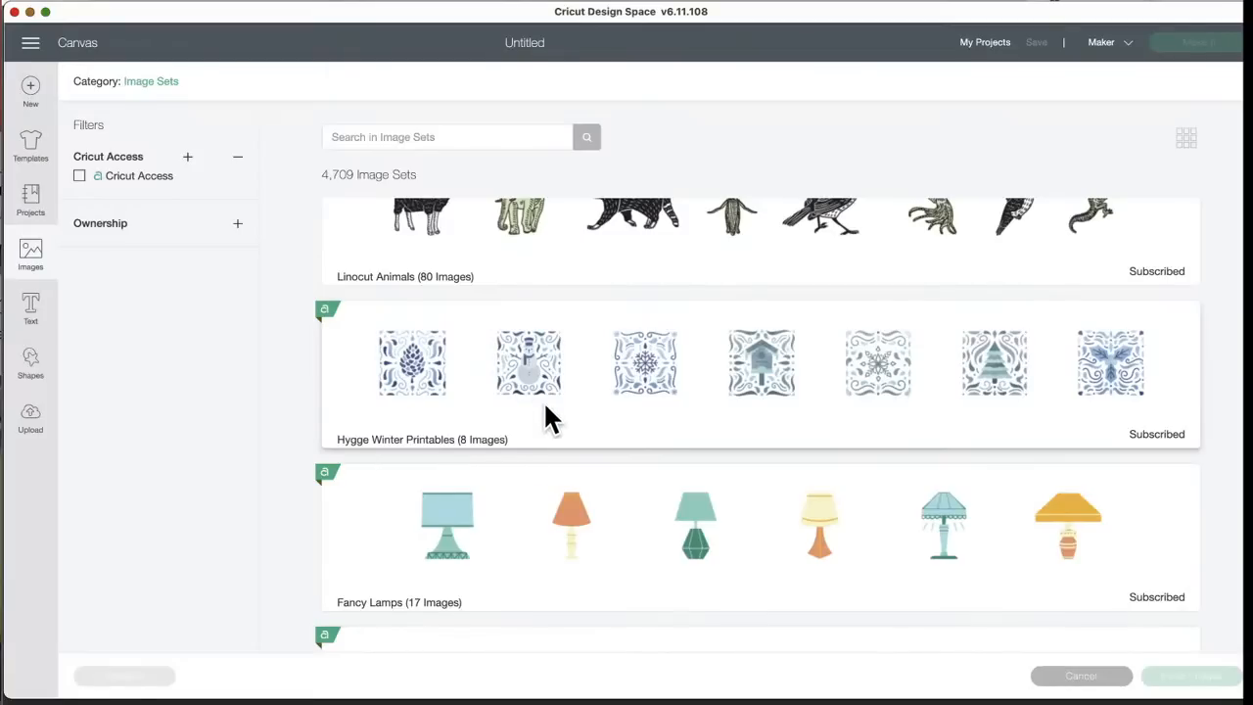
pyautogui.moveTo(544, 411)
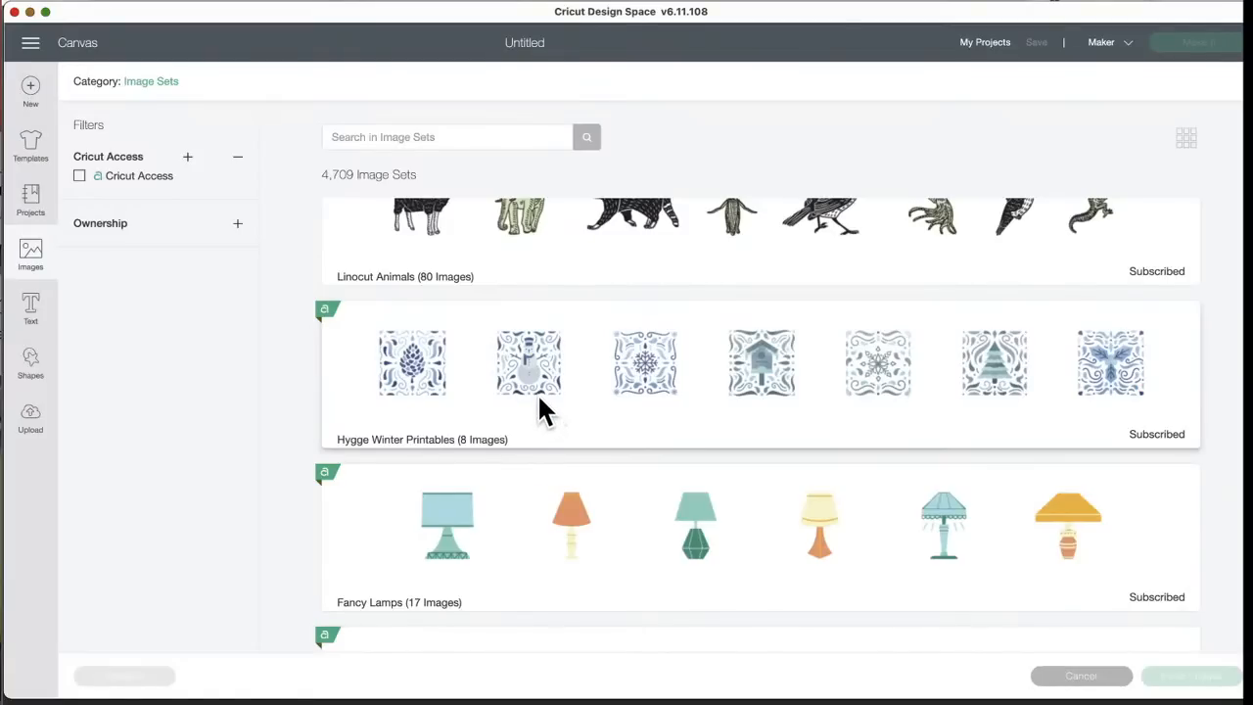
pyautogui.moveTo(505, 341)
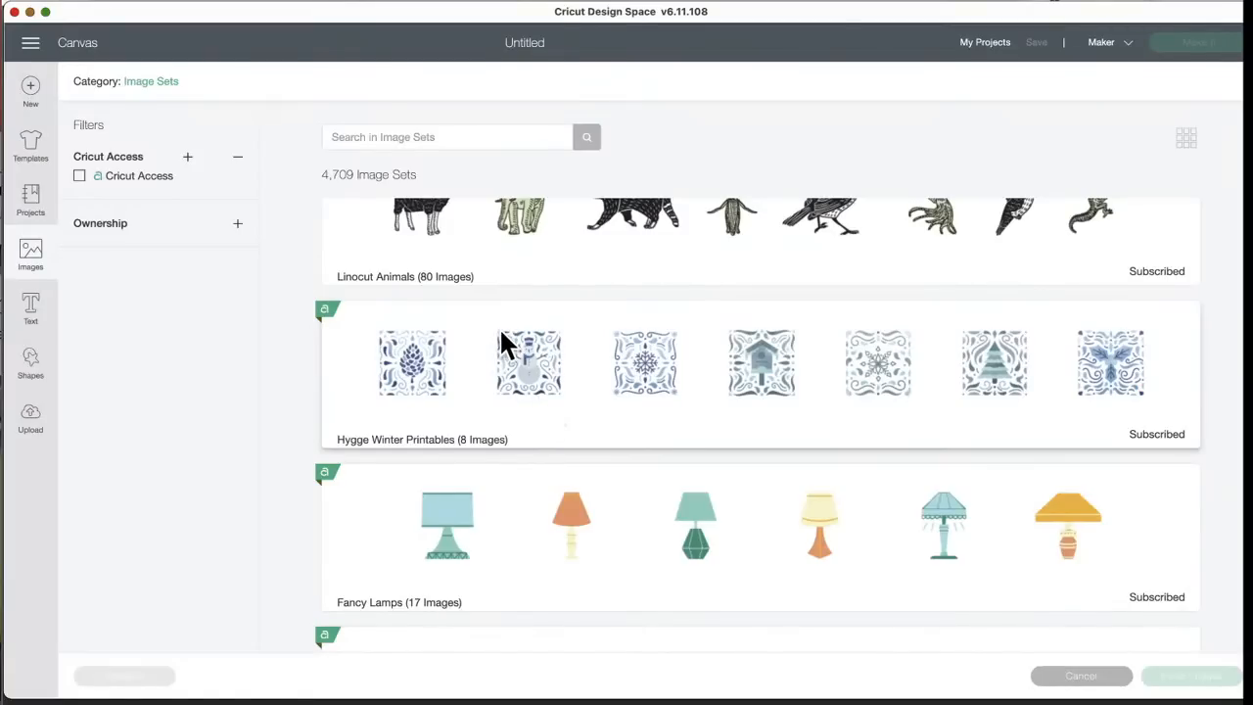
pyautogui.moveTo(611, 382)
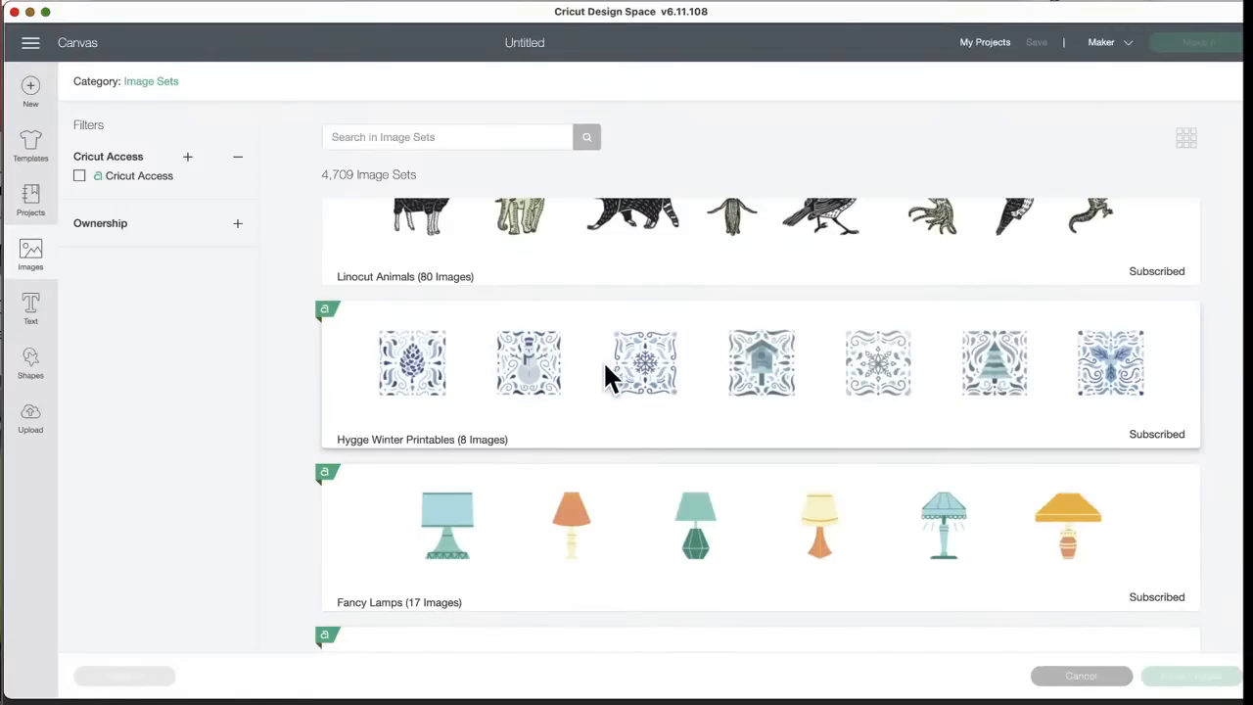
pyautogui.moveTo(558, 395)
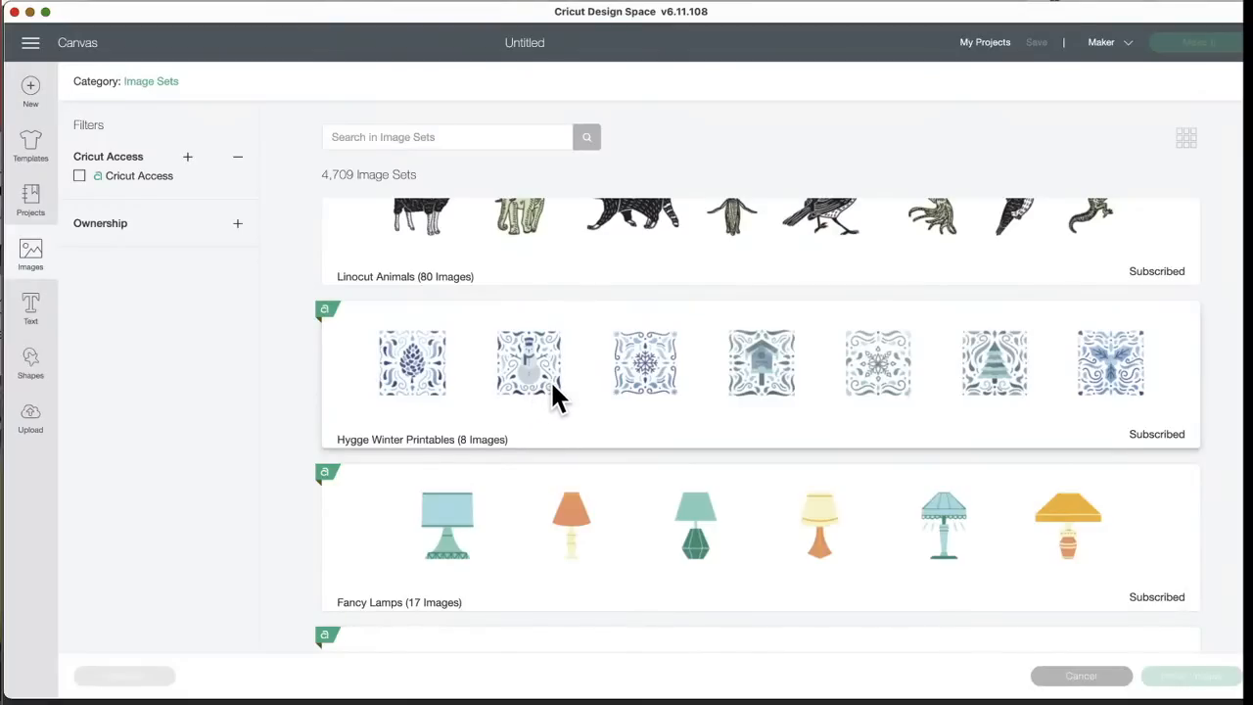
pyautogui.moveTo(591, 264)
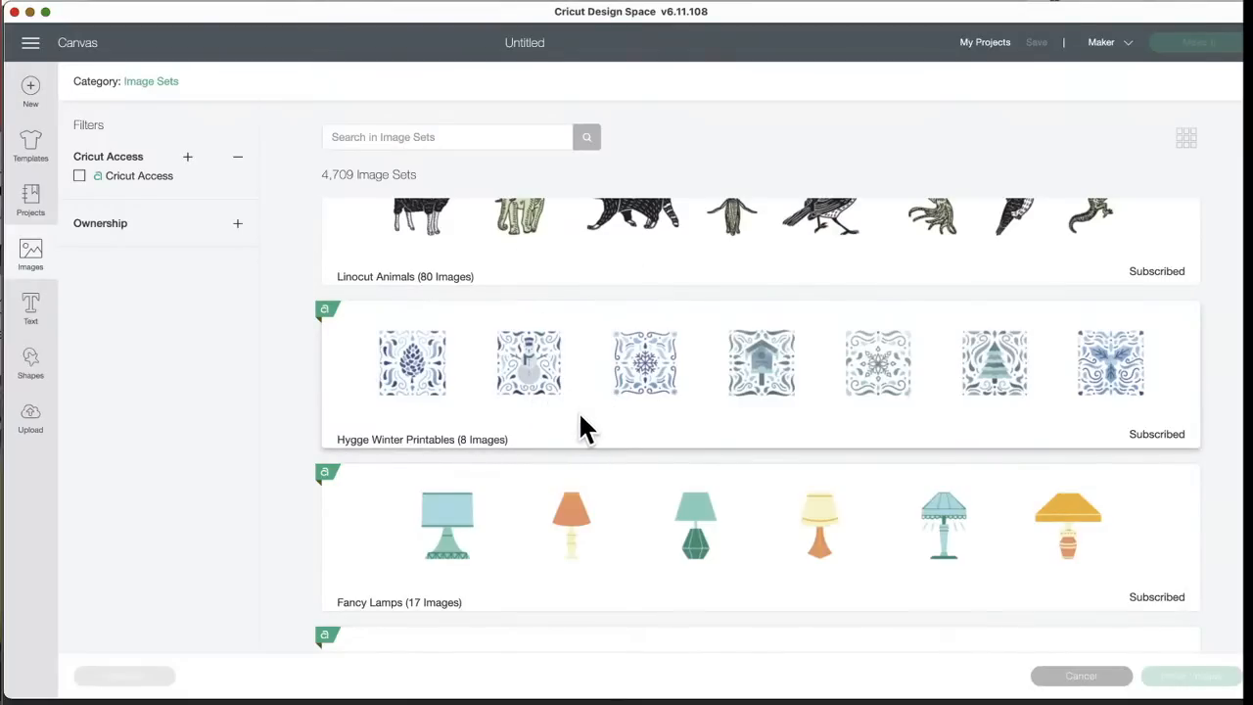
pyautogui.moveTo(564, 450)
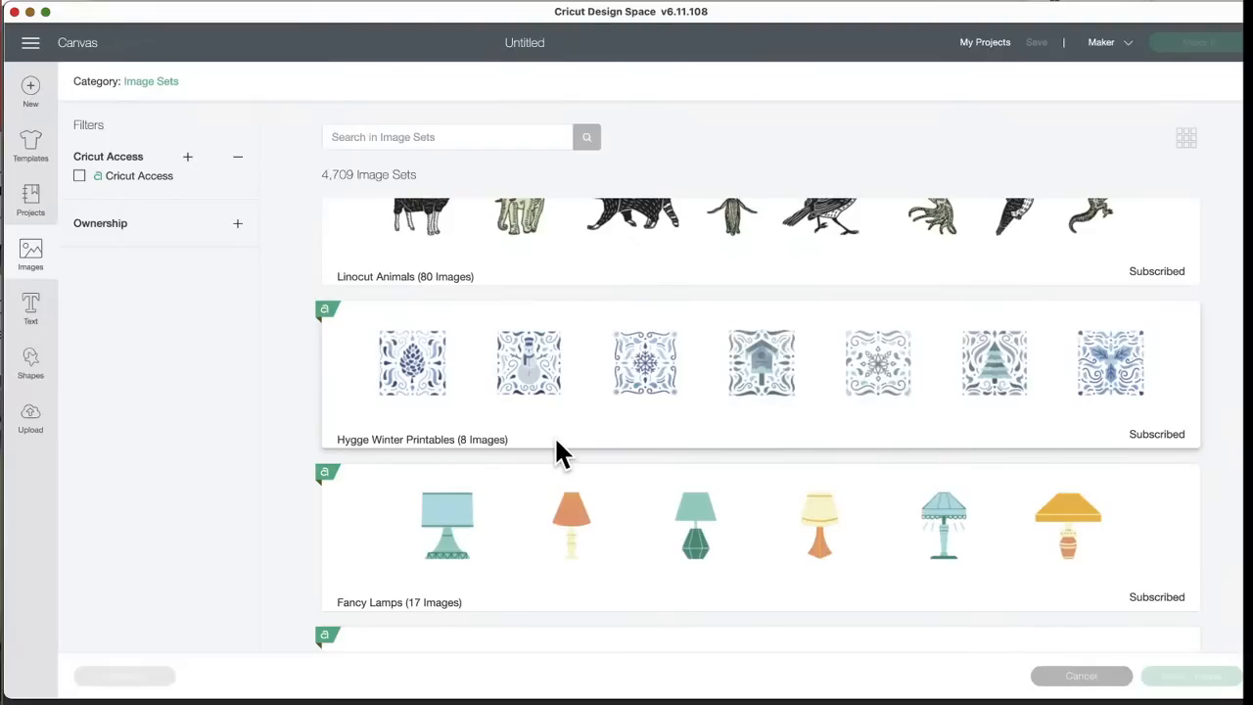
pyautogui.moveTo(587, 427)
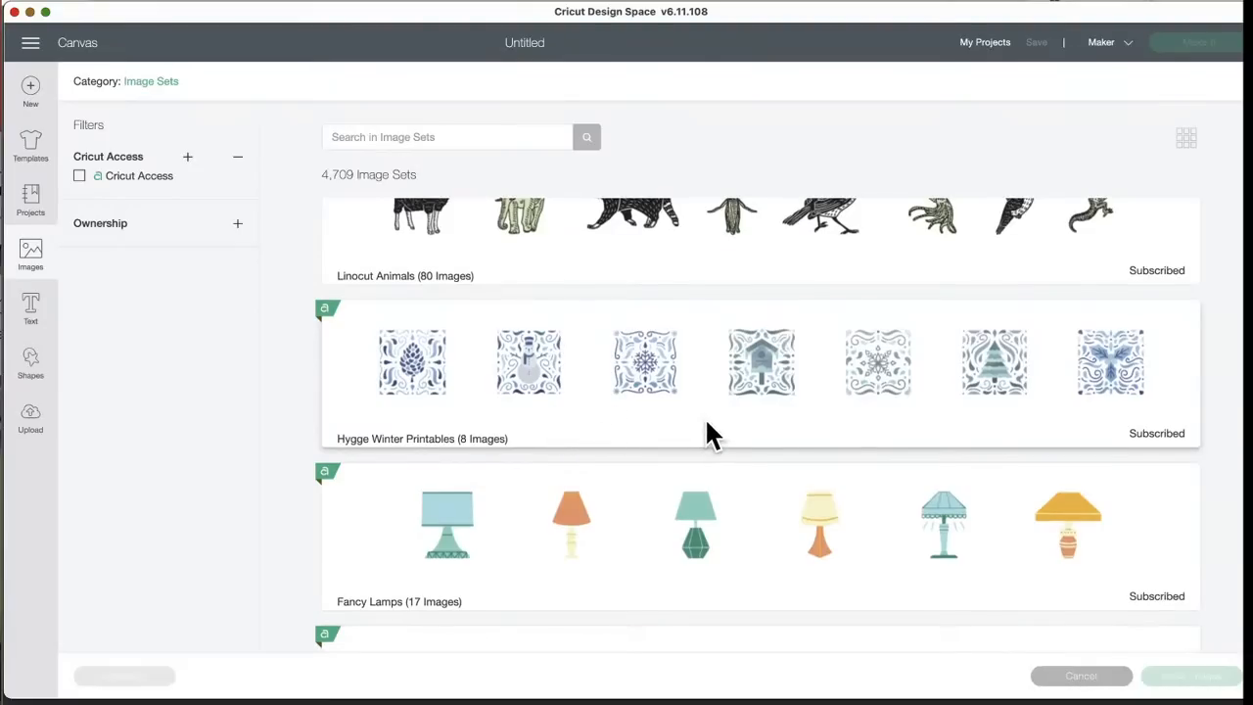
pyautogui.moveTo(673, 442)
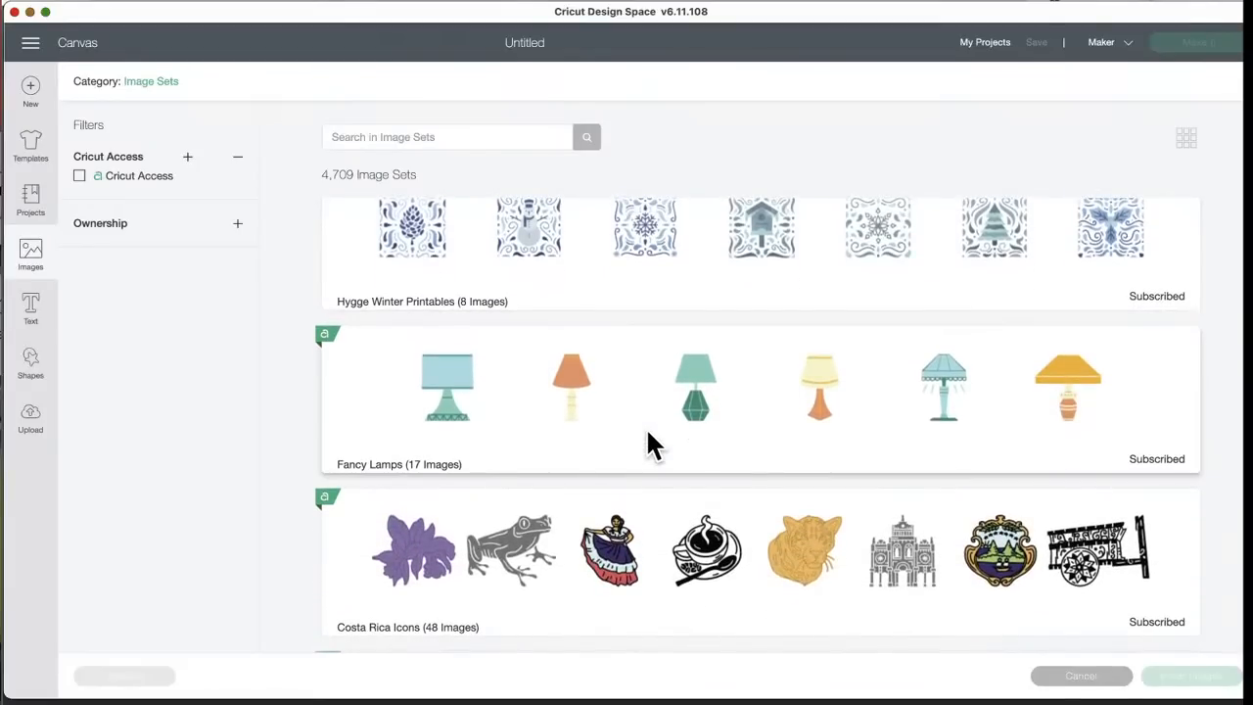
pyautogui.scroll(-3)
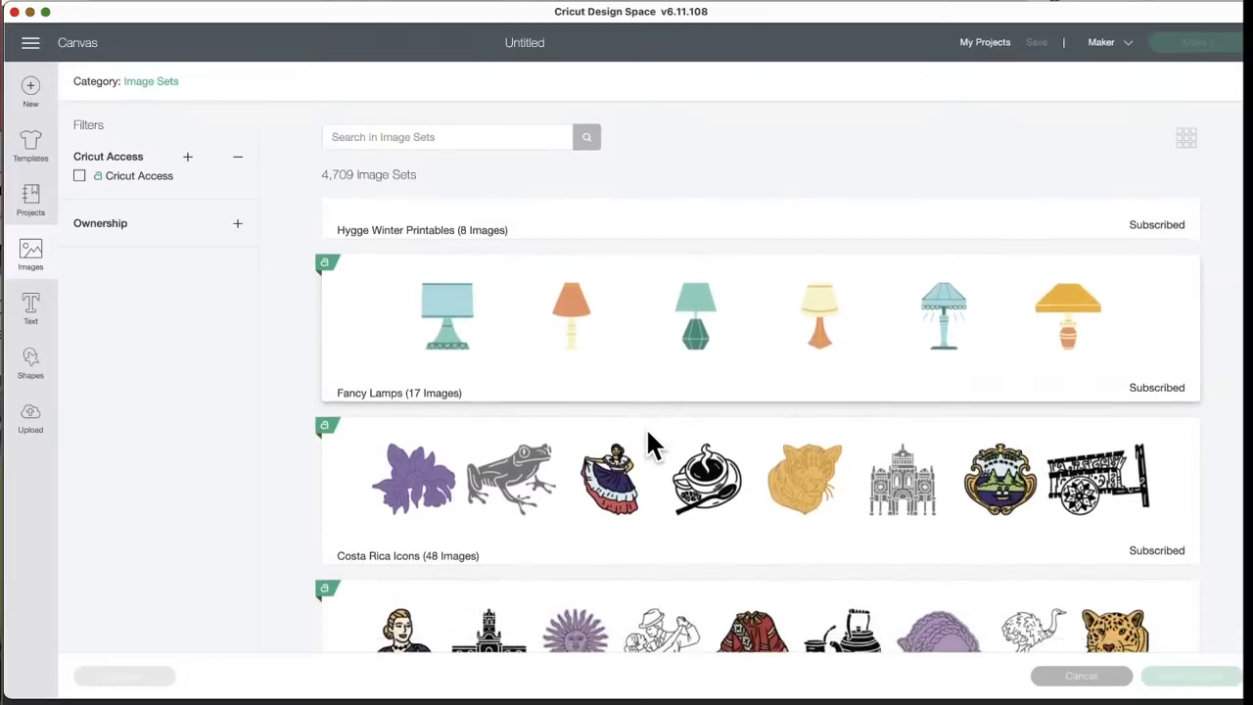
pyautogui.scroll(-3)
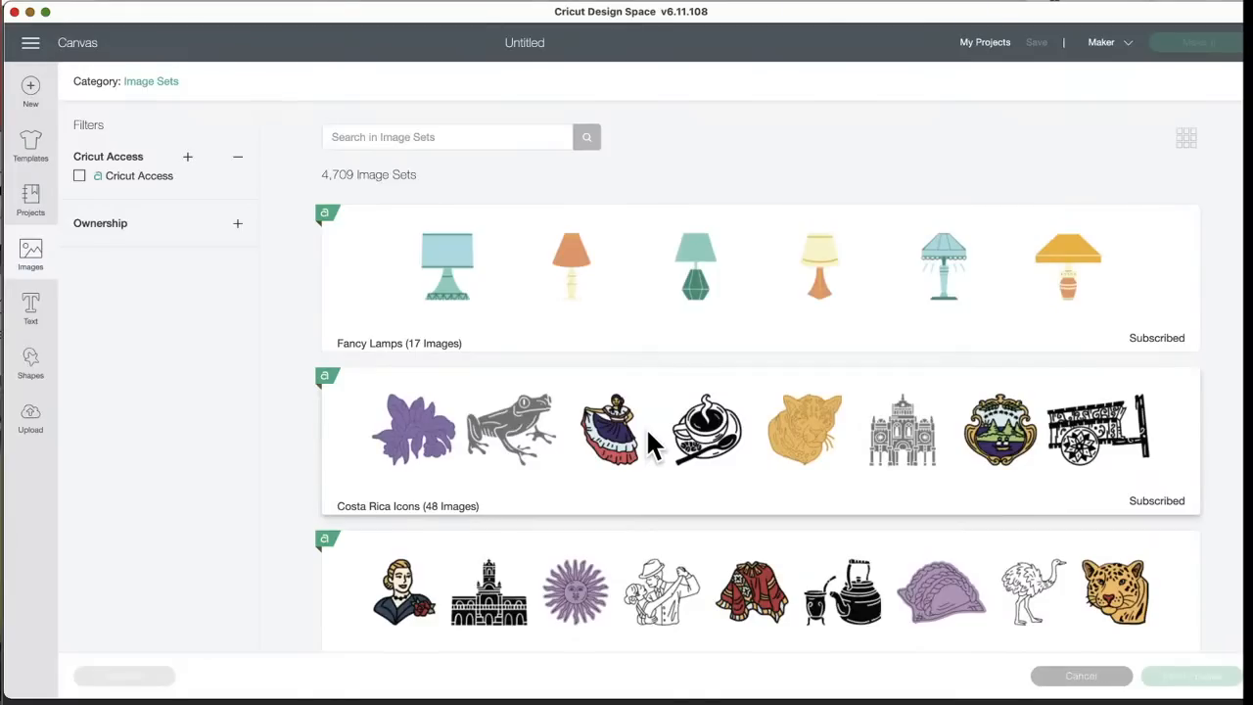
pyautogui.scroll(-3)
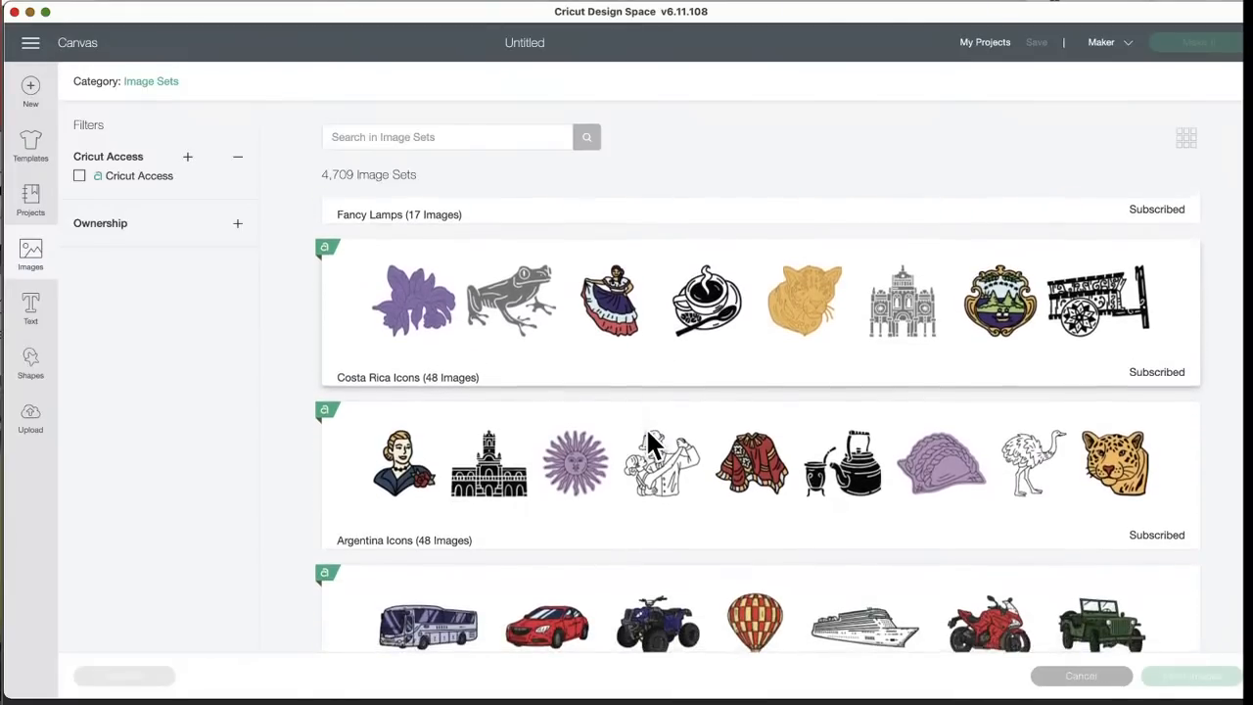
pyautogui.scroll(-3)
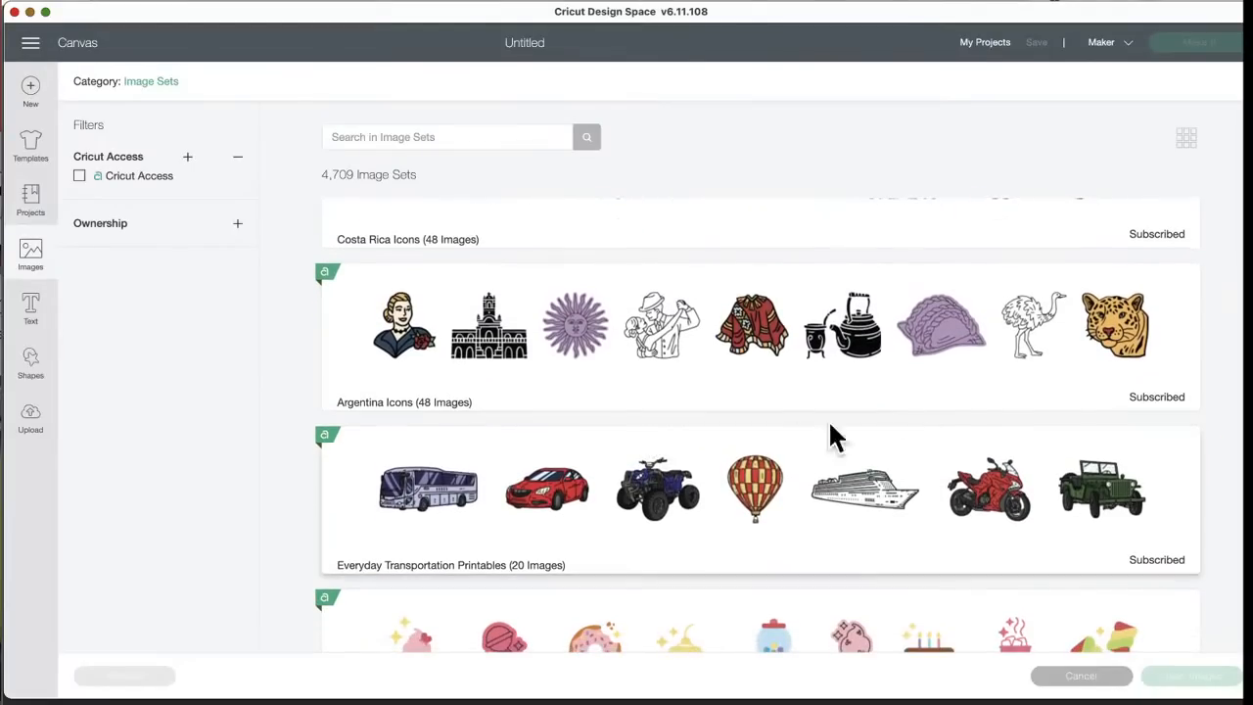
pyautogui.moveTo(845, 400)
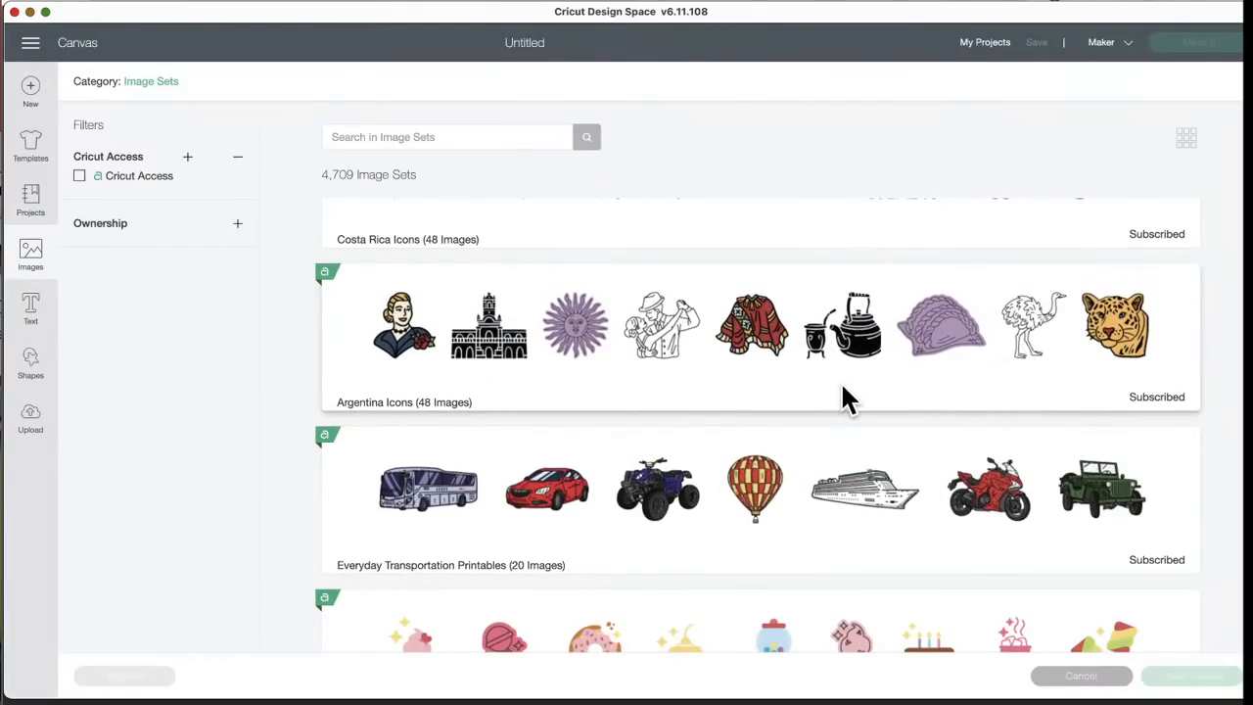
pyautogui.scroll(-3)
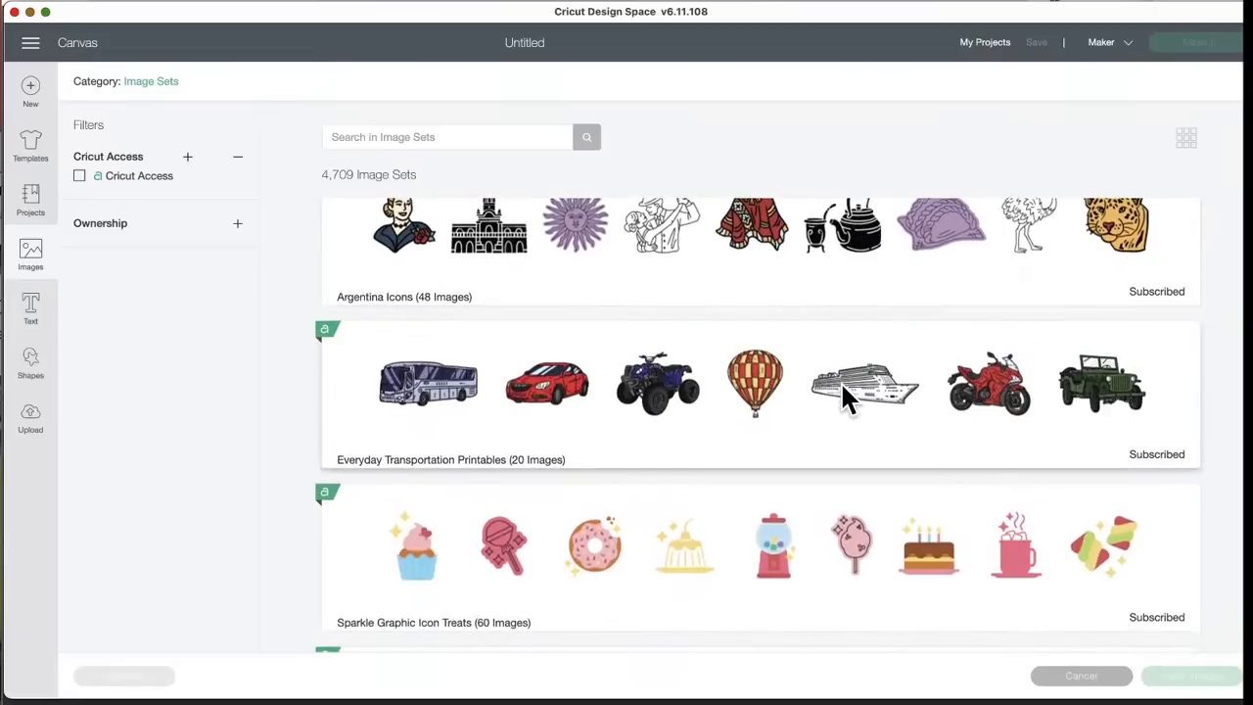
pyautogui.moveTo(440, 401)
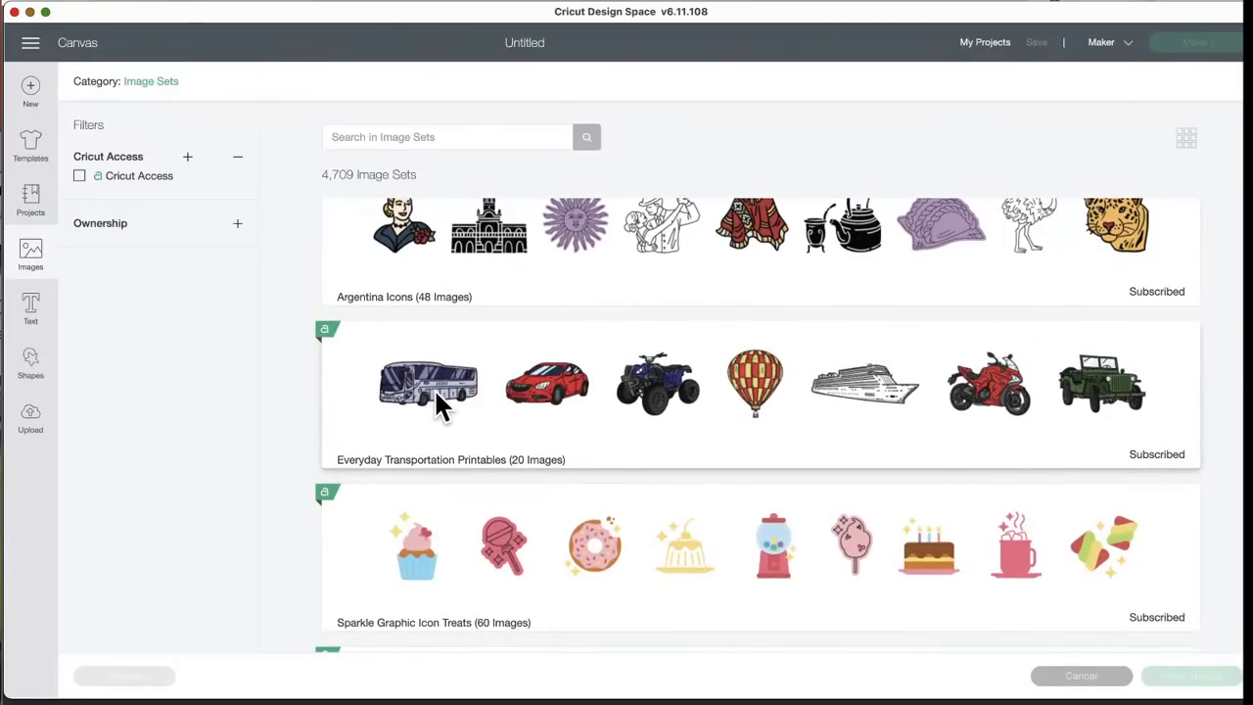
pyautogui.moveTo(493, 411)
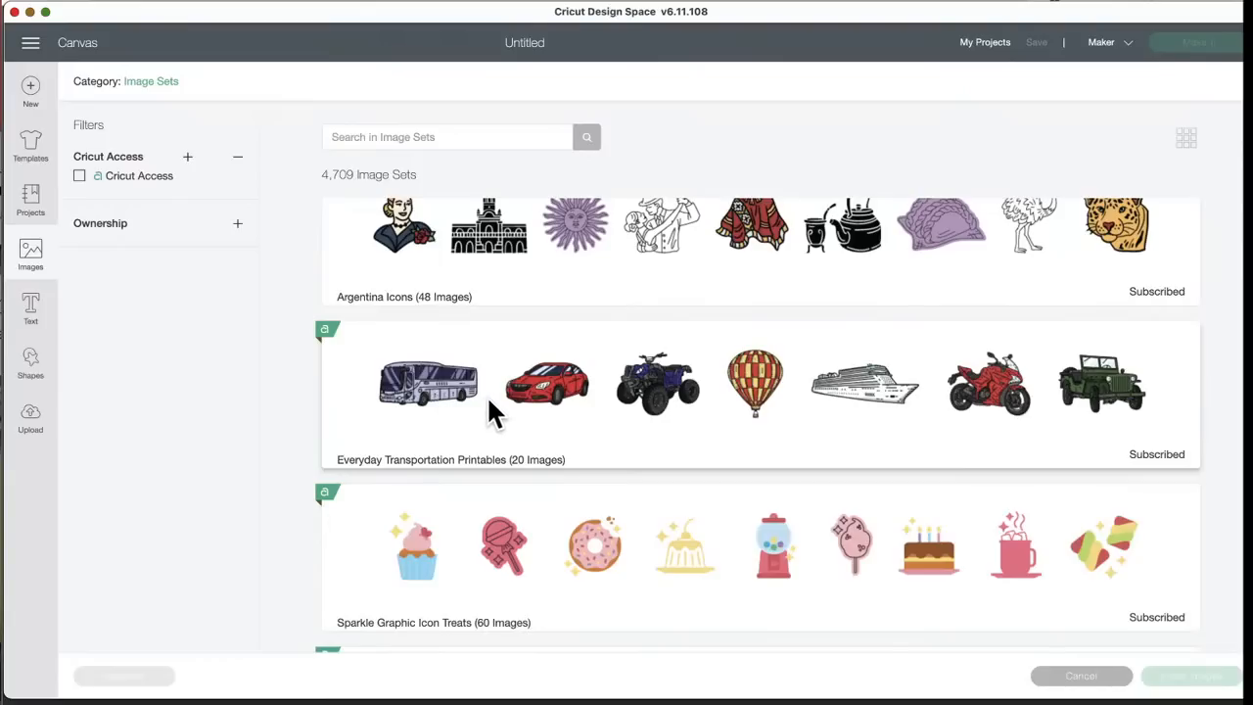
pyautogui.moveTo(871, 405)
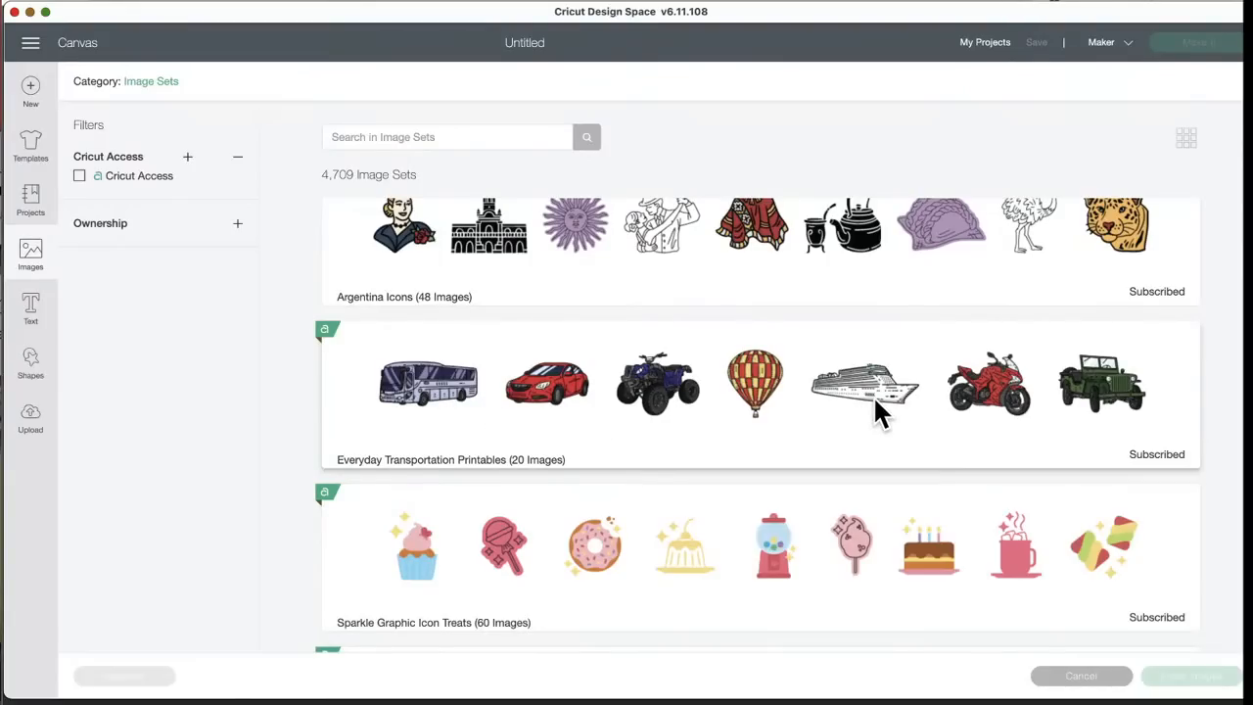
pyautogui.scroll(-3)
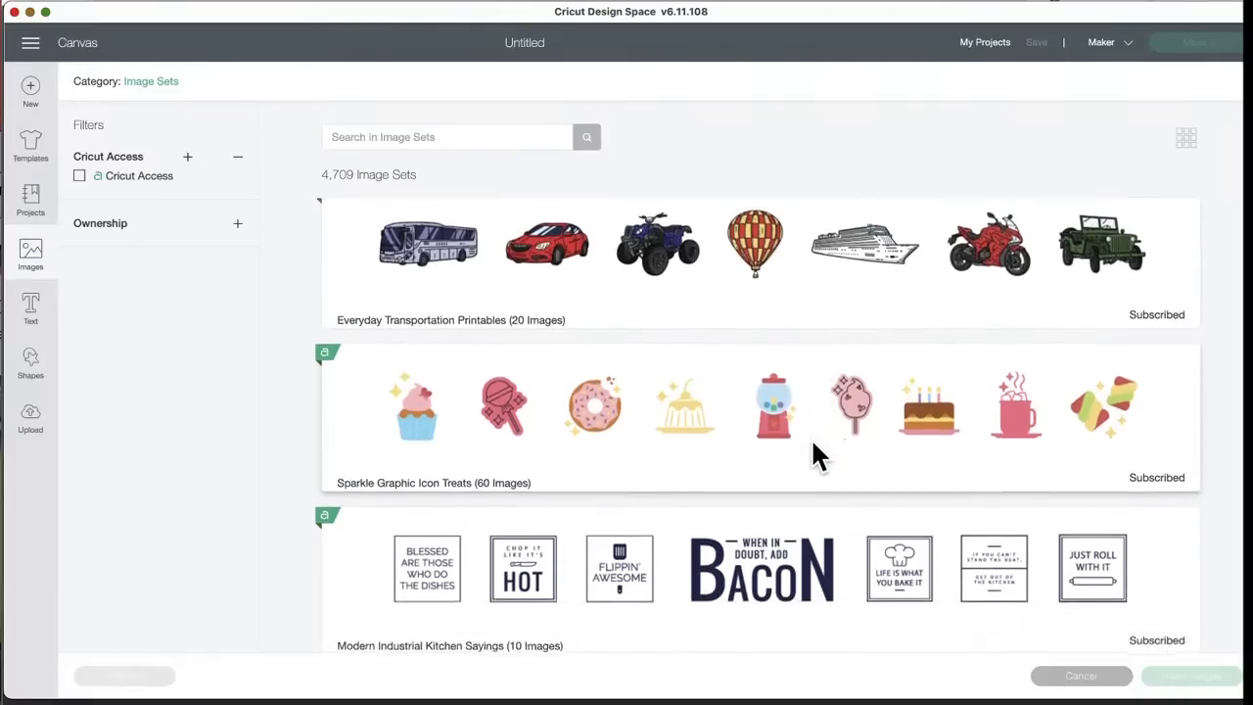
pyautogui.scroll(-3)
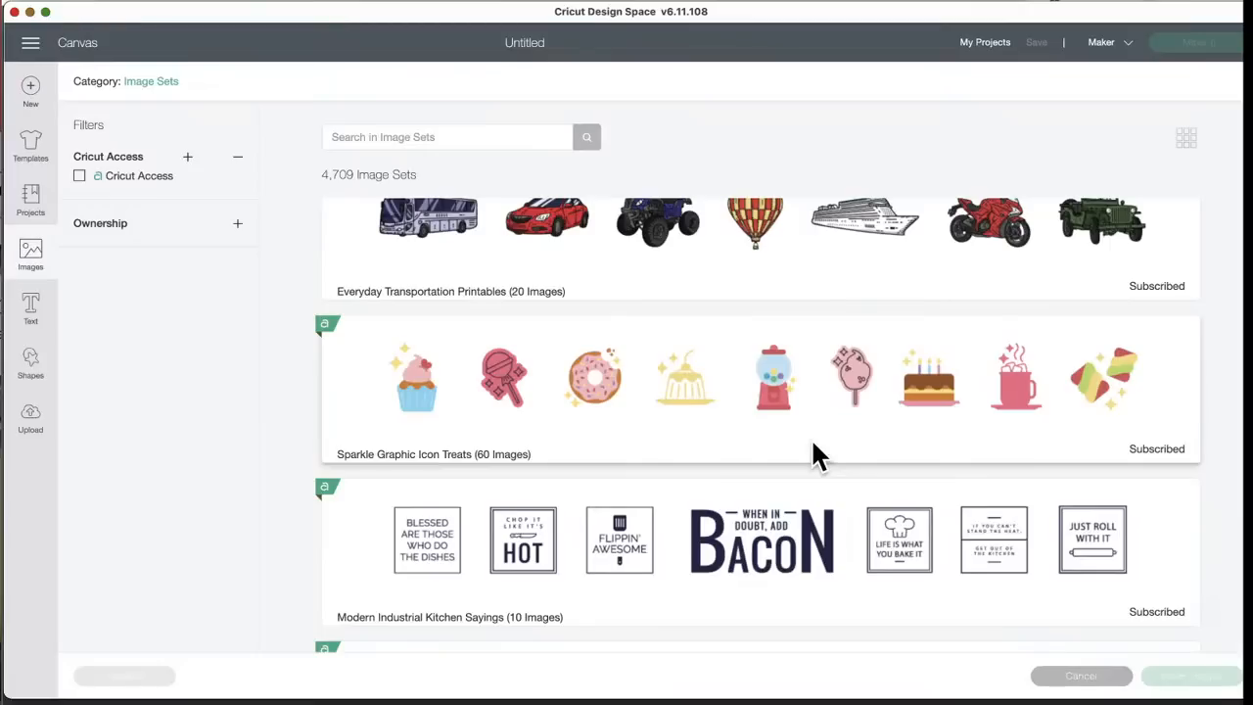
pyautogui.moveTo(791, 440)
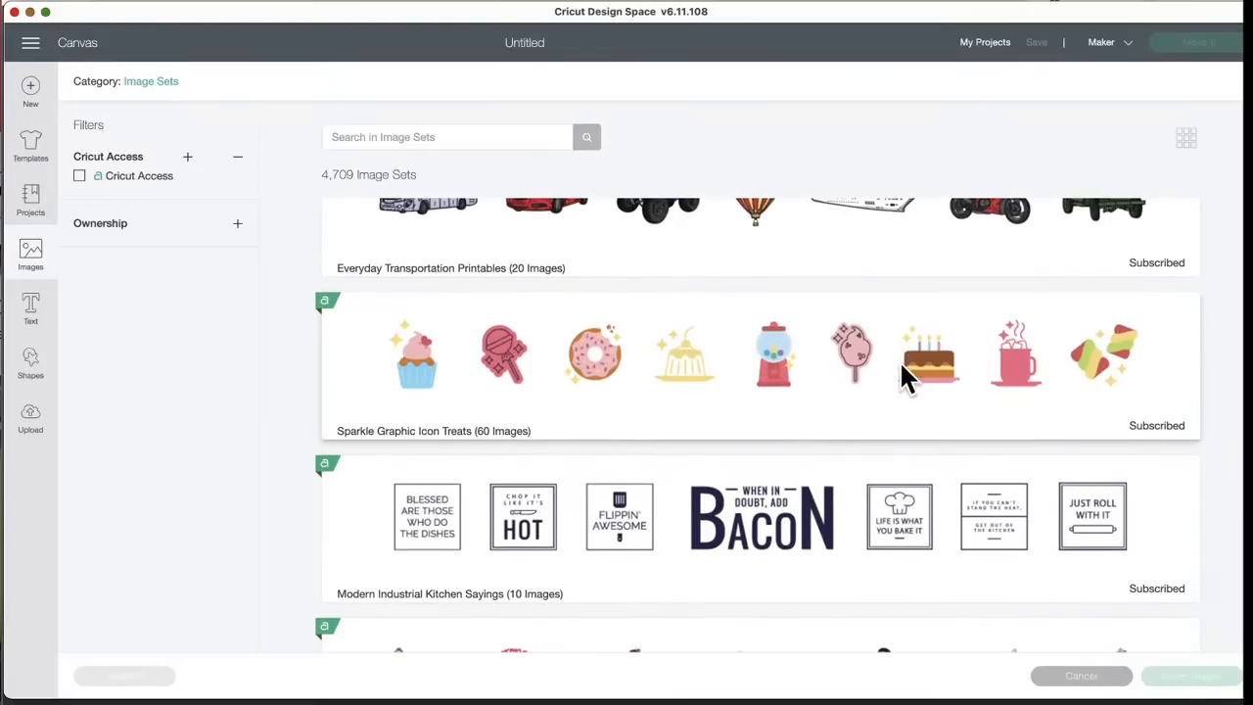
pyautogui.moveTo(407, 387)
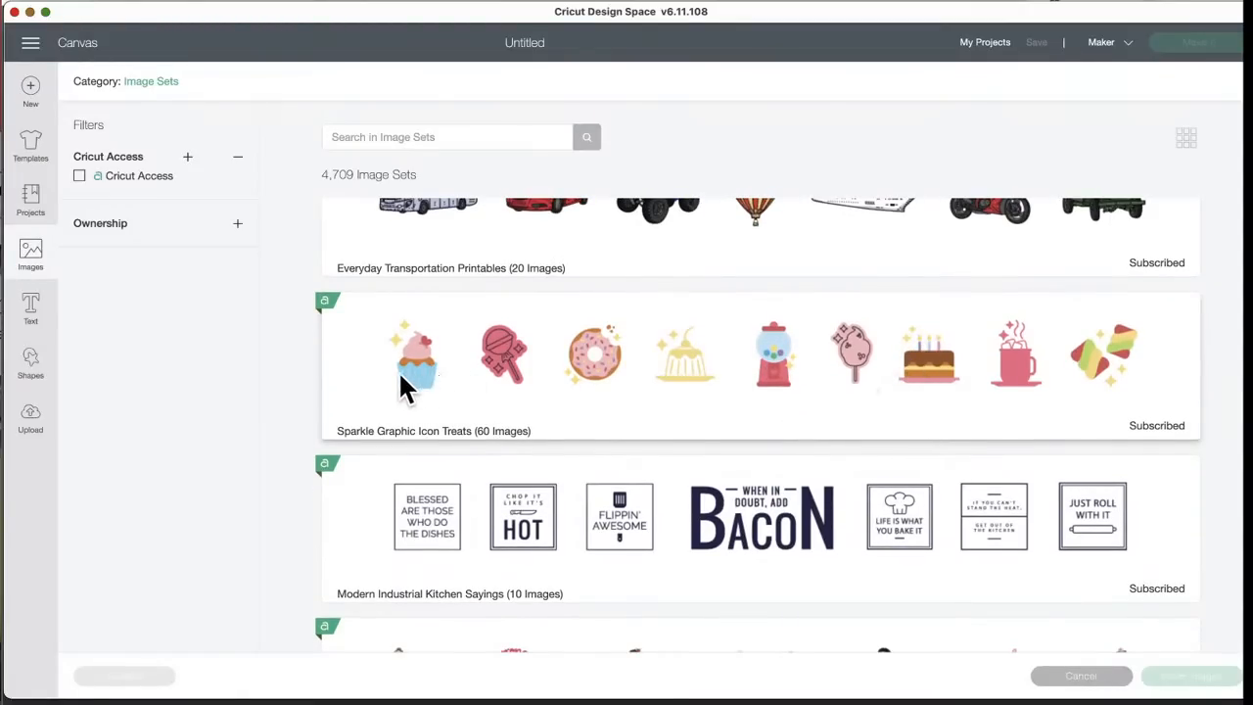
pyautogui.moveTo(928, 405)
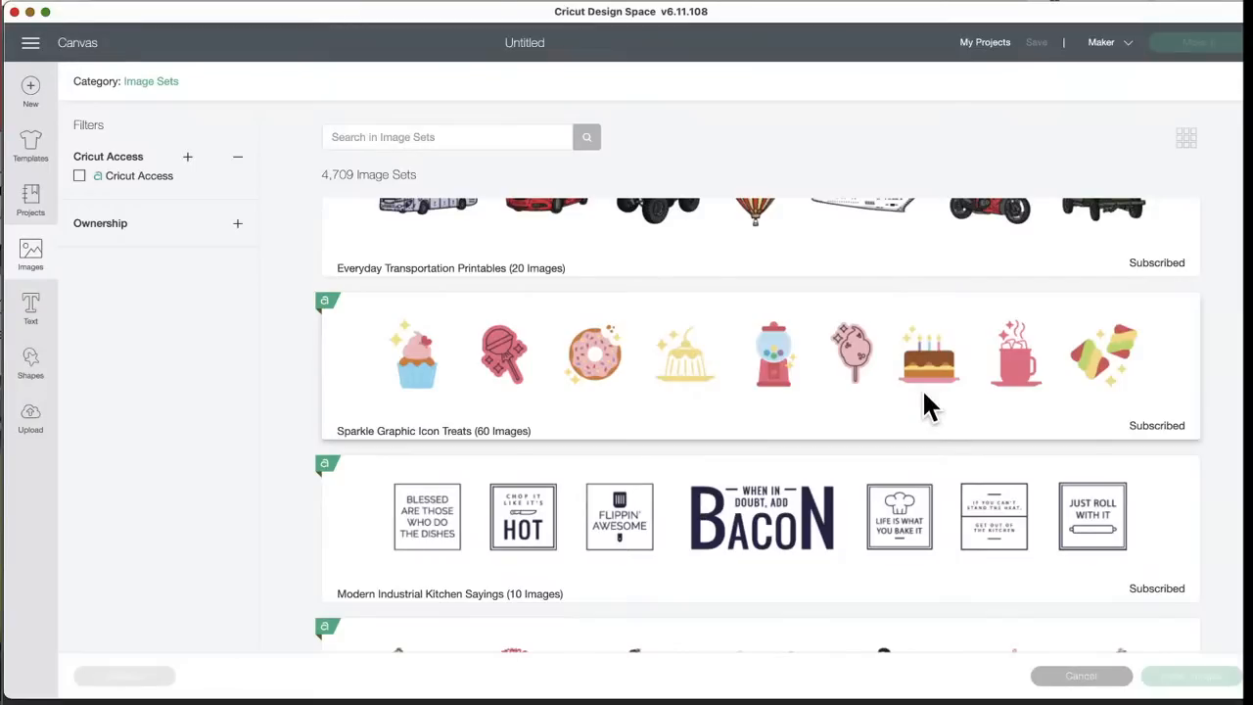
pyautogui.moveTo(935, 368)
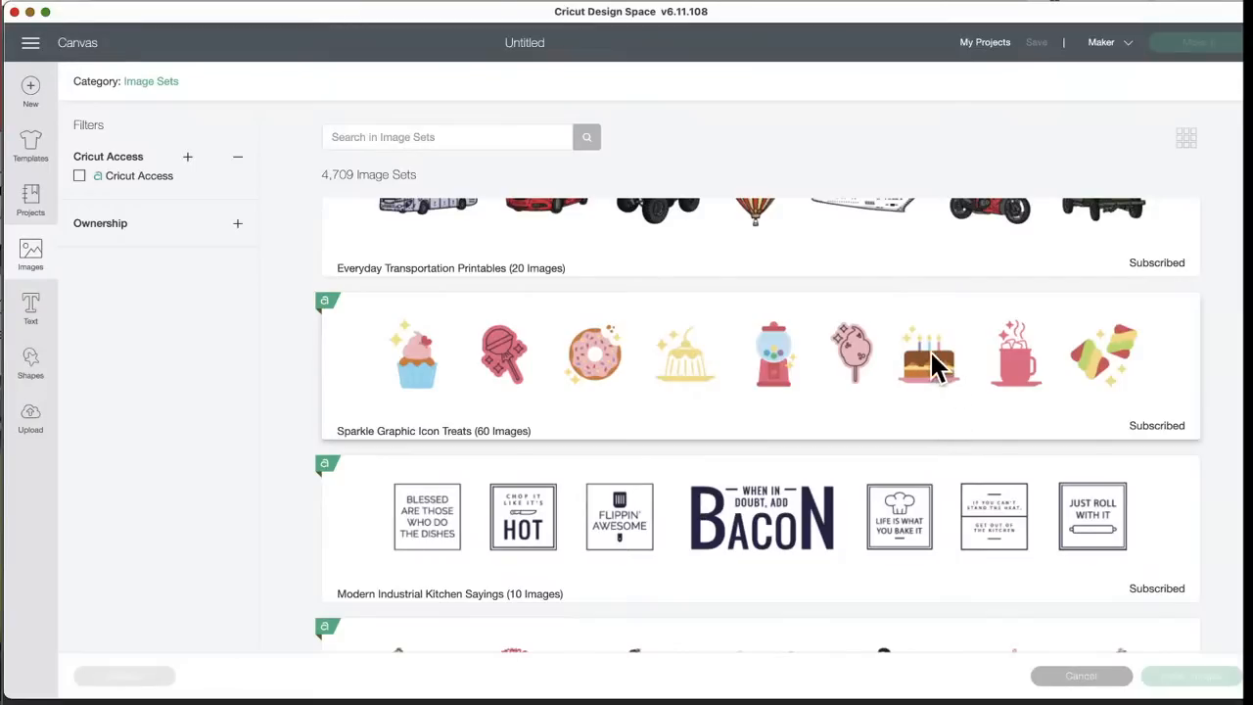
pyautogui.moveTo(891, 392)
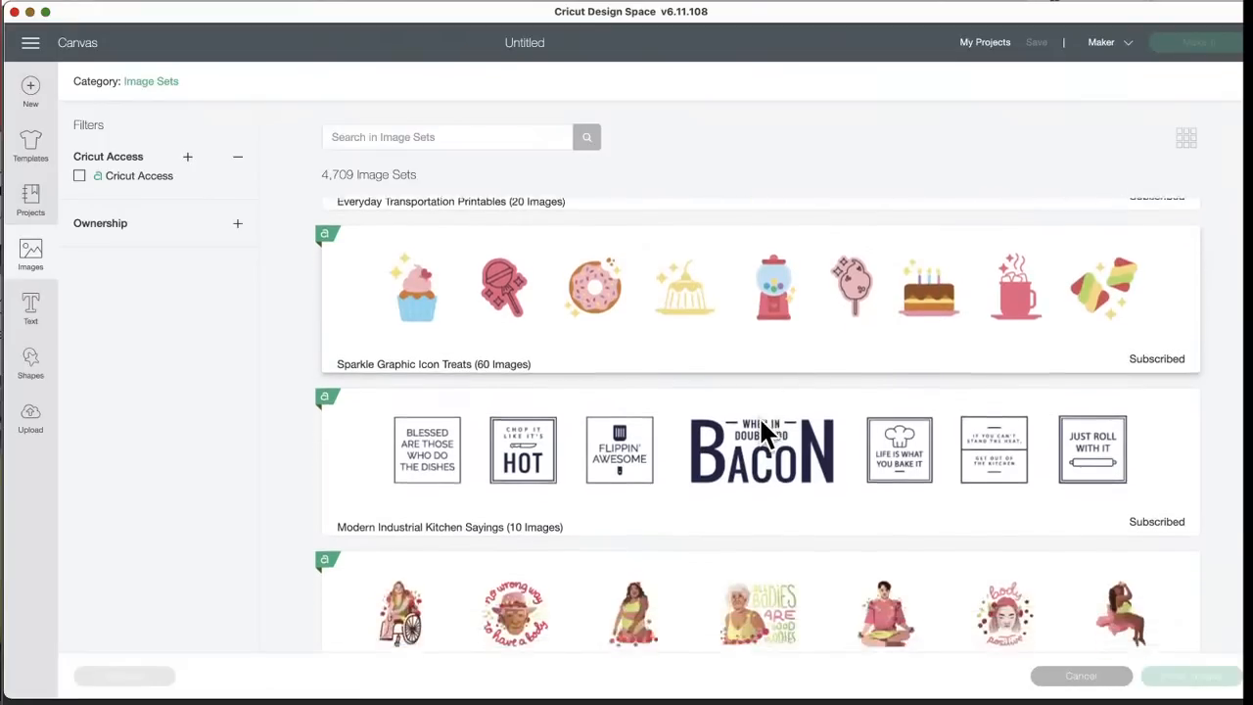
pyautogui.scroll(-3)
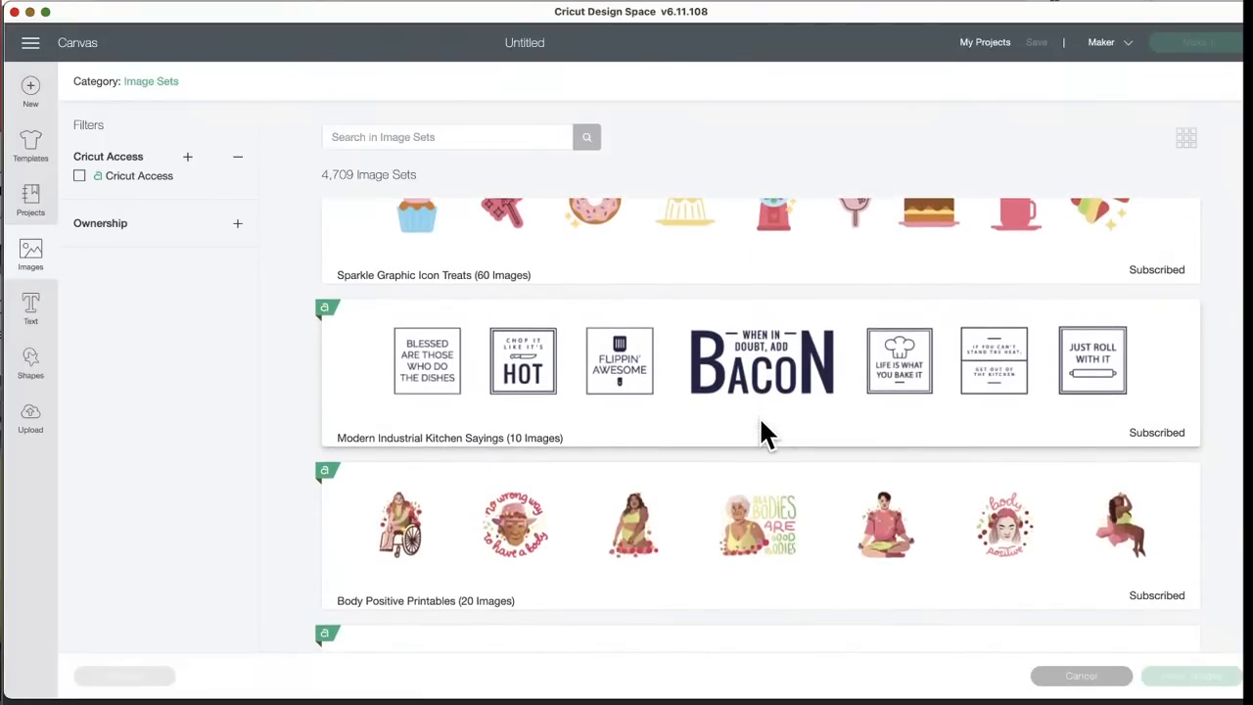
pyautogui.moveTo(441, 458)
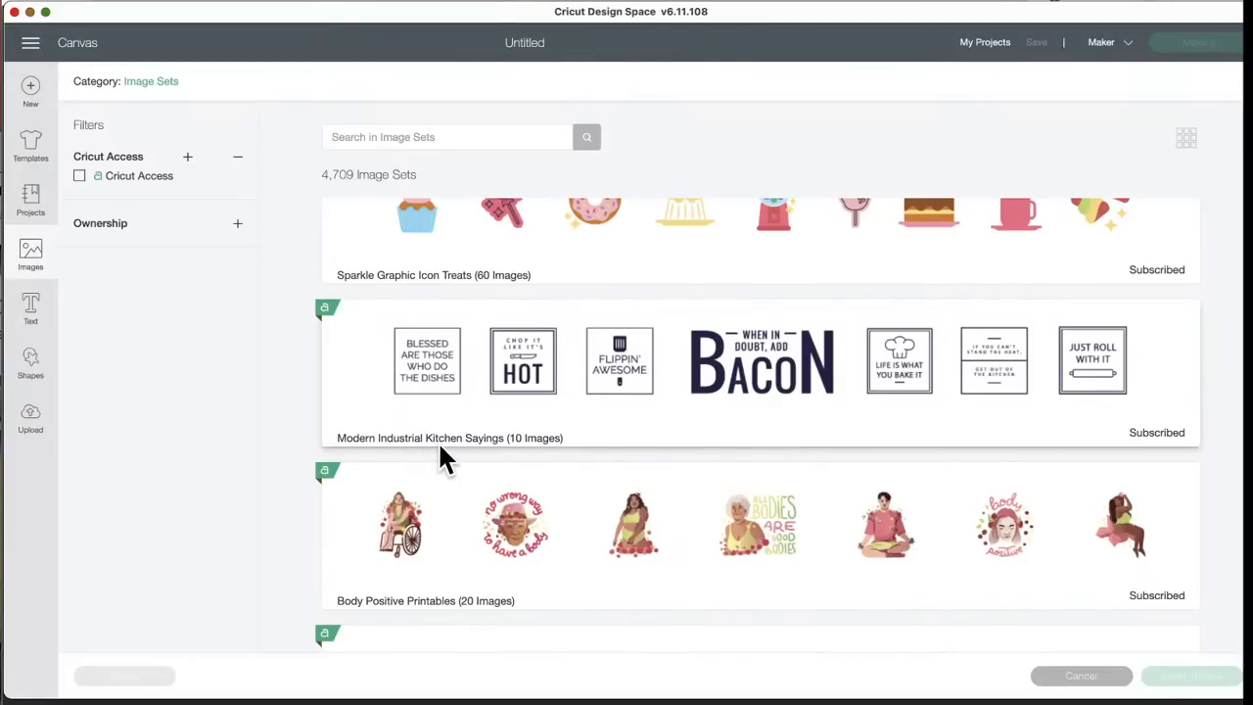
pyautogui.moveTo(603, 446)
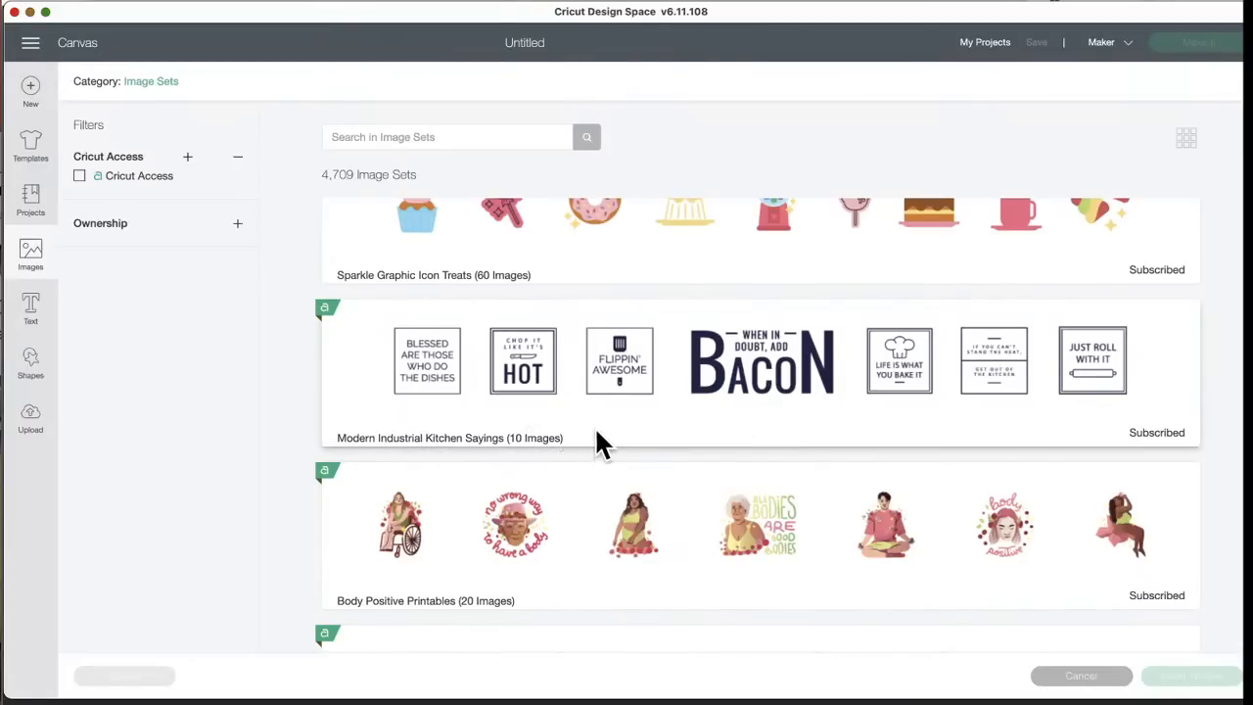
pyautogui.moveTo(729, 421)
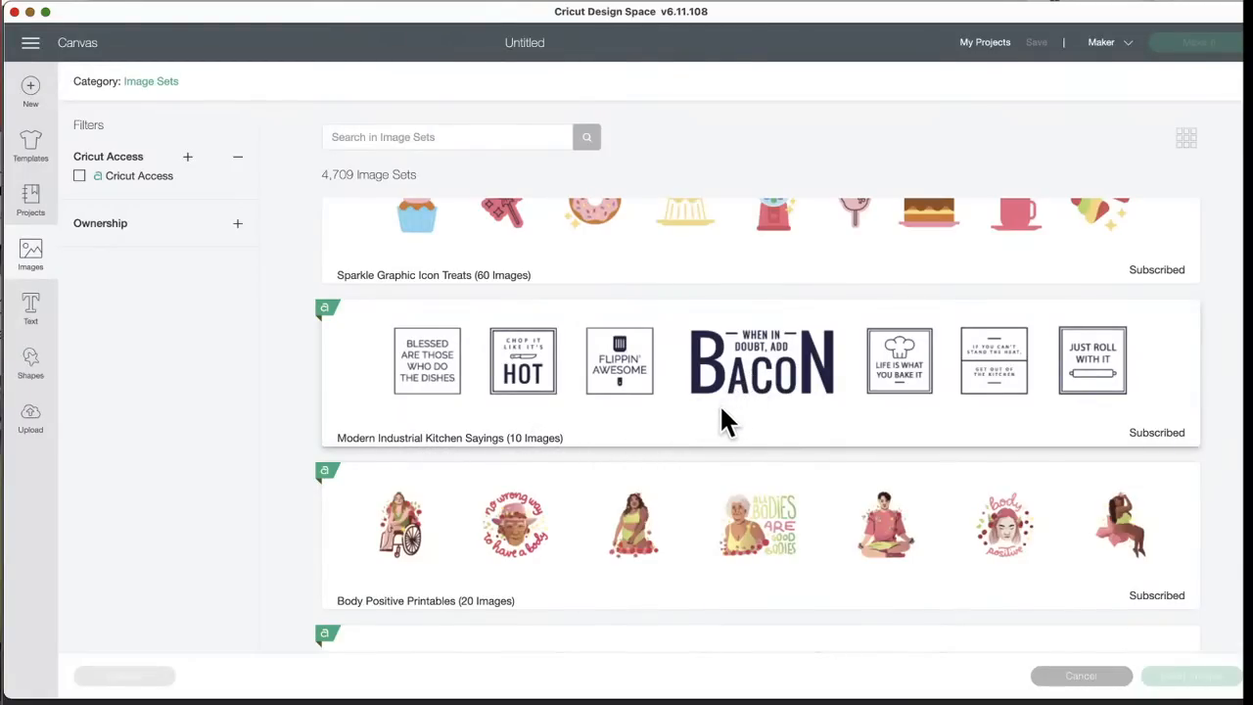
pyautogui.scroll(-3)
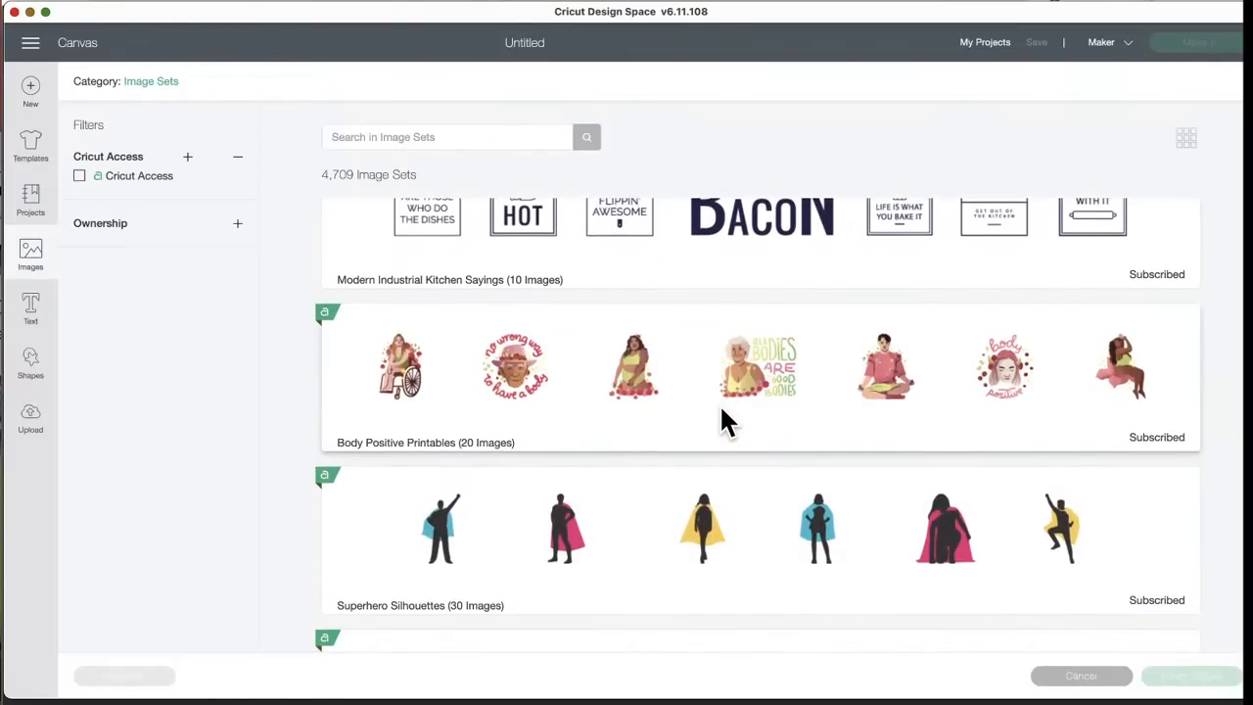
pyautogui.scroll(-3)
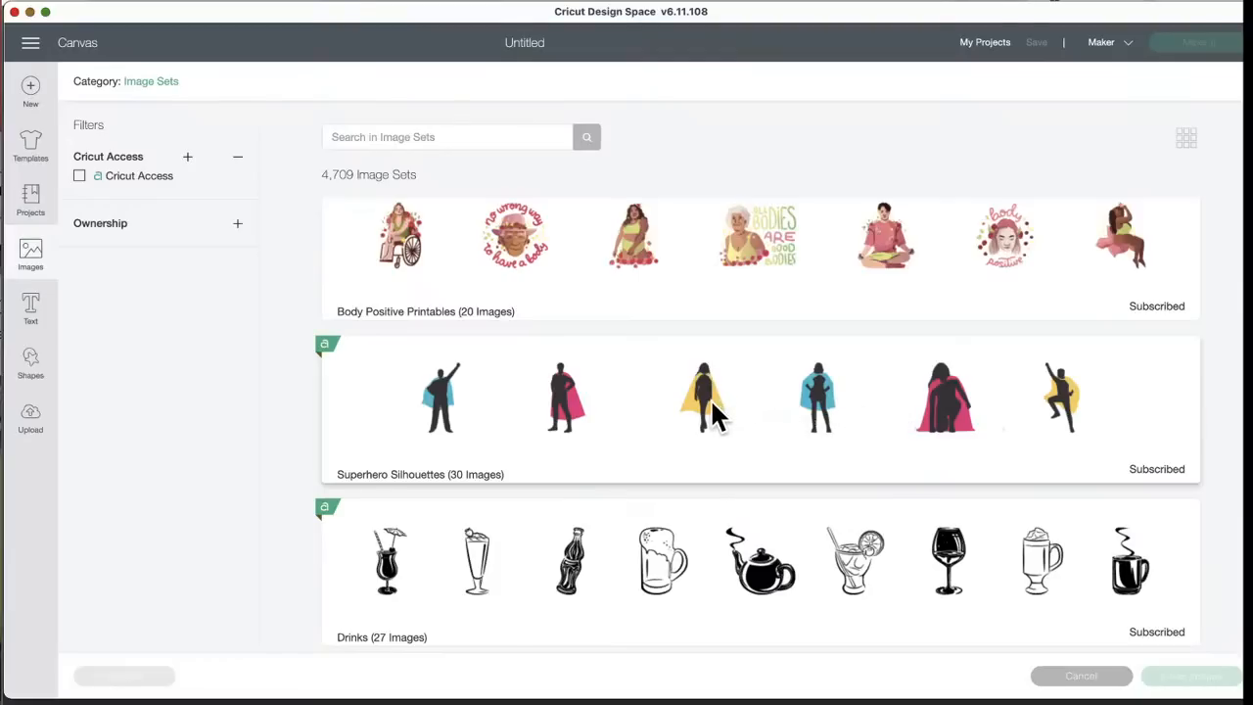
pyautogui.moveTo(701, 415)
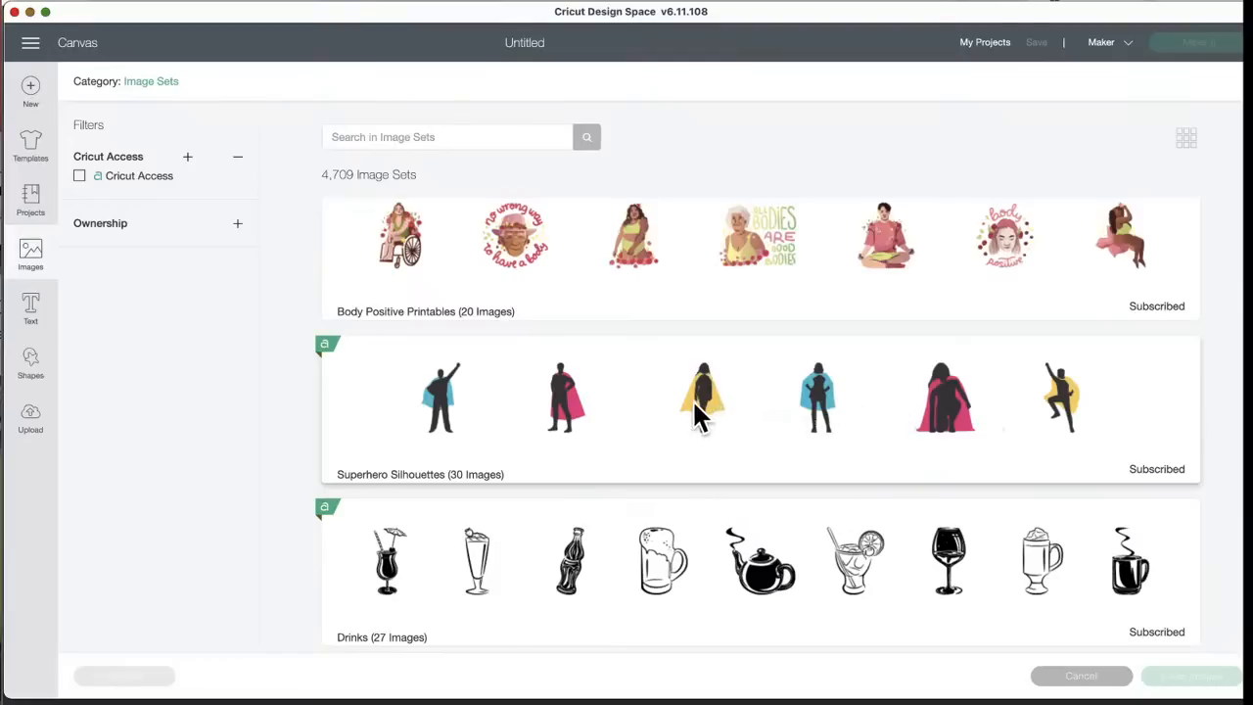
pyautogui.scroll(-3)
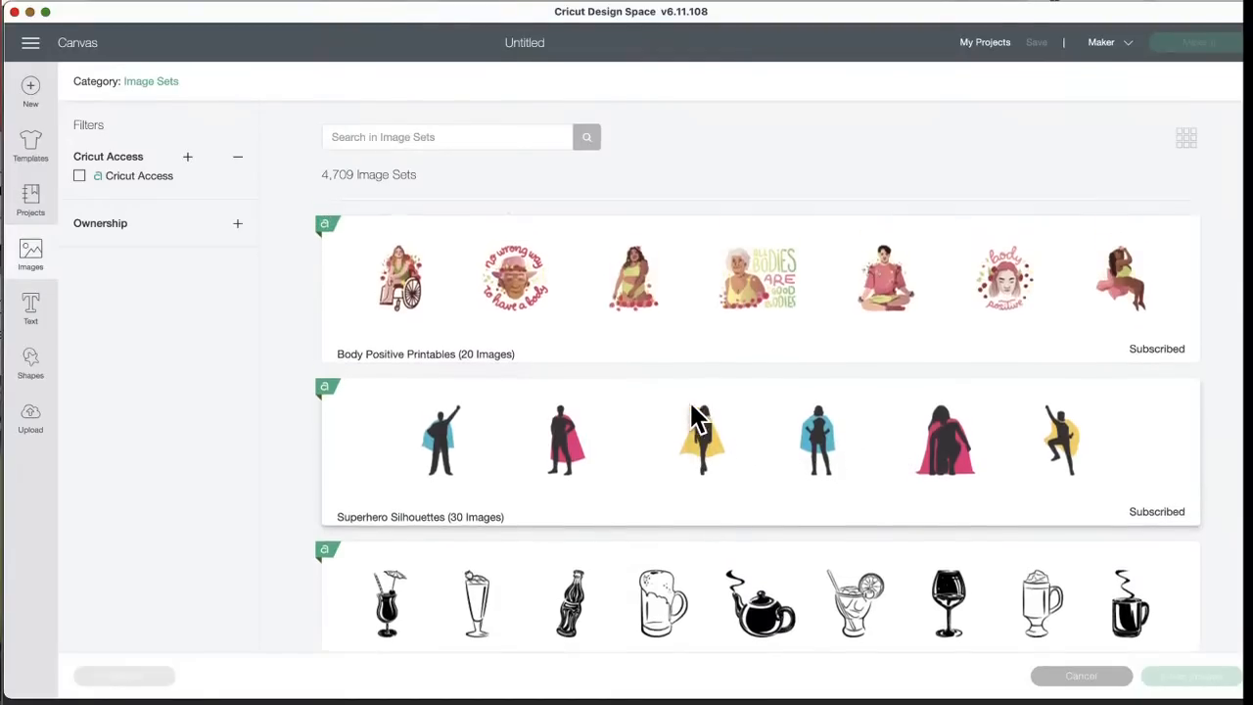
# - Scroll past Drinks, Baby Nursery and Cosmic Space Printables to All Types Of Transportation
pyautogui.scroll(-3)
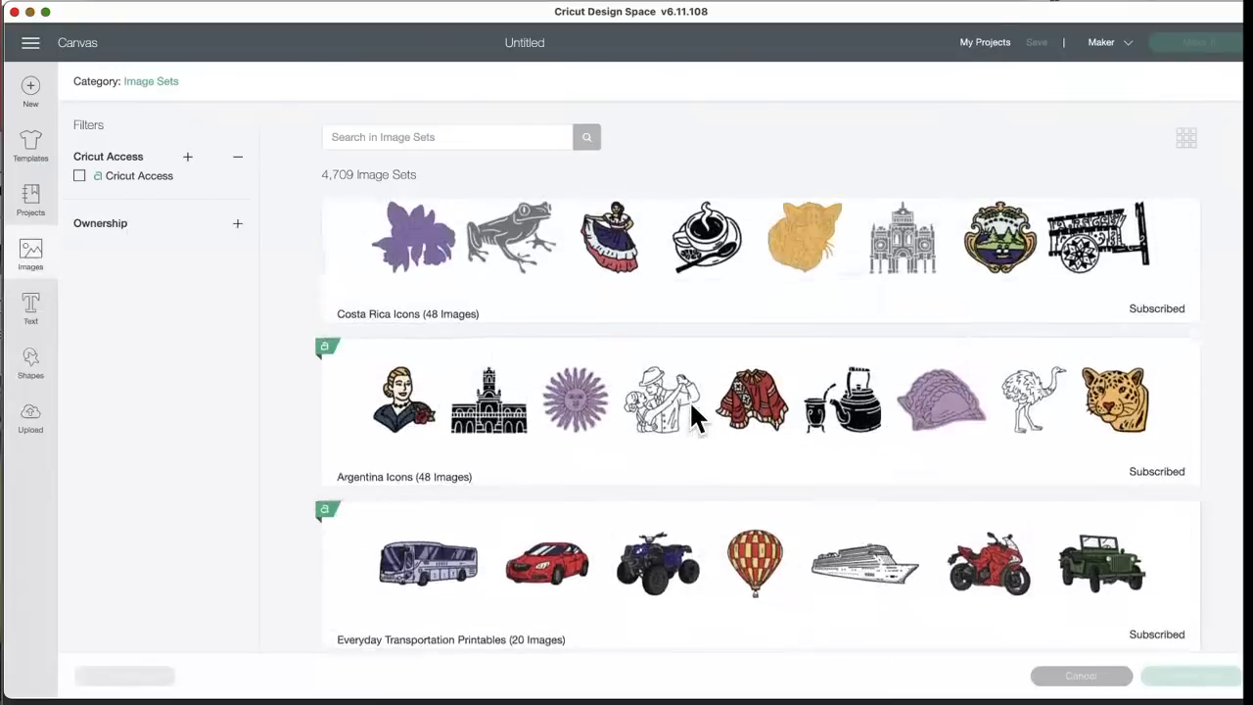
pyautogui.scroll(-3)
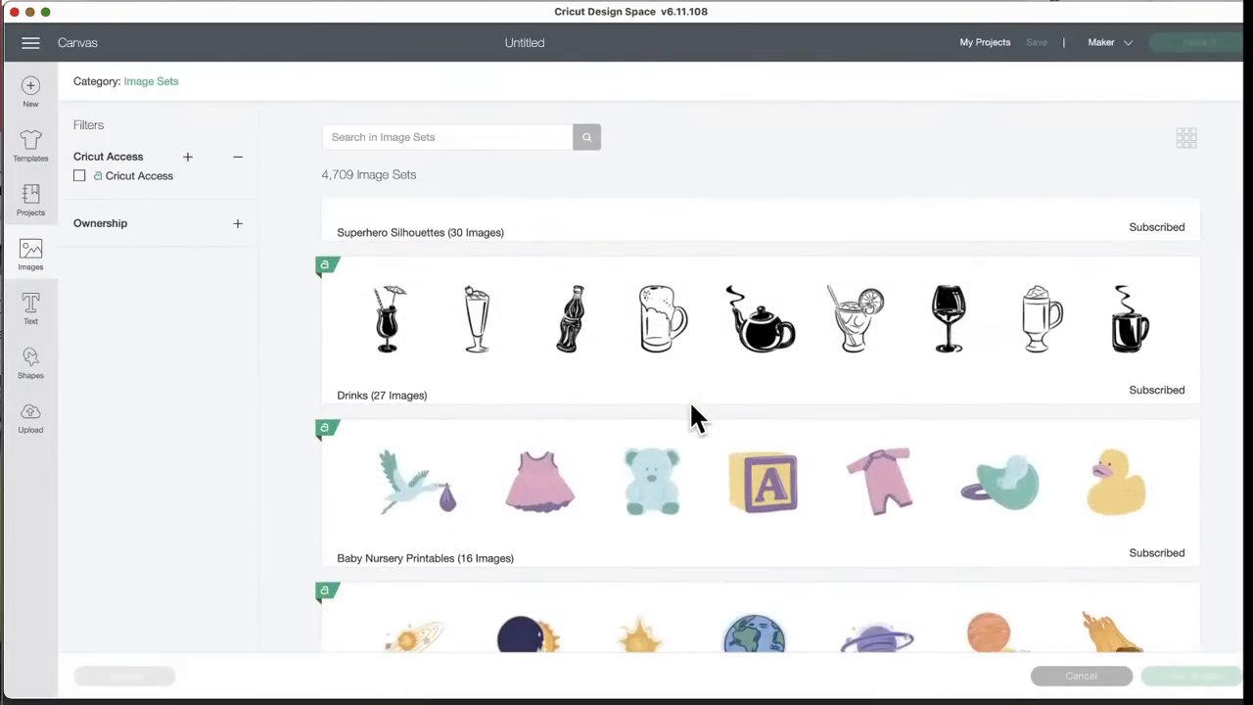
pyautogui.moveTo(812, 372)
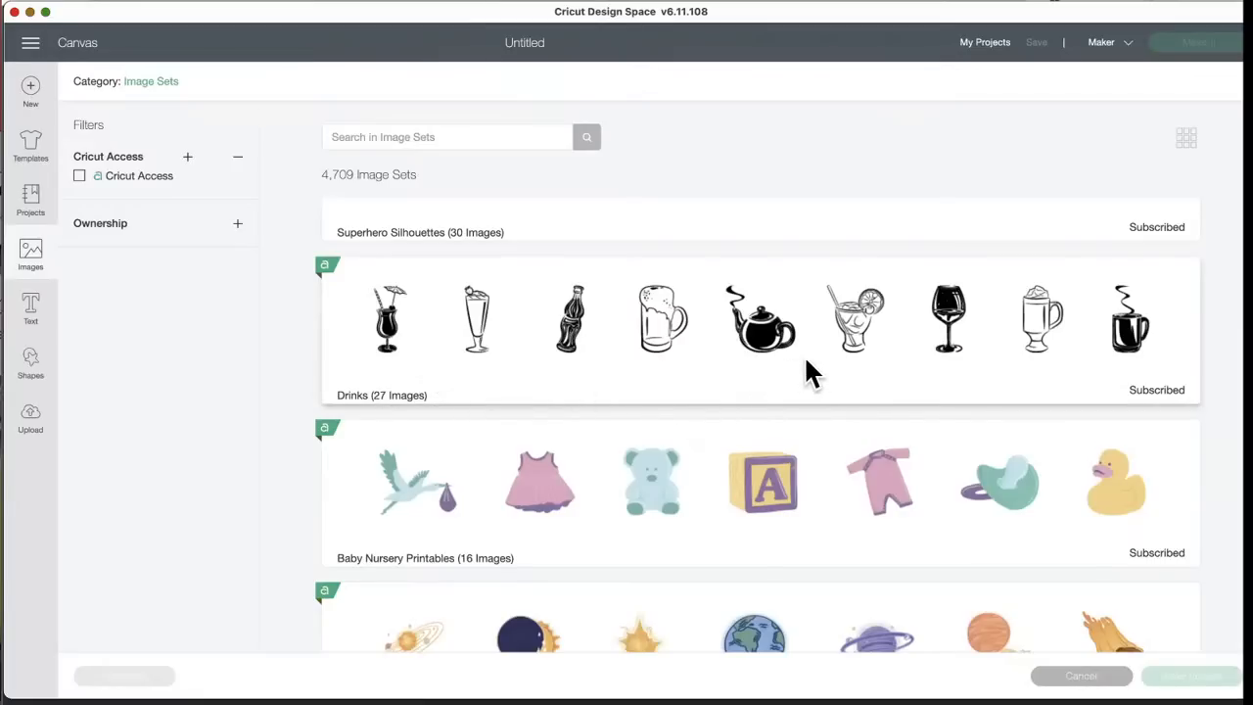
pyautogui.moveTo(754, 411)
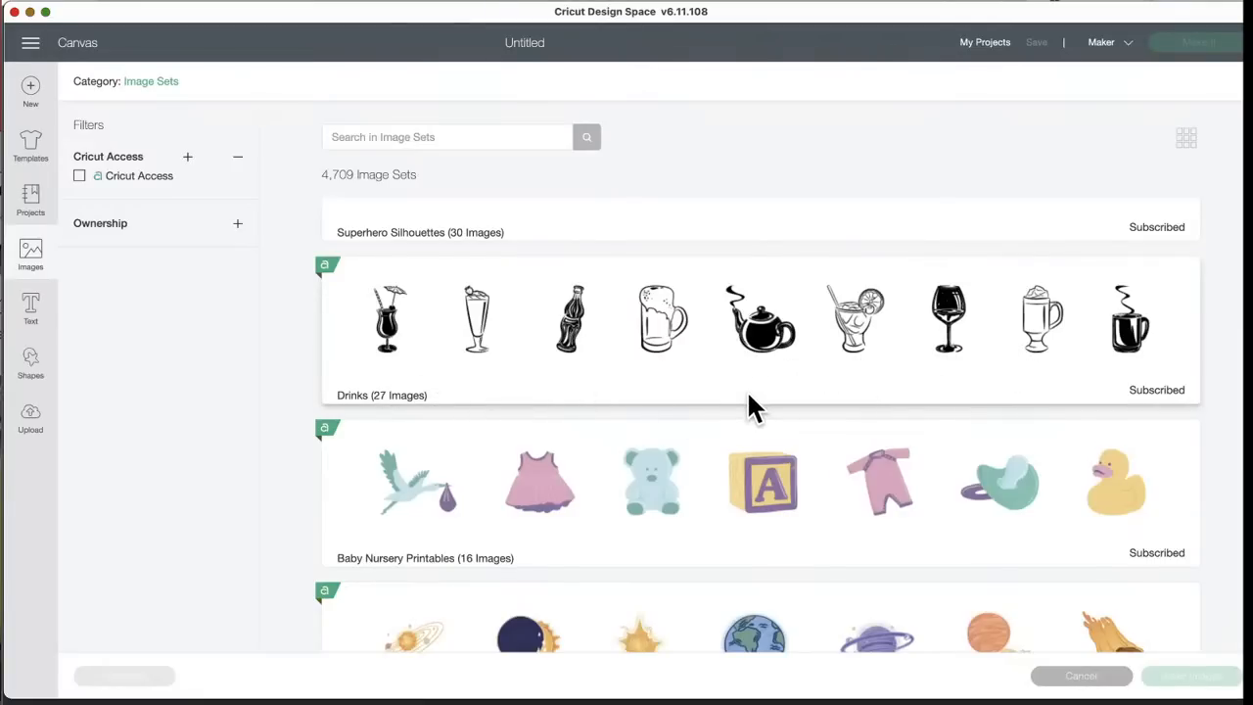
pyautogui.scroll(-3)
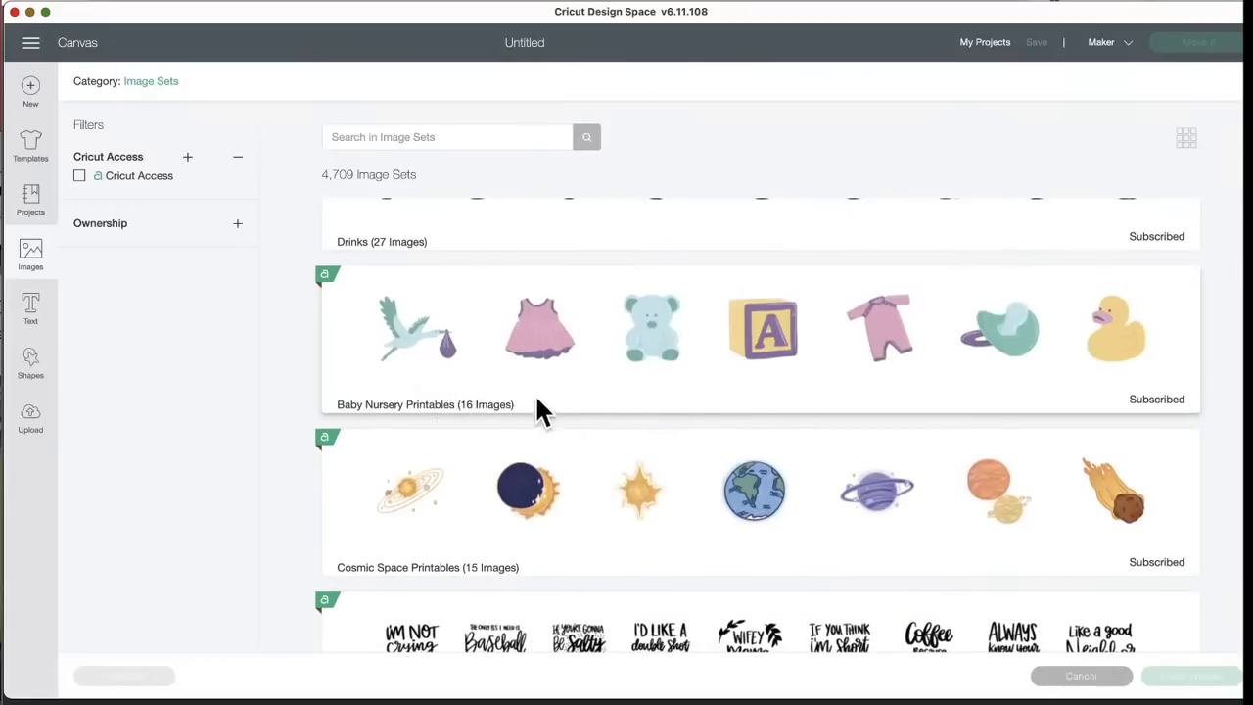
pyautogui.moveTo(859, 393)
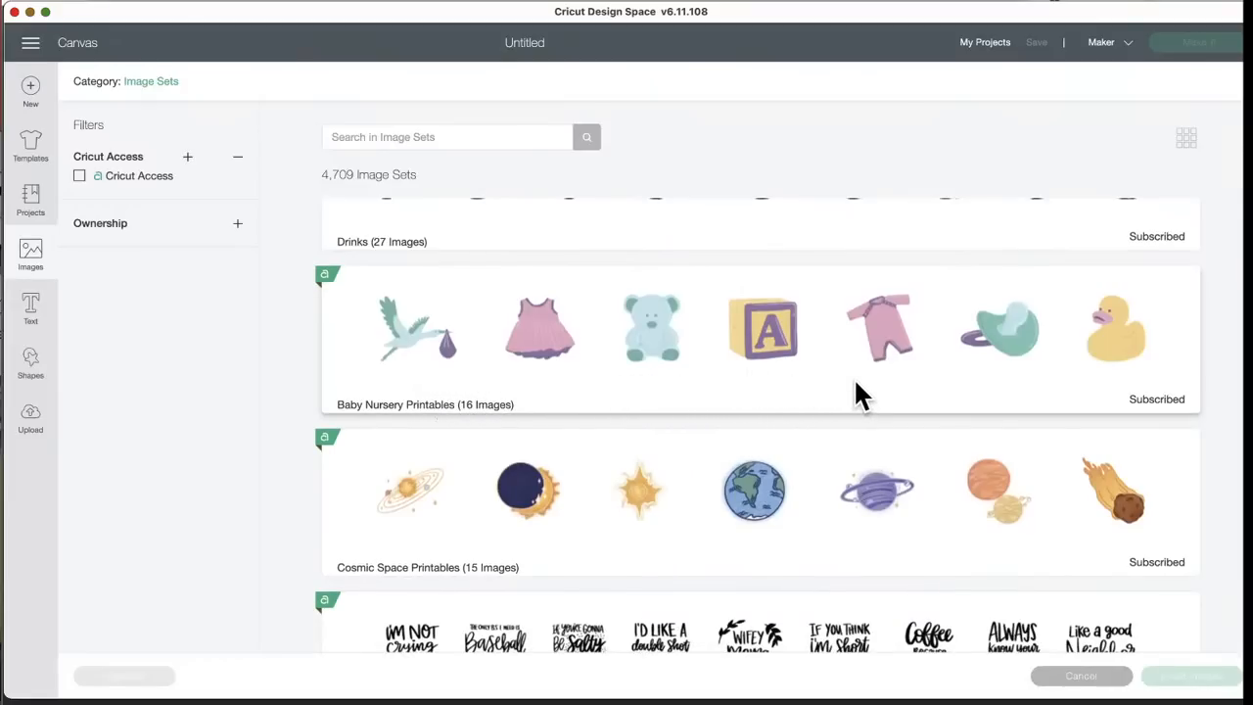
pyautogui.scroll(-3)
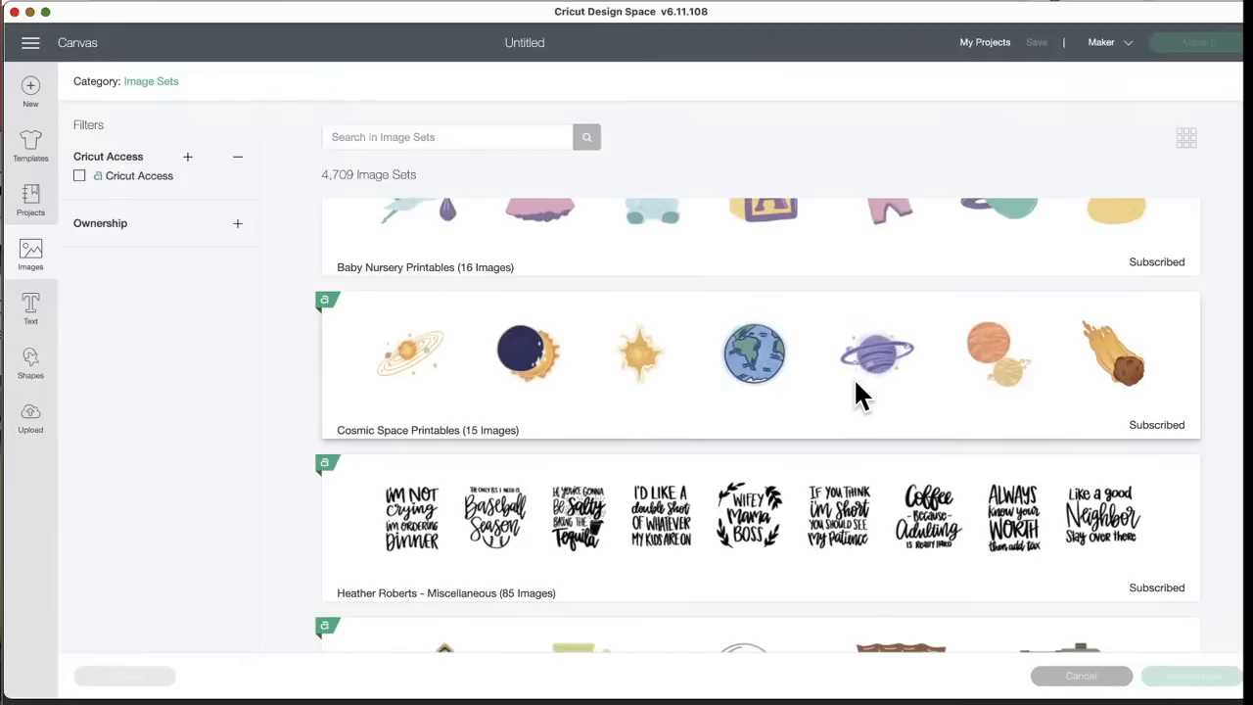
pyautogui.scroll(-3)
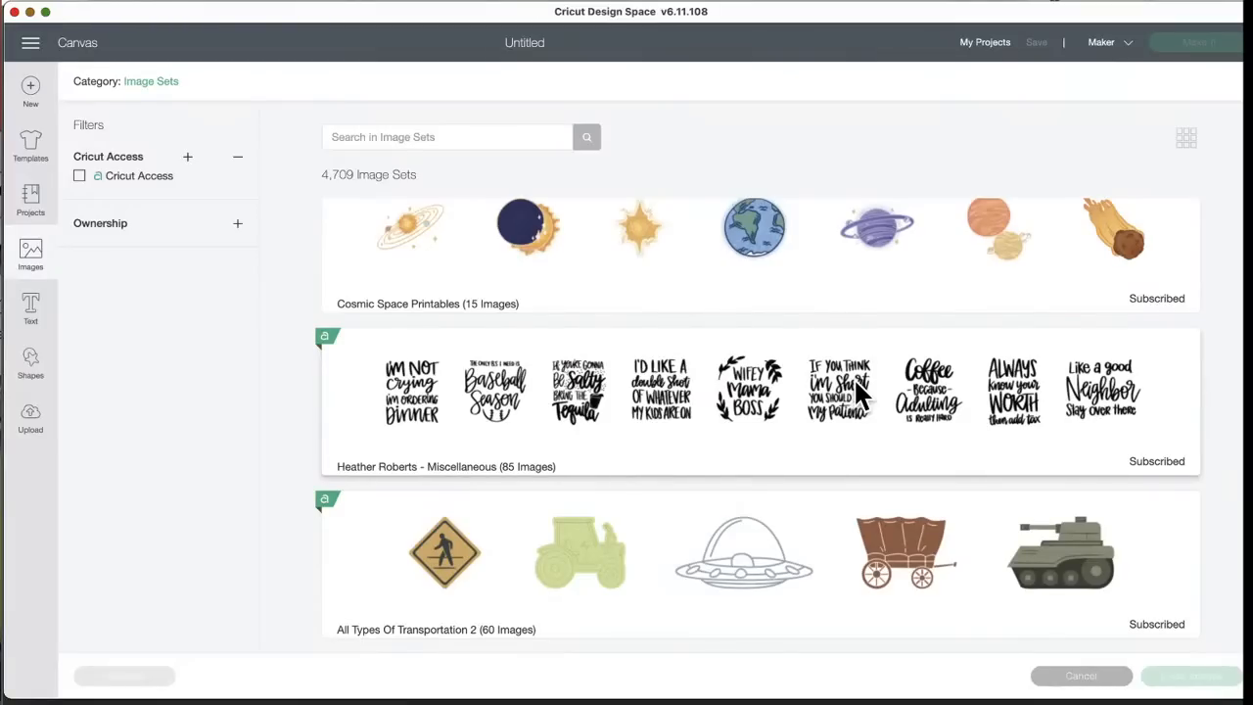
pyautogui.moveTo(1155, 426)
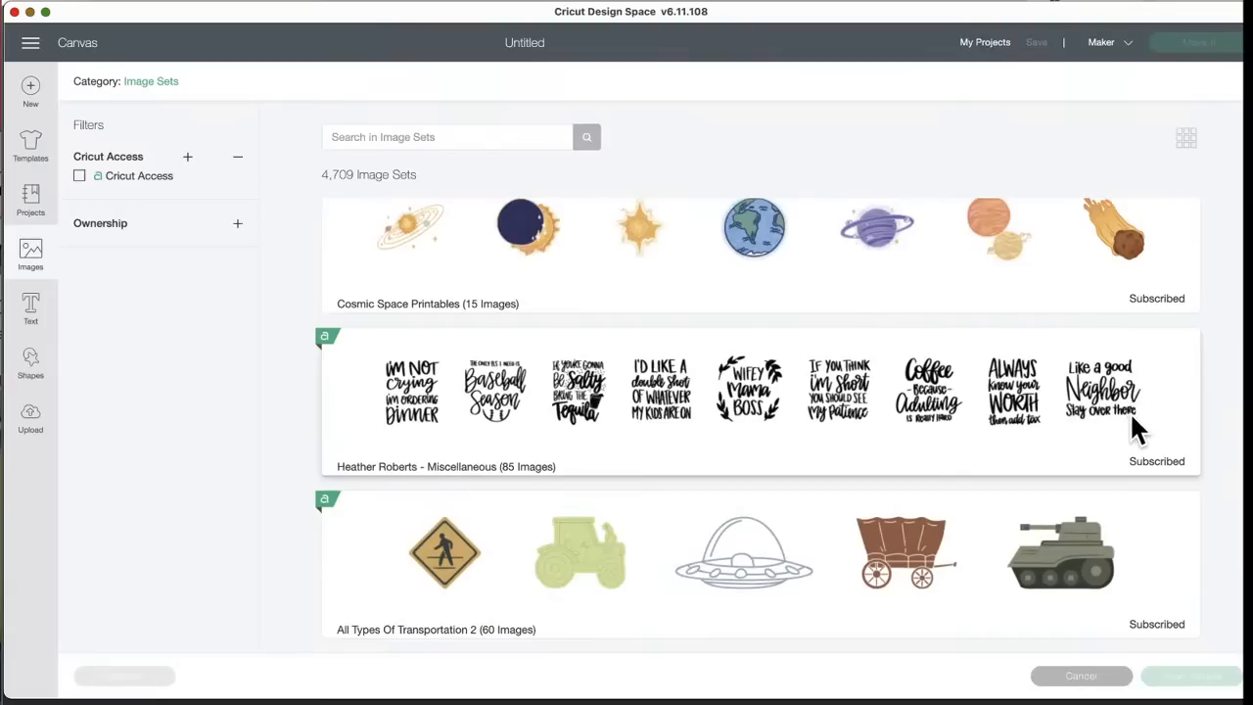
pyautogui.moveTo(1112, 435)
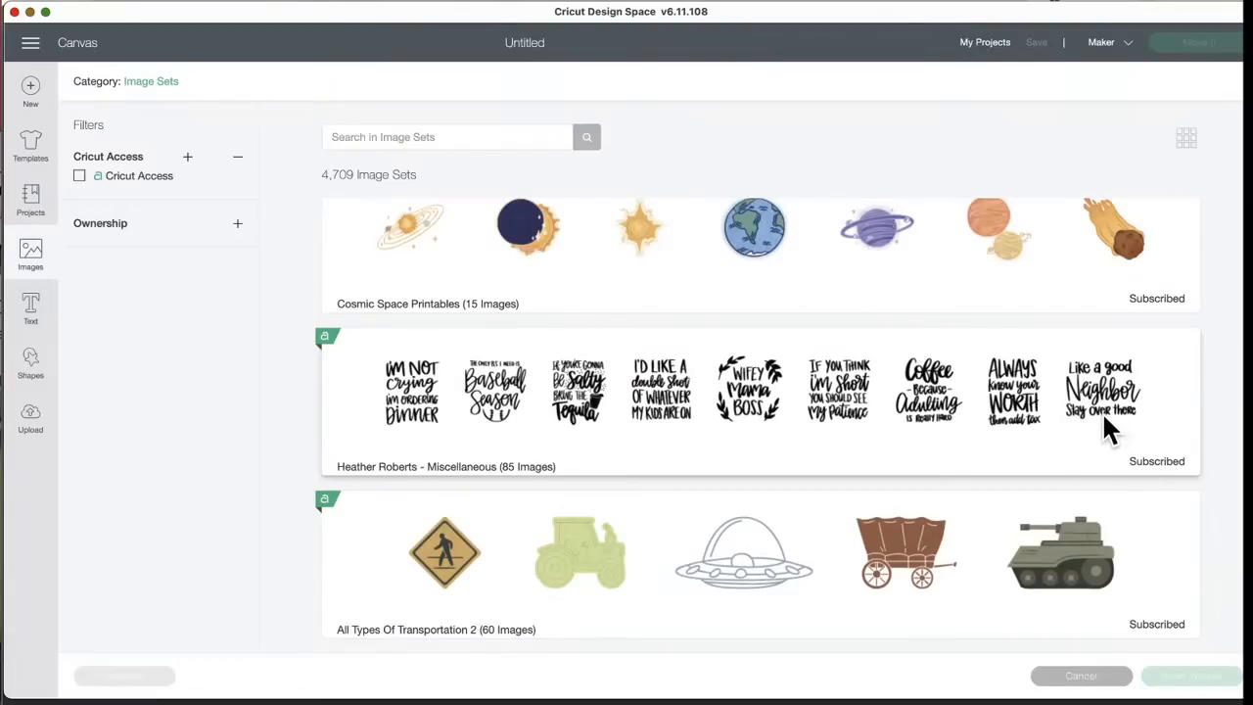
# - Scroll past Halloween, Norway and space icon sets to Winter Collection and Shabby Chic Mandala United States
pyautogui.scroll(-3)
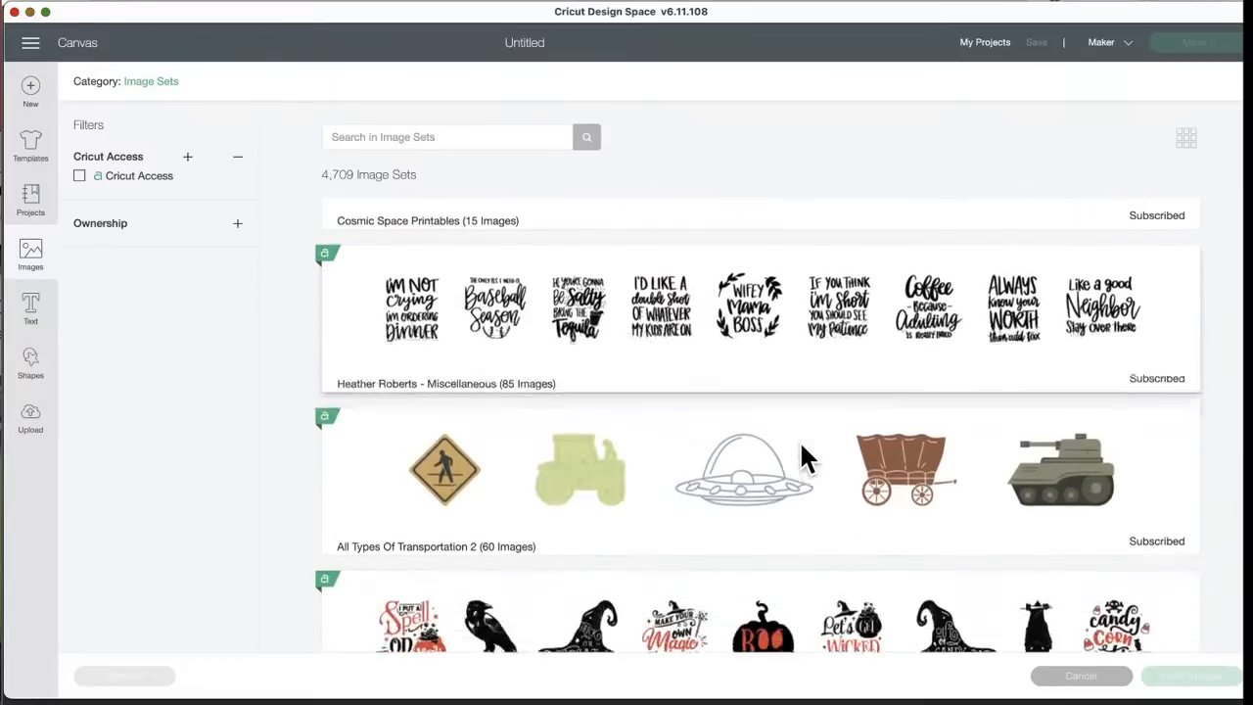
pyautogui.scroll(-3)
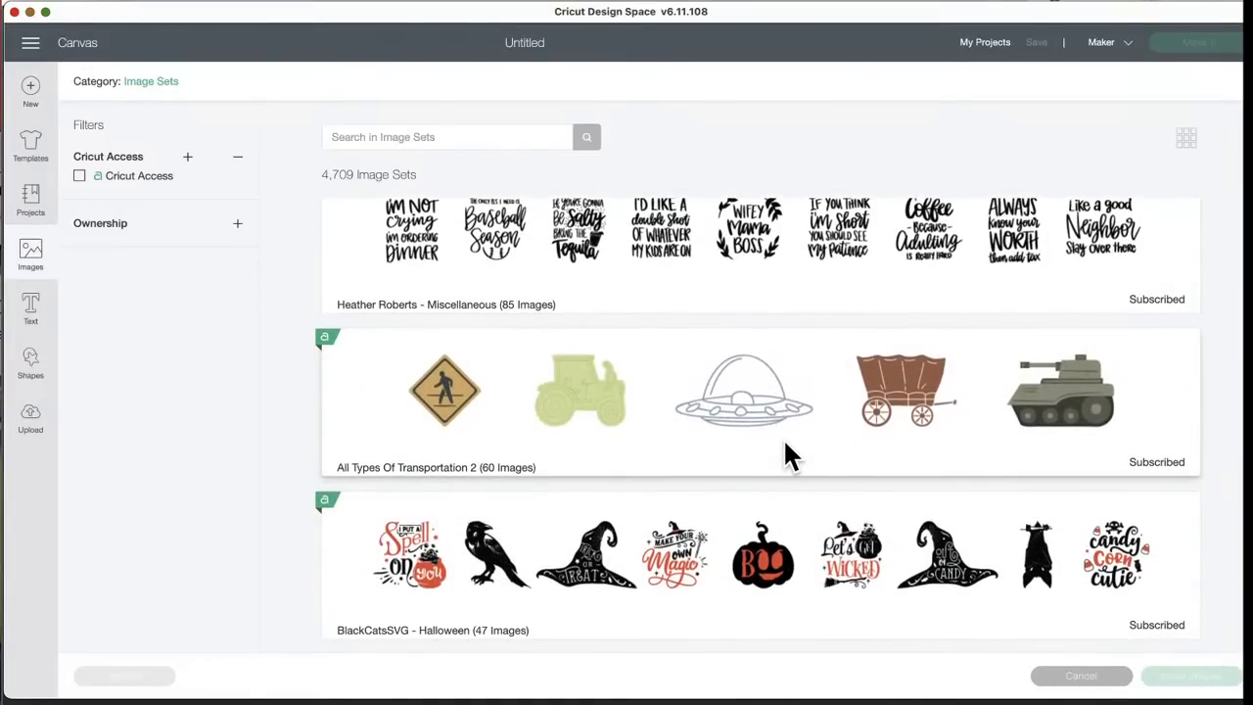
pyautogui.scroll(-3)
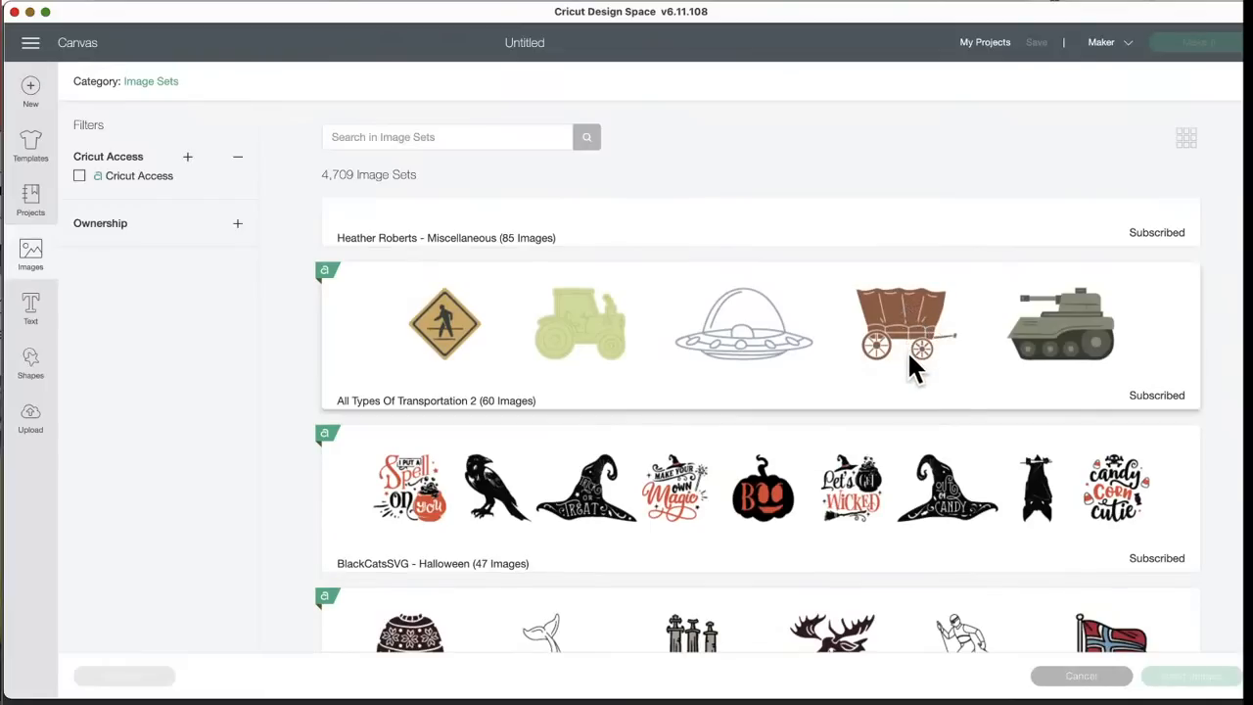
pyautogui.scroll(-3)
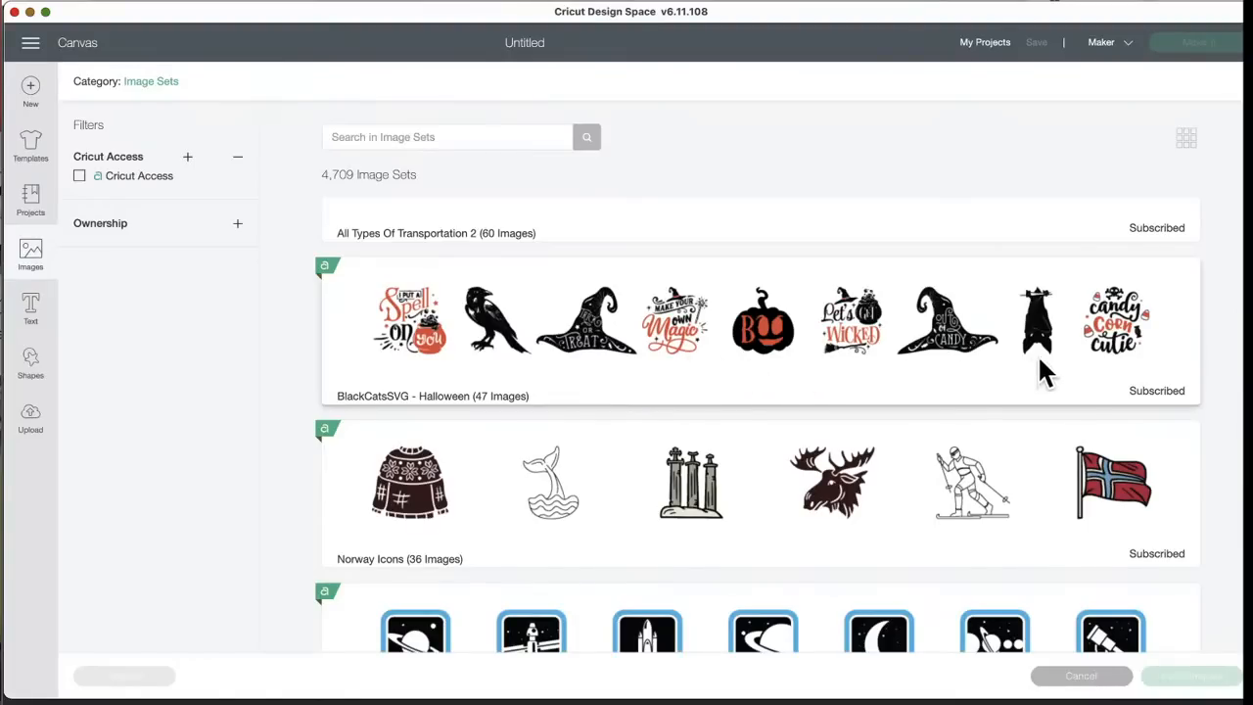
pyautogui.moveTo(1159, 329)
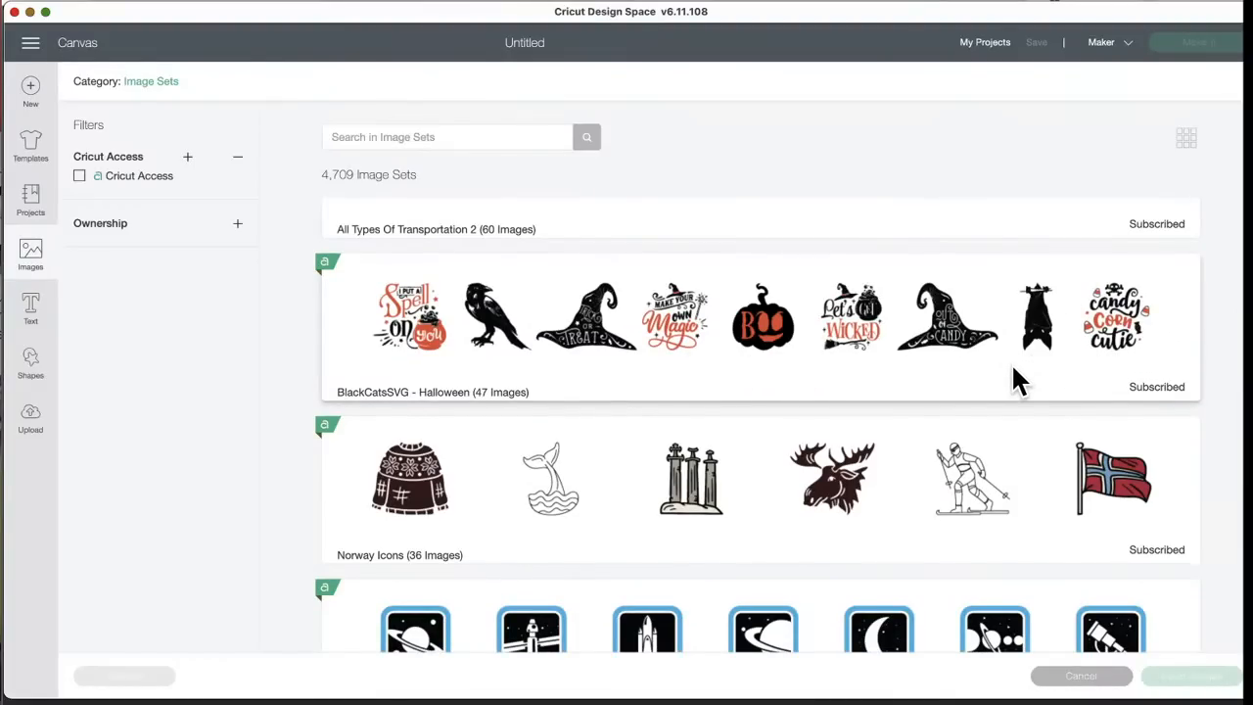
pyautogui.scroll(-3)
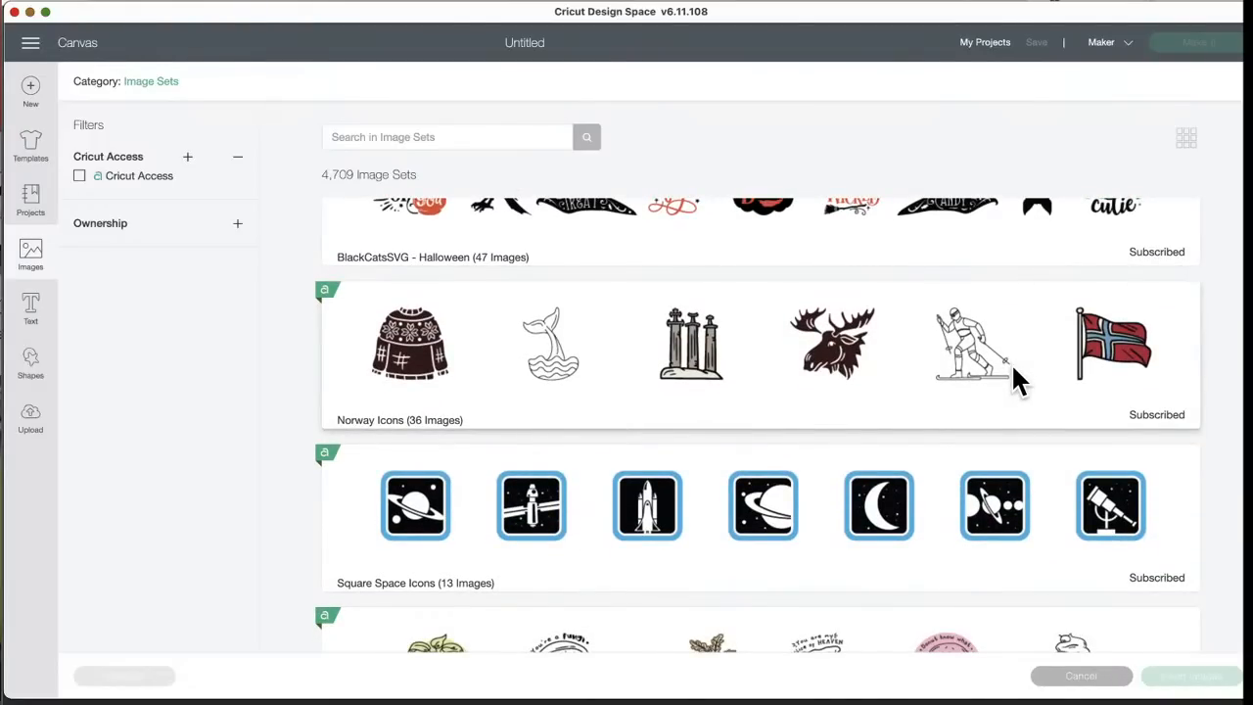
pyautogui.scroll(-3)
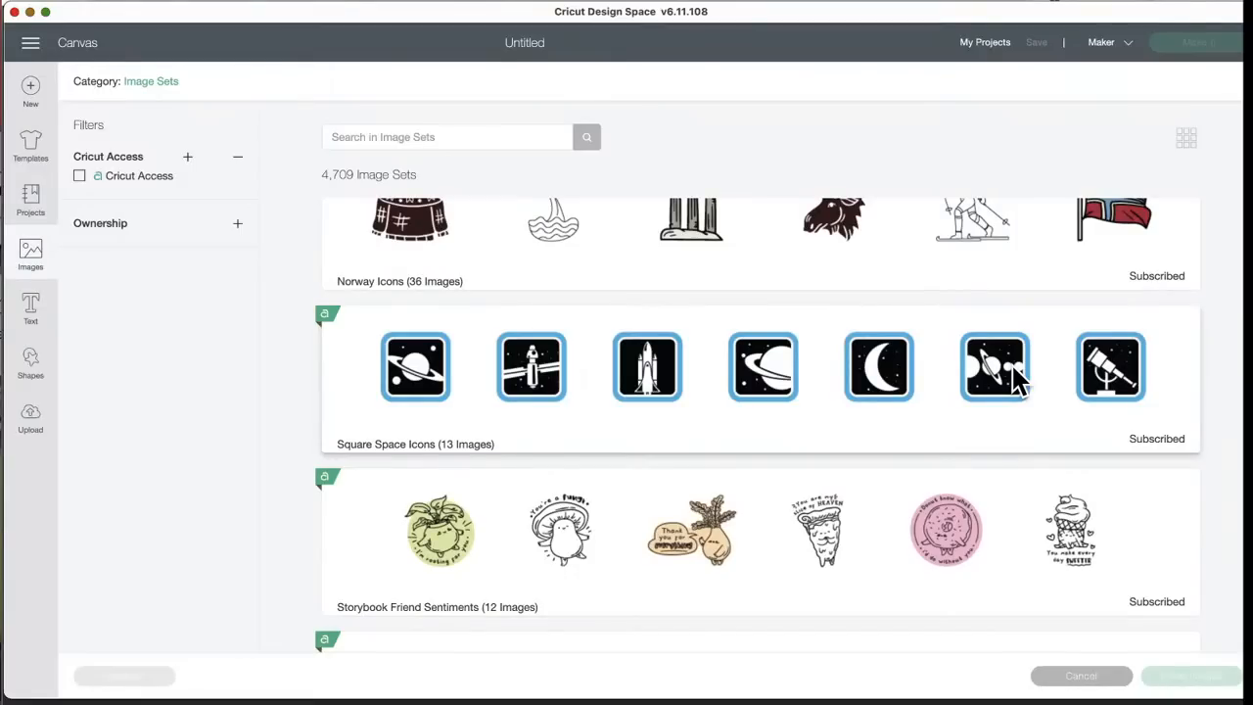
pyautogui.moveTo(728, 636)
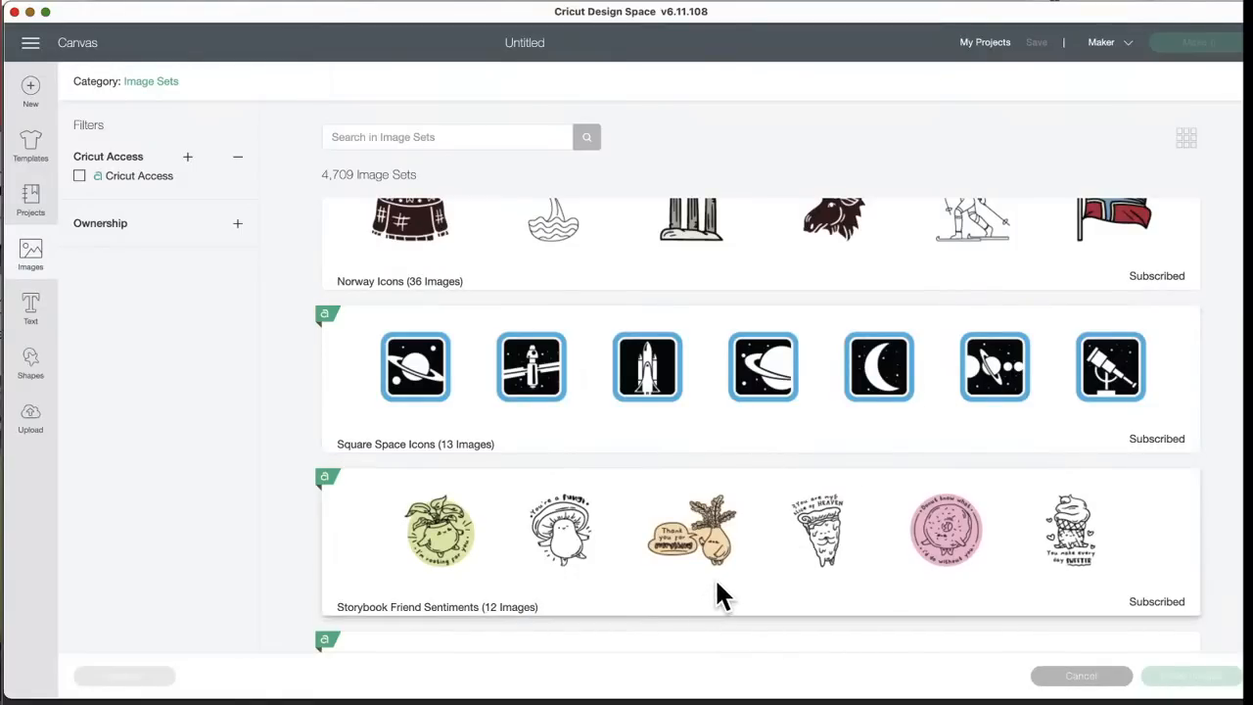
pyautogui.scroll(-3)
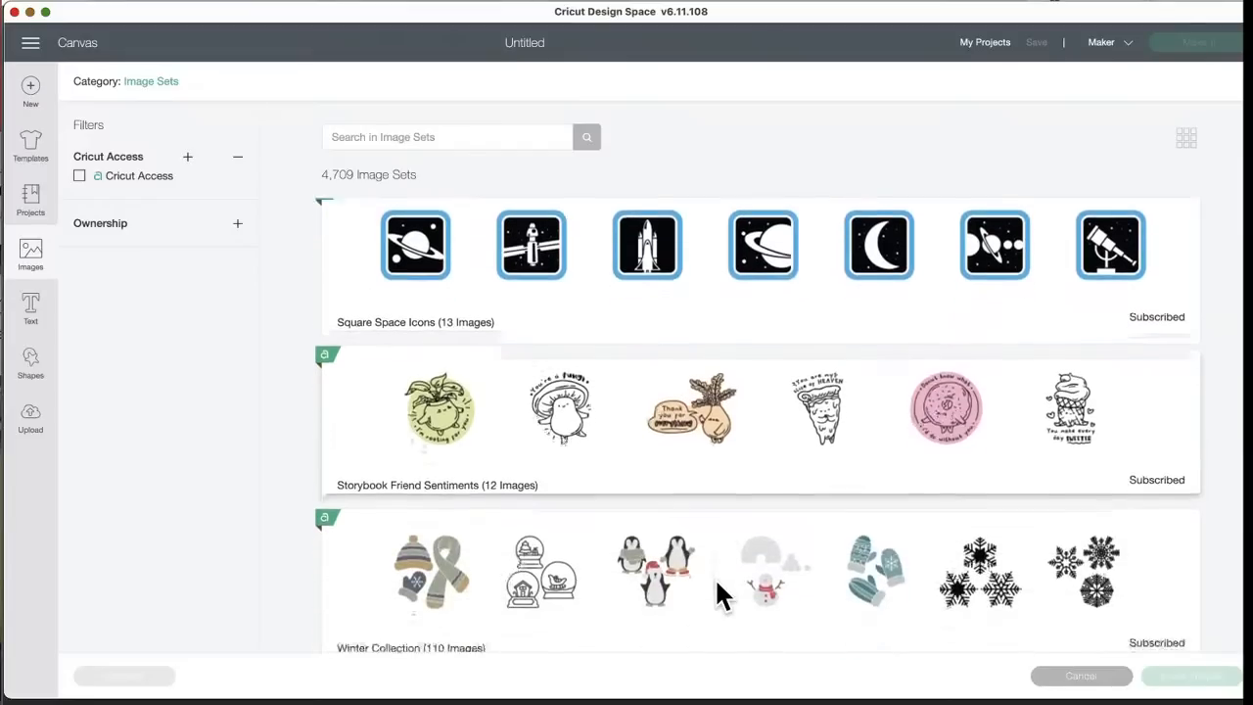
pyautogui.scroll(-3)
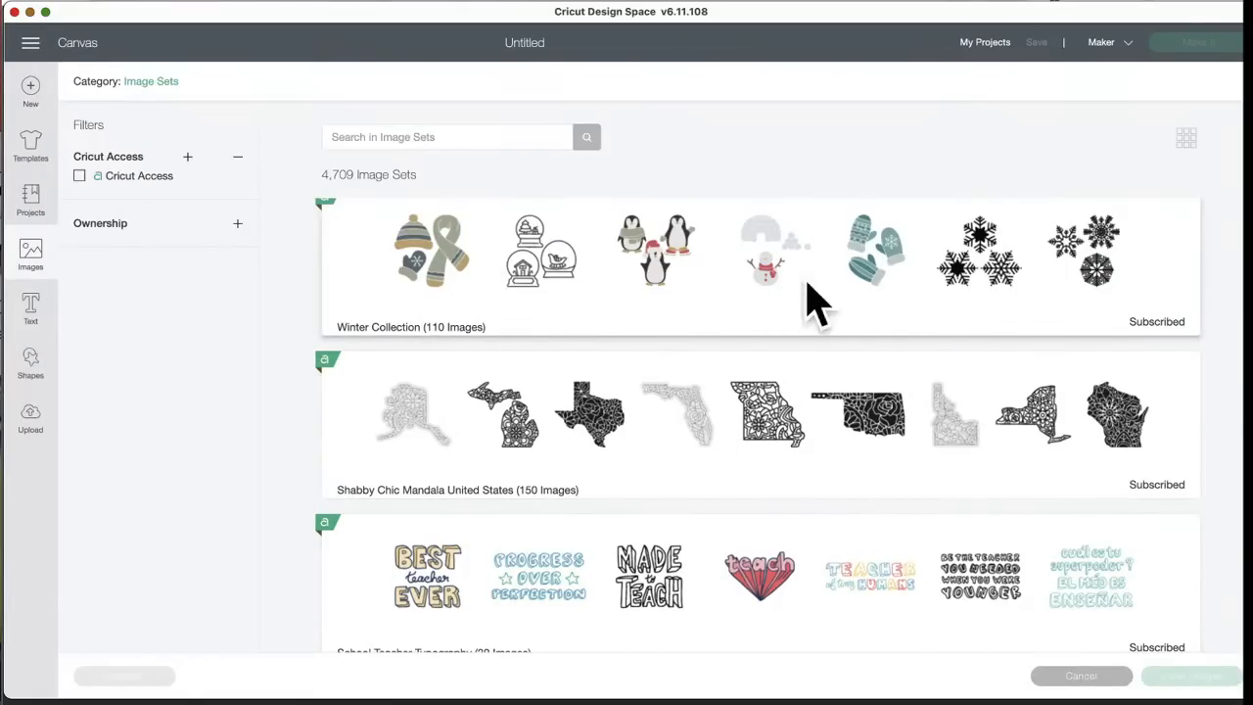
pyautogui.moveTo(656, 431)
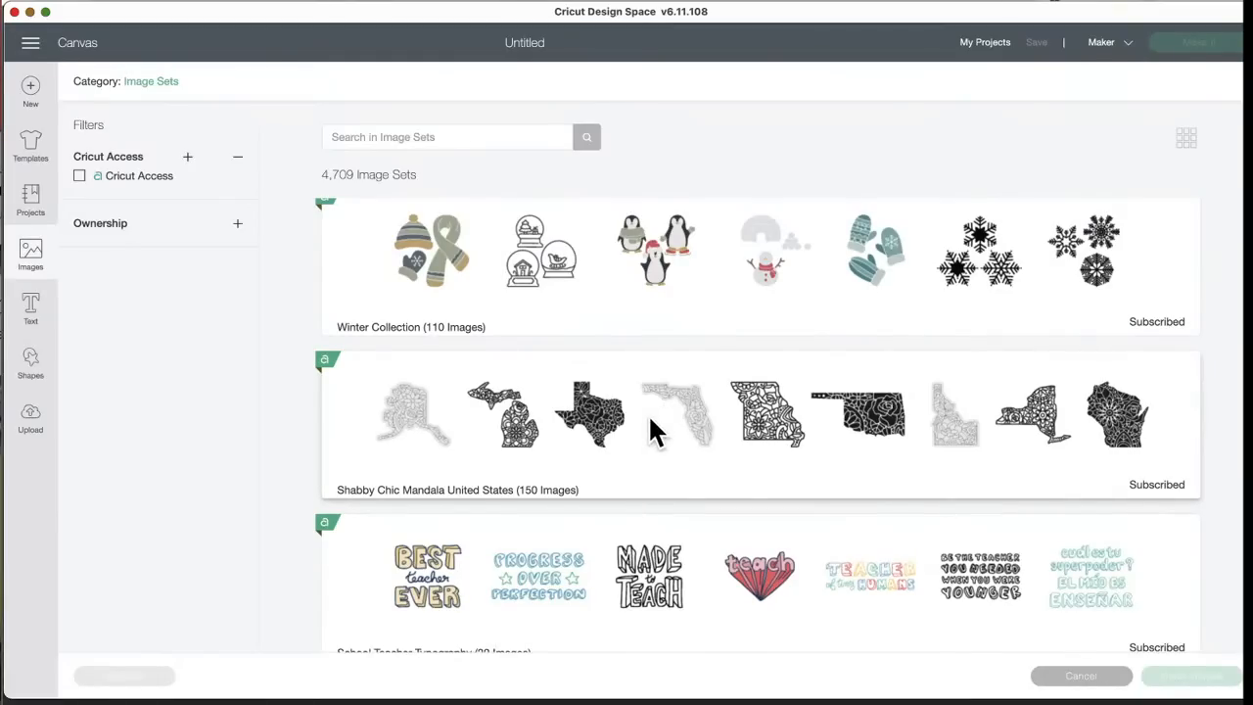
pyautogui.moveTo(568, 493)
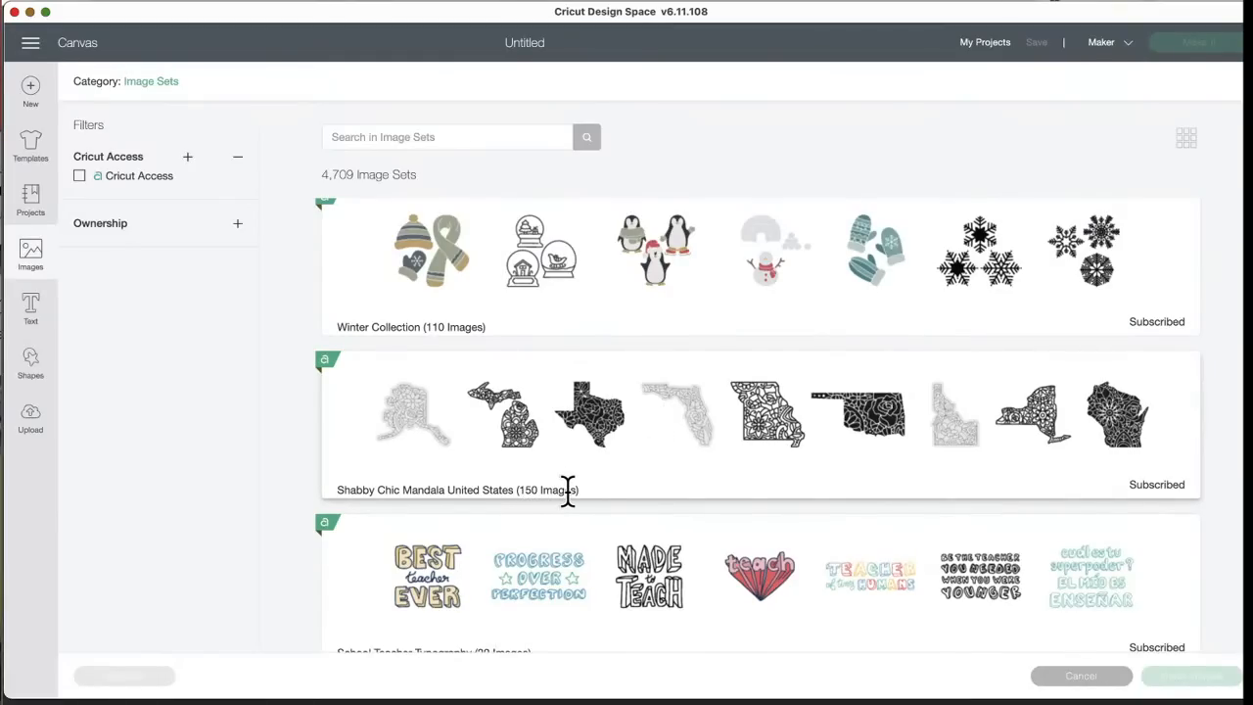
pyautogui.moveTo(592, 450)
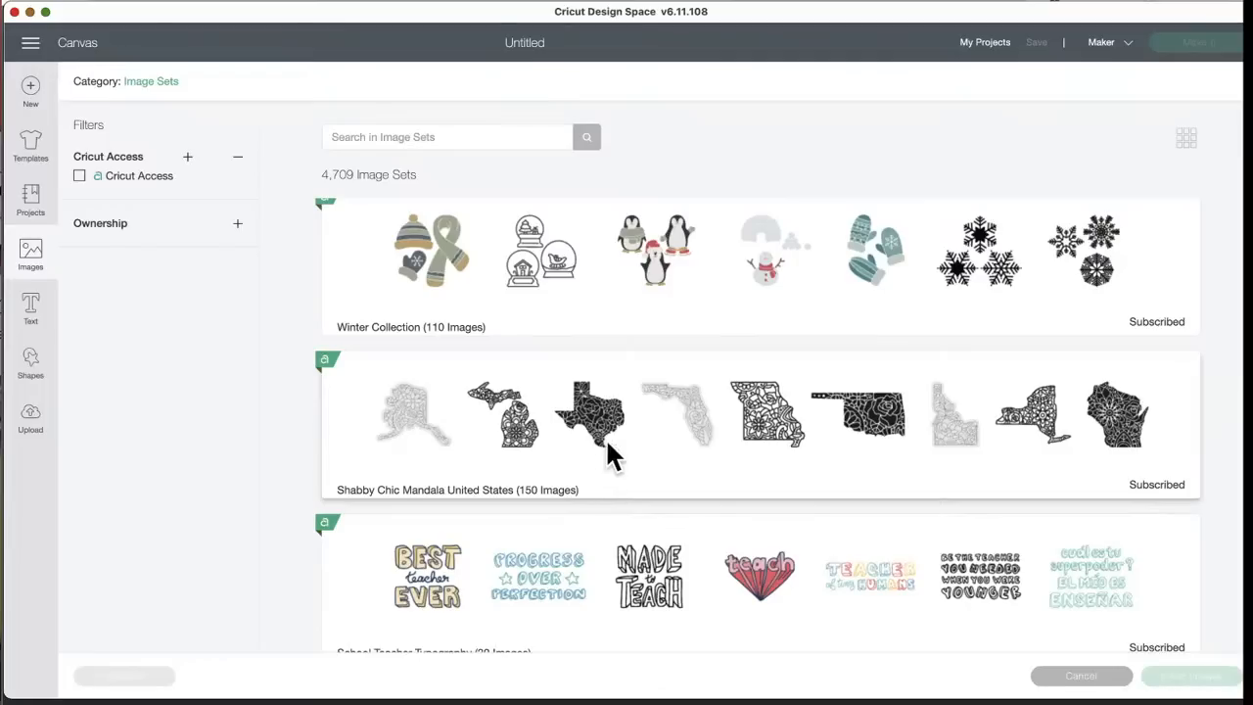
pyautogui.moveTo(1139, 396)
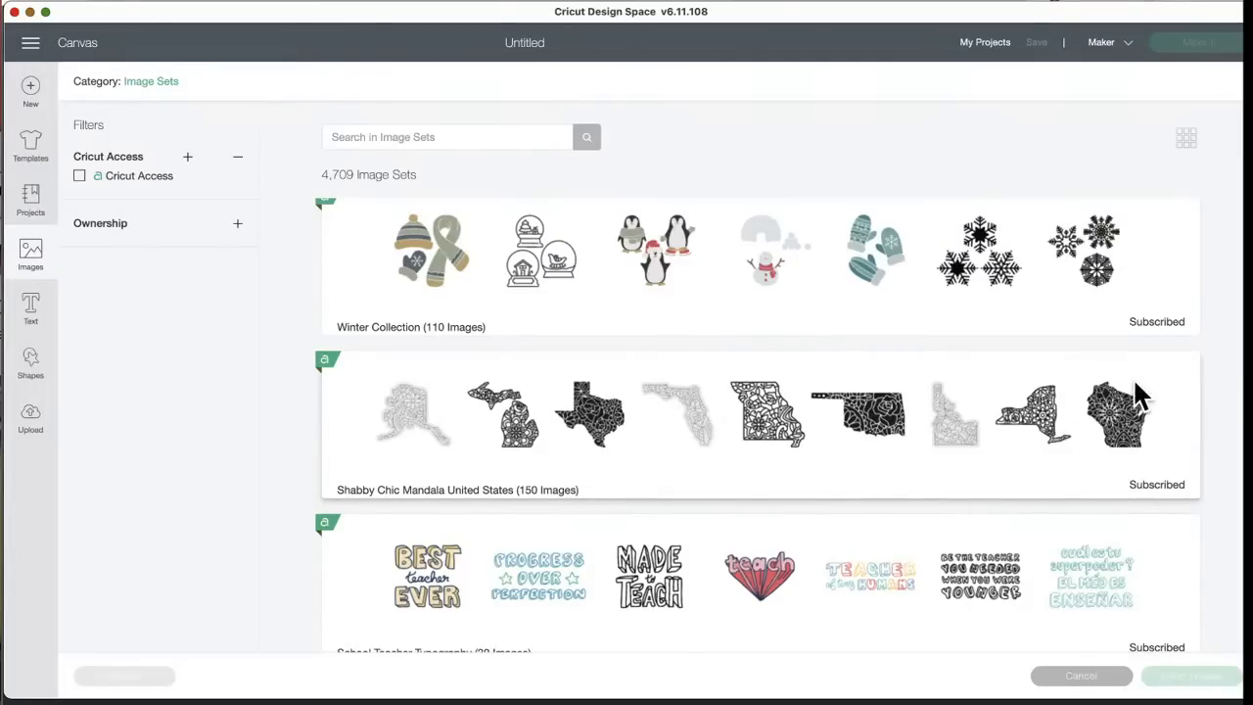
pyautogui.moveTo(859, 411)
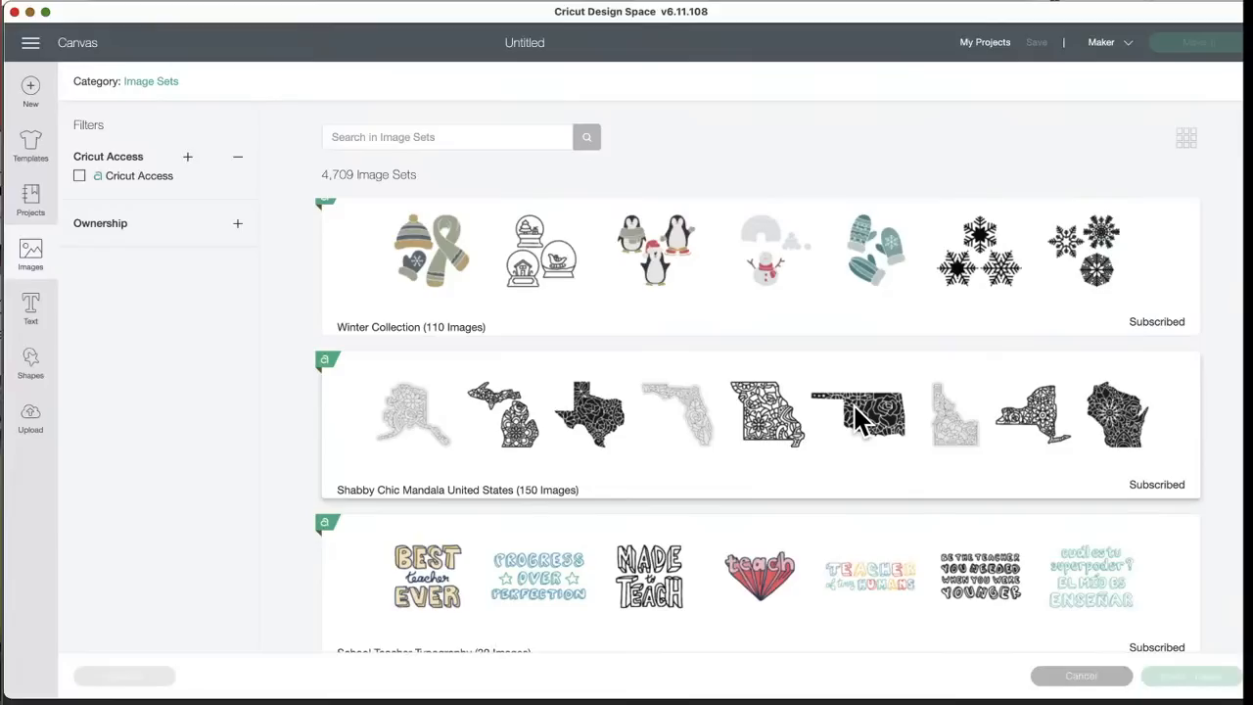
pyautogui.moveTo(889, 430)
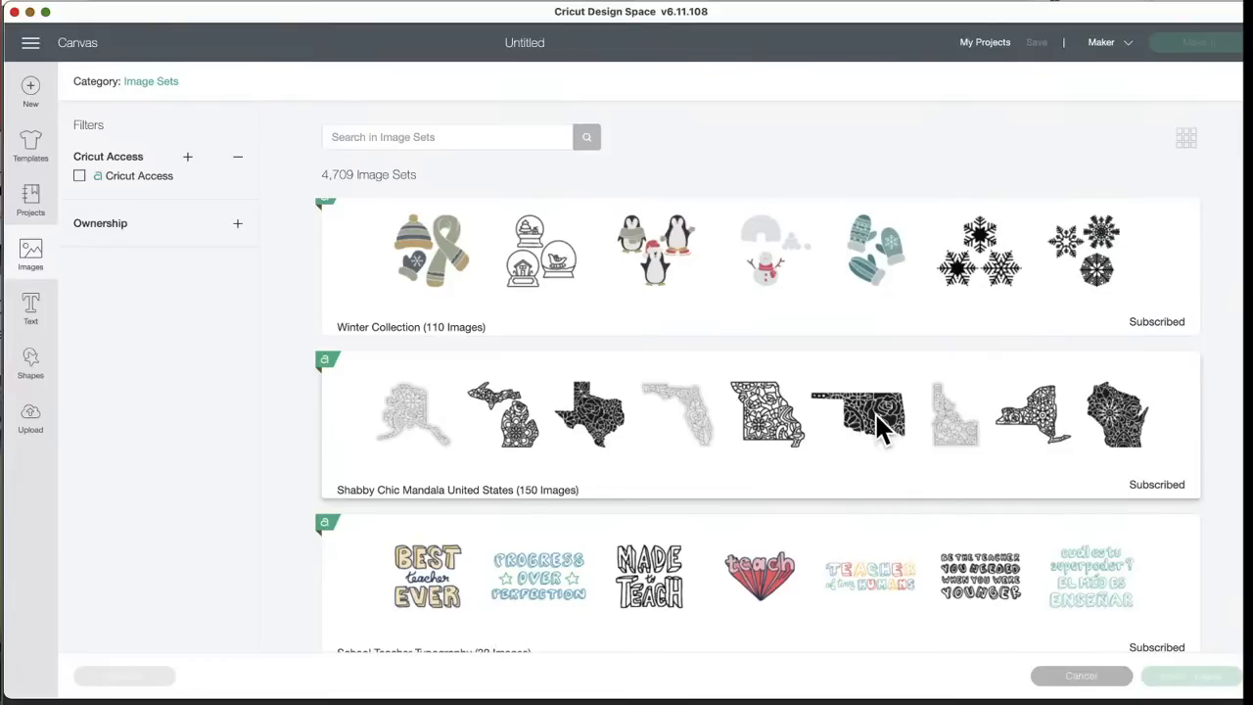
pyautogui.moveTo(877, 434)
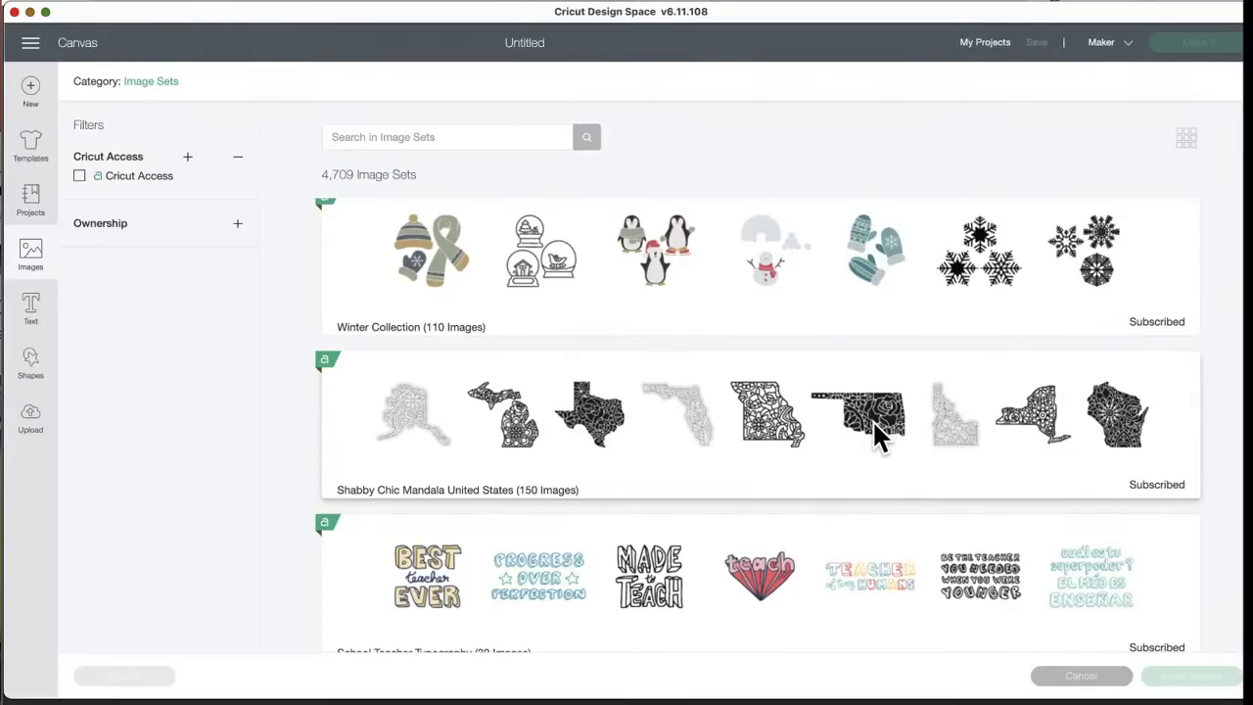
pyautogui.moveTo(851, 441)
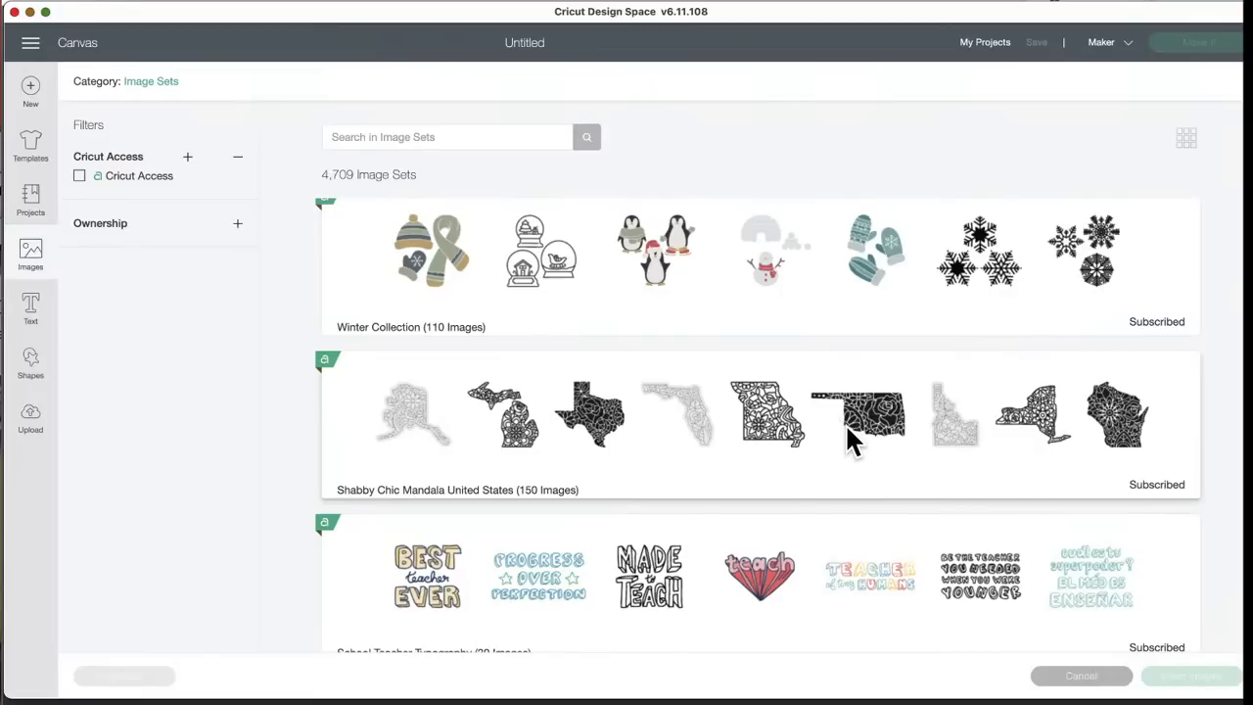
# - Scroll the image sets down to School Teacher Typography and Ramen Illustrations
pyautogui.scroll(-3)
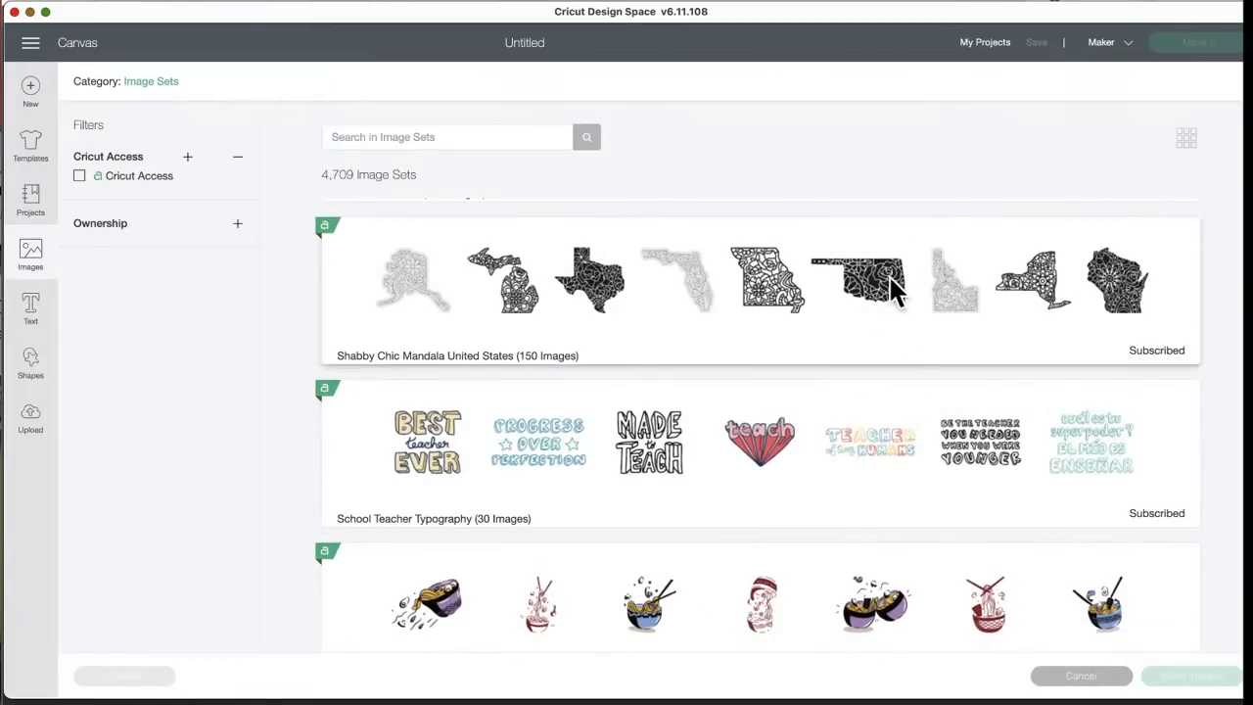
pyautogui.moveTo(873, 323)
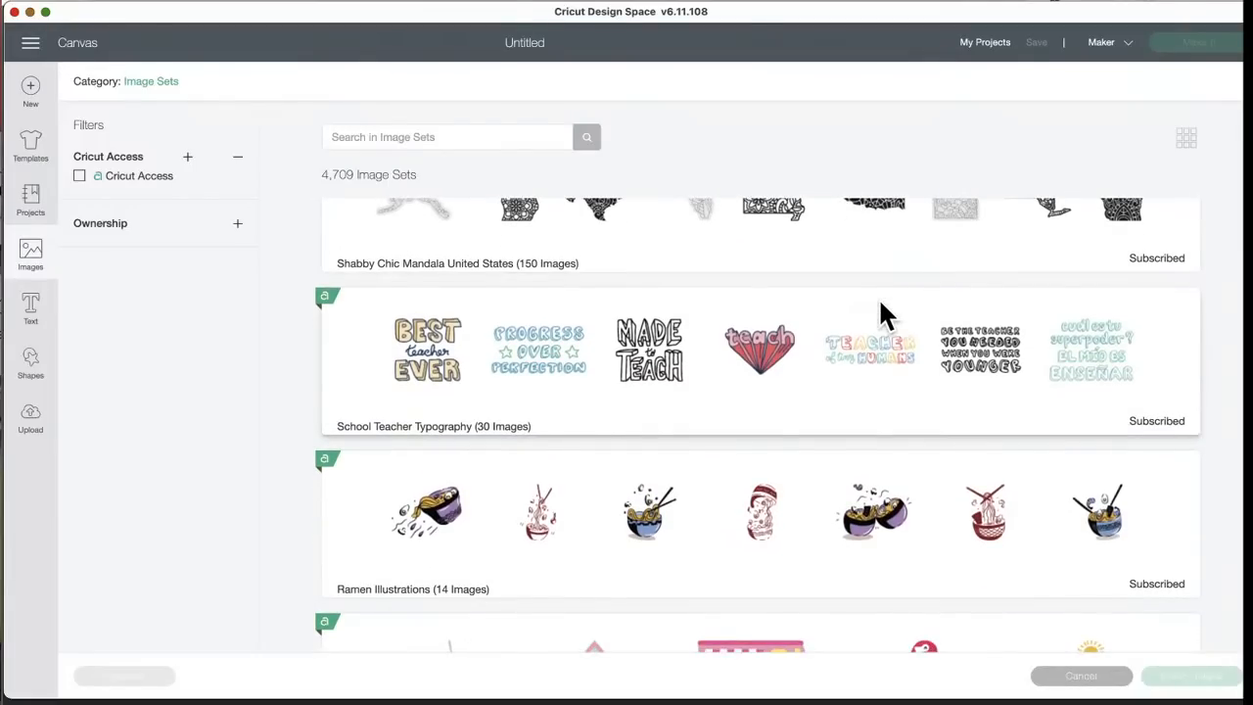
pyautogui.moveTo(549, 448)
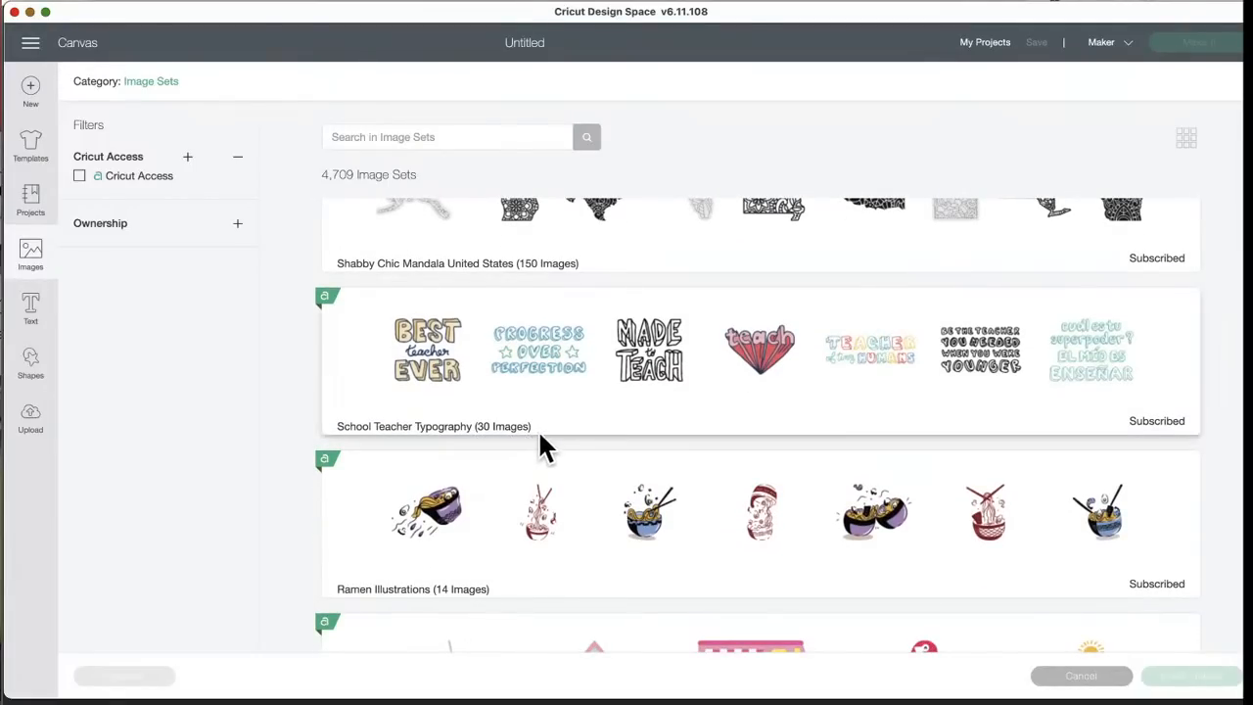
pyautogui.moveTo(881, 401)
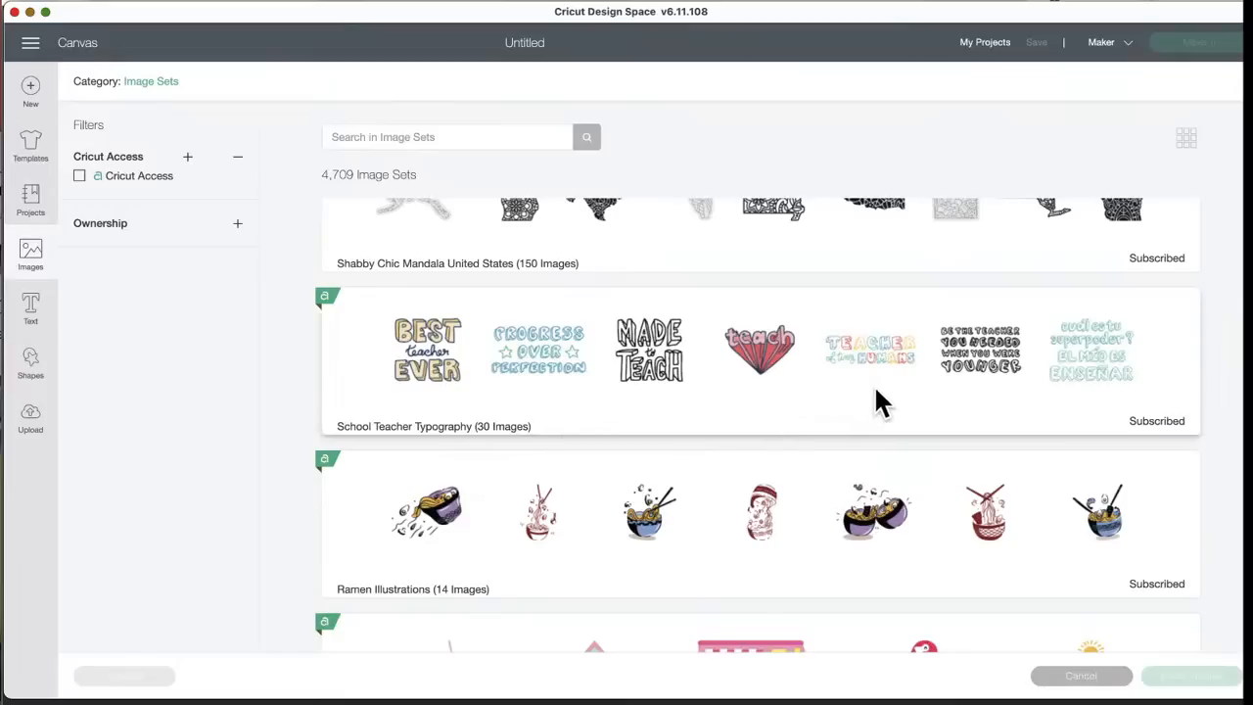
pyautogui.scroll(-3)
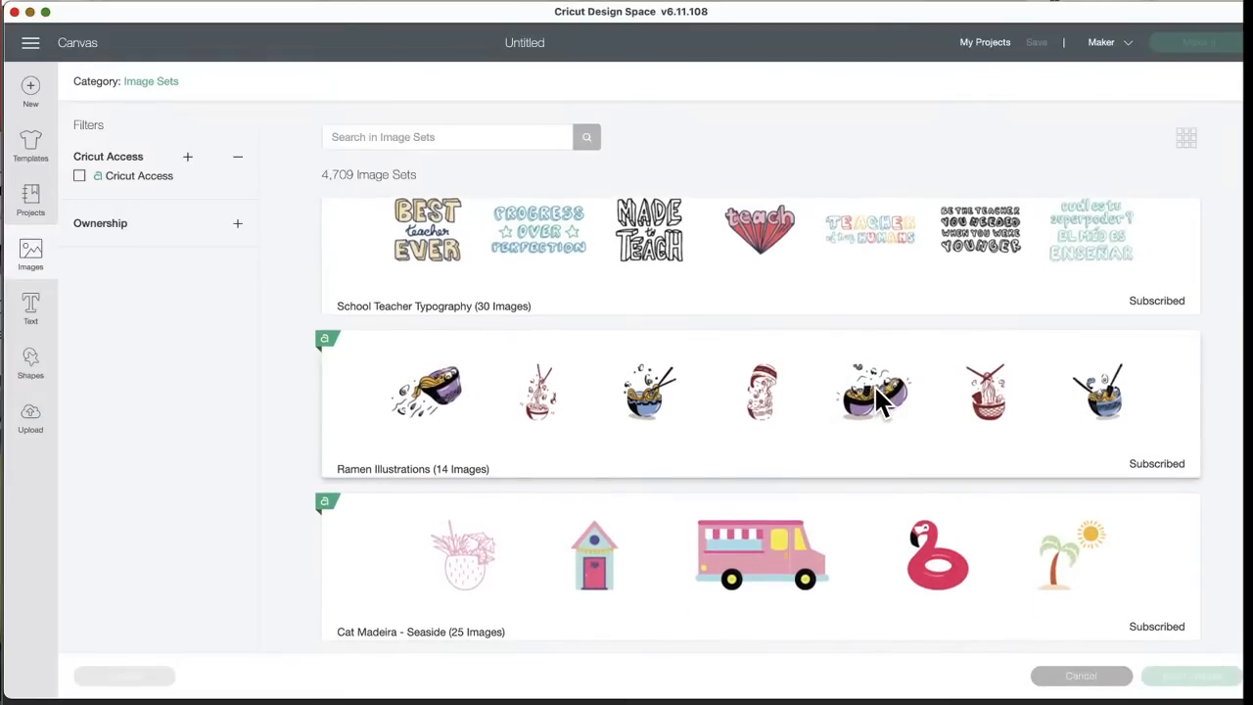
pyautogui.moveTo(656, 454)
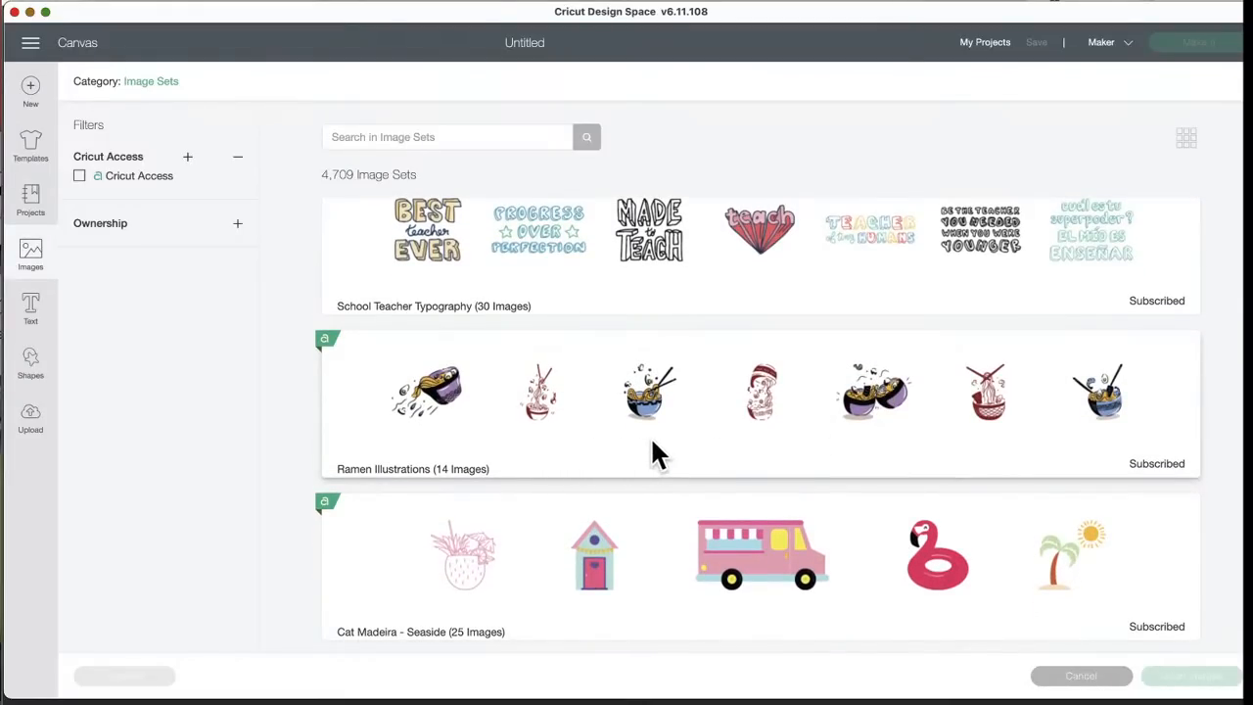
pyautogui.moveTo(891, 440)
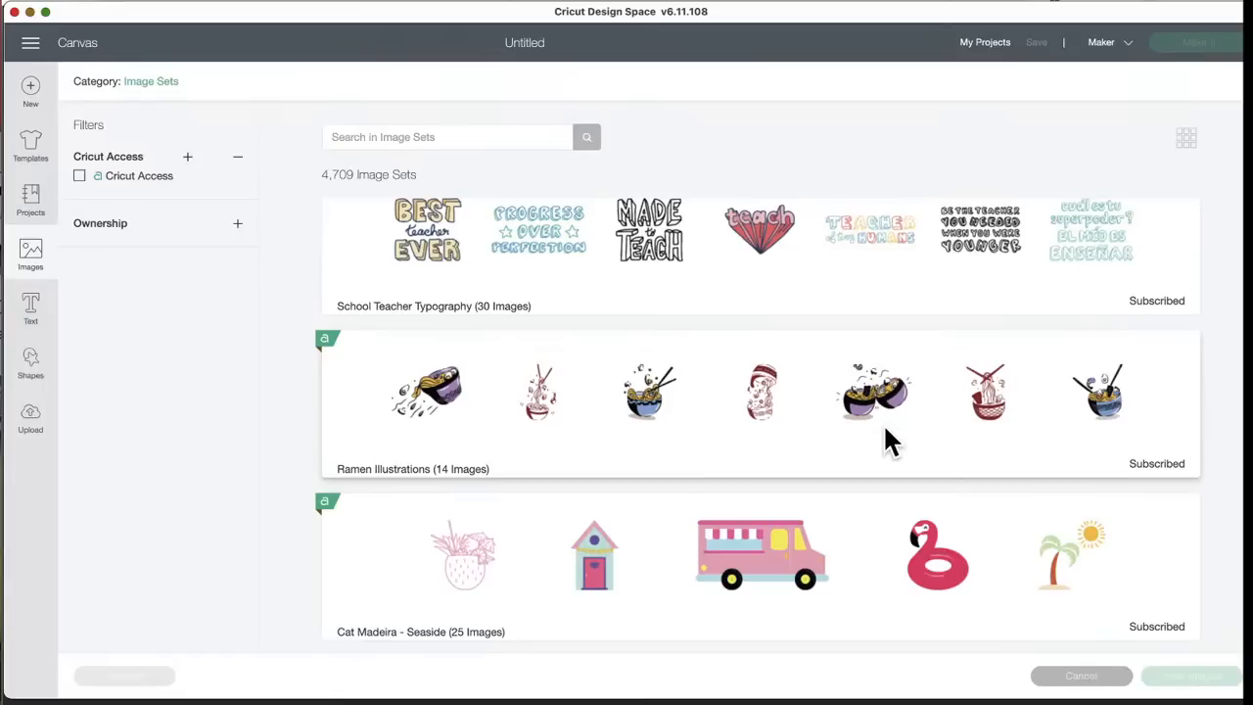
pyautogui.scroll(-3)
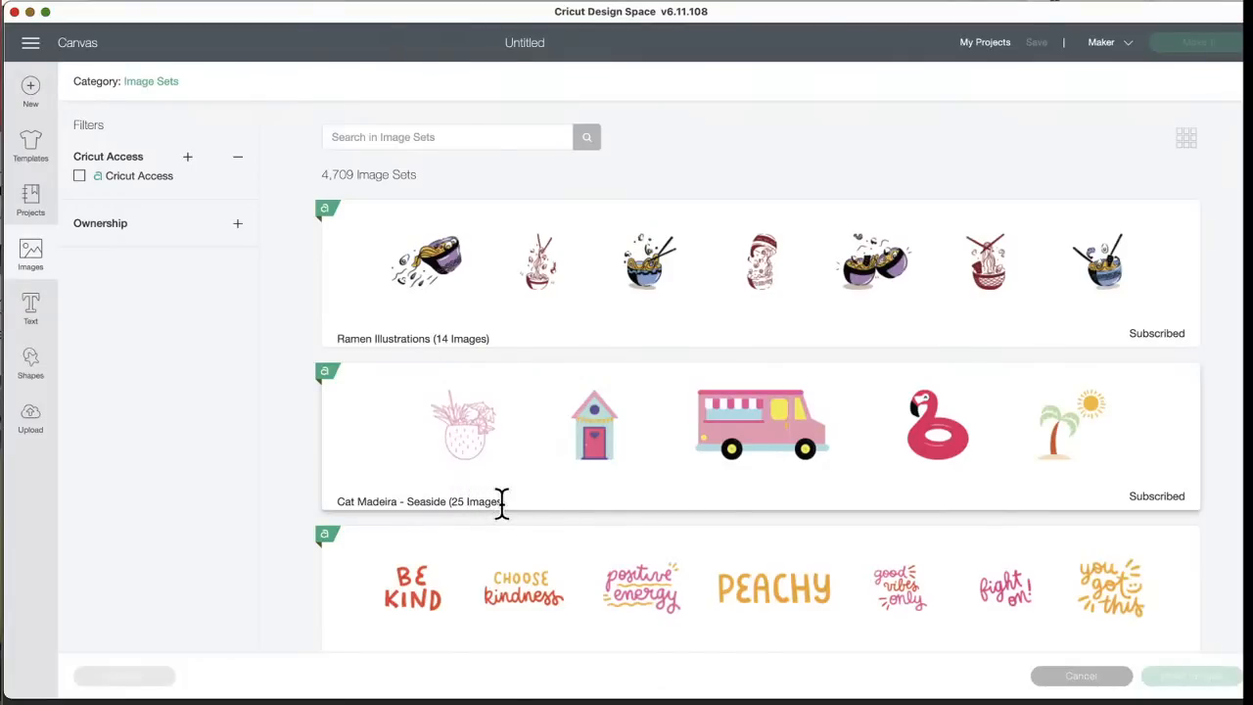
pyautogui.moveTo(935, 466)
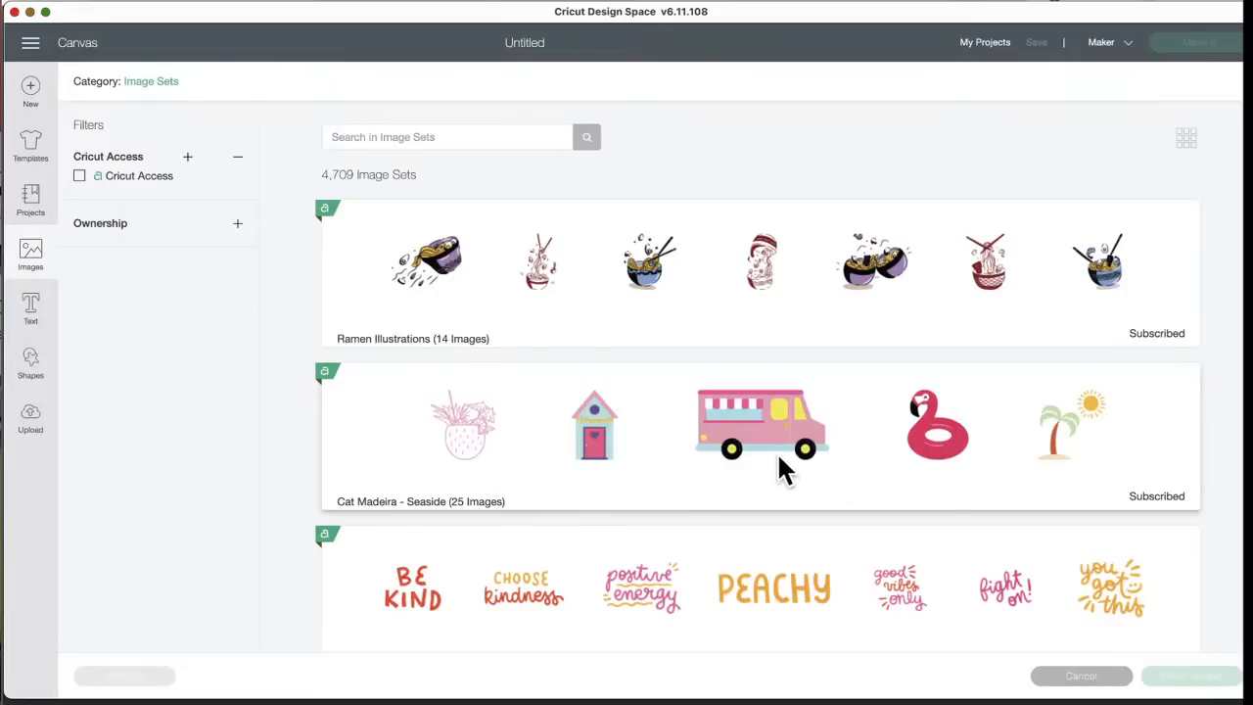
pyautogui.moveTo(722, 499)
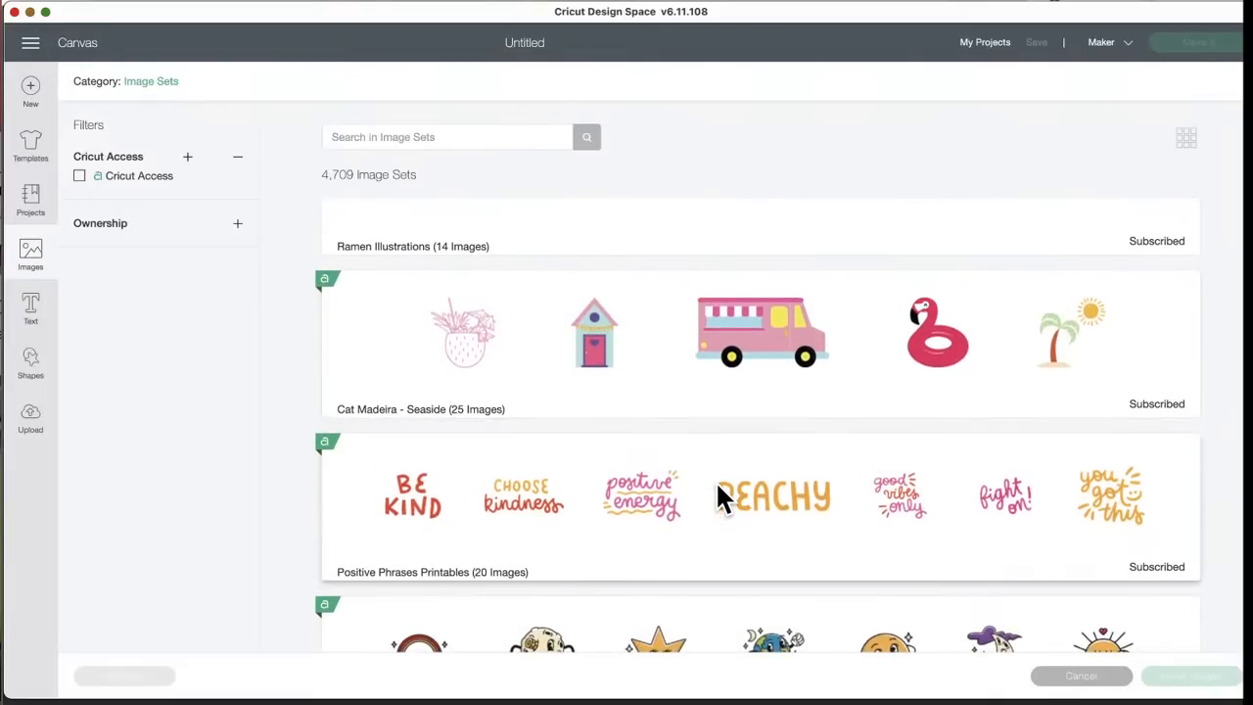
pyautogui.scroll(-3)
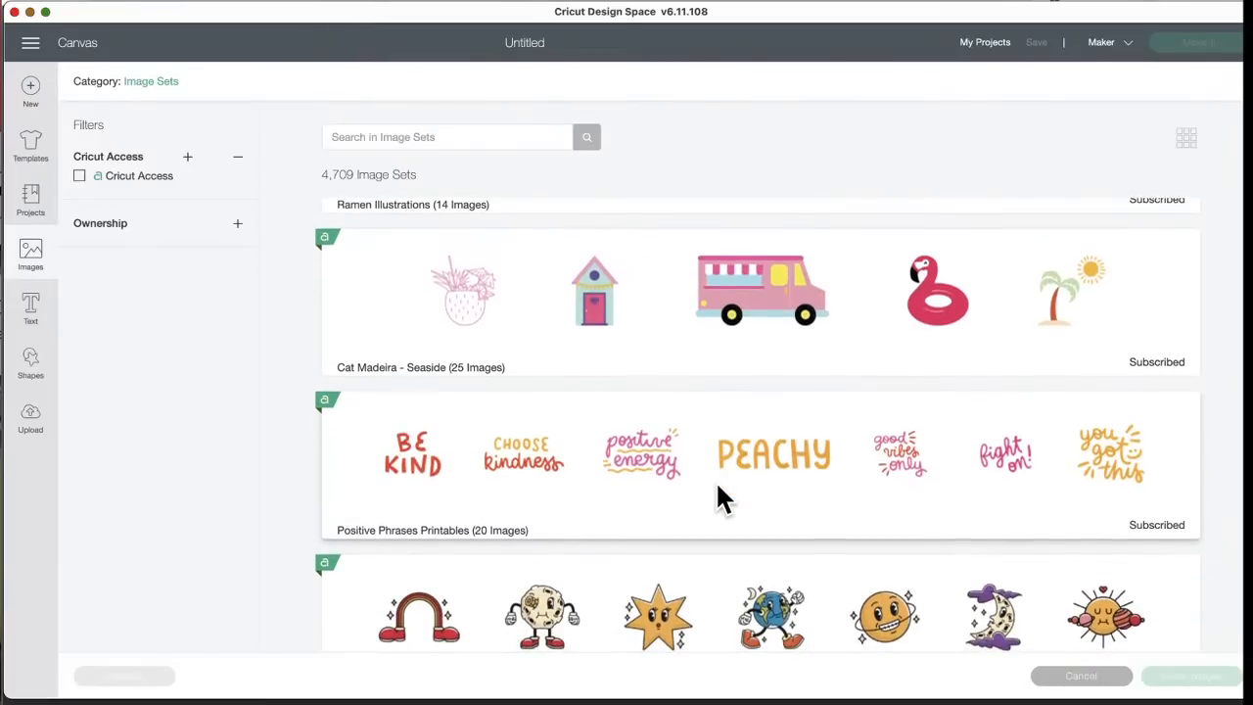
pyautogui.scroll(-3)
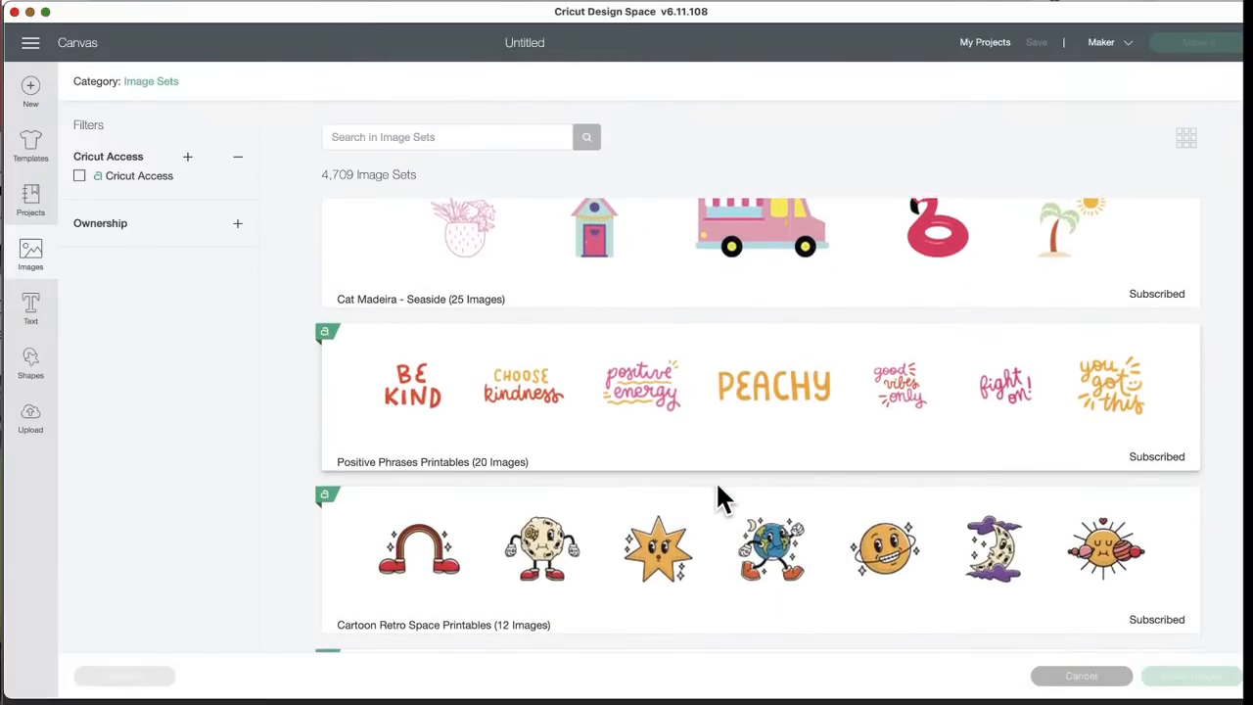
pyautogui.scroll(-3)
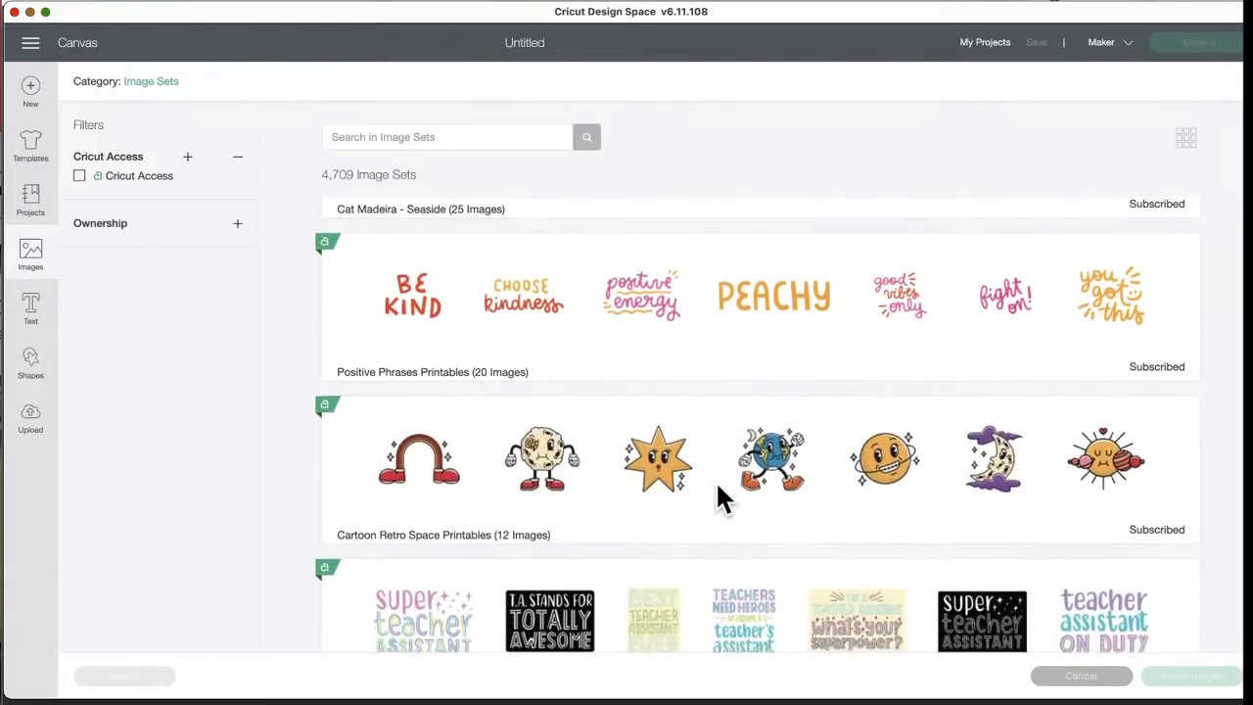
pyautogui.scroll(-3)
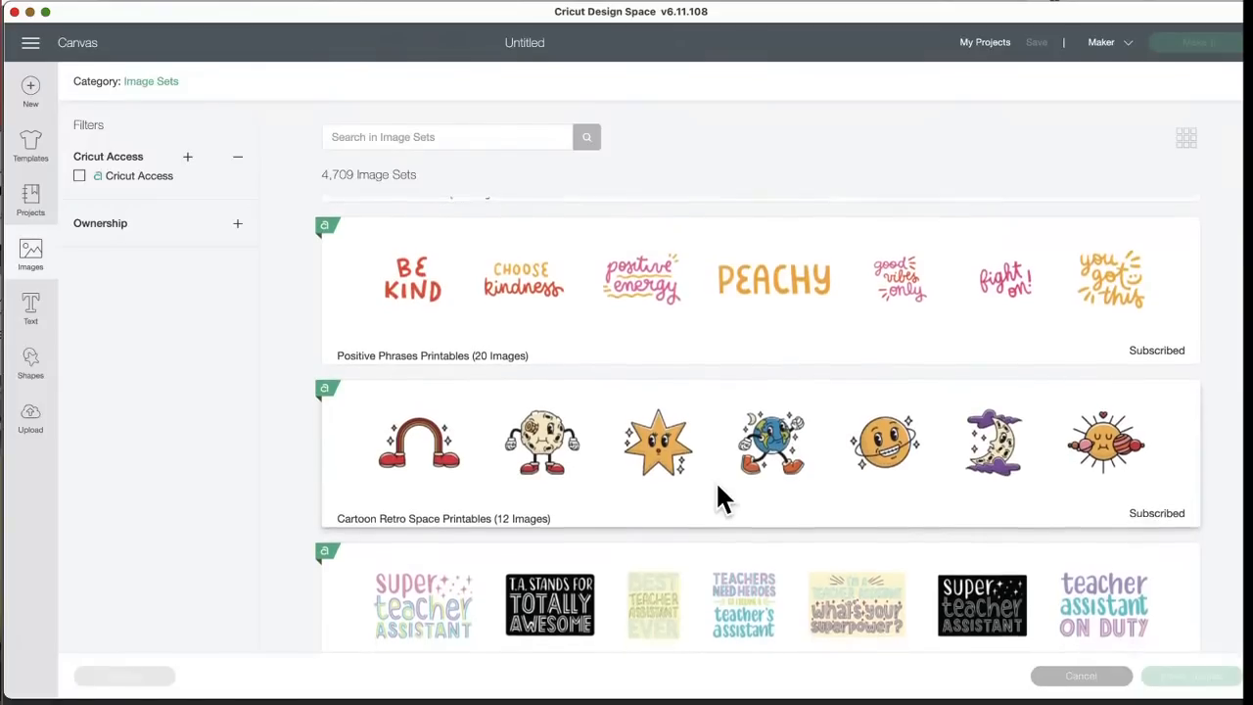
pyautogui.scroll(-3)
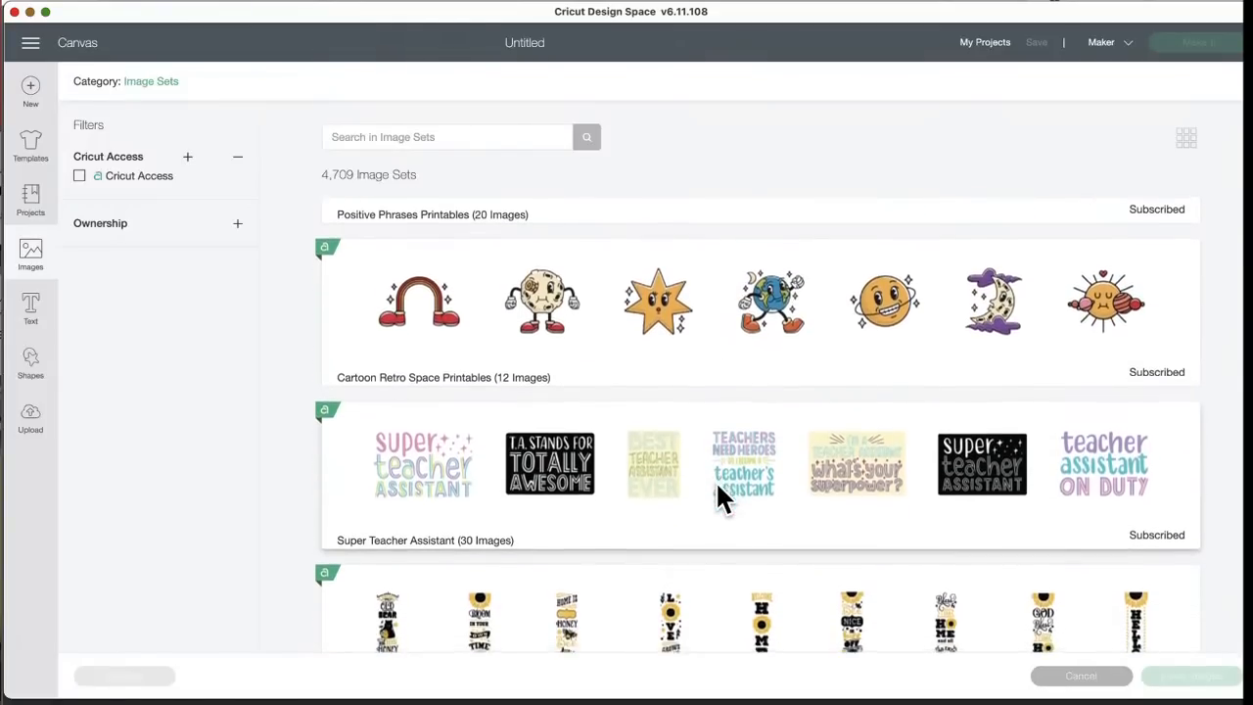
pyautogui.scroll(-3)
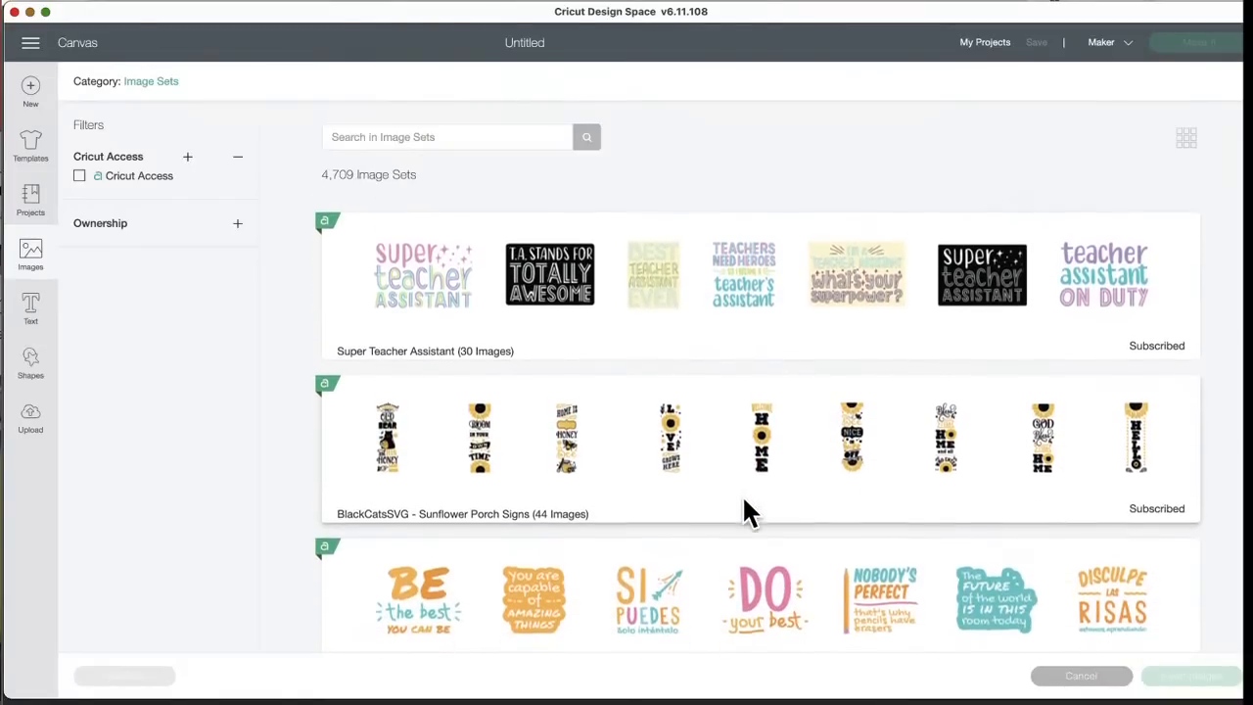
pyautogui.scroll(-3)
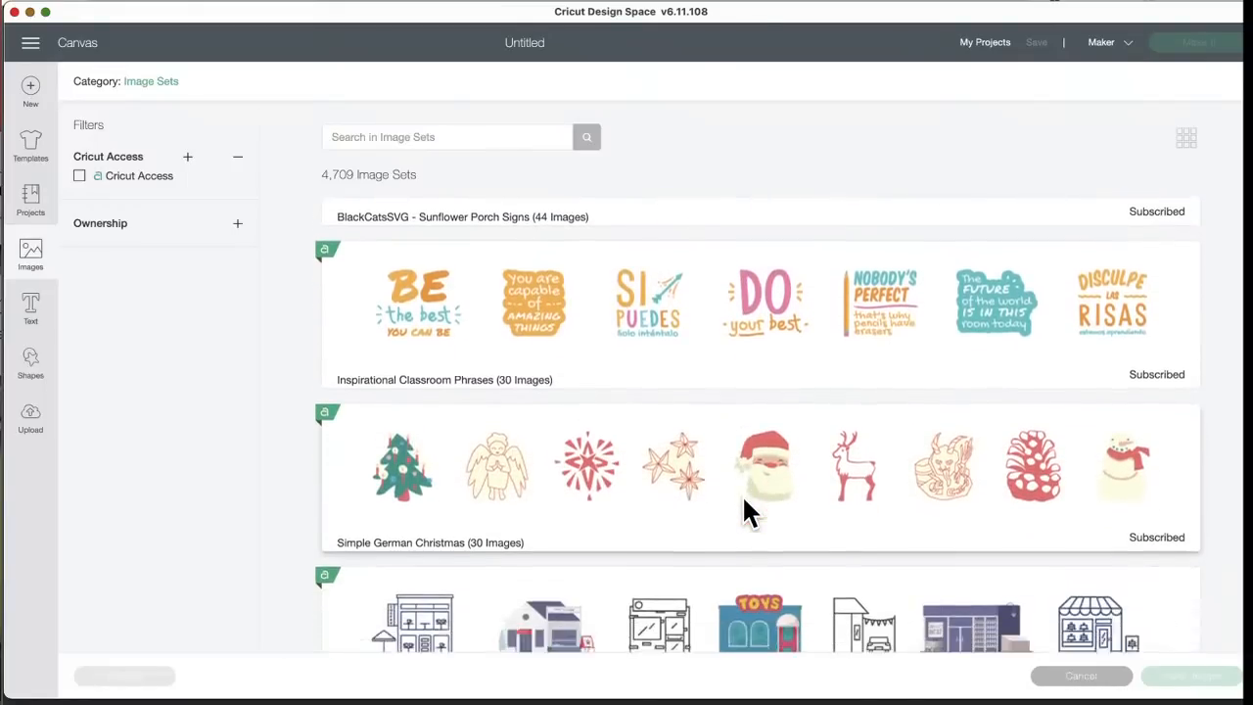
pyautogui.scroll(-3)
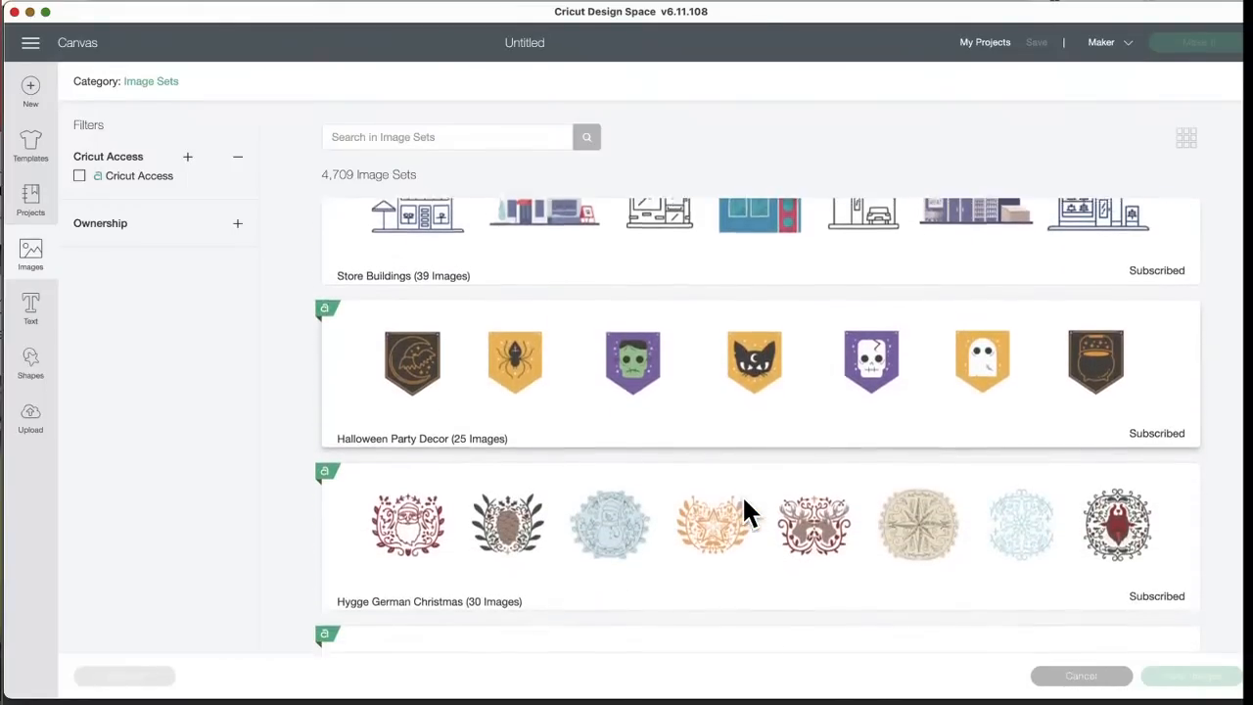
pyautogui.scroll(-3)
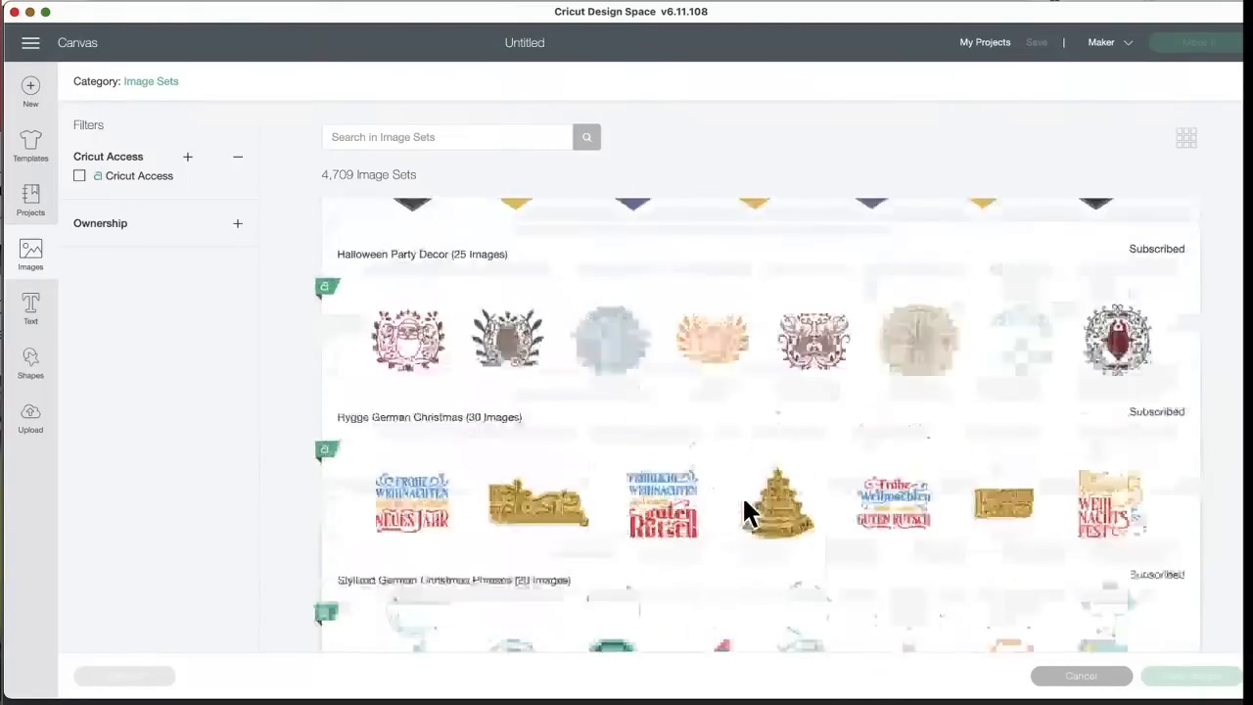
pyautogui.scroll(-3)
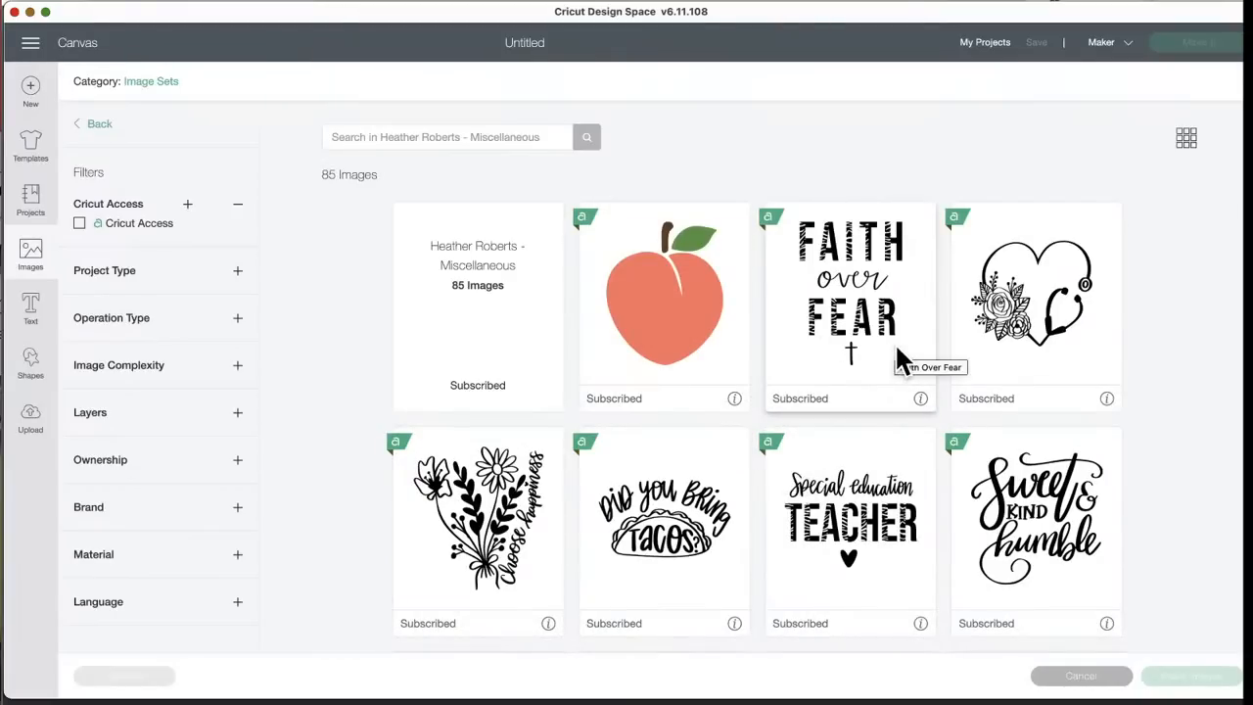
pyautogui.moveTo(1054, 251)
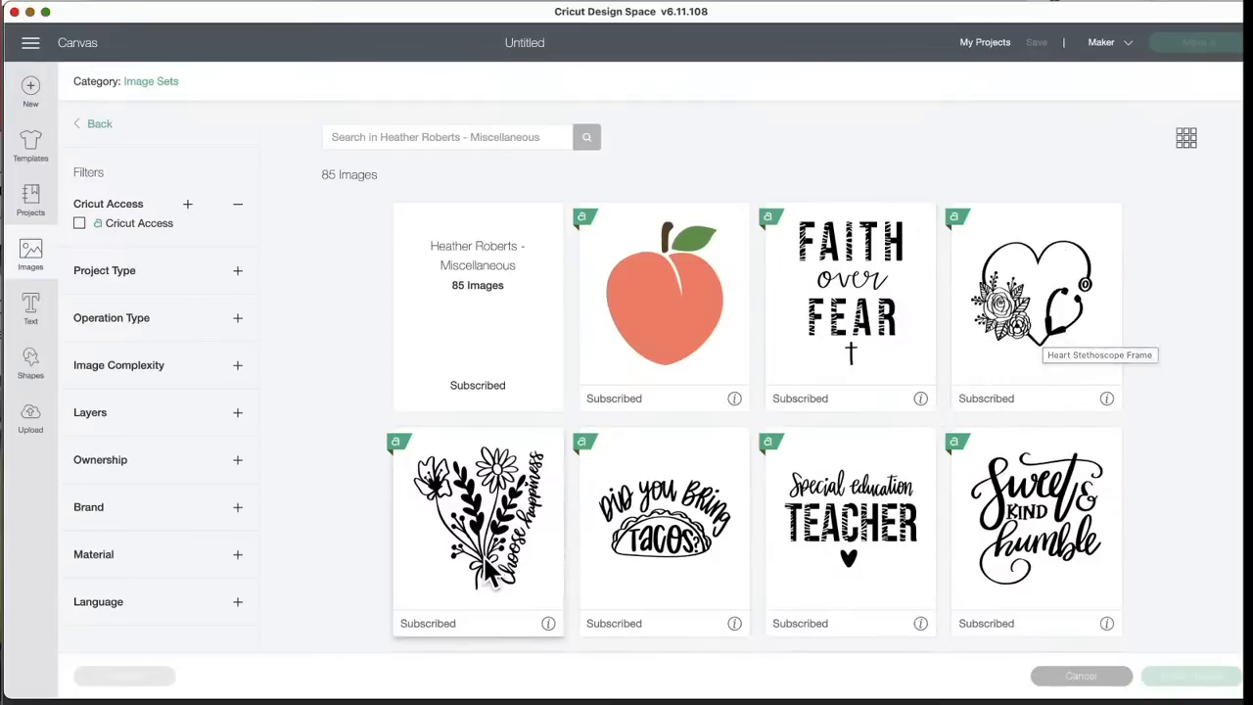
pyautogui.moveTo(499, 587)
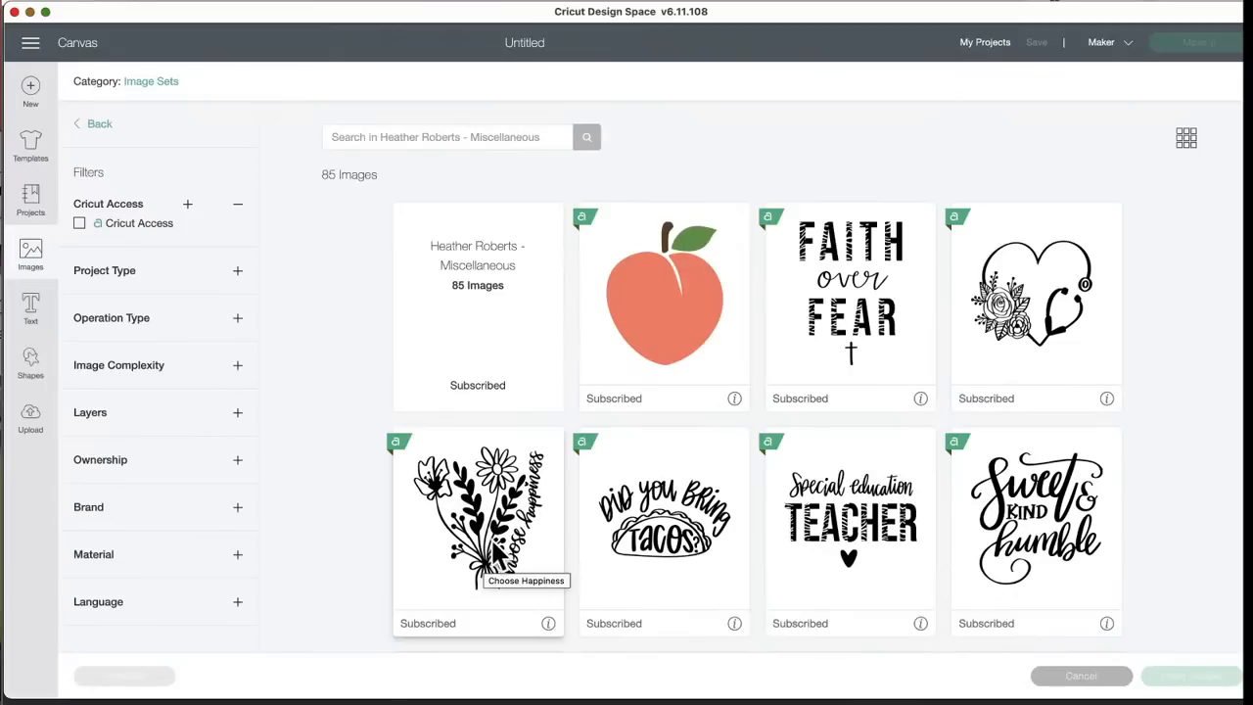
pyautogui.moveTo(685, 575)
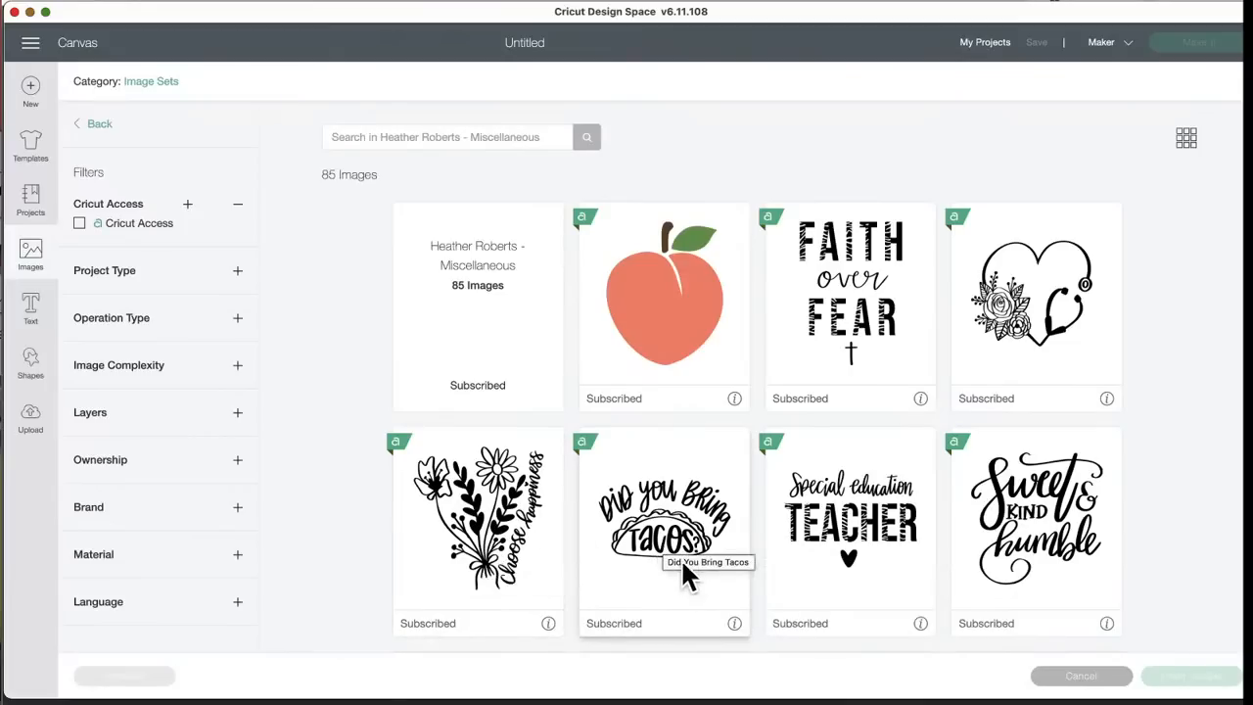
pyautogui.moveTo(709, 578)
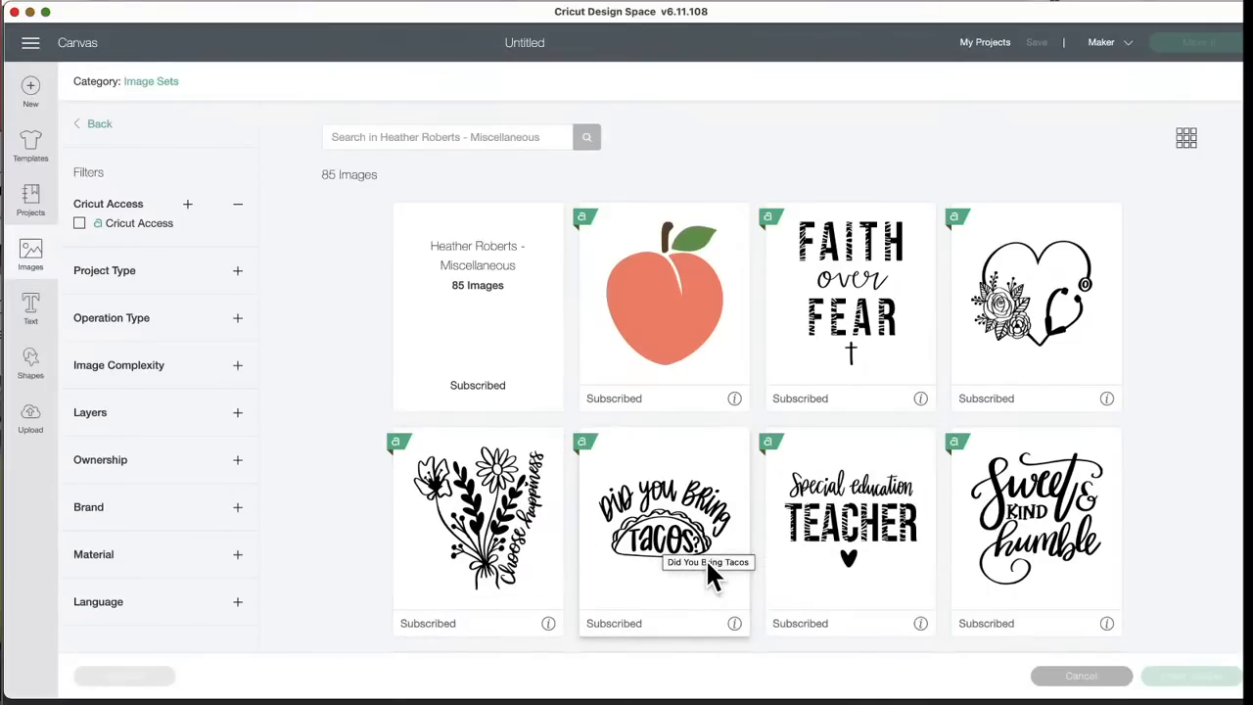
pyautogui.moveTo(838, 528)
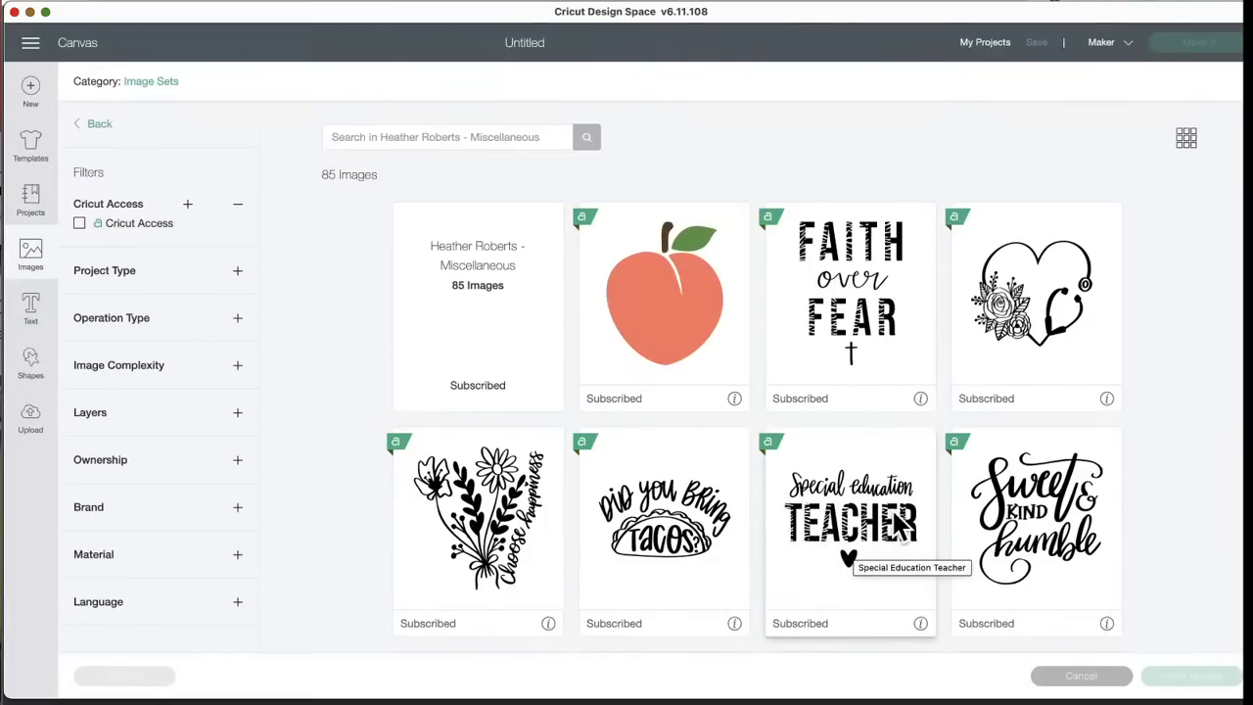
pyautogui.moveTo(845, 576)
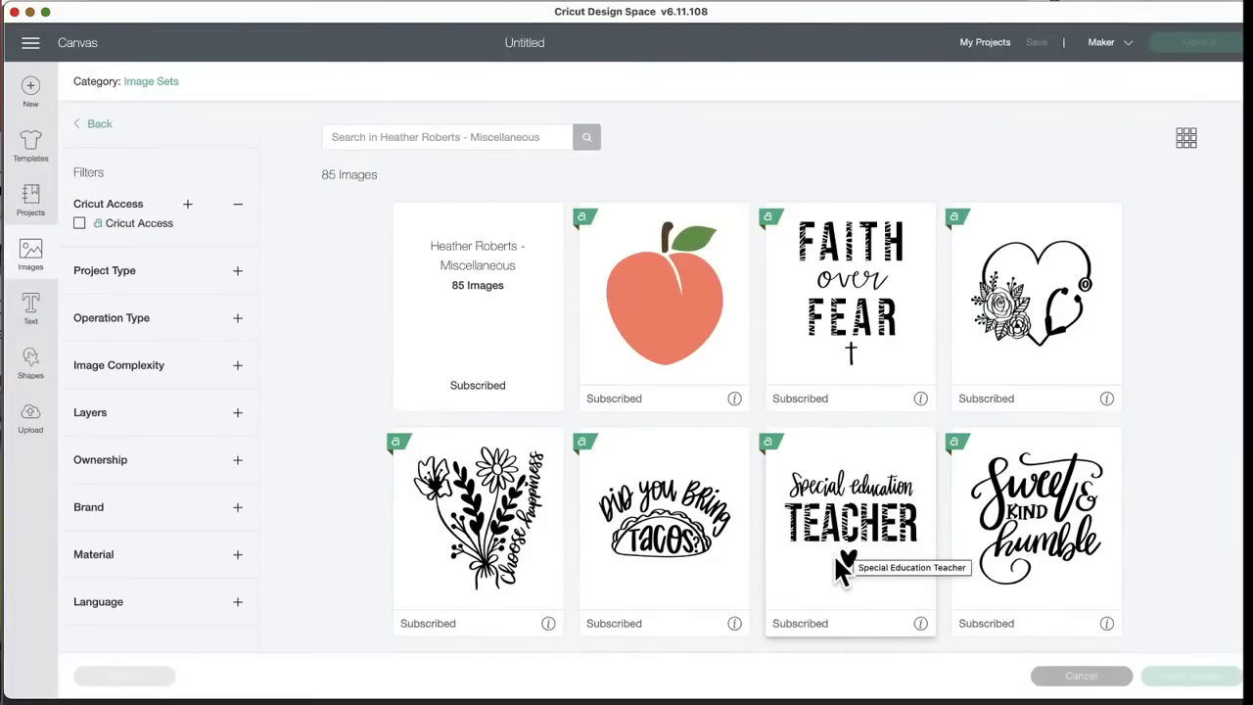
pyautogui.scroll(-3)
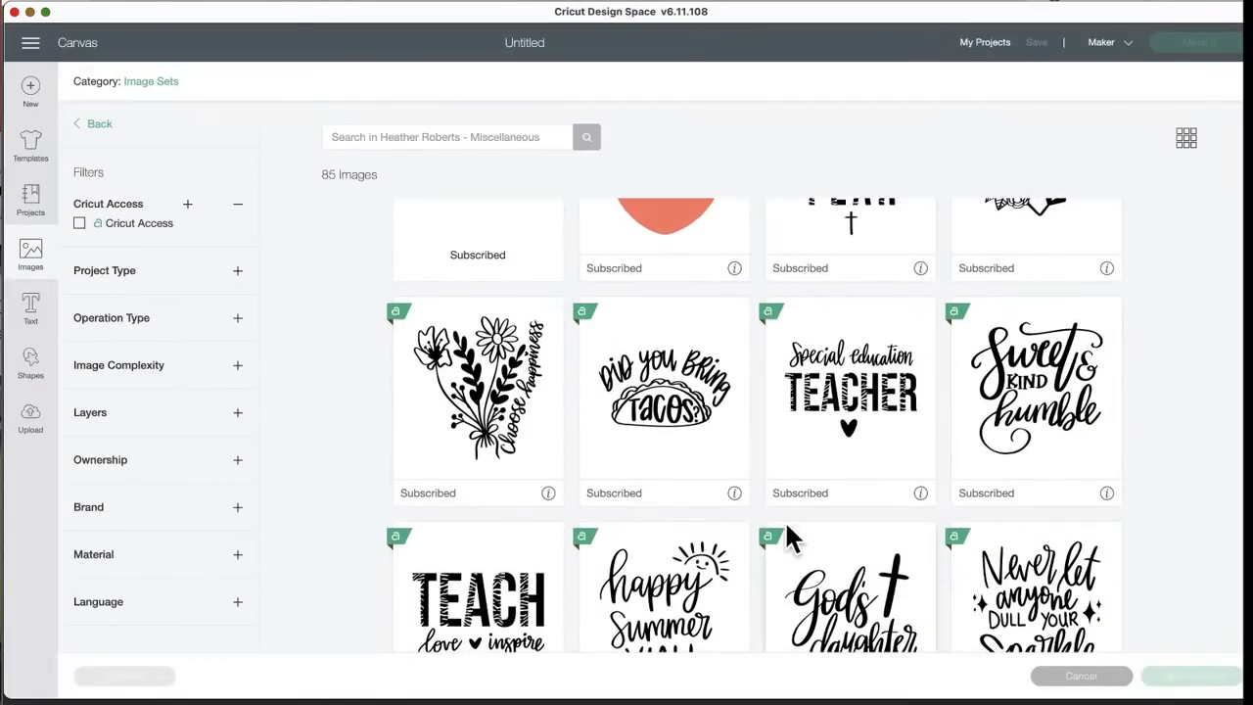
pyautogui.scroll(-3)
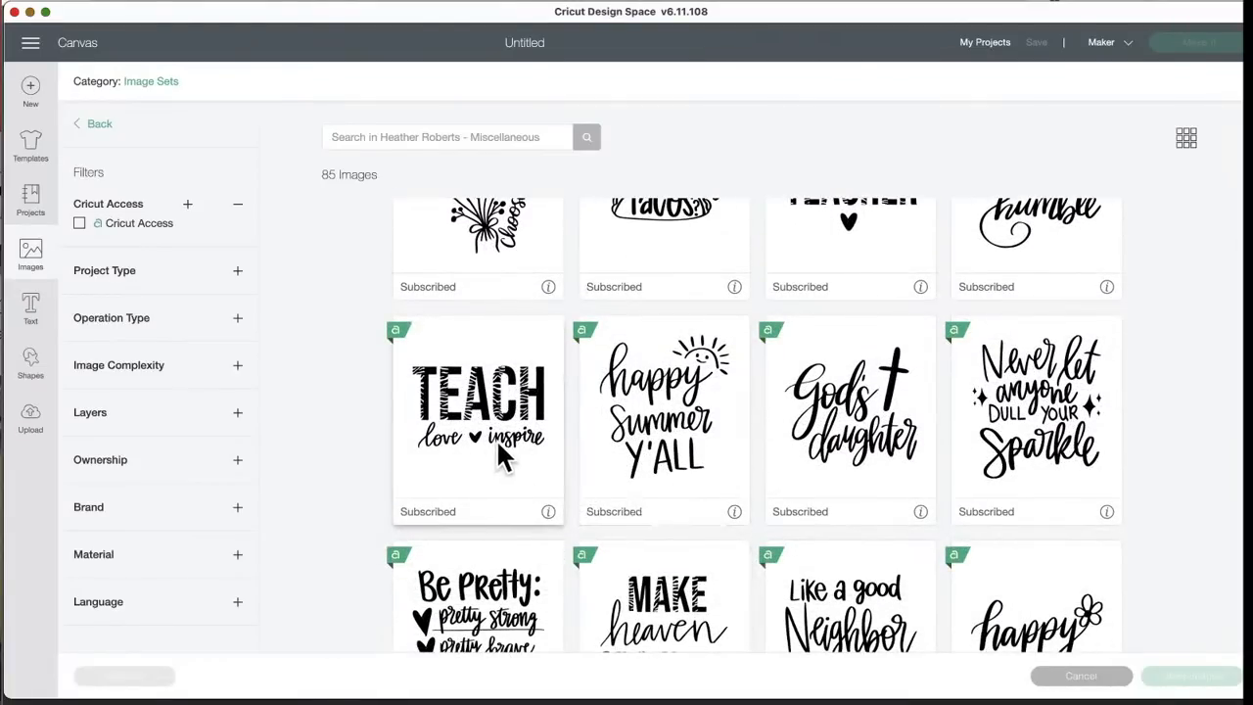
pyautogui.moveTo(533, 431)
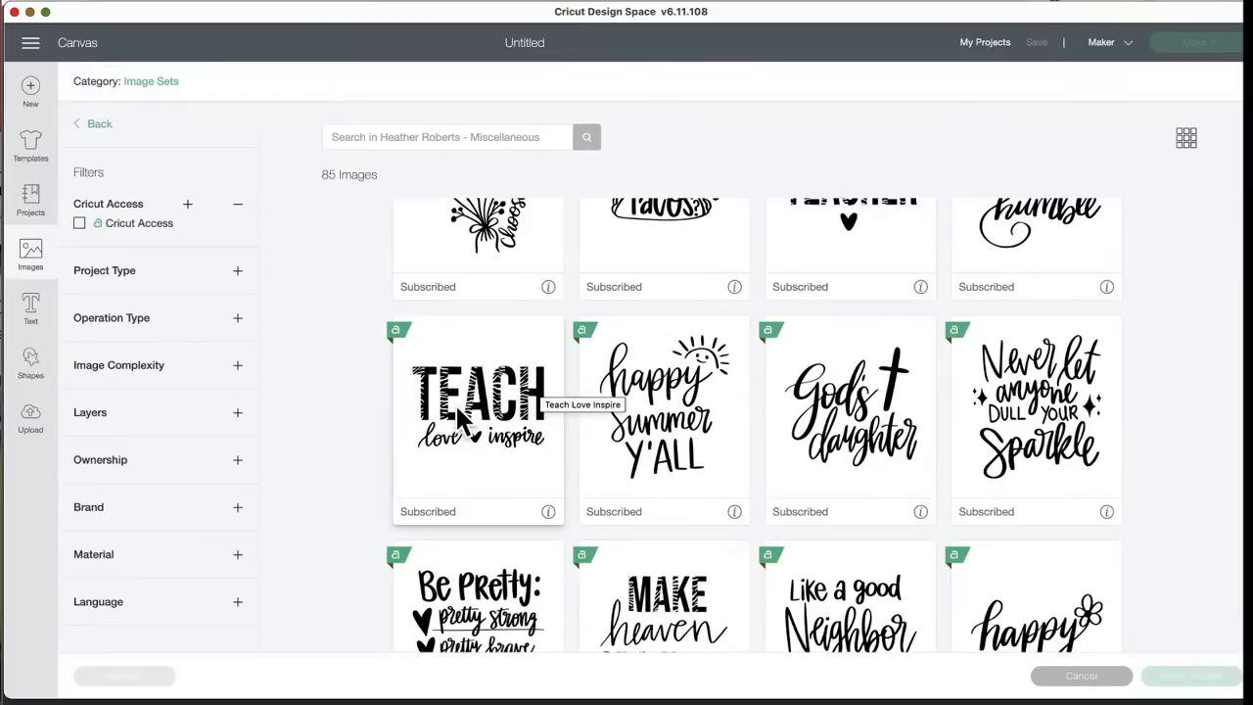
pyautogui.moveTo(577, 415)
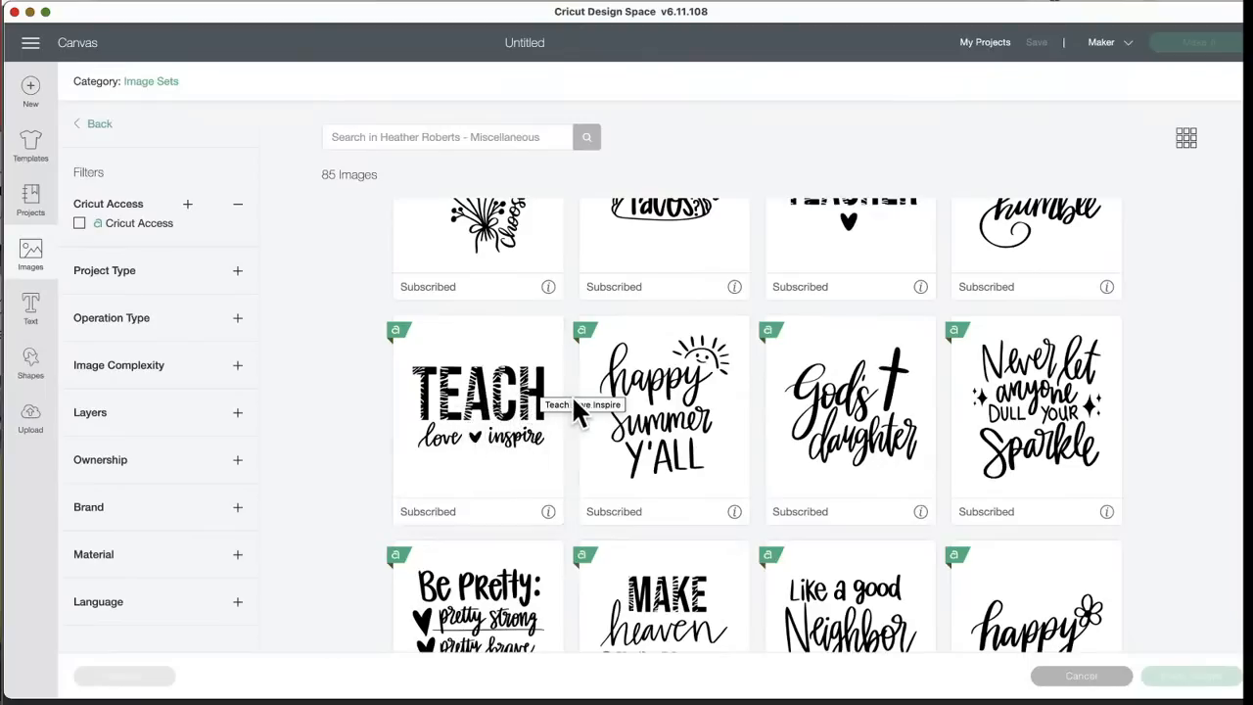
pyautogui.moveTo(734, 452)
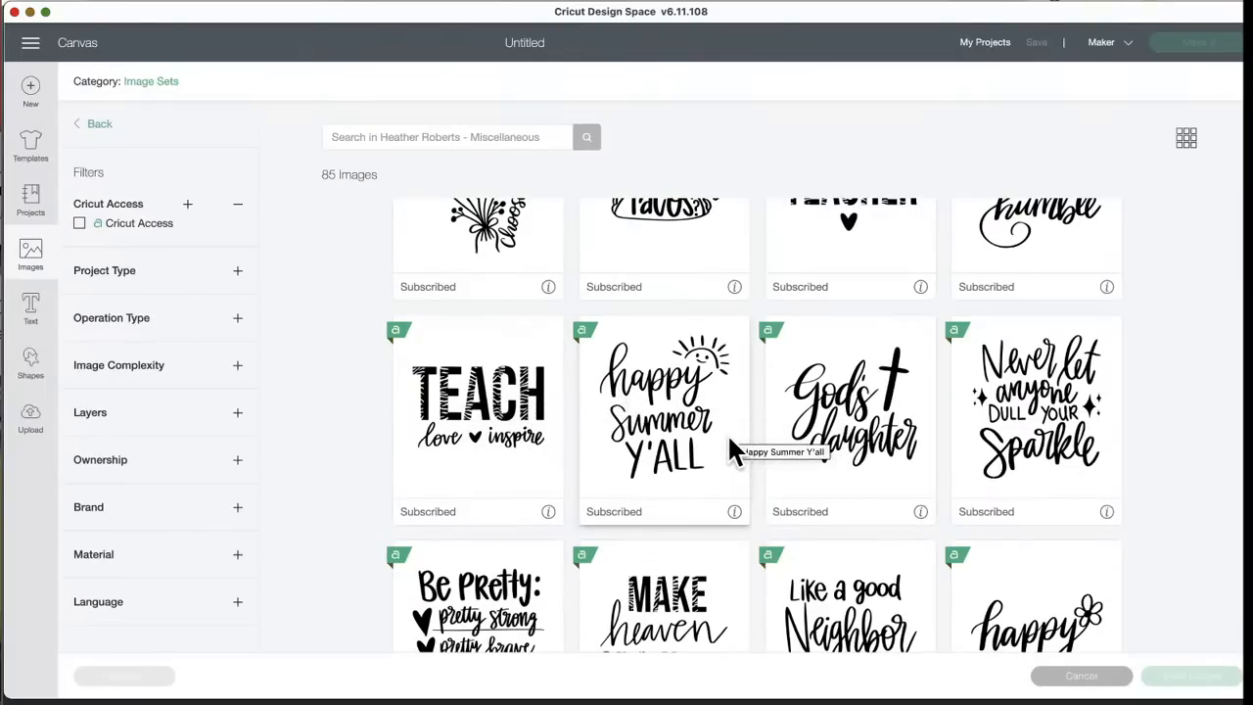
pyautogui.moveTo(454, 376)
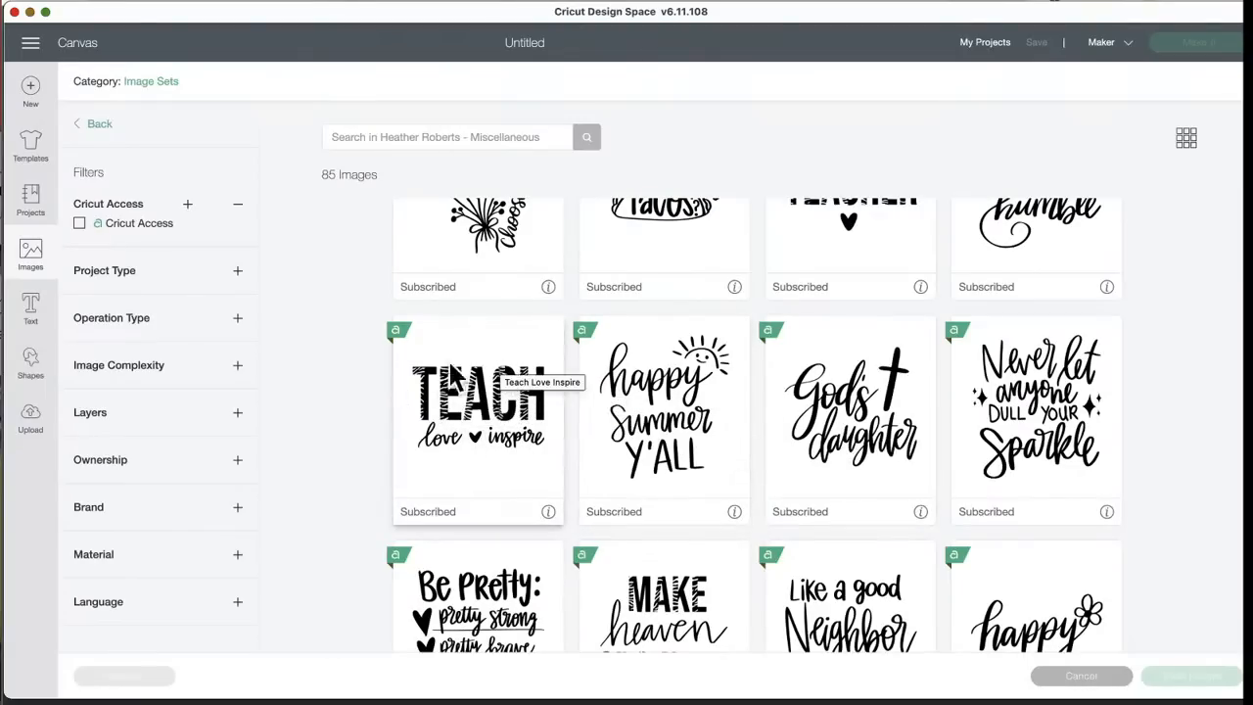
pyautogui.moveTo(791, 468)
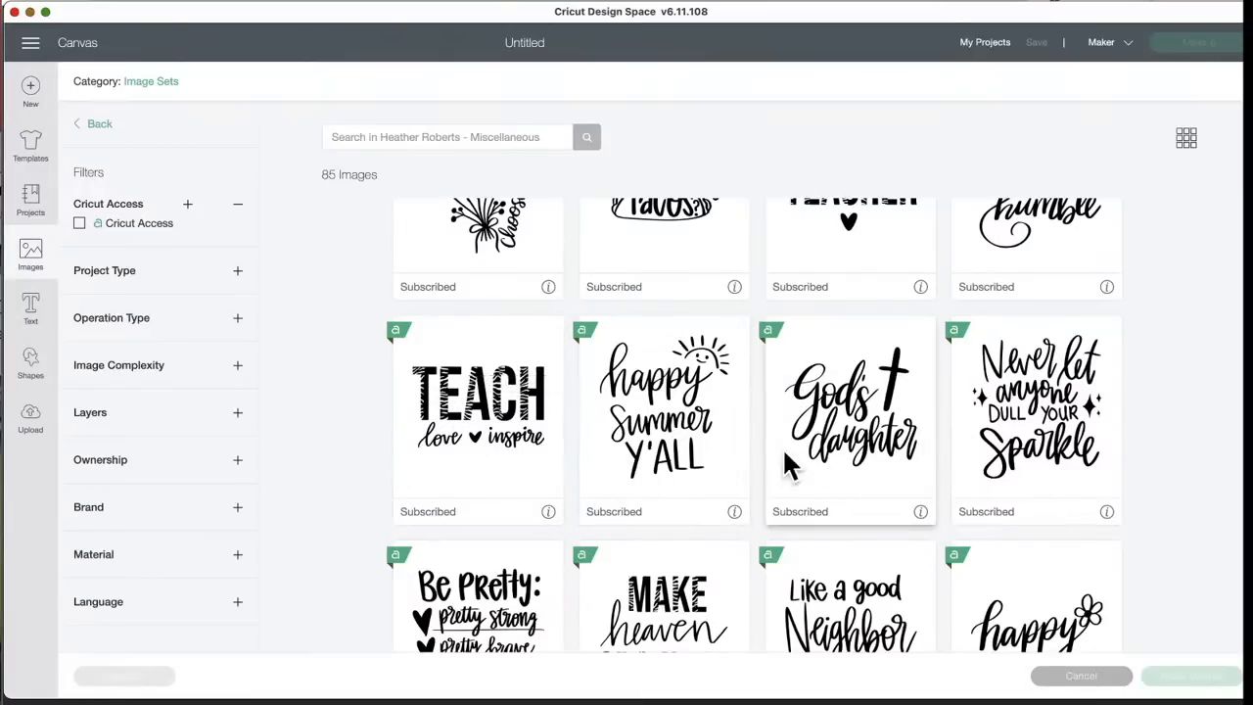
pyautogui.moveTo(440, 450)
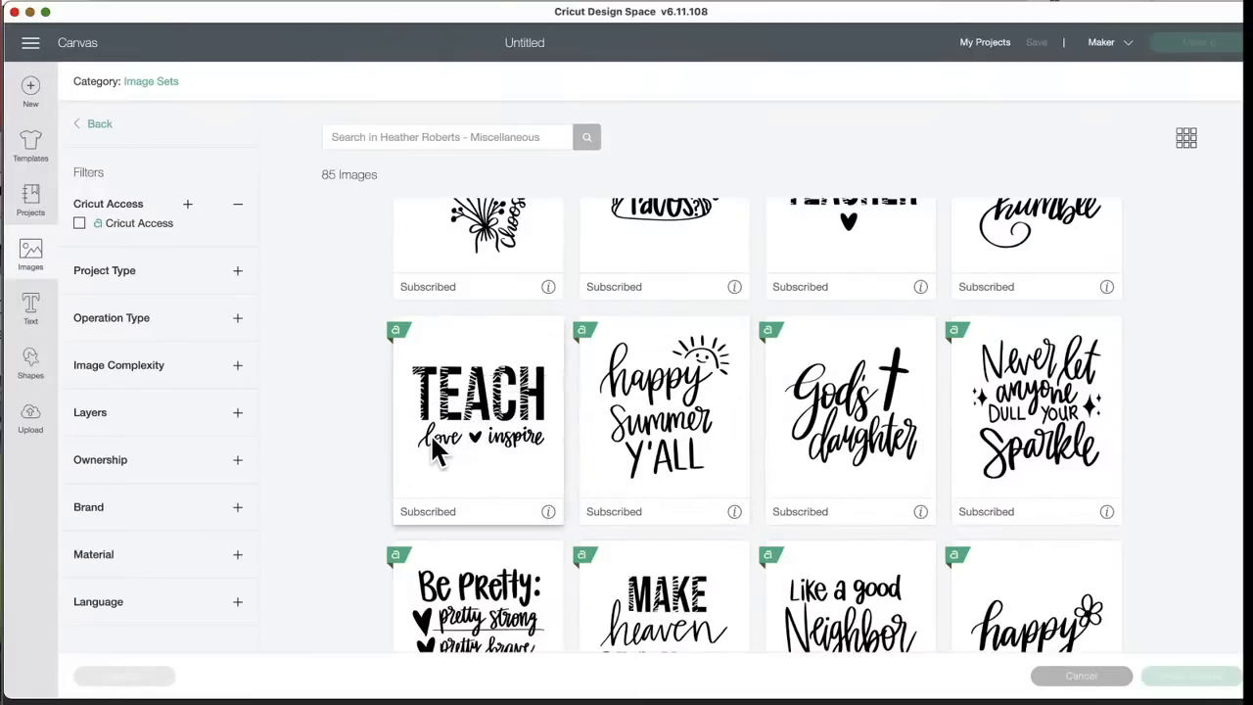
pyautogui.moveTo(480, 405)
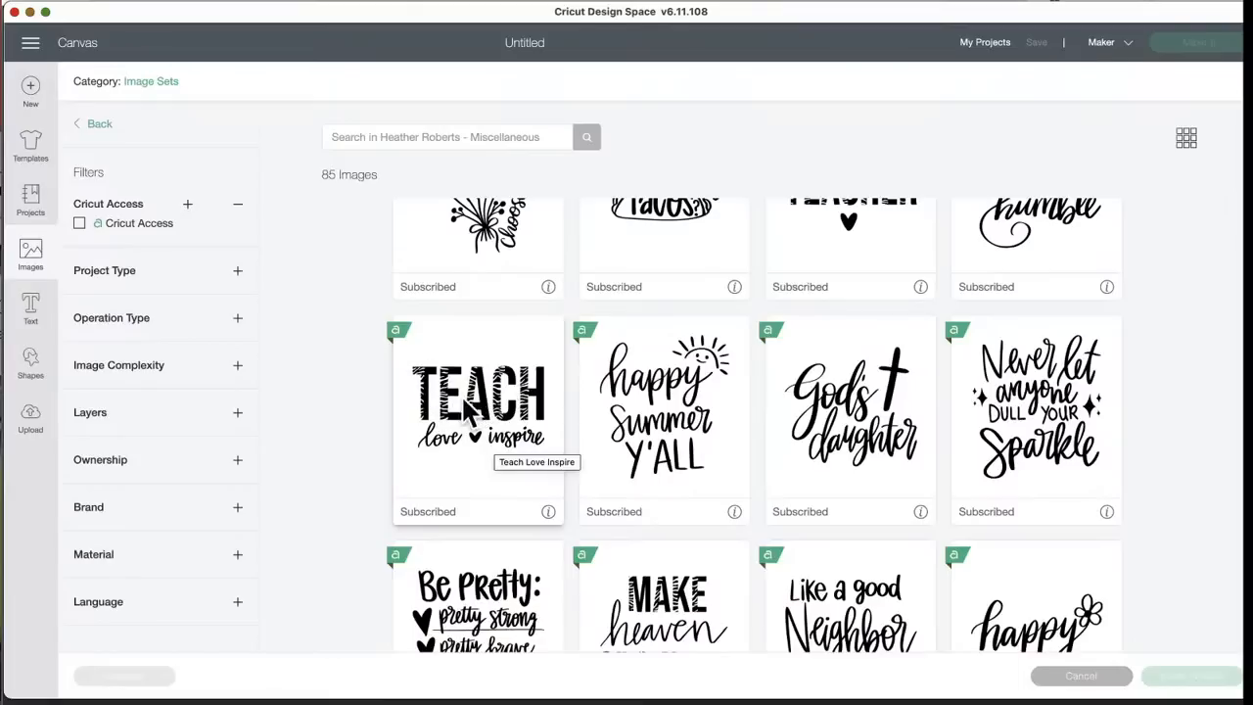
pyautogui.moveTo(526, 450)
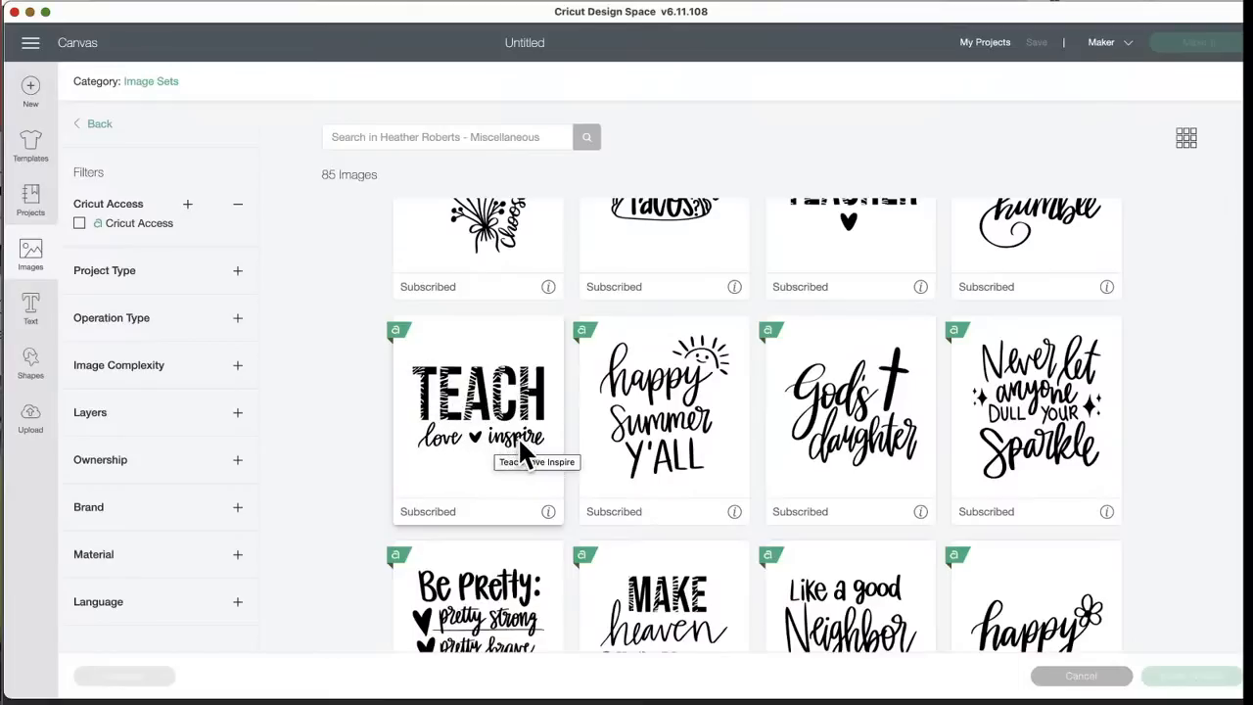
pyautogui.moveTo(431, 460)
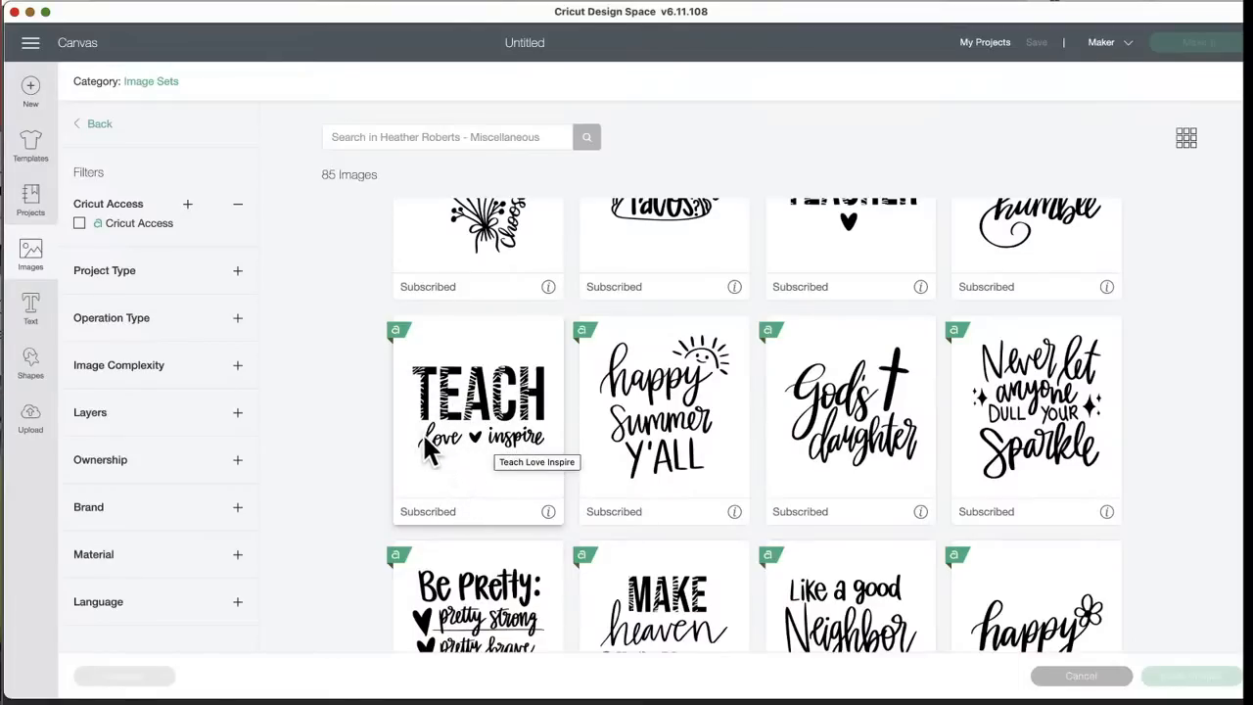
pyautogui.moveTo(493, 461)
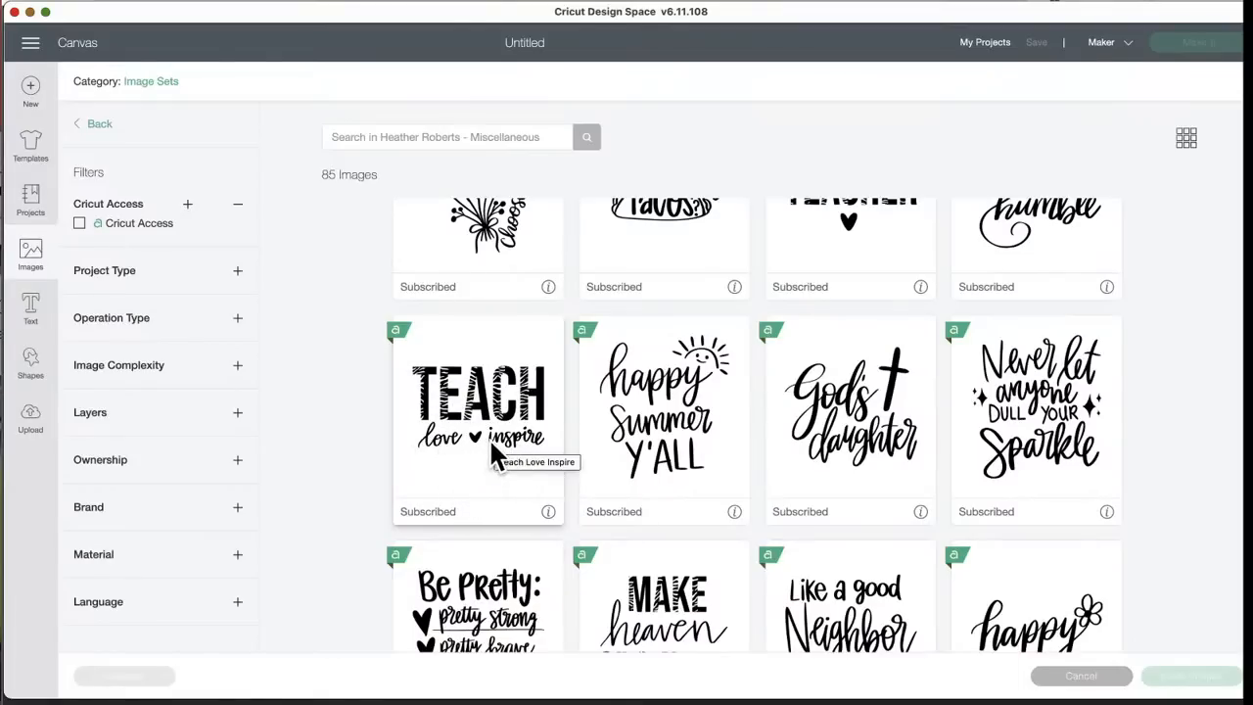
pyautogui.moveTo(643, 401)
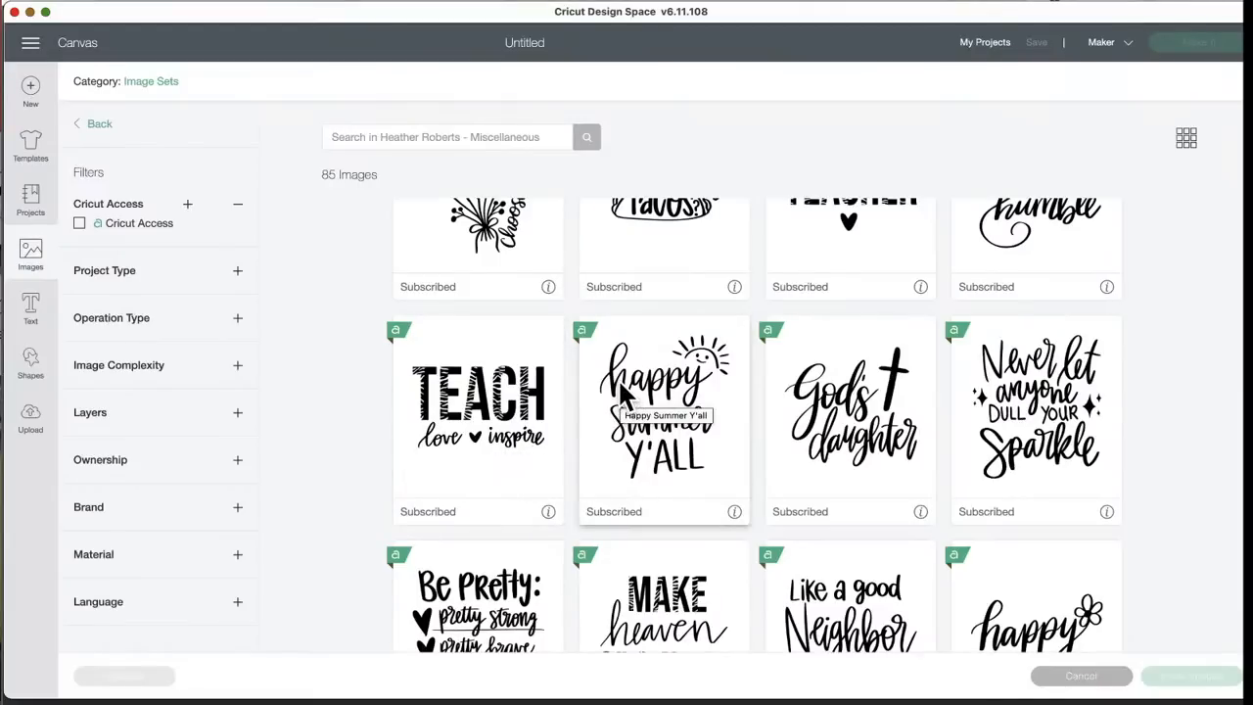
pyautogui.moveTo(654, 396)
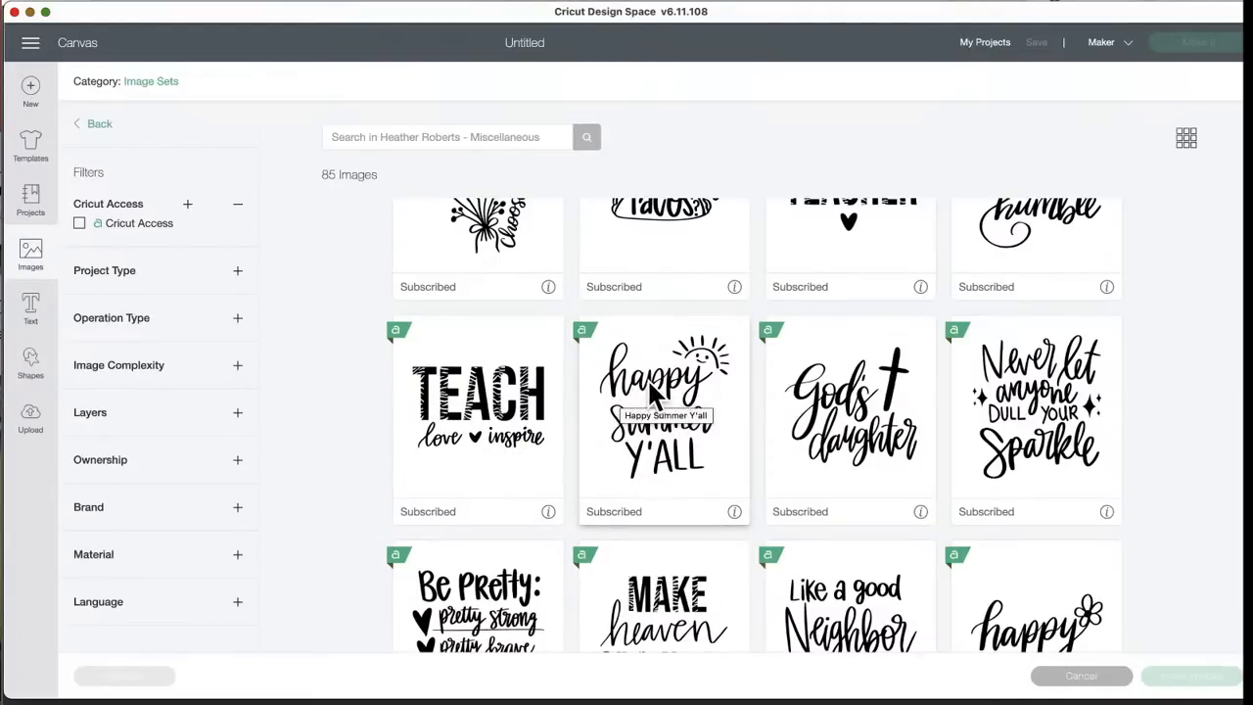
pyautogui.moveTo(661, 529)
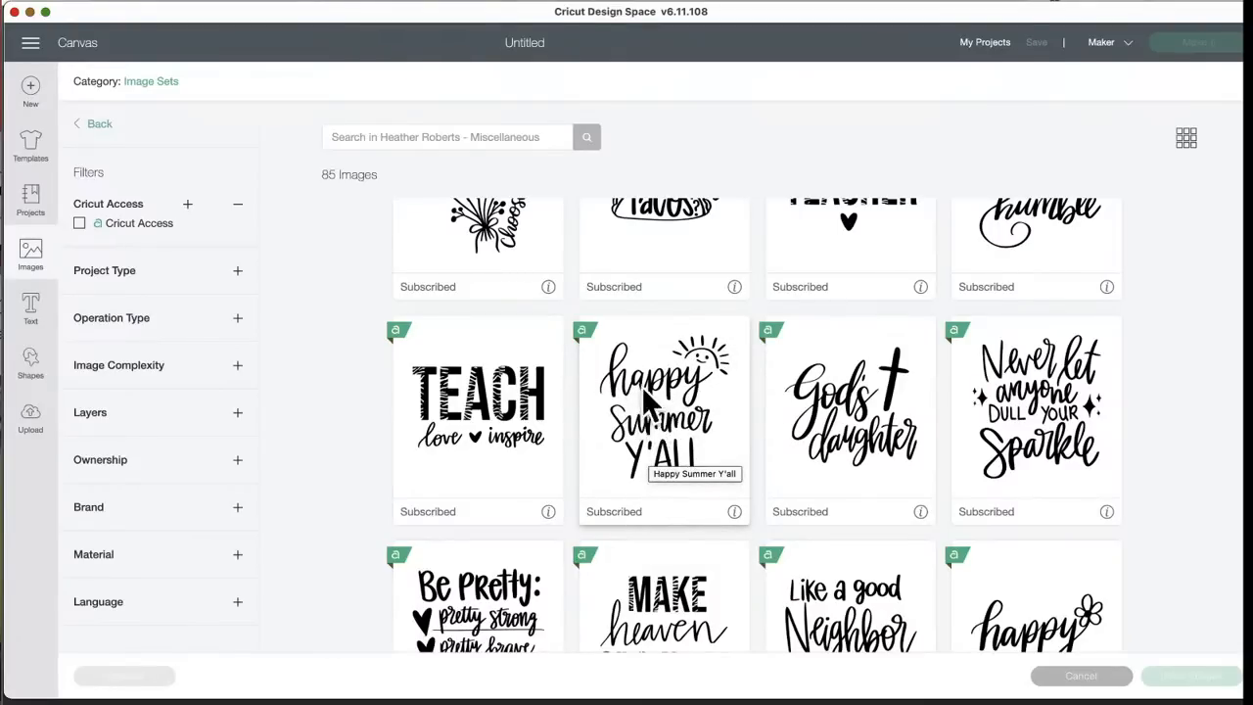
pyautogui.moveTo(763, 489)
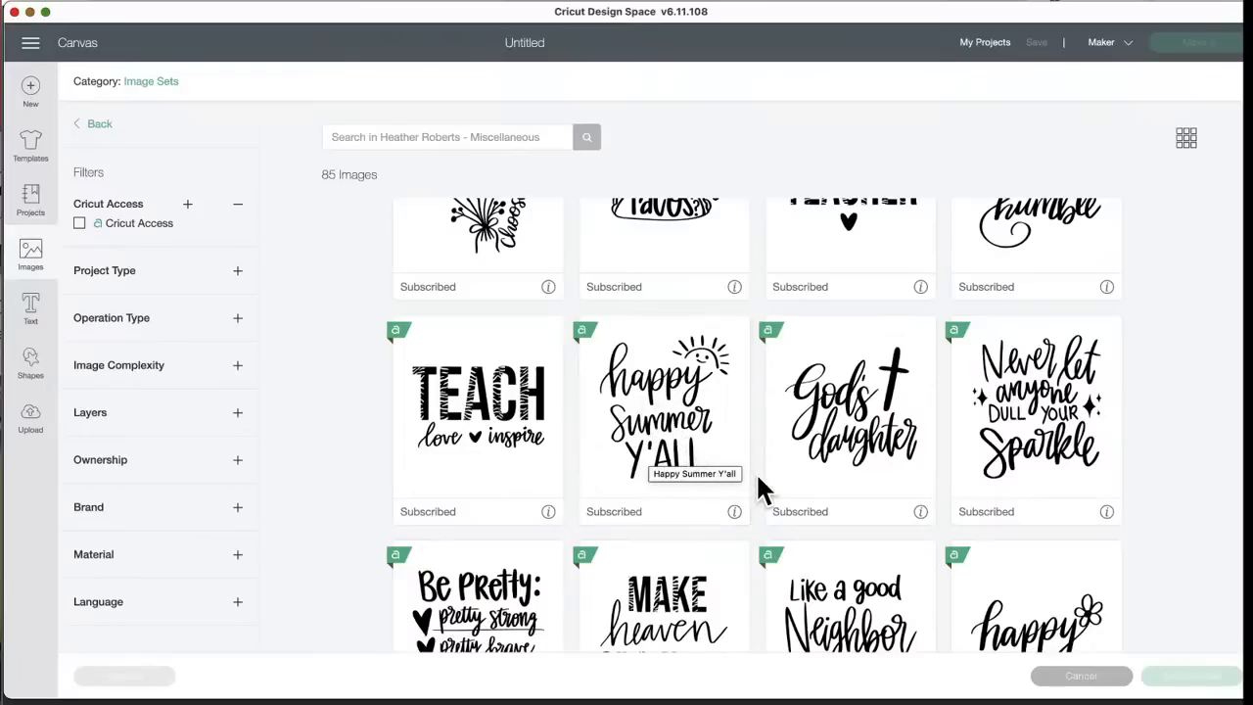
pyautogui.scroll(-3)
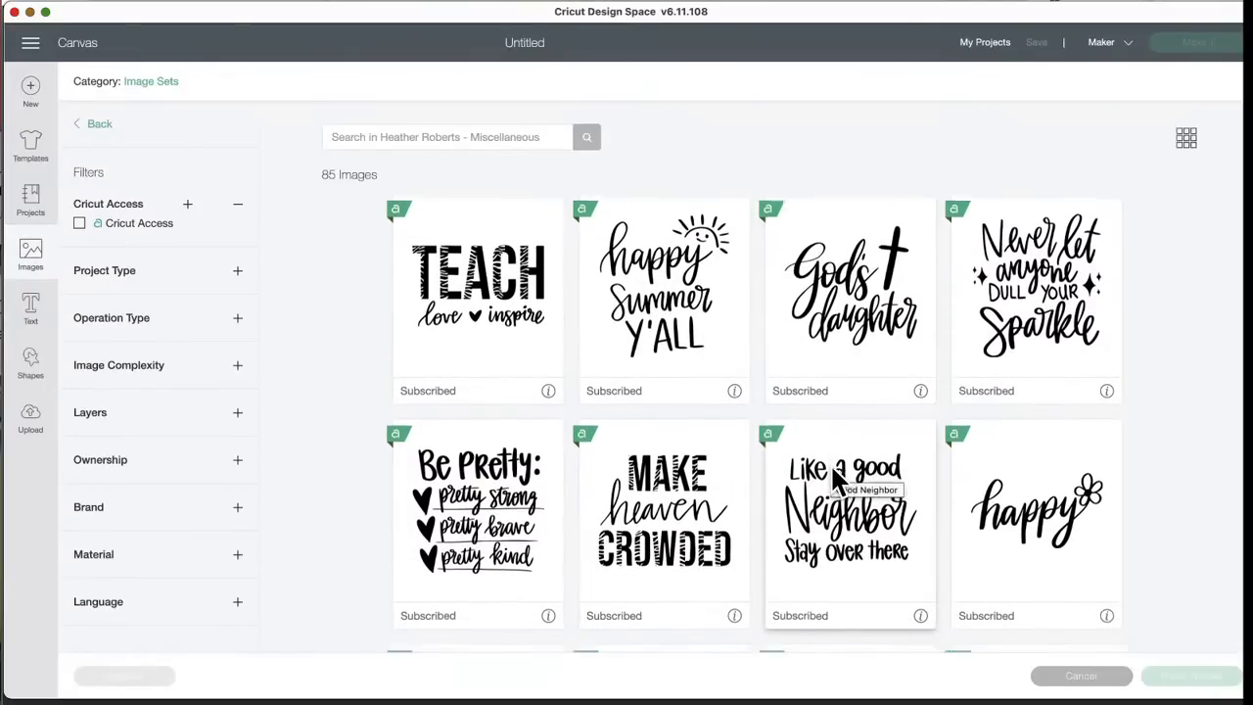
pyautogui.scroll(-3)
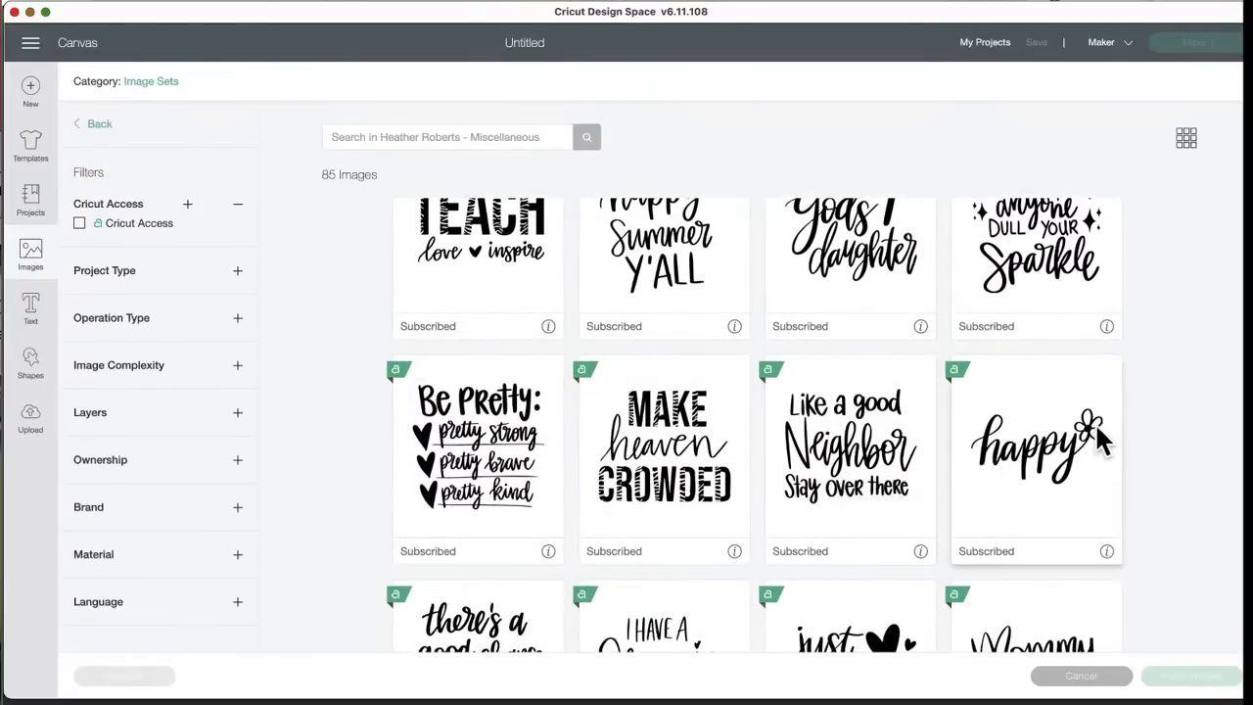
pyautogui.moveTo(754, 431)
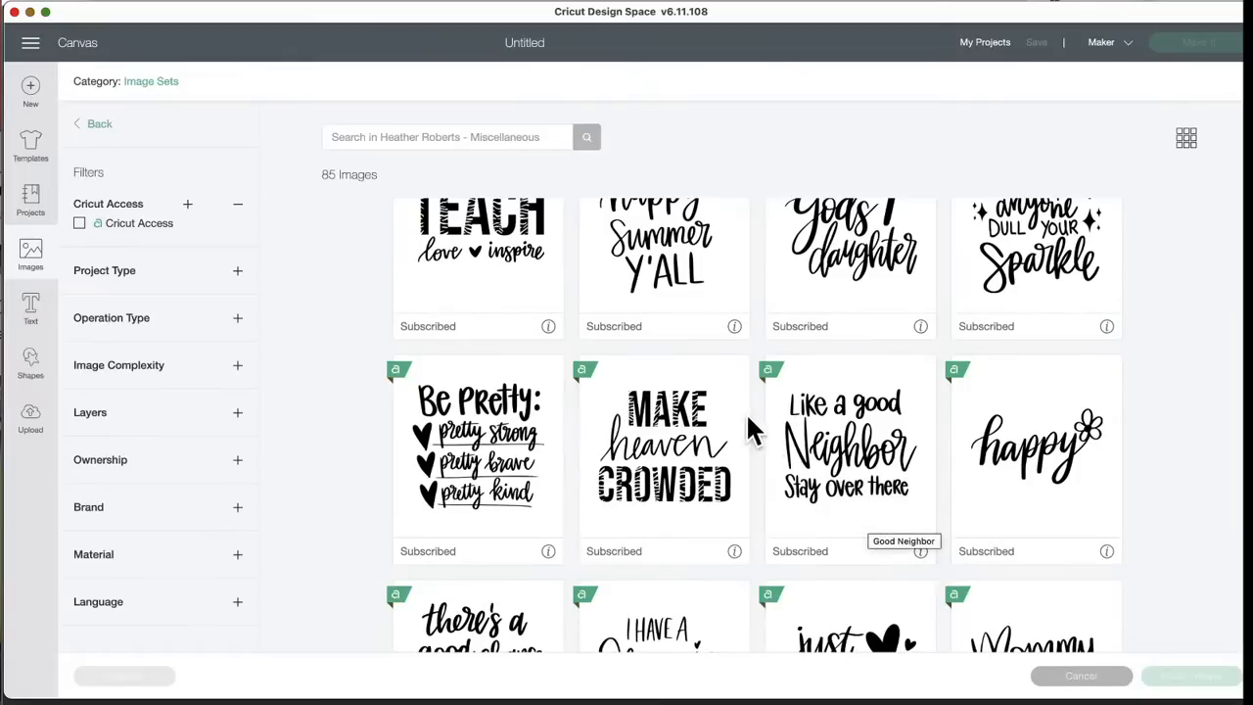
pyautogui.moveTo(693, 513)
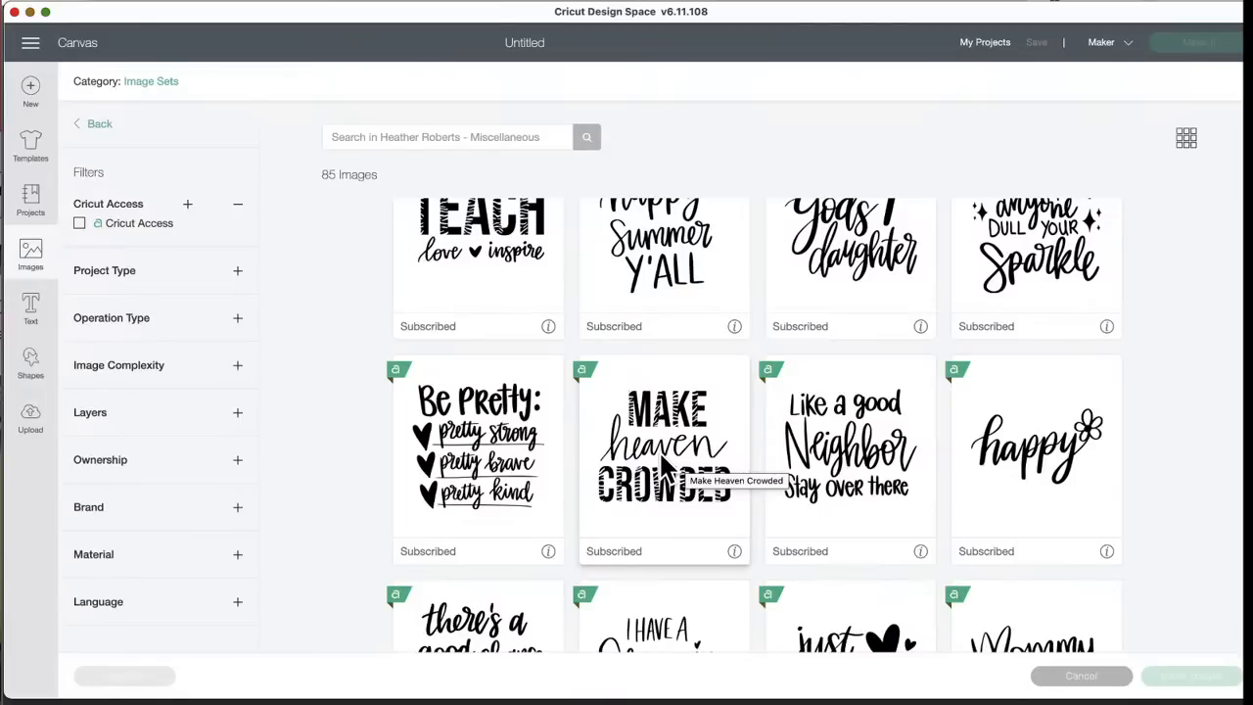
pyautogui.moveTo(890, 480)
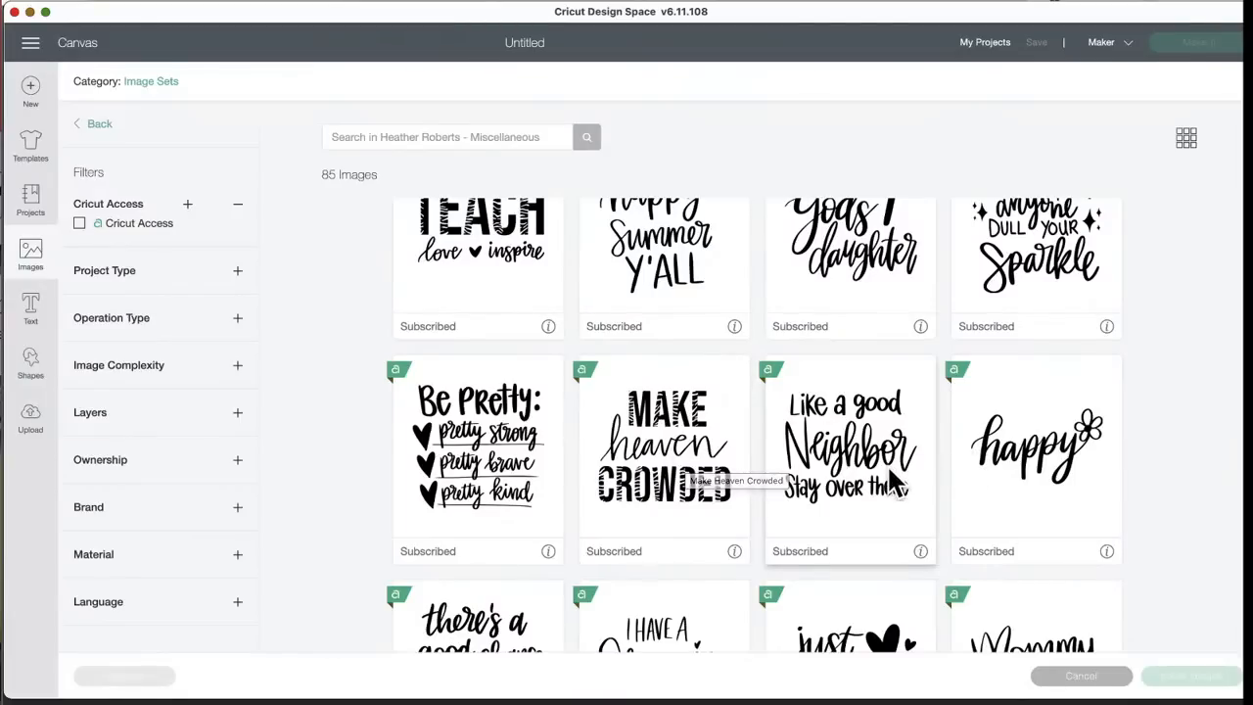
pyautogui.moveTo(896, 428)
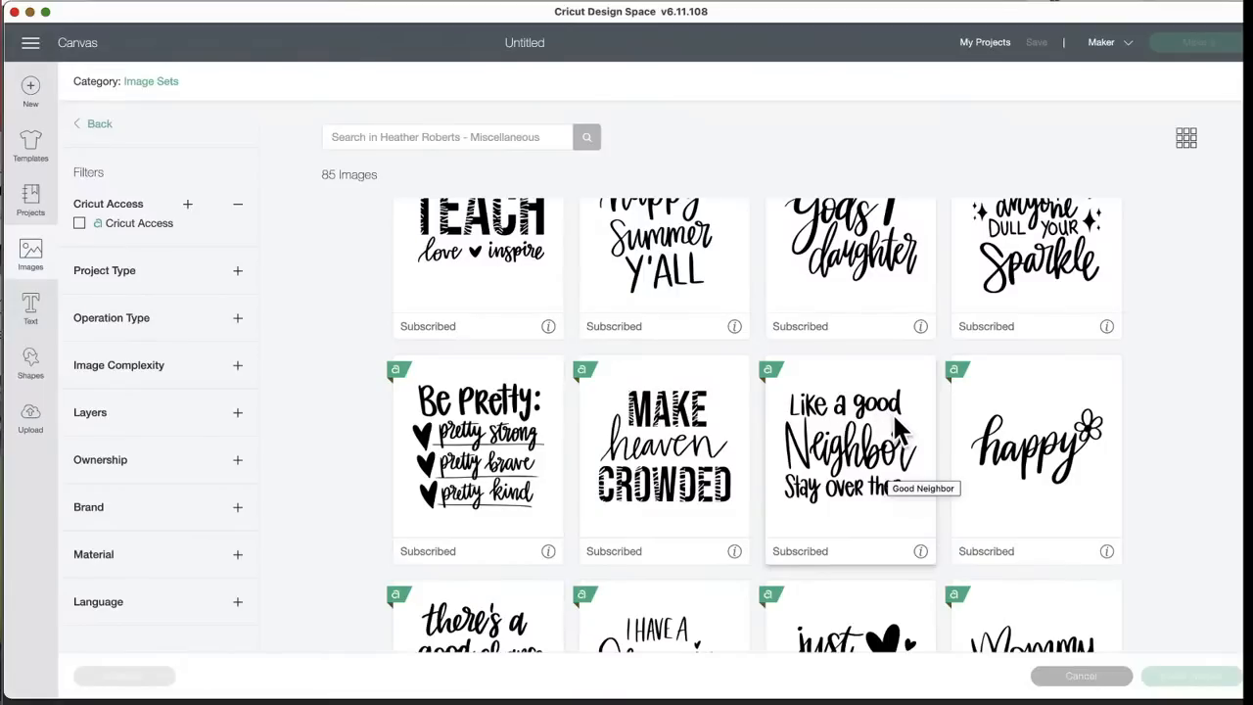
pyautogui.moveTo(900, 431)
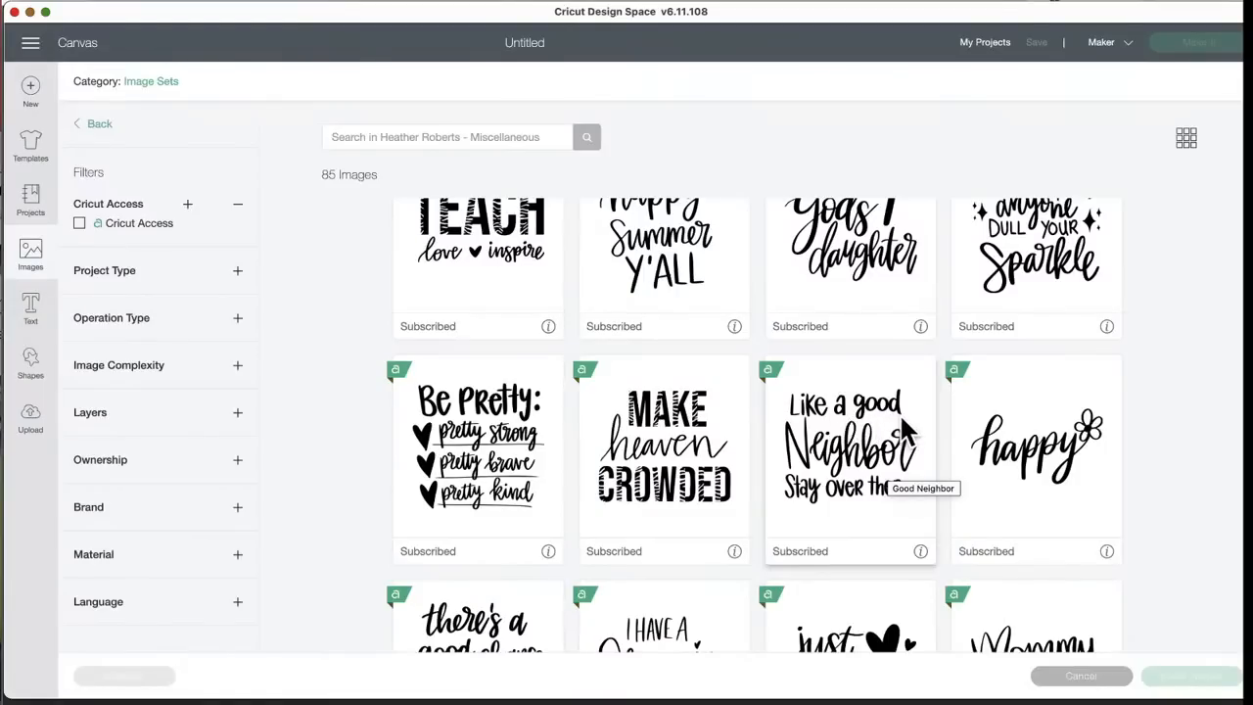
pyautogui.moveTo(877, 527)
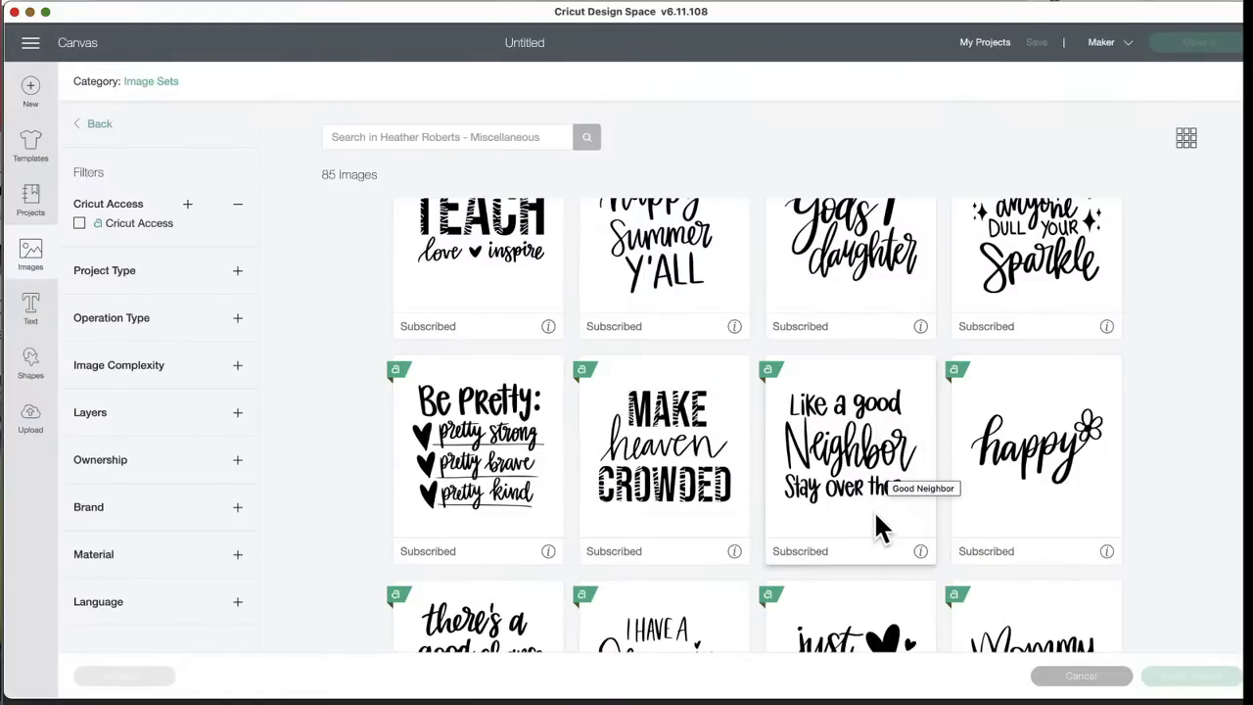
pyautogui.scroll(-3)
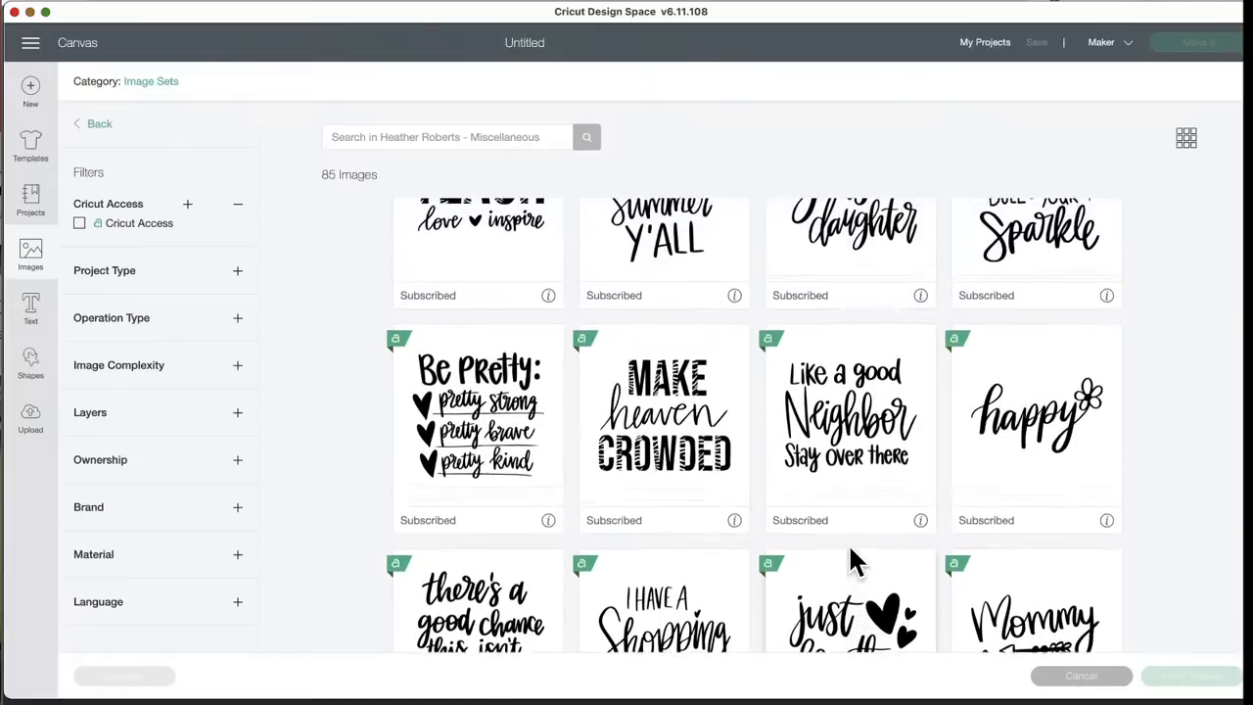
pyautogui.scroll(-3)
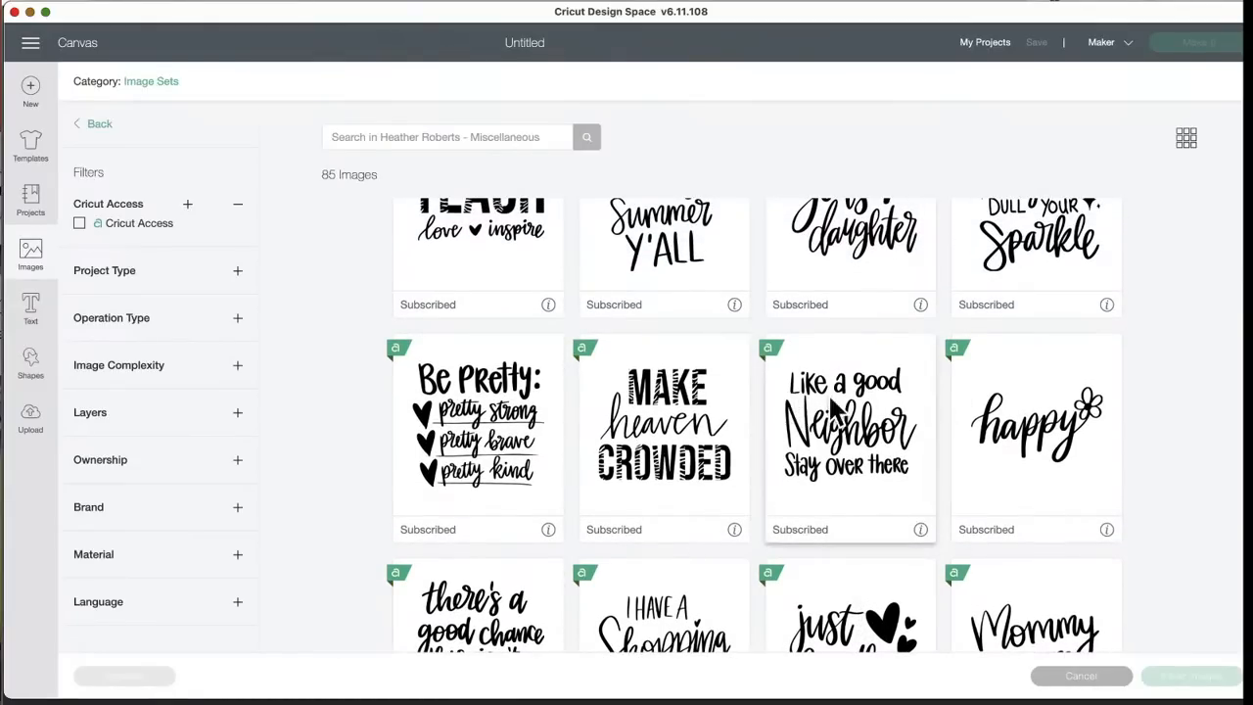
pyautogui.moveTo(881, 479)
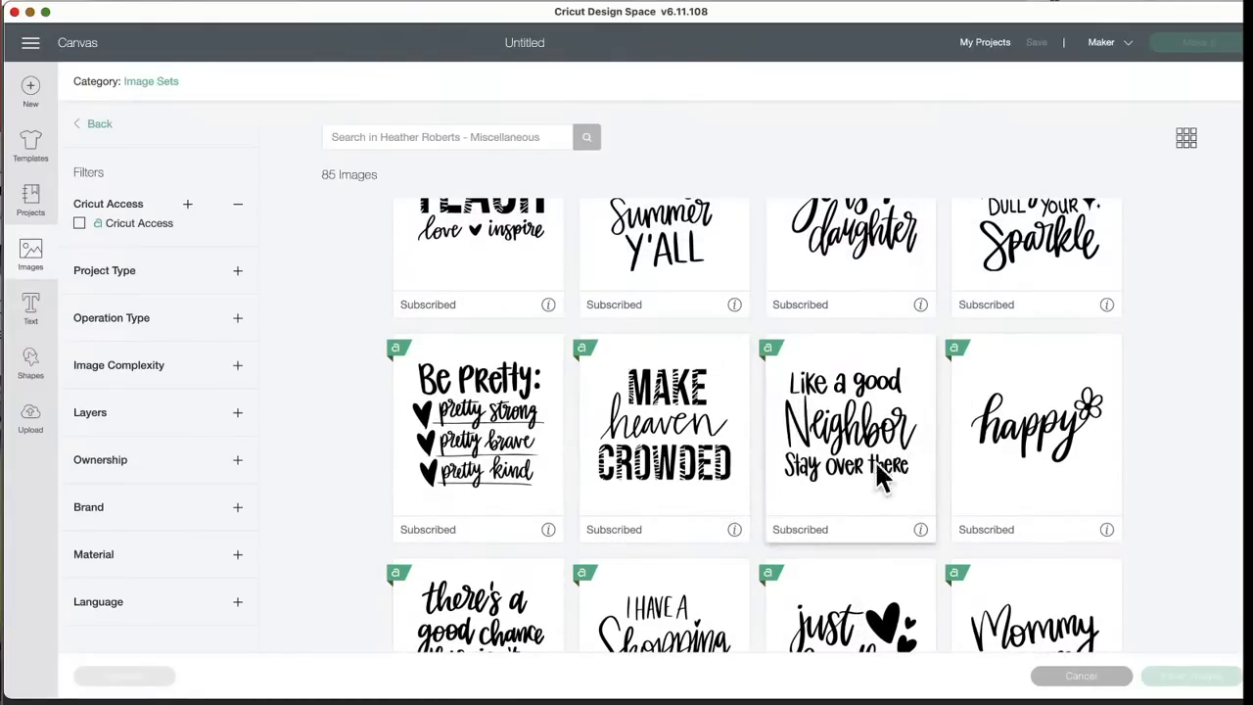
pyautogui.moveTo(822, 571)
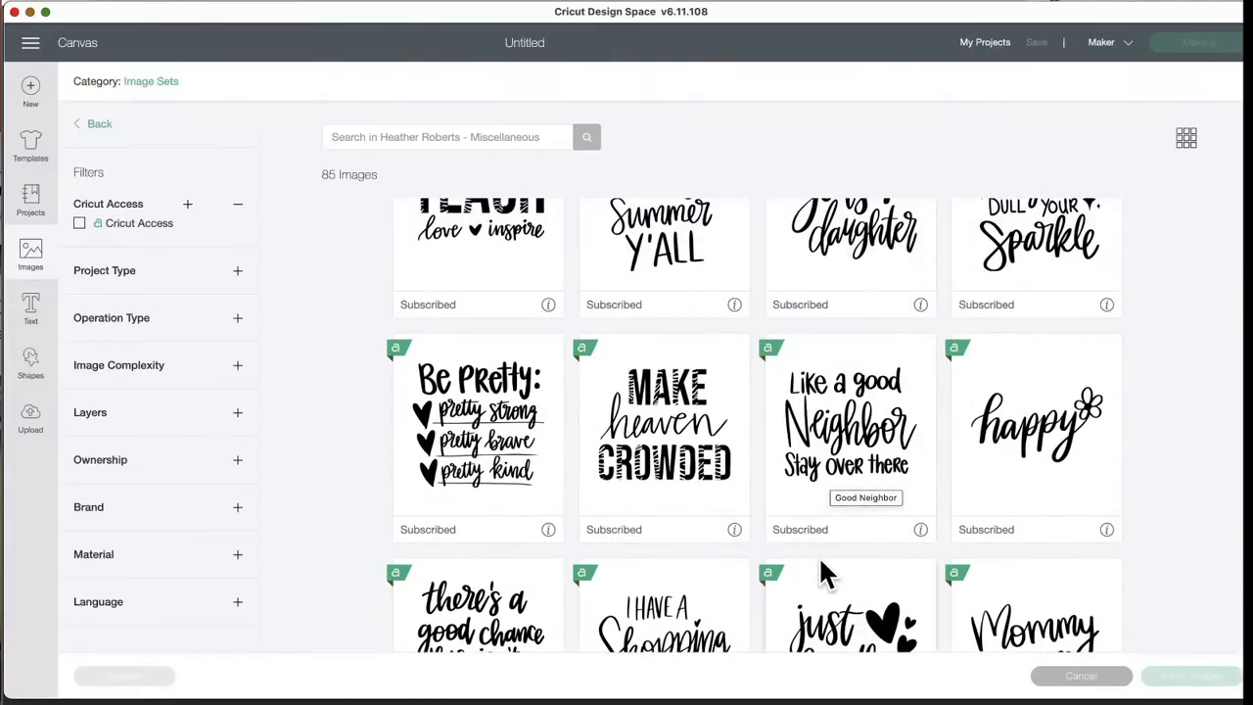
# - Scroll through the first part of the Heather Roberts Miscellaneous hand-lettered quote set
pyautogui.scroll(-3)
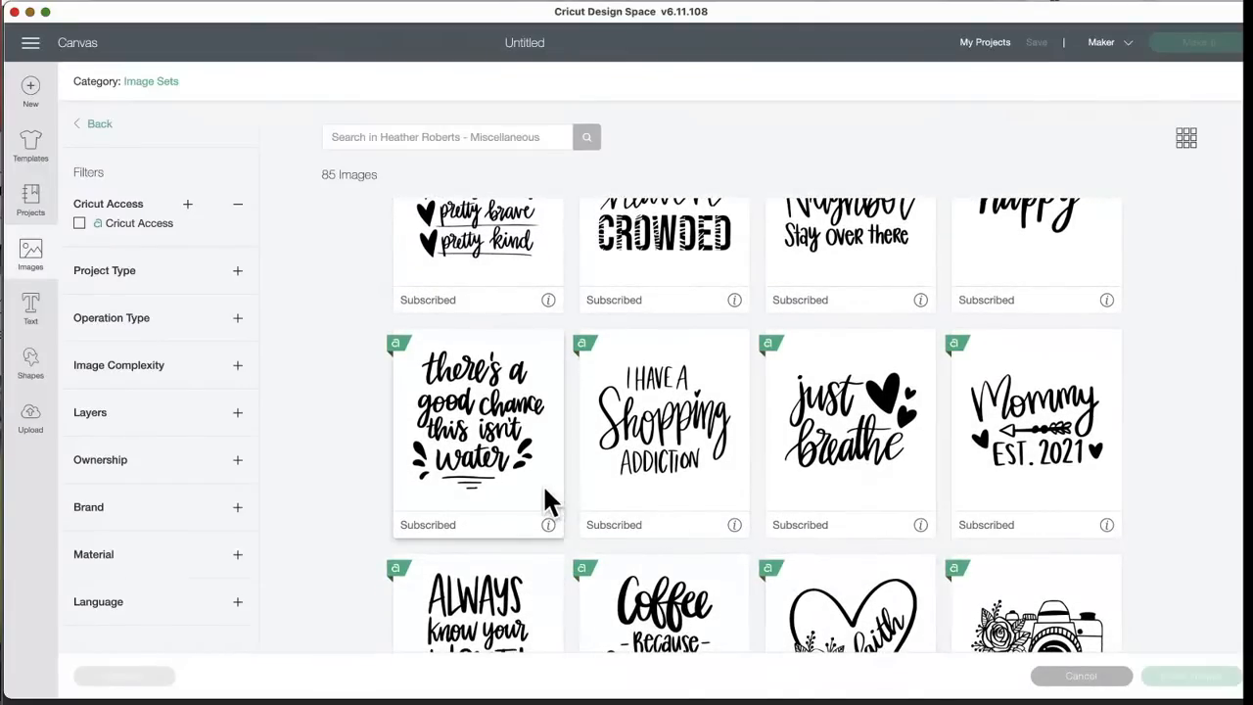
pyautogui.moveTo(451, 368)
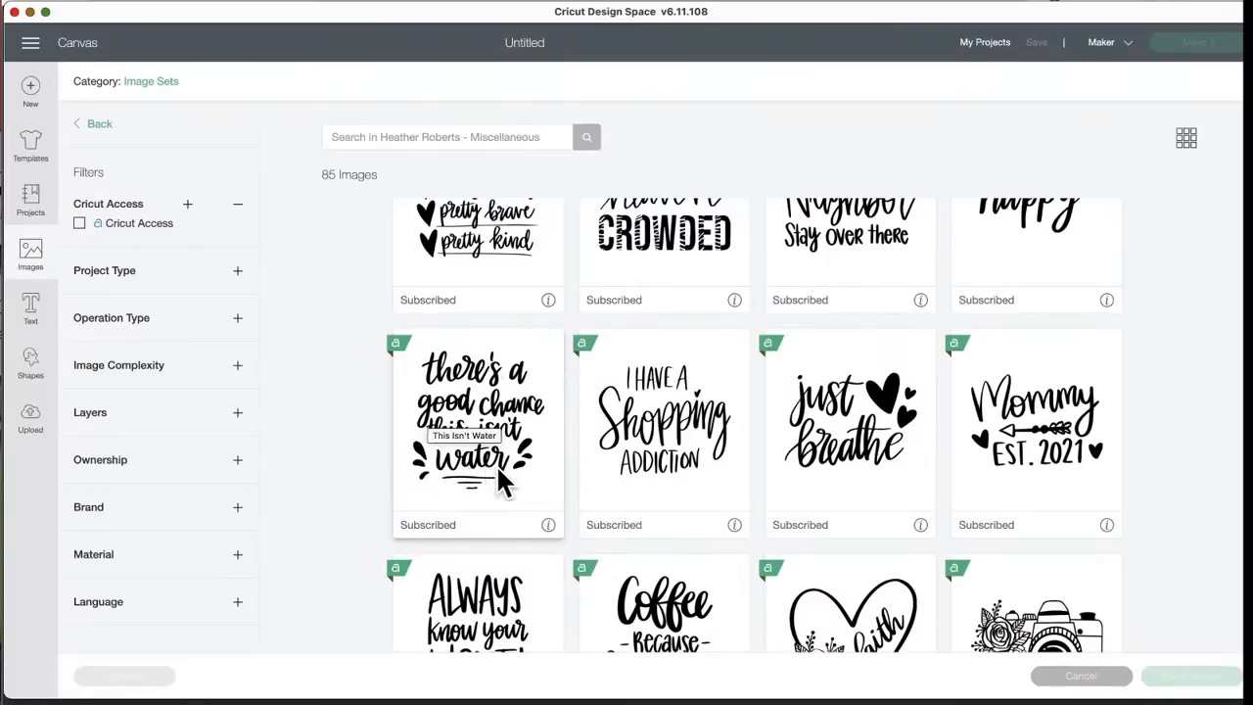
pyautogui.moveTo(740, 494)
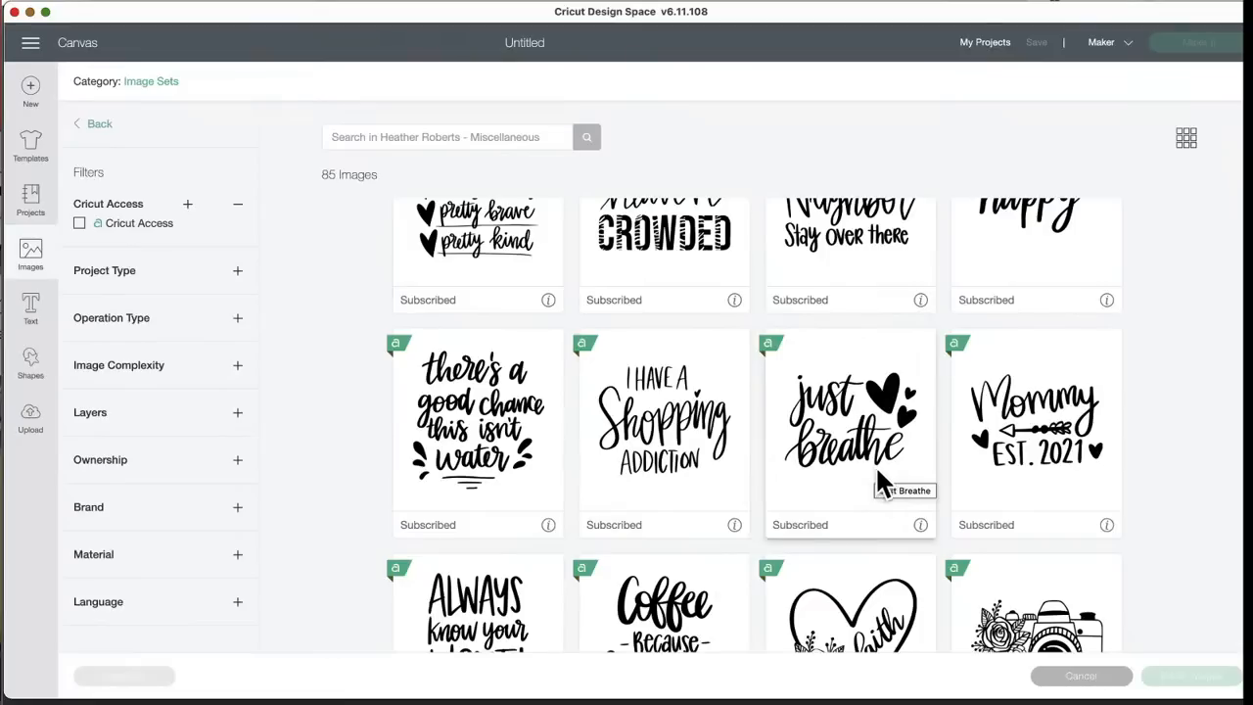
pyautogui.scroll(-3)
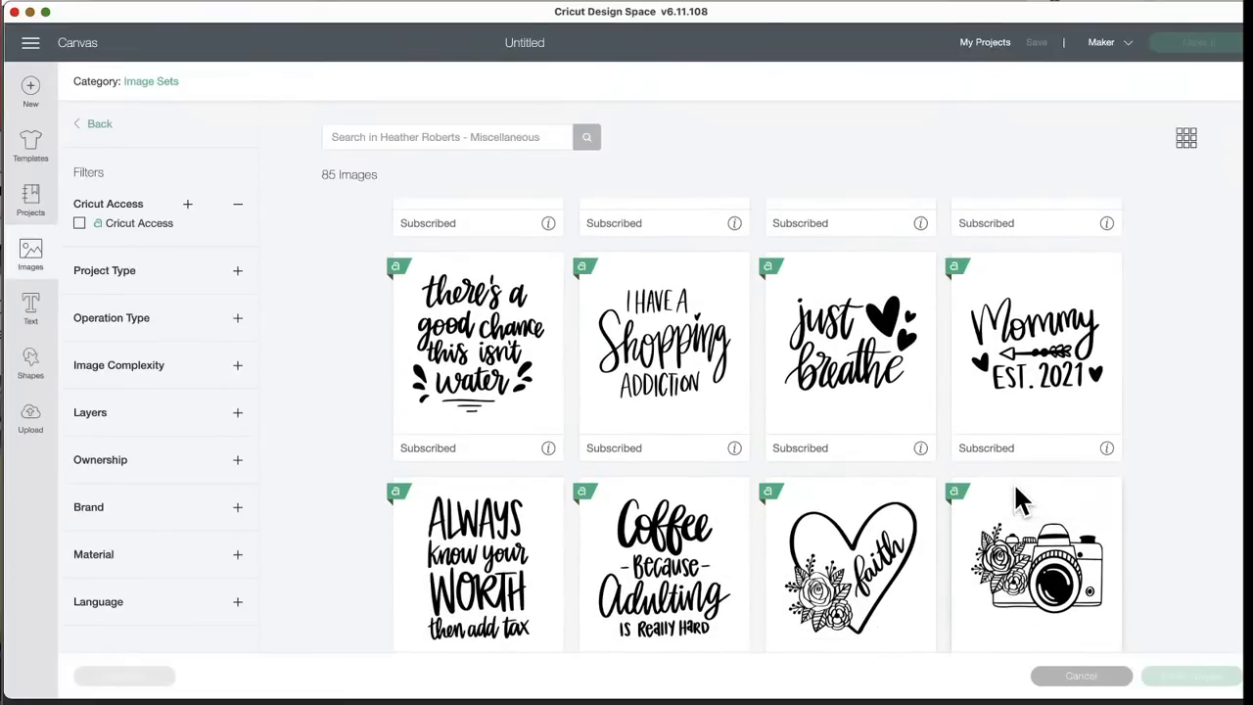
pyautogui.scroll(-3)
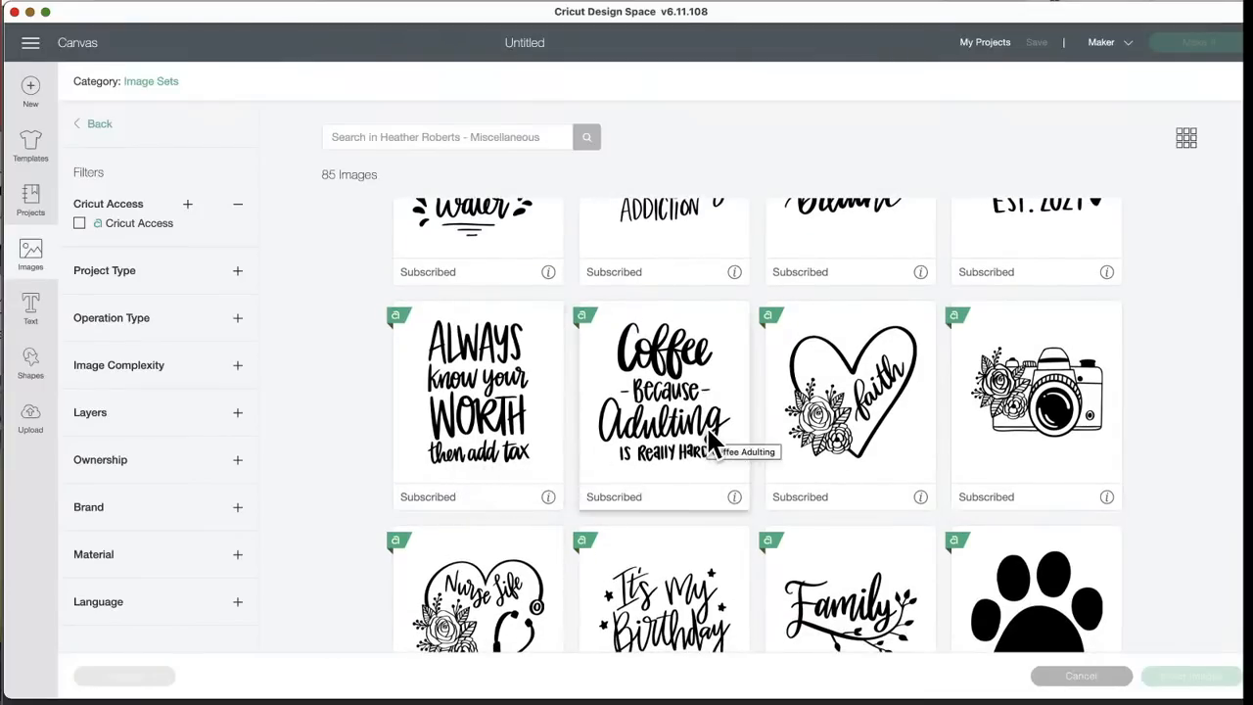
pyautogui.moveTo(852, 466)
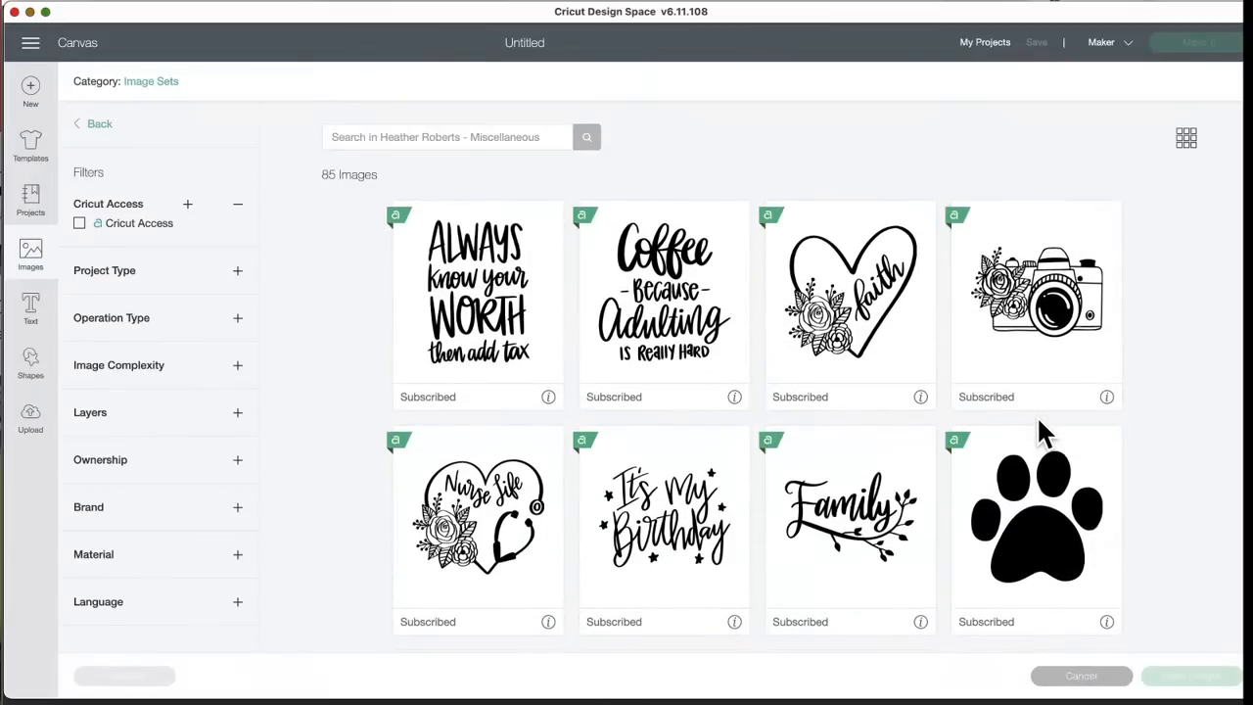
pyautogui.scroll(-3)
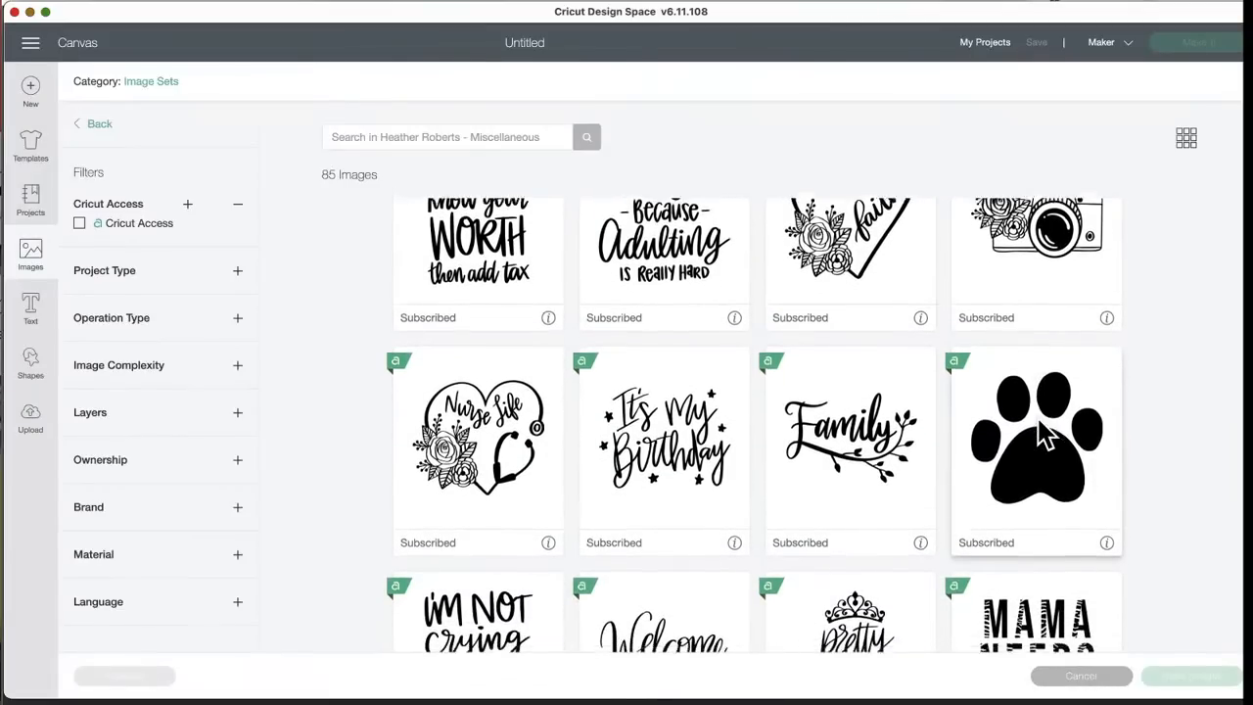
pyautogui.scroll(-3)
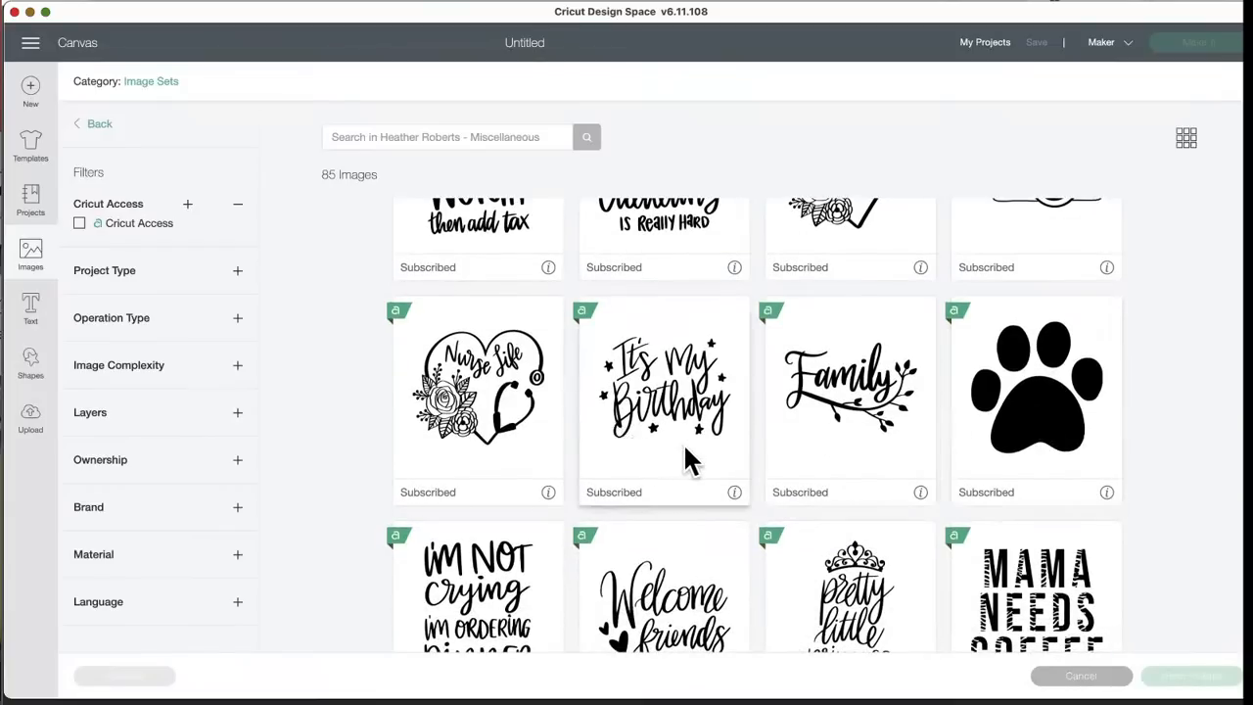
pyautogui.moveTo(663, 391)
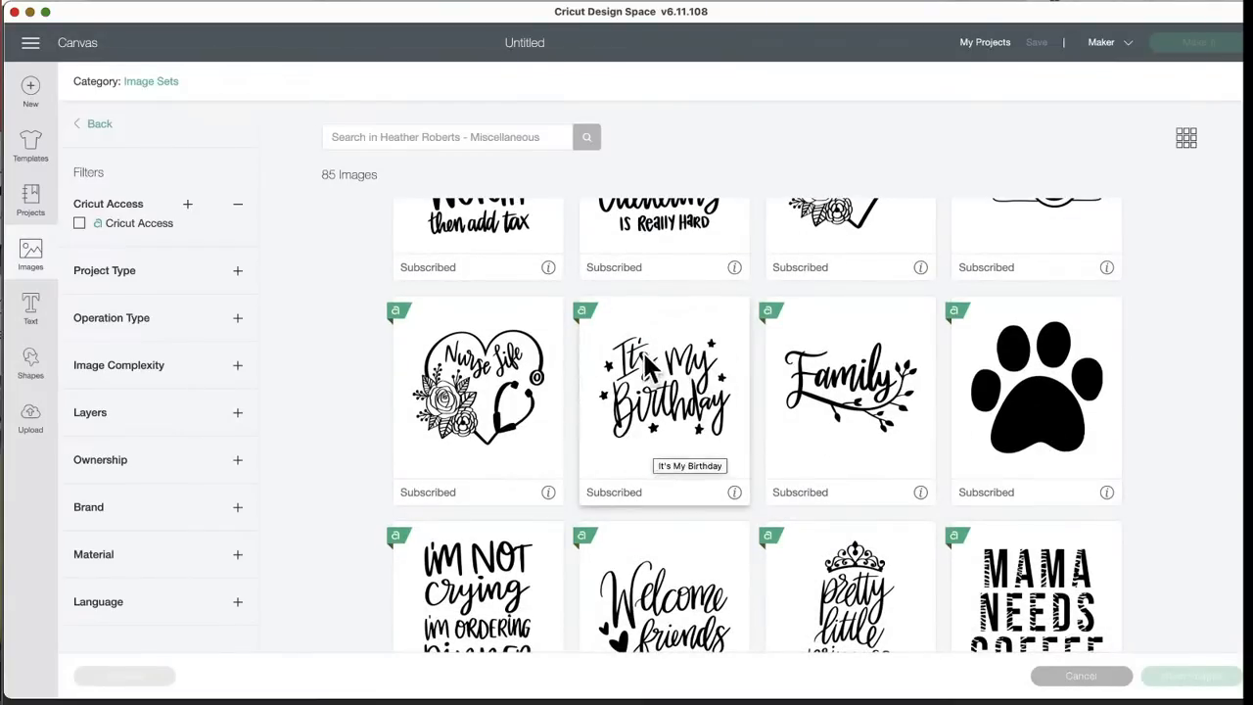
pyautogui.scroll(-3)
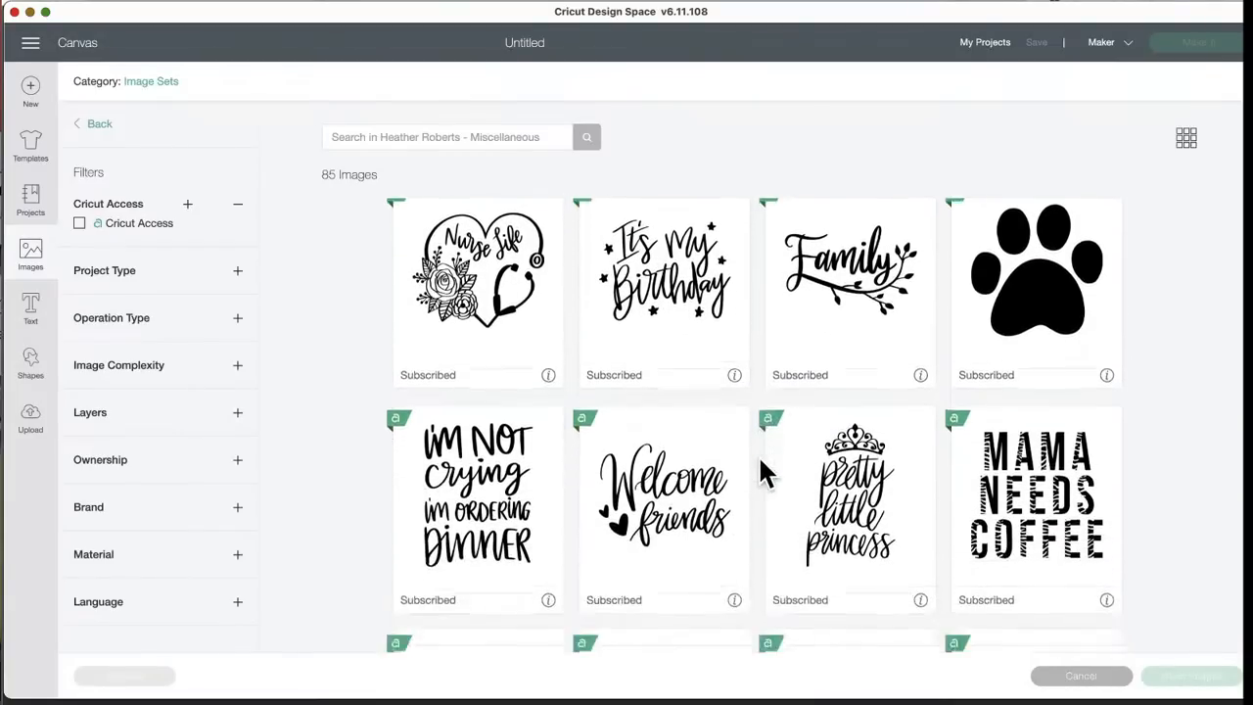
pyautogui.scroll(-3)
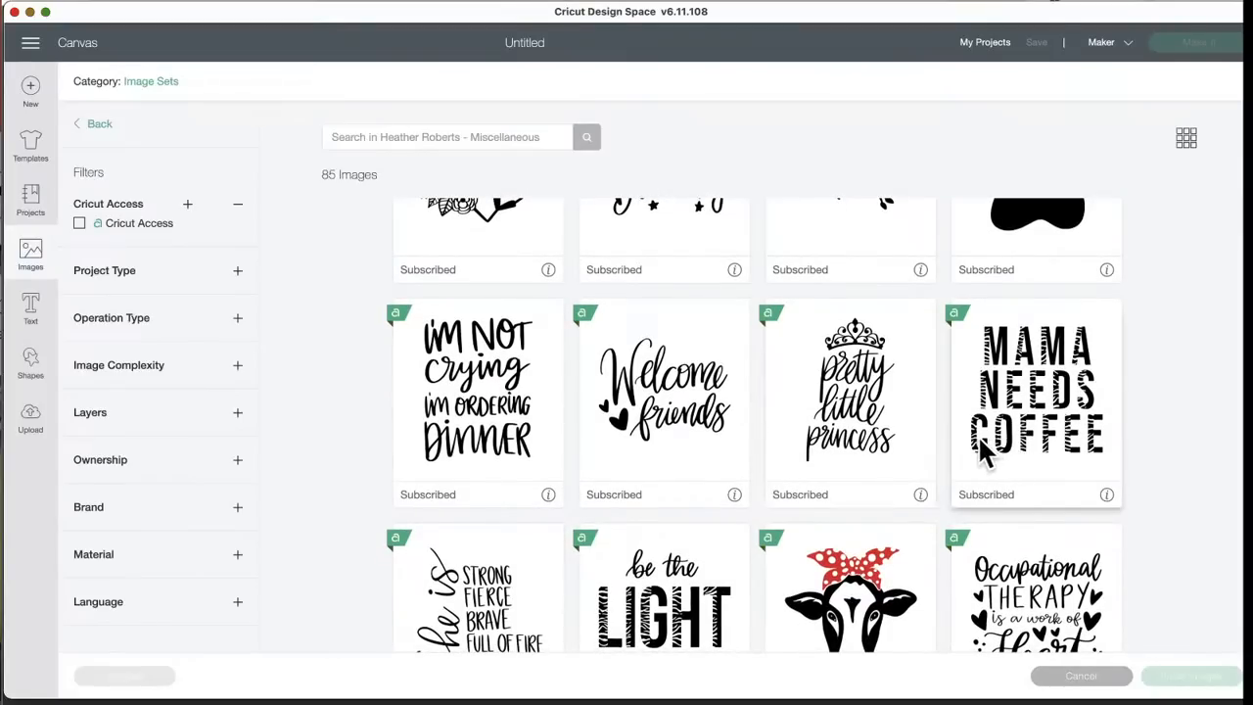
pyautogui.moveTo(1028, 411)
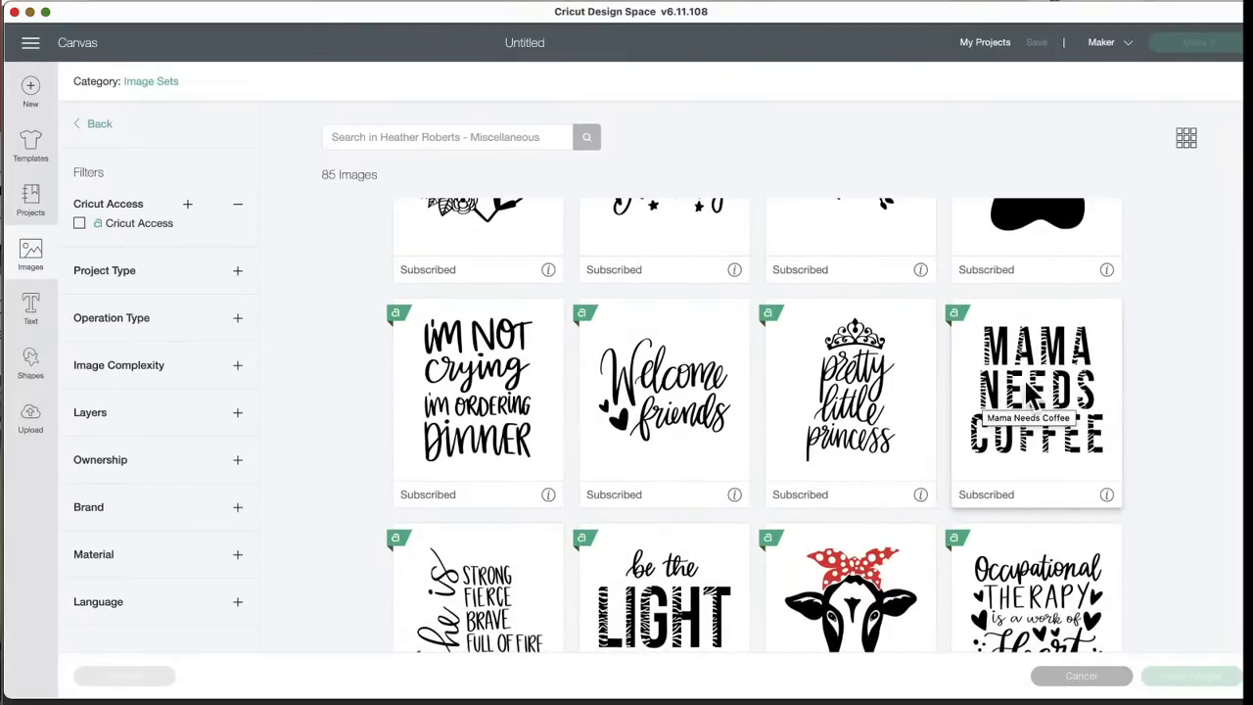
pyautogui.moveTo(630, 513)
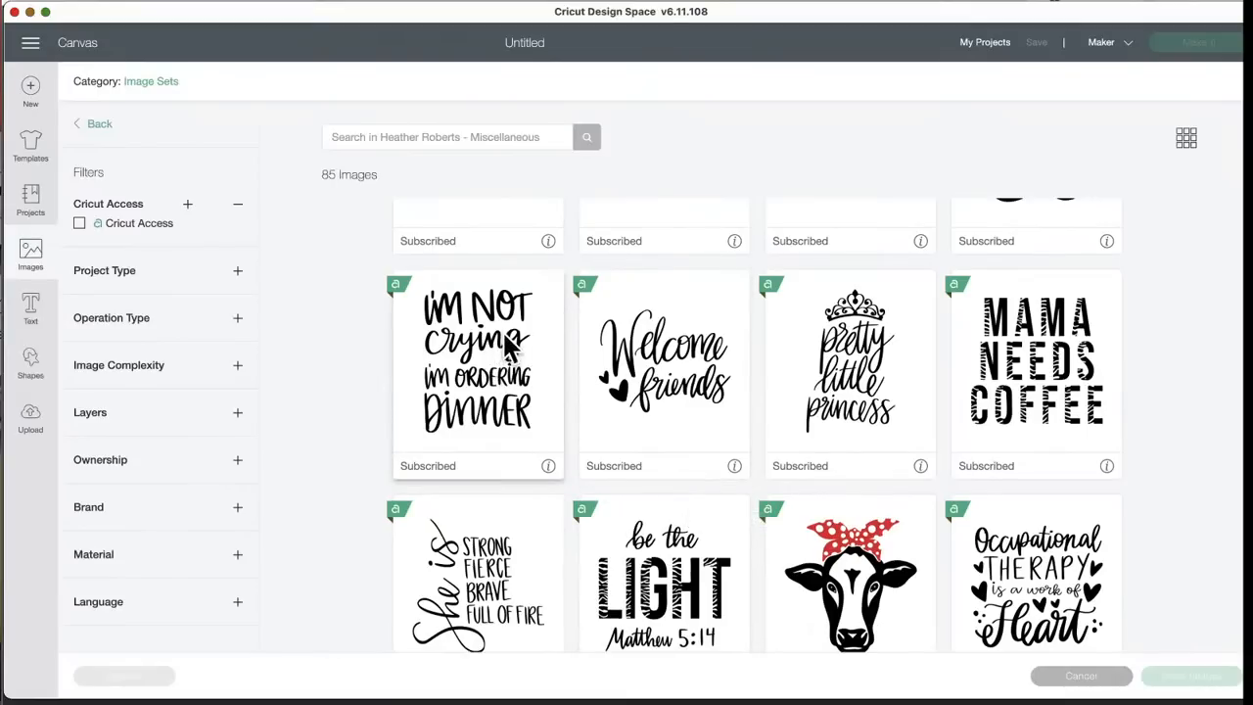
pyautogui.moveTo(494, 434)
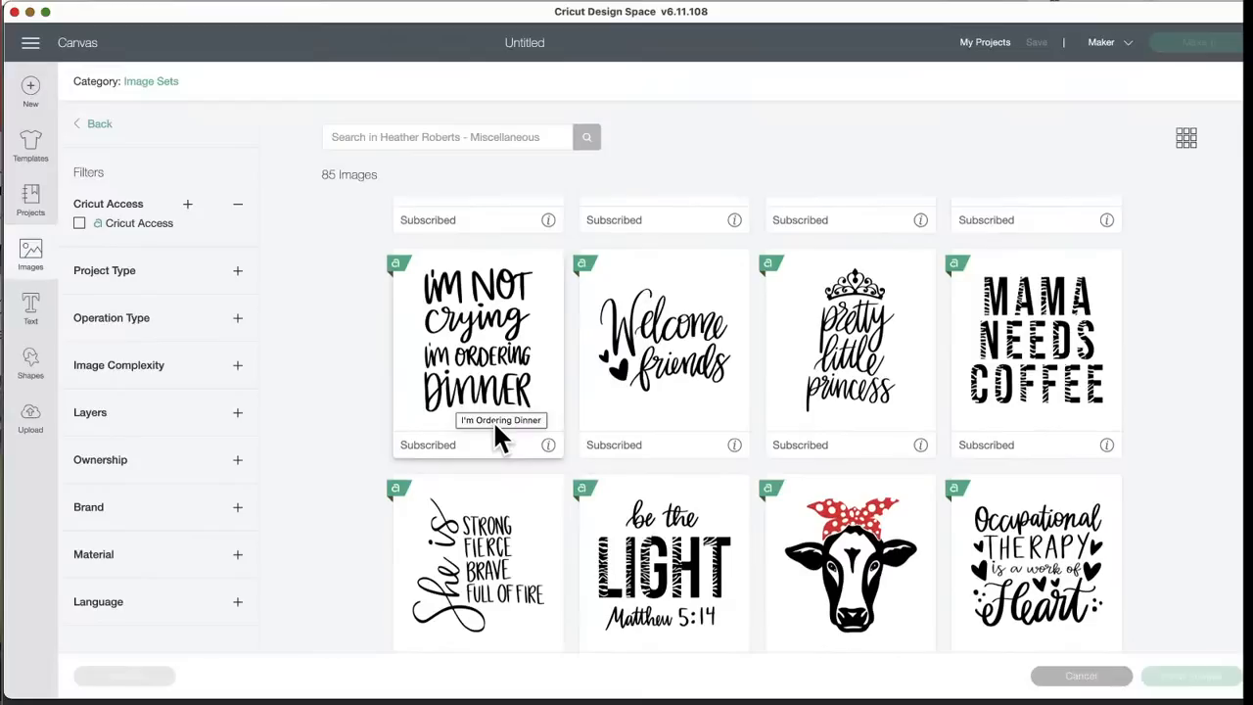
pyautogui.scroll(-3)
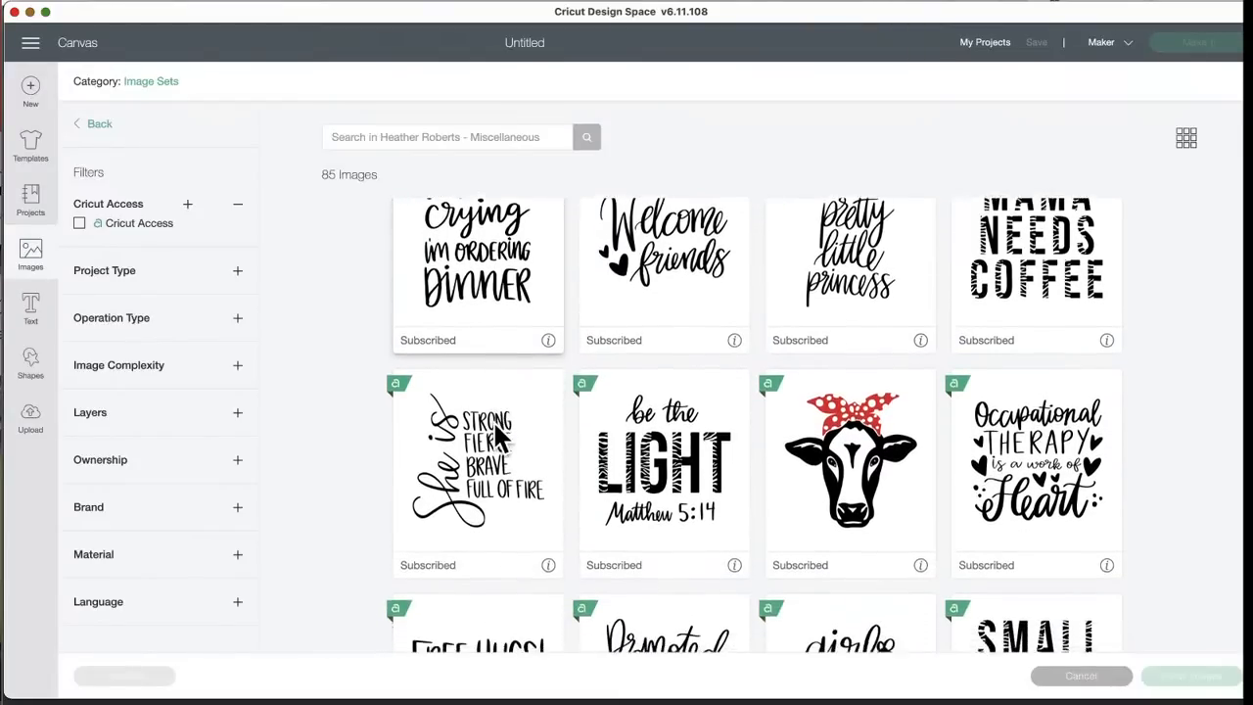
pyautogui.scroll(-3)
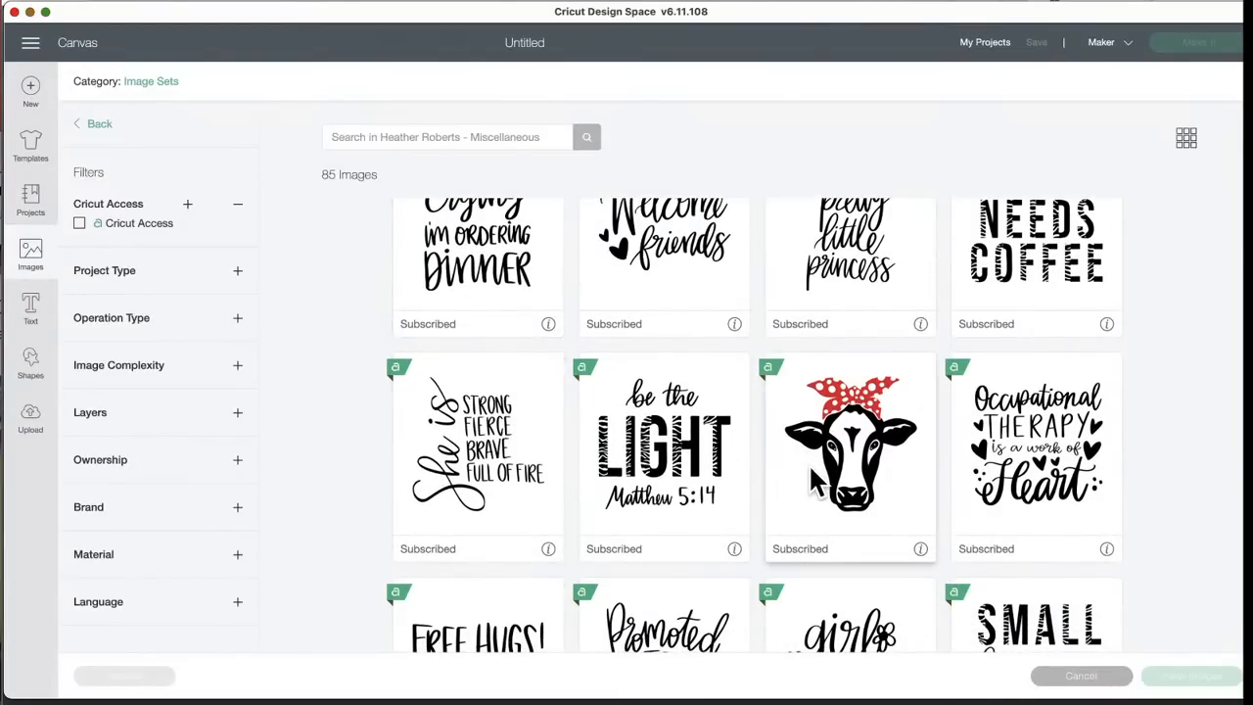
pyautogui.moveTo(820, 488)
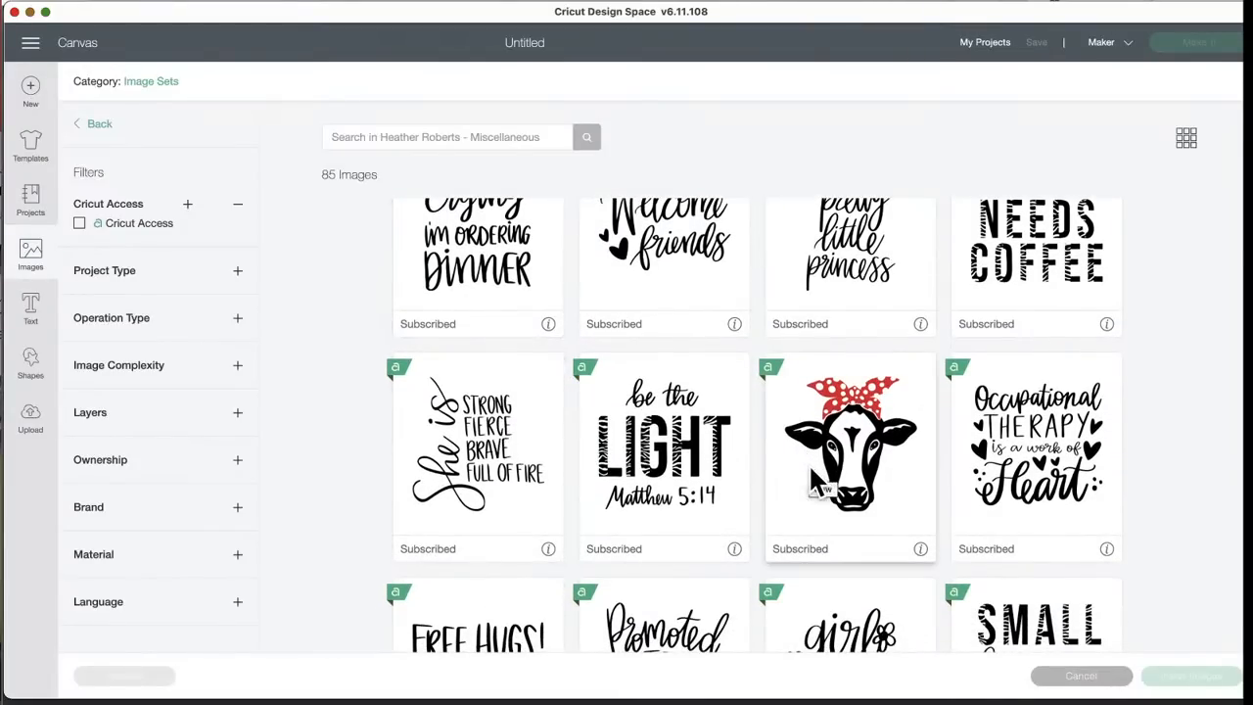
pyautogui.scroll(-3)
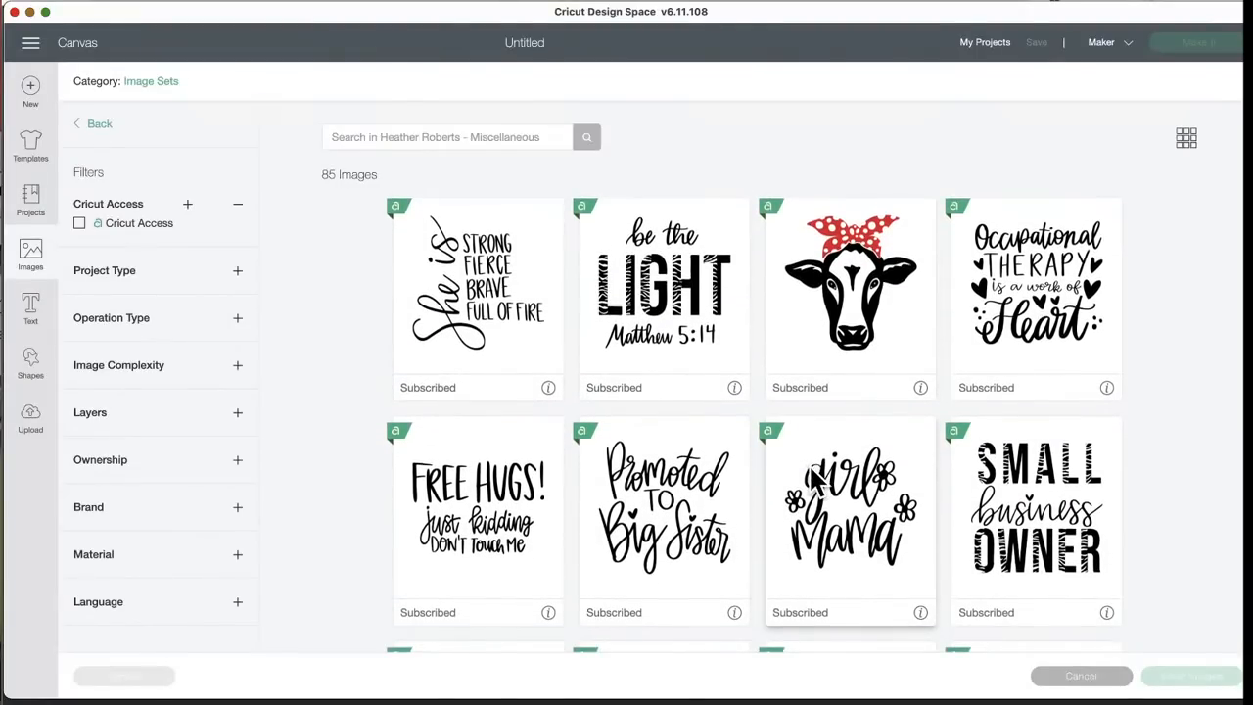
pyautogui.moveTo(1014, 329)
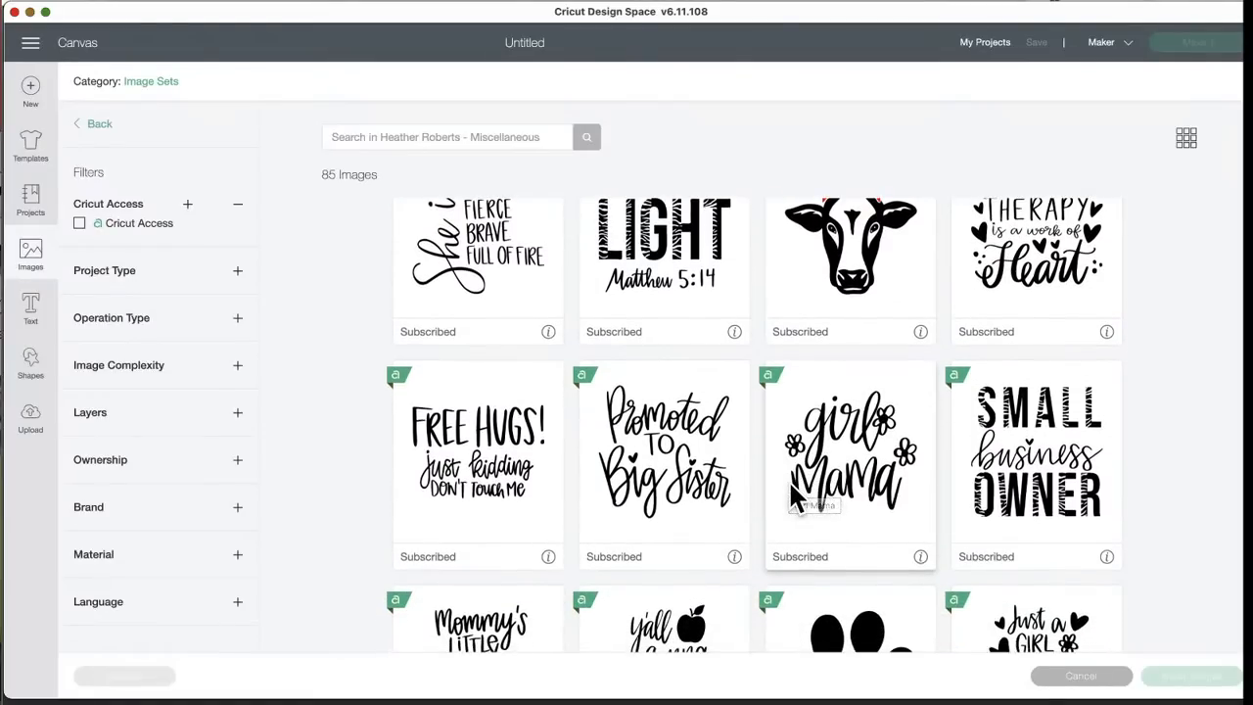
pyautogui.scroll(-3)
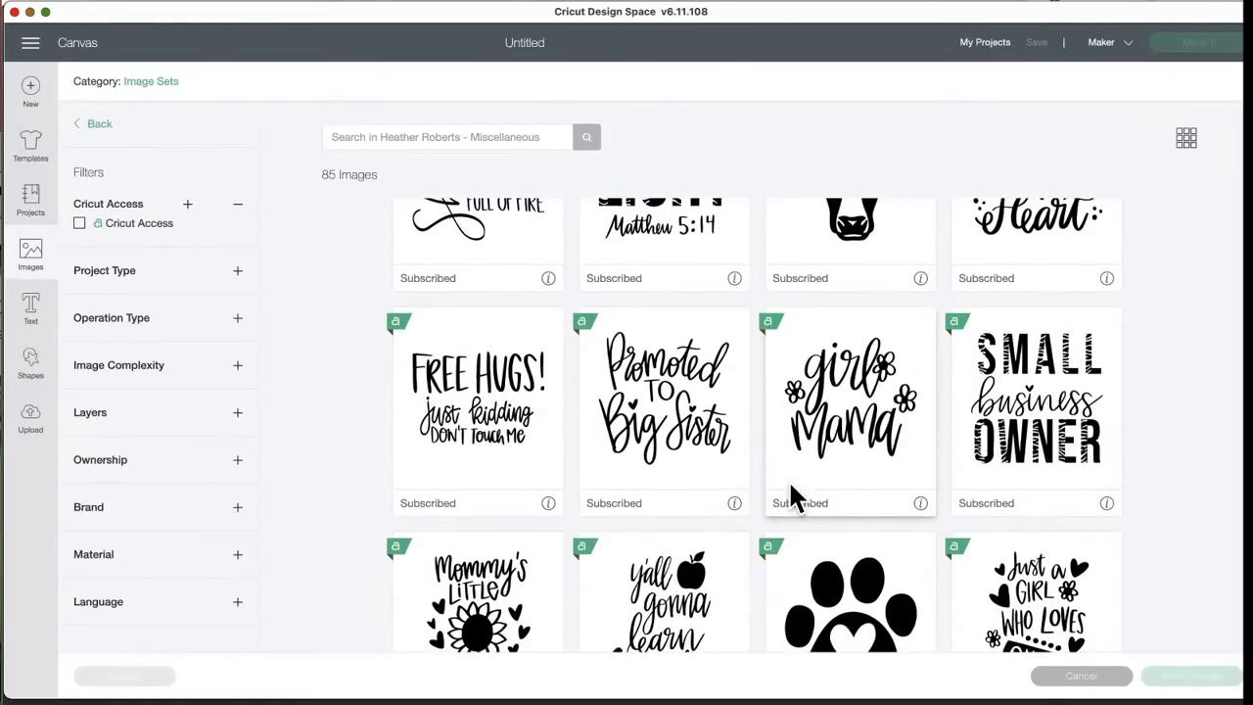
pyautogui.scroll(-3)
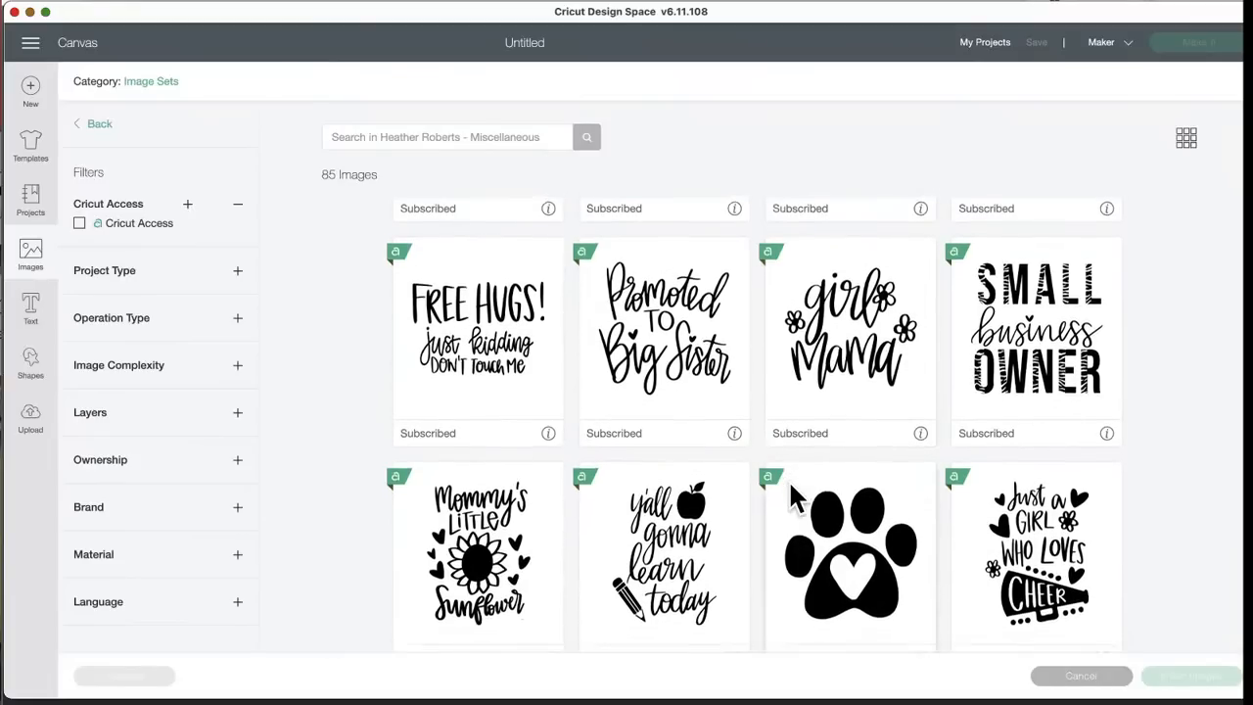
pyautogui.scroll(-3)
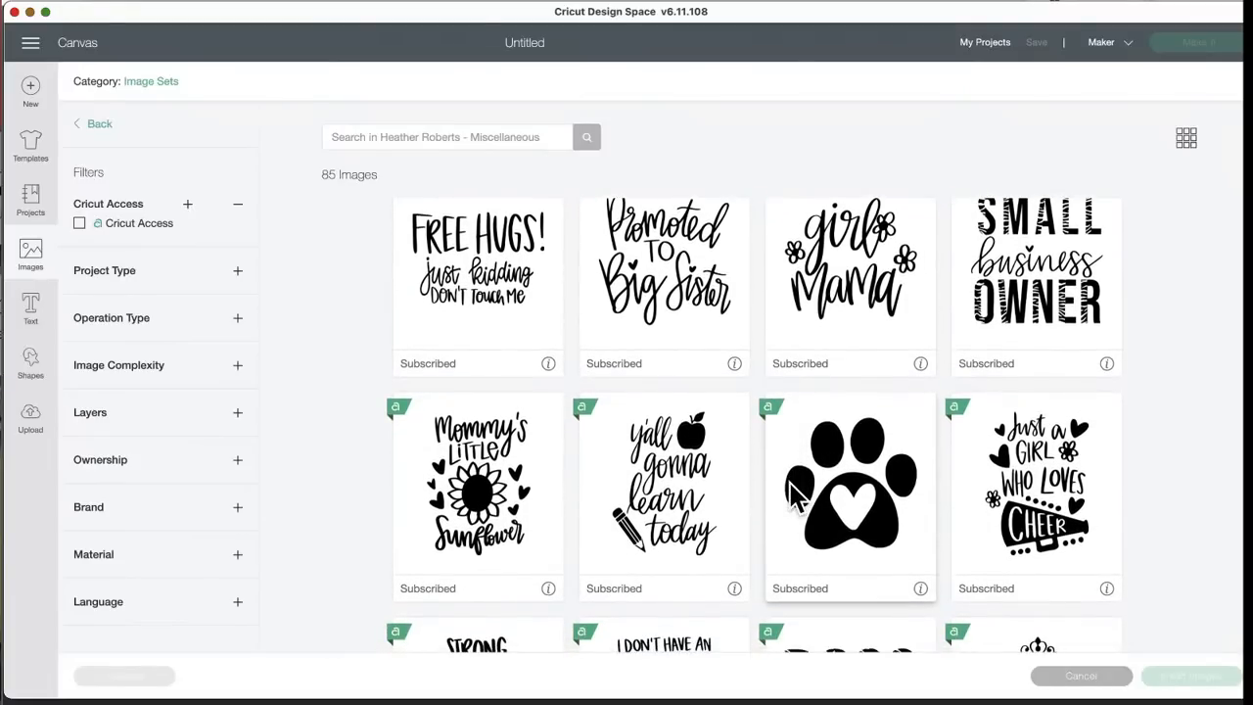
pyautogui.scroll(-3)
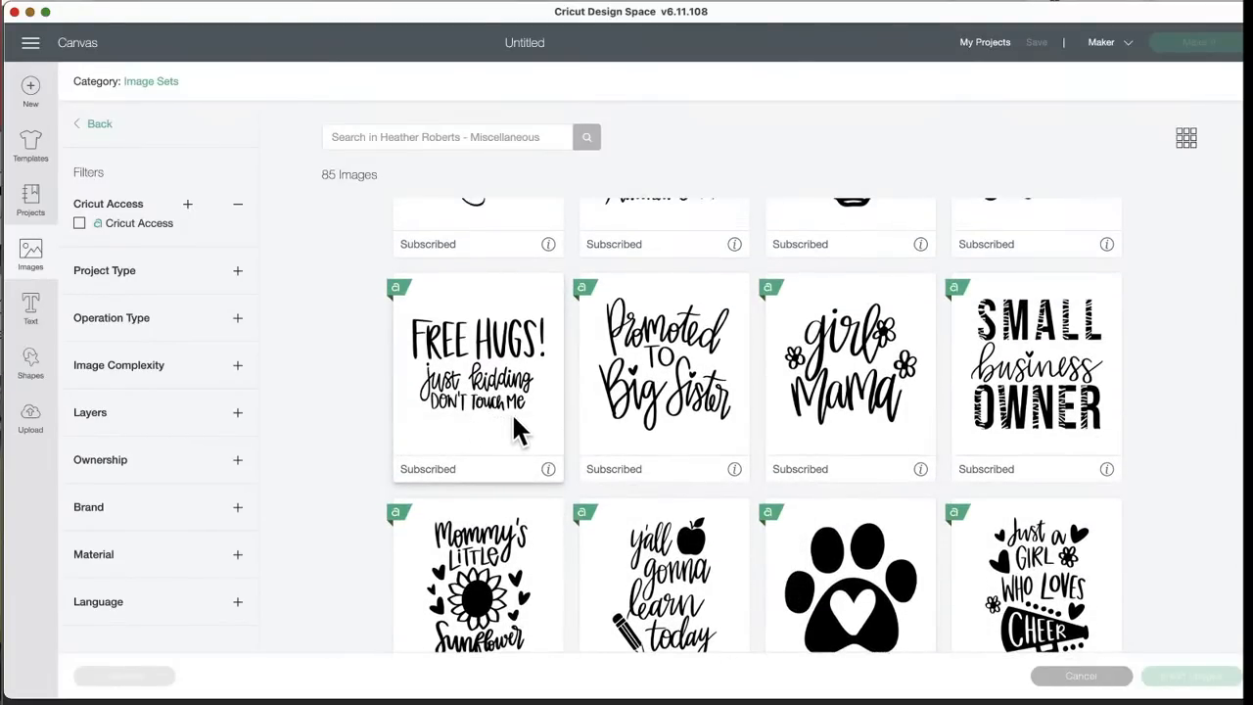
# - Continue deeper into the set to Hair Stylist, Family Est. 2021 and Perfectly Imperfect designs
pyautogui.scroll(-3)
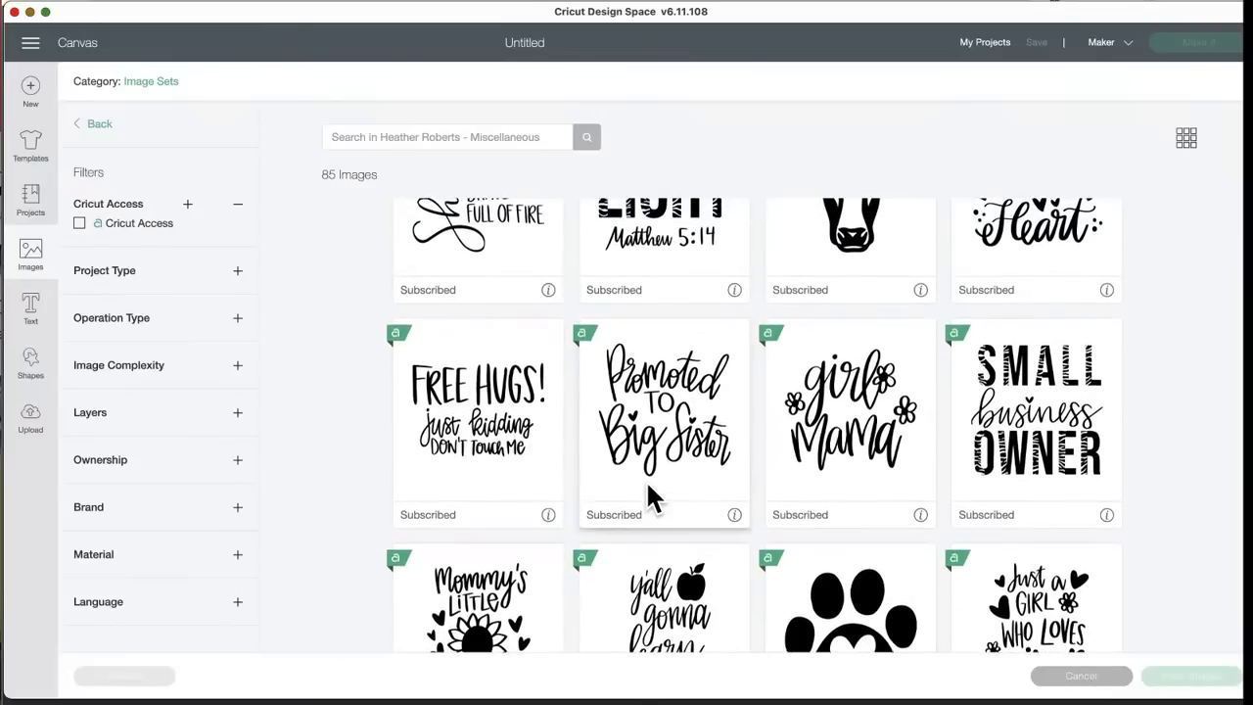
pyautogui.scroll(-3)
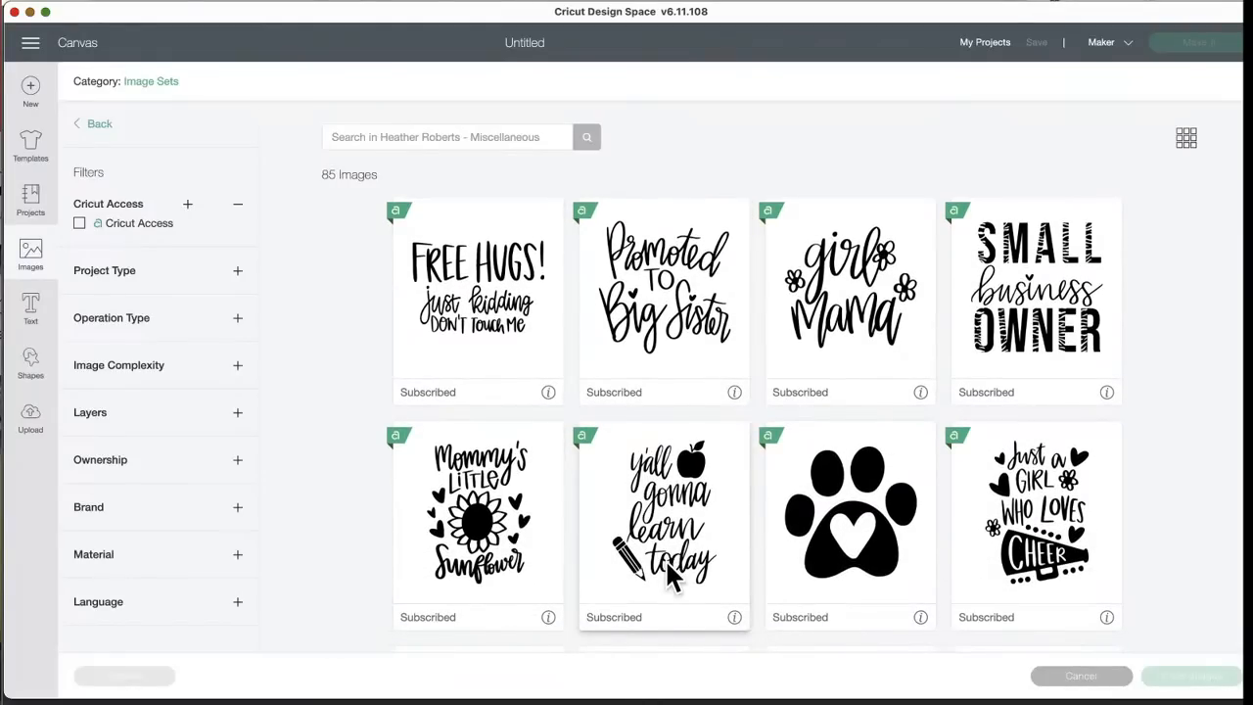
pyautogui.scroll(-3)
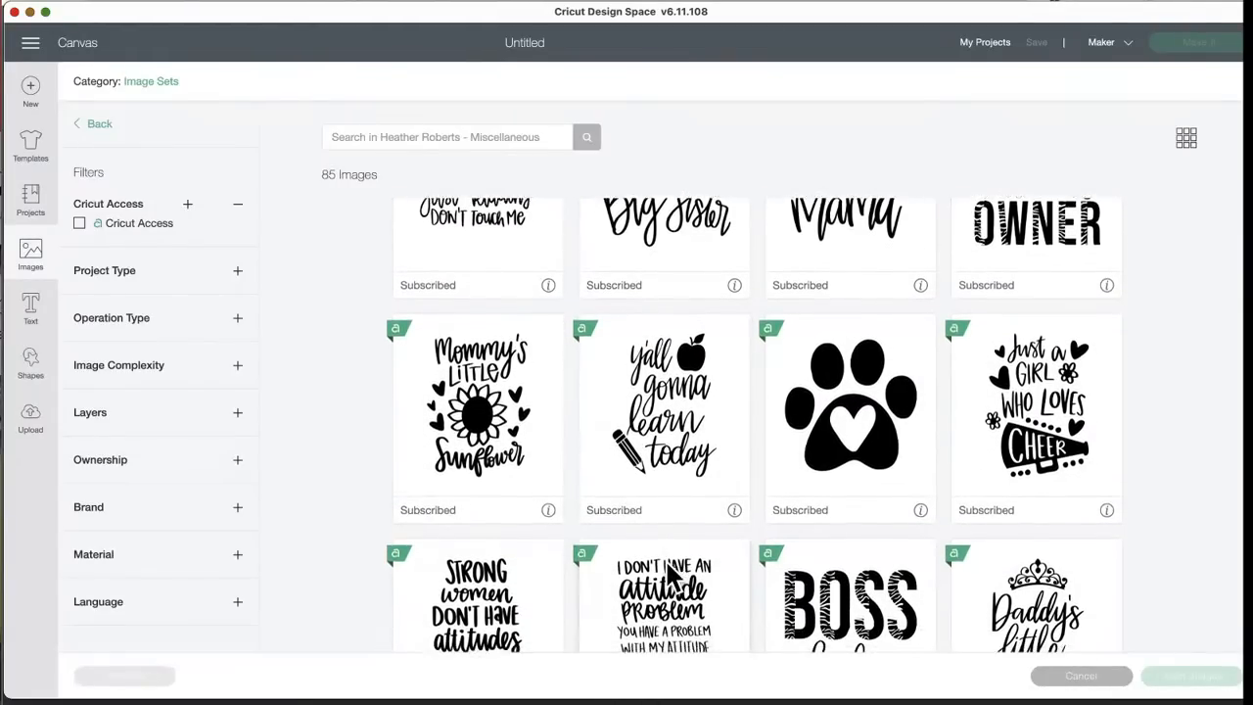
pyautogui.scroll(-3)
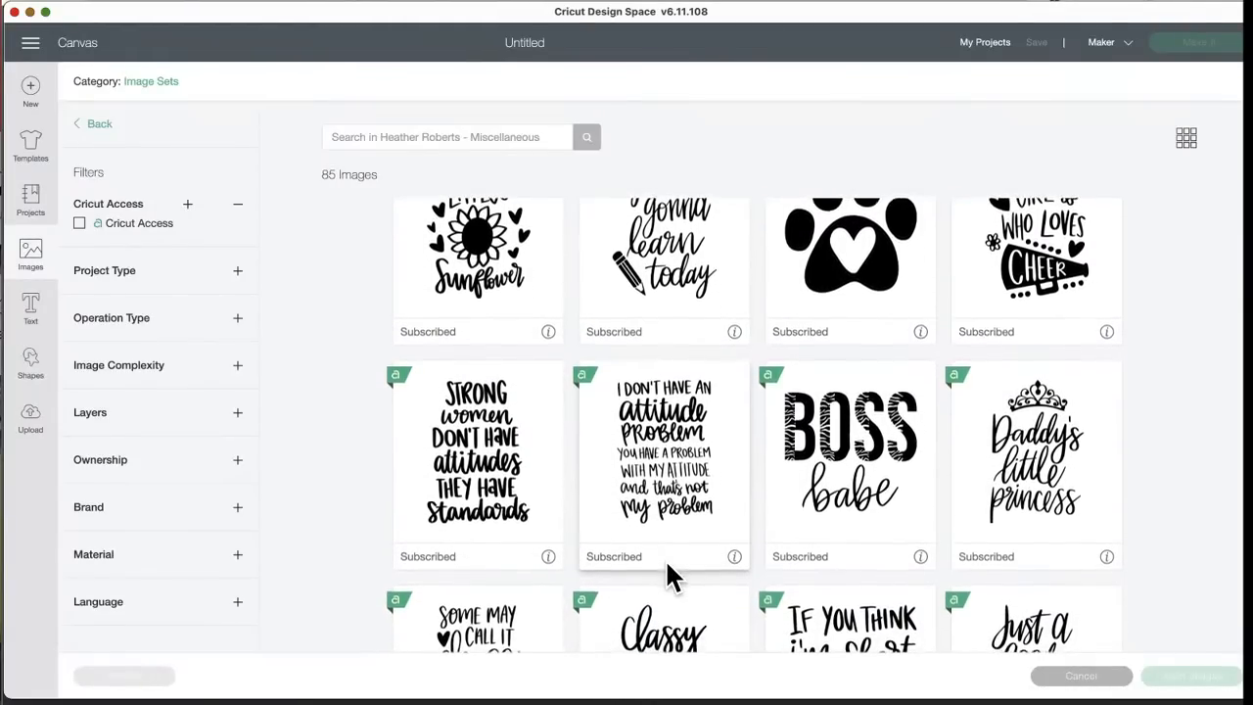
pyautogui.scroll(-3)
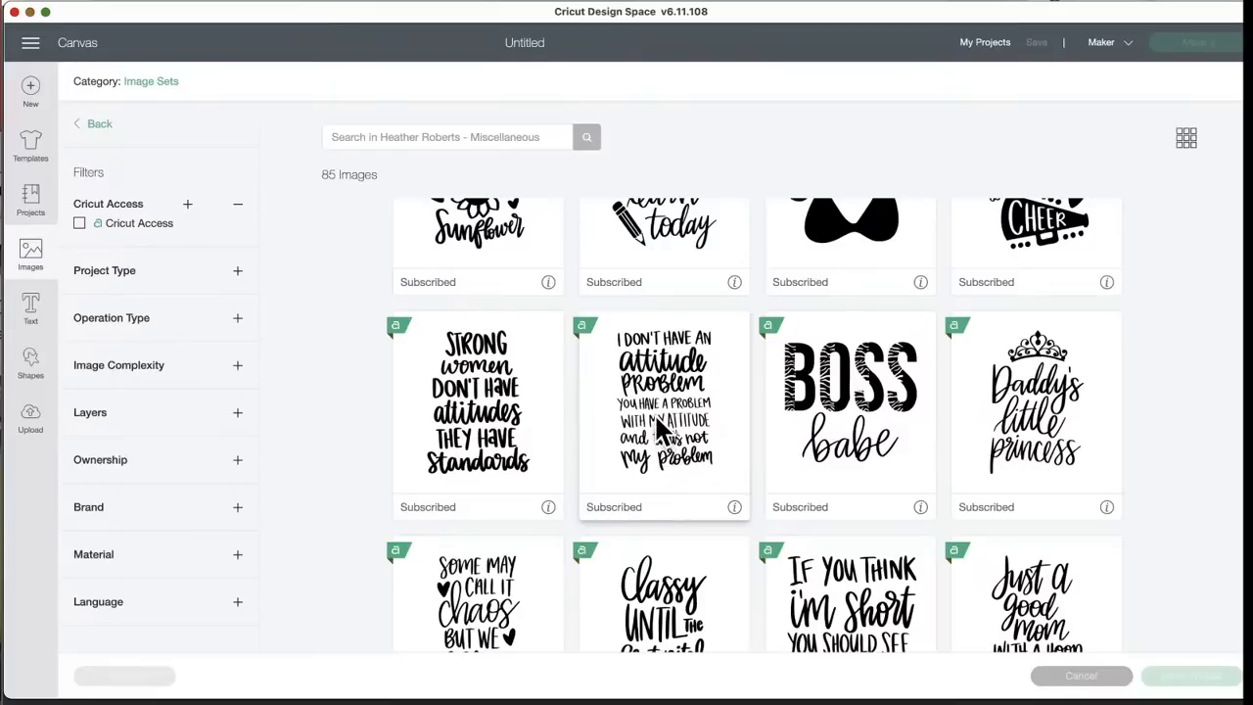
pyautogui.moveTo(685, 548)
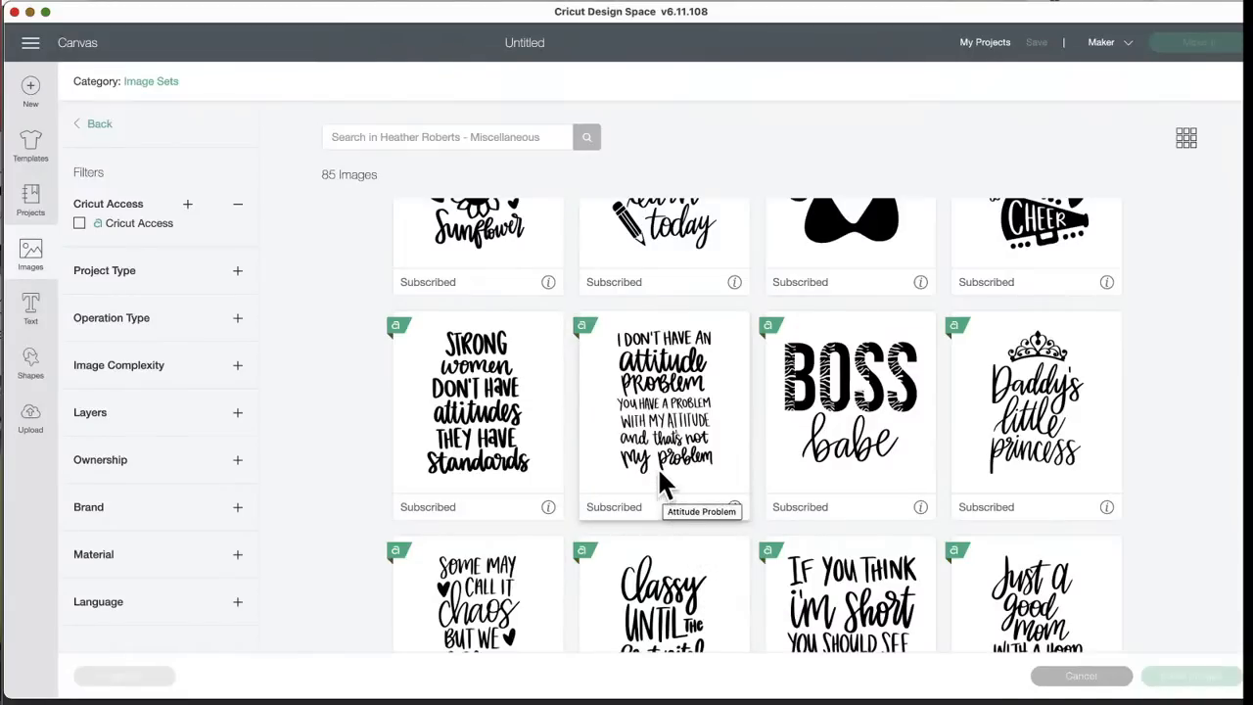
pyautogui.moveTo(586, 497)
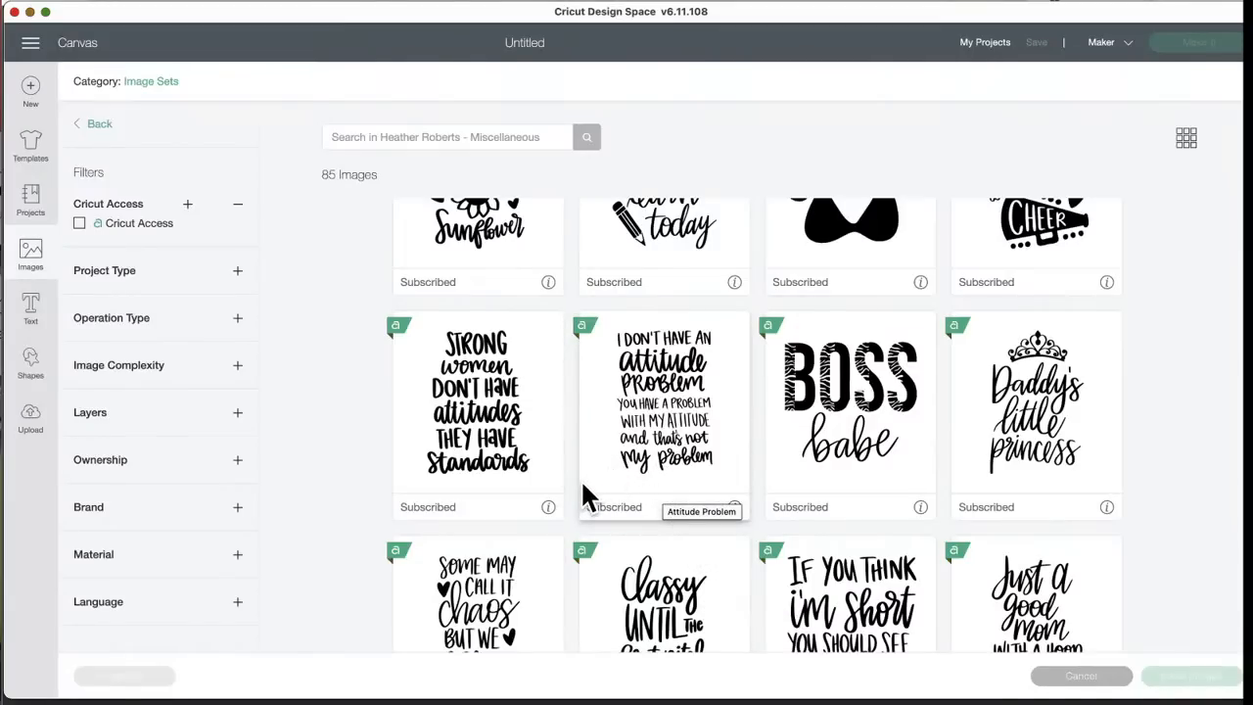
pyautogui.moveTo(548, 512)
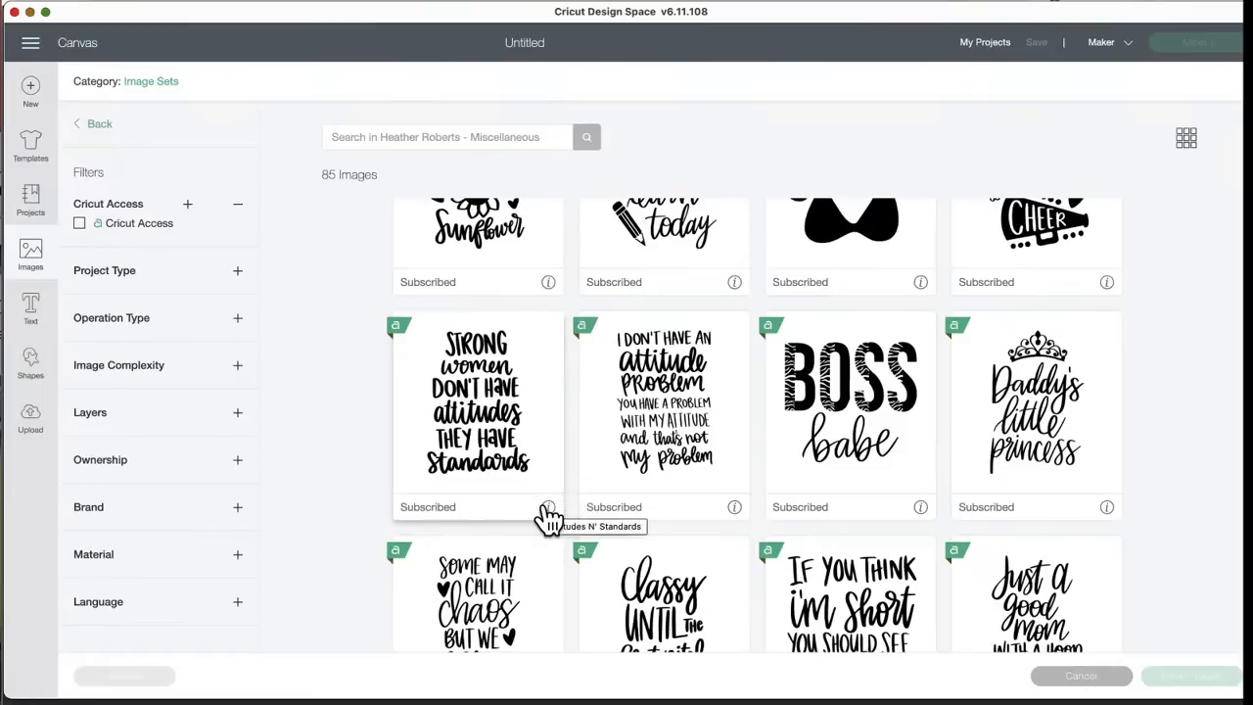
pyautogui.scroll(-3)
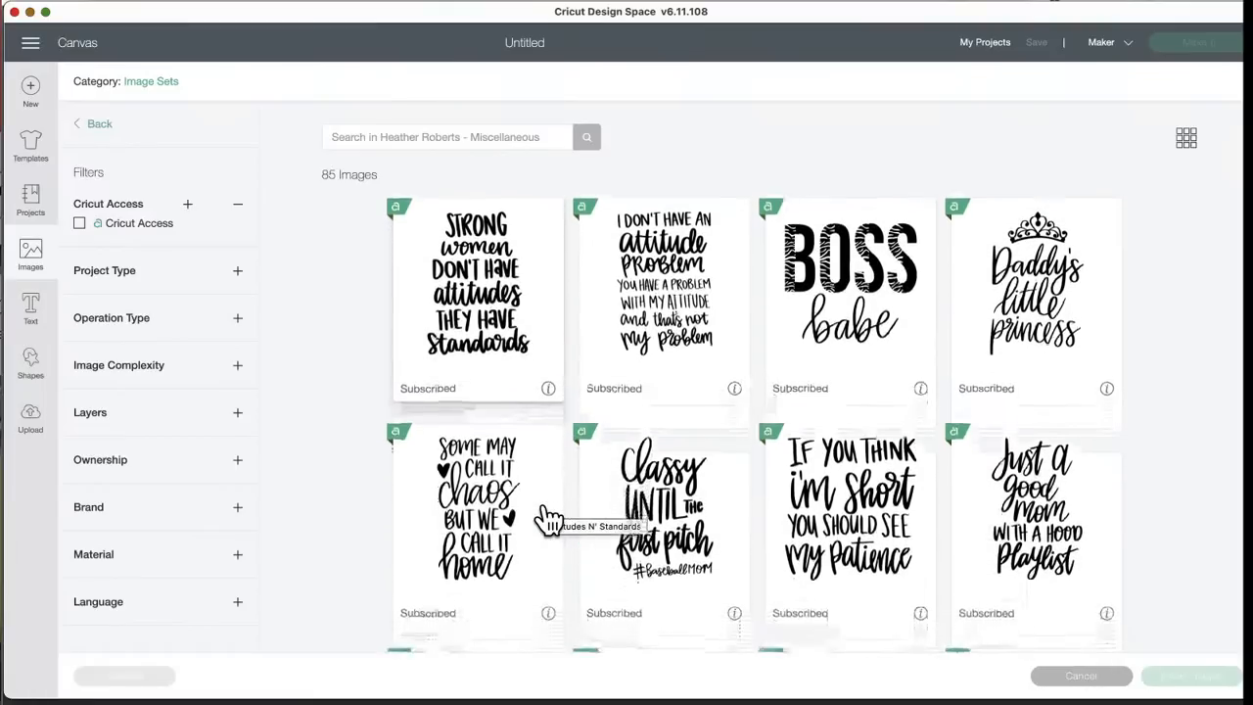
pyautogui.scroll(-3)
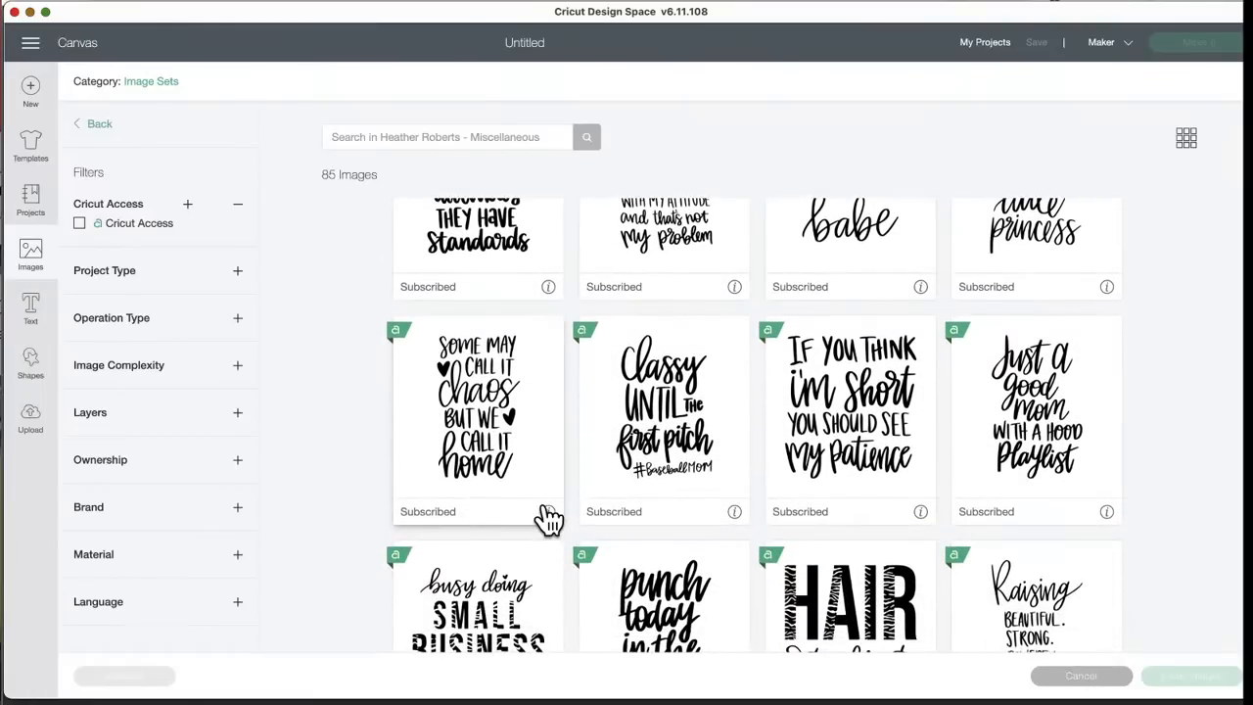
pyautogui.scroll(-3)
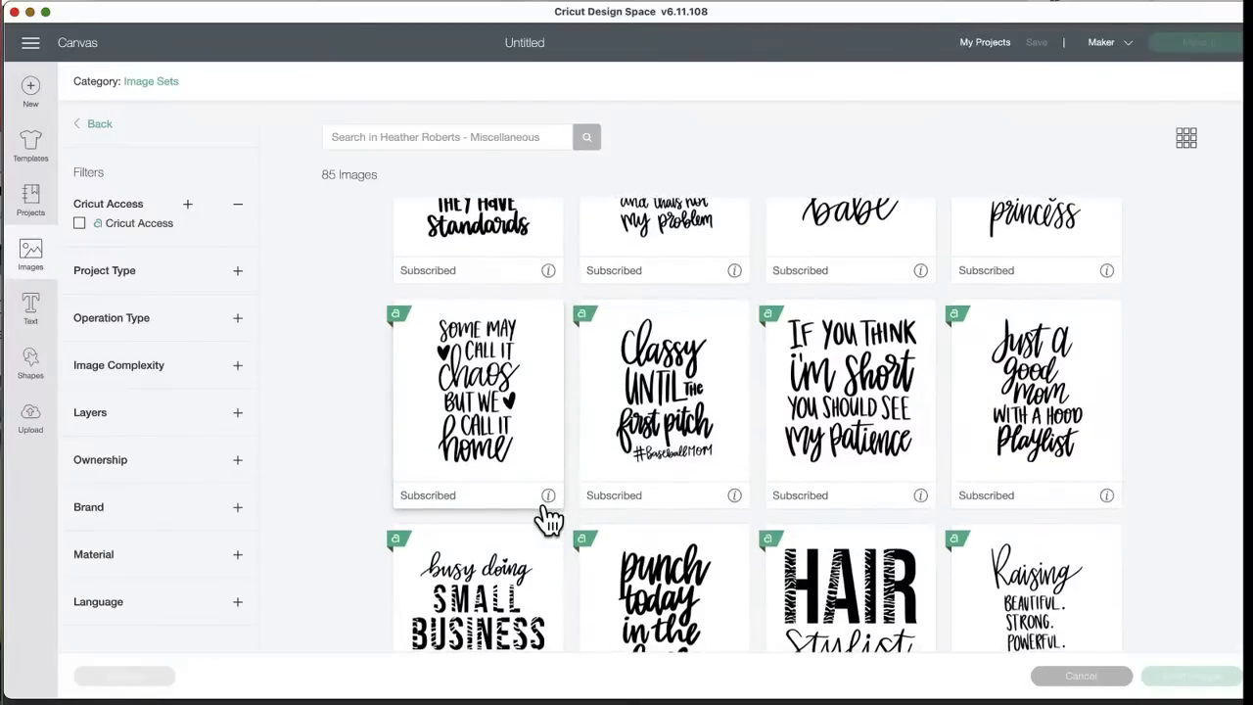
pyautogui.scroll(-3)
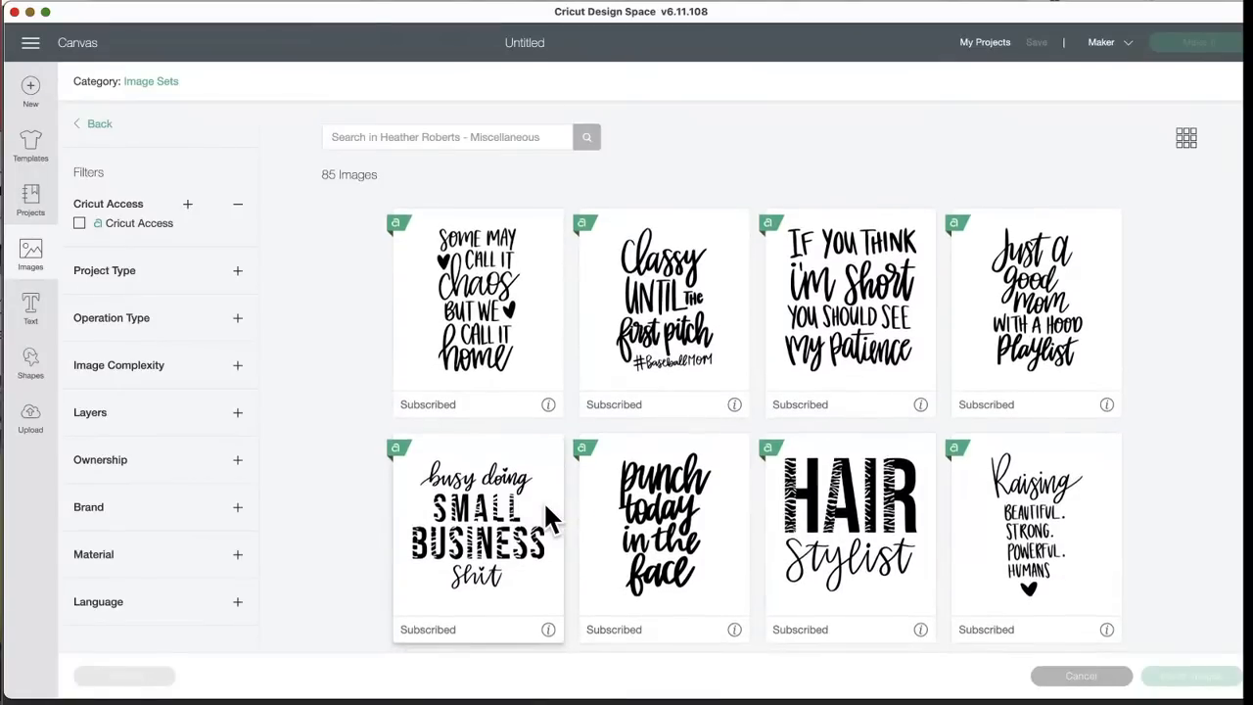
pyautogui.scroll(-3)
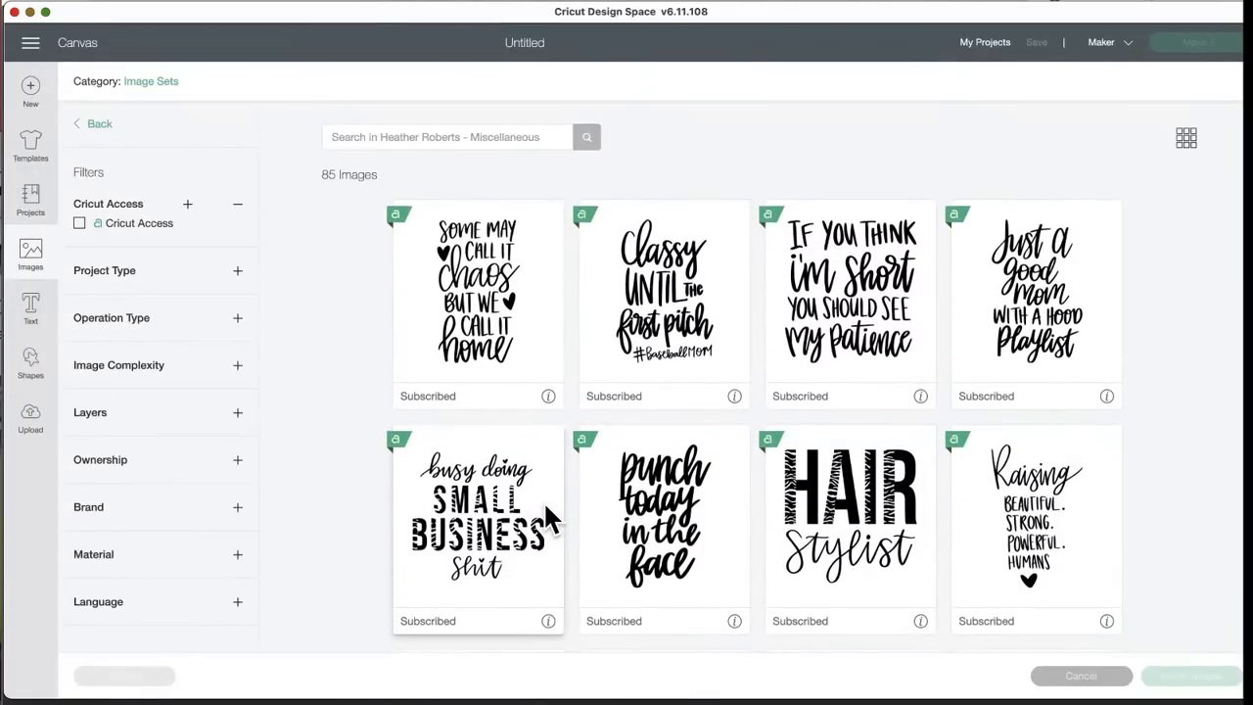
pyautogui.scroll(-3)
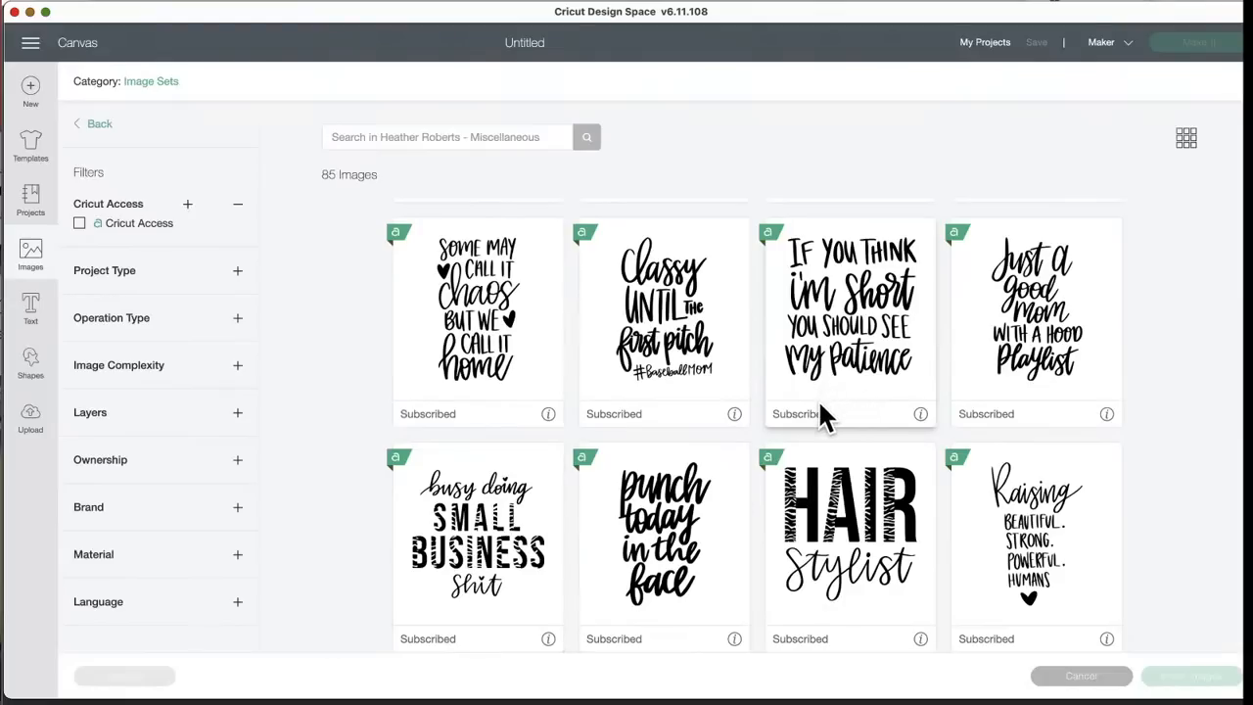
pyautogui.moveTo(862, 294)
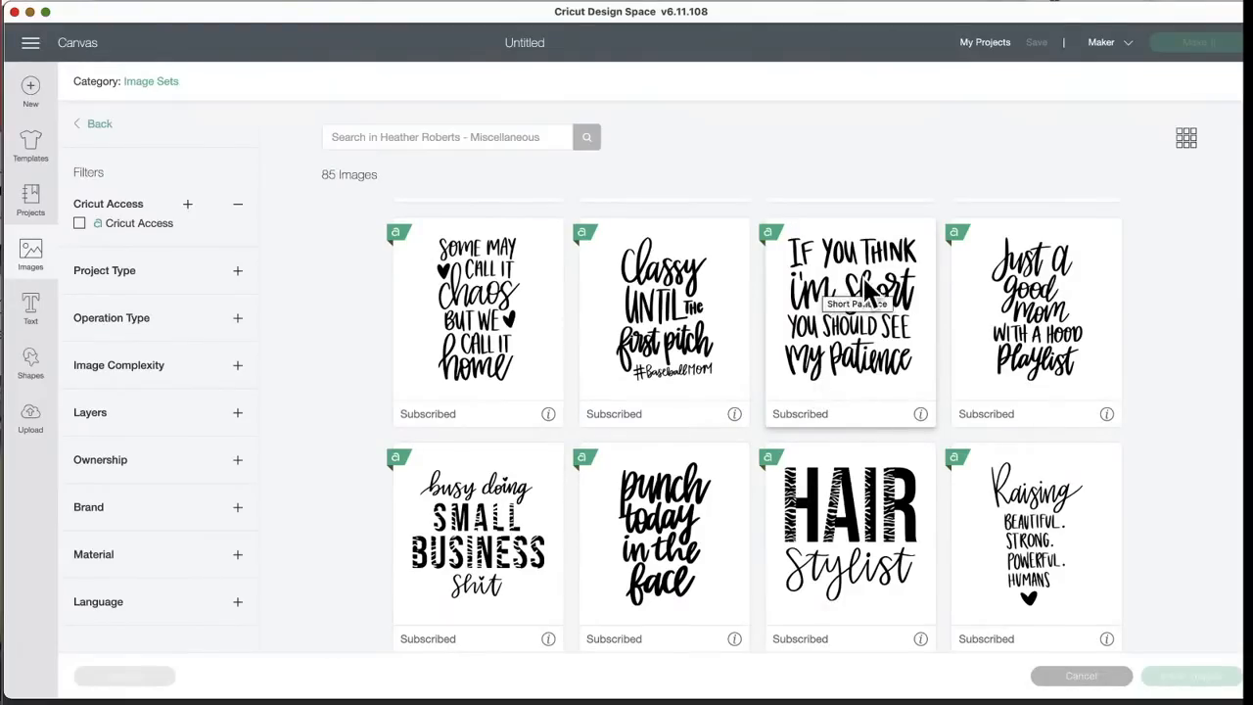
pyautogui.moveTo(838, 392)
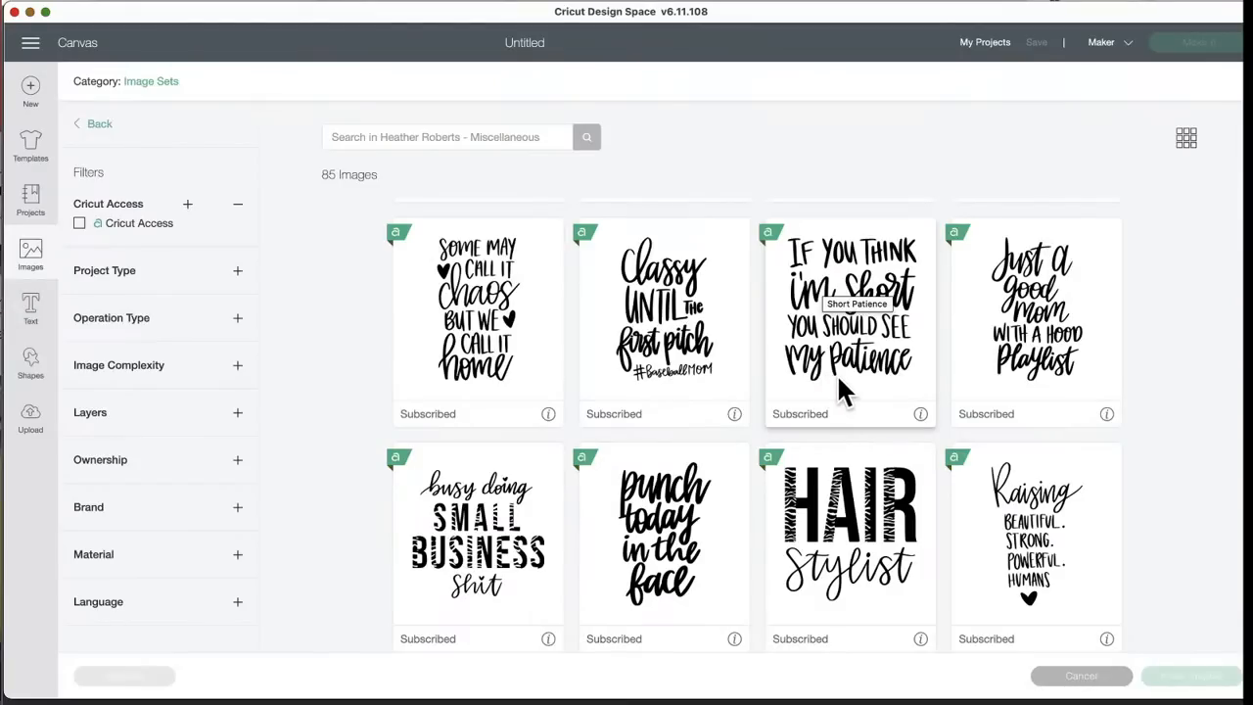
pyautogui.moveTo(870, 395)
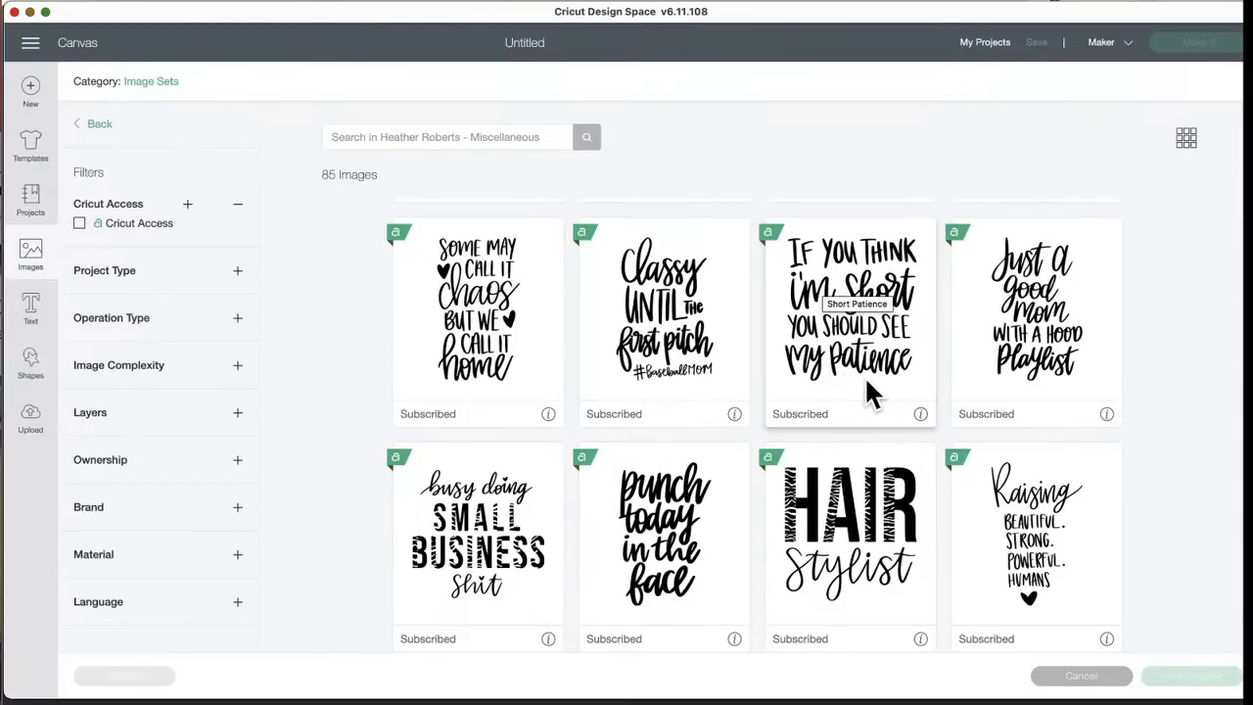
pyautogui.scroll(-3)
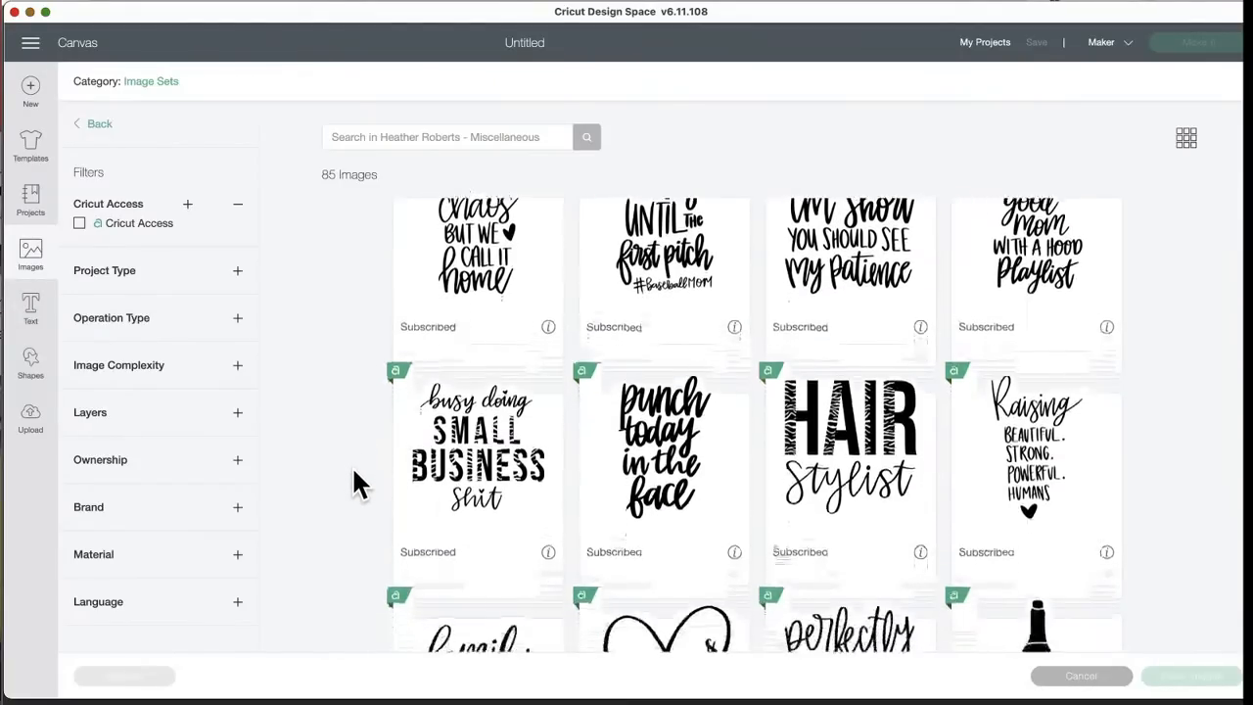
pyautogui.scroll(-3)
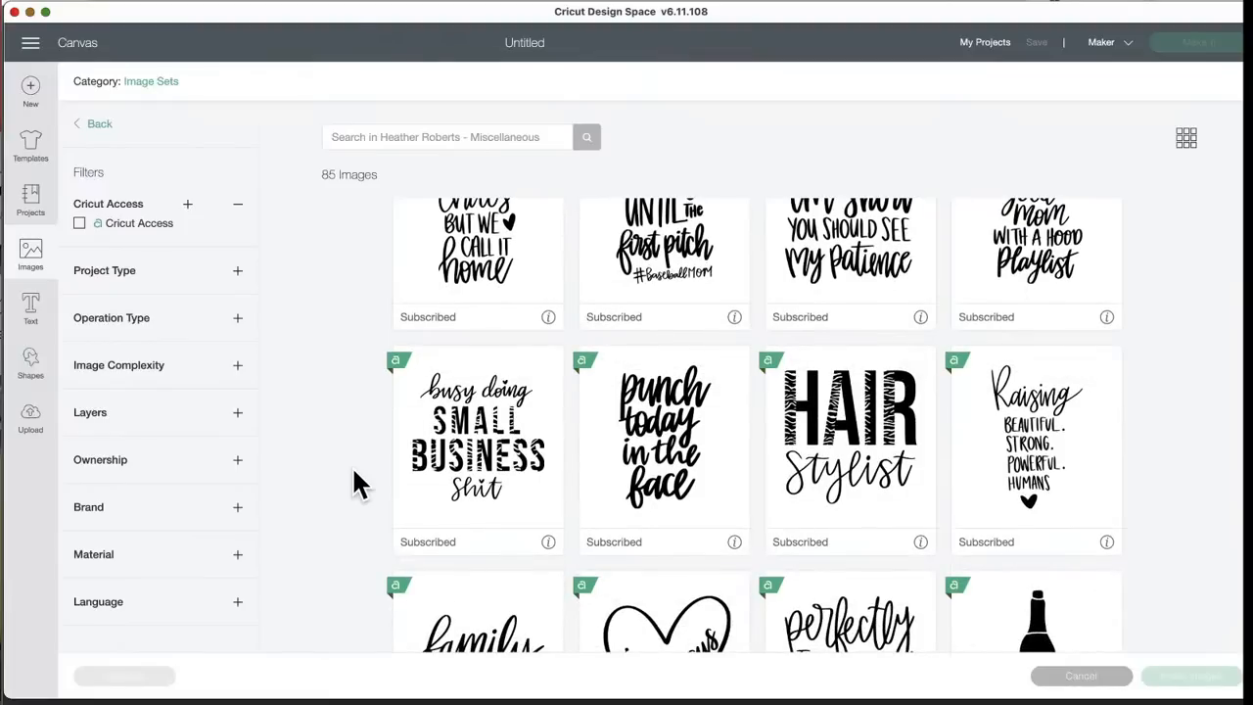
pyautogui.moveTo(548, 505)
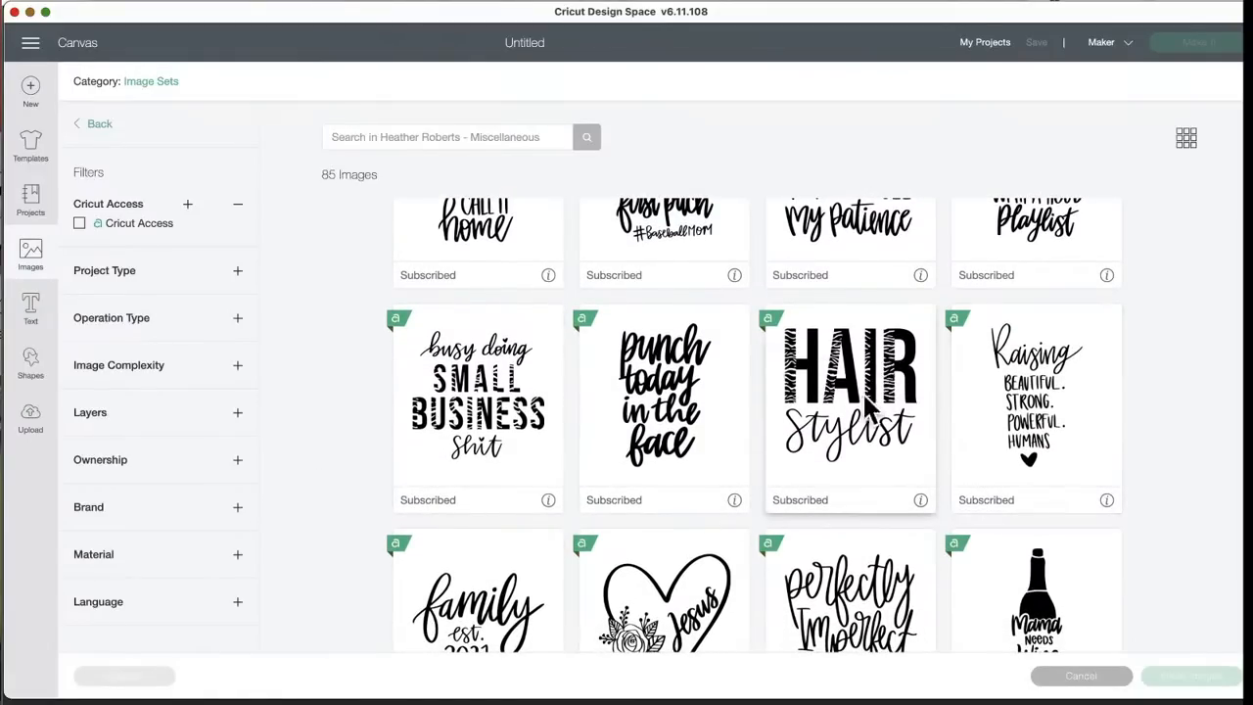
pyautogui.moveTo(889, 468)
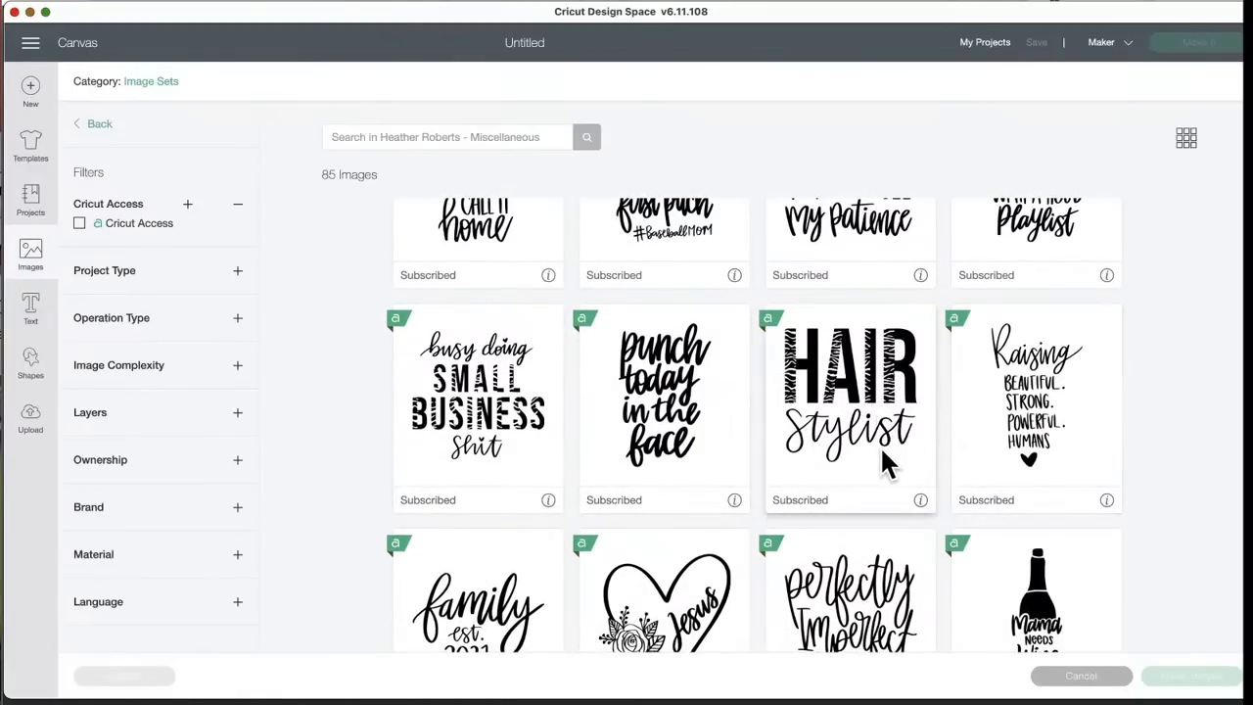
pyautogui.moveTo(885, 460)
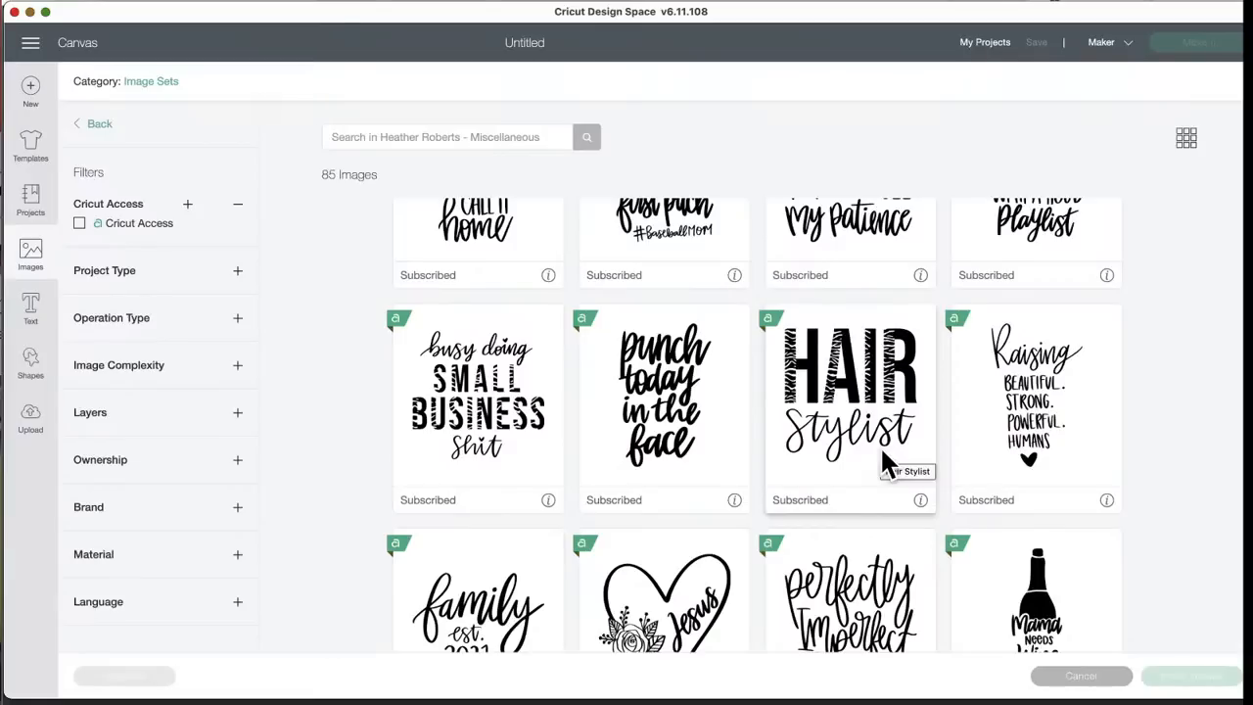
pyautogui.scroll(-3)
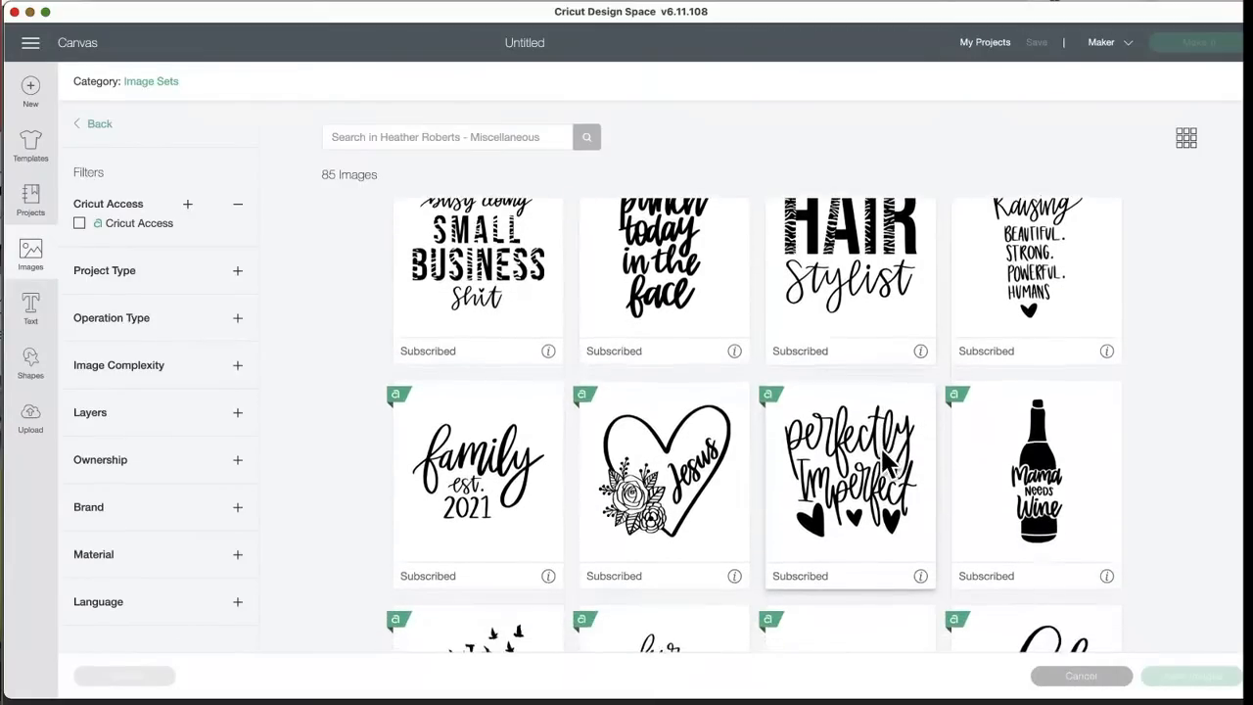
pyautogui.moveTo(1033, 538)
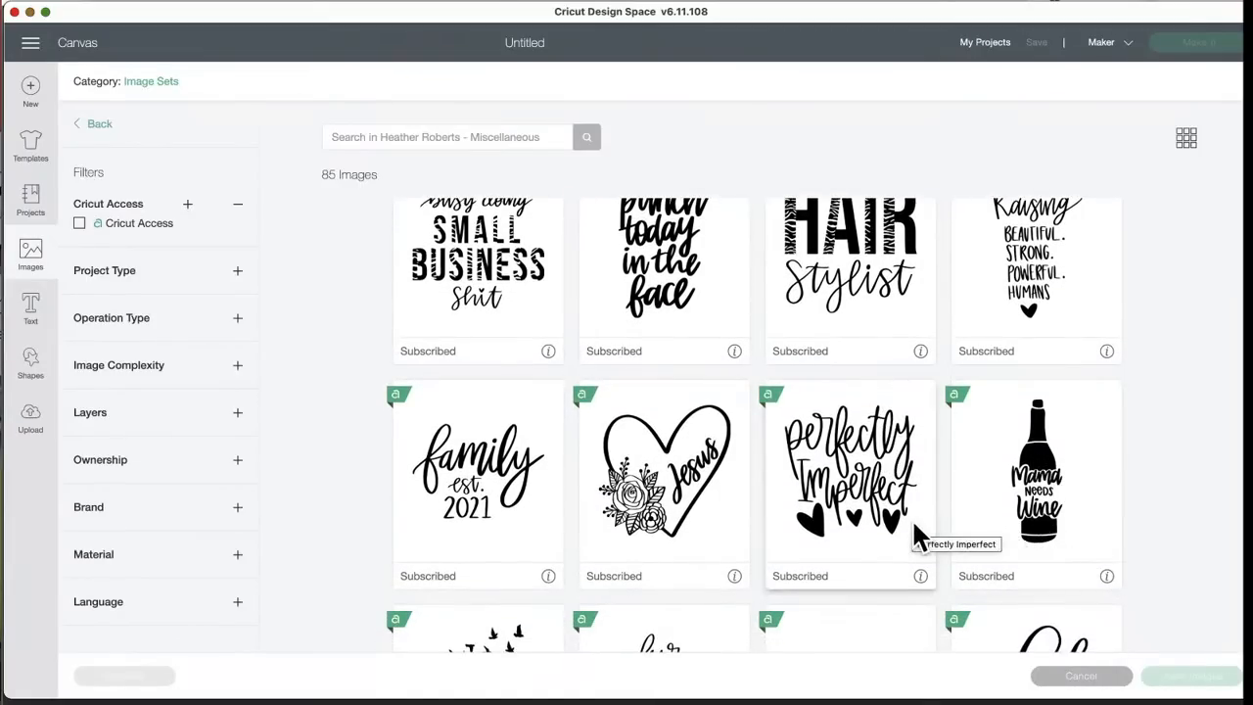
pyautogui.scroll(-3)
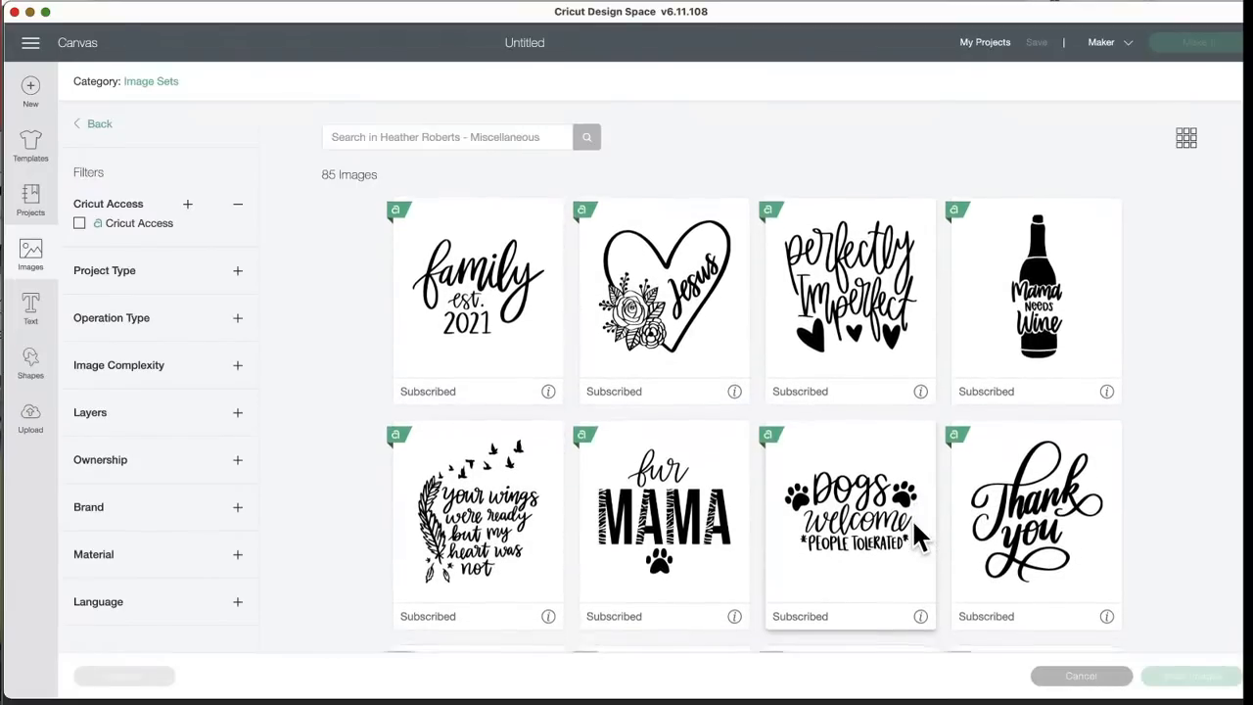
pyautogui.scroll(-3)
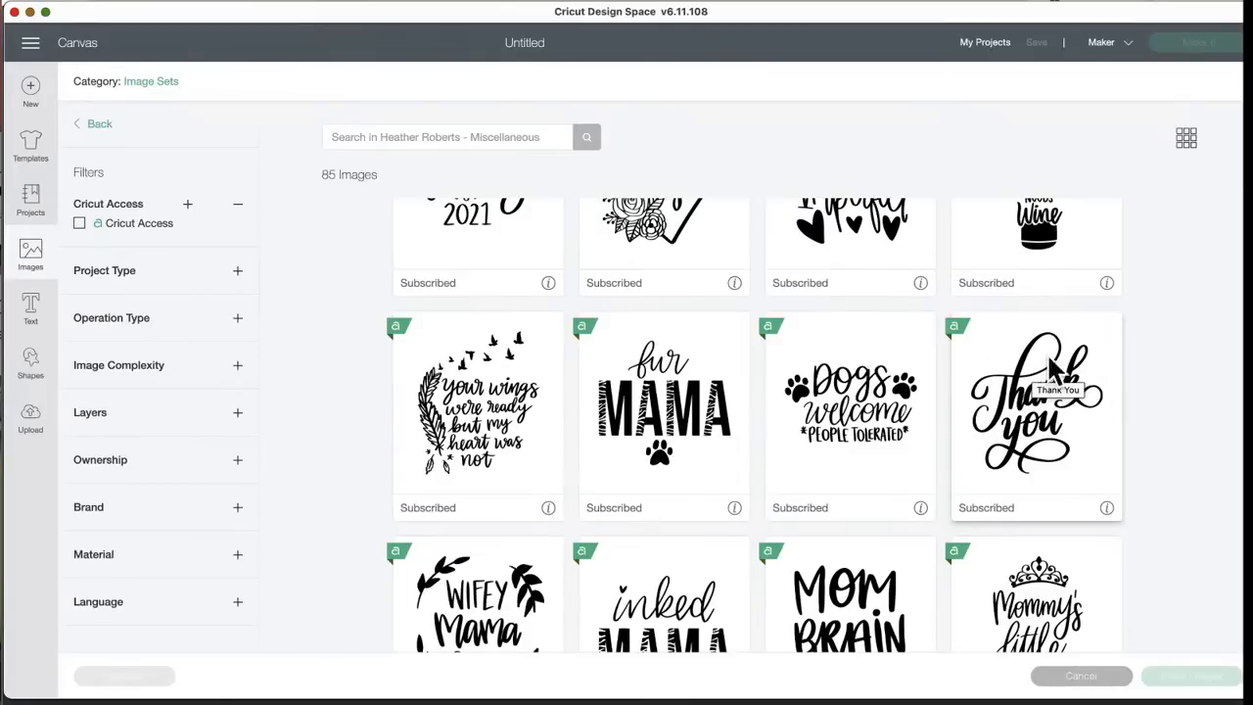
pyautogui.moveTo(1027, 440)
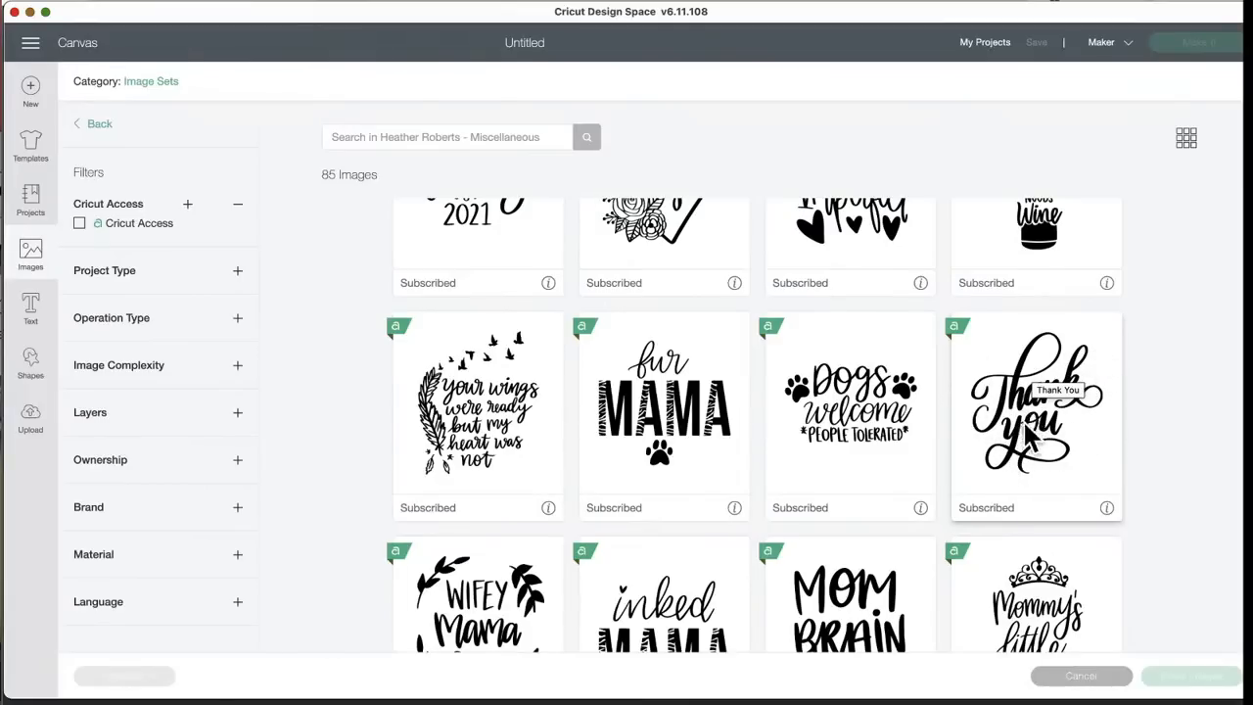
pyautogui.moveTo(720, 546)
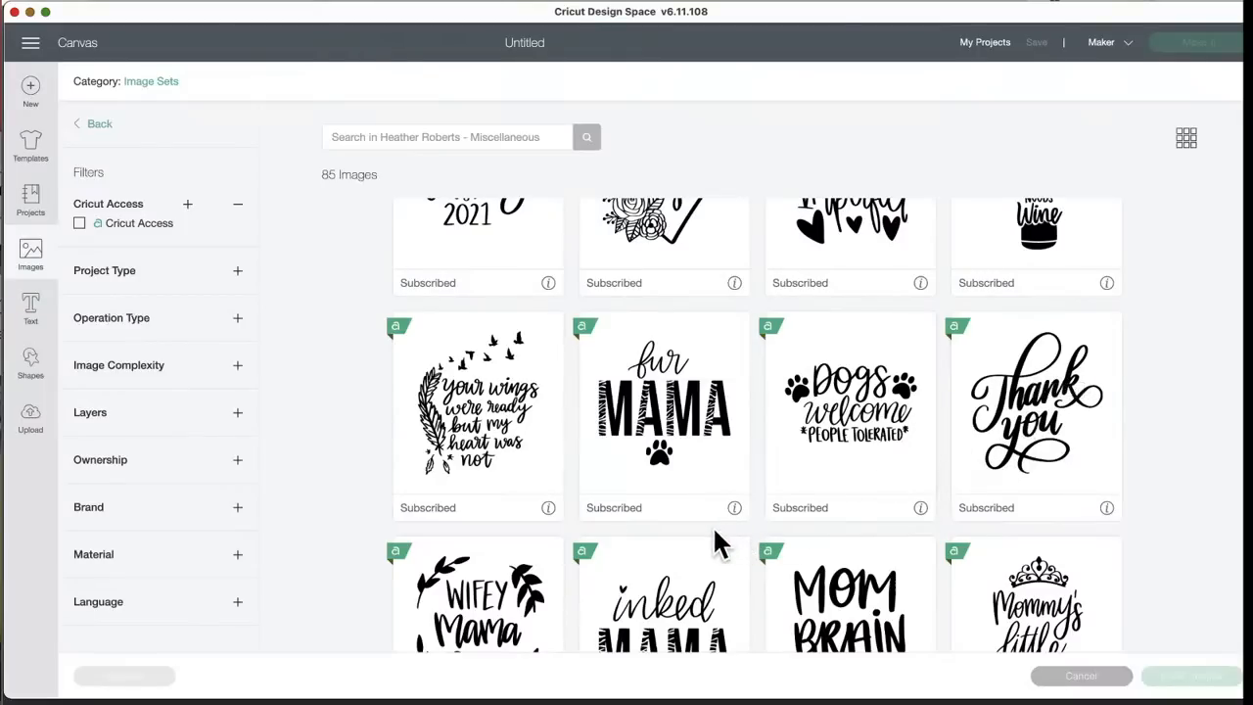
pyautogui.scroll(-3)
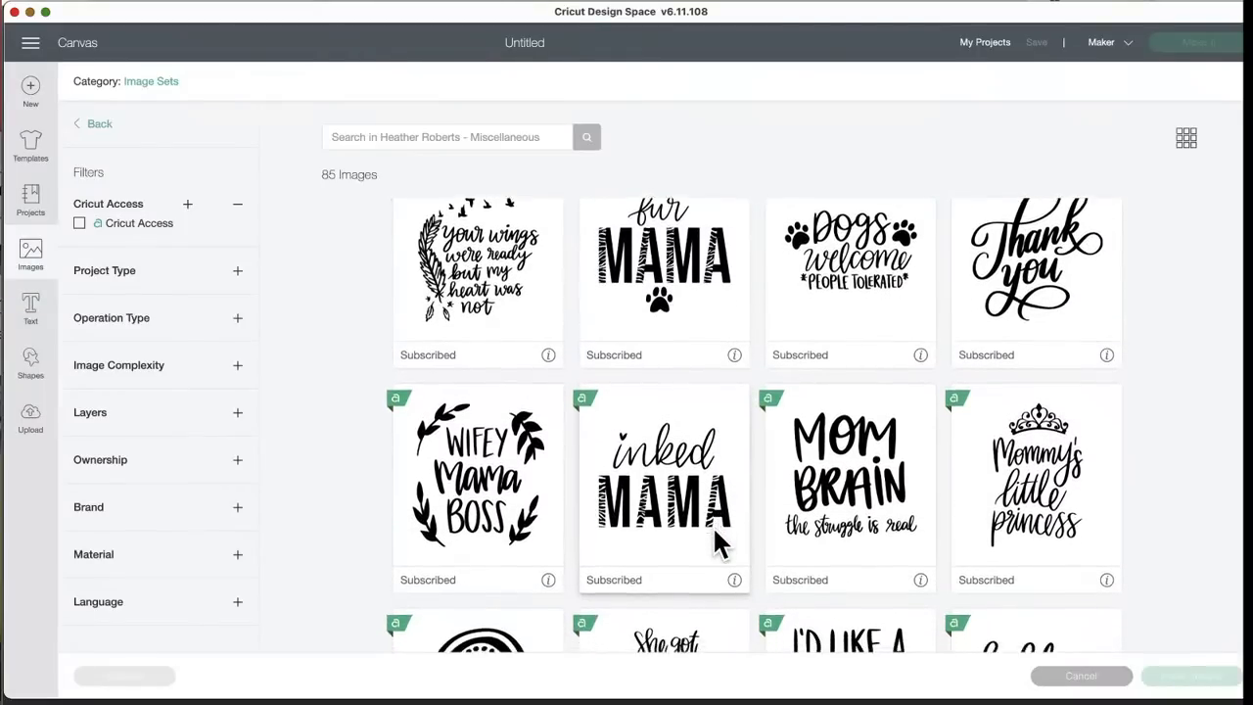
pyautogui.scroll(-3)
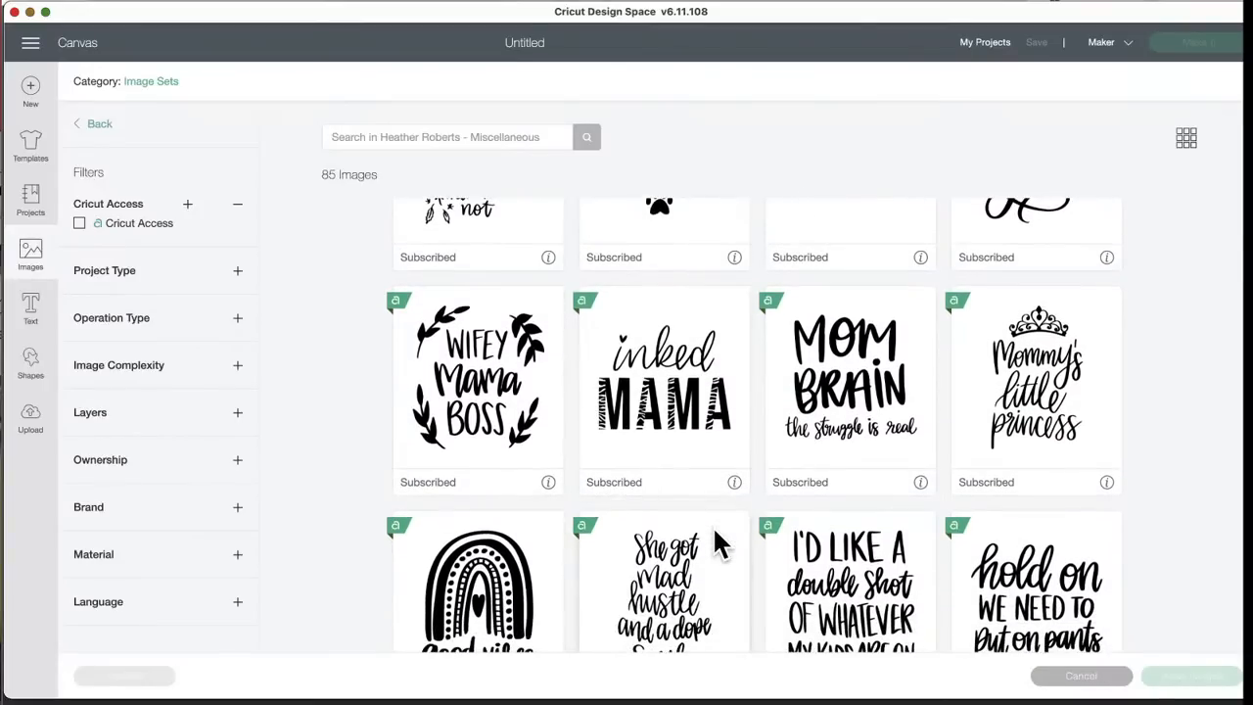
pyautogui.scroll(-3)
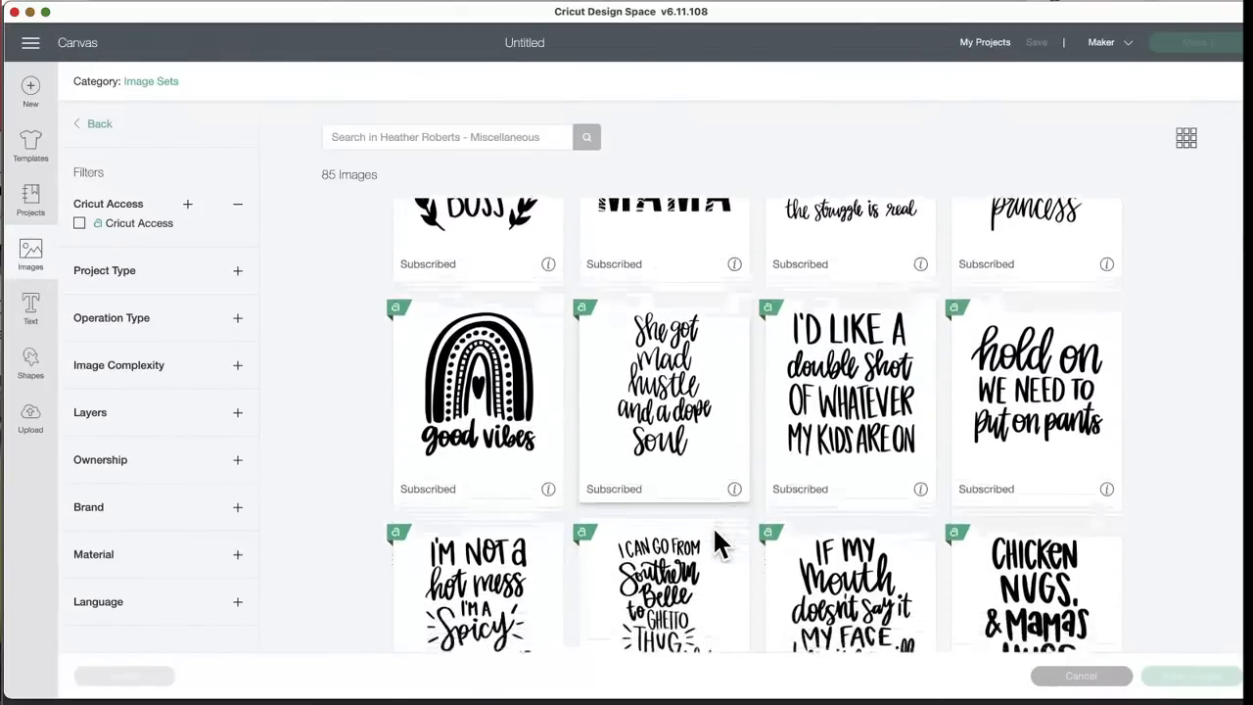
pyautogui.scroll(-3)
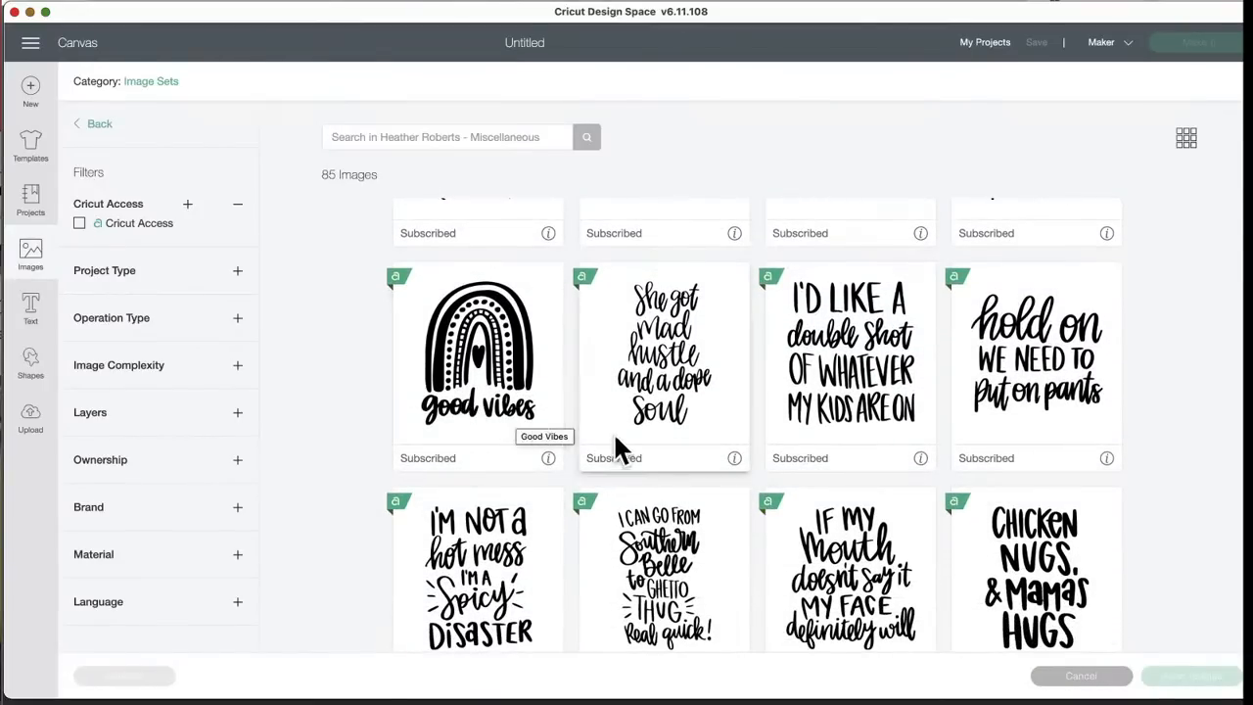
pyautogui.scroll(-3)
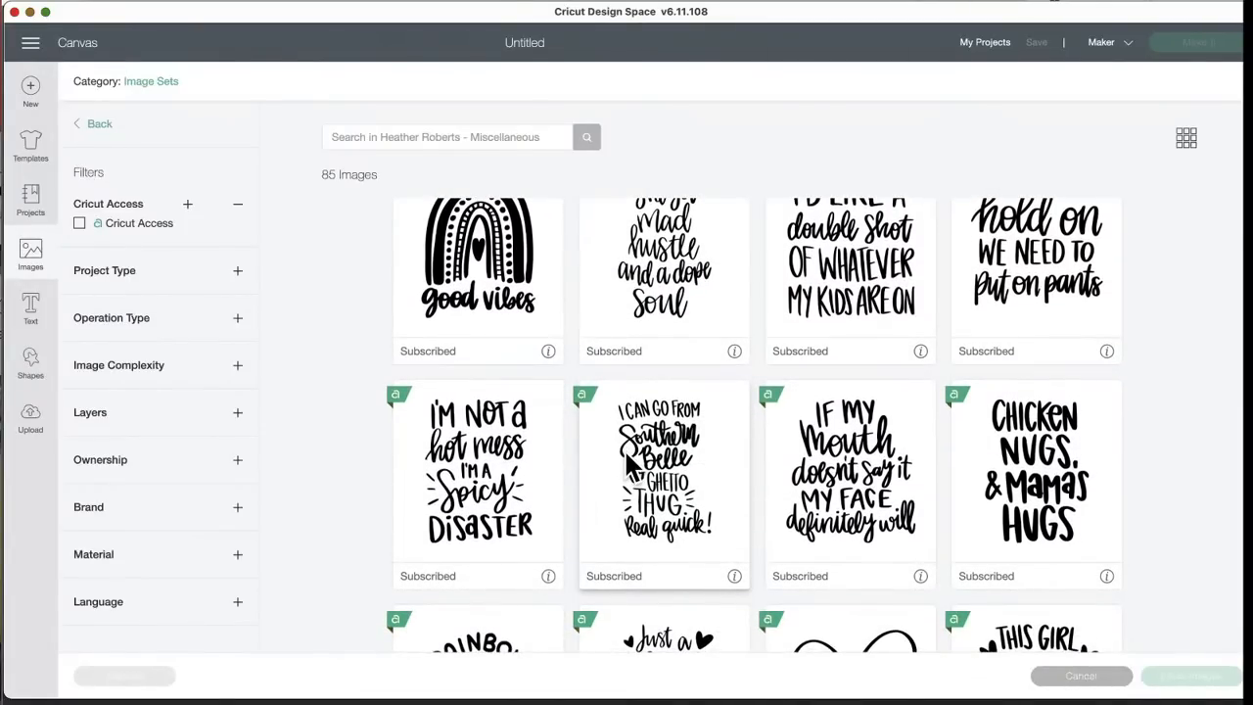
pyautogui.scroll(-3)
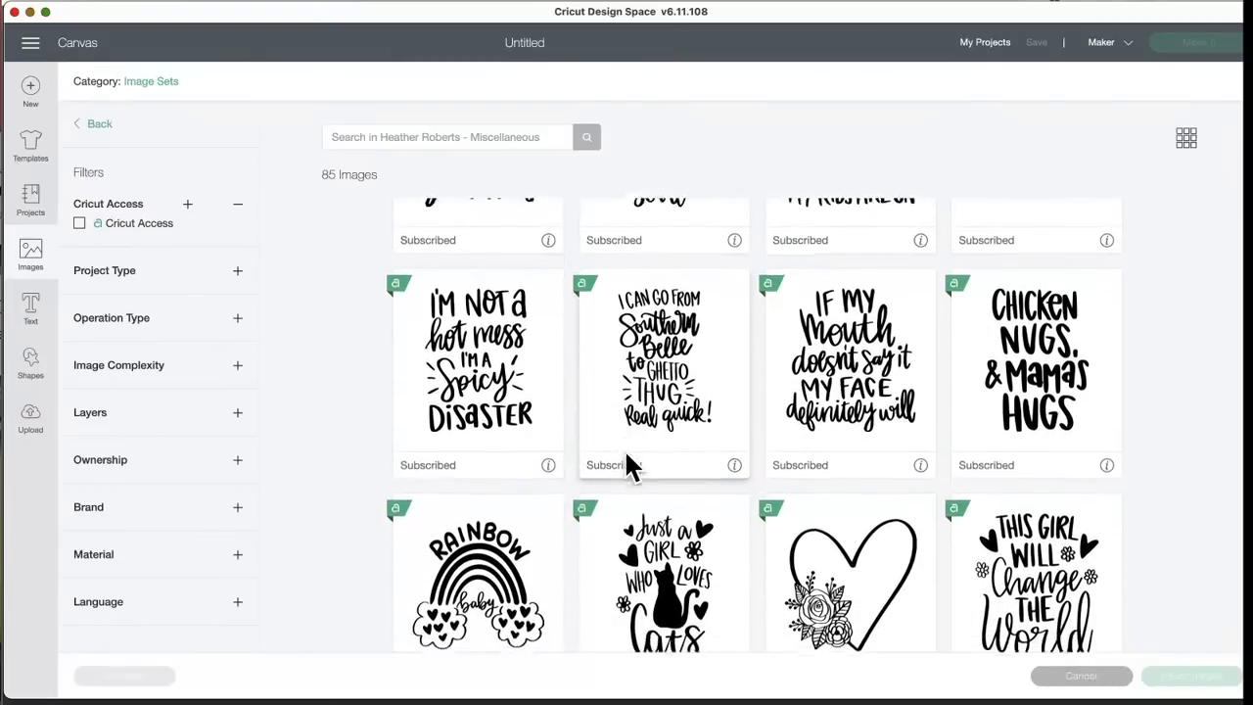
pyautogui.scroll(-3)
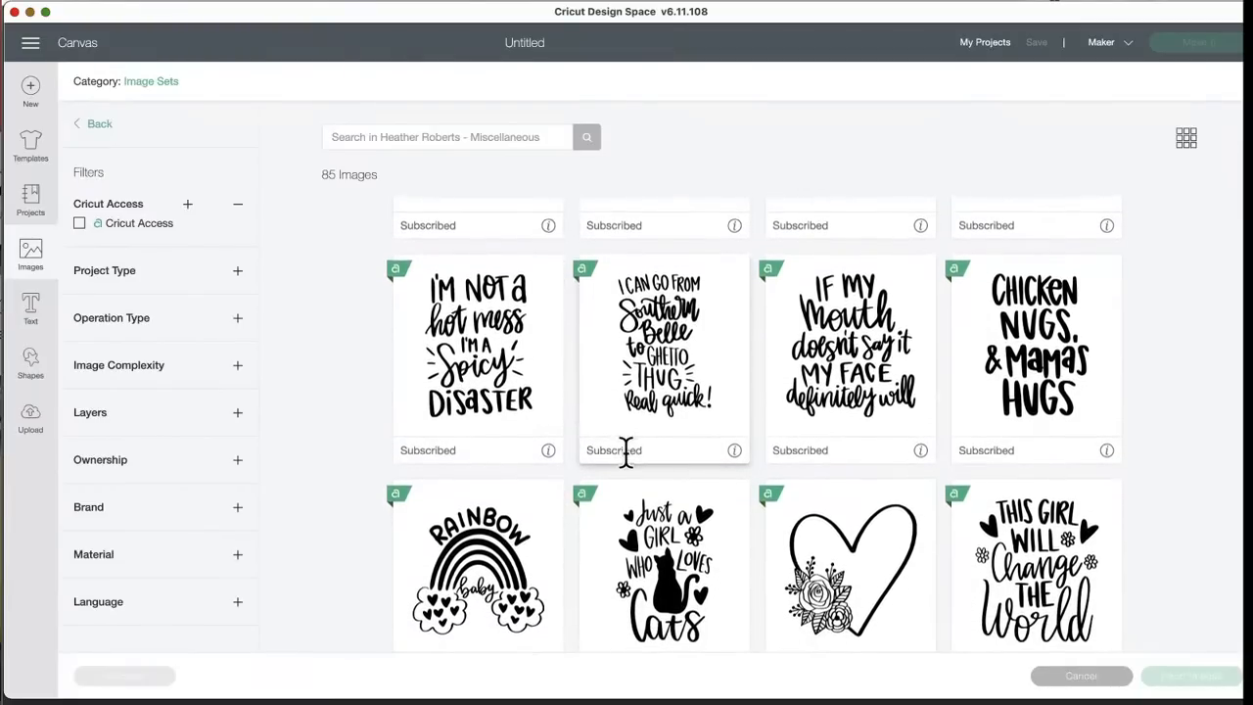
pyautogui.scroll(-3)
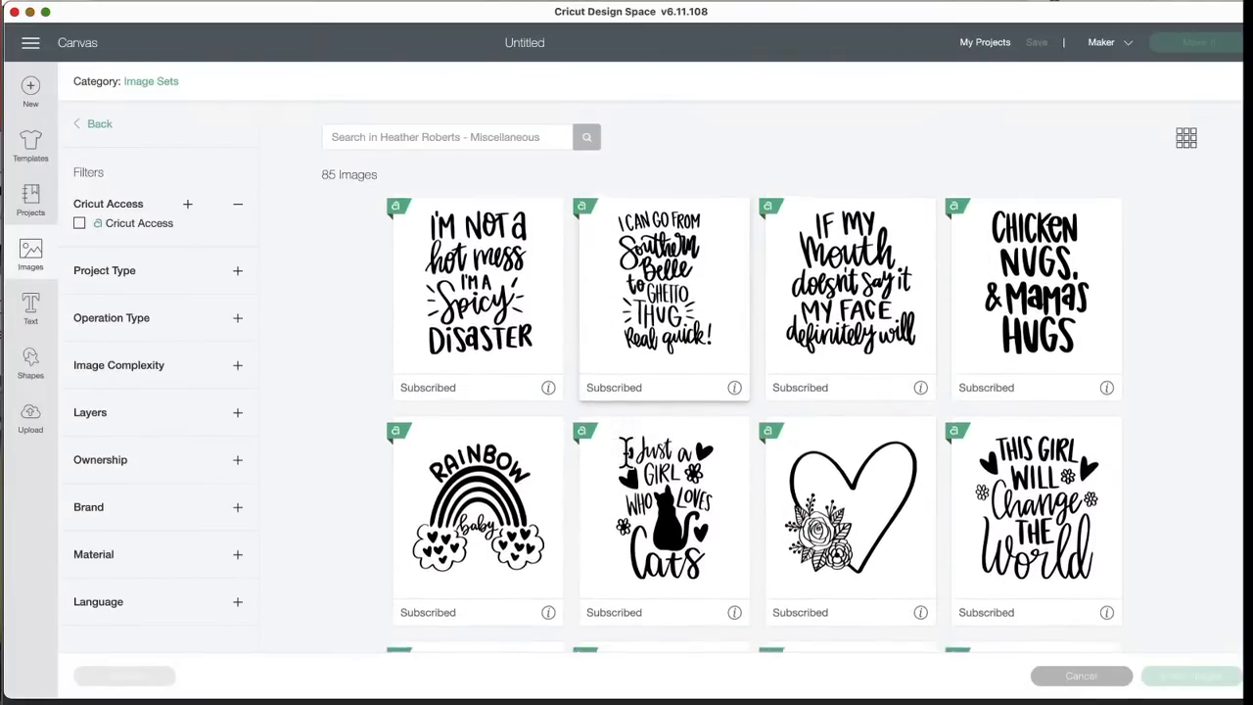
pyautogui.scroll(-3)
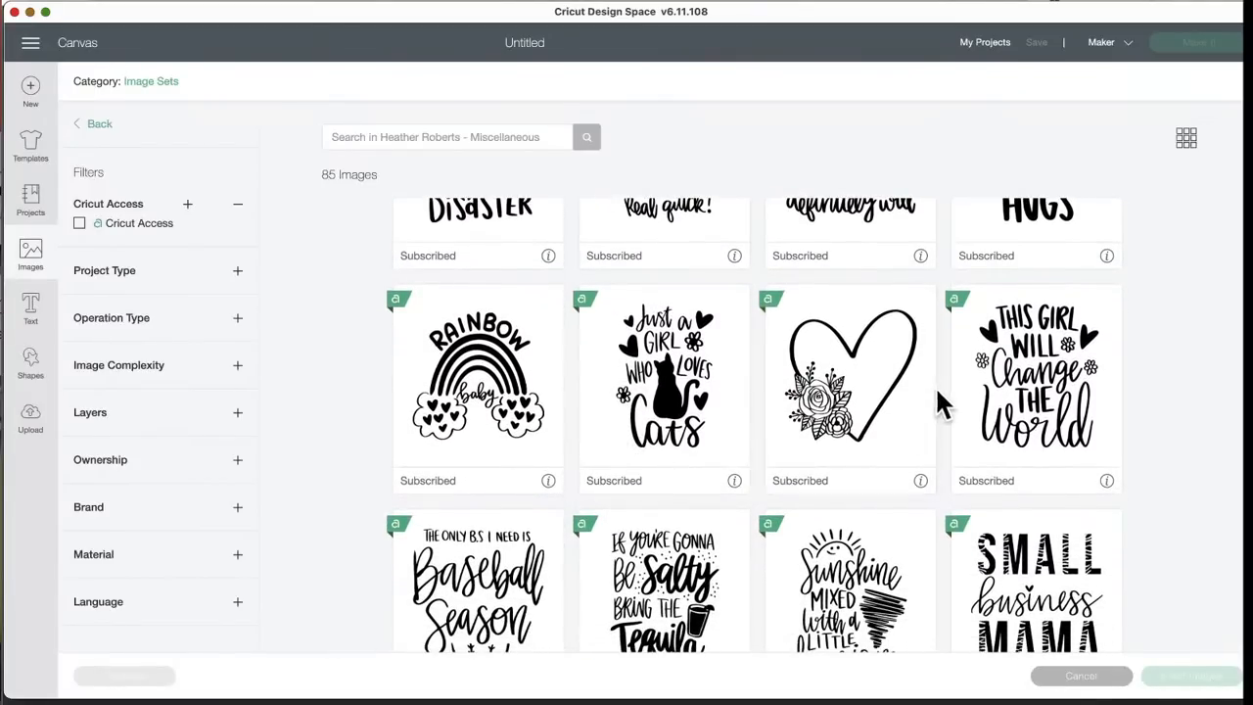
pyautogui.scroll(-3)
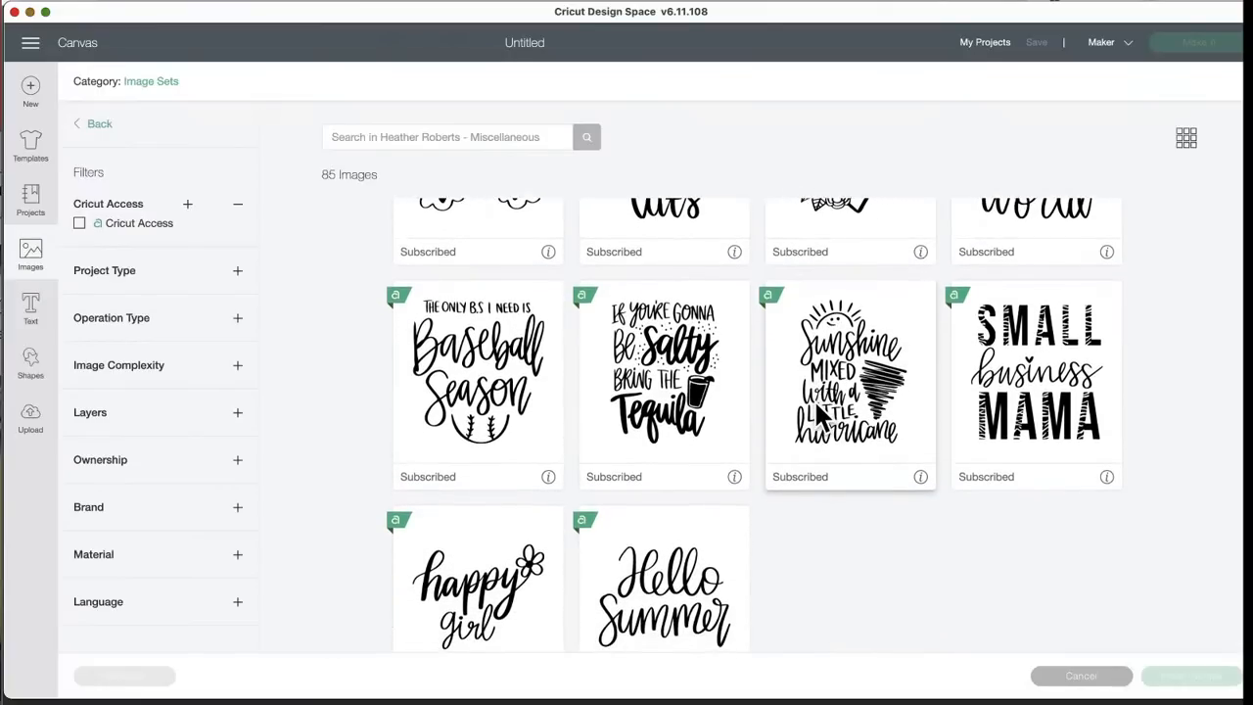
pyautogui.moveTo(826, 454)
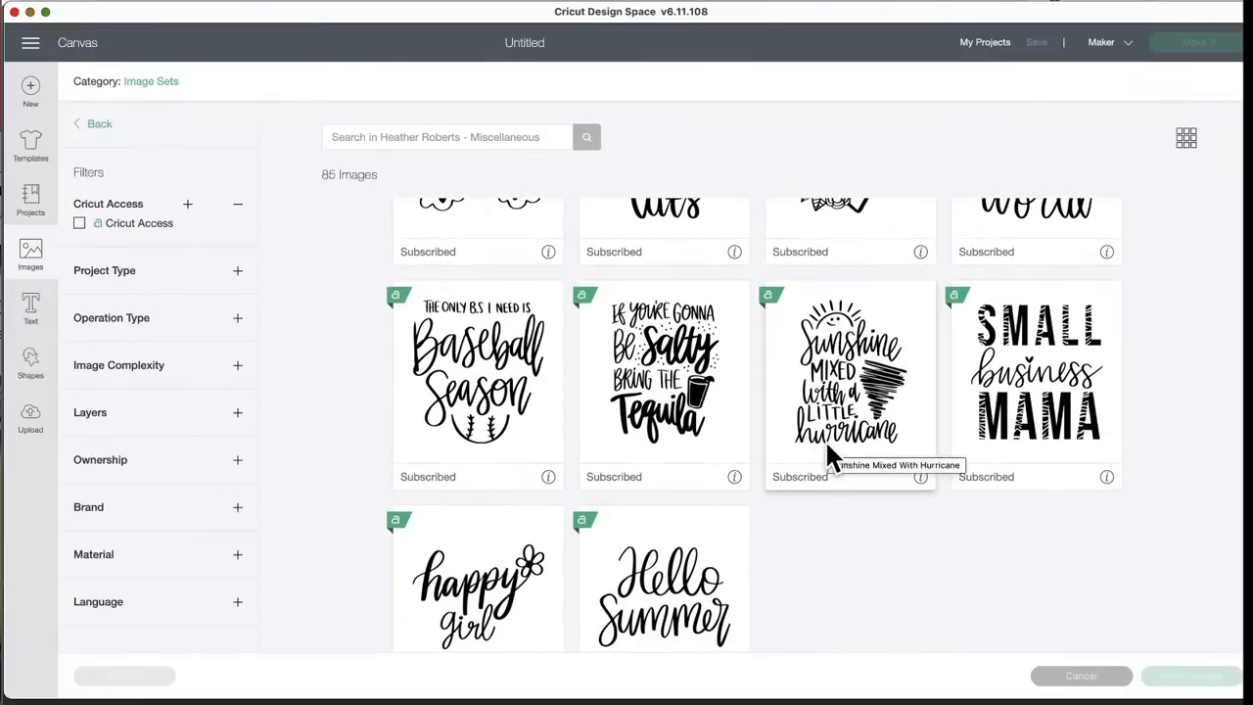
pyautogui.moveTo(664, 452)
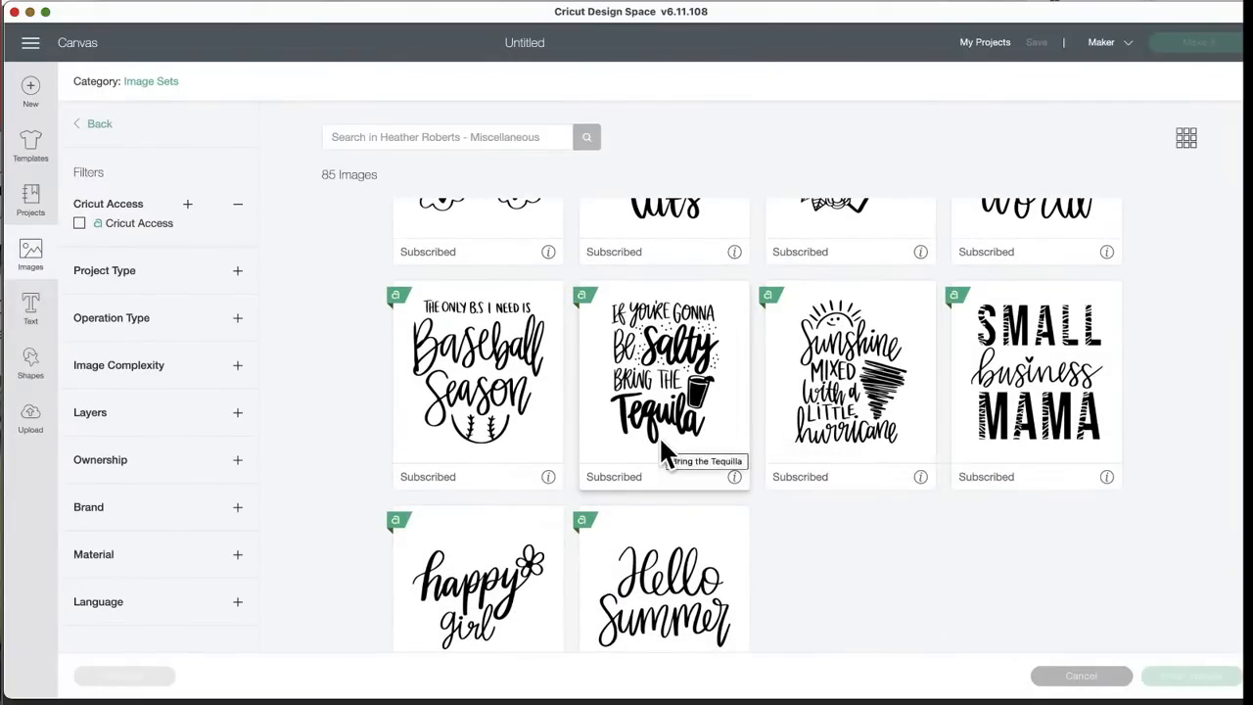
pyautogui.scroll(-3)
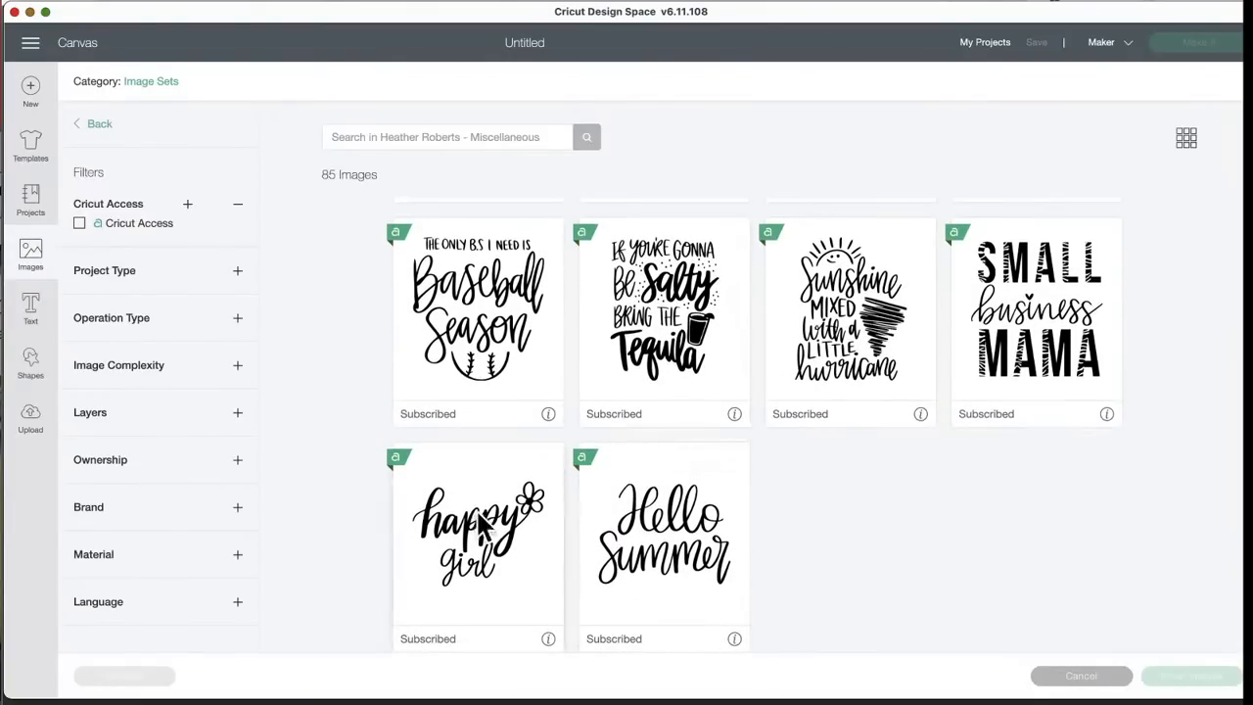
pyautogui.moveTo(705, 509)
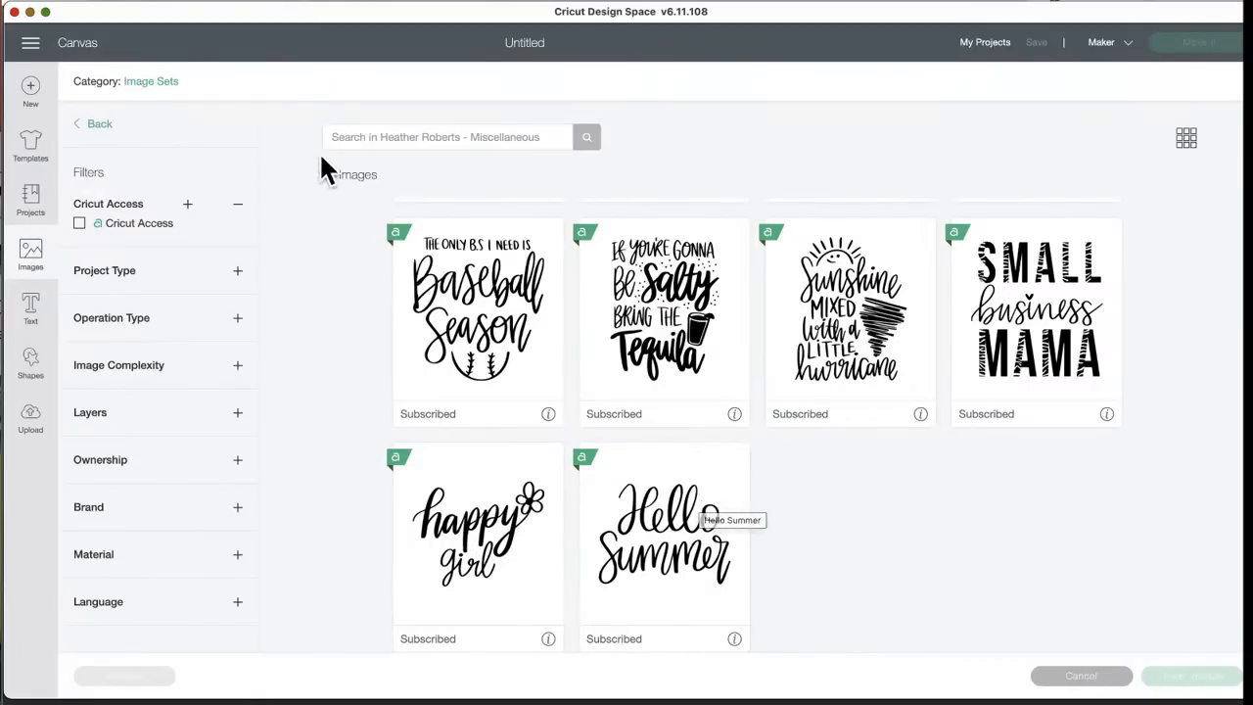
pyautogui.click(90, 121)
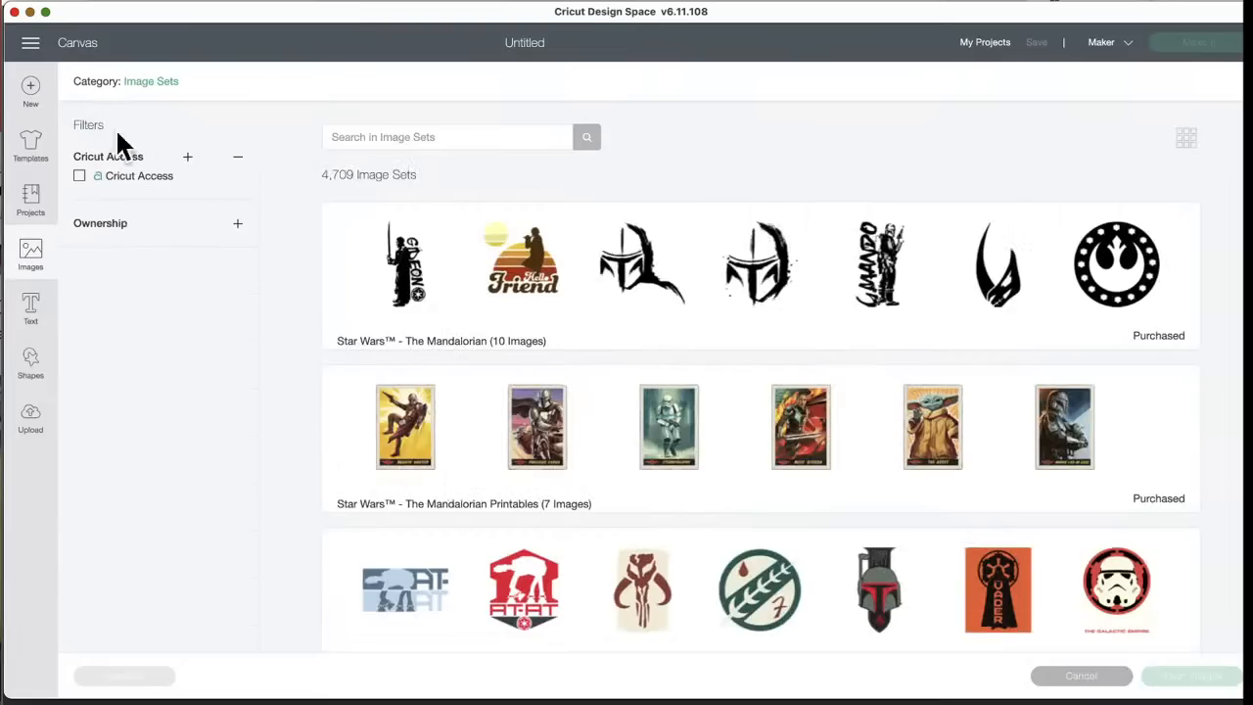
pyautogui.scroll(-3)
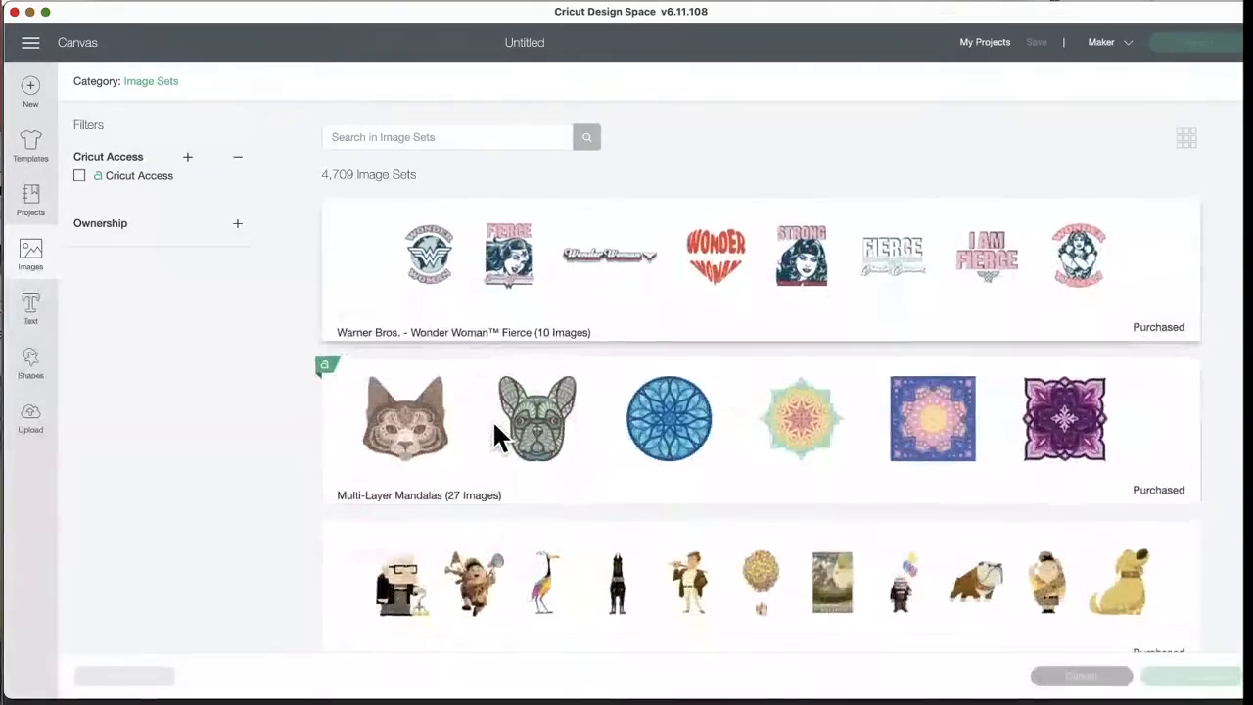
pyautogui.scroll(-3)
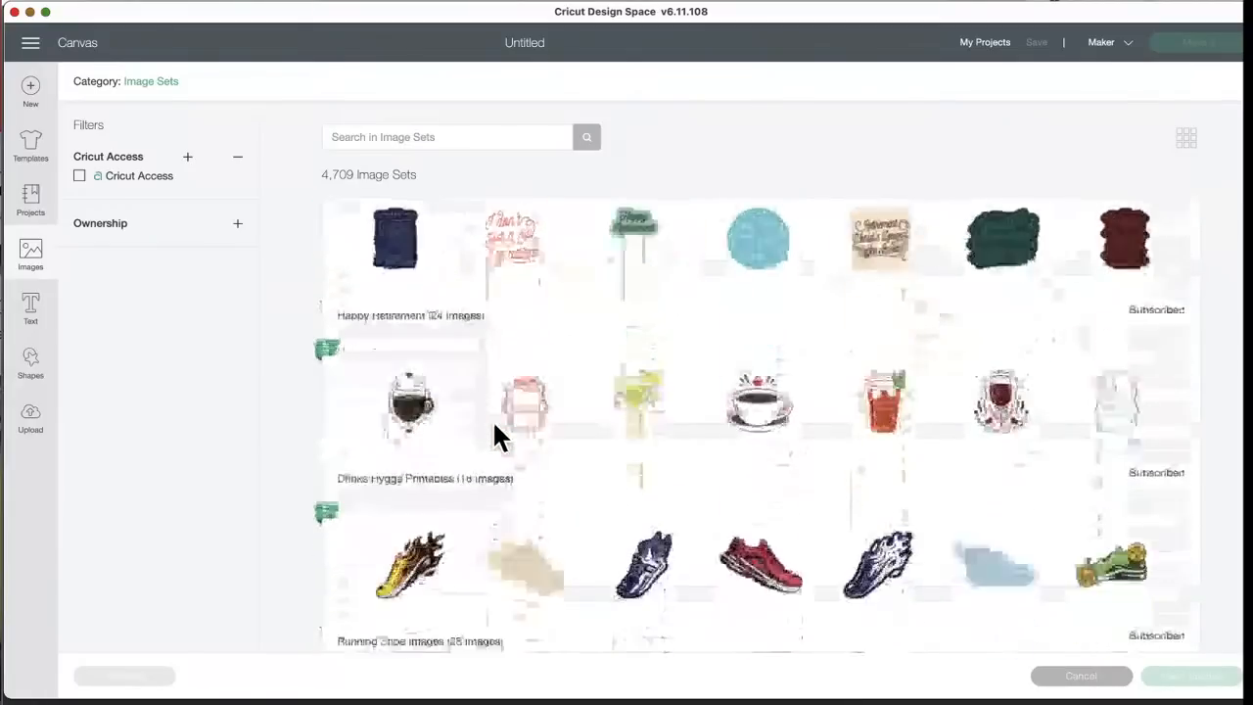
pyautogui.scroll(-3)
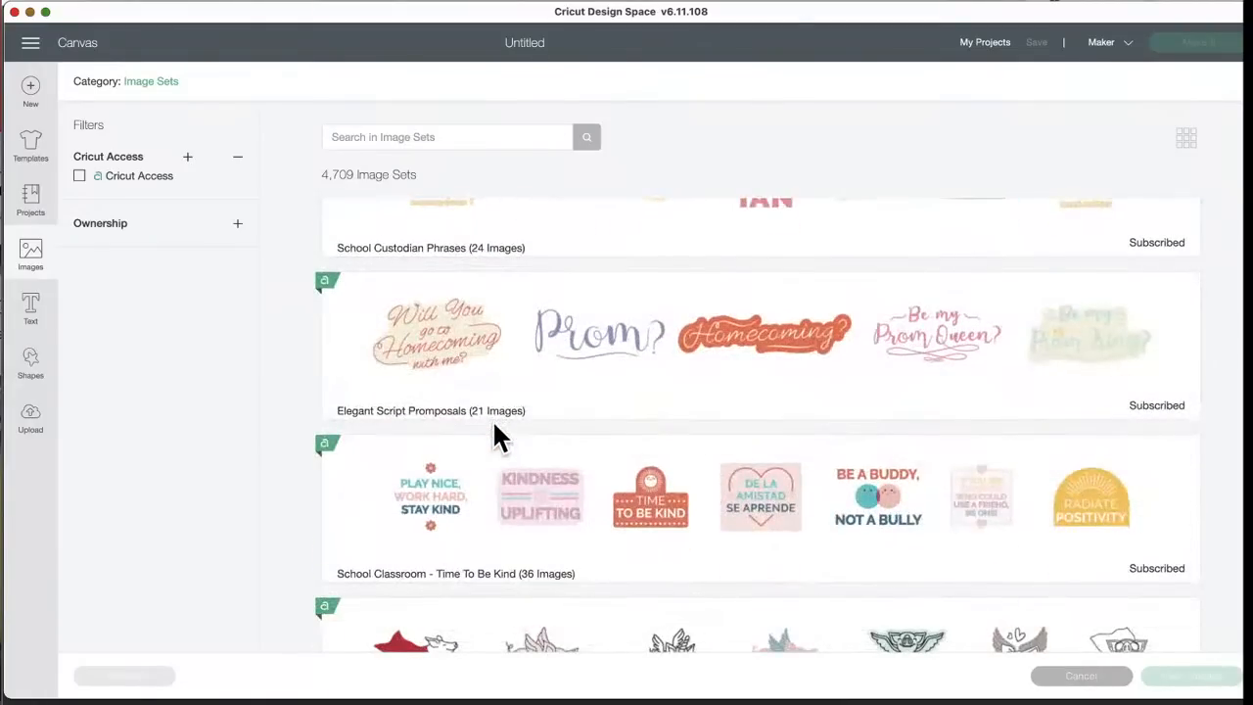
pyautogui.scroll(-3)
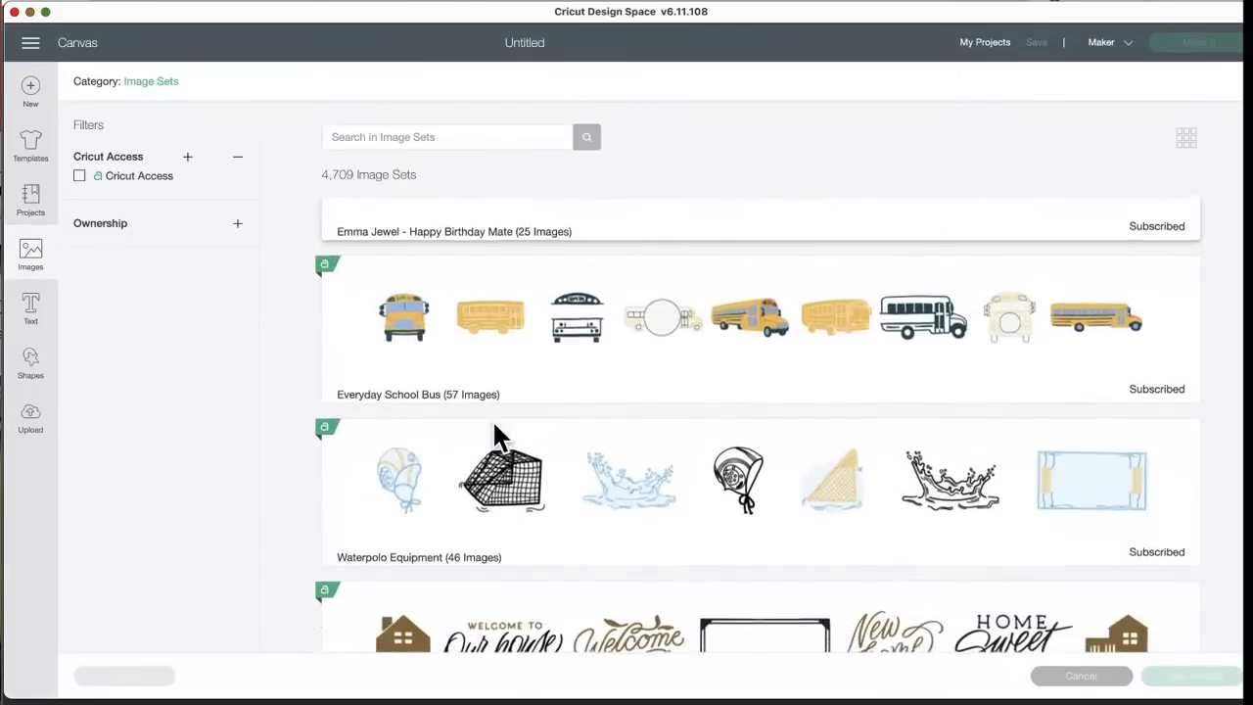
pyautogui.scroll(-3)
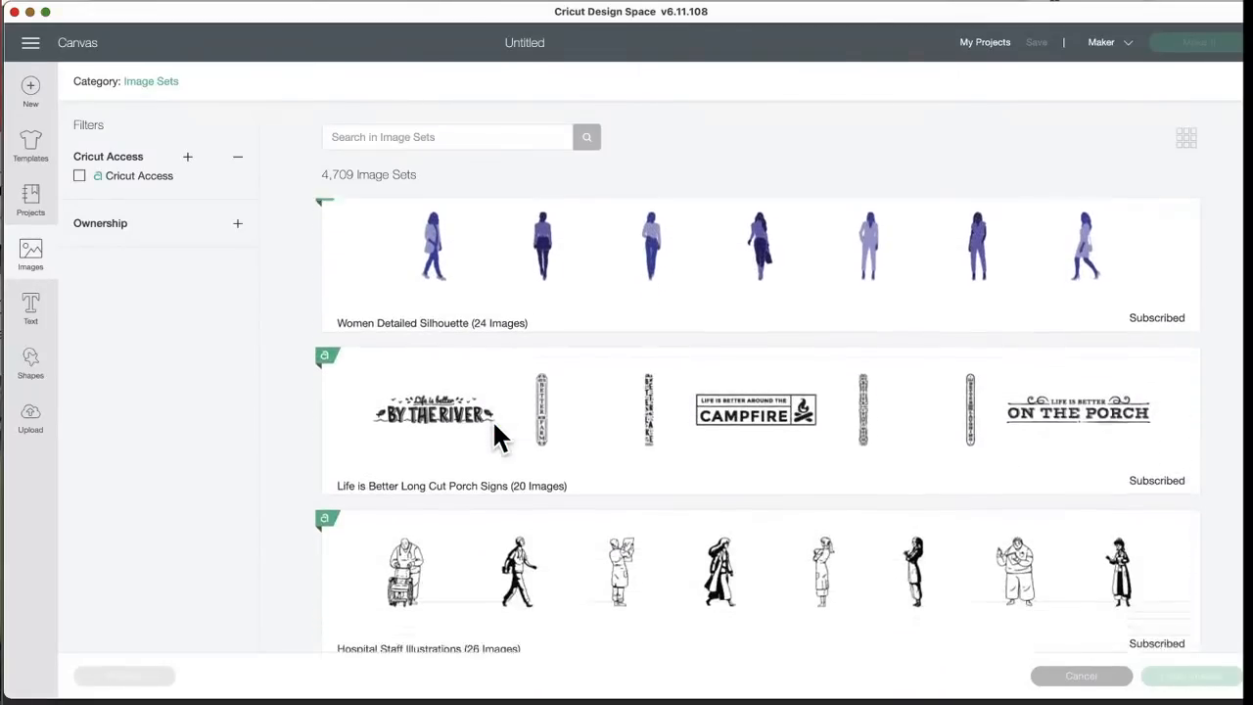
pyautogui.scroll(-3)
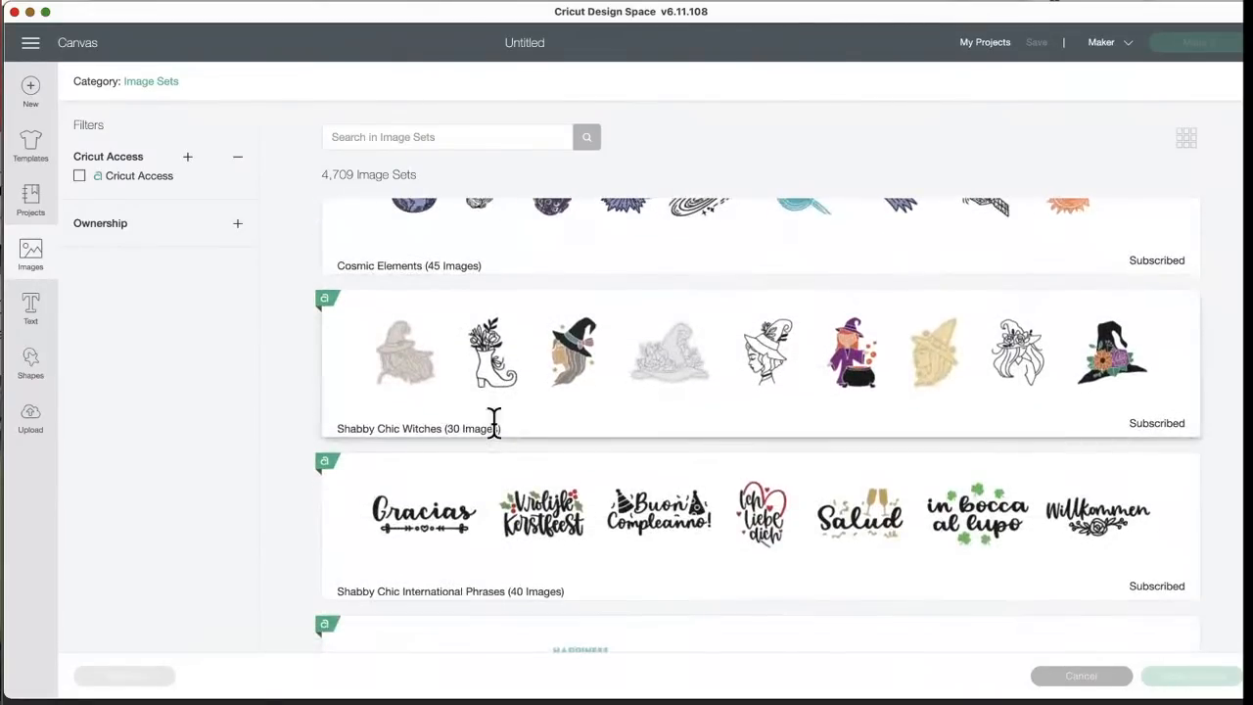
pyautogui.scroll(-3)
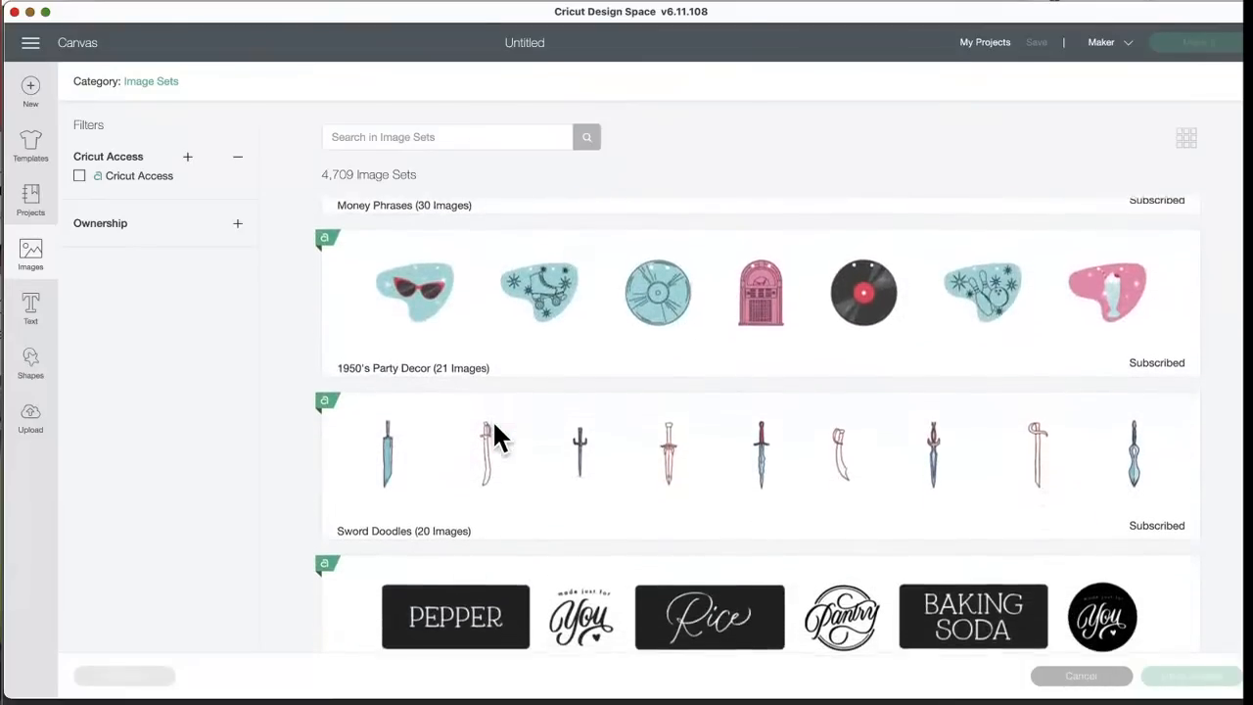
pyautogui.scroll(-3)
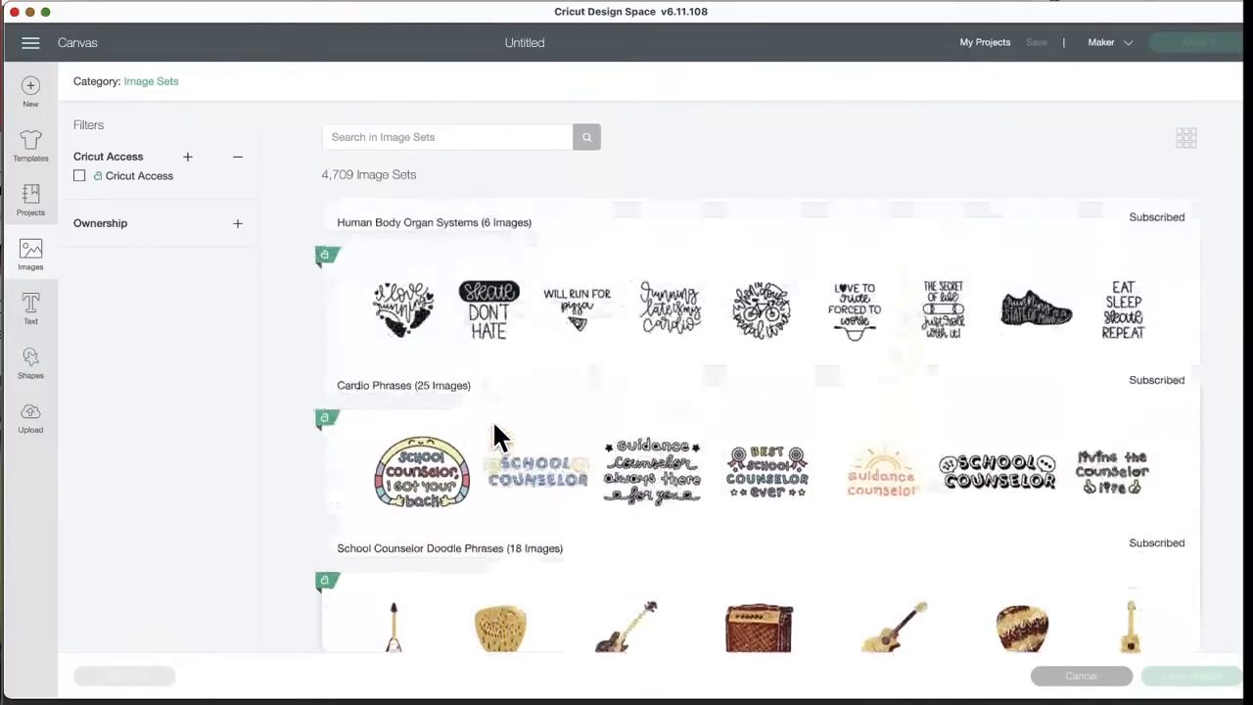
pyautogui.scroll(-3)
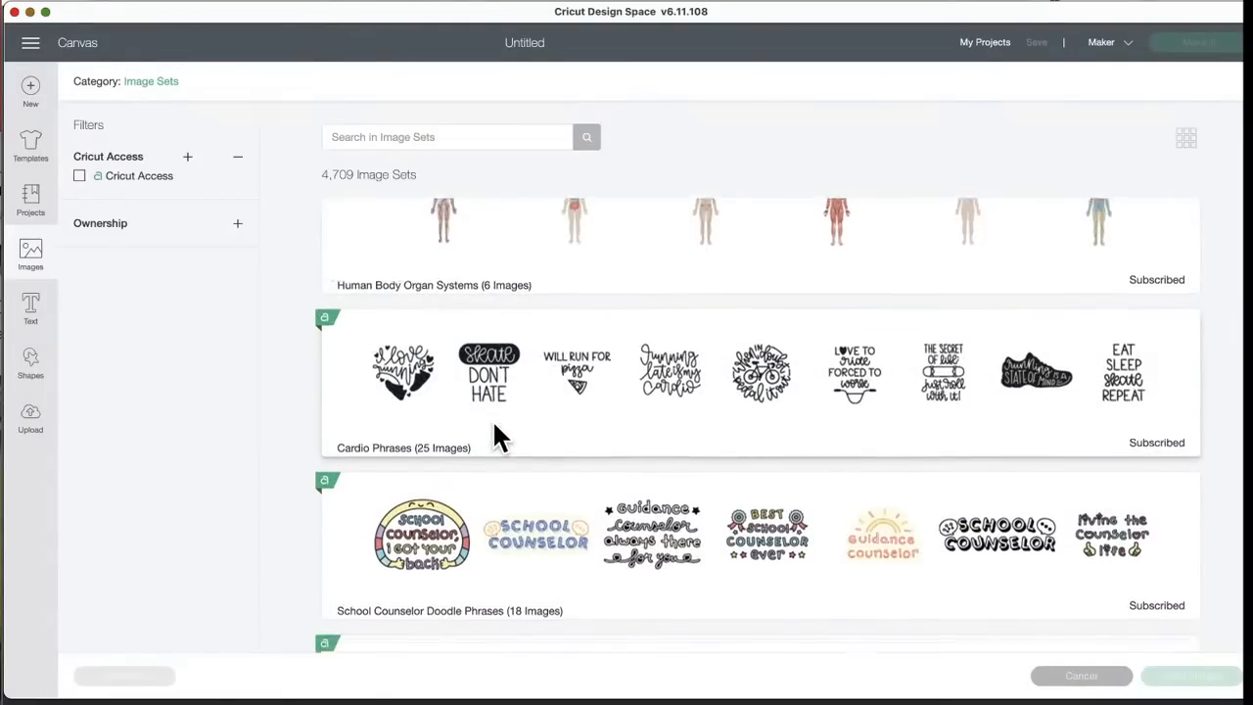
pyautogui.scroll(-3)
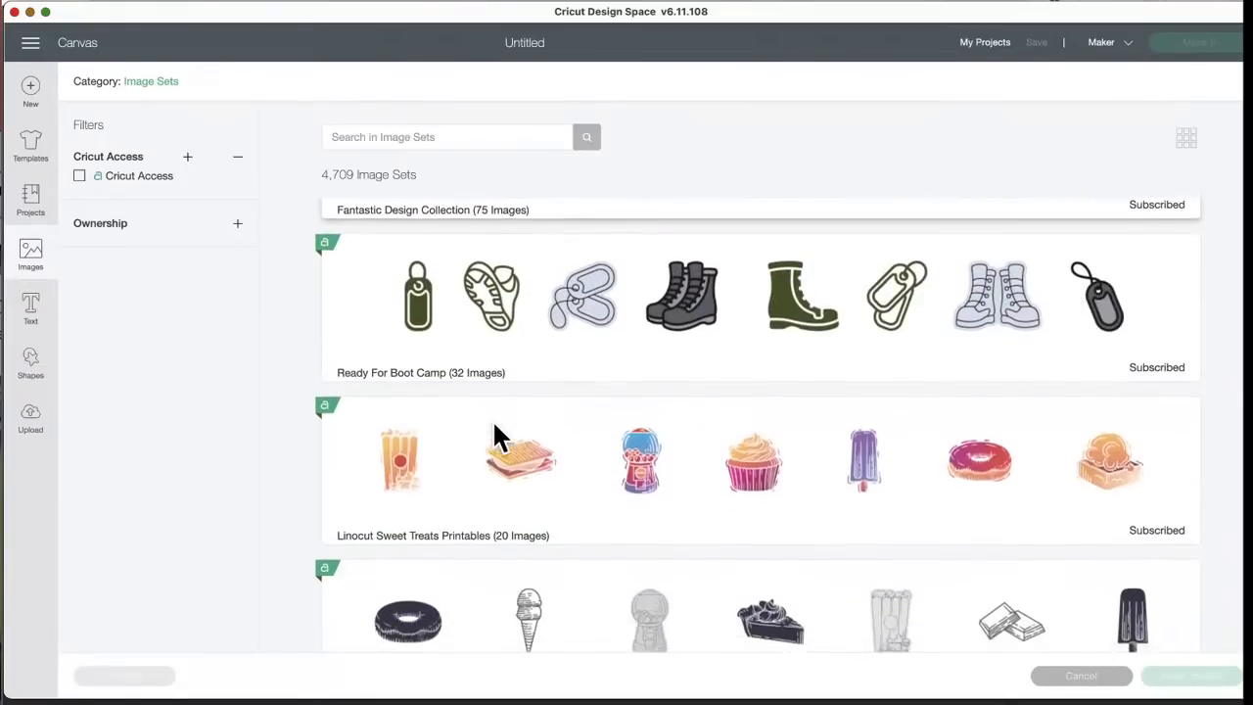
pyautogui.scroll(-3)
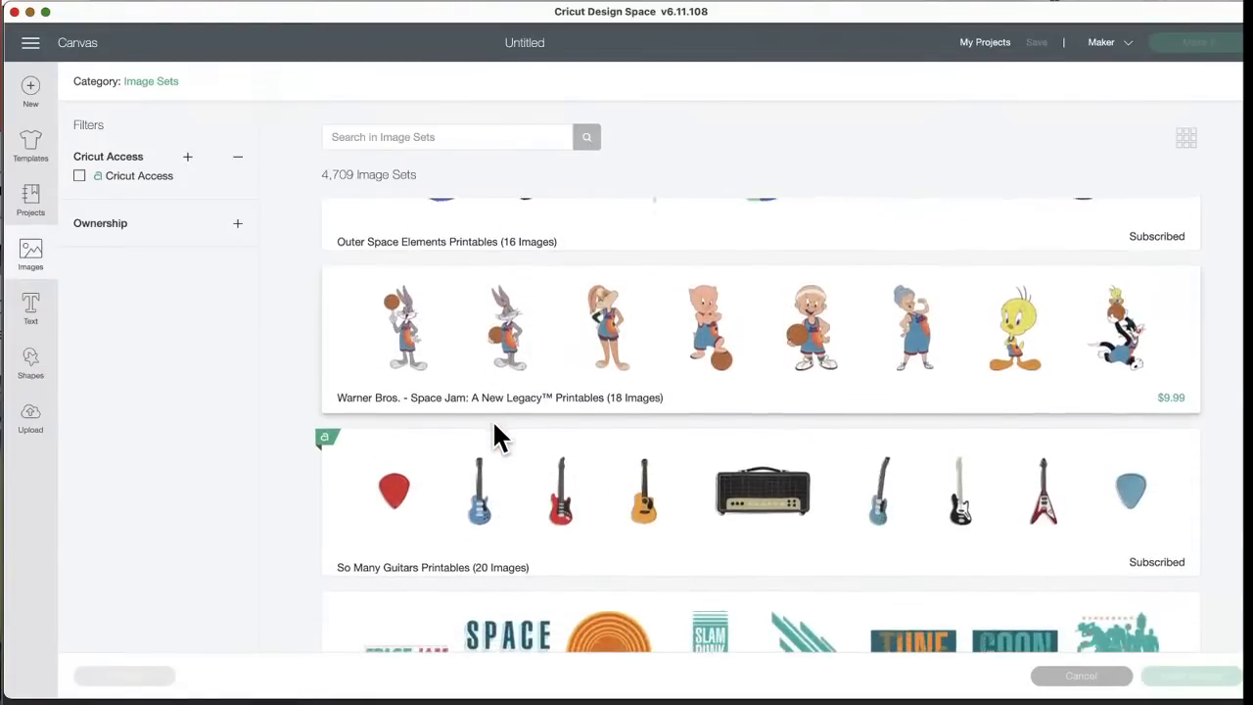
pyautogui.scroll(-3)
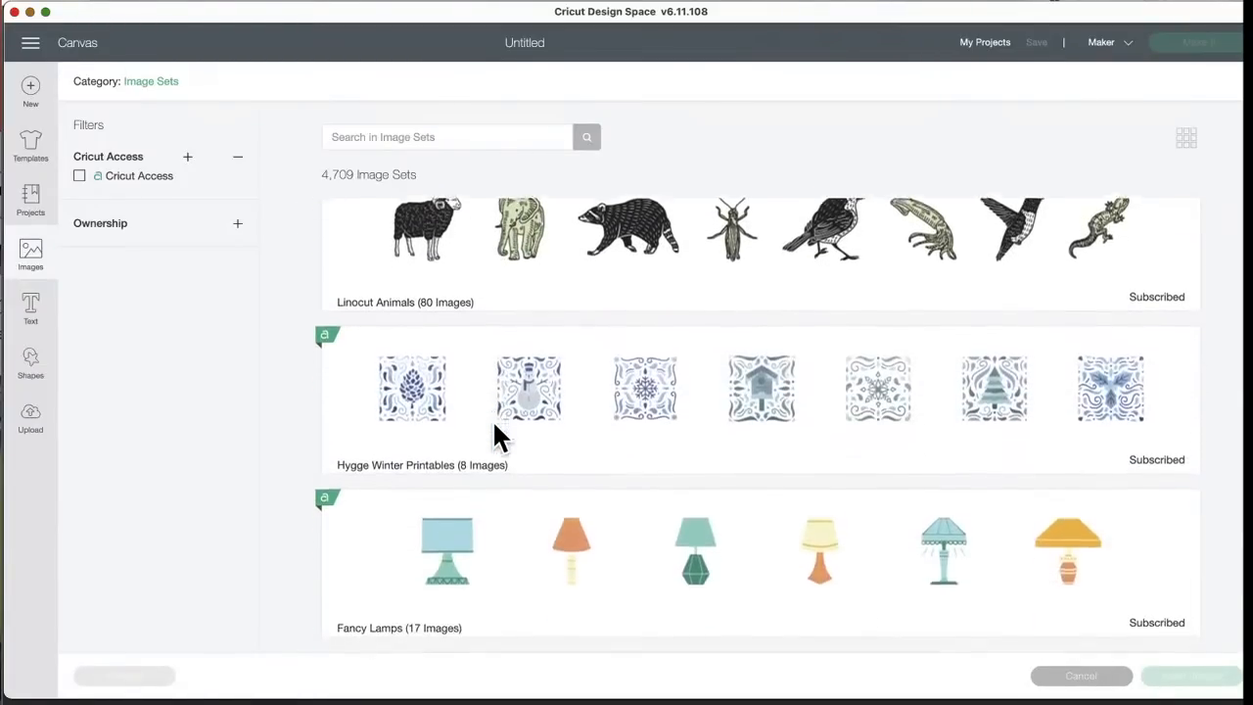
pyautogui.scroll(-3)
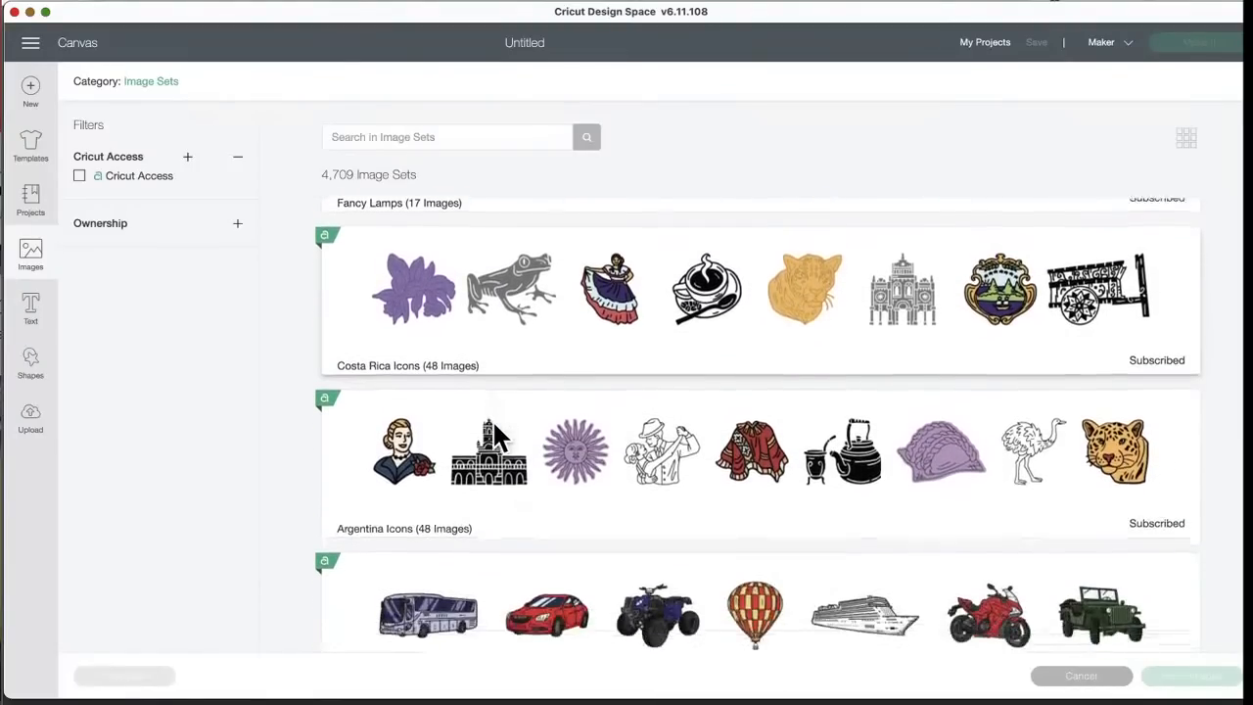
pyautogui.scroll(-3)
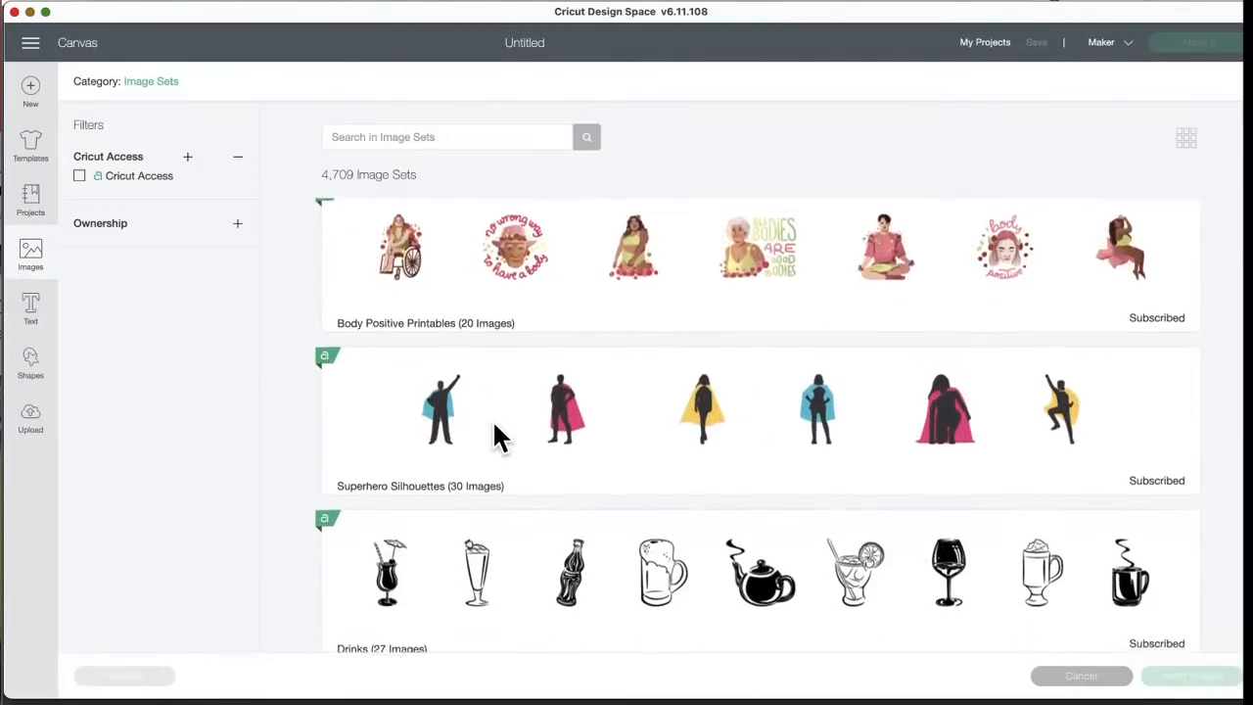
pyautogui.scroll(-3)
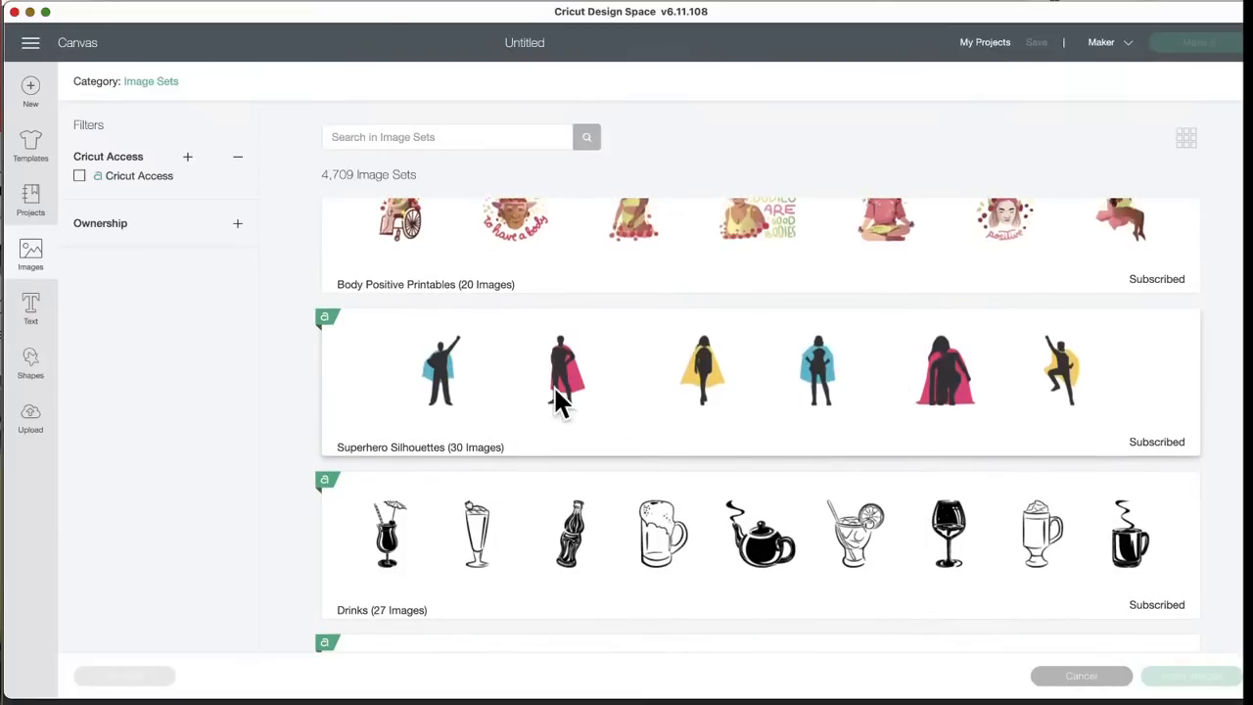
pyautogui.scroll(-3)
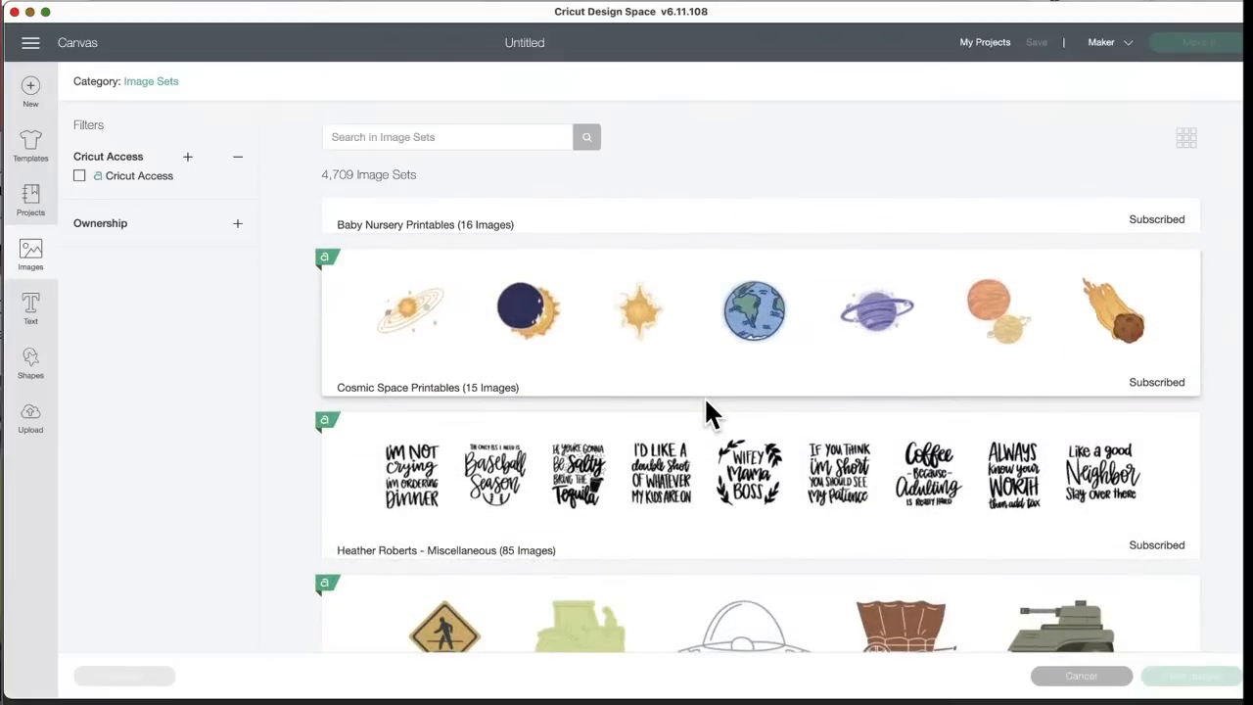
pyautogui.scroll(-3)
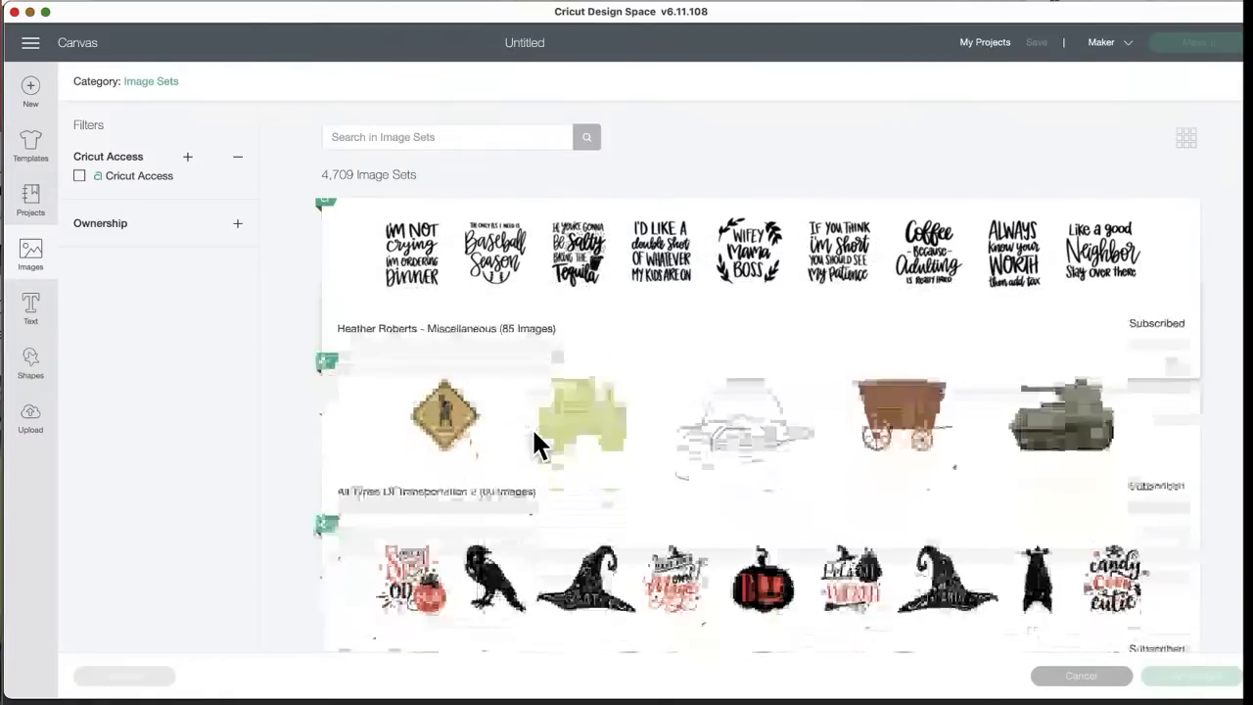
pyautogui.scroll(-3)
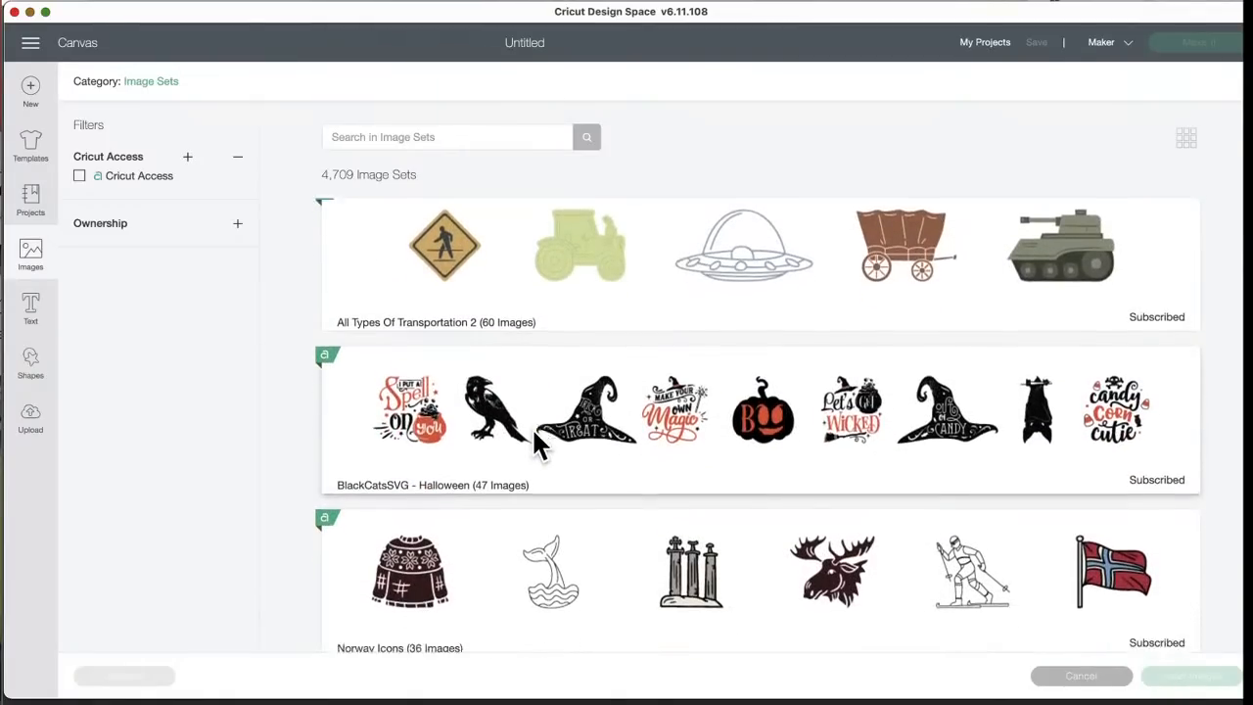
pyautogui.scroll(-3)
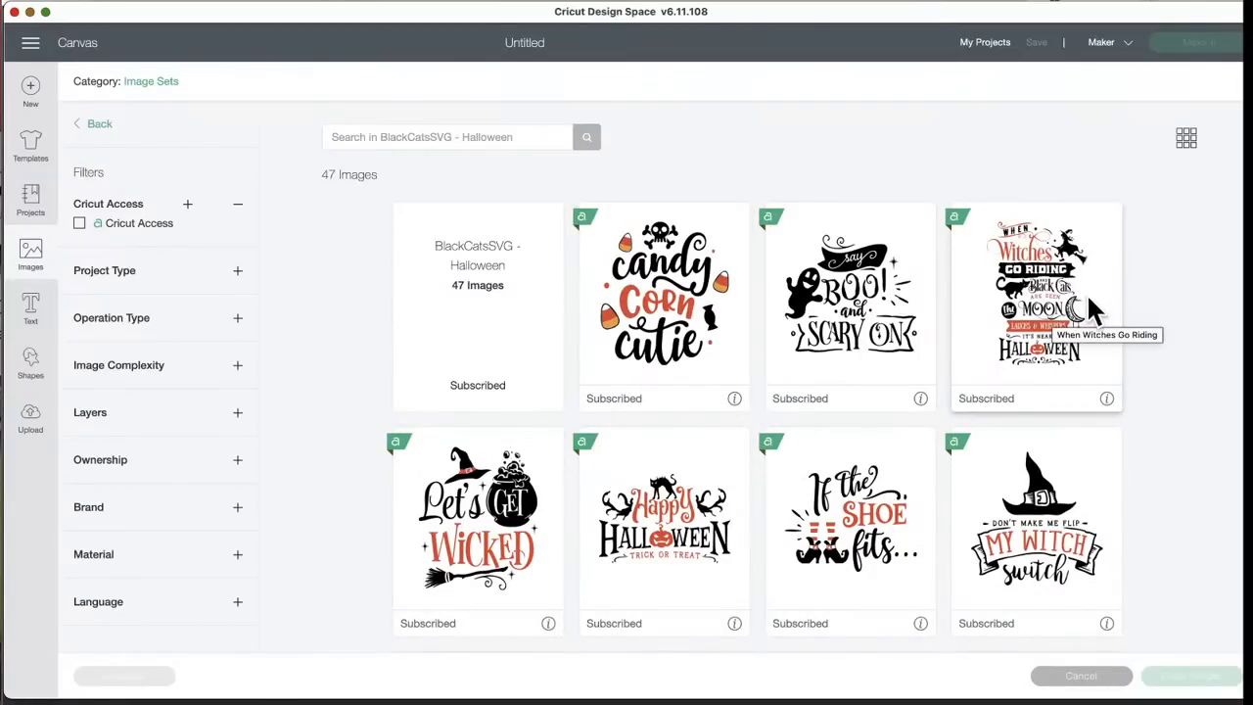
pyautogui.moveTo(1018, 328)
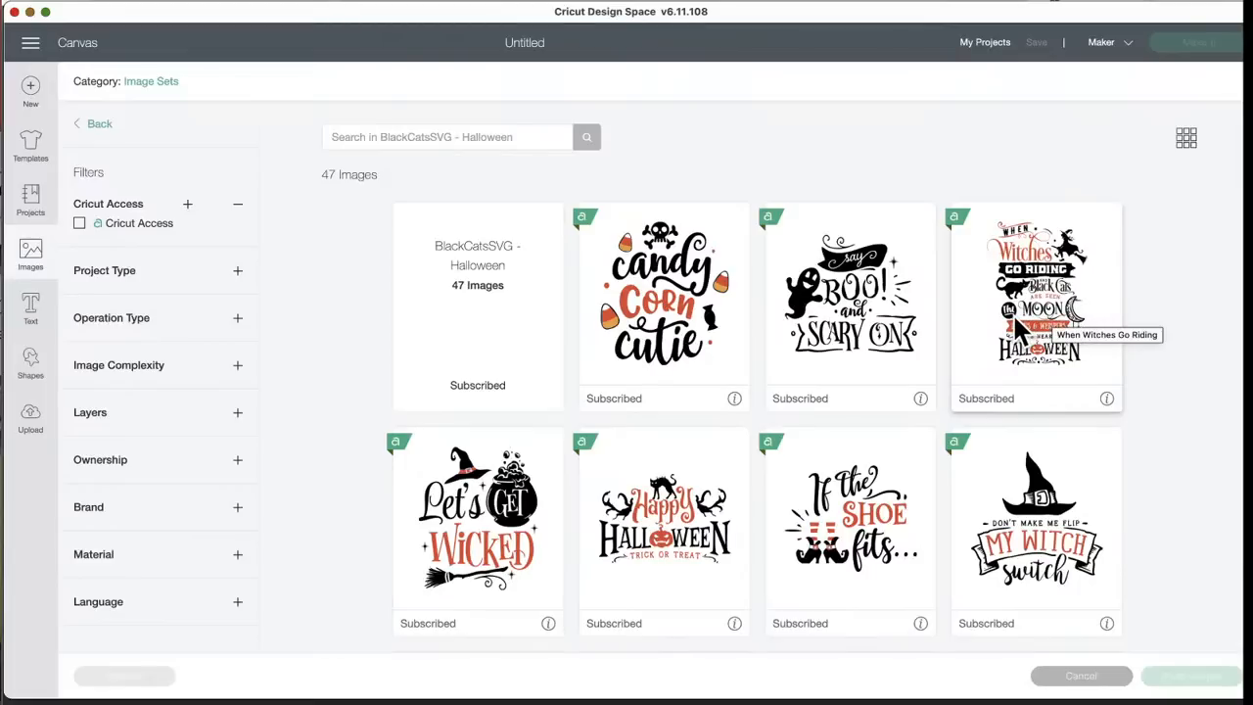
pyautogui.moveTo(1088, 364)
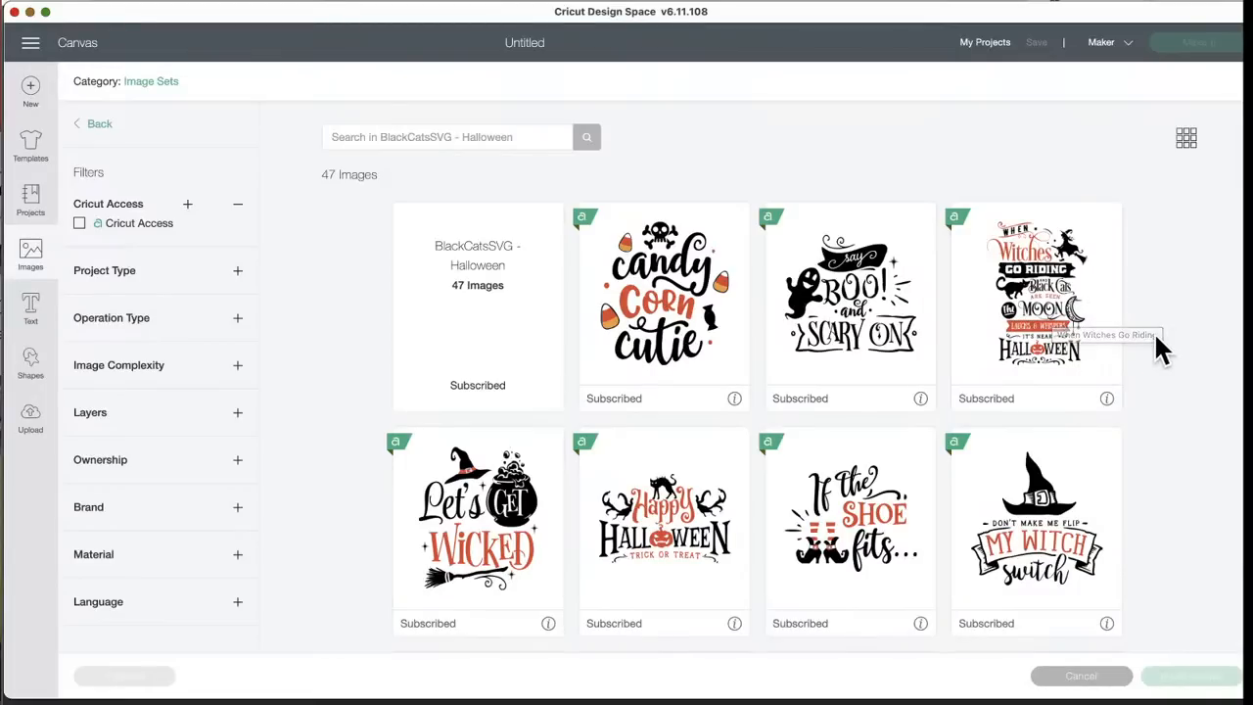
pyautogui.moveTo(1161, 348)
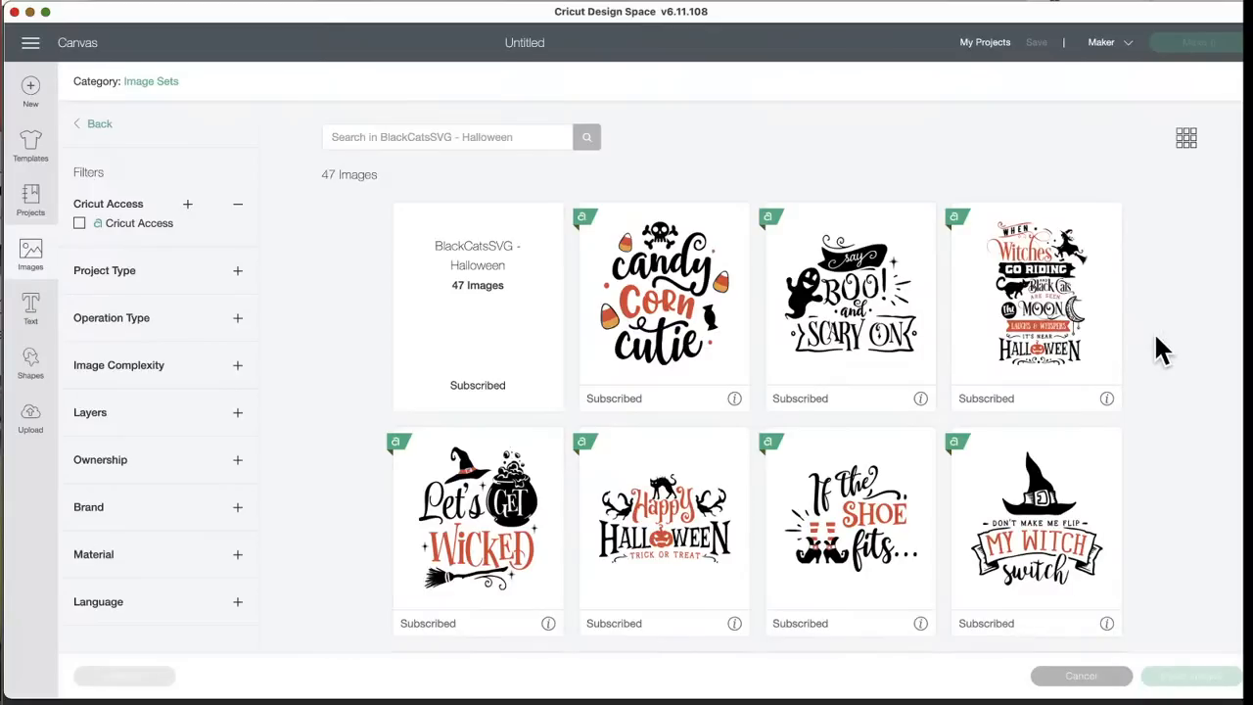
pyautogui.moveTo(1028, 460)
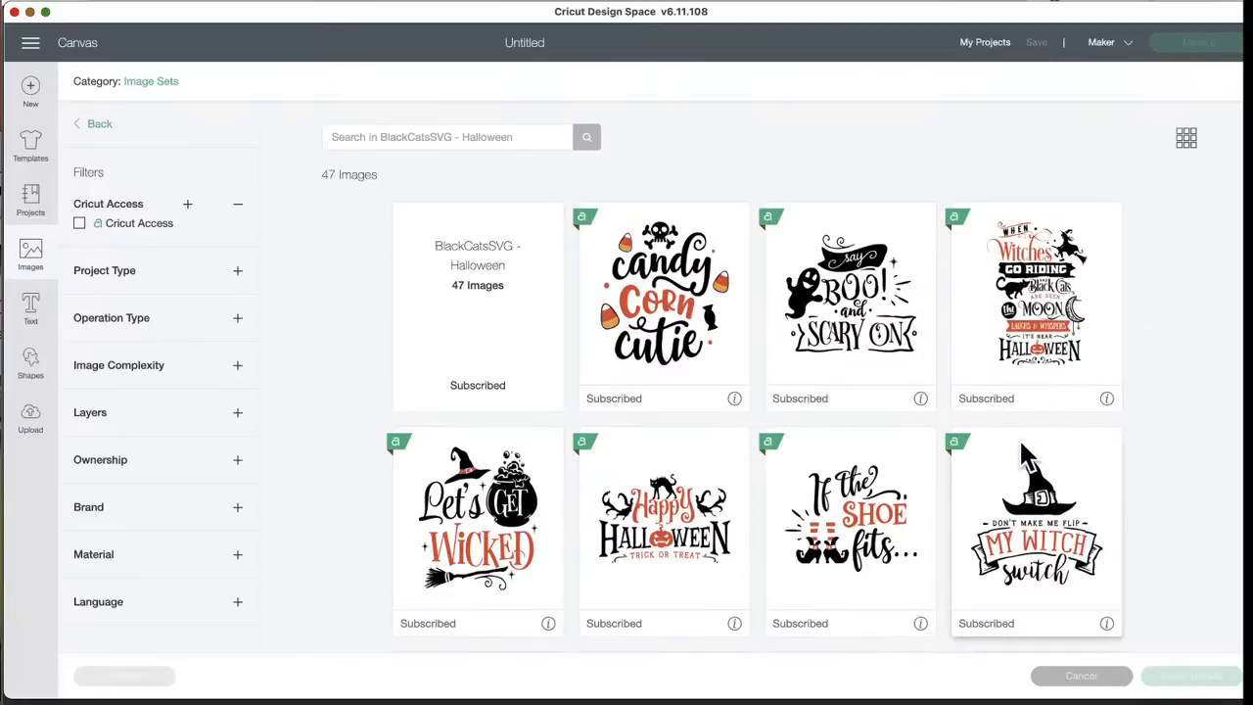
pyautogui.moveTo(697, 560)
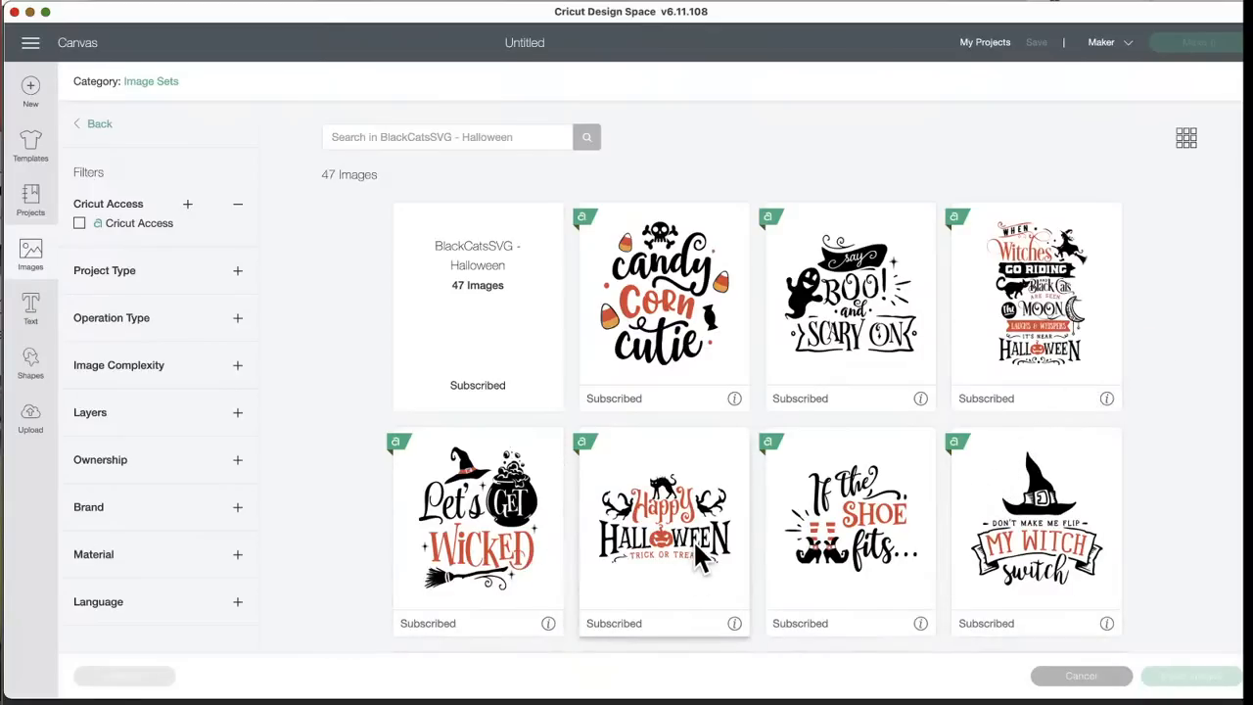
# - Scroll through the BlackCatsSVG Halloween set's skeleton, witch, ghost and bat images back to Candy Corn Cutie
pyautogui.scroll(-3)
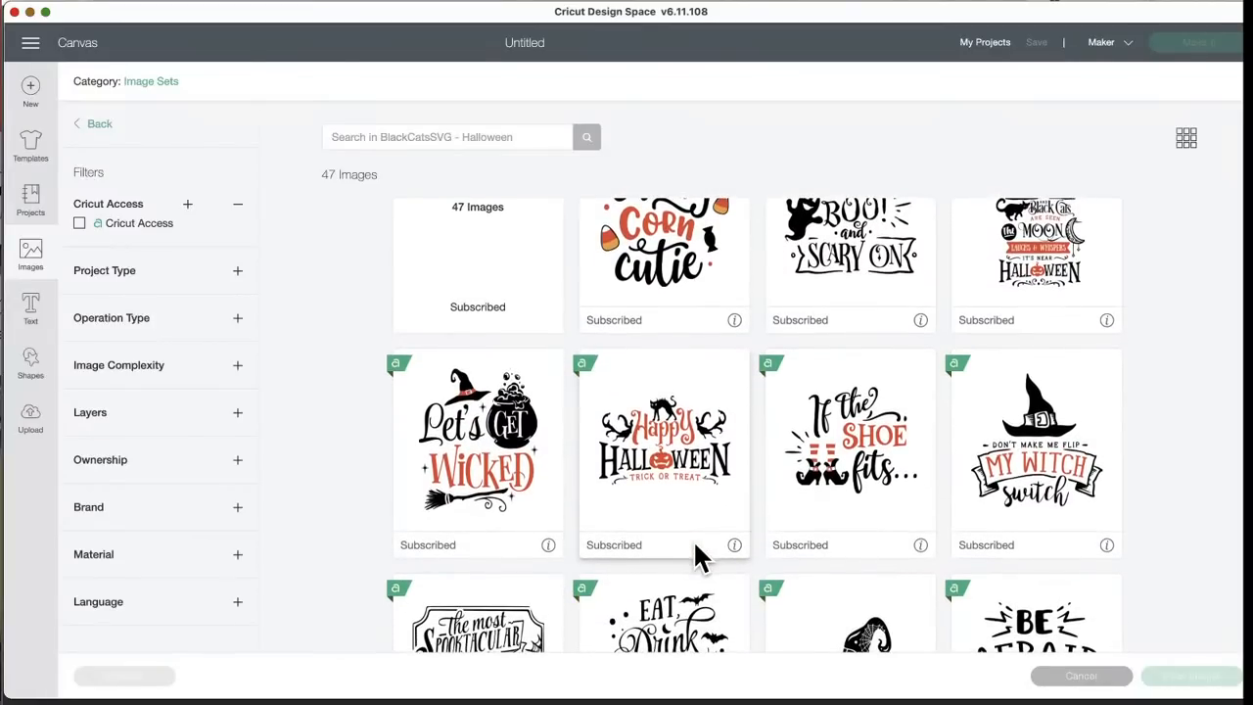
pyautogui.scroll(-3)
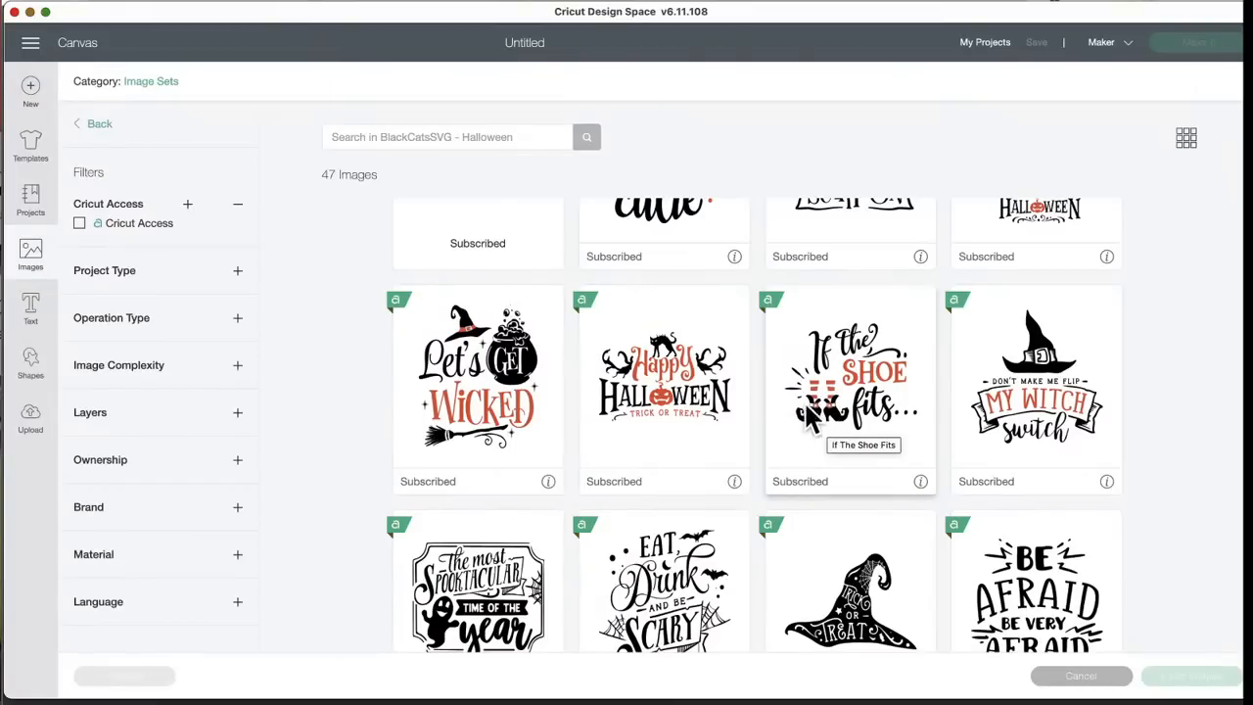
pyautogui.scroll(-3)
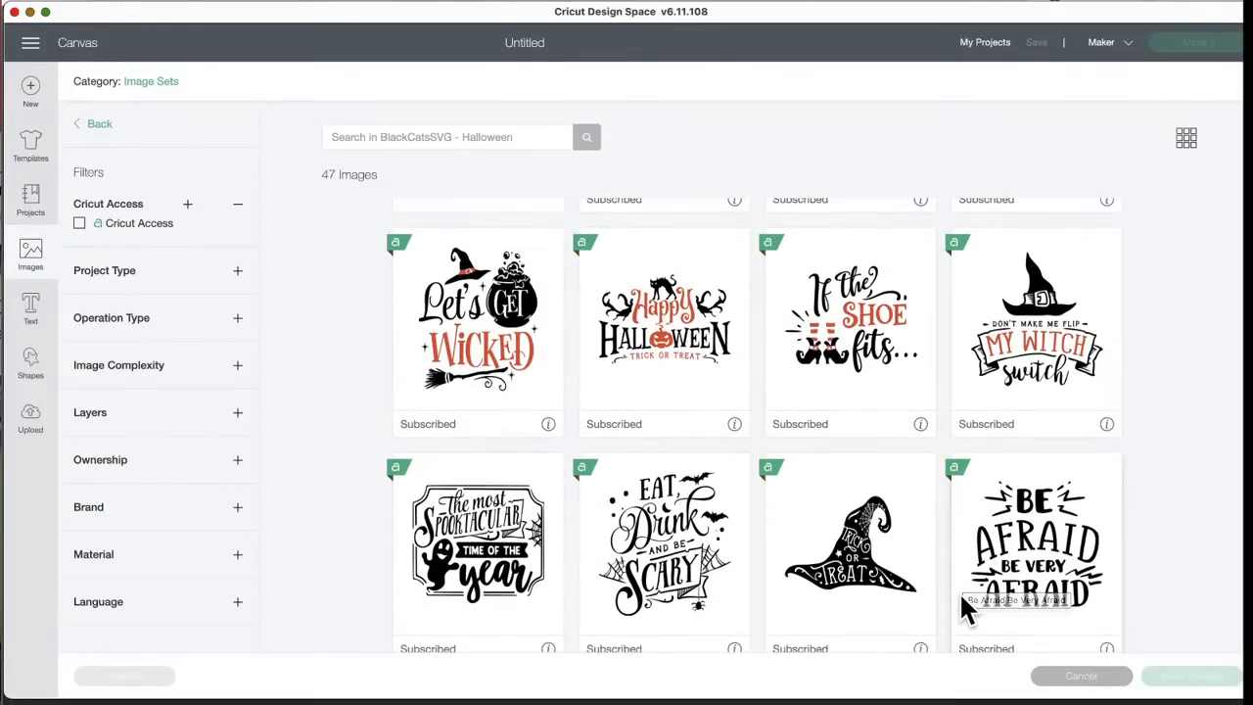
pyautogui.scroll(-3)
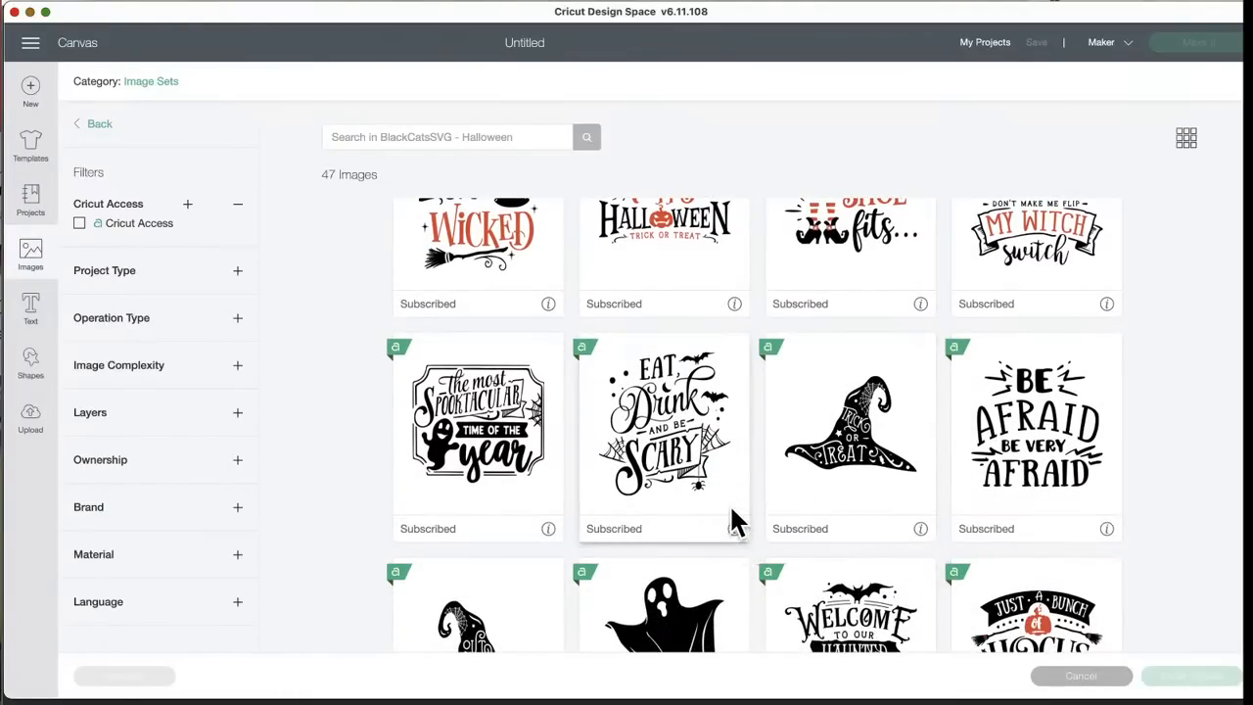
pyautogui.scroll(-3)
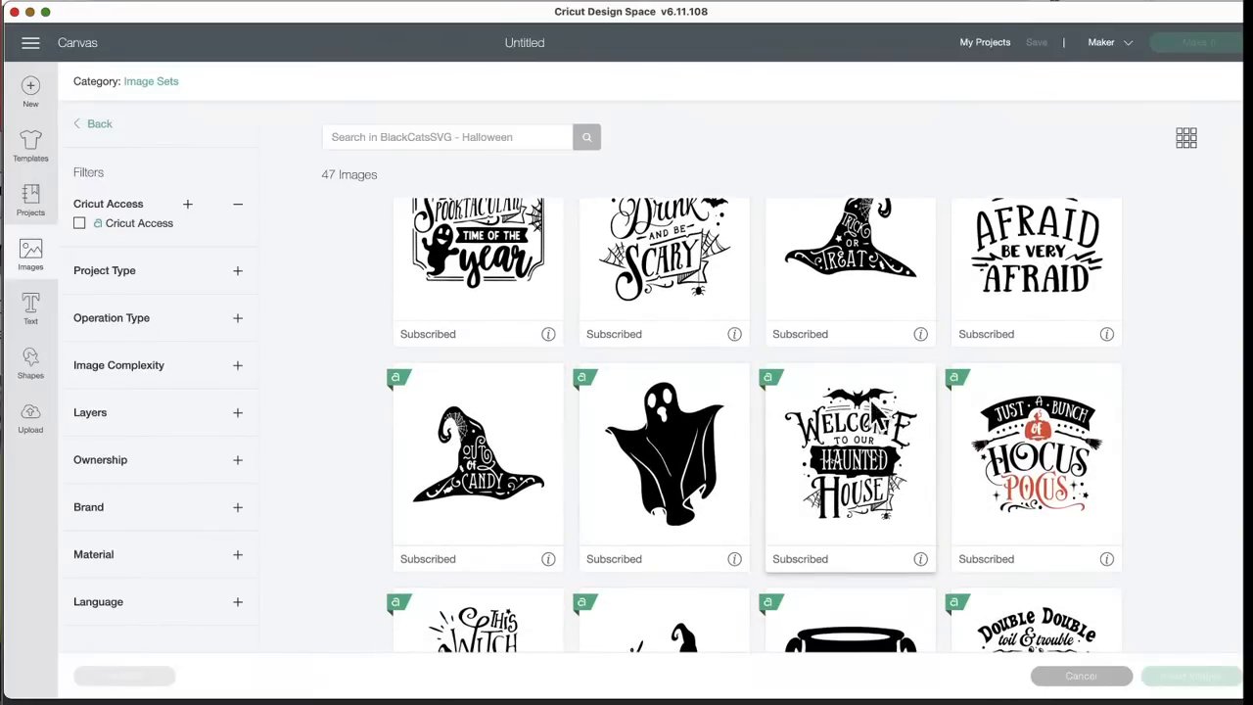
pyautogui.moveTo(846, 532)
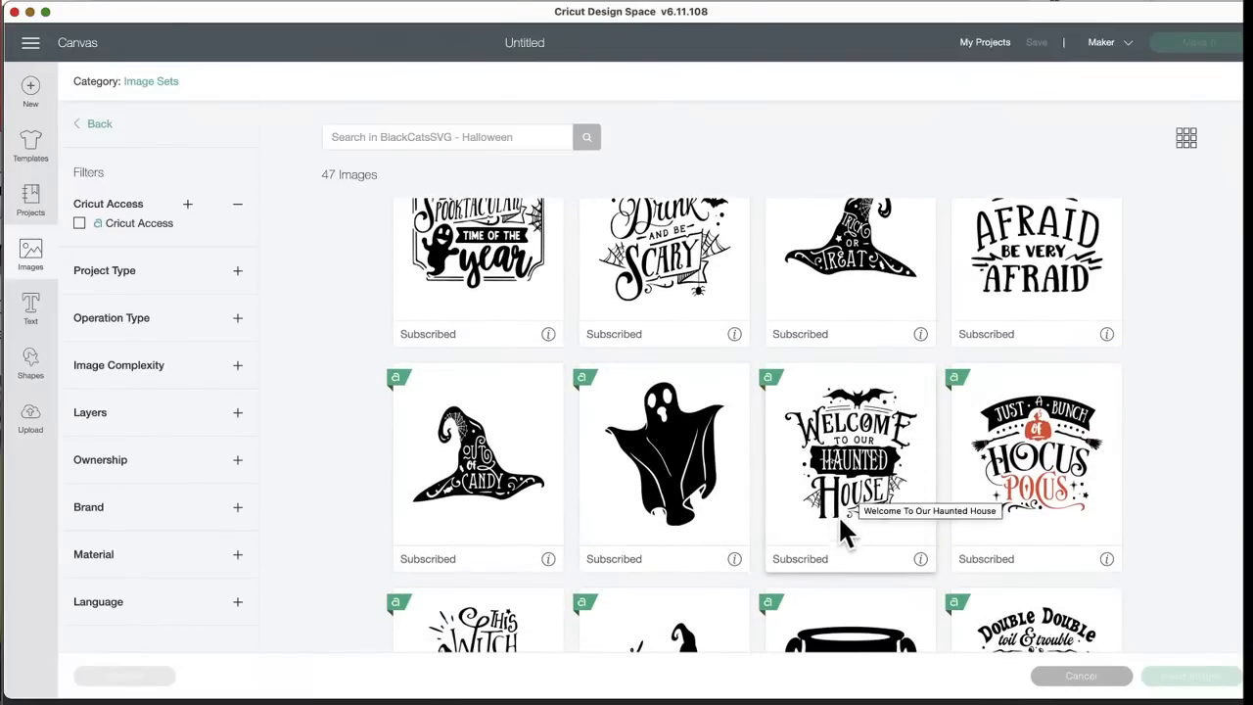
pyautogui.moveTo(663, 539)
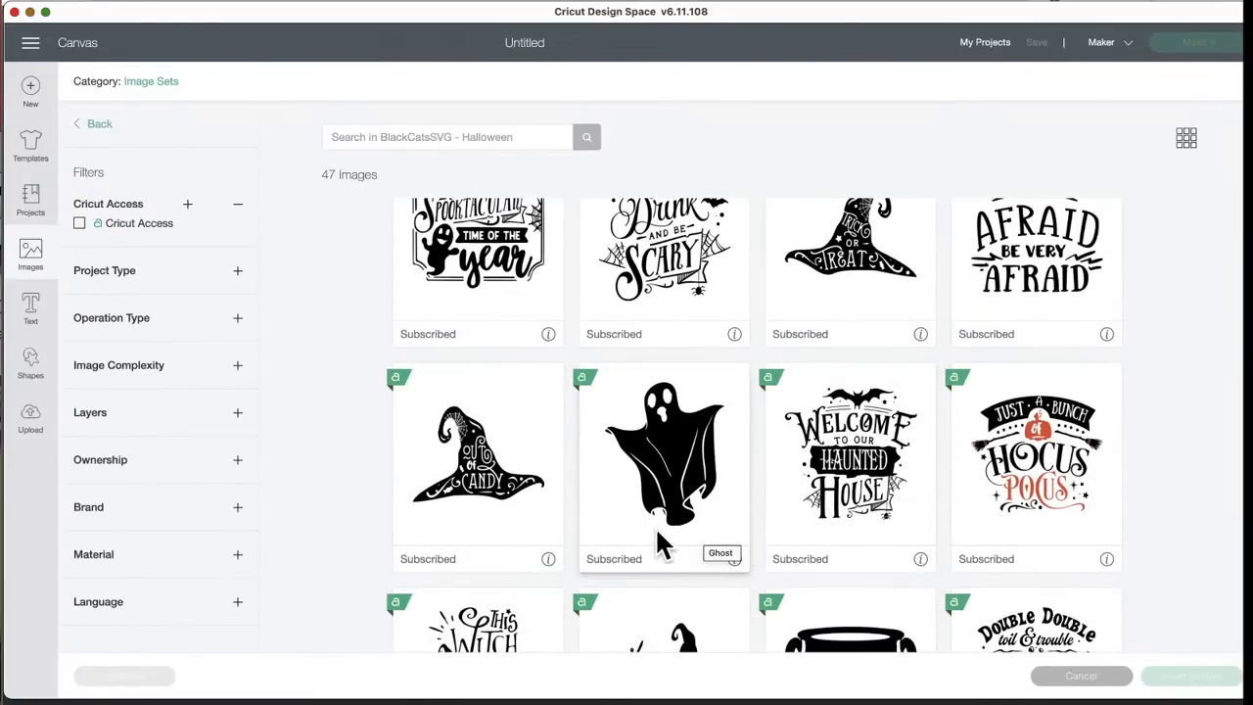
pyautogui.scroll(-3)
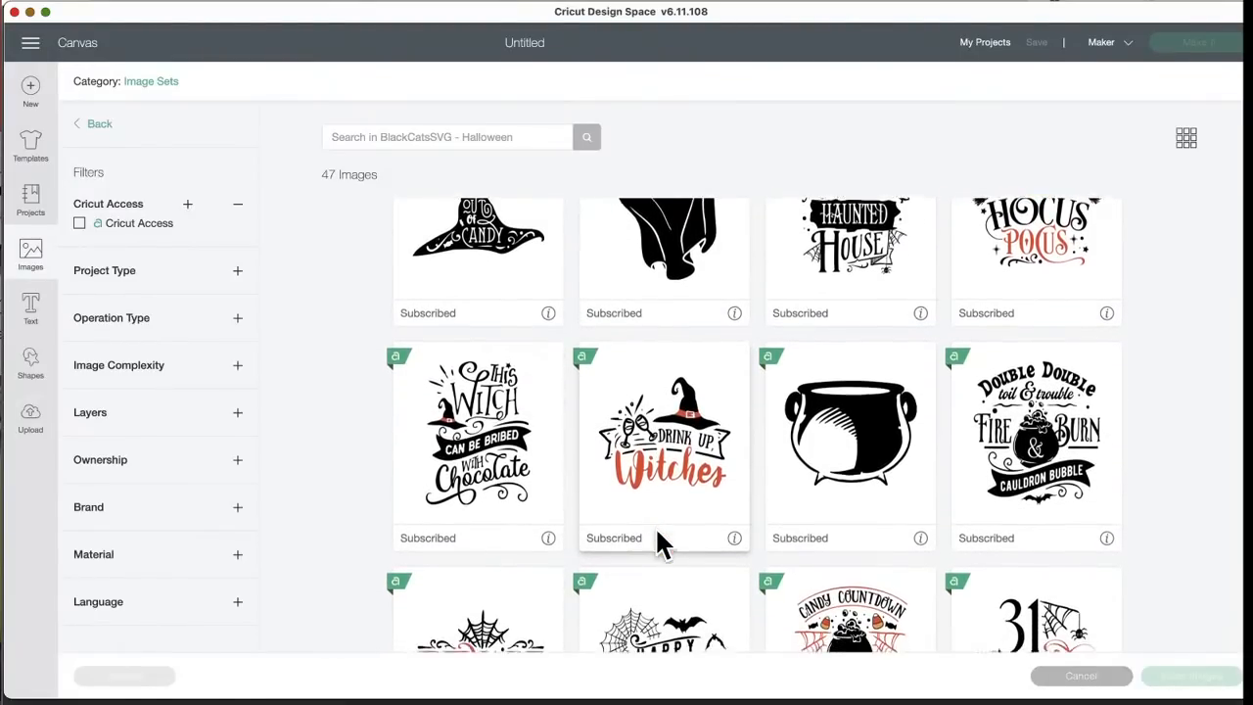
pyautogui.scroll(-3)
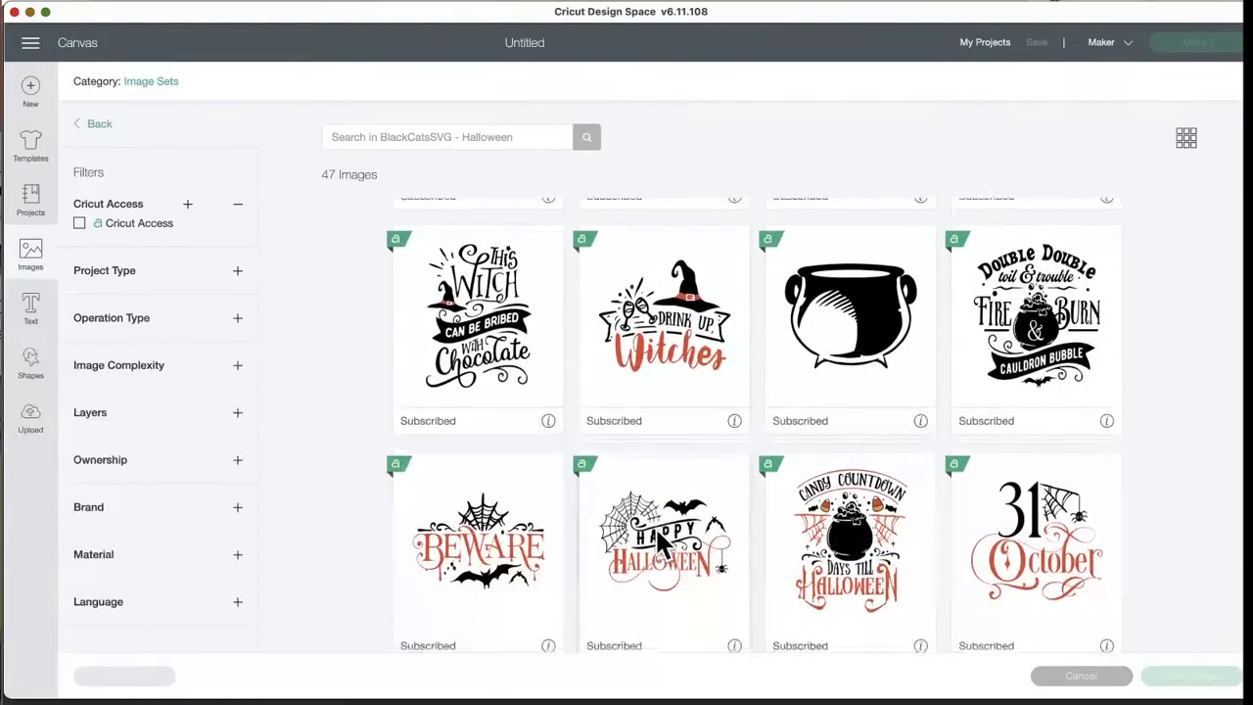
pyautogui.scroll(-3)
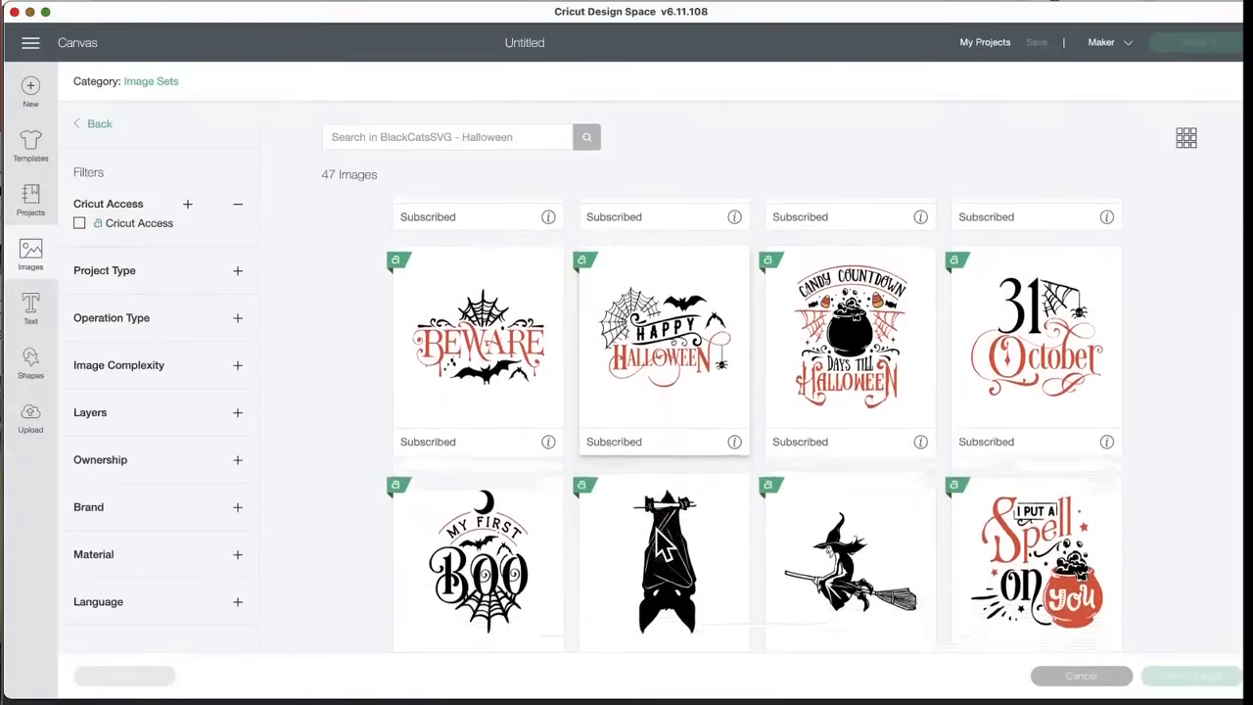
pyautogui.scroll(-3)
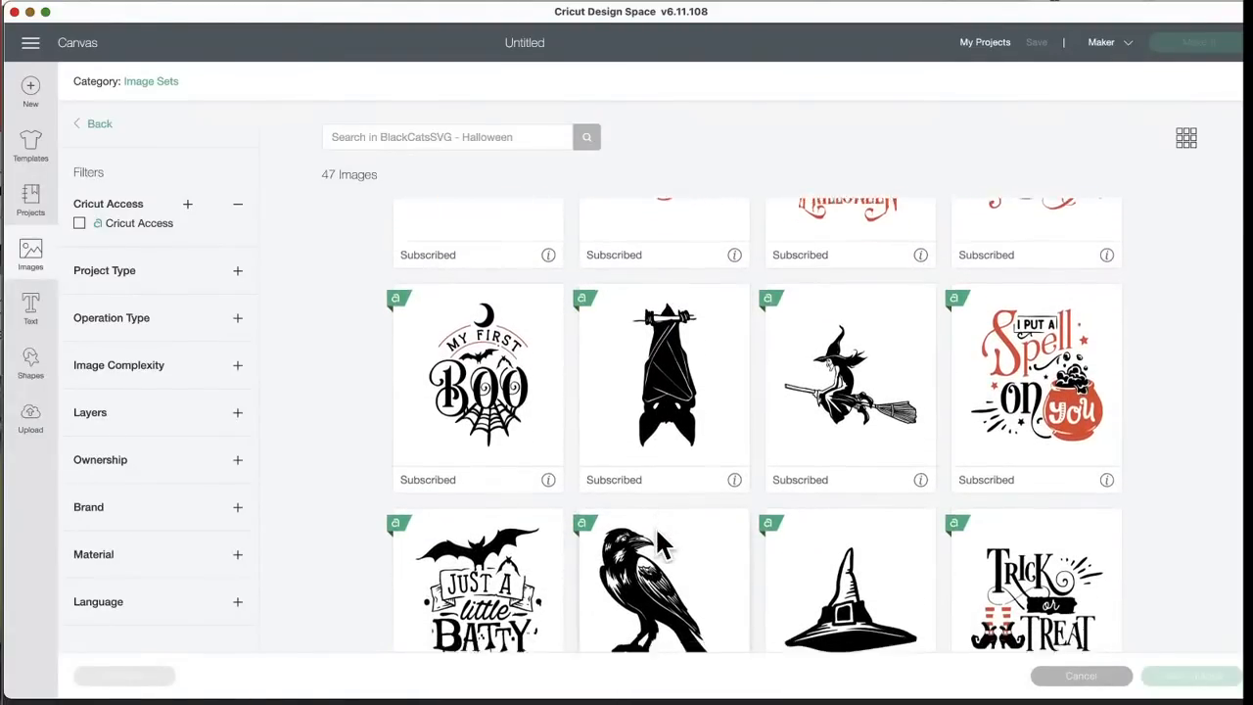
pyautogui.scroll(-3)
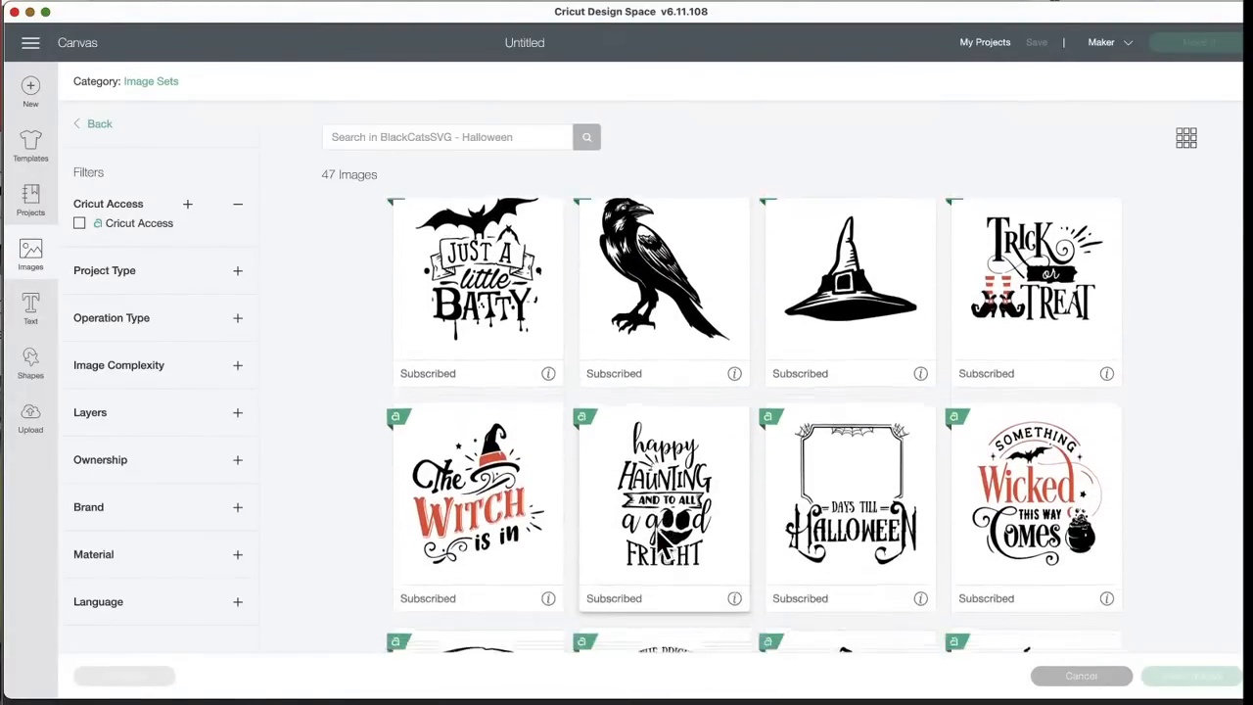
pyautogui.scroll(-3)
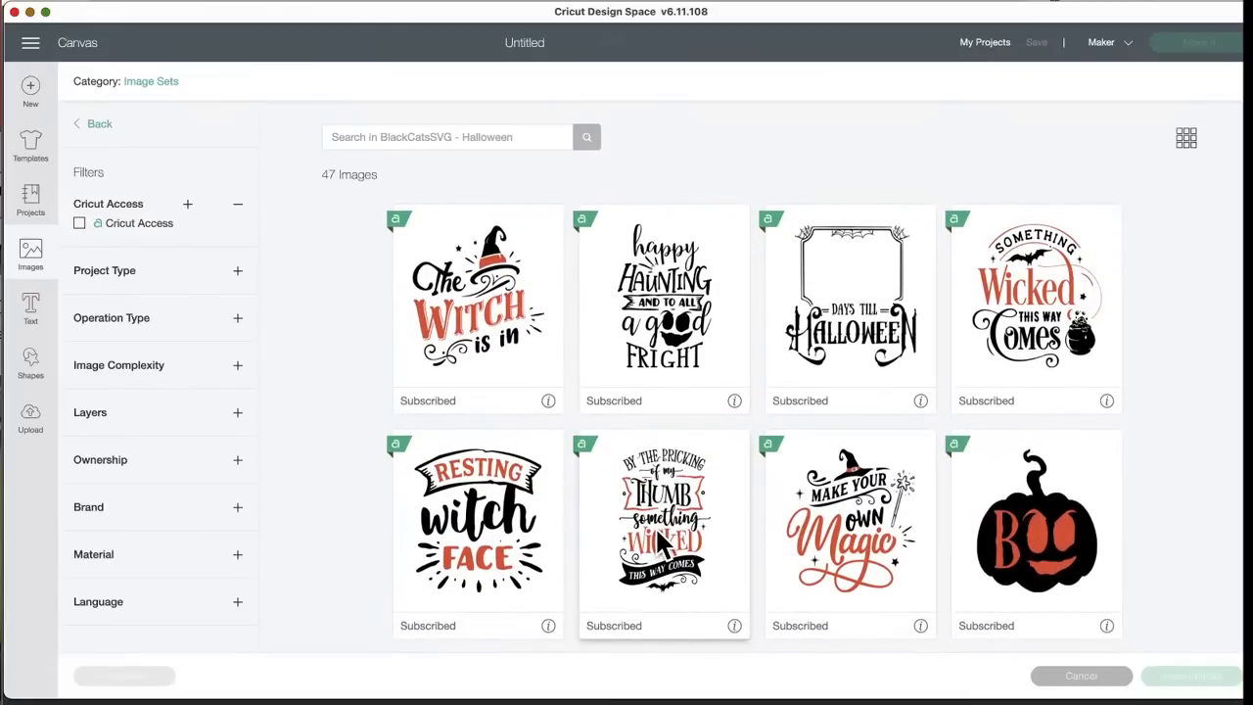
pyautogui.scroll(-3)
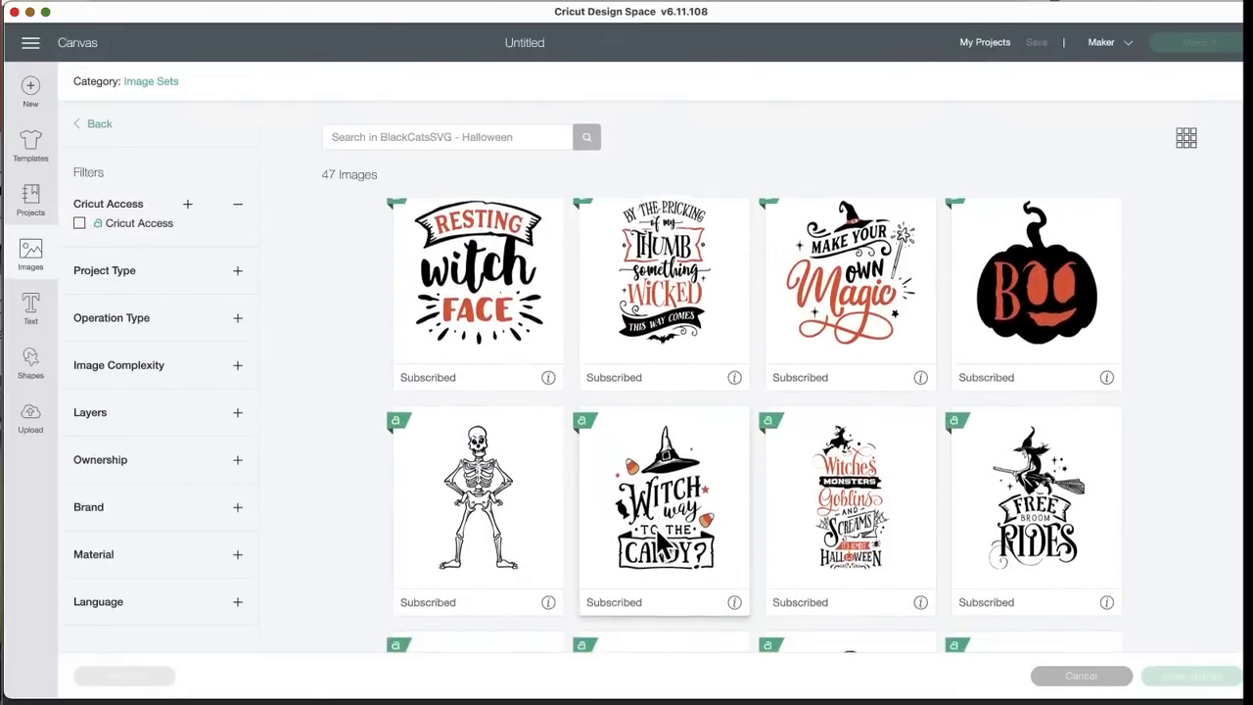
pyautogui.scroll(-3)
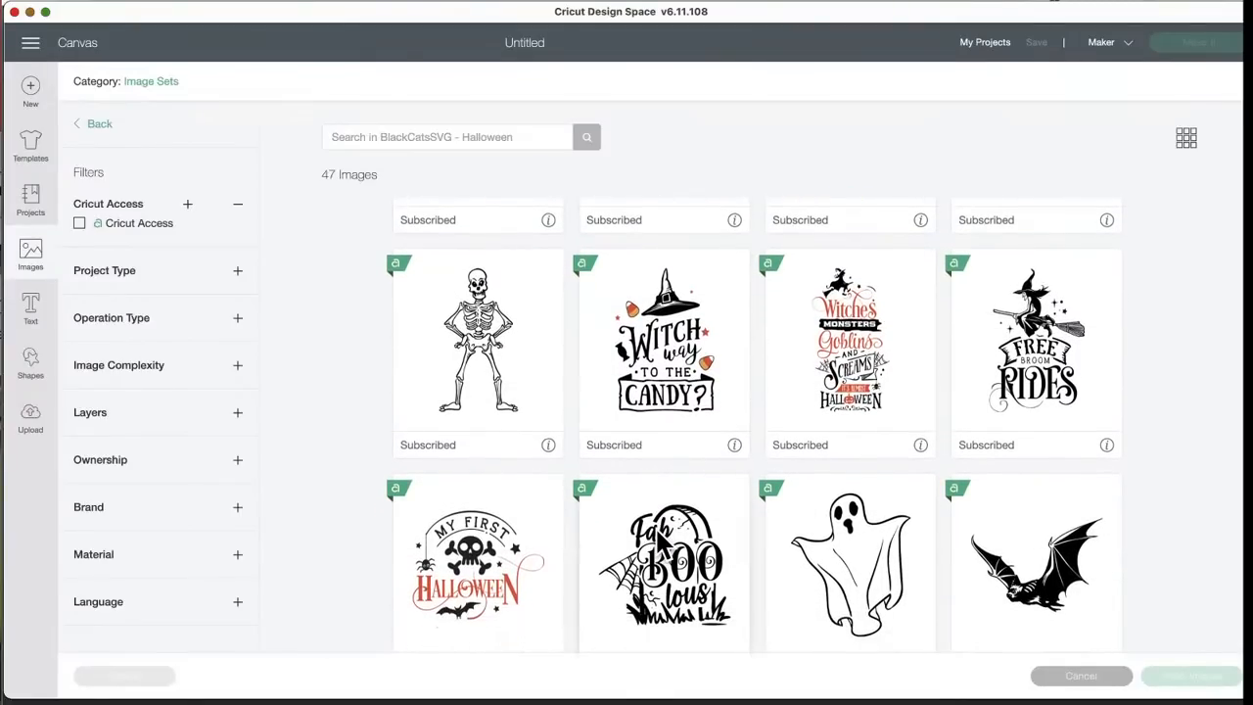
pyautogui.moveTo(664, 549)
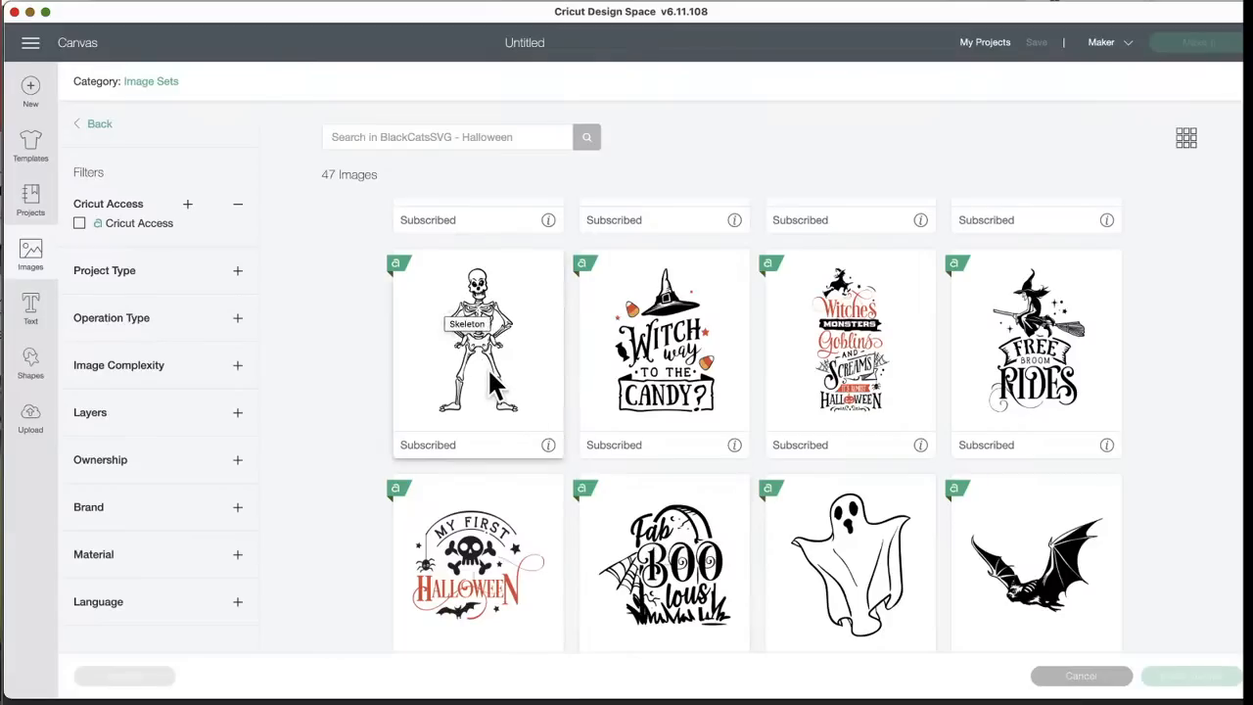
pyautogui.moveTo(499, 431)
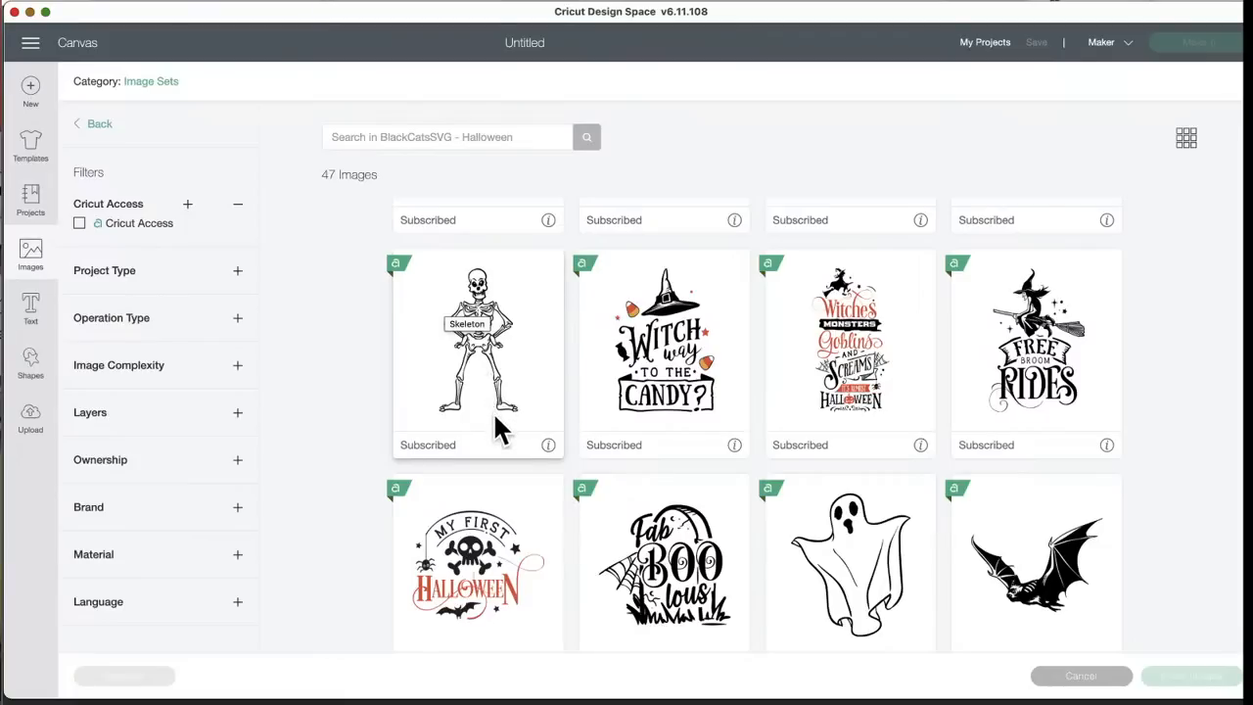
pyautogui.scroll(-3)
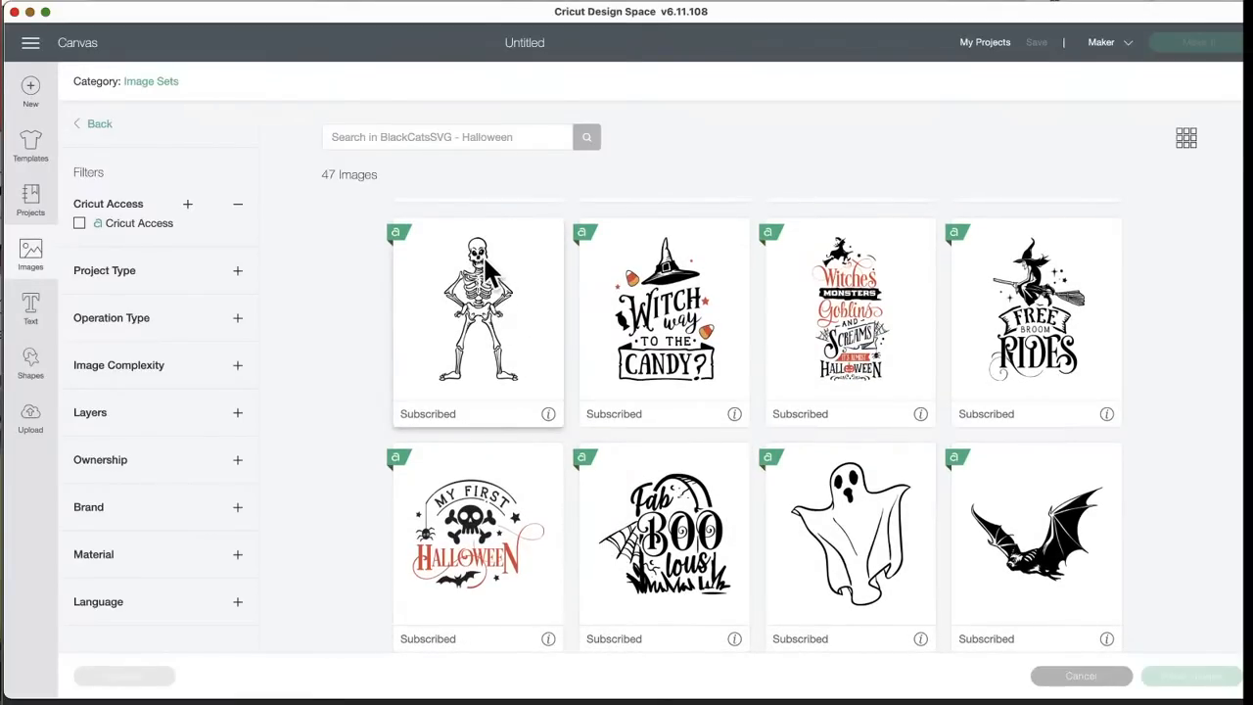
pyautogui.moveTo(852, 528)
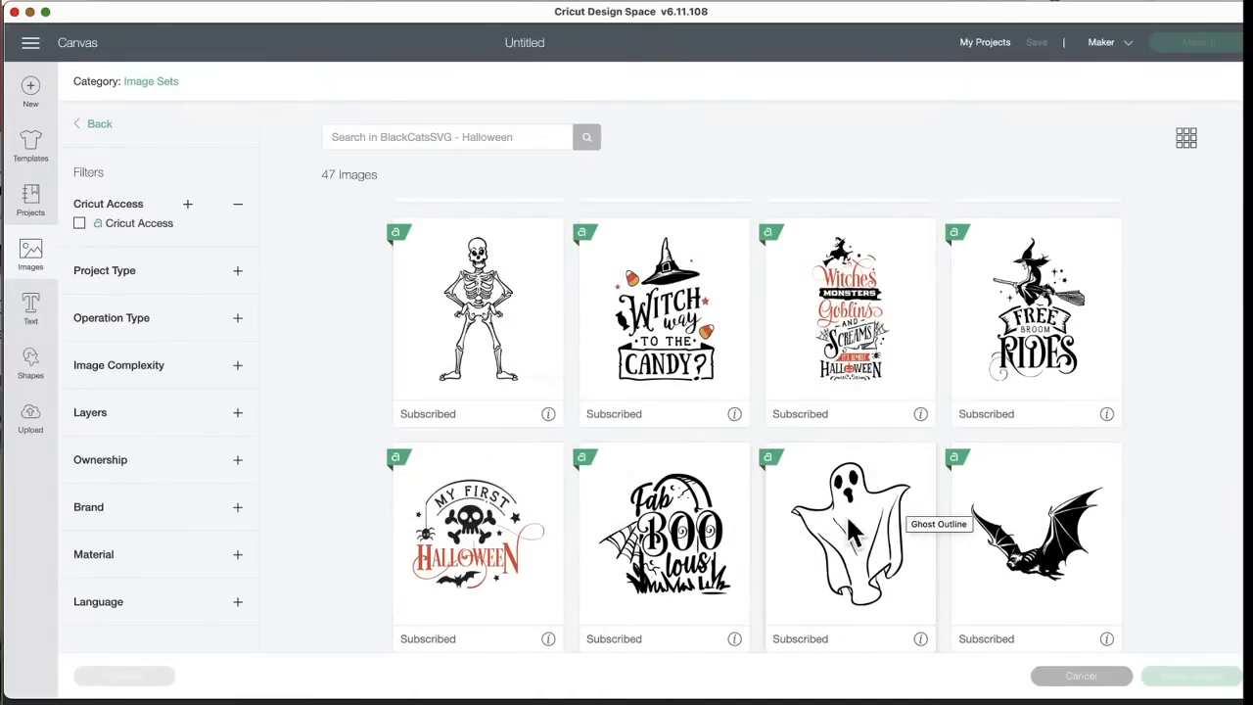
pyautogui.scroll(-3)
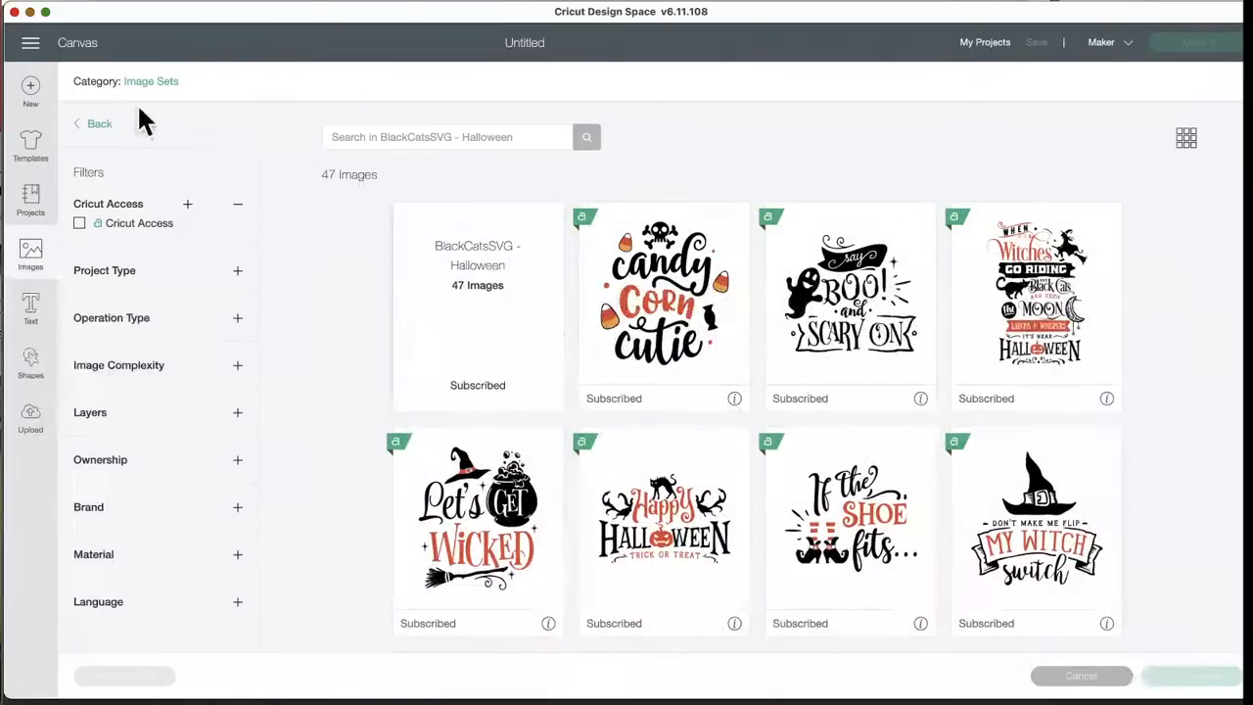
# - Return to the full image sets list and open the 1980's Clothing Icons set
pyautogui.click(94, 123)
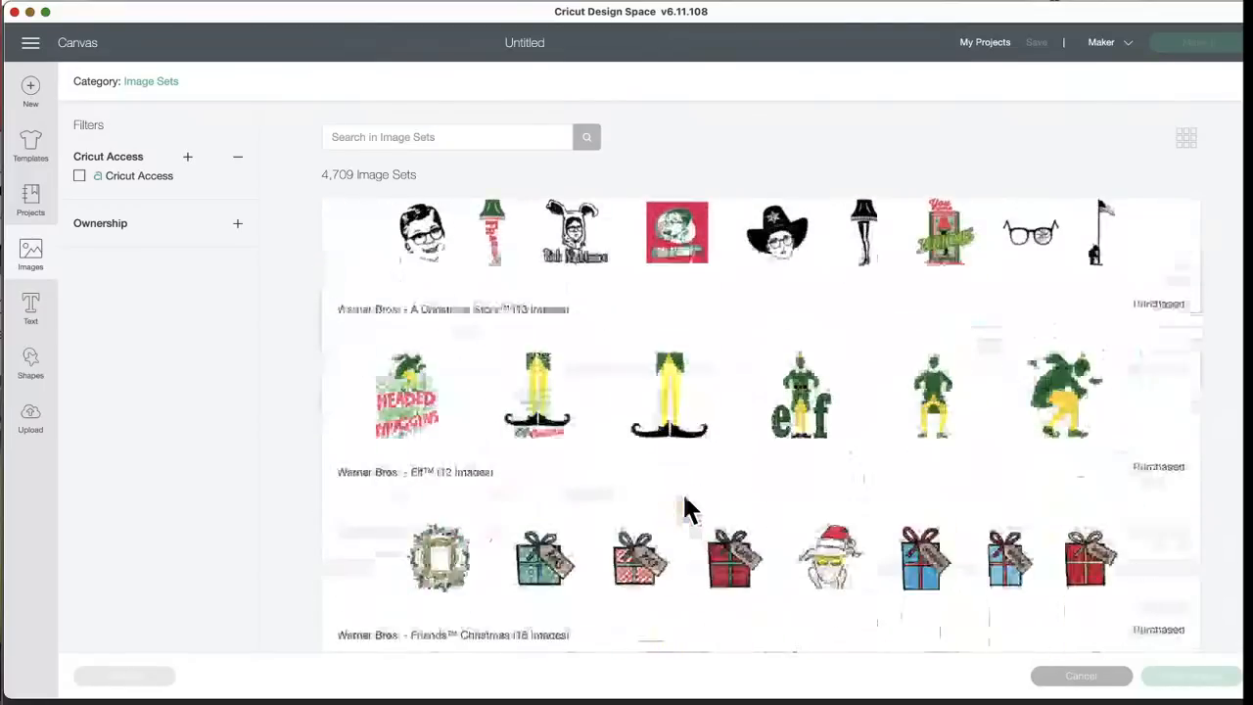
pyautogui.scroll(-3)
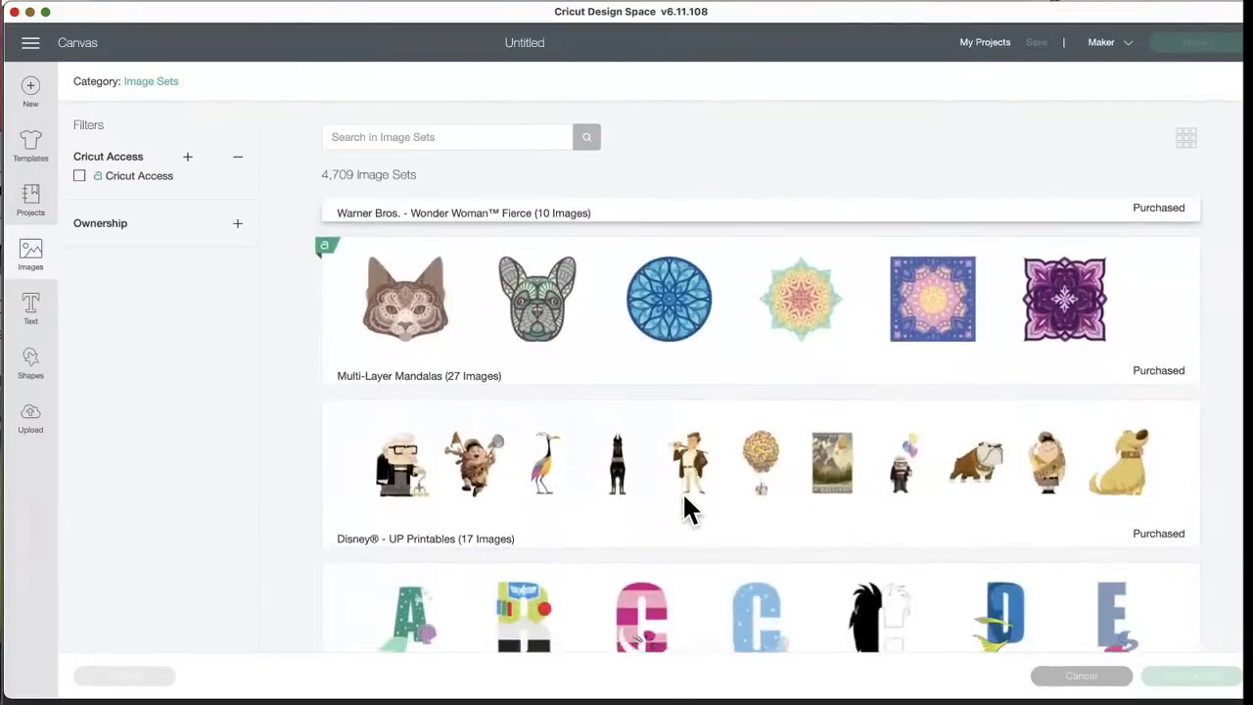
pyautogui.scroll(-3)
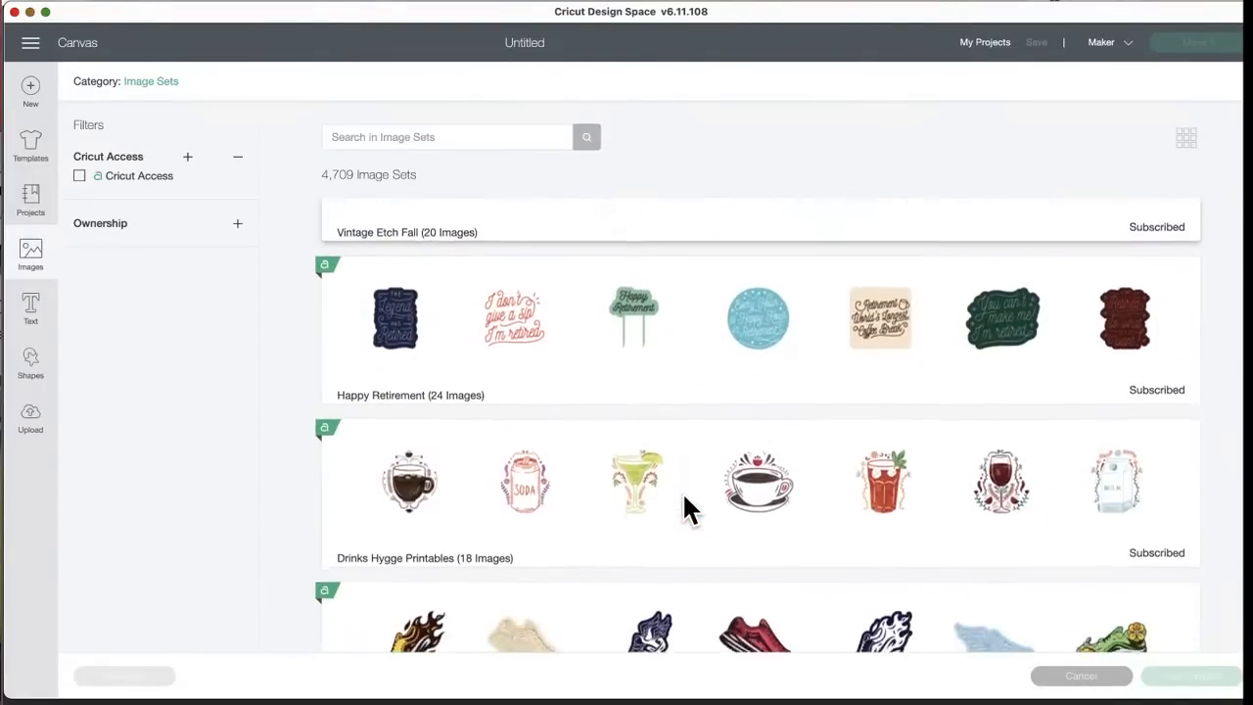
pyautogui.scroll(-3)
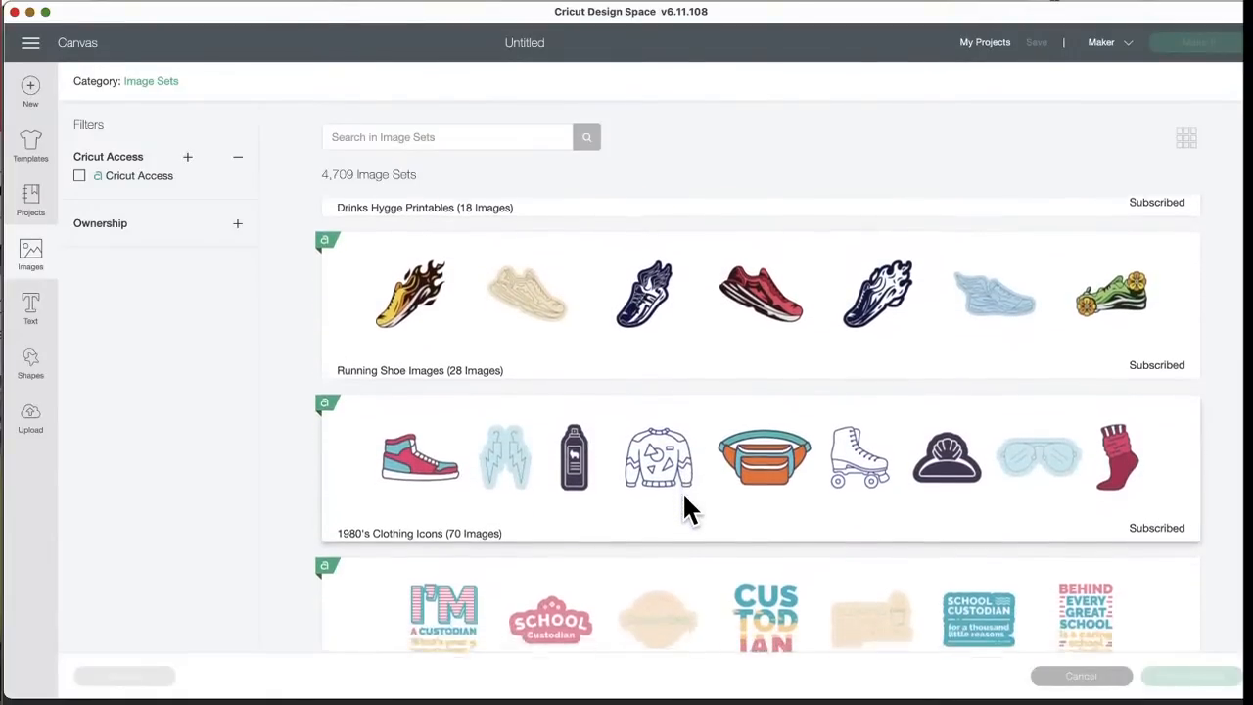
pyautogui.scroll(-3)
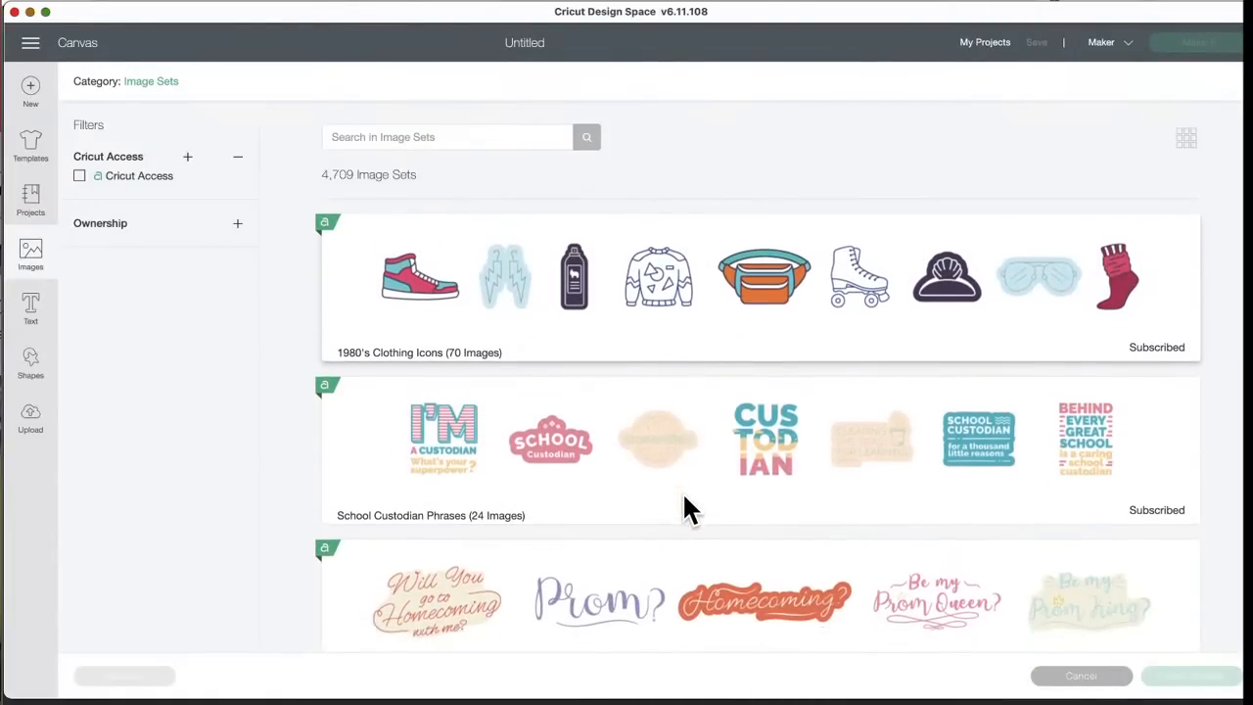
pyautogui.click(419, 284)
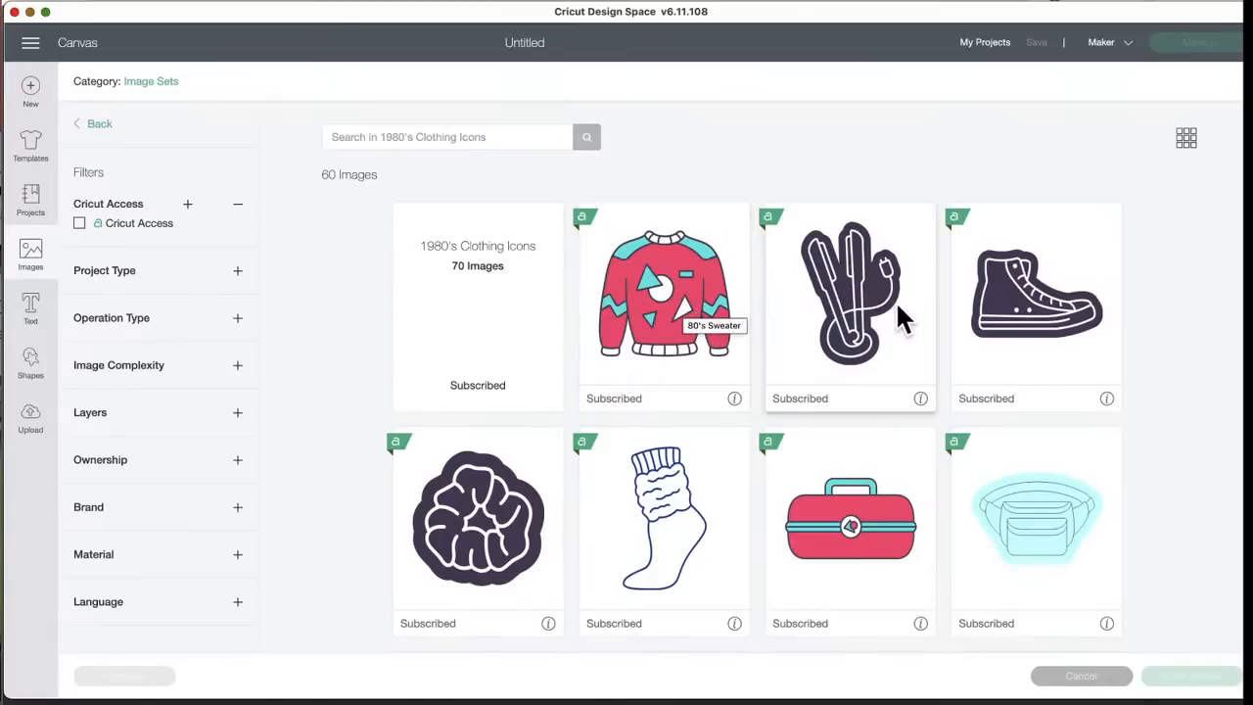
pyautogui.moveTo(896, 331)
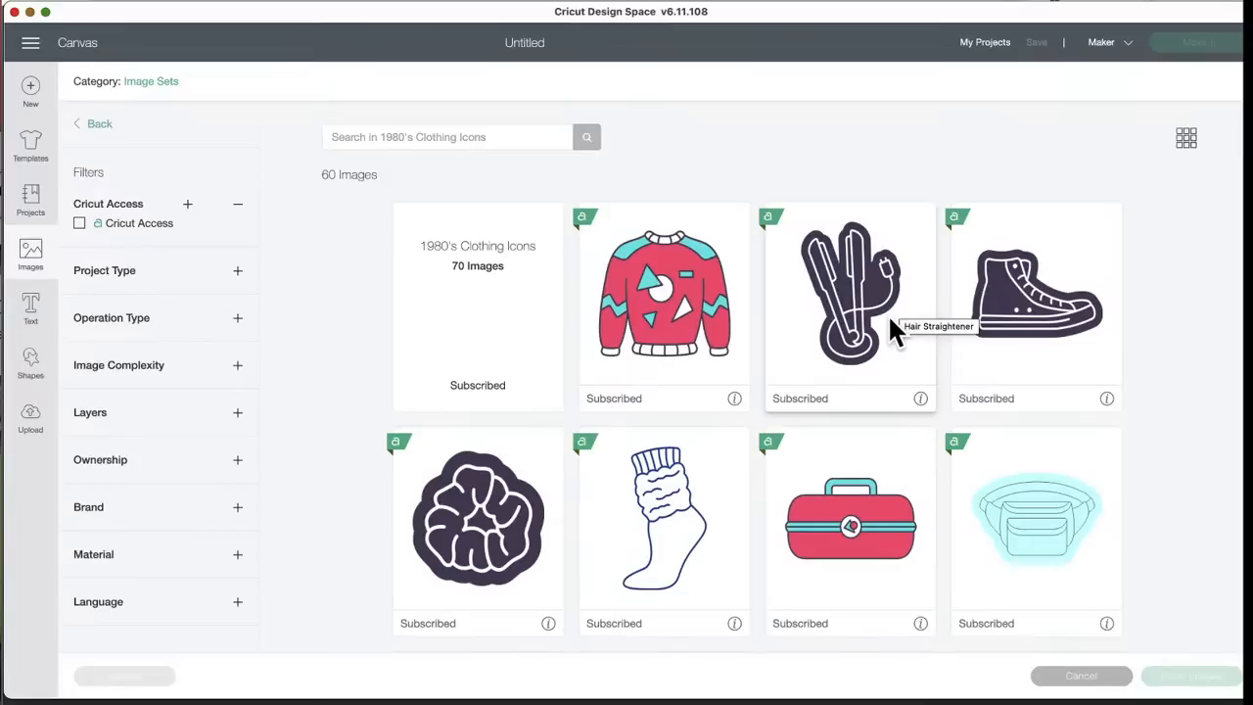
pyautogui.moveTo(869, 317)
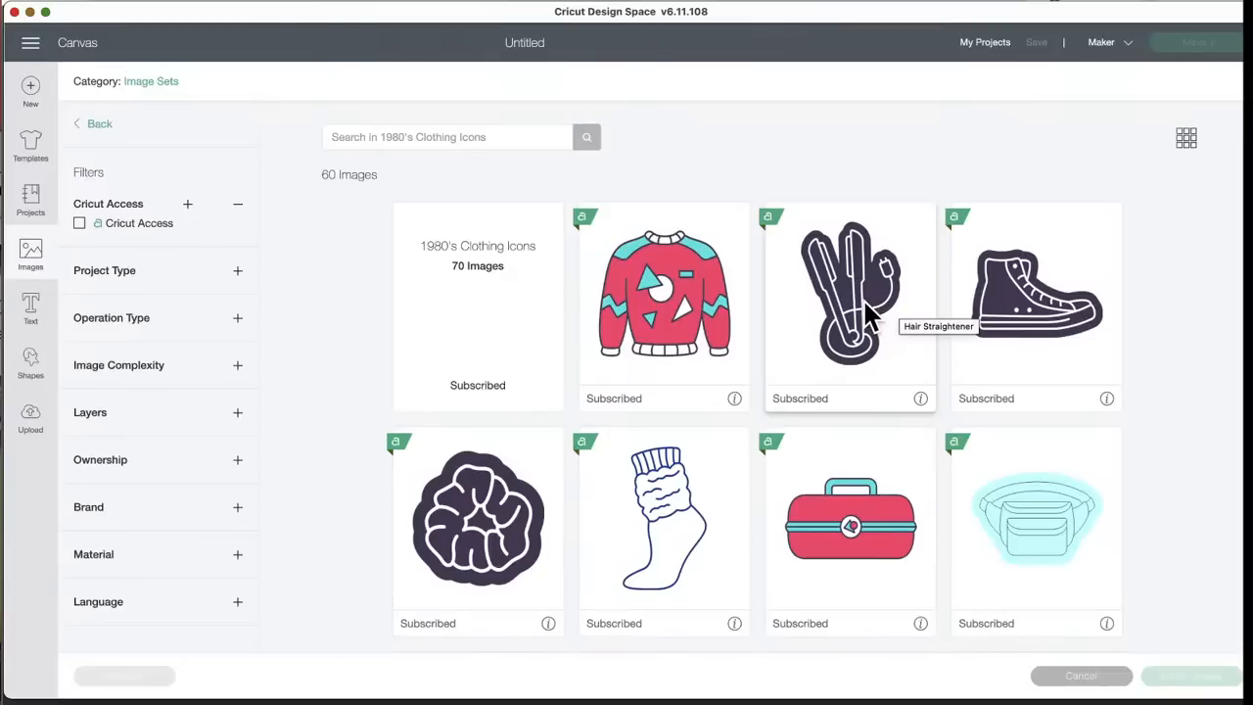
pyautogui.moveTo(838, 259)
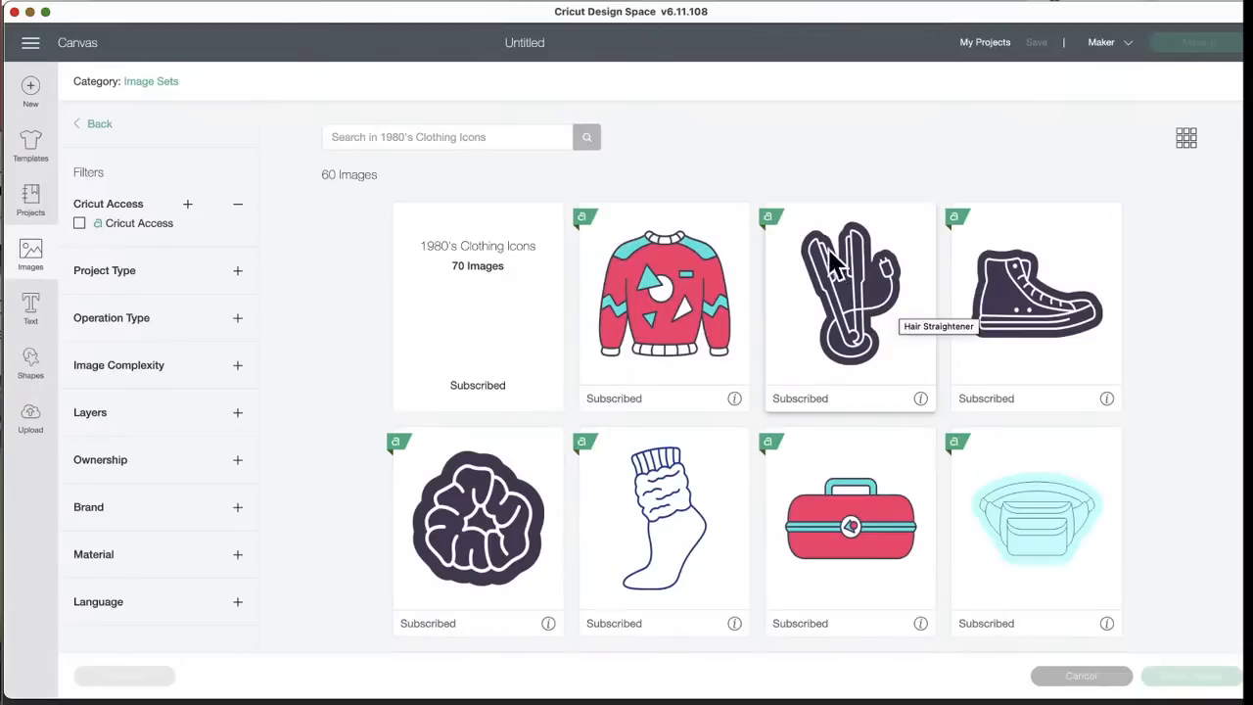
# - Scroll through the 1980's Clothing Icons set's sweaters, sneakers and roller skates
pyautogui.scroll(-3)
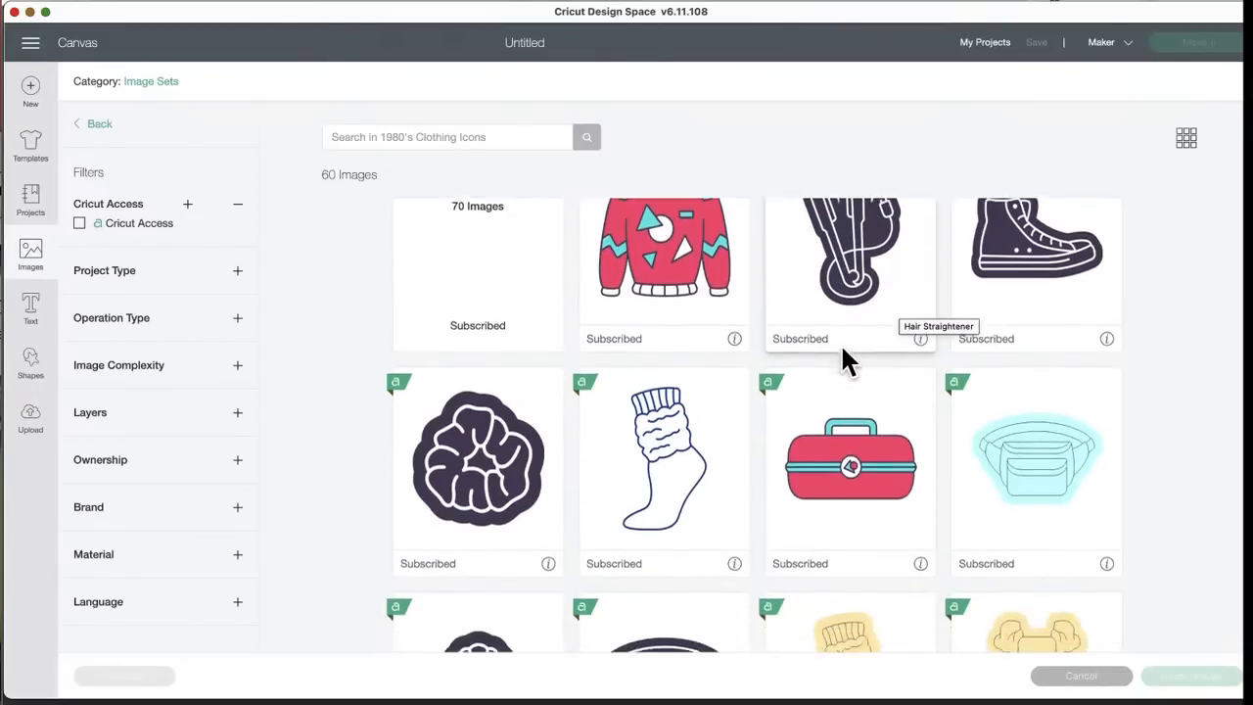
pyautogui.scroll(-3)
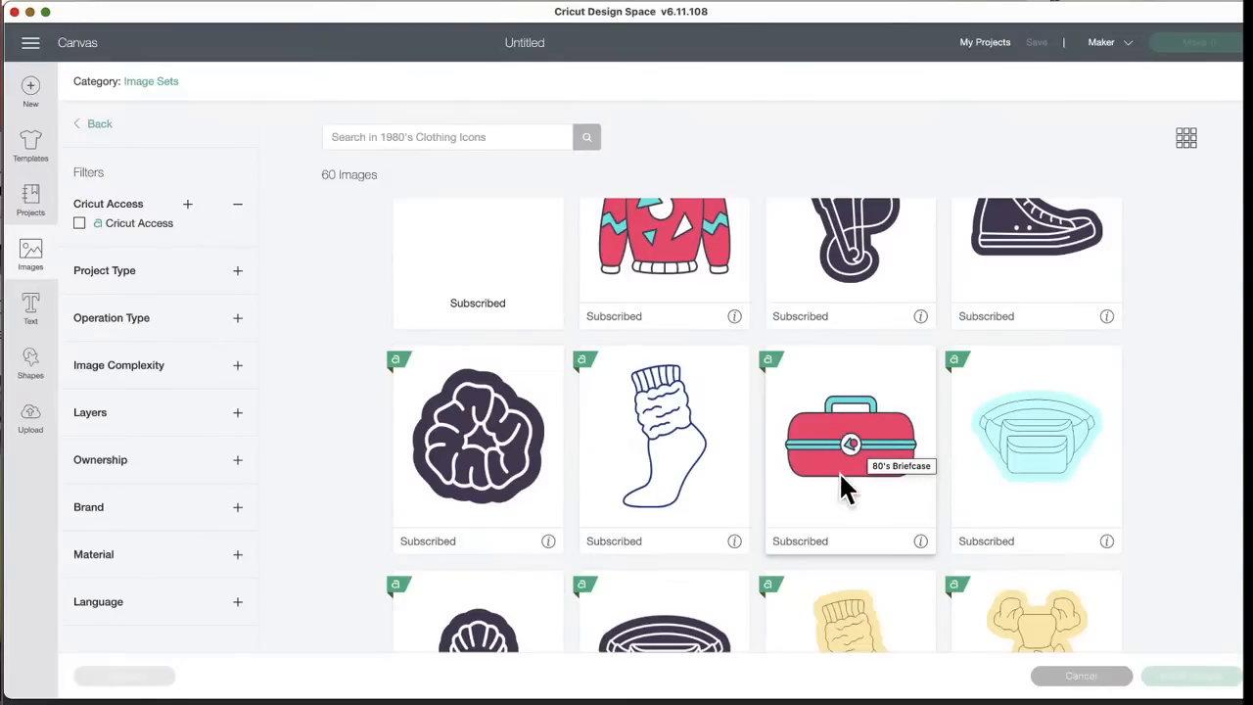
pyautogui.scroll(-3)
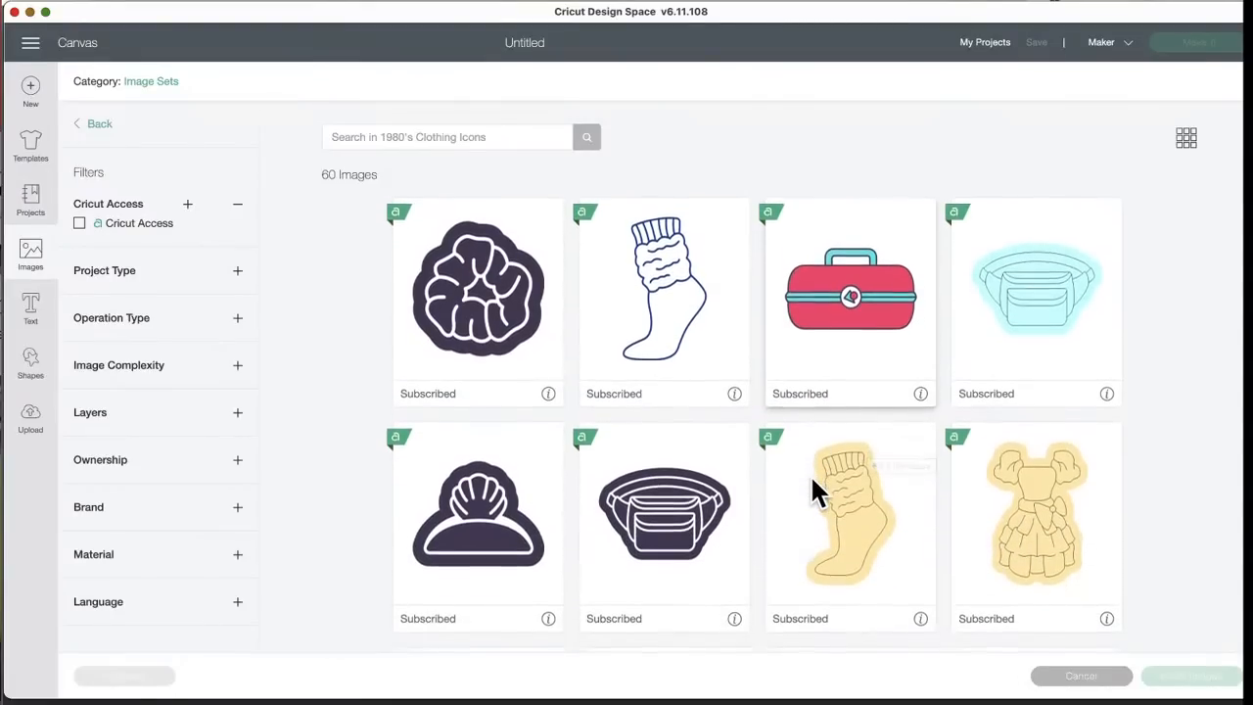
pyautogui.scroll(-3)
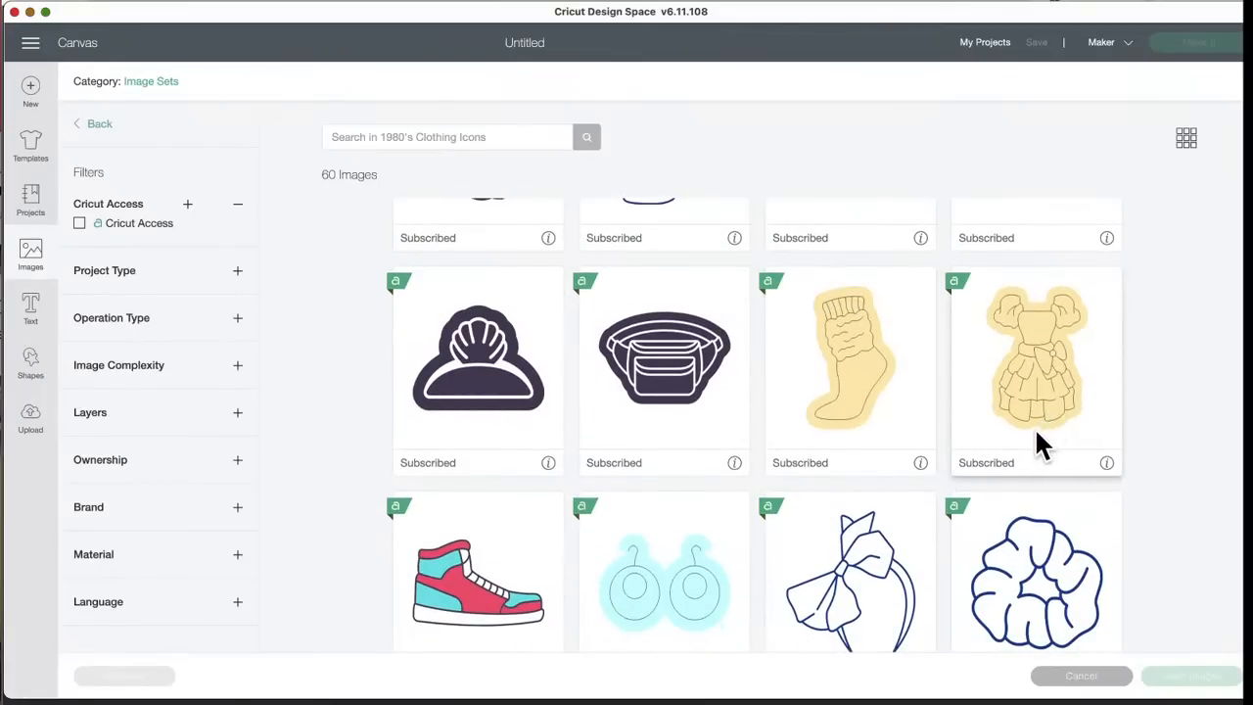
pyautogui.scroll(-3)
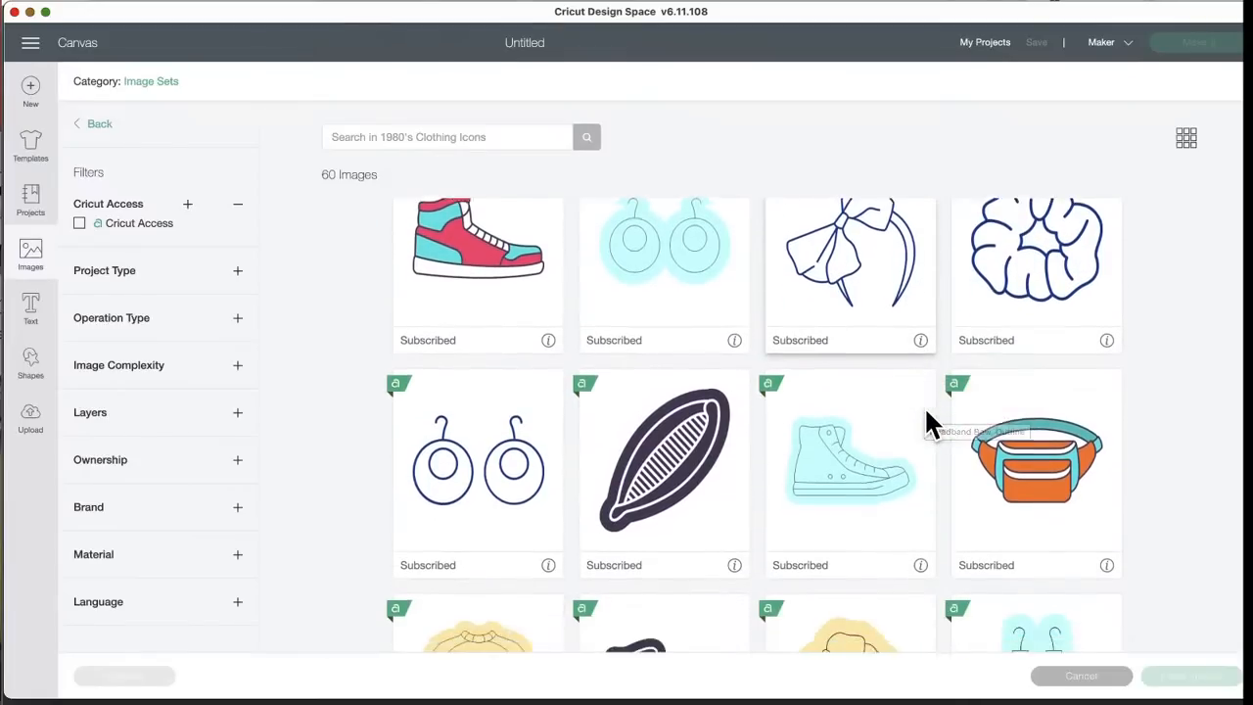
pyautogui.scroll(-3)
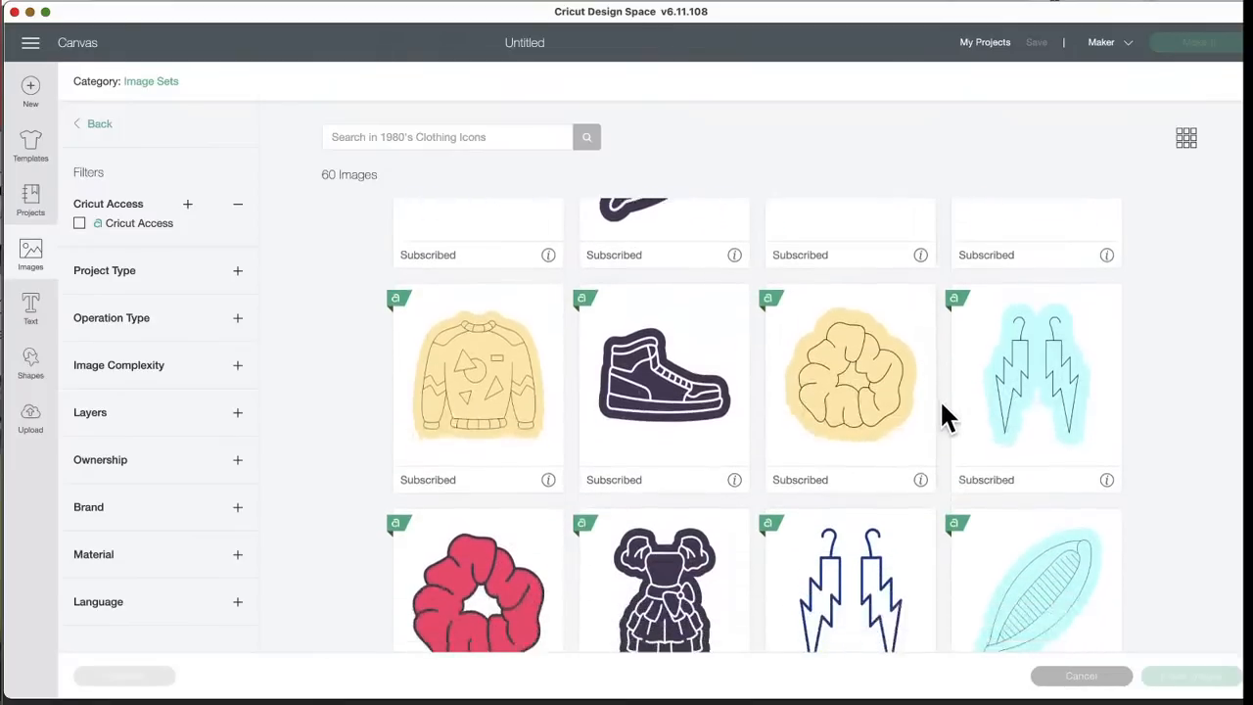
pyautogui.scroll(-3)
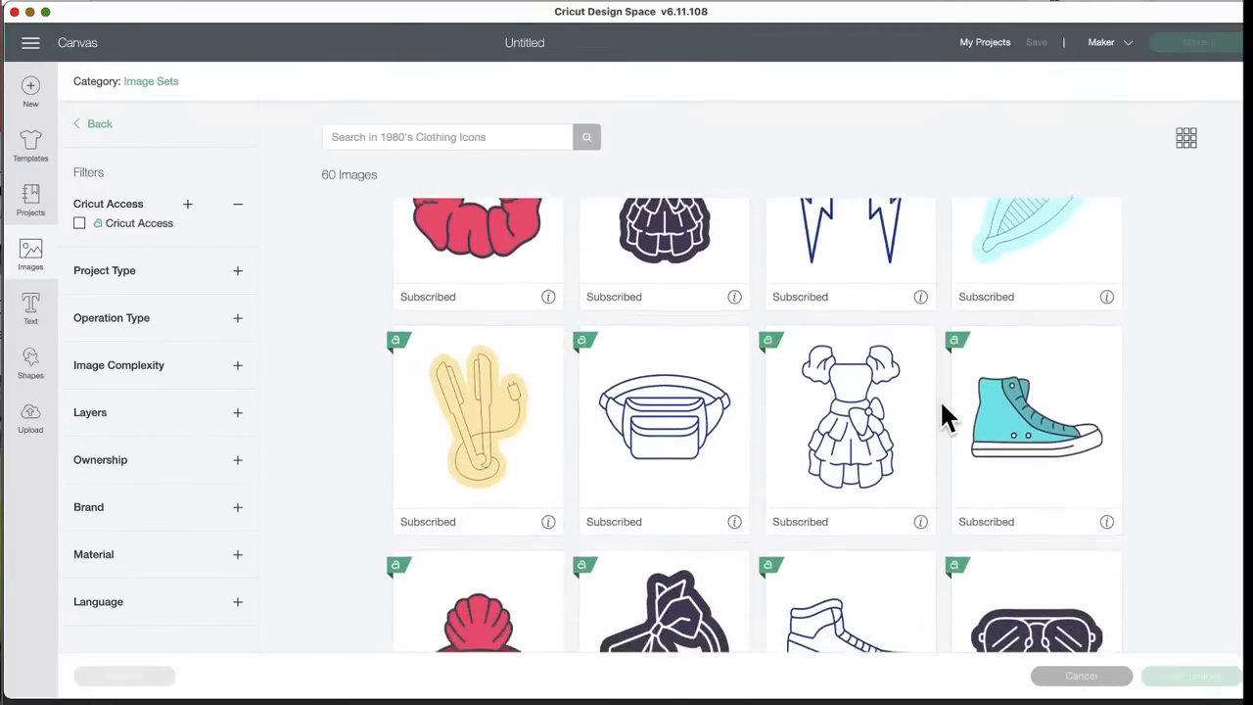
pyautogui.scroll(-3)
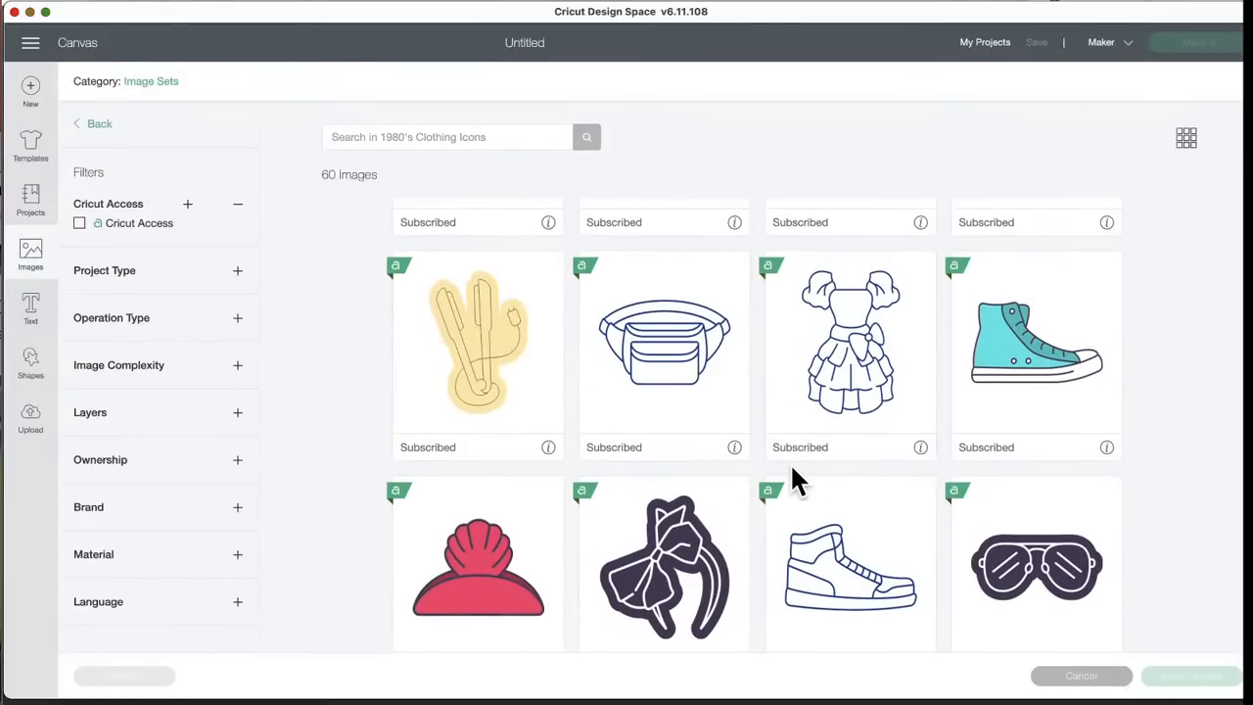
pyautogui.scroll(-3)
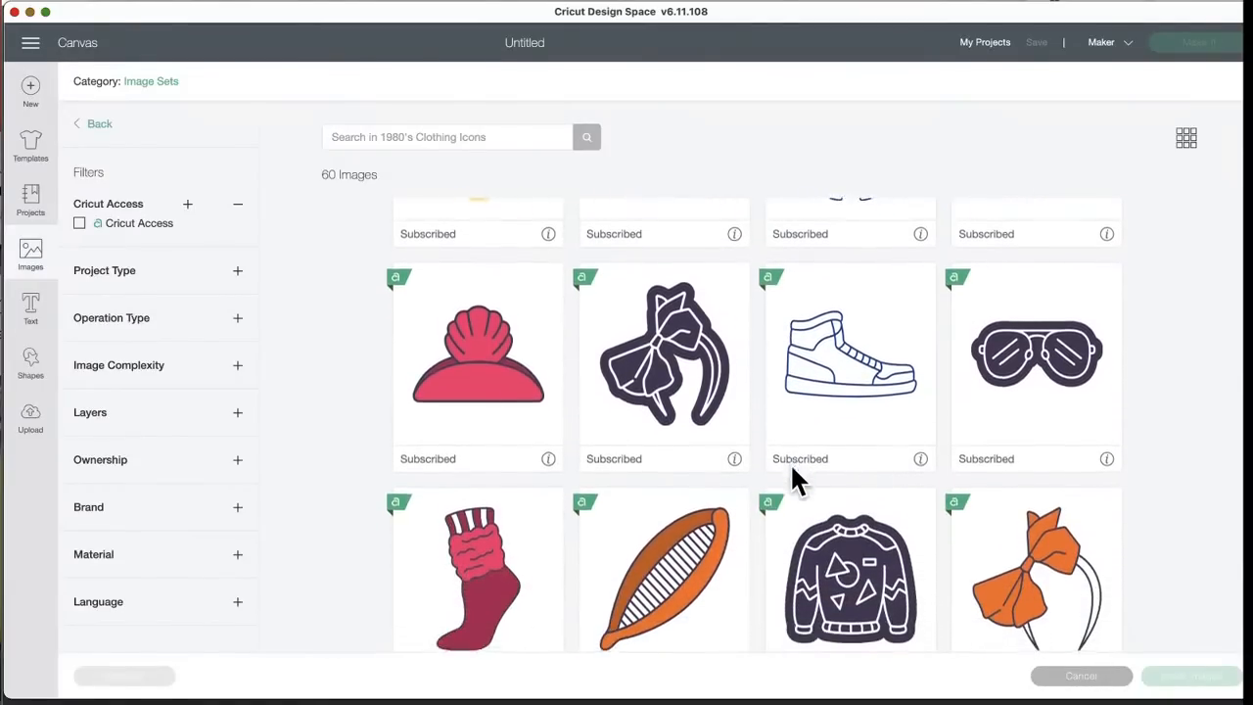
pyautogui.scroll(-3)
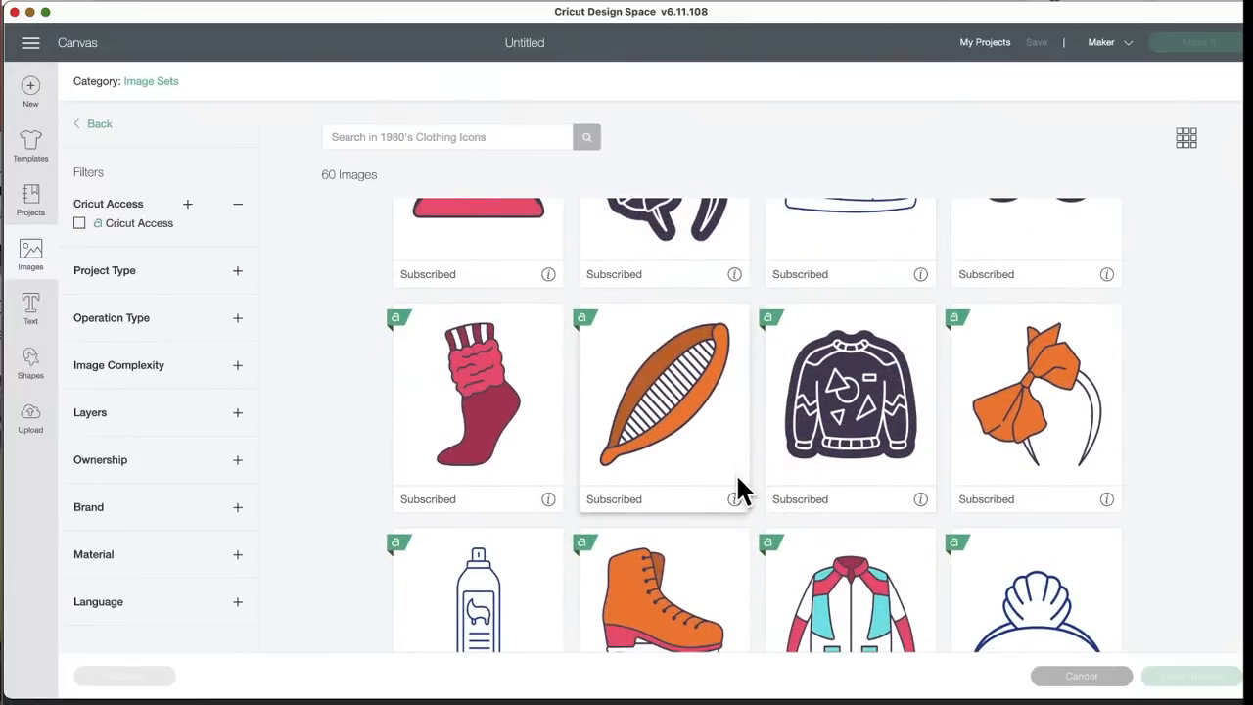
pyautogui.moveTo(740, 505)
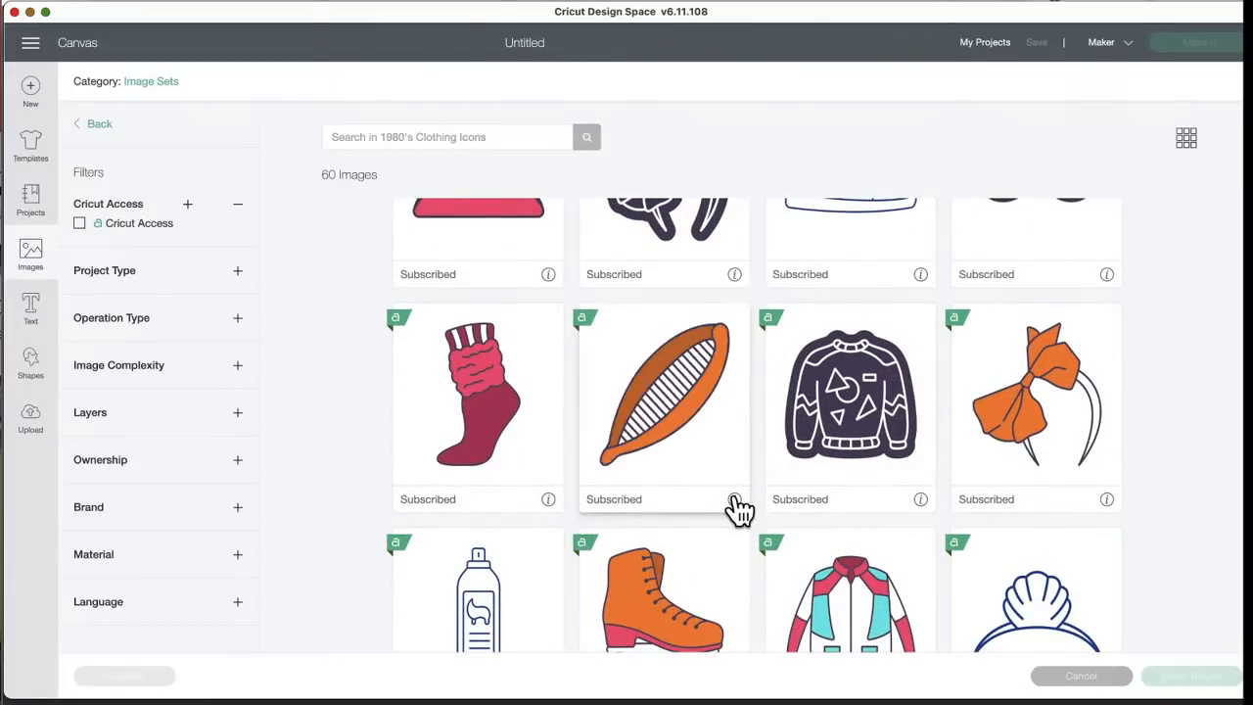
pyautogui.moveTo(701, 406)
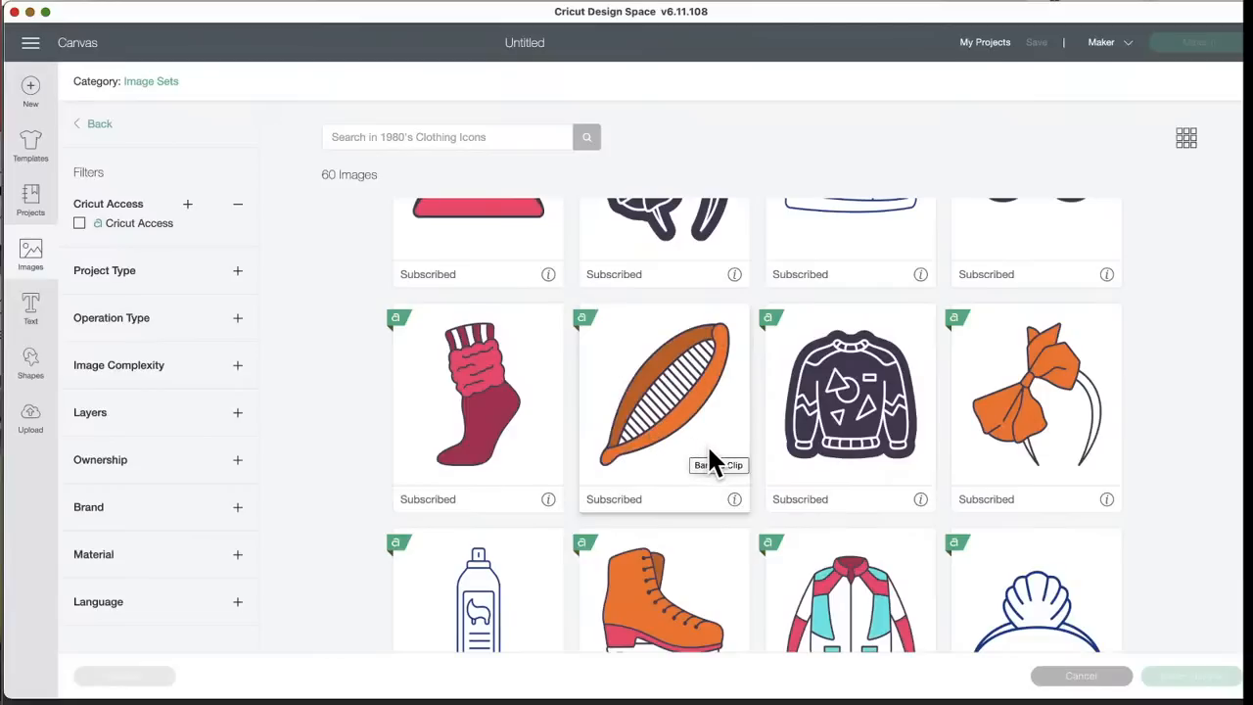
pyautogui.scroll(-3)
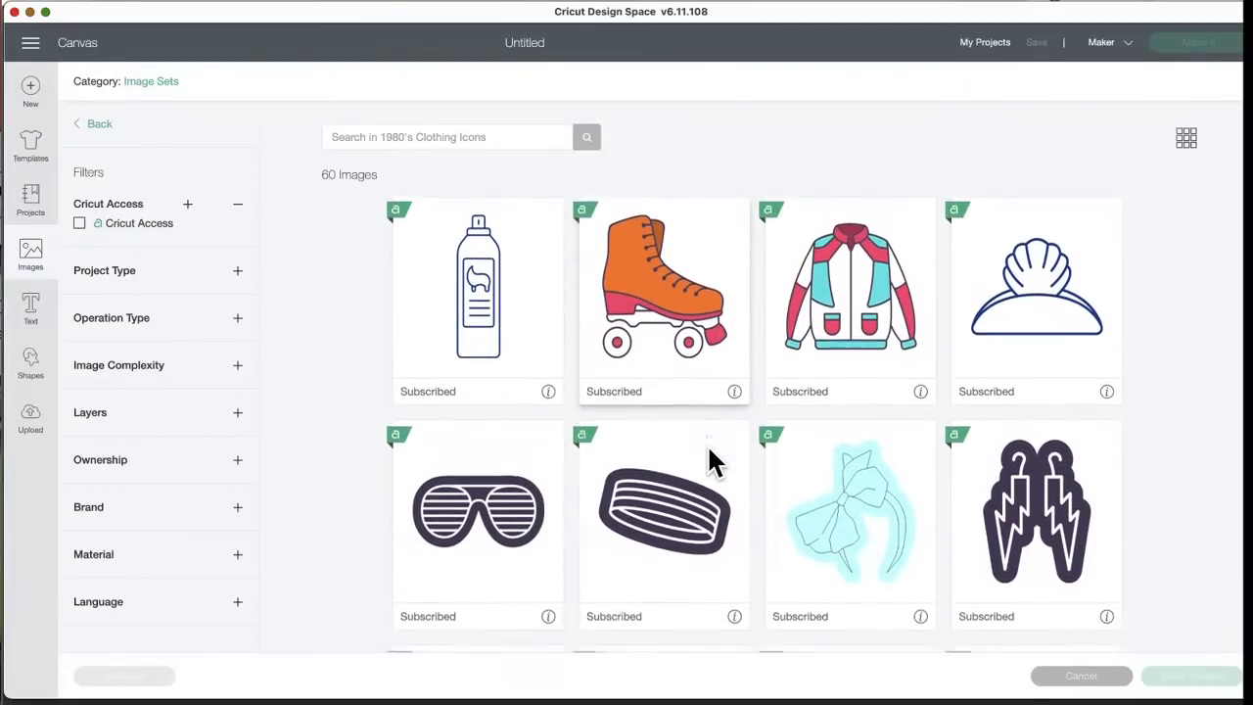
pyautogui.scroll(-3)
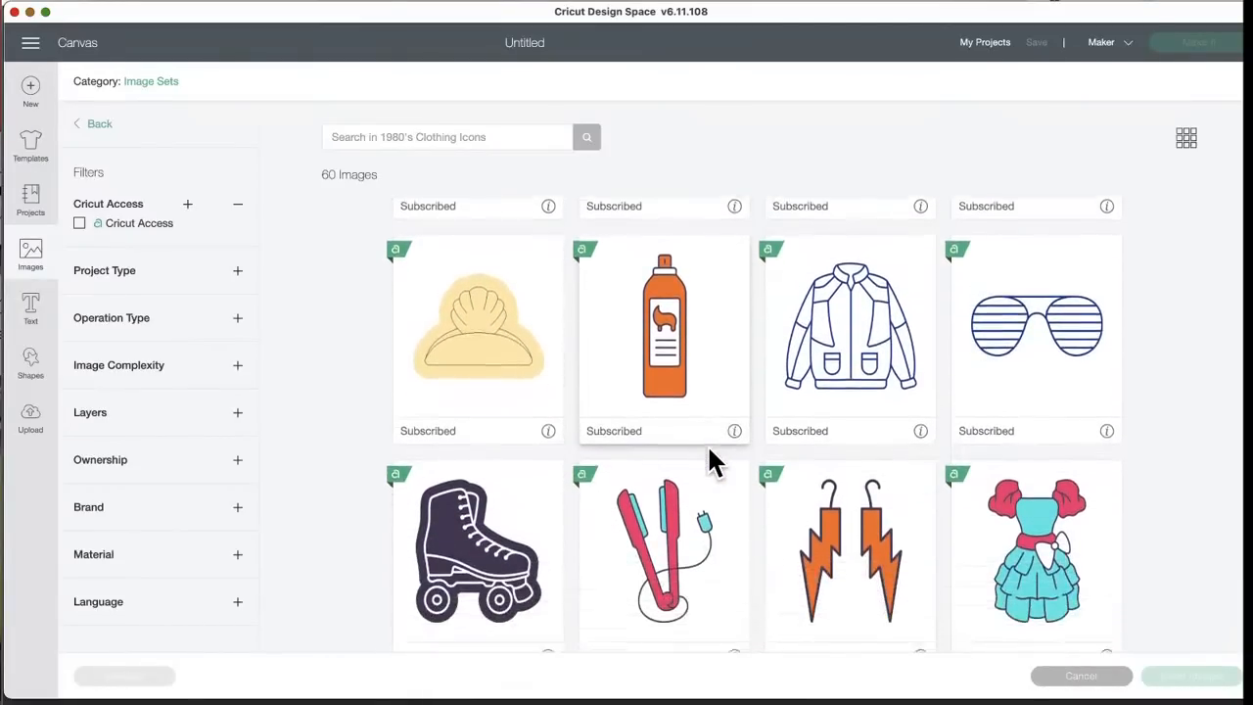
pyautogui.scroll(-3)
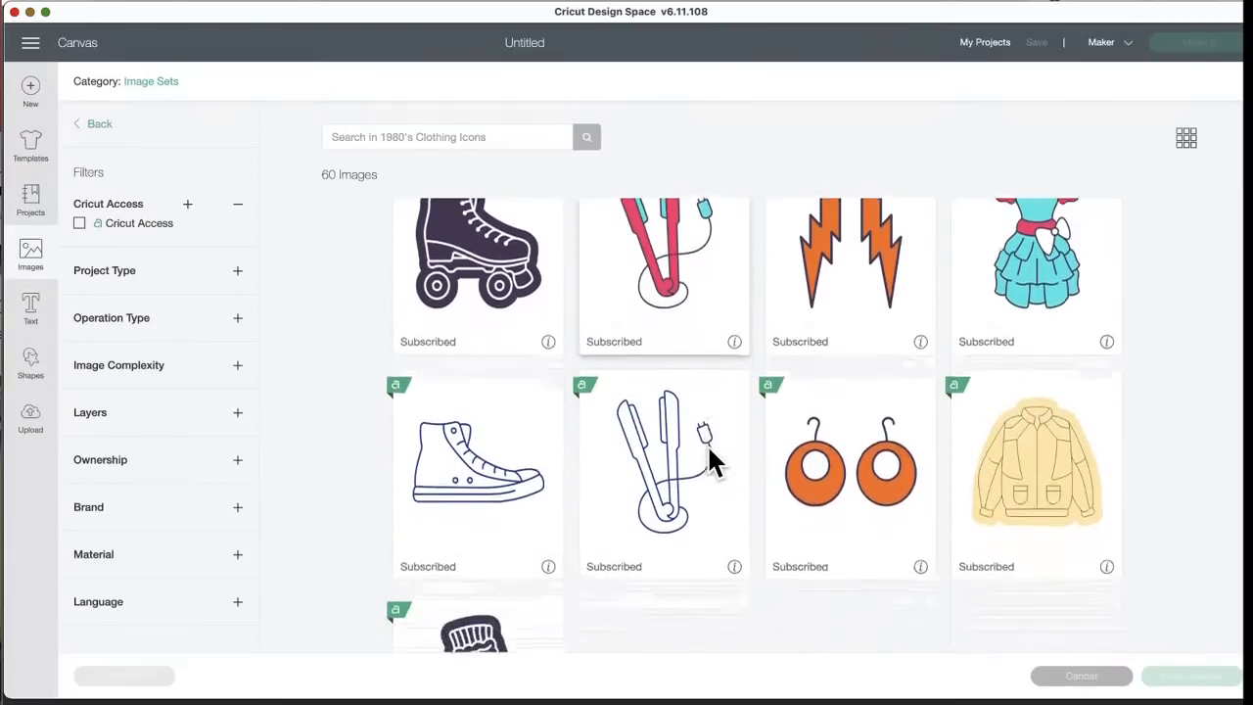
pyautogui.scroll(-3)
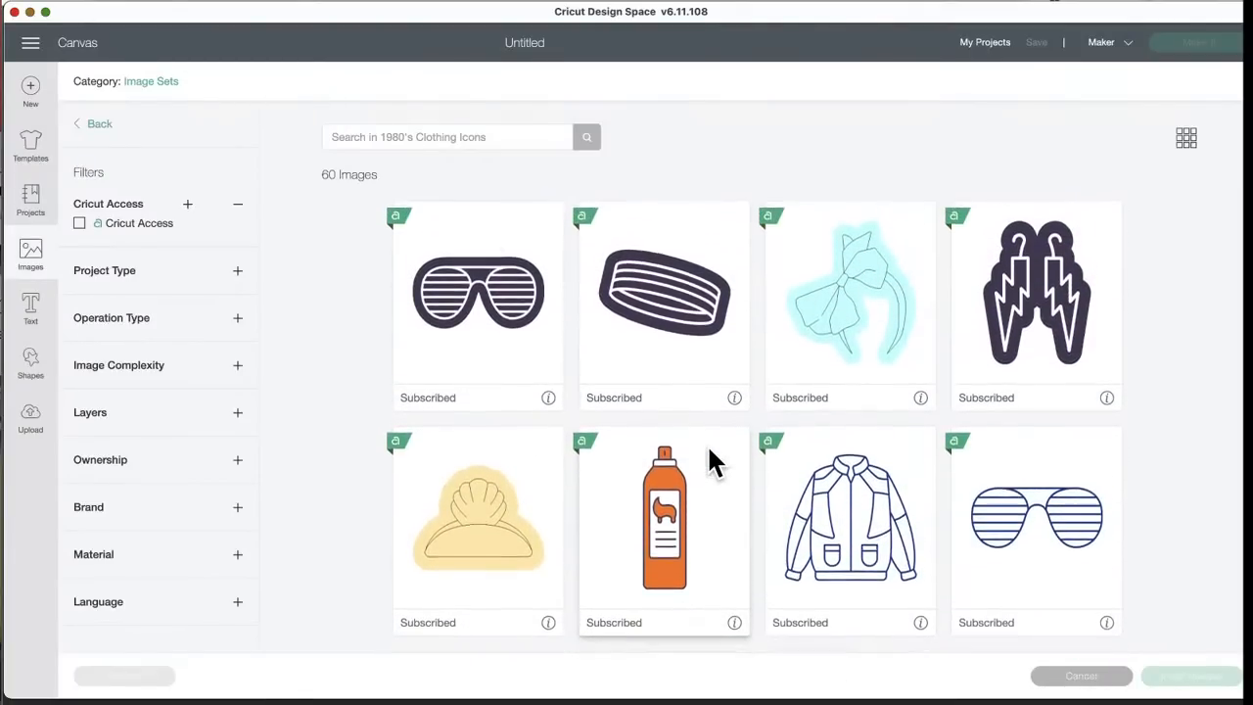
pyautogui.scroll(-3)
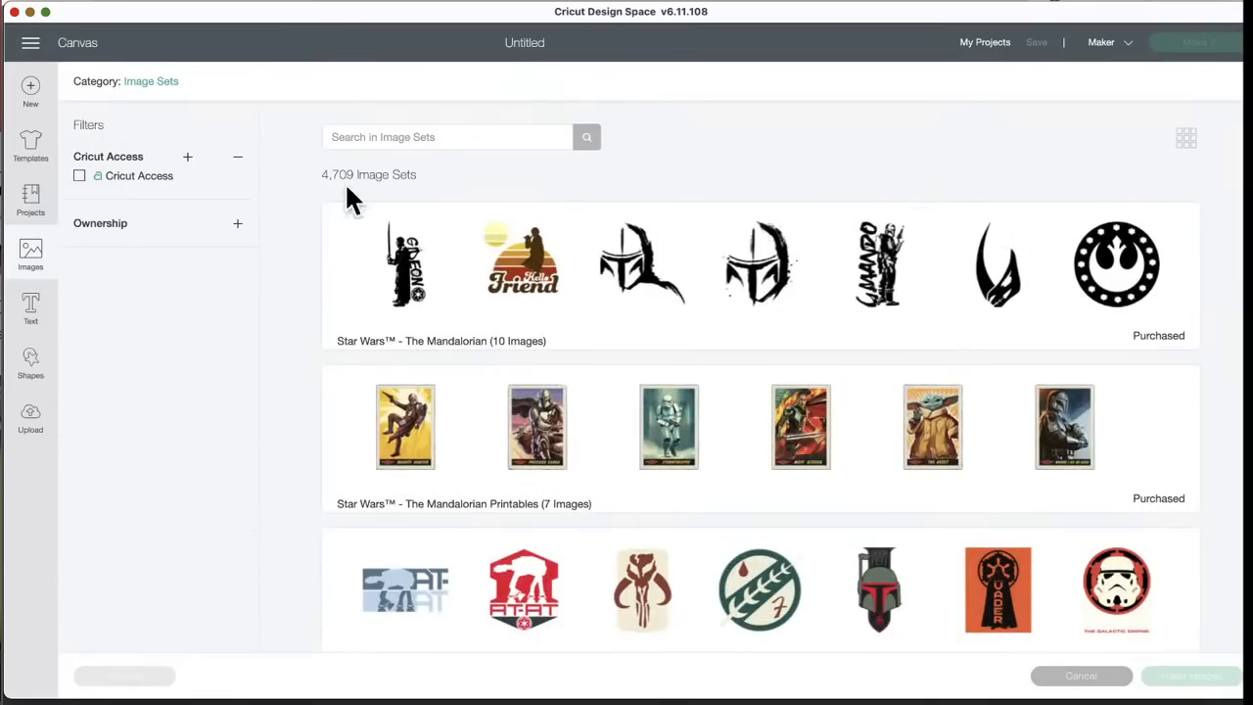
# - Scroll down the Image Sets list past the Flying Pigs, School Teacher and Welcome Home sets
pyautogui.scroll(-3)
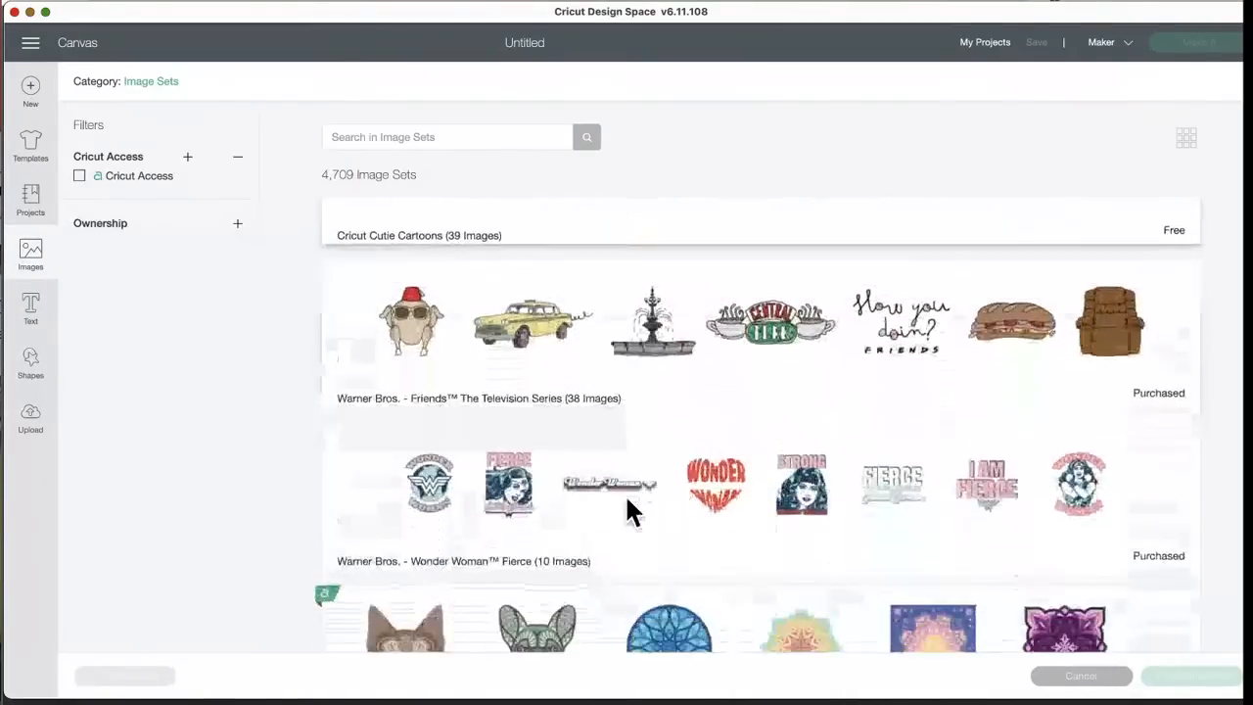
pyautogui.scroll(-3)
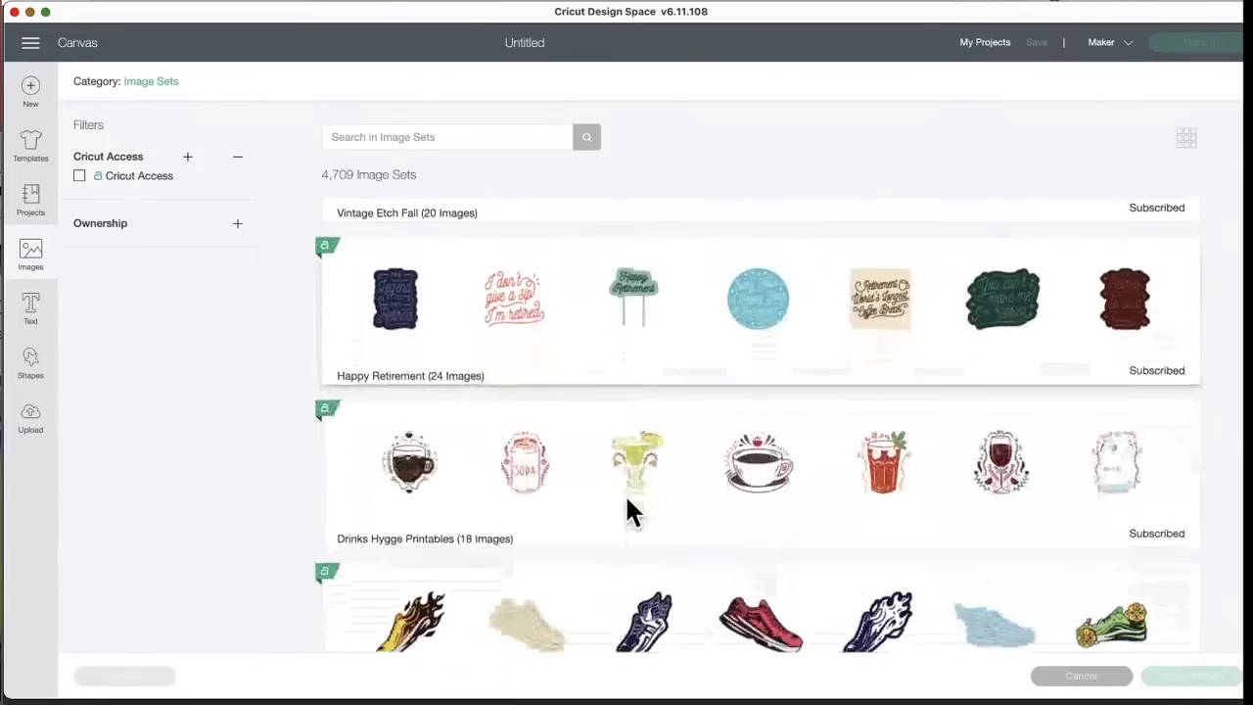
pyautogui.scroll(-3)
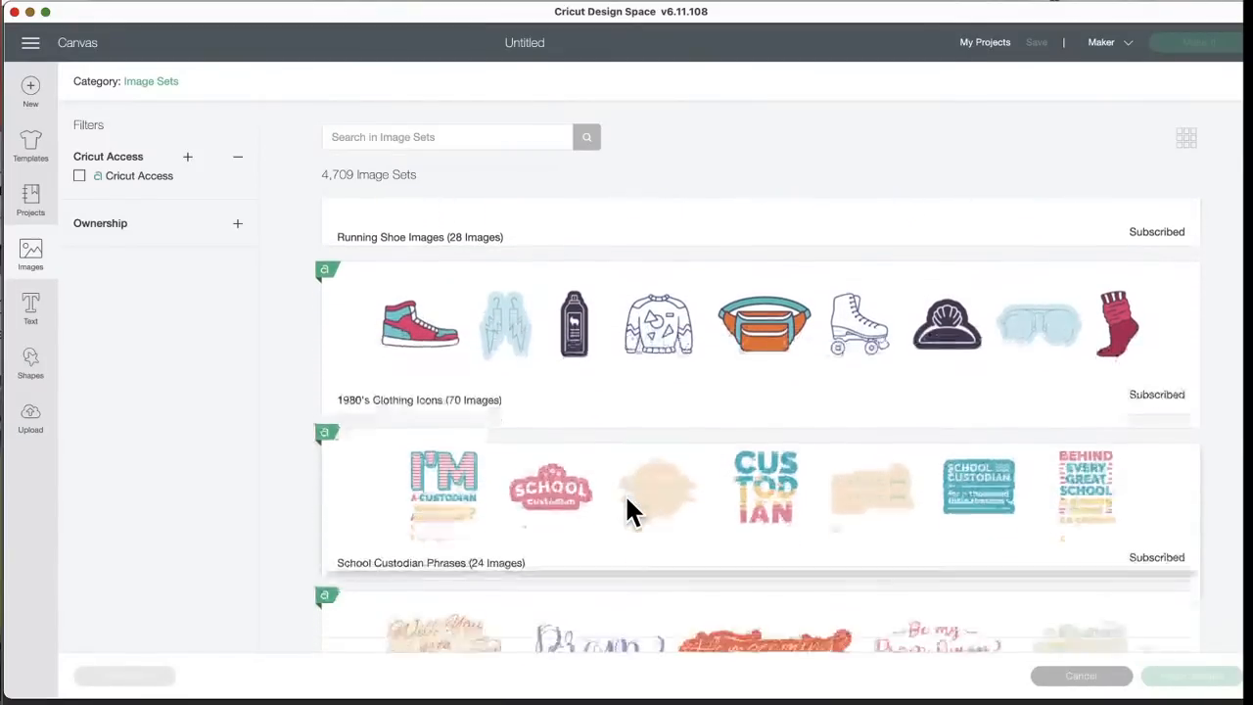
pyautogui.scroll(-3)
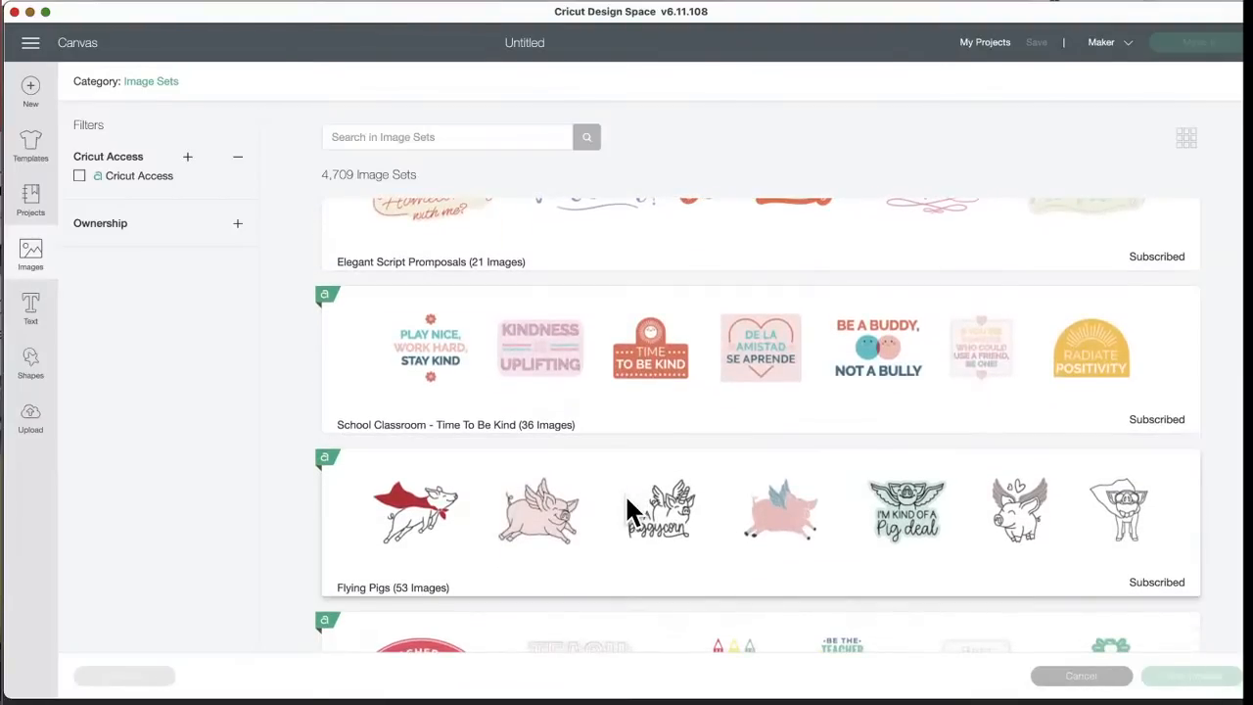
pyautogui.scroll(-3)
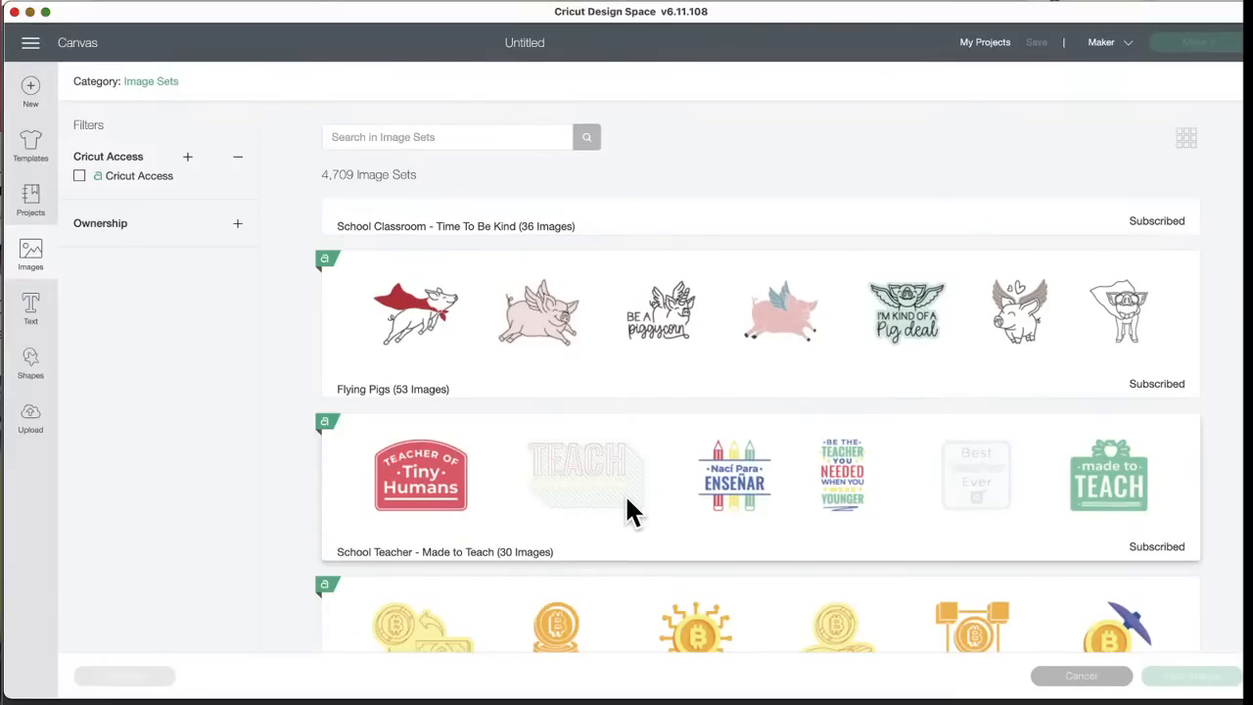
pyautogui.scroll(-3)
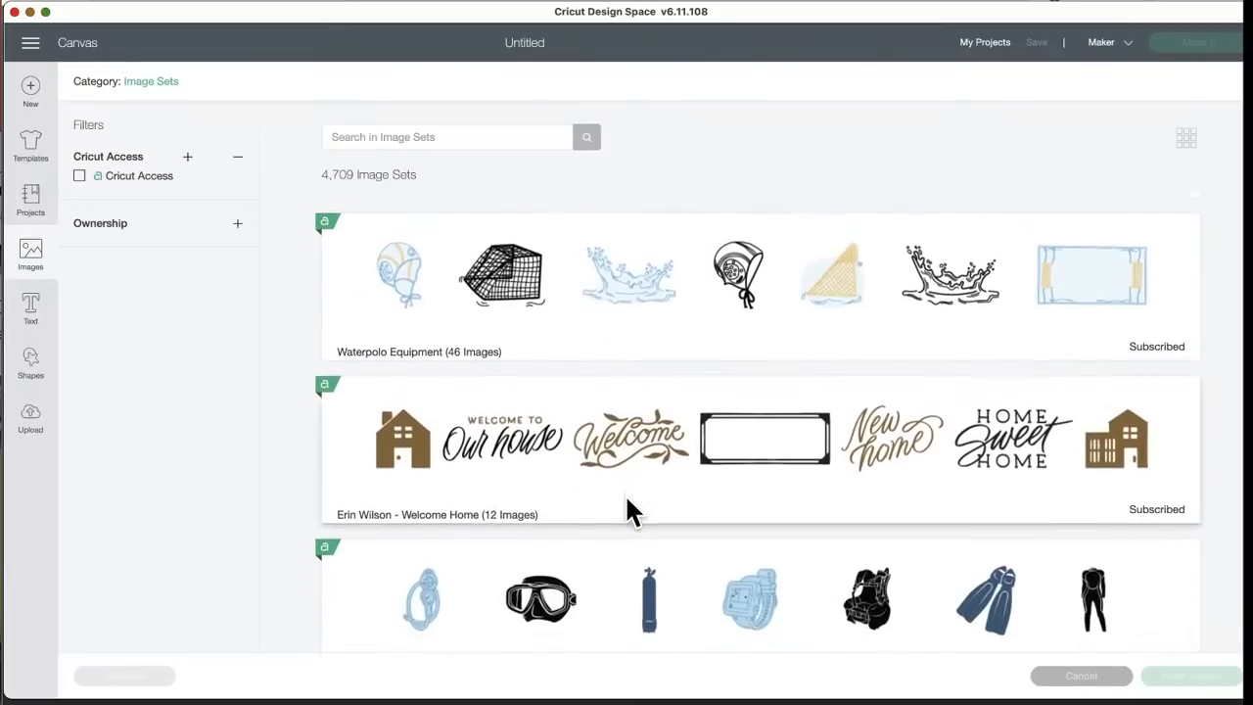
pyautogui.scroll(-3)
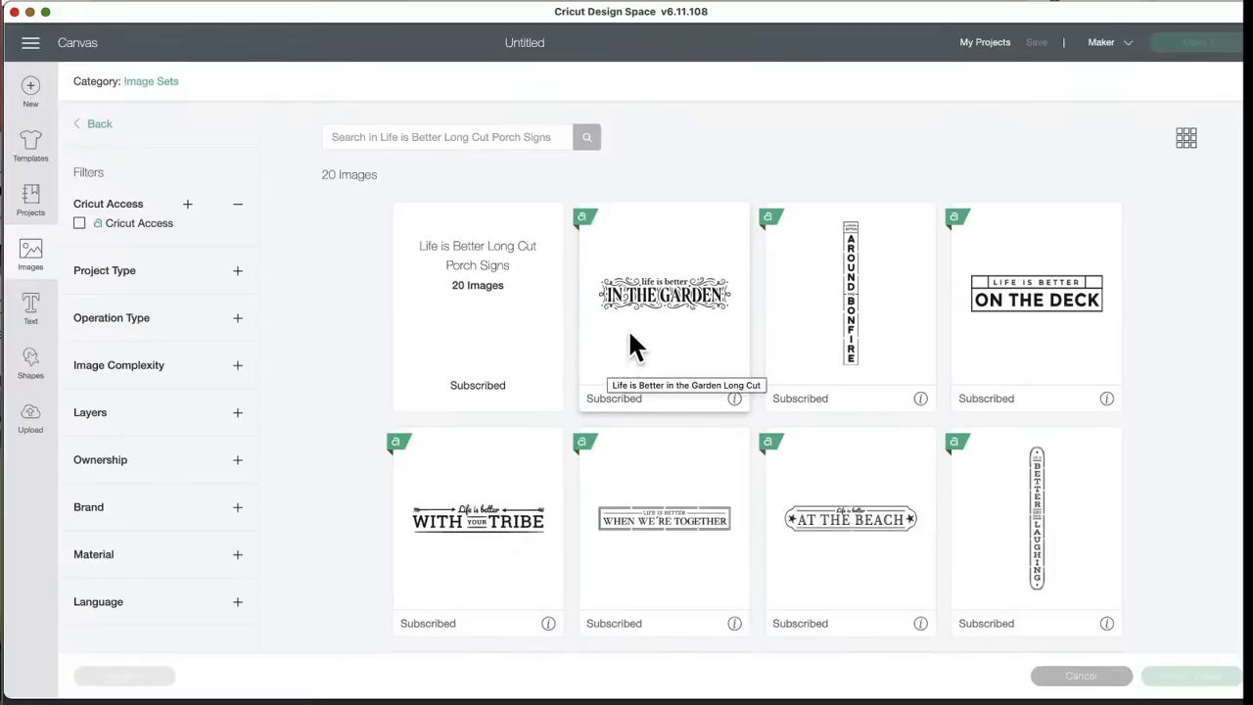
pyautogui.moveTo(834, 415)
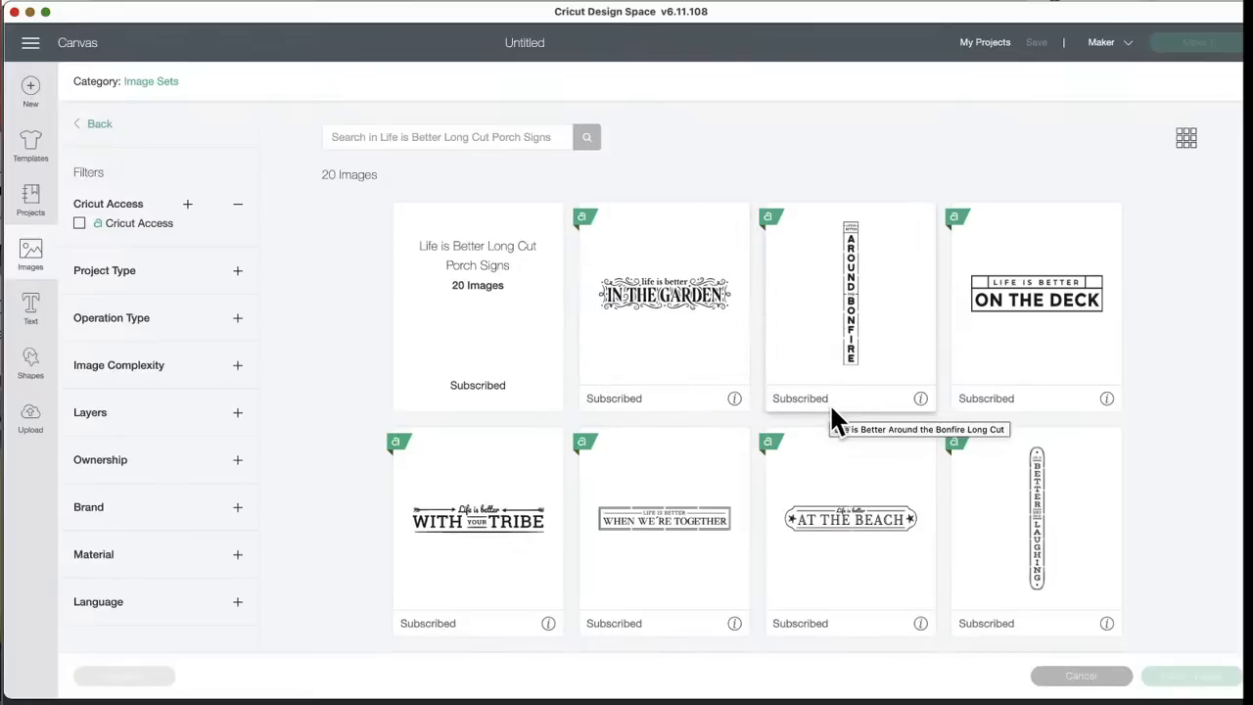
pyautogui.moveTo(916, 388)
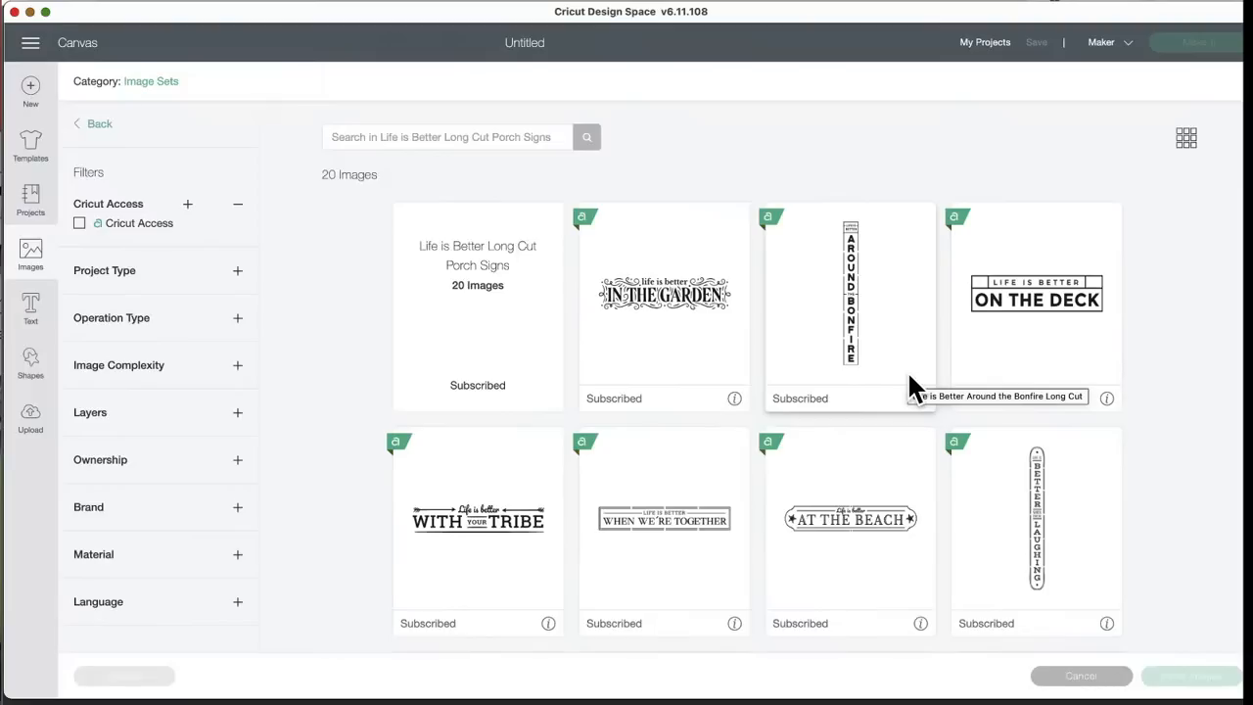
# - Scroll into the porch signs set and select the vertical When You're Laughing sign
pyautogui.scroll(-3)
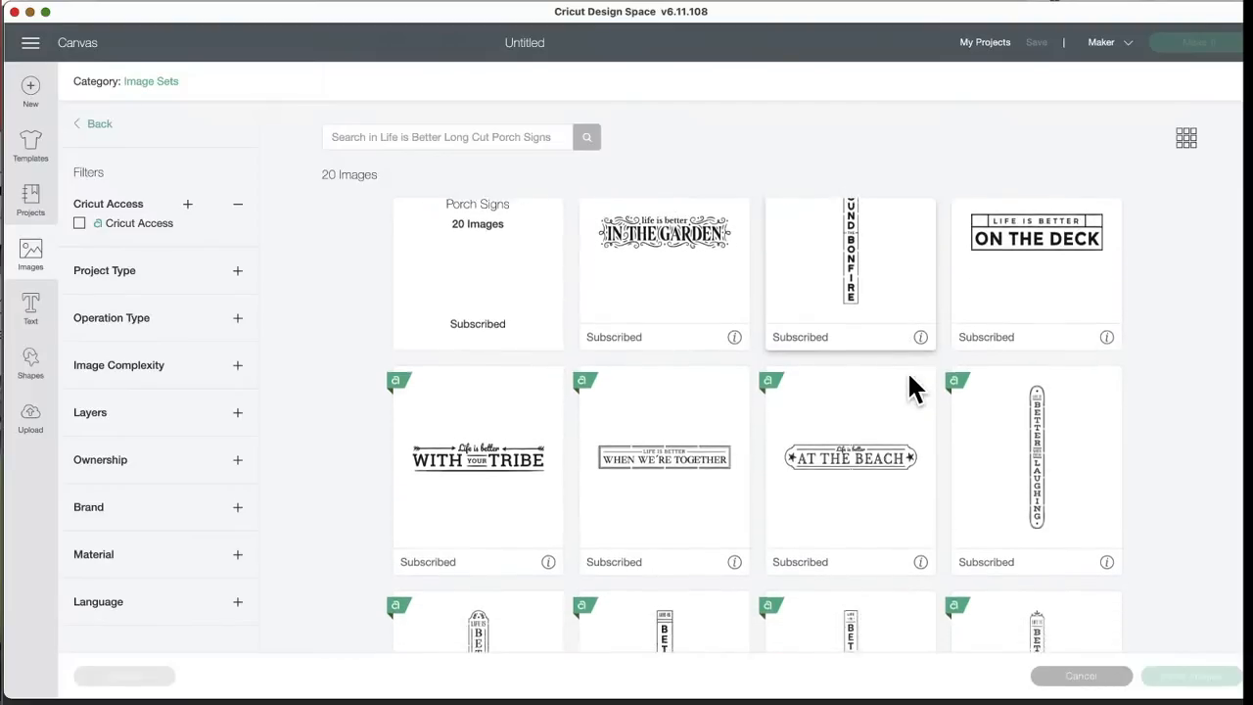
pyautogui.scroll(-3)
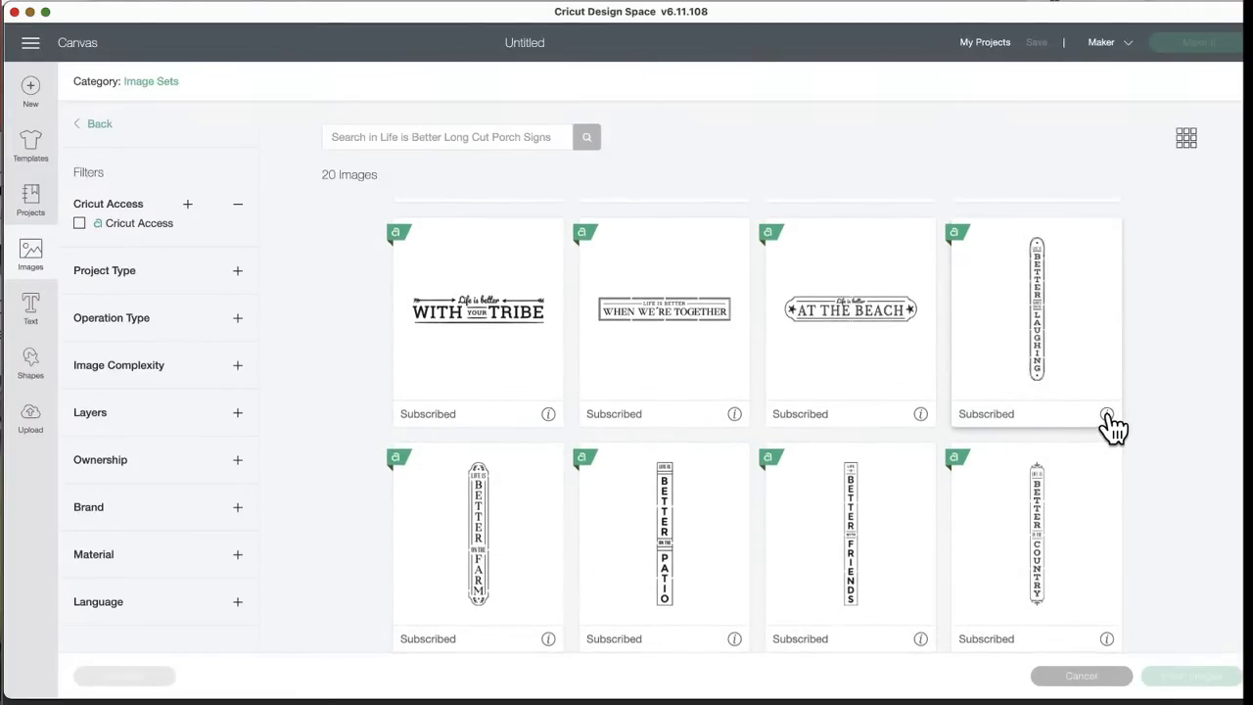
pyautogui.moveTo(1041, 264)
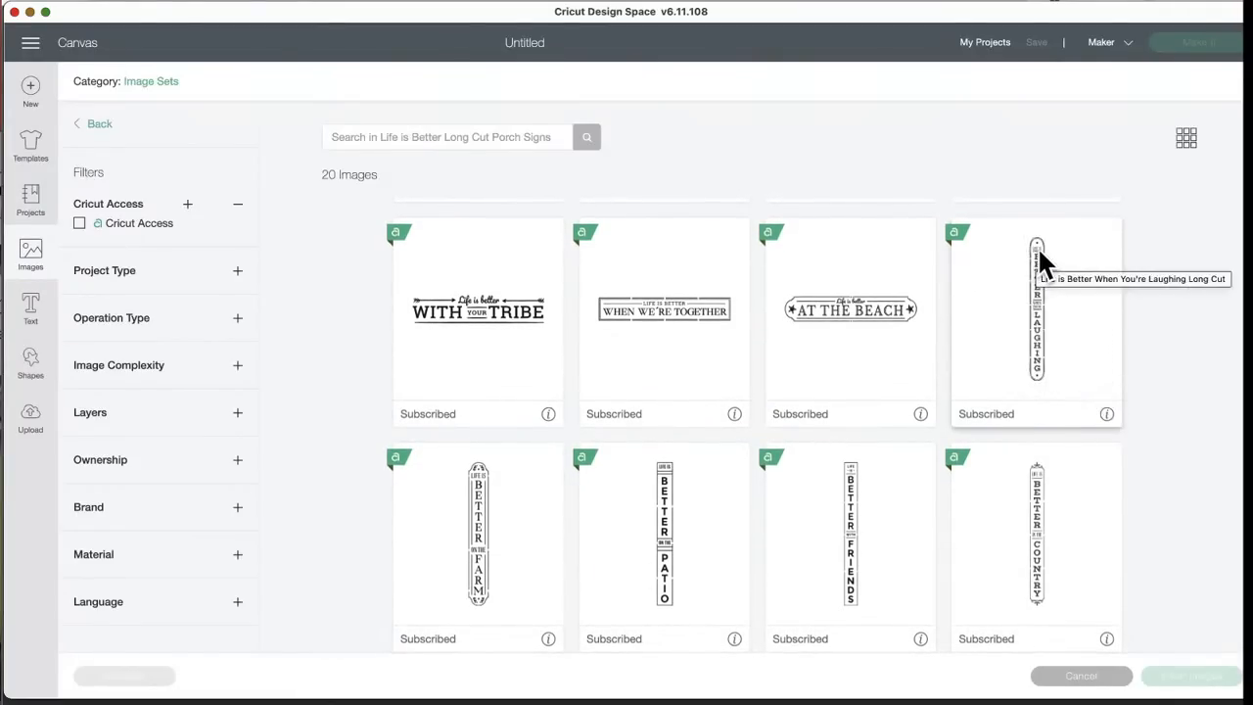
pyautogui.click(1036, 310)
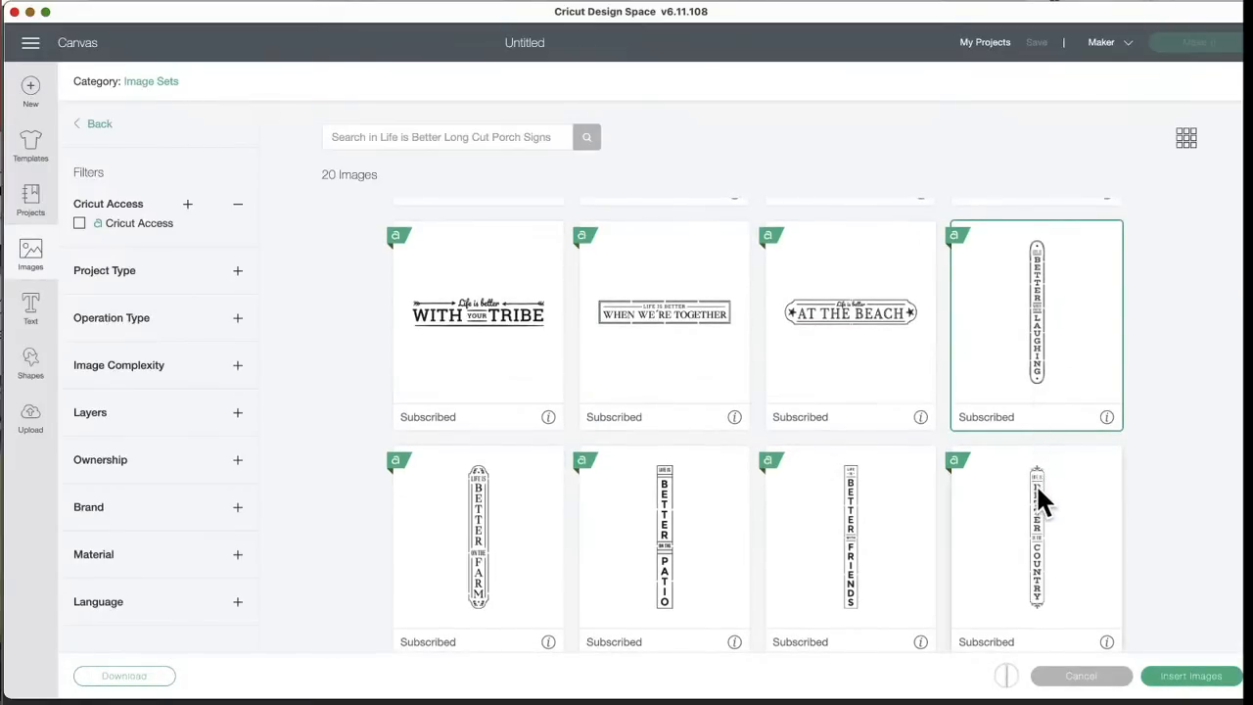
pyautogui.moveTo(884, 577)
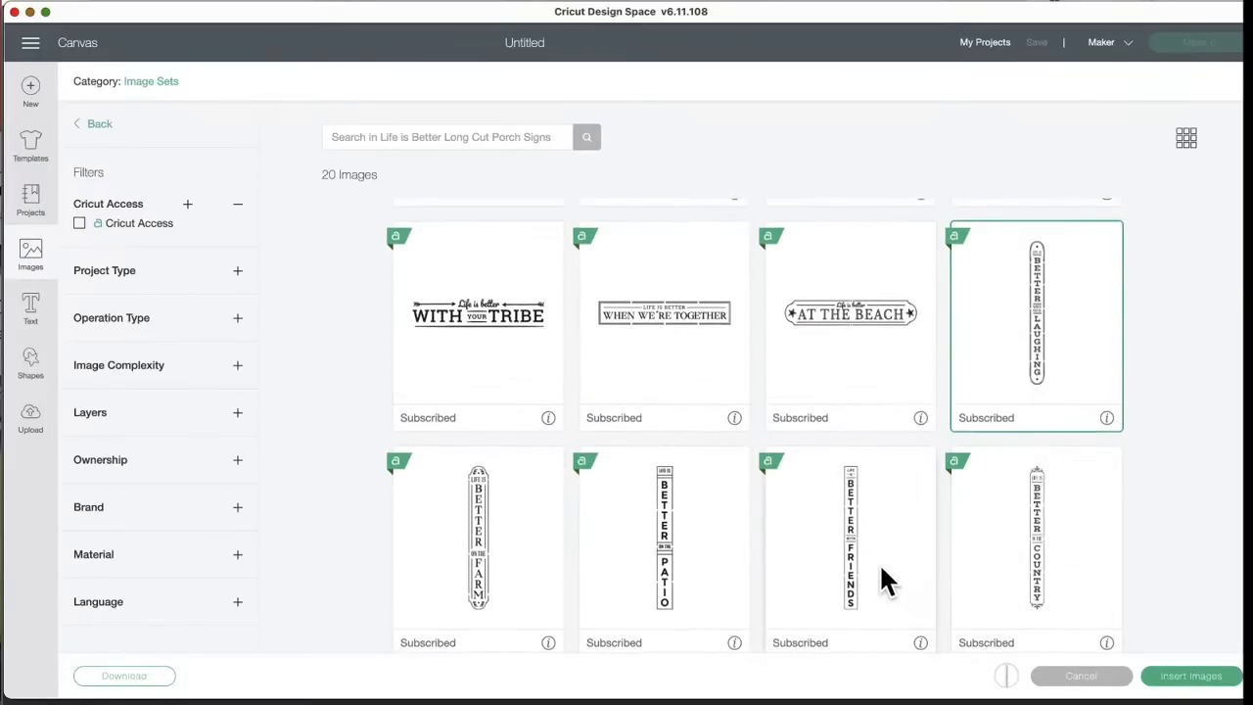
pyautogui.moveTo(1047, 258)
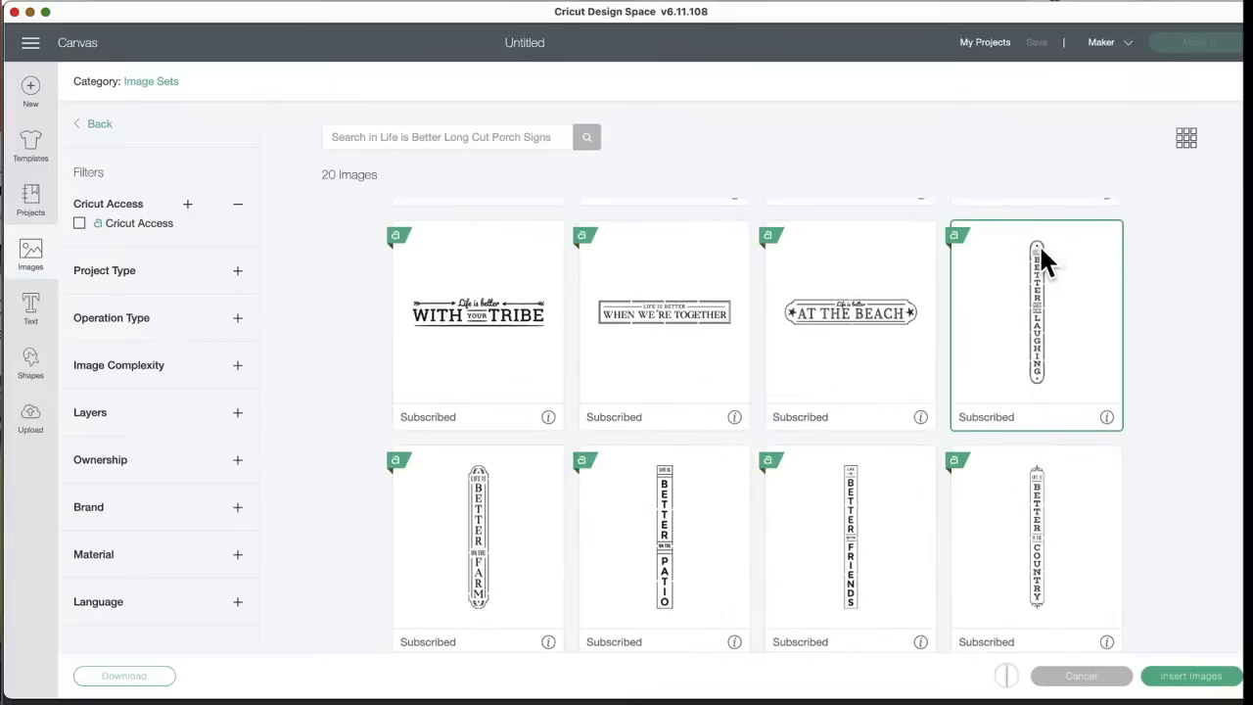
pyautogui.moveTo(1055, 301)
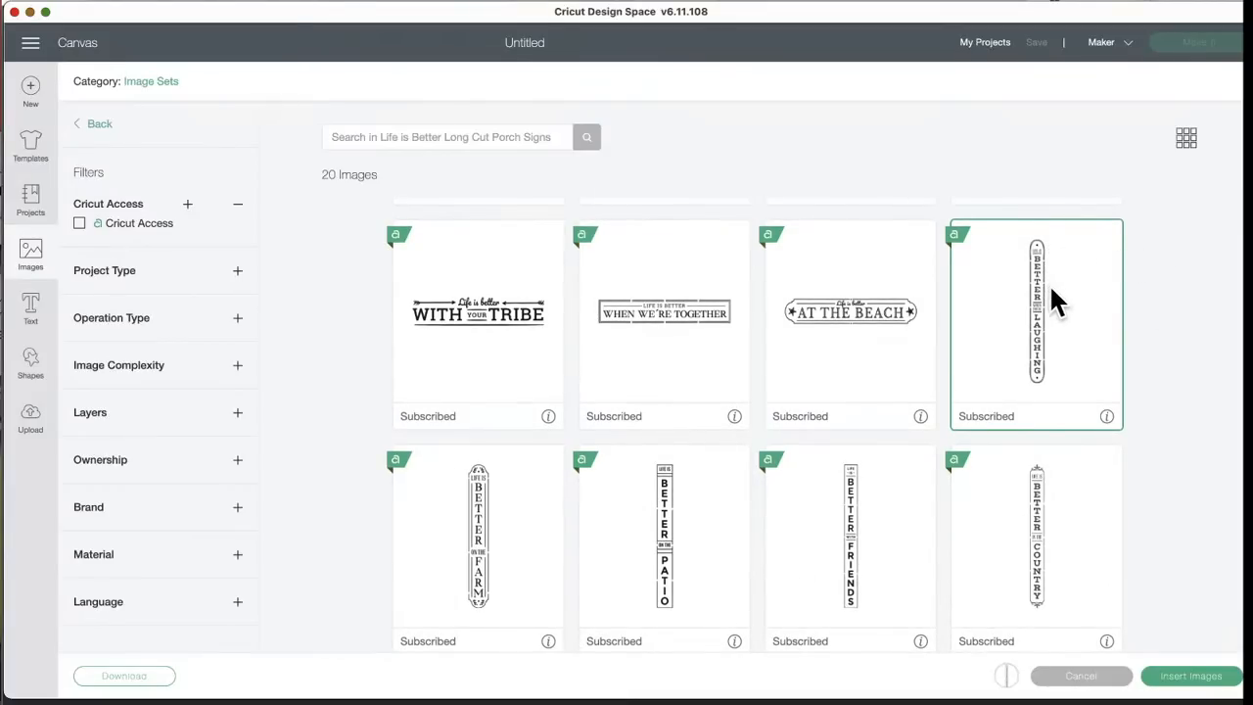
pyautogui.moveTo(1041, 323)
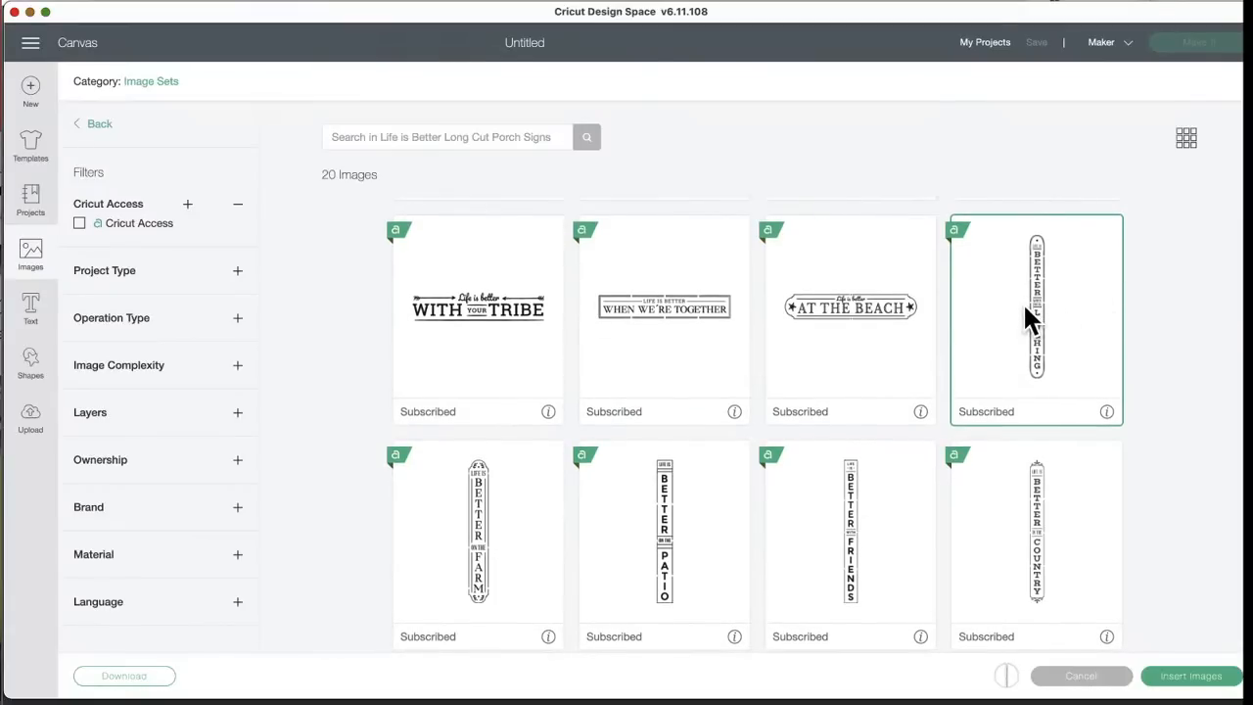
pyautogui.moveTo(1036, 333)
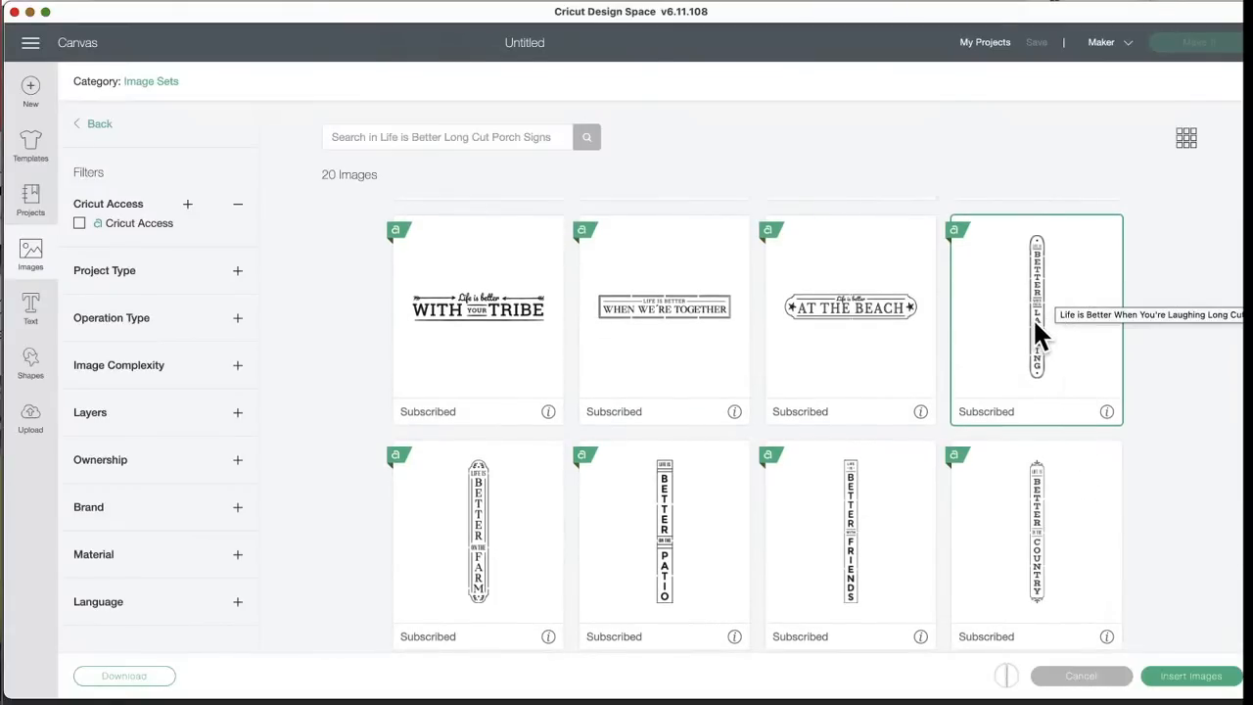
pyautogui.moveTo(1077, 441)
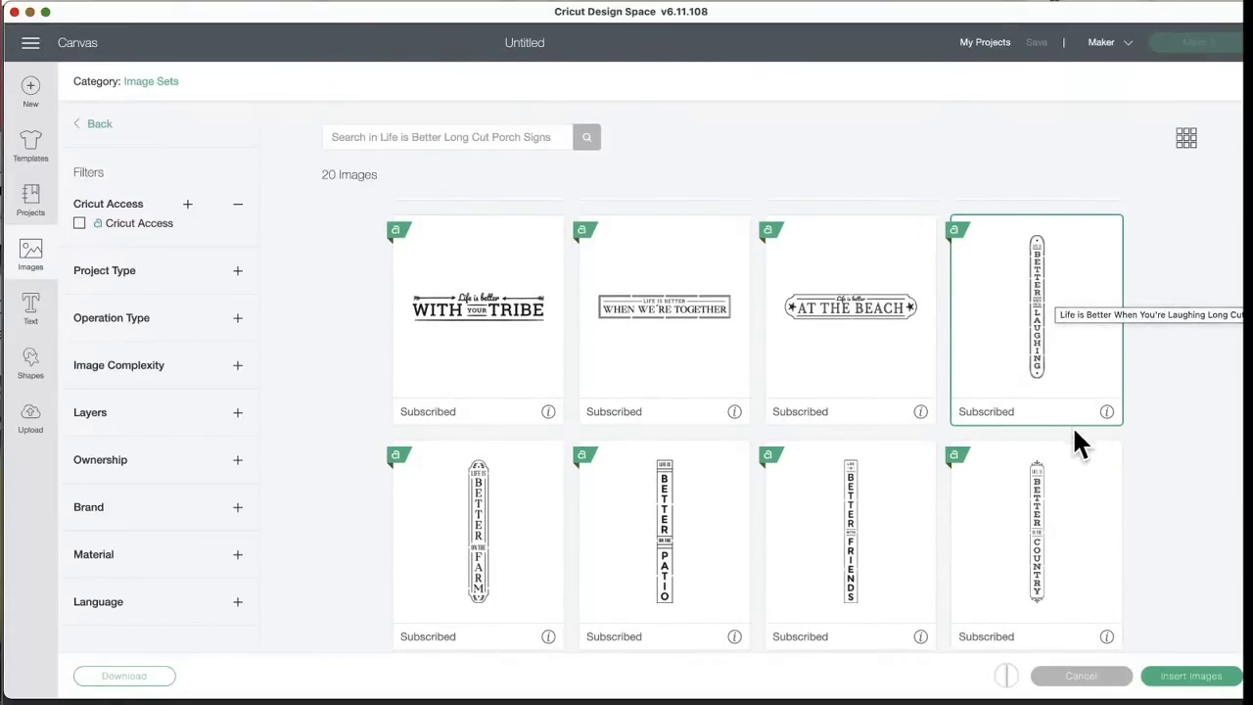
pyautogui.moveTo(650, 646)
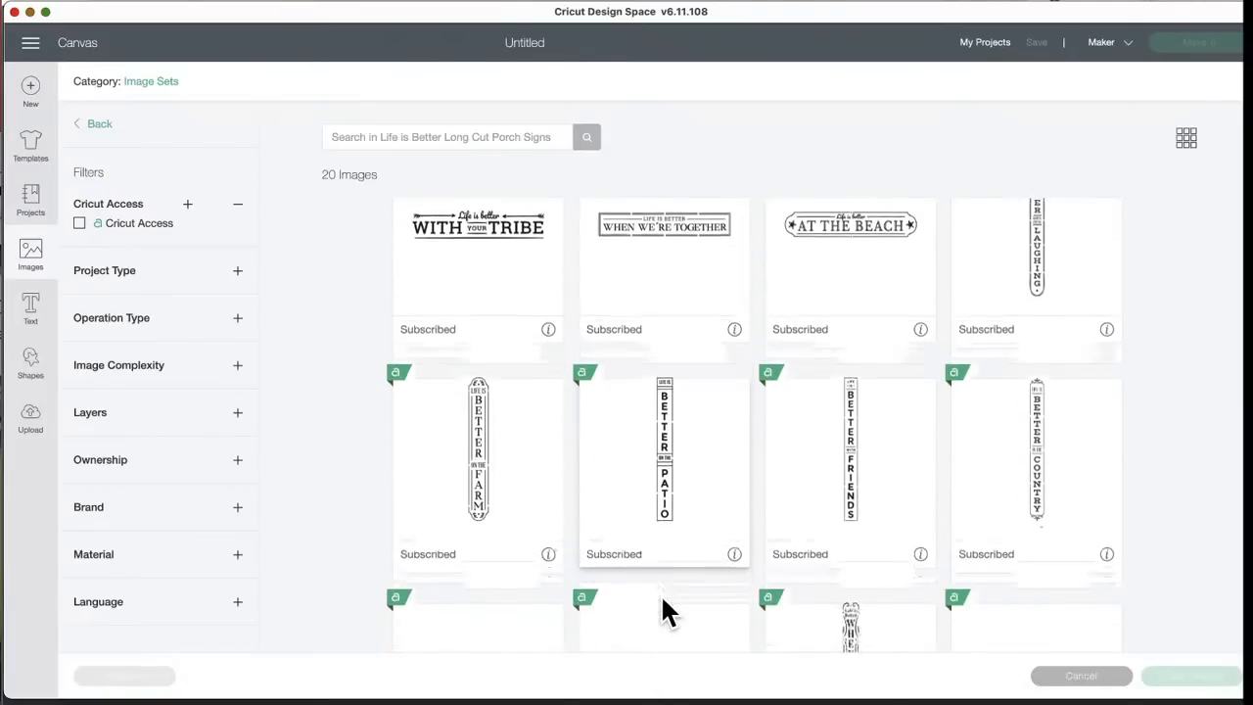
# - Browse to the end of the porch signs set and return to the full Image Sets list
pyautogui.scroll(-3)
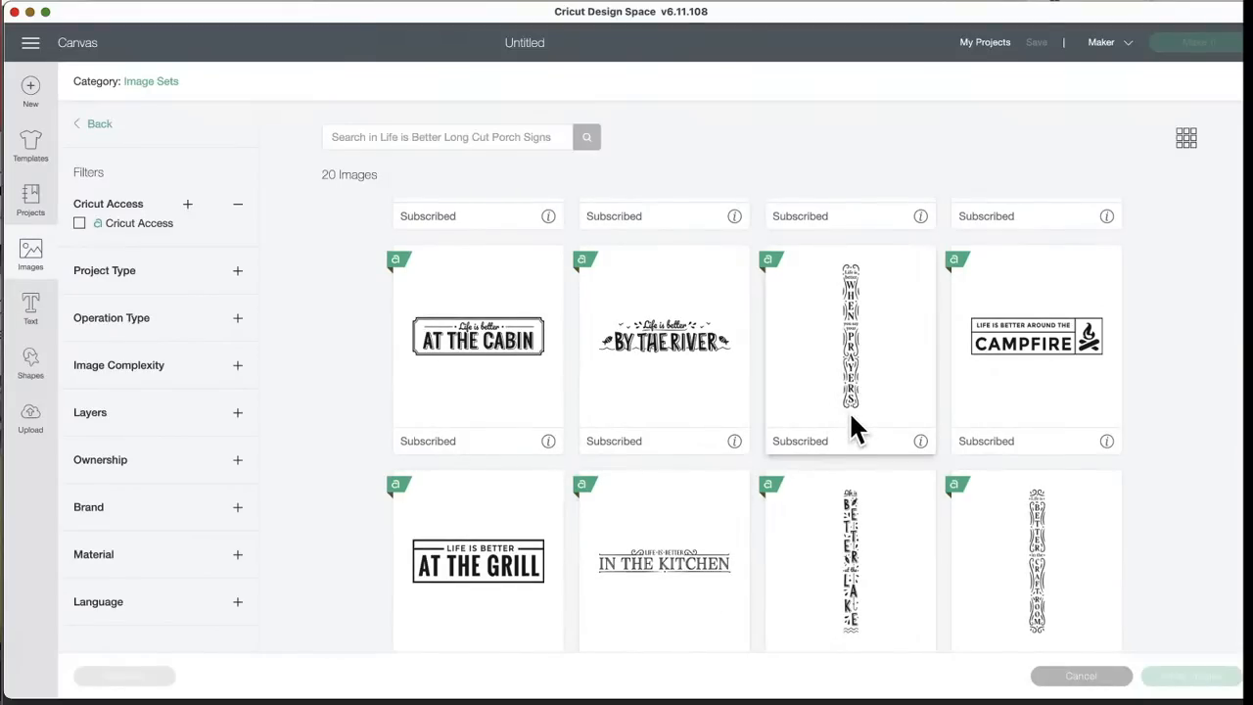
pyautogui.moveTo(704, 558)
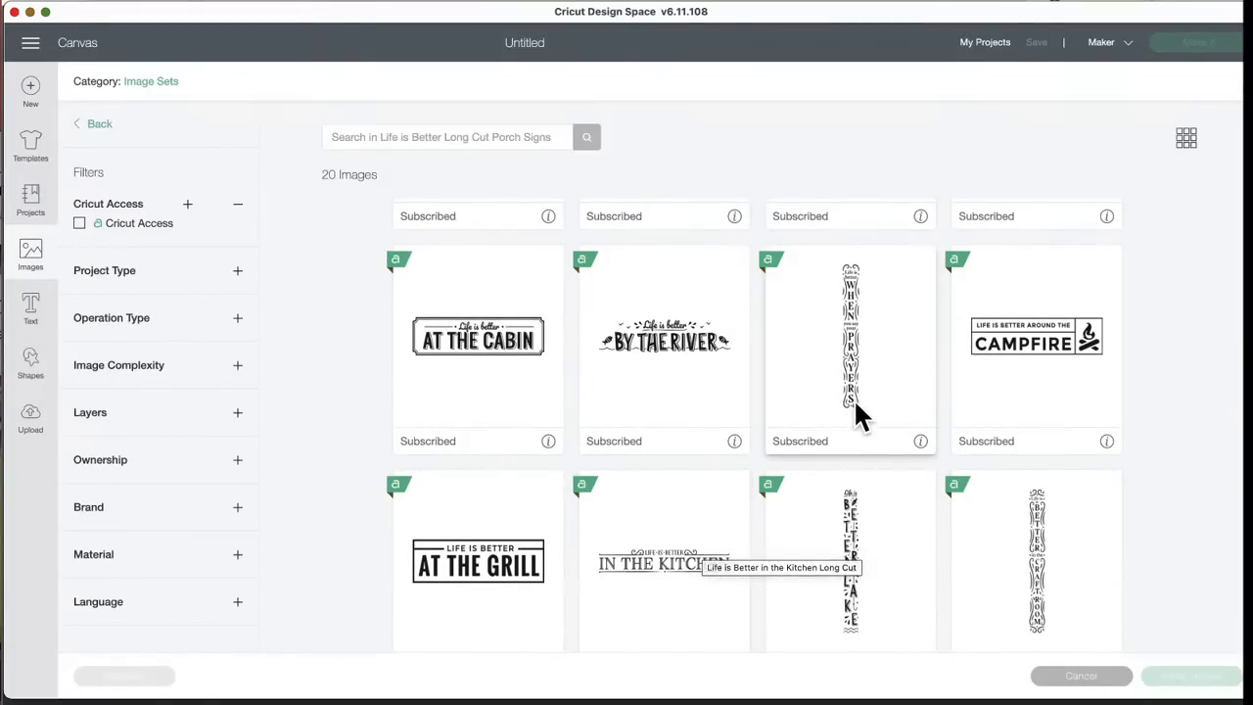
pyautogui.moveTo(837, 475)
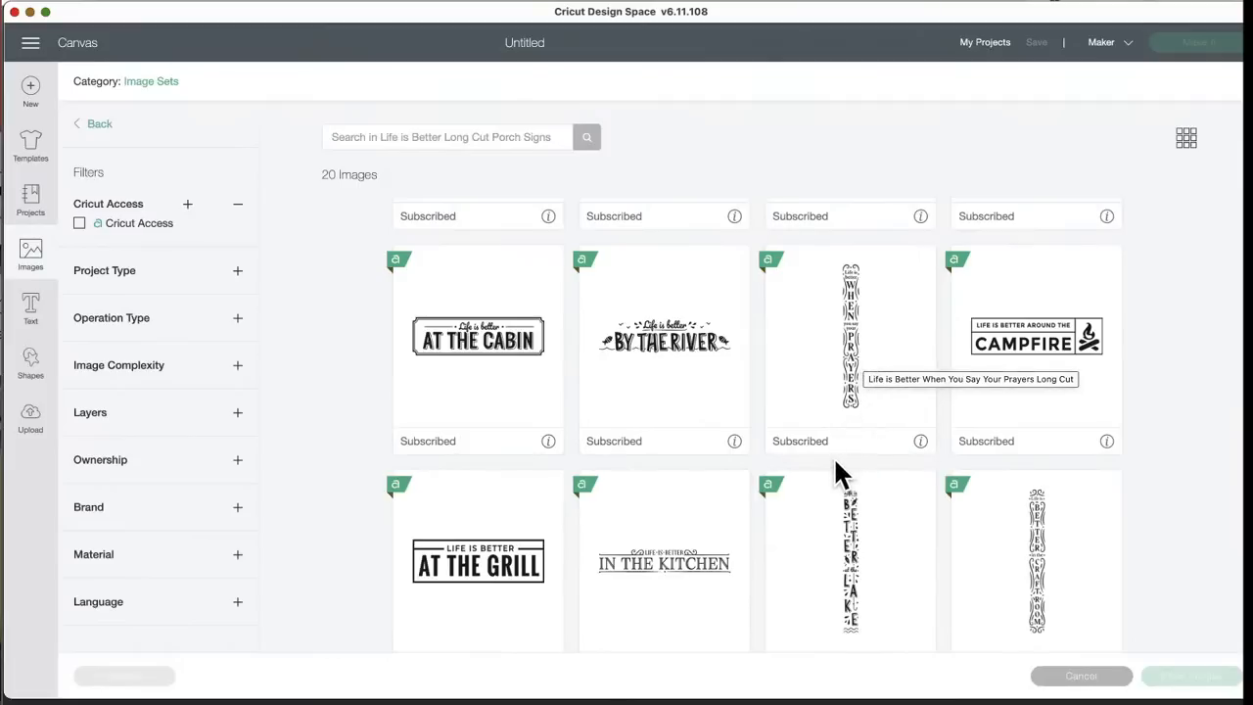
pyautogui.moveTo(1068, 568)
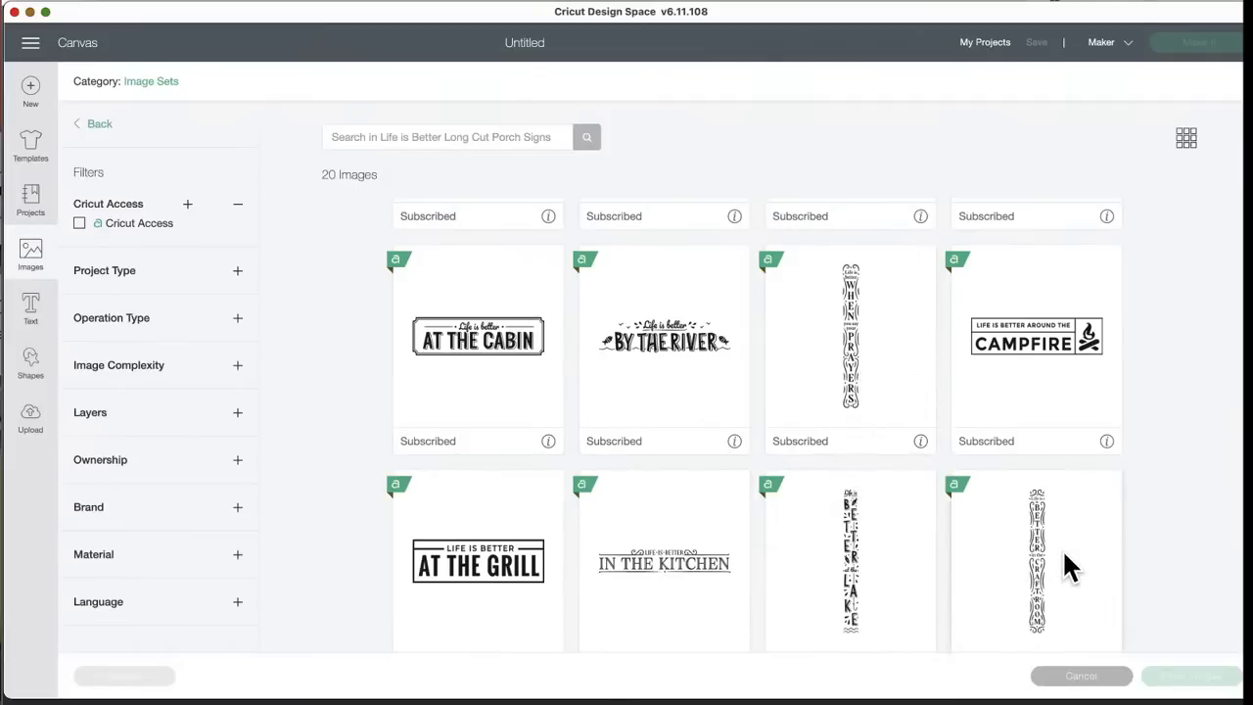
pyautogui.moveTo(1028, 576)
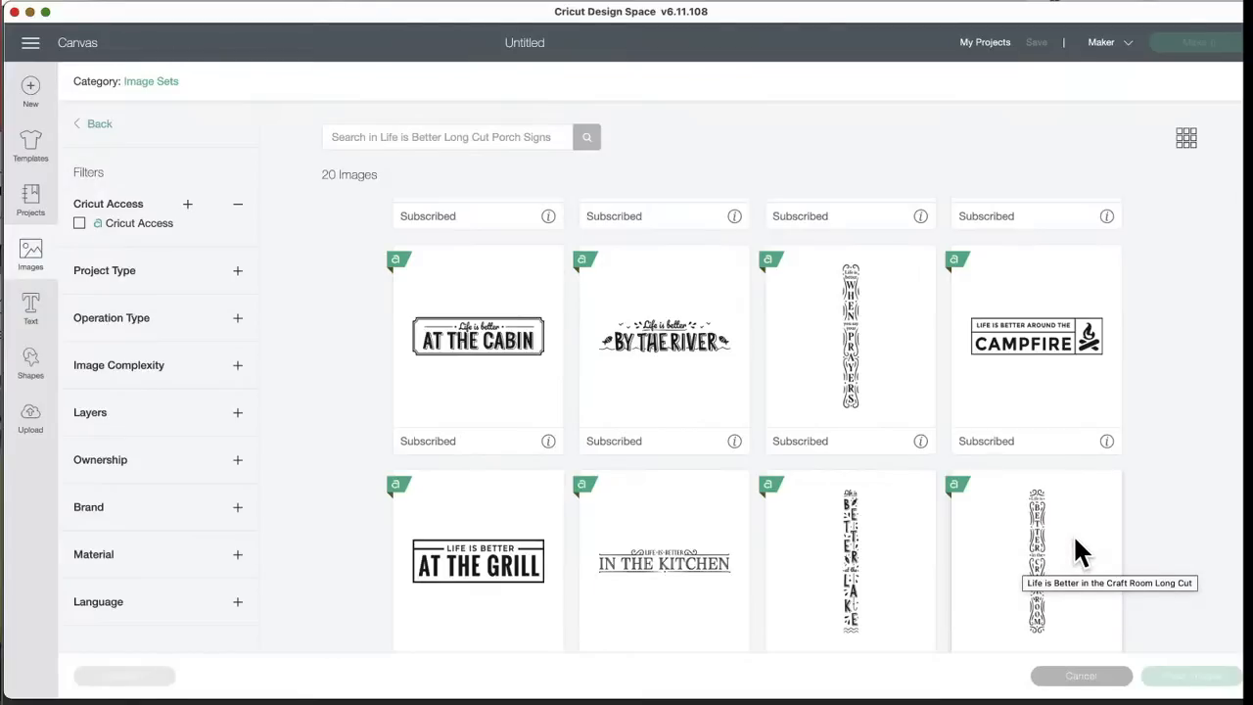
pyautogui.moveTo(1042, 611)
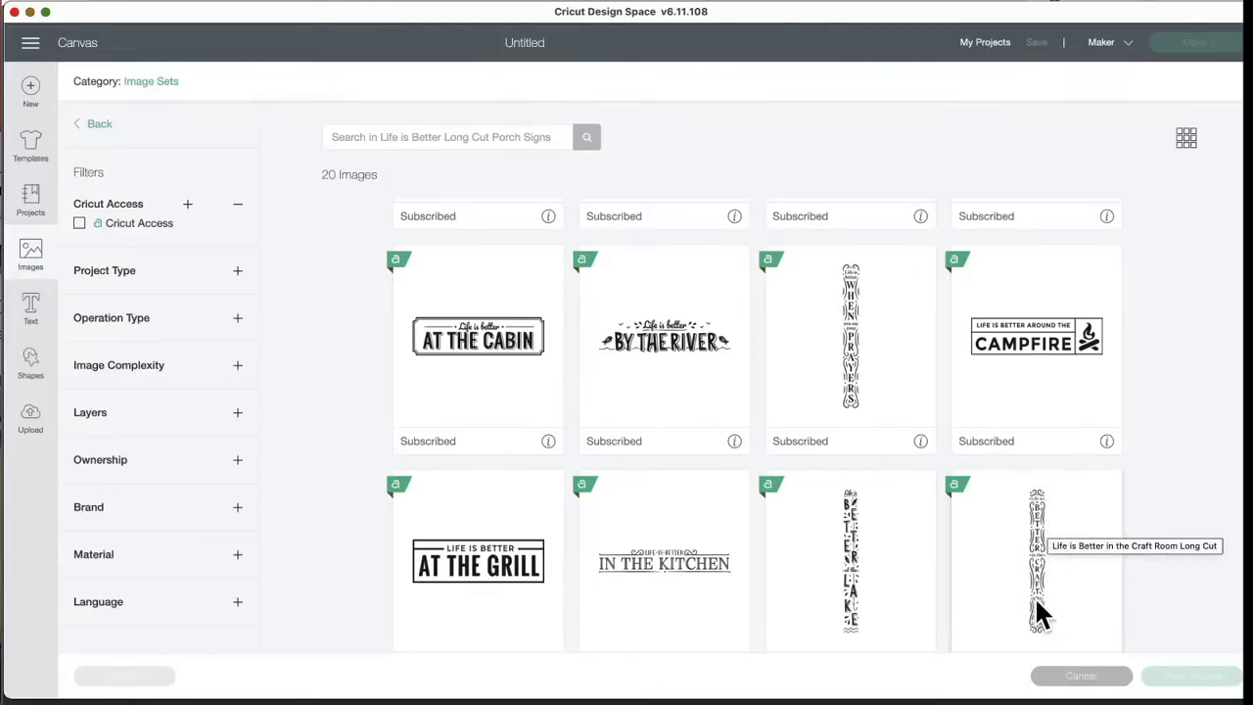
pyautogui.moveTo(1061, 634)
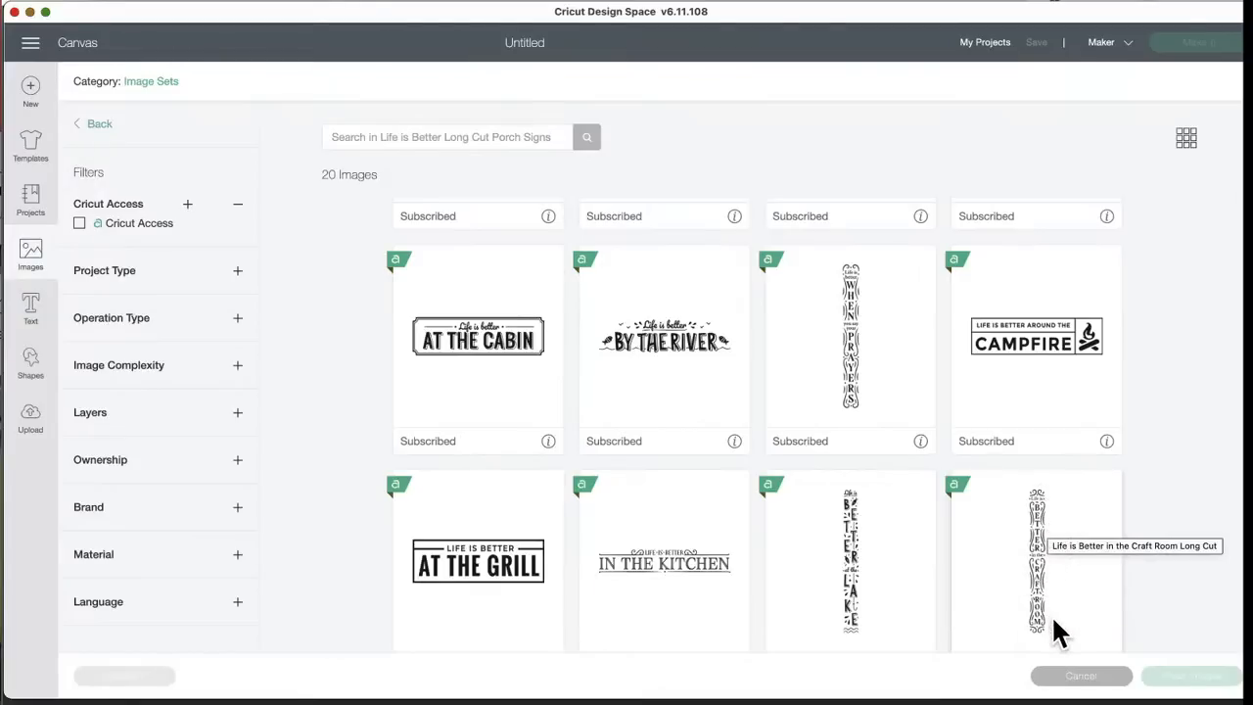
pyautogui.moveTo(928, 599)
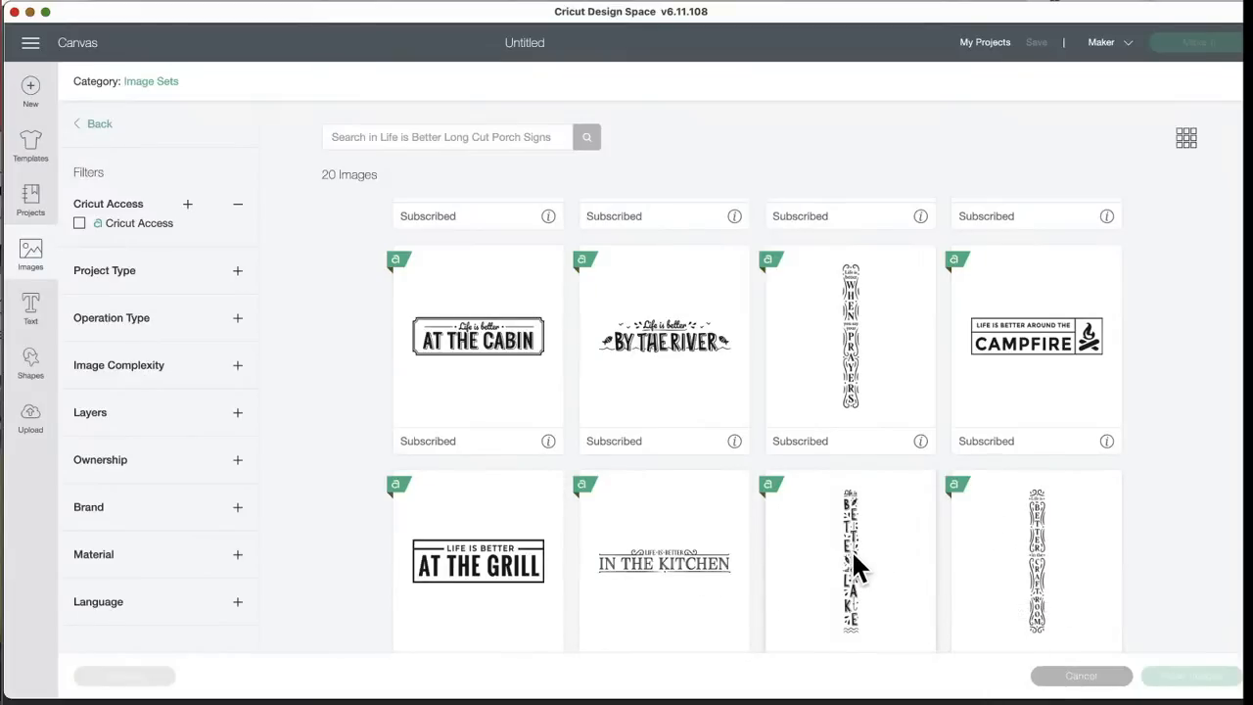
pyautogui.moveTo(849, 588)
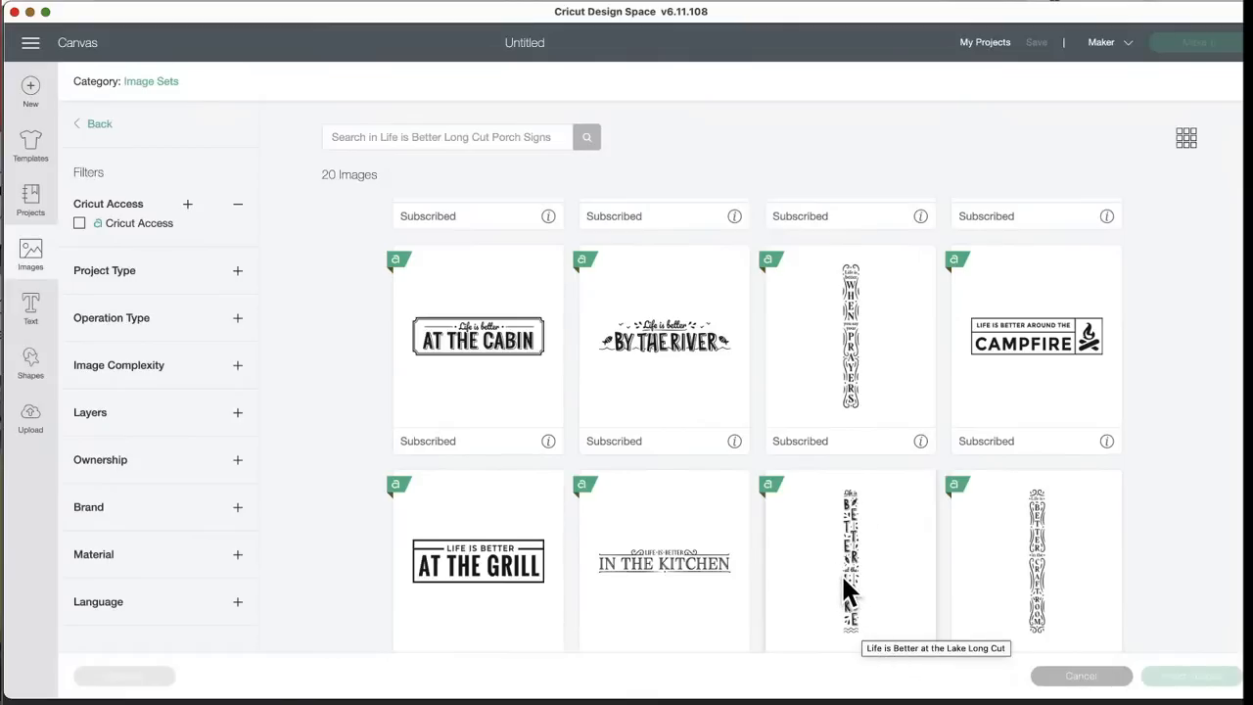
pyautogui.moveTo(877, 587)
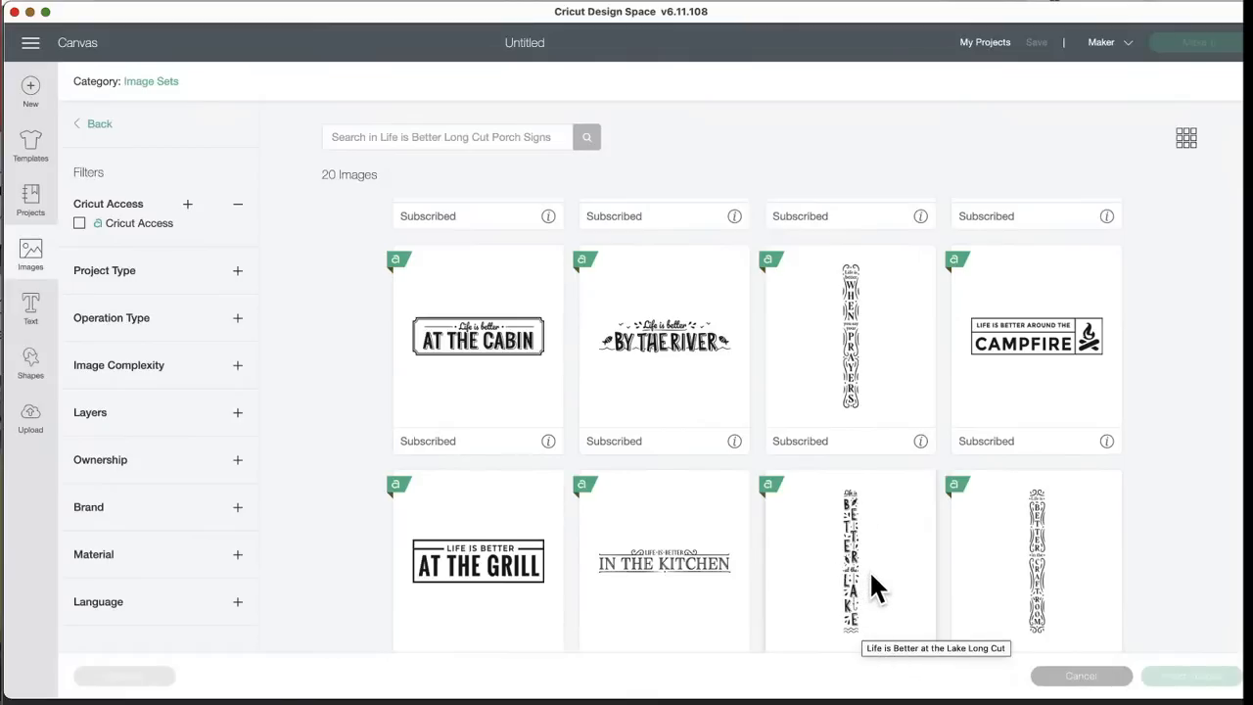
pyautogui.moveTo(748, 605)
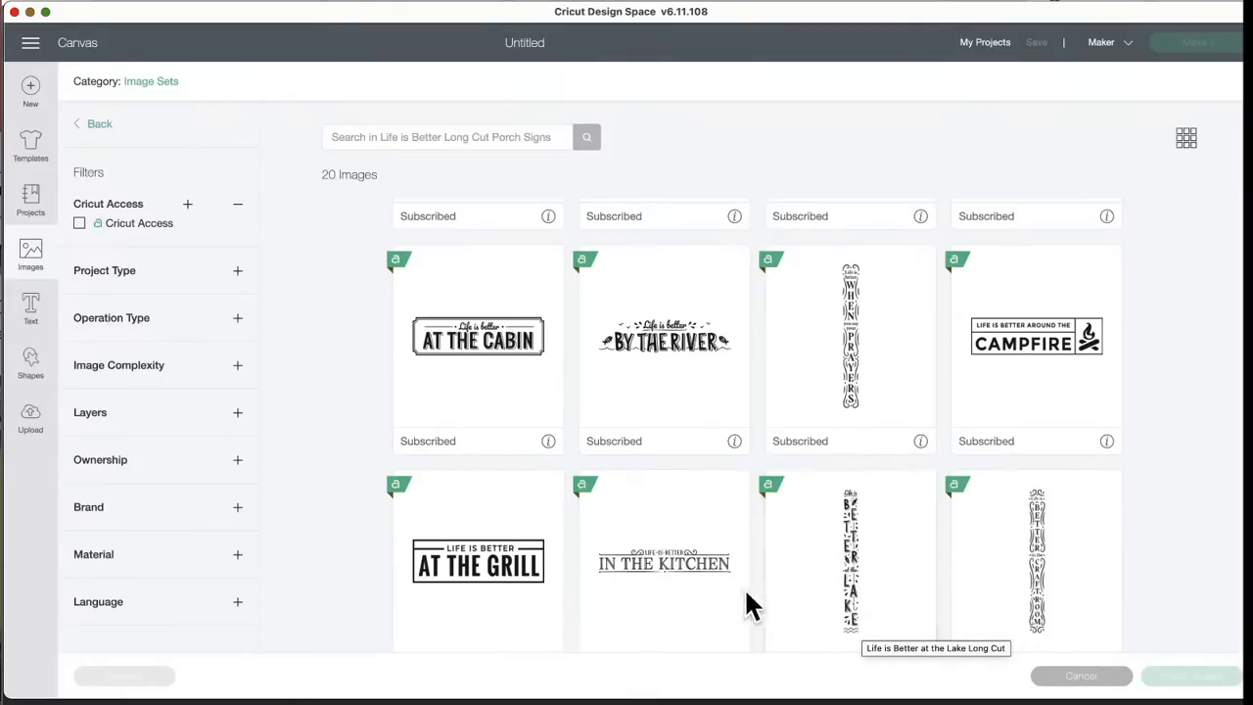
pyautogui.scroll(-3)
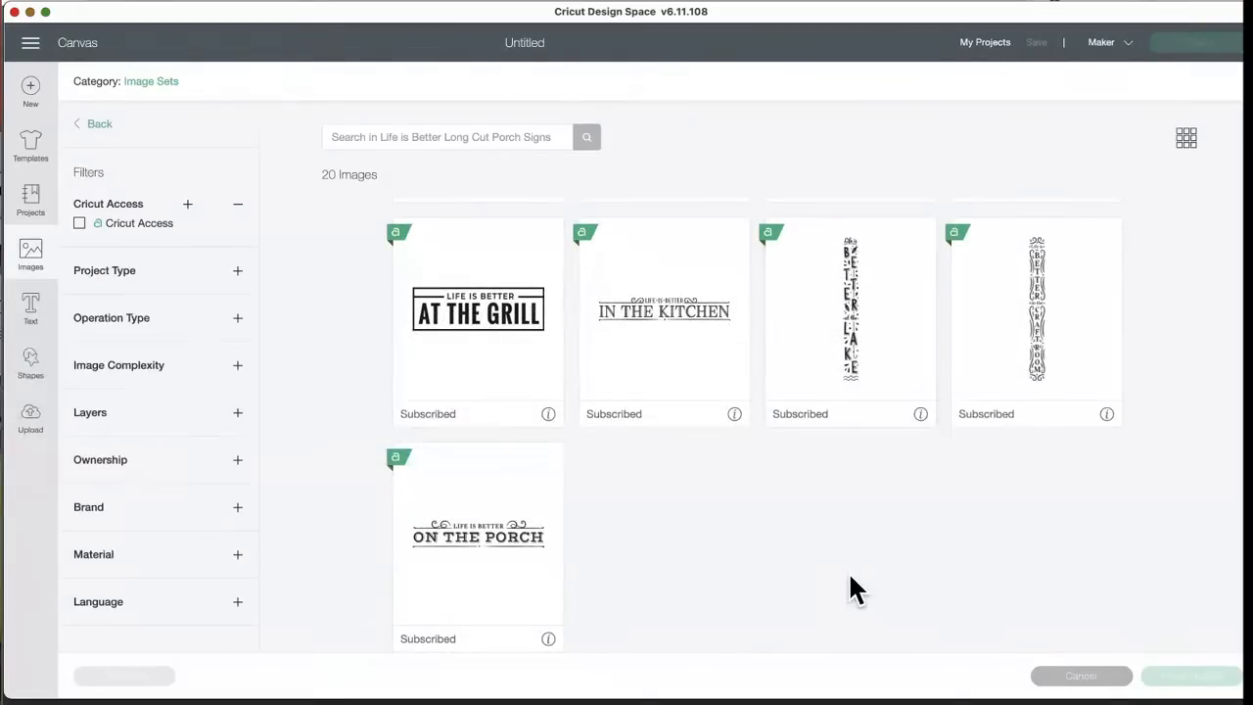
pyautogui.moveTo(709, 505)
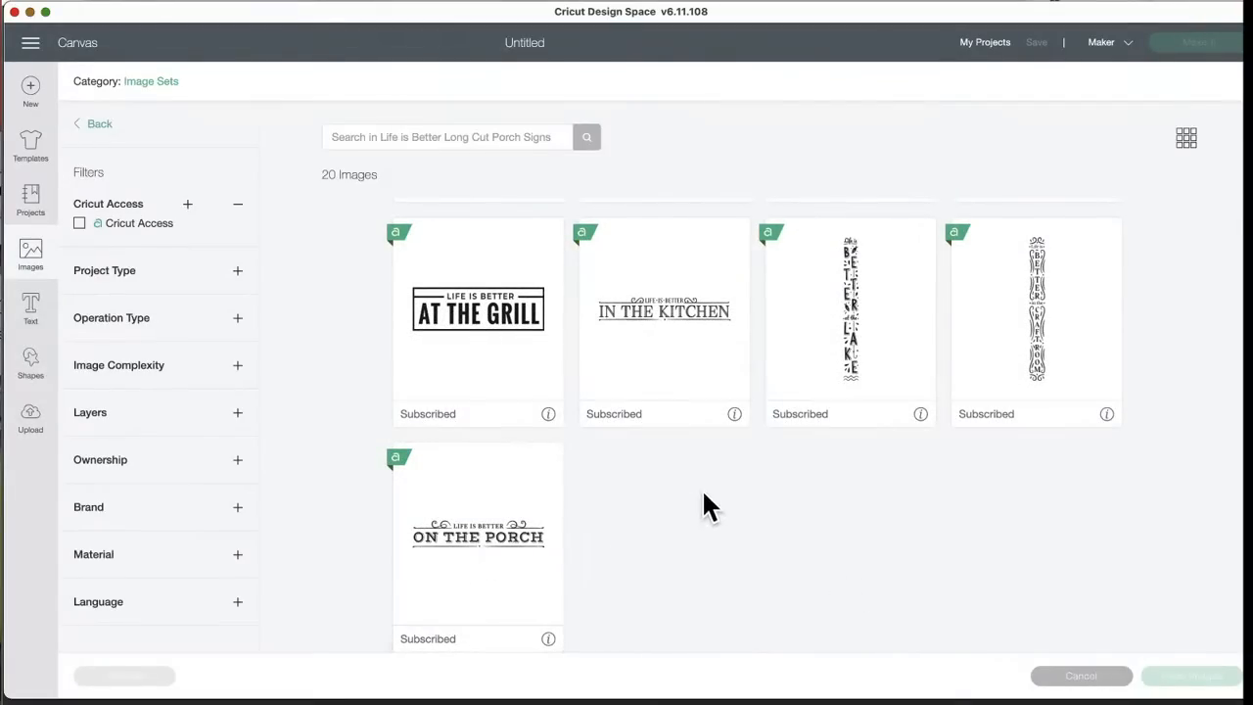
pyautogui.scroll(-3)
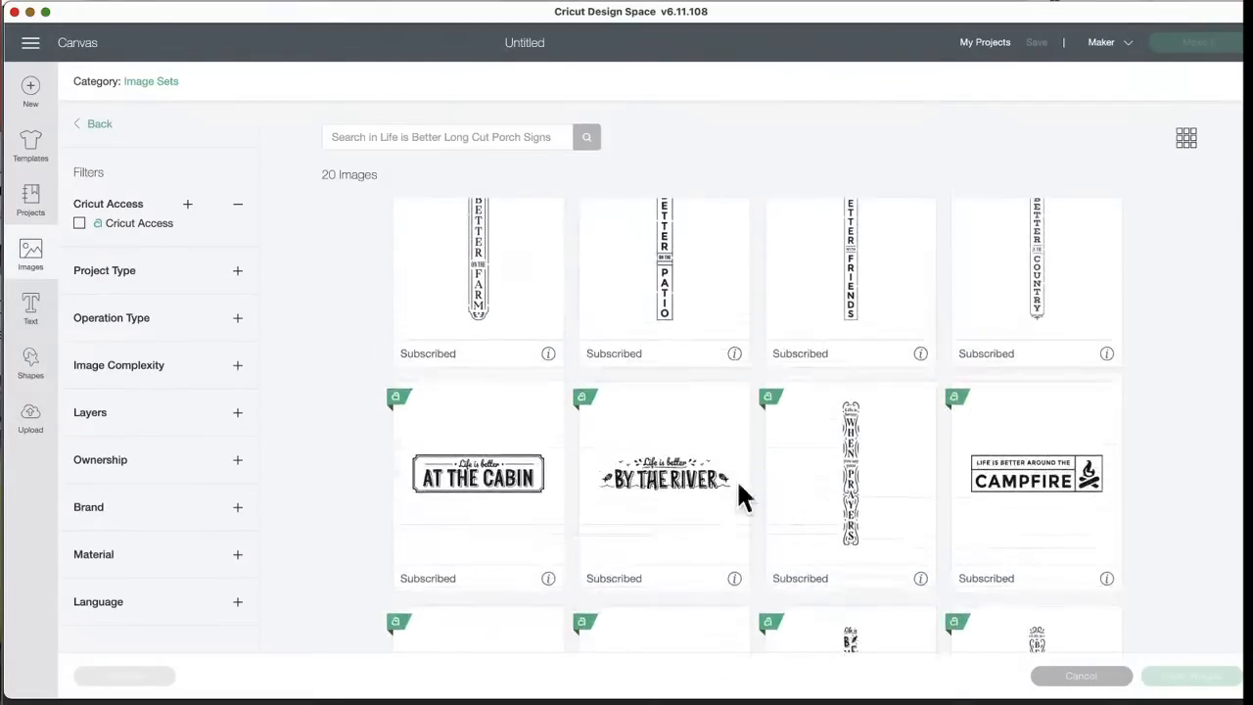
pyautogui.click(92, 123)
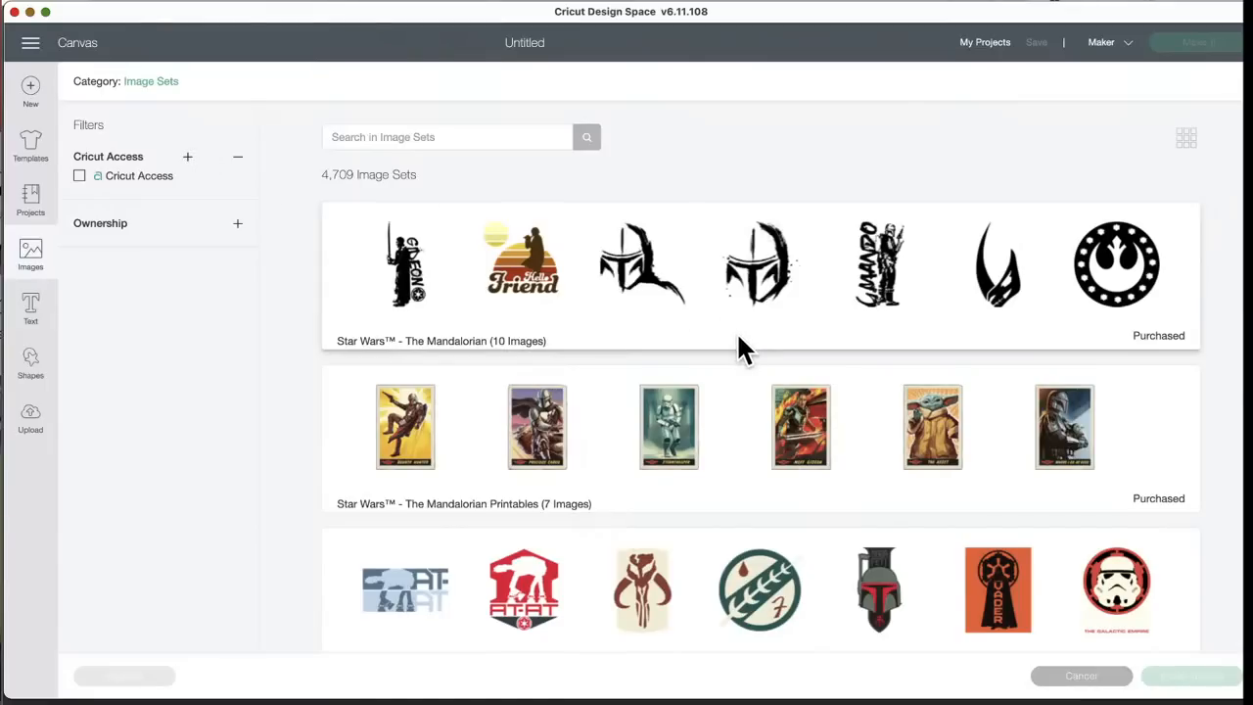
# - Scroll past the Star Wars and Warner Bros rows and open the Flying Pigs set
pyautogui.scroll(-3)
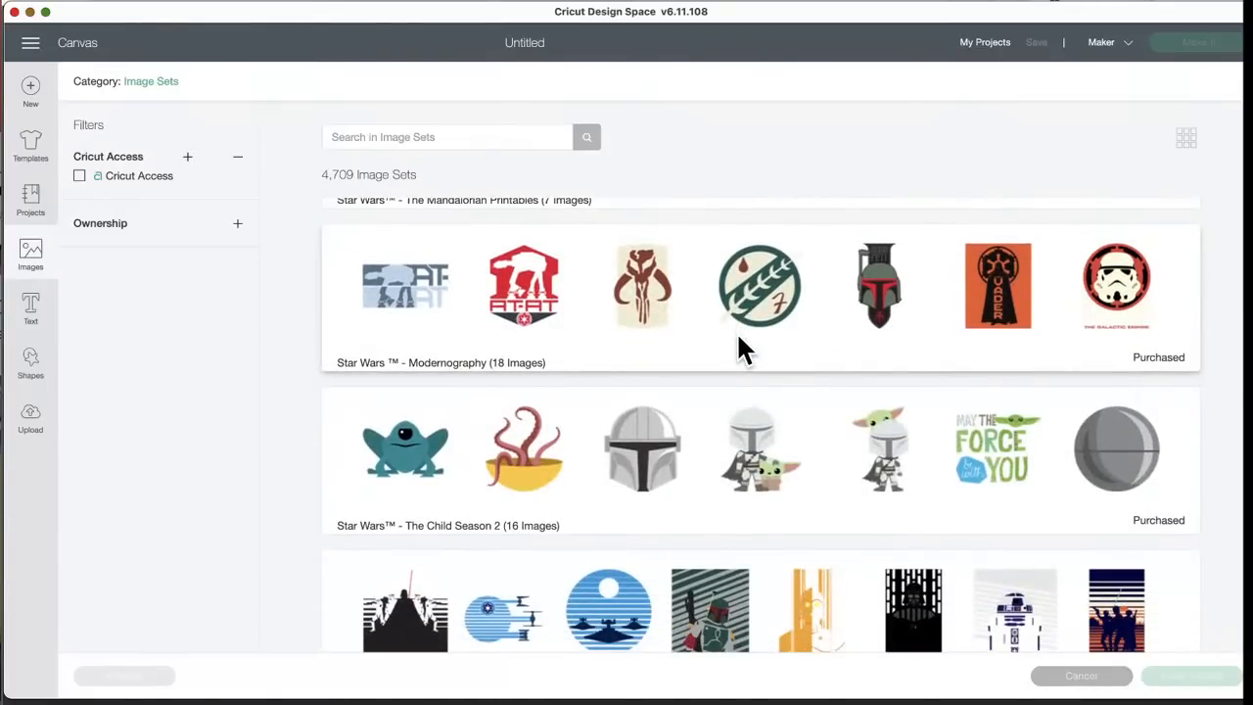
pyautogui.scroll(-3)
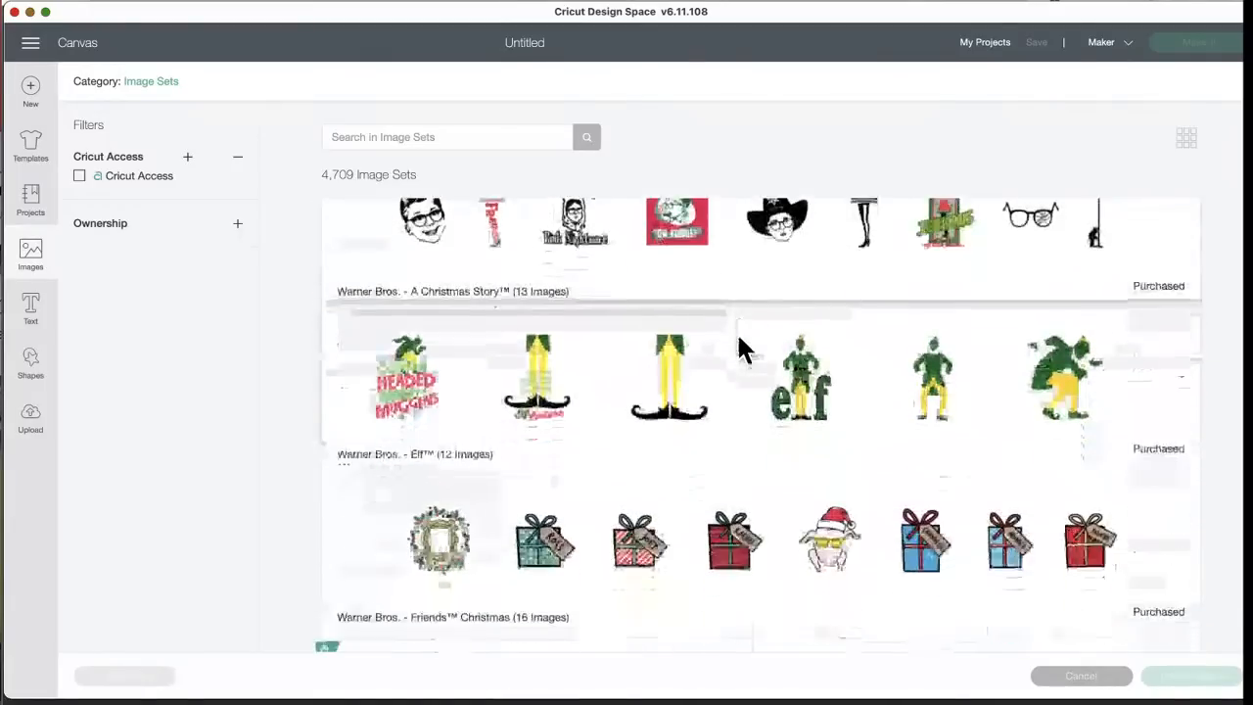
pyautogui.scroll(-3)
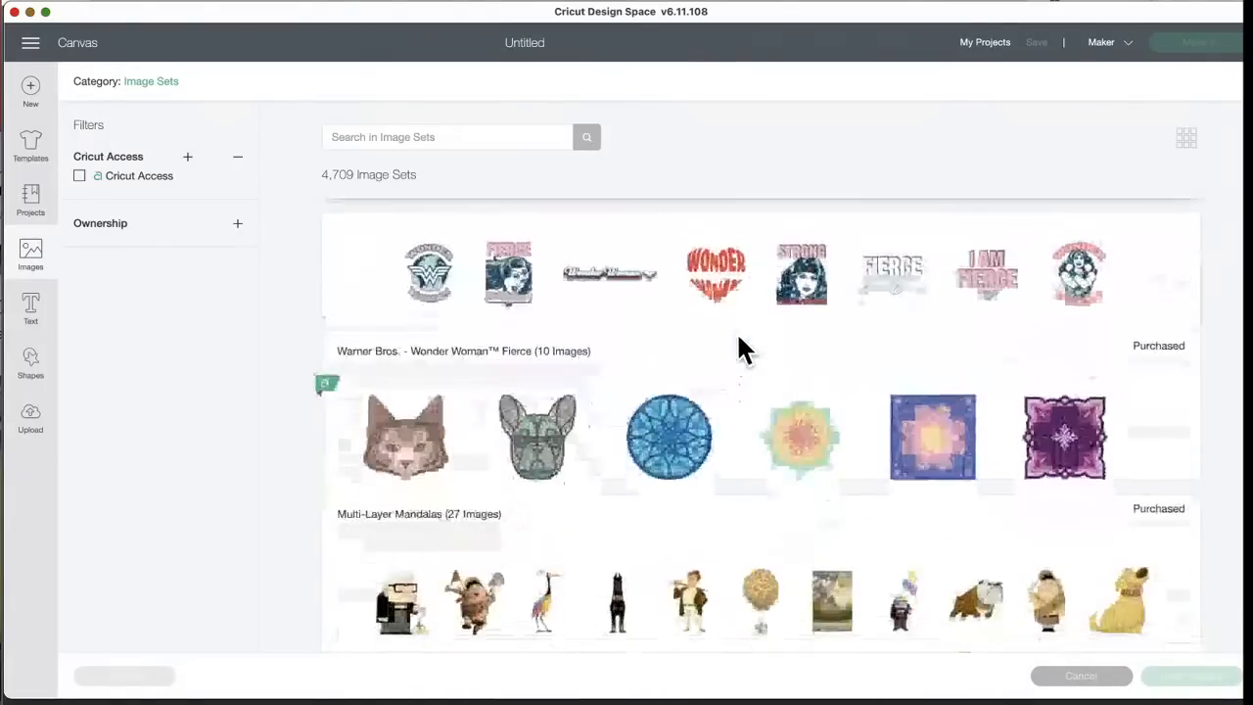
pyautogui.scroll(-3)
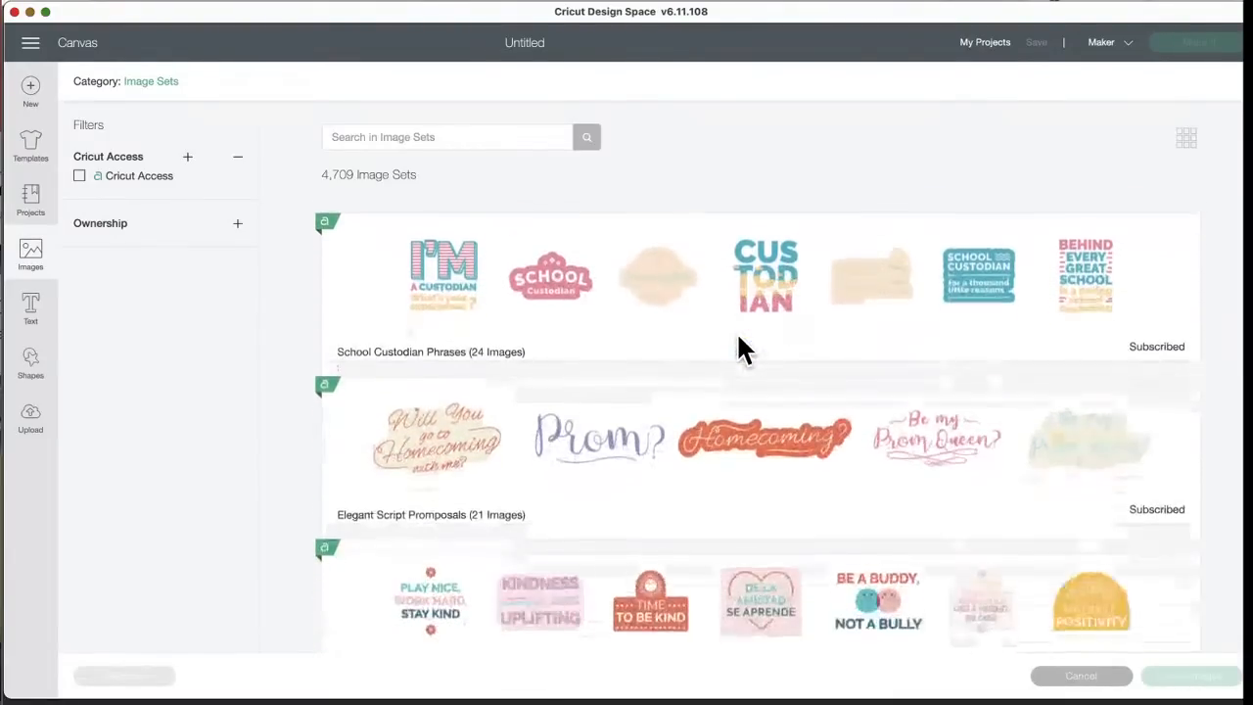
pyautogui.scroll(-3)
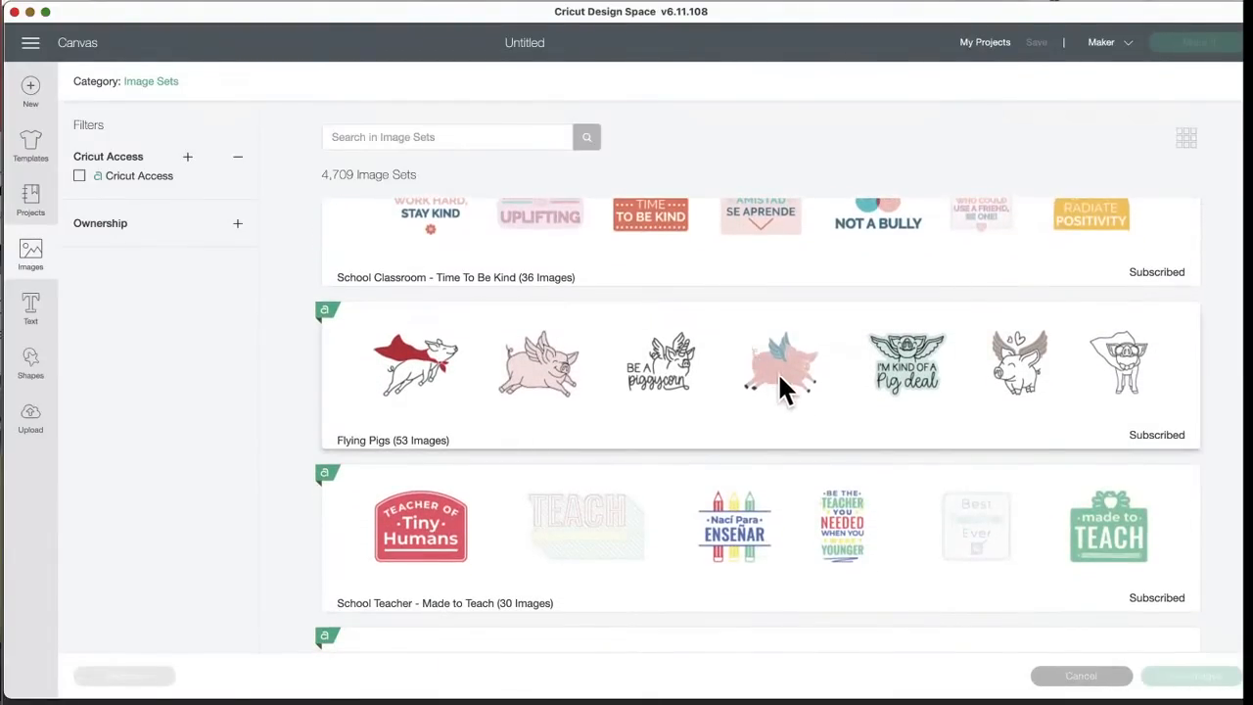
pyautogui.click(779, 368)
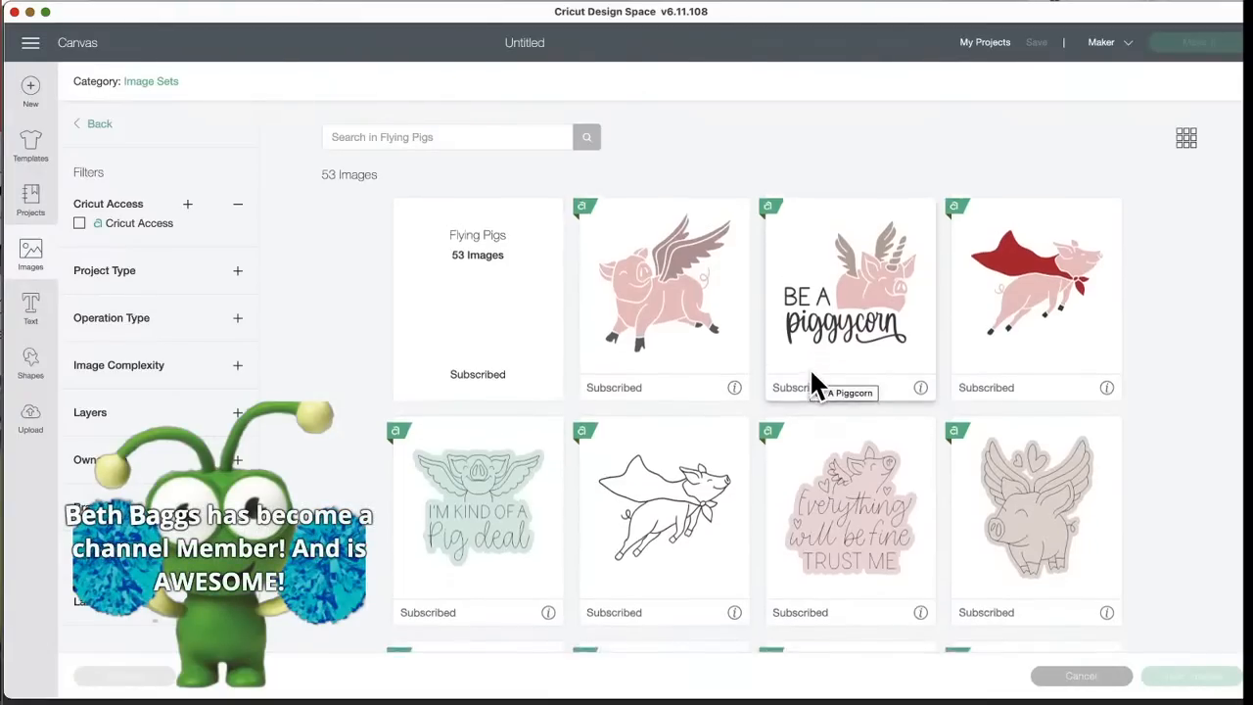
# - Scroll through all 53 Flying Pigs images down to the end of the set
pyautogui.scroll(-3)
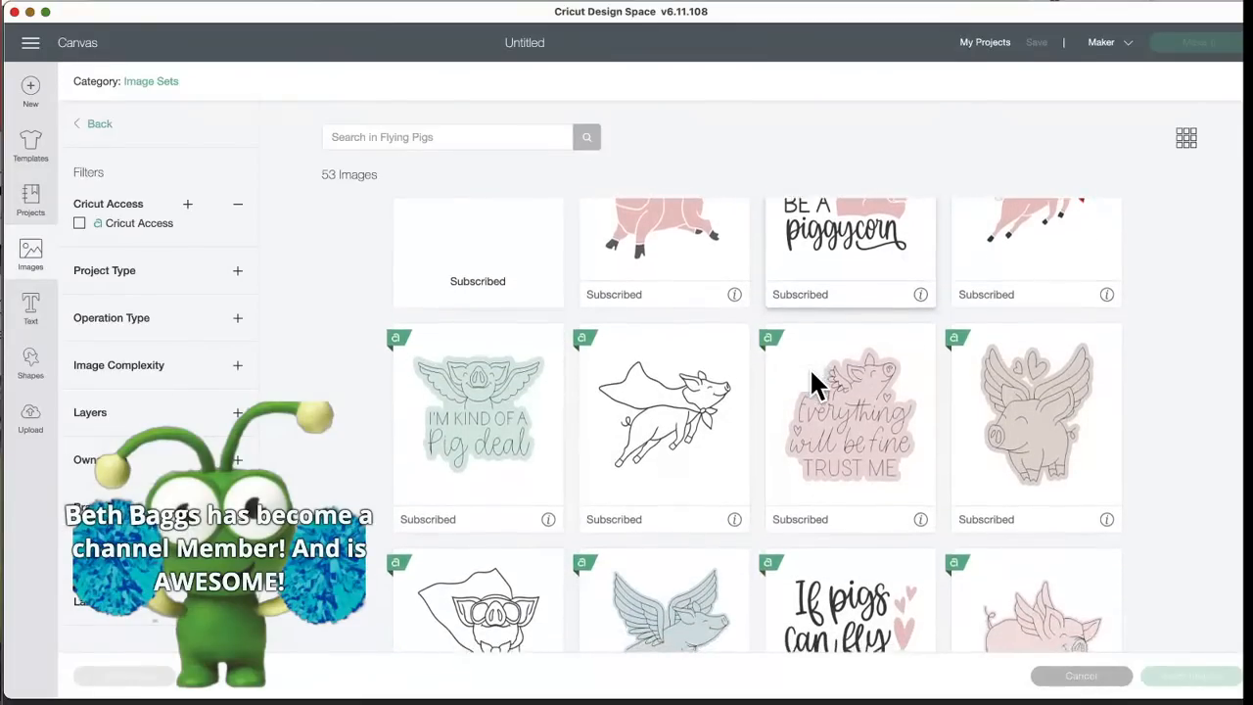
pyautogui.scroll(-3)
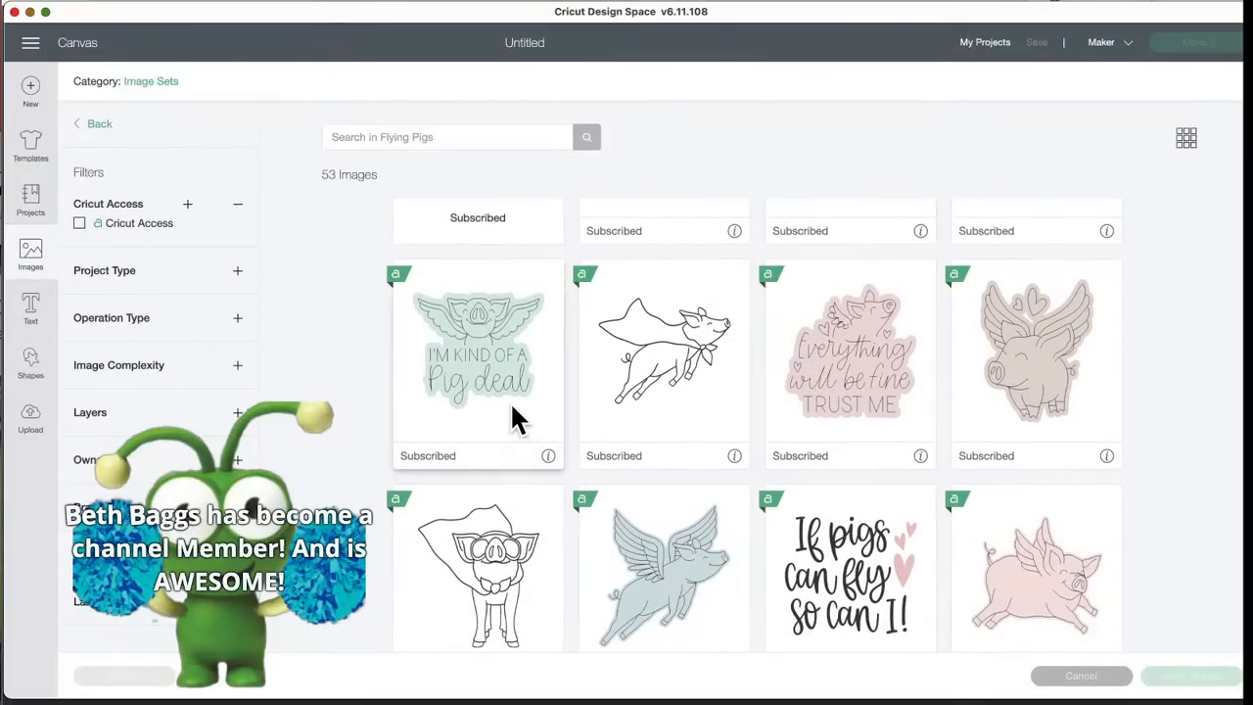
pyautogui.scroll(-3)
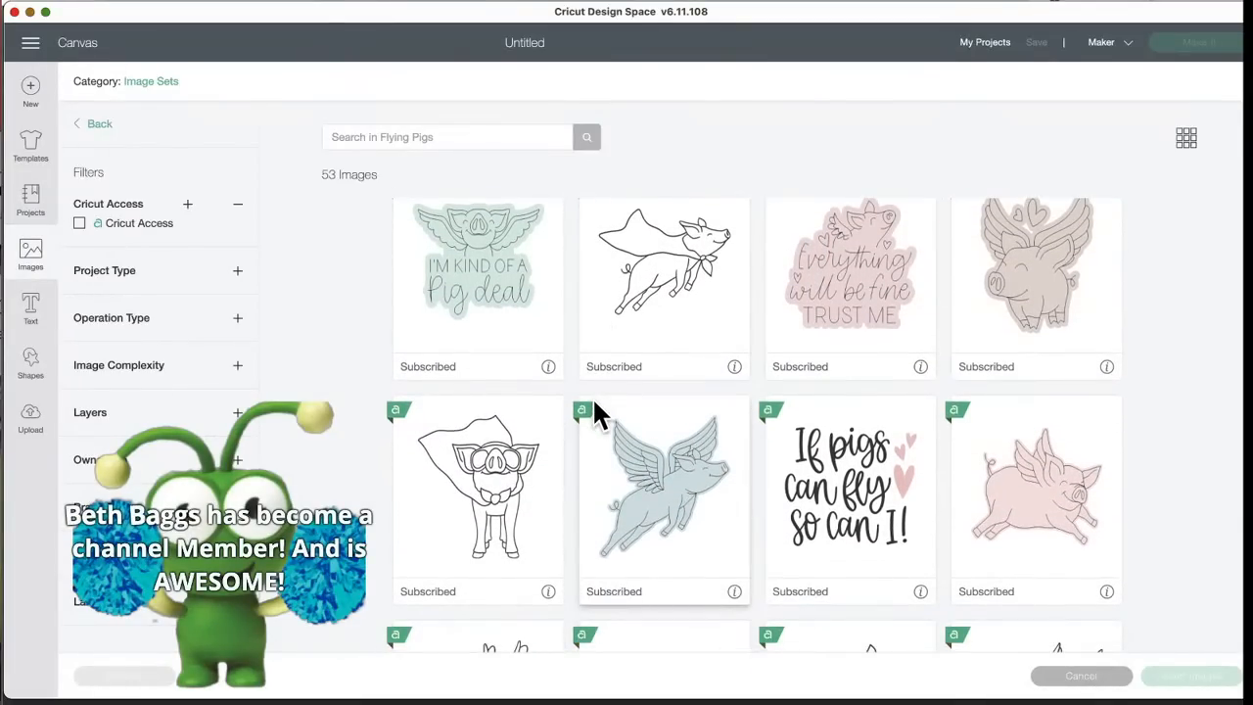
pyautogui.scroll(-3)
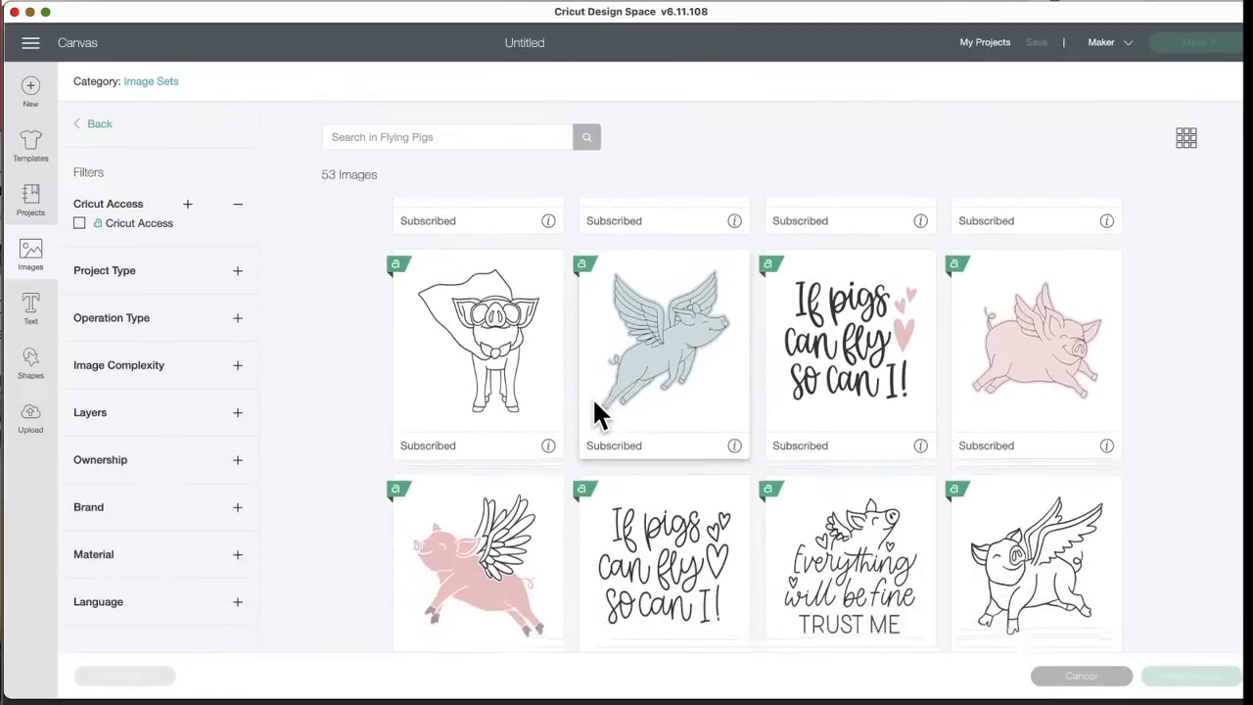
pyautogui.scroll(-3)
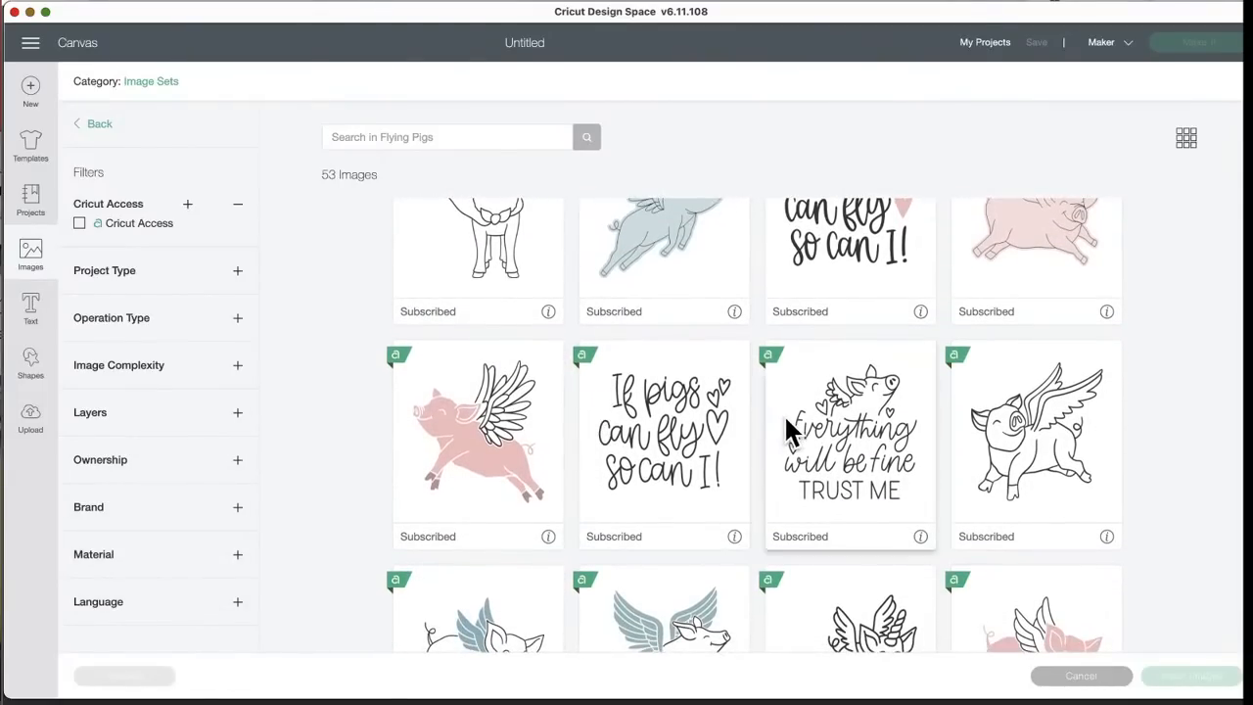
pyautogui.scroll(-3)
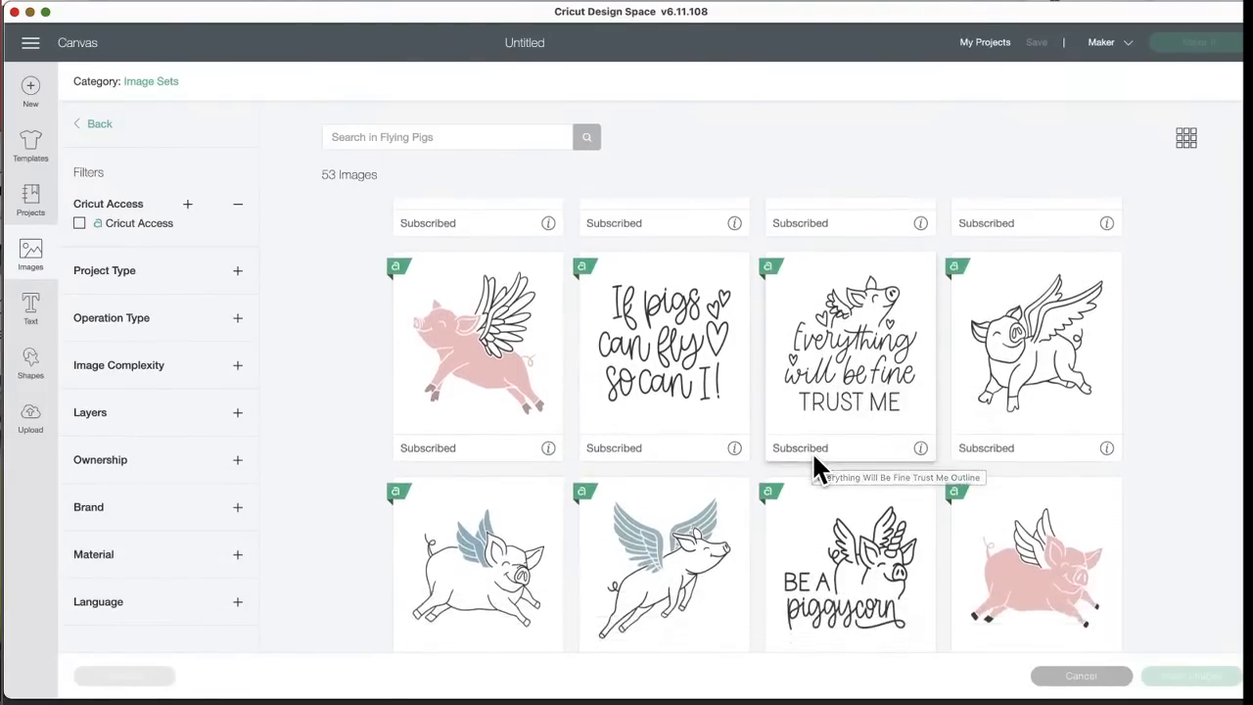
pyautogui.scroll(-3)
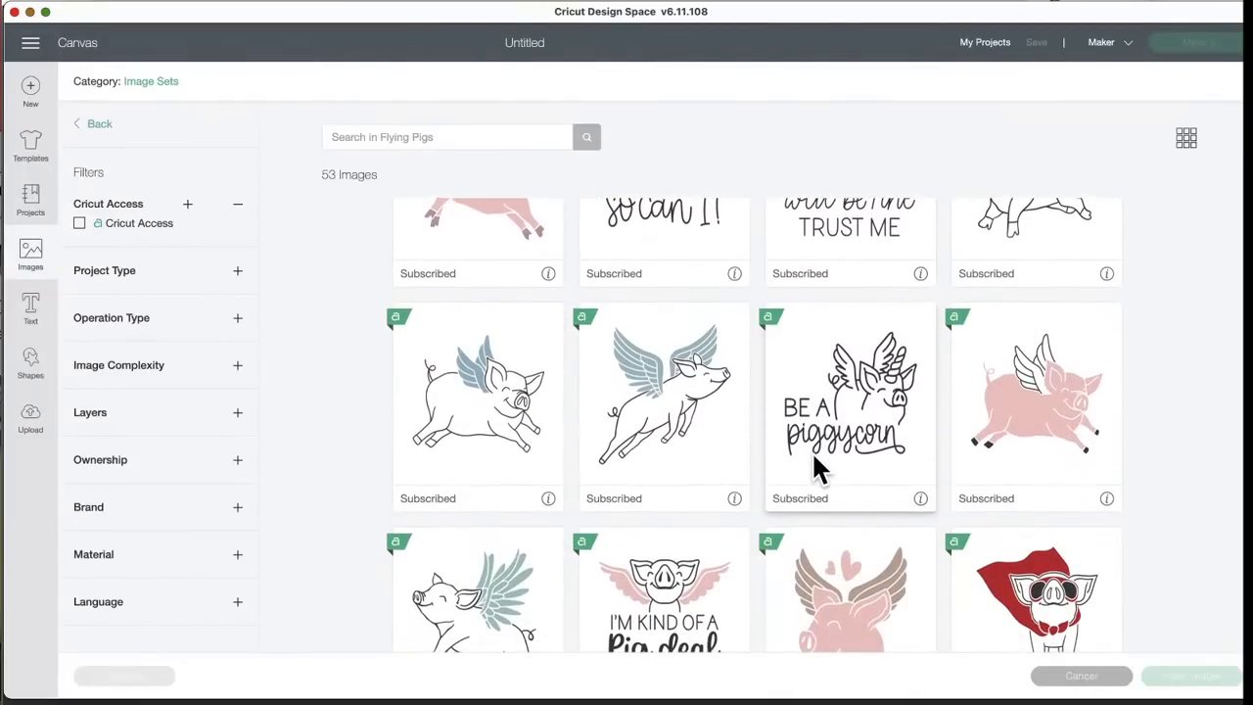
pyautogui.scroll(-3)
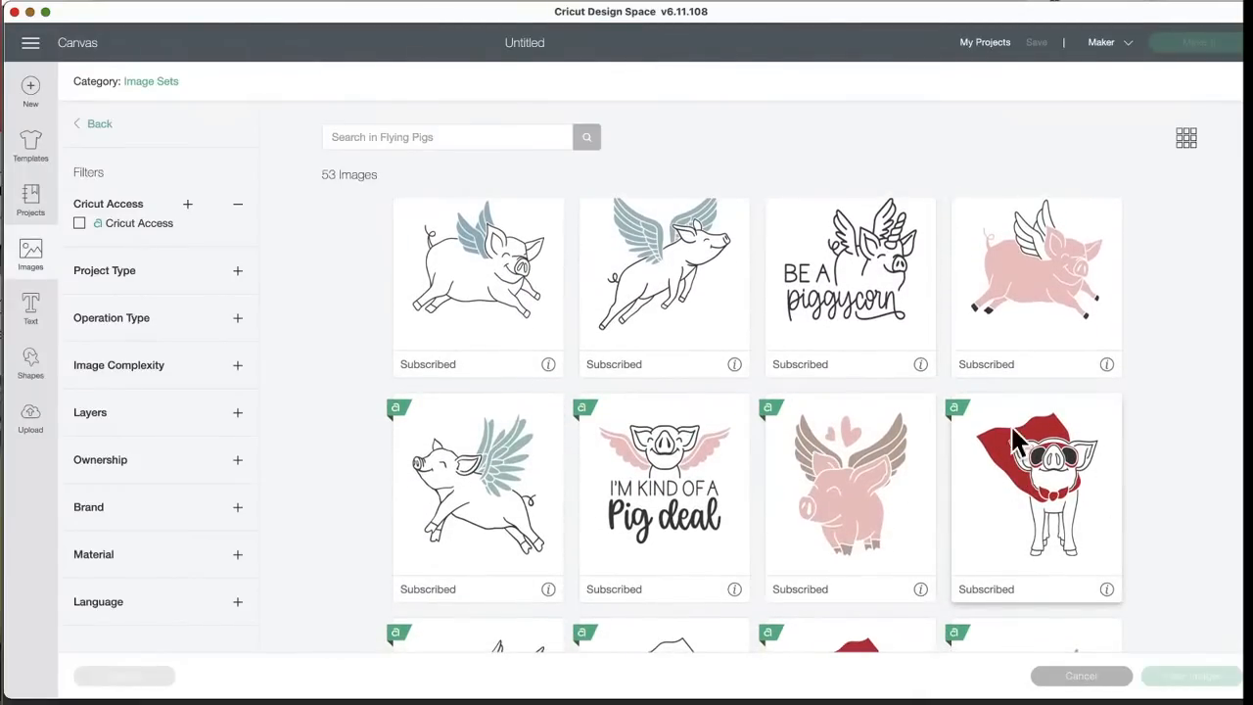
pyautogui.moveTo(1077, 509)
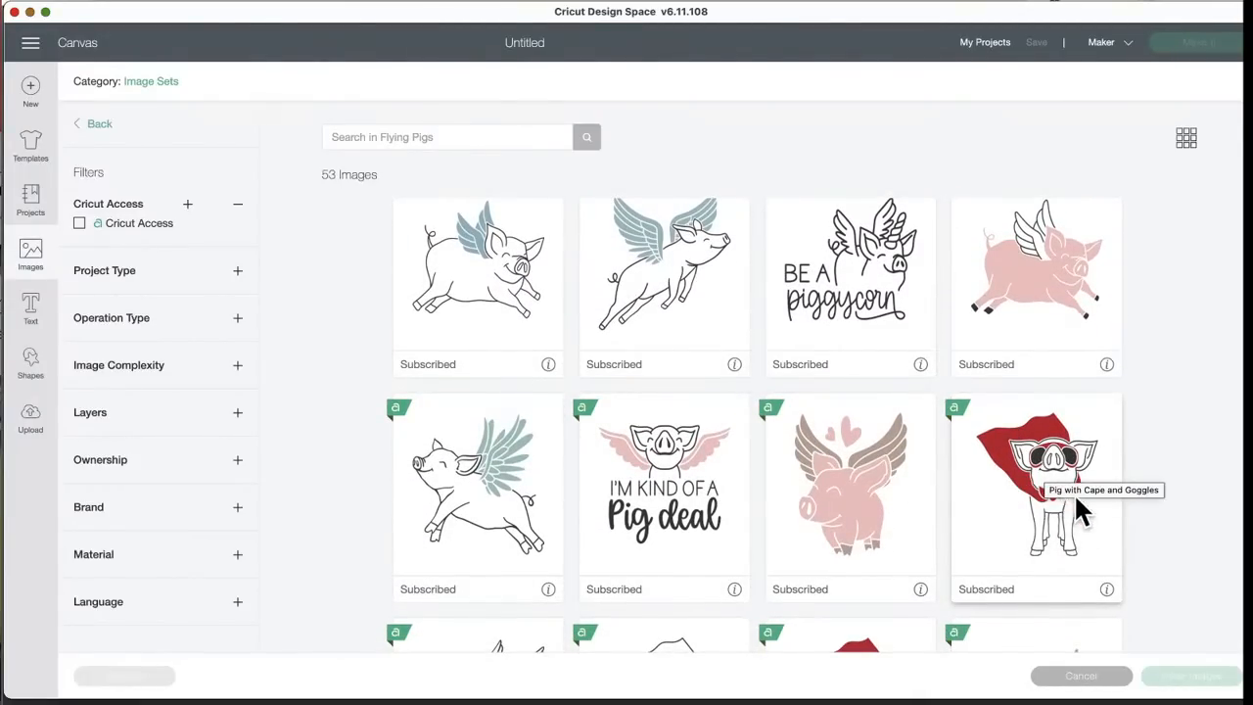
pyautogui.scroll(-3)
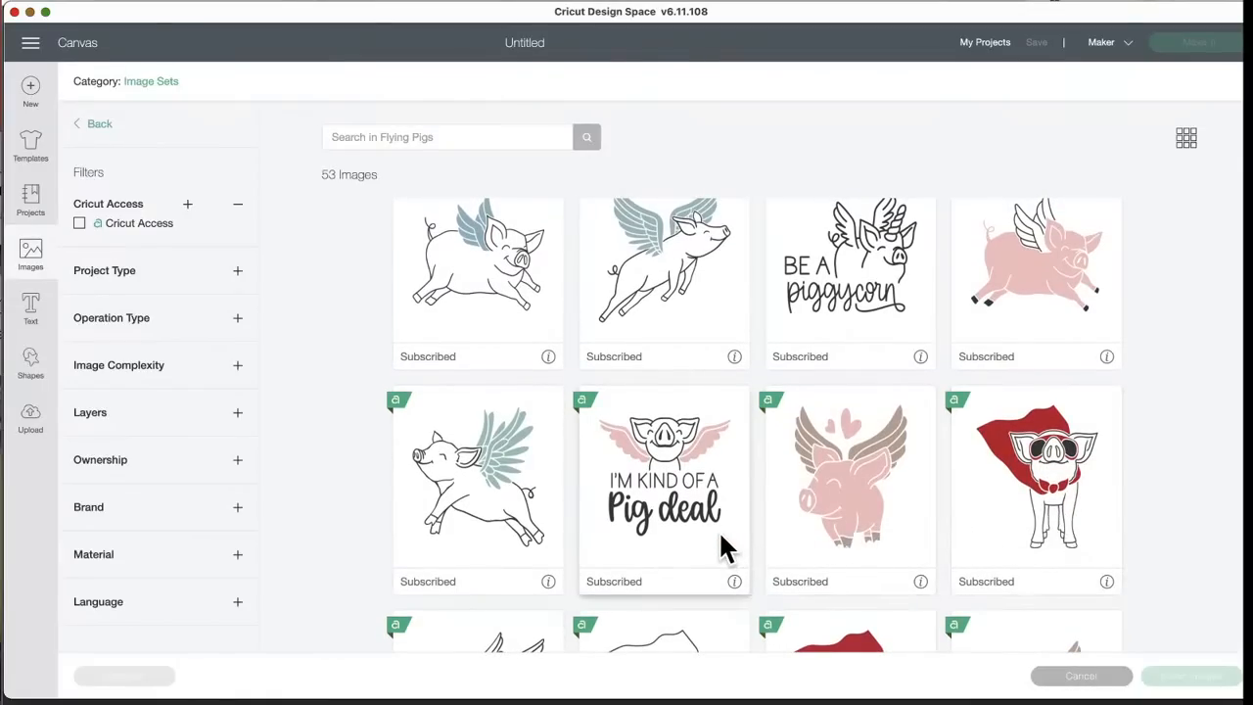
pyautogui.scroll(-3)
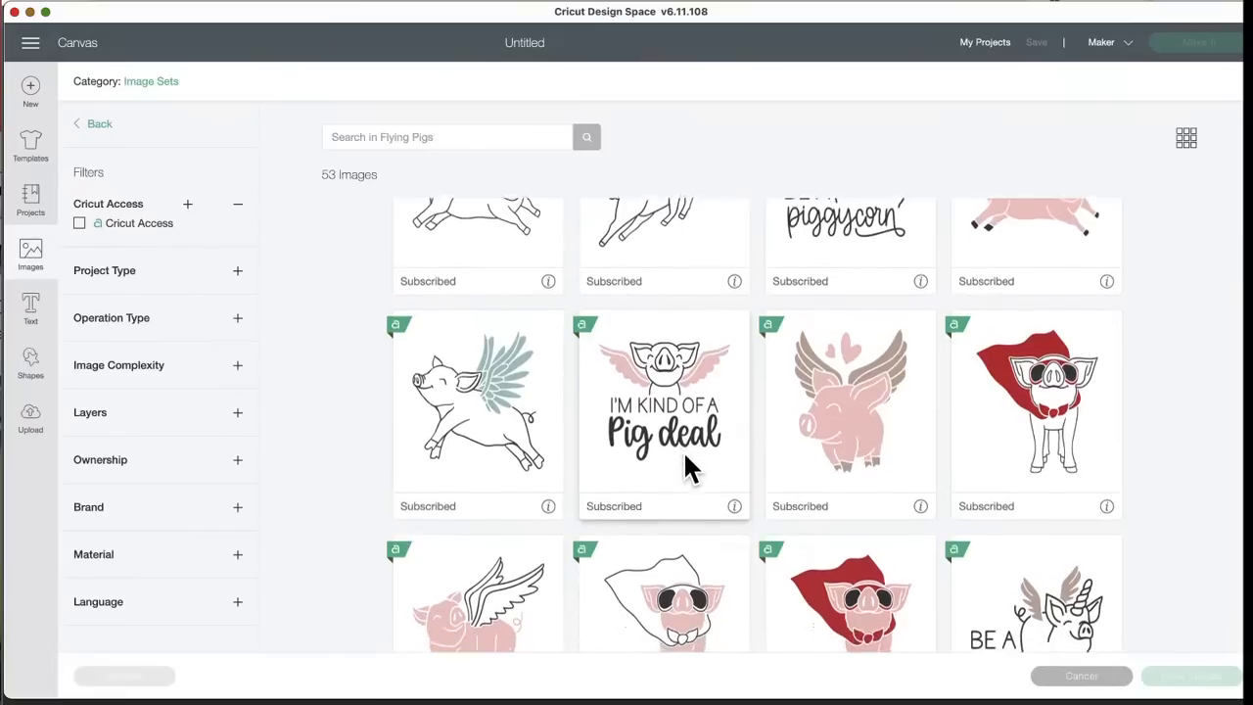
pyautogui.scroll(-3)
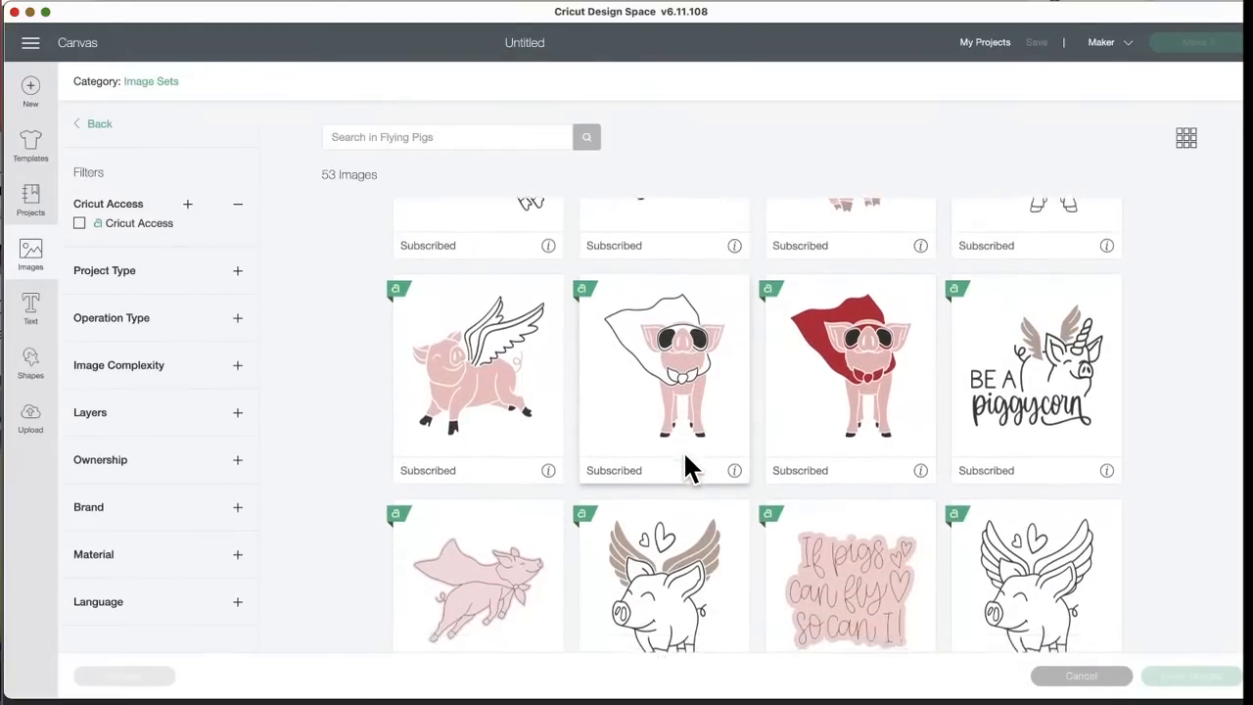
pyautogui.scroll(-3)
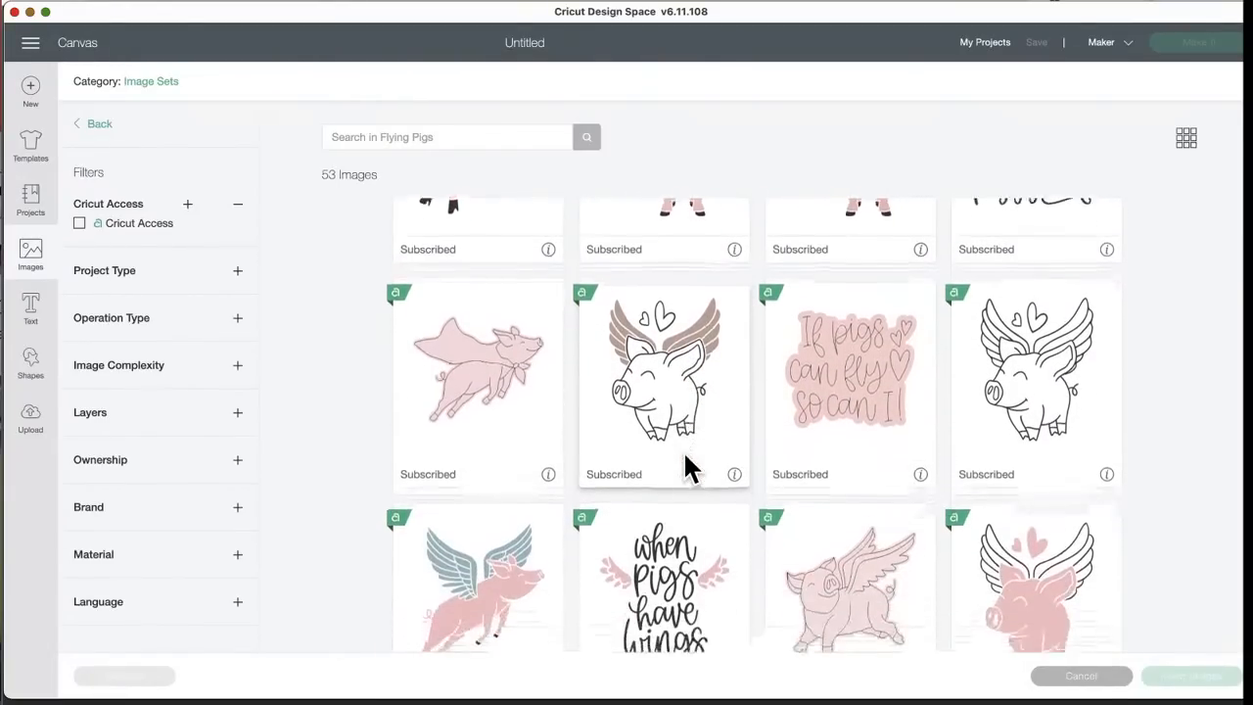
pyautogui.scroll(-3)
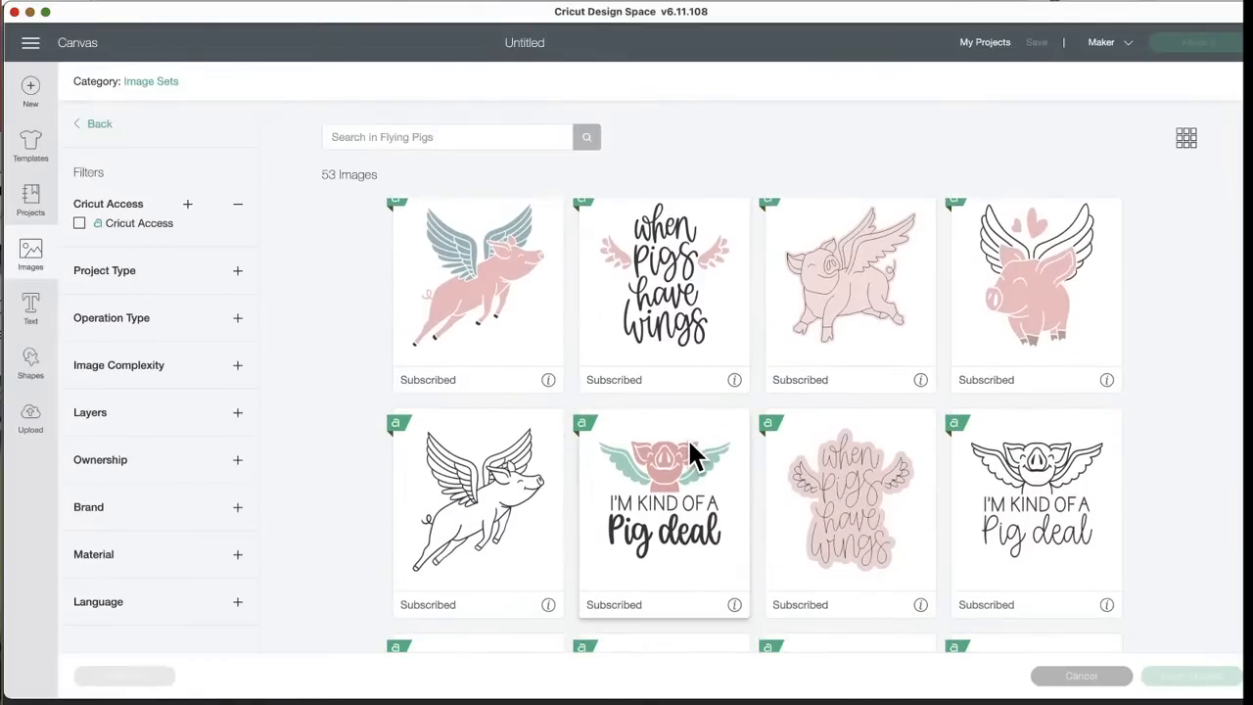
pyautogui.scroll(-3)
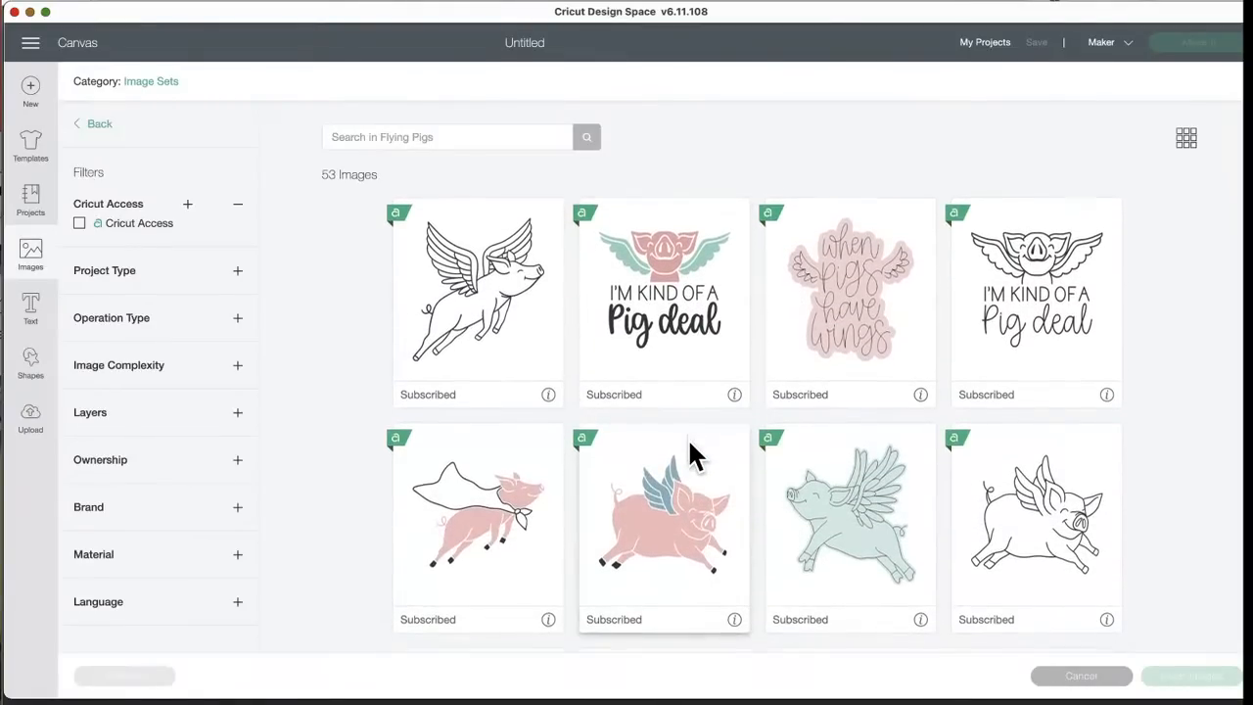
pyautogui.scroll(-3)
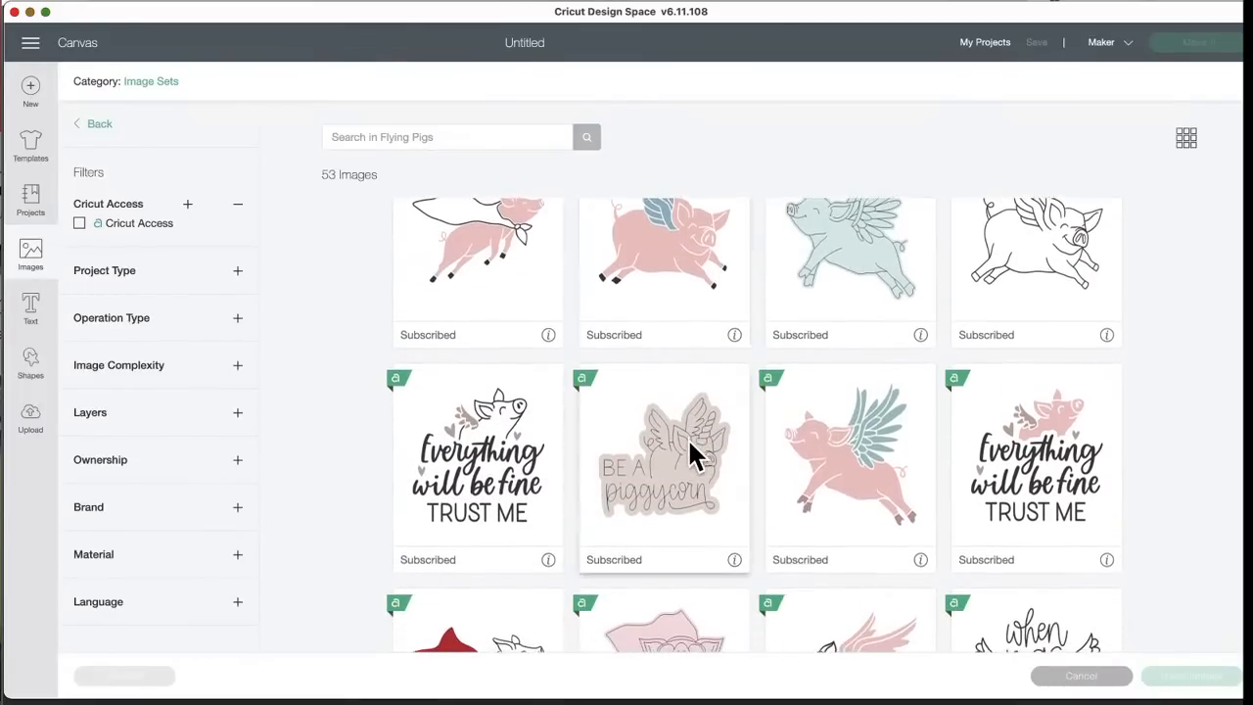
pyautogui.scroll(-3)
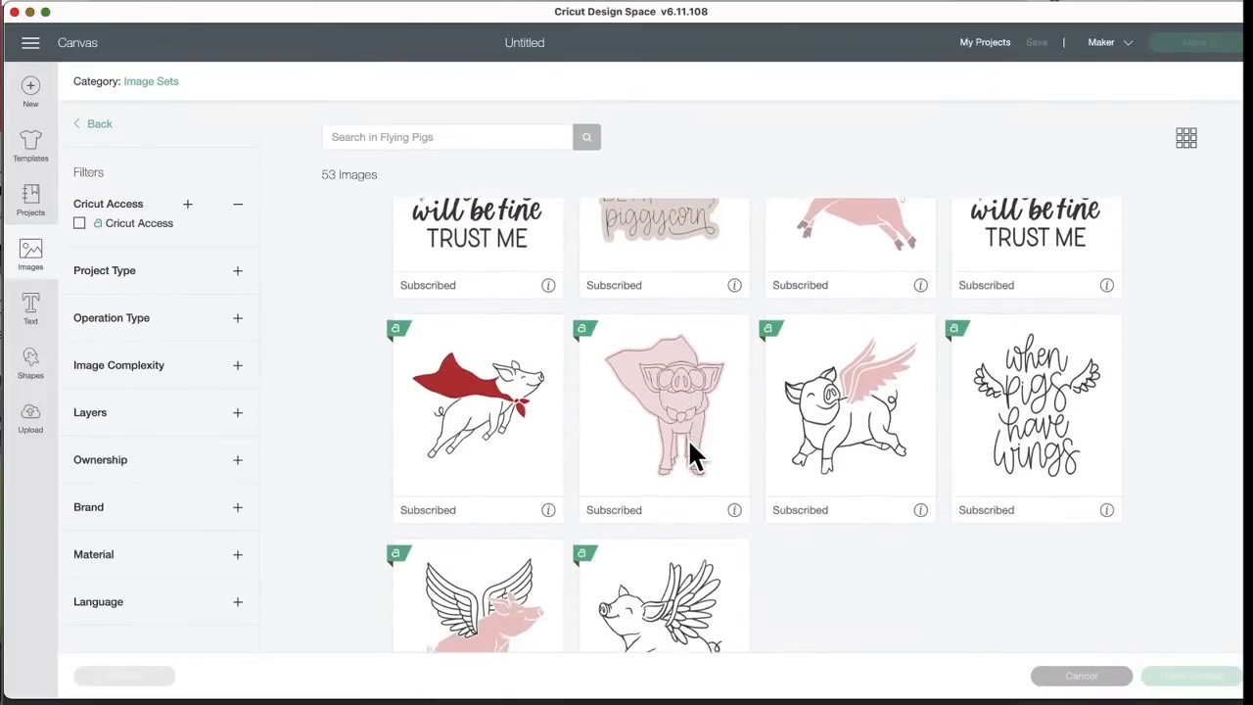
pyautogui.scroll(-3)
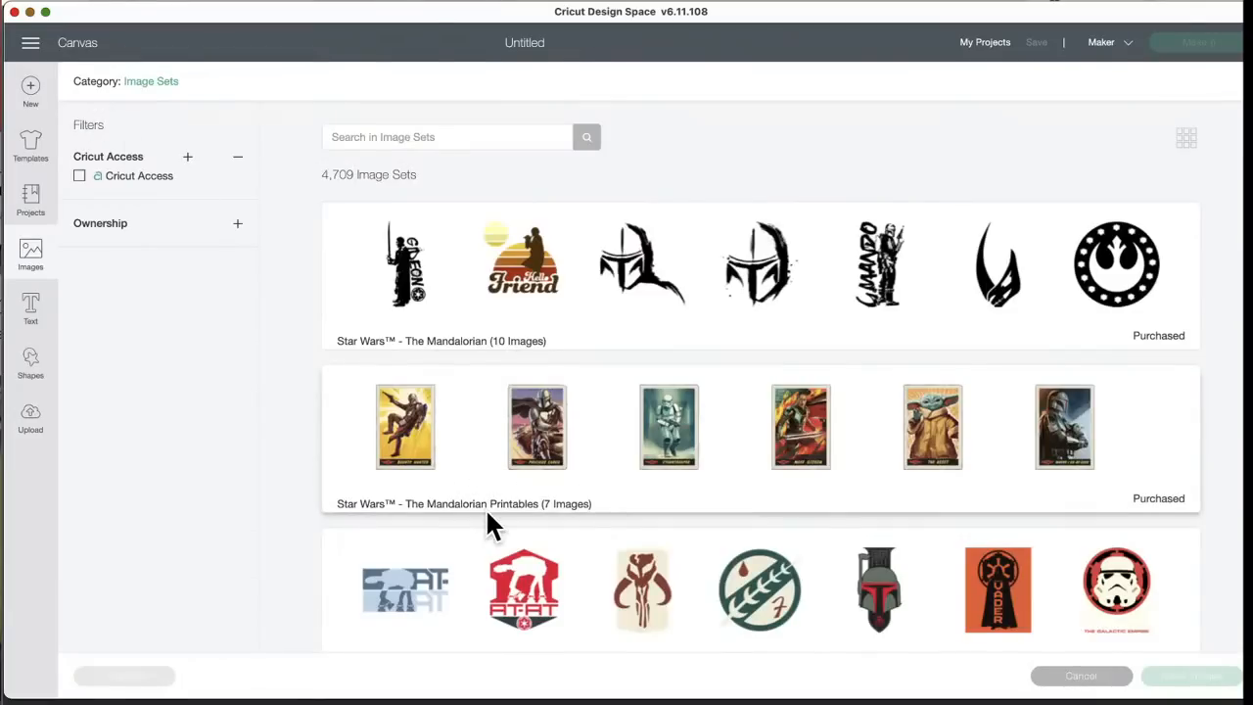
pyautogui.scroll(-3)
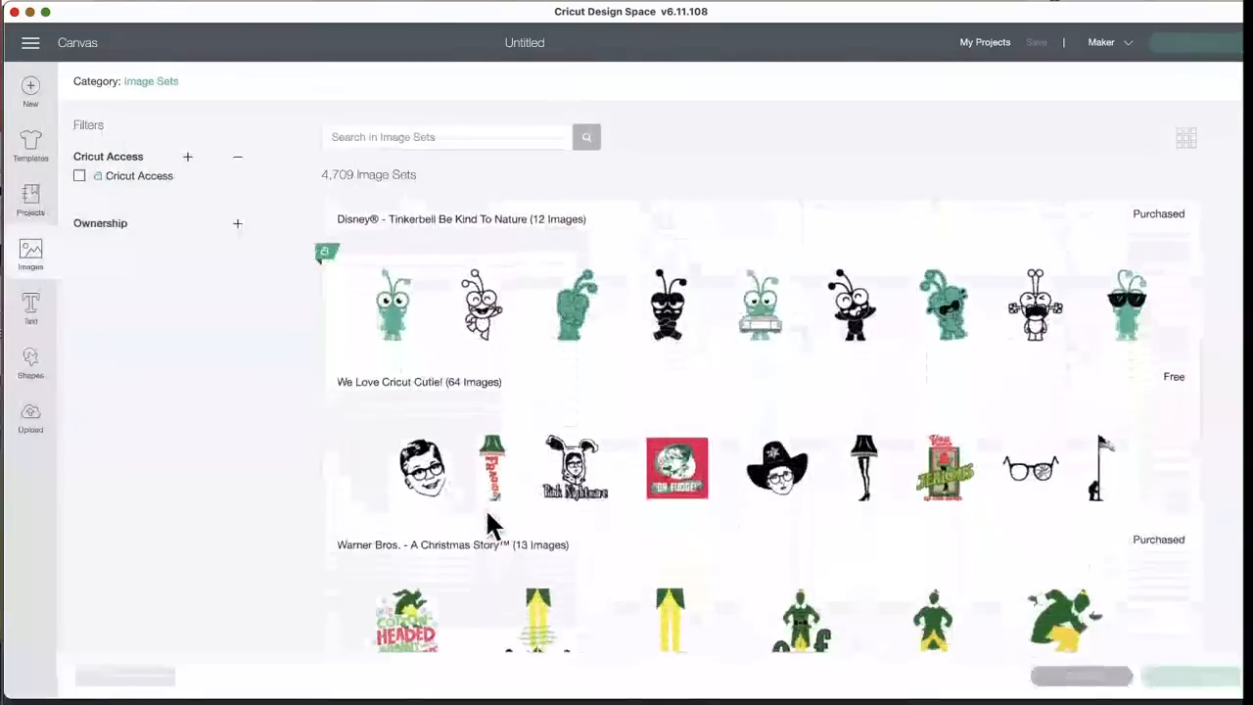
pyautogui.scroll(-3)
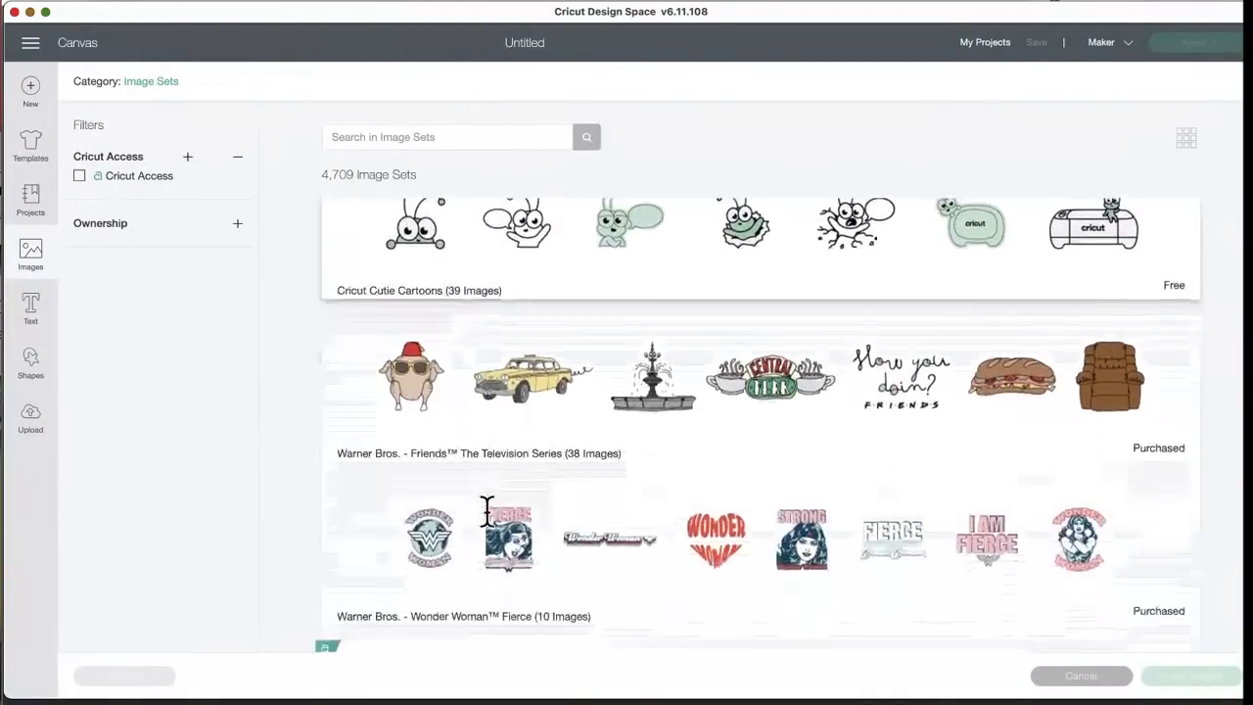
pyautogui.scroll(-3)
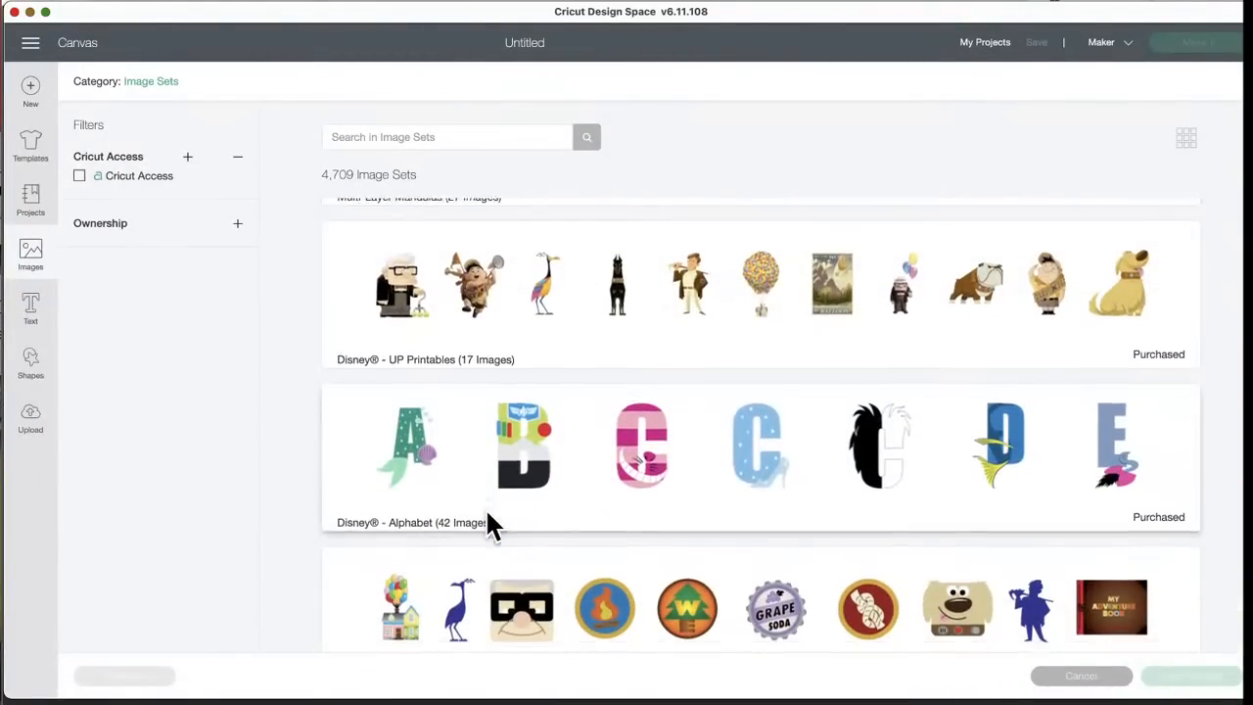
pyautogui.scroll(-3)
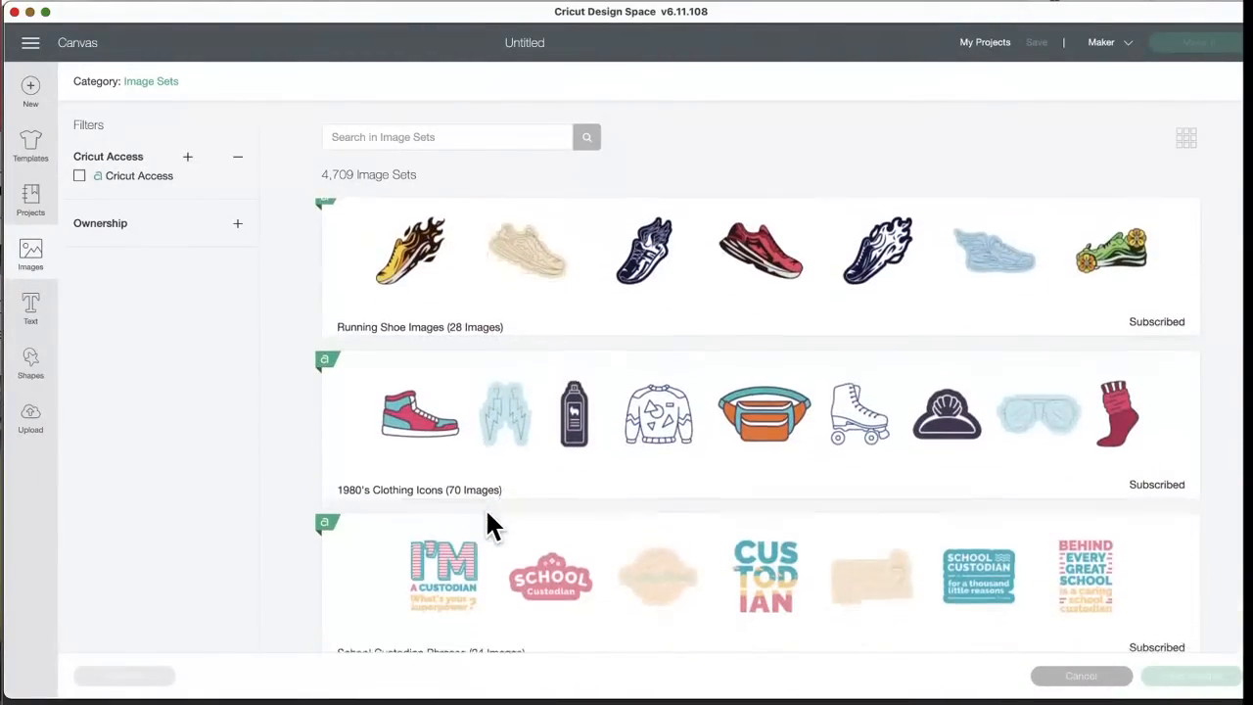
pyautogui.scroll(-3)
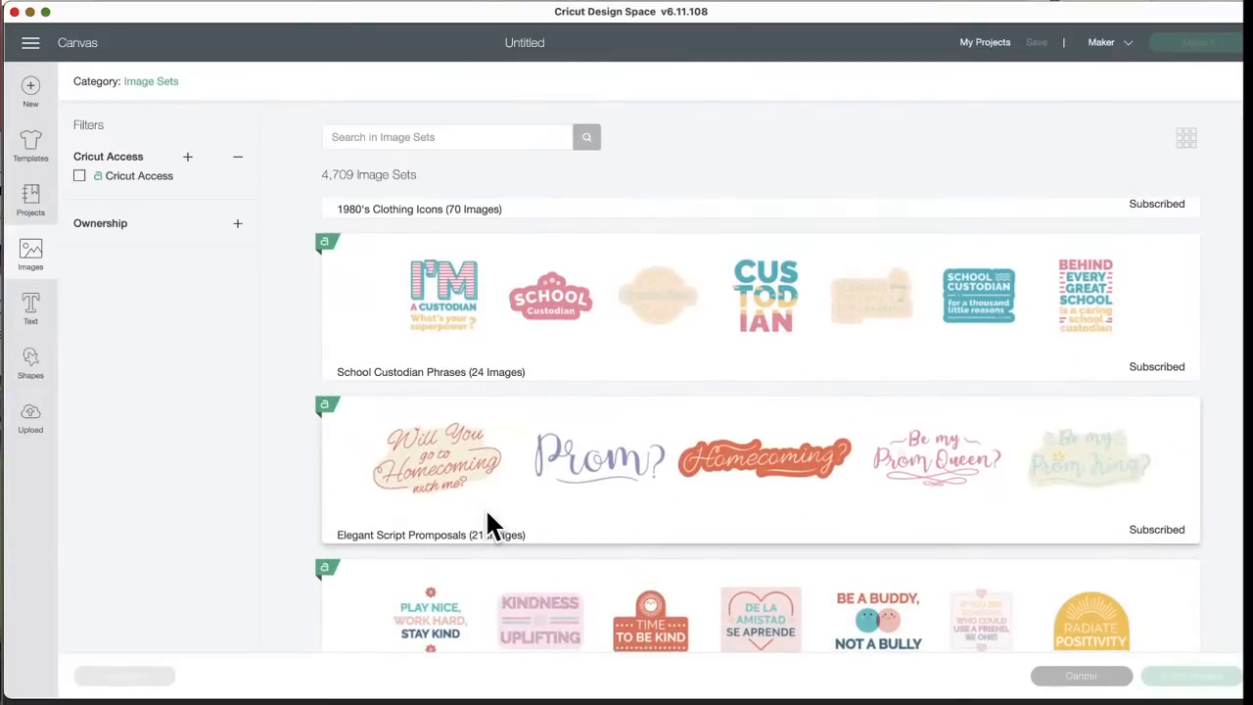
pyautogui.scroll(-3)
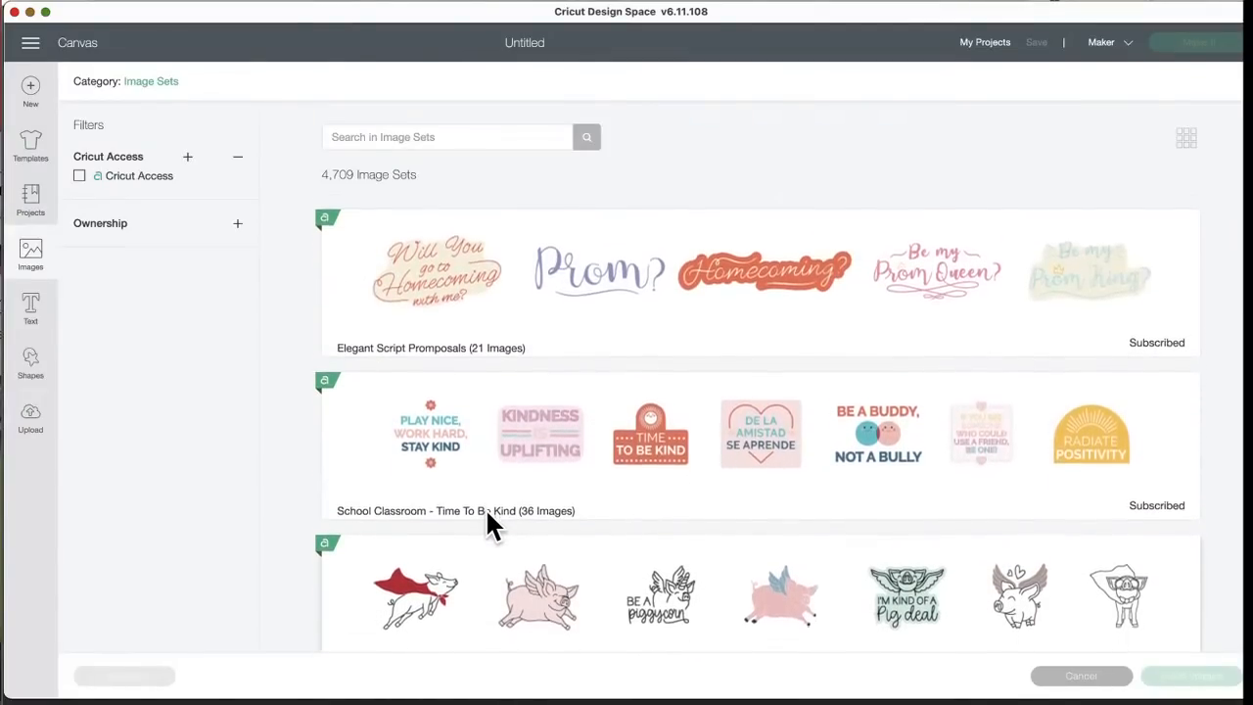
pyautogui.scroll(-3)
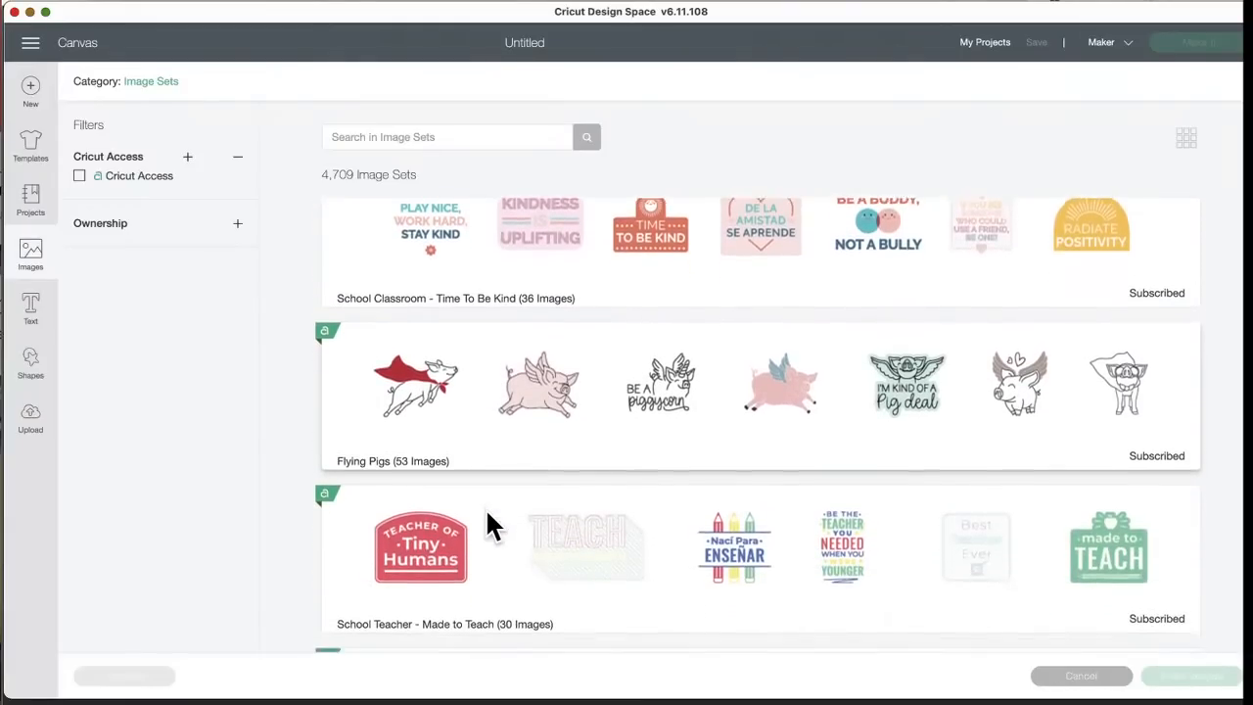
pyautogui.scroll(-3)
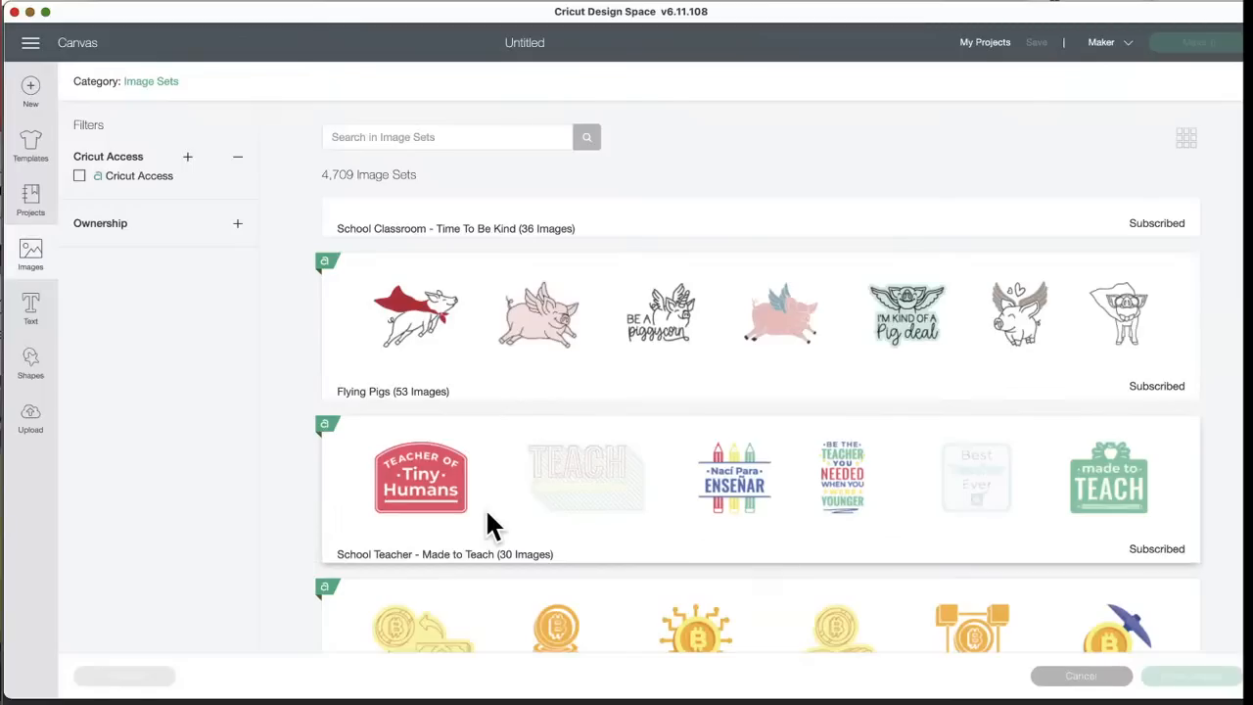
pyautogui.moveTo(617, 336)
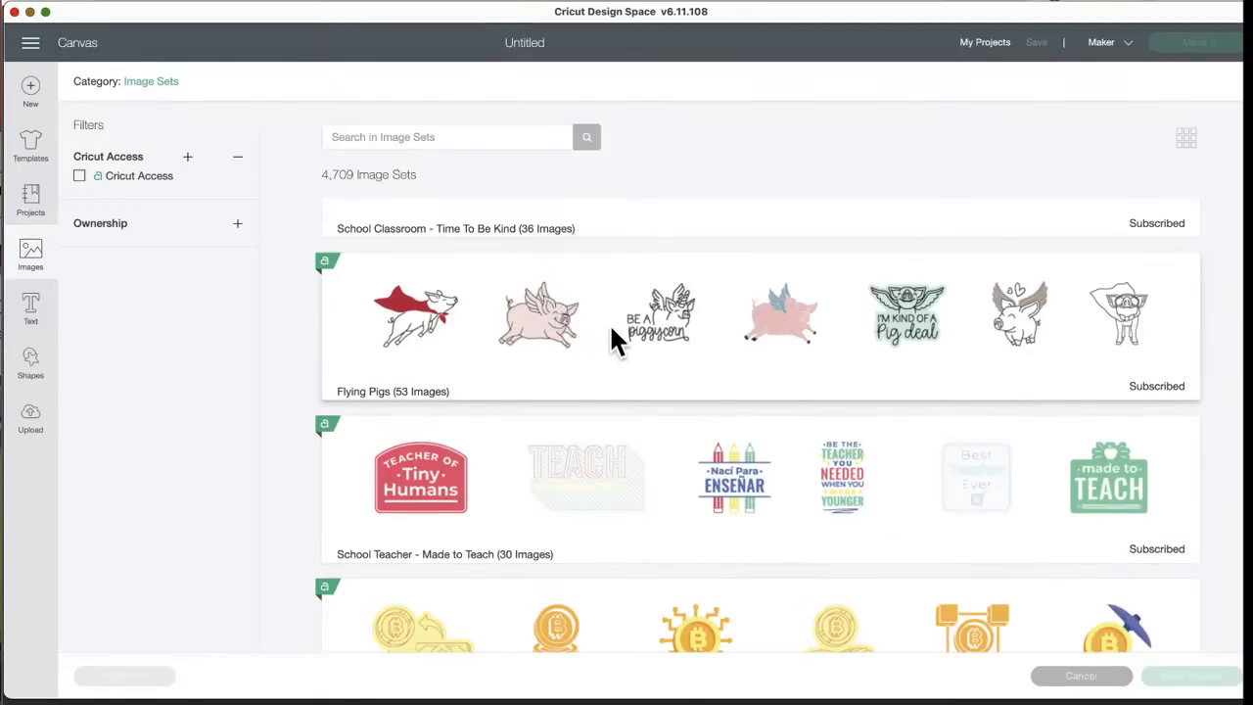
pyautogui.moveTo(518, 345)
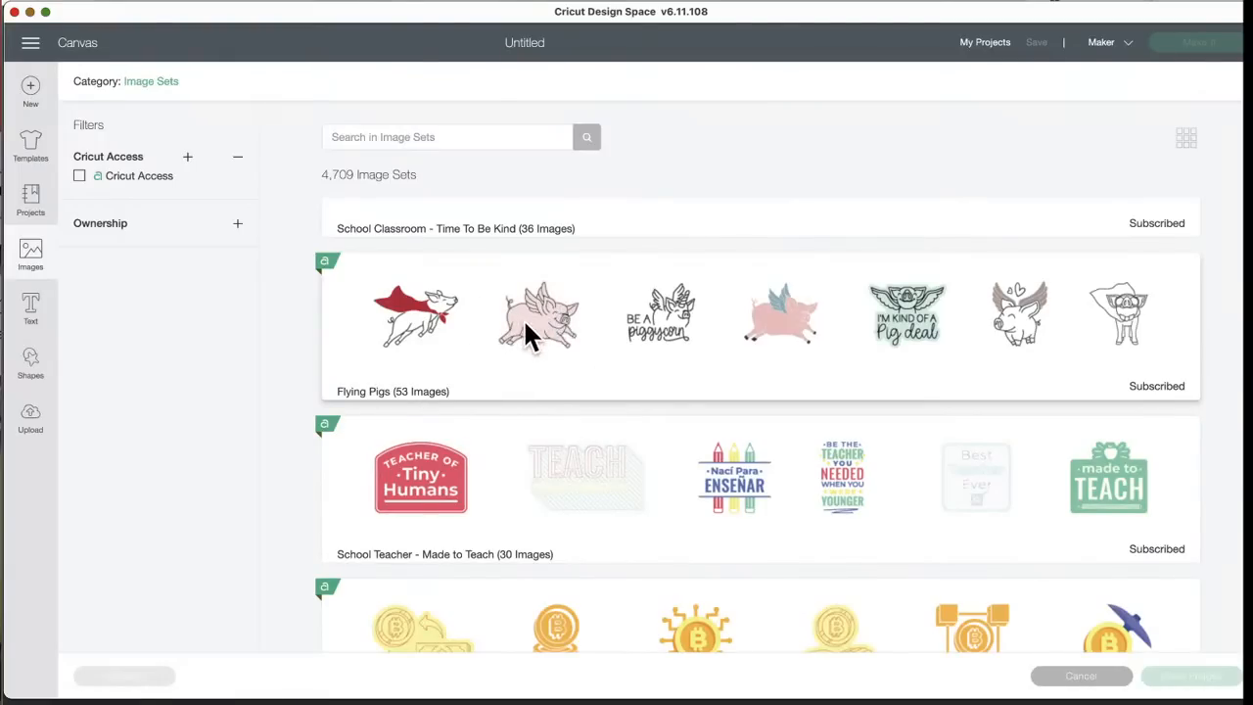
pyautogui.moveTo(552, 362)
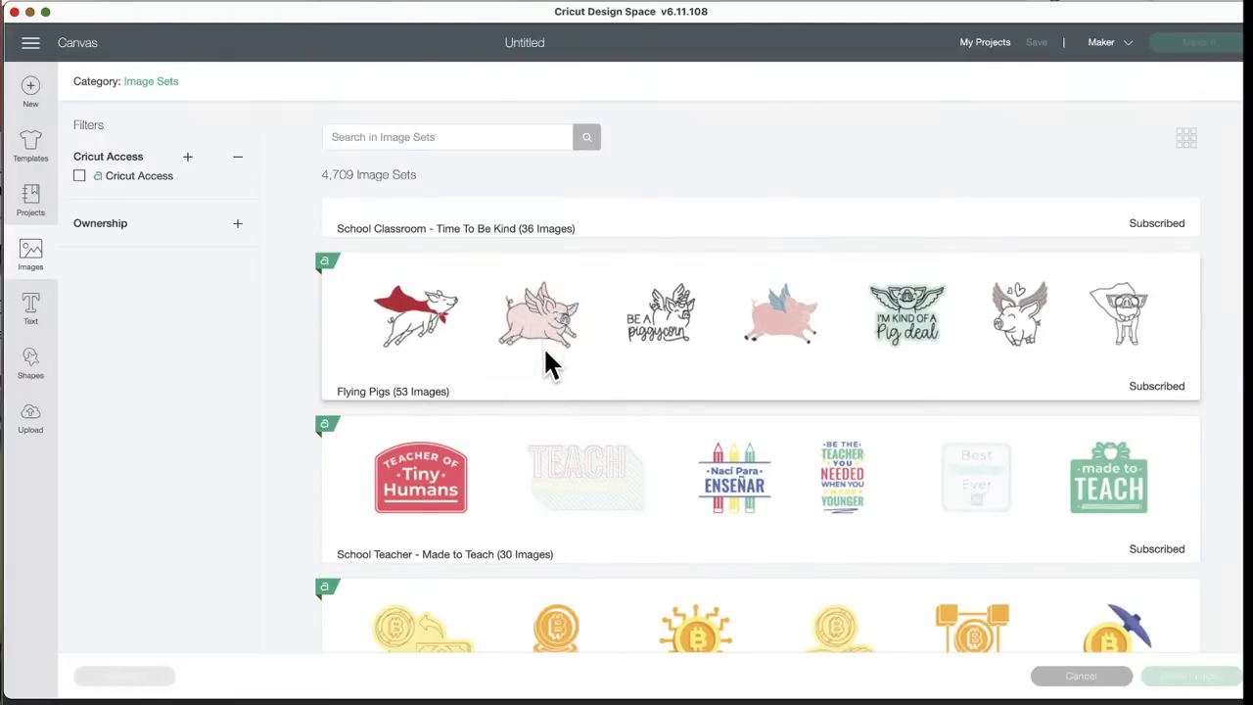
pyautogui.moveTo(550, 448)
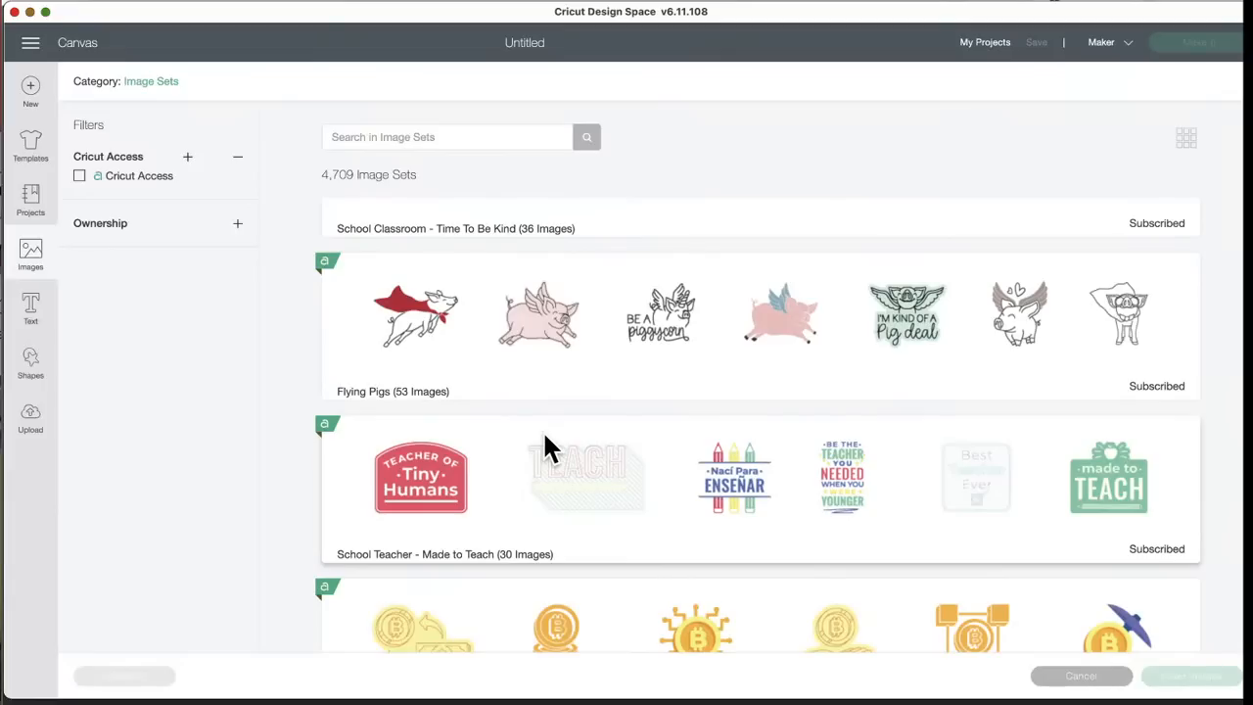
pyautogui.moveTo(587, 466)
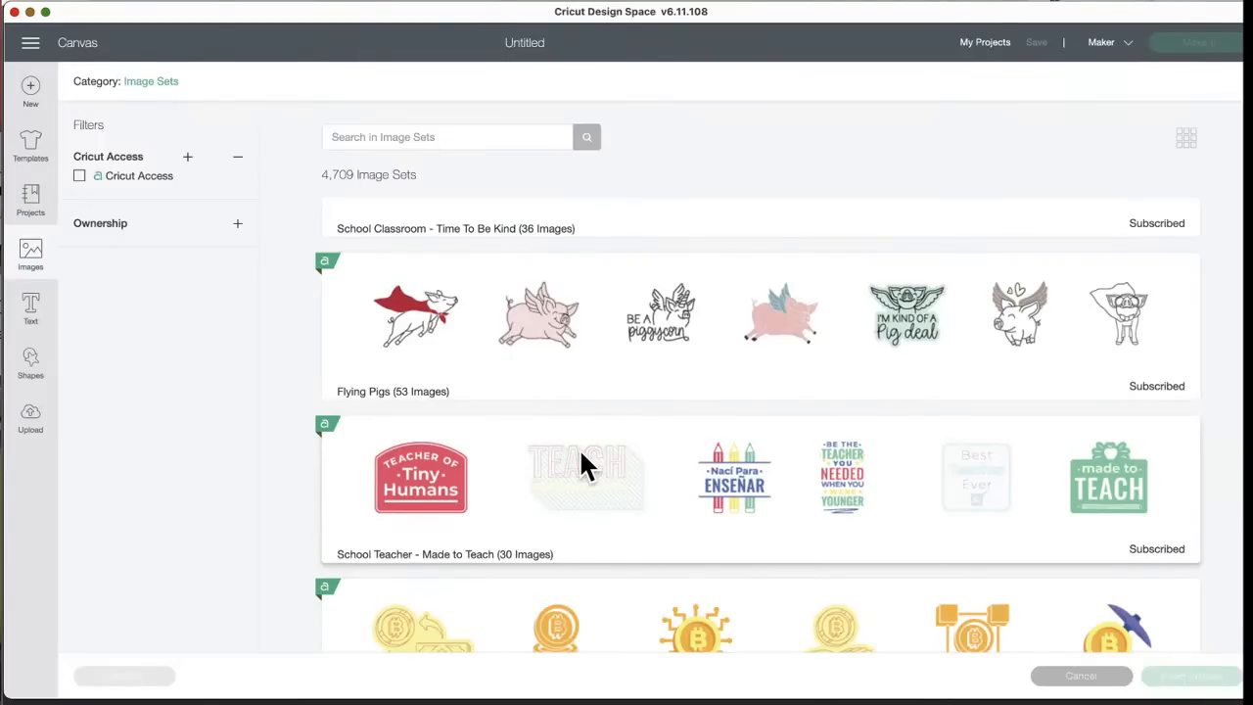
pyautogui.scroll(-3)
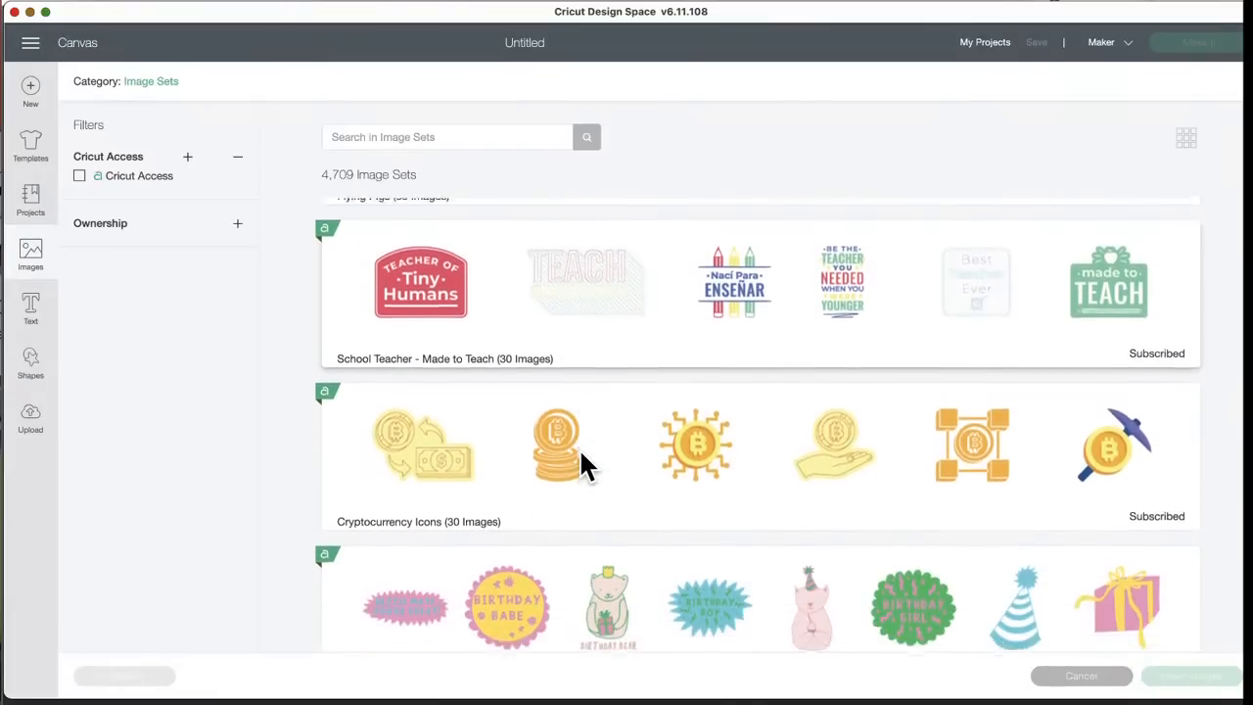
pyautogui.scroll(-3)
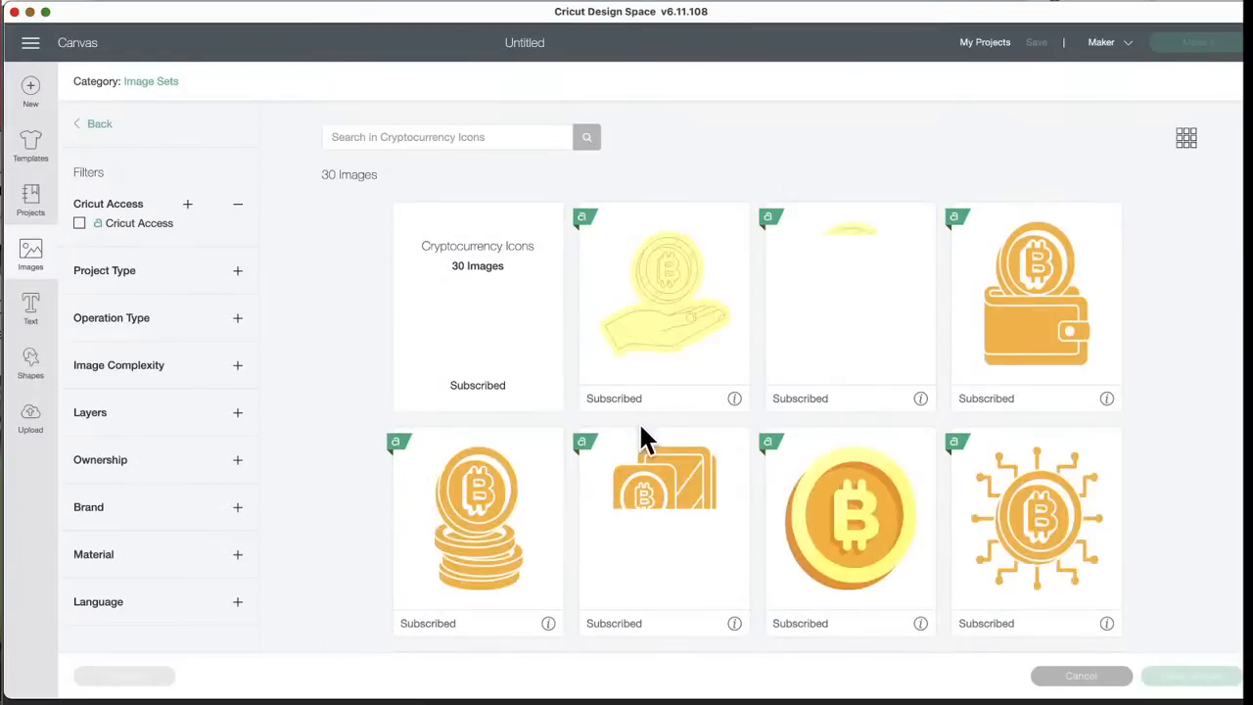
# - Scroll the Cryptocurrency Icons set briefly, then go back to the full Image Sets list
pyautogui.scroll(-3)
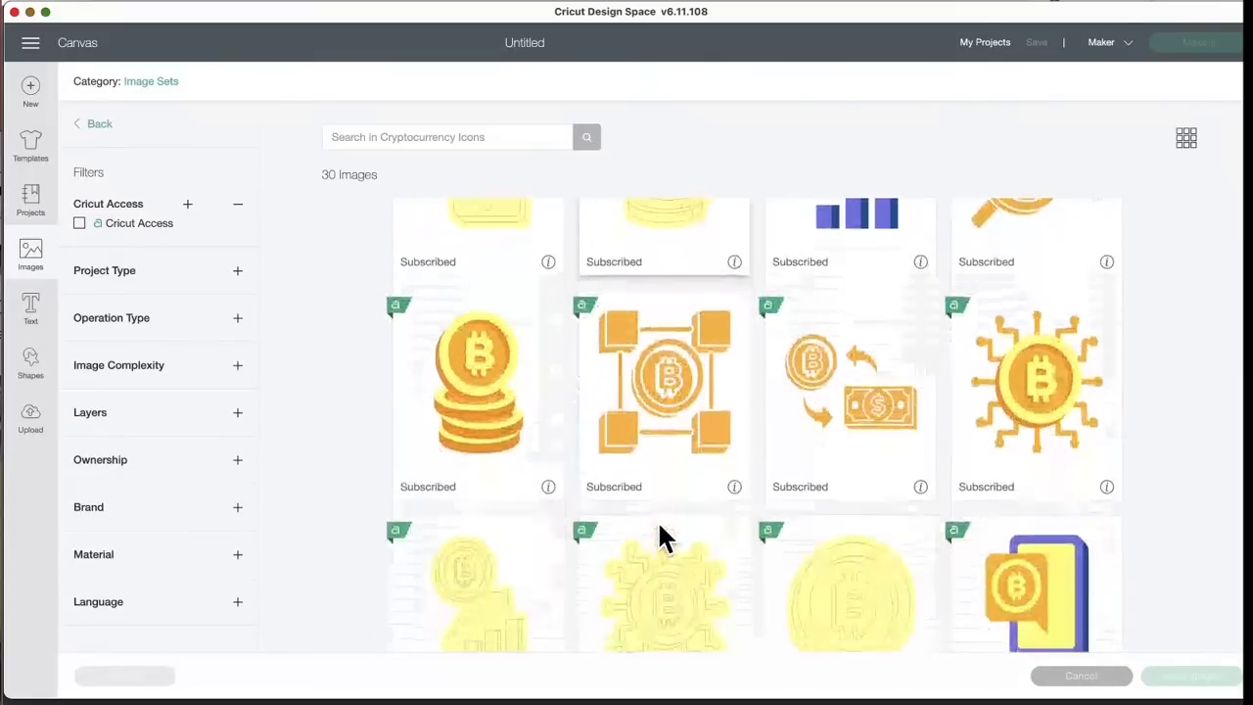
pyautogui.scroll(-3)
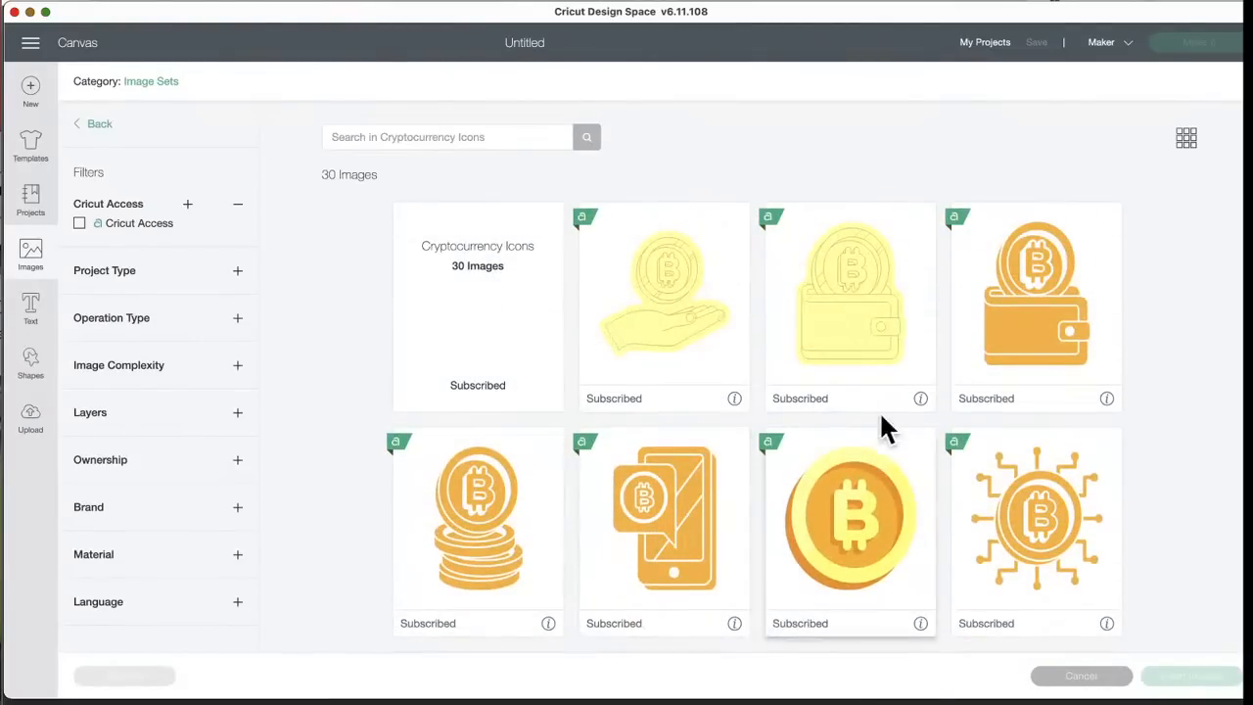
pyautogui.click(92, 123)
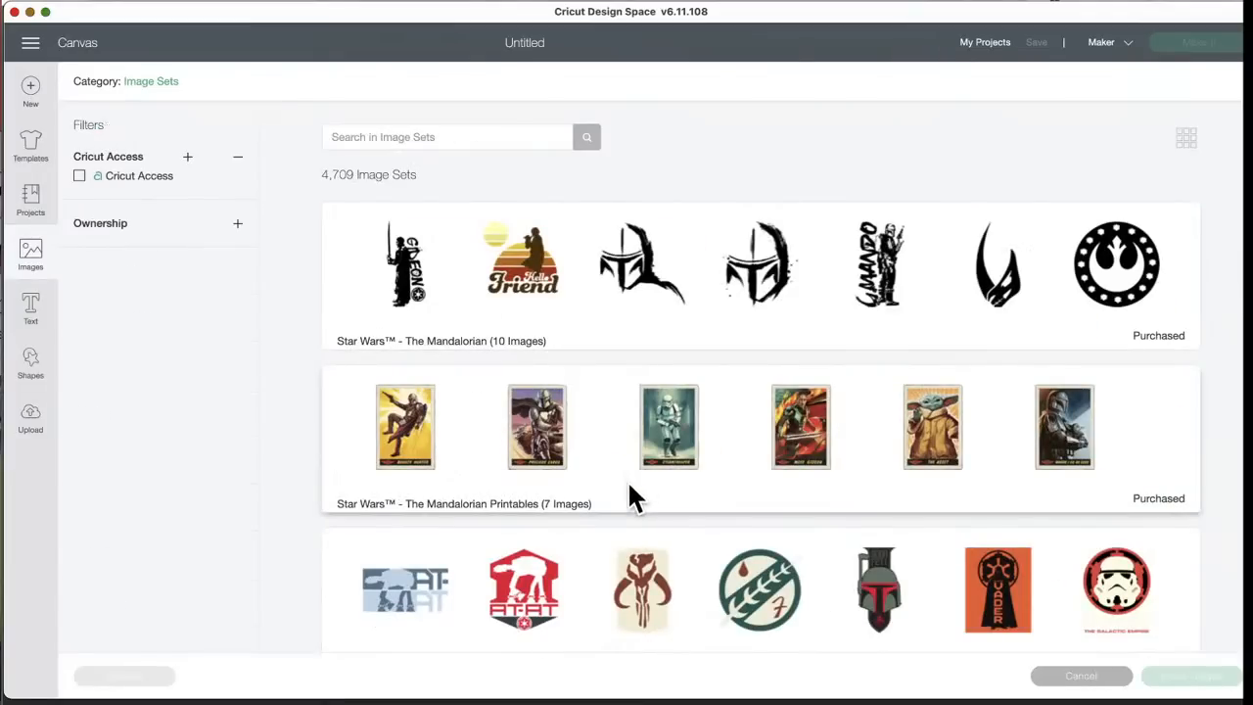
# - Scroll down the Image Sets list from the Star Wars The Mandalorian sets
pyautogui.scroll(-3)
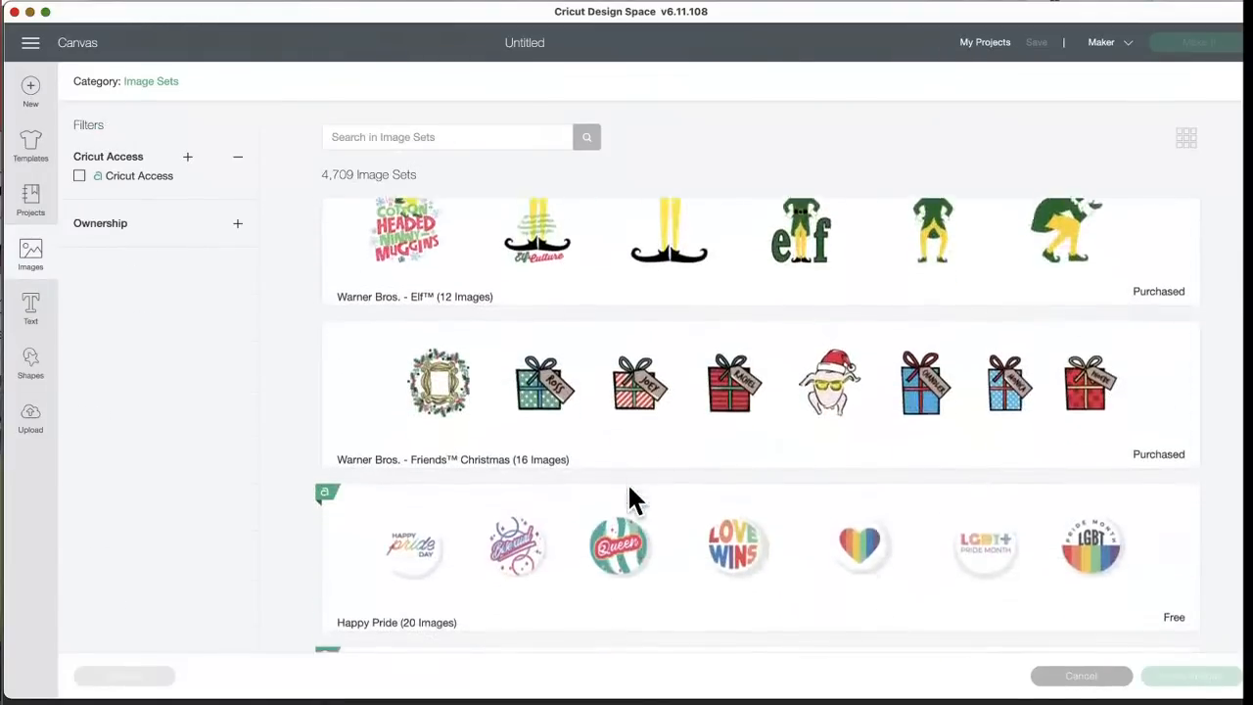
pyautogui.scroll(-3)
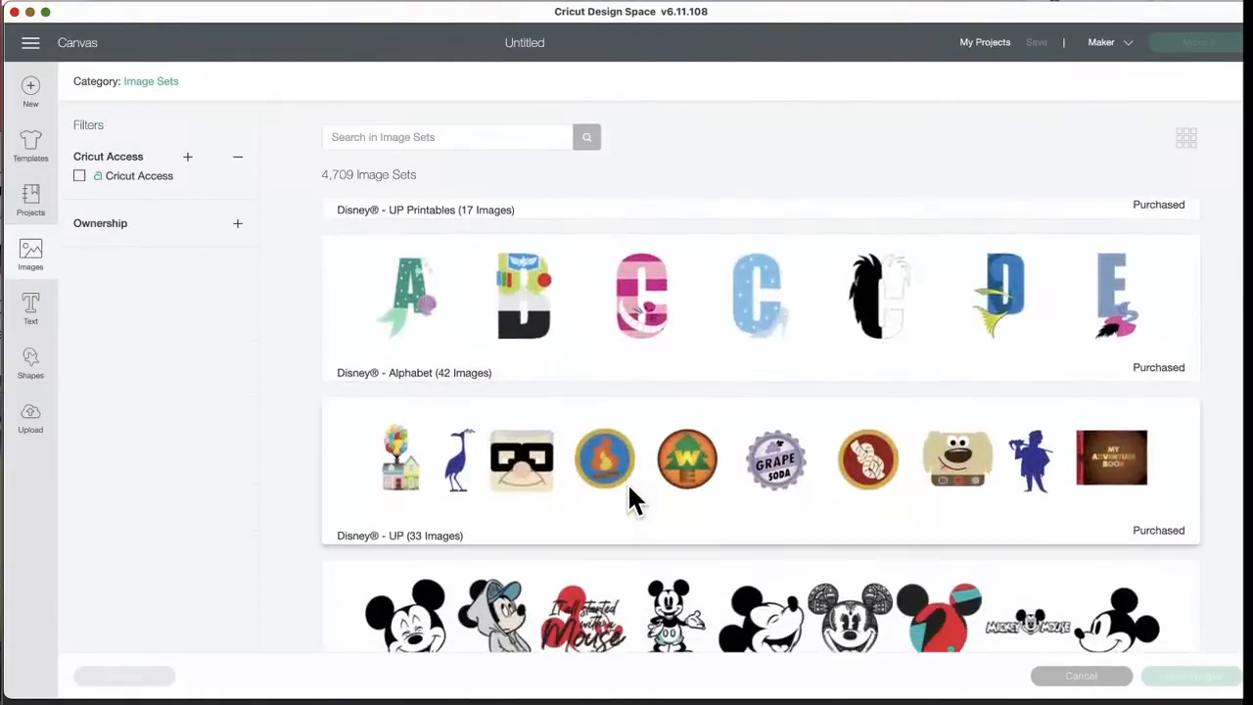
pyautogui.scroll(-3)
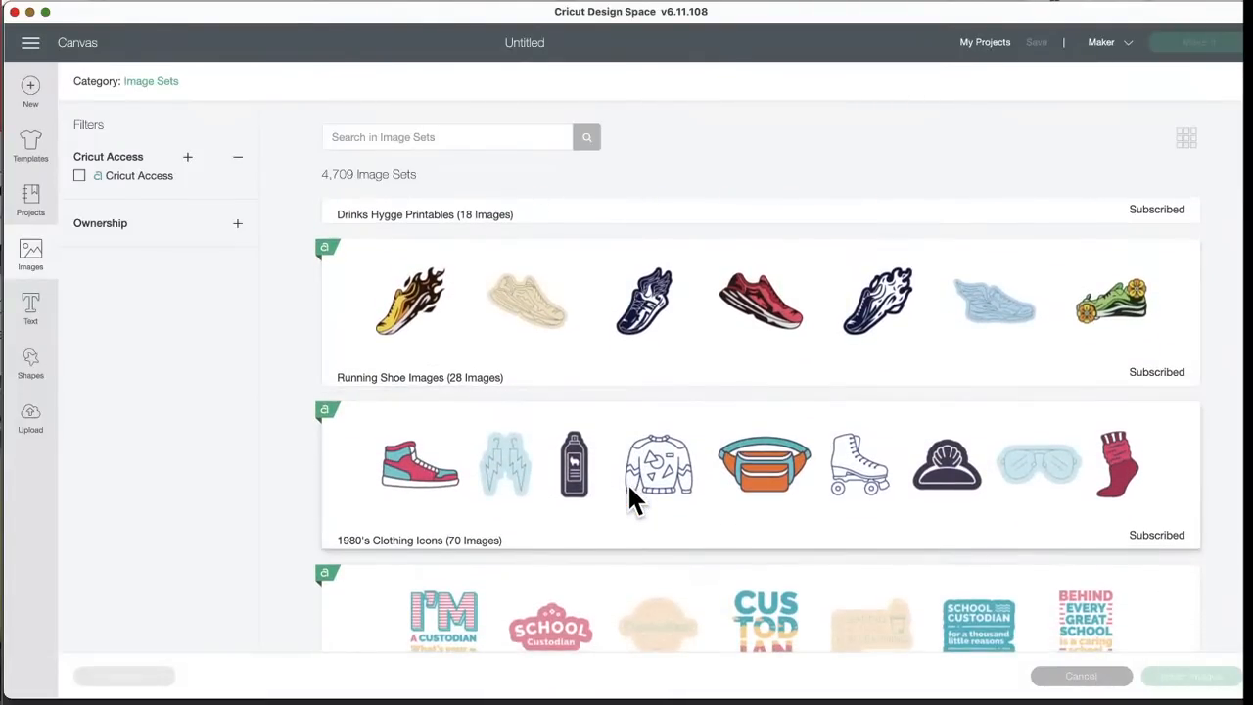
pyautogui.scroll(-3)
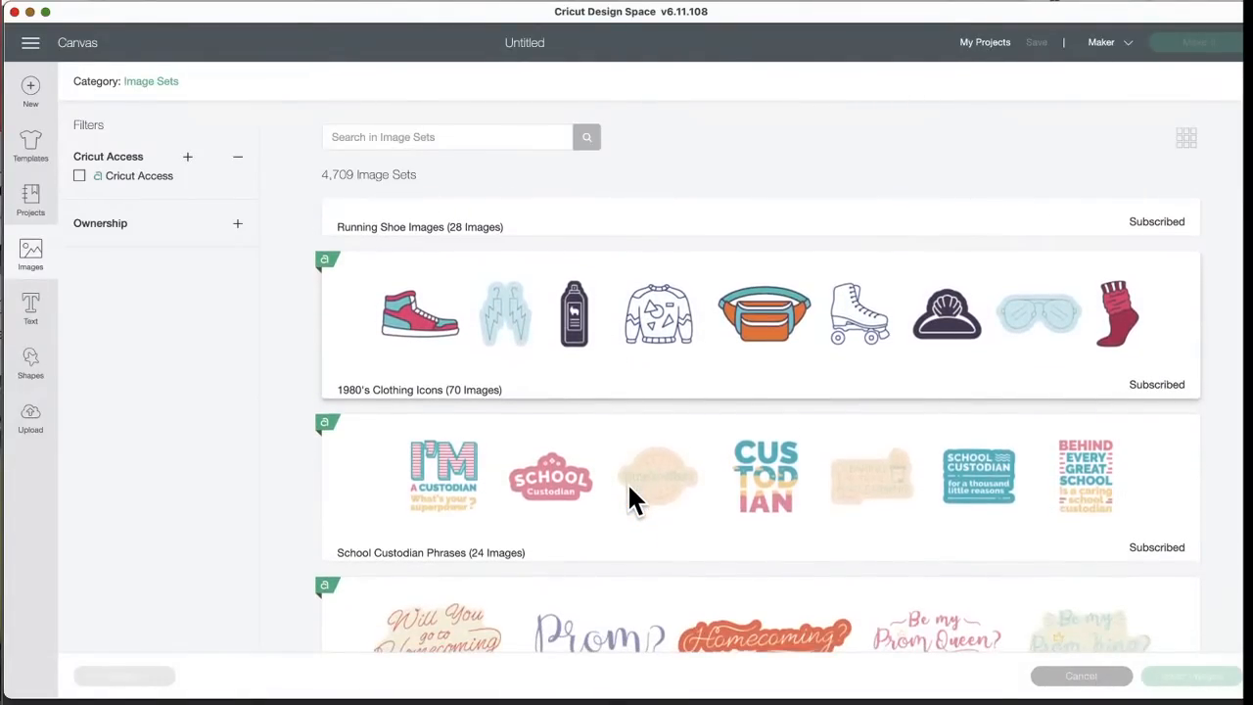
pyautogui.scroll(-3)
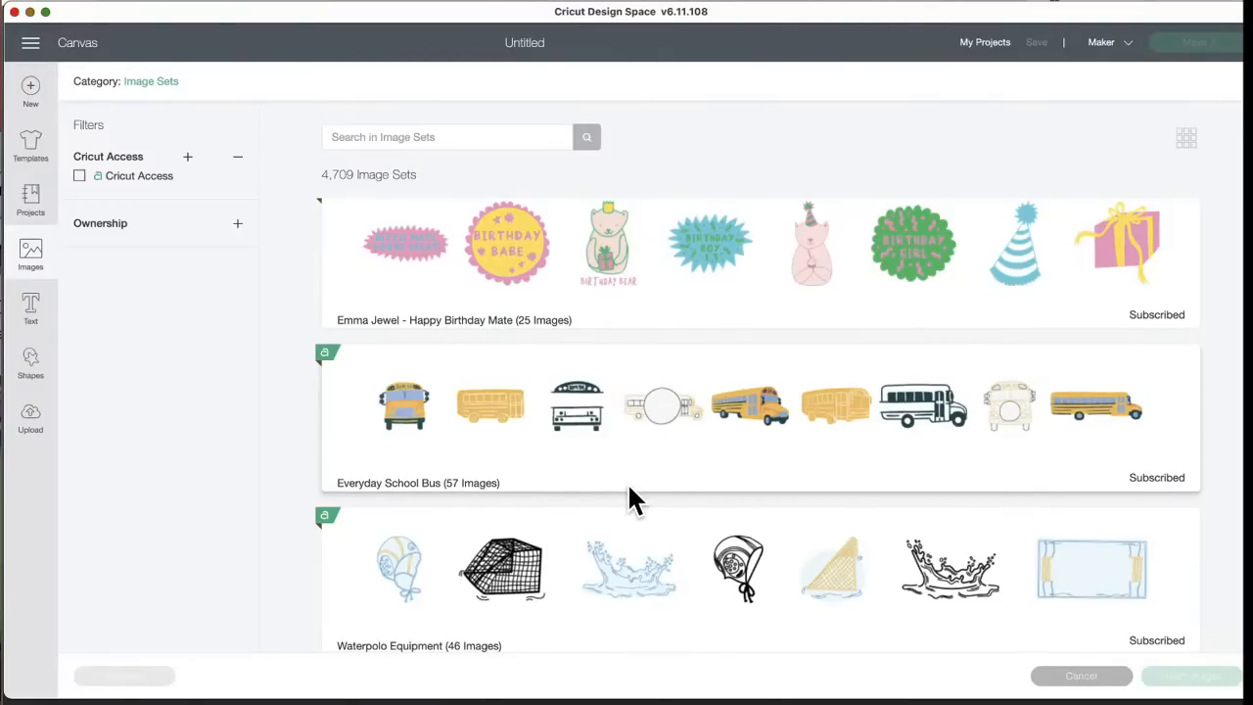
pyautogui.scroll(-3)
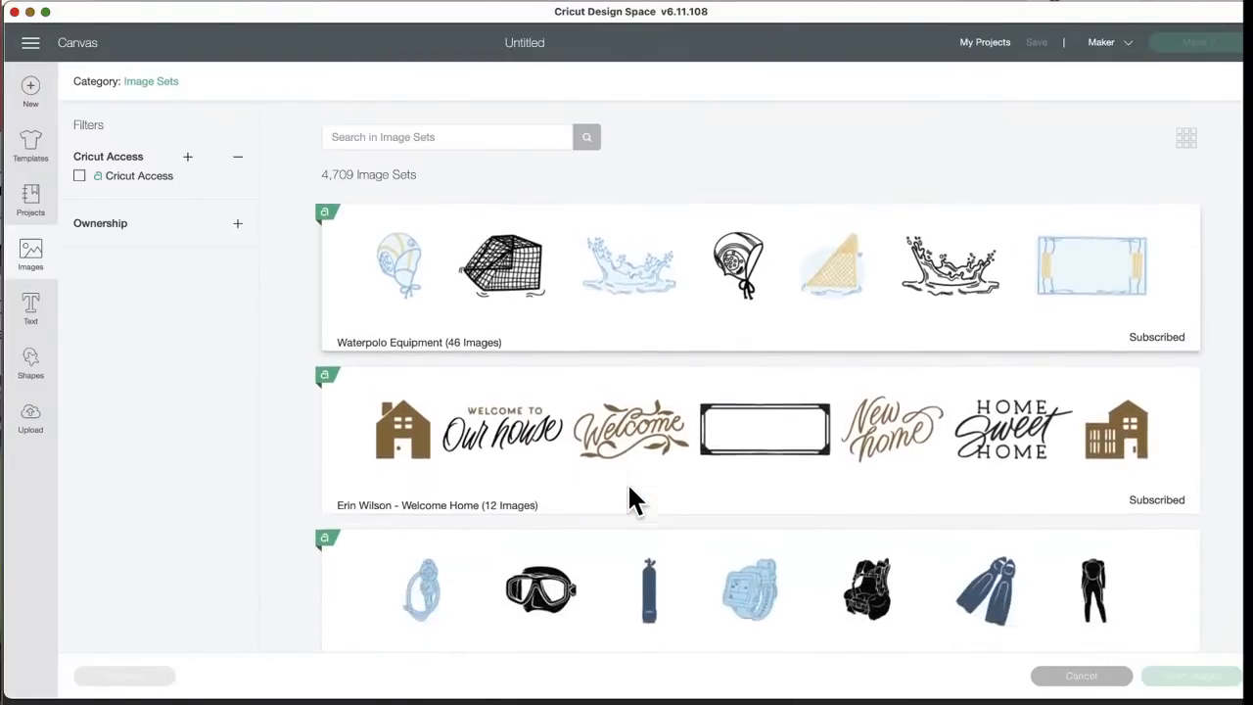
pyautogui.scroll(-3)
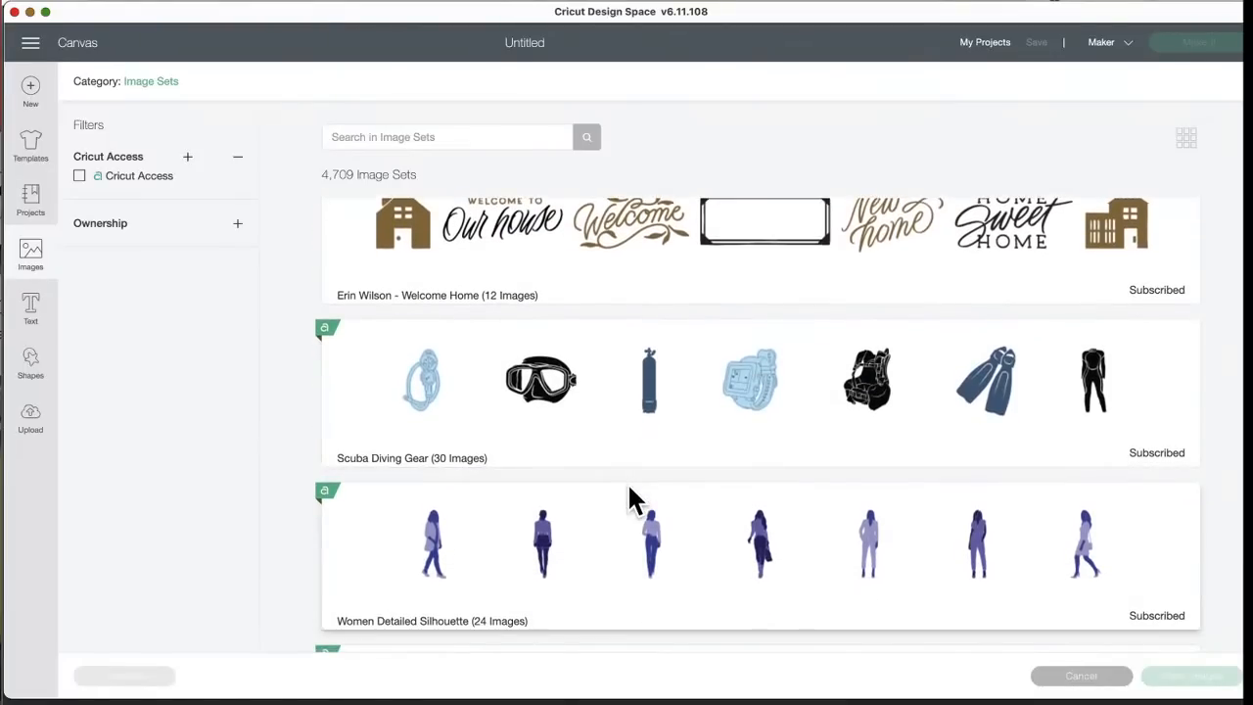
pyautogui.scroll(-3)
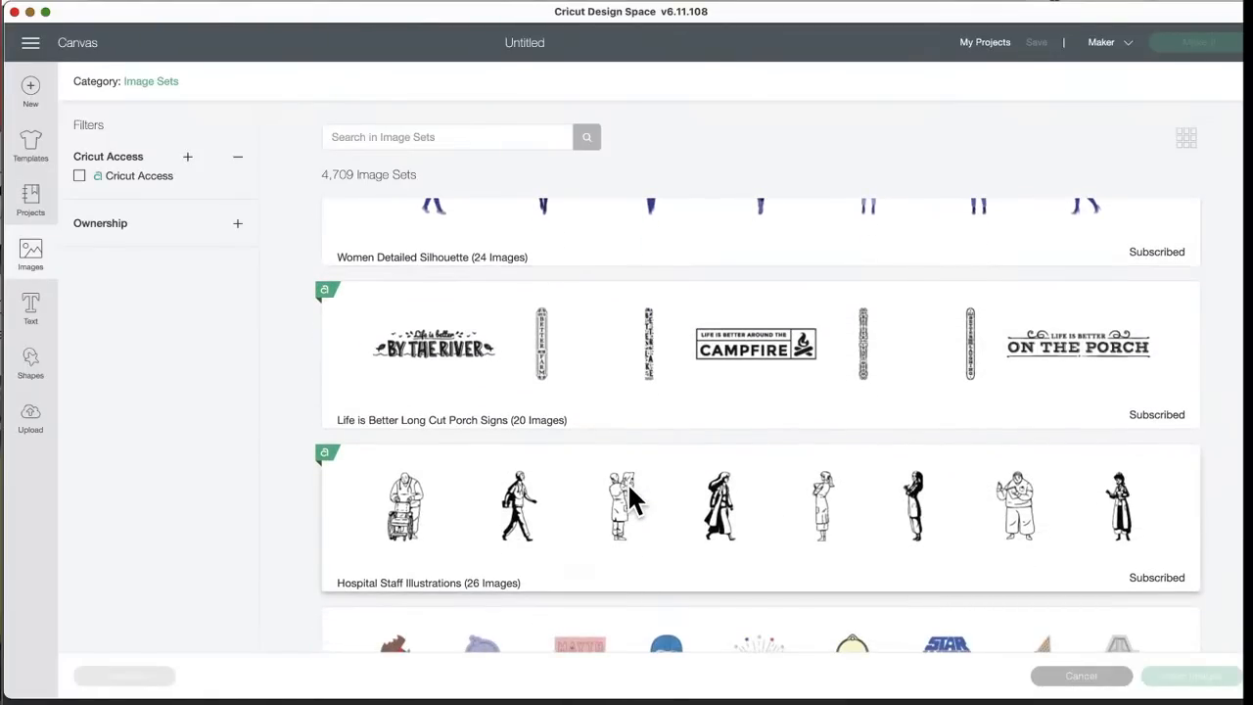
# - Continue down to 1950's Party Decor and open that set of 21 images
pyautogui.scroll(-3)
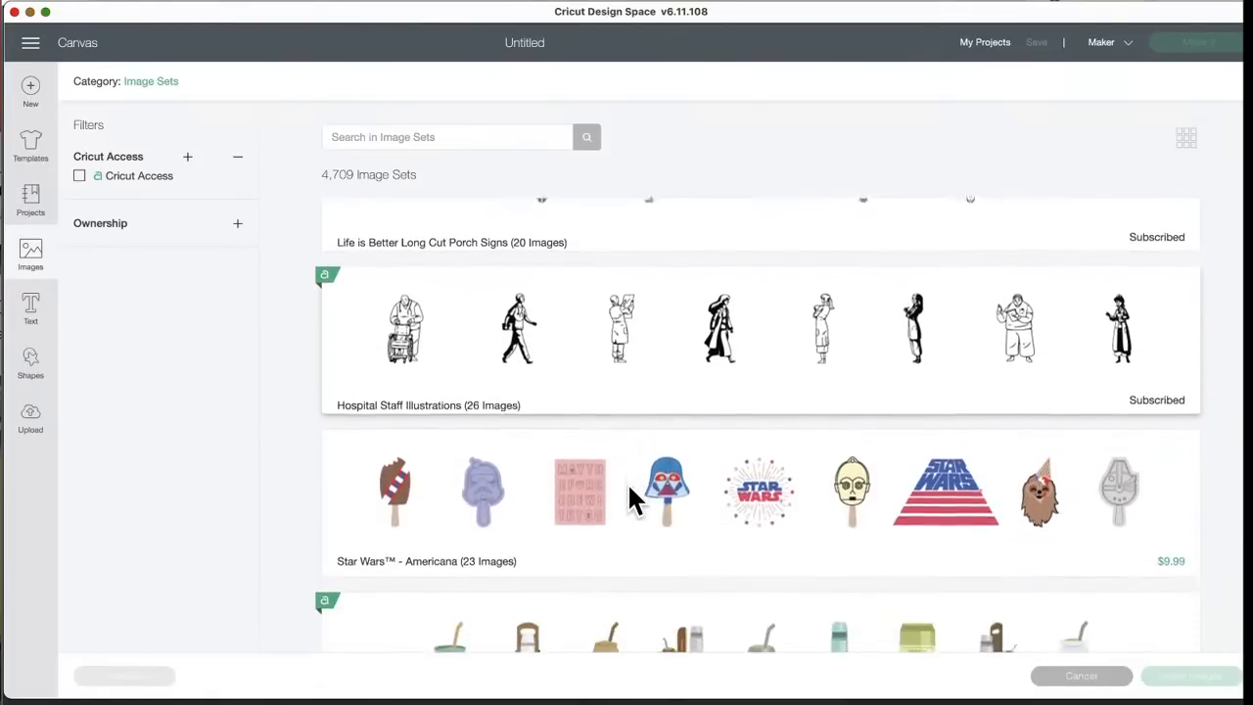
pyautogui.scroll(-3)
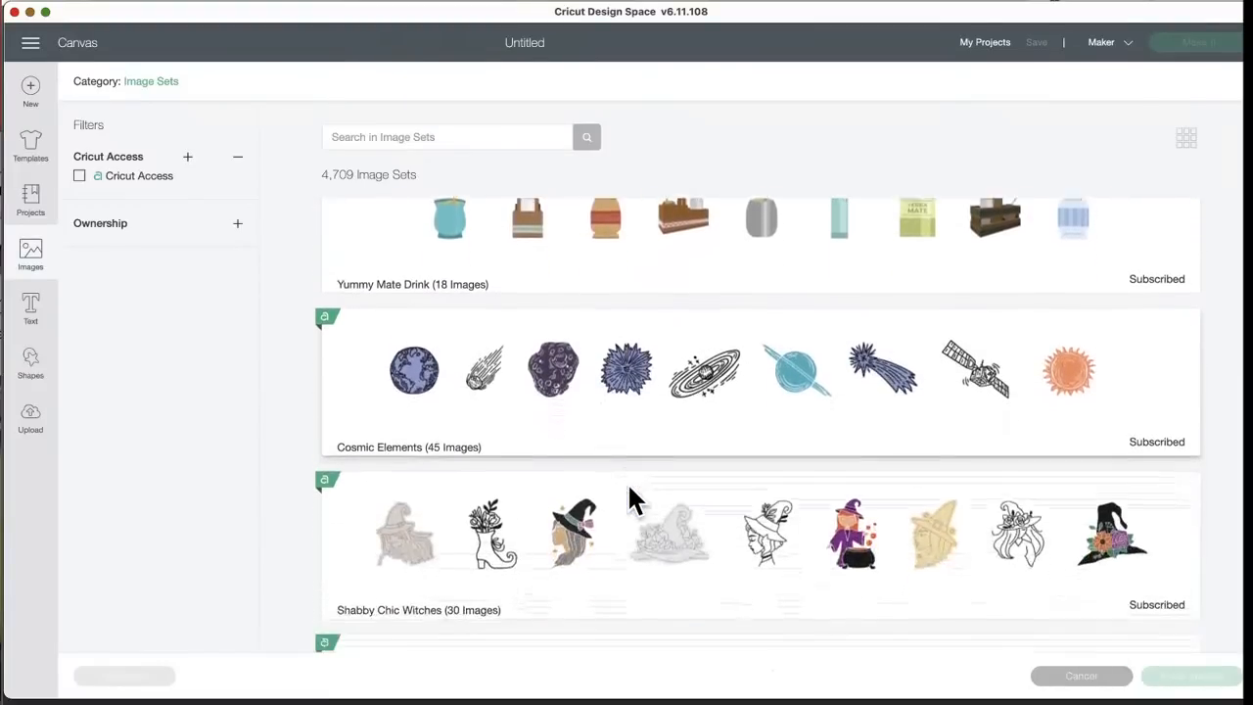
pyautogui.scroll(-3)
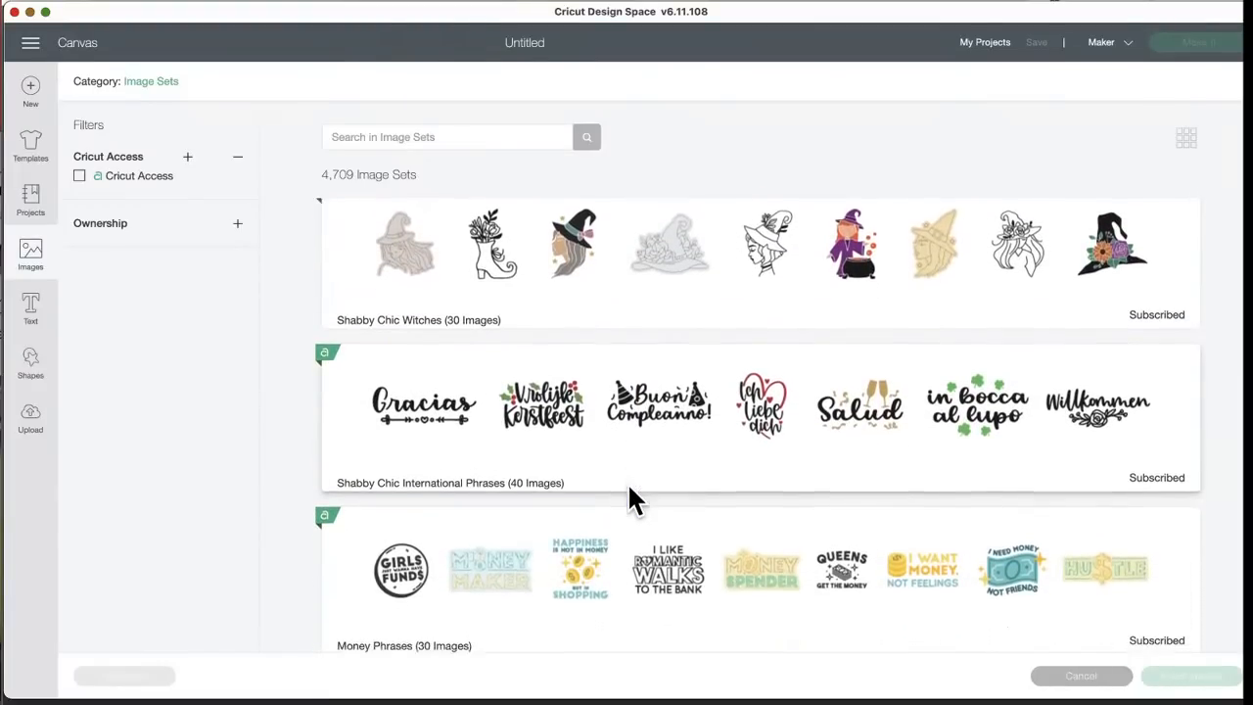
pyautogui.scroll(-3)
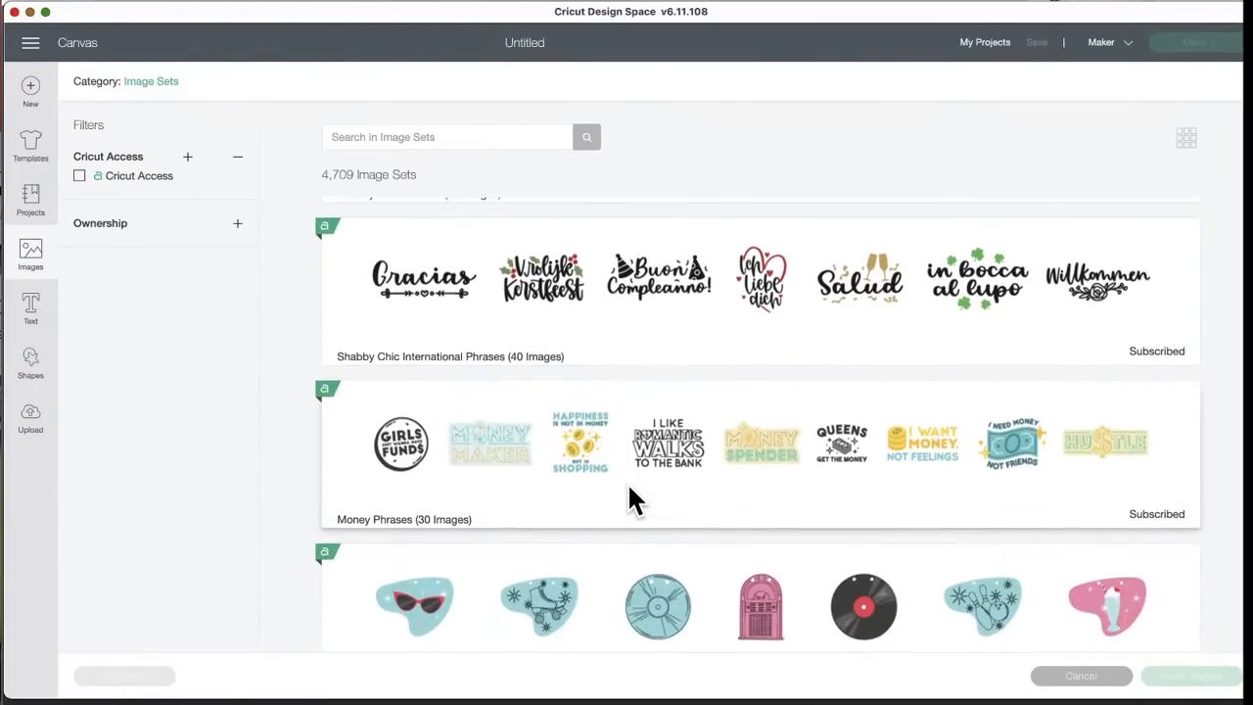
pyautogui.scroll(-3)
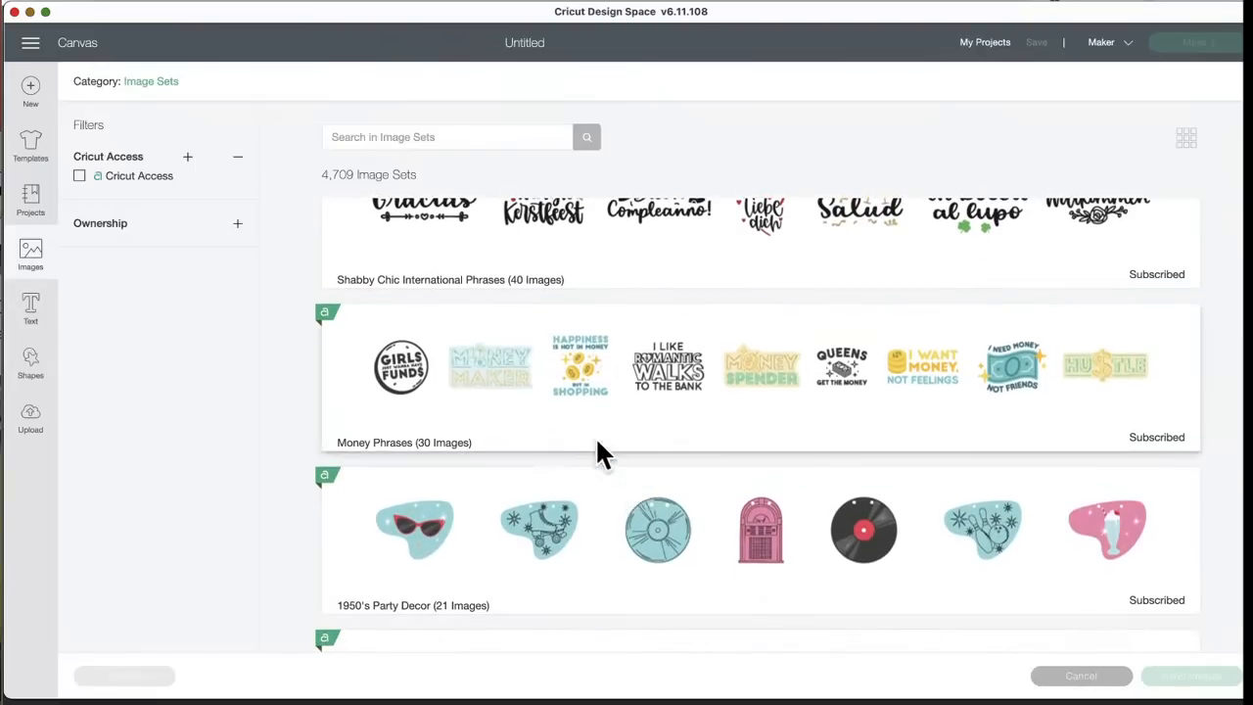
pyautogui.moveTo(818, 434)
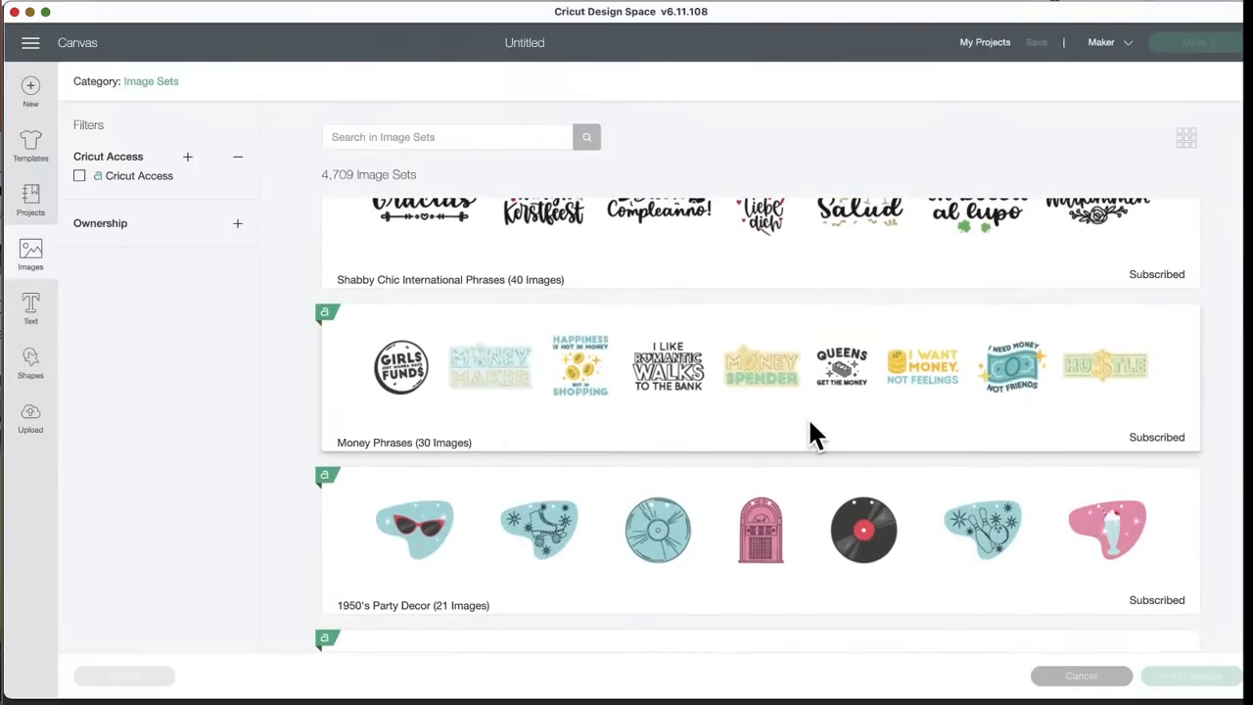
pyautogui.moveTo(793, 433)
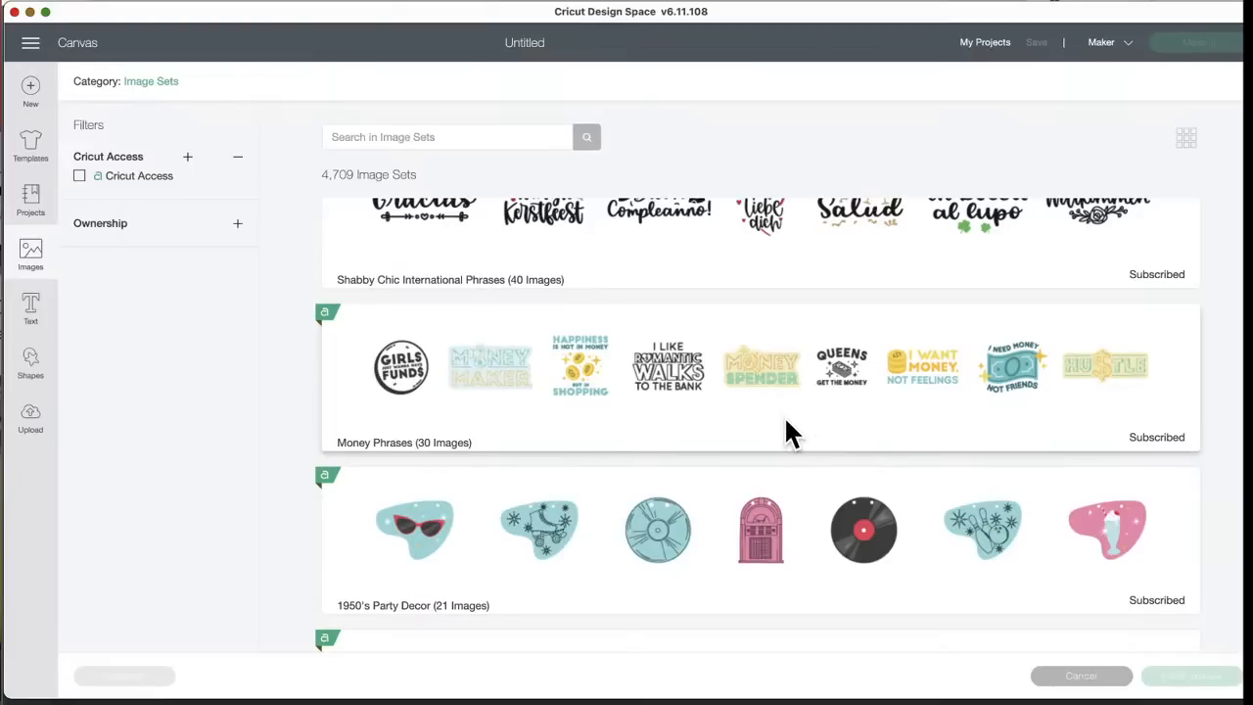
pyautogui.moveTo(885, 411)
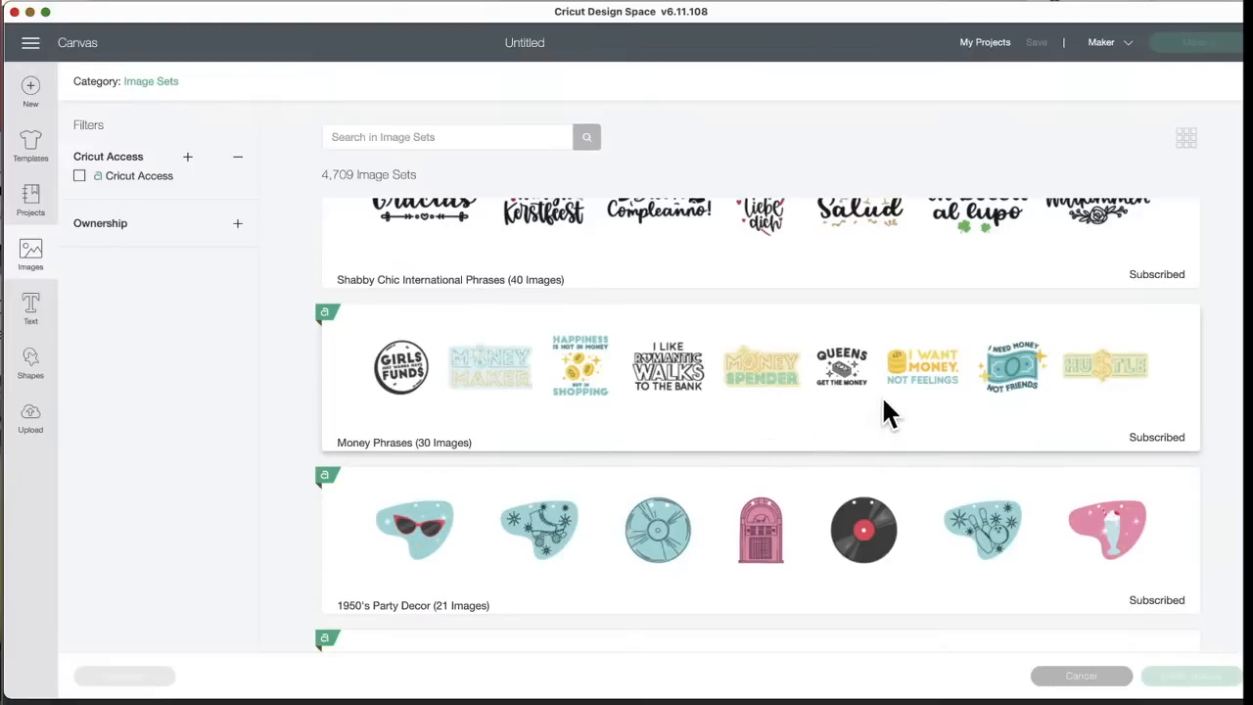
pyautogui.moveTo(897, 376)
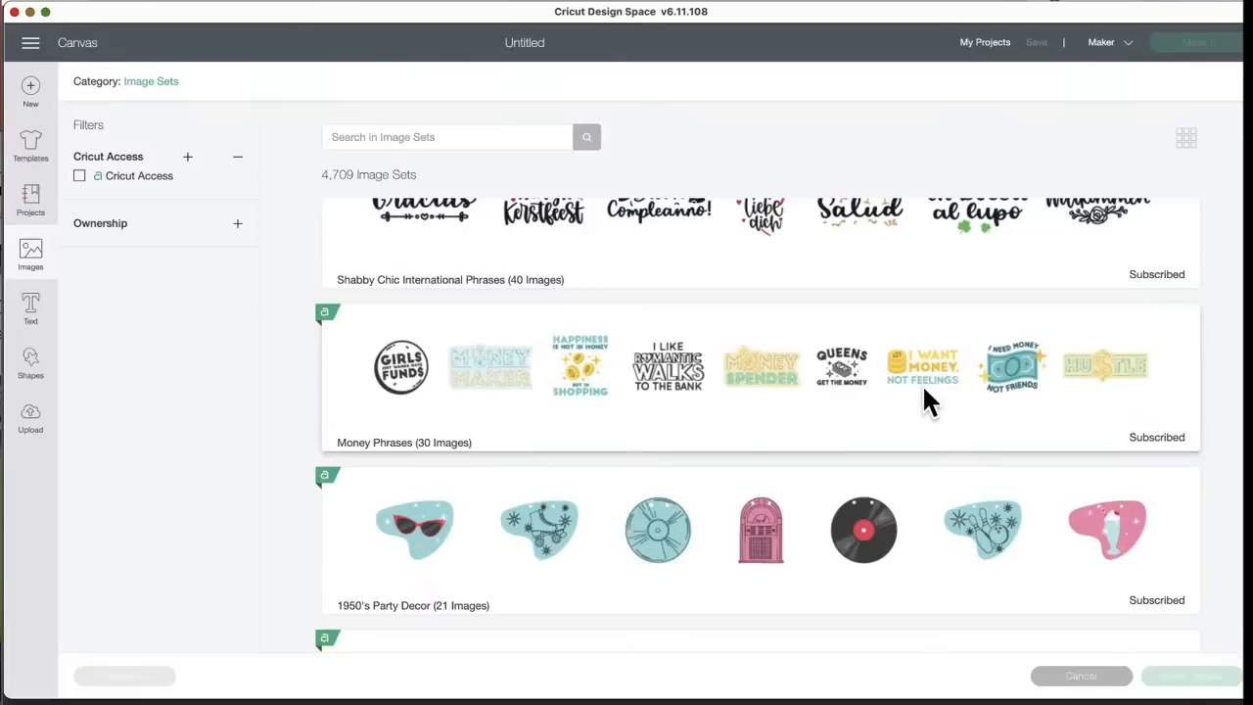
pyautogui.moveTo(773, 435)
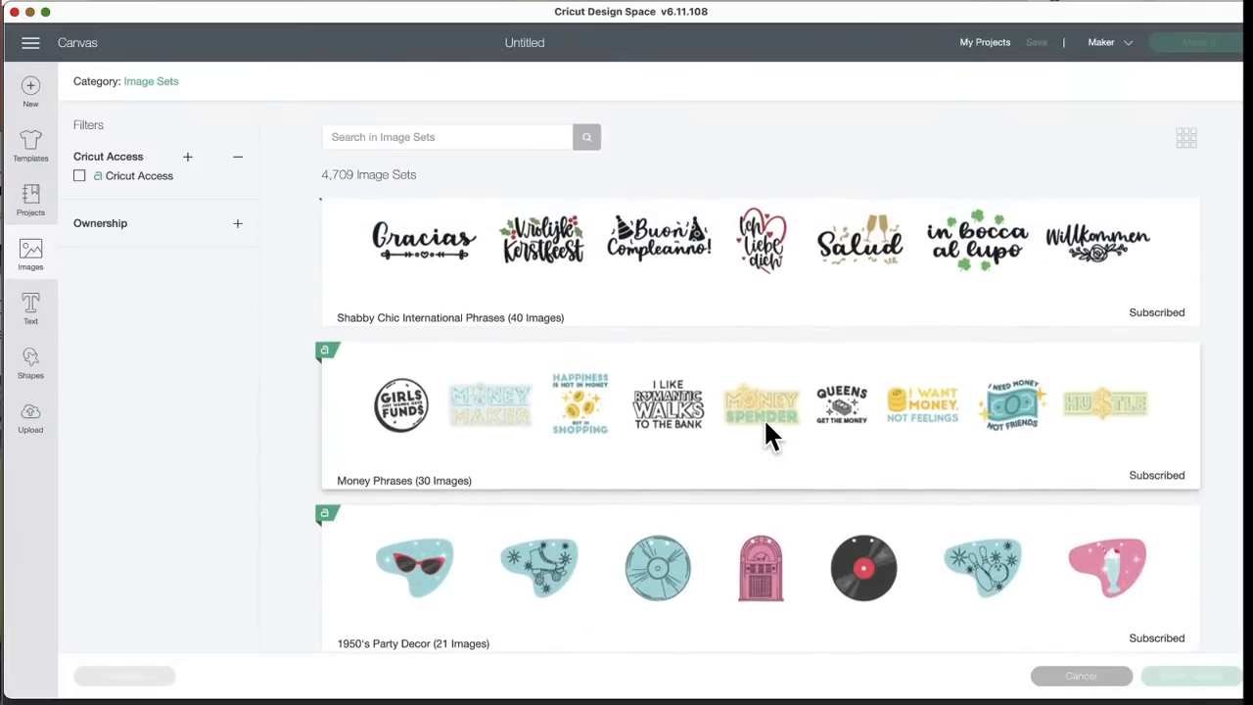
pyautogui.scroll(-3)
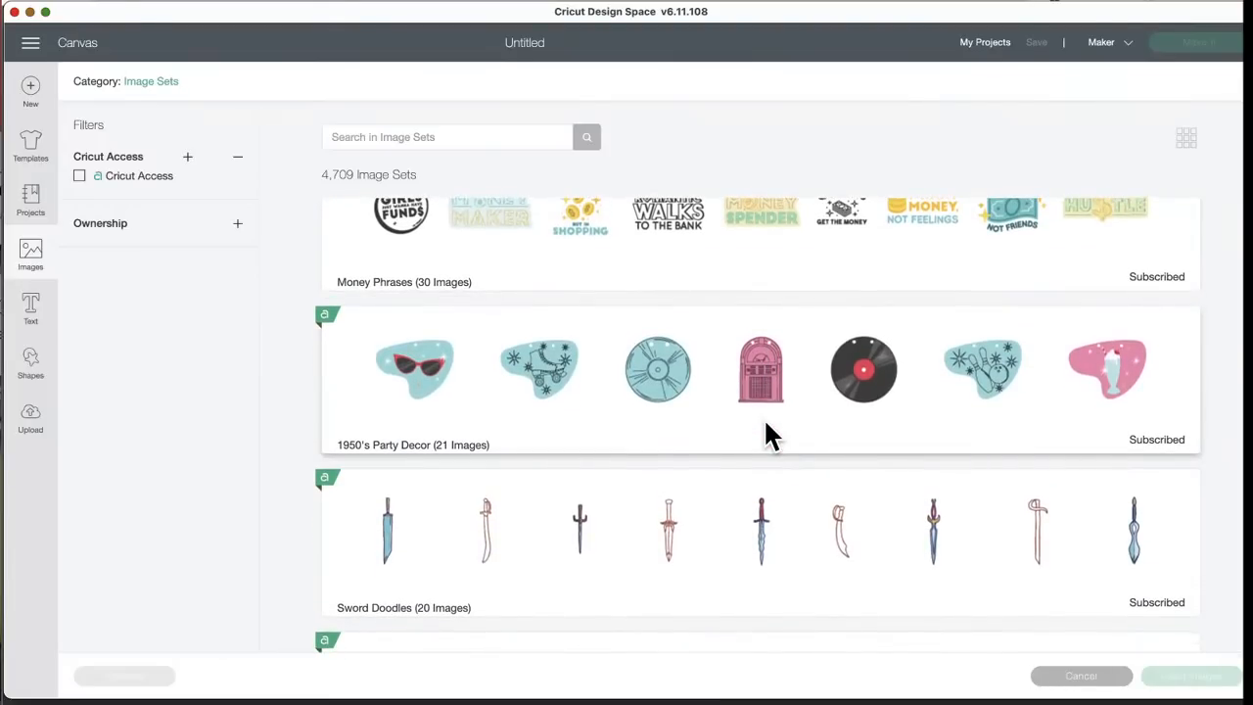
pyautogui.scroll(-3)
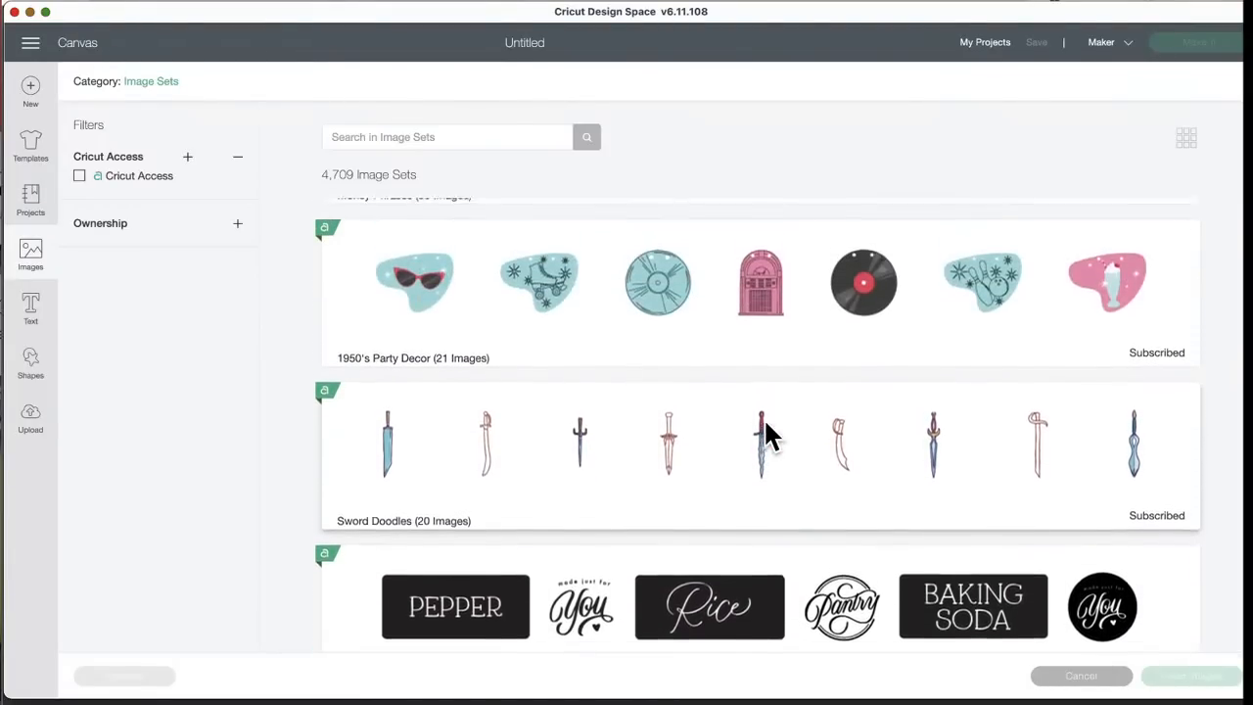
pyautogui.click(411, 293)
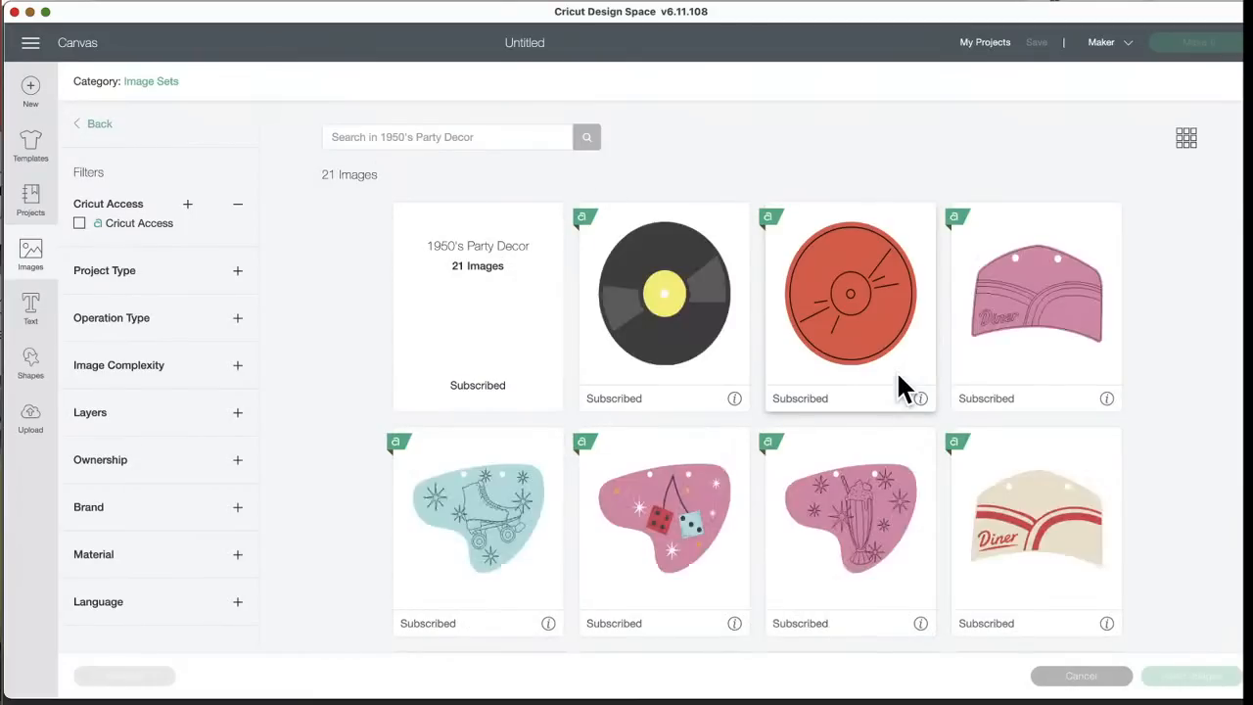
# - Insert the black vinyl record with the red label onto the canvas as Disc Record Pennant
pyautogui.scroll(-3)
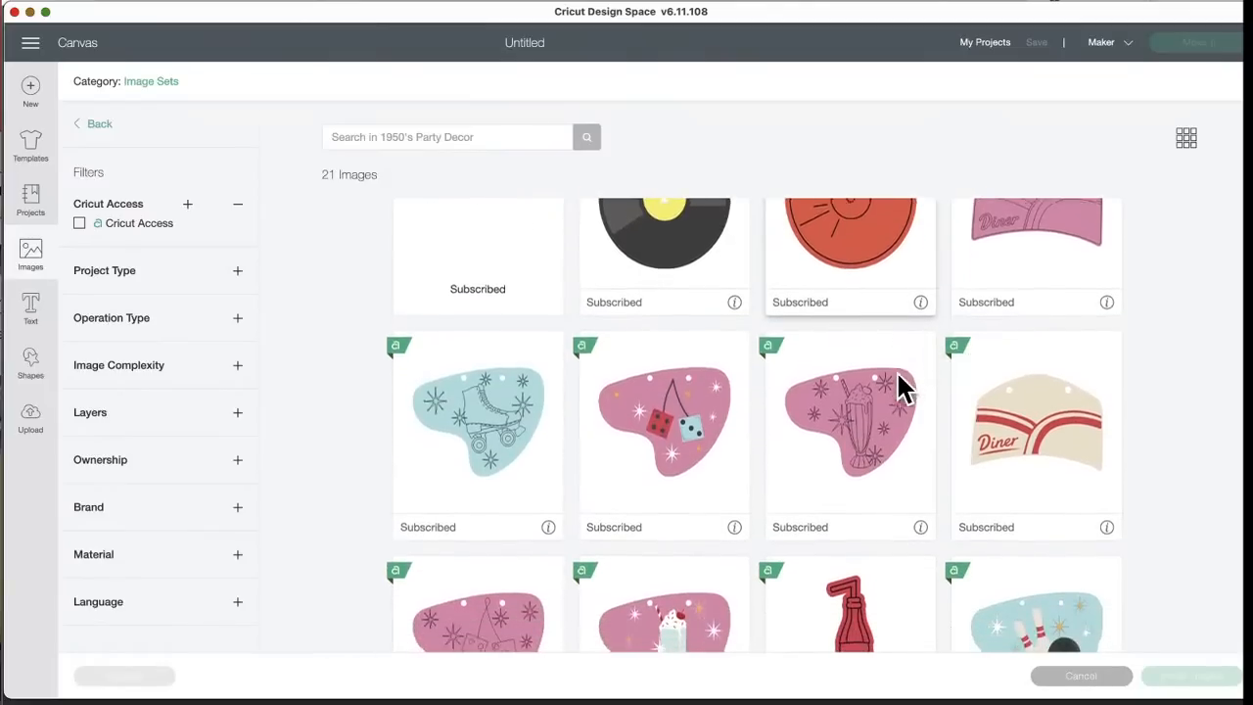
pyautogui.scroll(-3)
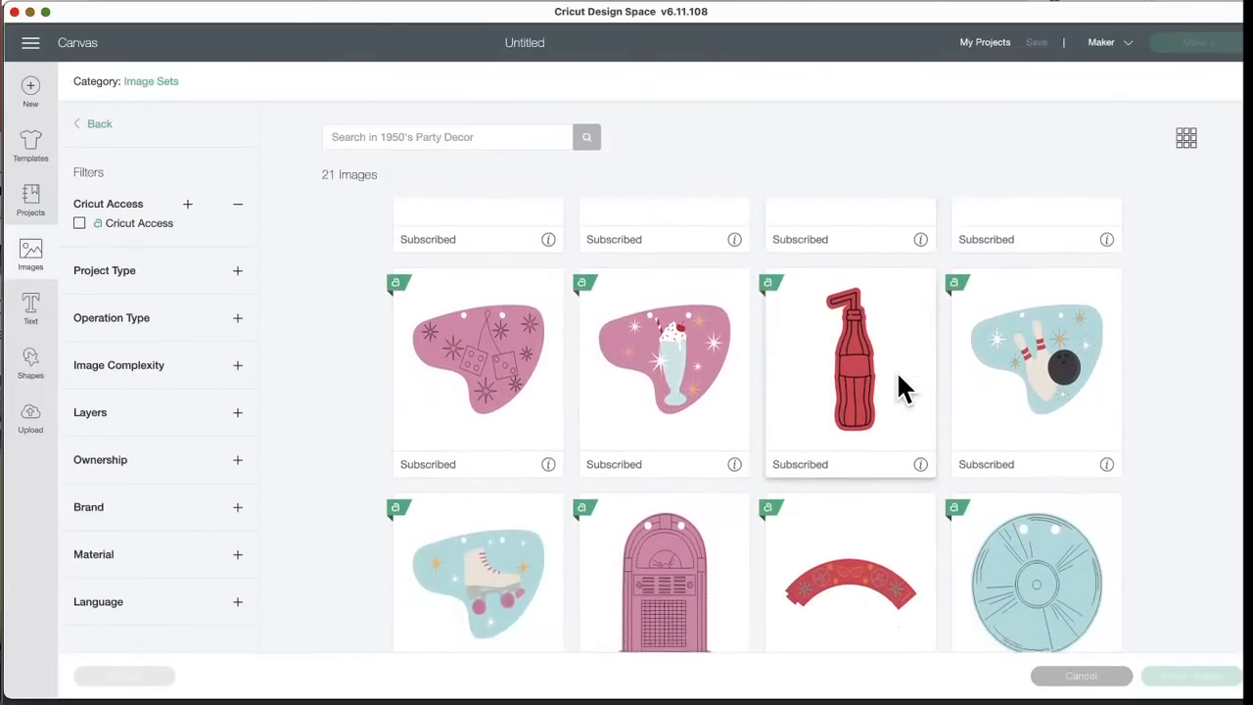
pyautogui.scroll(-3)
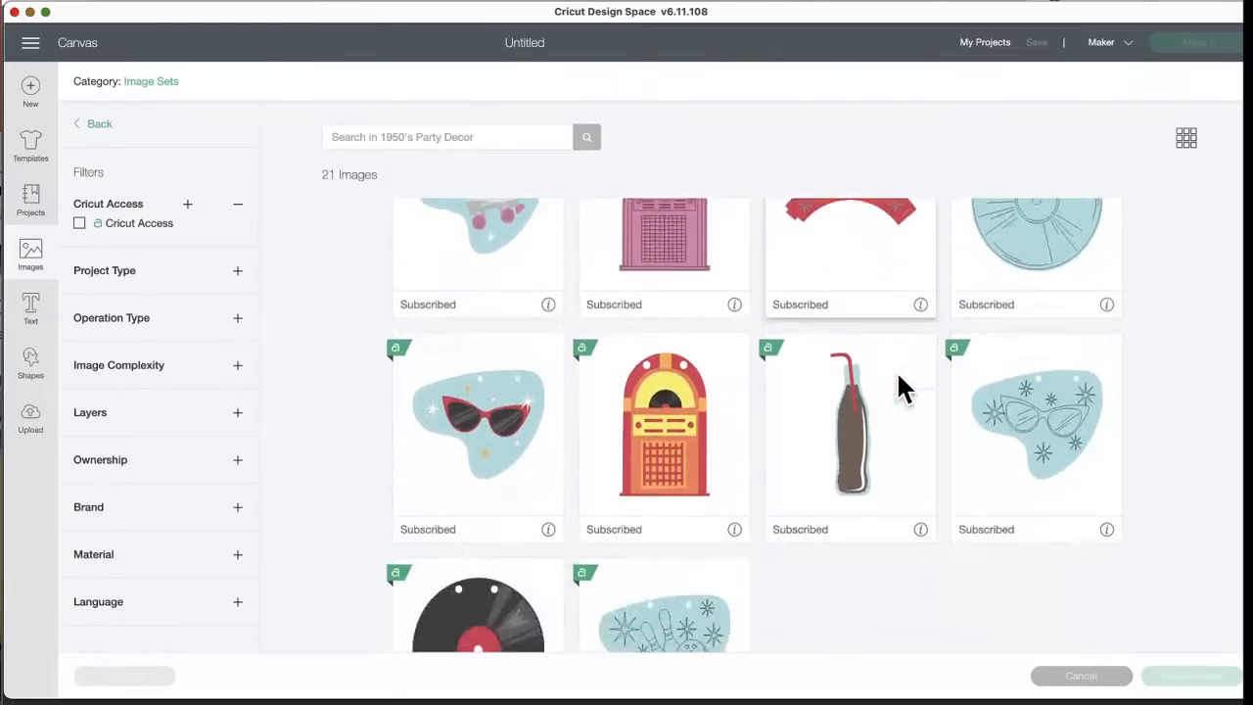
pyautogui.scroll(-3)
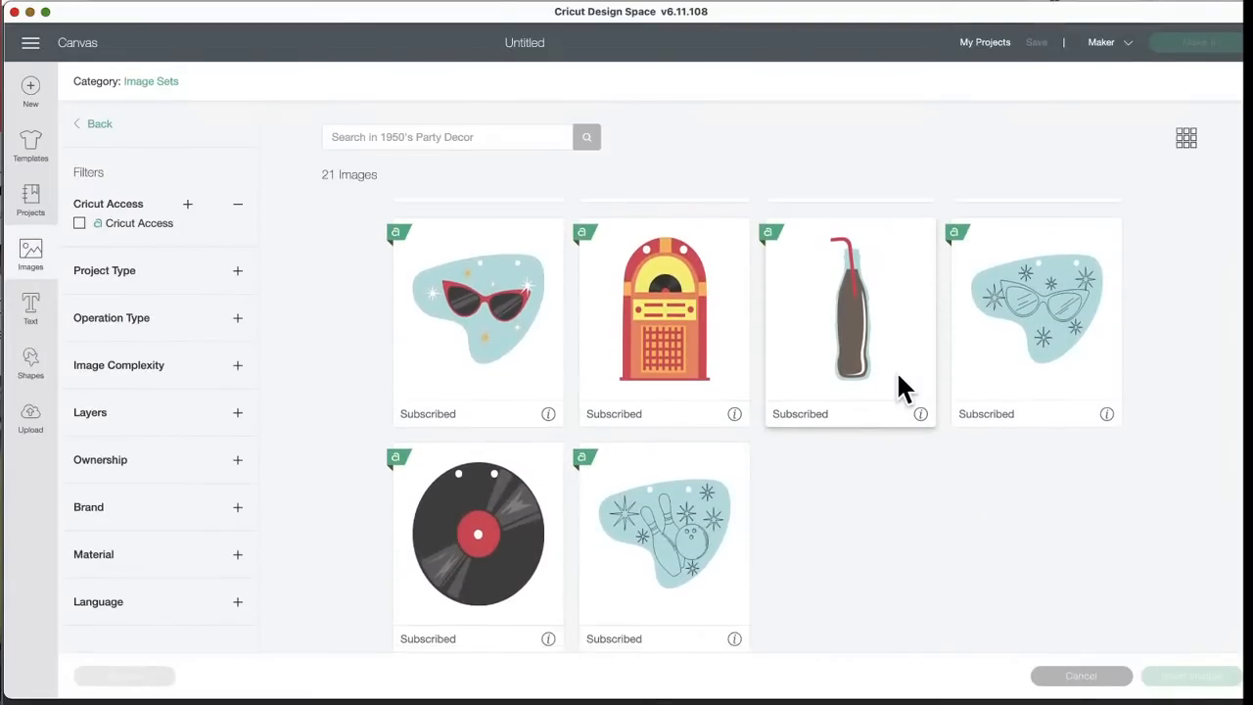
pyautogui.click(478, 533)
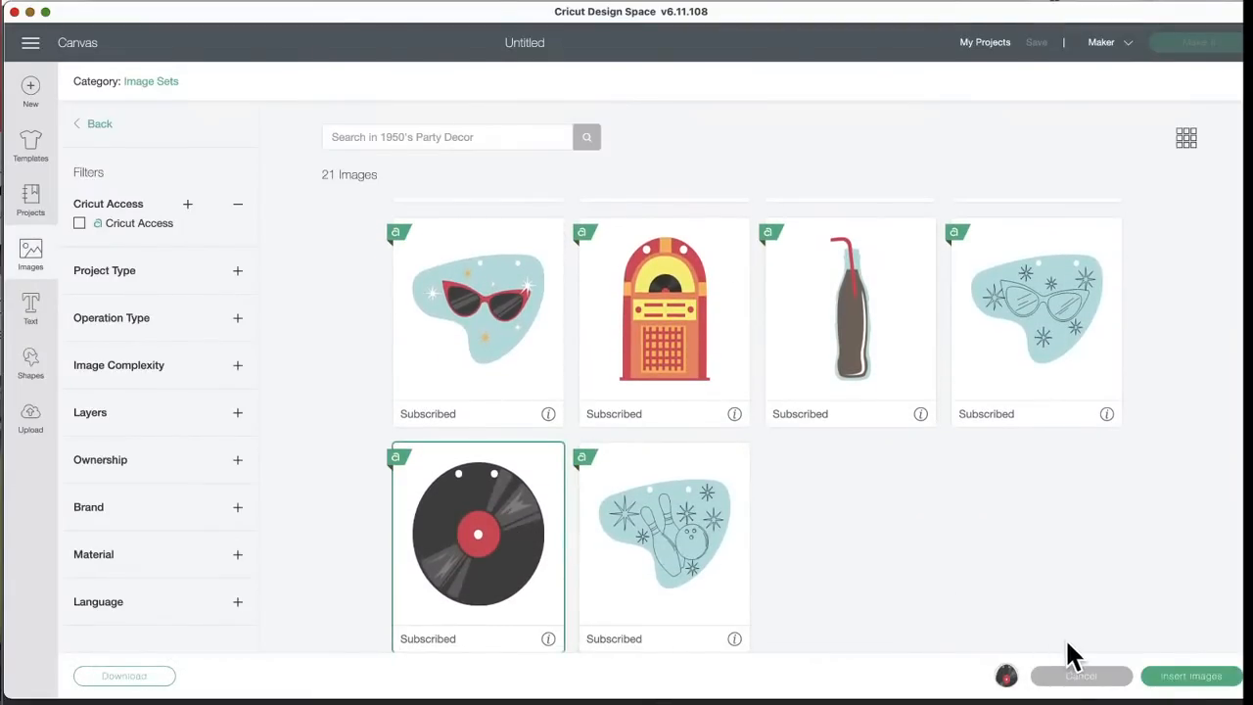
pyautogui.click(1080, 676)
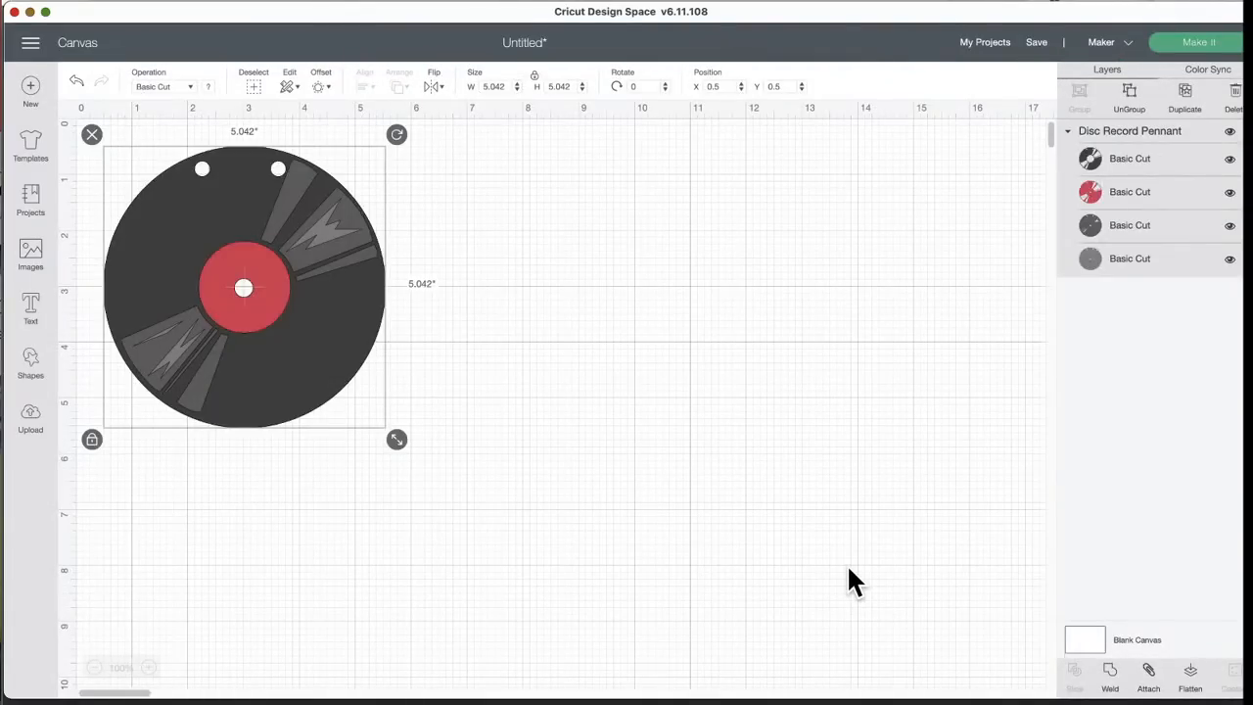
# - Move the record toward the middle of the canvas and bring up its contour editor
pyautogui.moveTo(245, 286); pyautogui.dragTo(524, 356)
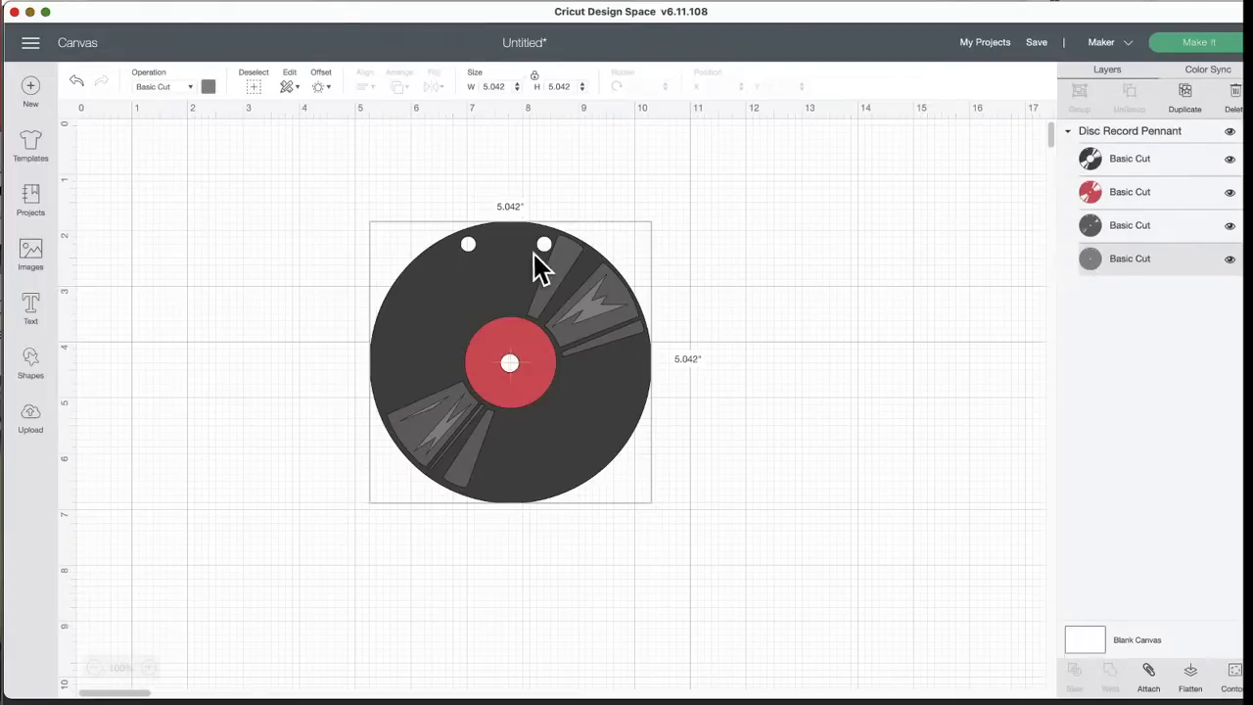
pyautogui.click(1231, 673)
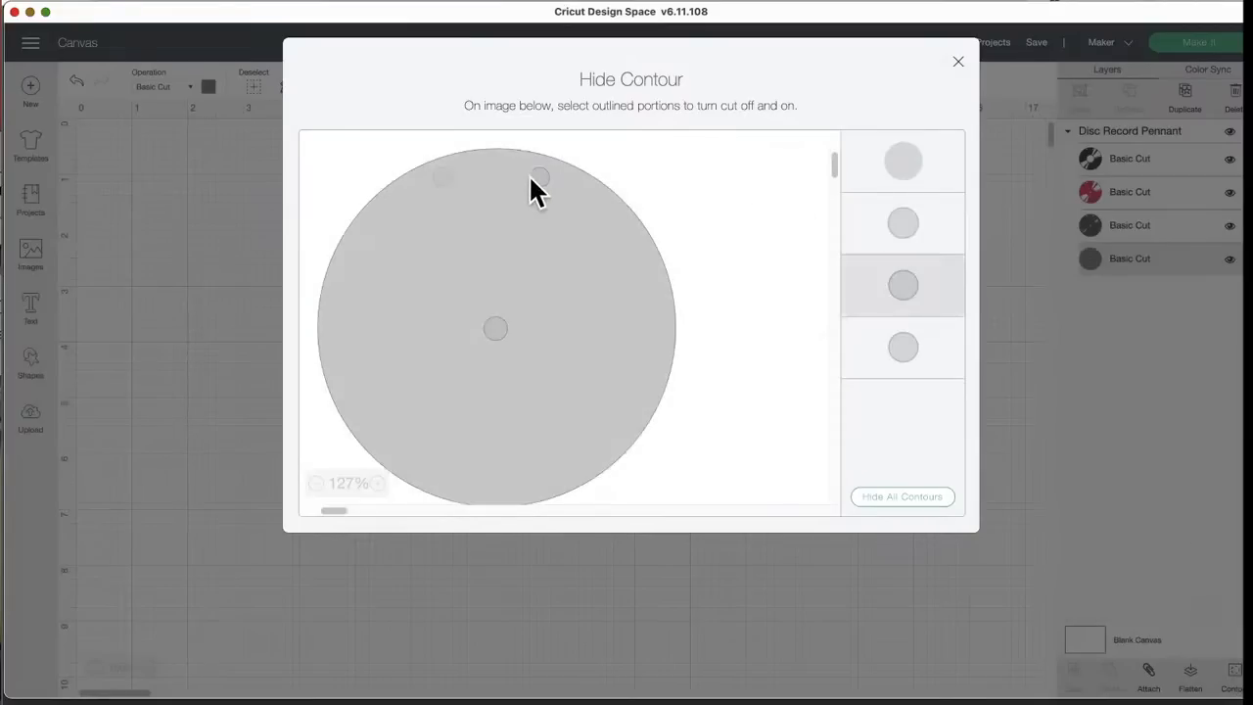
# - Click through the record's layers in the Hide Contour dialog to review each layer's cut shapes
pyautogui.click(958, 61)
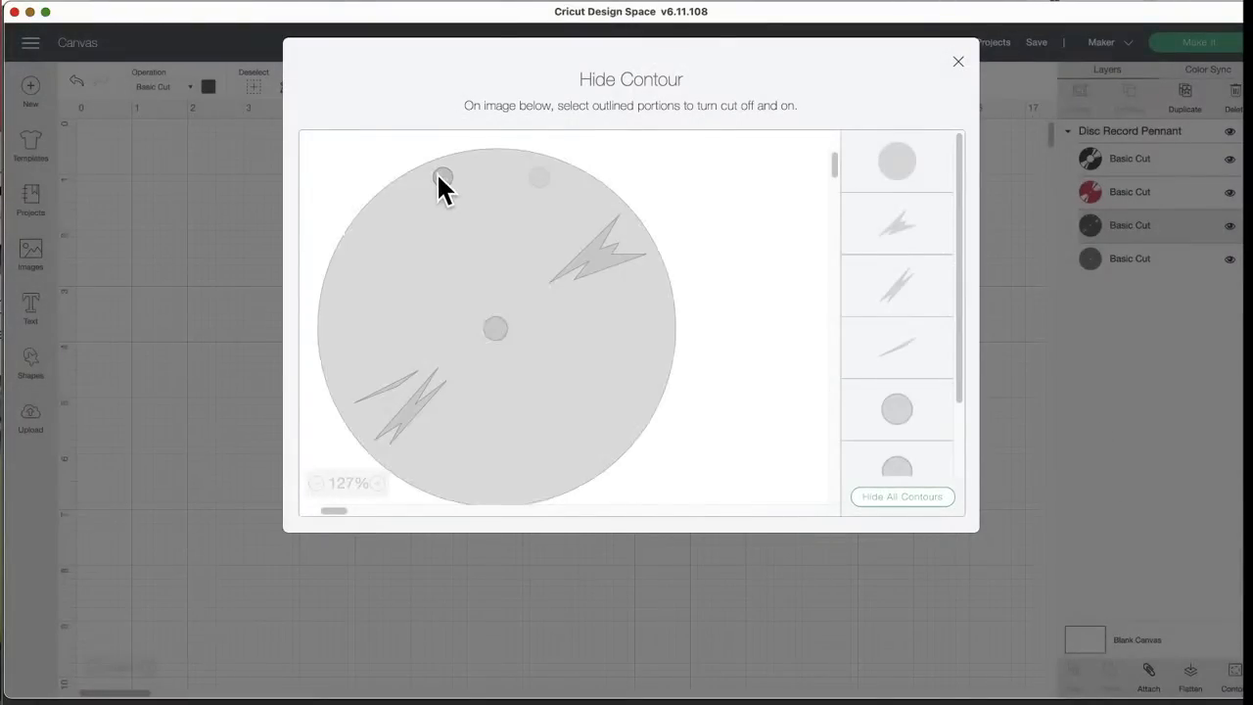
pyautogui.click(958, 60)
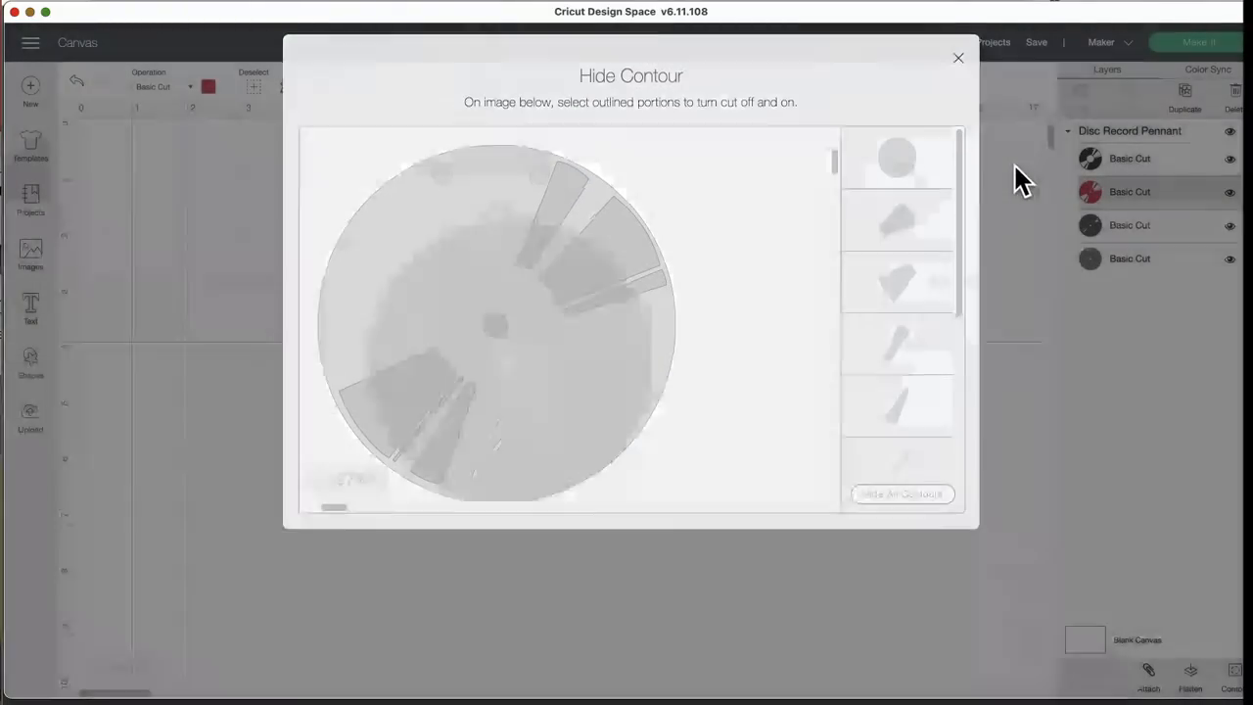
pyautogui.click(957, 59)
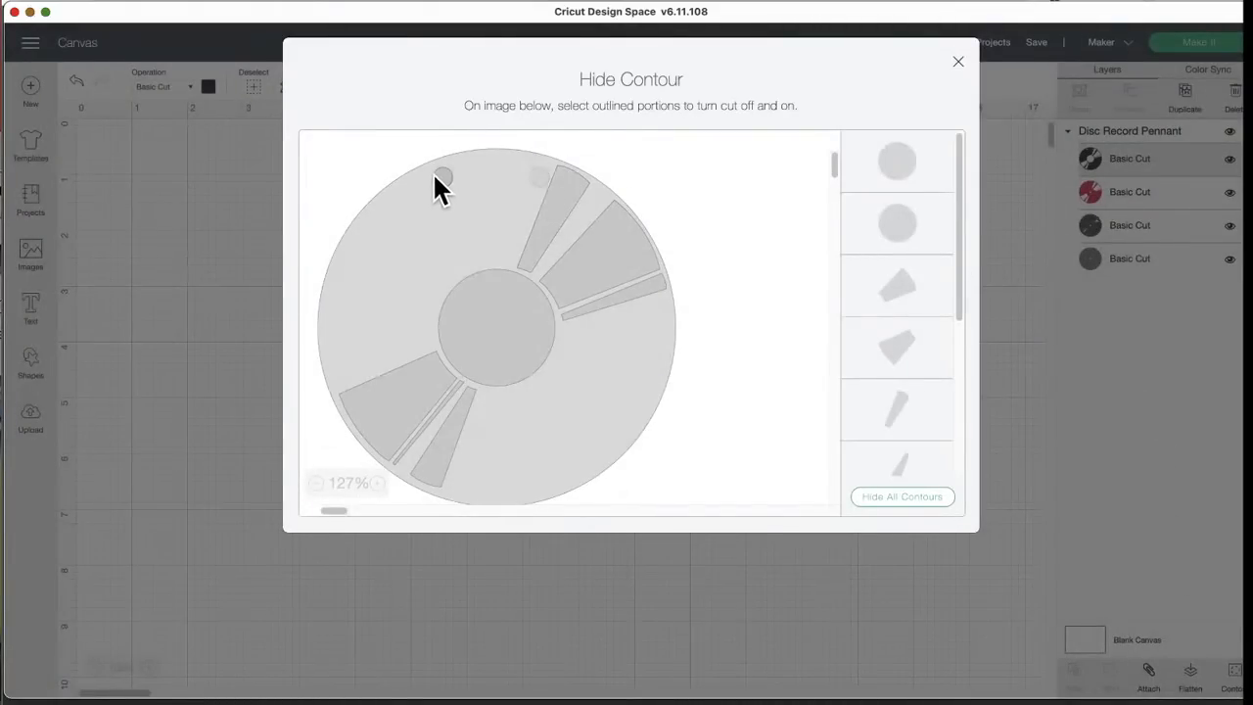
pyautogui.click(958, 61)
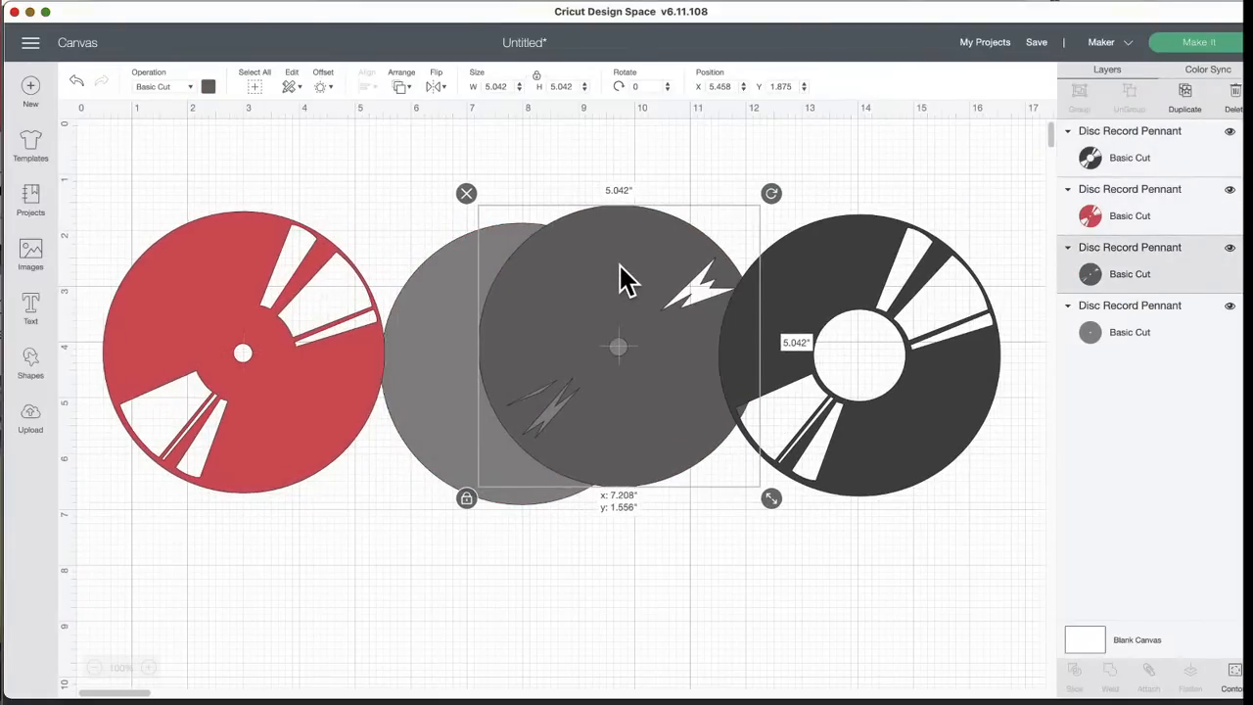
# - Move the grey disc layer across the canvas, then reopen the image library
pyautogui.moveTo(619, 349); pyautogui.dragTo(724, 524)
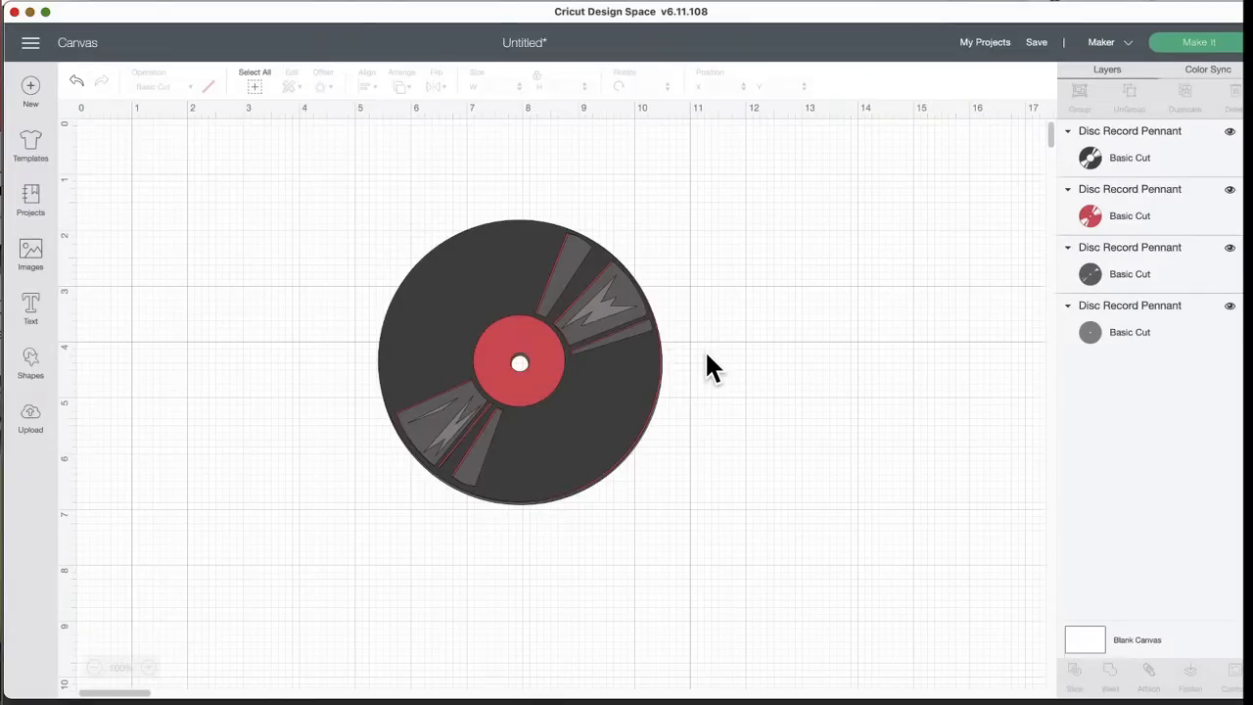
pyautogui.moveTo(720, 376)
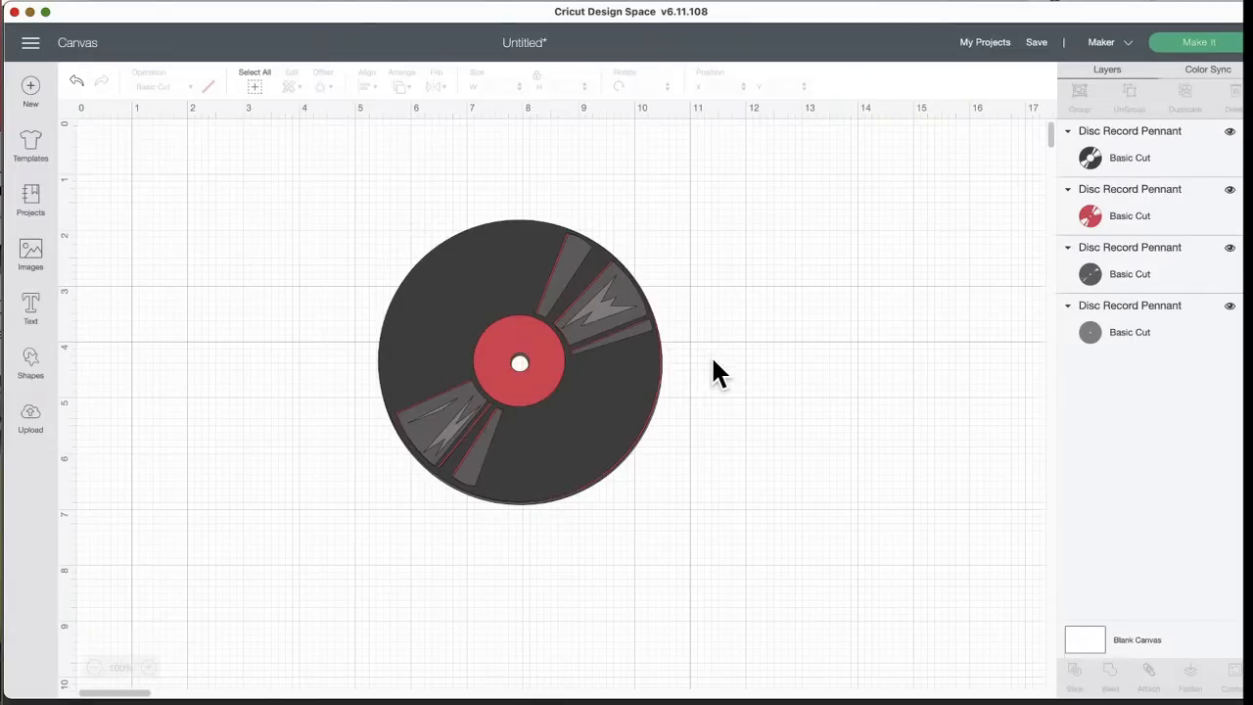
pyautogui.moveTo(409, 129)
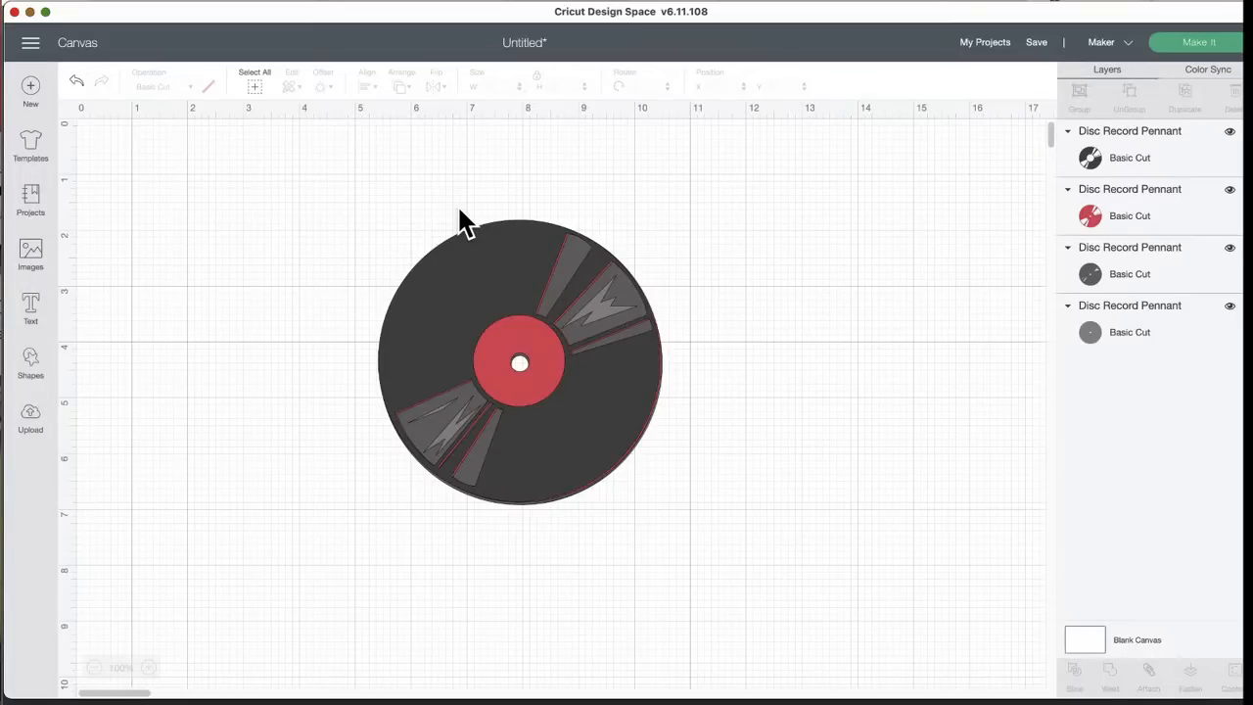
pyautogui.moveTo(536, 239)
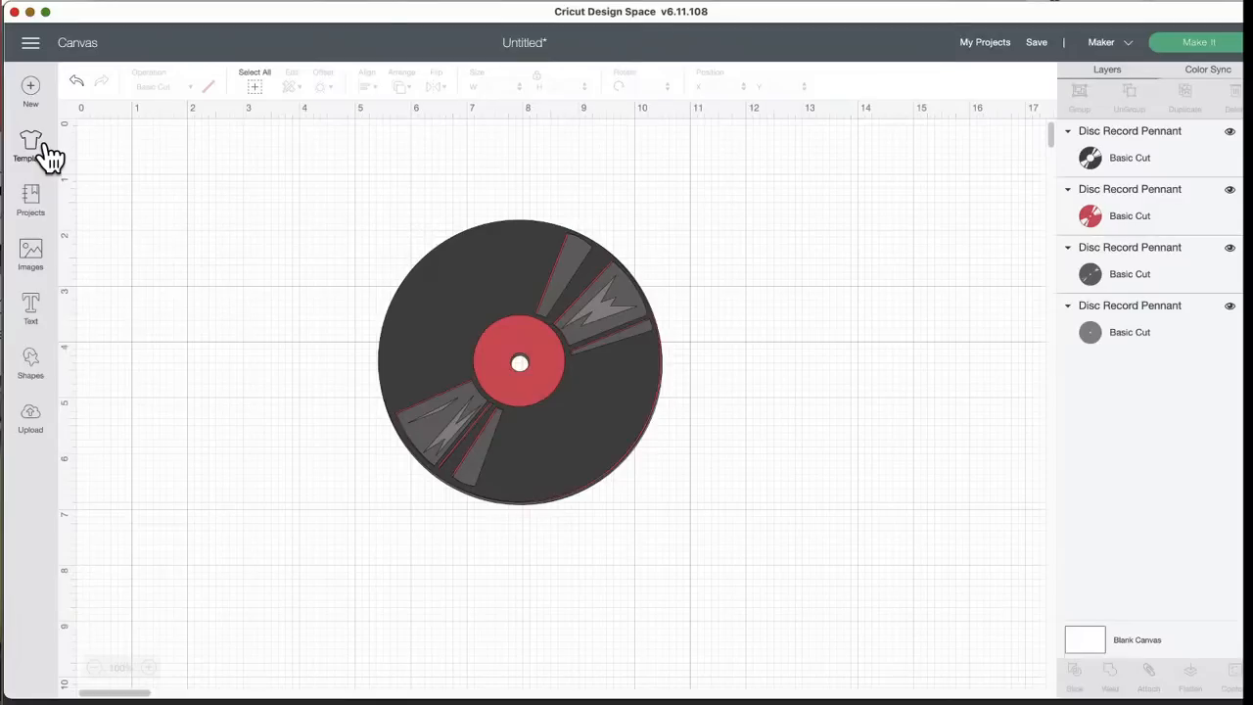
pyautogui.moveTo(58, 166)
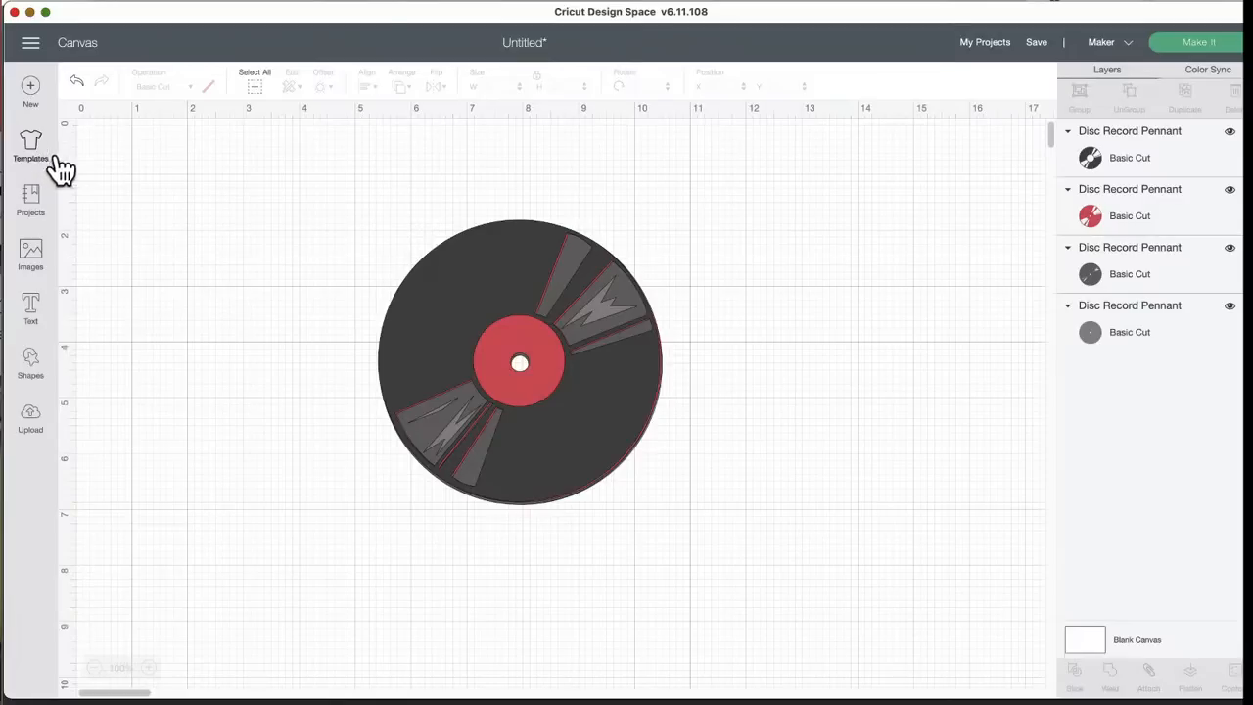
pyautogui.moveTo(78, 218)
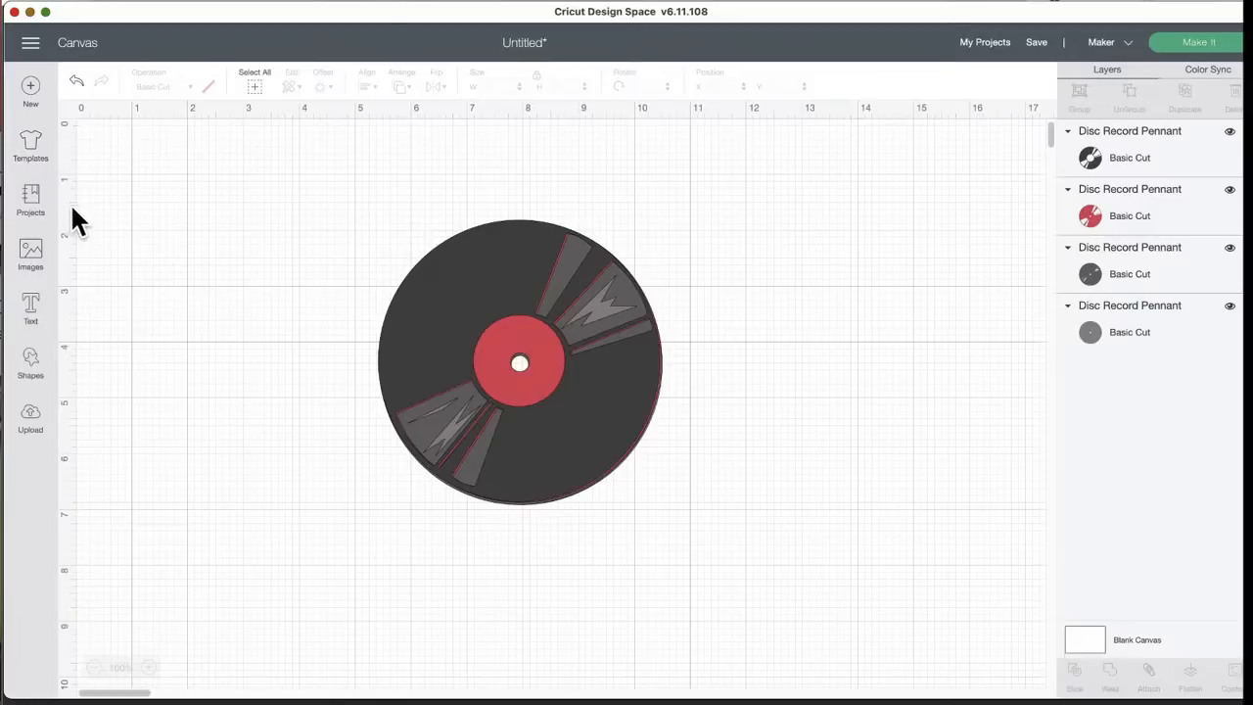
pyautogui.click(32, 254)
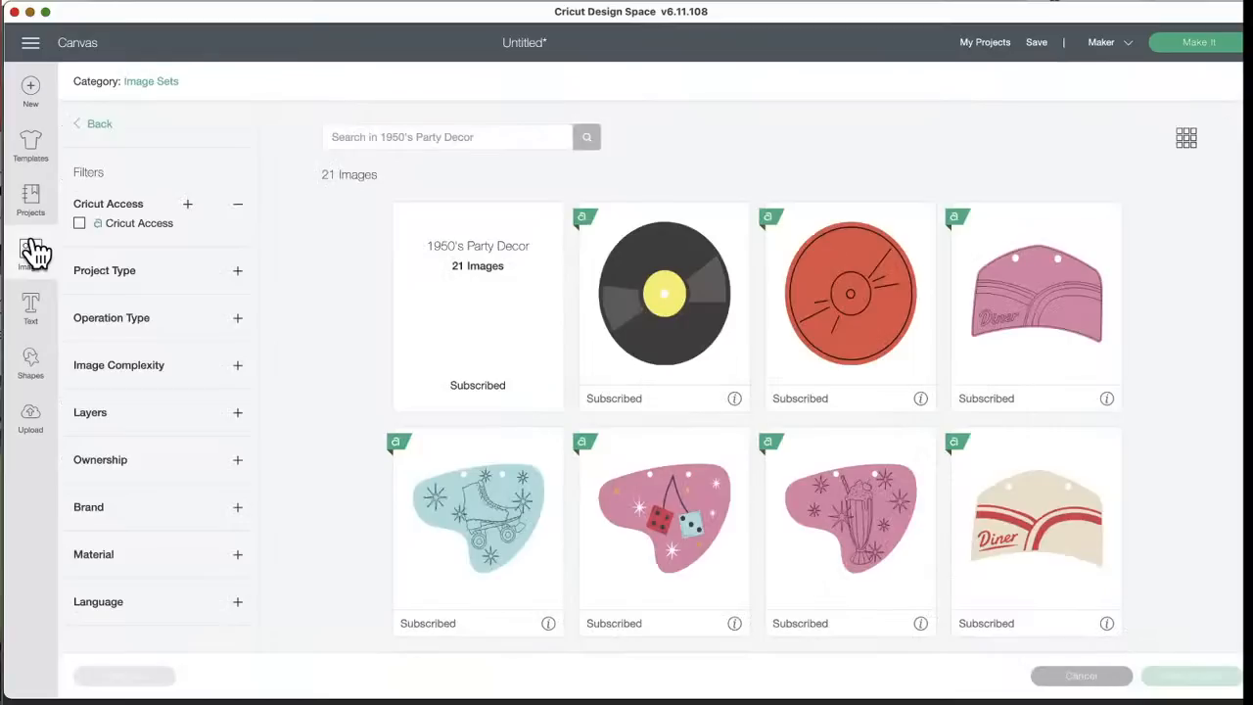
pyautogui.click(446, 137)
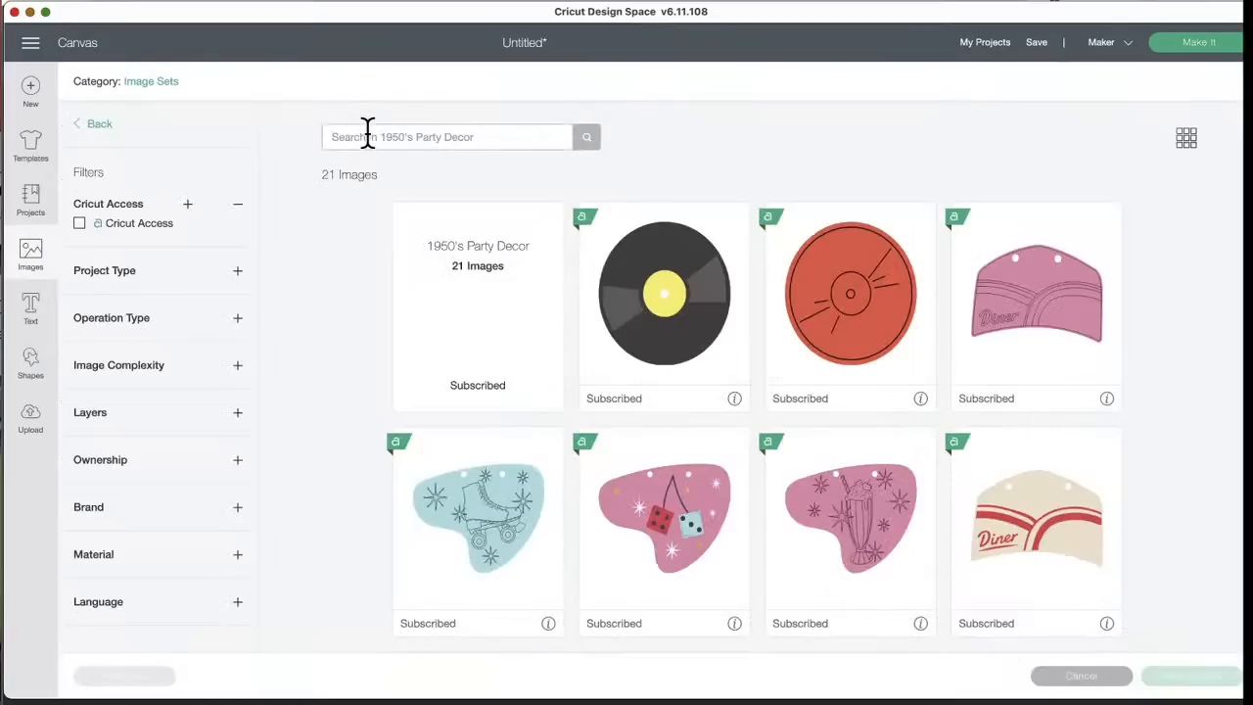
pyautogui.click(92, 124)
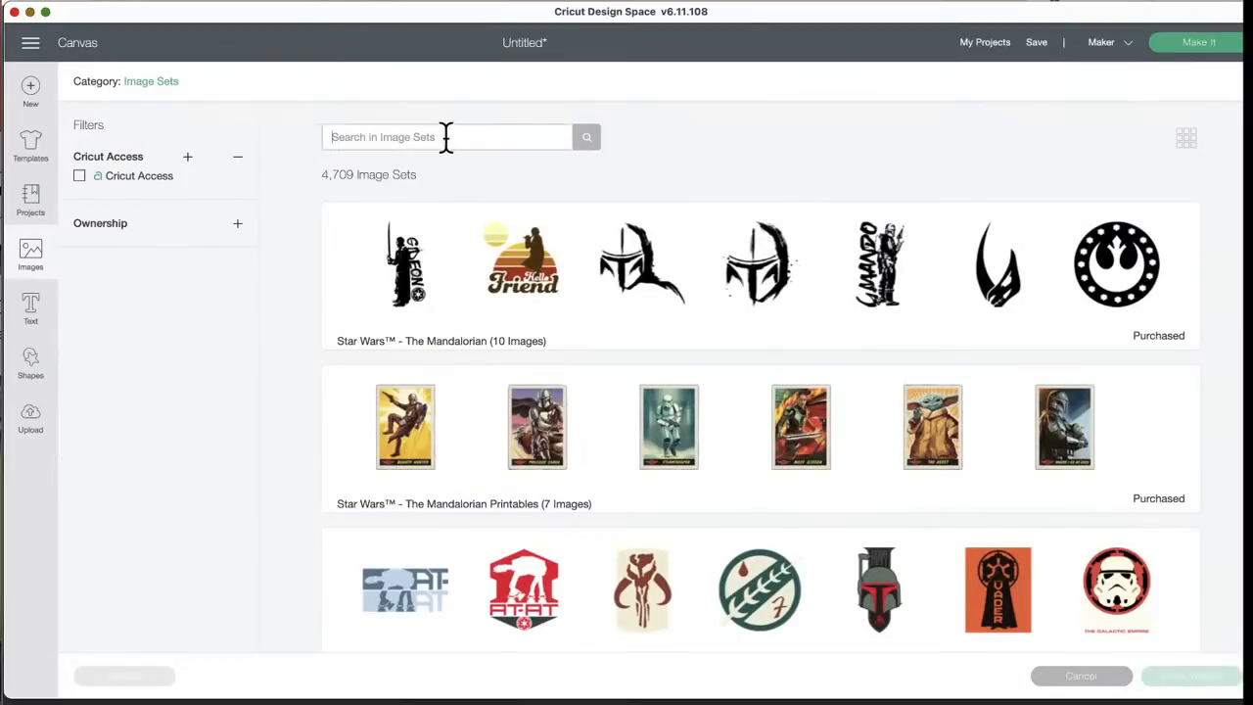
pyautogui.write('warner')
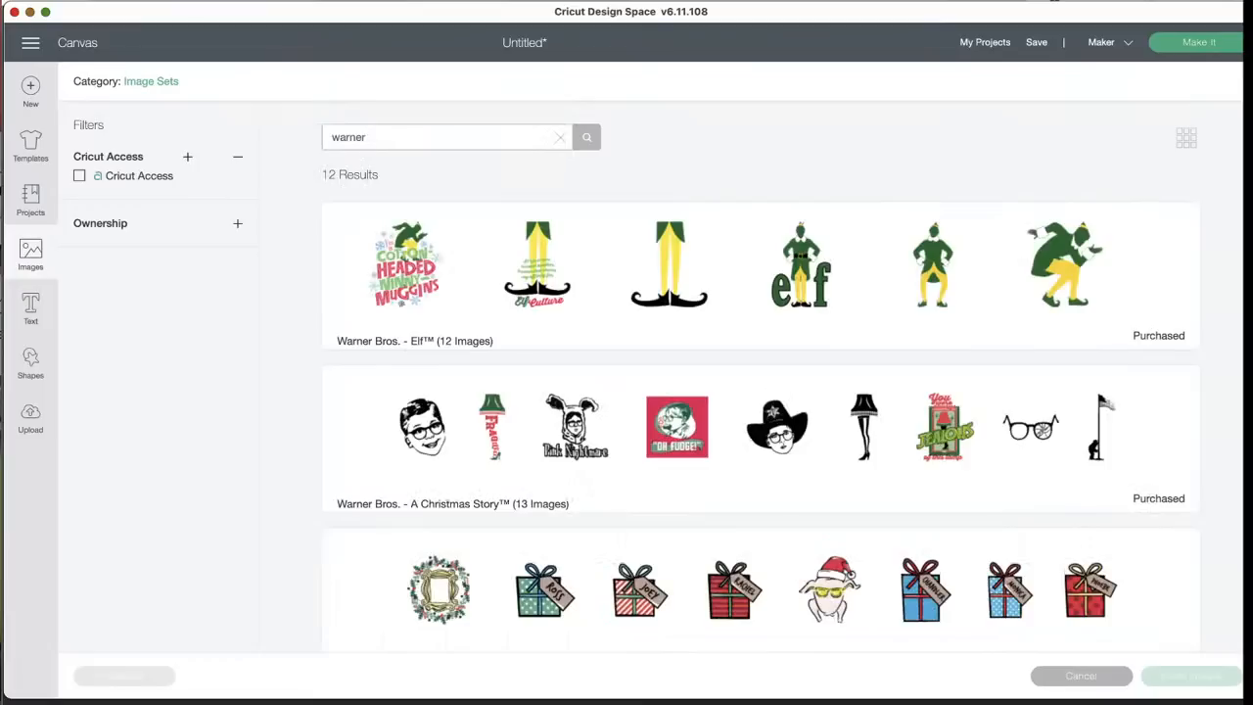
pyautogui.moveTo(537, 517)
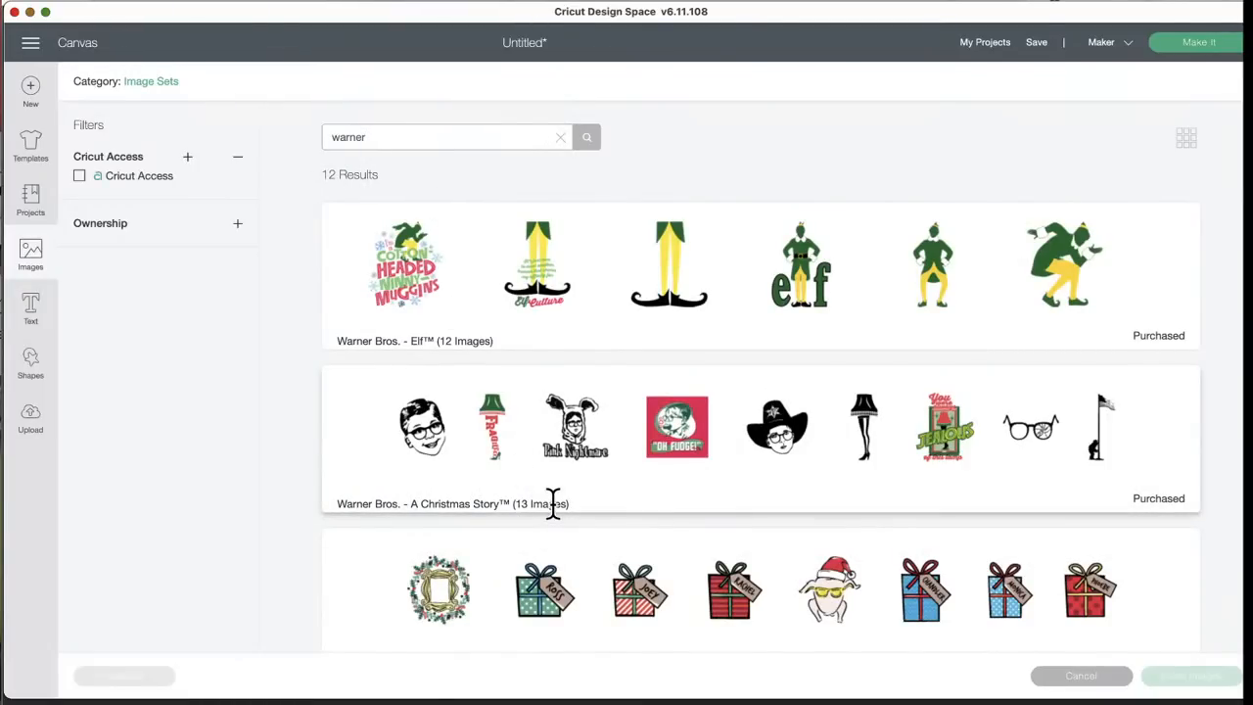
pyautogui.scroll(-3)
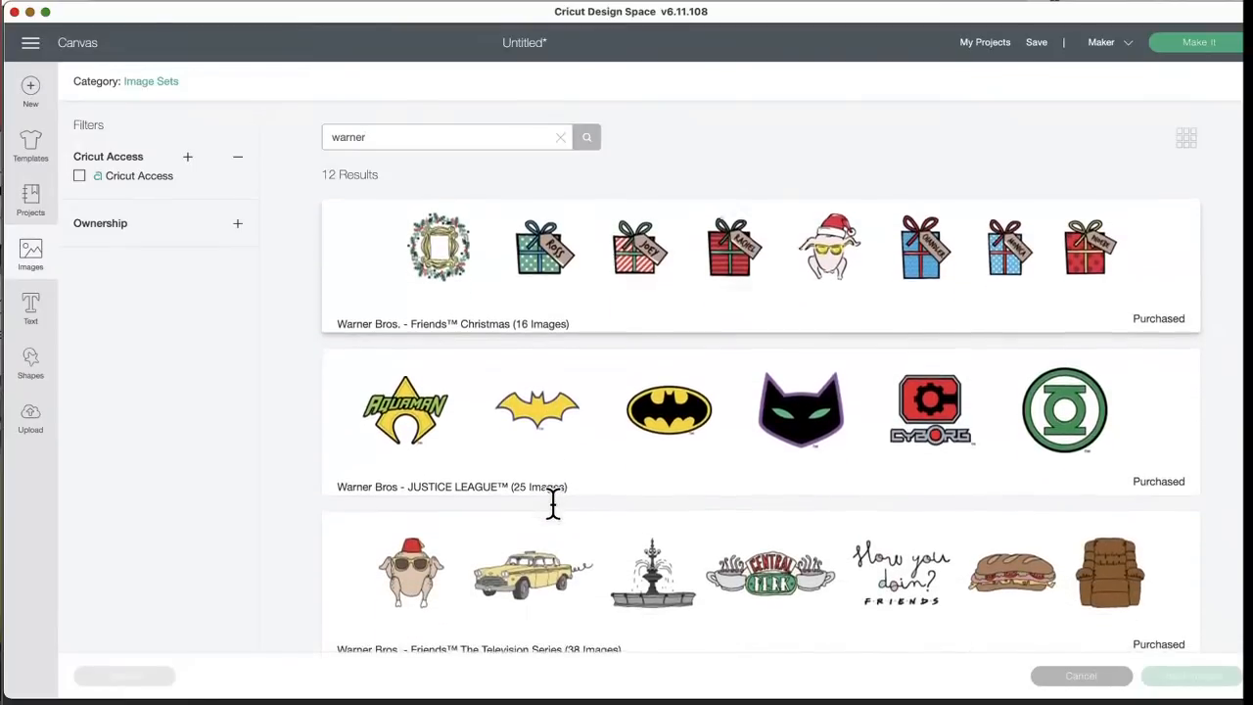
pyautogui.scroll(-3)
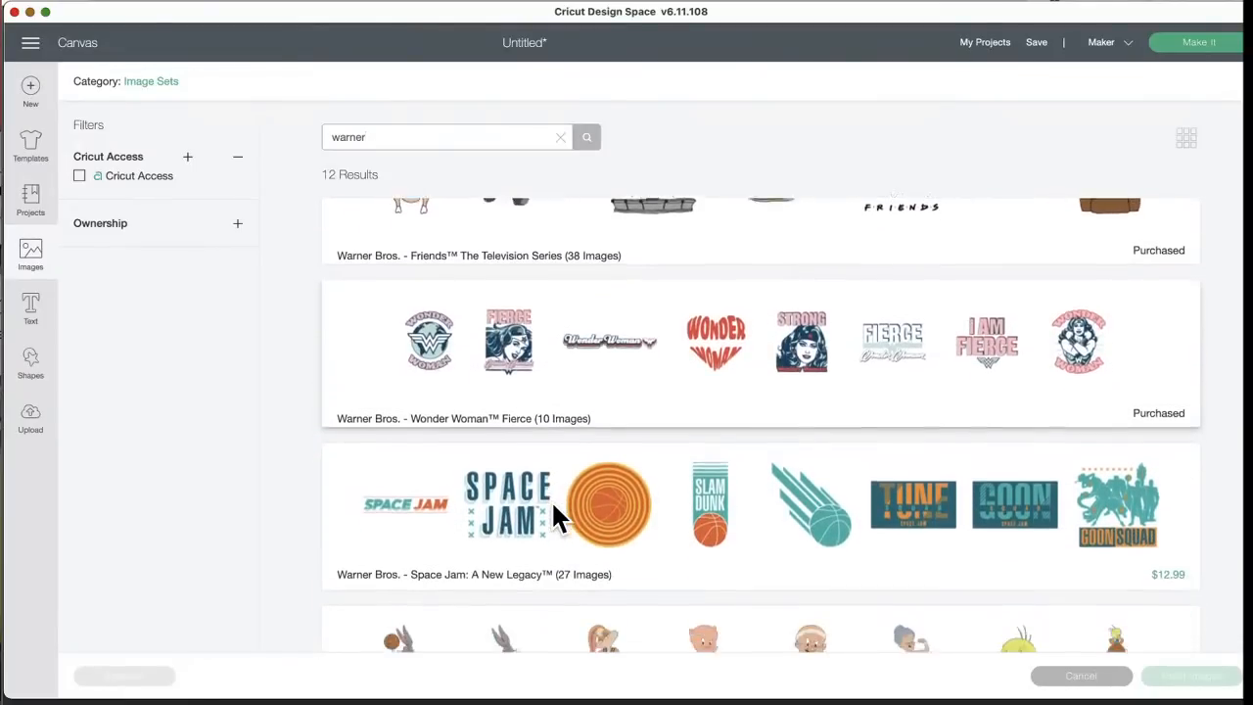
pyautogui.scroll(-3)
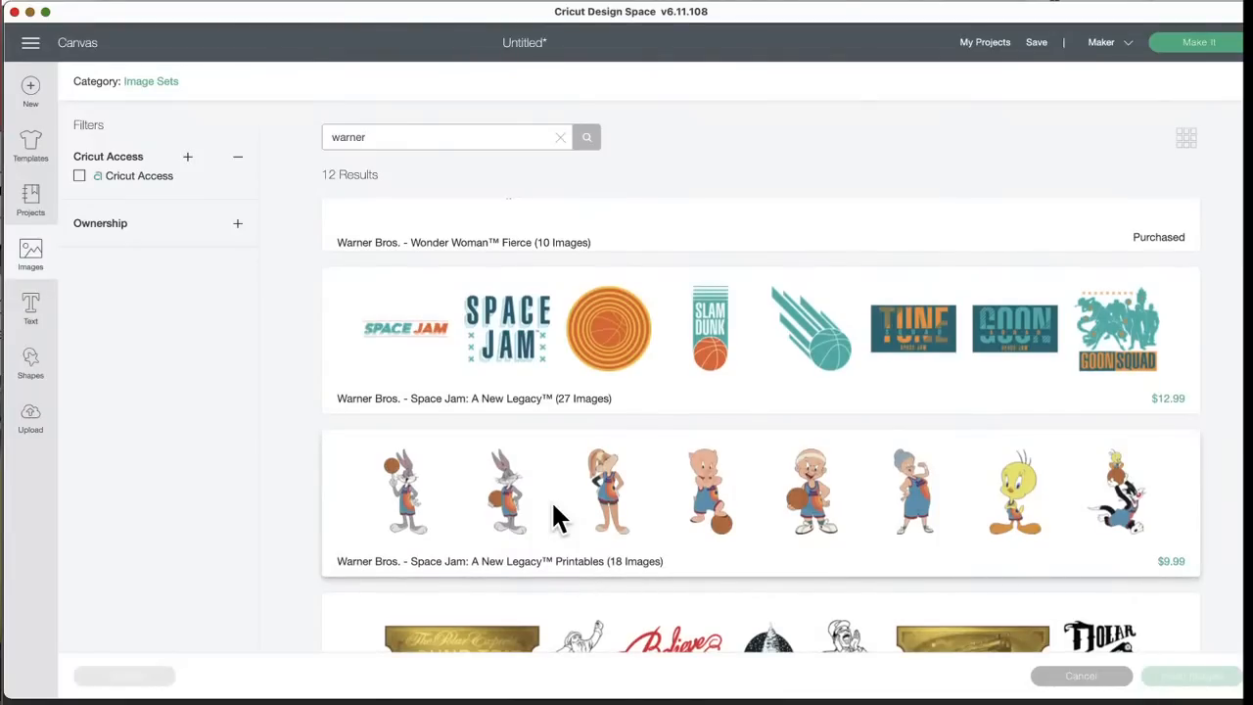
pyautogui.scroll(-3)
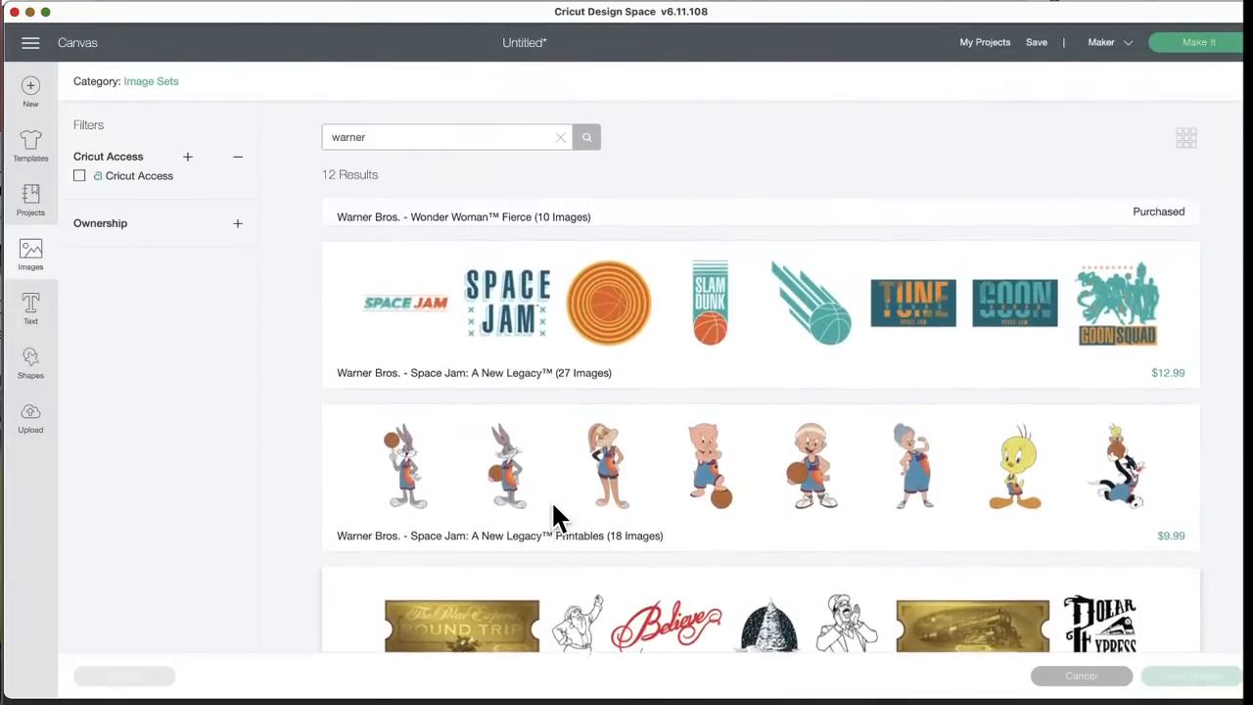
pyautogui.scroll(-3)
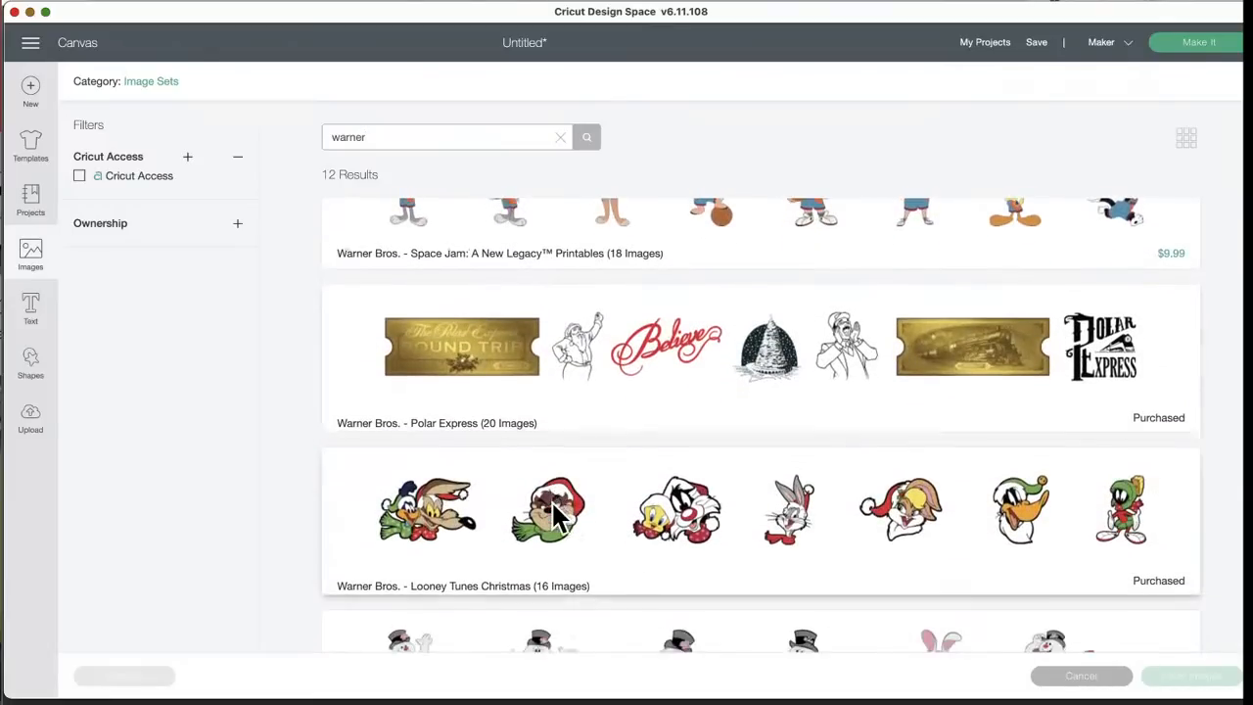
pyautogui.scroll(-3)
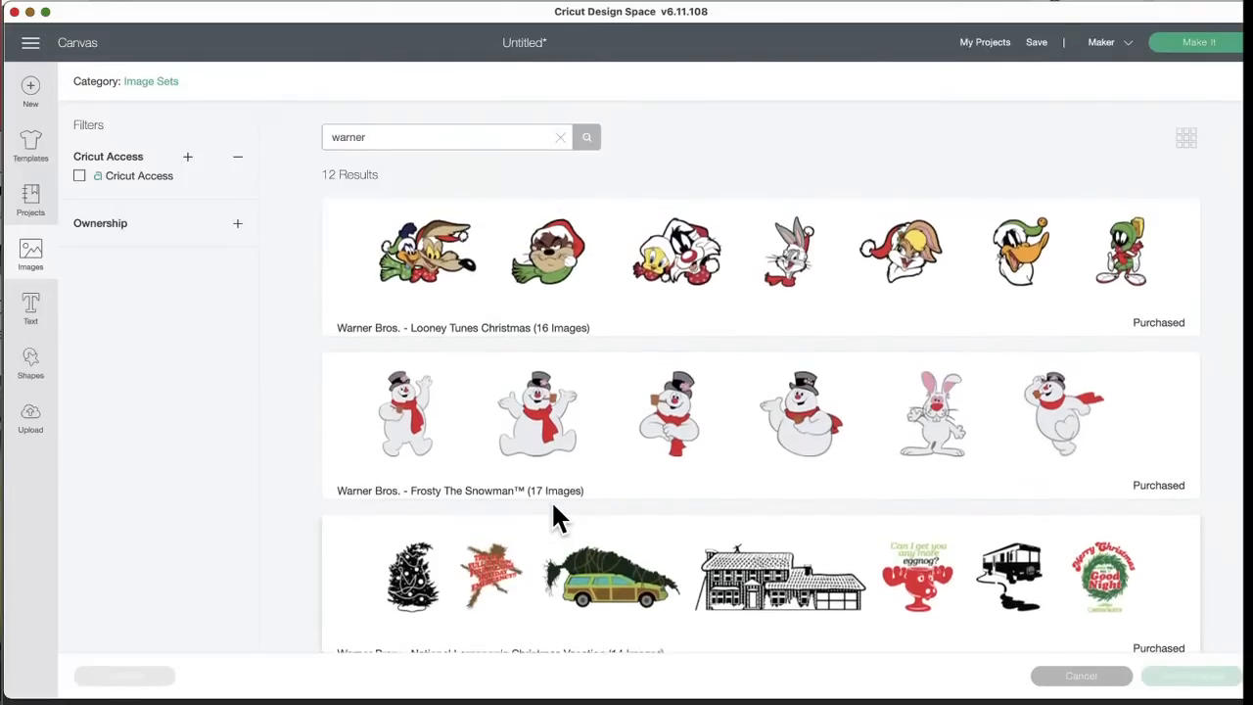
pyautogui.scroll(-3)
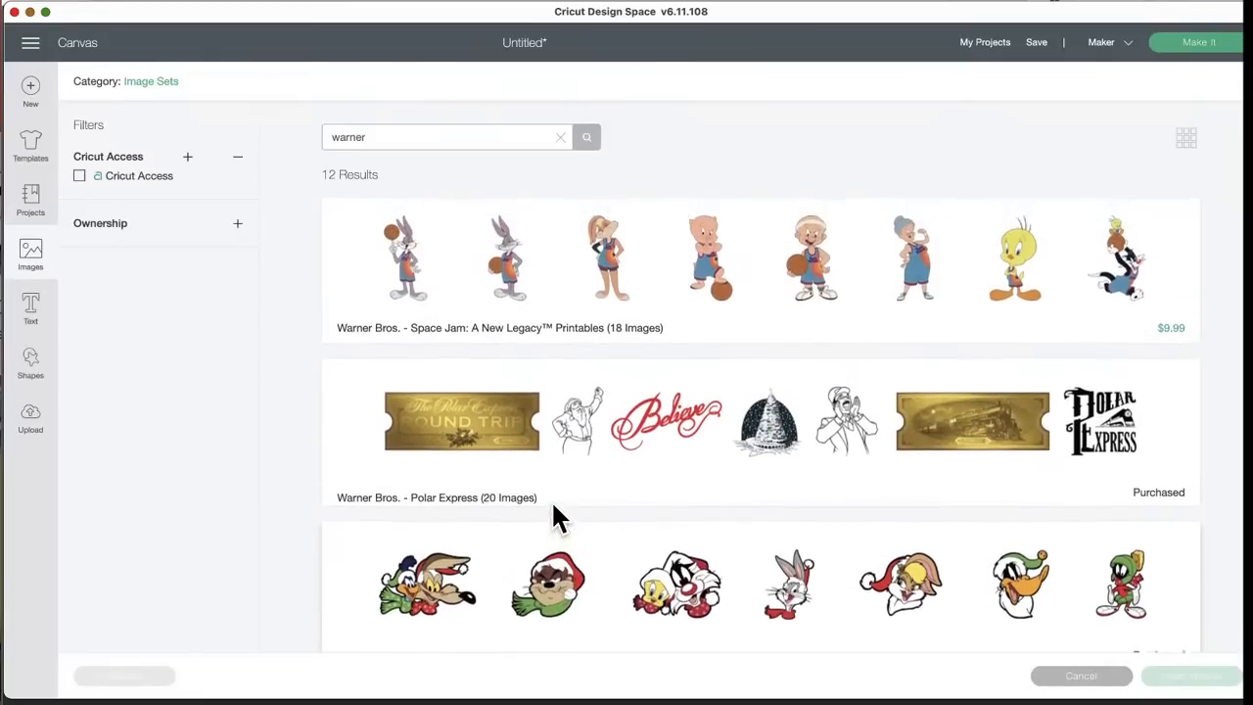
pyautogui.moveTo(401, 167)
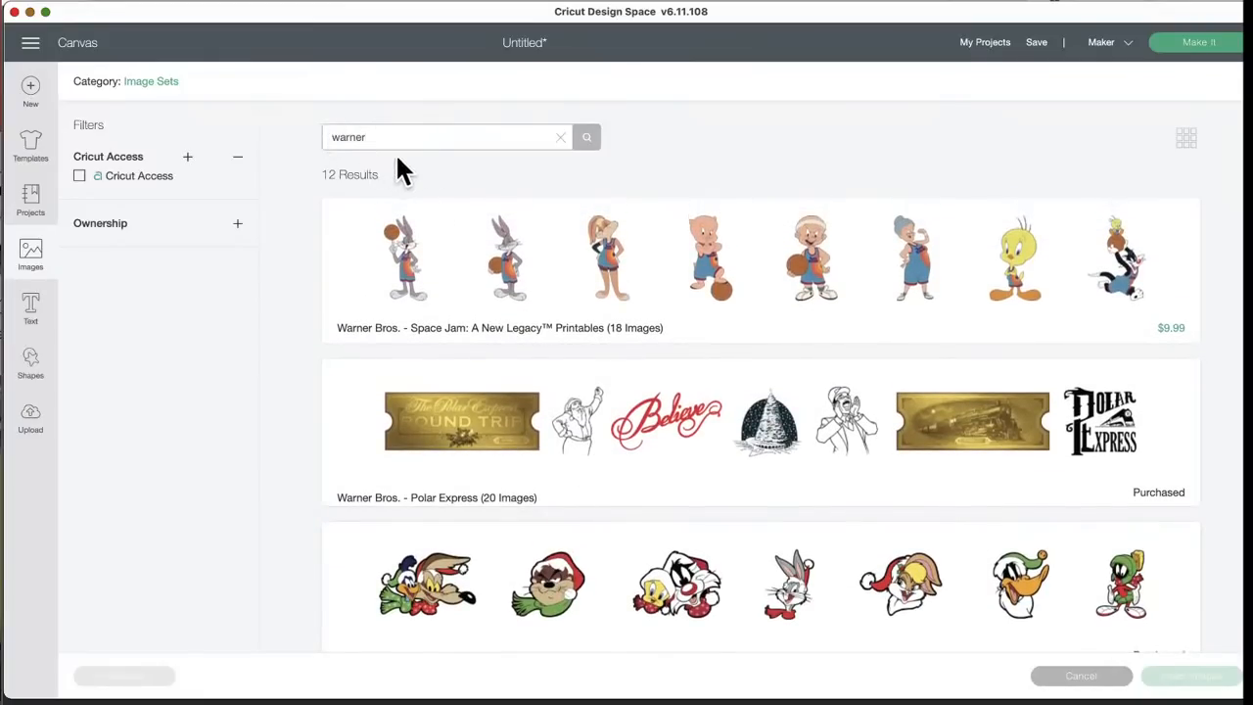
pyautogui.scroll(-3)
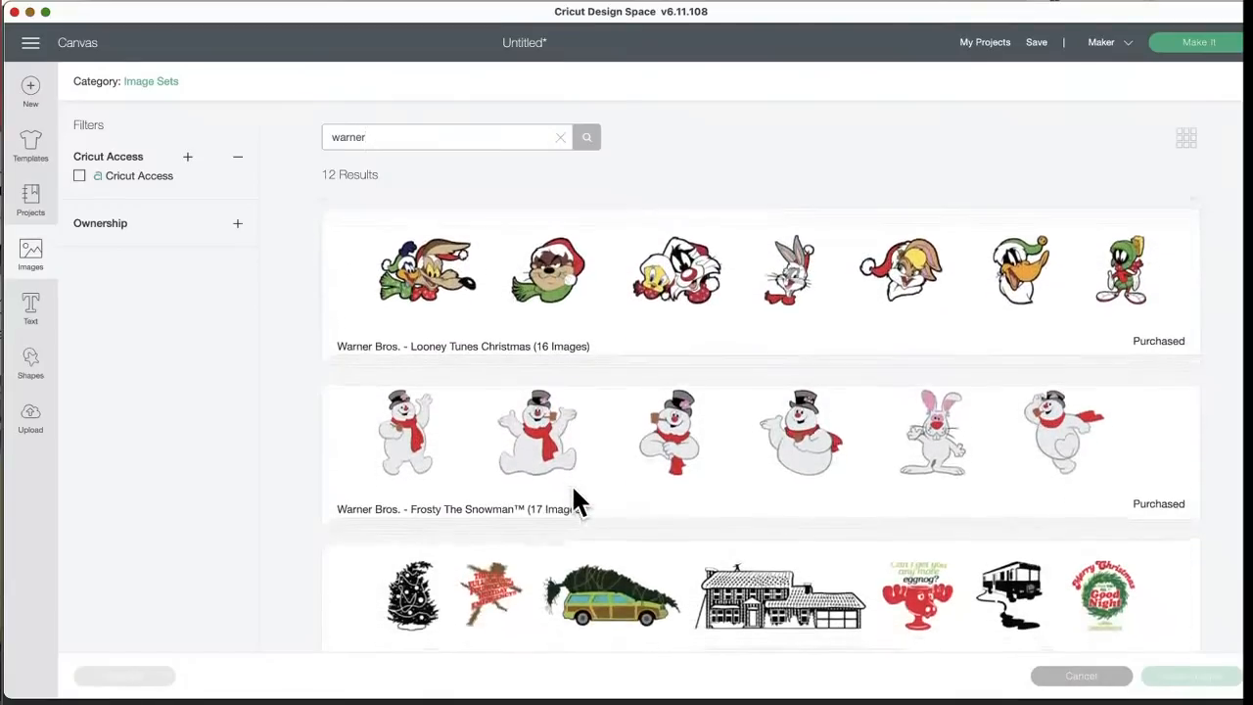
pyautogui.scroll(-3)
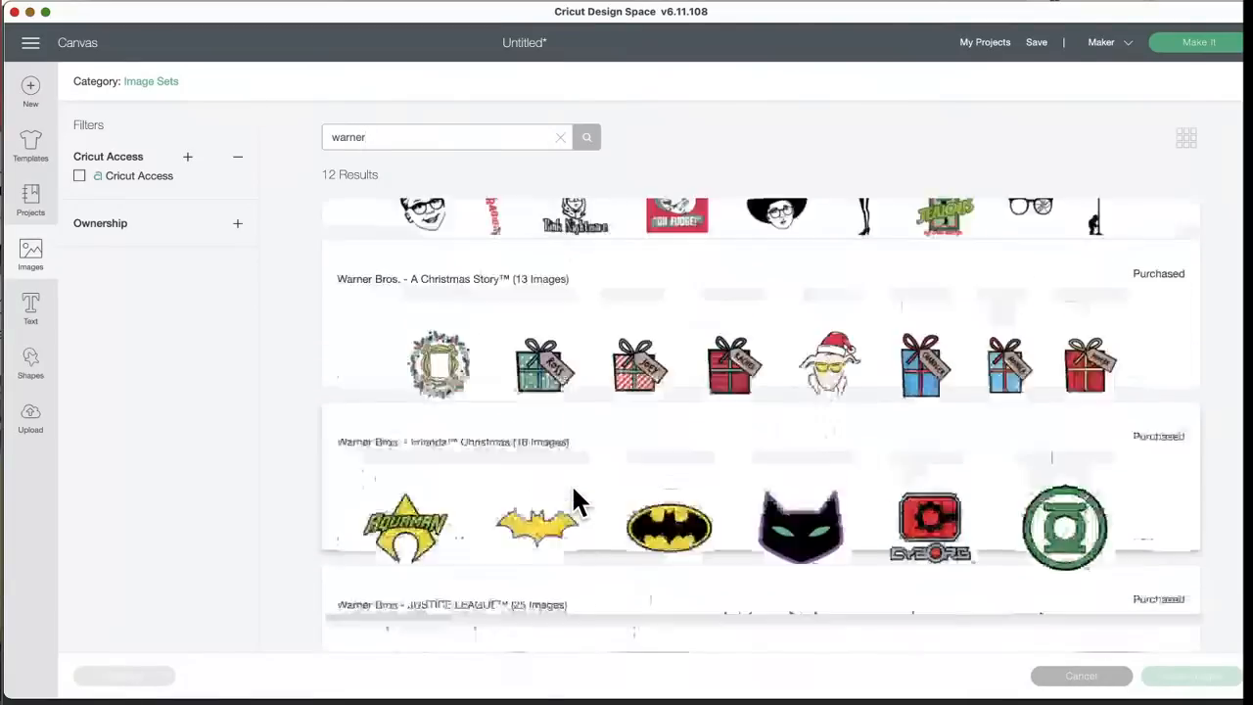
pyautogui.click(560, 137)
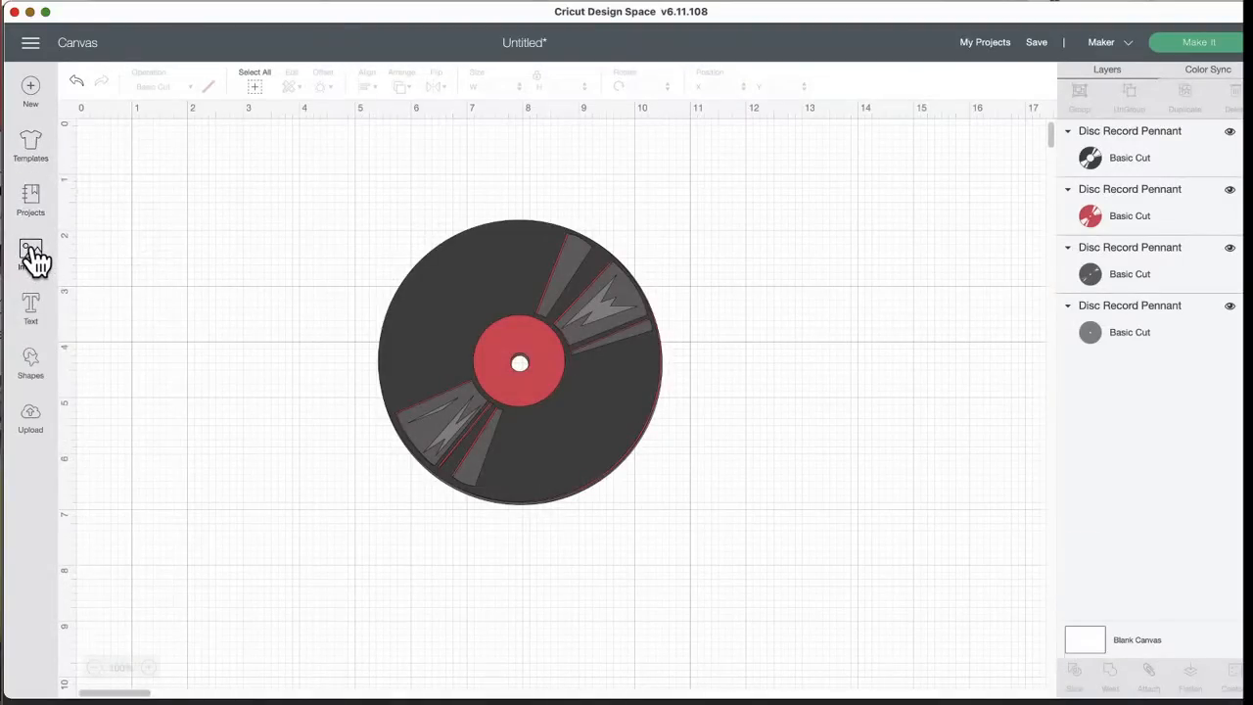
# - Reopen the image library and return to the main category browse page
pyautogui.click(31, 257)
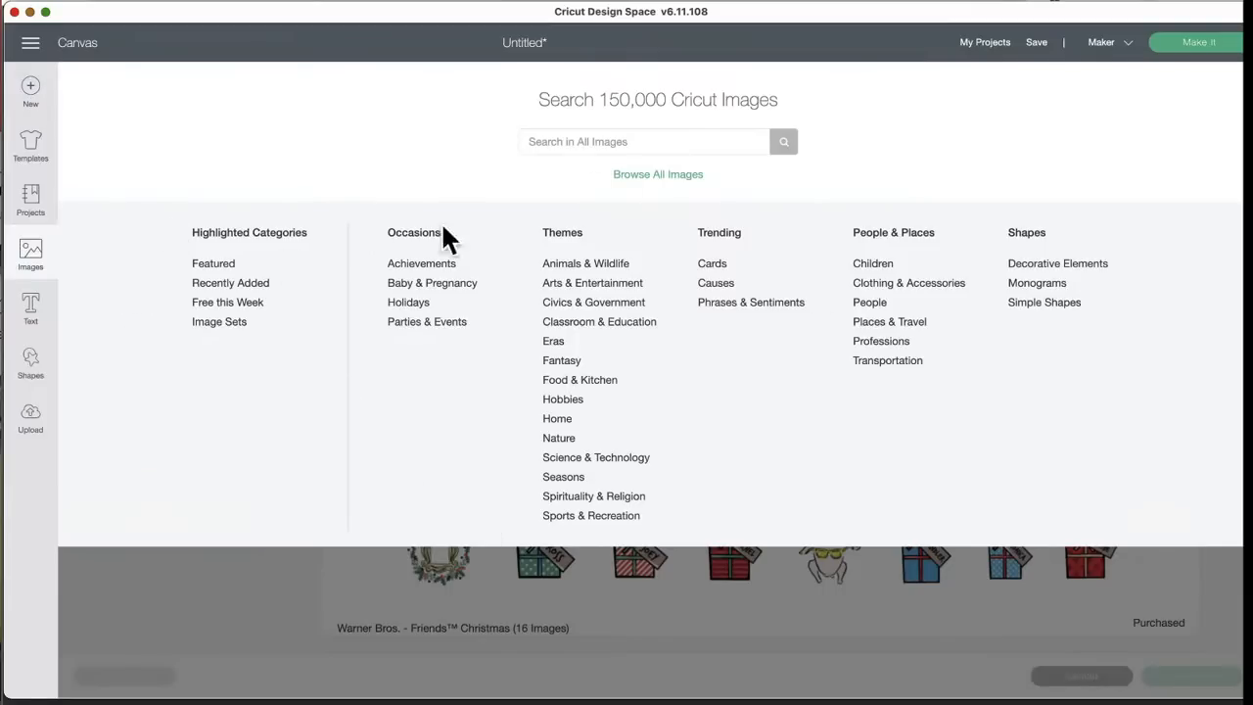
pyautogui.moveTo(219, 322)
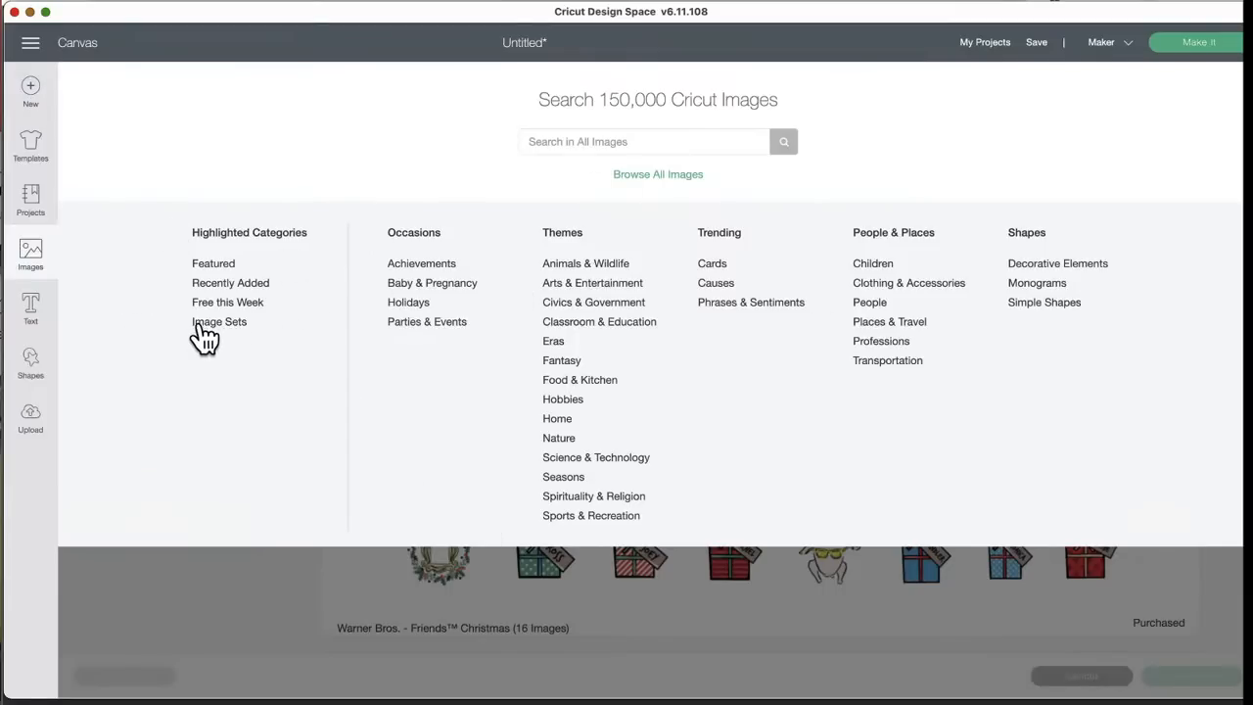
pyautogui.click(220, 321)
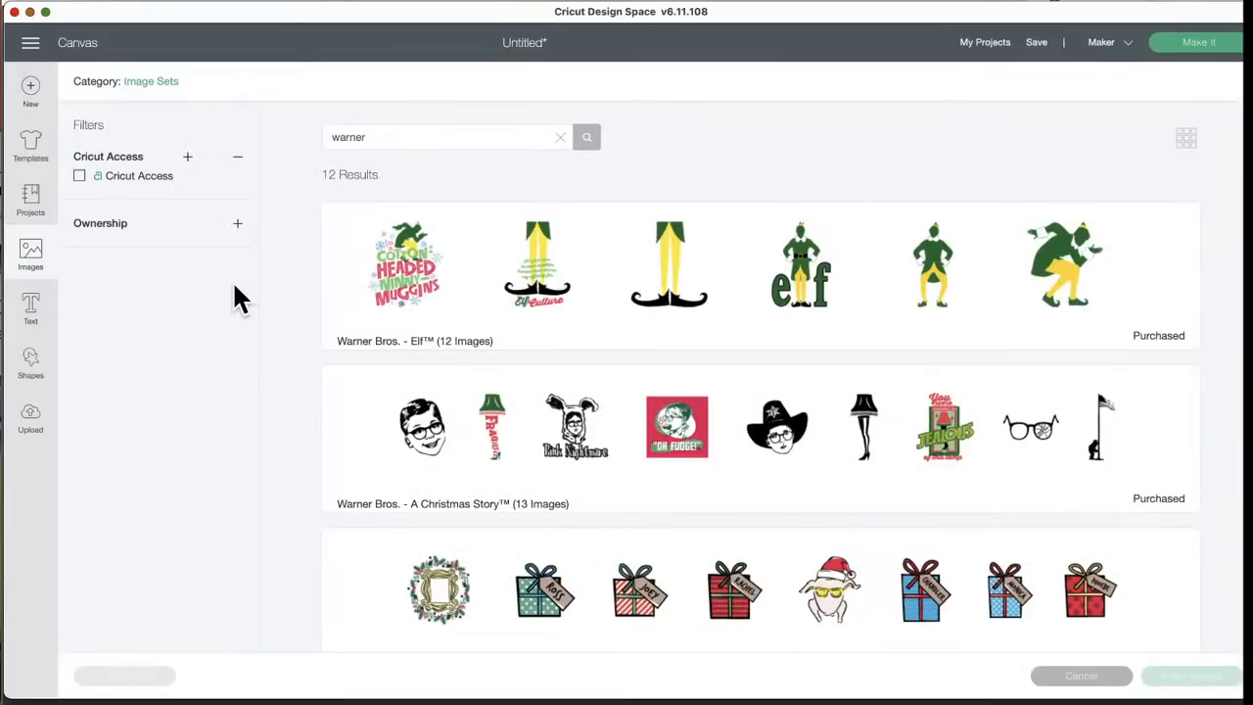
pyautogui.moveTo(151, 82)
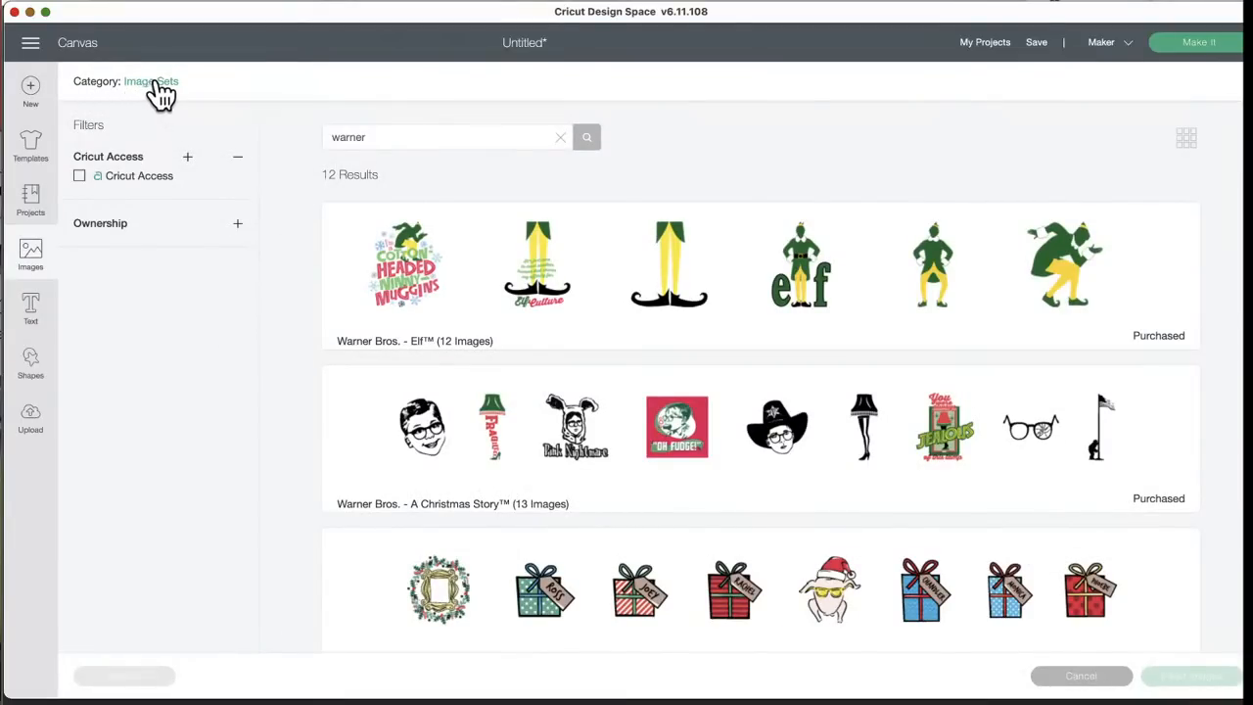
pyautogui.click(151, 82)
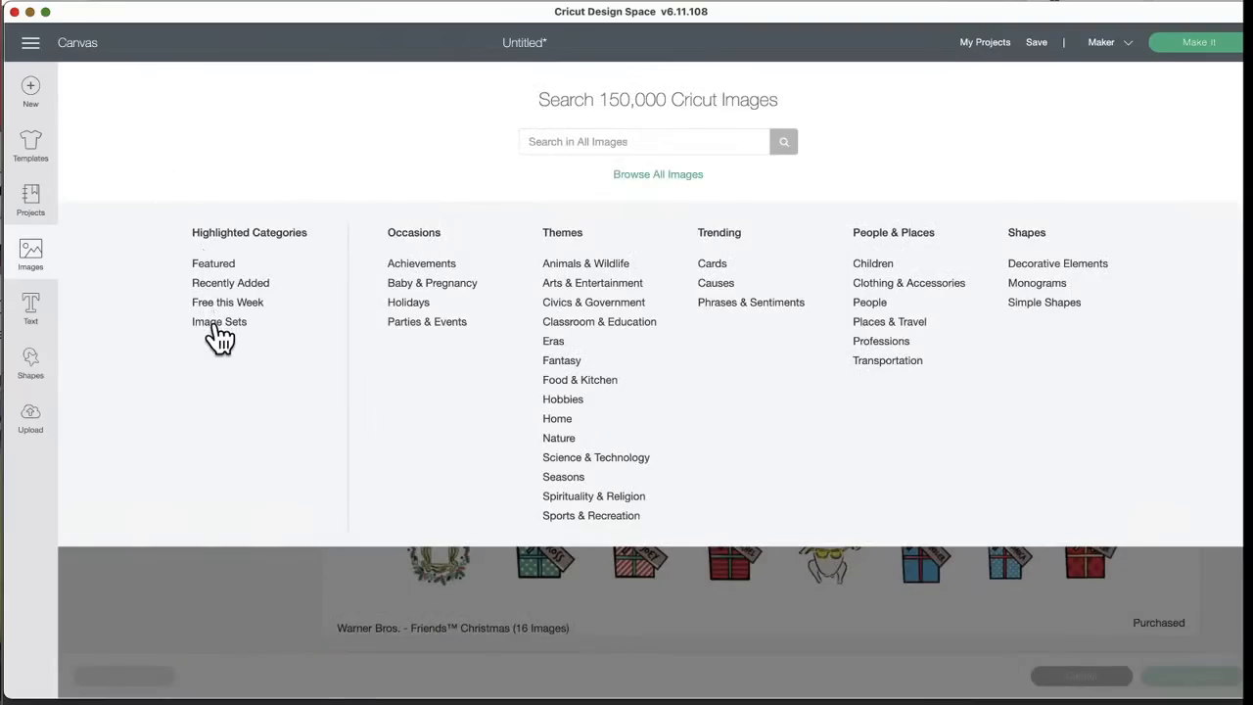
pyautogui.click(219, 321)
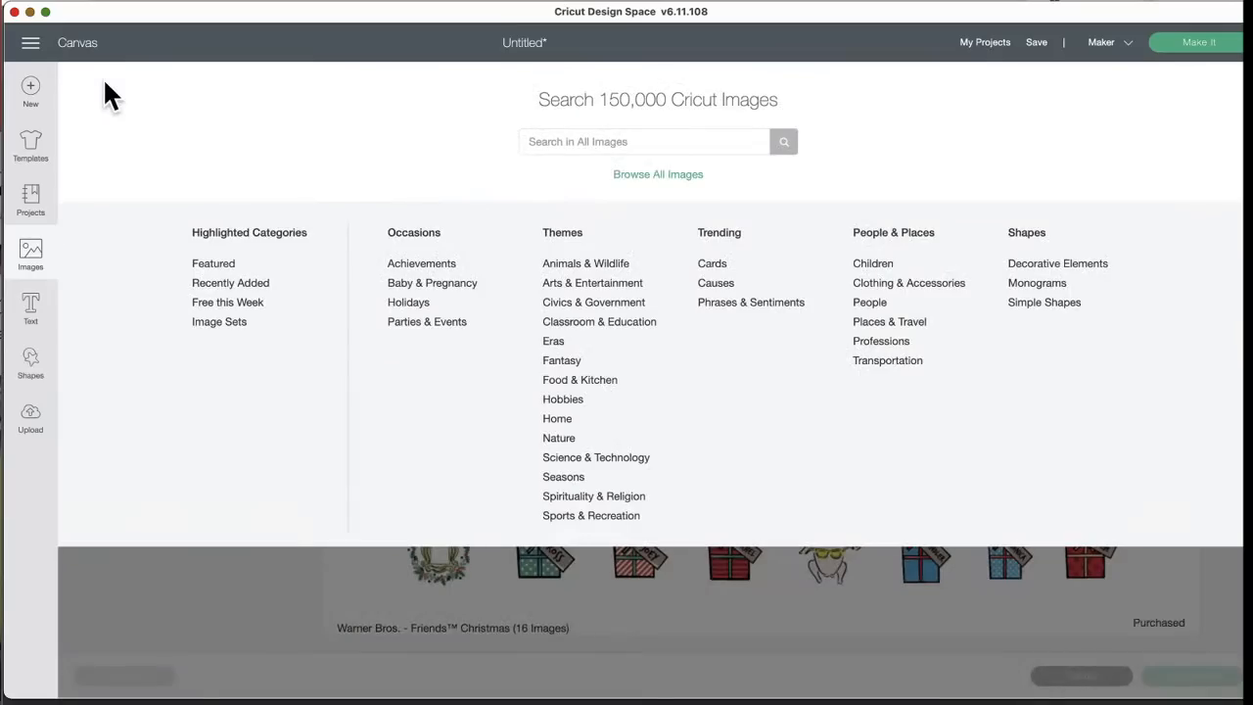
# - Search 'warner' across all images, returning 116 results
pyautogui.write('w')
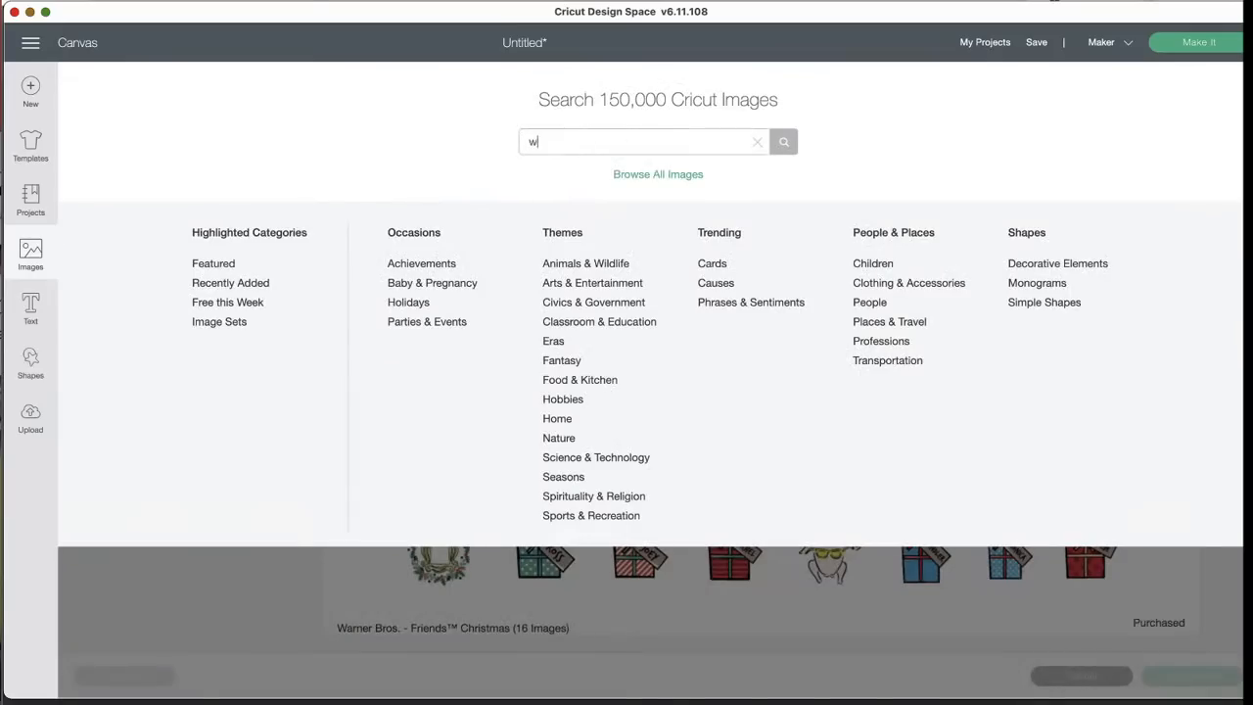
pyautogui.write('arner')
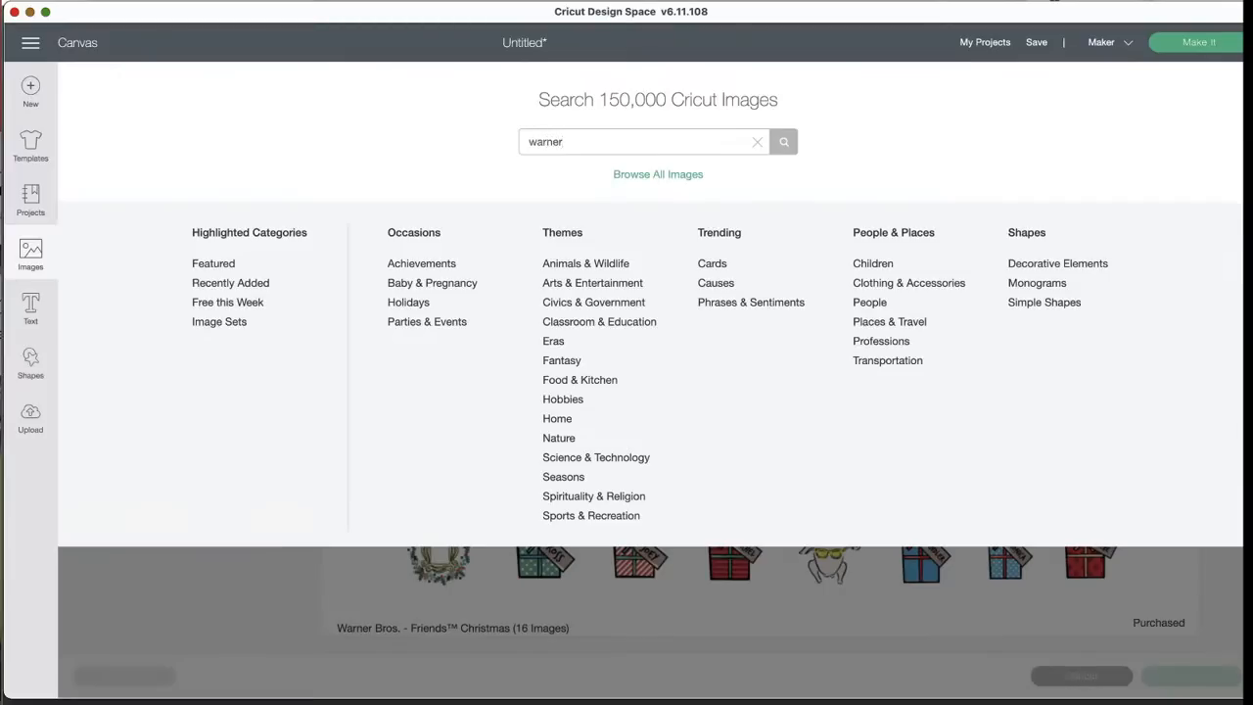
pyautogui.click(783, 141)
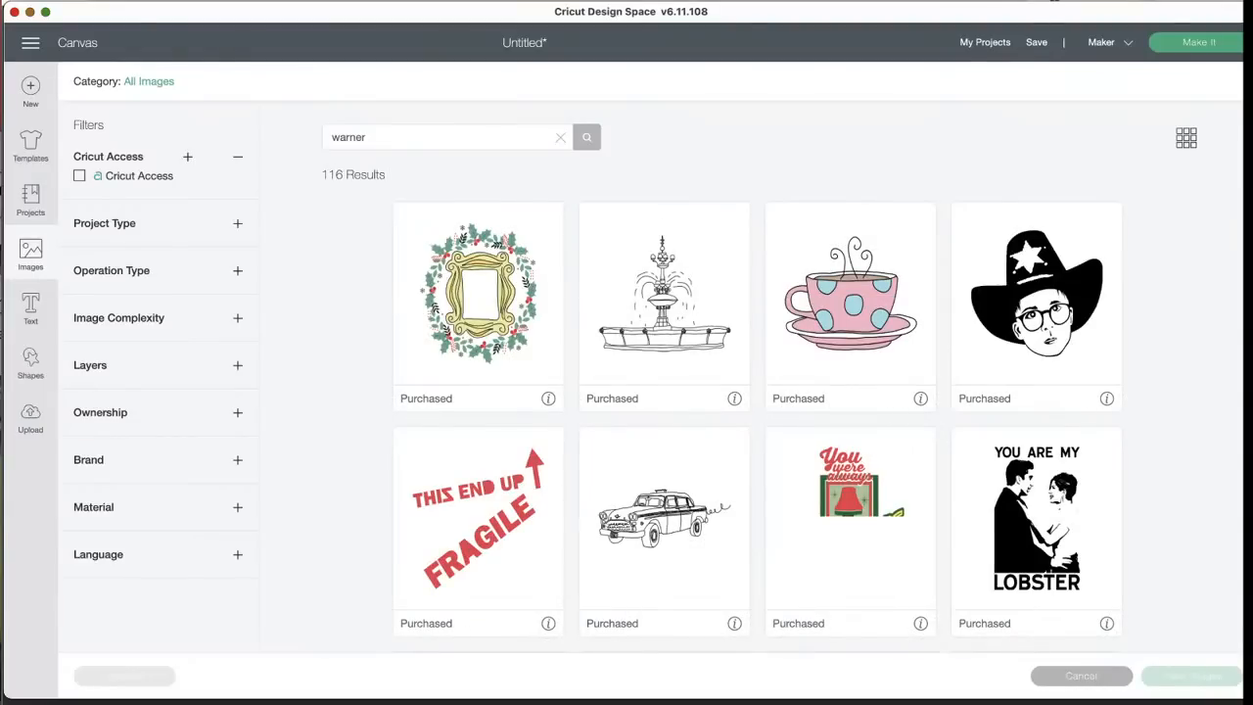
# - Scroll through the 116 warner results past the superhero designs, then return to the full image sets list
pyautogui.scroll(-3)
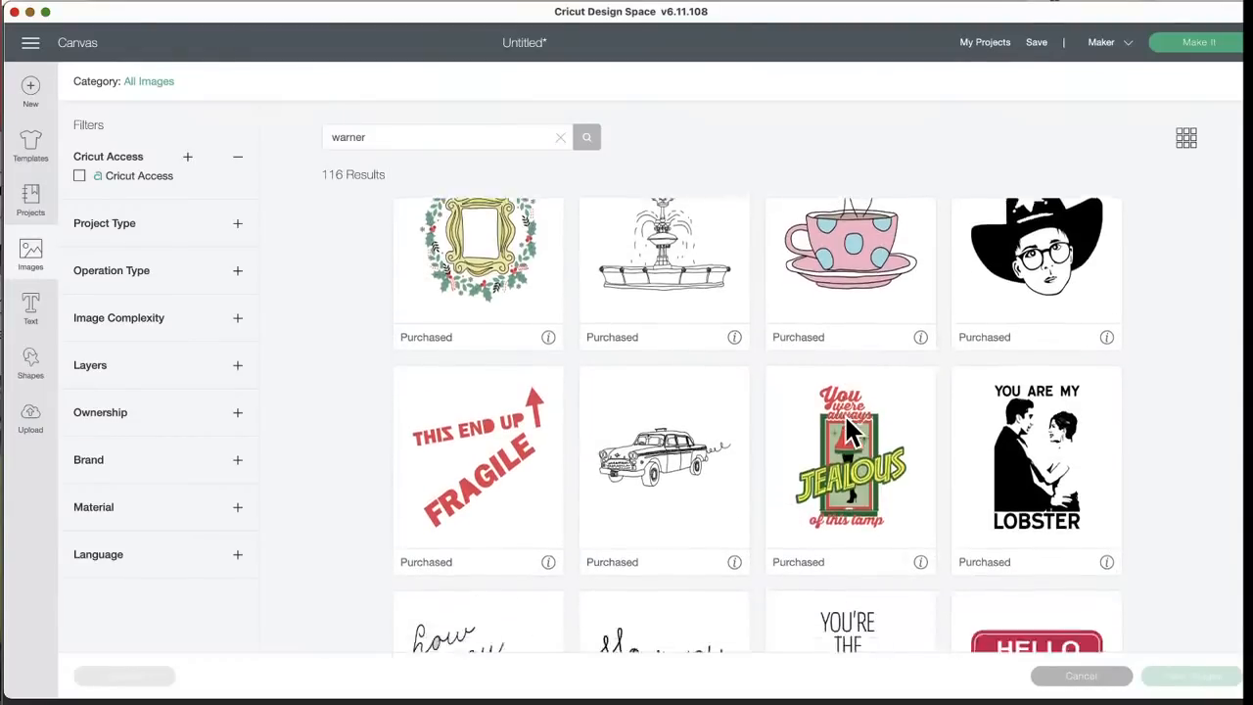
pyautogui.scroll(-3)
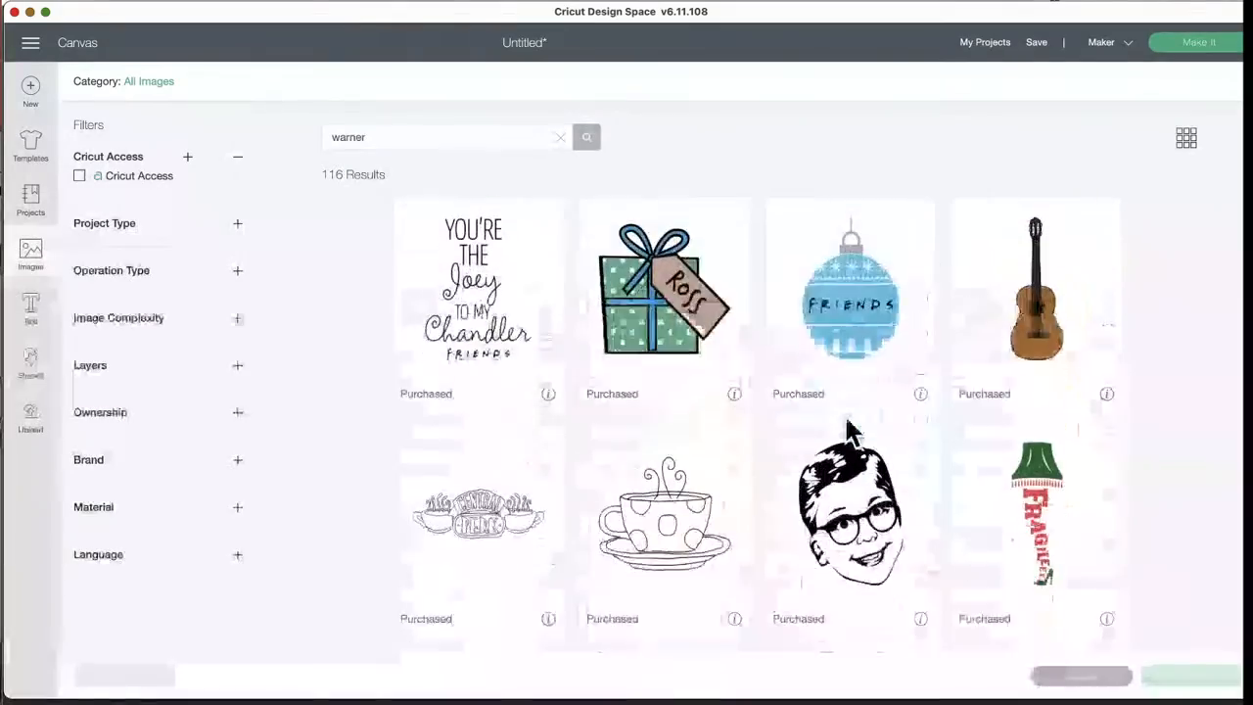
pyautogui.scroll(-3)
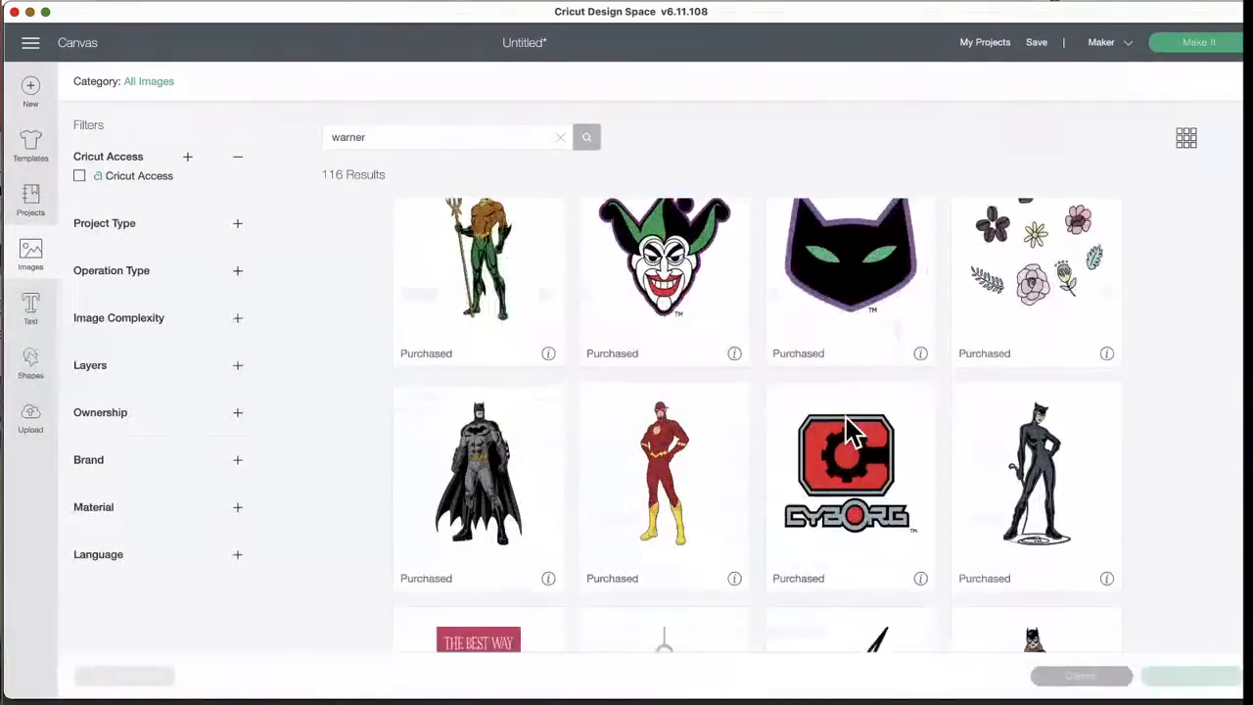
pyautogui.scroll(-3)
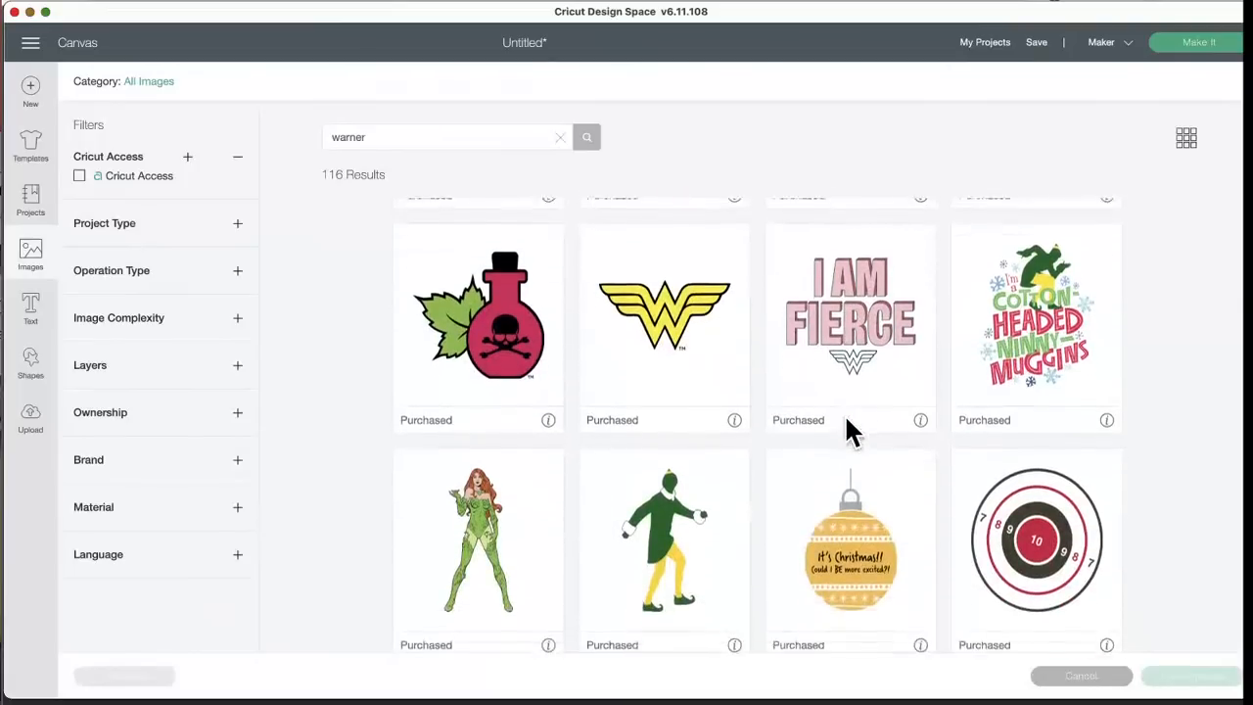
pyautogui.scroll(-3)
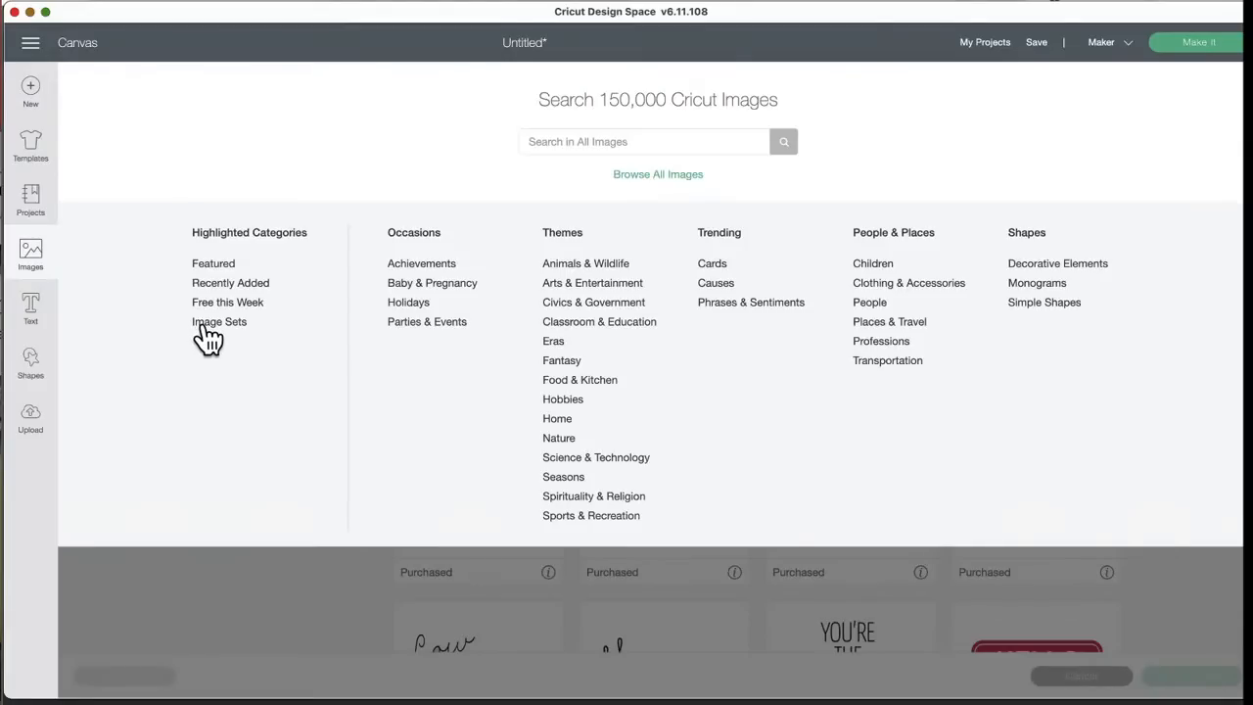
pyautogui.click(220, 321)
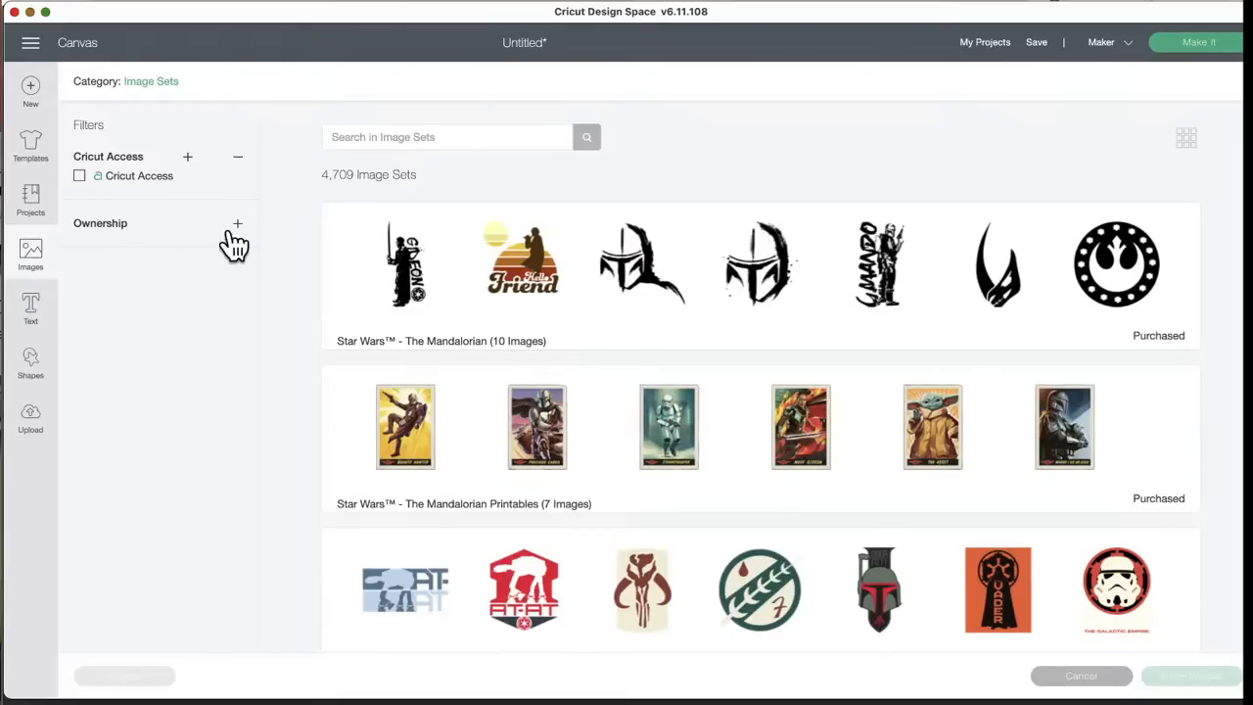
# - Expand the Ownership filter and switch the category back to All Images (244,911 images)
pyautogui.click(237, 223)
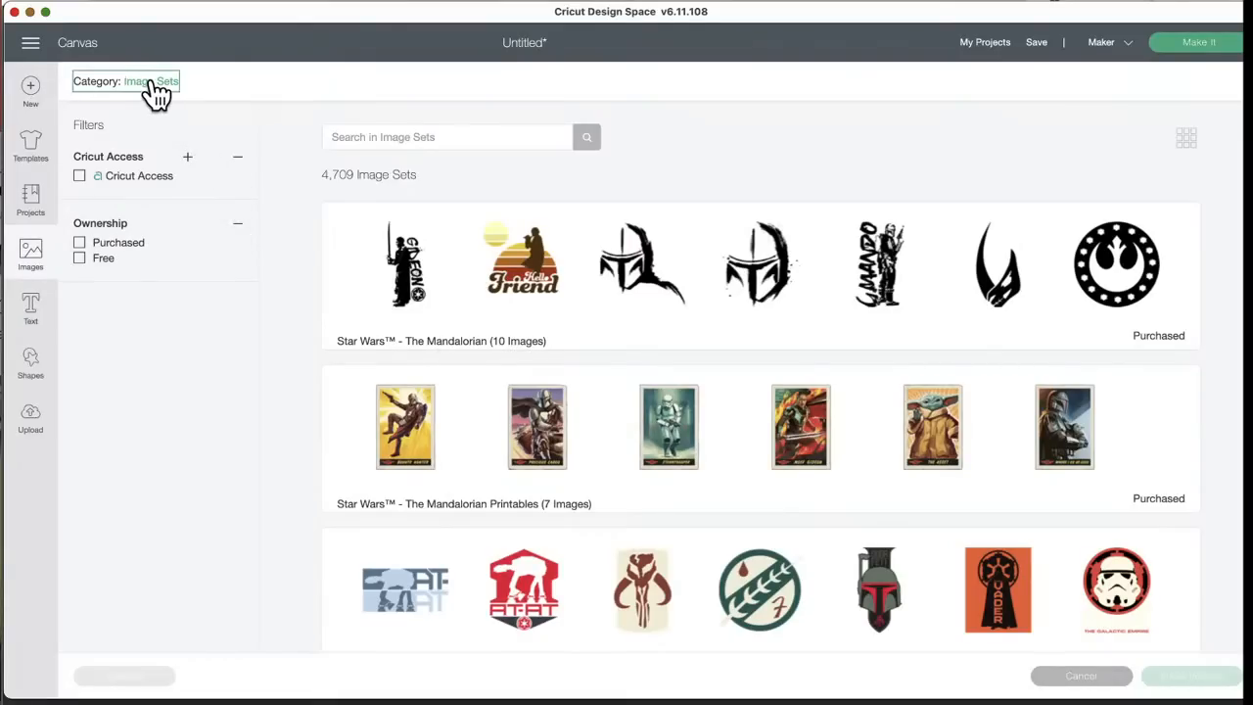
pyautogui.click(149, 82)
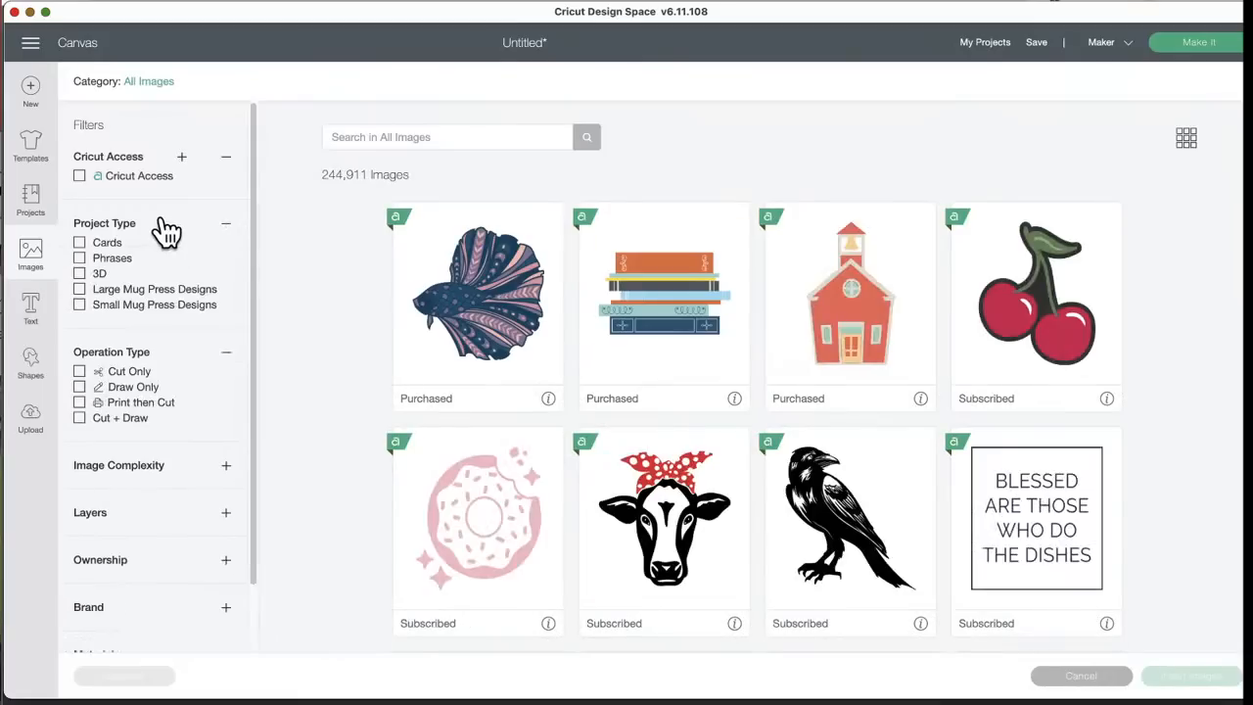
pyautogui.moveTo(160, 304)
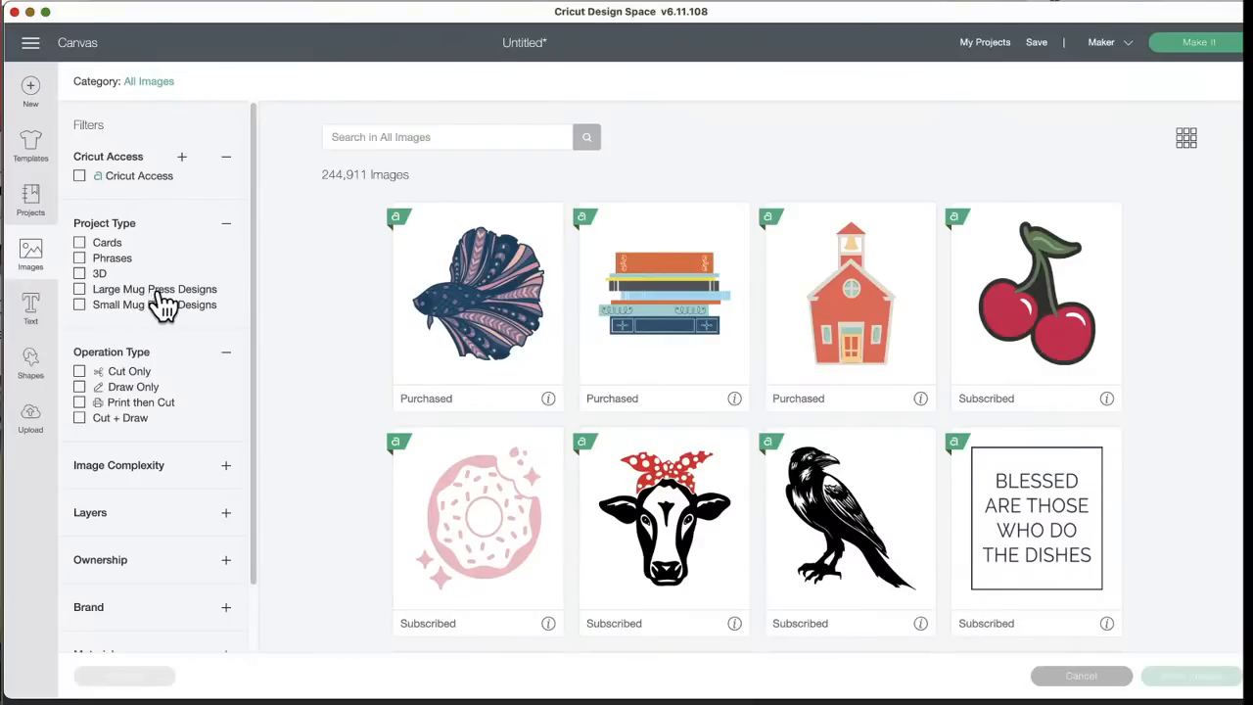
pyautogui.moveTo(141, 317)
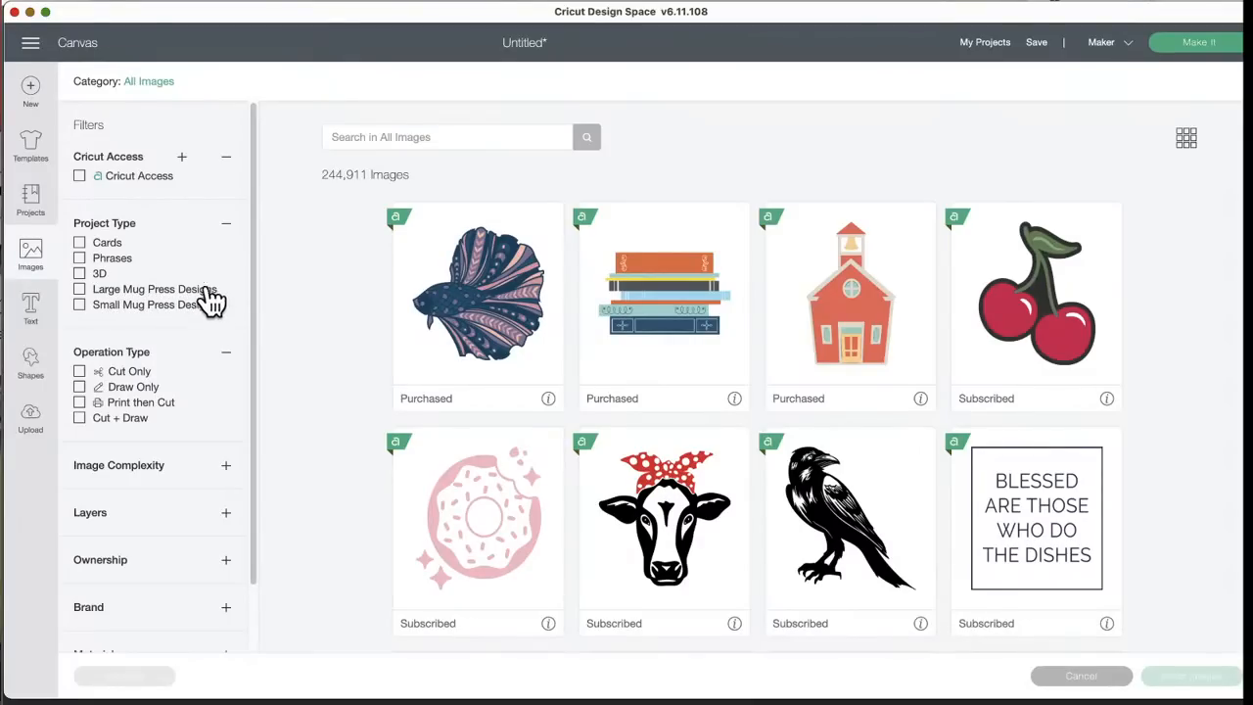
pyautogui.moveTo(177, 333)
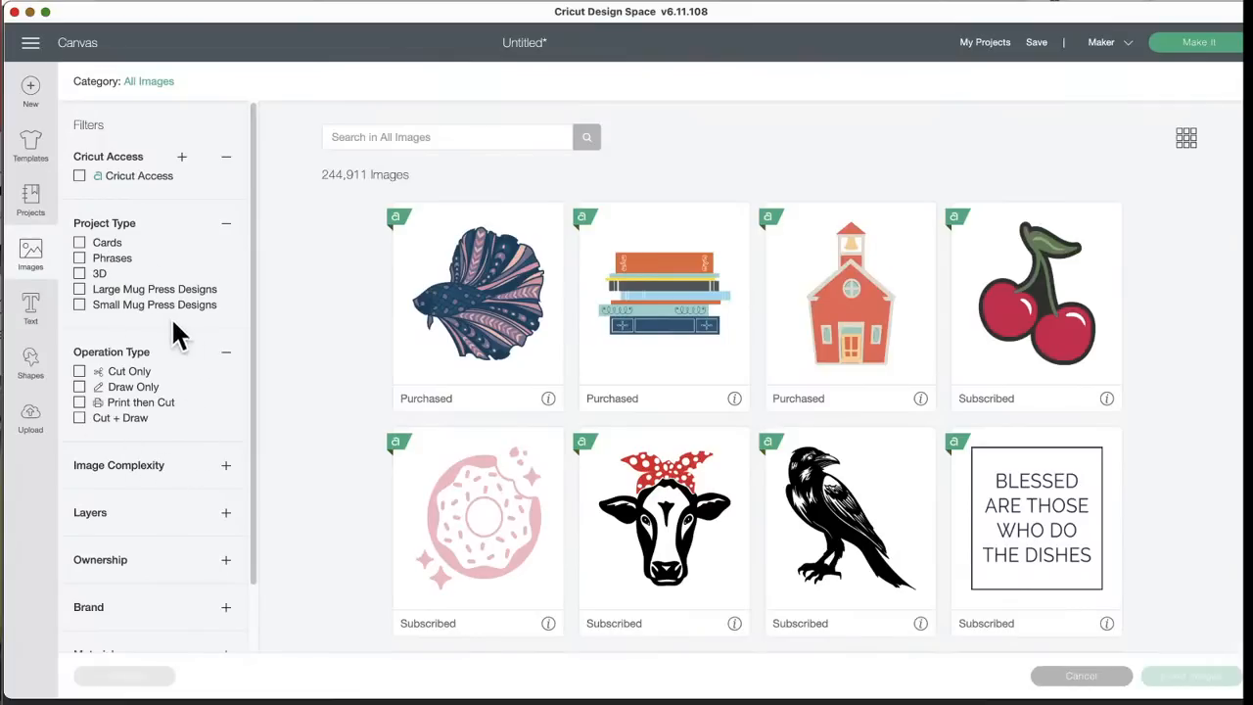
pyautogui.moveTo(82, 303)
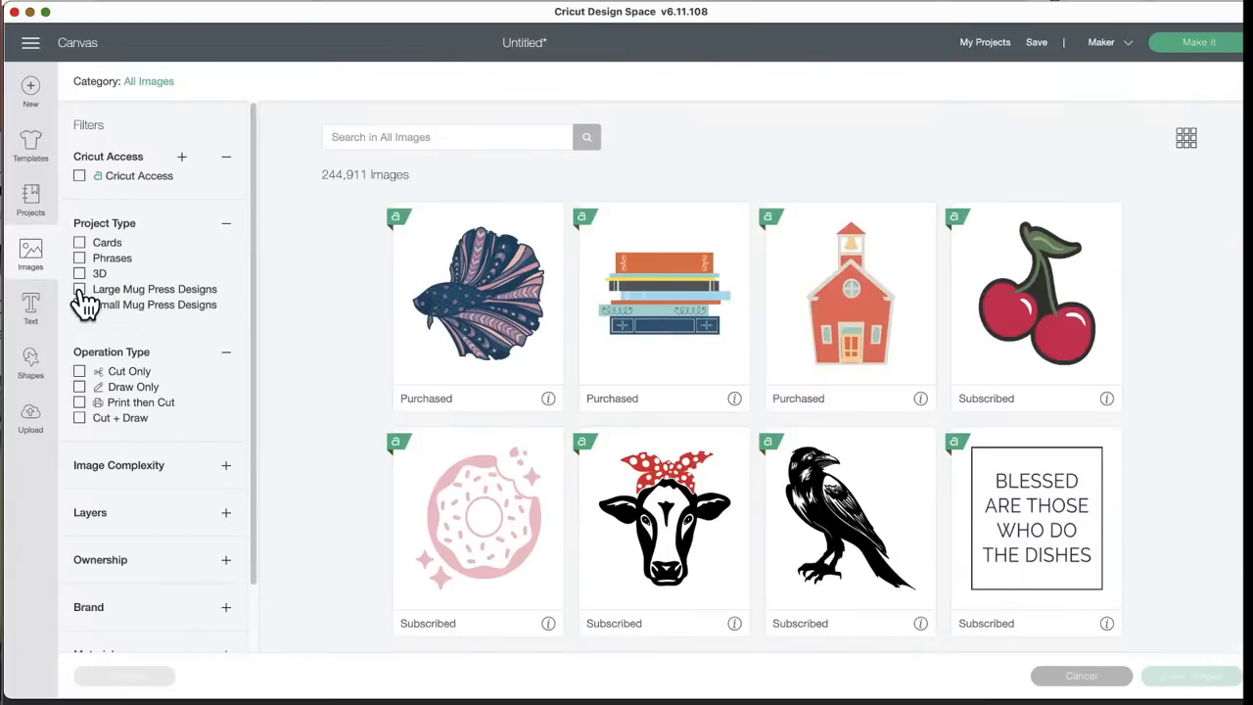
# - Filter the library to large mug press designs and look through the results
pyautogui.click(78, 289)
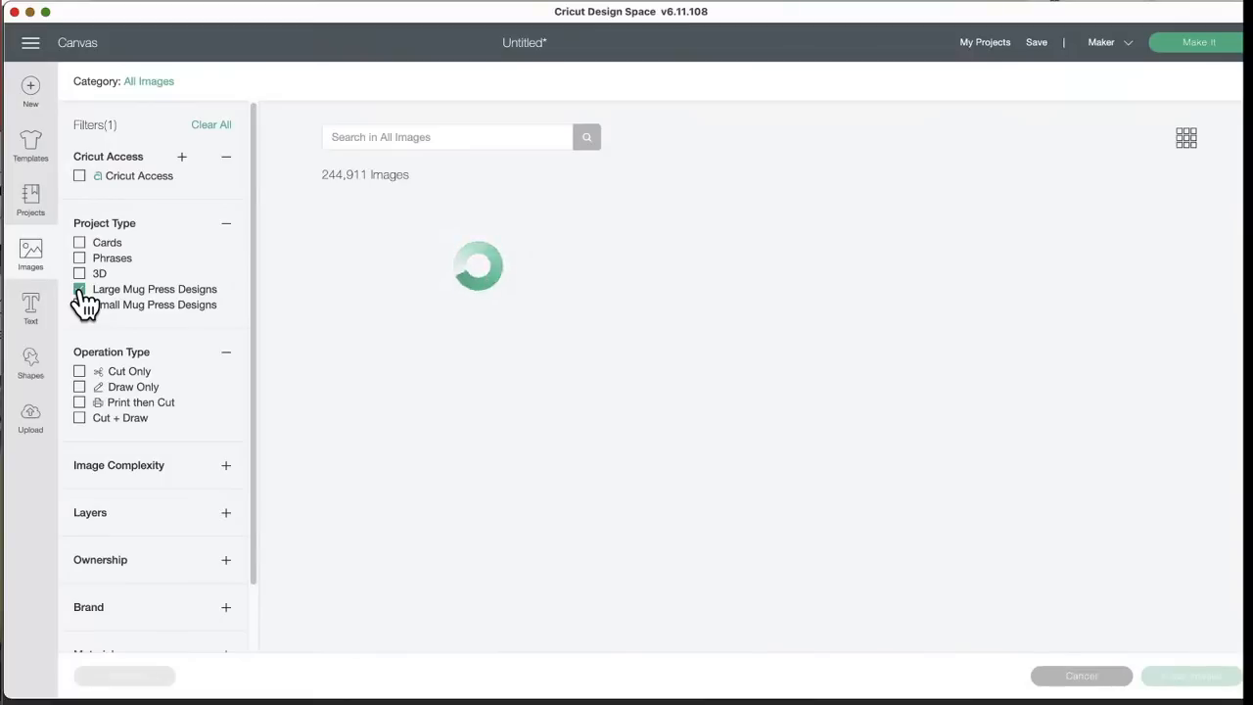
pyautogui.click(78, 290)
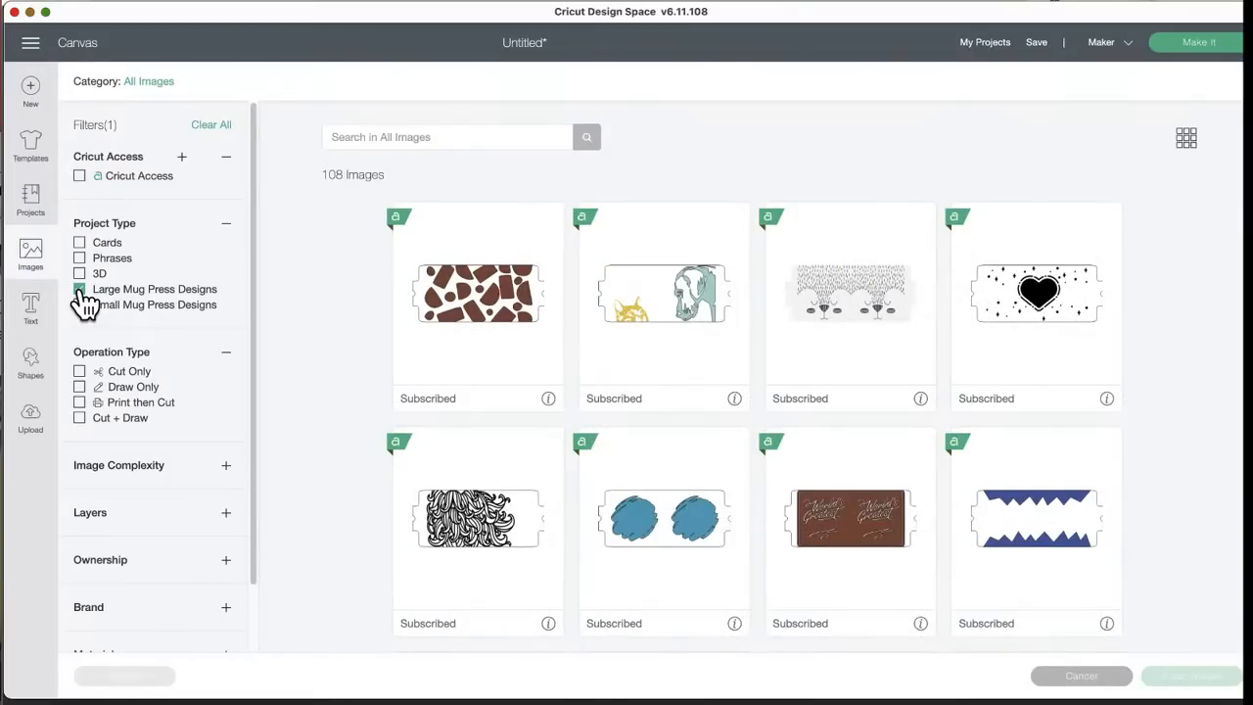
pyautogui.click(78, 290)
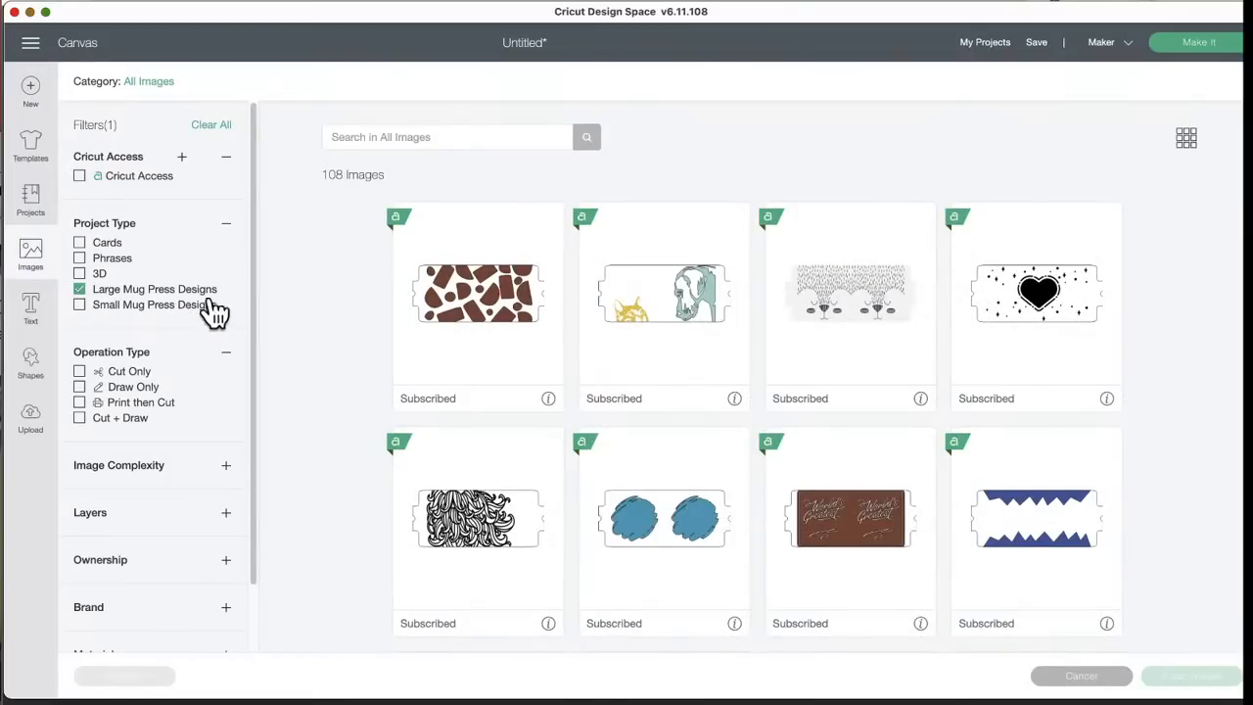
pyautogui.moveTo(199, 311)
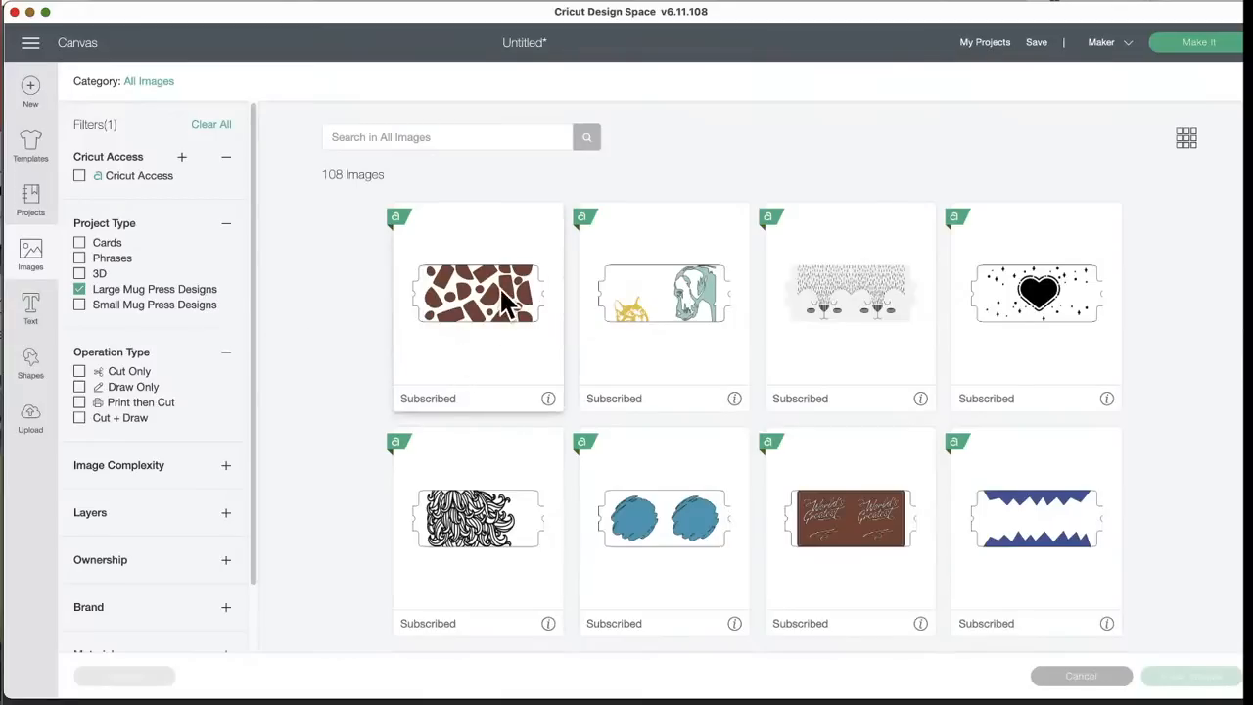
pyautogui.moveTo(501, 352)
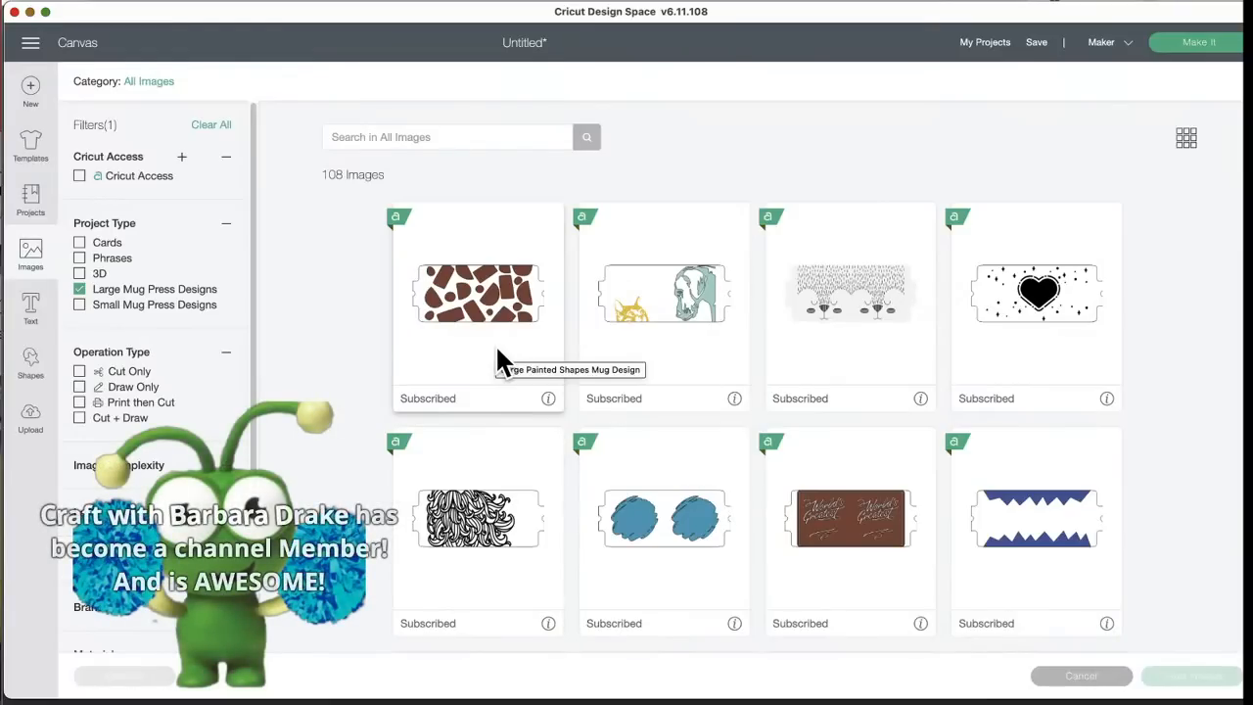
pyautogui.scroll(-3)
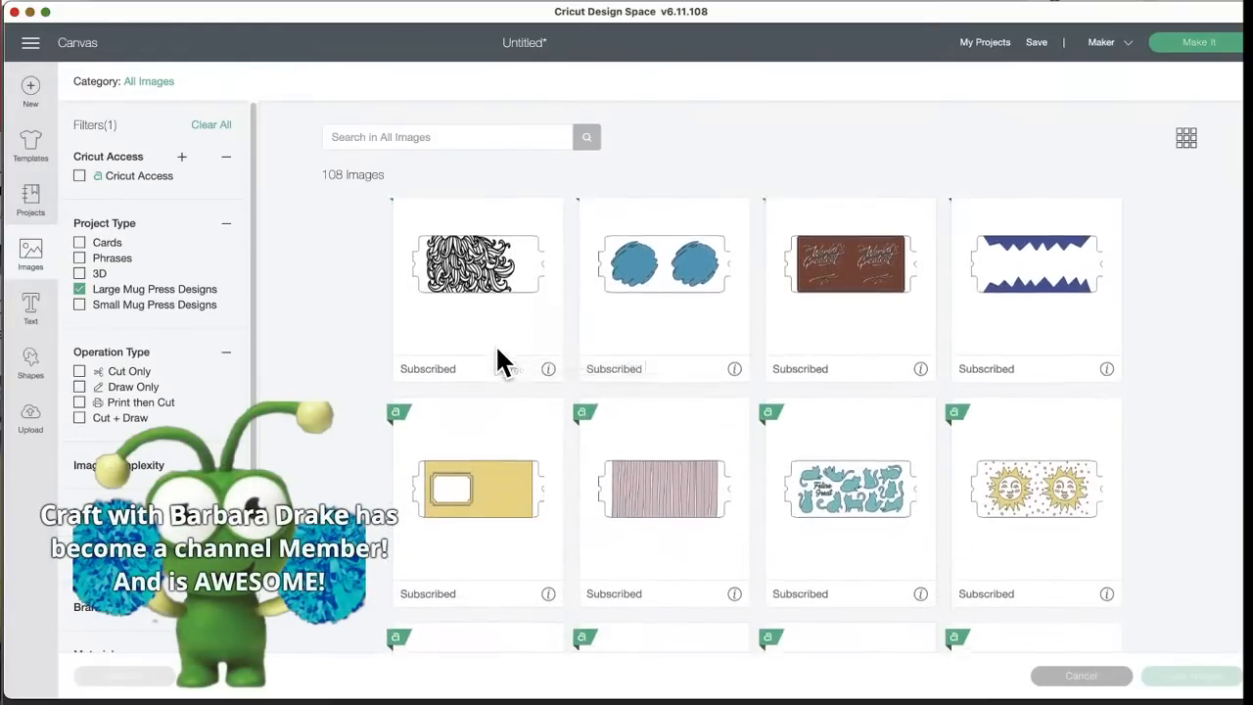
pyautogui.scroll(-3)
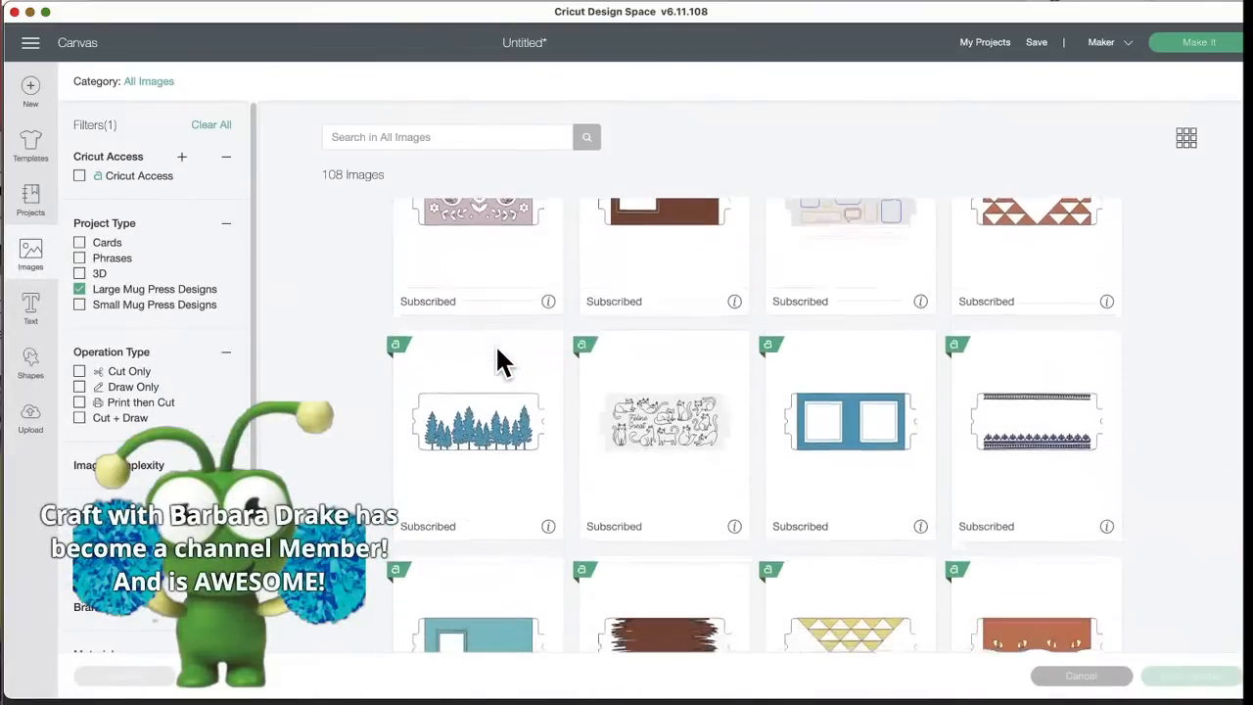
pyautogui.scroll(-3)
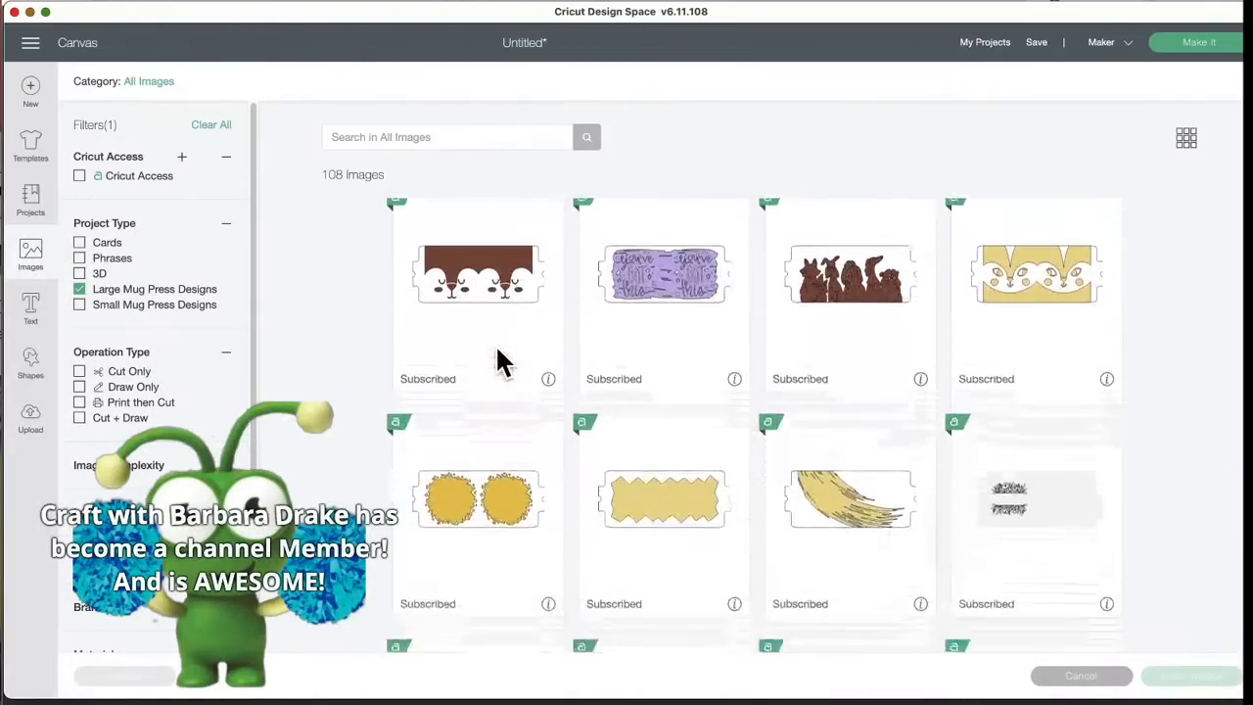
pyautogui.scroll(-3)
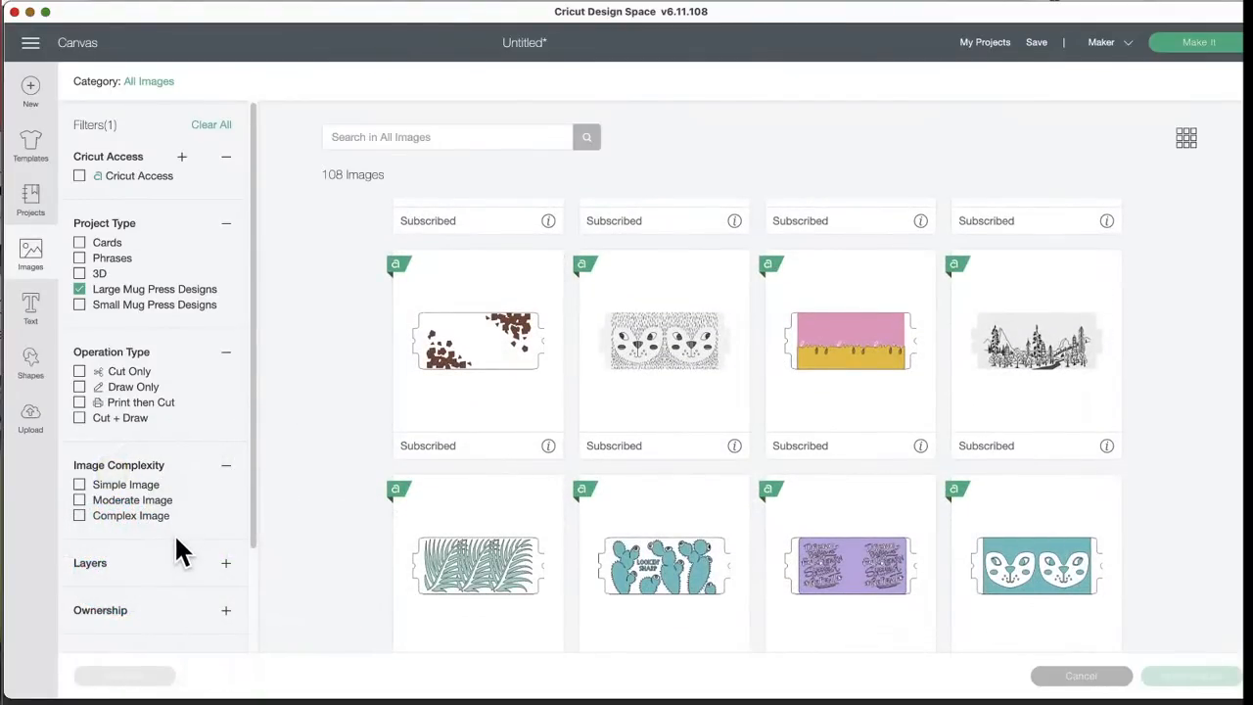
pyautogui.moveTo(81, 493)
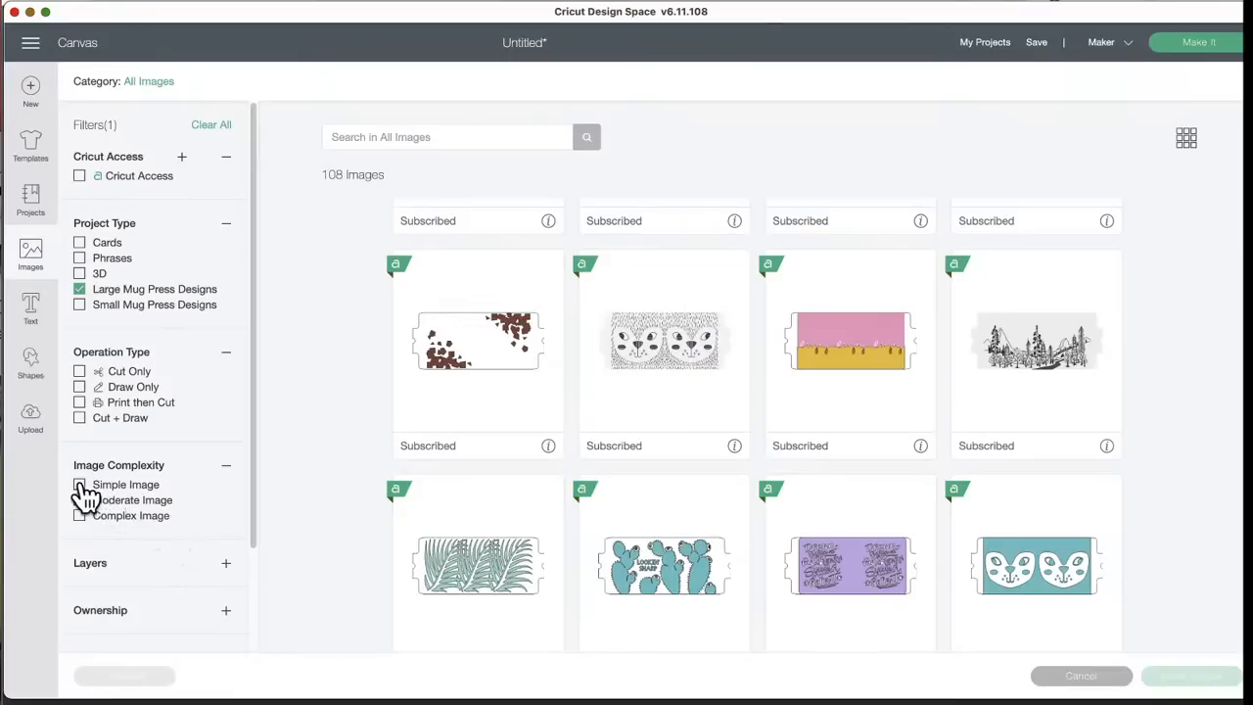
# - Try the Simple Image complexity filter on the mug designs, then remove it
pyautogui.click(78, 486)
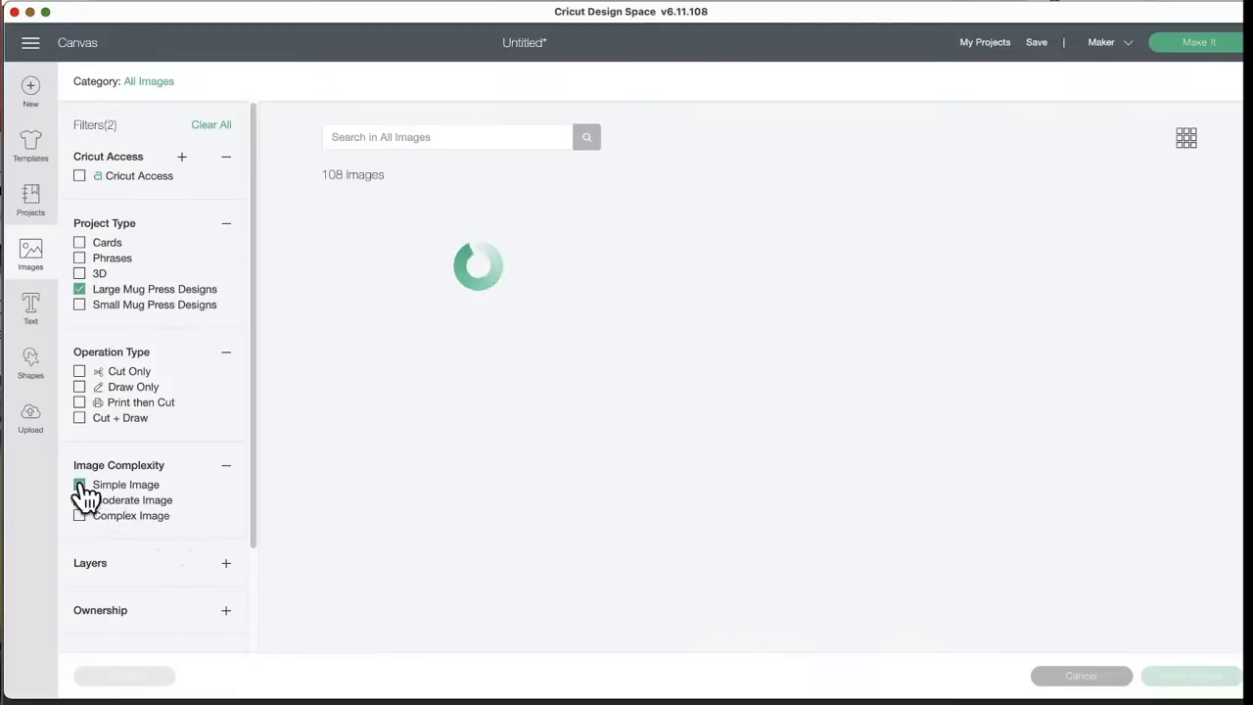
pyautogui.click(78, 483)
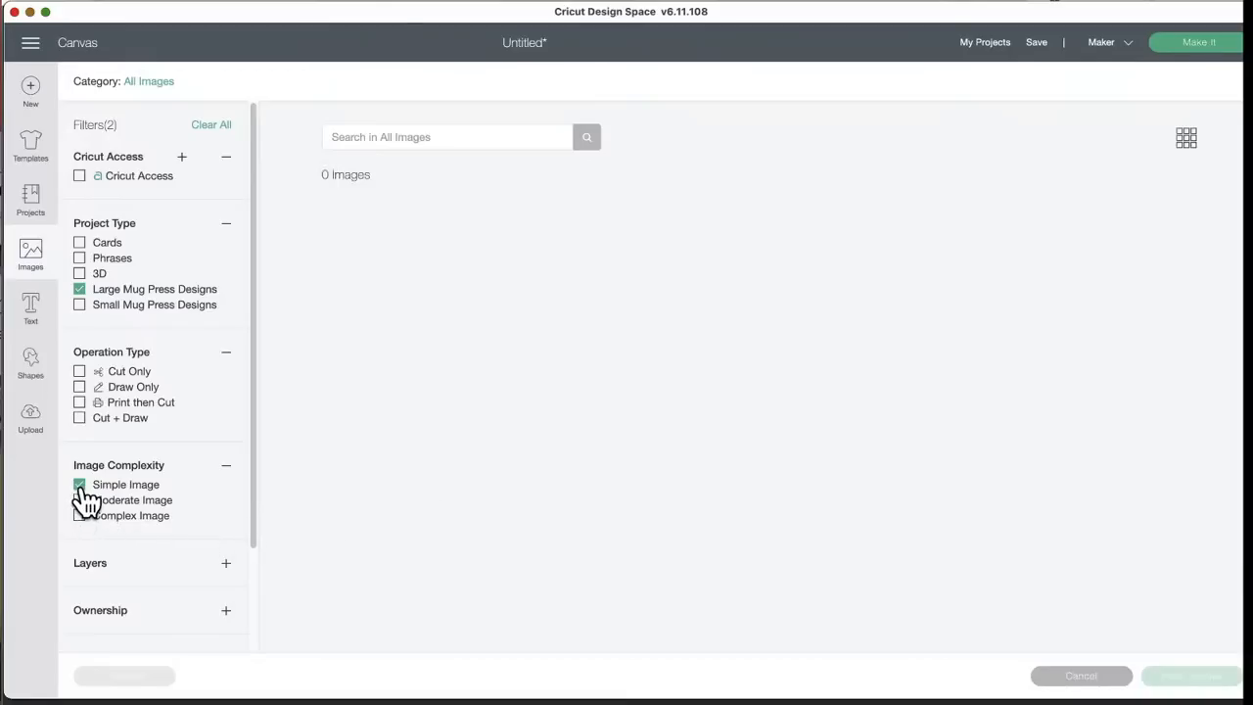
pyautogui.click(78, 485)
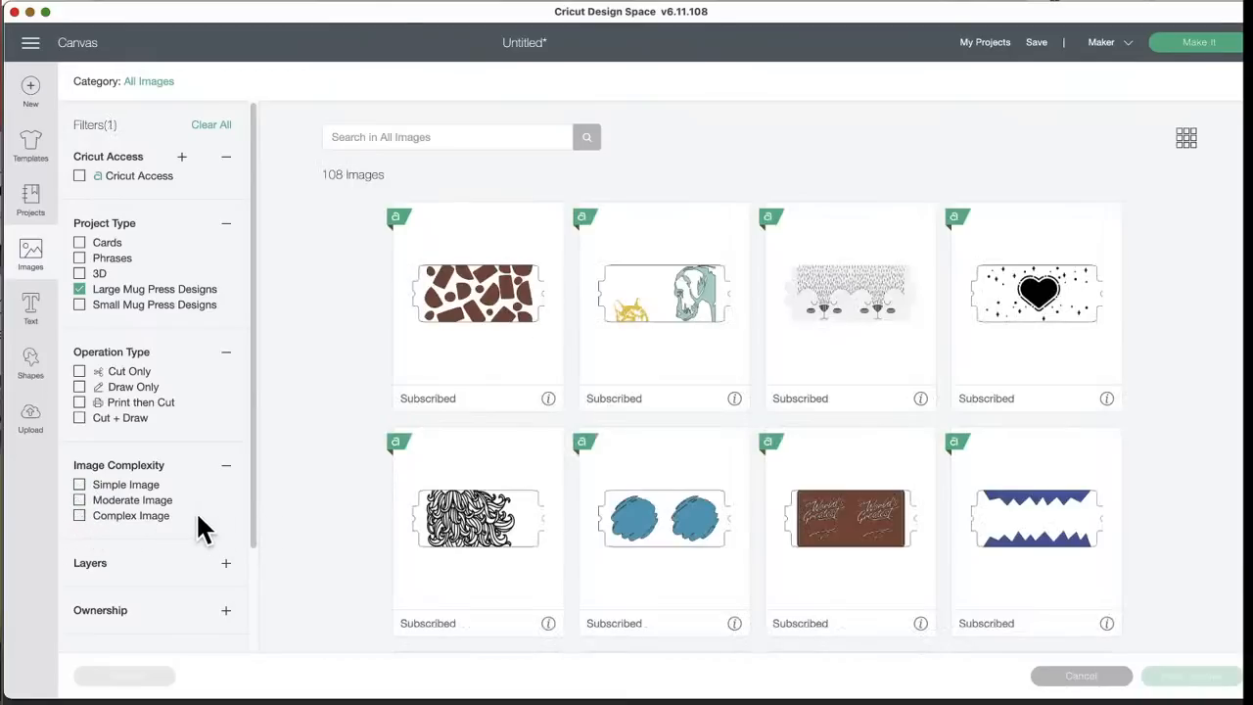
pyautogui.scroll(-3)
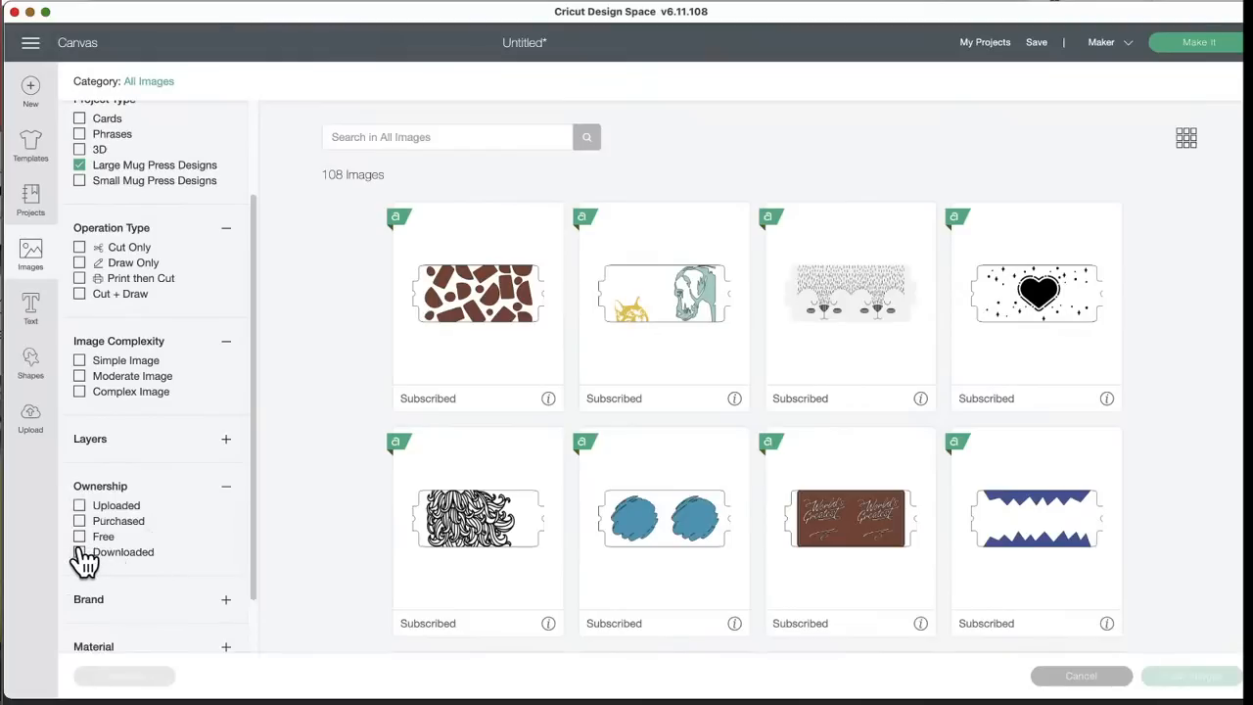
# - Try Free, then Purchased plus Downloaded ownership filters, ending on Purchased with 0 images
pyautogui.click(79, 536)
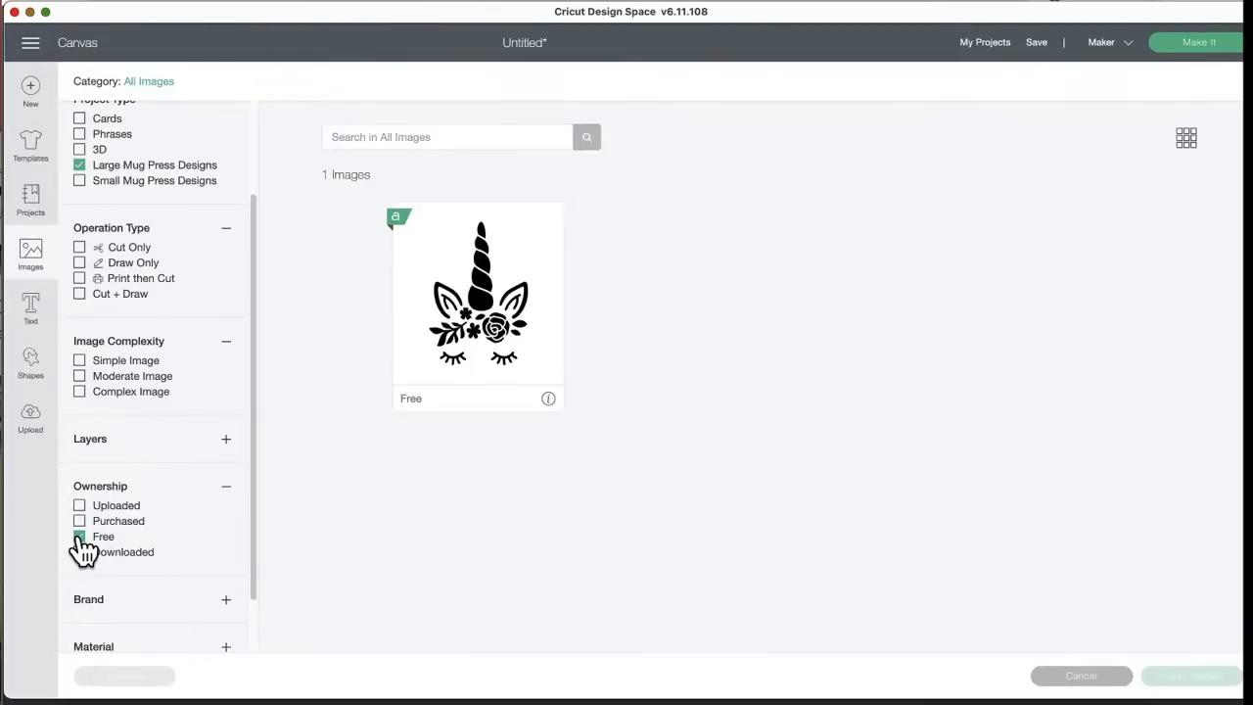
pyautogui.click(78, 536)
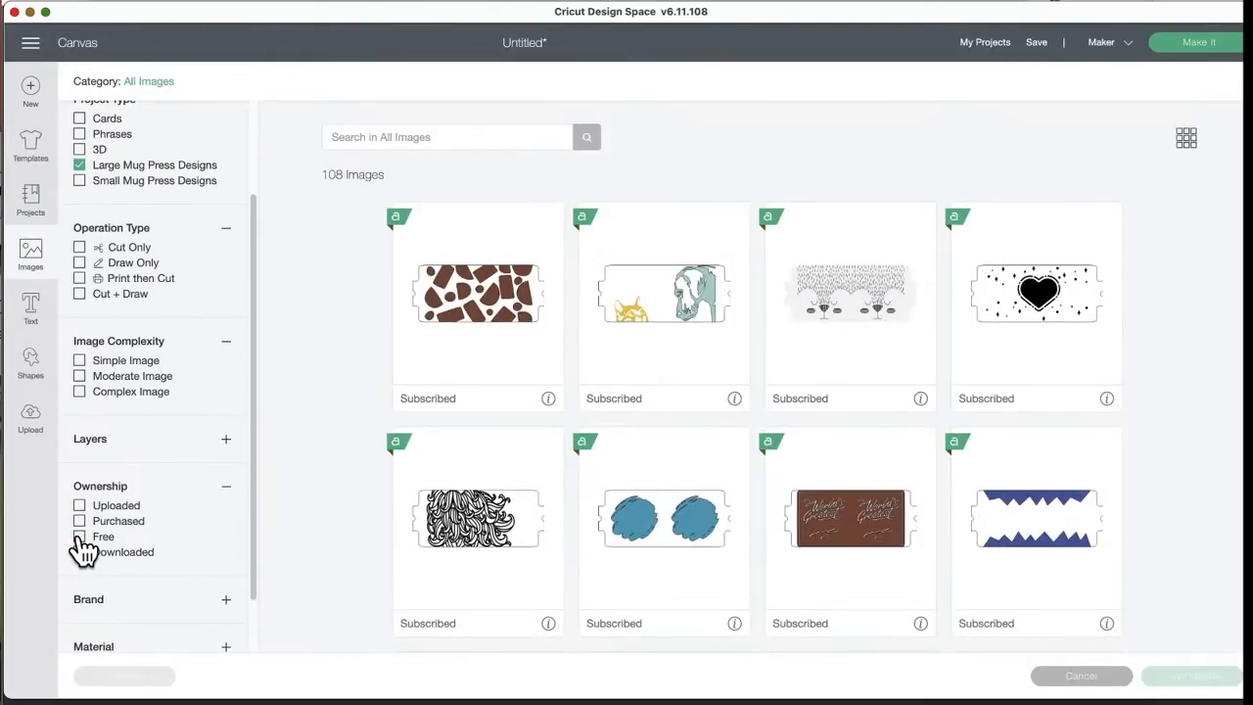
pyautogui.click(78, 552)
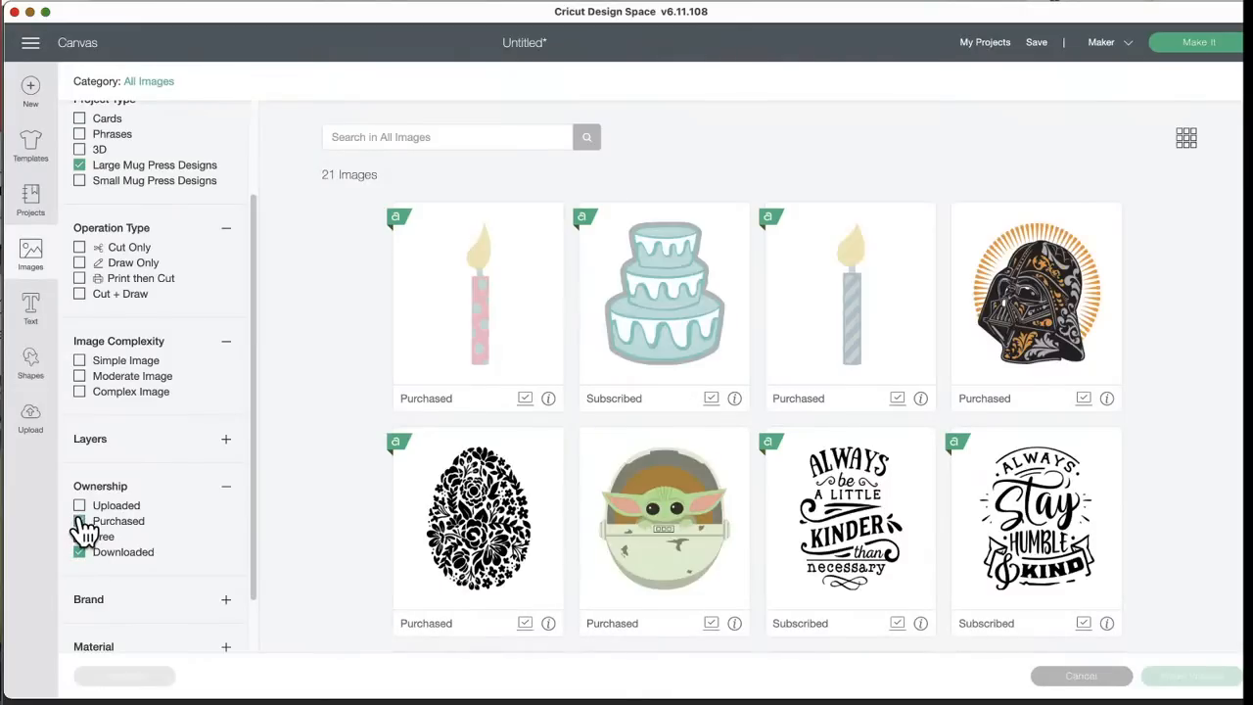
pyautogui.click(78, 520)
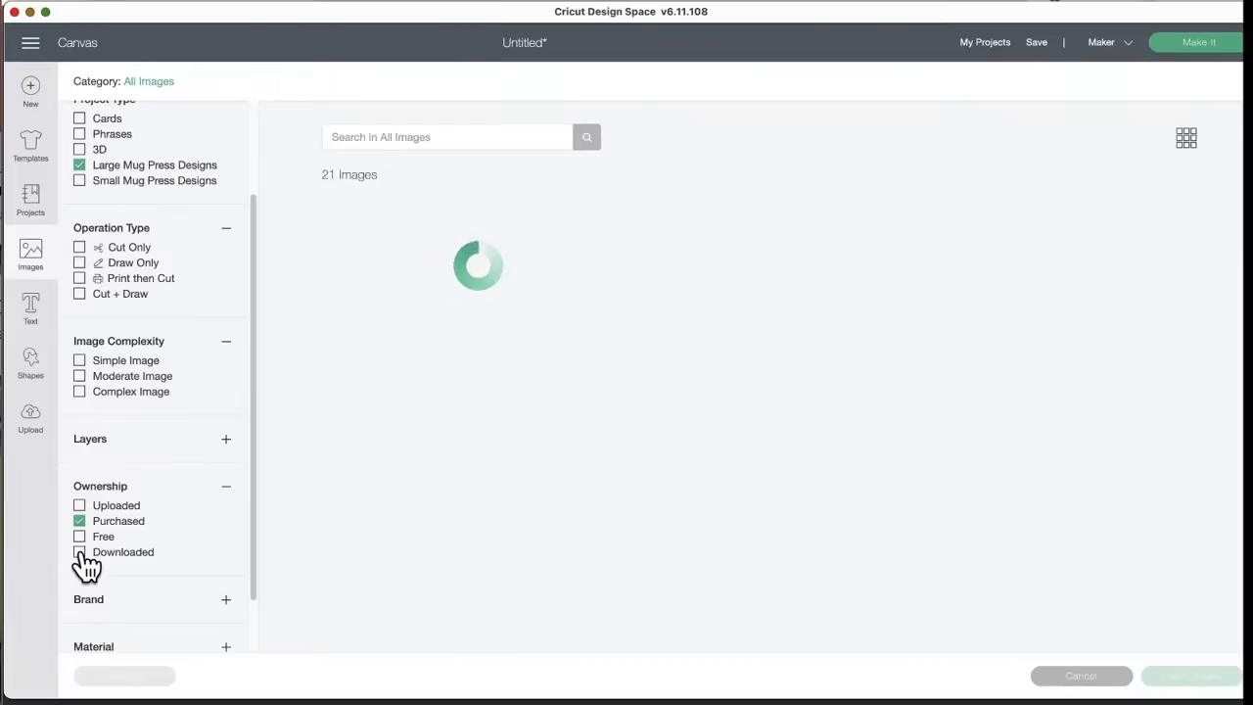
pyautogui.click(78, 552)
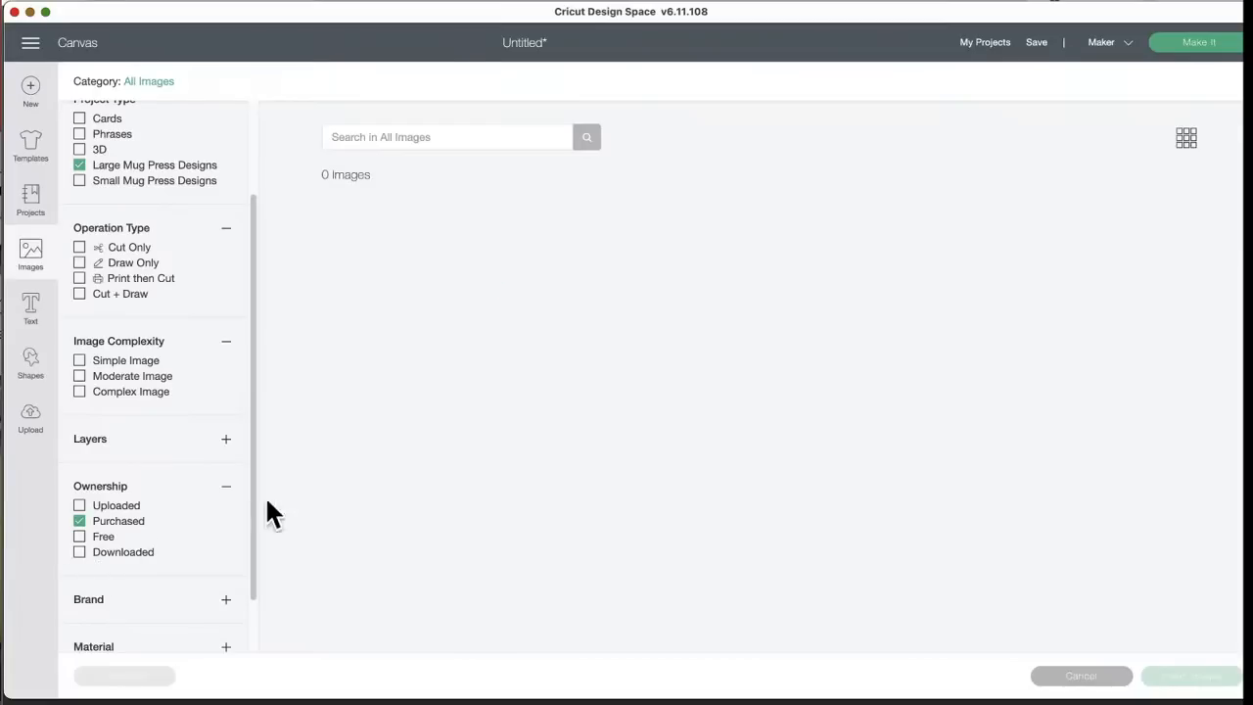
pyautogui.scroll(-3)
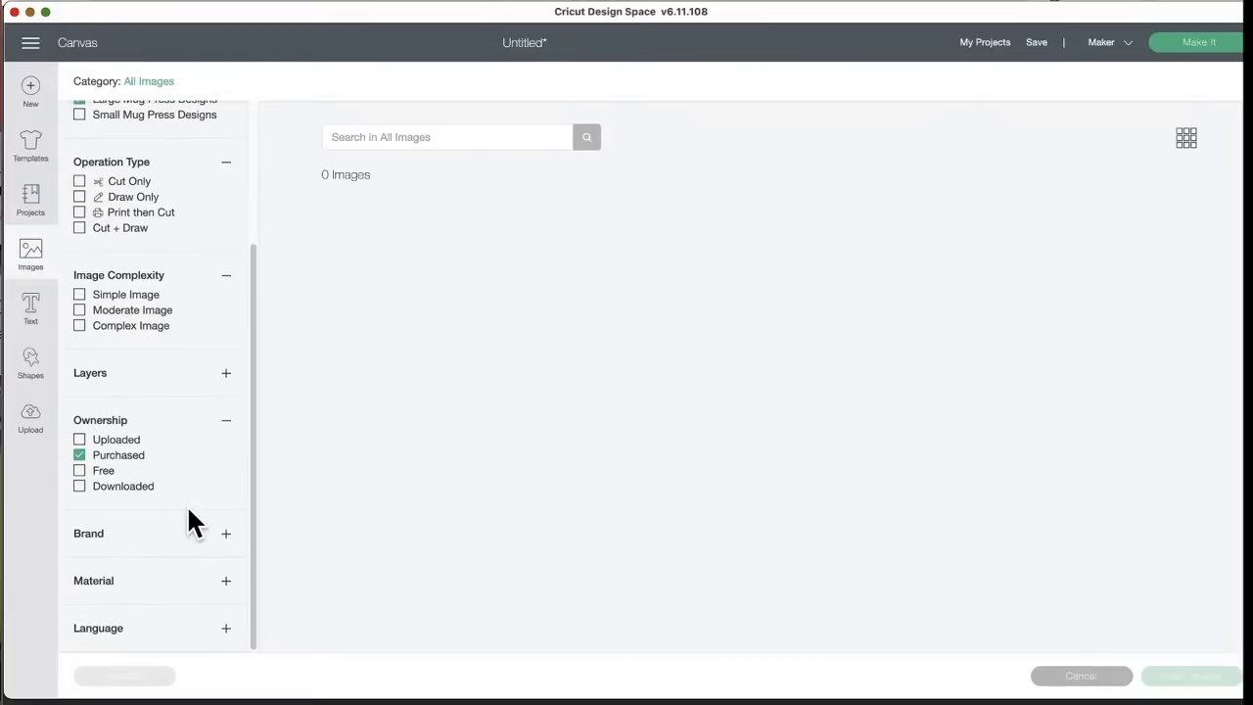
pyautogui.moveTo(406, 480)
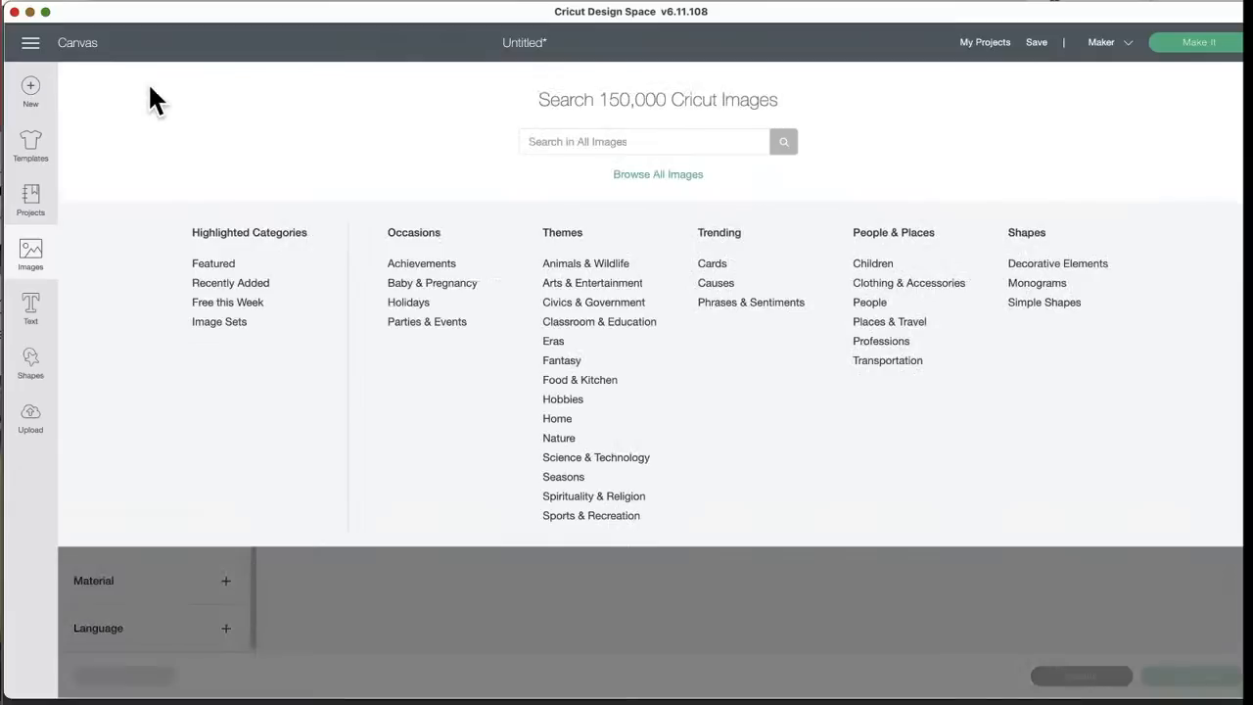
# - Go to the Image Sets collection and scroll down toward the Star Wars – Americana set
pyautogui.click(219, 321)
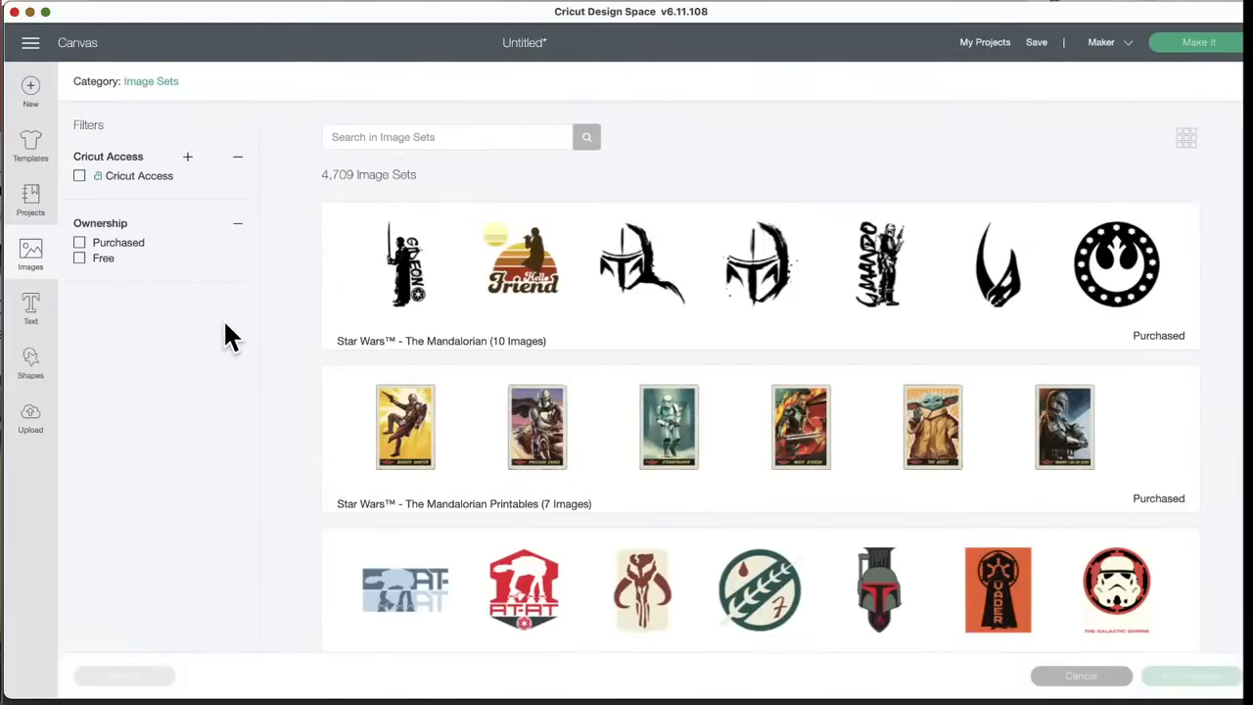
pyautogui.scroll(-3)
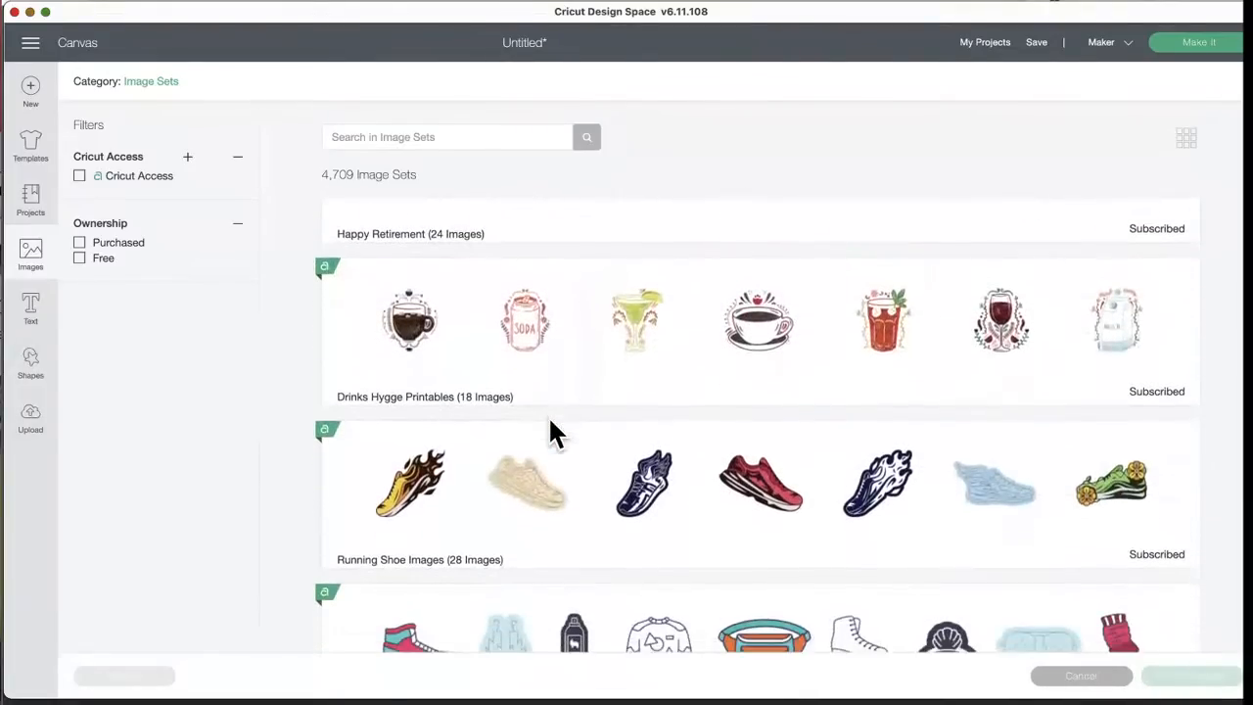
pyautogui.scroll(-3)
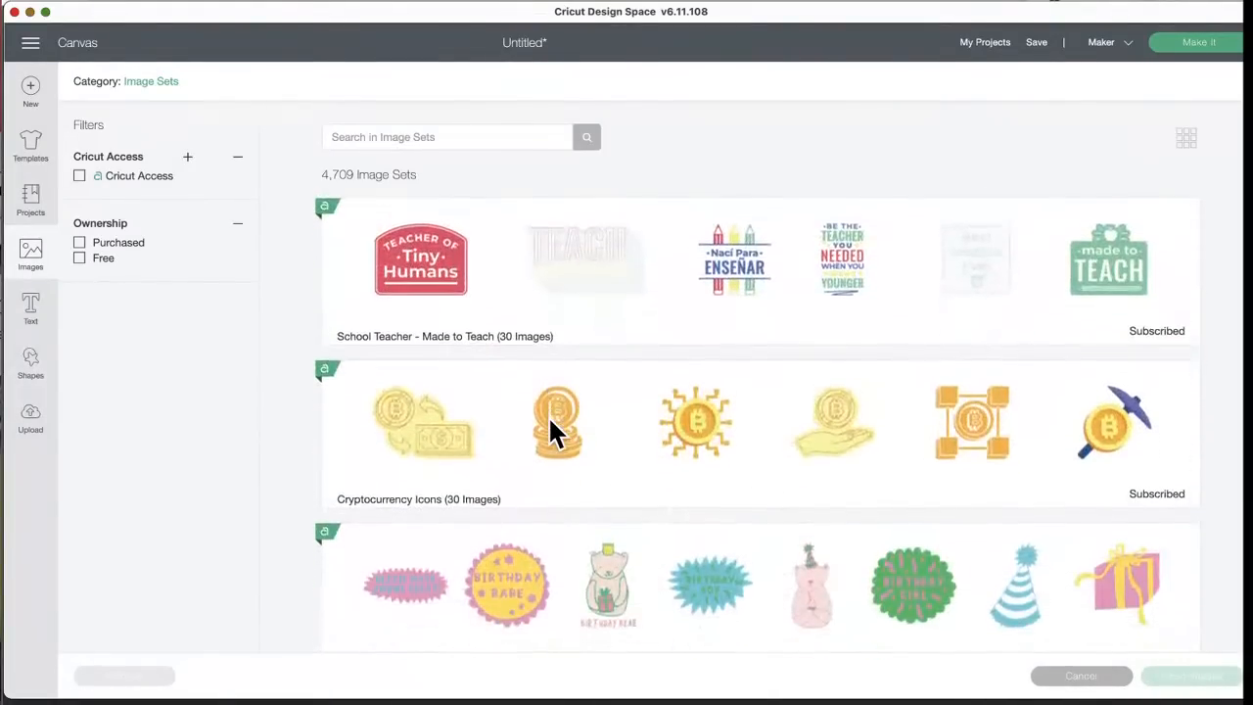
pyautogui.scroll(-3)
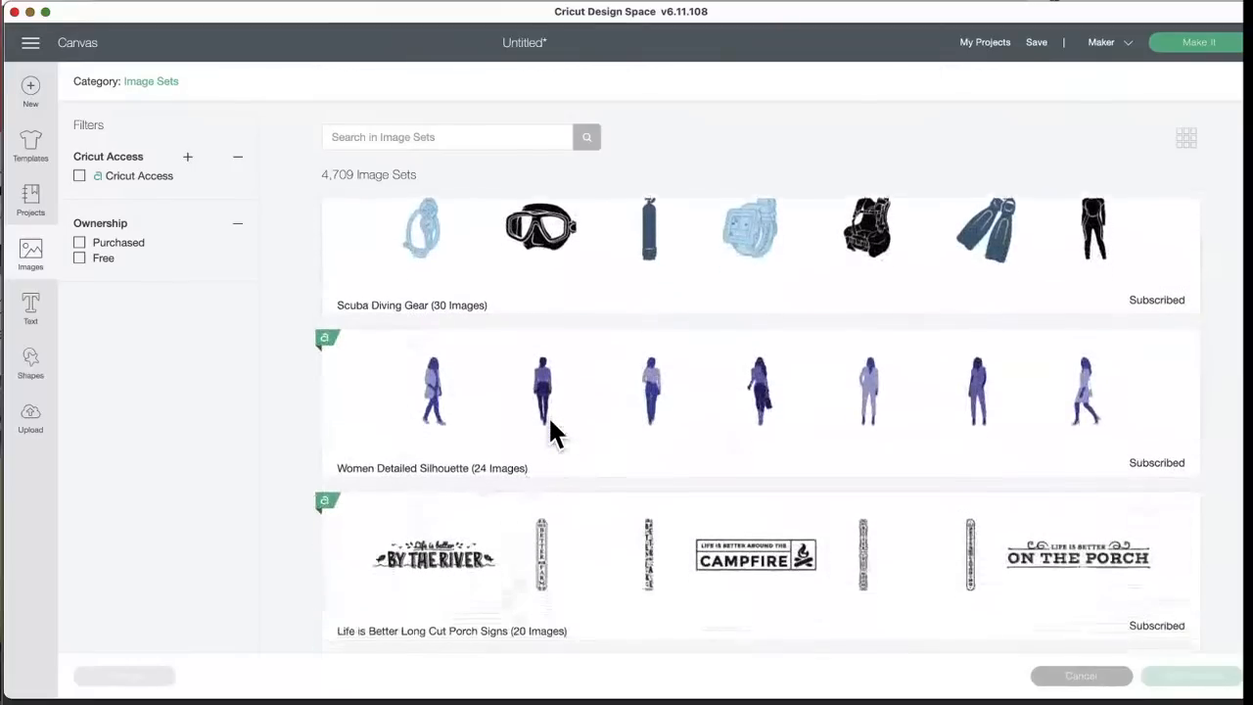
pyautogui.scroll(-3)
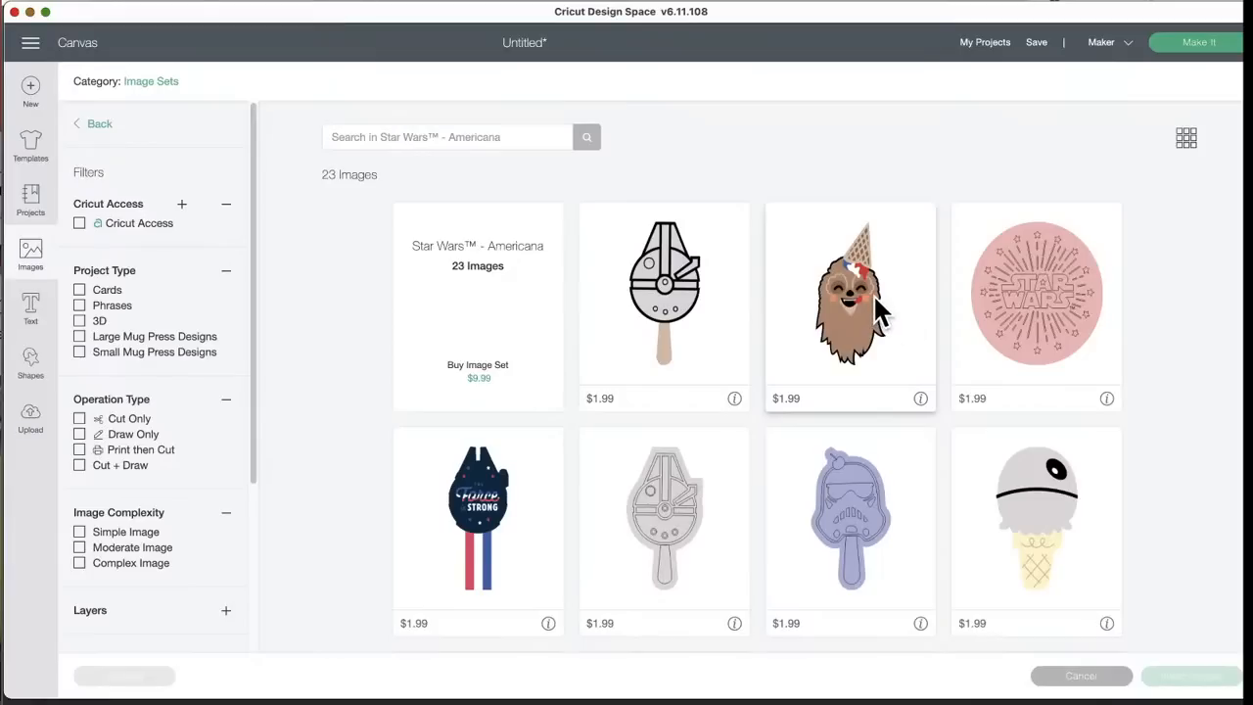
pyautogui.moveTo(881, 329)
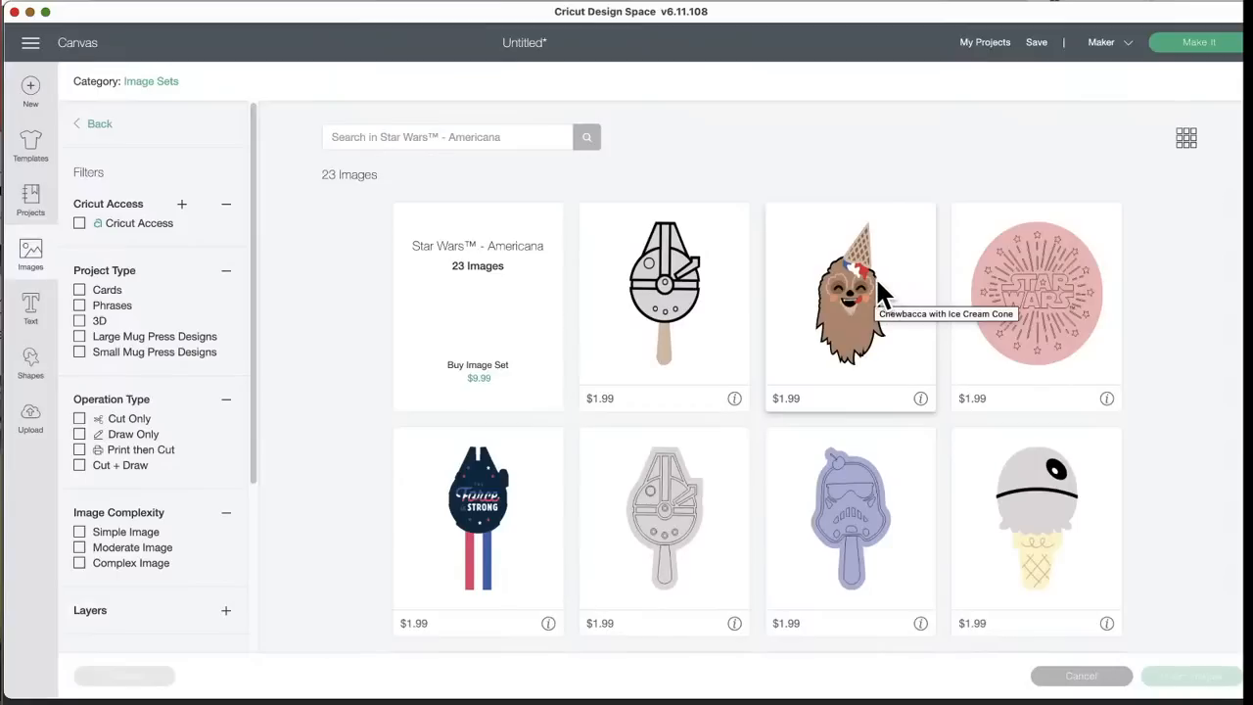
pyautogui.moveTo(879, 360)
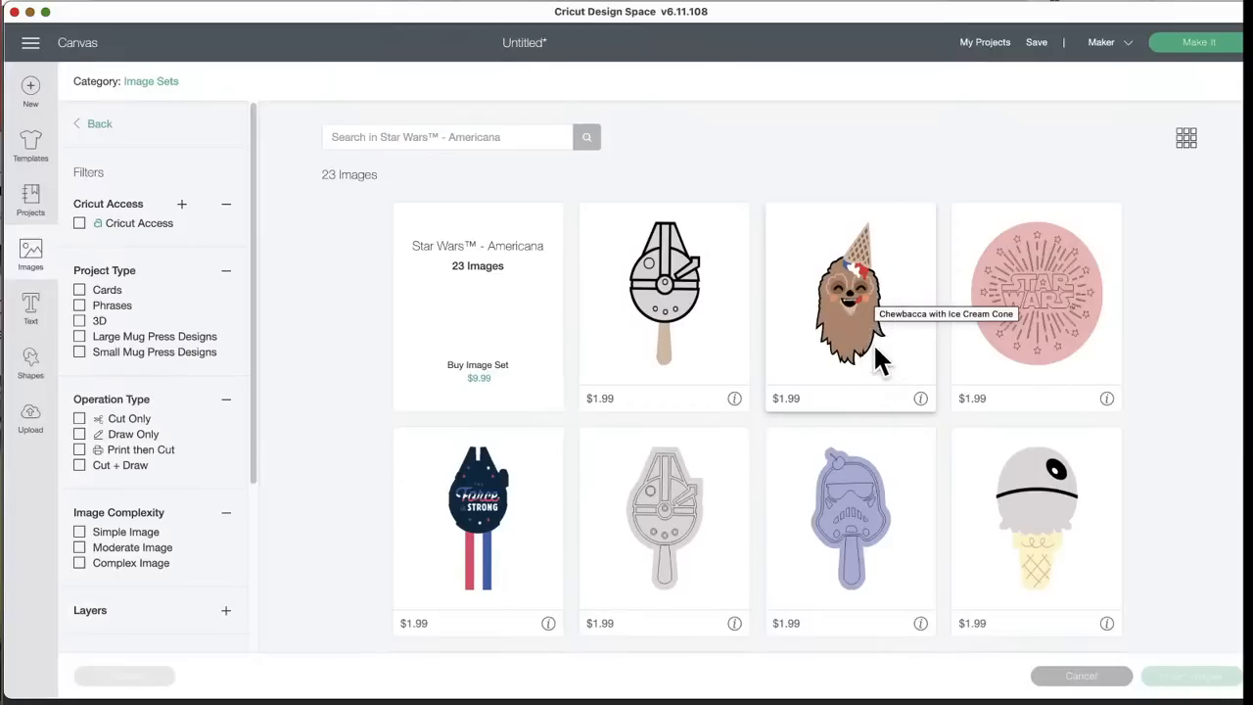
pyautogui.scroll(-3)
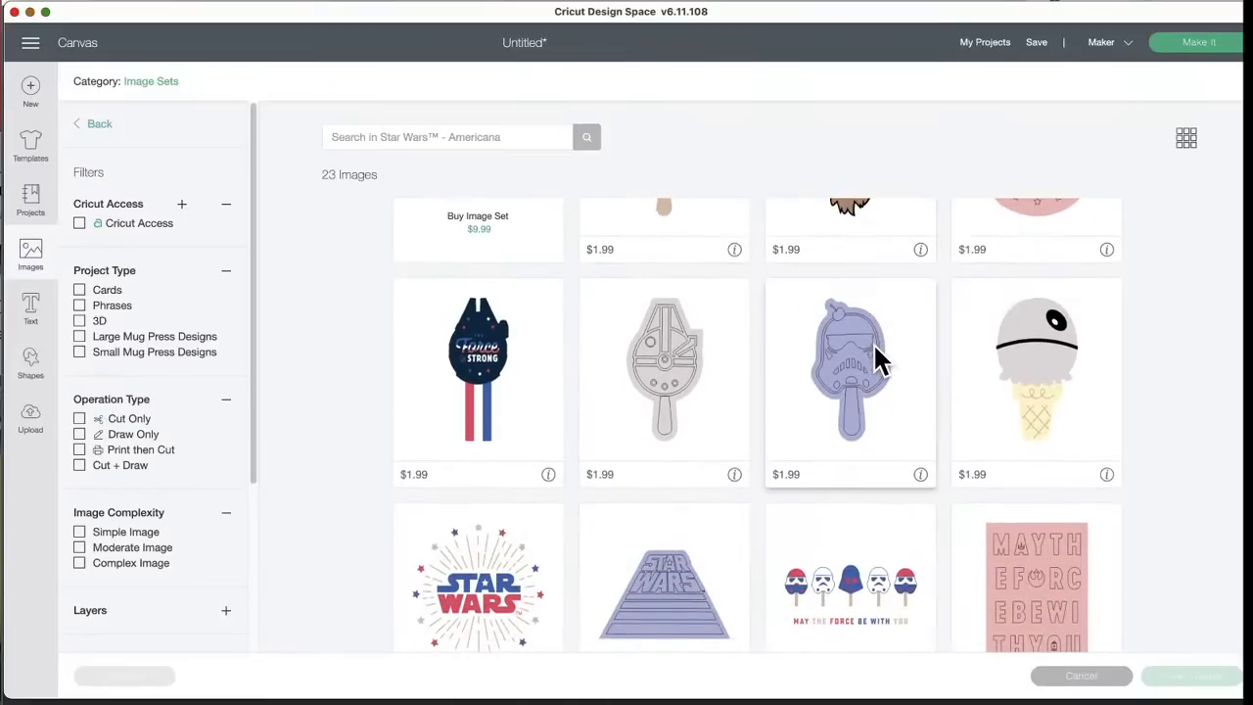
pyautogui.scroll(-3)
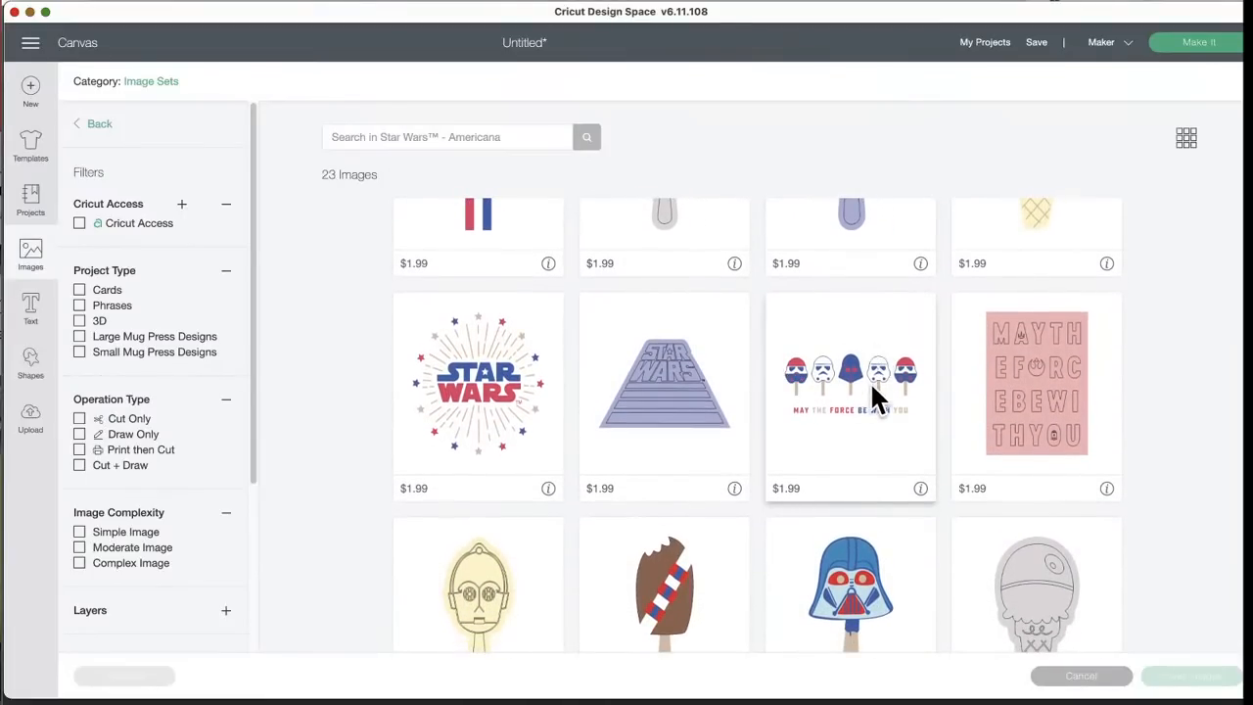
pyautogui.scroll(-3)
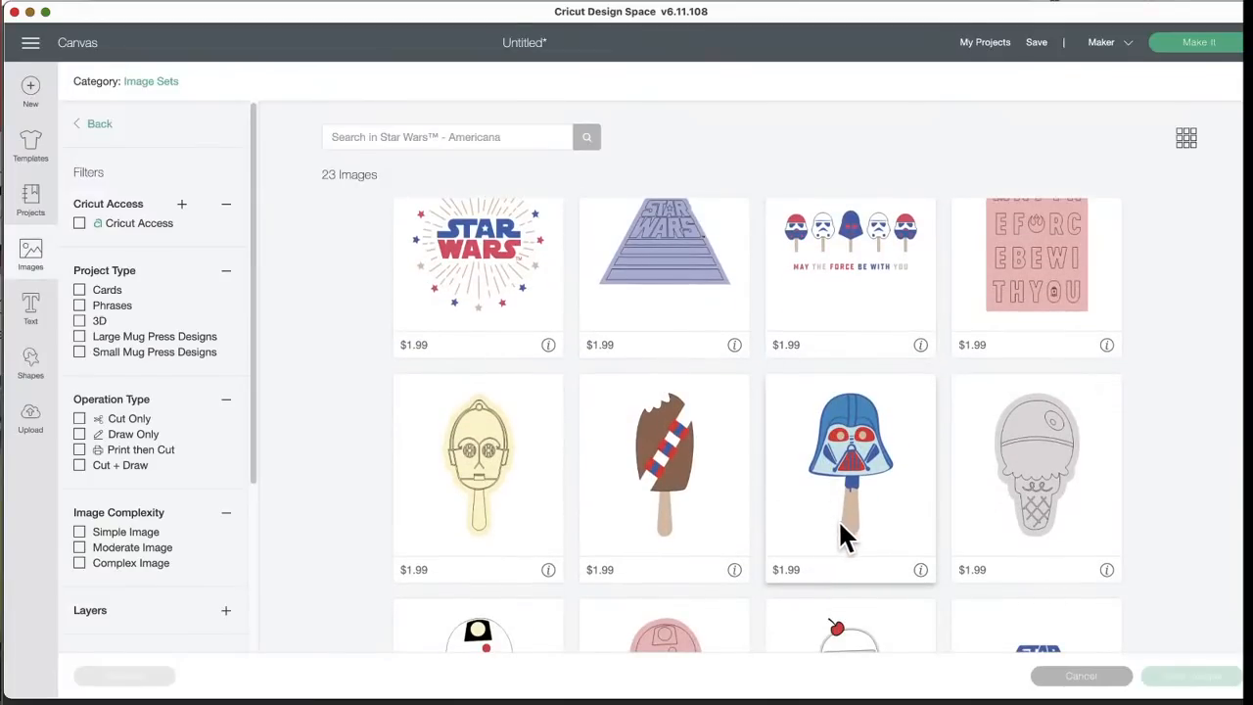
pyautogui.scroll(-3)
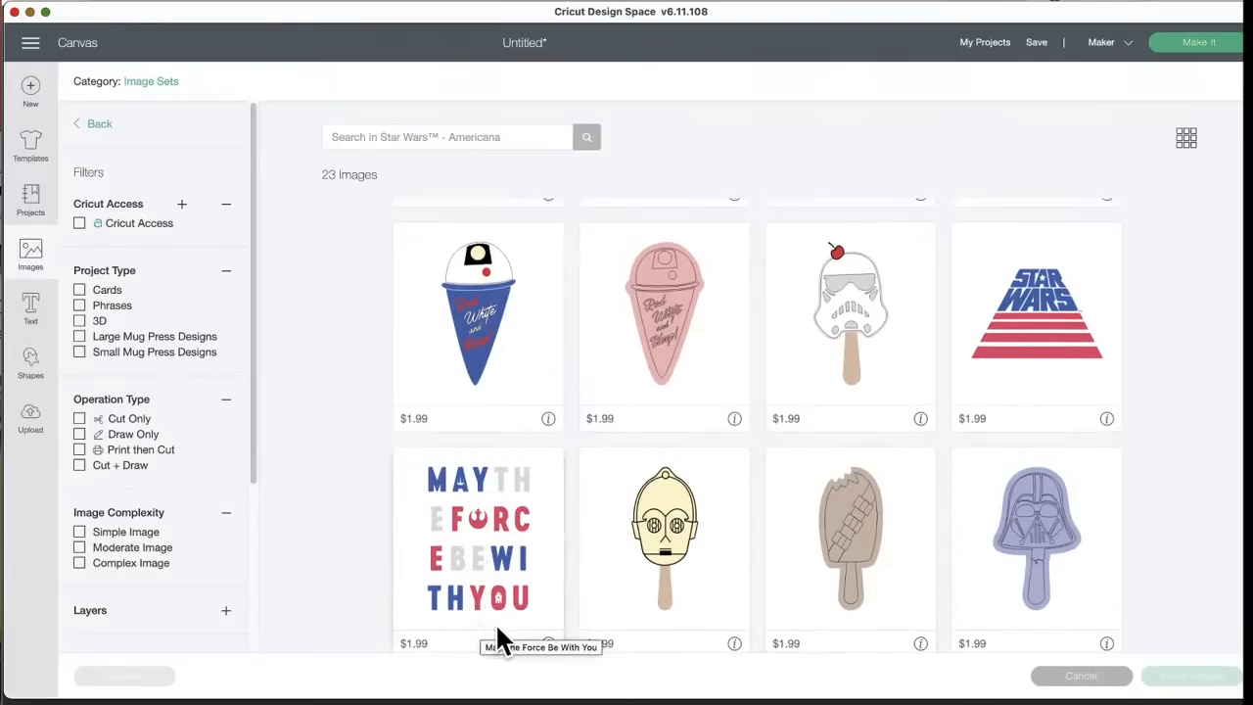
pyautogui.scroll(-3)
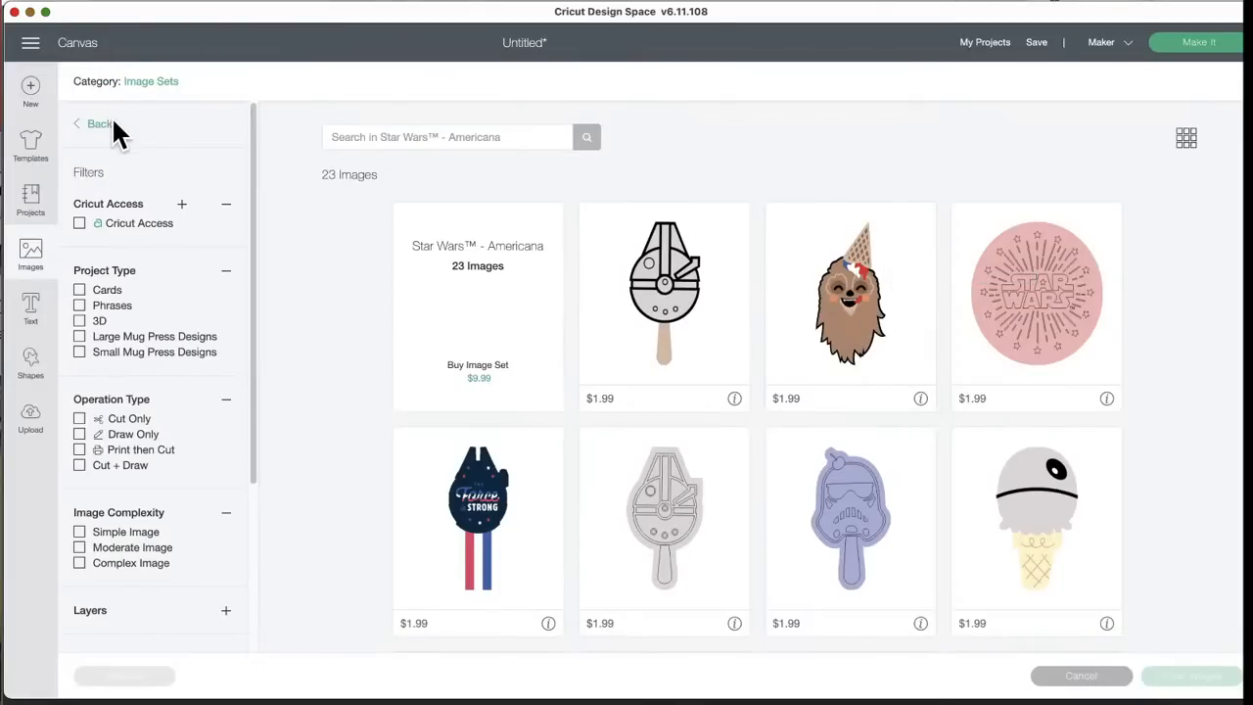
pyautogui.click(98, 123)
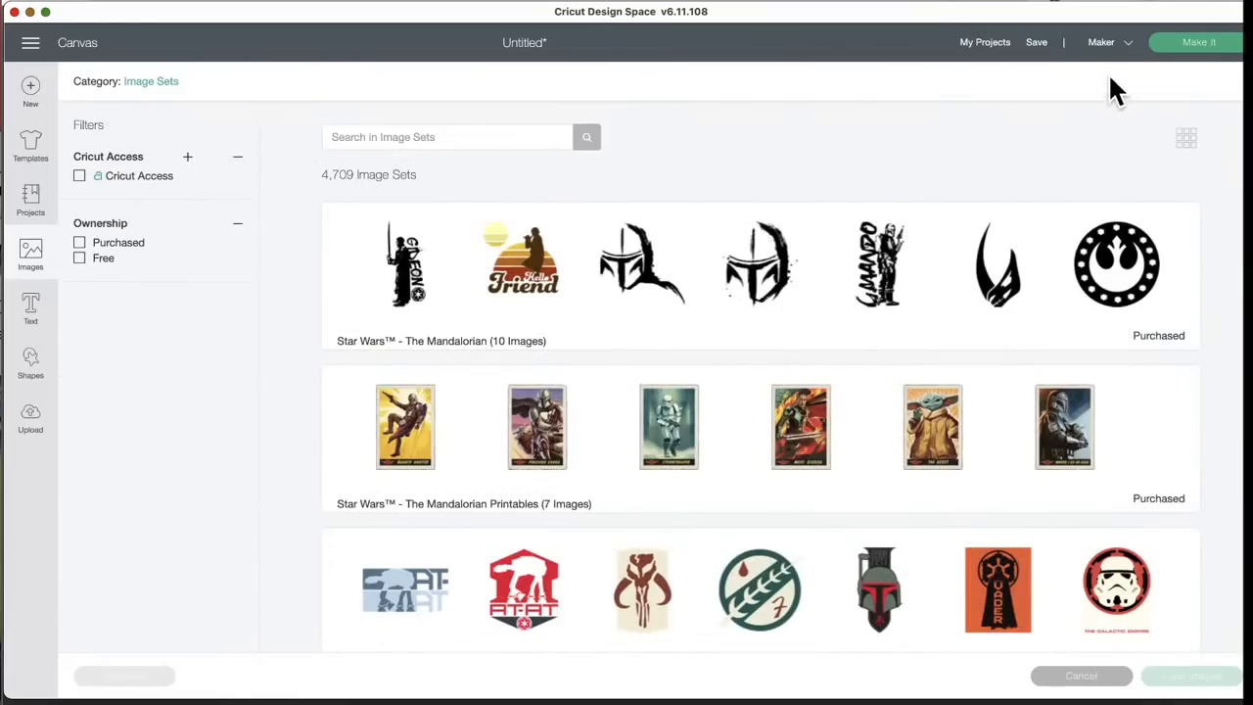
pyautogui.moveTo(1106, 55)
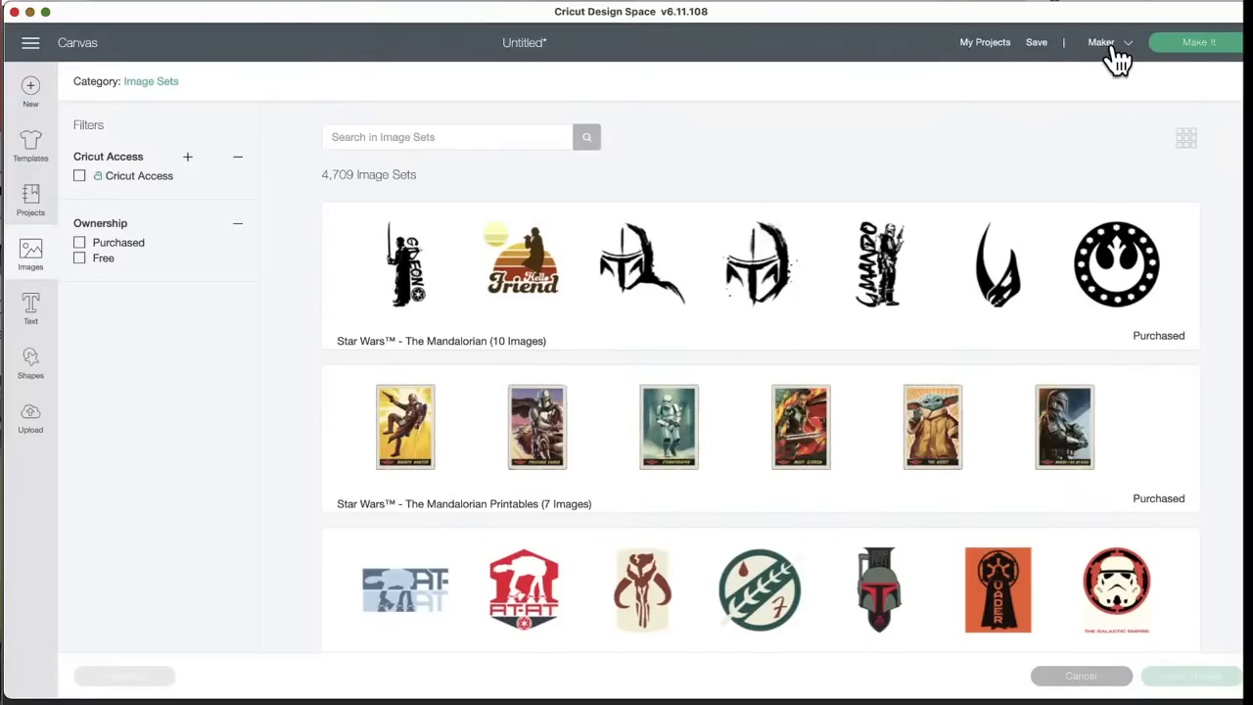
pyautogui.moveTo(1100, 58)
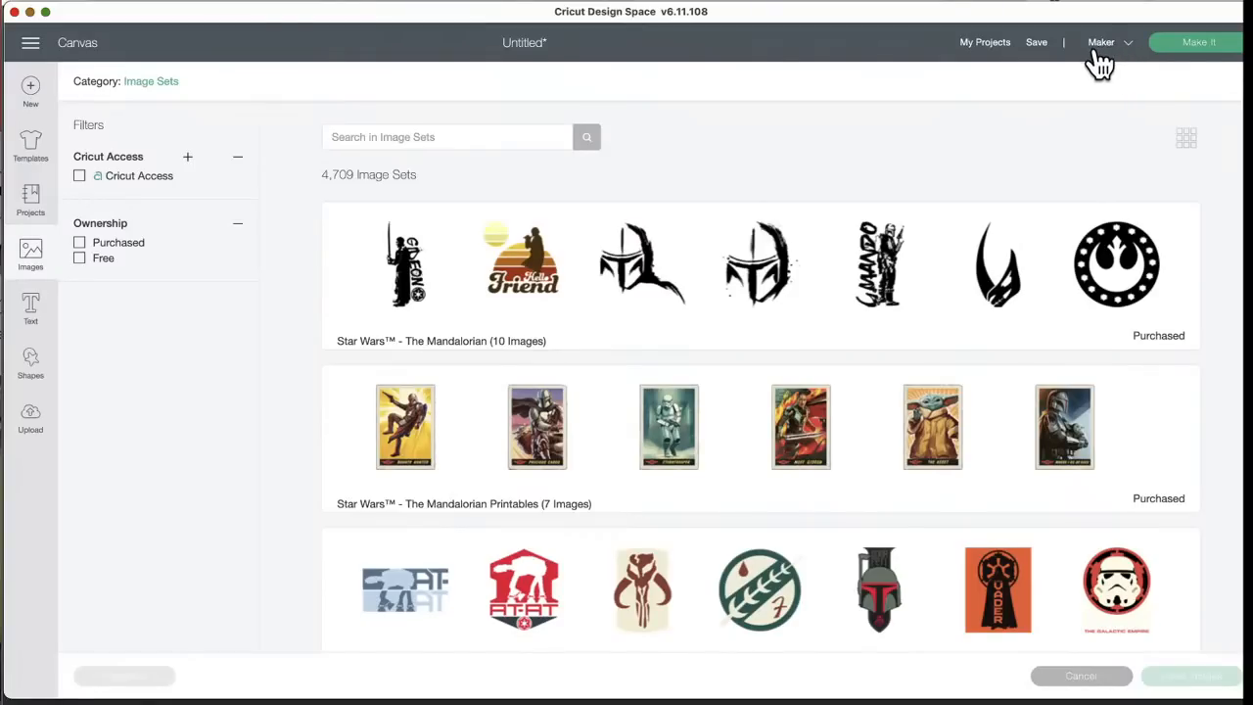
pyautogui.scroll(-3)
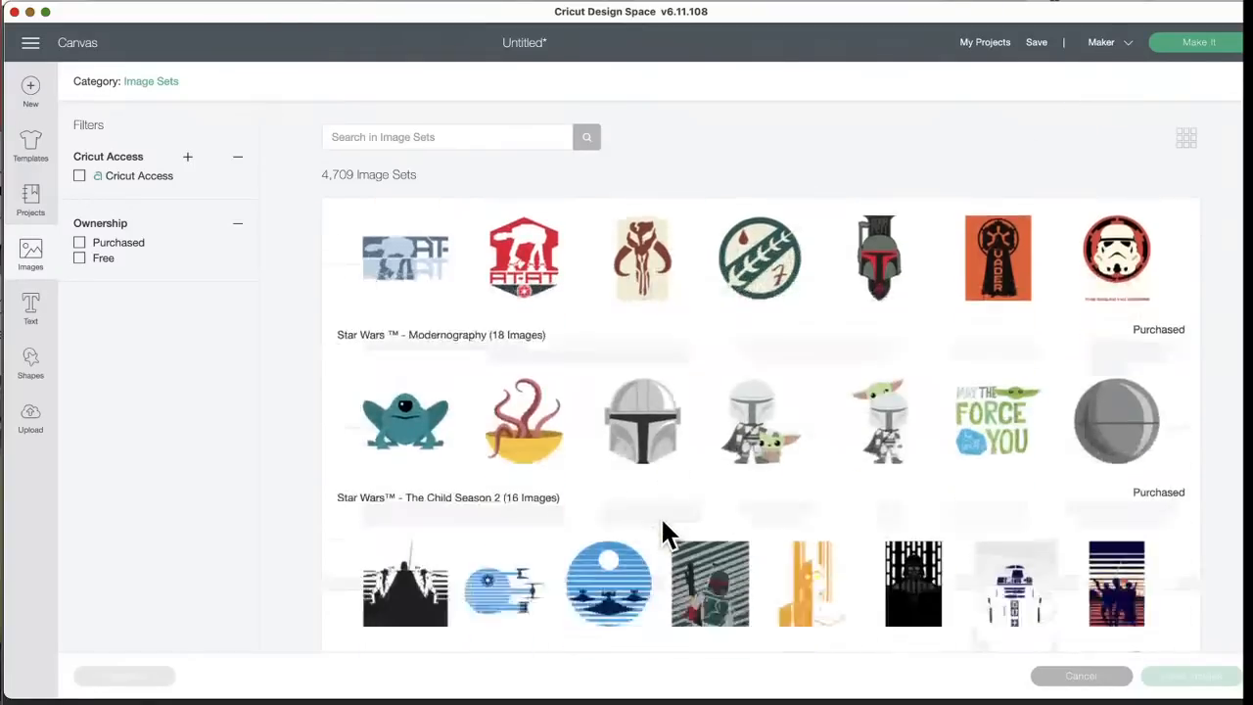
pyautogui.scroll(-3)
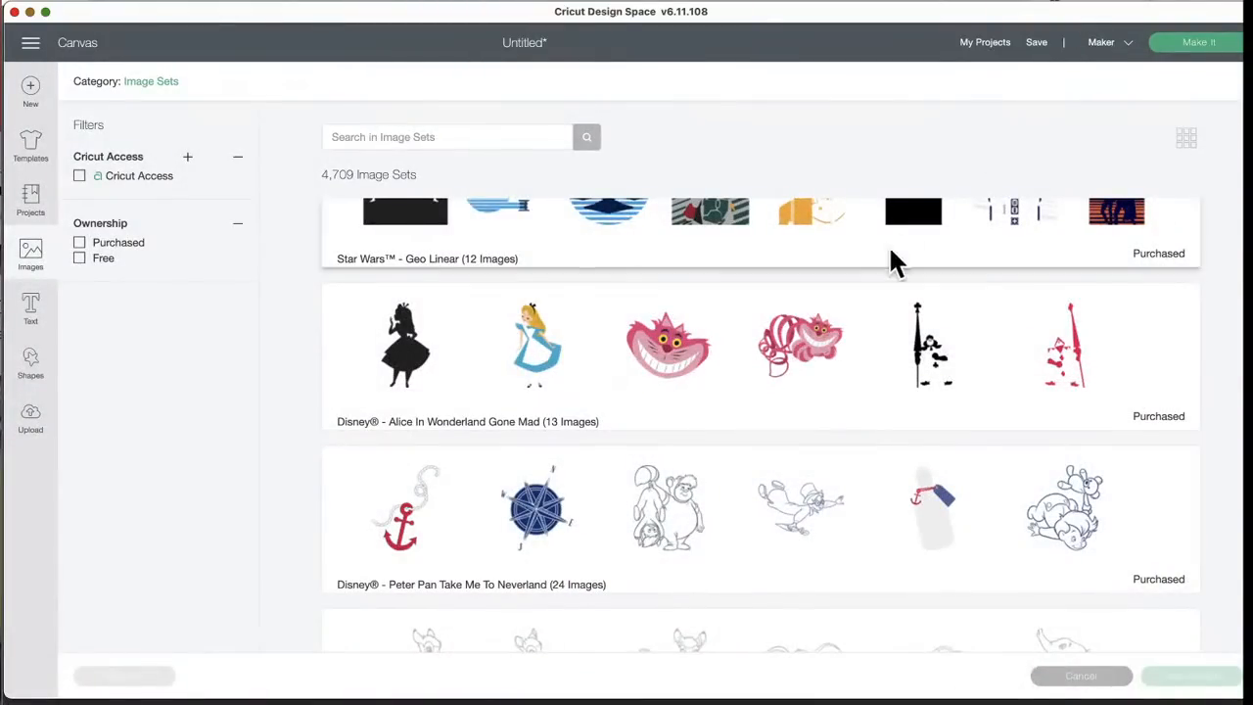
pyautogui.scroll(-3)
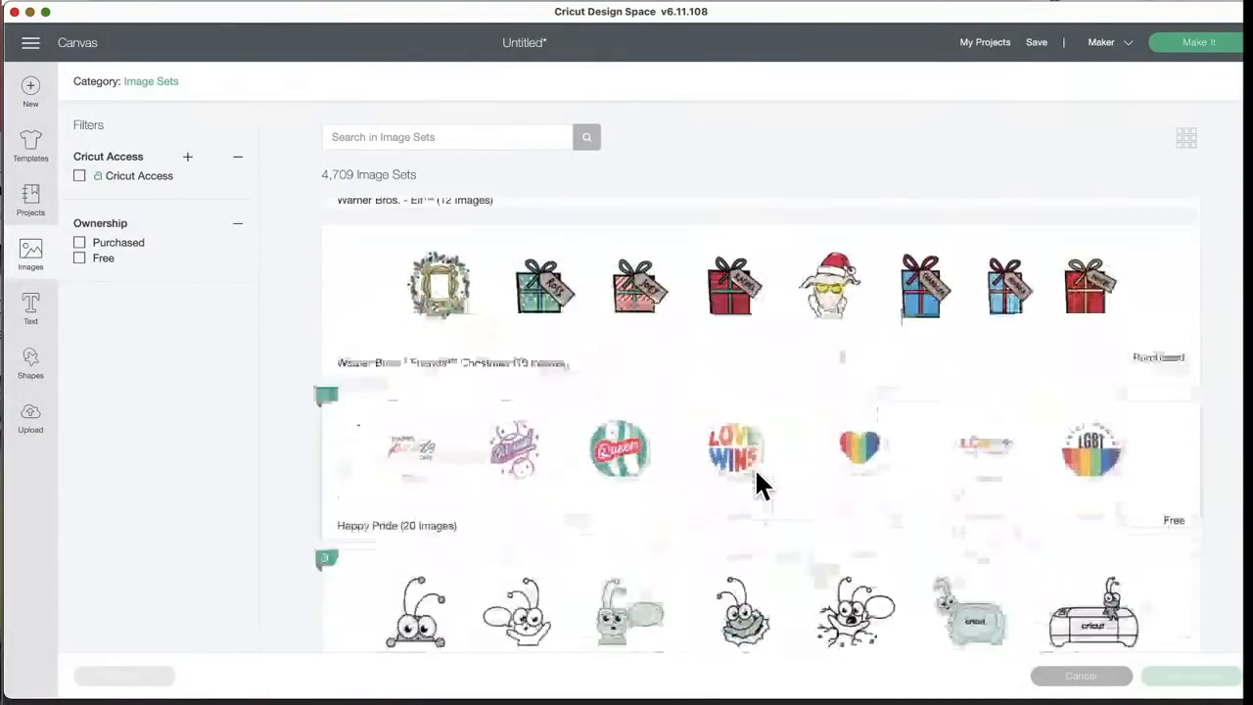
pyautogui.scroll(-3)
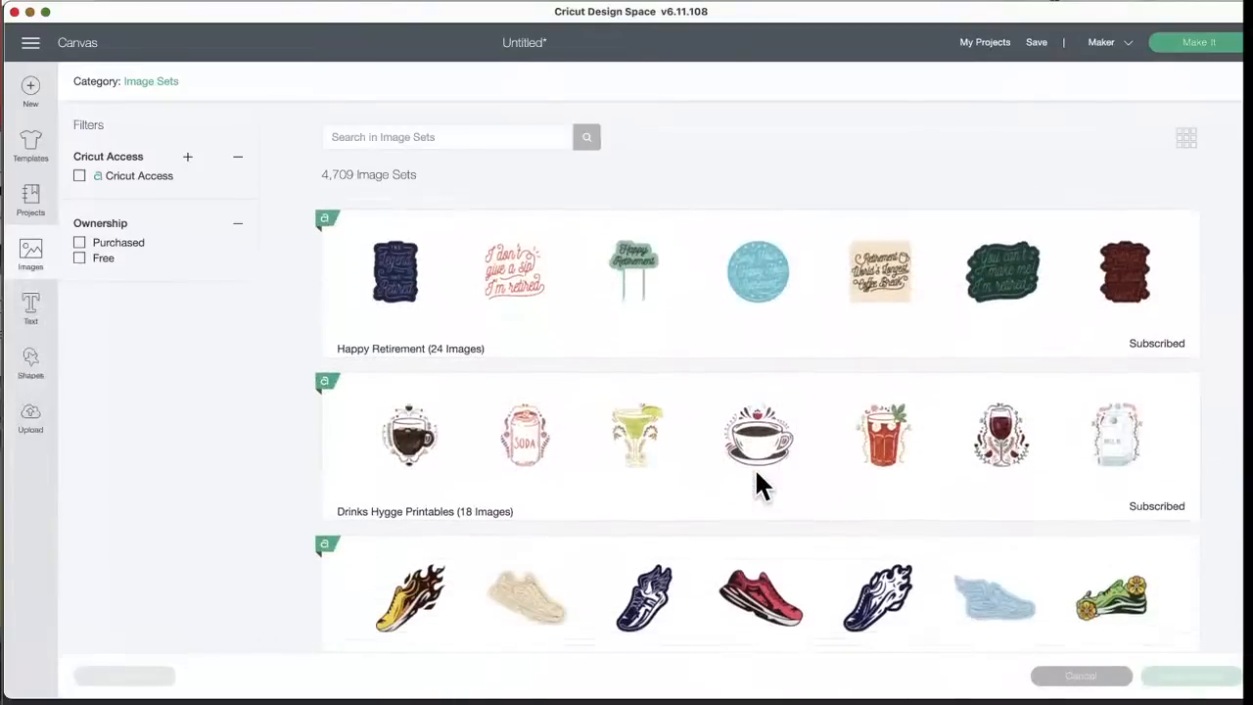
pyautogui.scroll(-3)
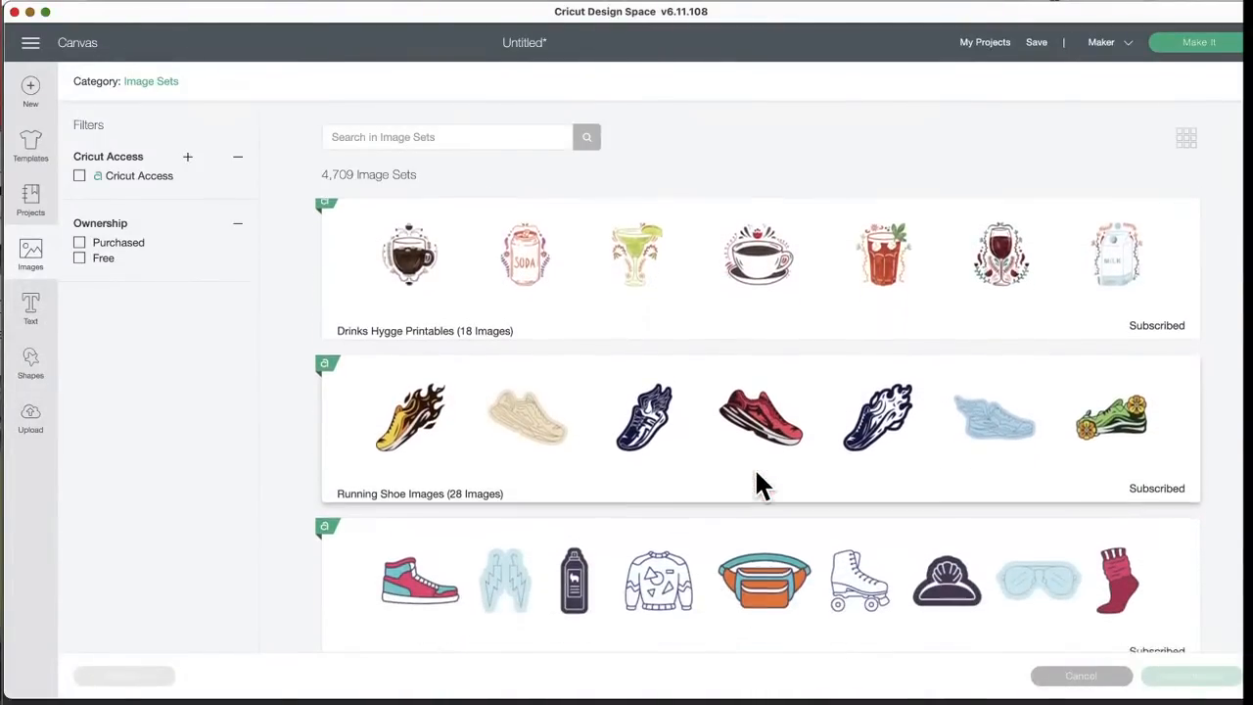
pyautogui.scroll(-3)
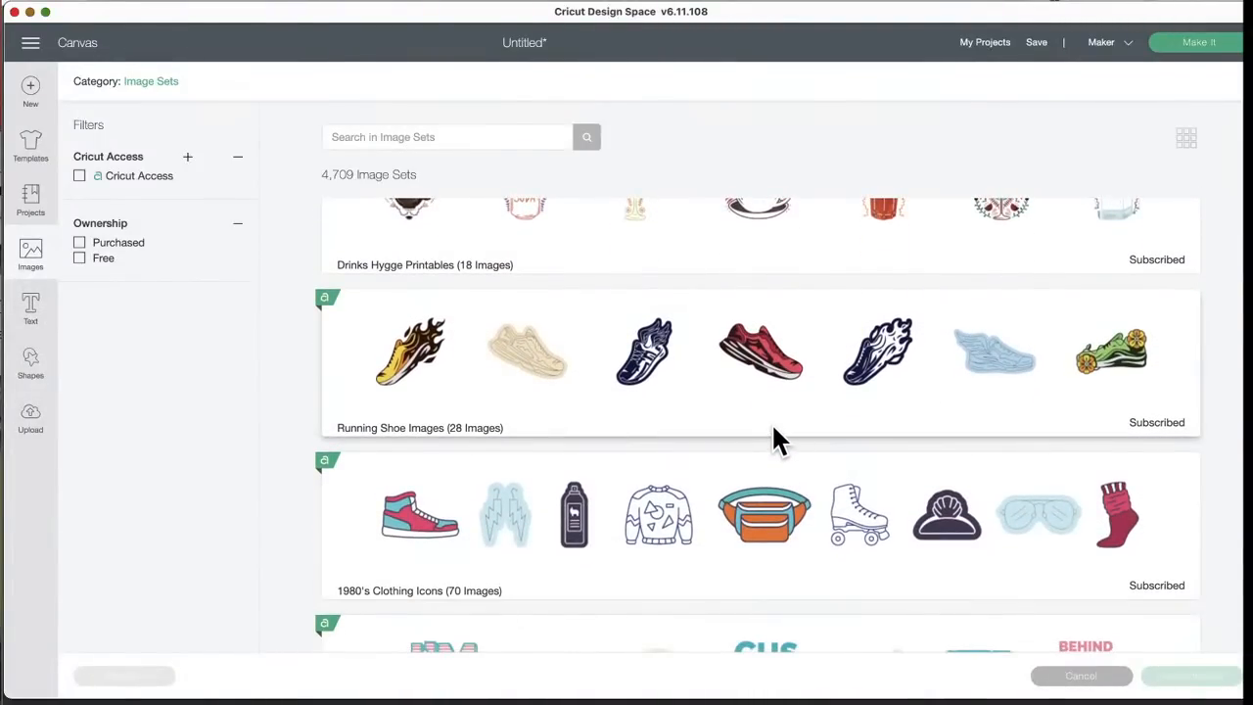
pyautogui.scroll(-3)
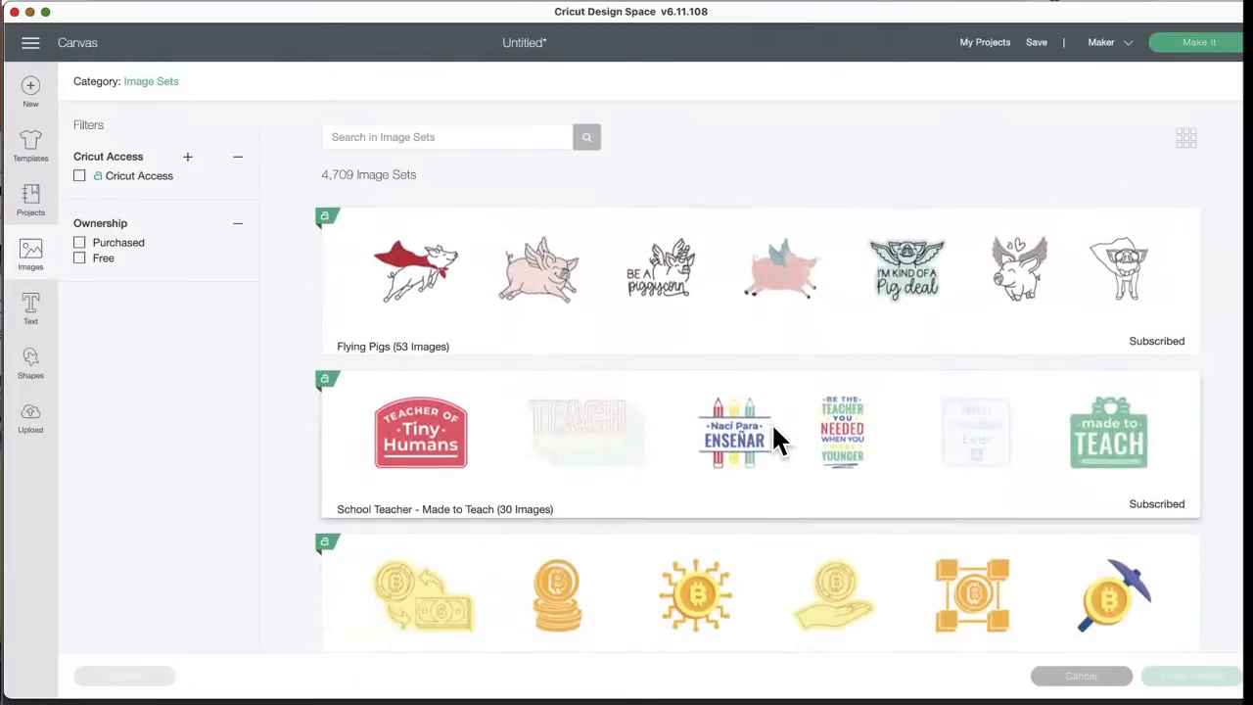
pyautogui.scroll(-3)
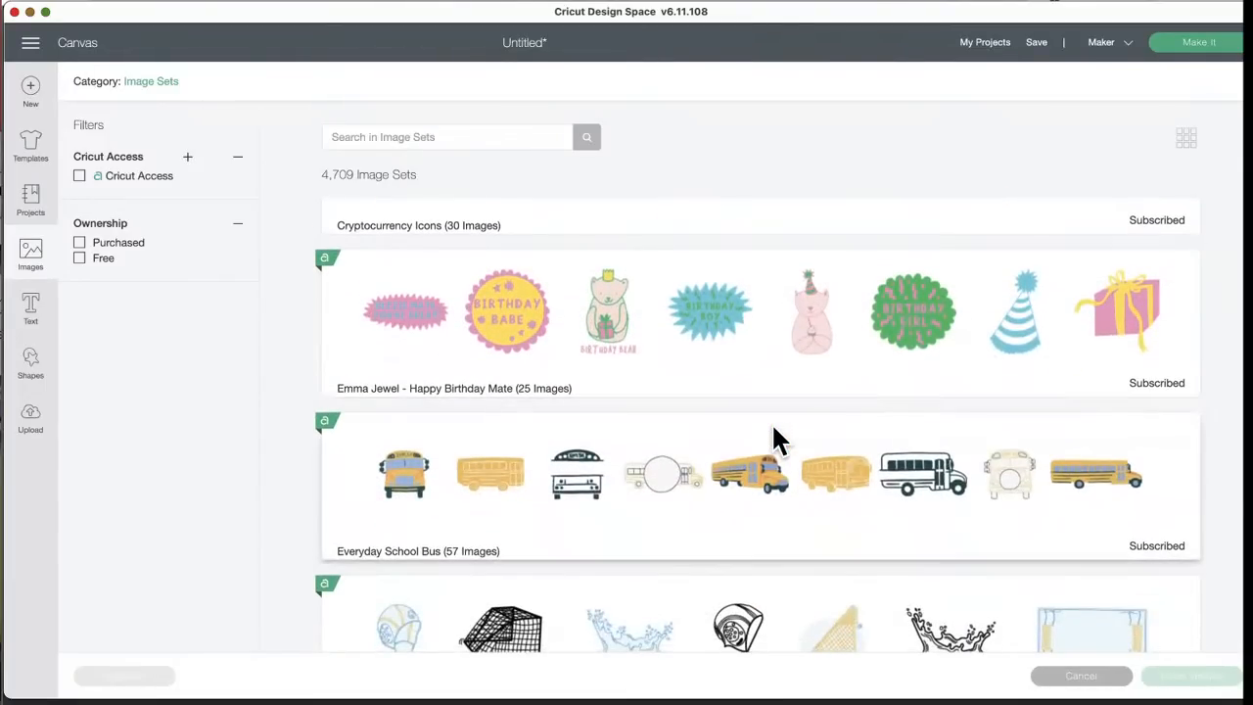
# - Open the Emma Jewel - Happy Birthday Mate set and browse its 25 images of cakes and birthday bears
pyautogui.click(455, 388)
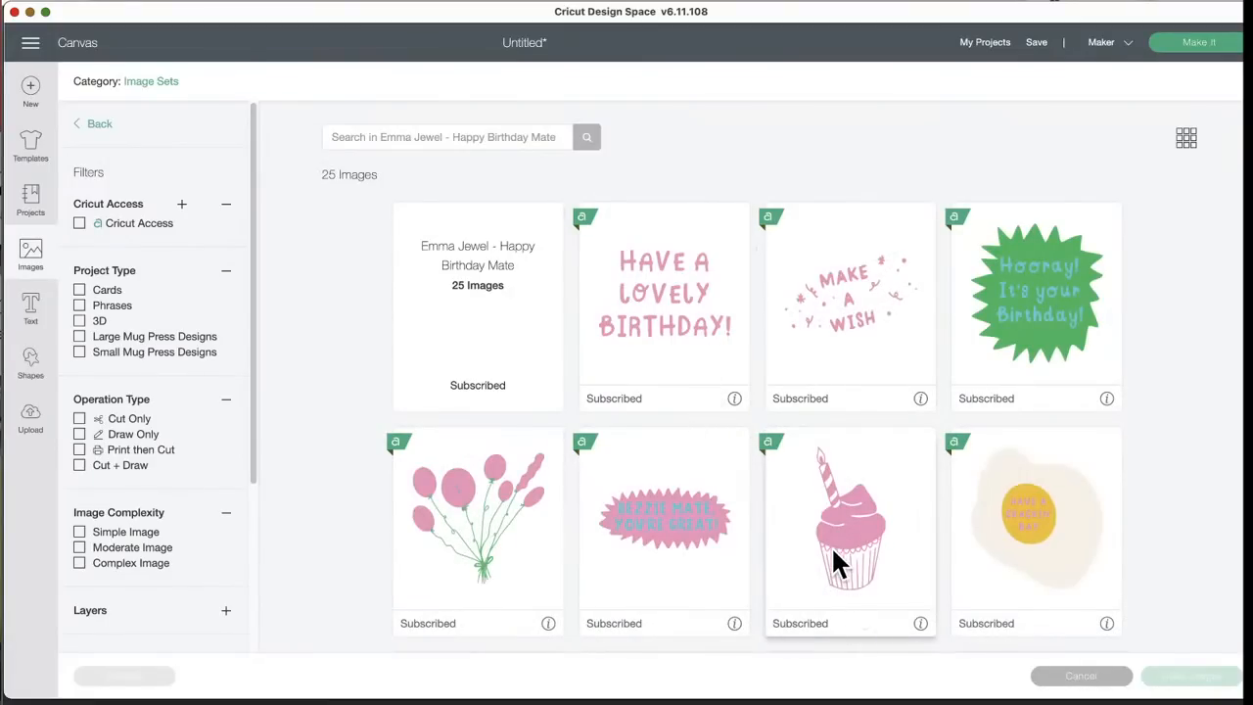
pyautogui.scroll(-3)
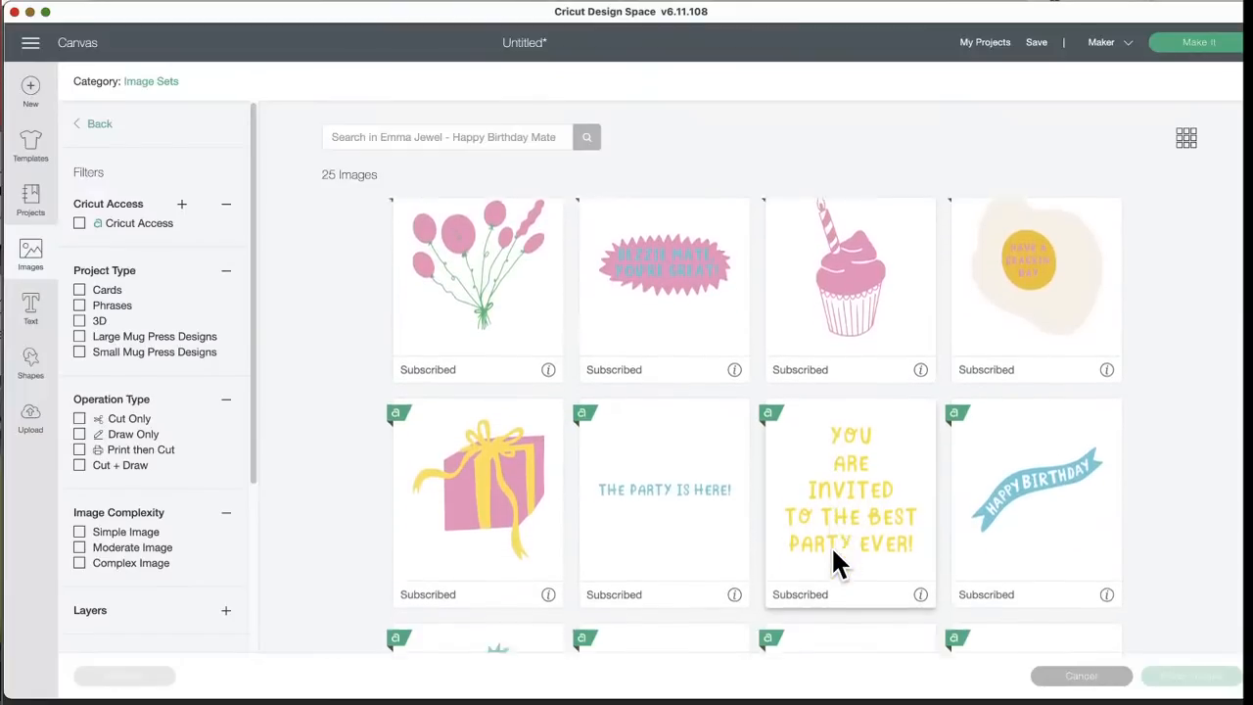
pyautogui.scroll(-3)
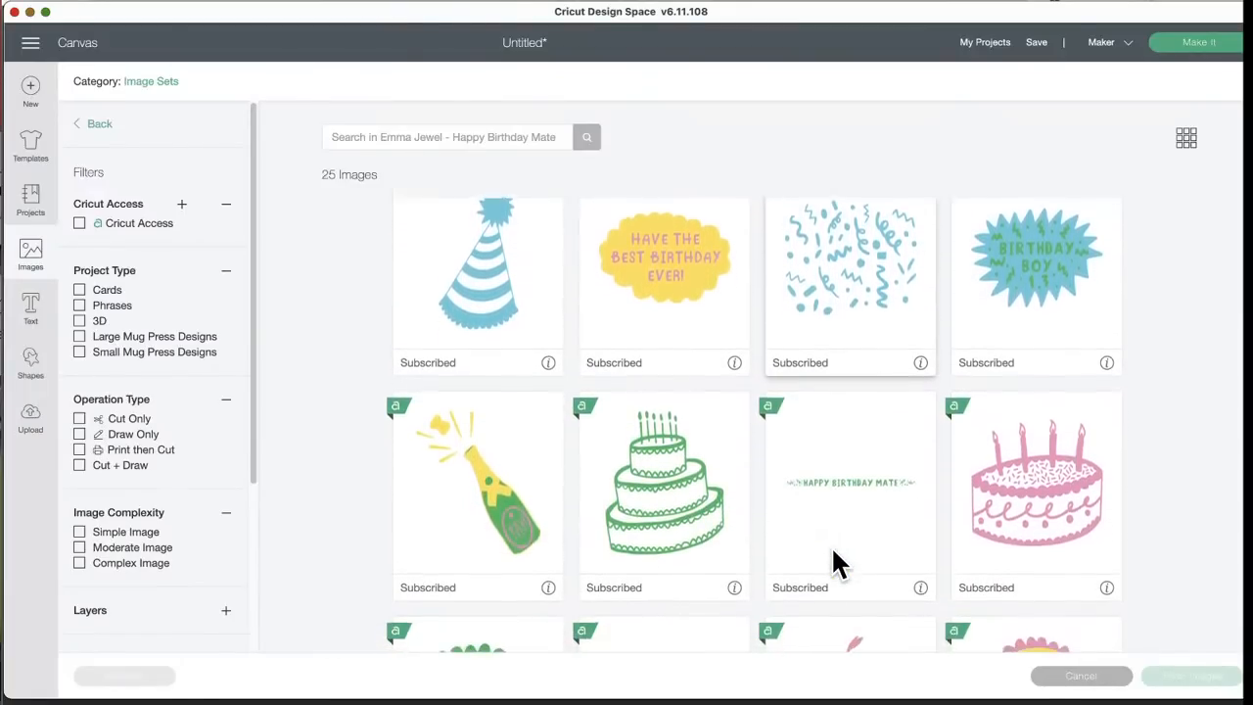
pyautogui.scroll(-3)
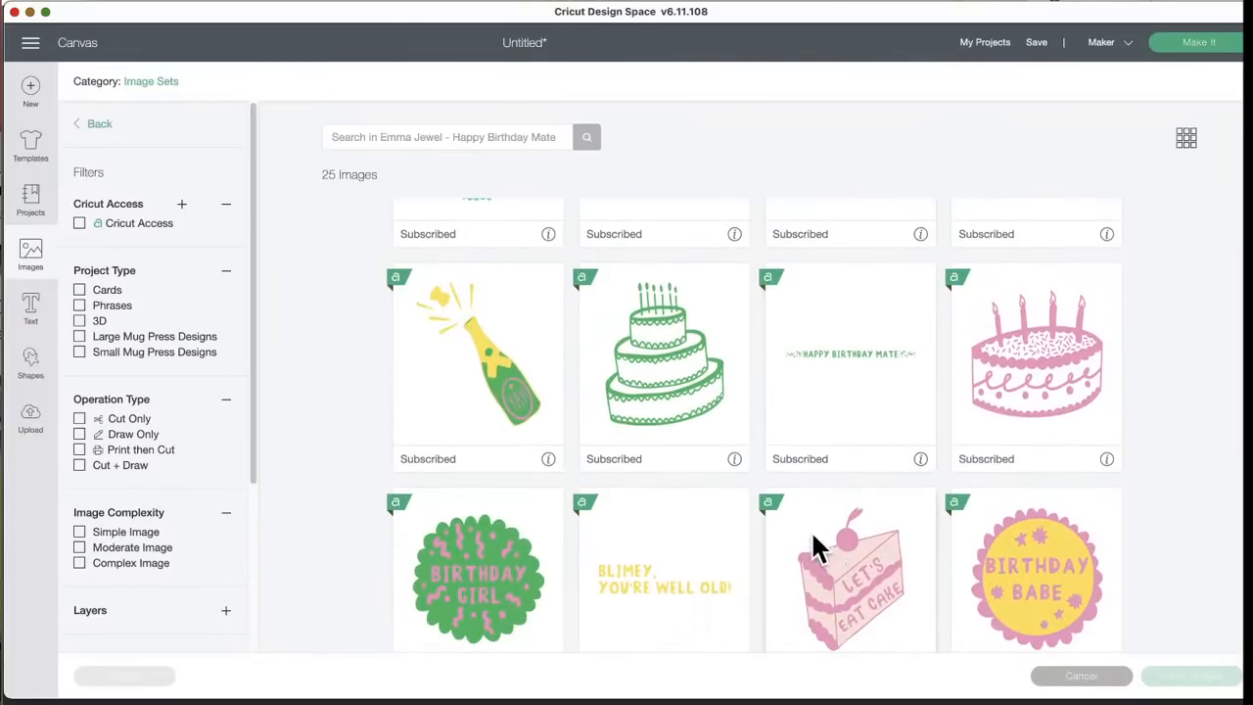
pyautogui.scroll(-3)
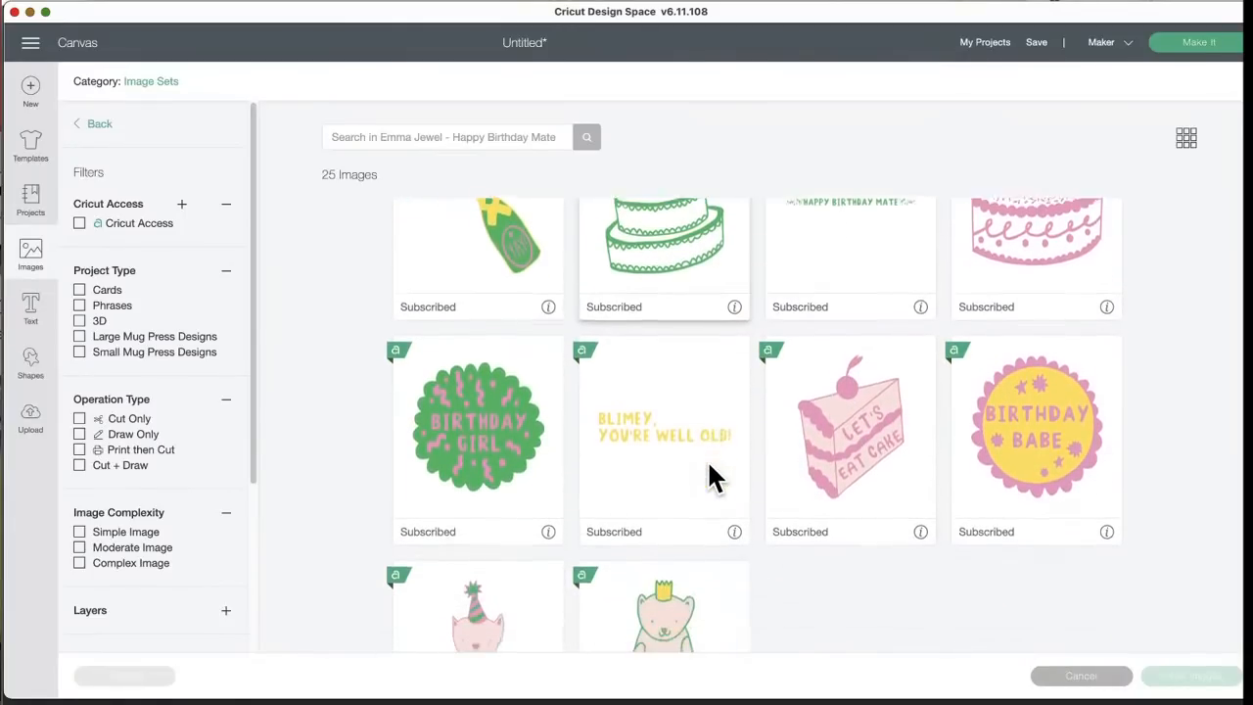
pyautogui.scroll(-3)
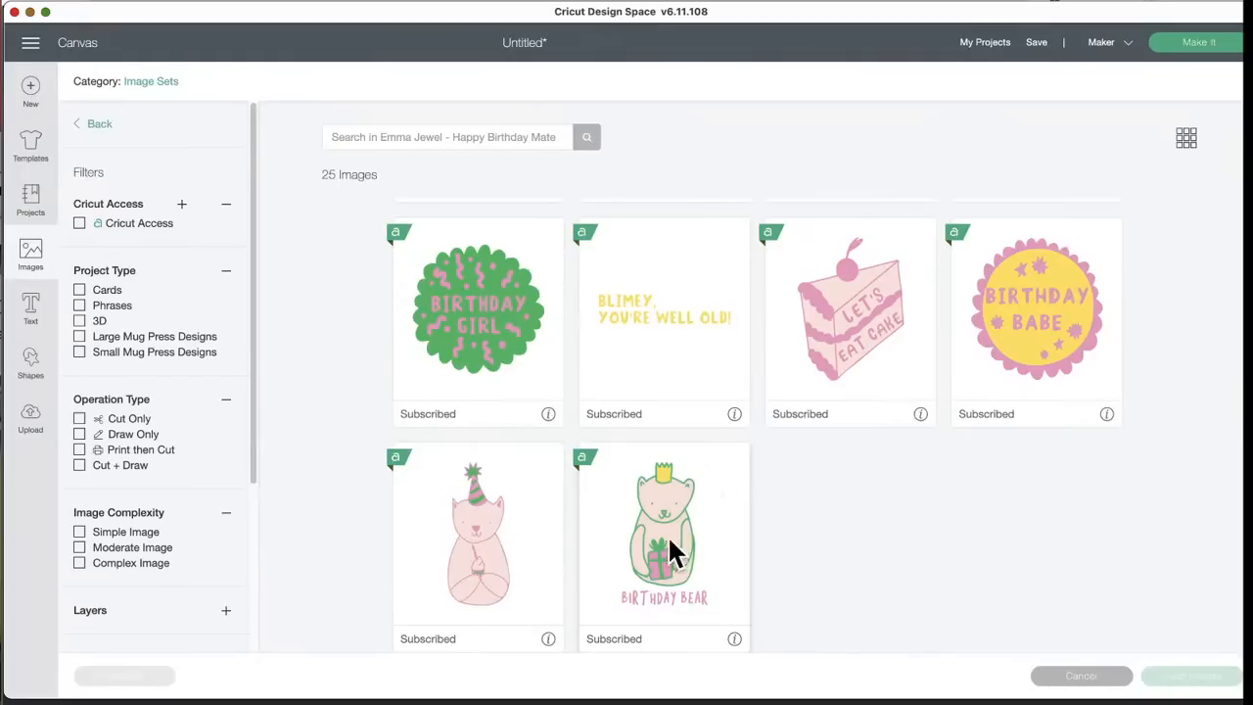
pyautogui.moveTo(740, 649)
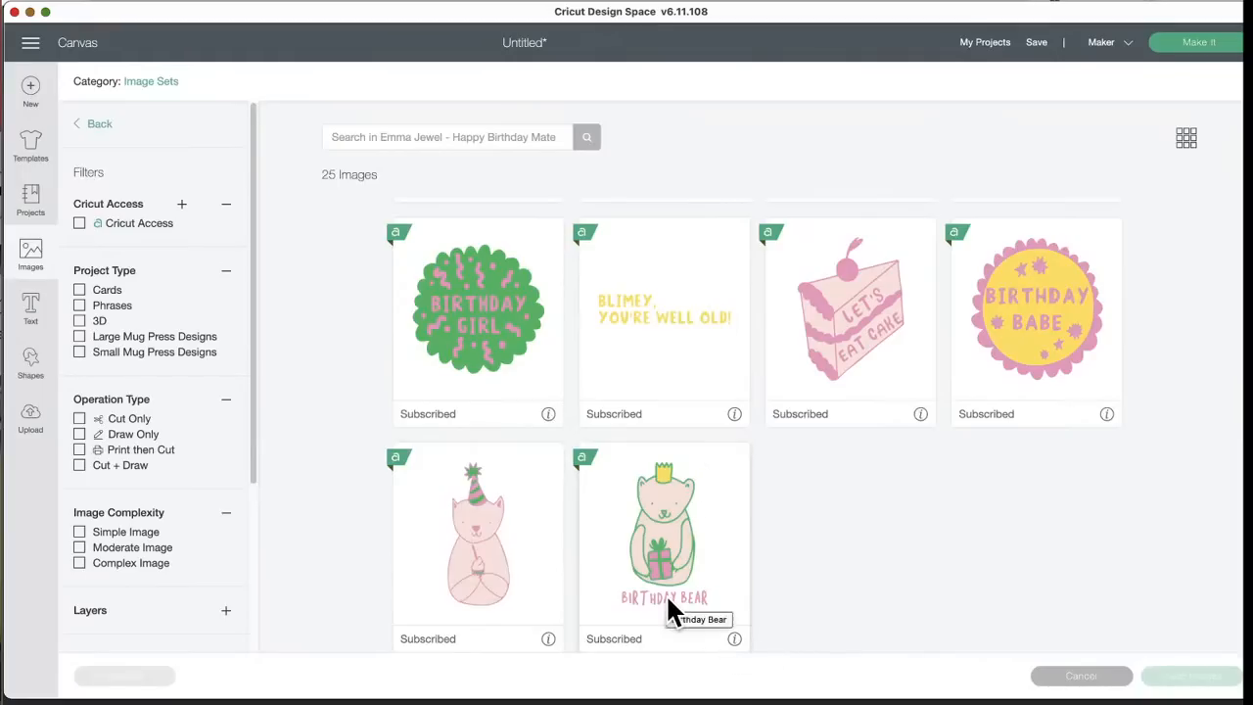
pyautogui.scroll(-3)
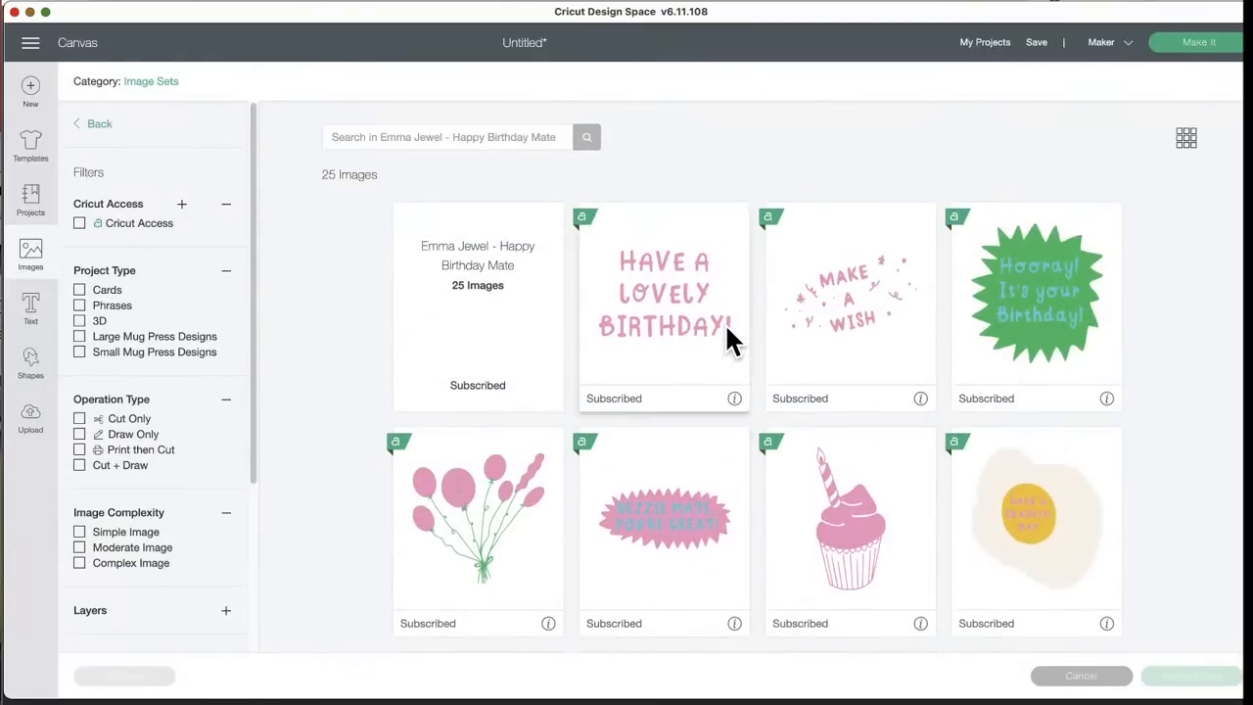
# - Go back to the 4,709 image sets list and scroll to Classic High School Prom and Vintage Etch Fall
pyautogui.click(92, 123)
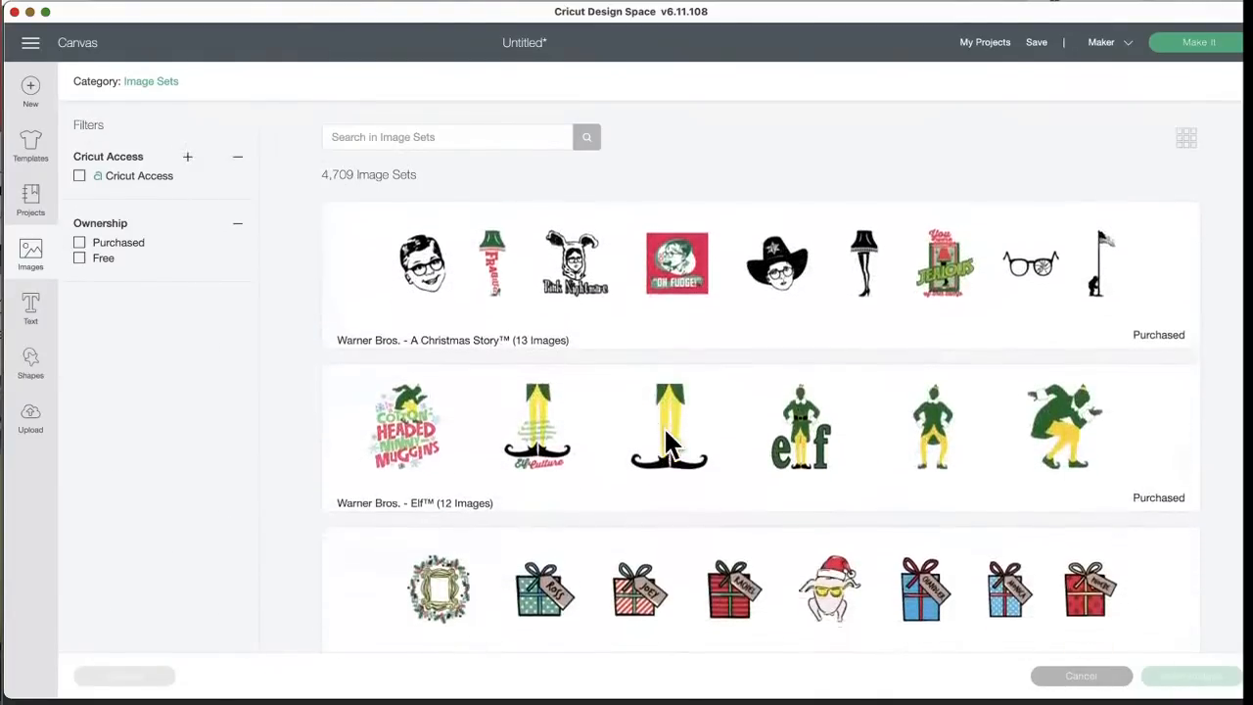
pyautogui.scroll(-3)
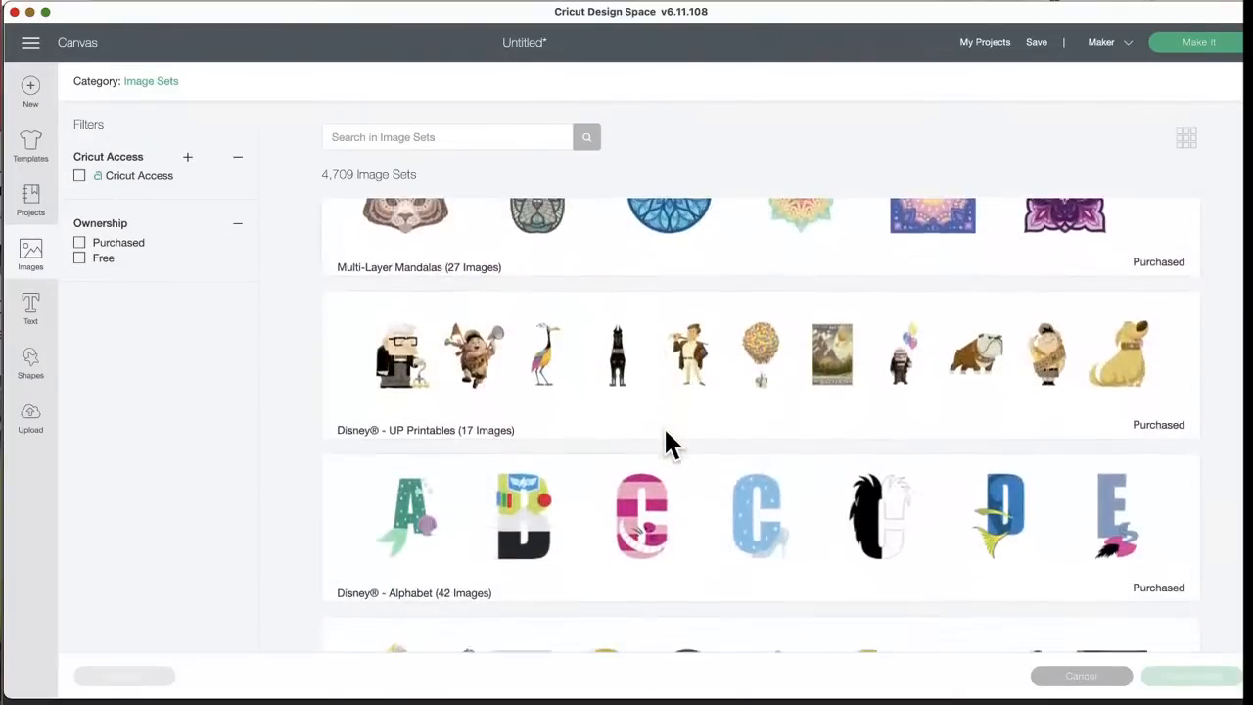
pyautogui.scroll(-3)
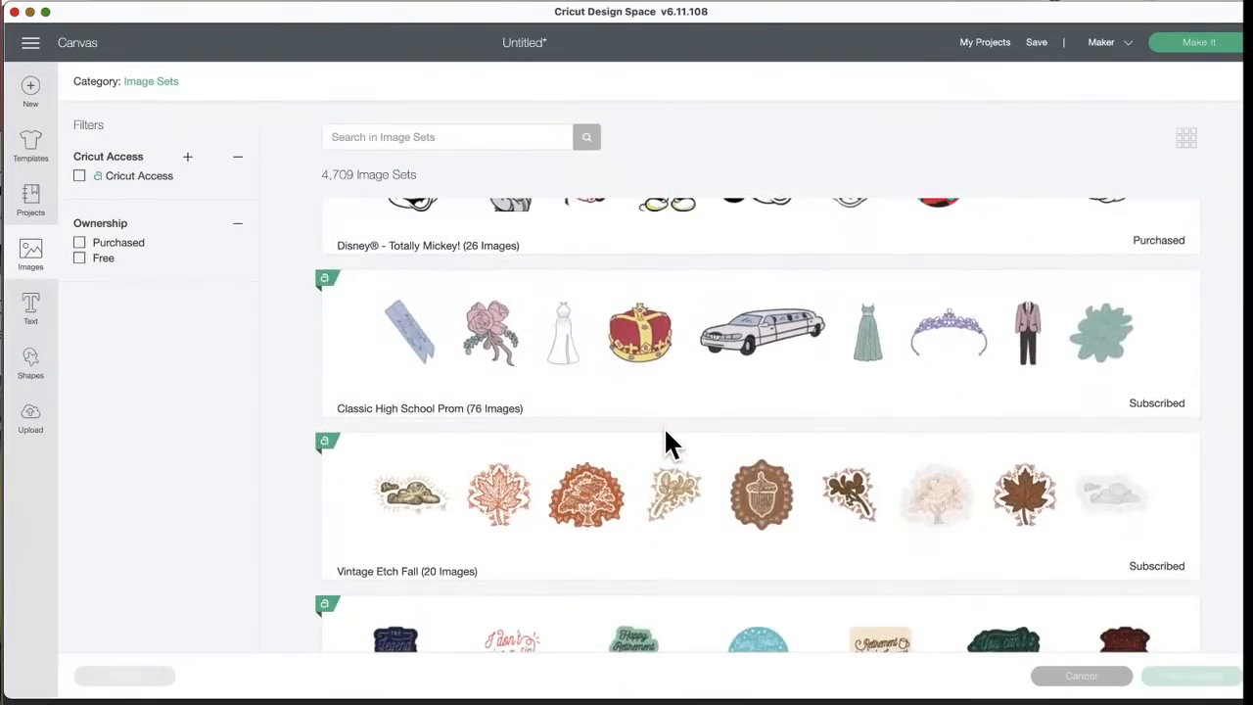